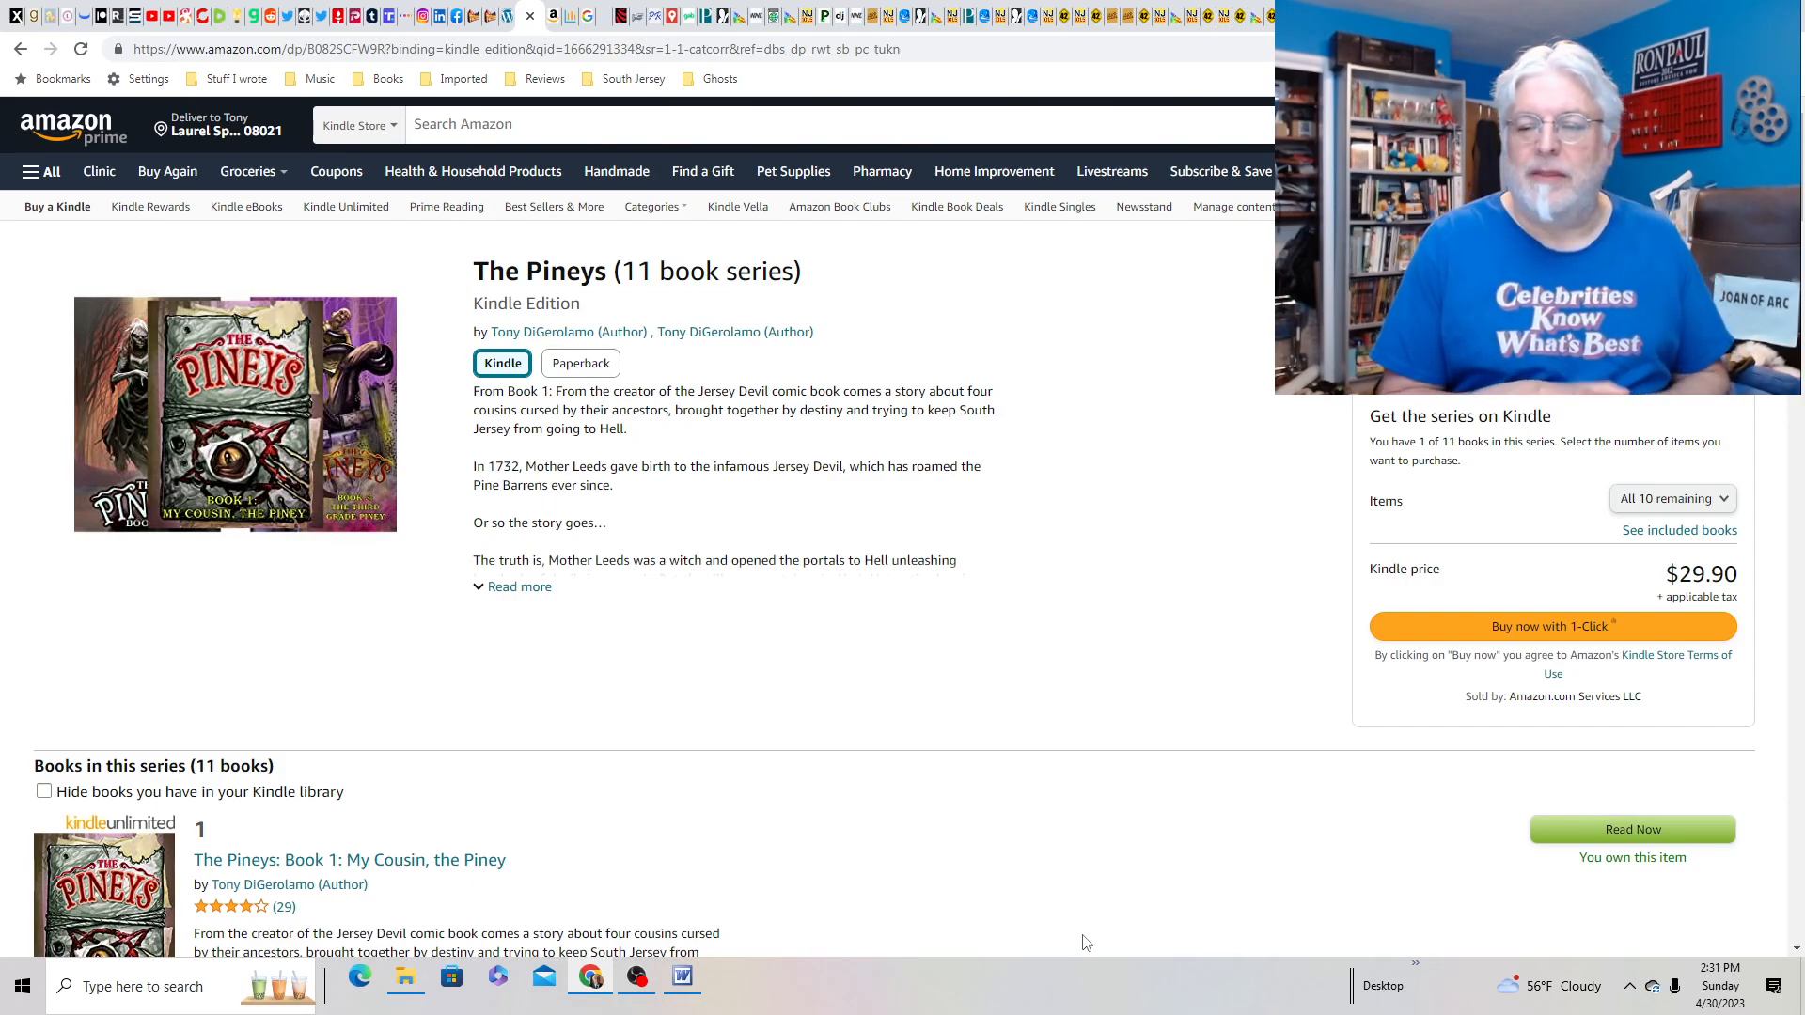
mouse_move(760, 12)
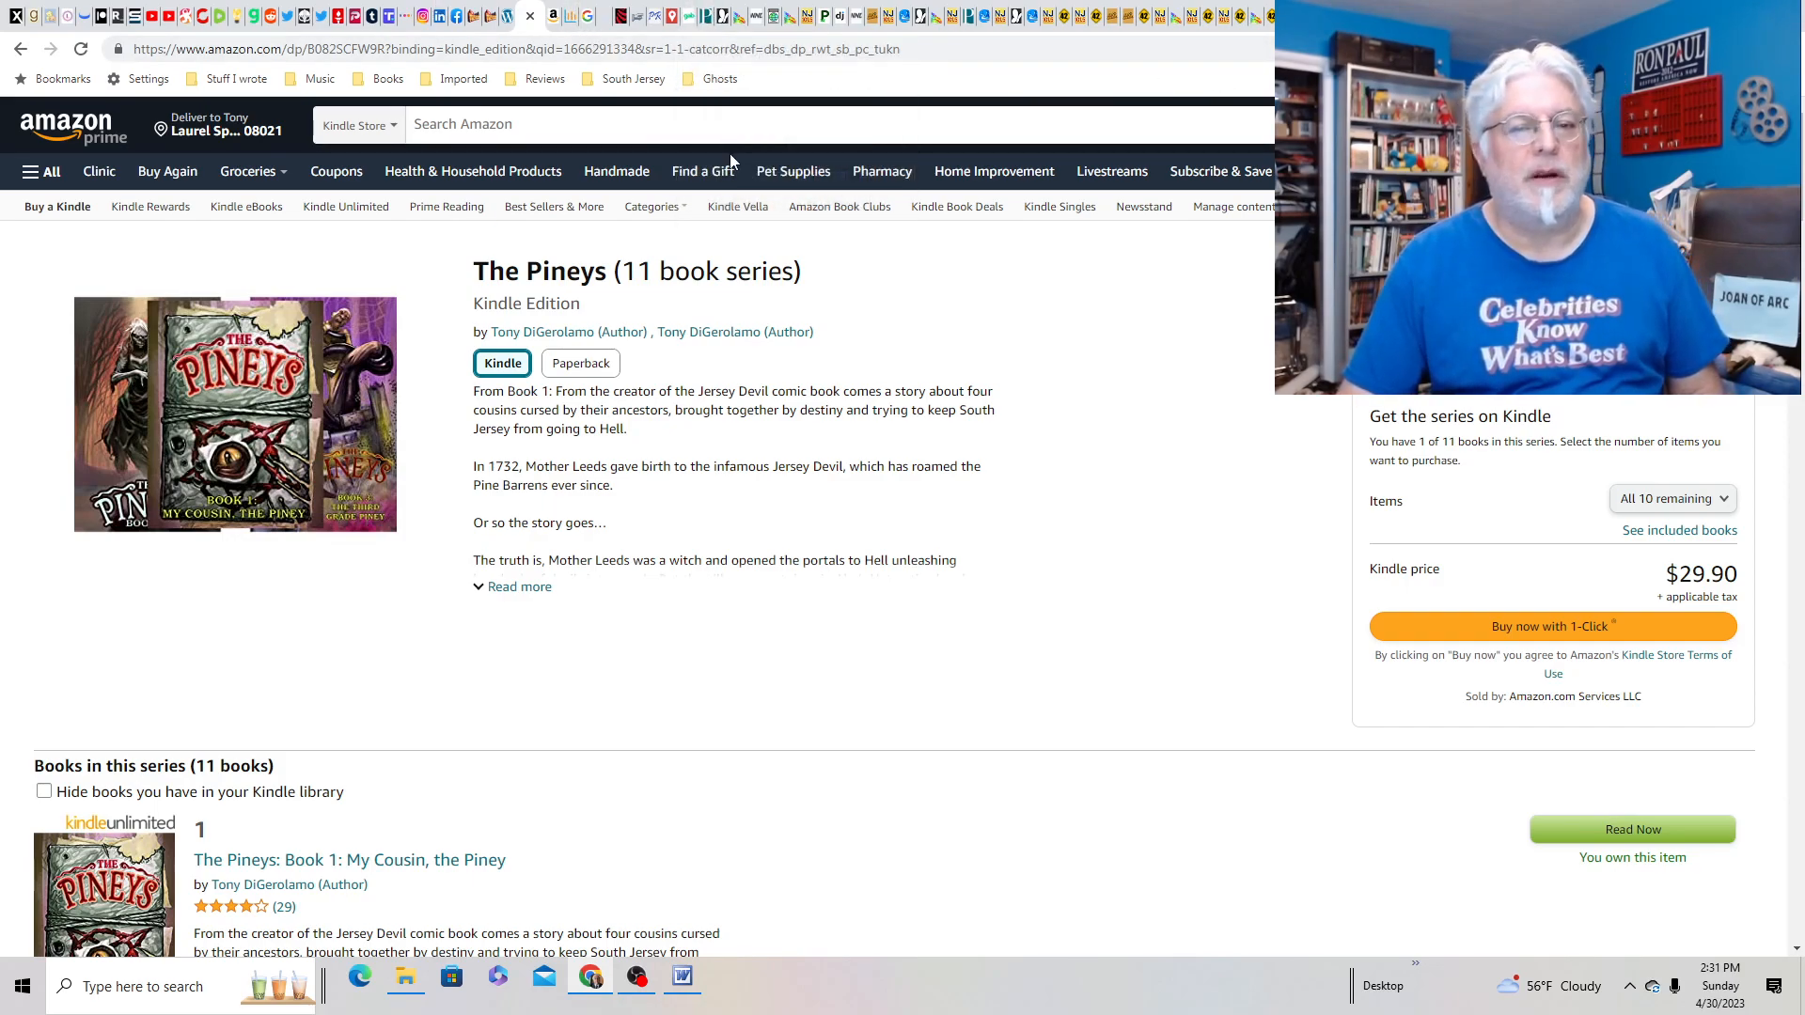
mouse_move(1170, 593)
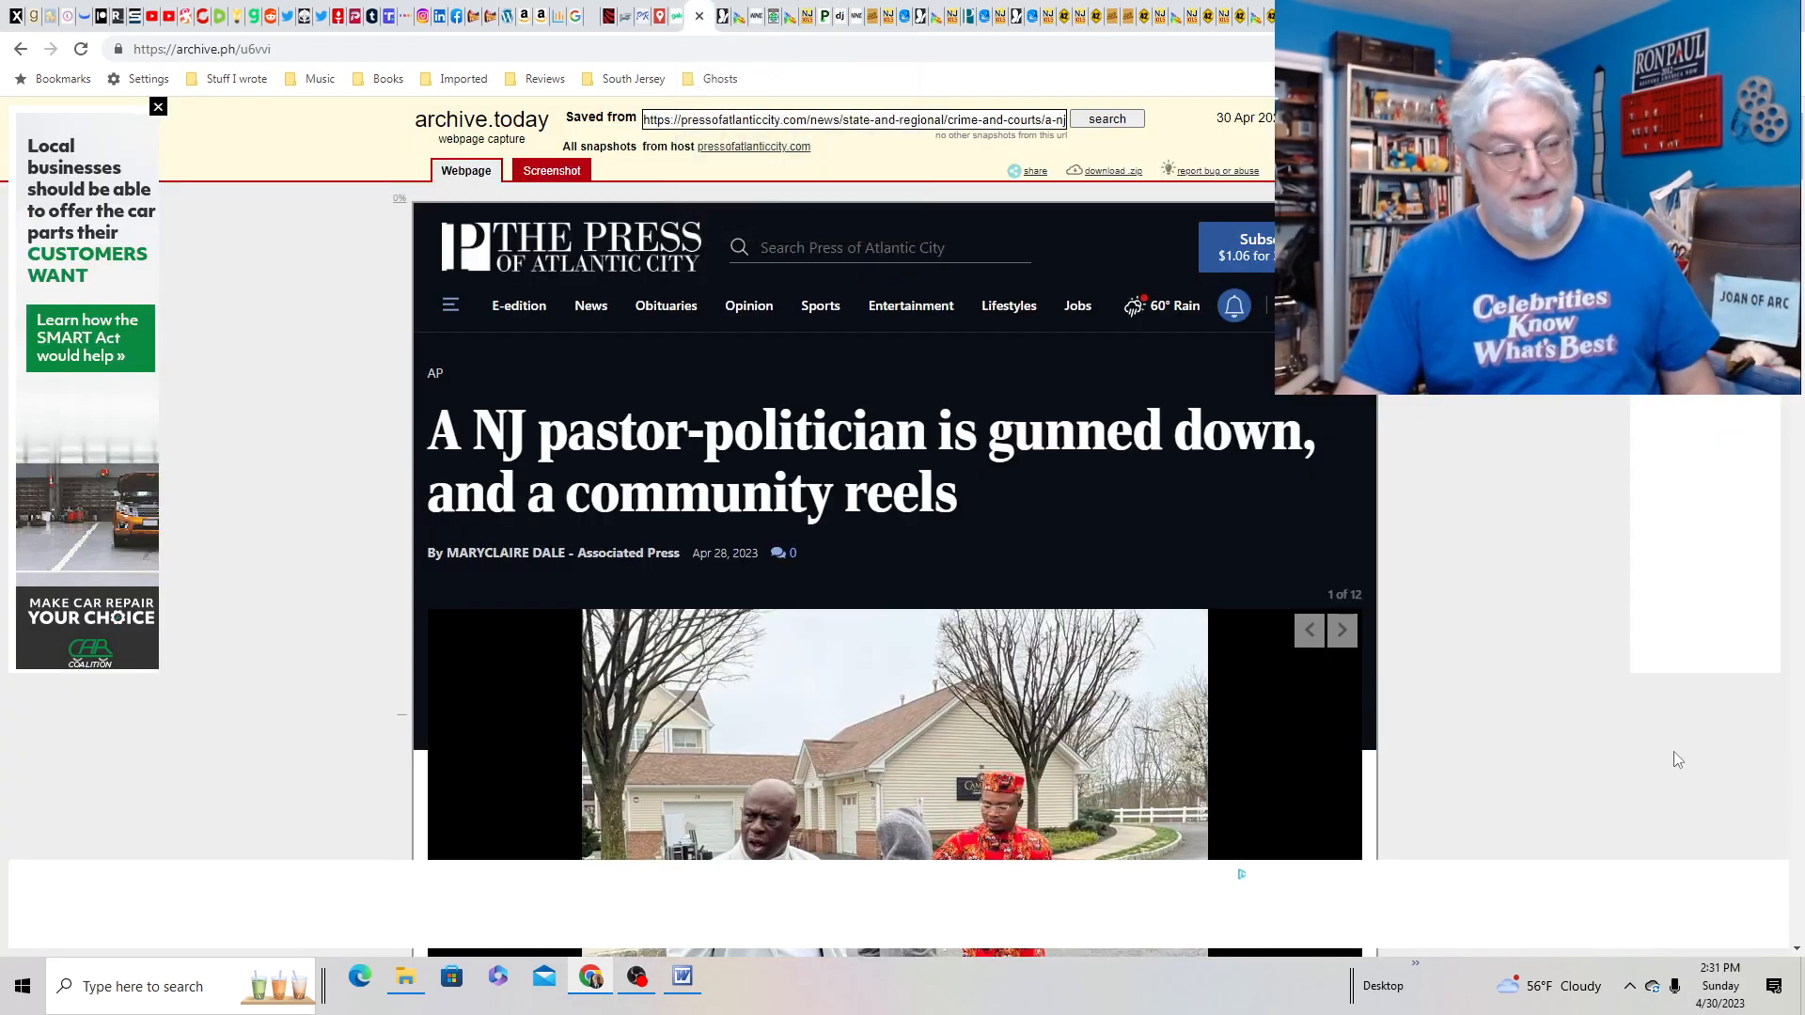
mouse_move(1250, 395)
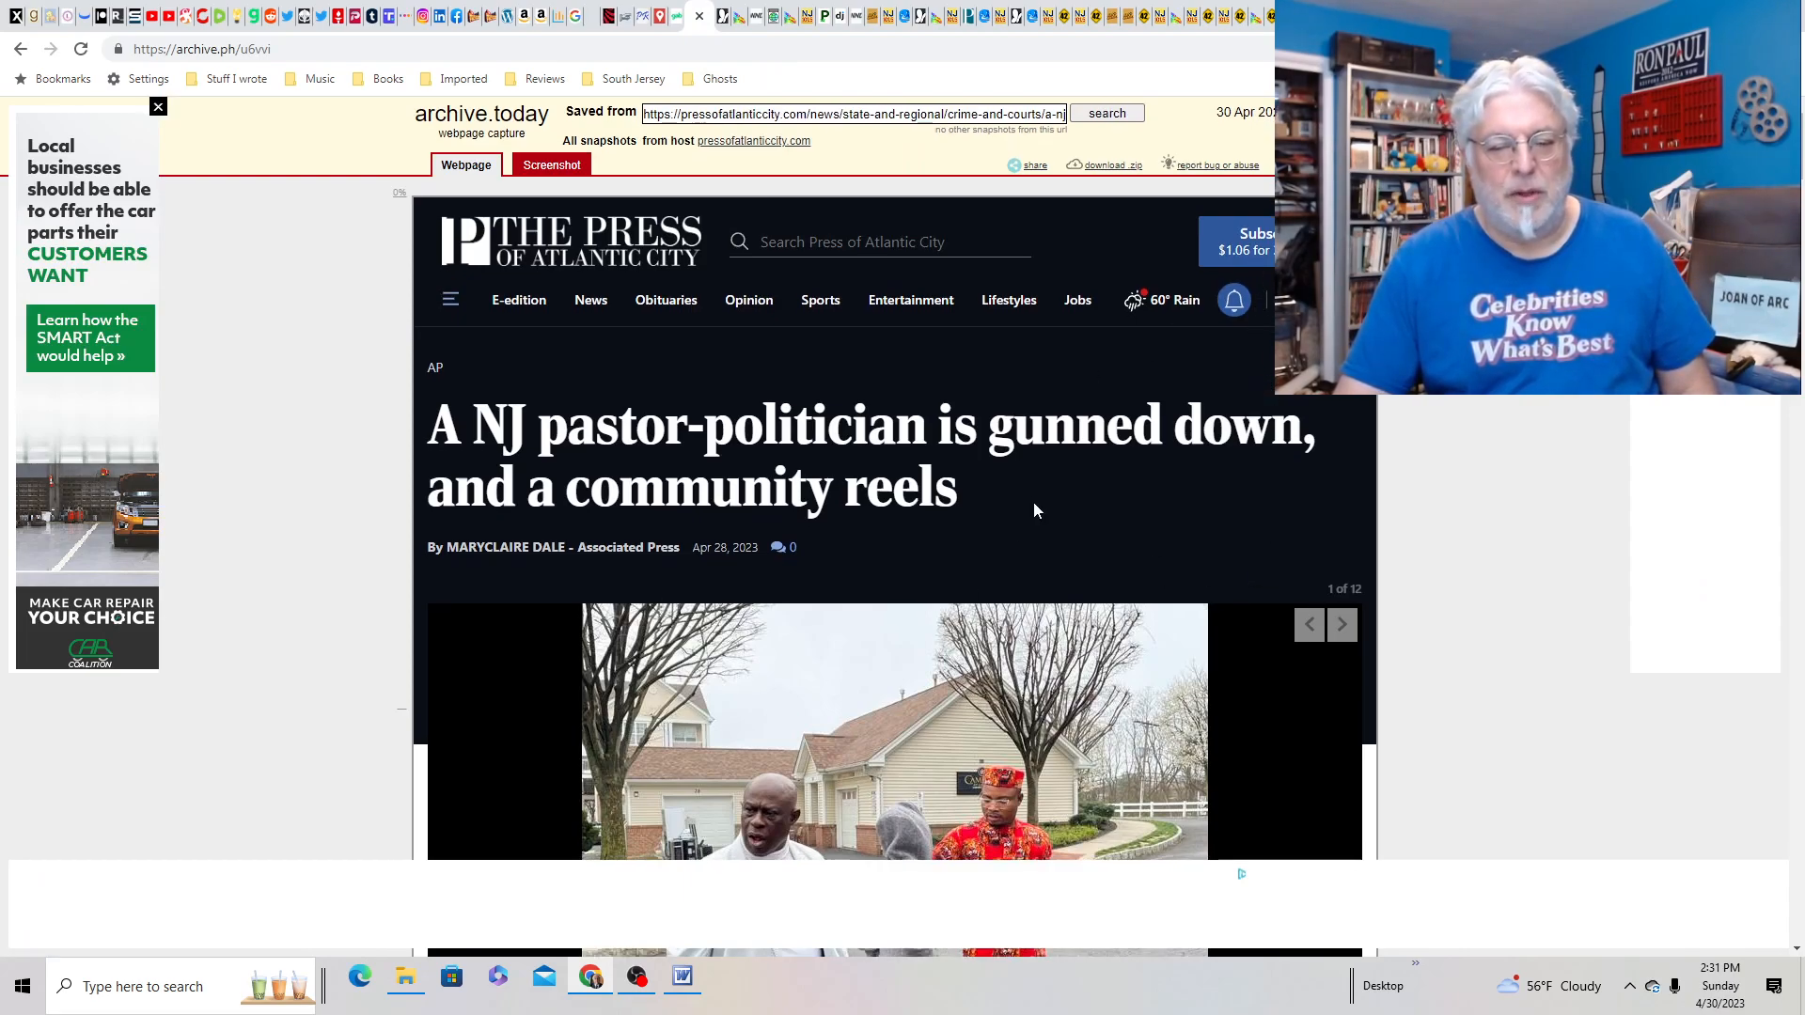
- Scroll through the archived Press of Atlantic City story on the slain Sayreville councilwoman, then back up
scroll(down, 3)
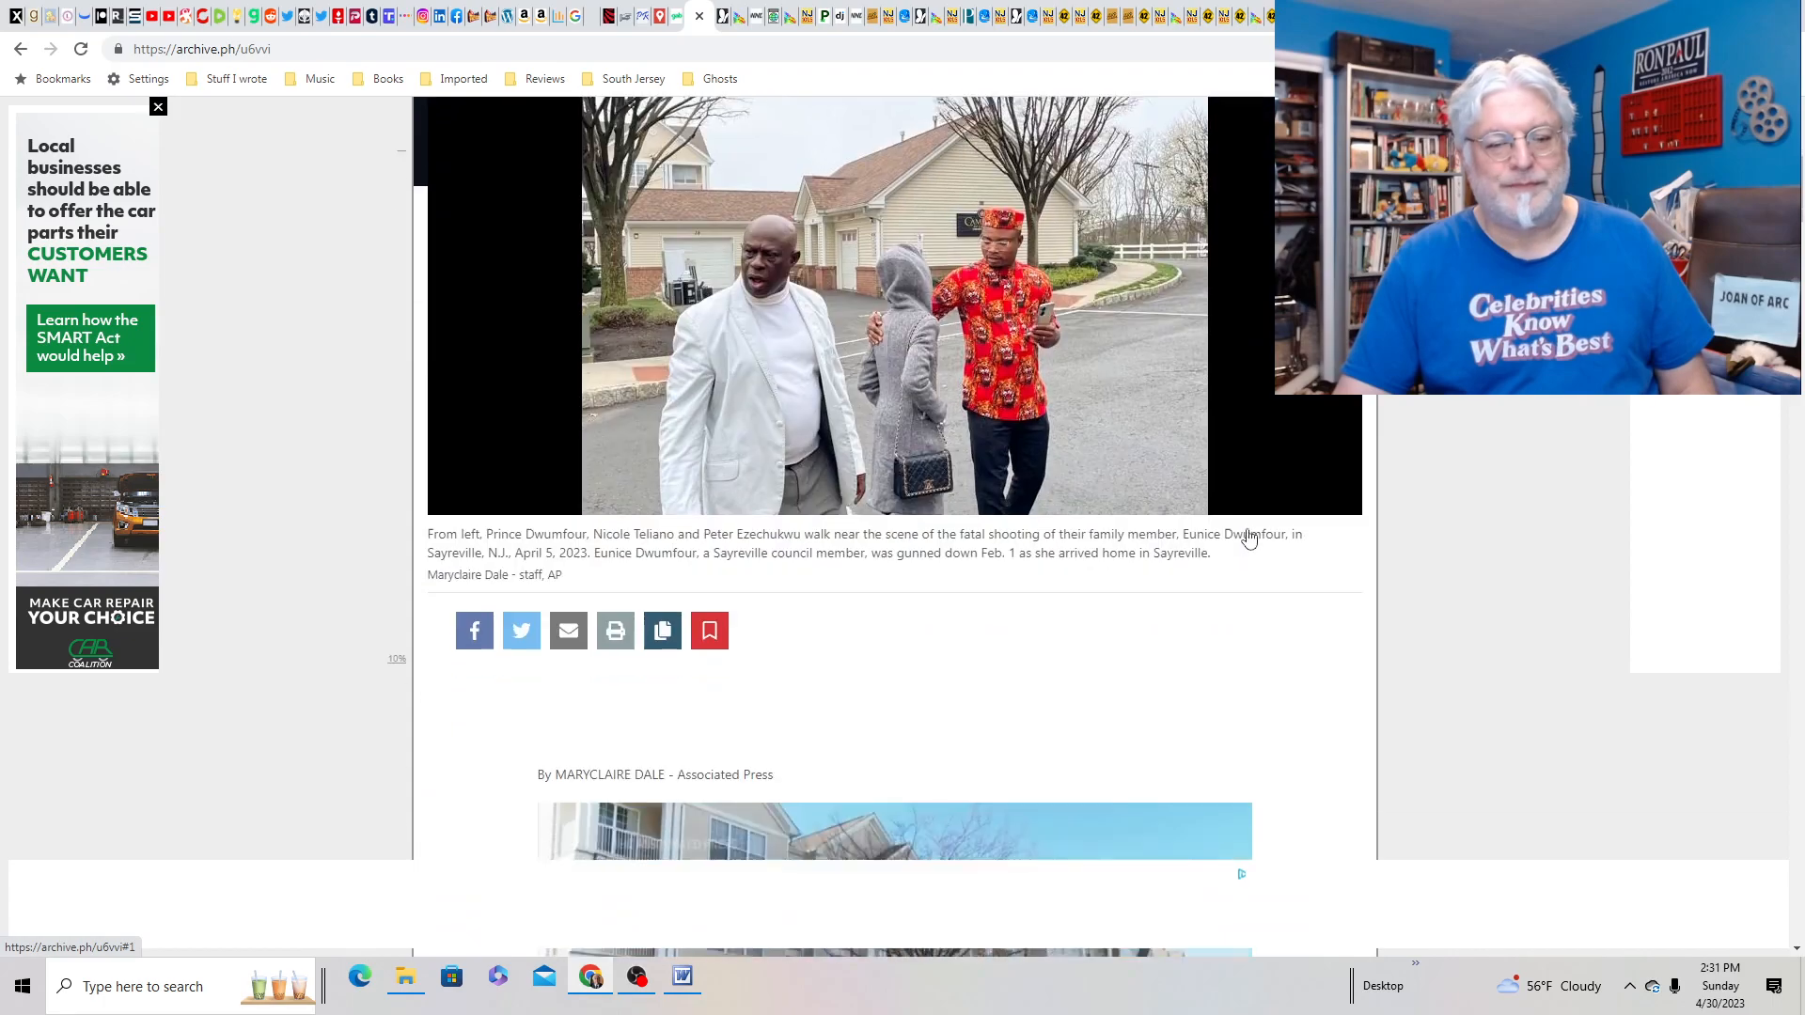
scroll(down, 3)
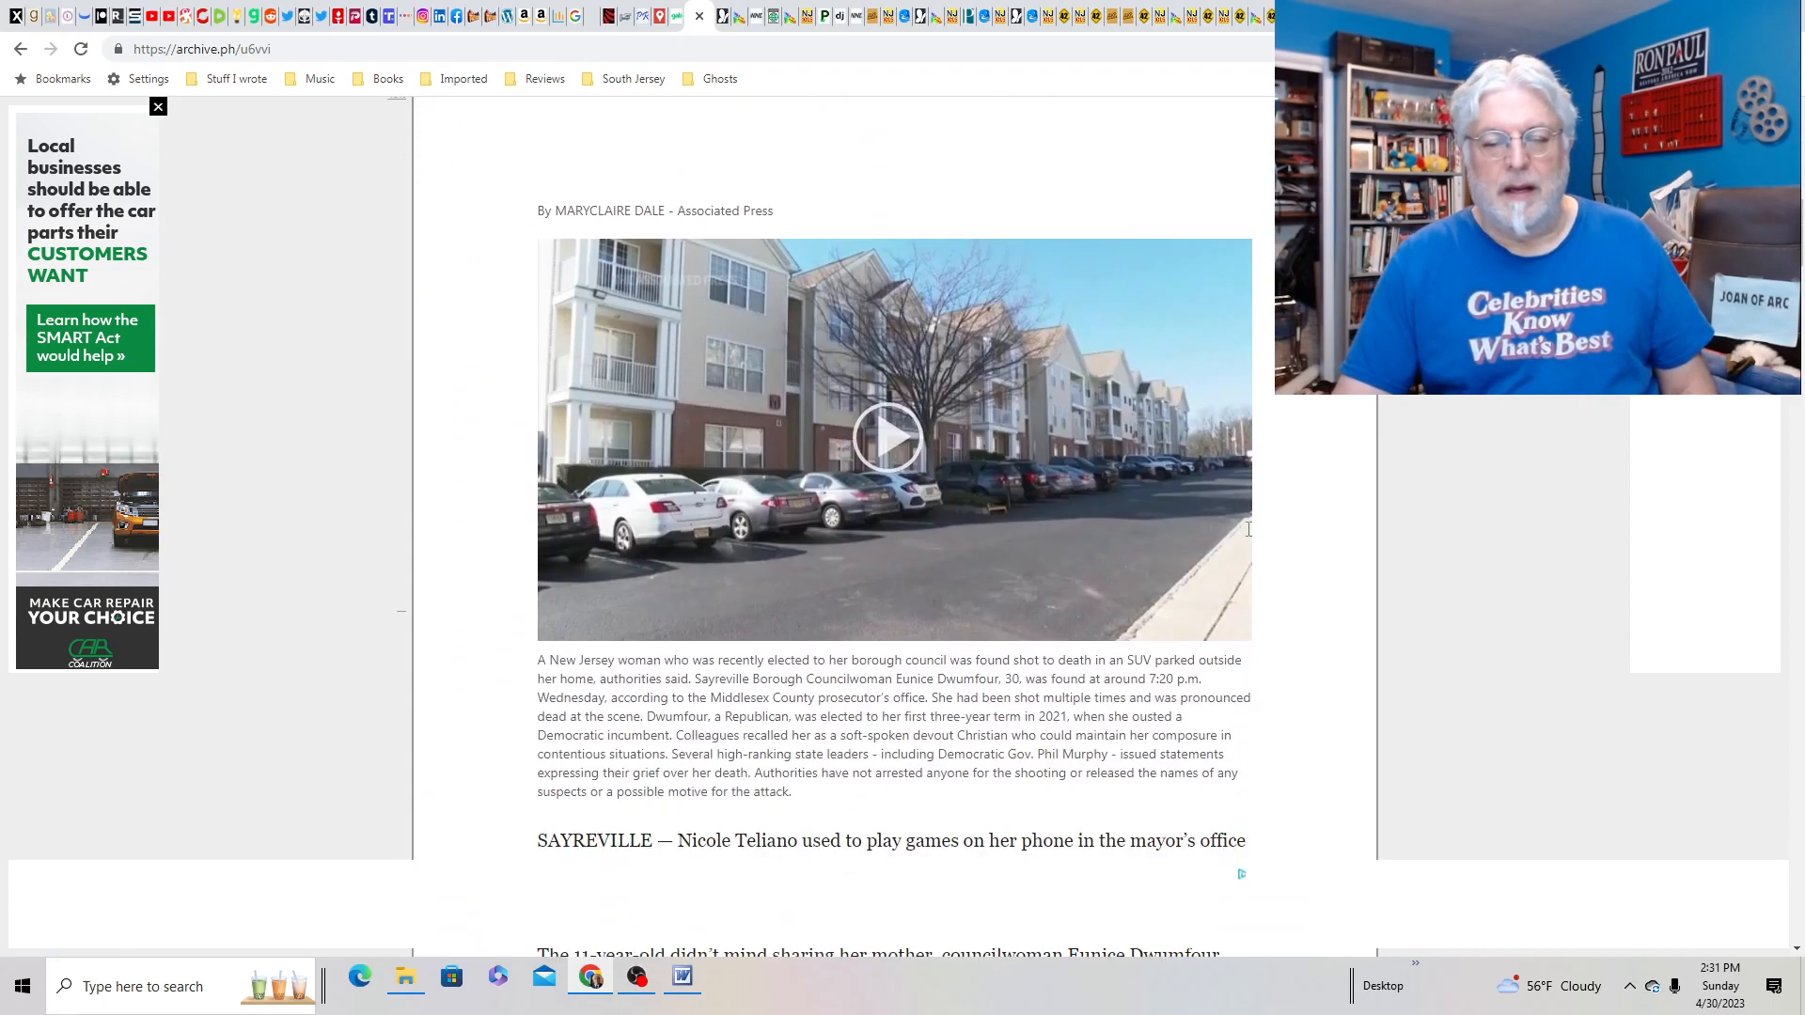
scroll(down, 3)
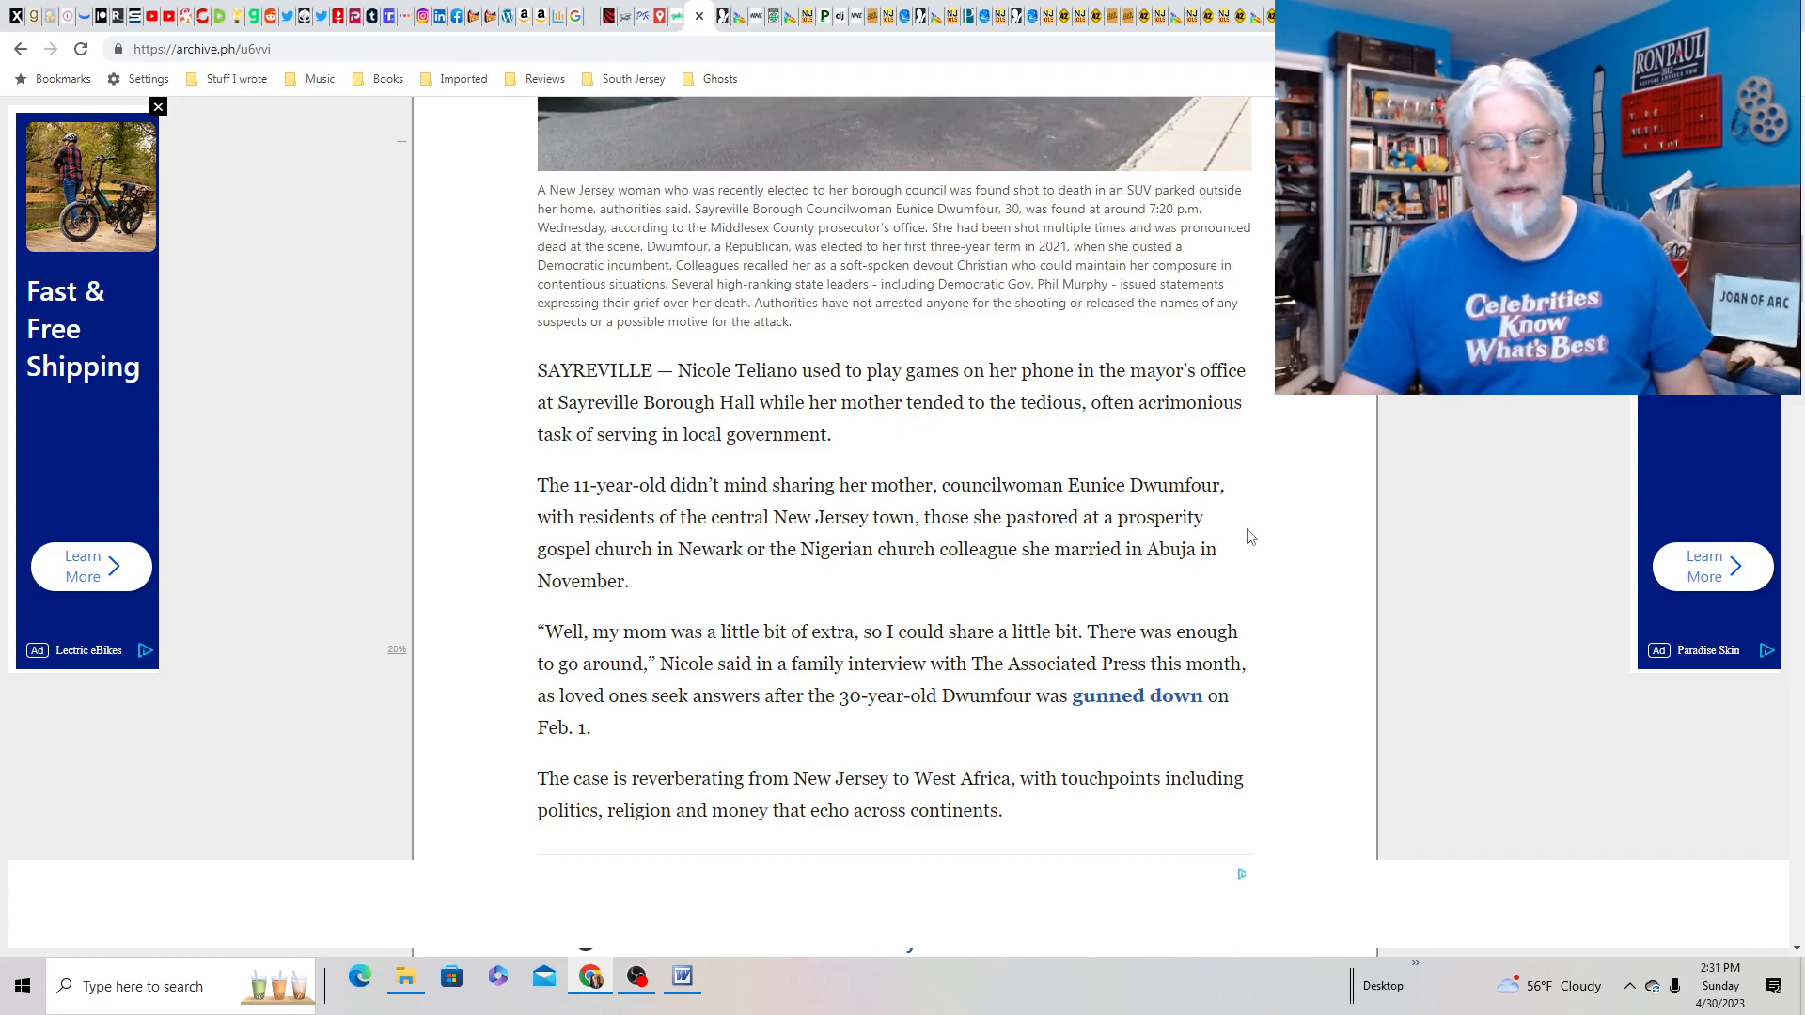
scroll(down, 3)
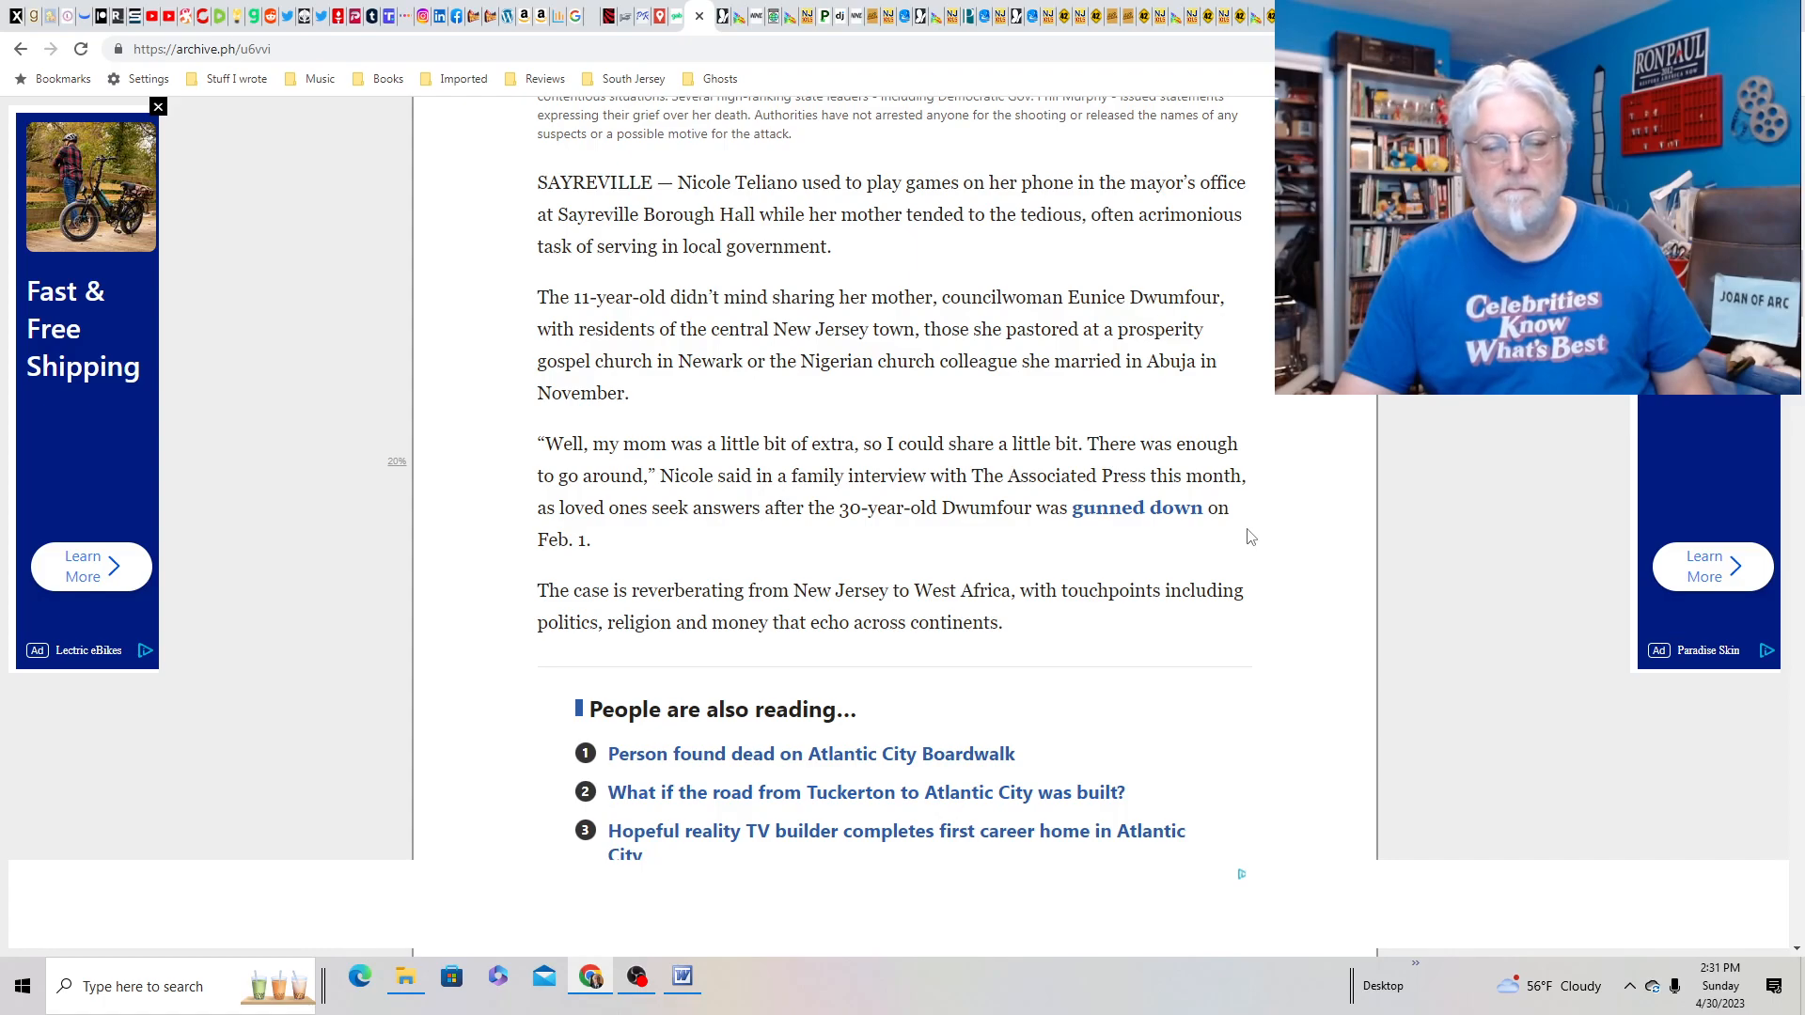
scroll(up, 3)
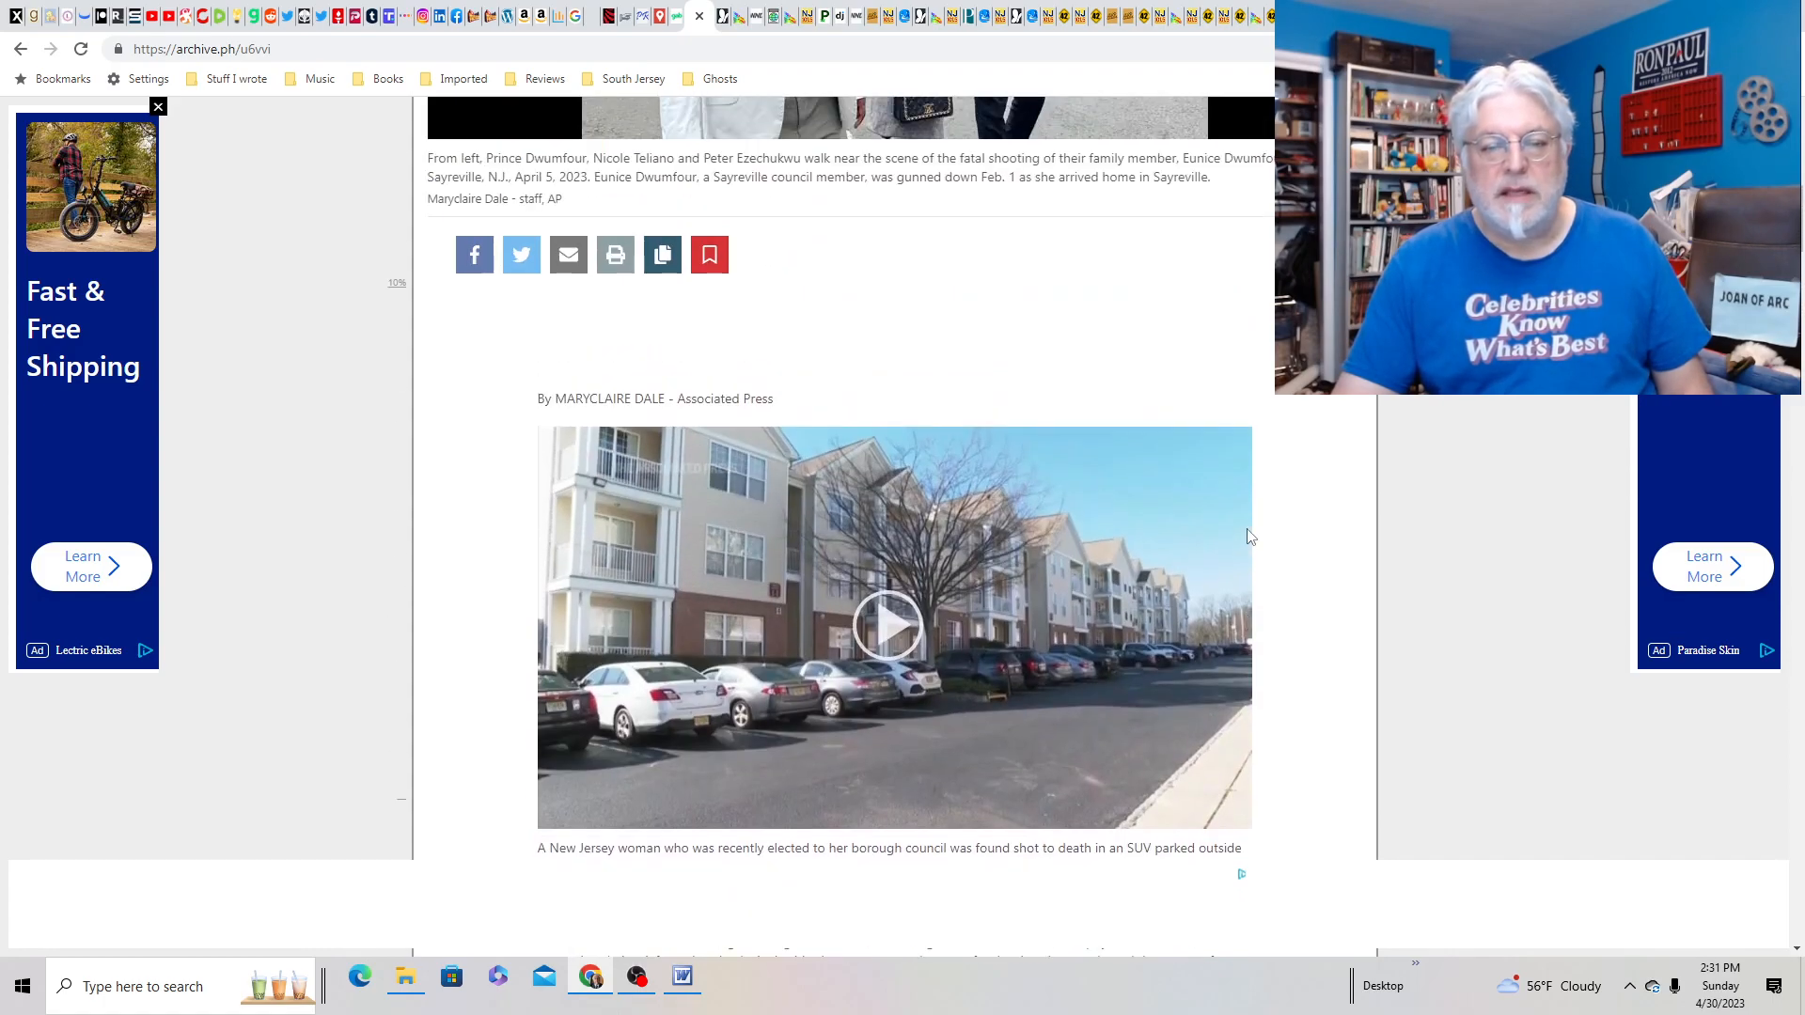
scroll(up, 3)
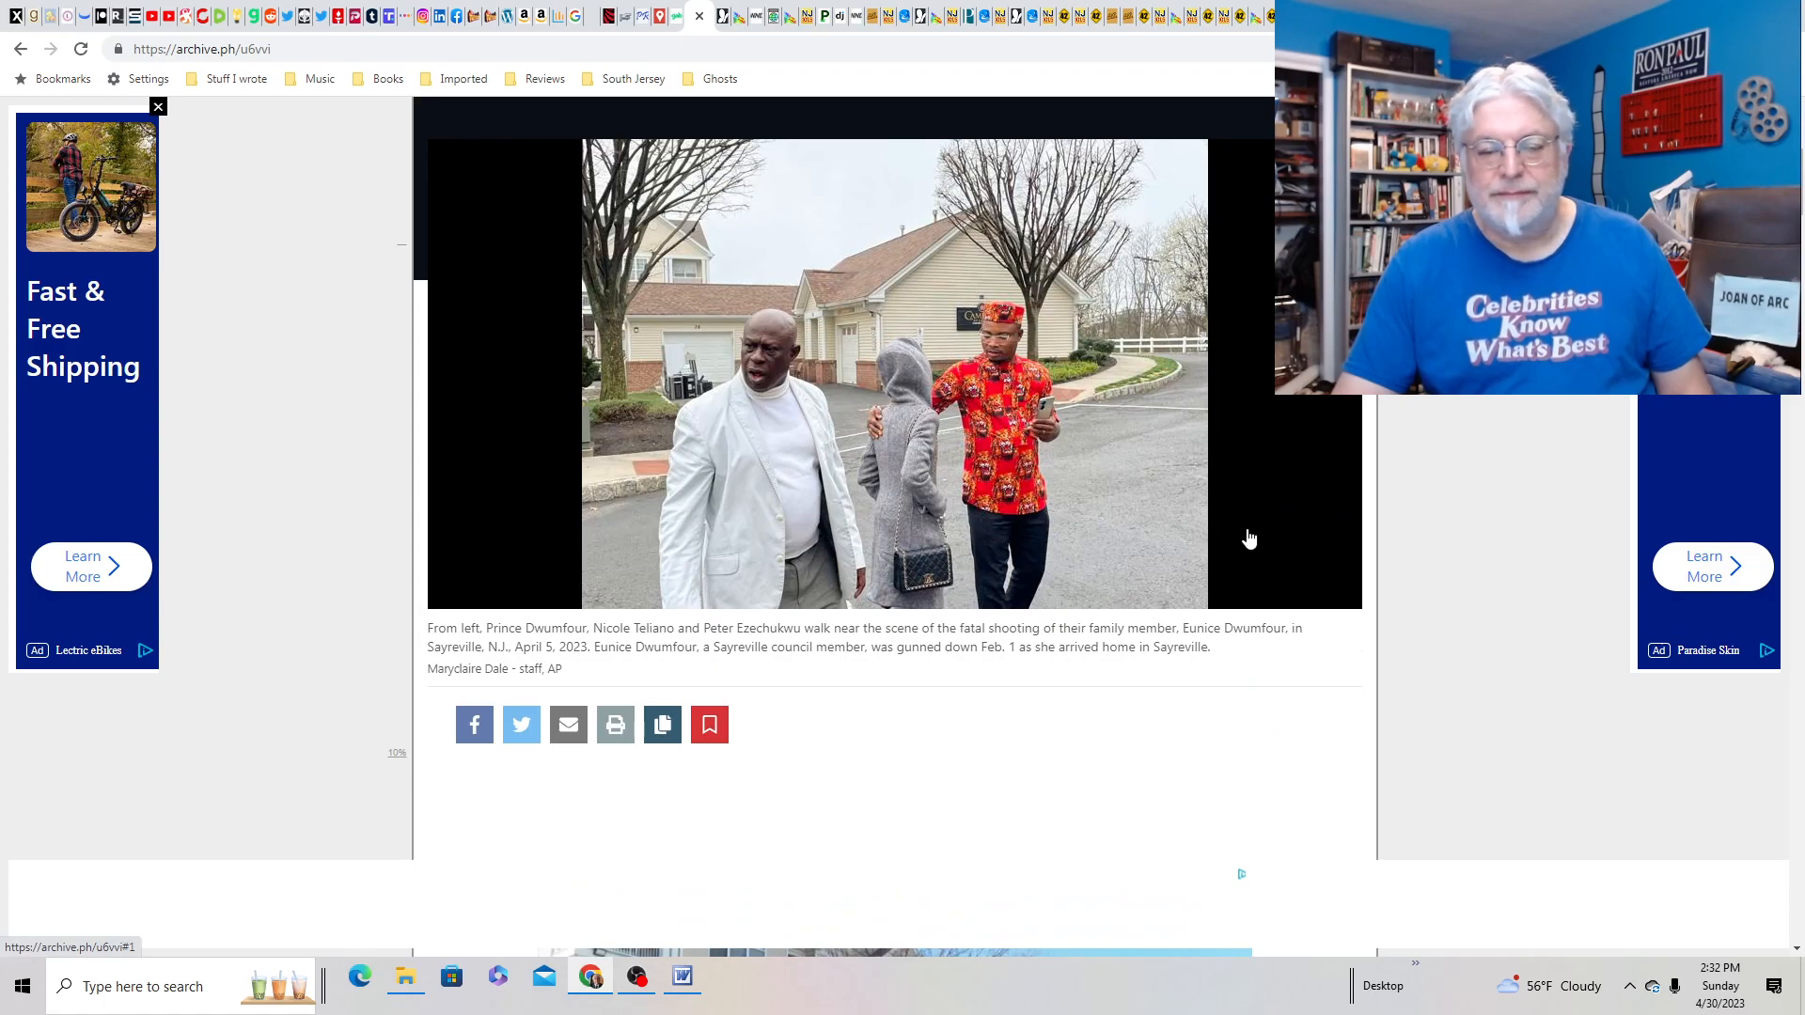
mouse_move(726, 15)
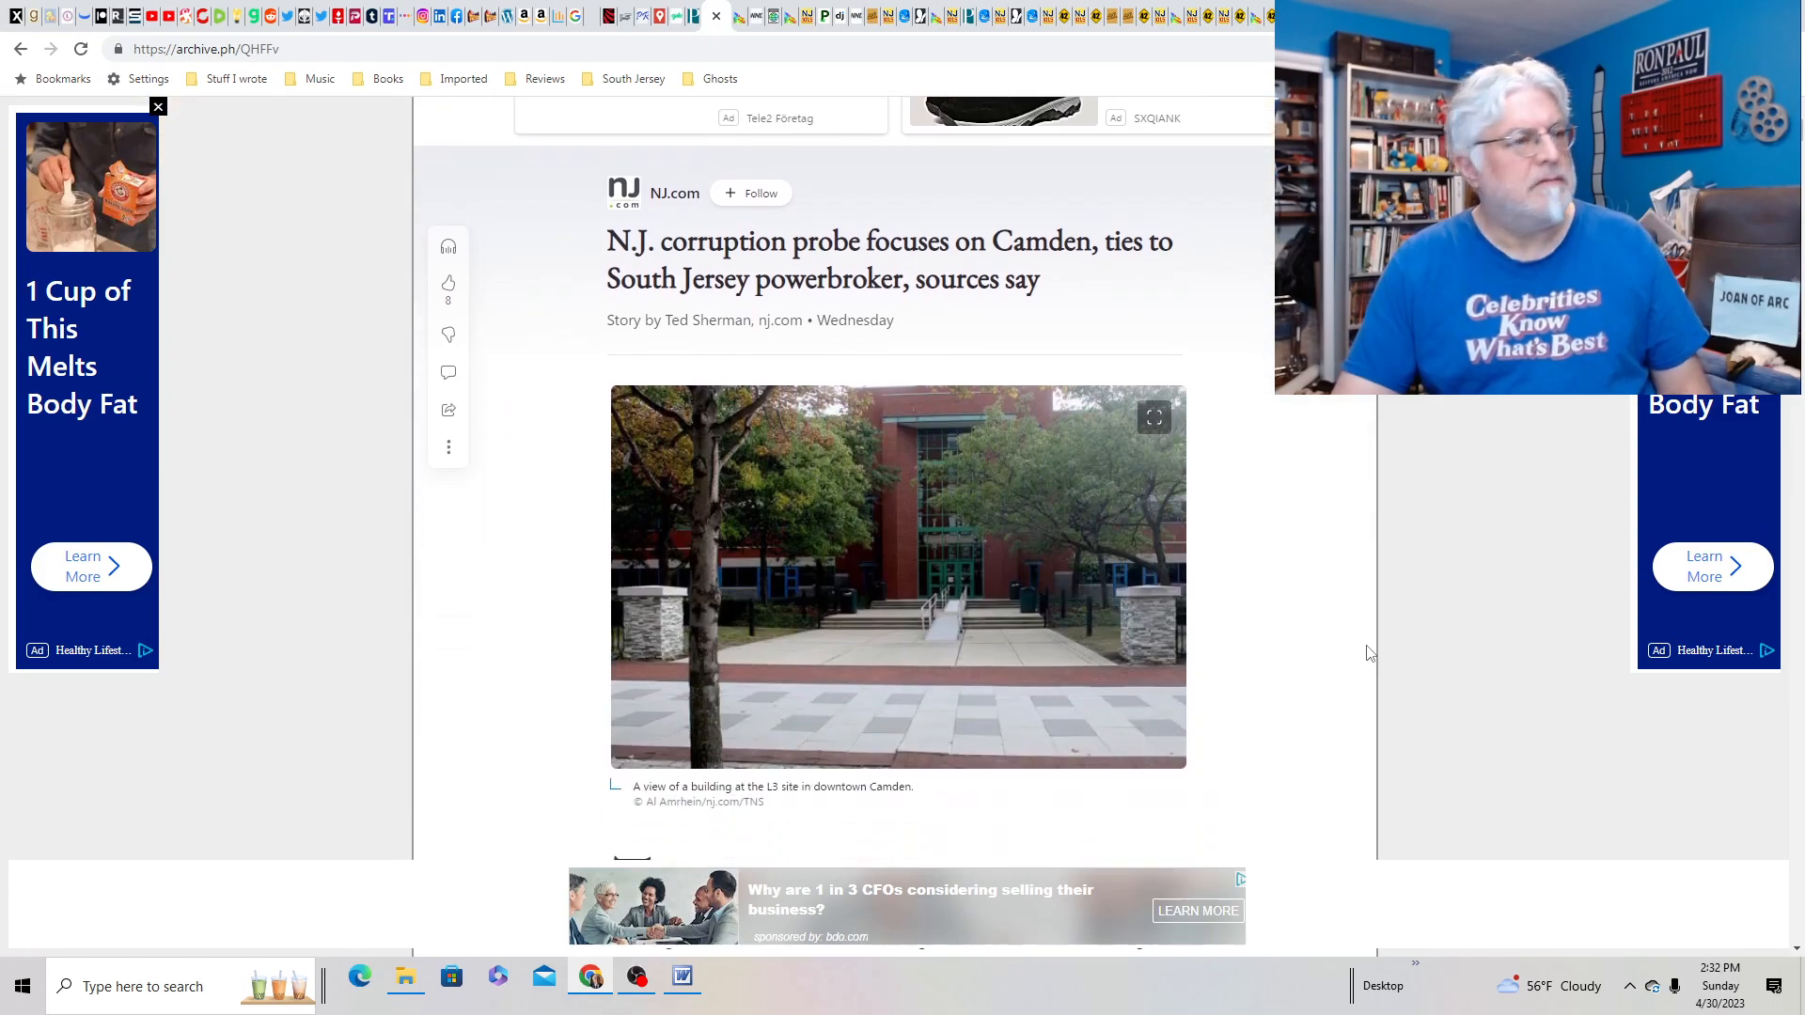
- Switch to the archived NJ.com Camden corruption probe article and scroll through its opening paragraphs
click(158, 107)
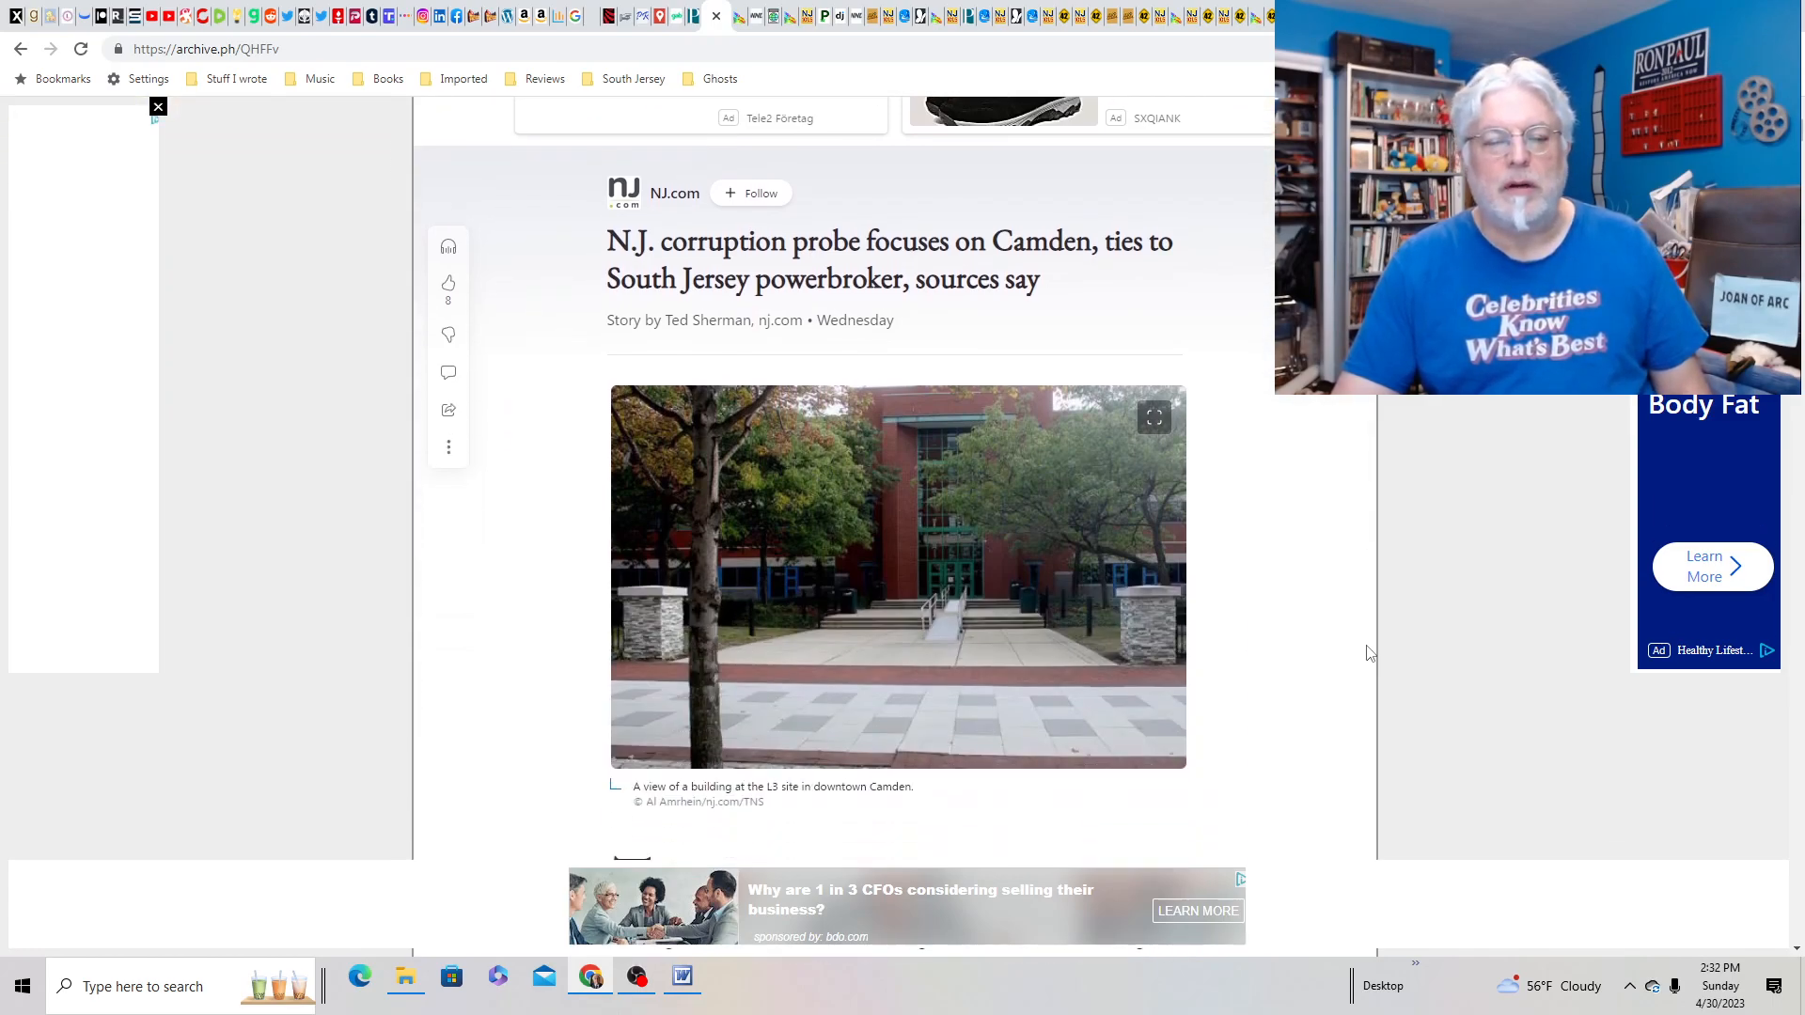
scroll(down, 3)
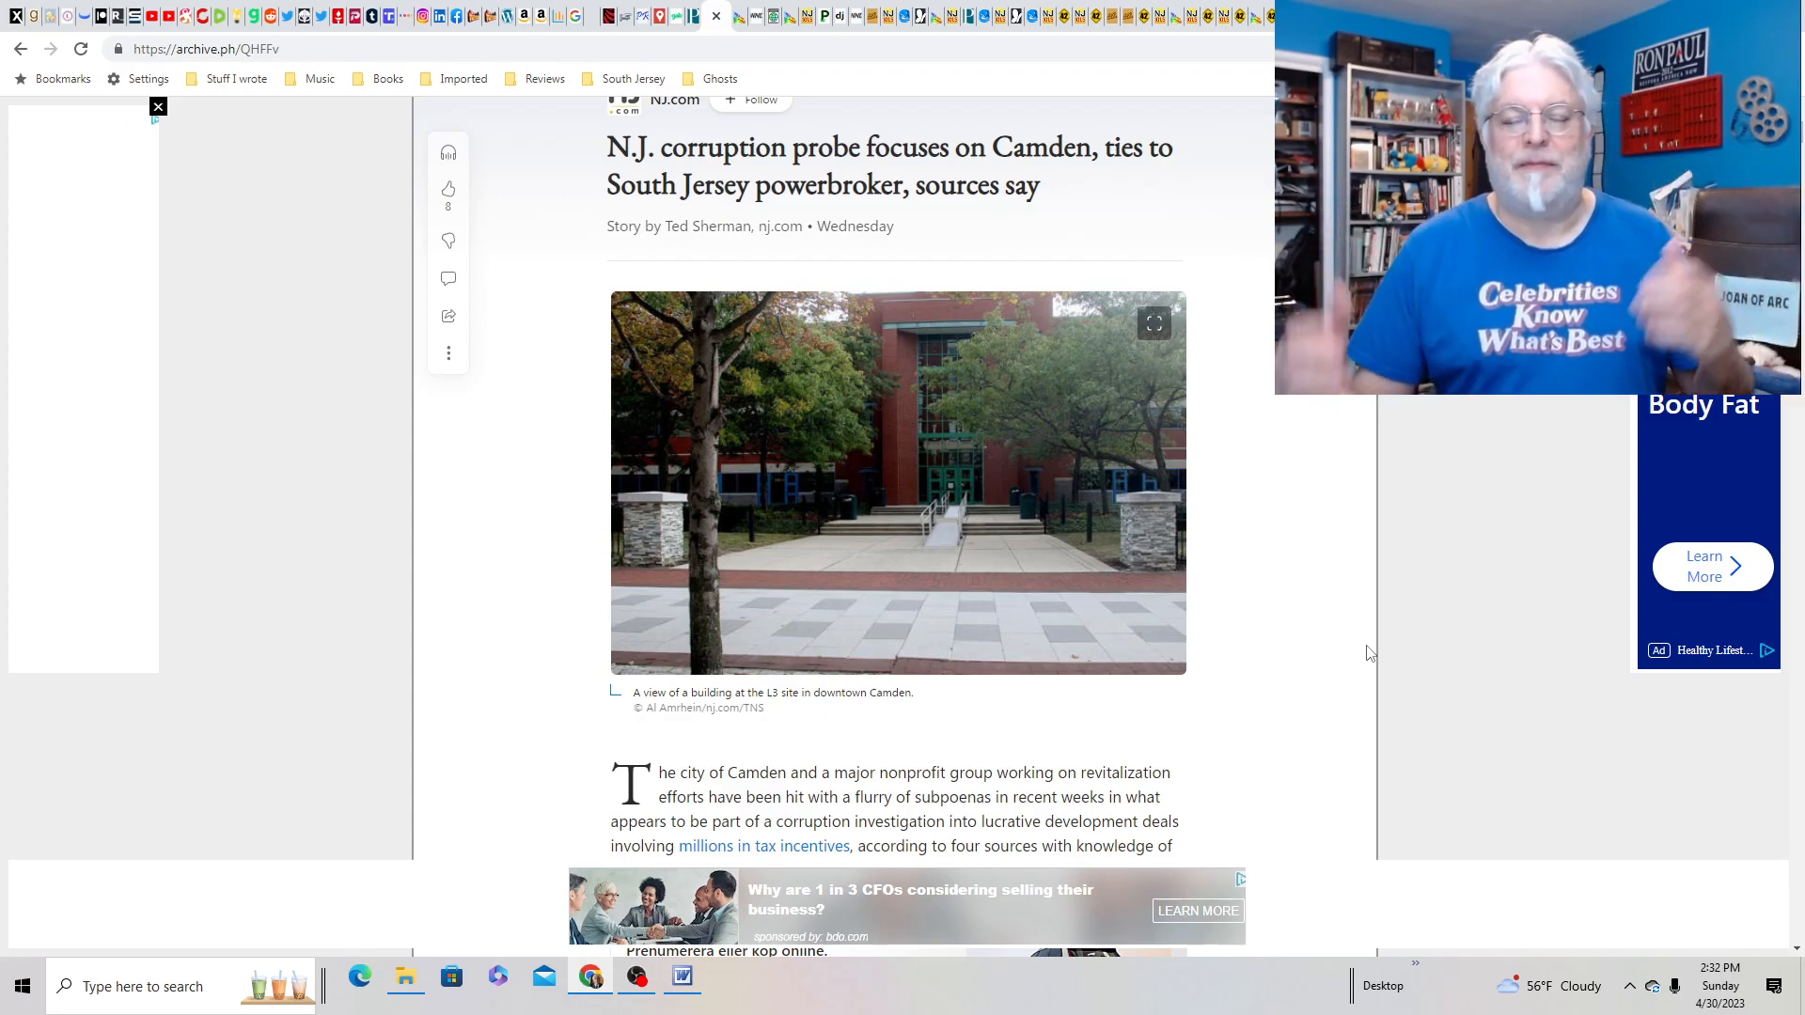
mouse_move(1379, 606)
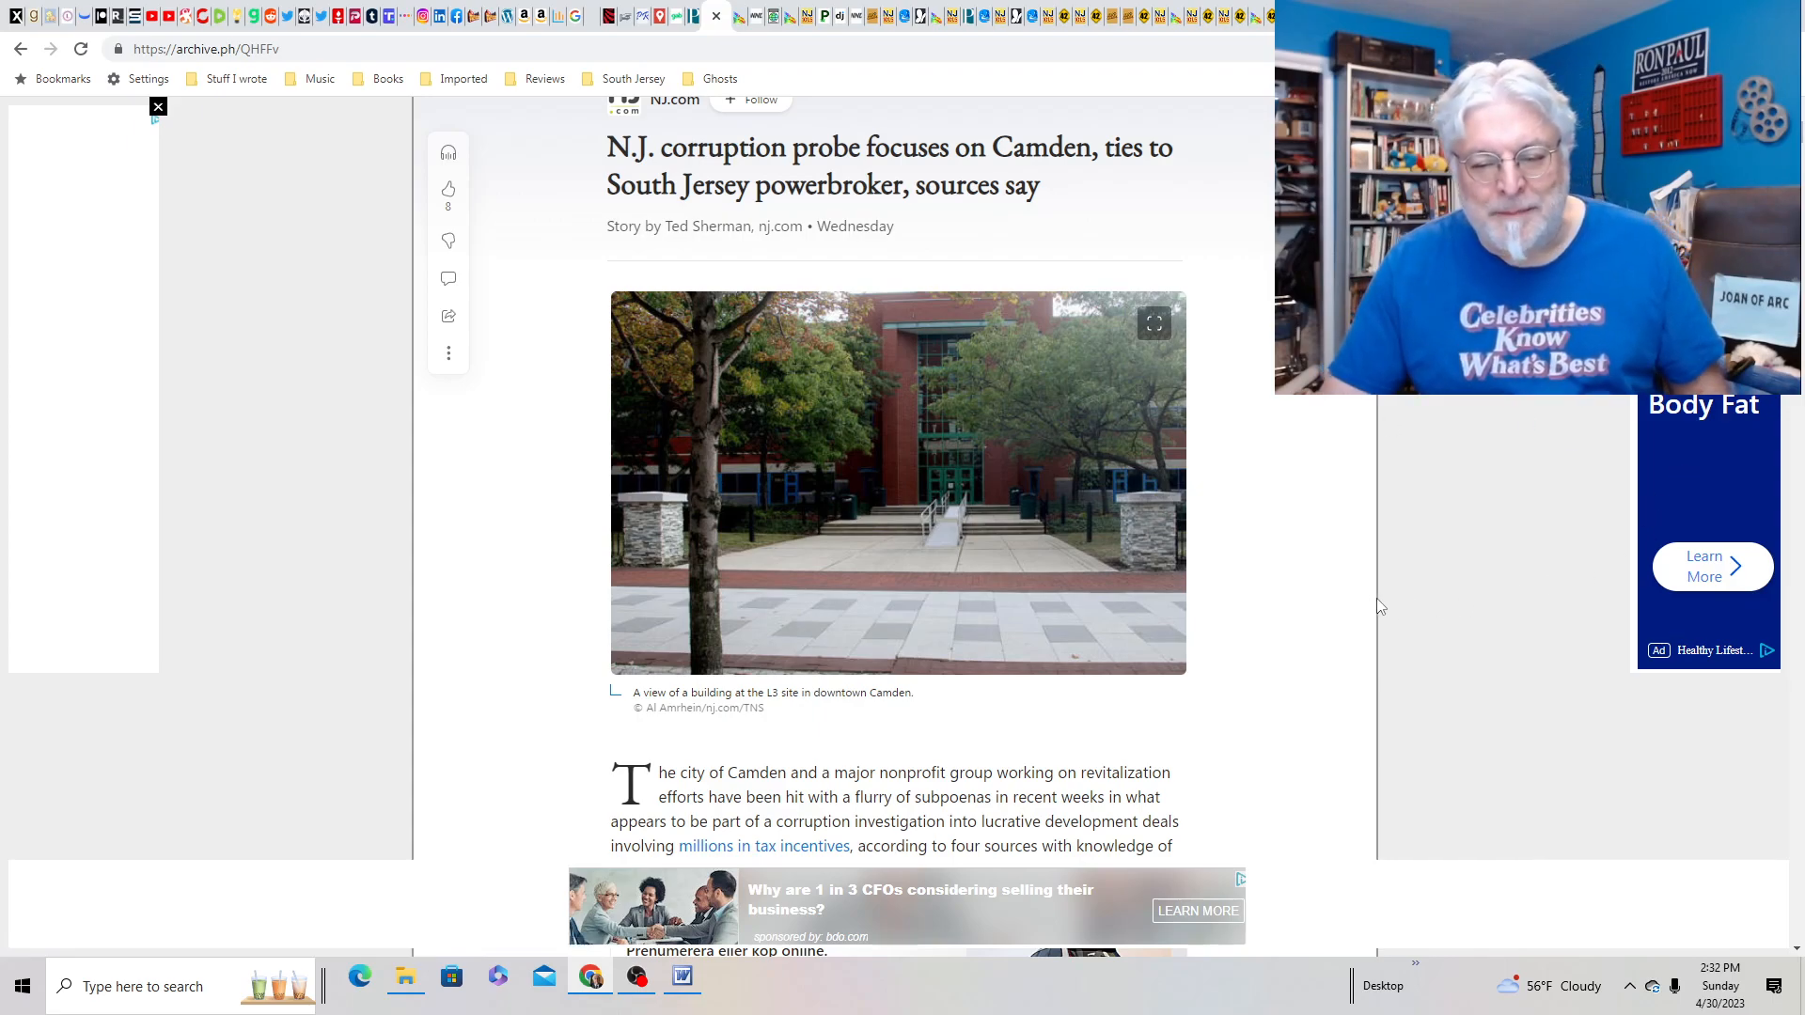
scroll(down, 3)
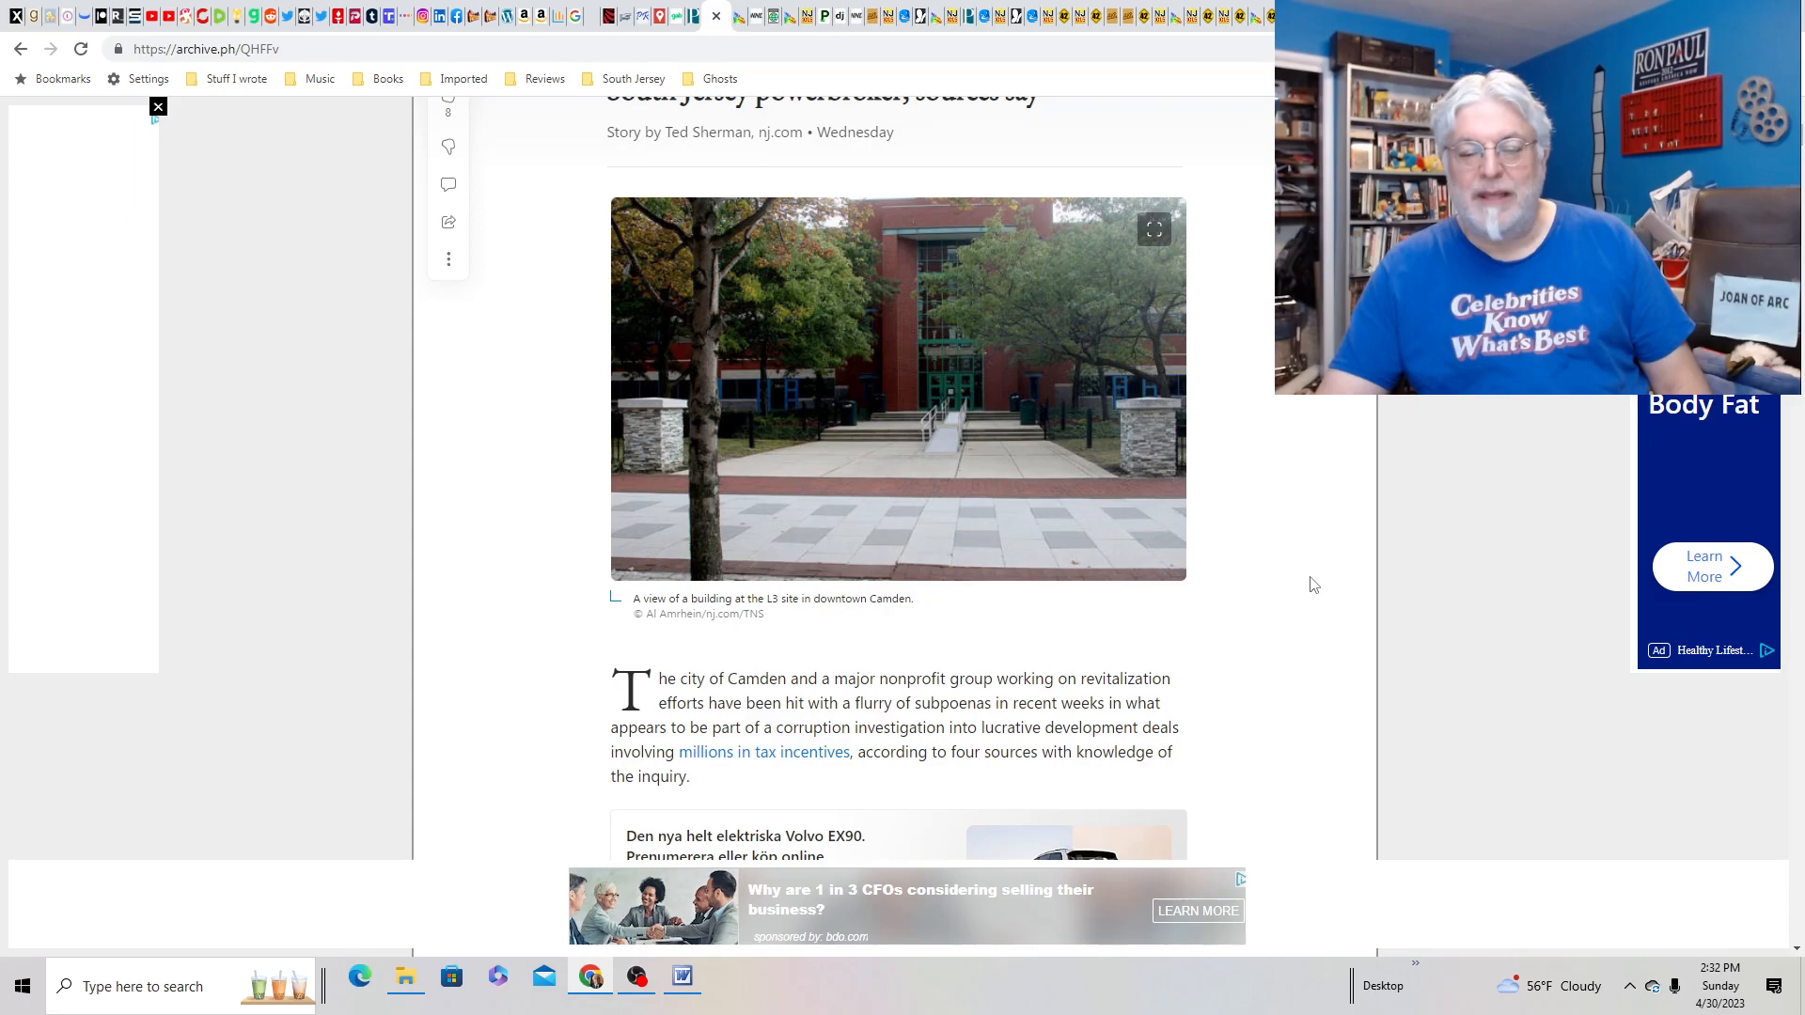
scroll(down, 3)
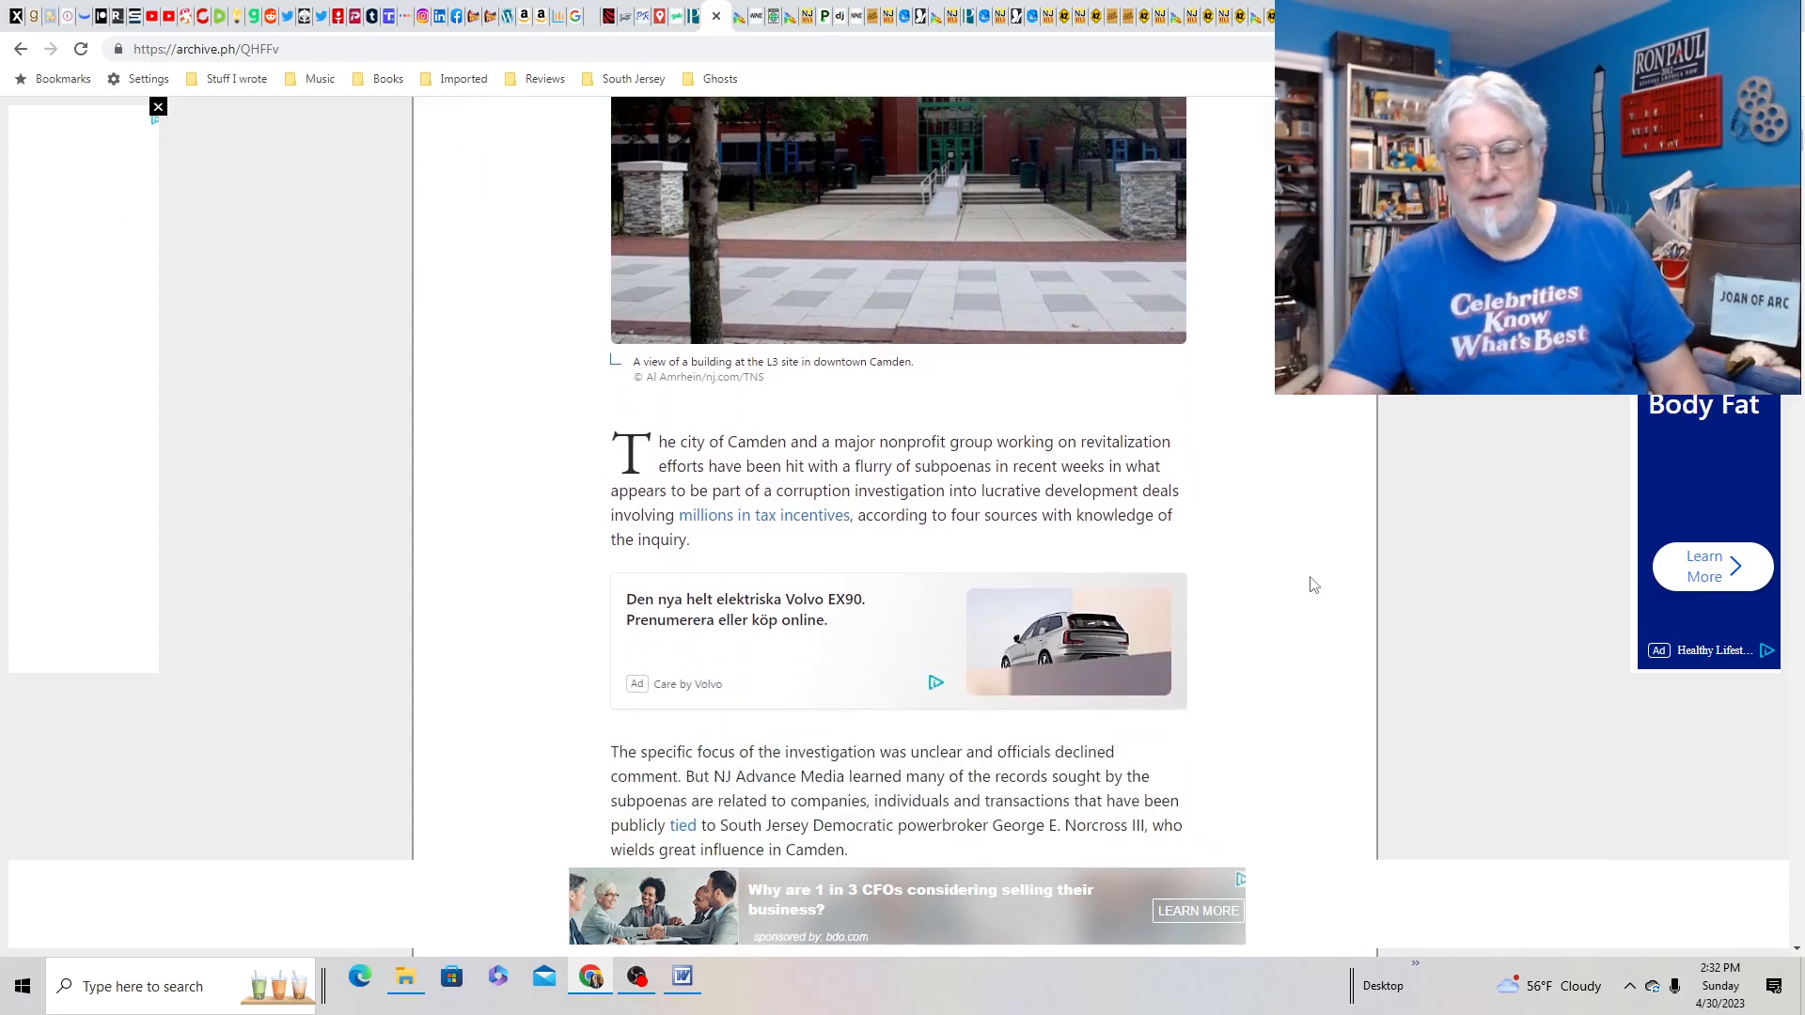
scroll(up, 3)
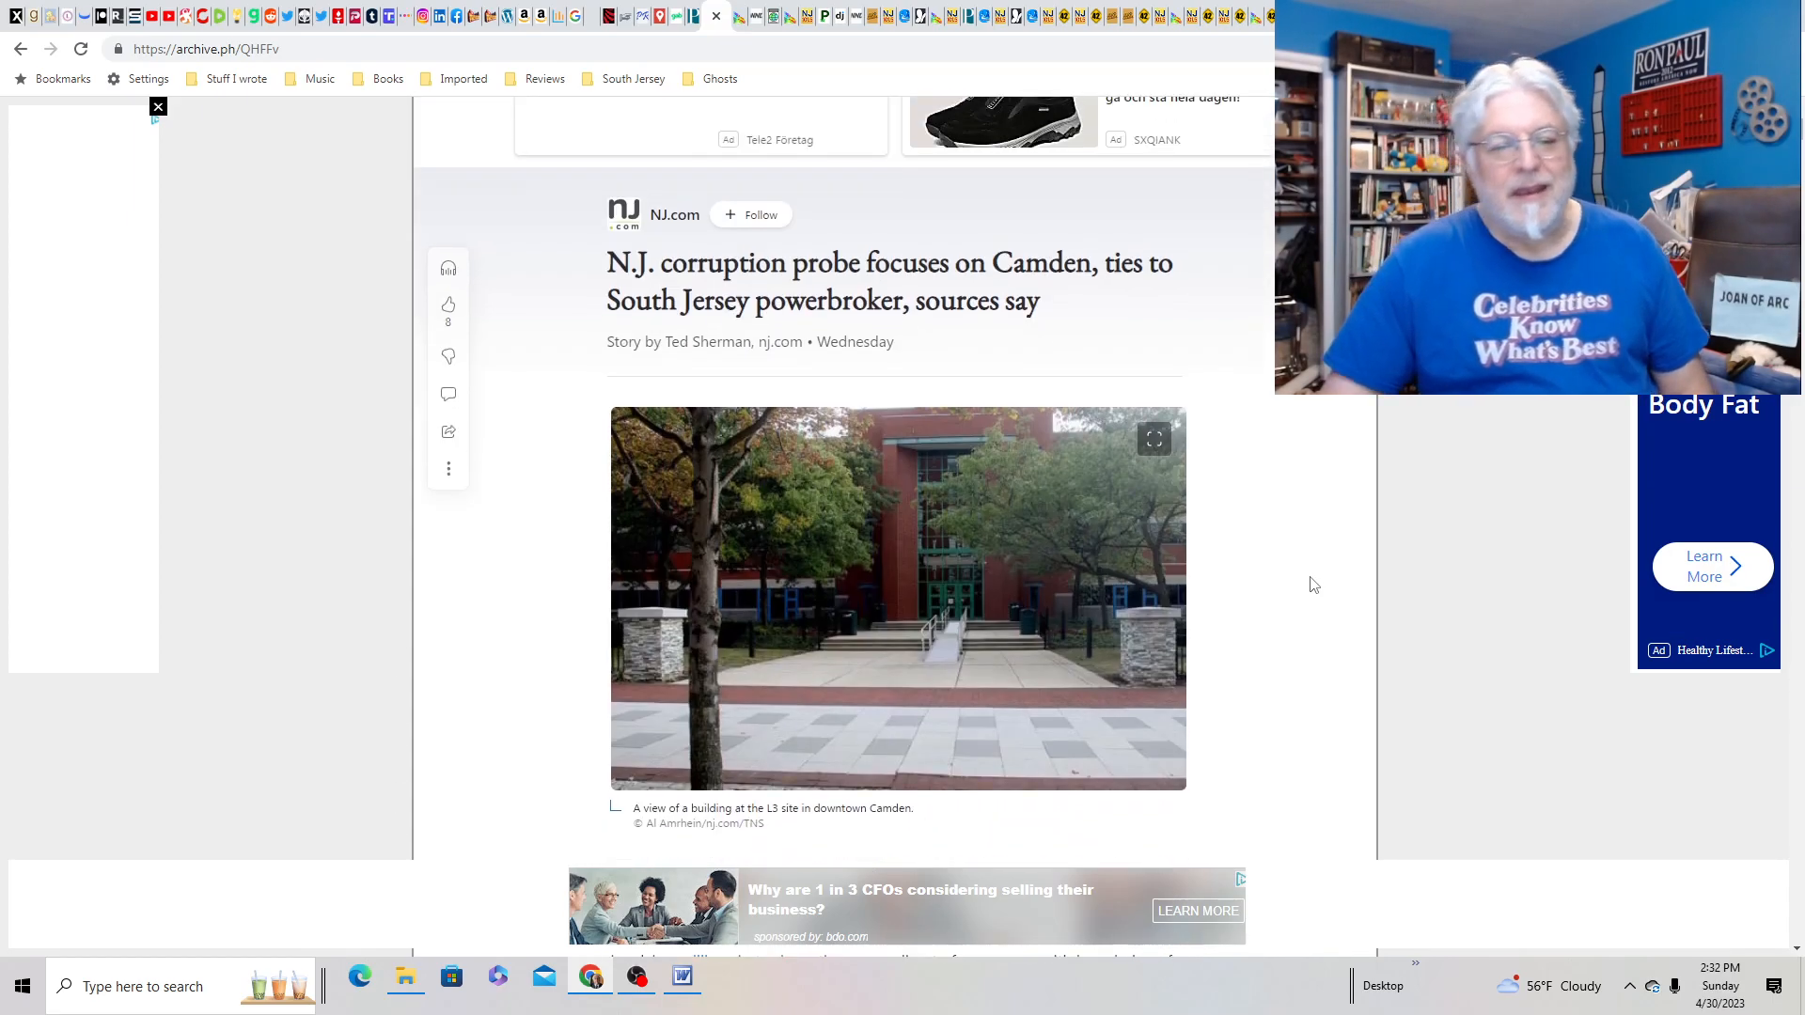
scroll(up, 3)
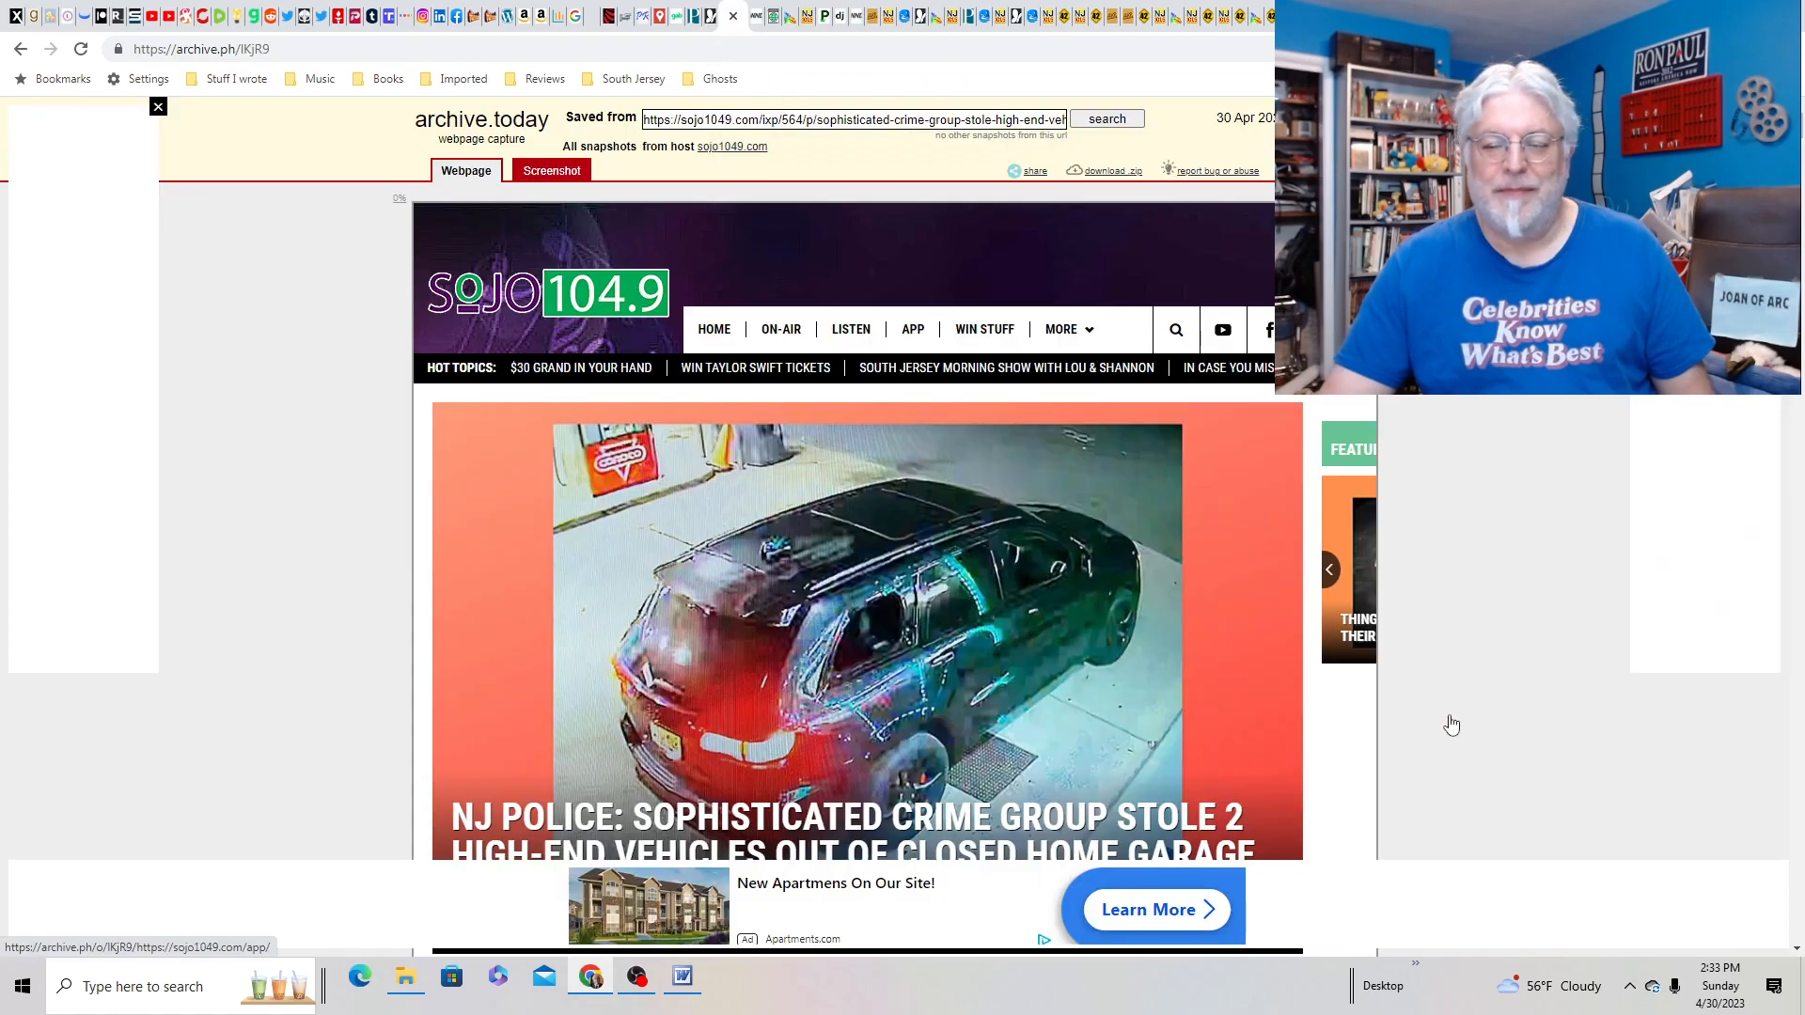
- Scroll down the SOJO 104.9 car-theft article to the stolen cars gallery, then back up
scroll(down, 3)
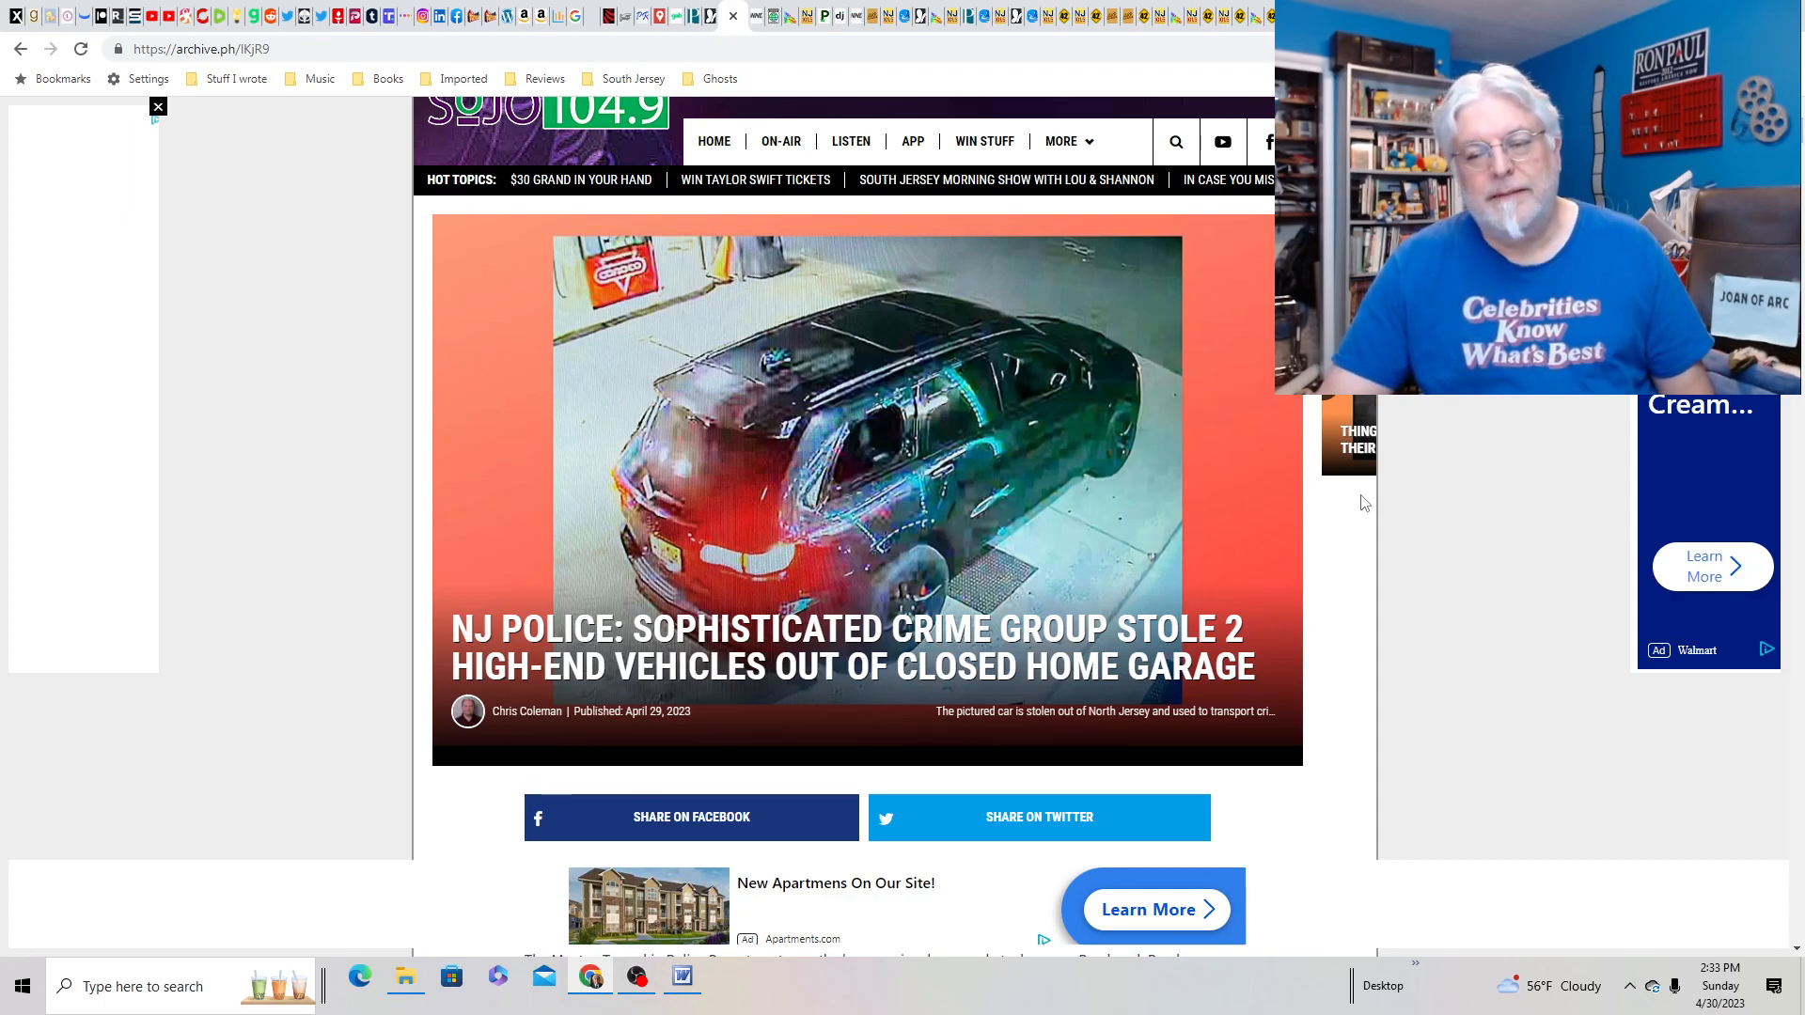
scroll(down, 3)
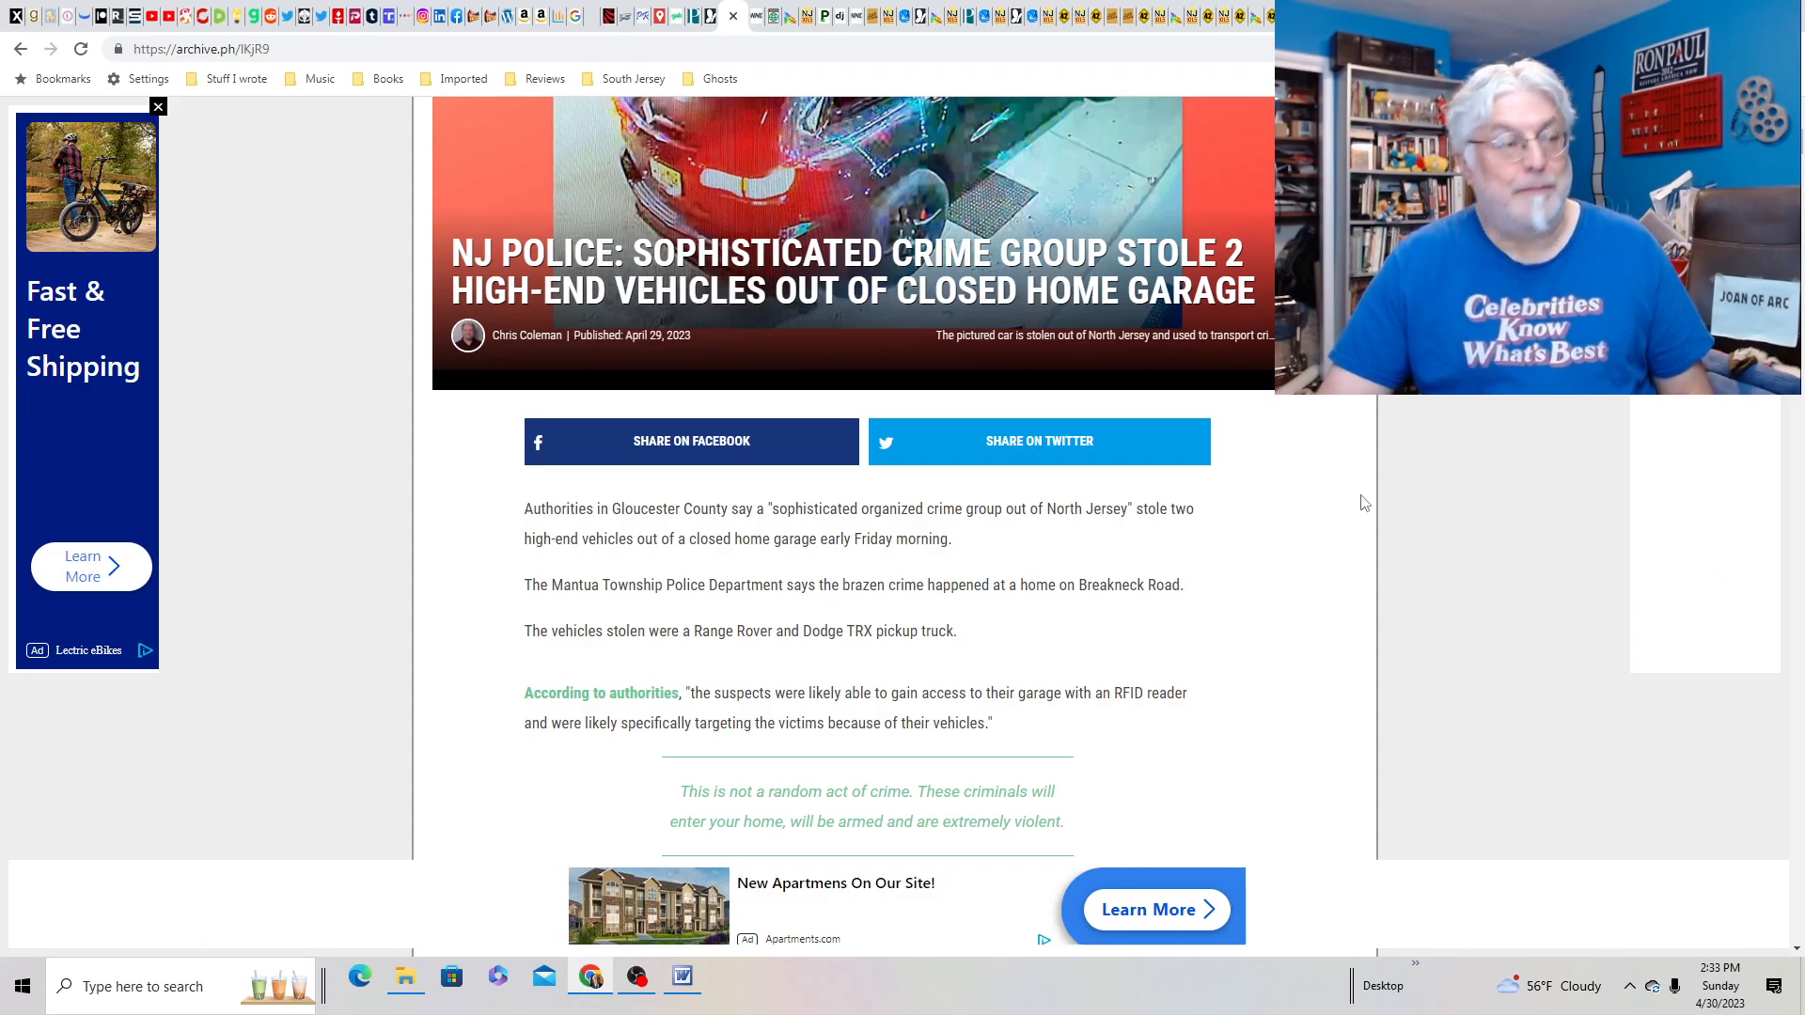
scroll(down, 3)
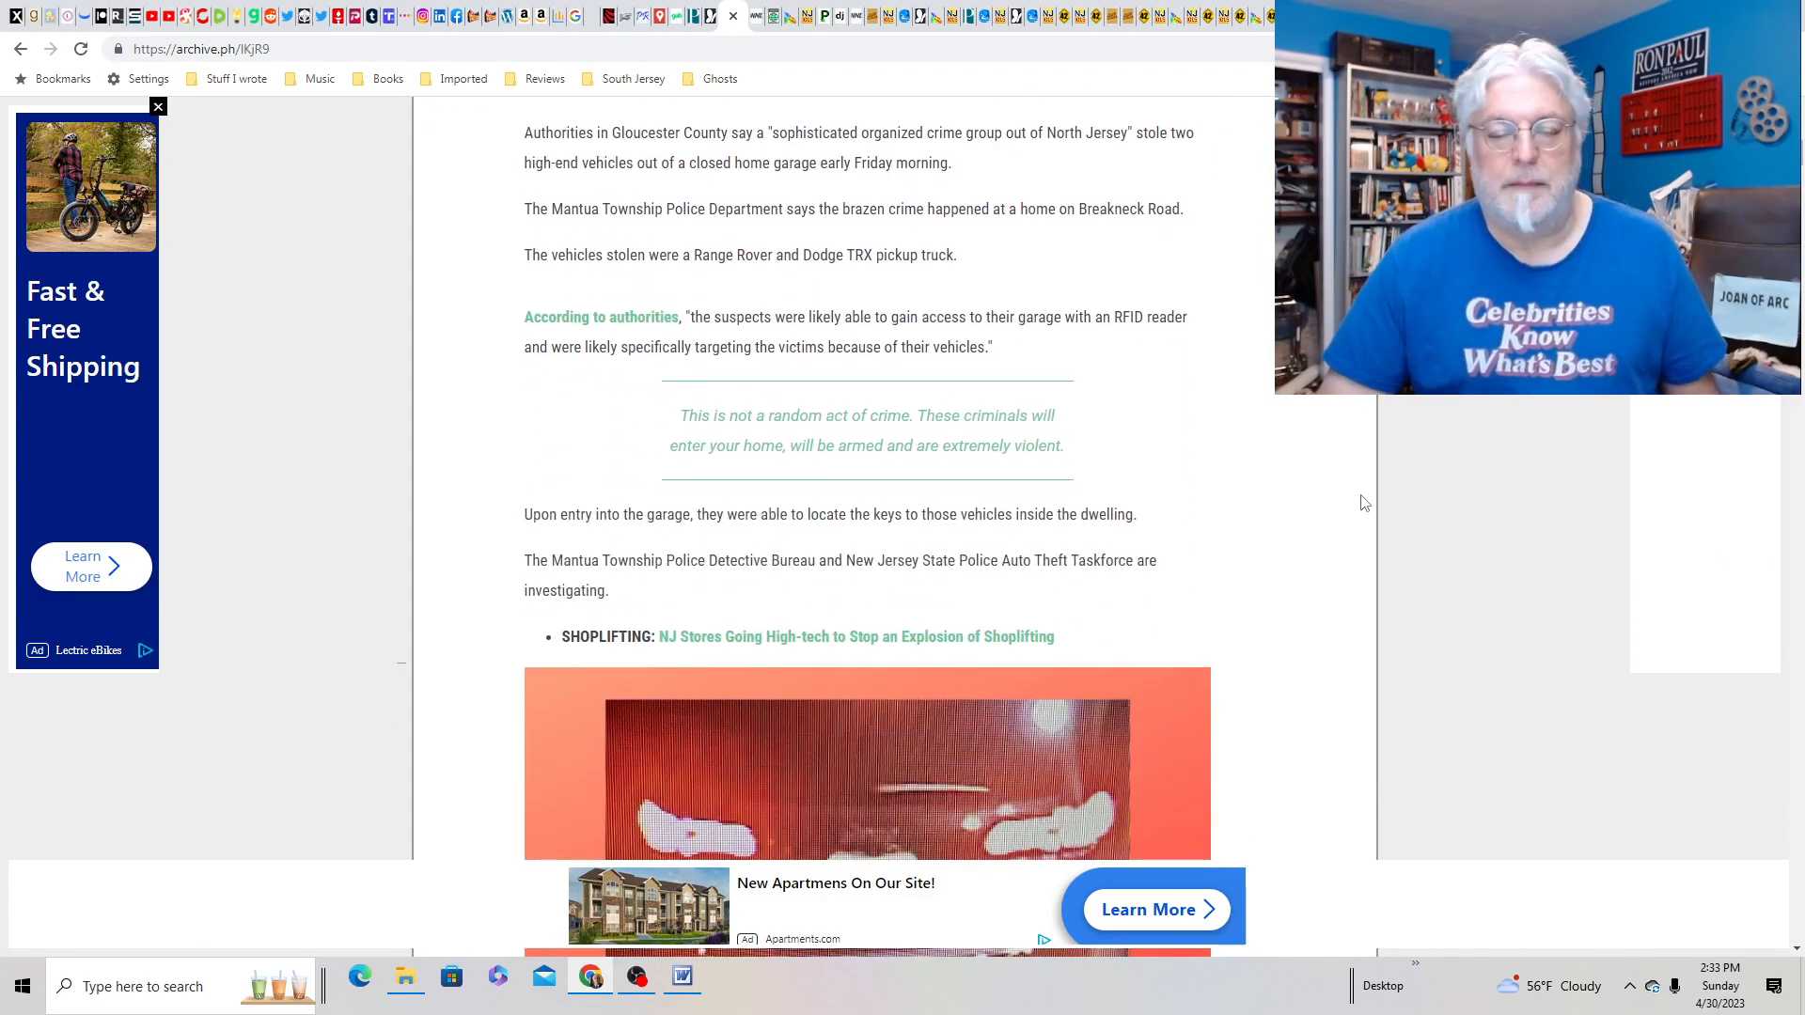
scroll(down, 3)
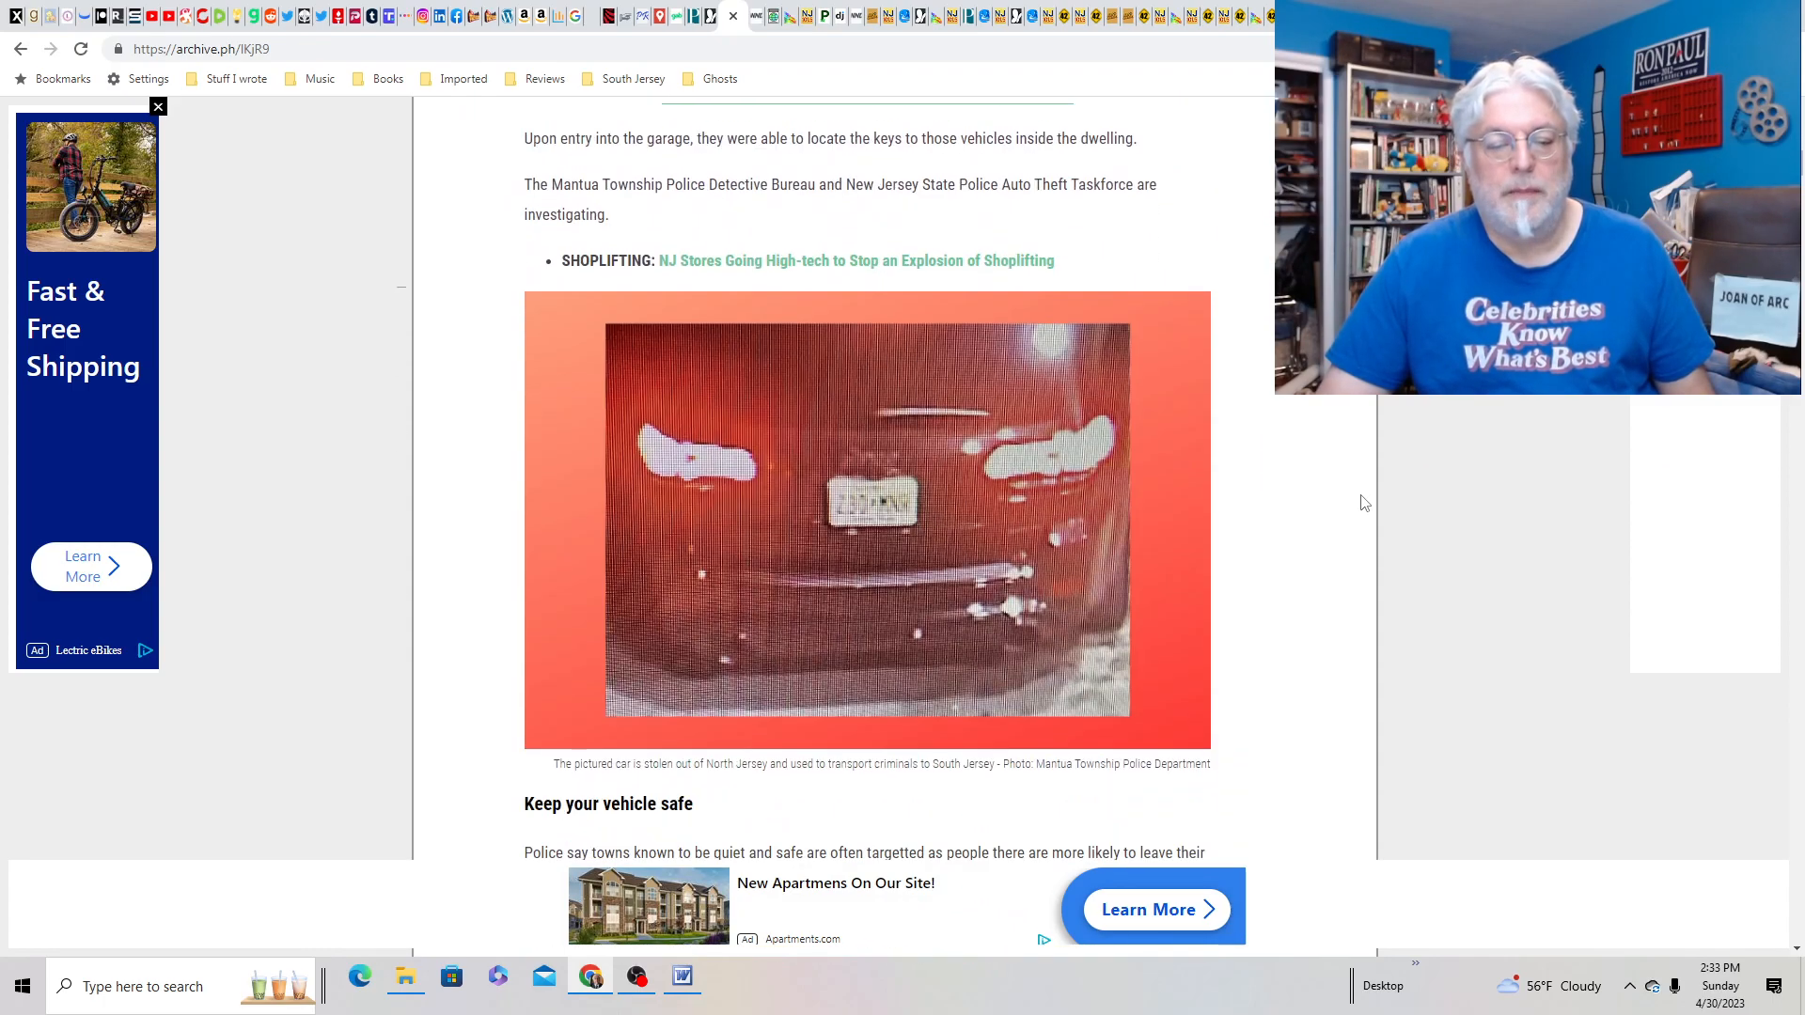
scroll(down, 3)
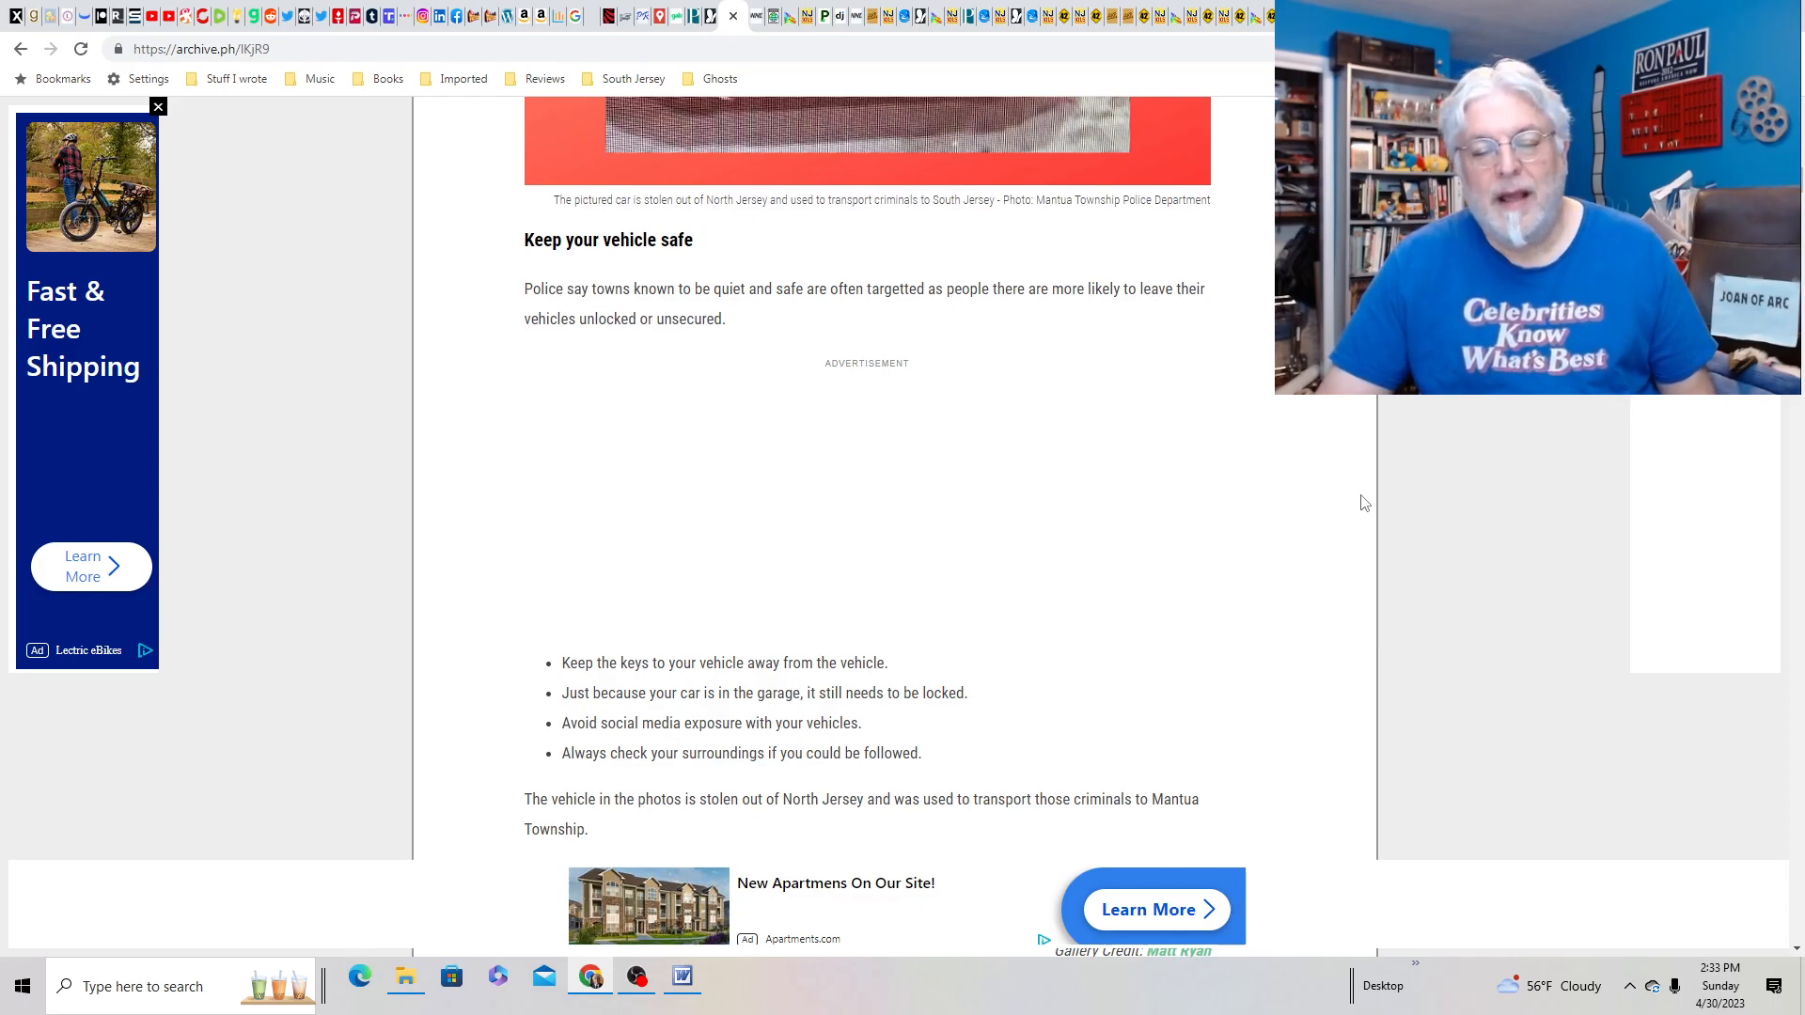
scroll(down, 3)
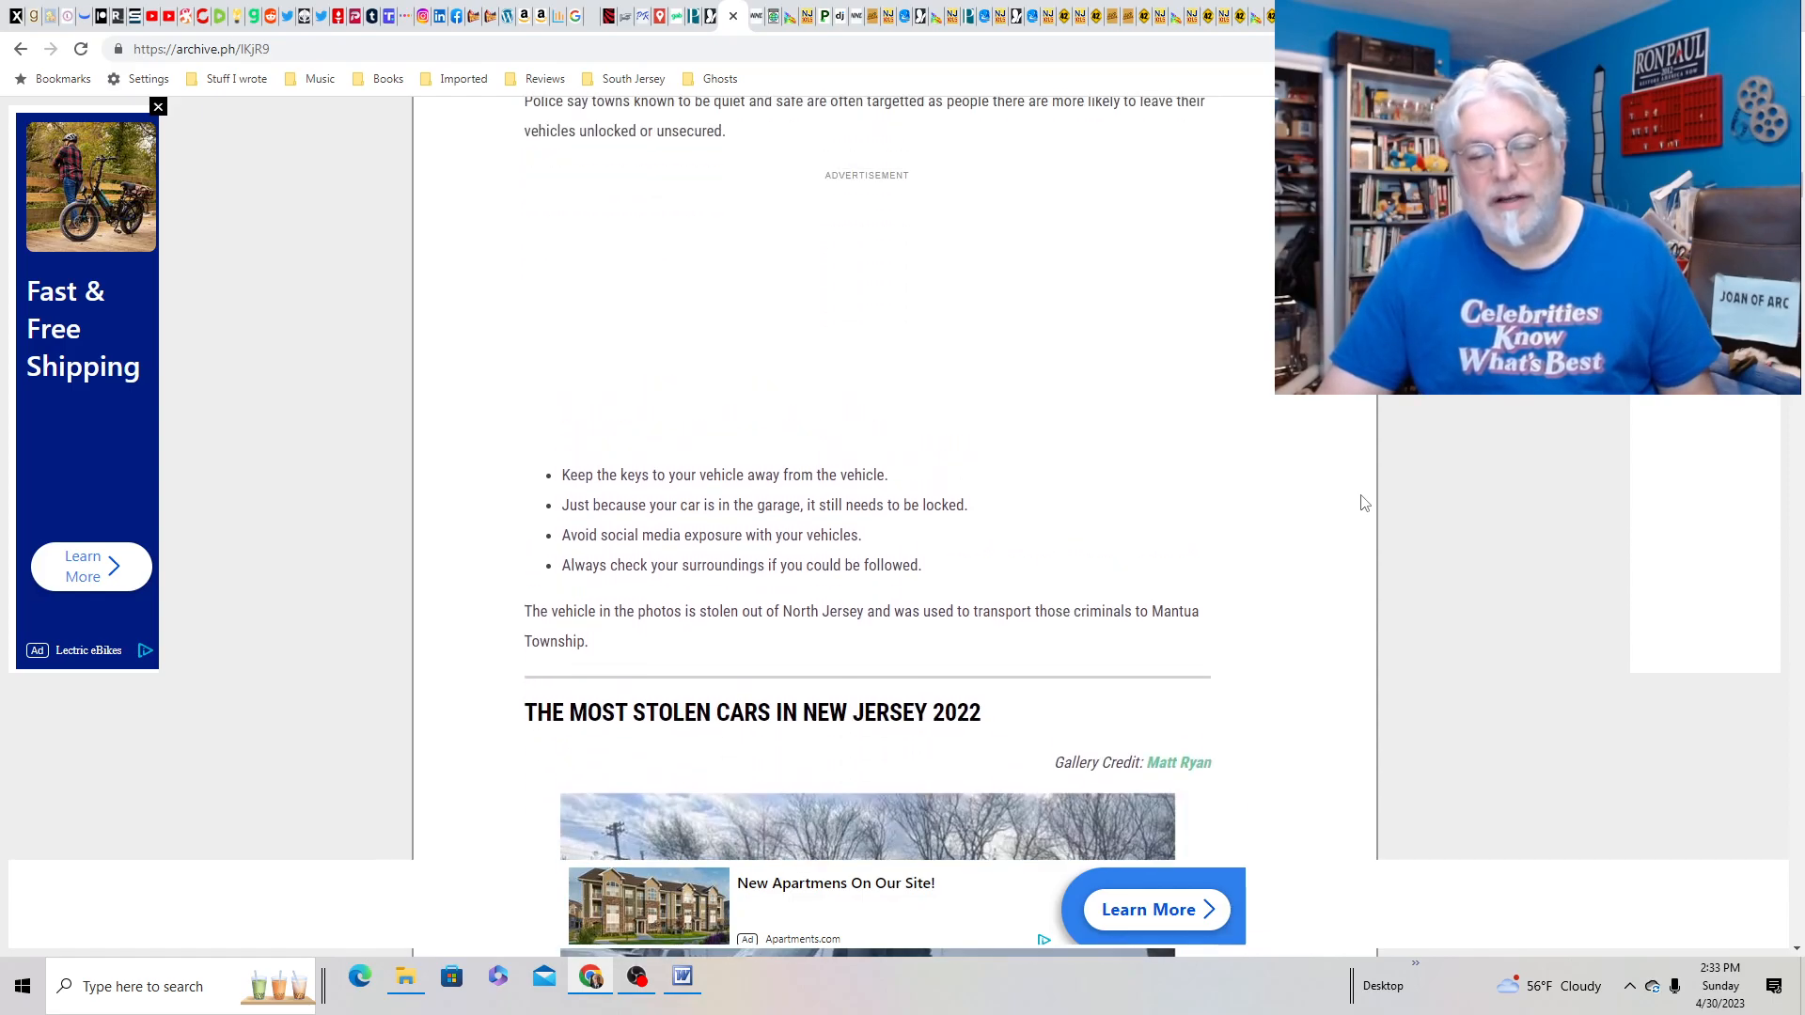
scroll(up, 3)
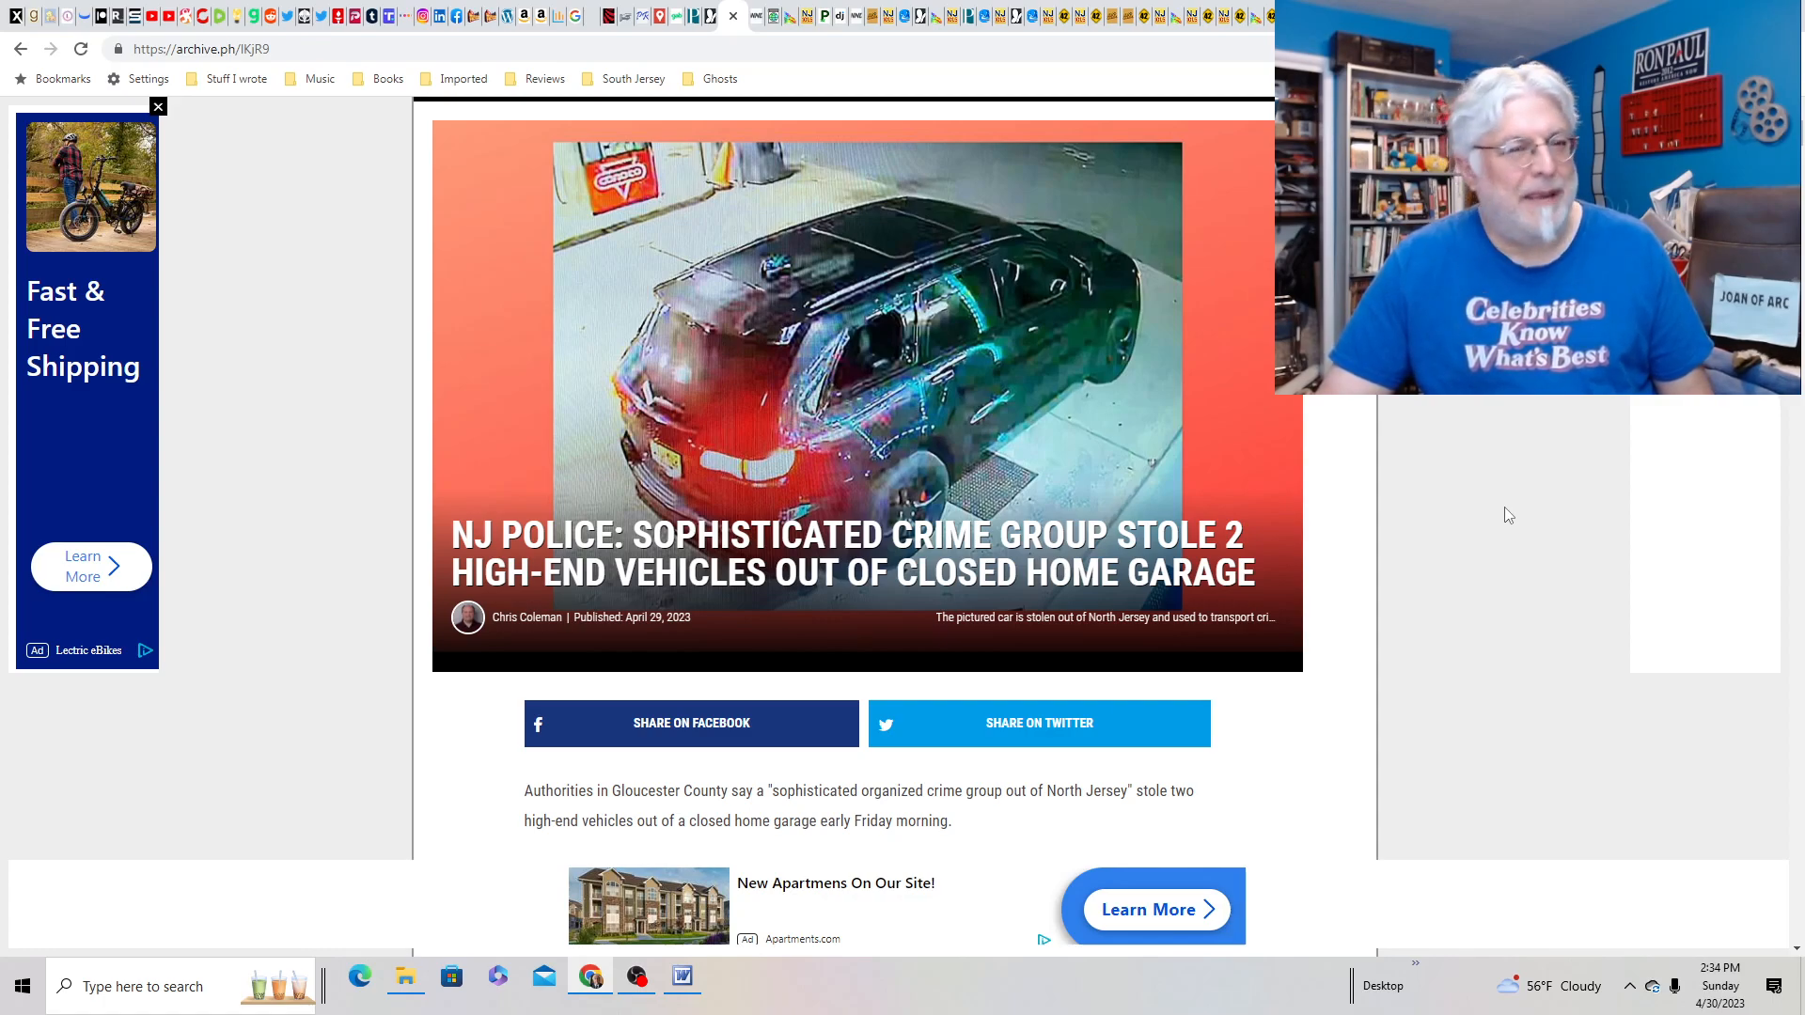
click(158, 106)
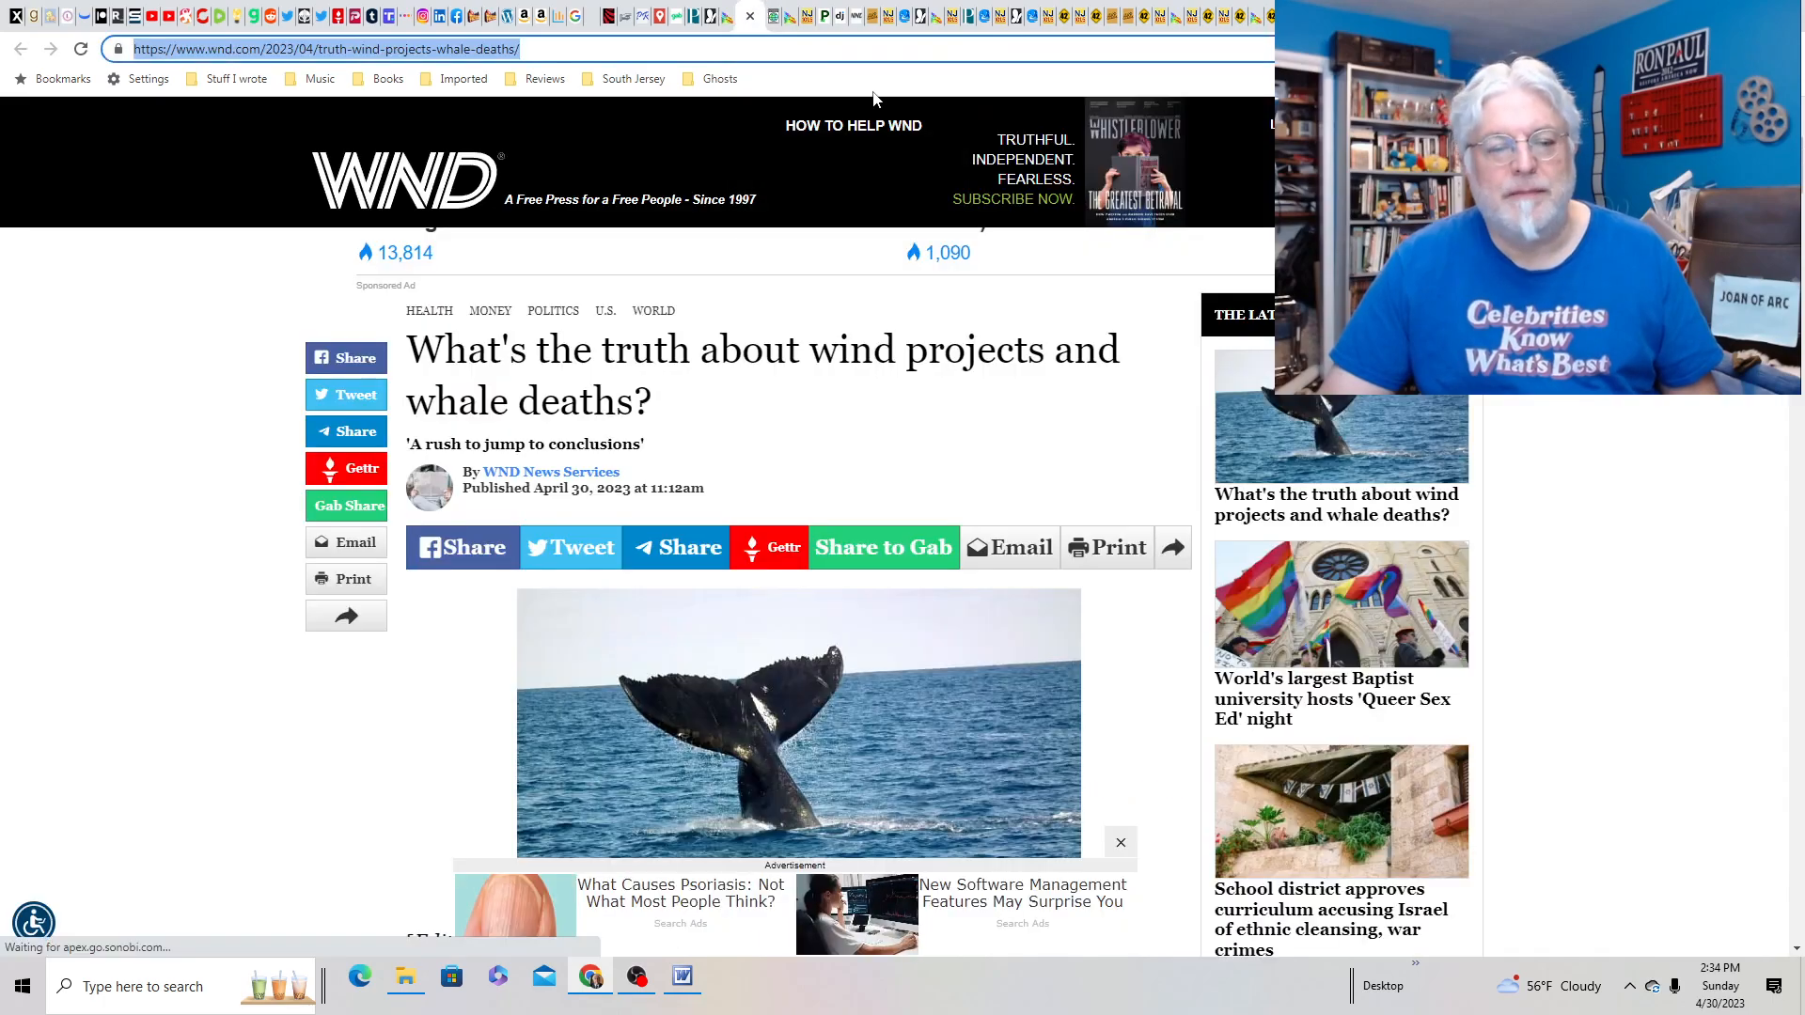
mouse_move(1071, 502)
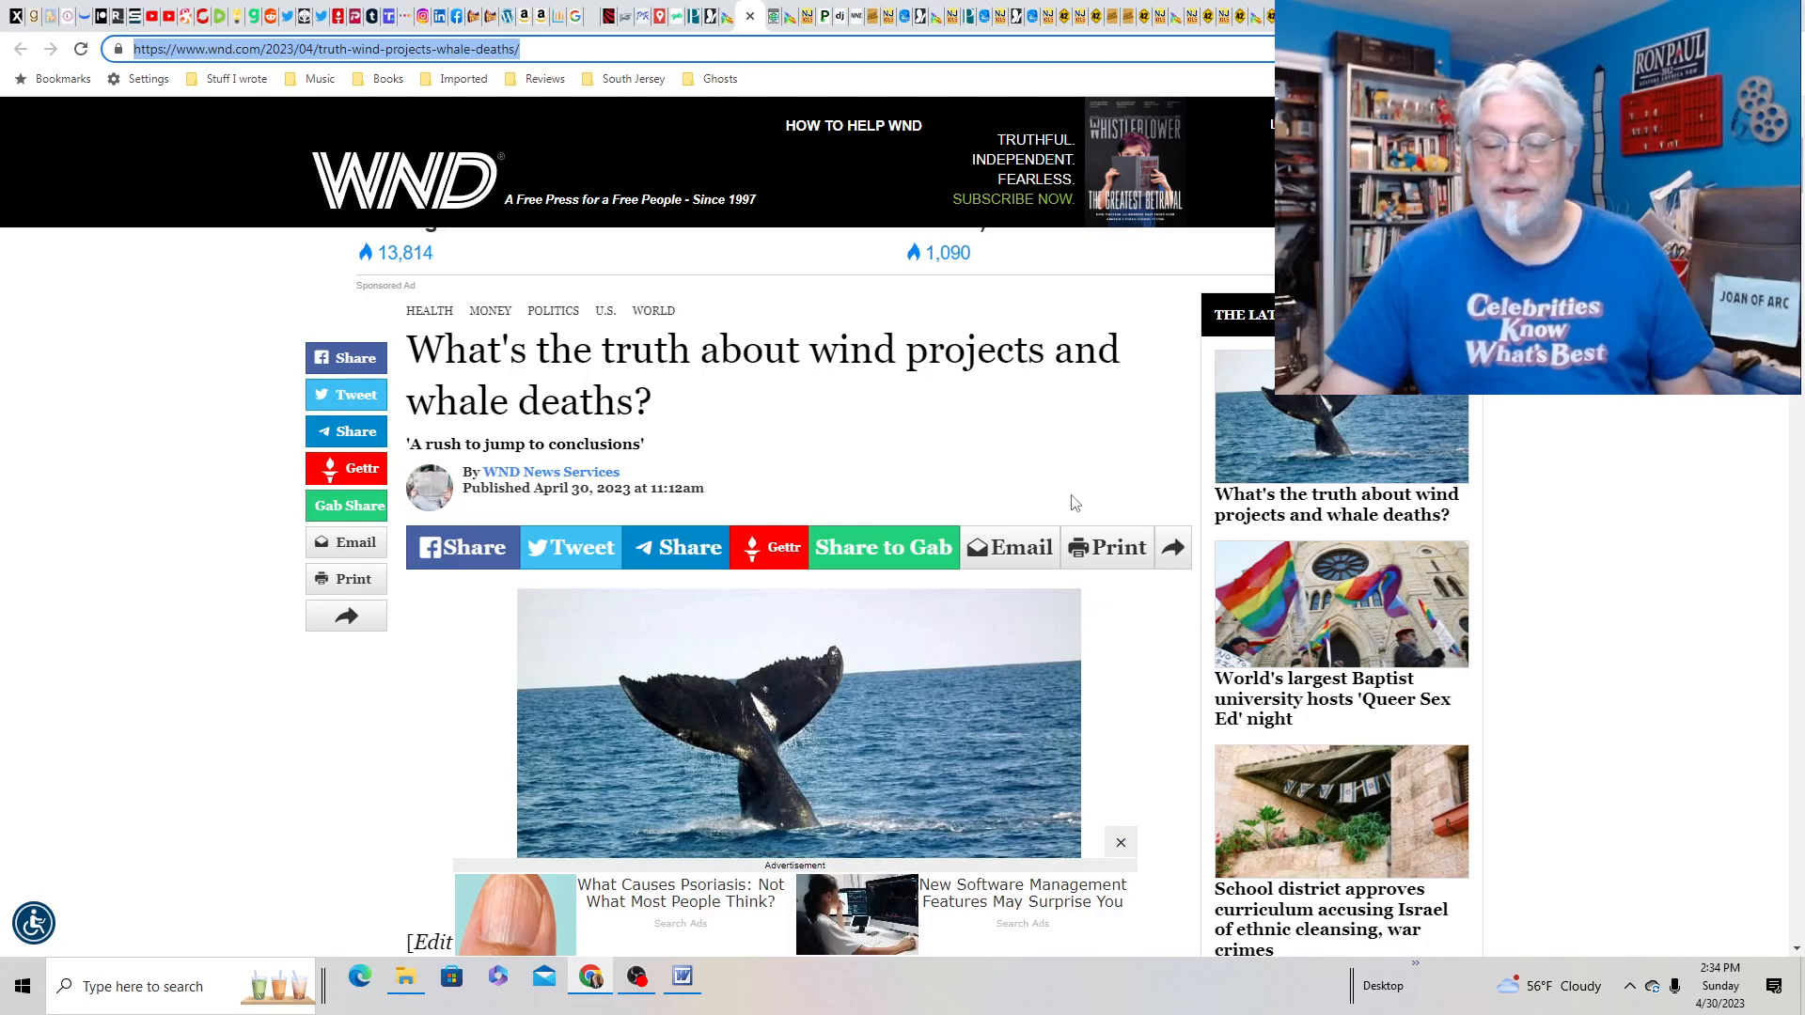
- Scroll down through the WND wind projects and whale deaths article, then back up to the headline
scroll(down, 3)
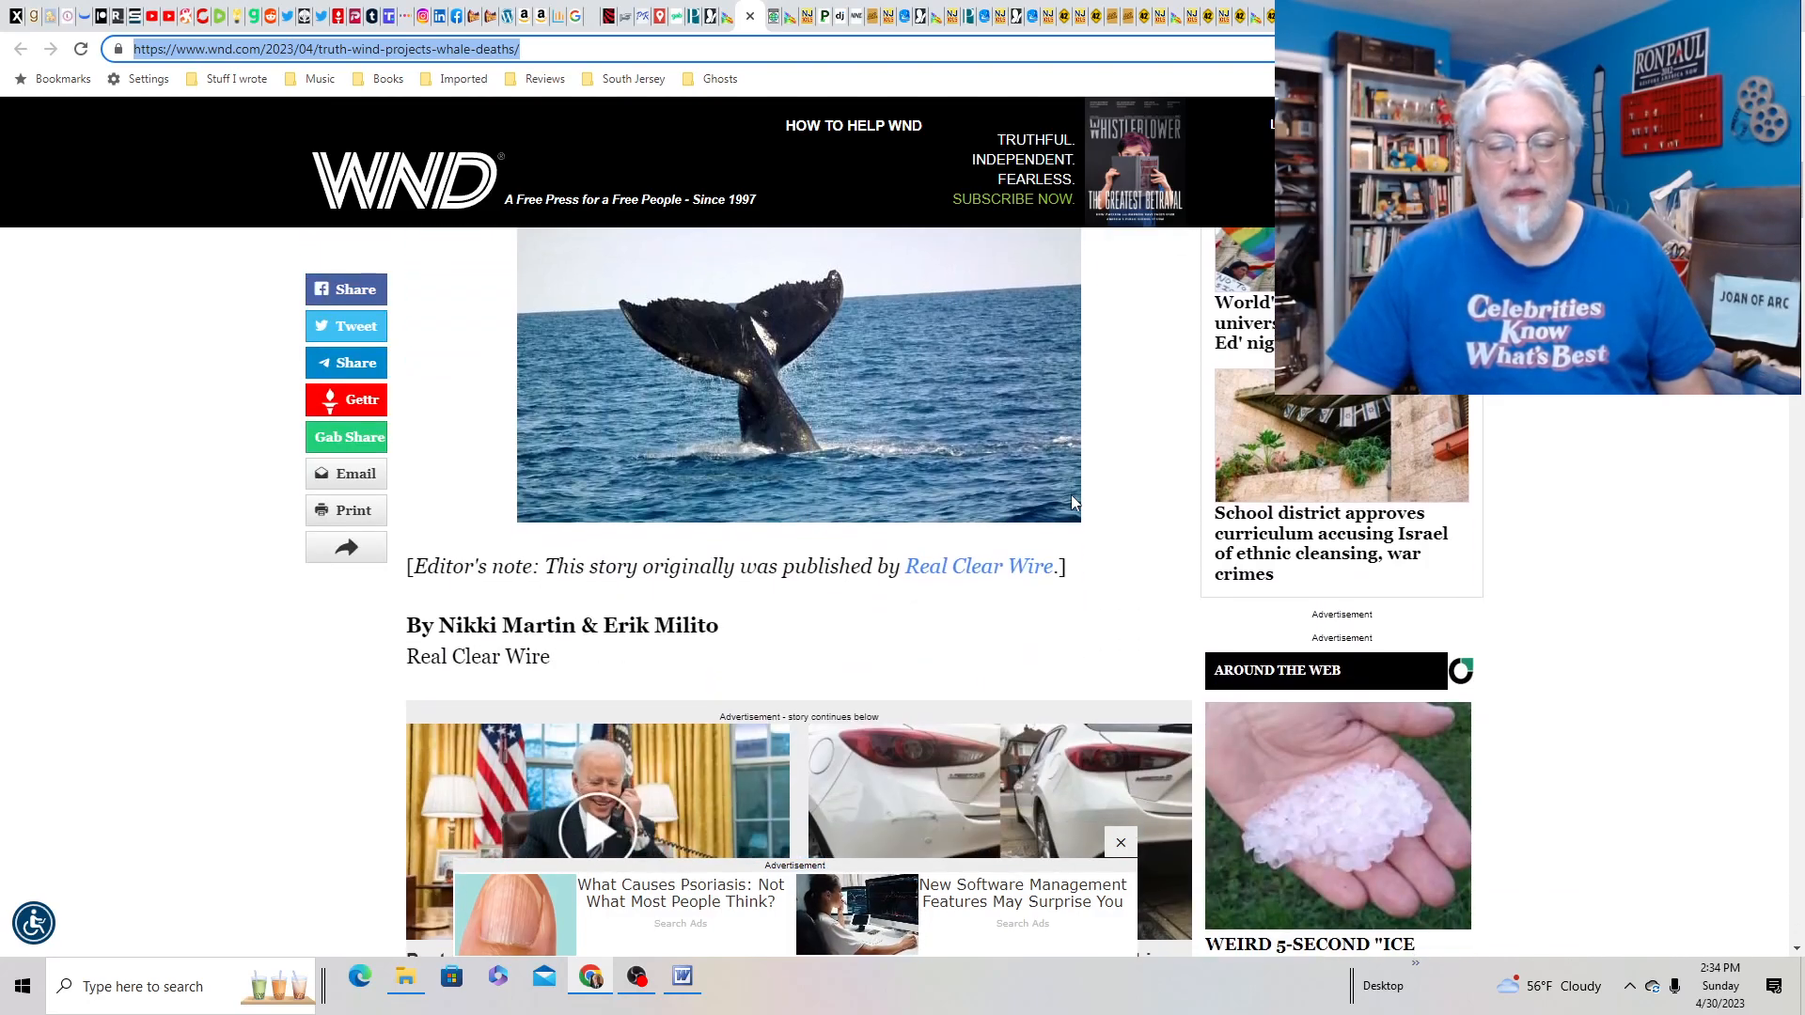
scroll(down, 3)
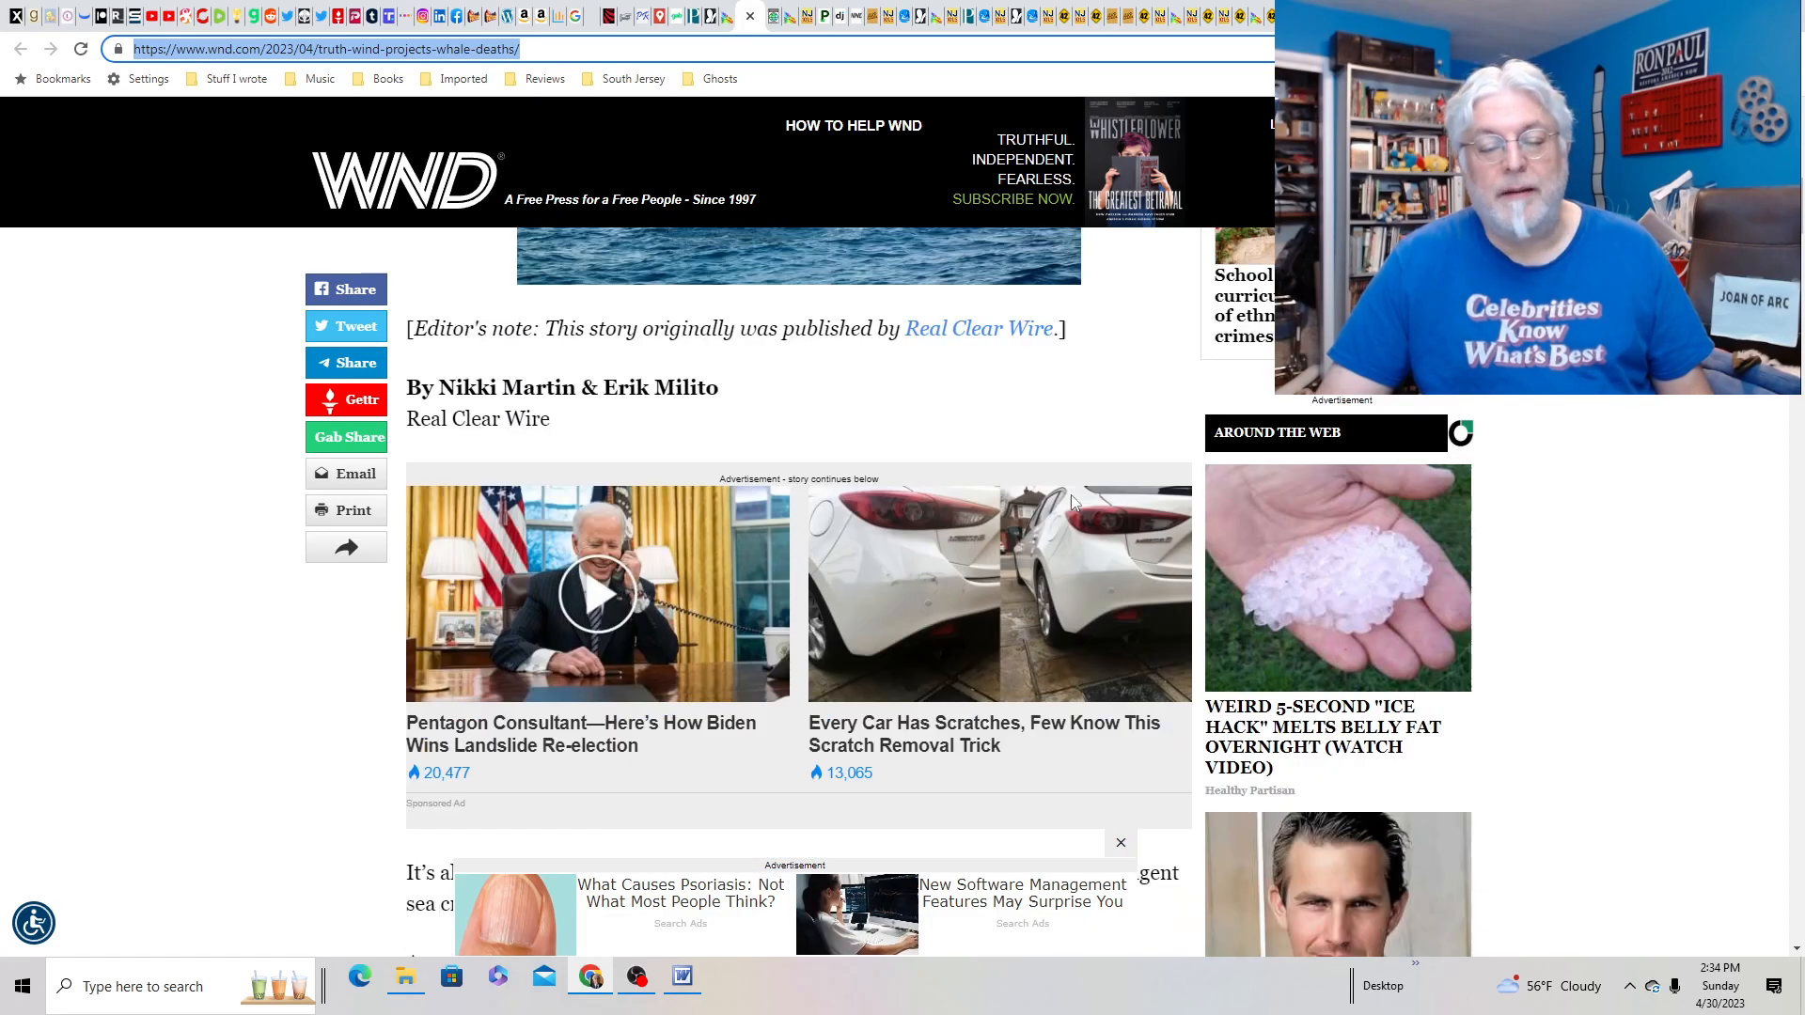
scroll(down, 3)
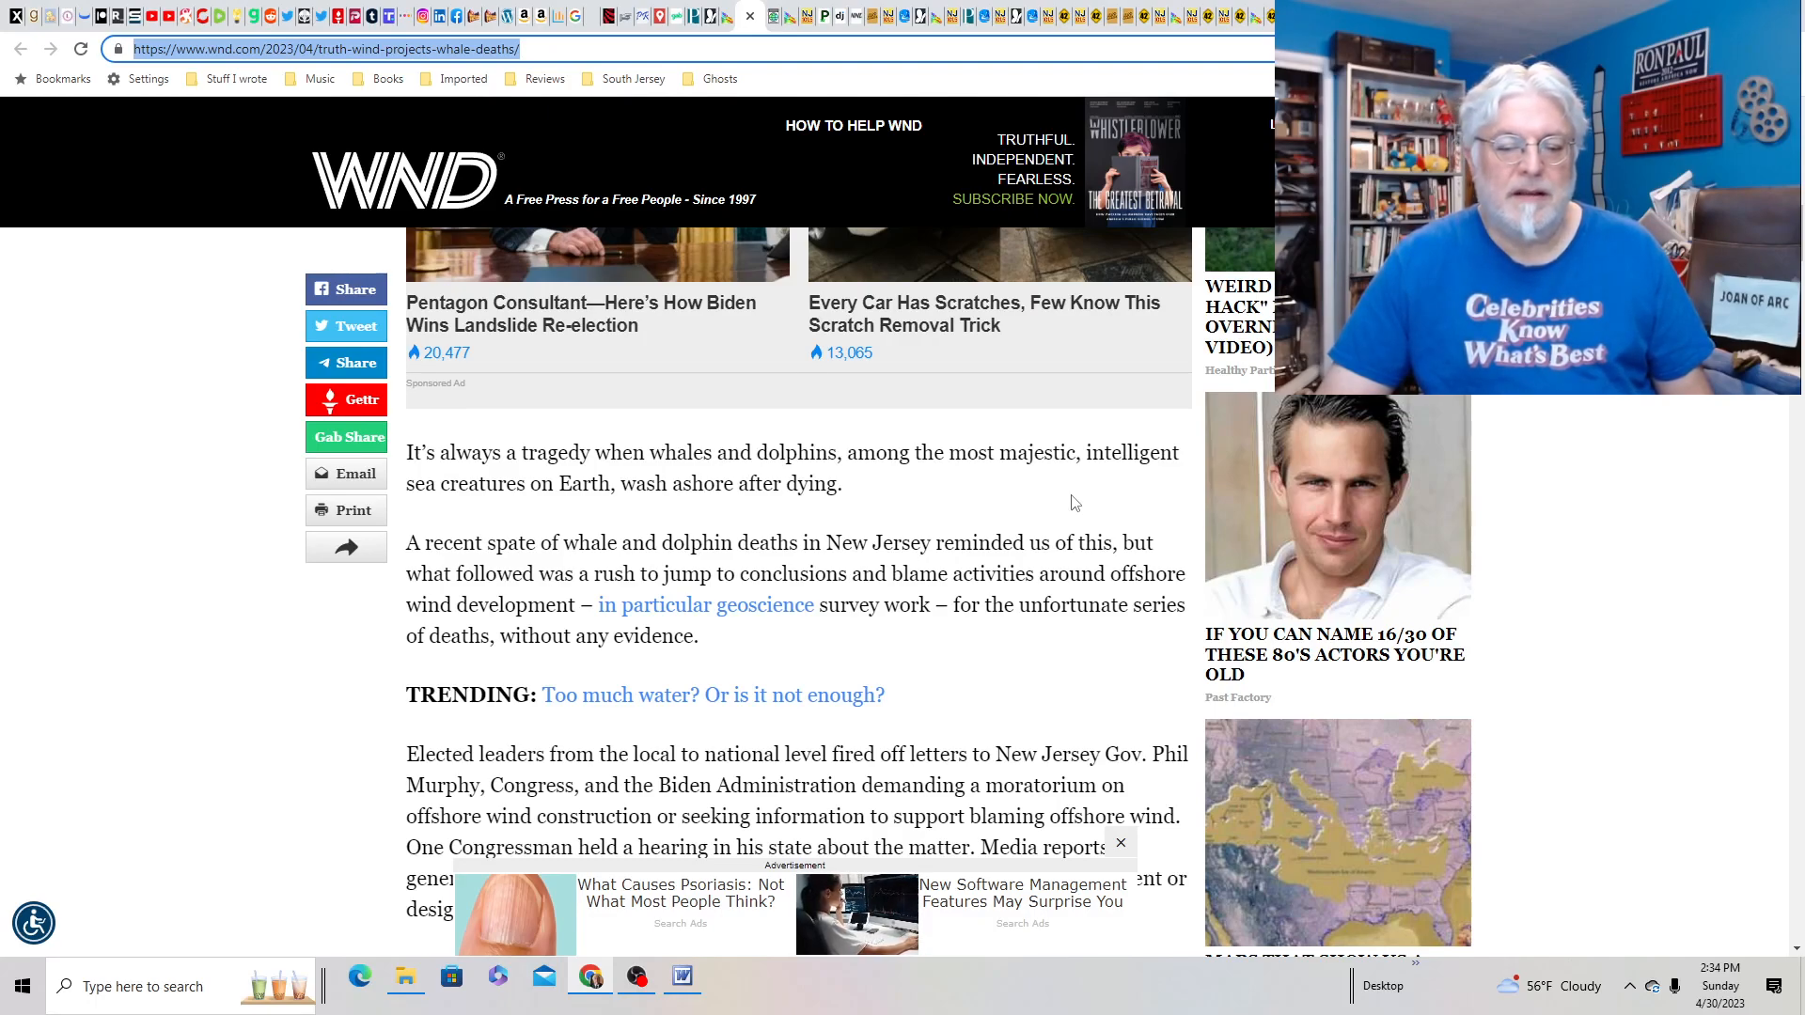
scroll(down, 3)
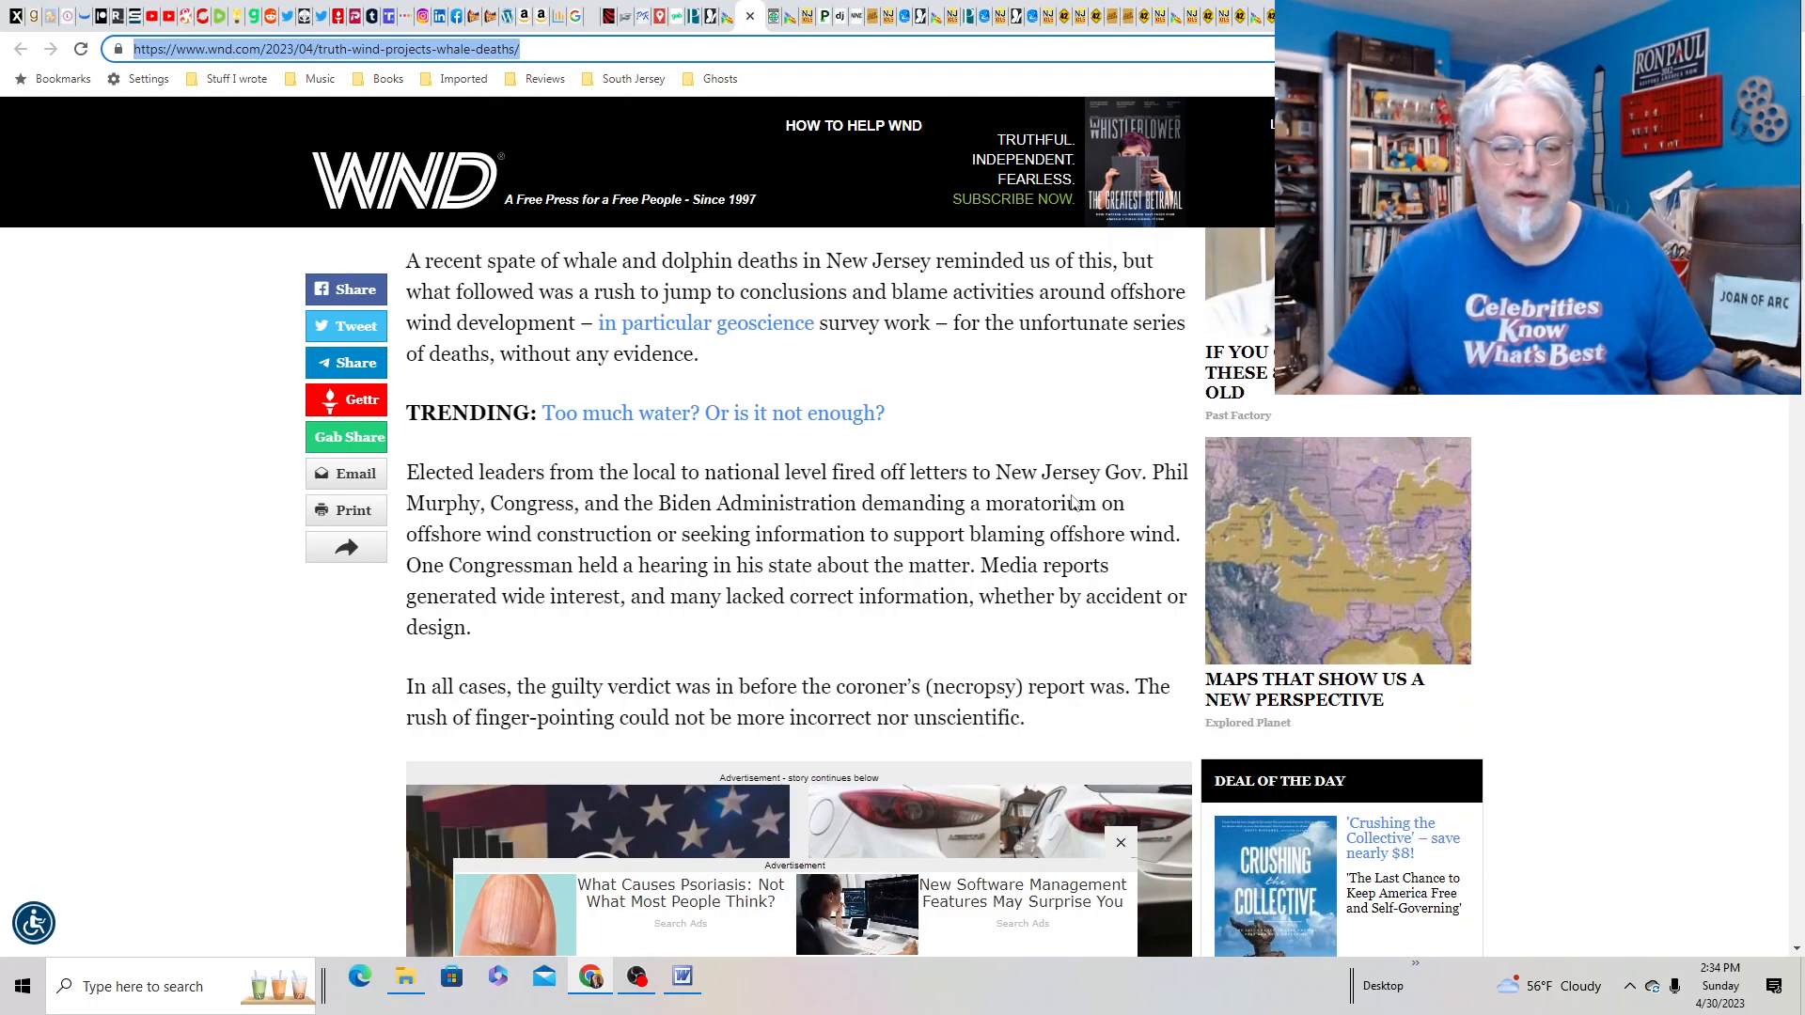
scroll(down, 3)
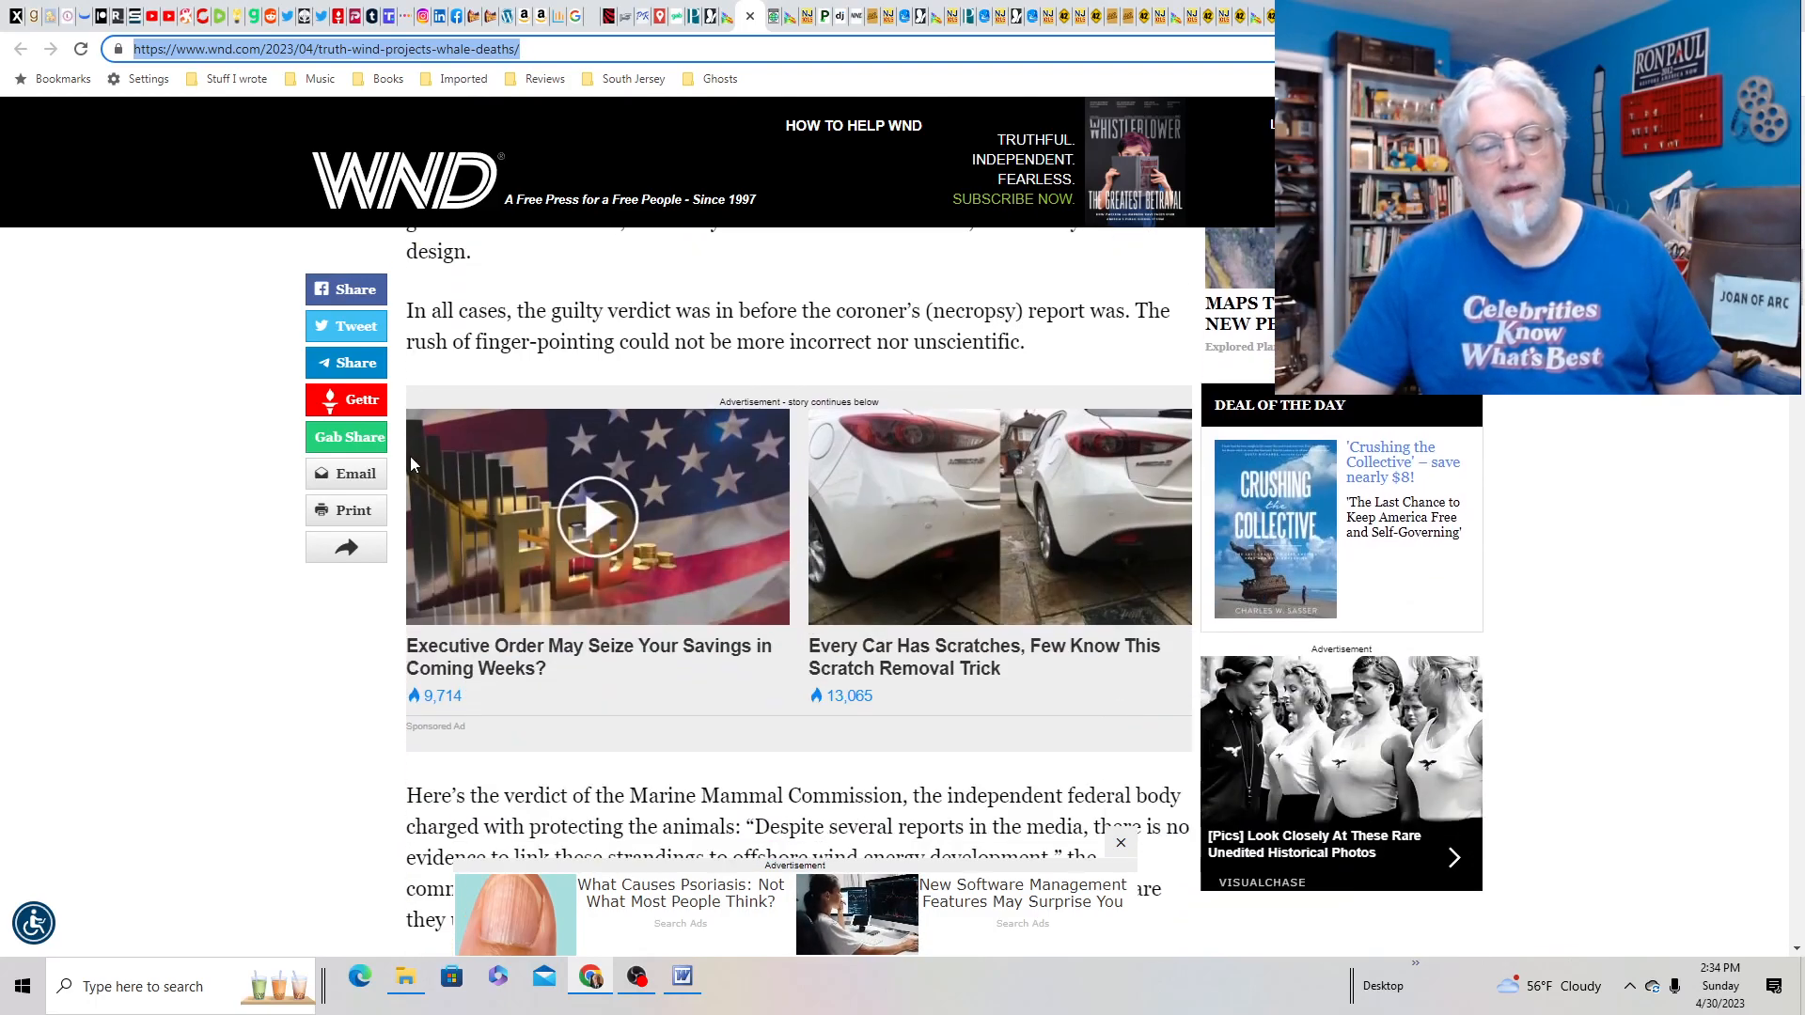
scroll(down, 3)
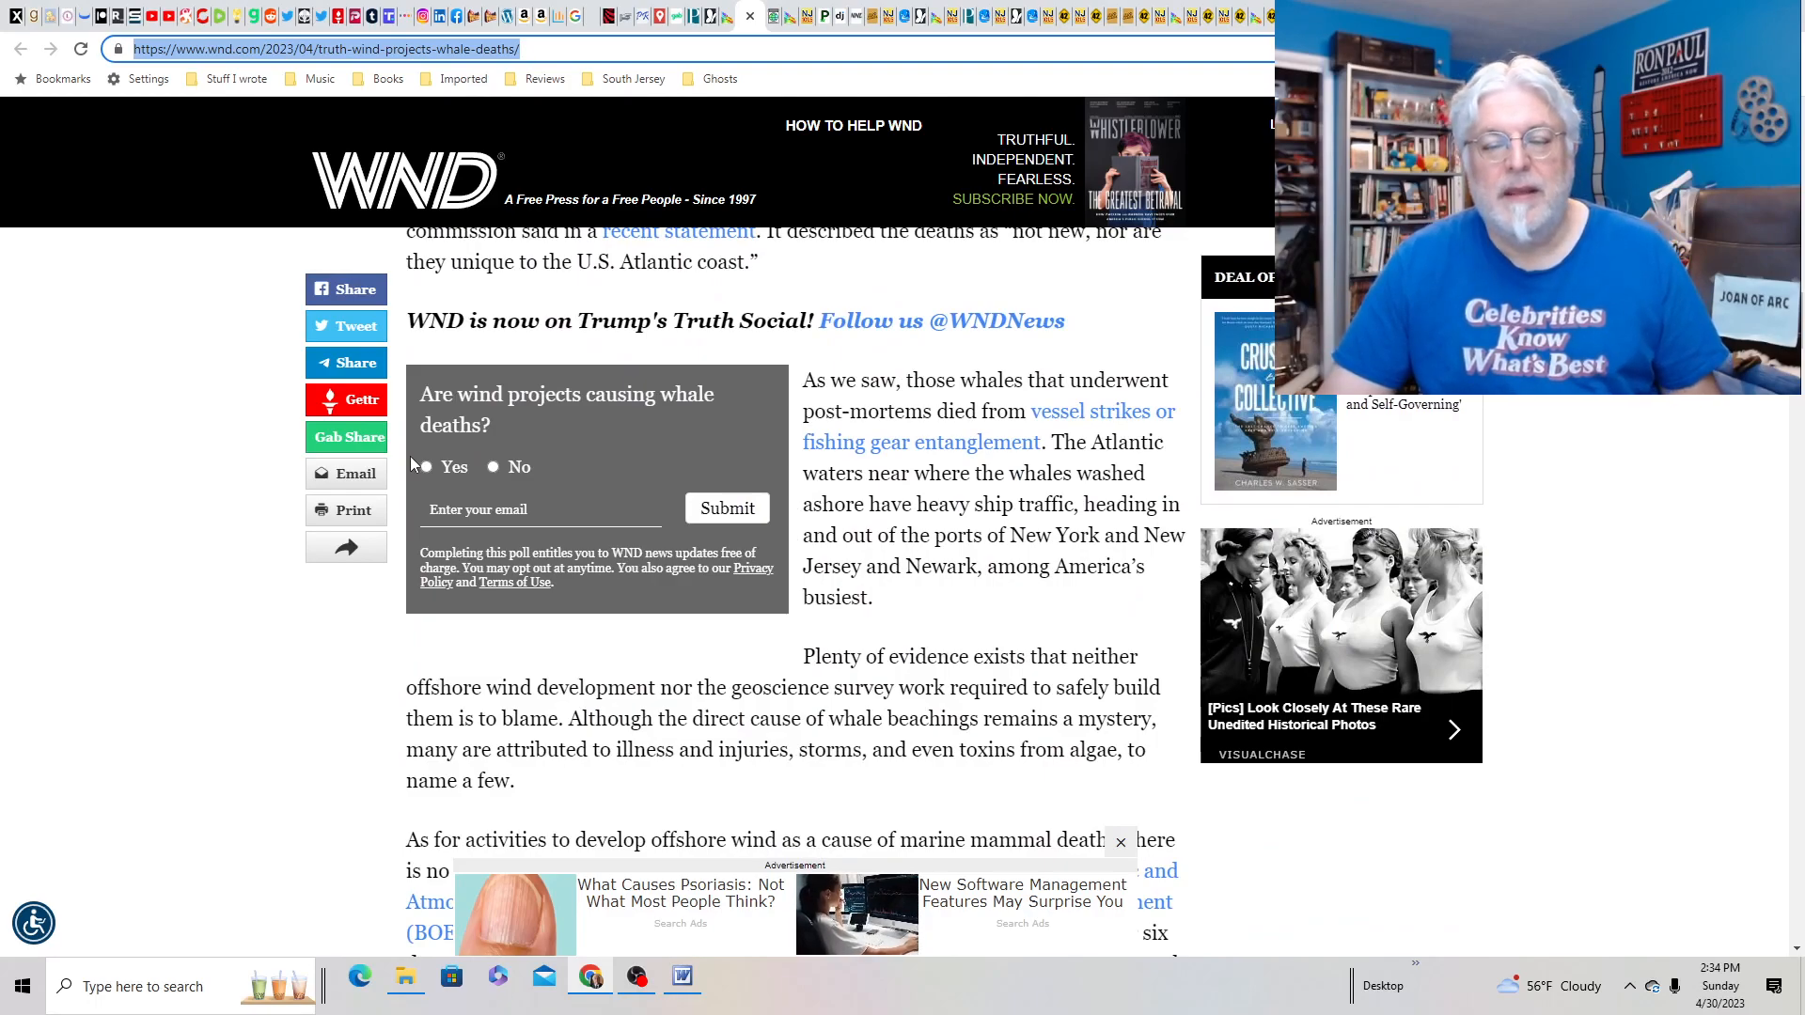
scroll(down, 3)
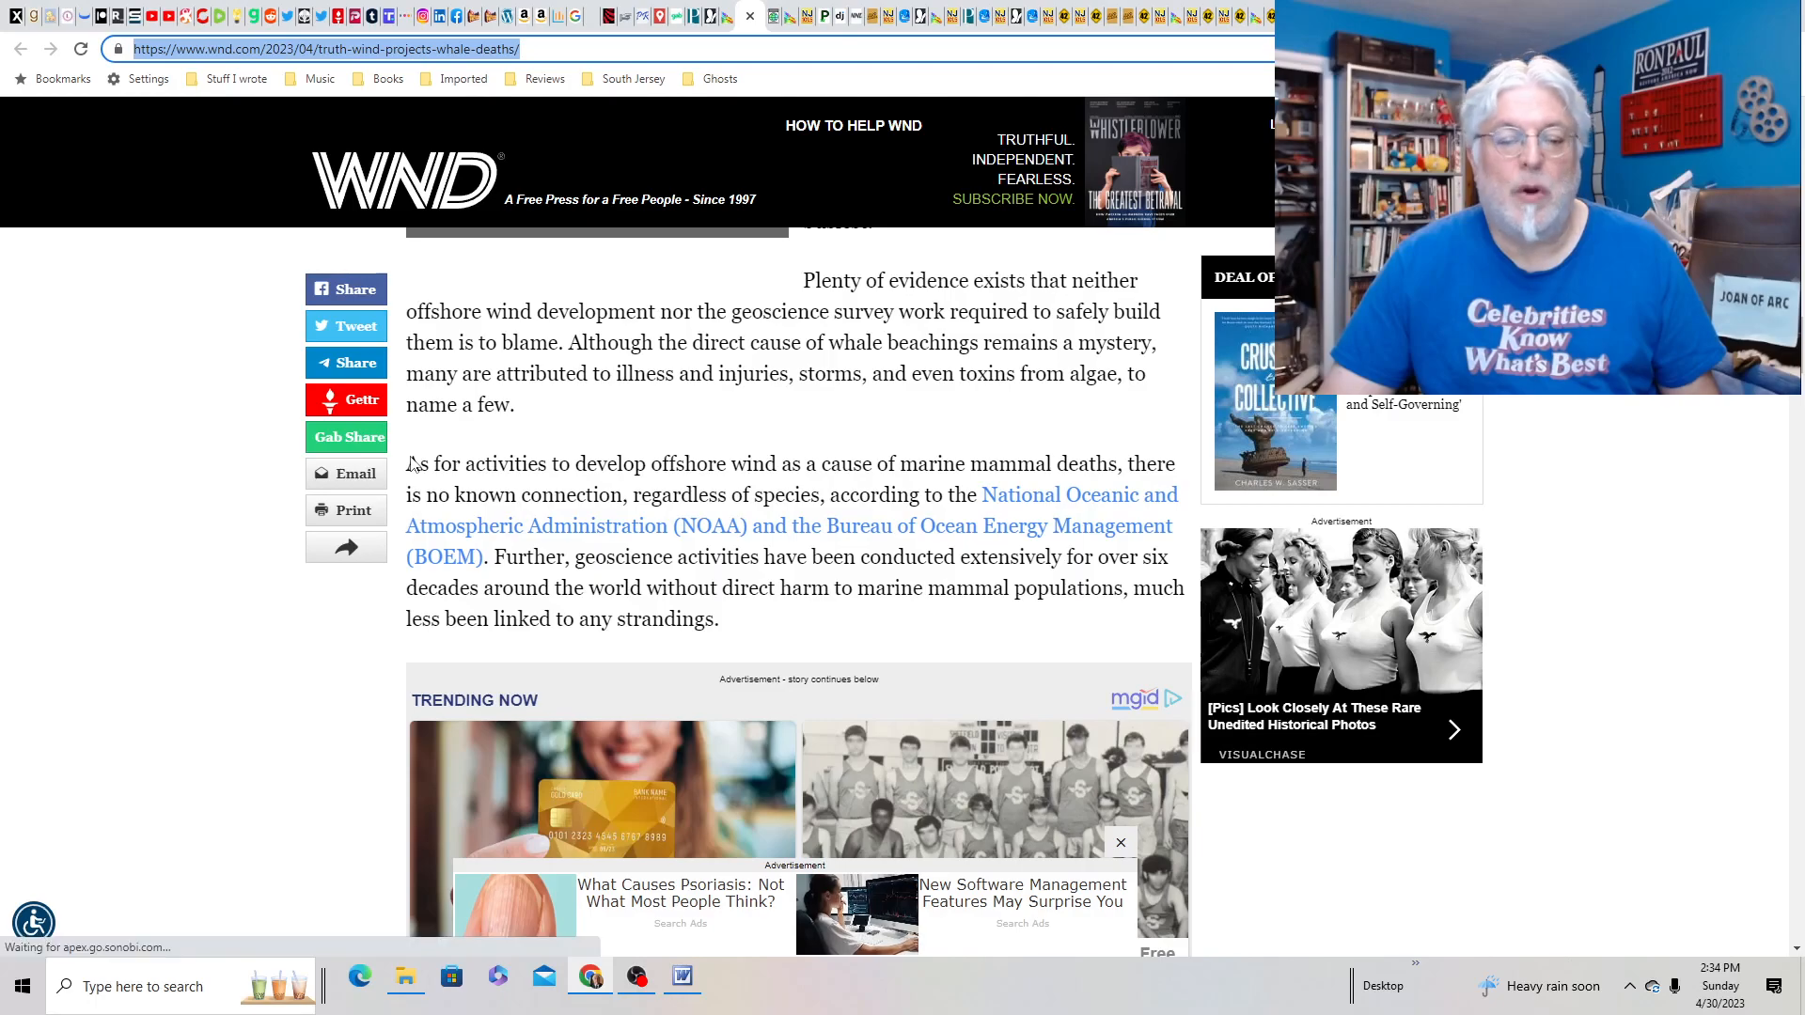
scroll(down, 3)
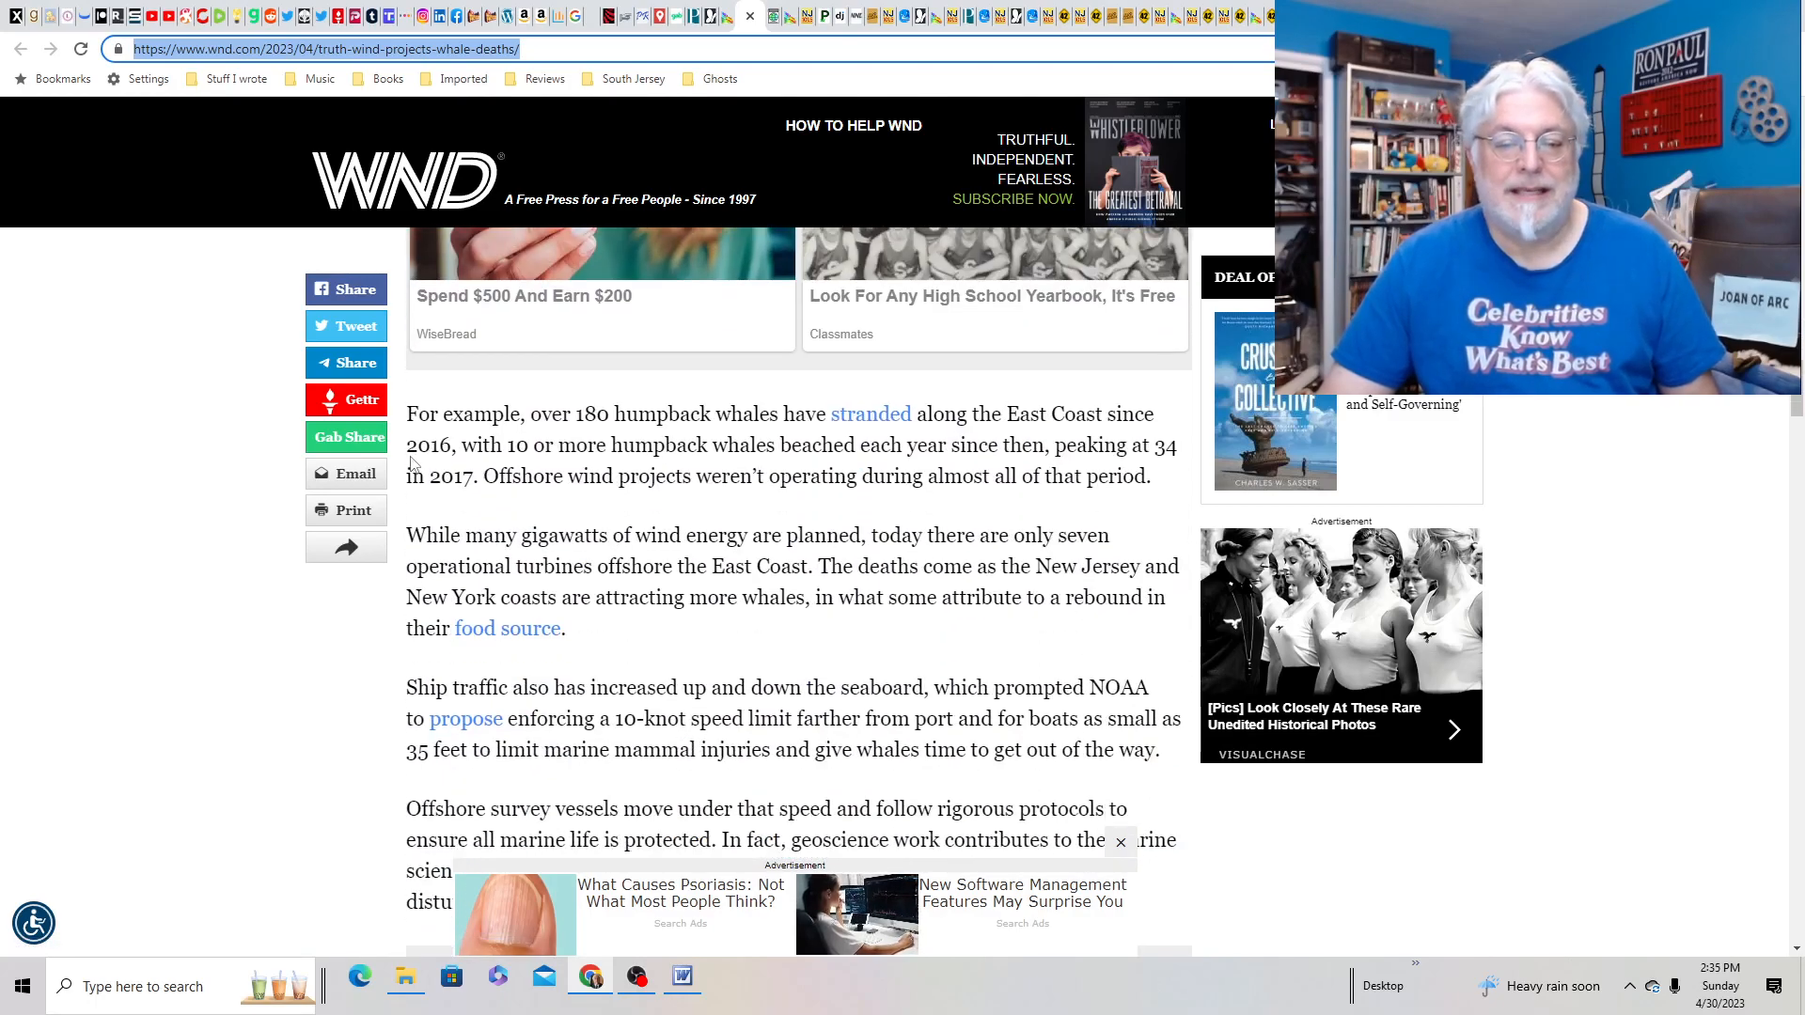
scroll(down, 3)
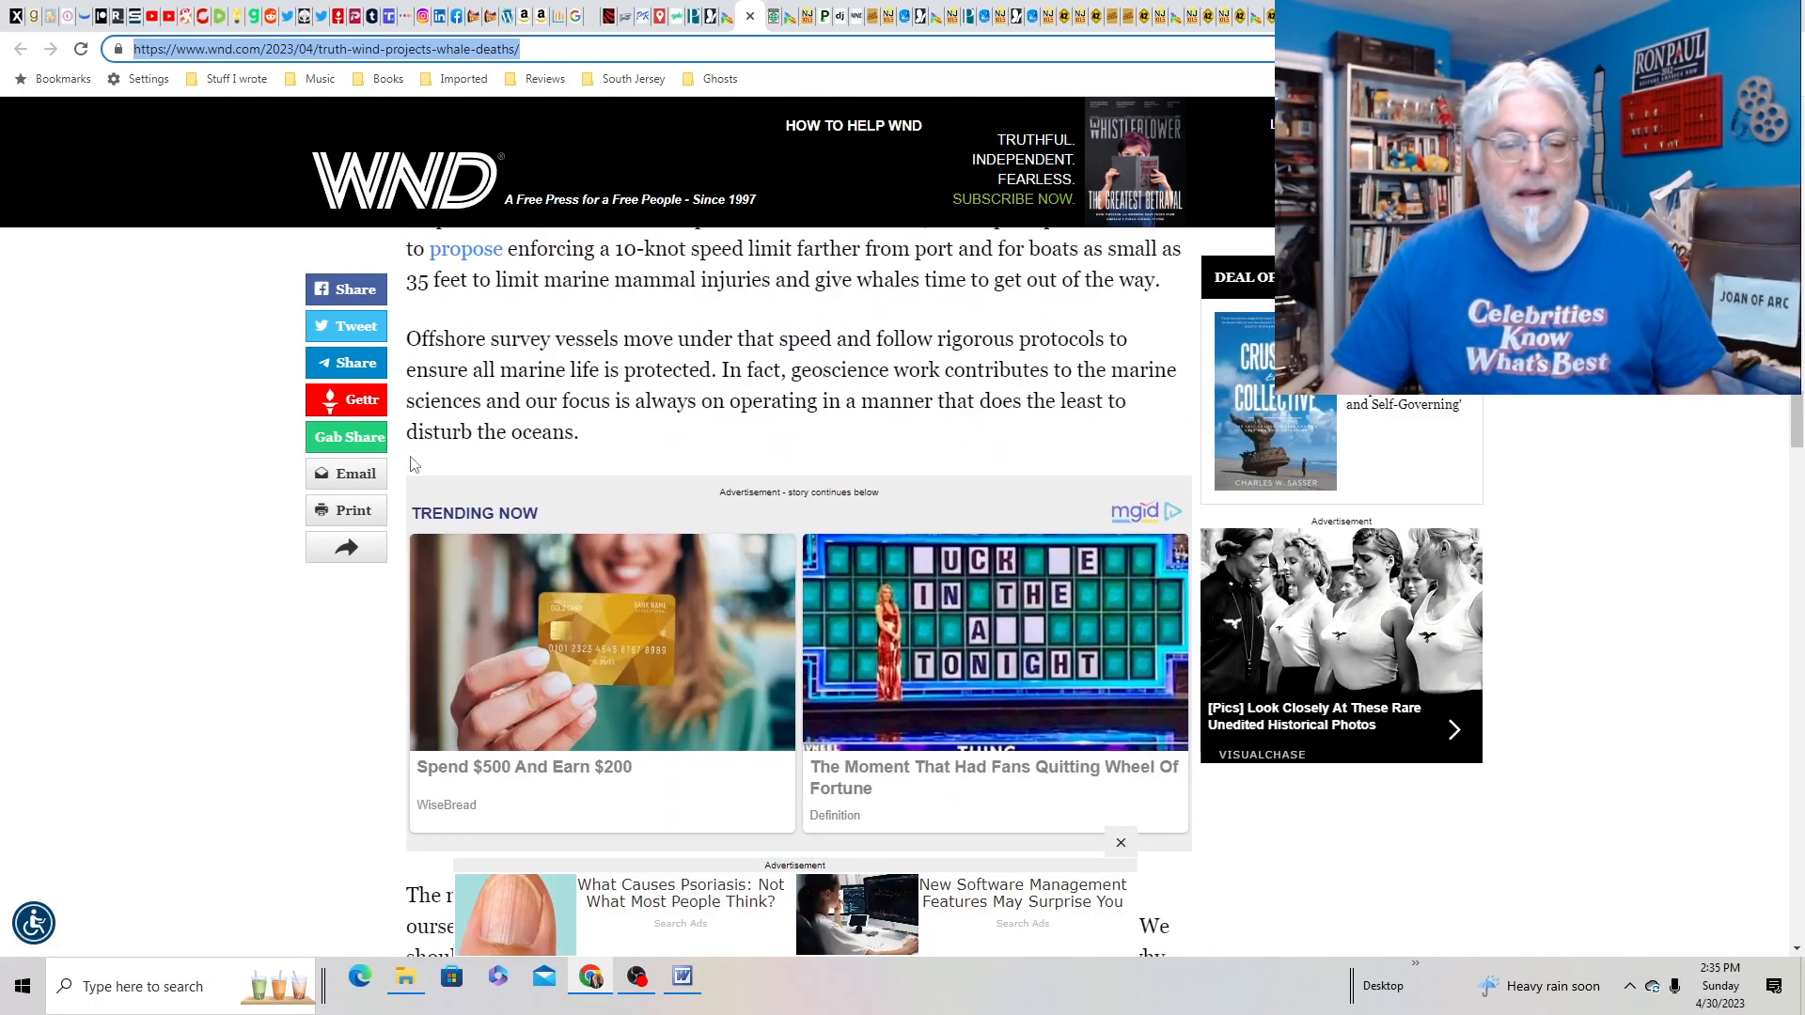
scroll(up, 3)
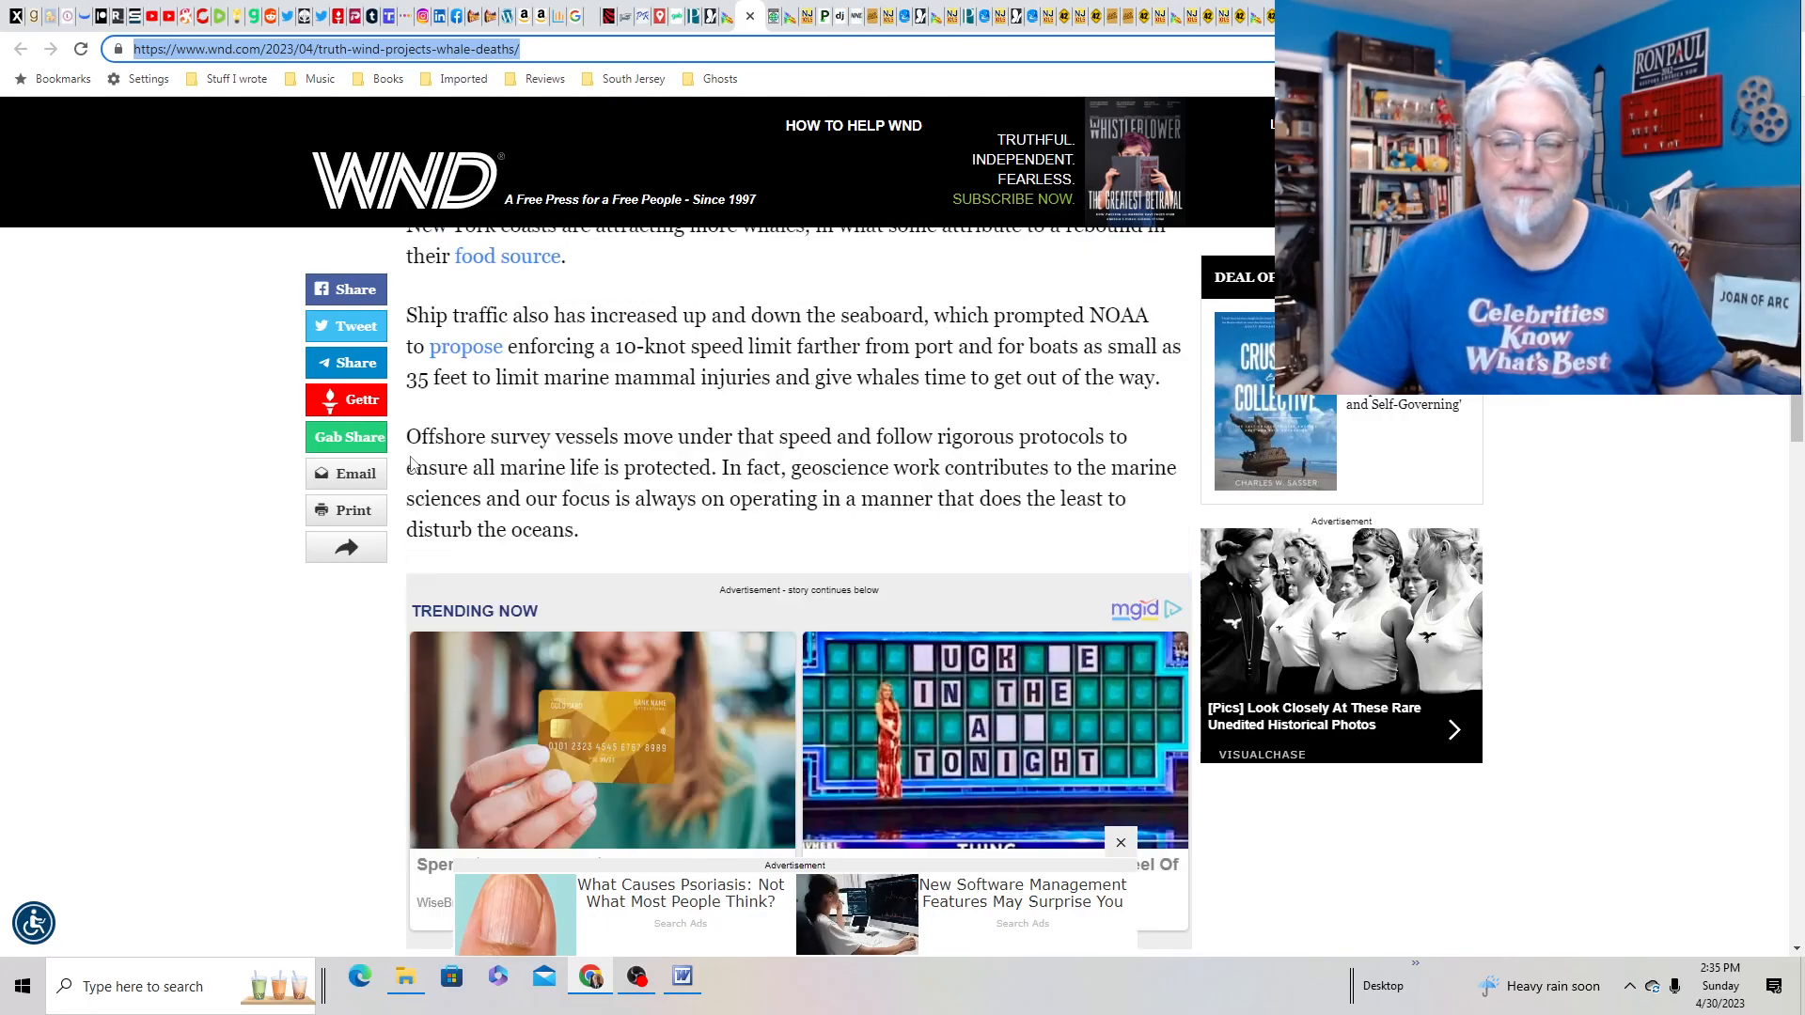
scroll(up, 3)
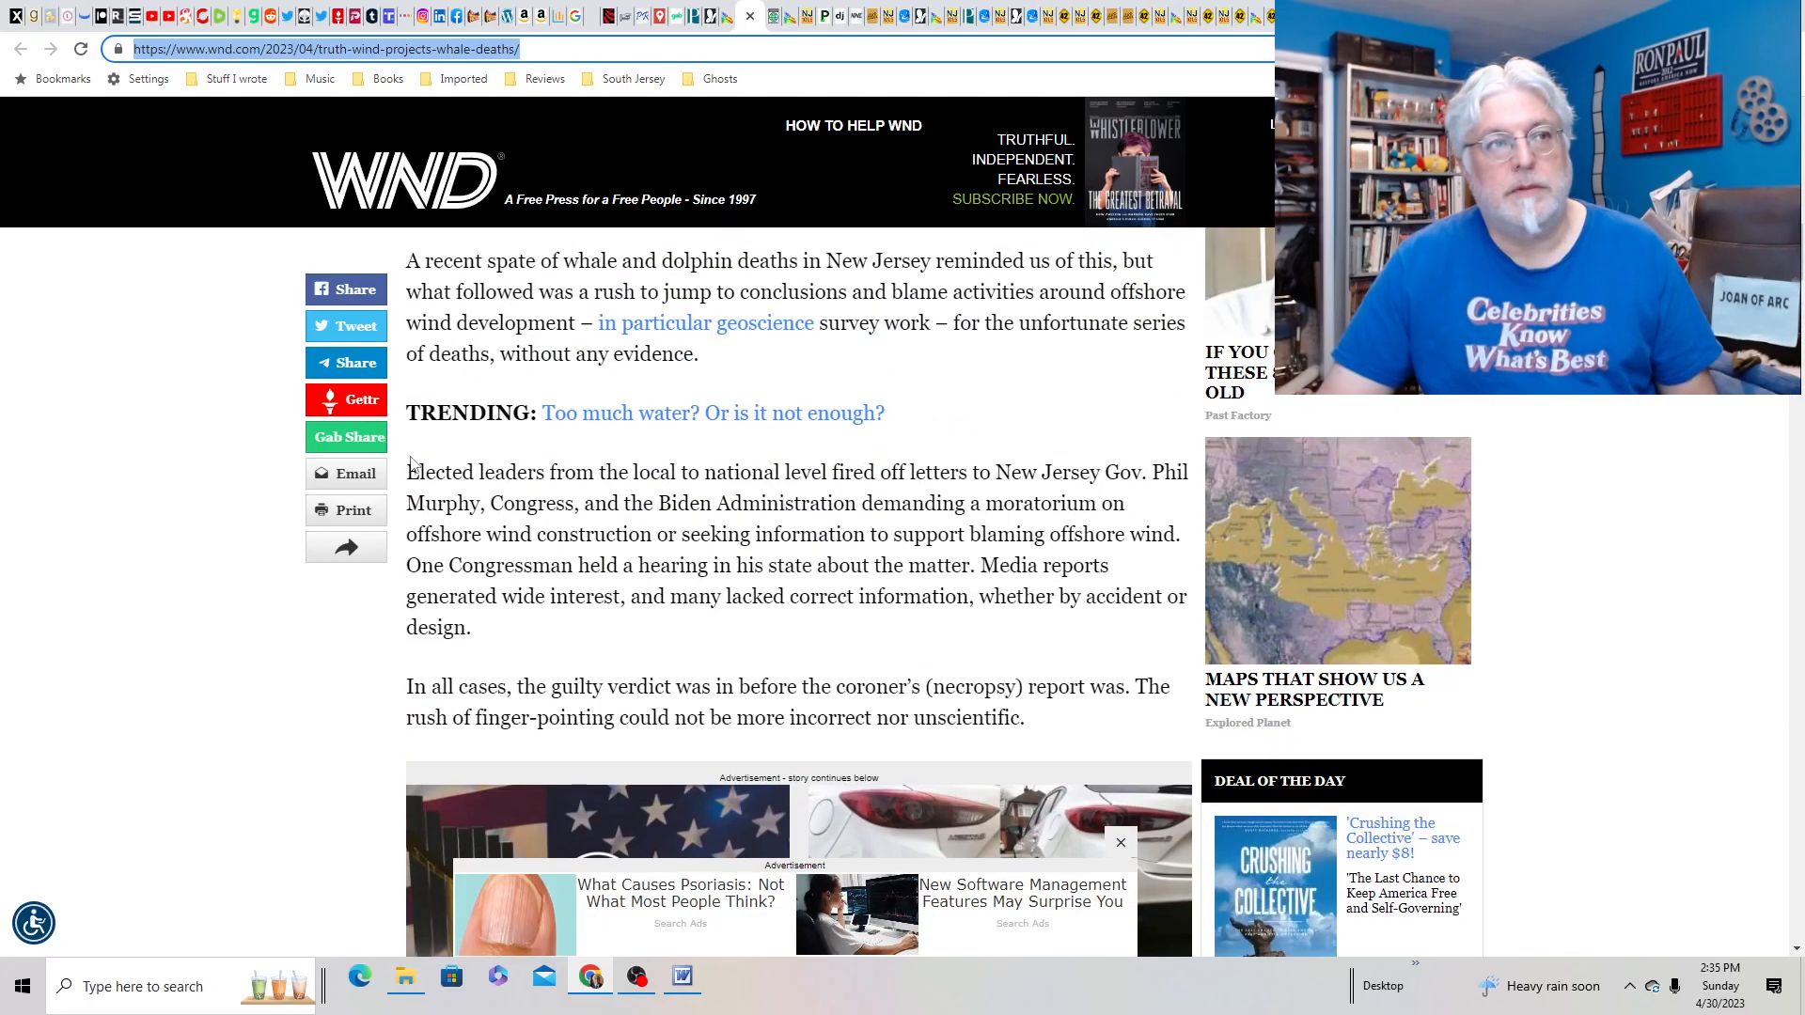
scroll(up, 3)
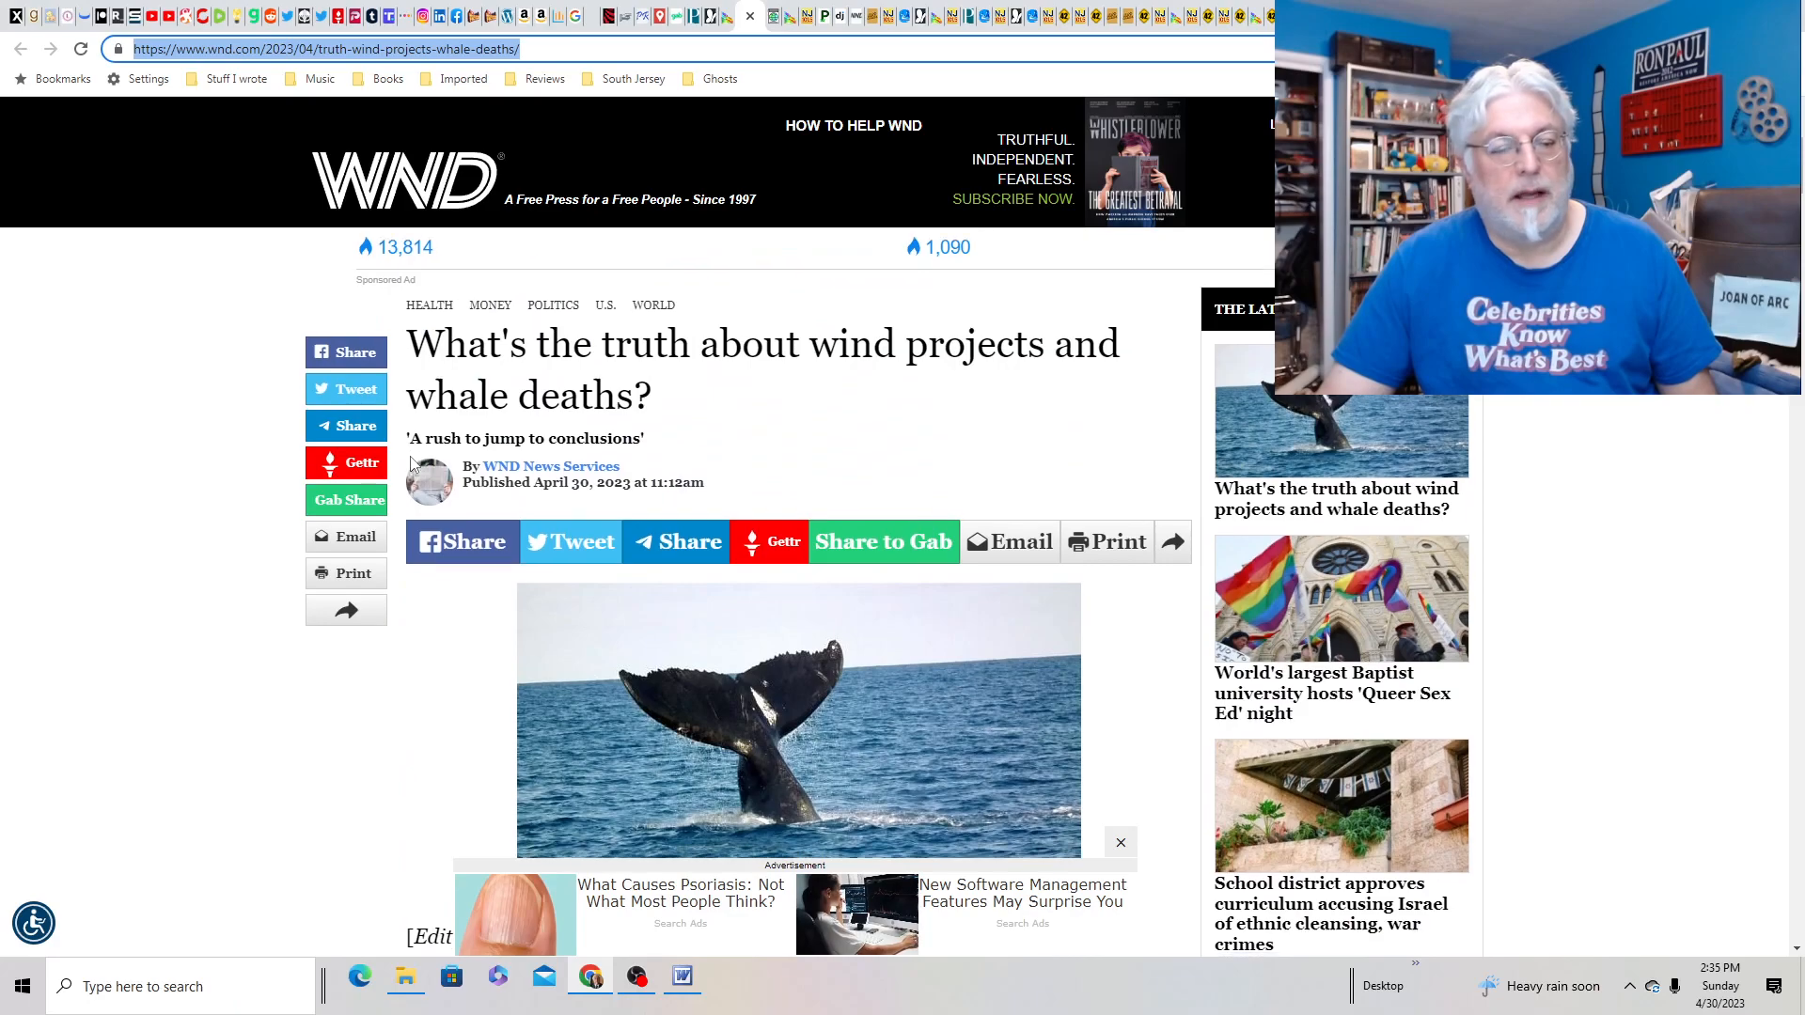
scroll(up, 3)
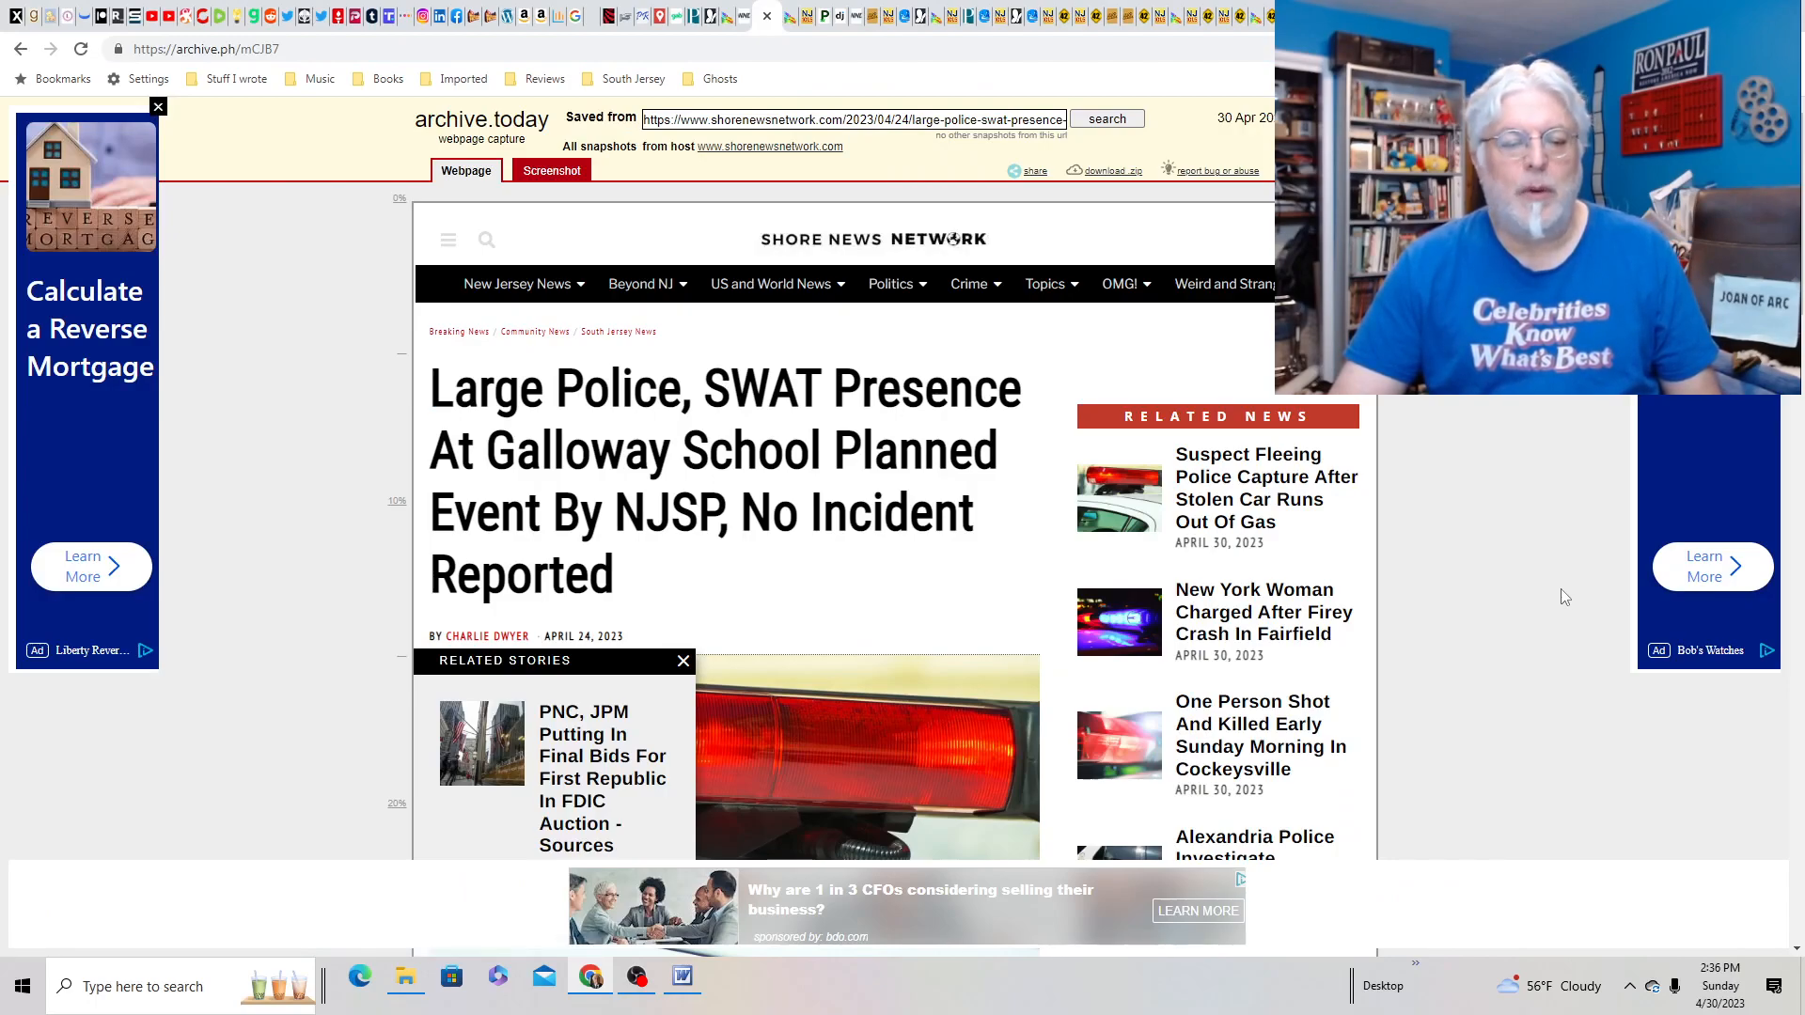
scroll(down, 3)
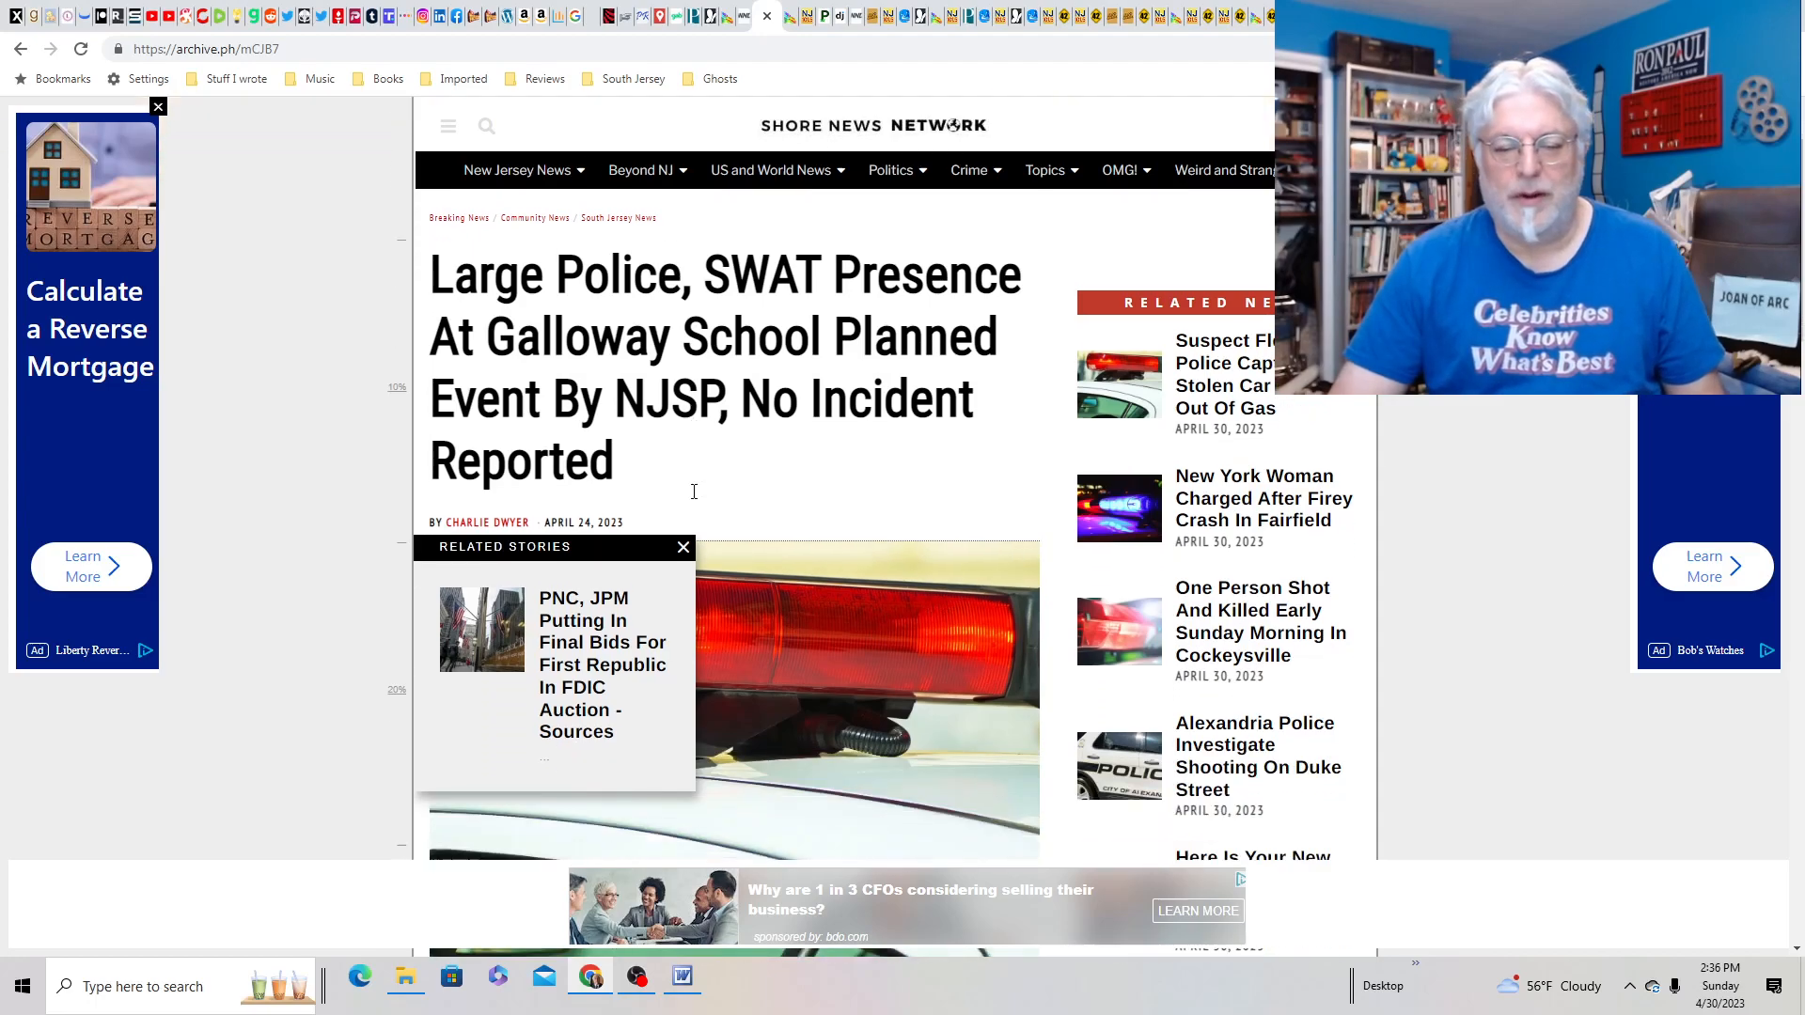
scroll(down, 3)
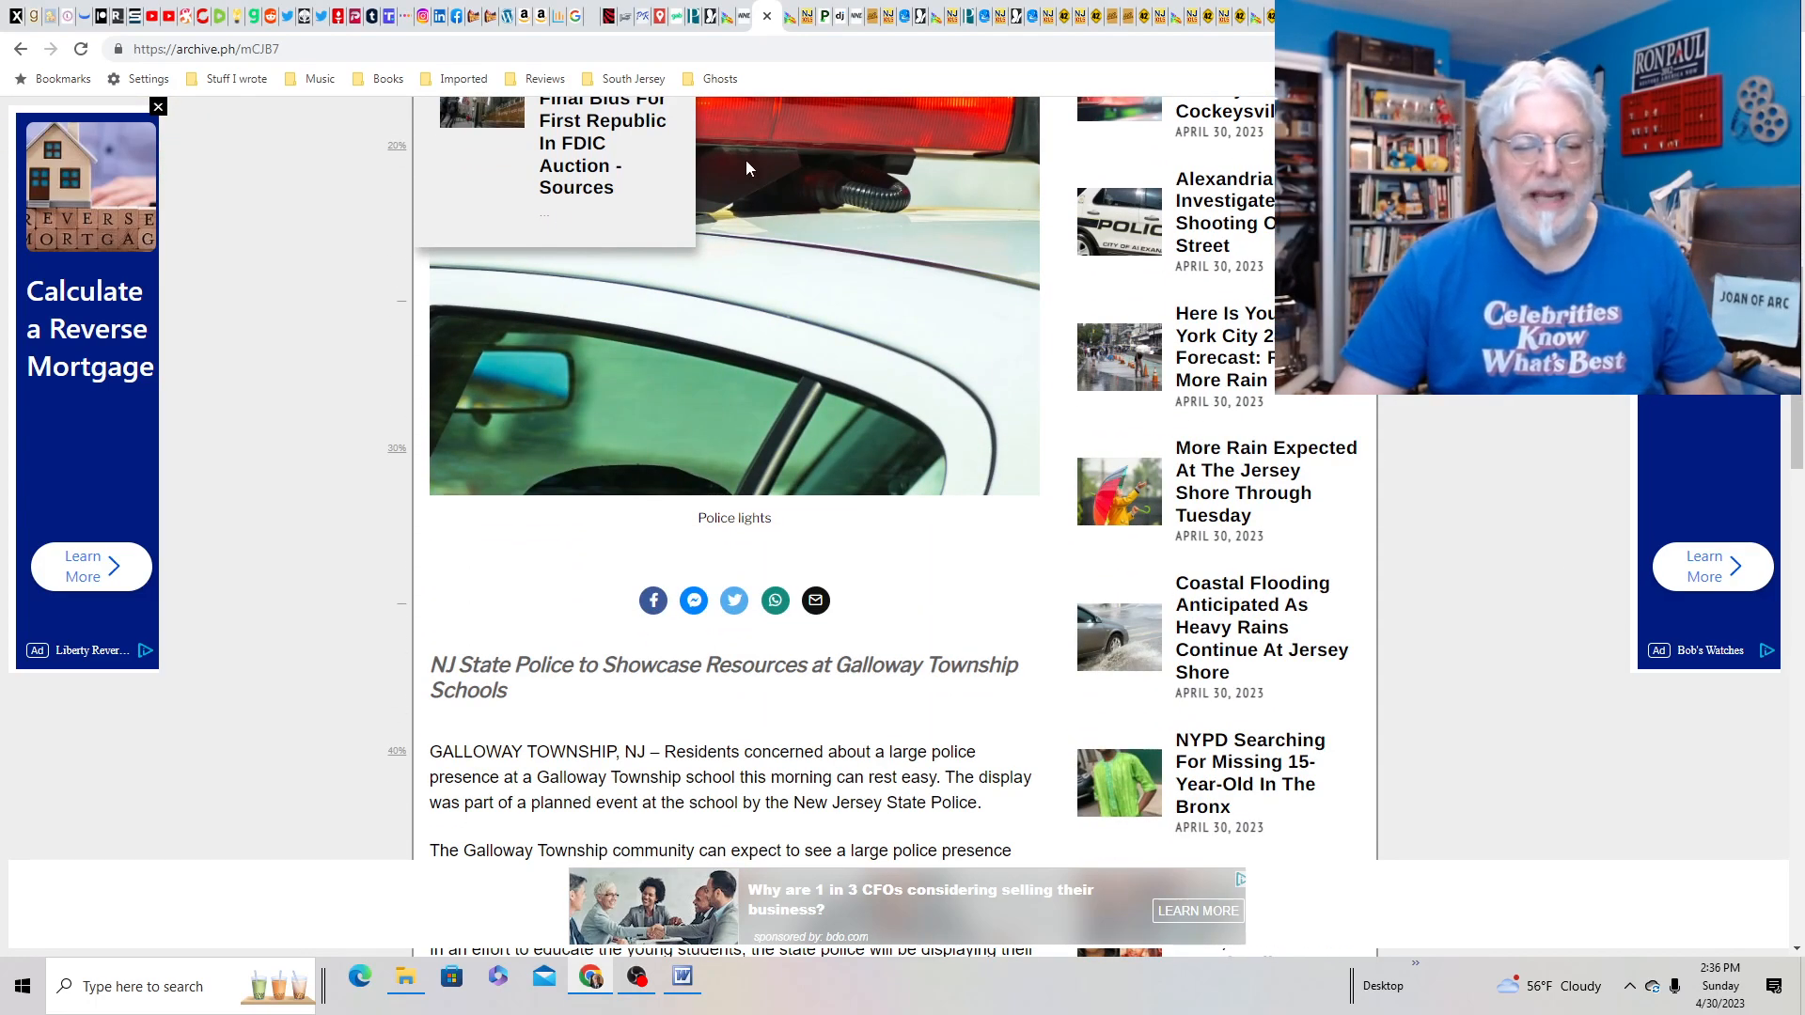
scroll(up, 3)
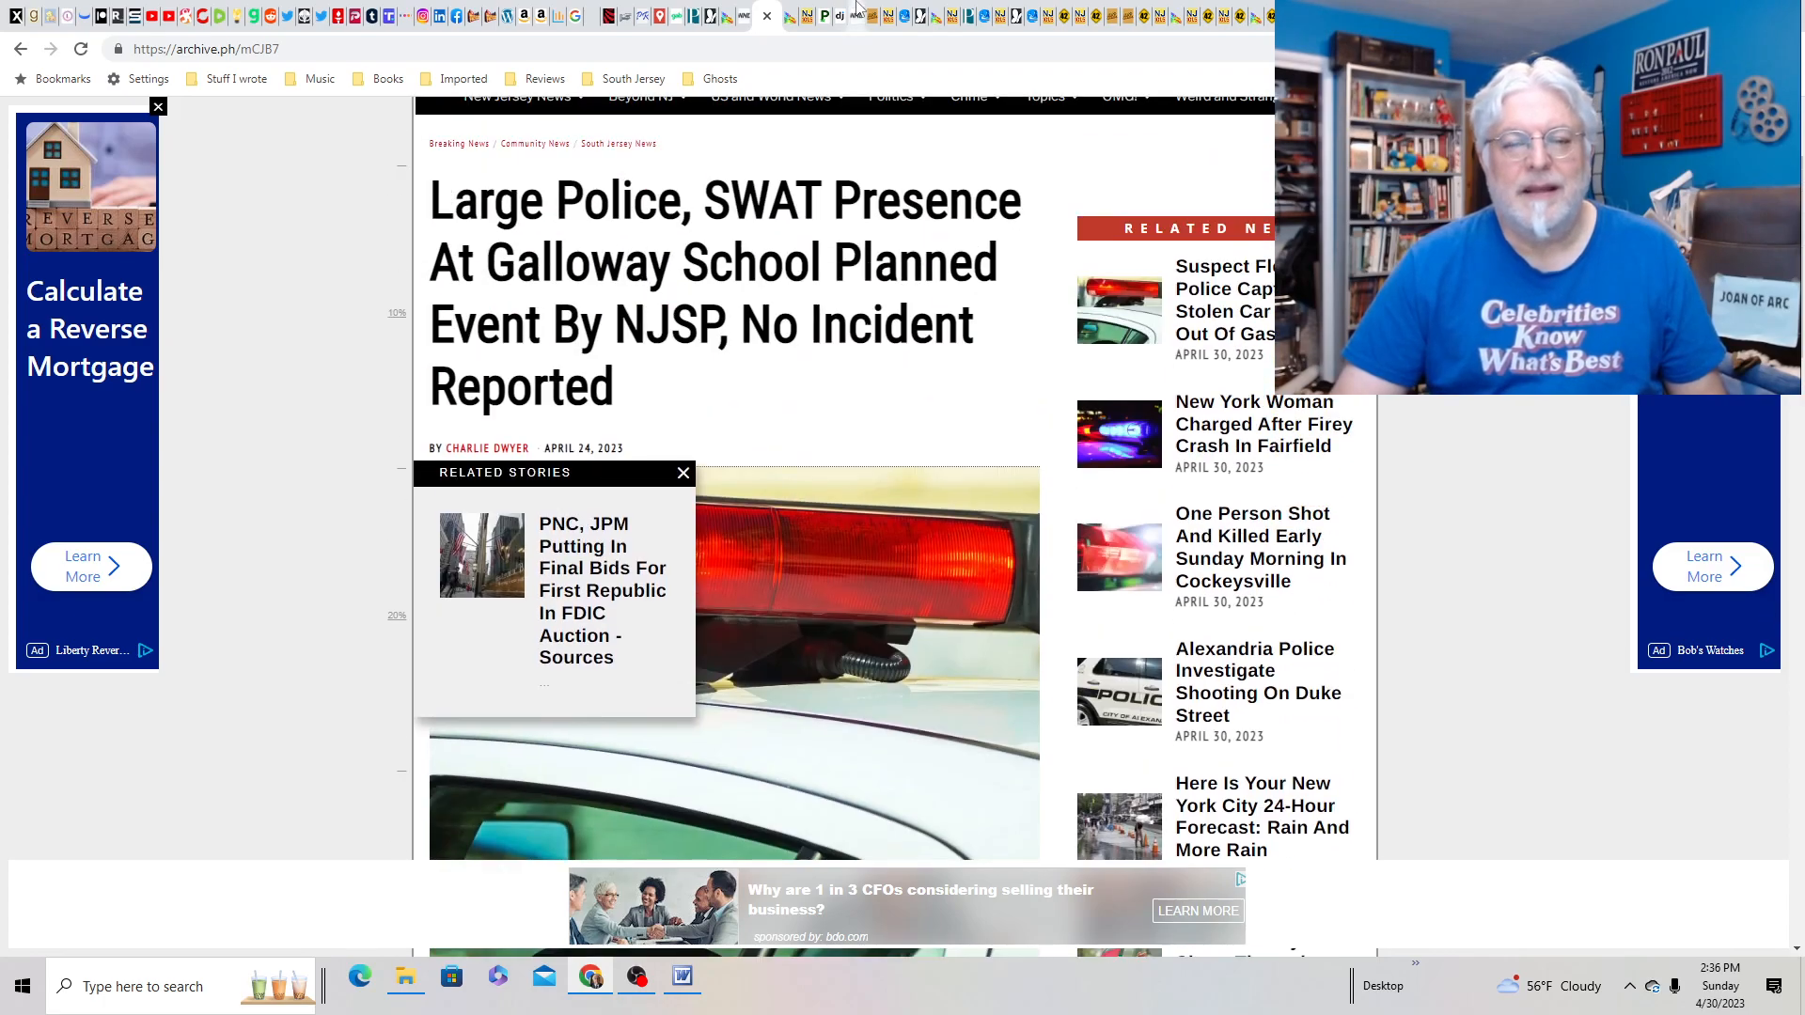
scroll(up, 3)
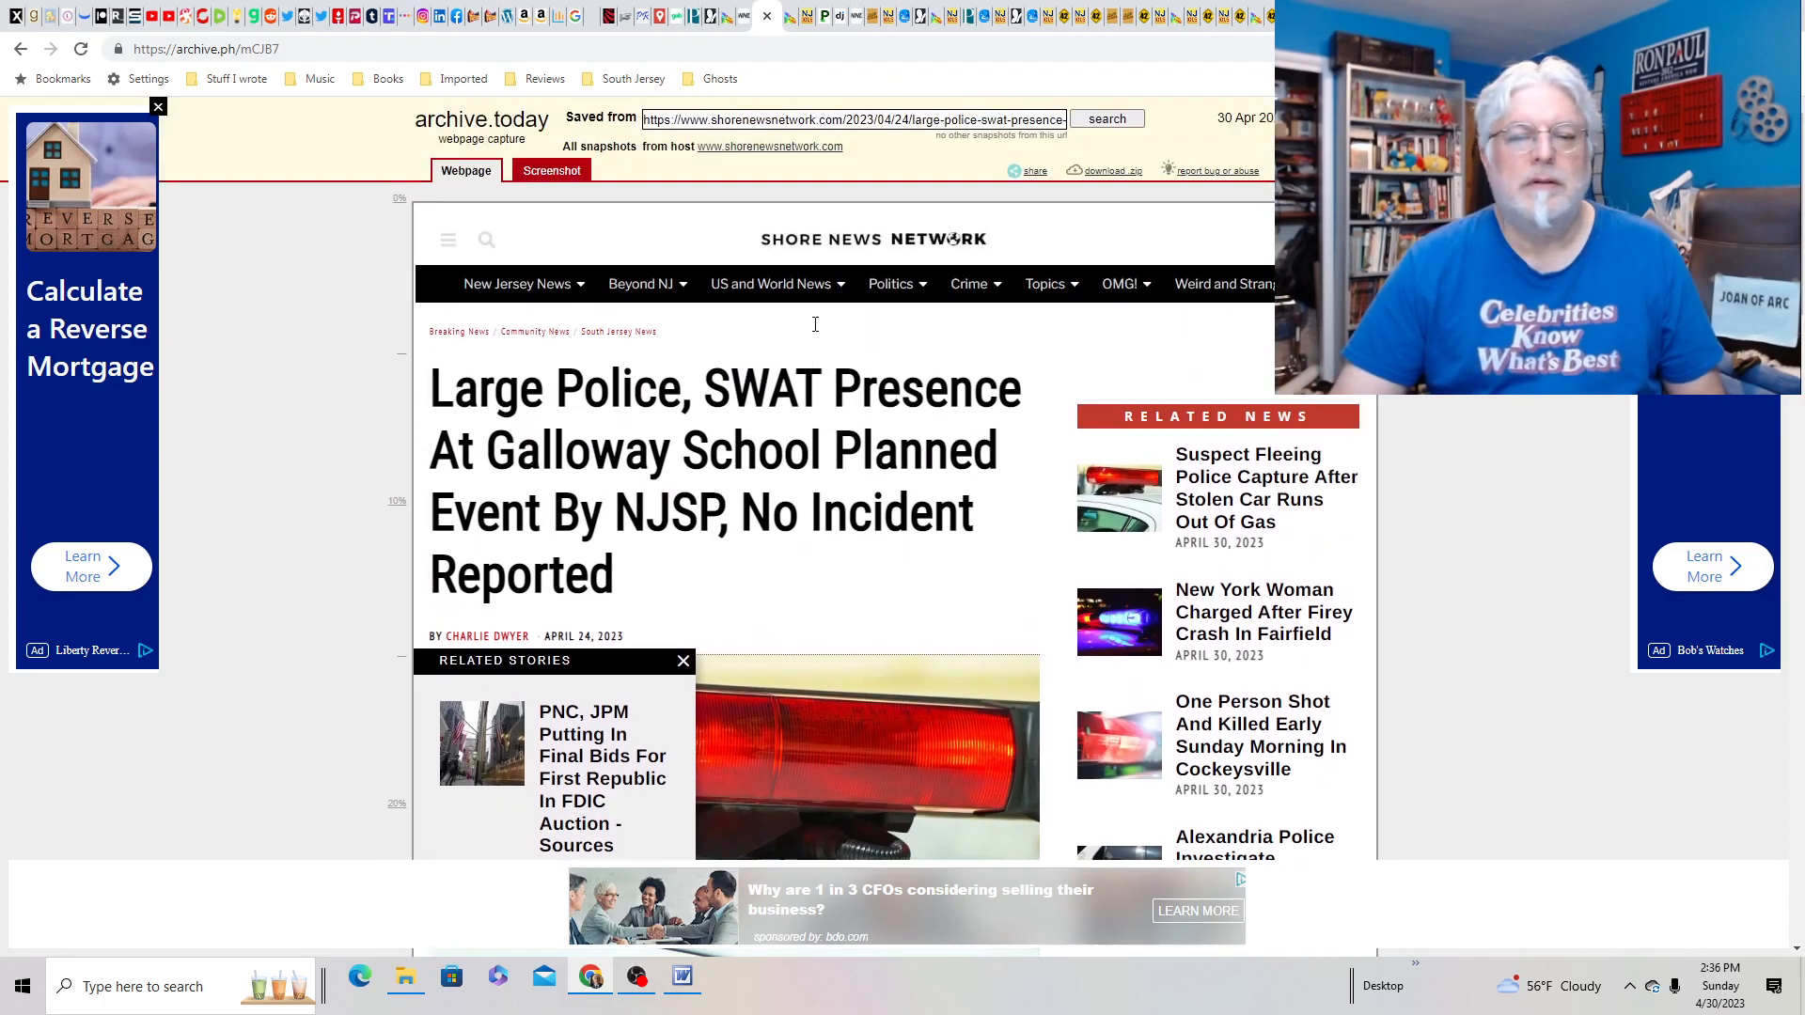
scroll(down, 3)
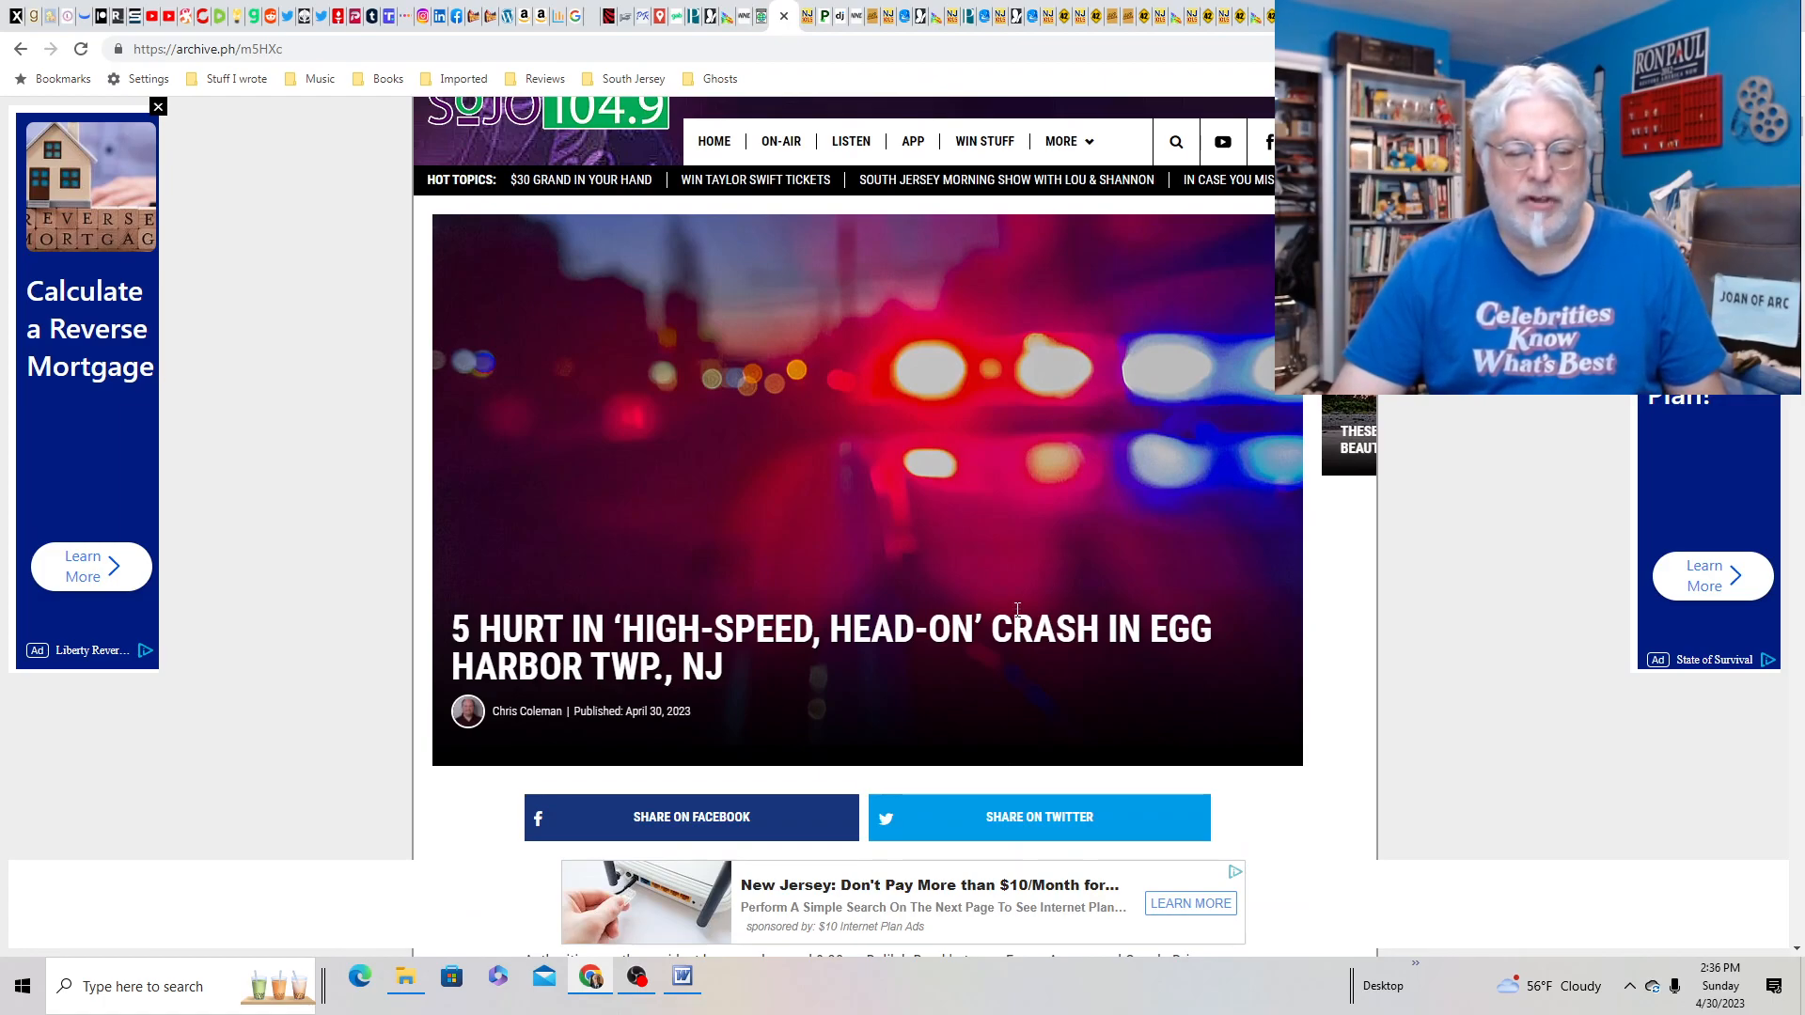
- Scroll into the archived SoJO story on the five-injury head-on crash in Egg Harbor Twp
scroll(down, 3)
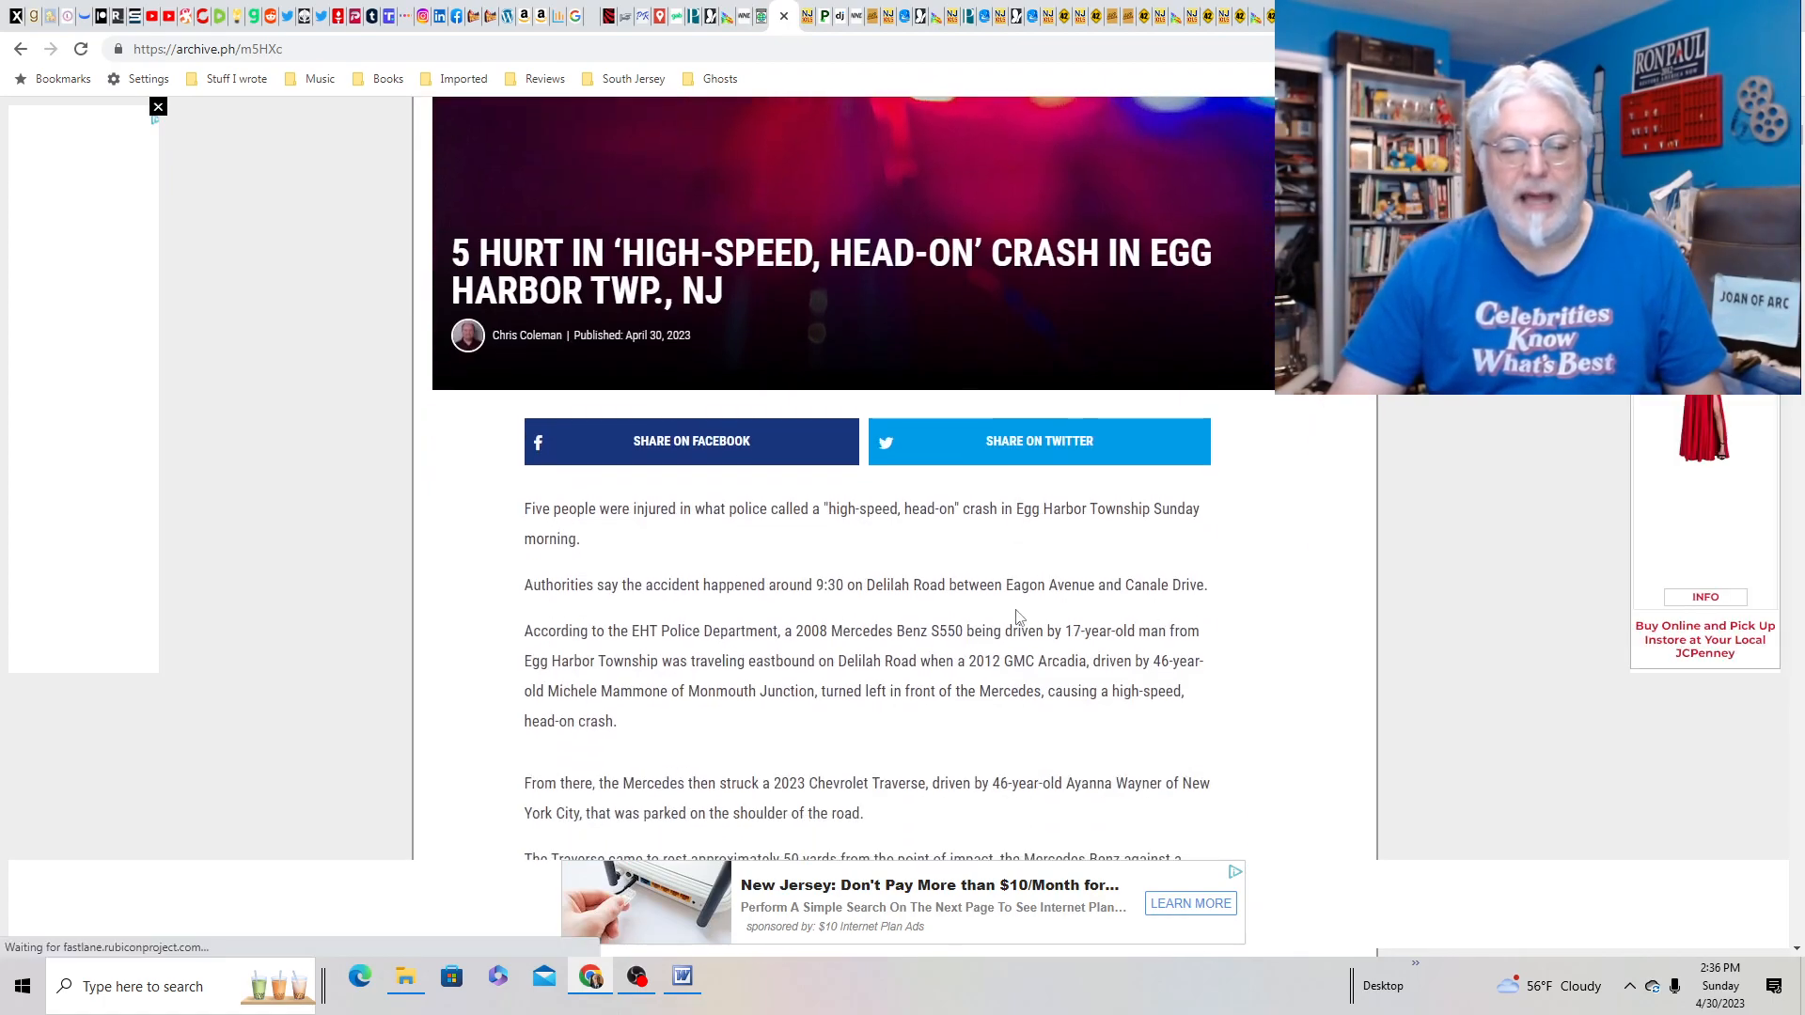
mouse_move(979, 743)
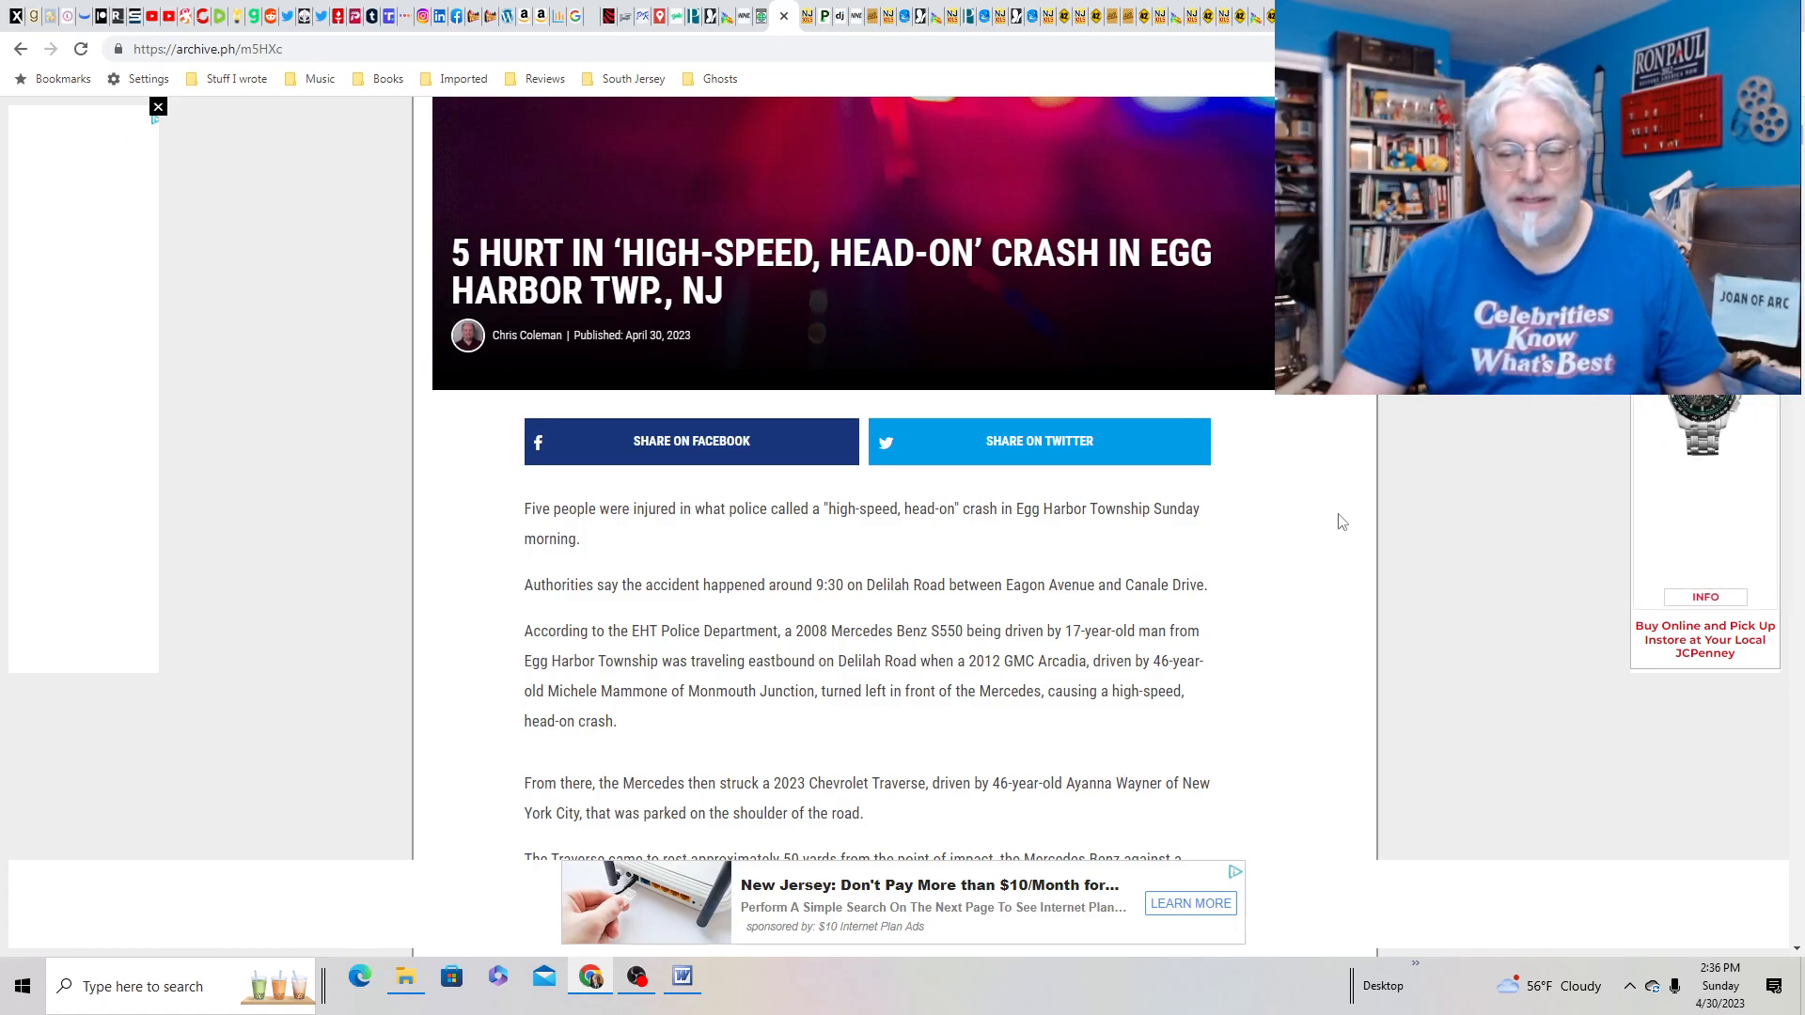
mouse_move(1242, 553)
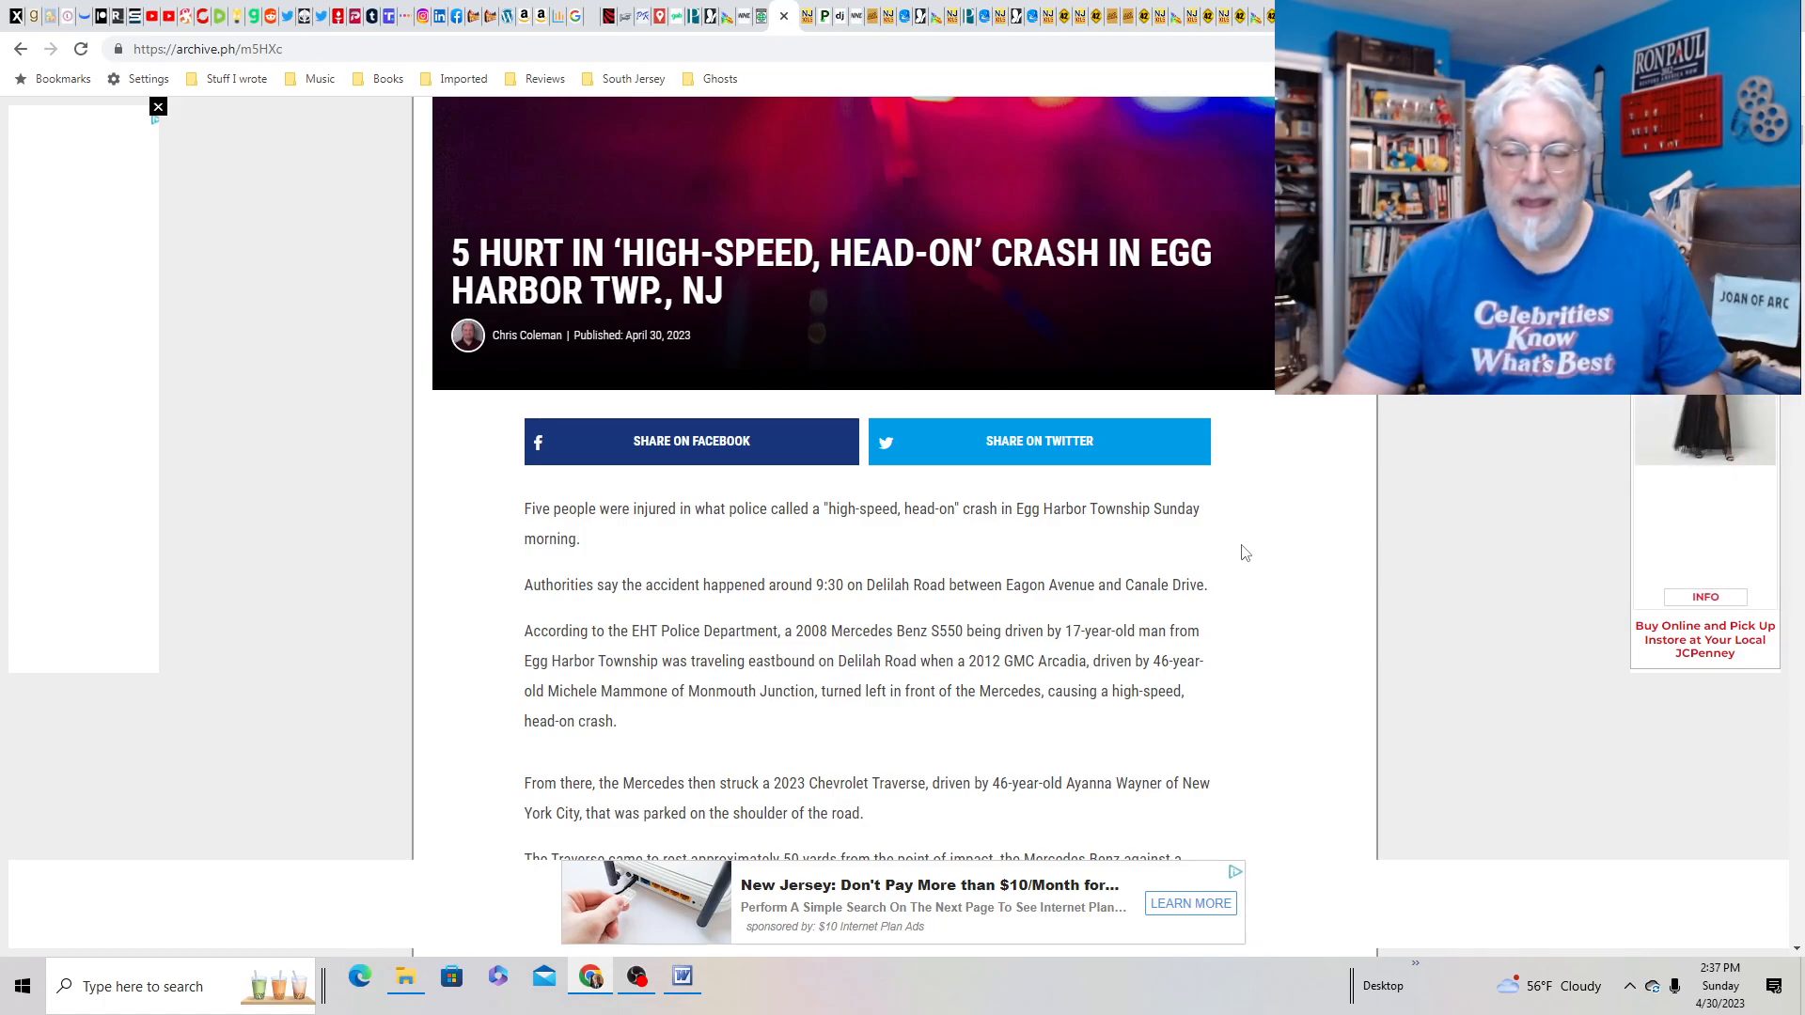
mouse_move(1277, 483)
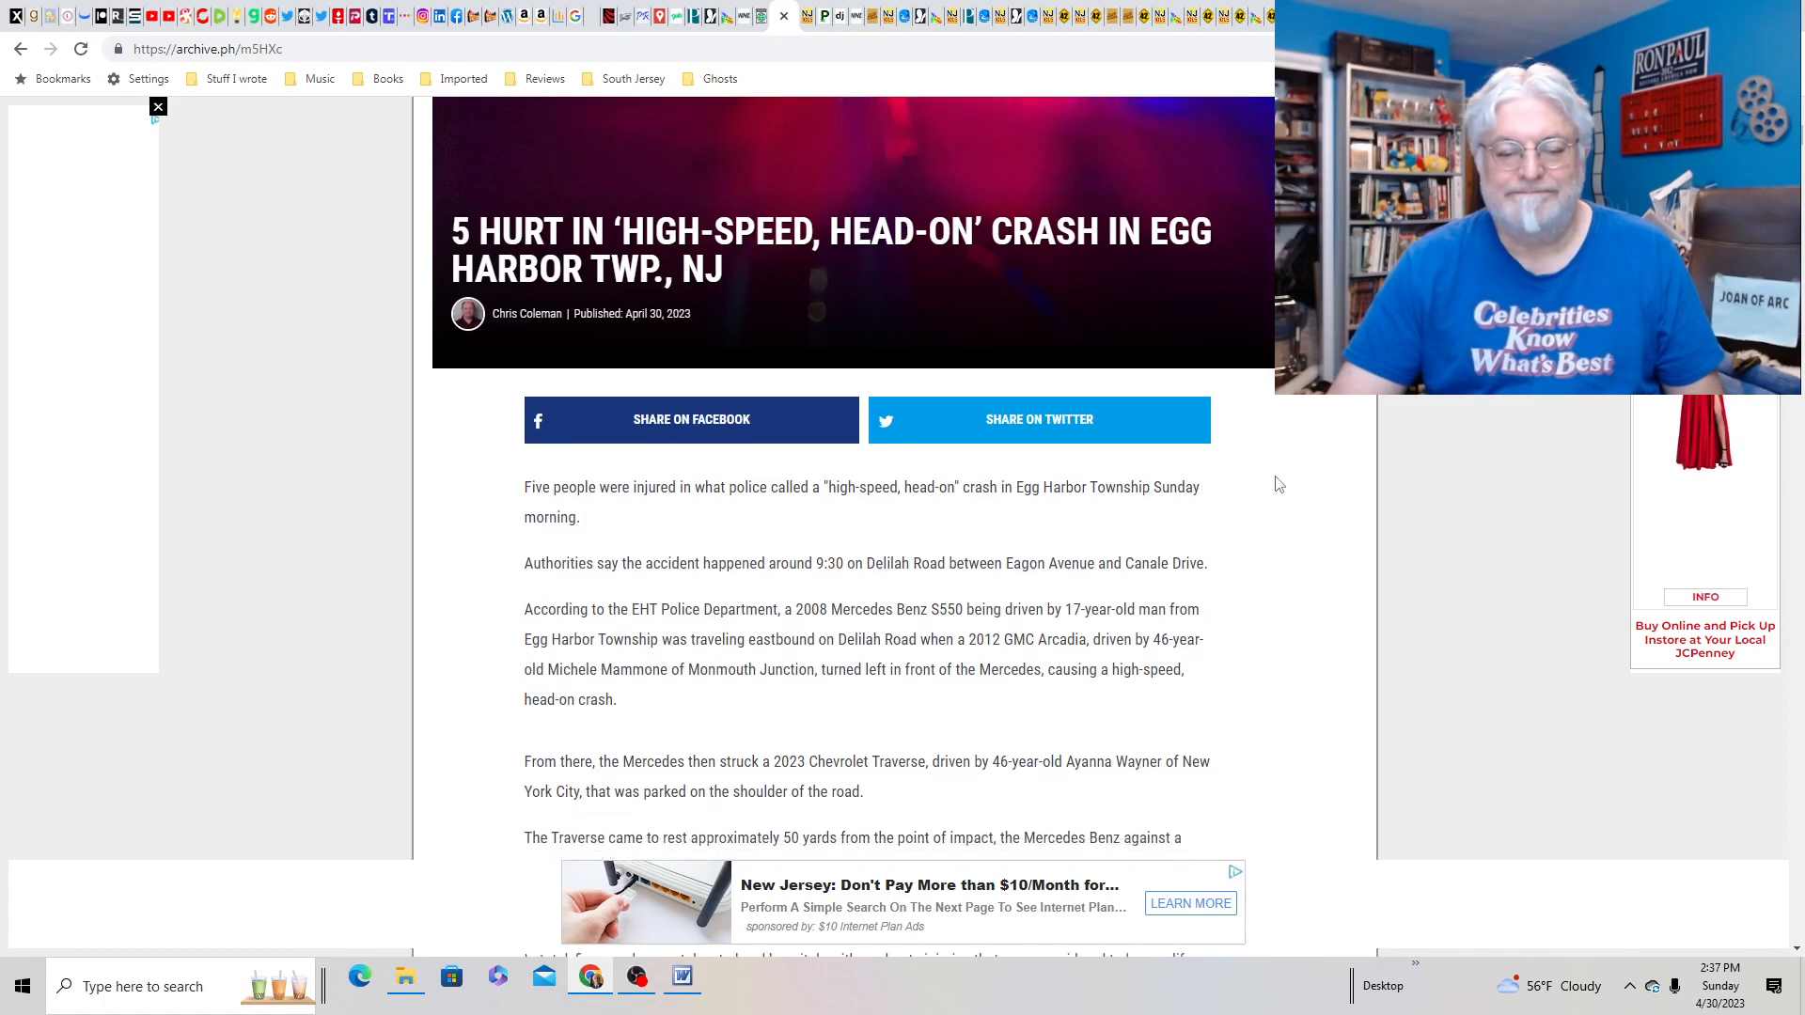
scroll(down, 3)
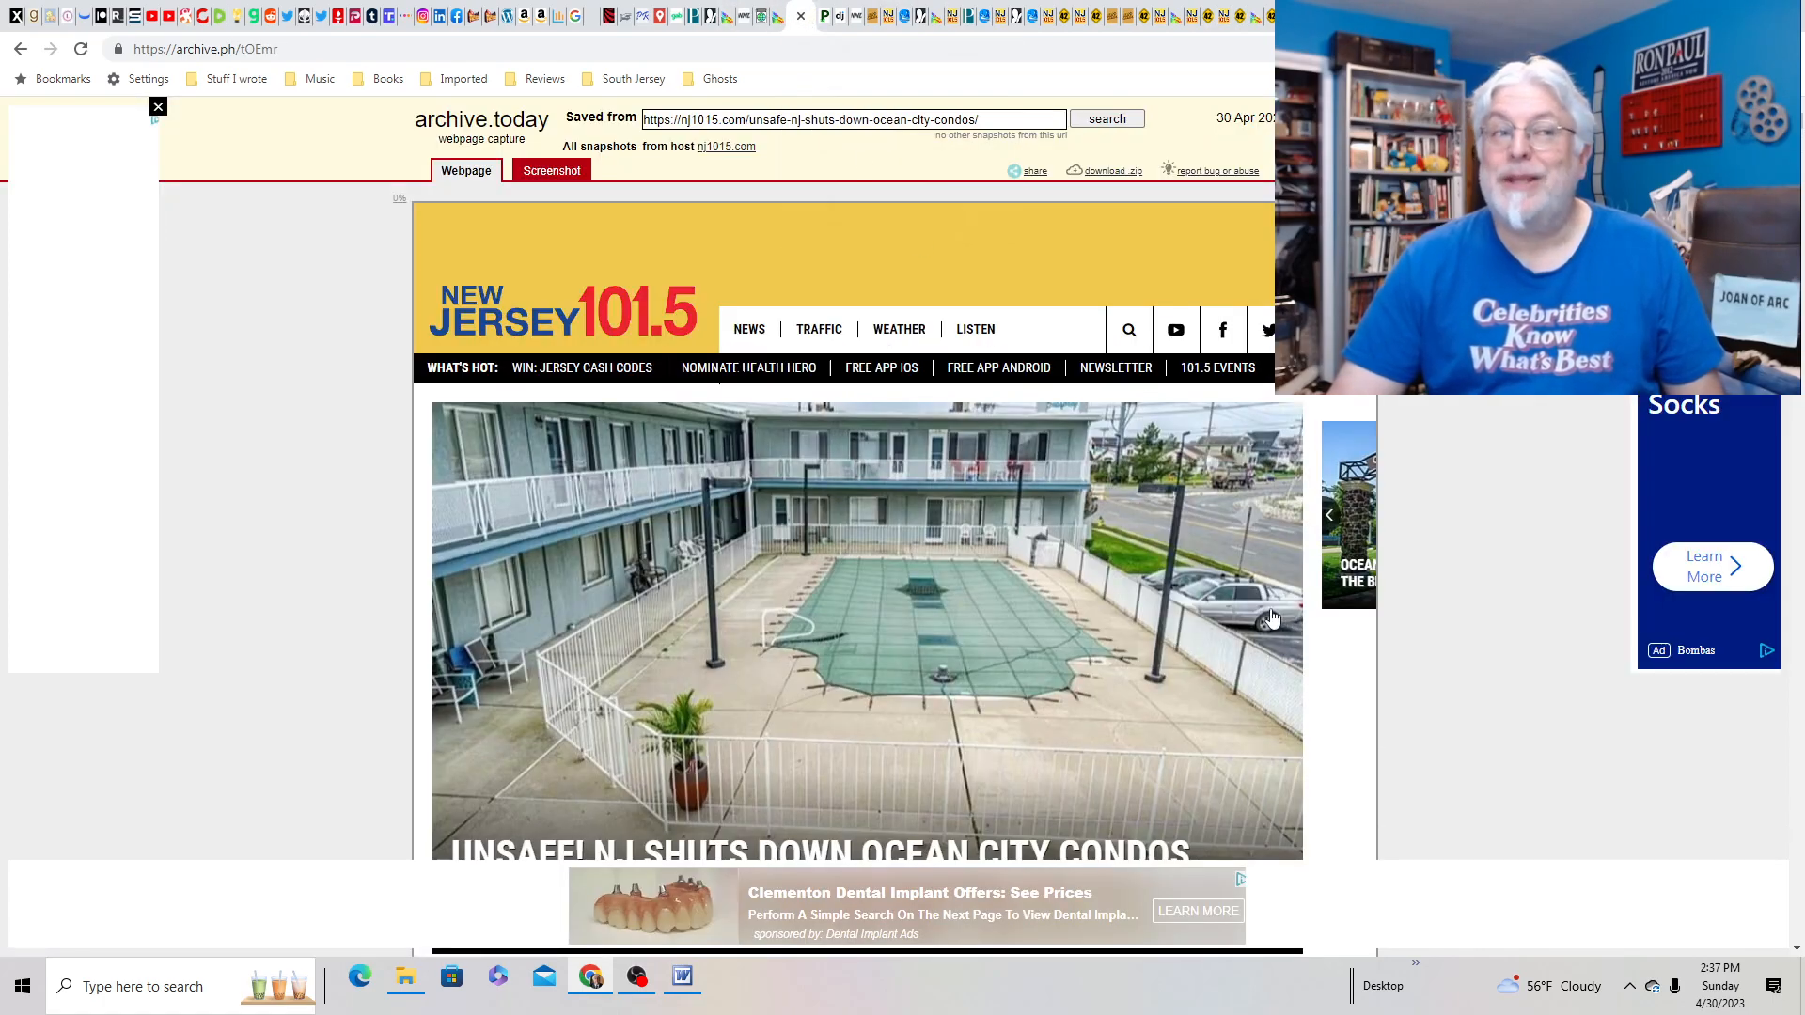
- Scroll through the NJ 101.5 article on the state closing unsafe Ocean City condos, then return to top
scroll(down, 3)
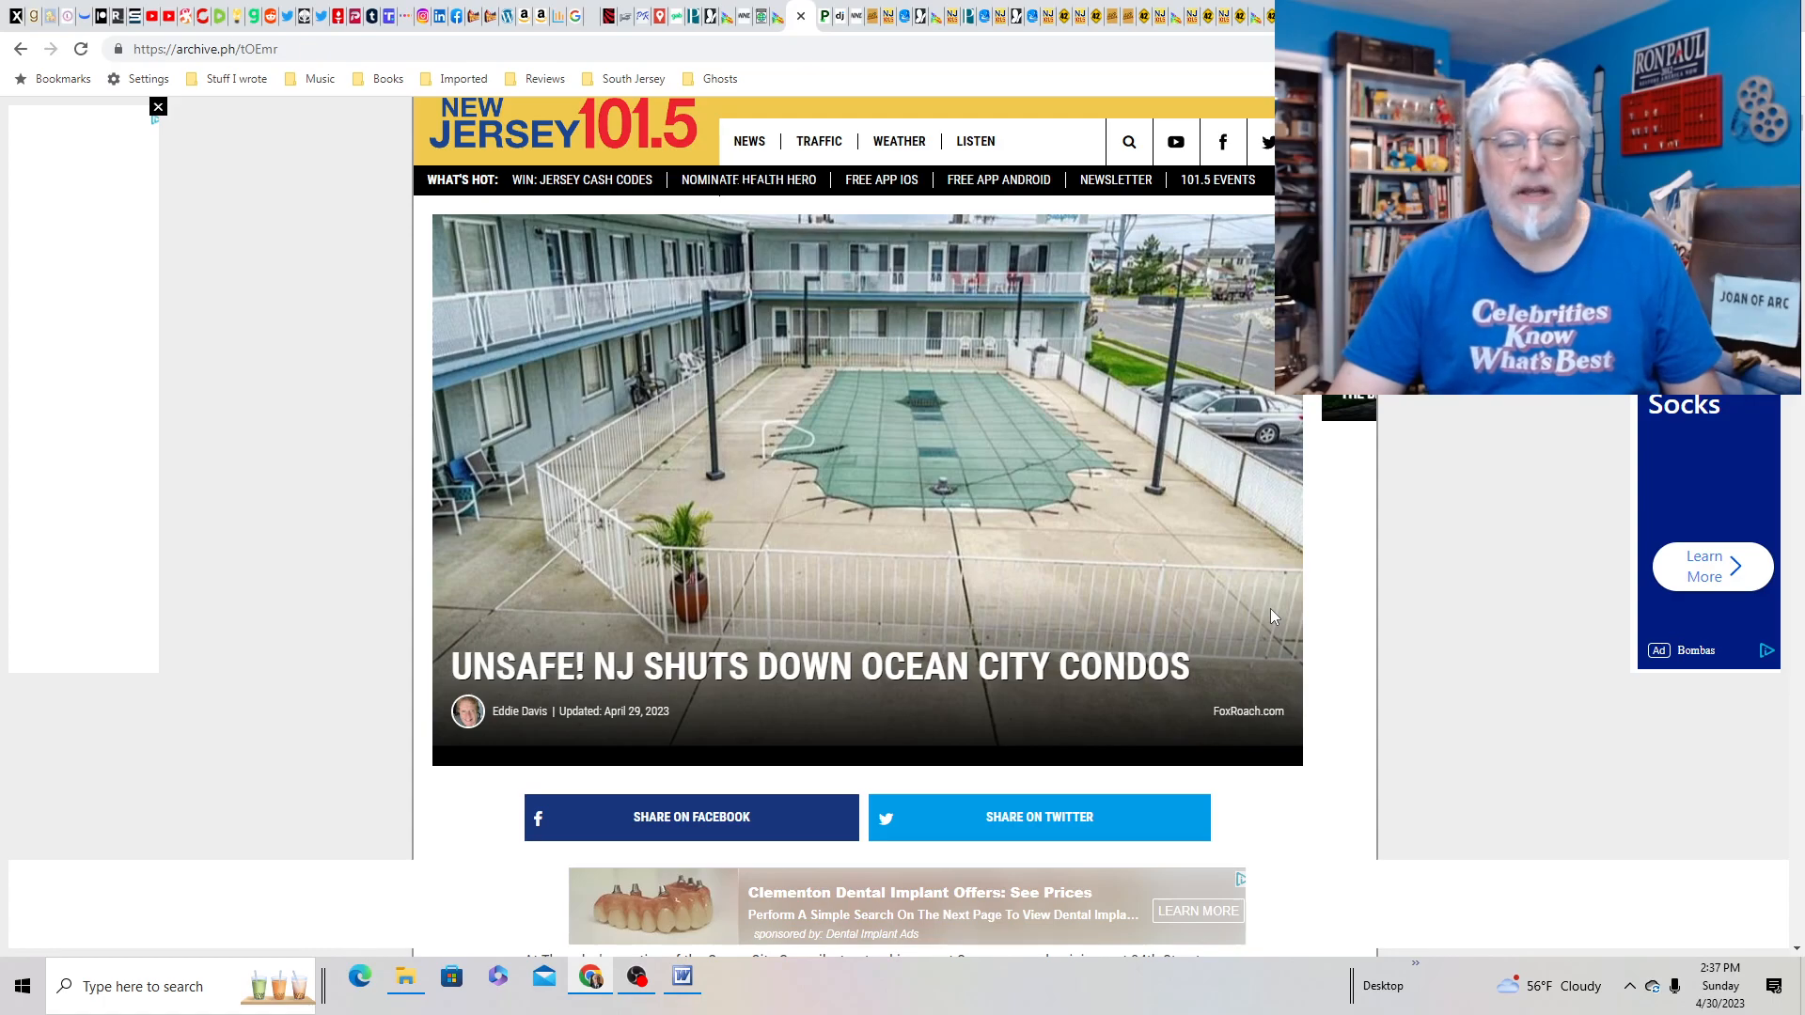
scroll(down, 3)
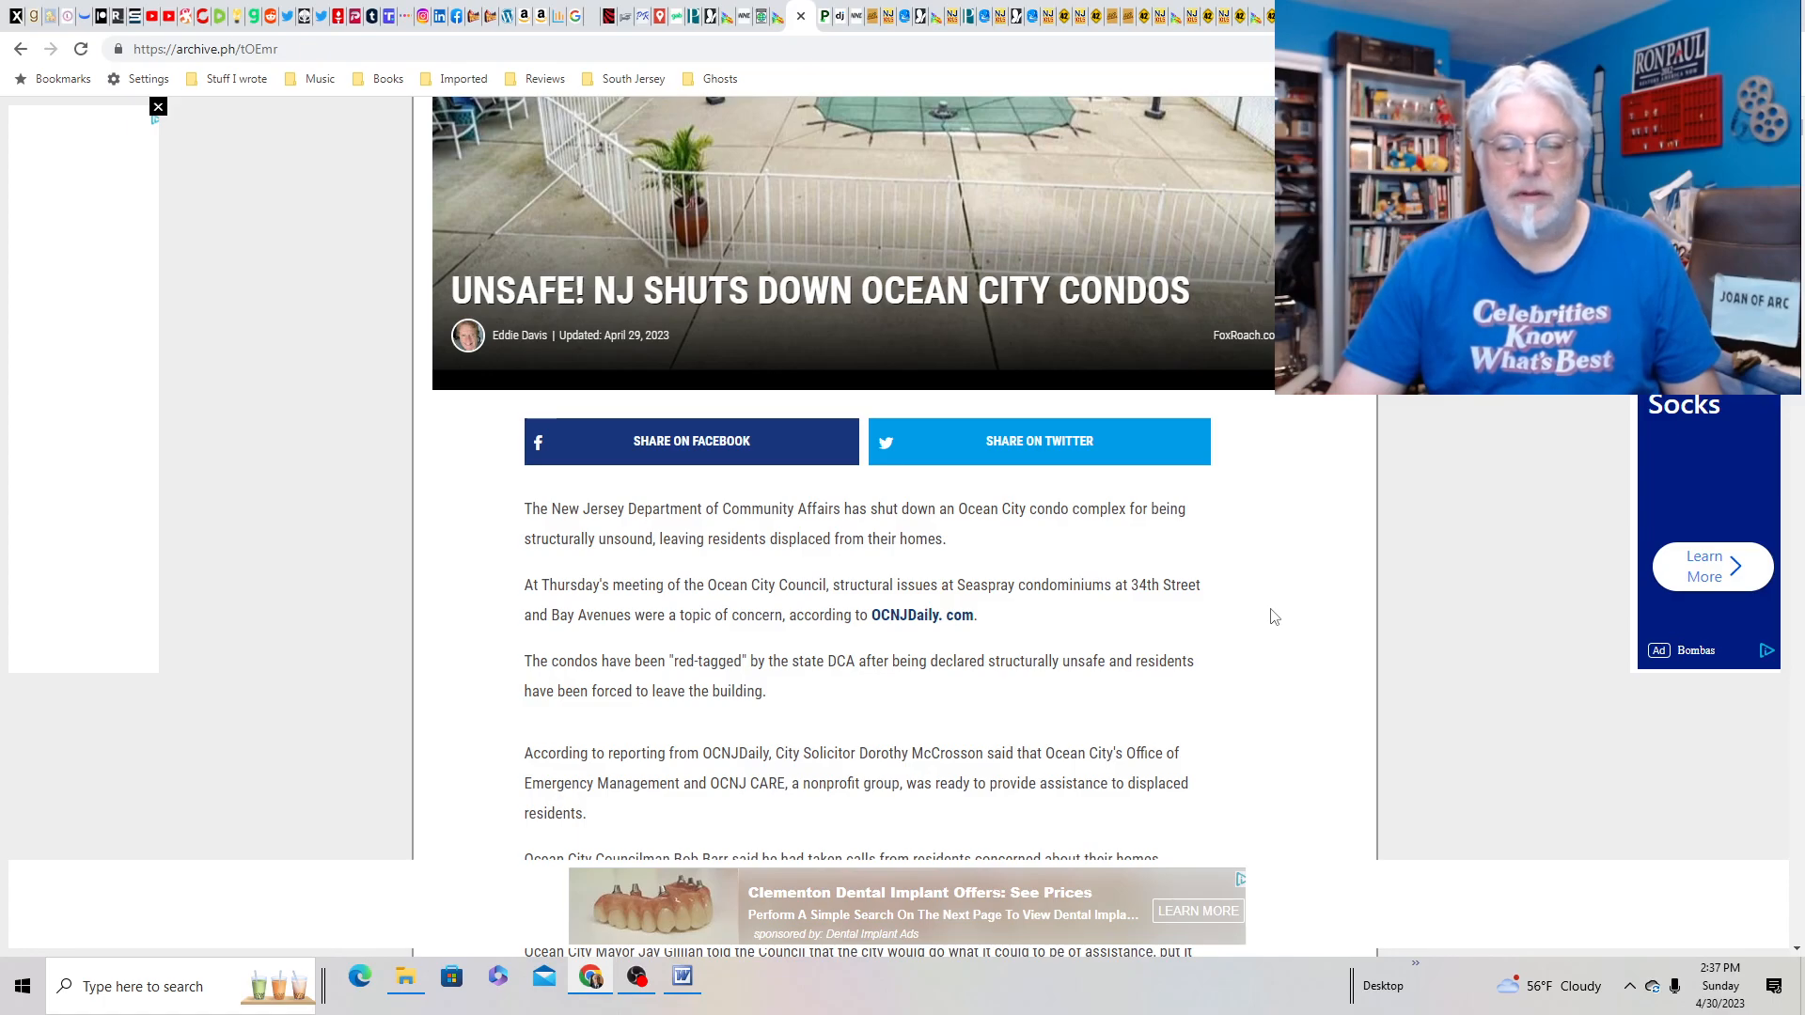
scroll(down, 3)
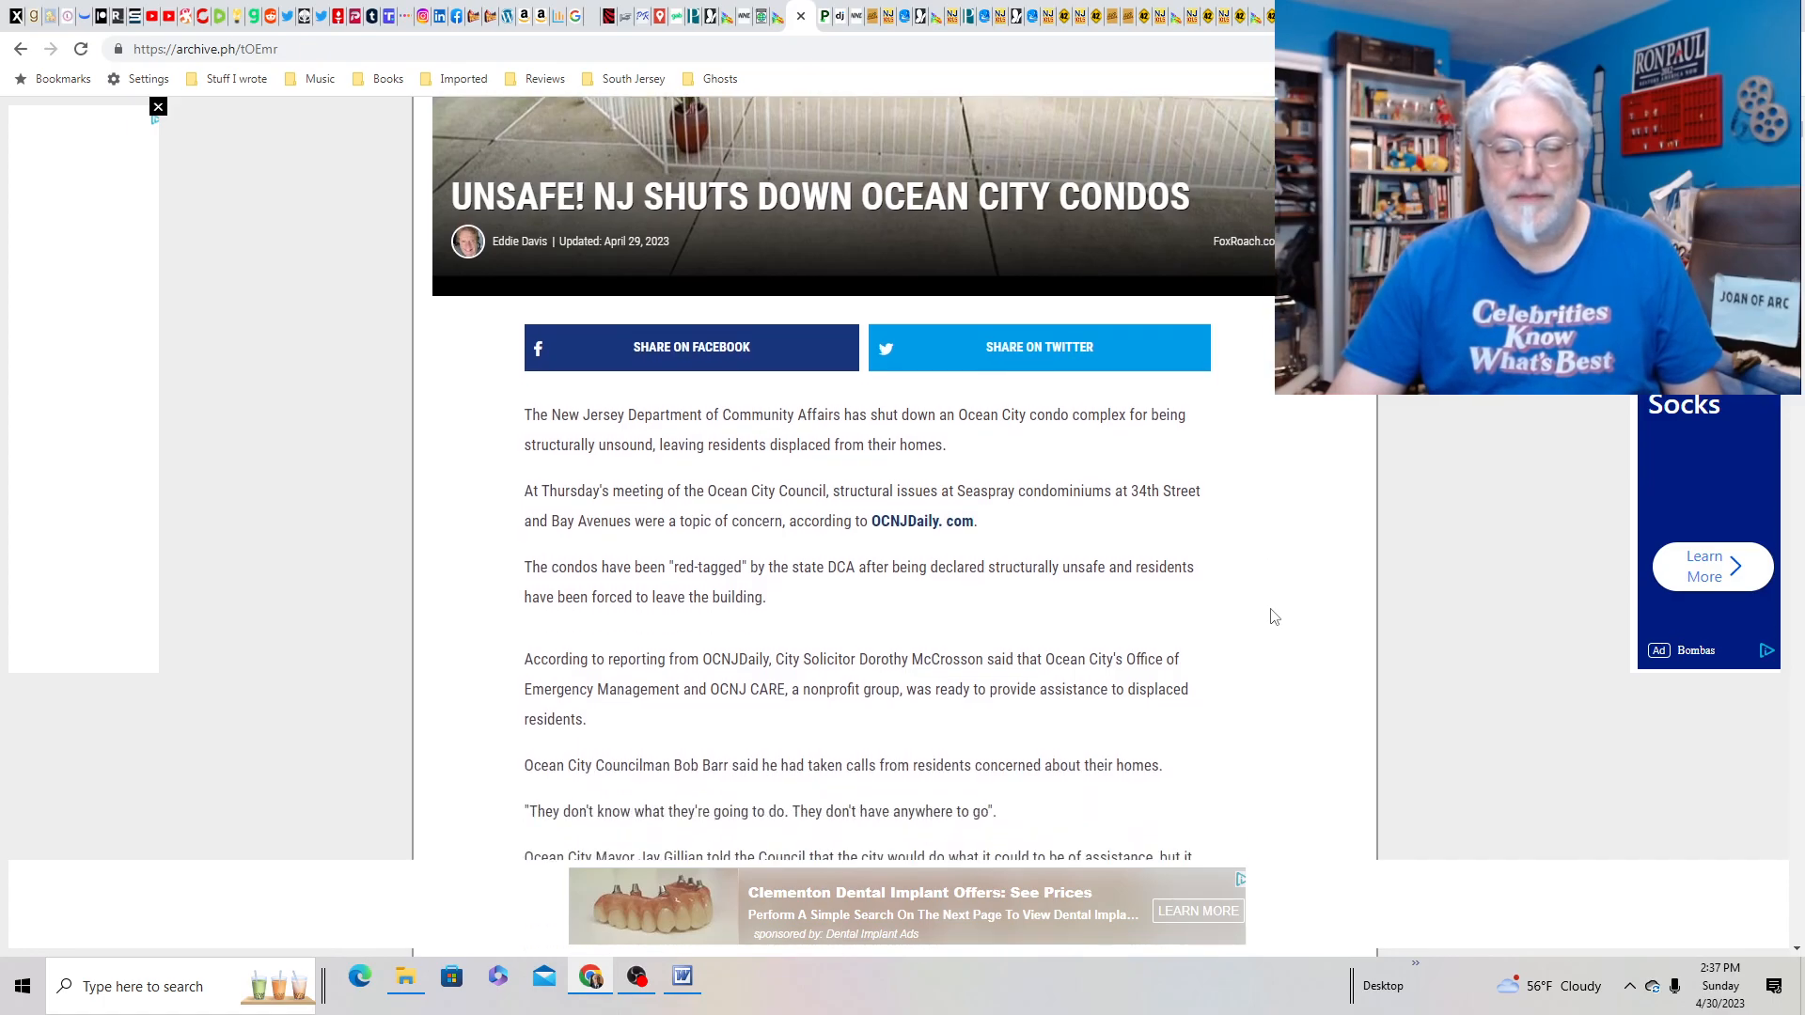
scroll(up, 3)
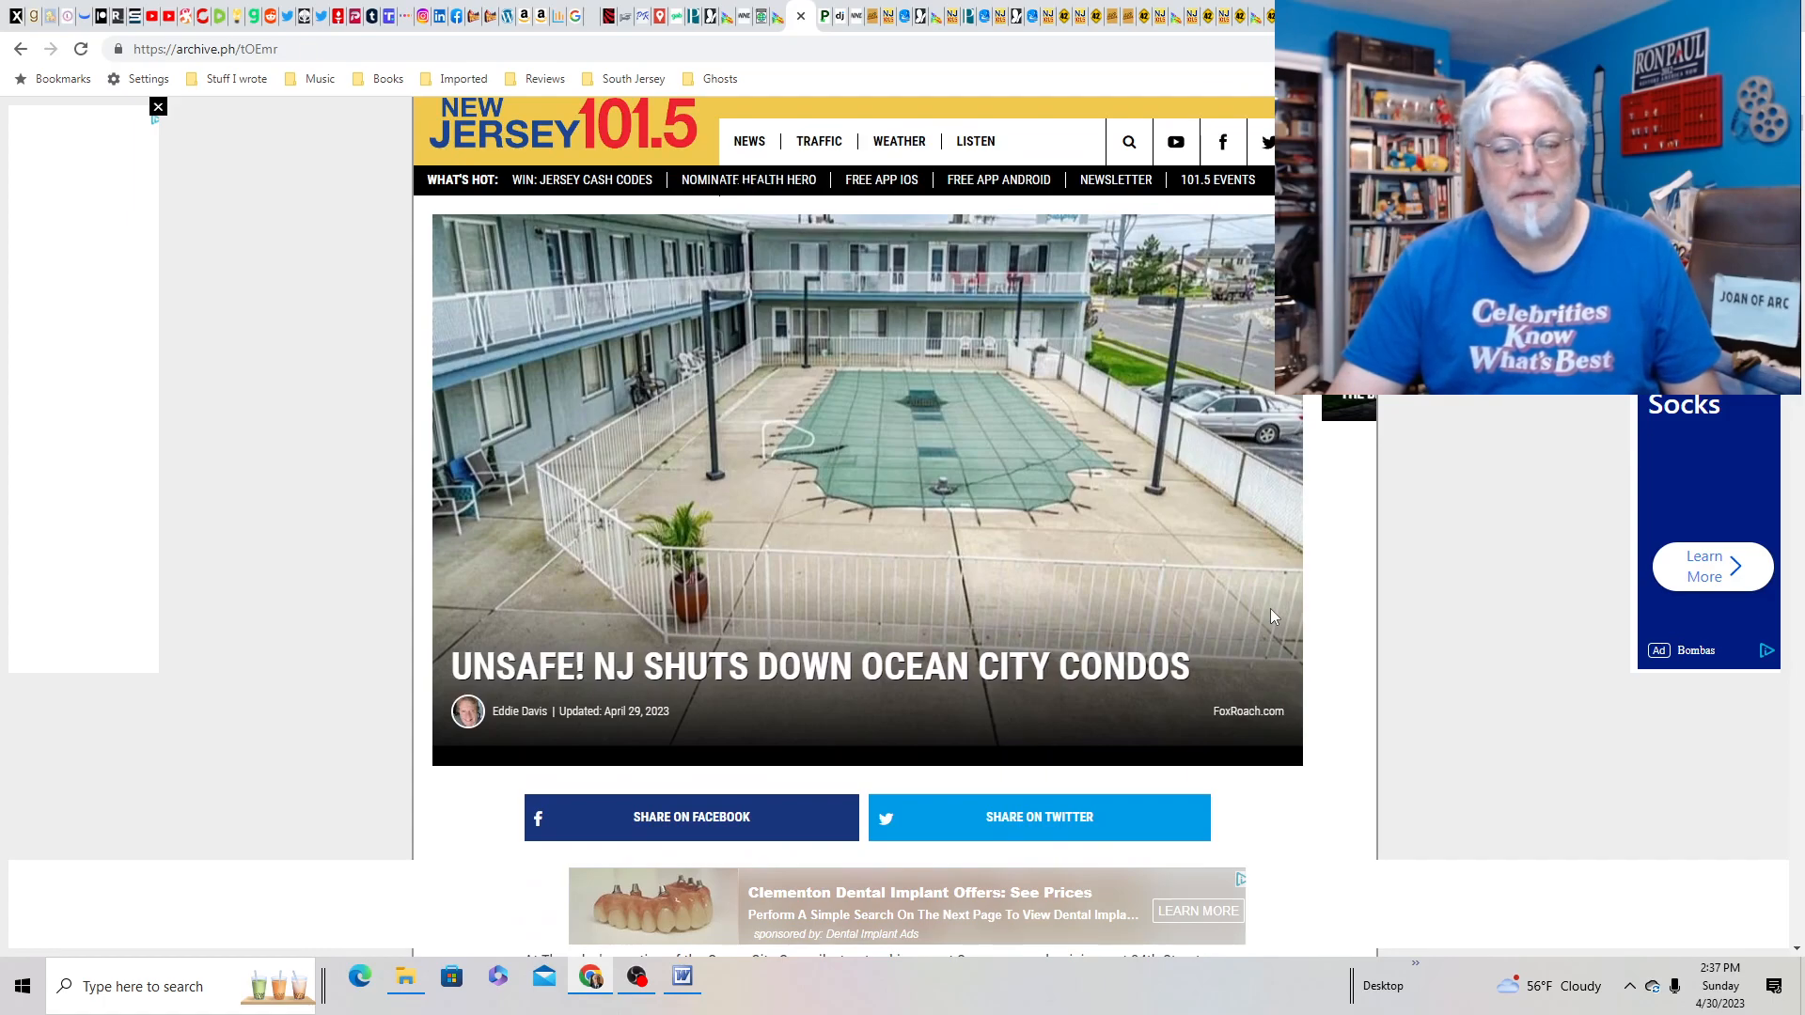
scroll(down, 3)
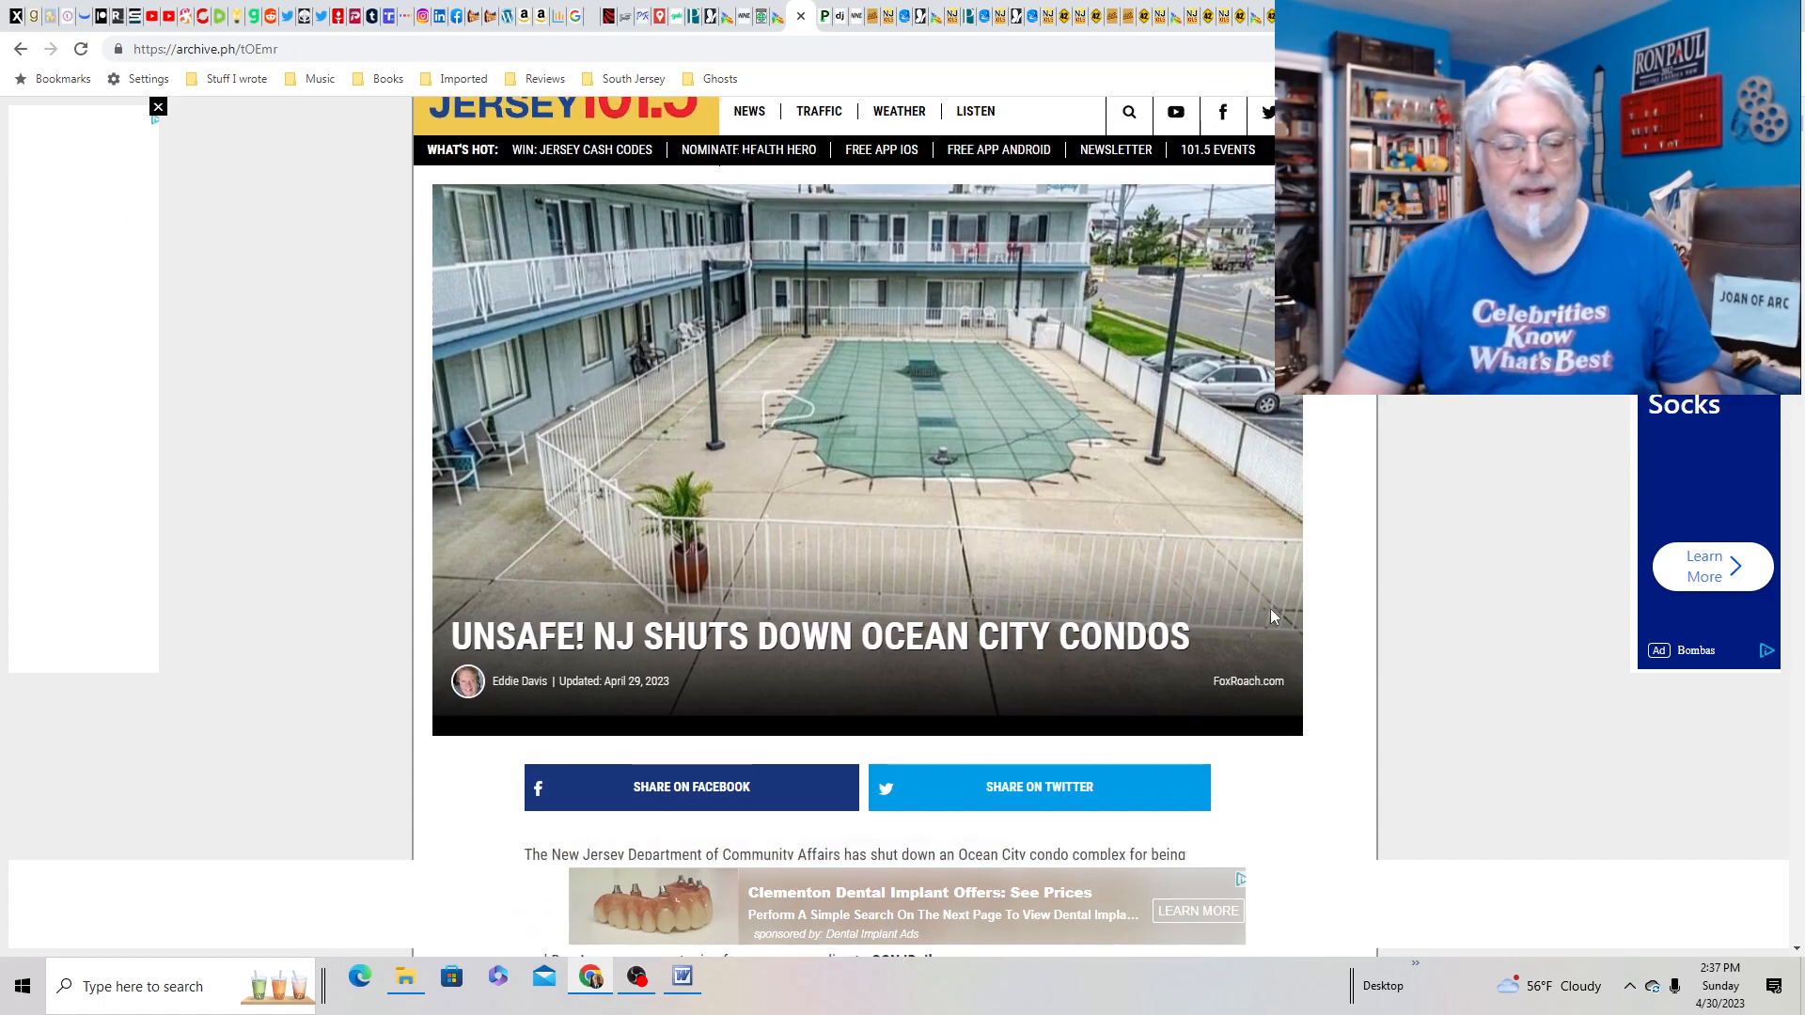
scroll(down, 3)
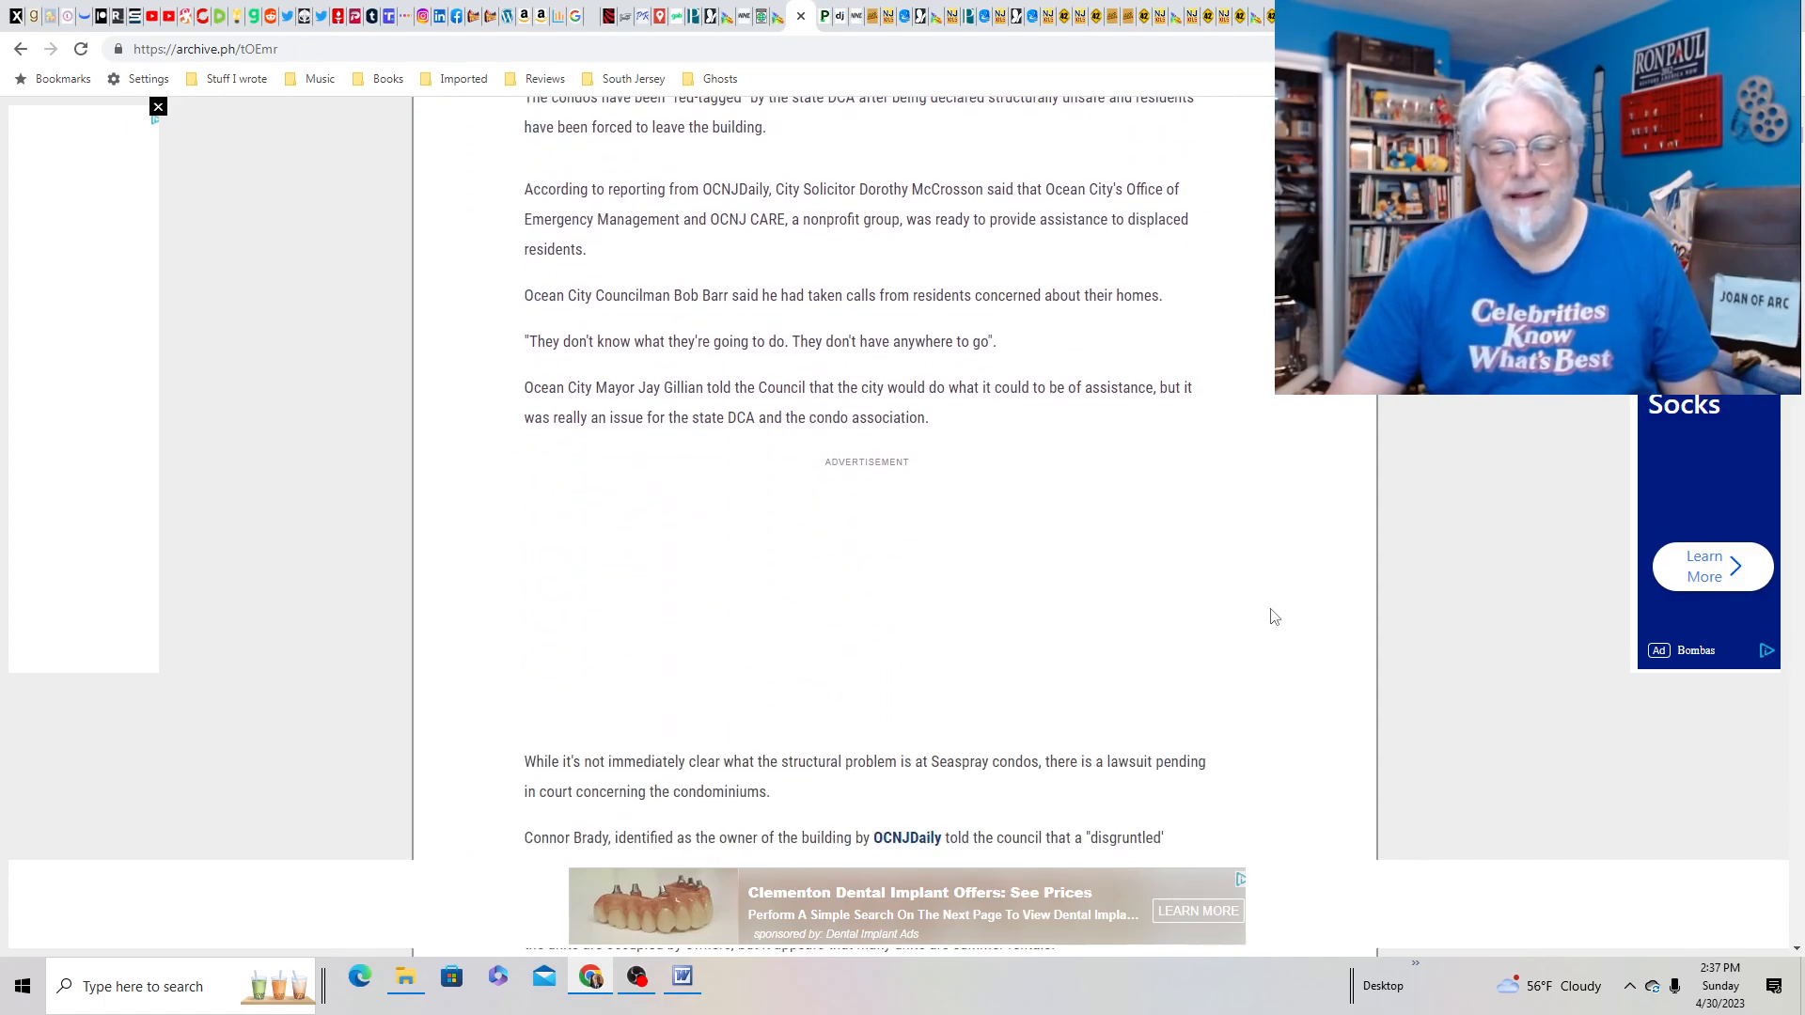
scroll(down, 3)
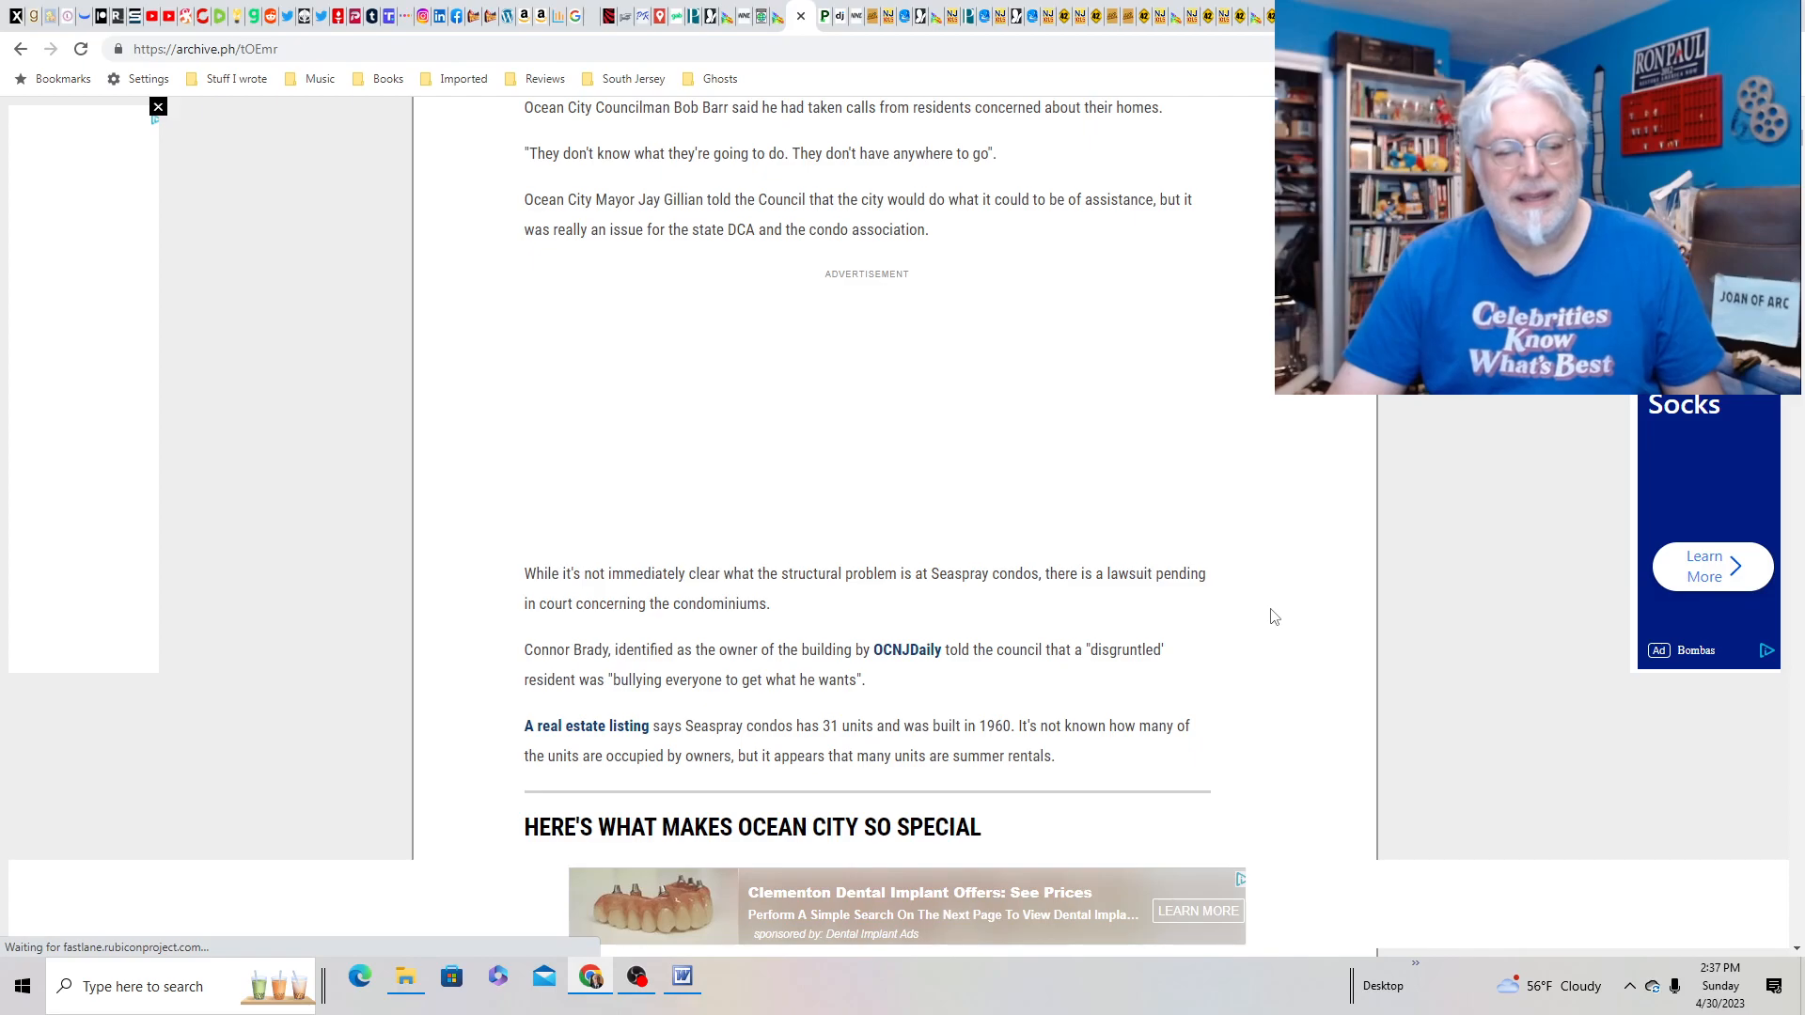
scroll(up, 3)
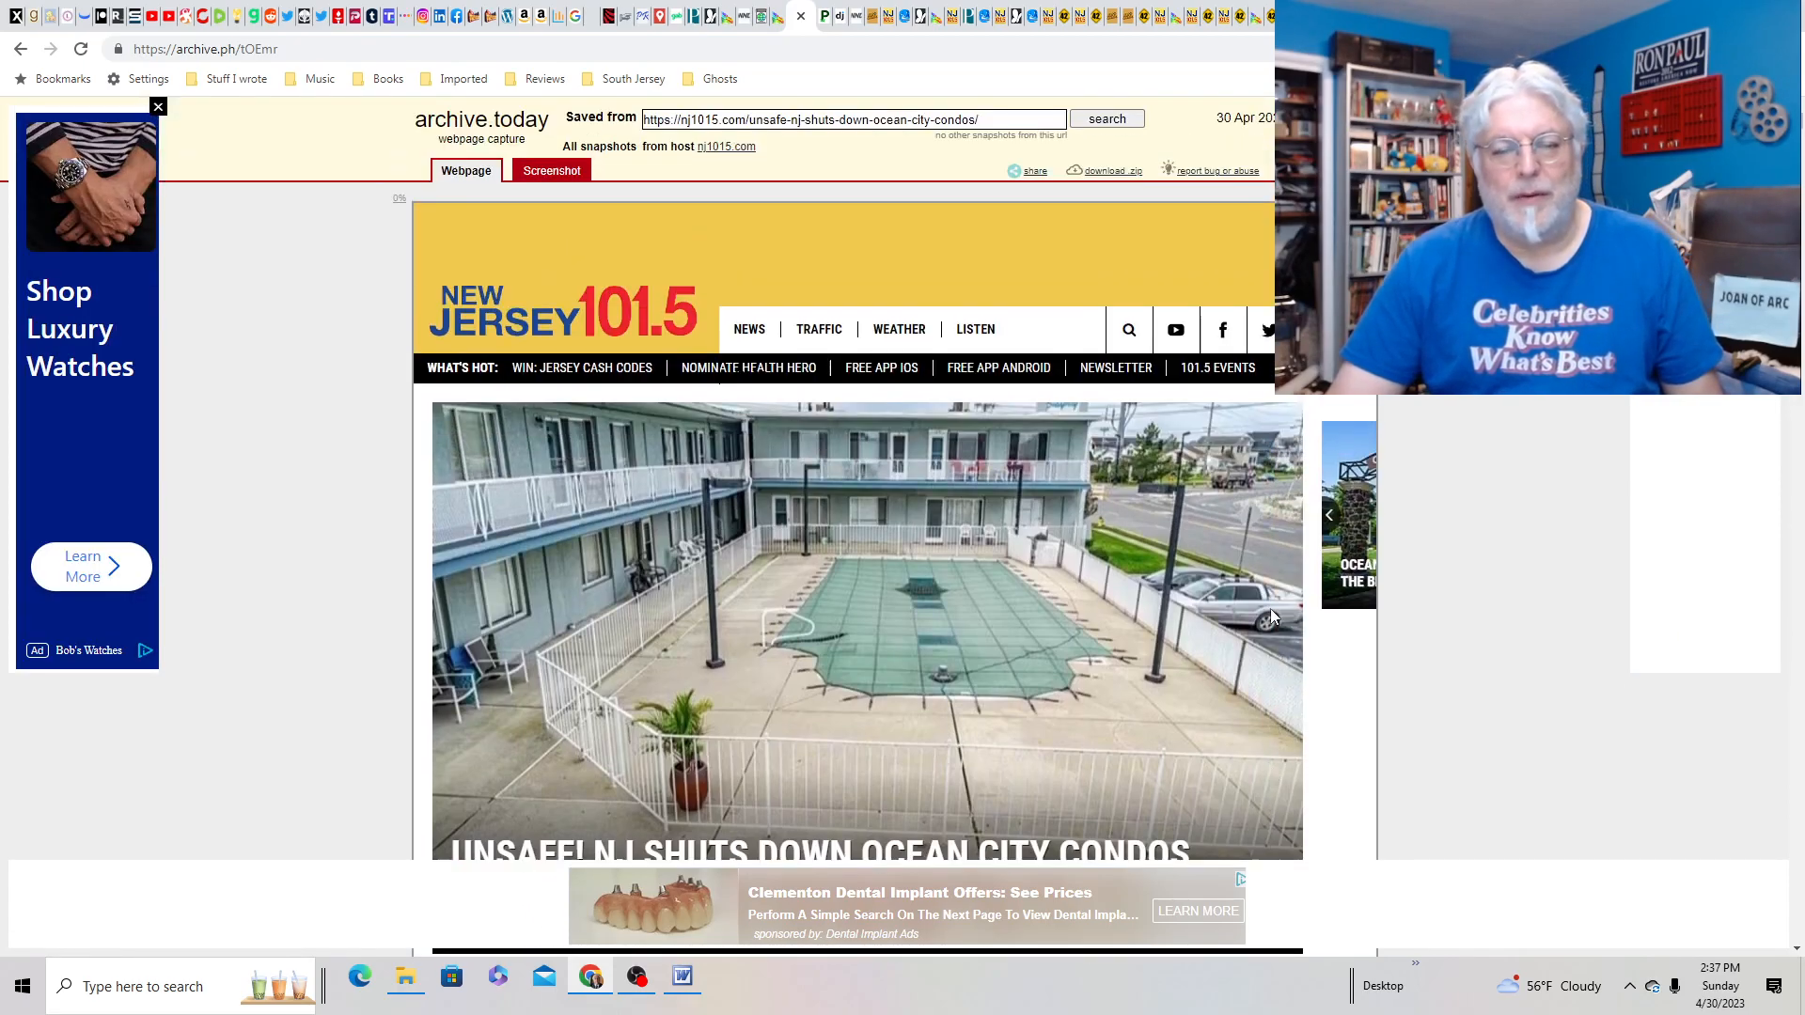
mouse_move(829, 15)
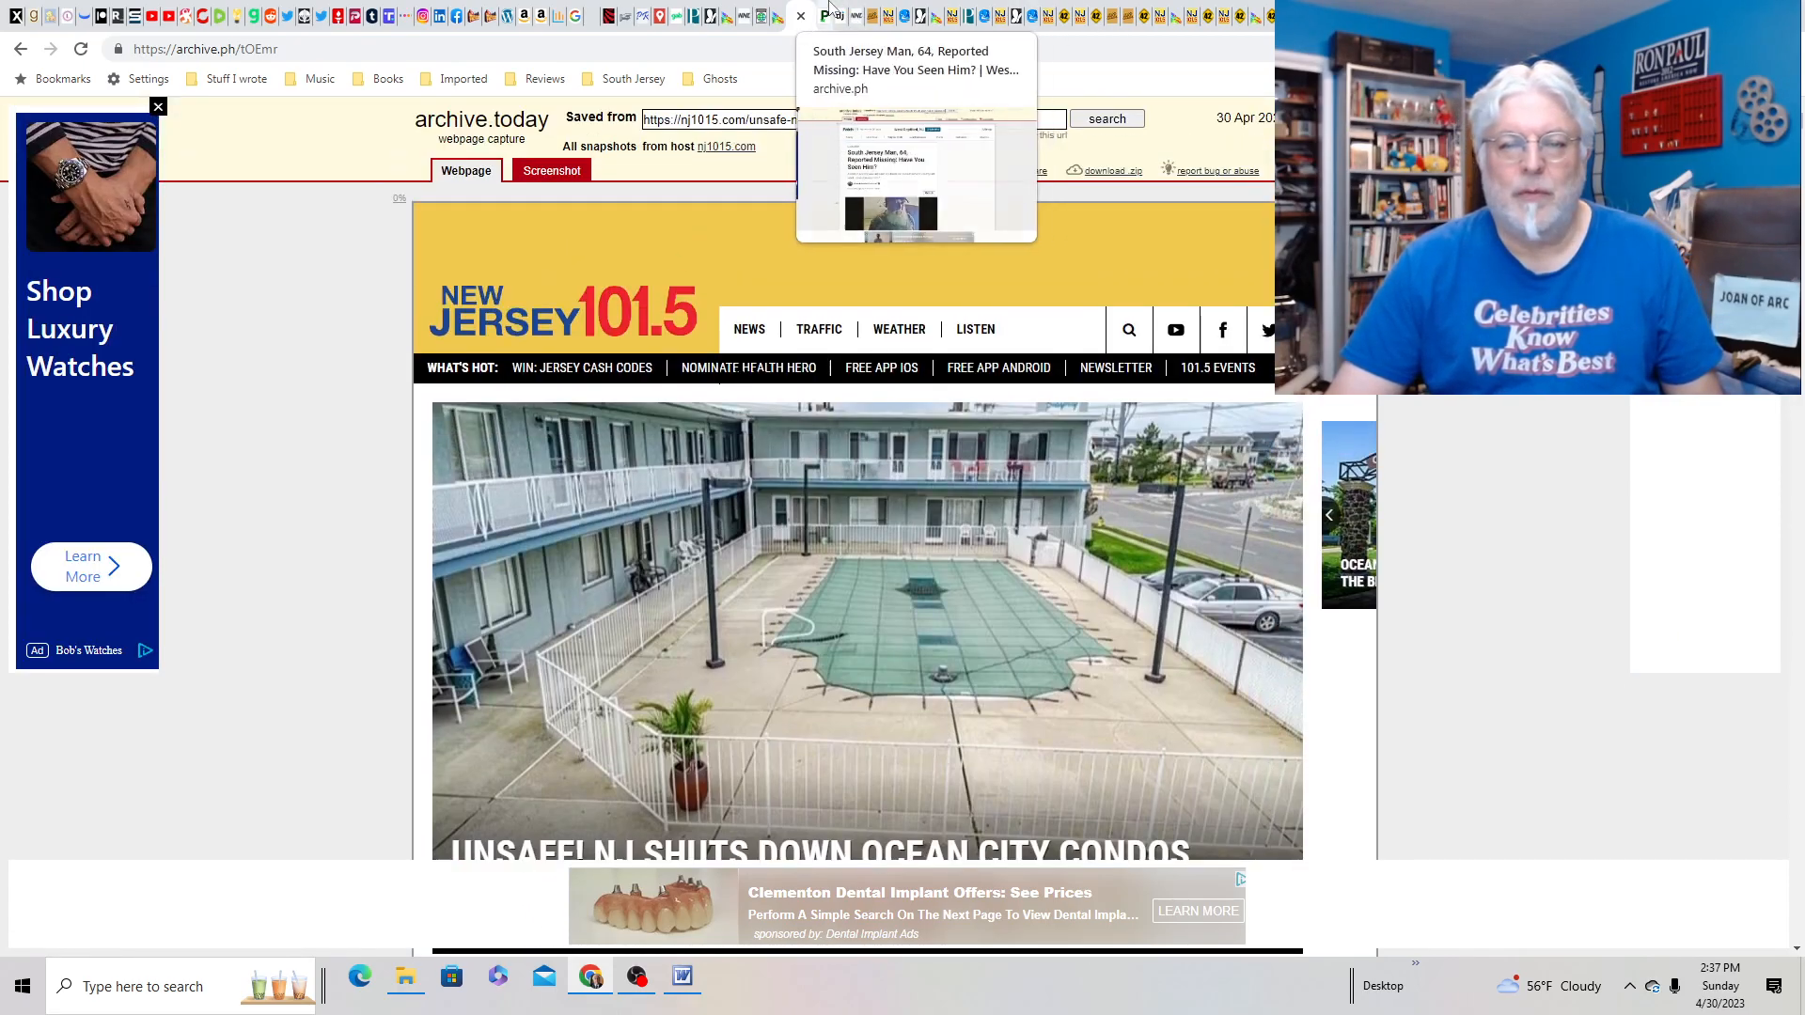
- Switch to the archived Patch article on the missing 64-year-old South Jersey man and scroll through it
click(914, 149)
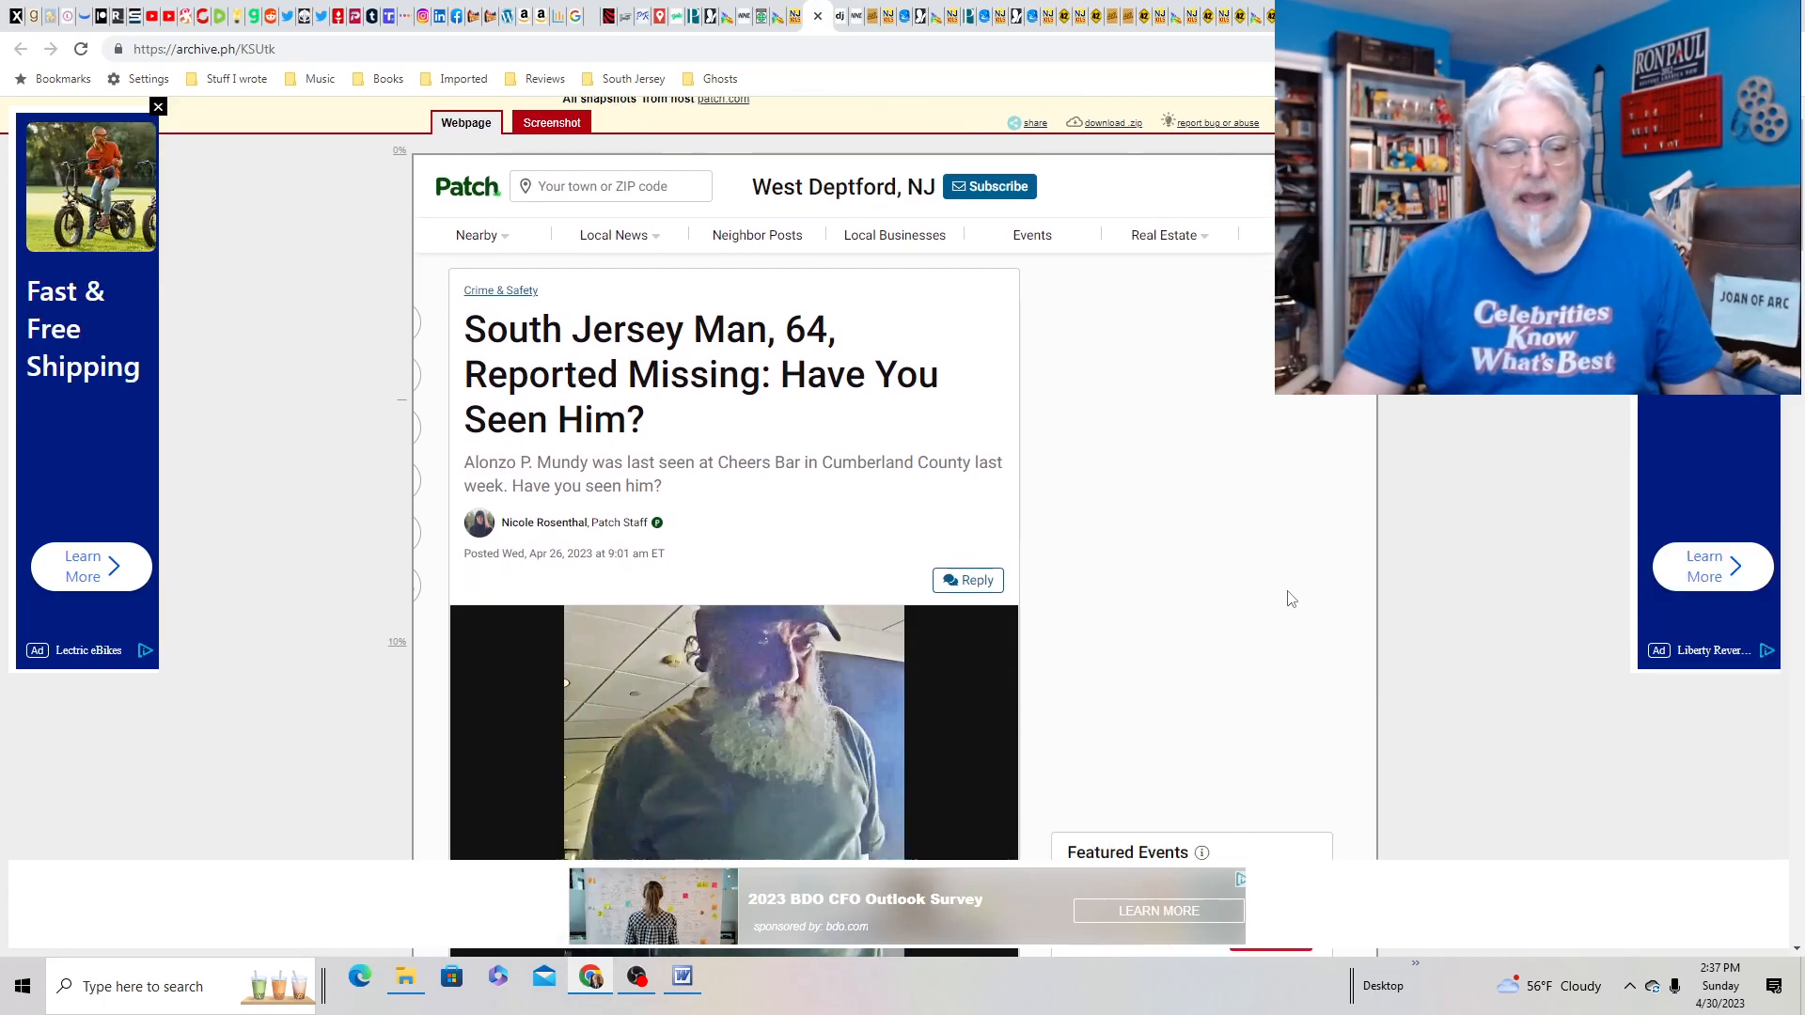
scroll(down, 3)
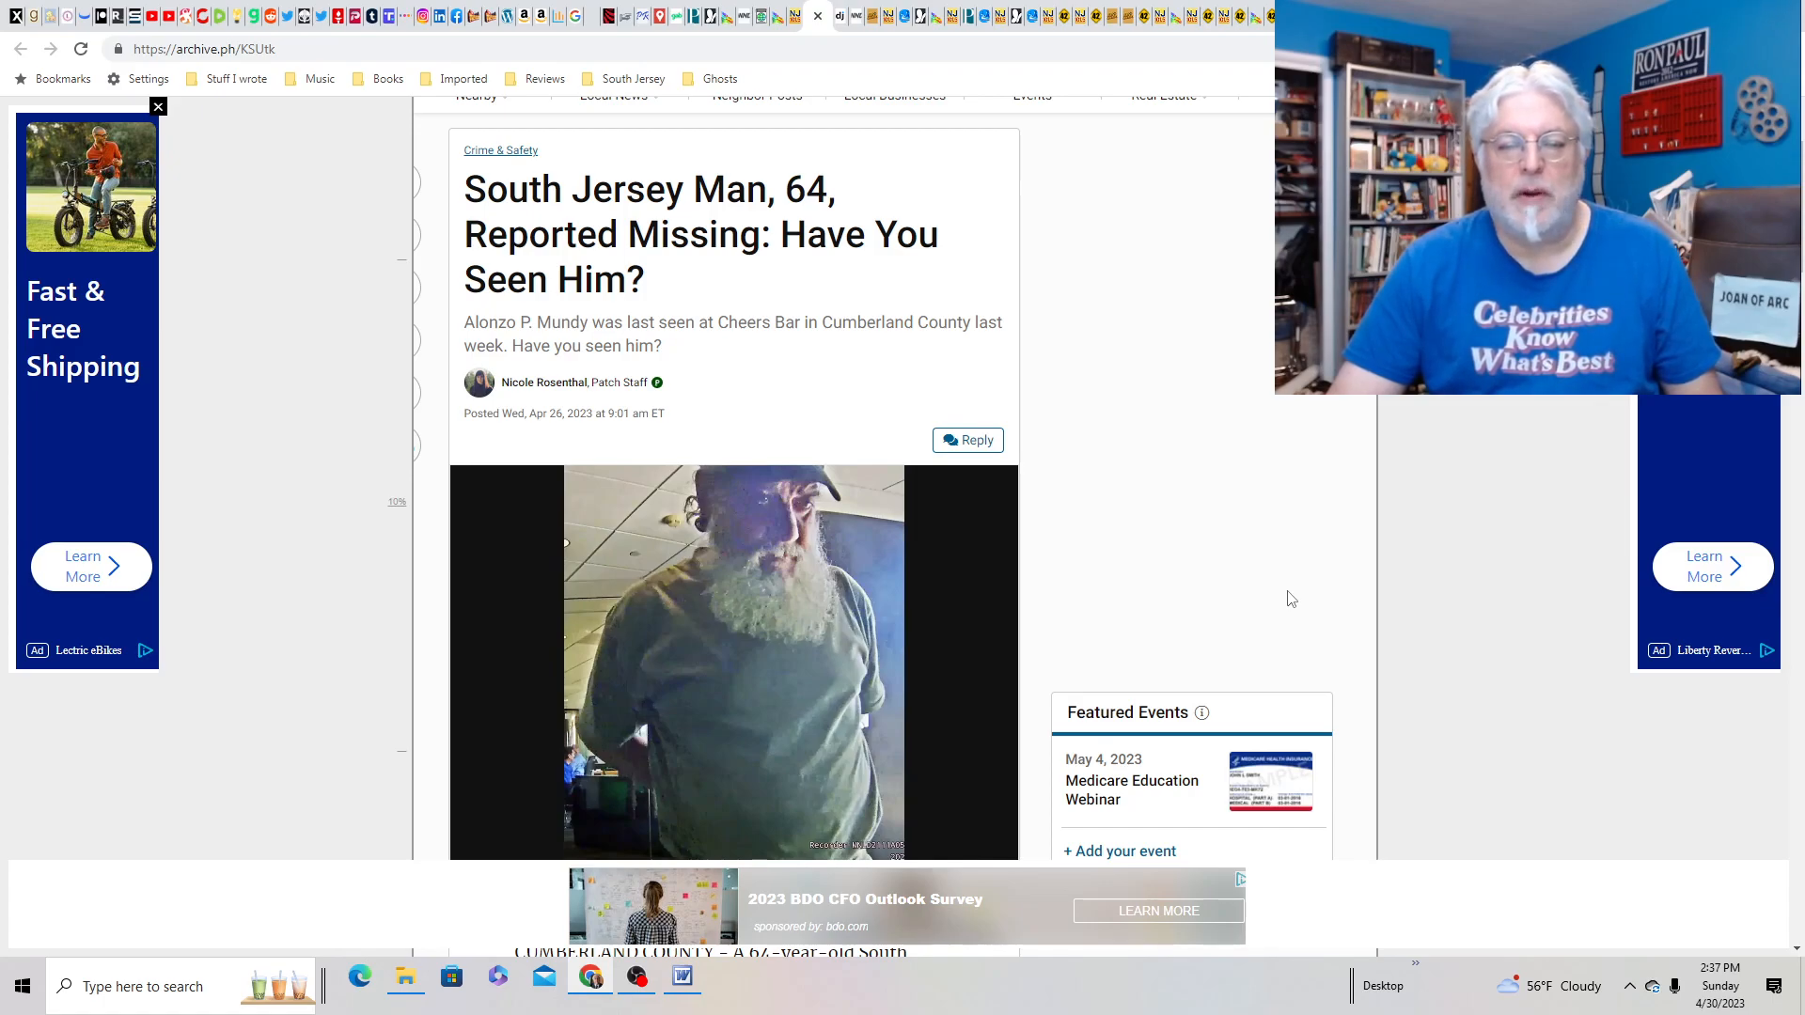
scroll(down, 3)
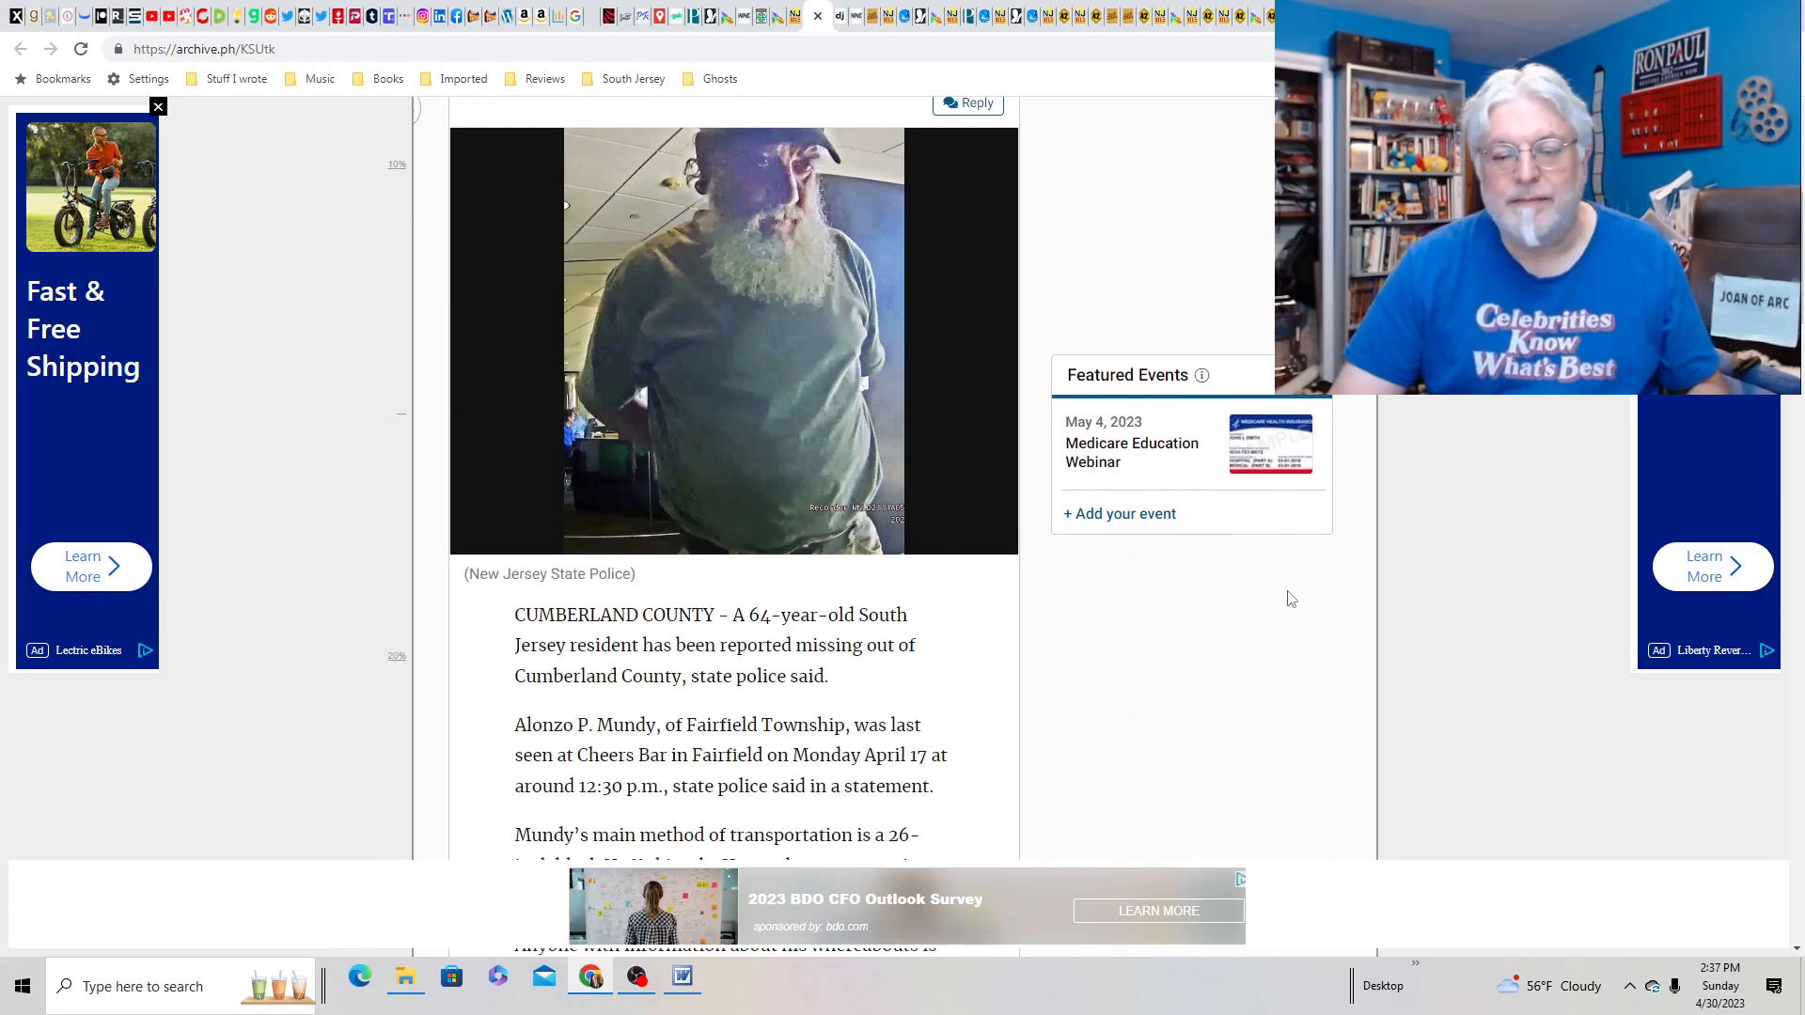
scroll(down, 3)
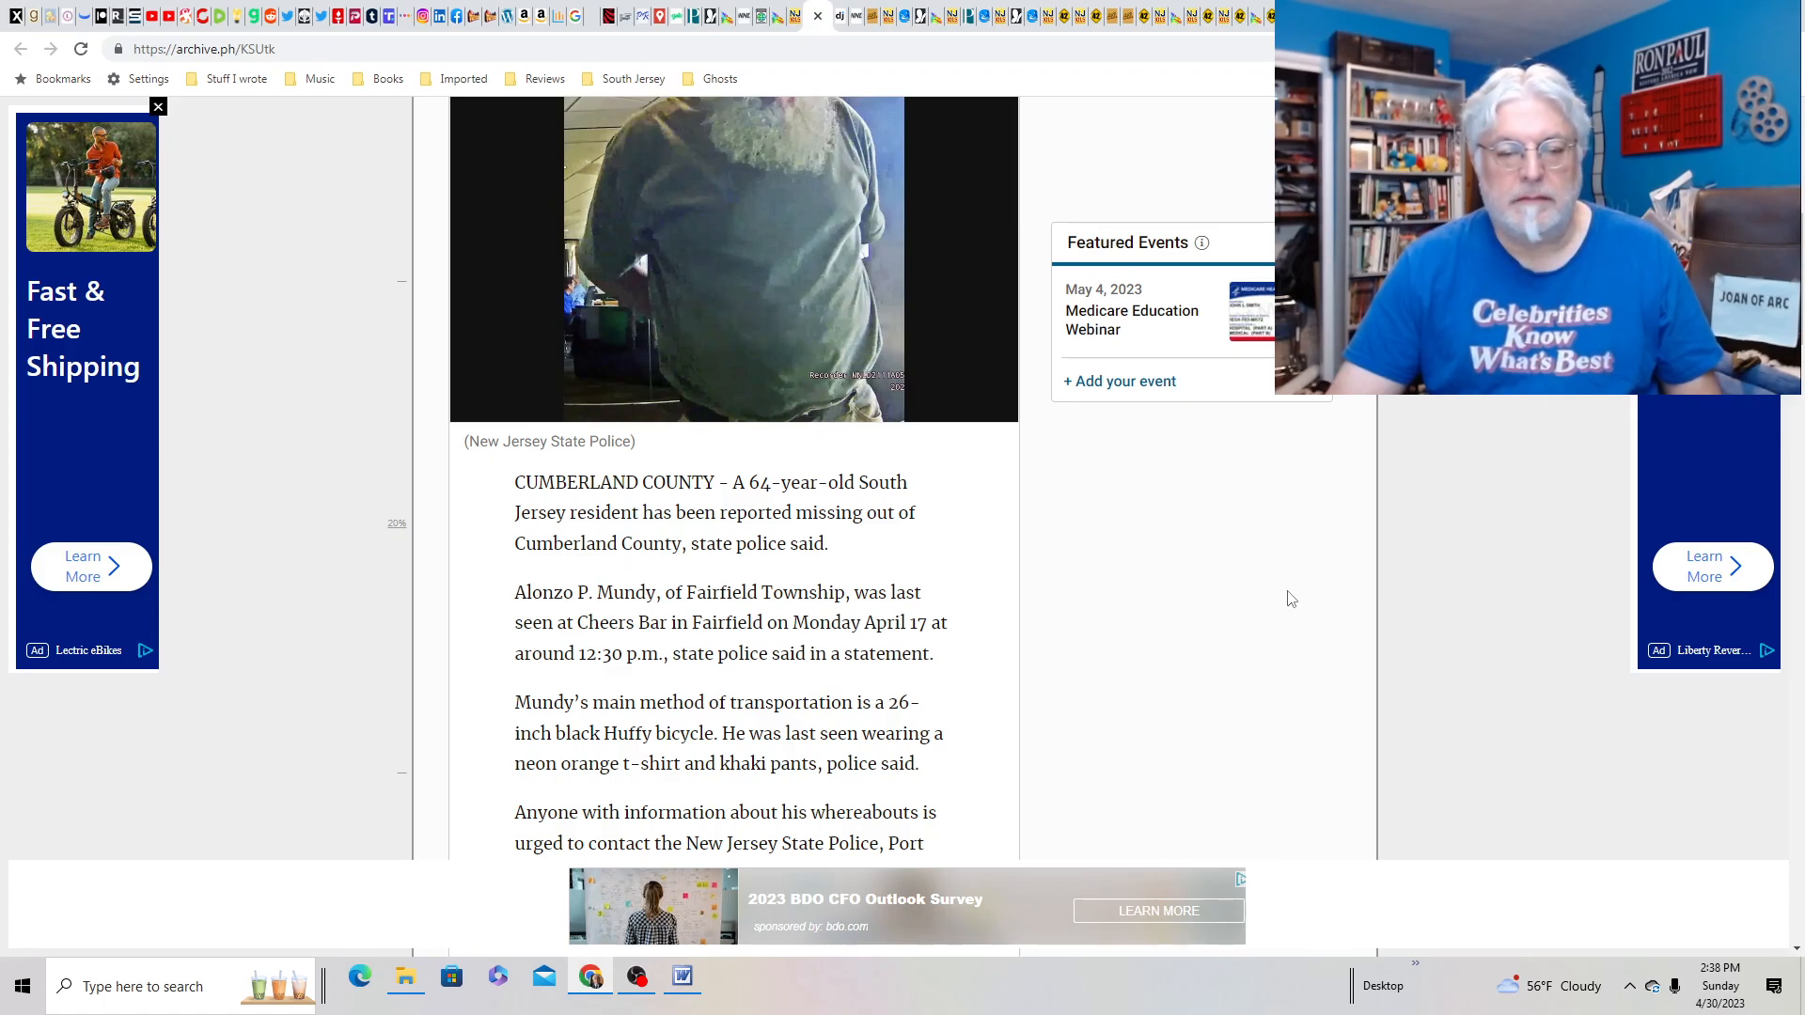
scroll(down, 3)
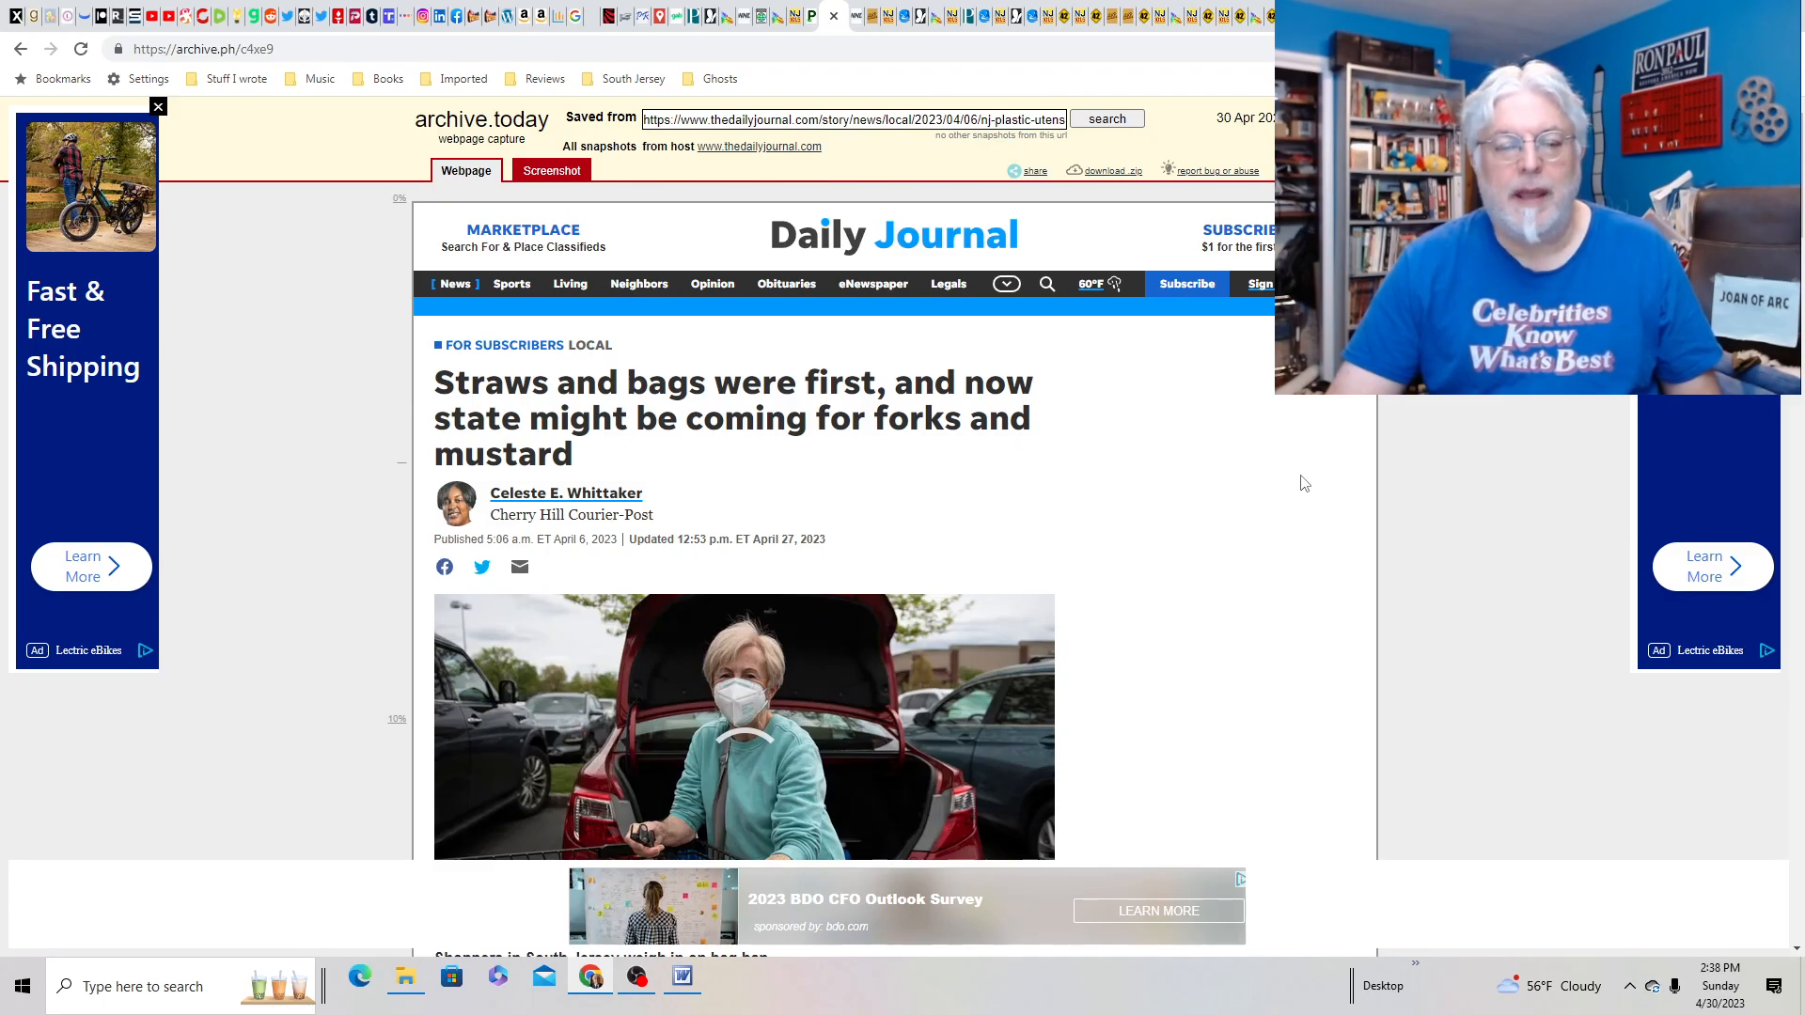
scroll(down, 3)
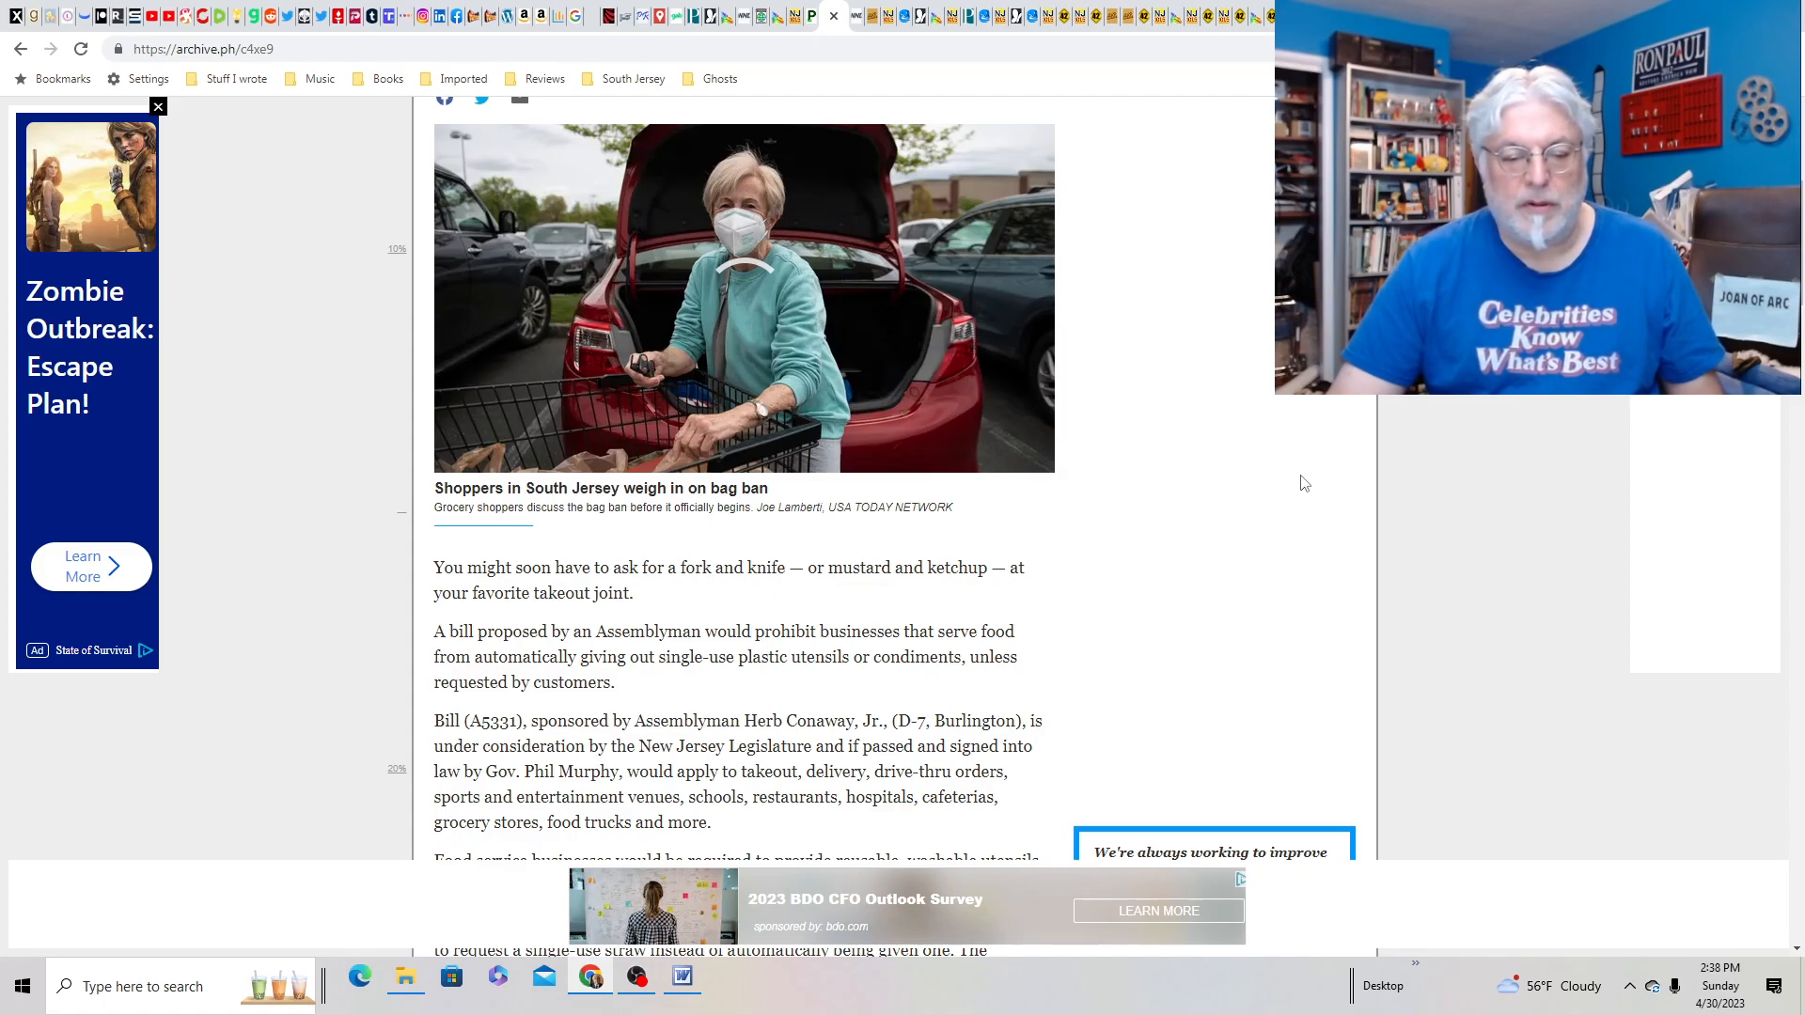
scroll(down, 3)
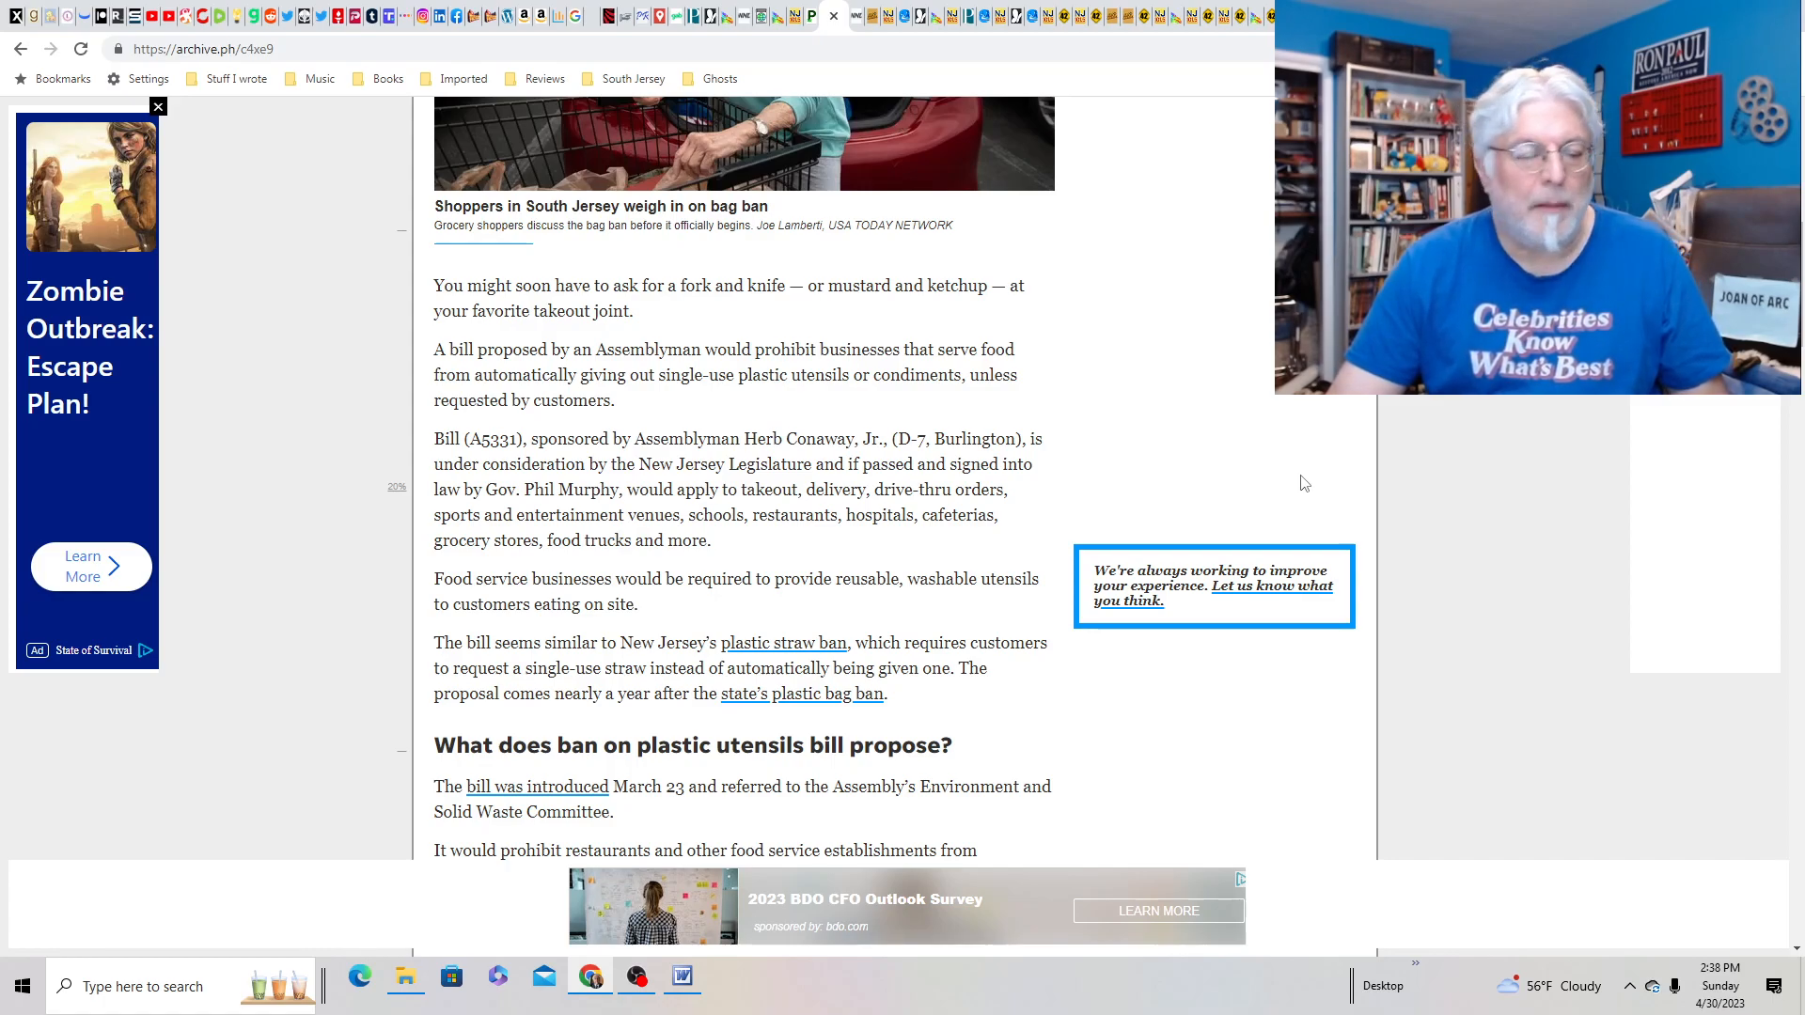
scroll(up, 3)
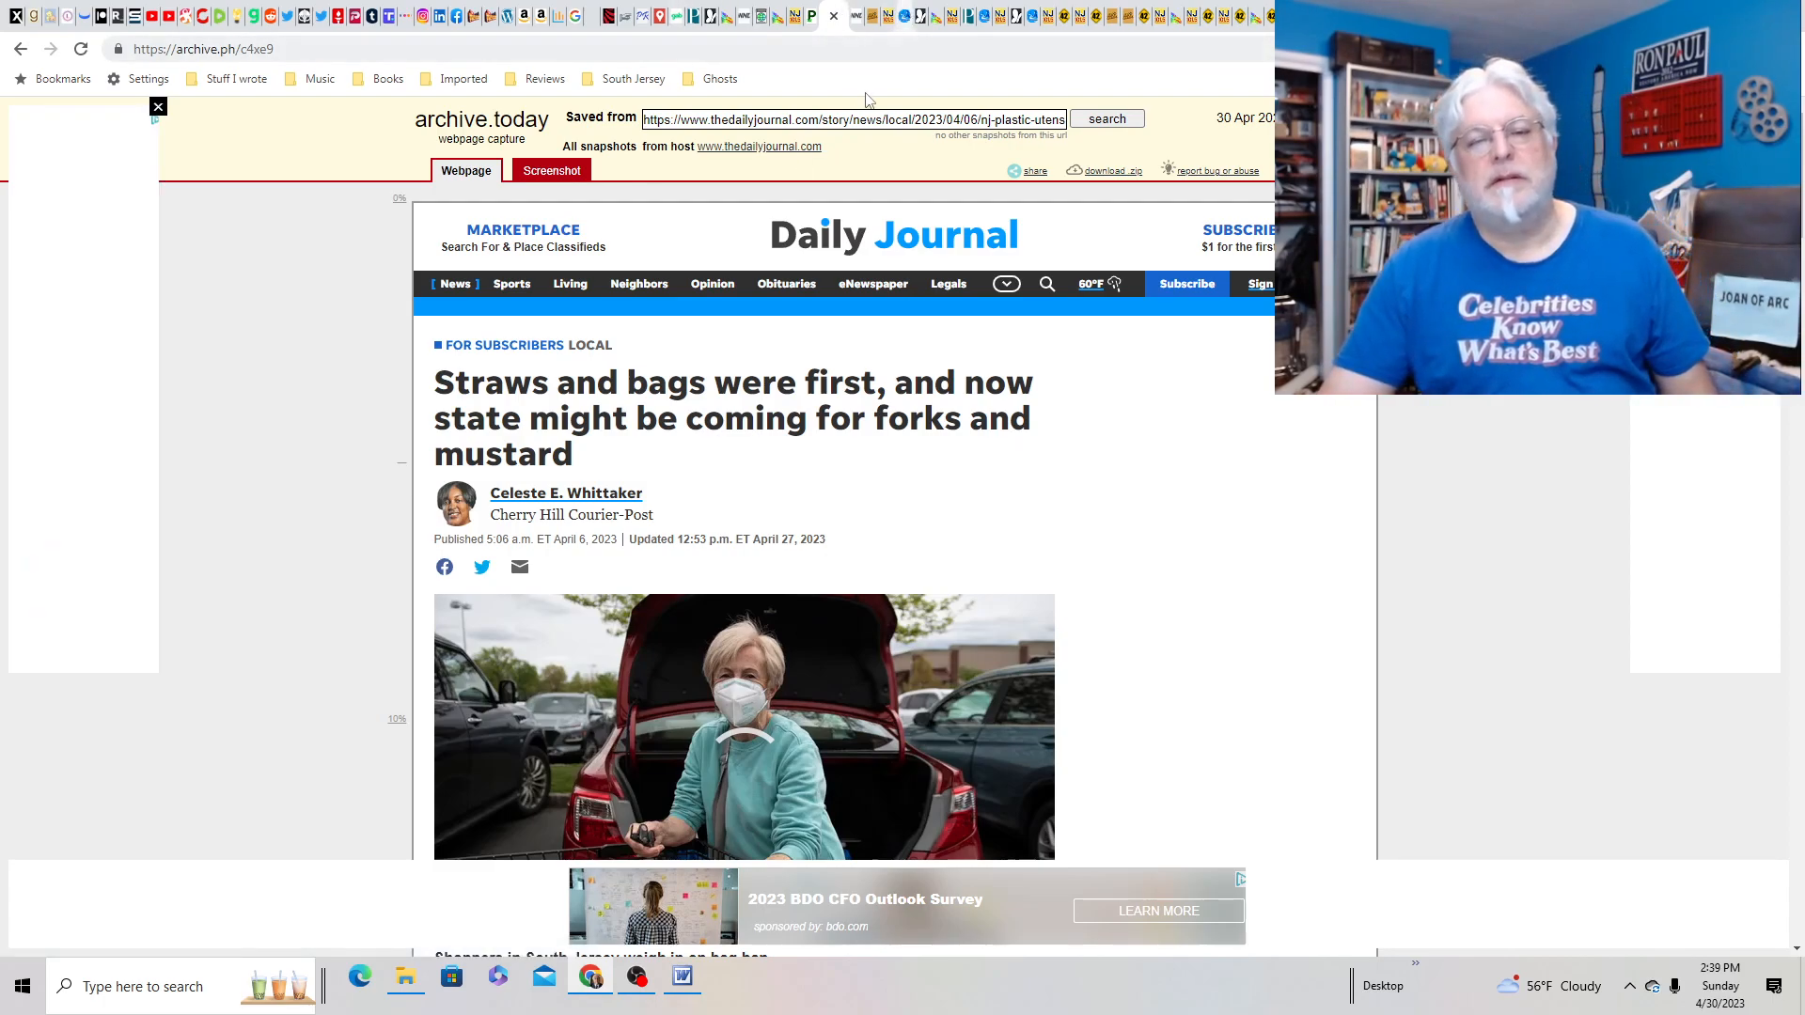
mouse_move(857, 15)
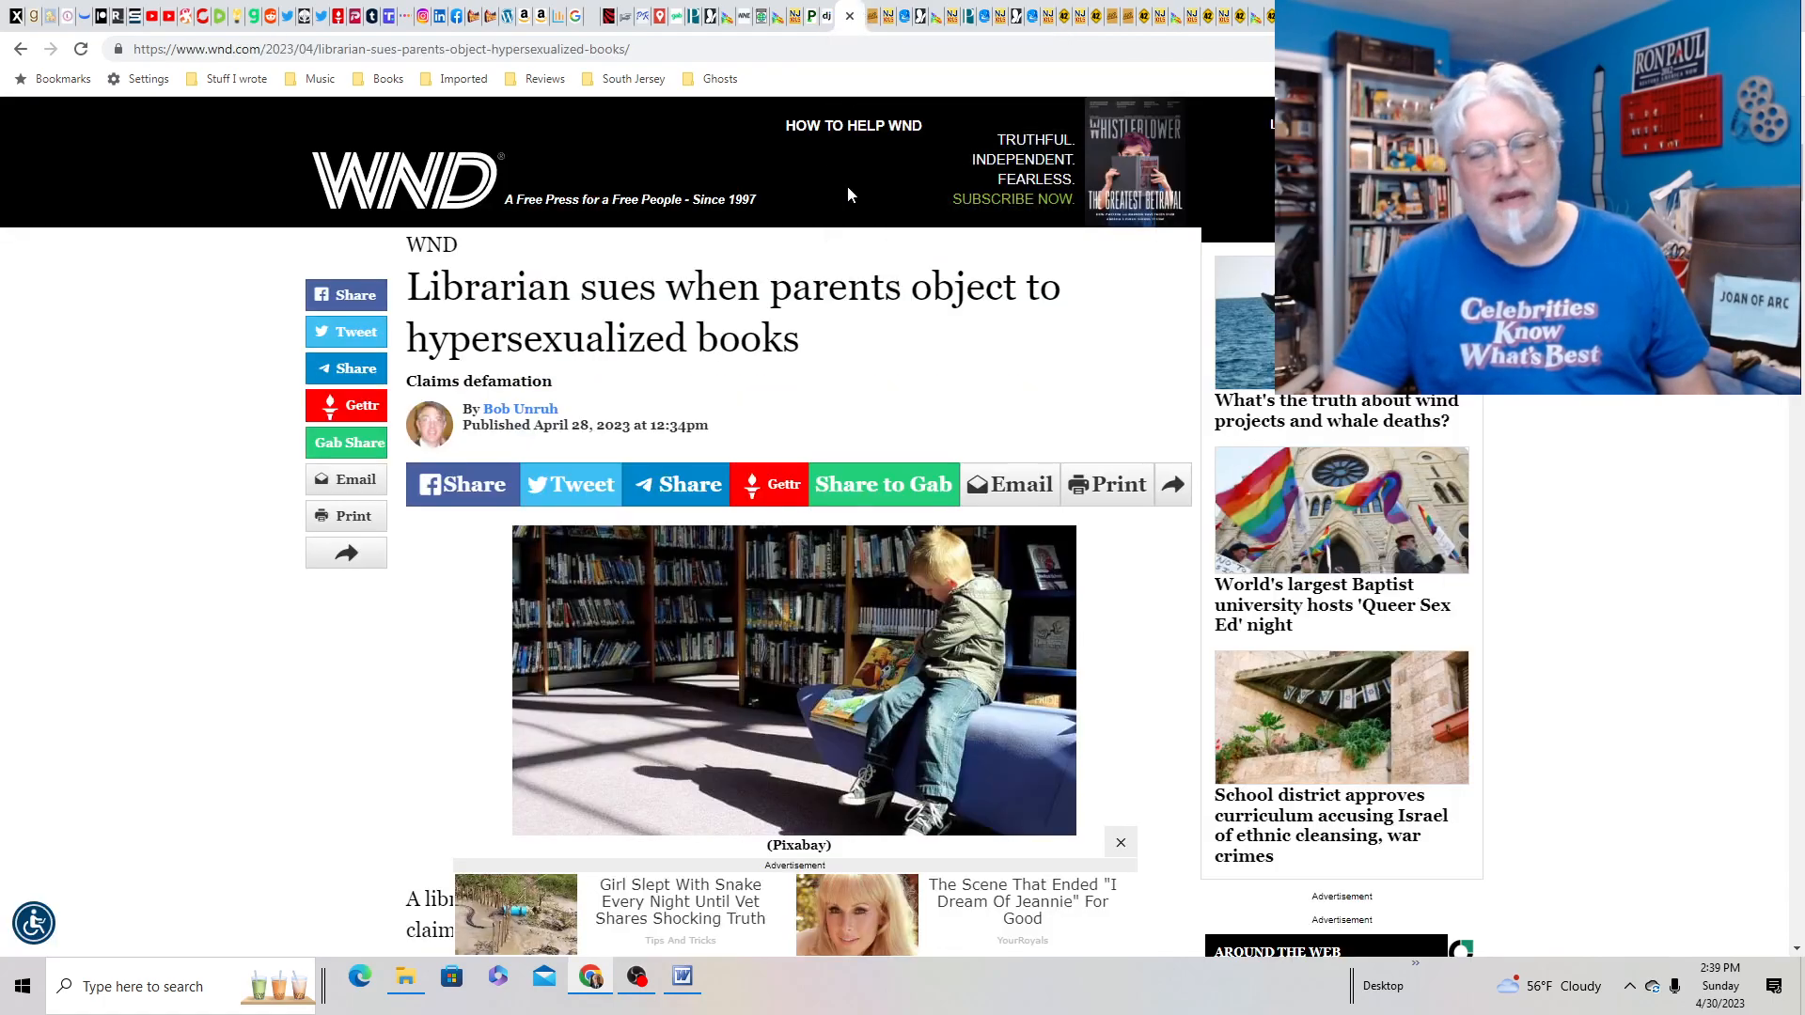
mouse_move(1107, 484)
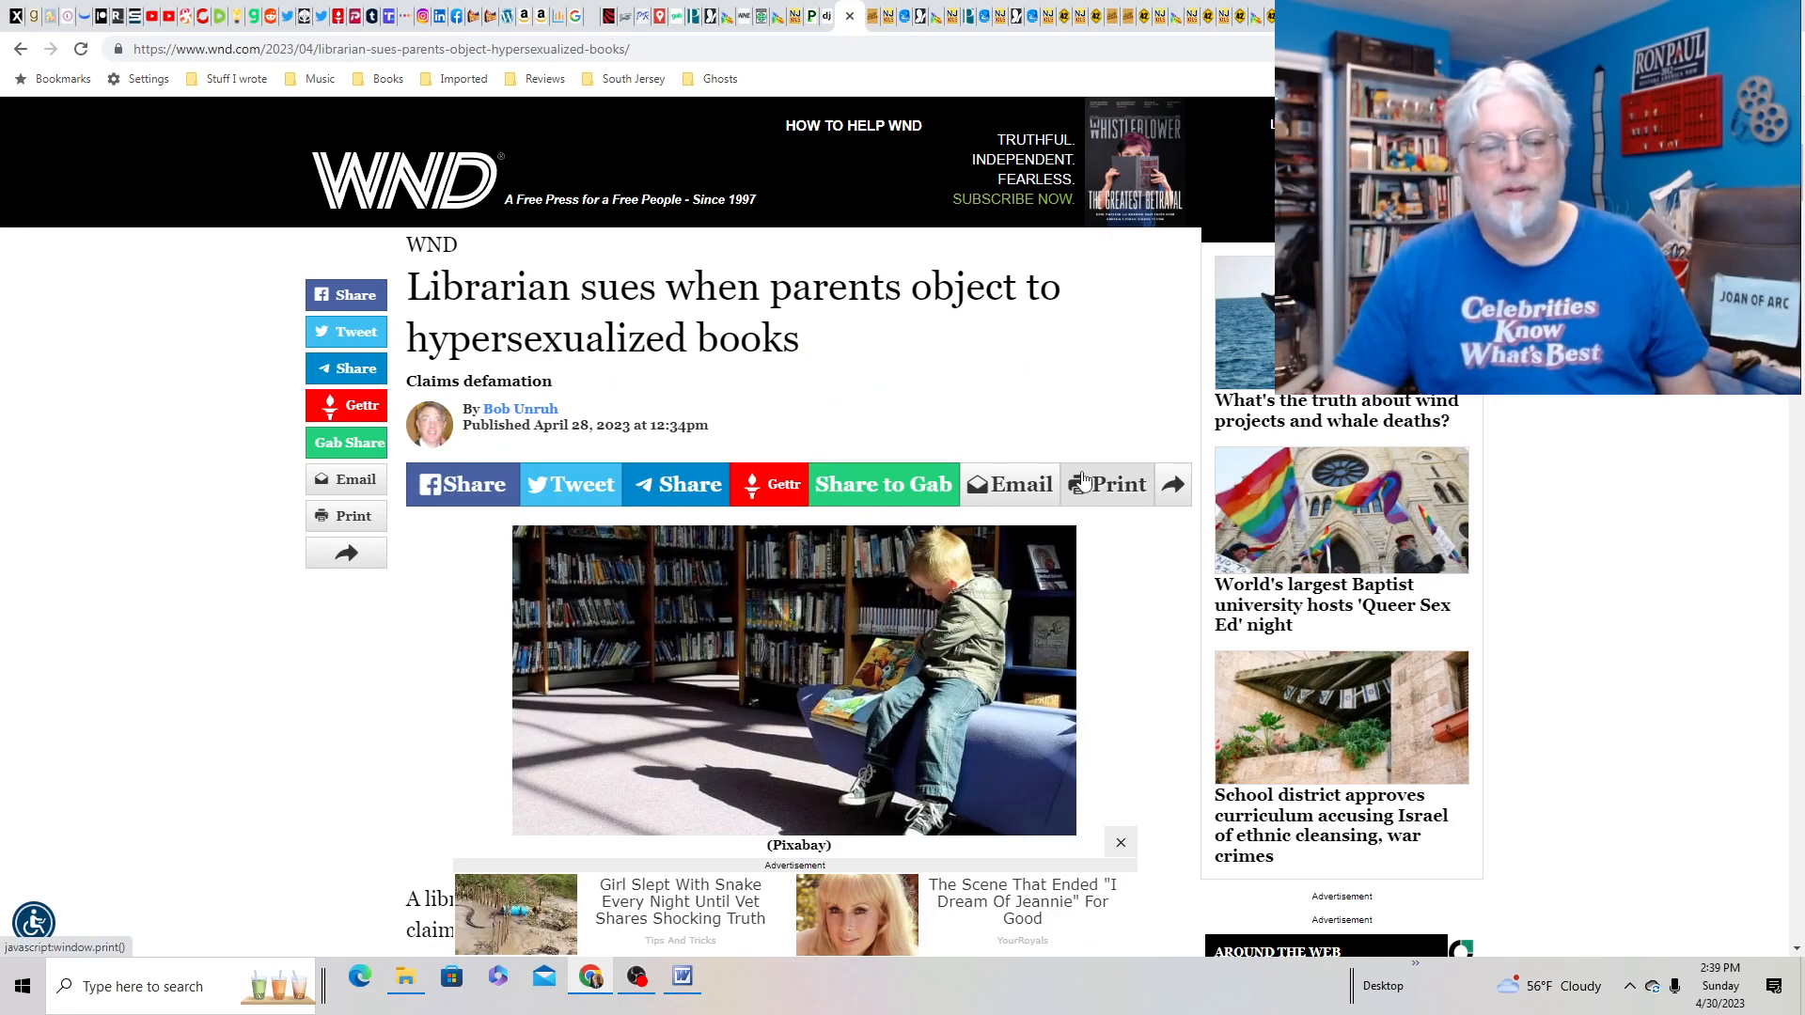
- Scroll through the WND librarian lawsuit article's opening, then return to its headline
scroll(down, 3)
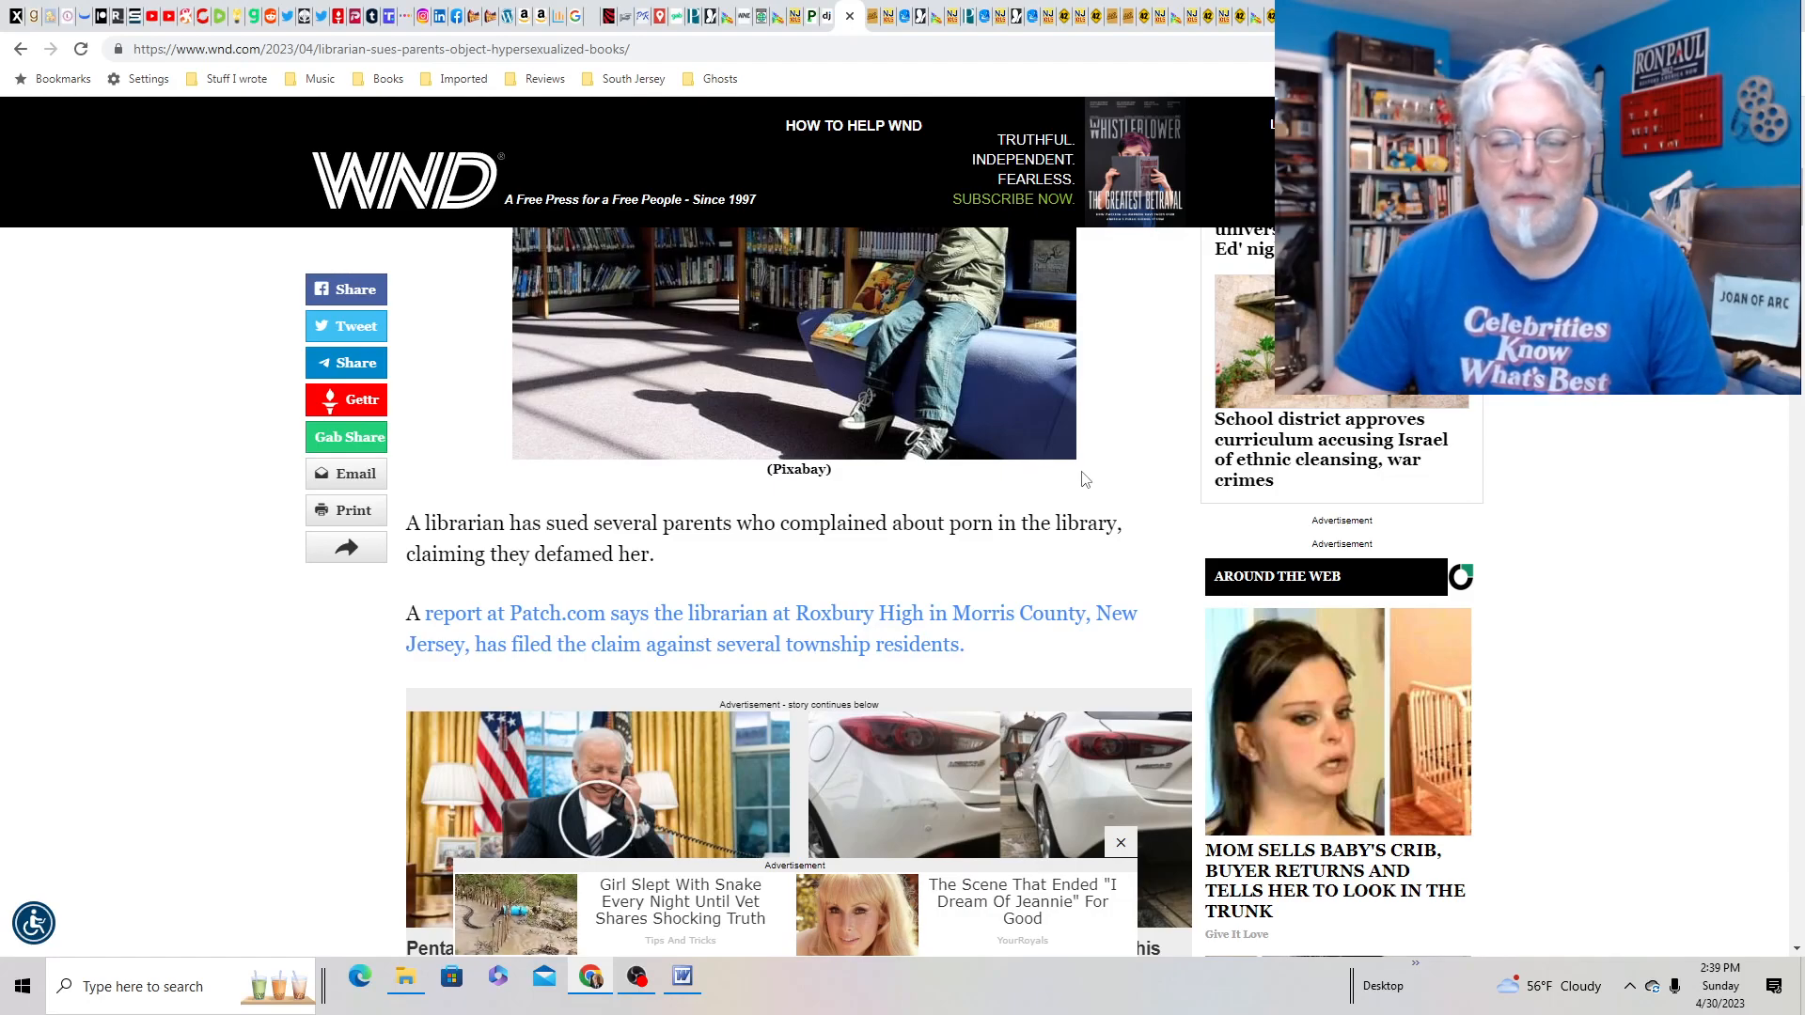
scroll(down, 3)
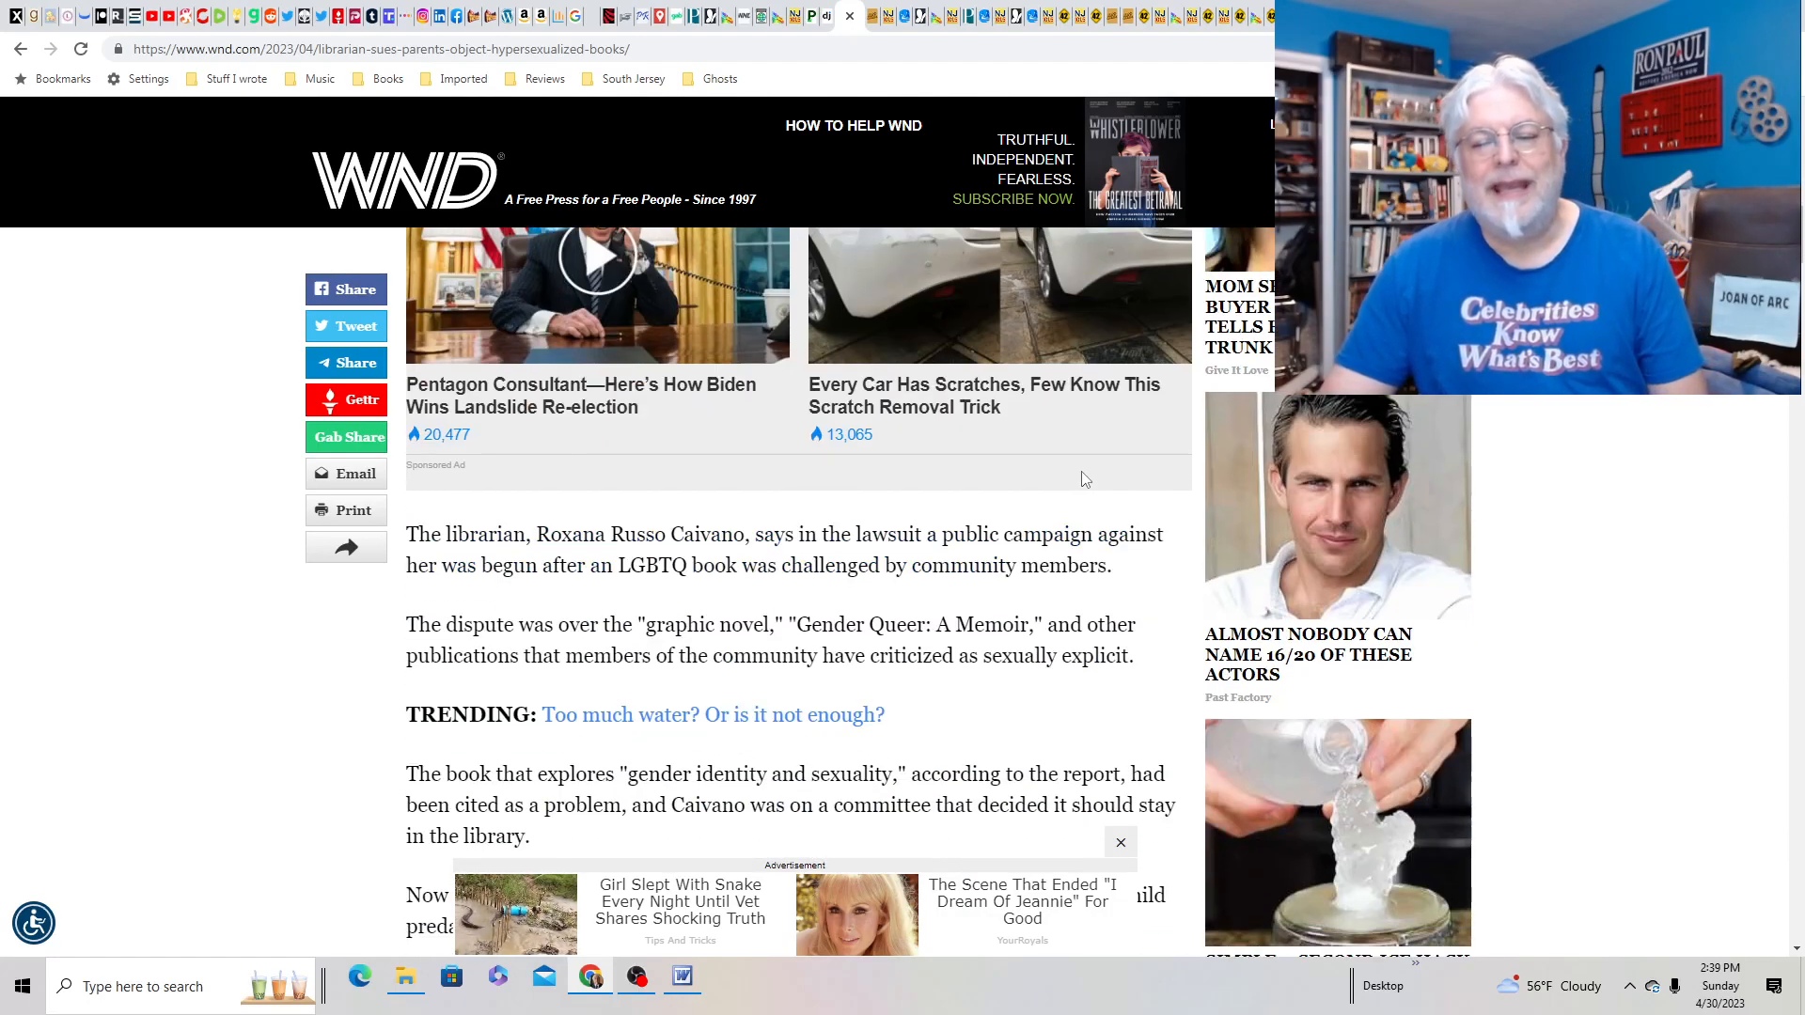
scroll(down, 3)
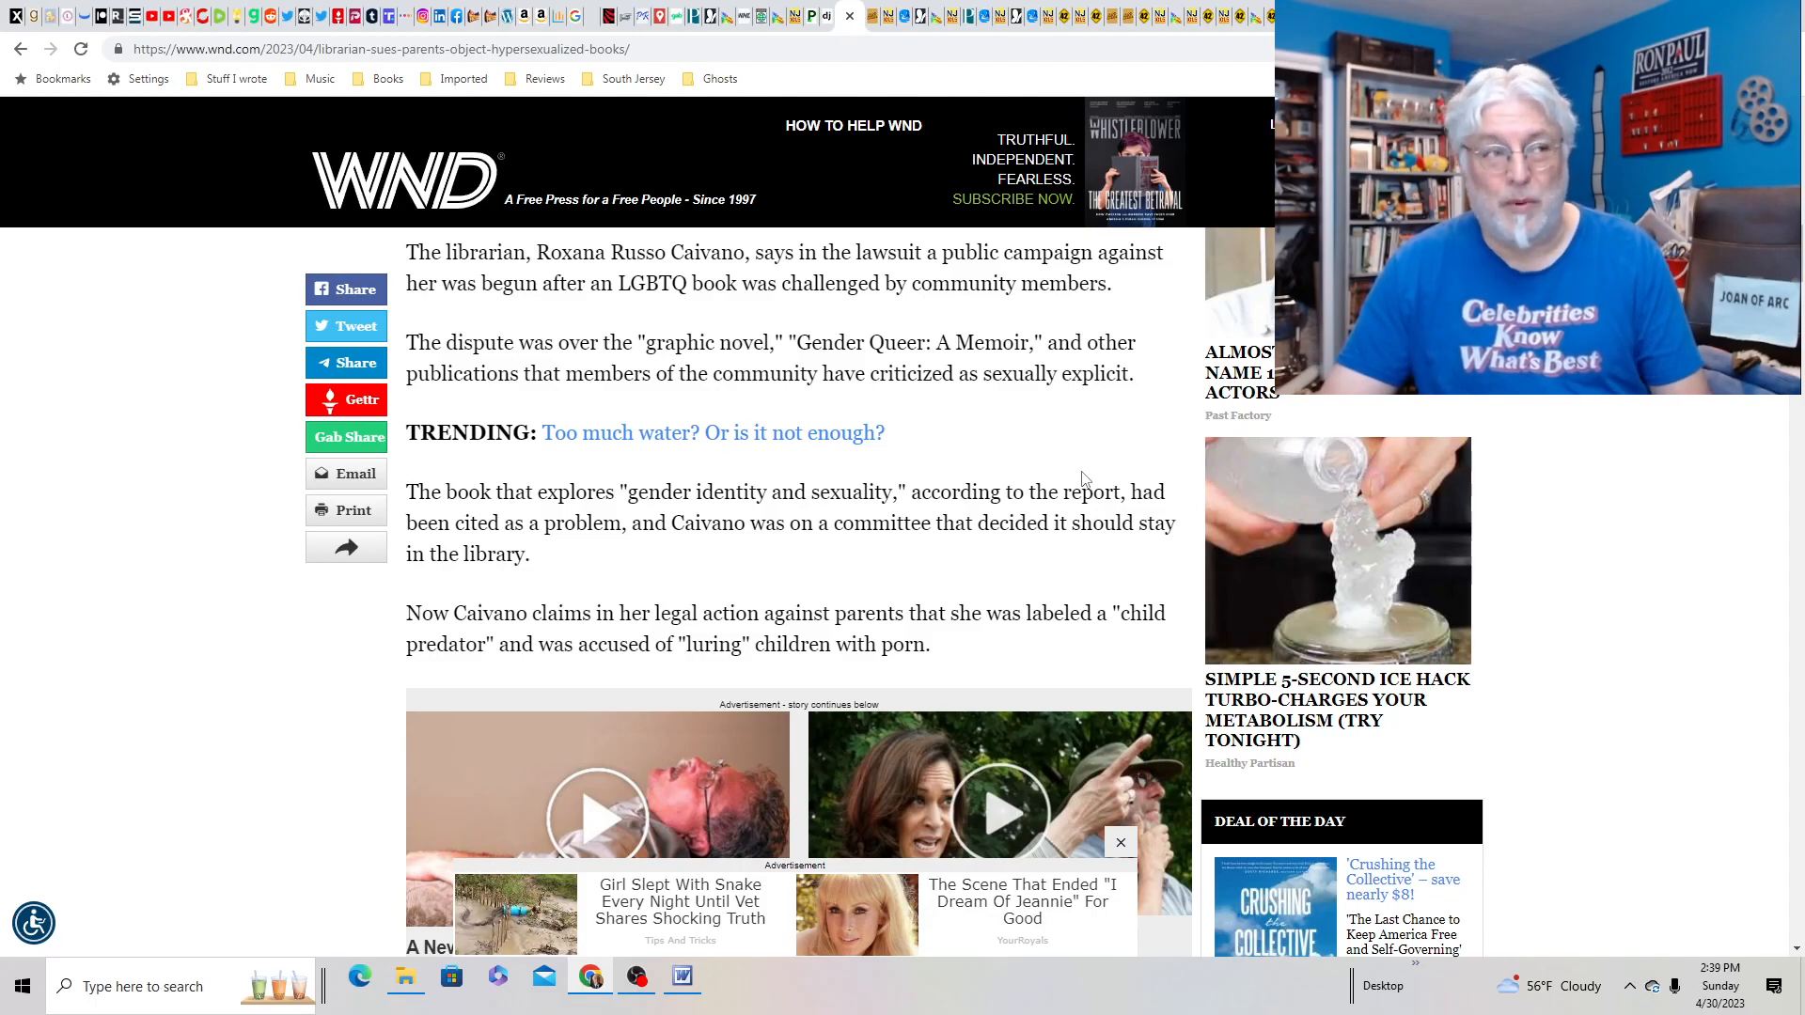
scroll(up, 3)
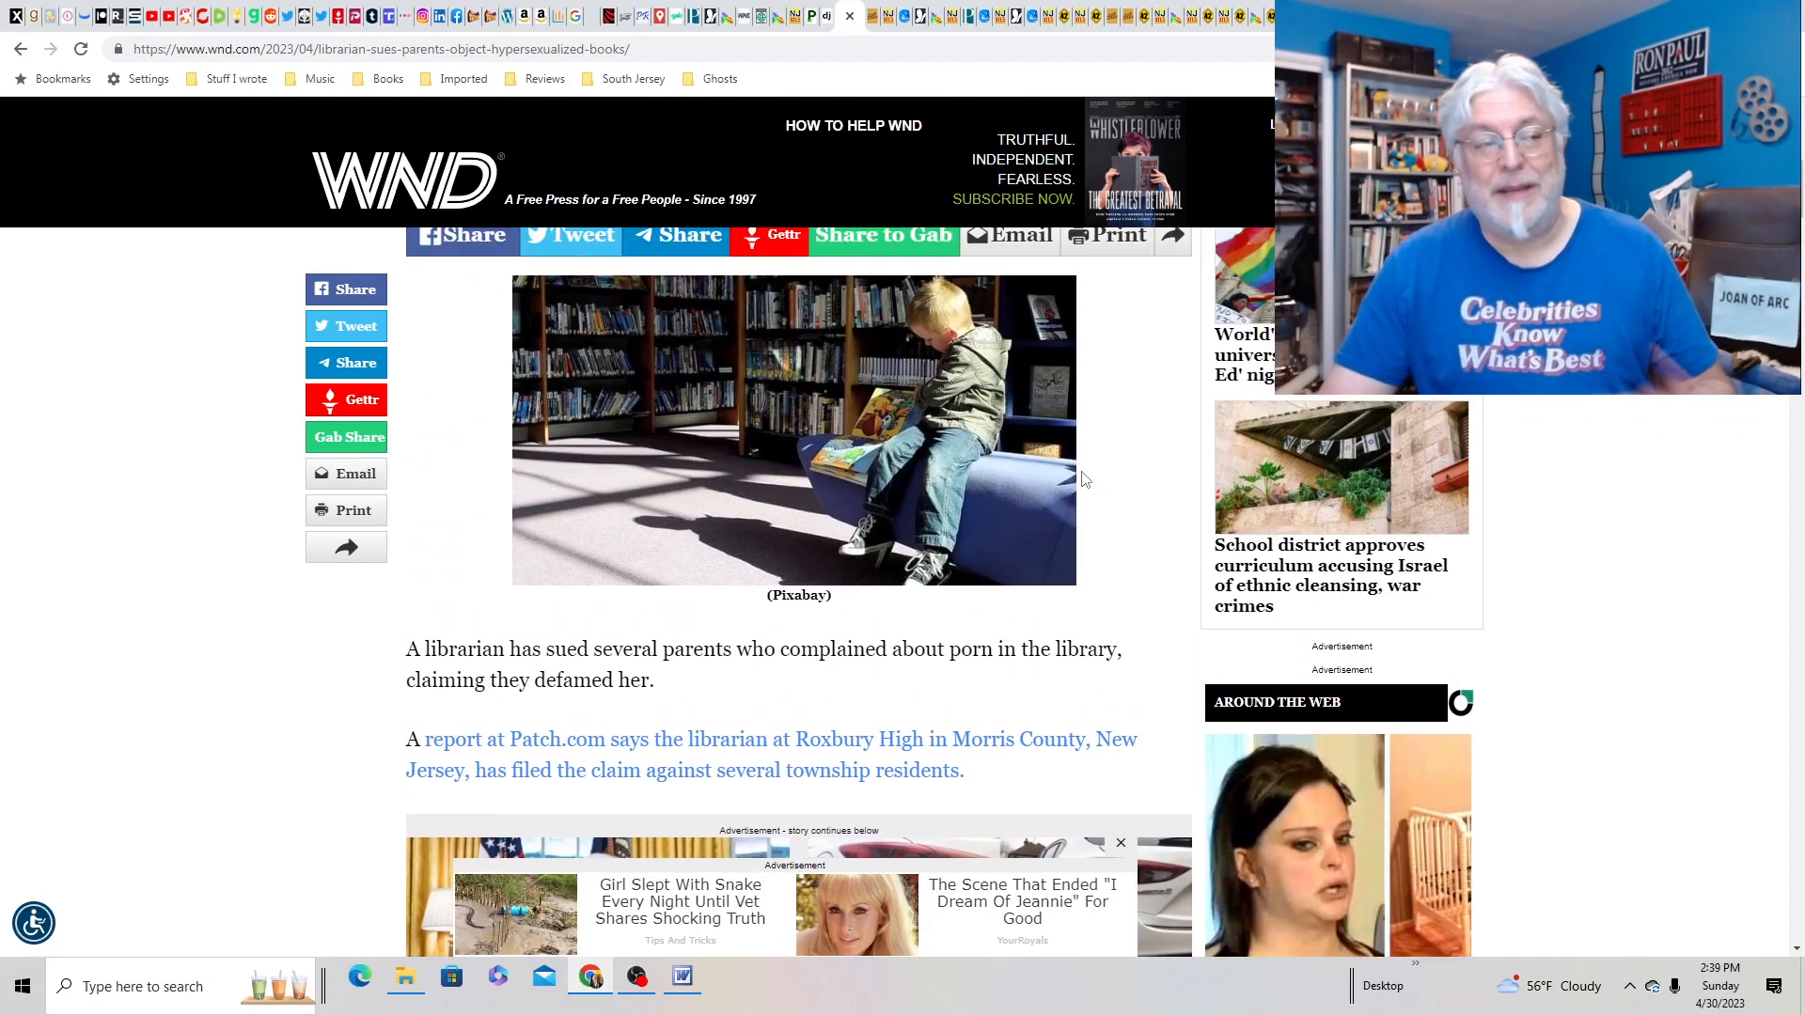
scroll(up, 3)
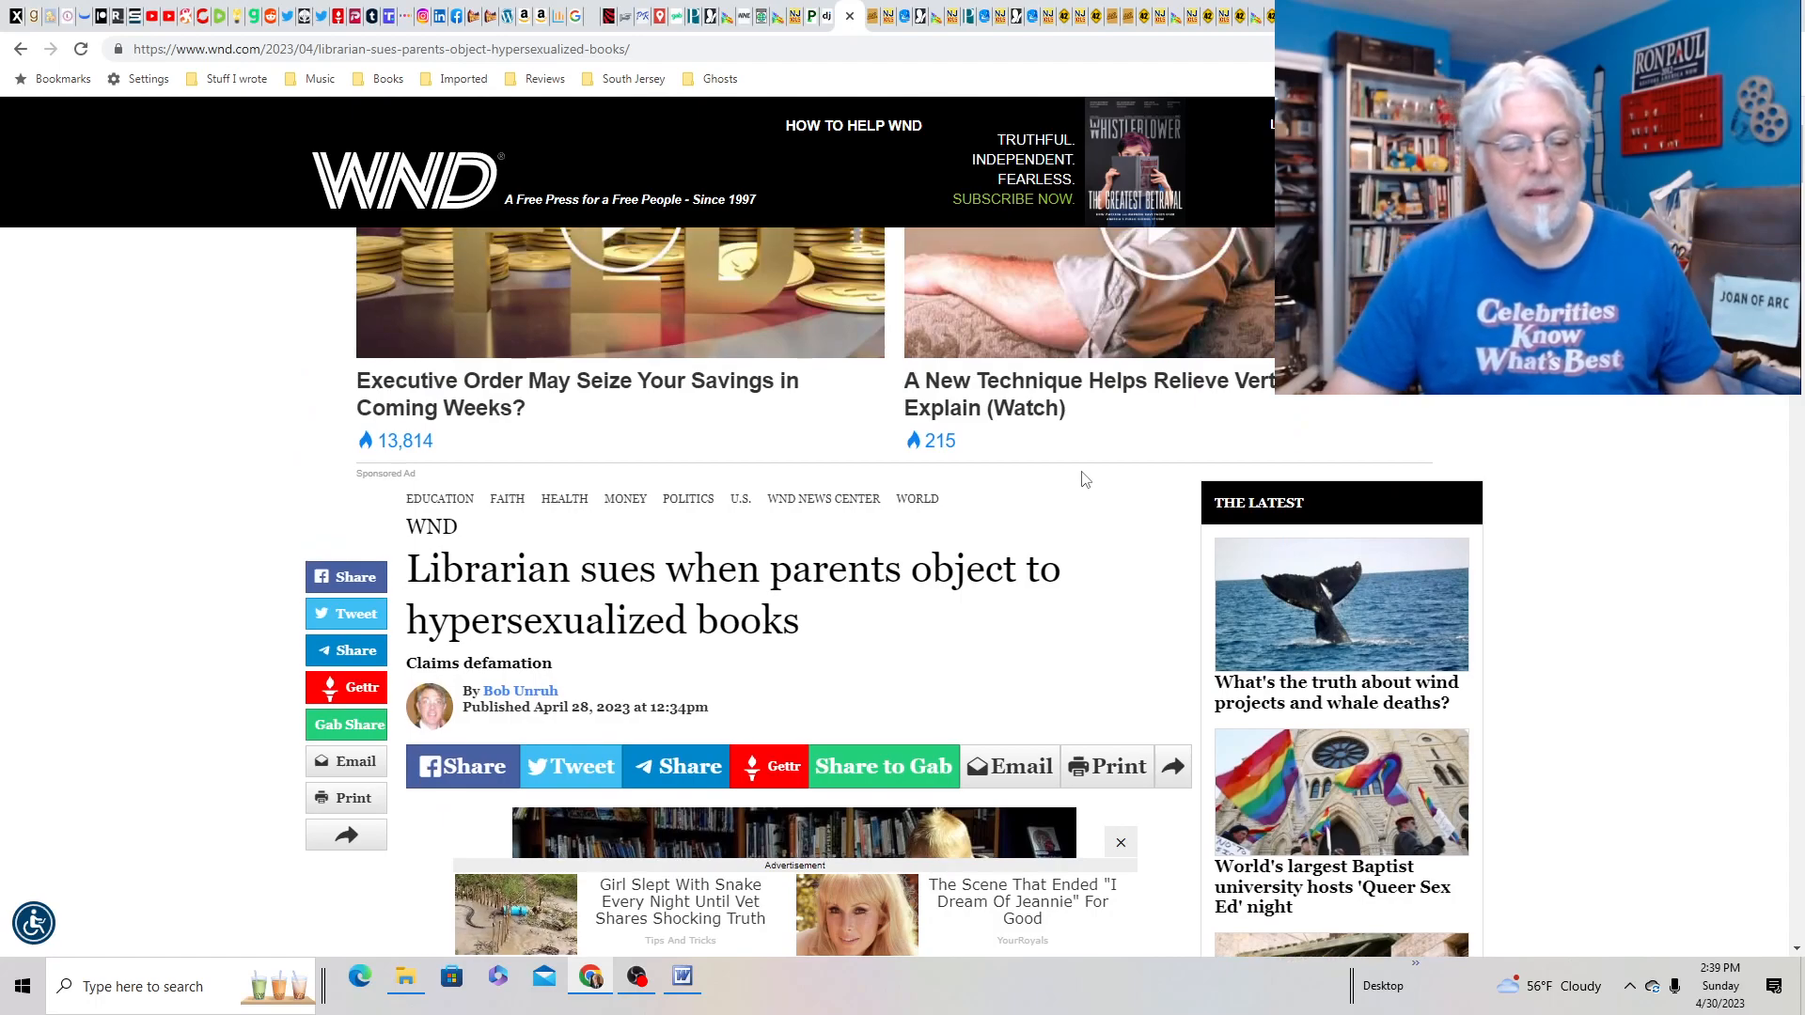
scroll(down, 3)
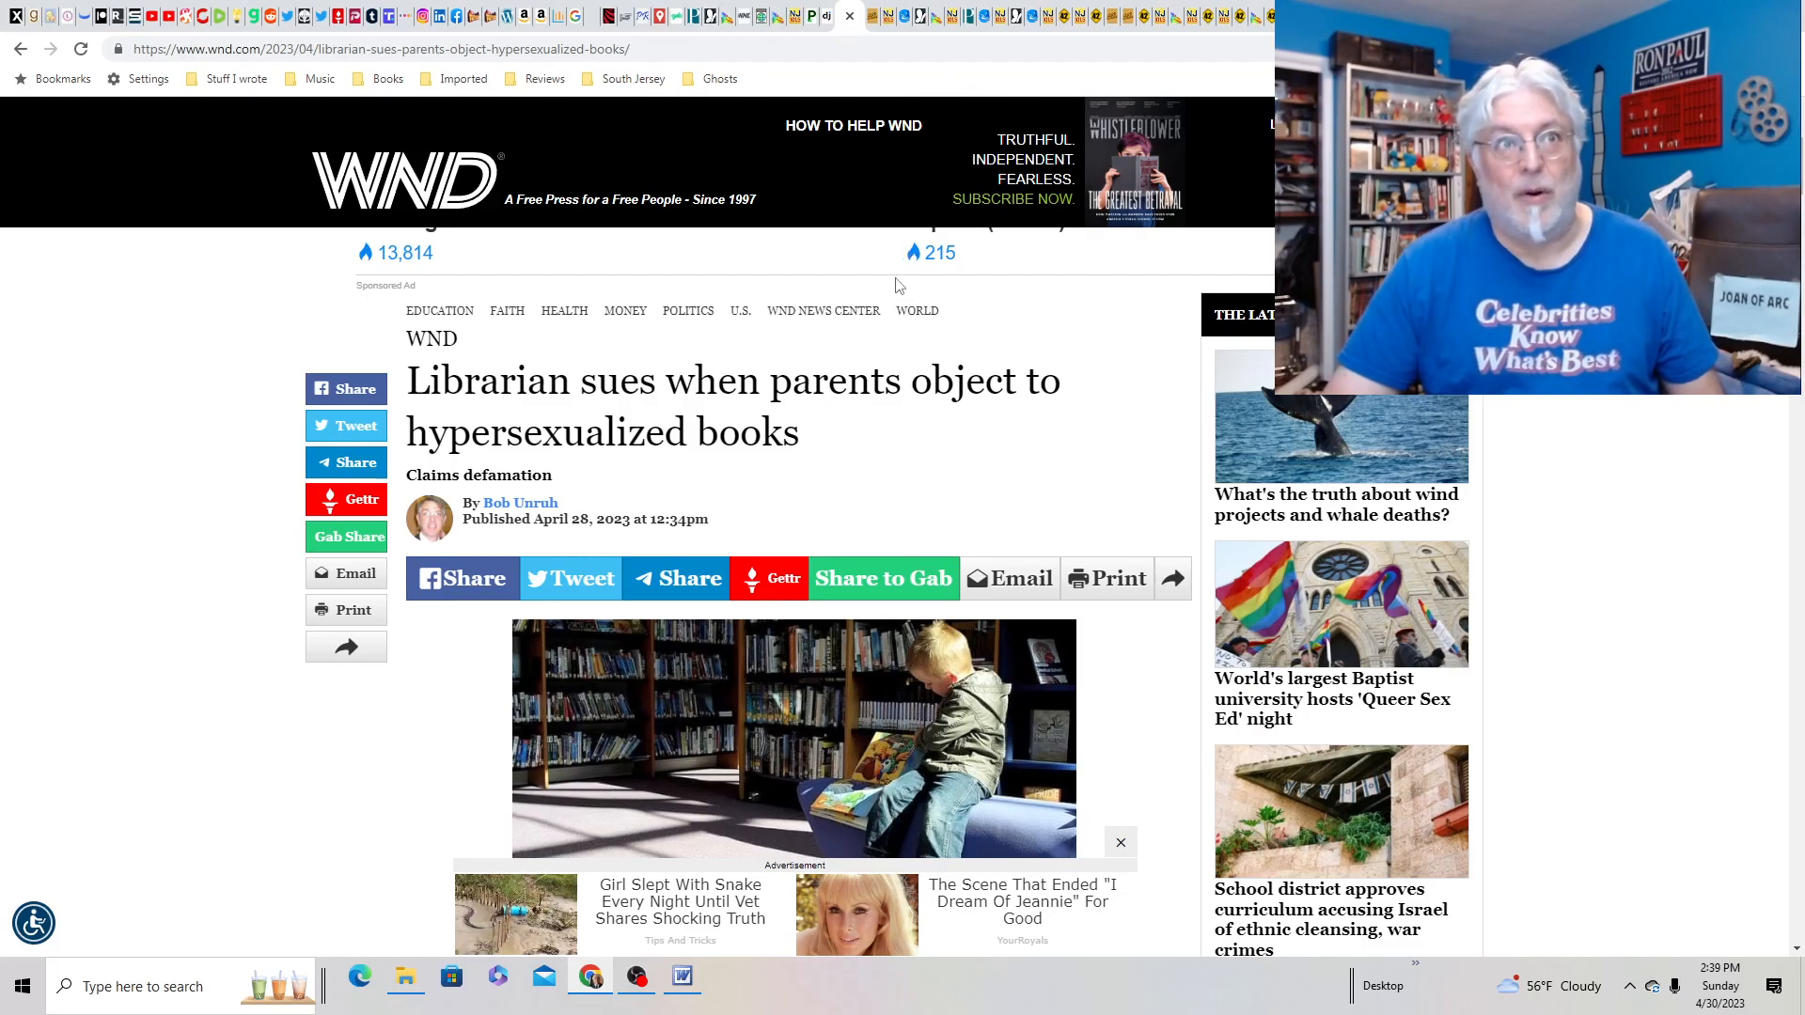
mouse_move(855, 188)
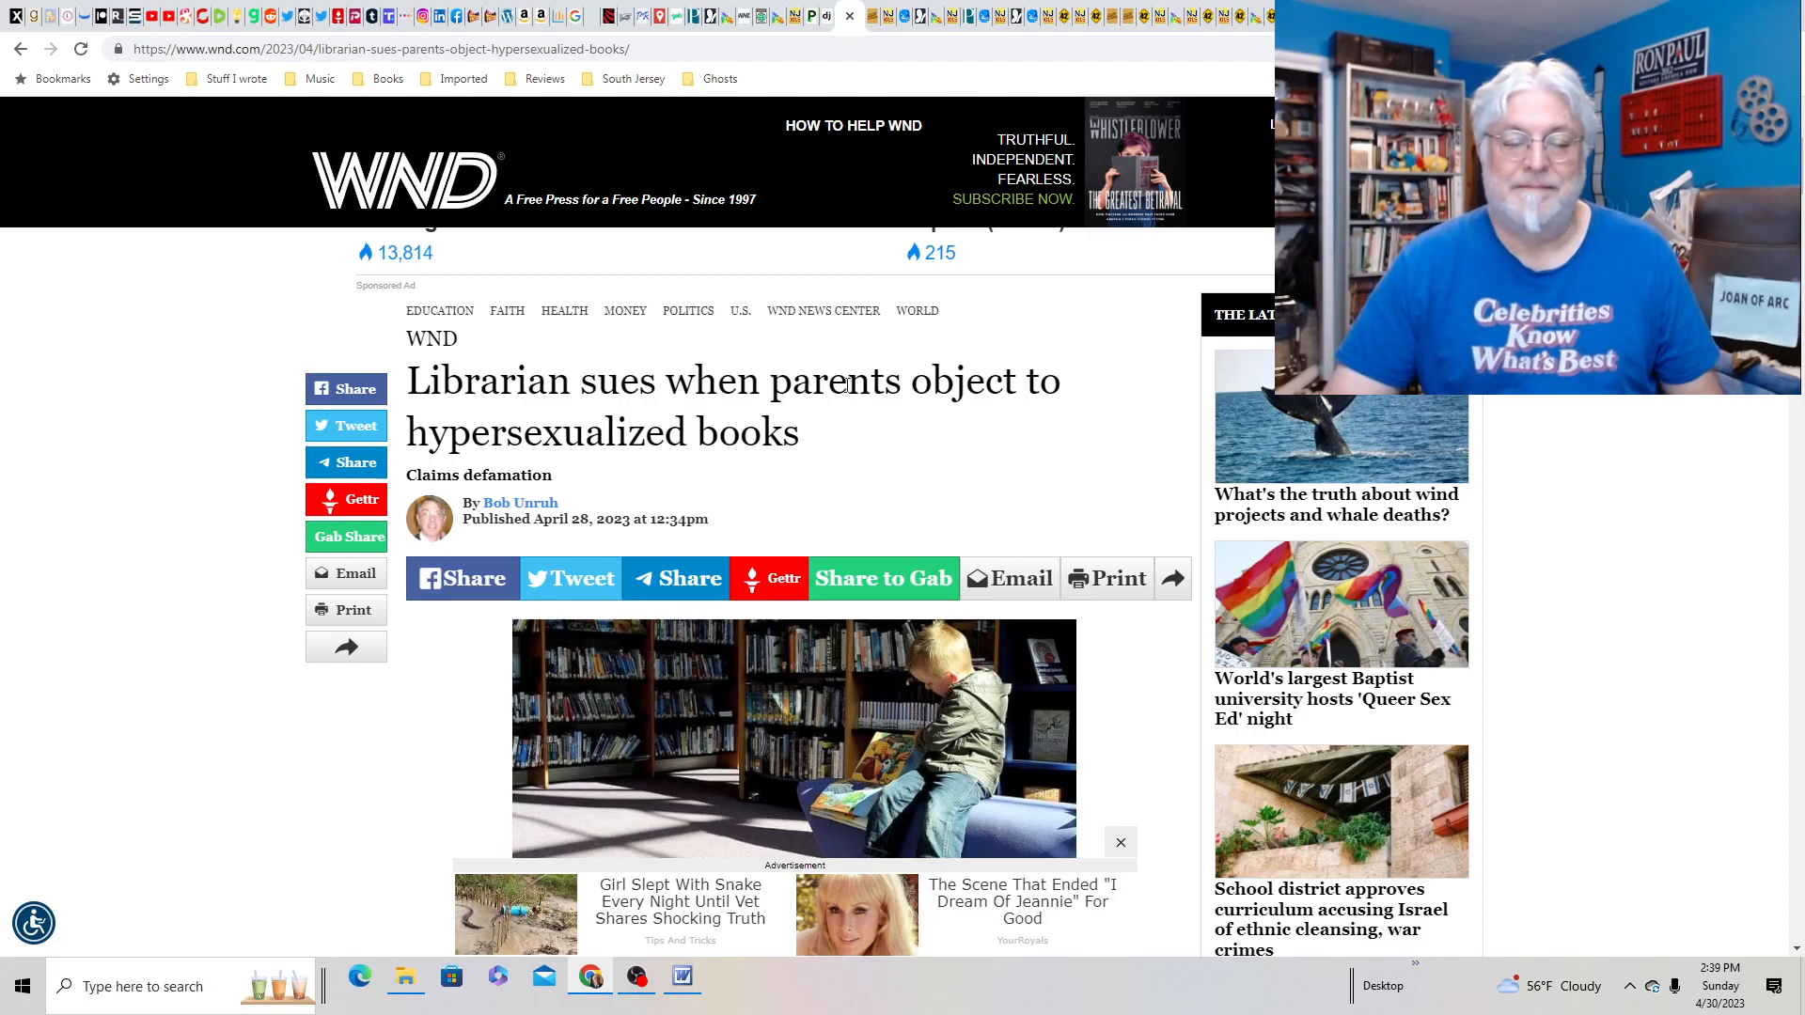
scroll(down, 3)
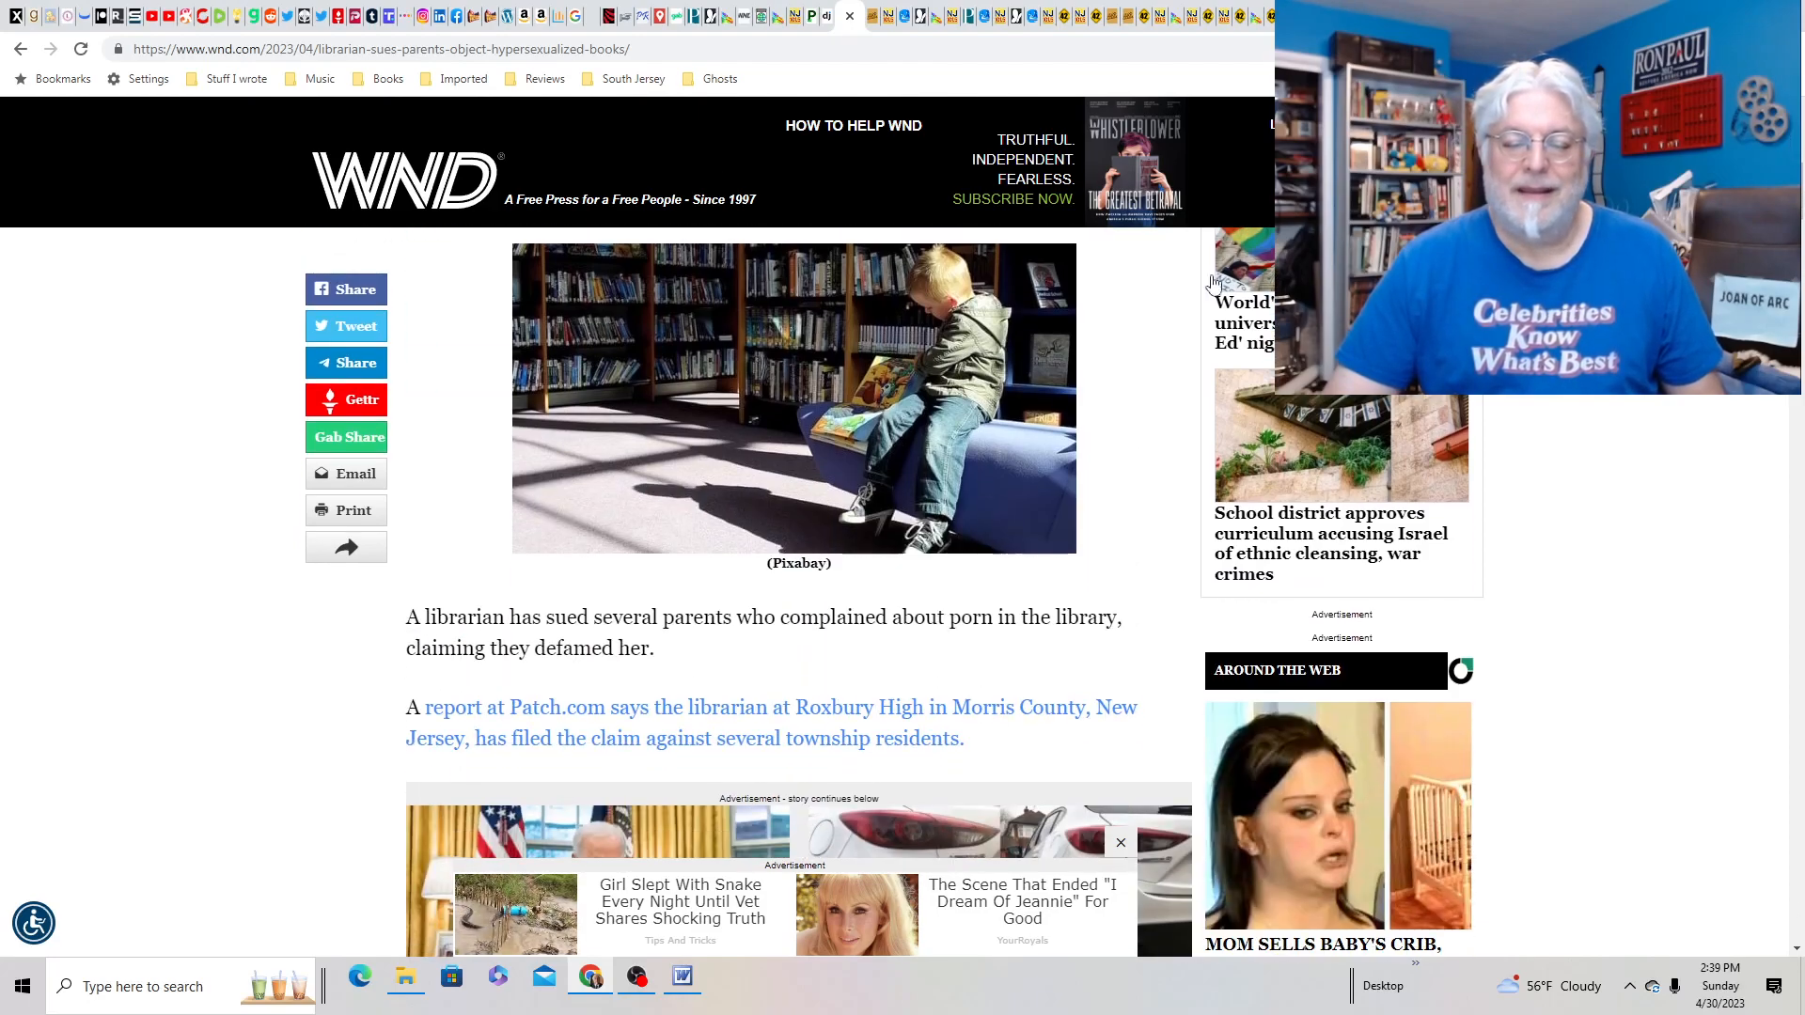
mouse_move(1000, 396)
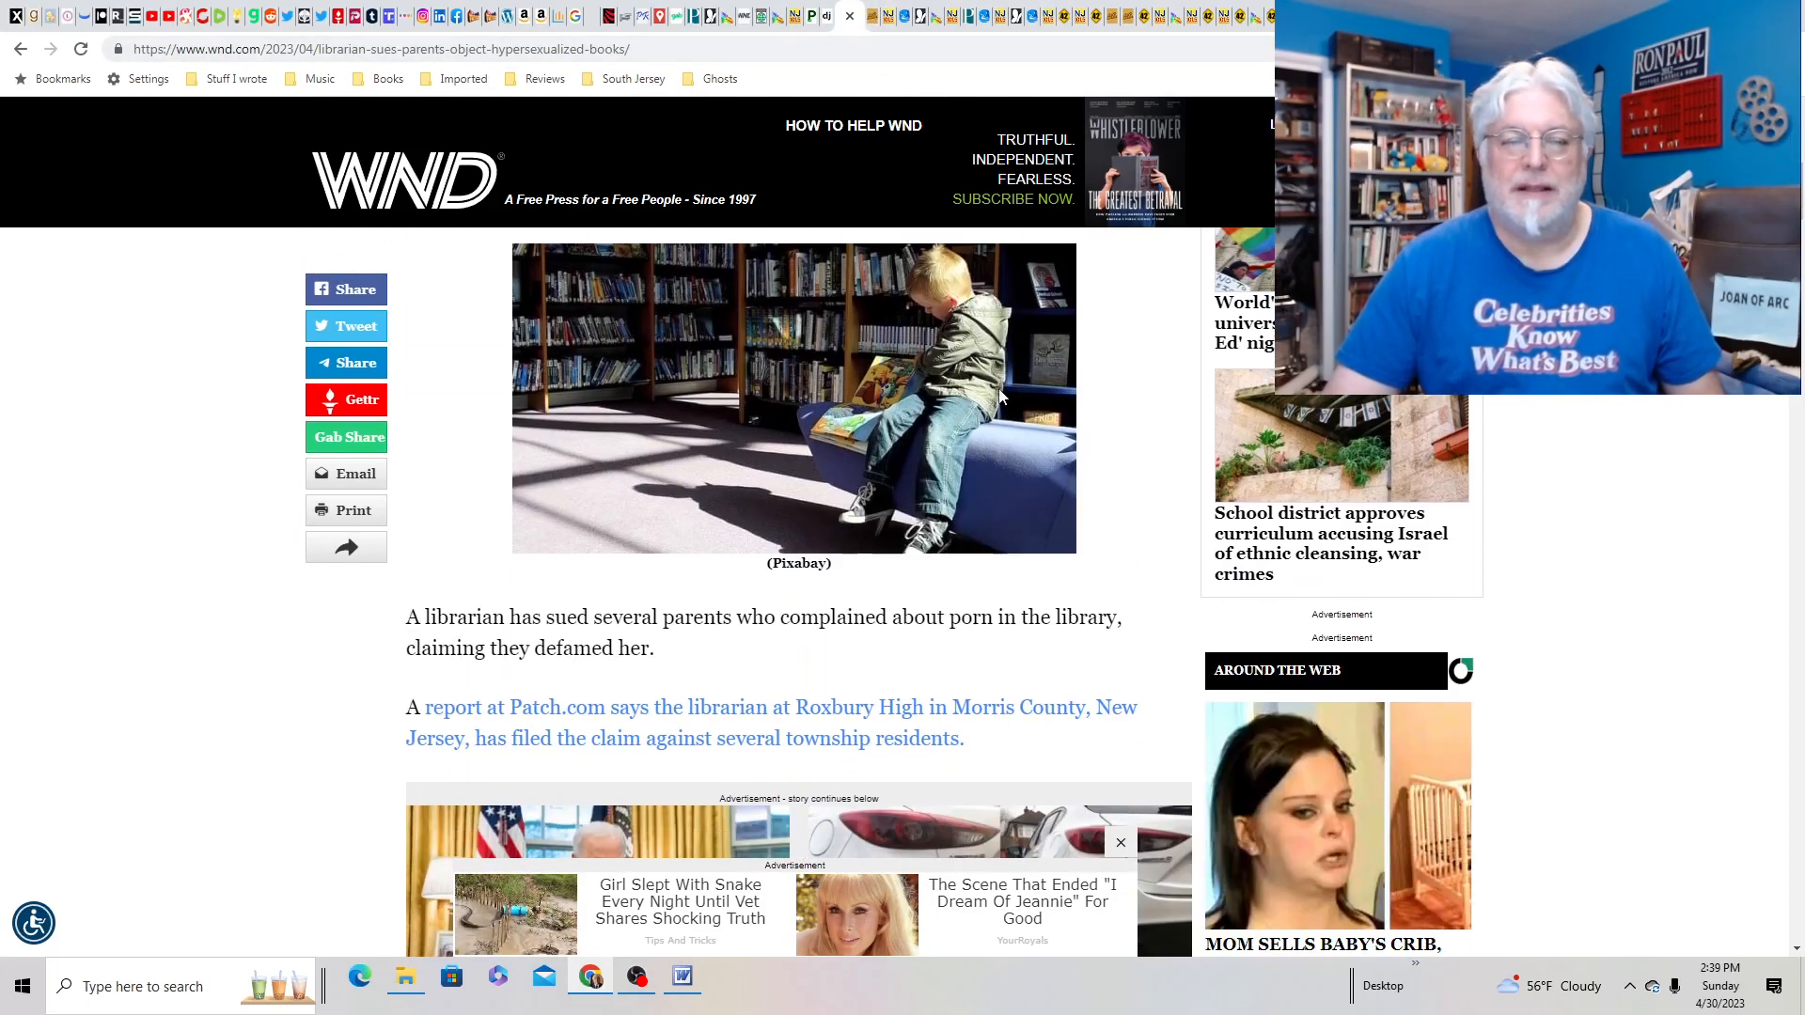
scroll(up, 3)
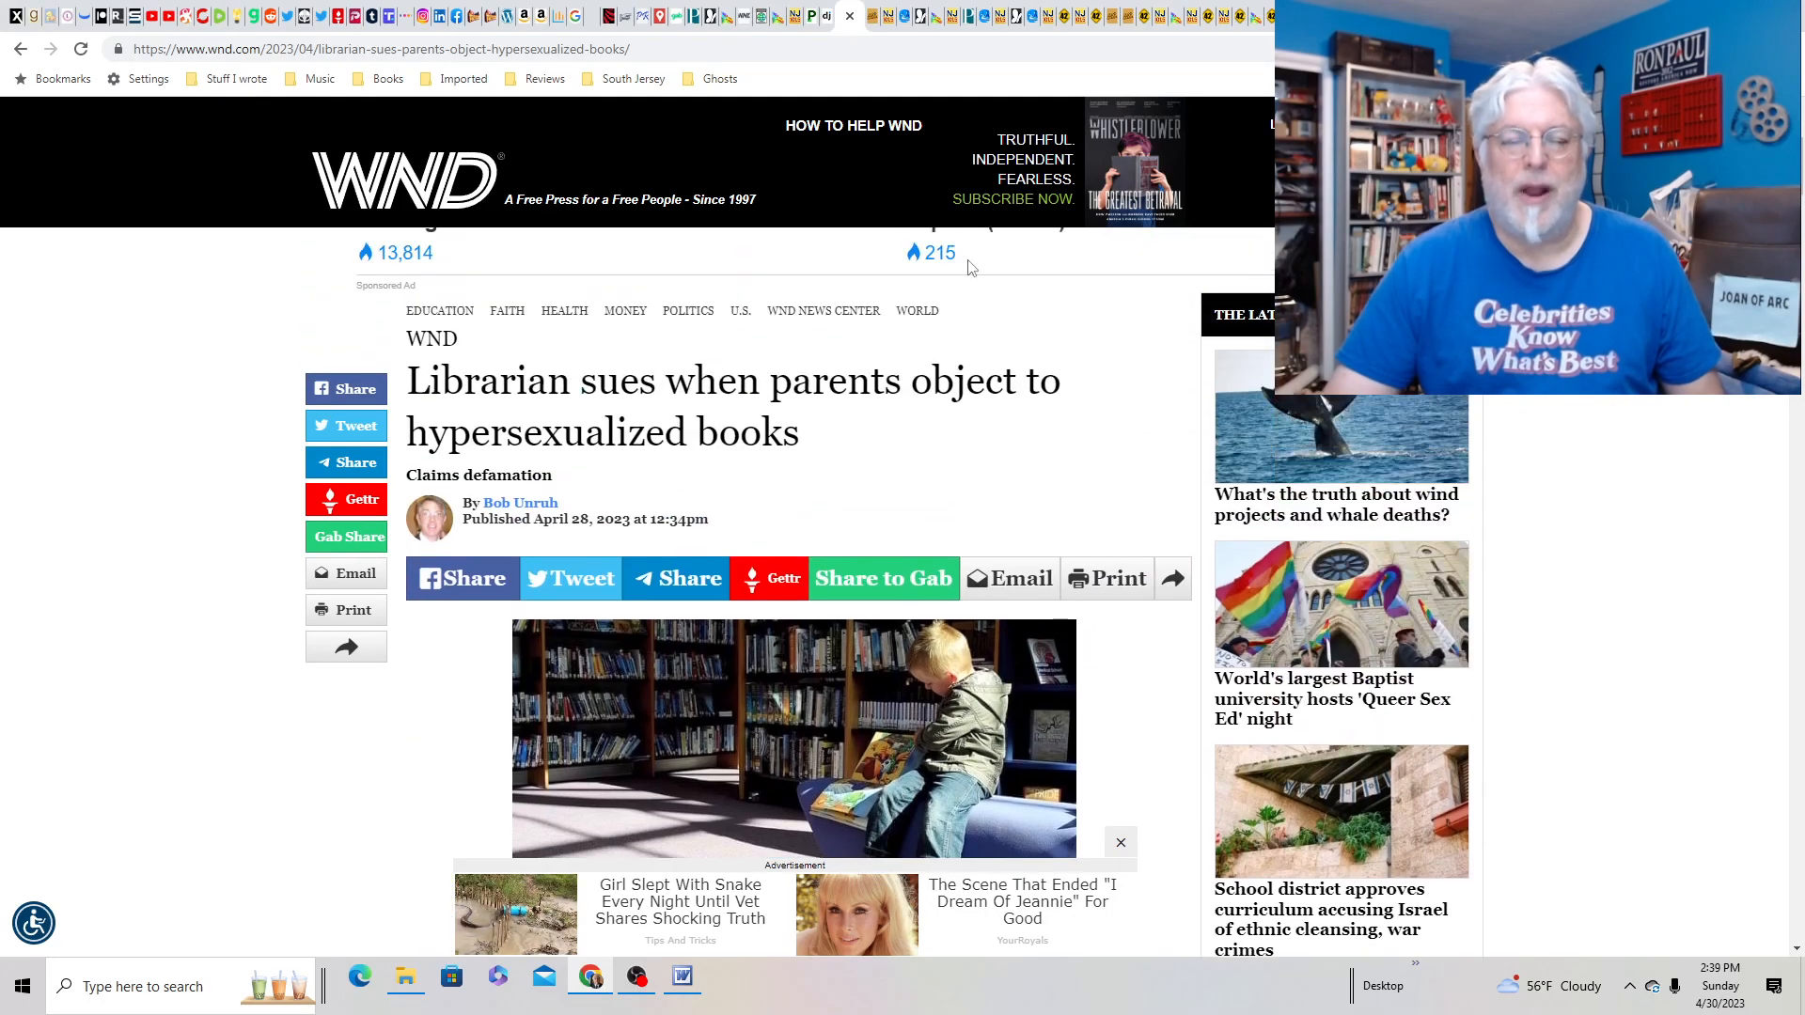
mouse_move(868, 15)
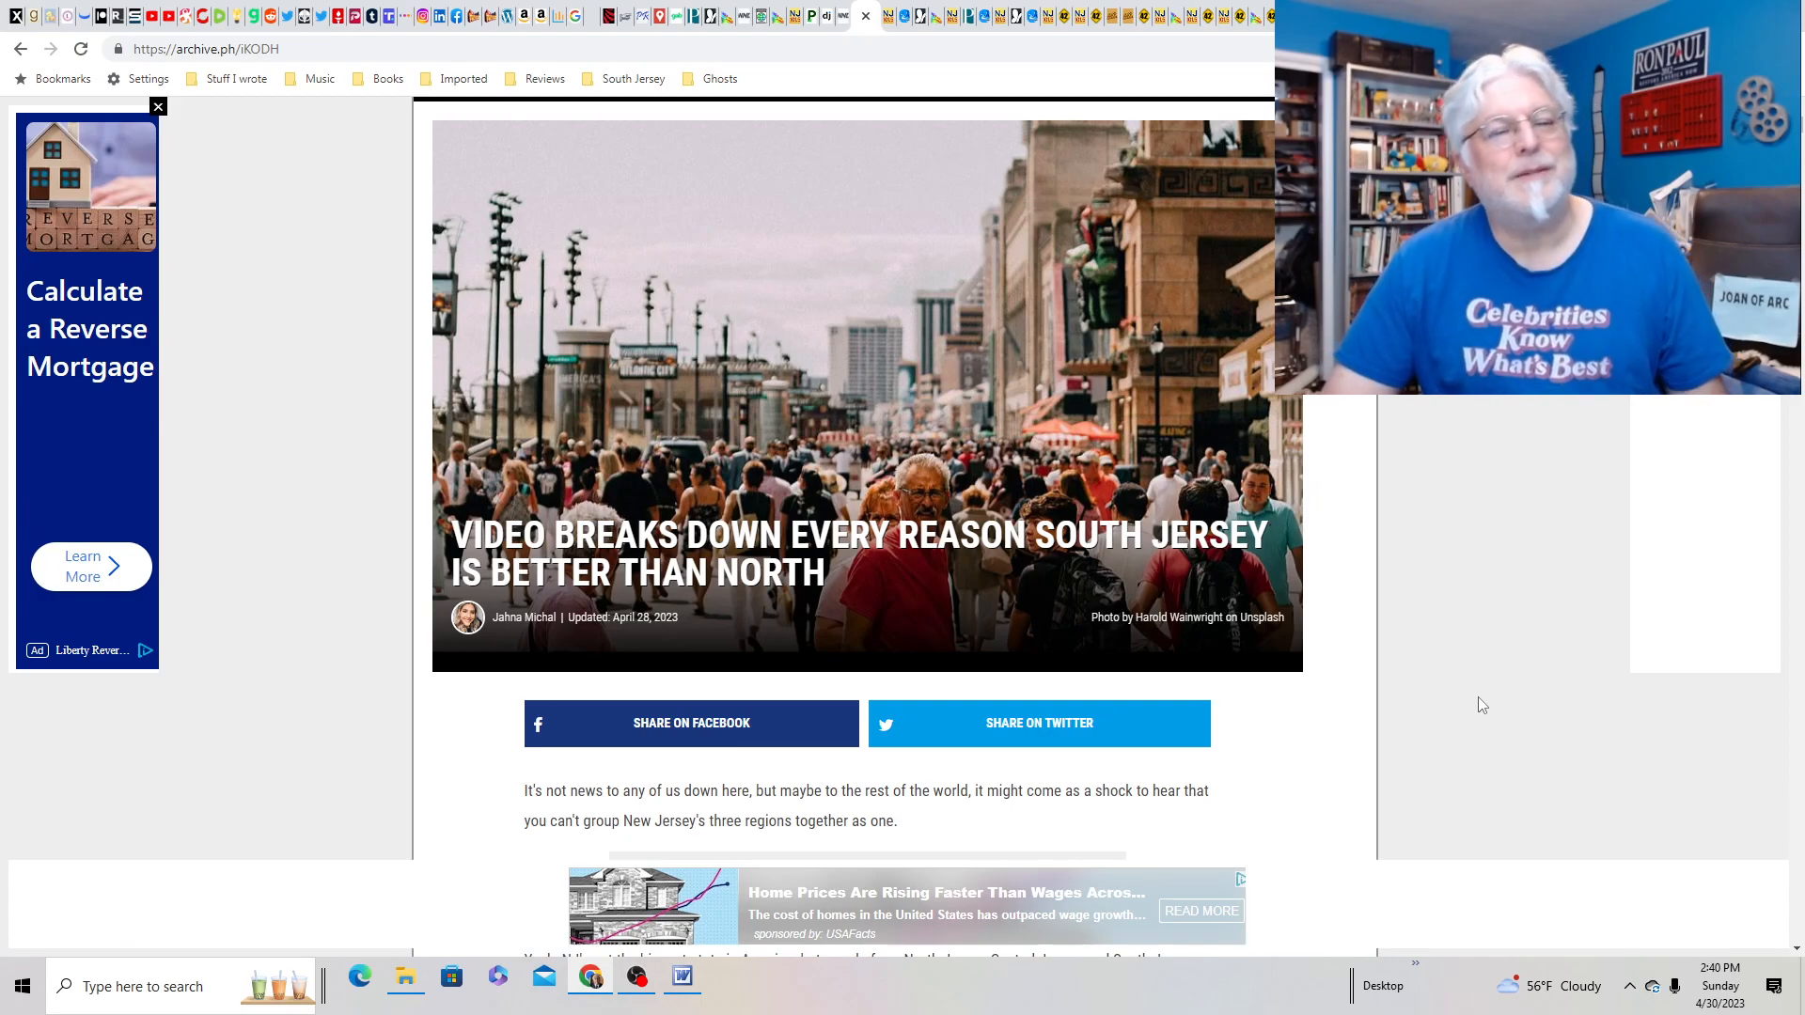
- Scroll down the South Jersey vs North list article to the best things to do section
scroll(down, 3)
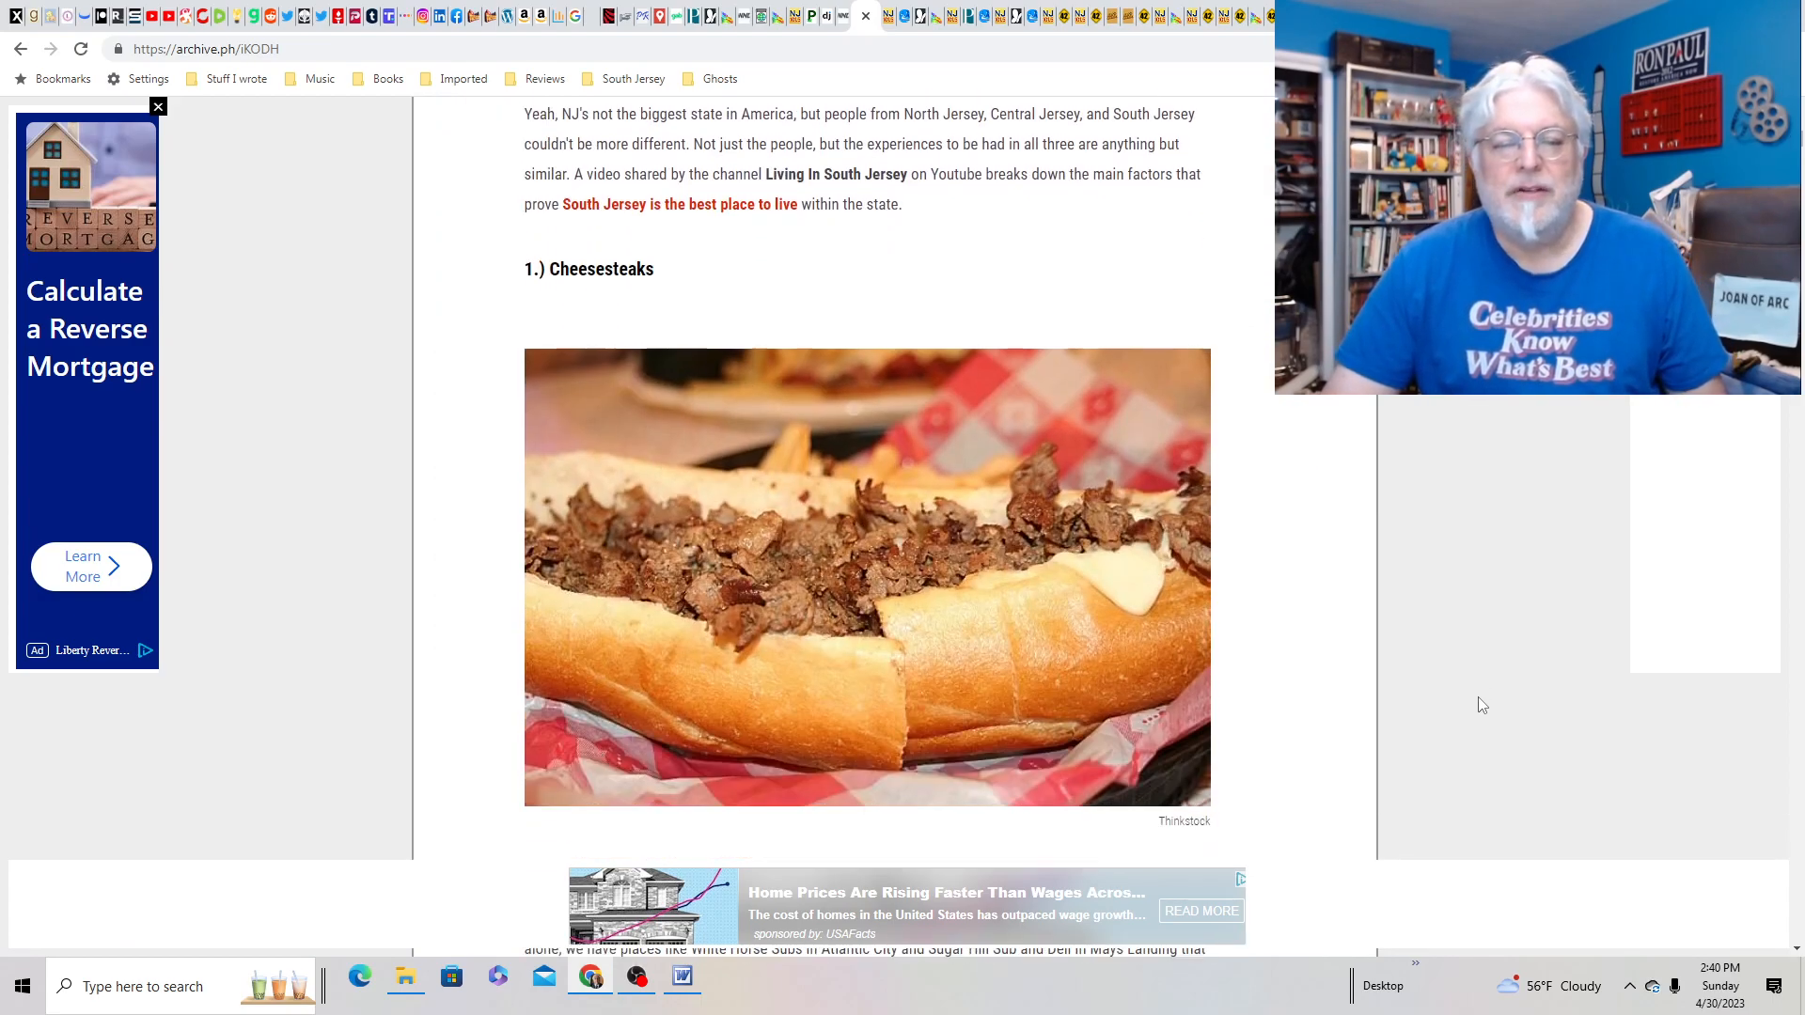
scroll(down, 3)
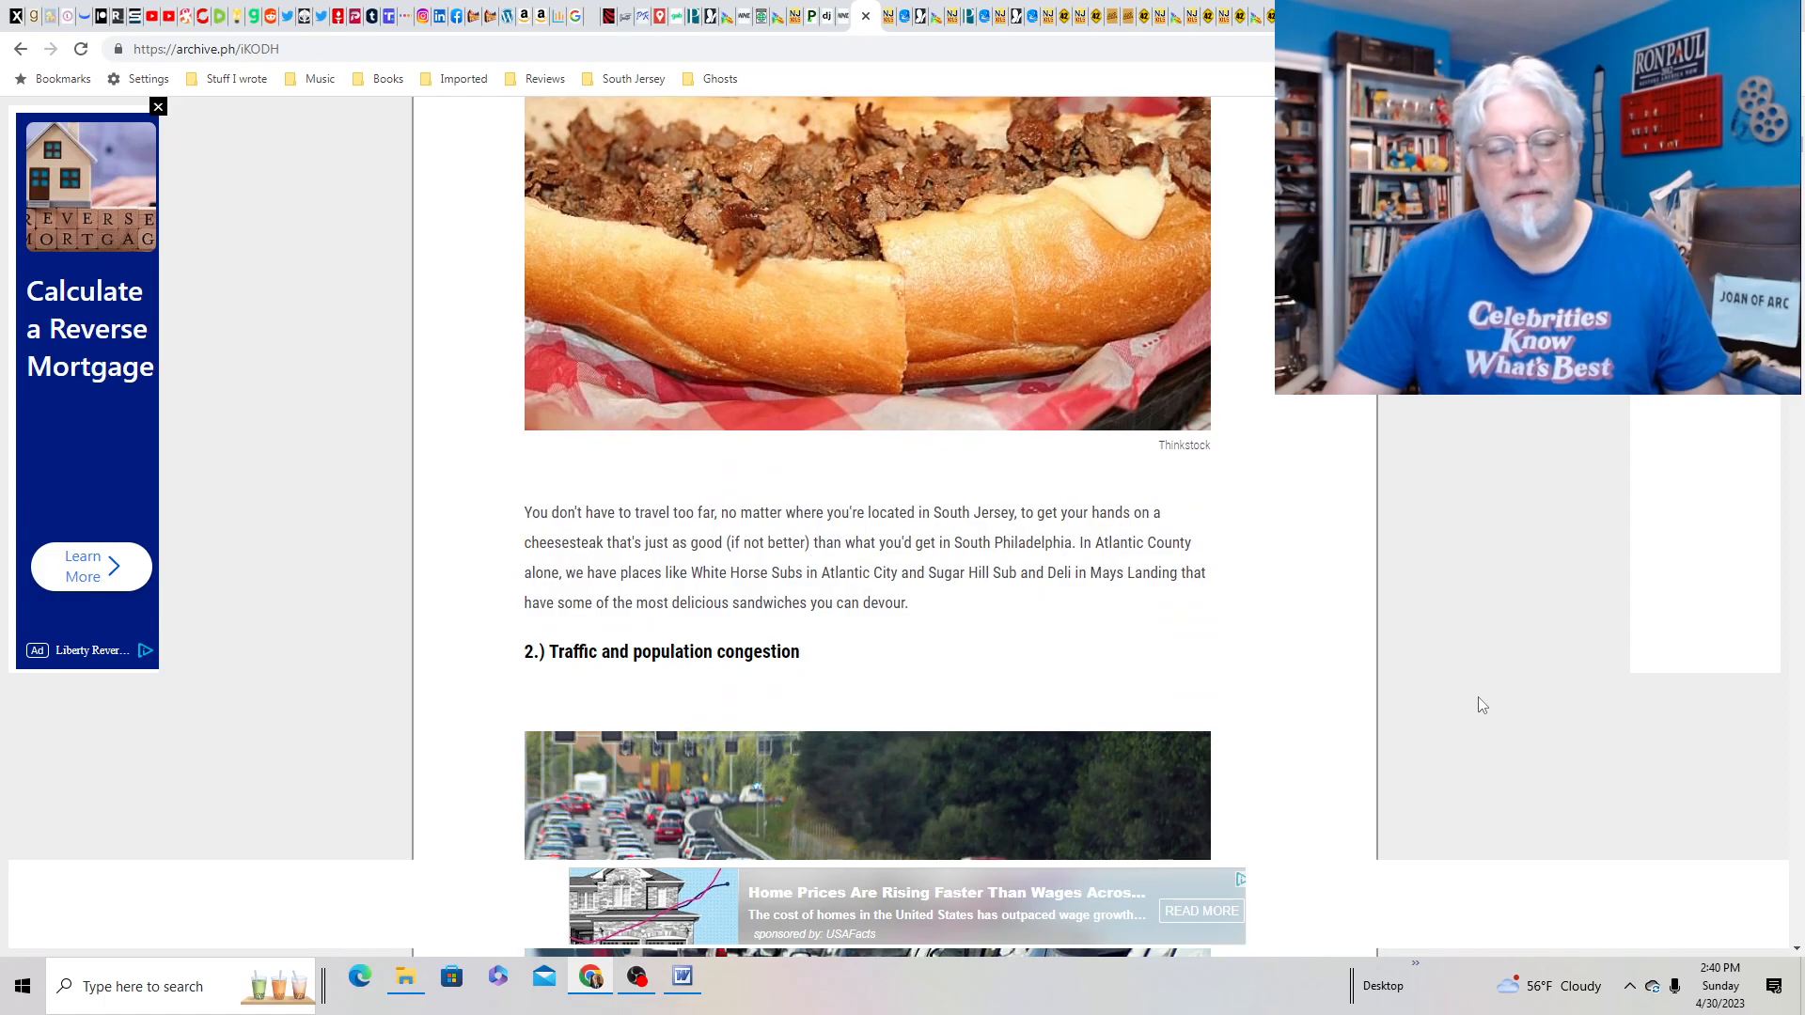
scroll(down, 3)
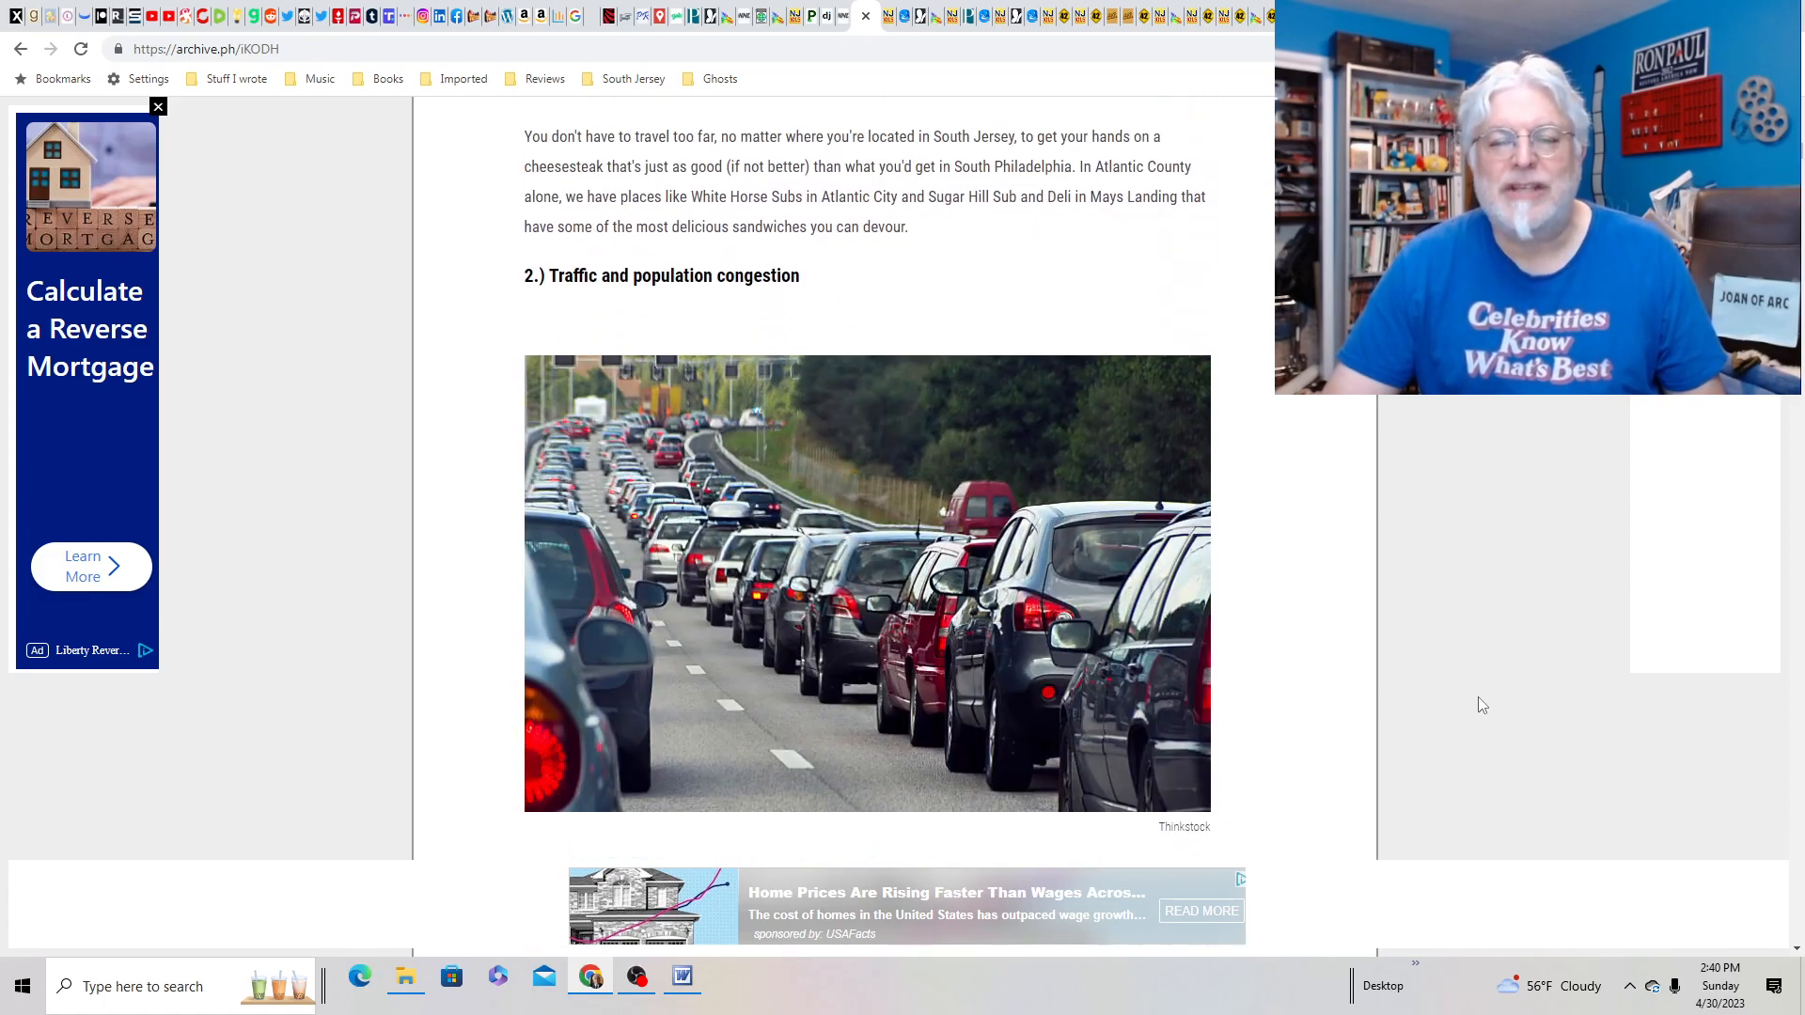
scroll(down, 3)
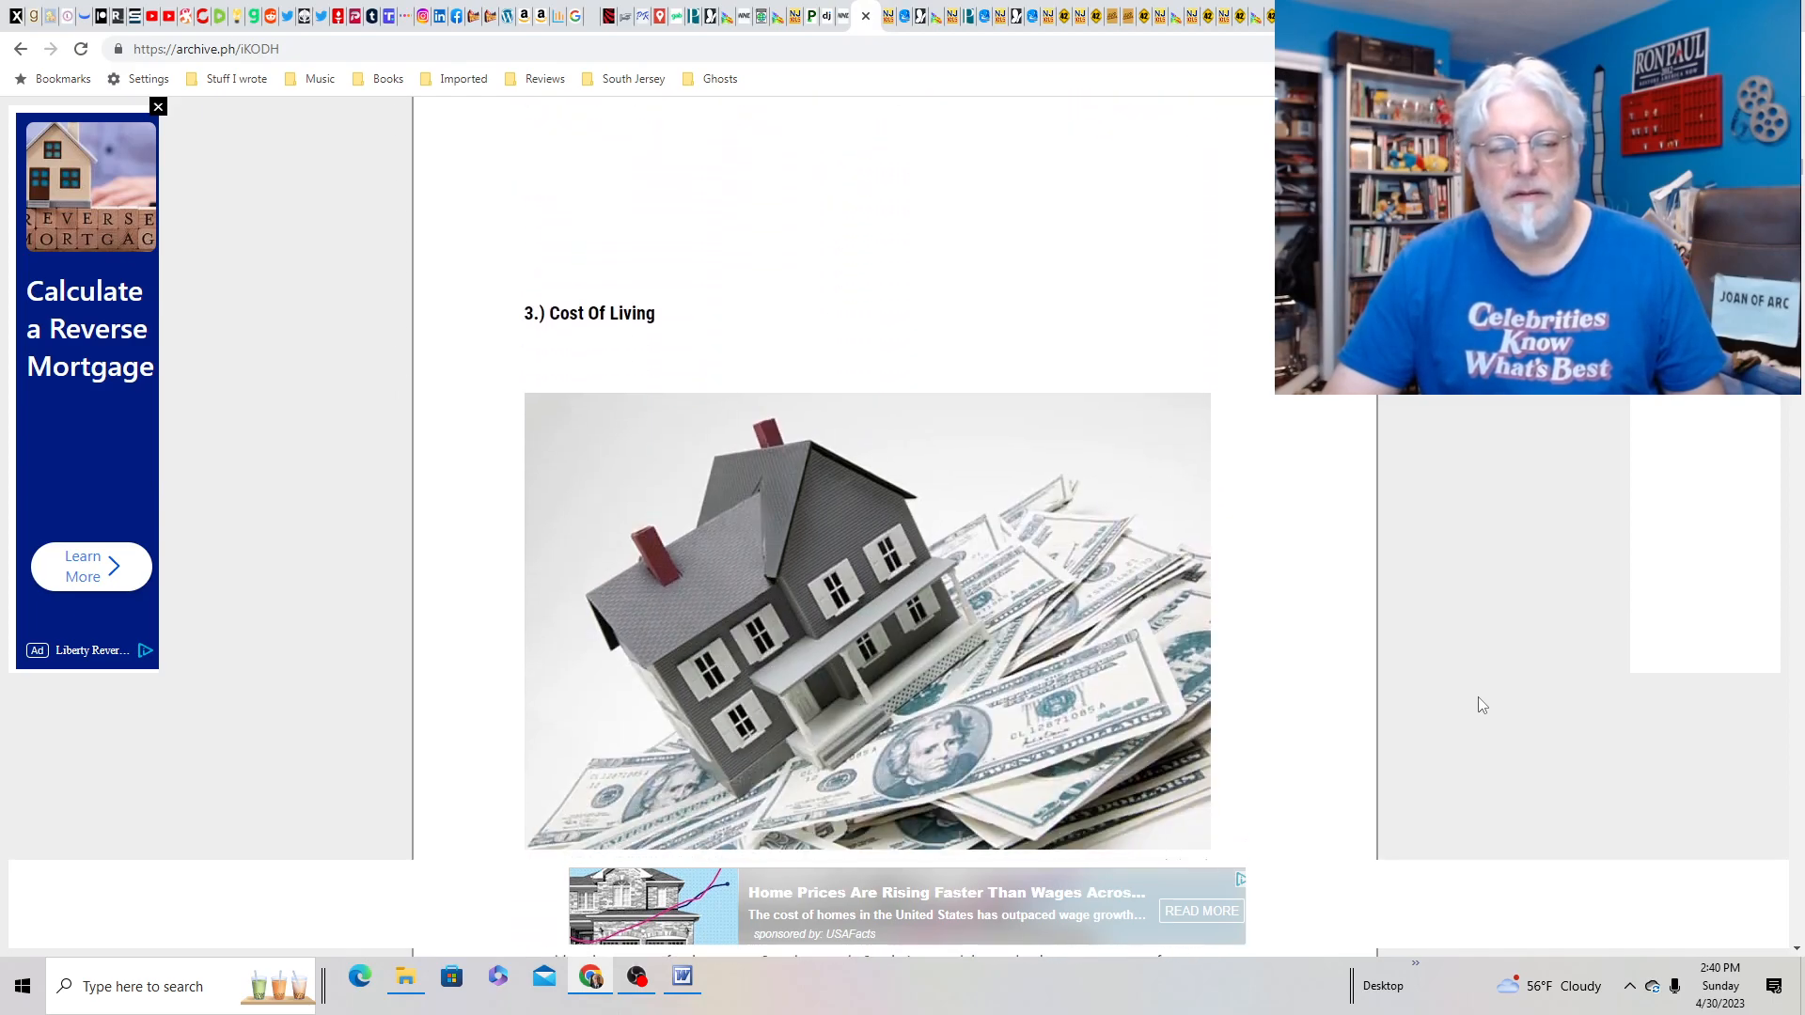
scroll(down, 3)
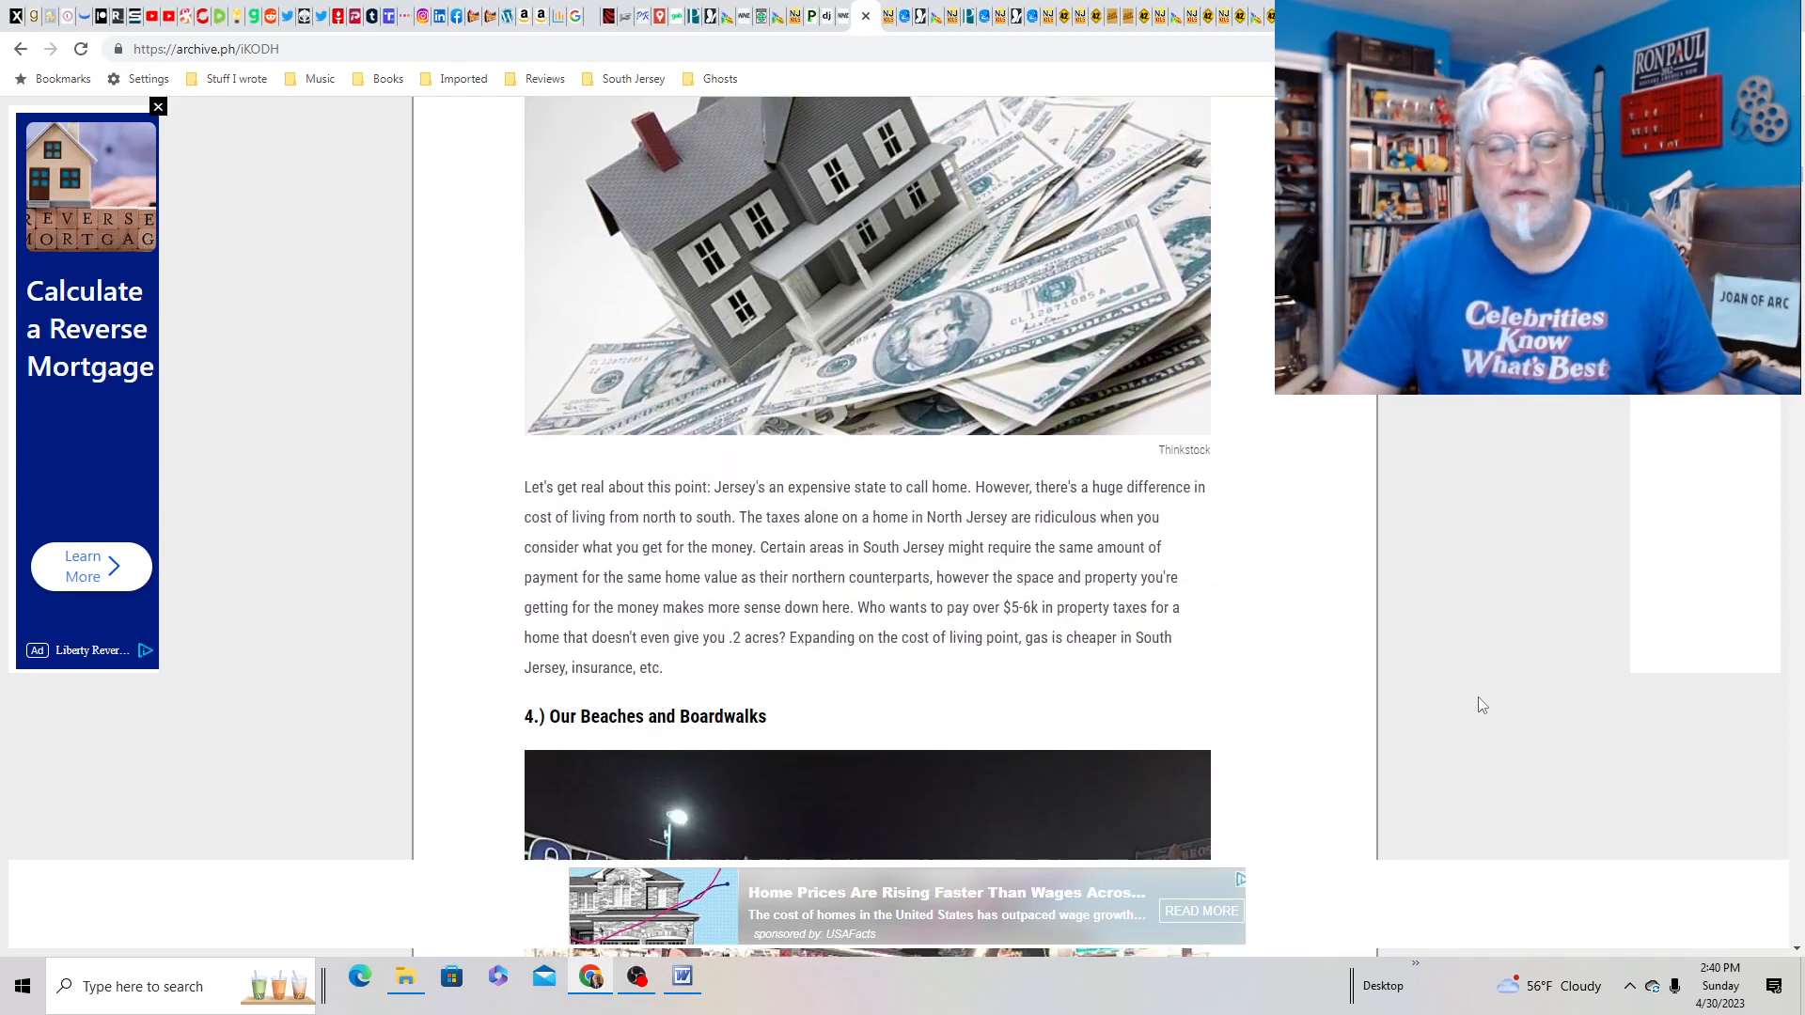
scroll(down, 3)
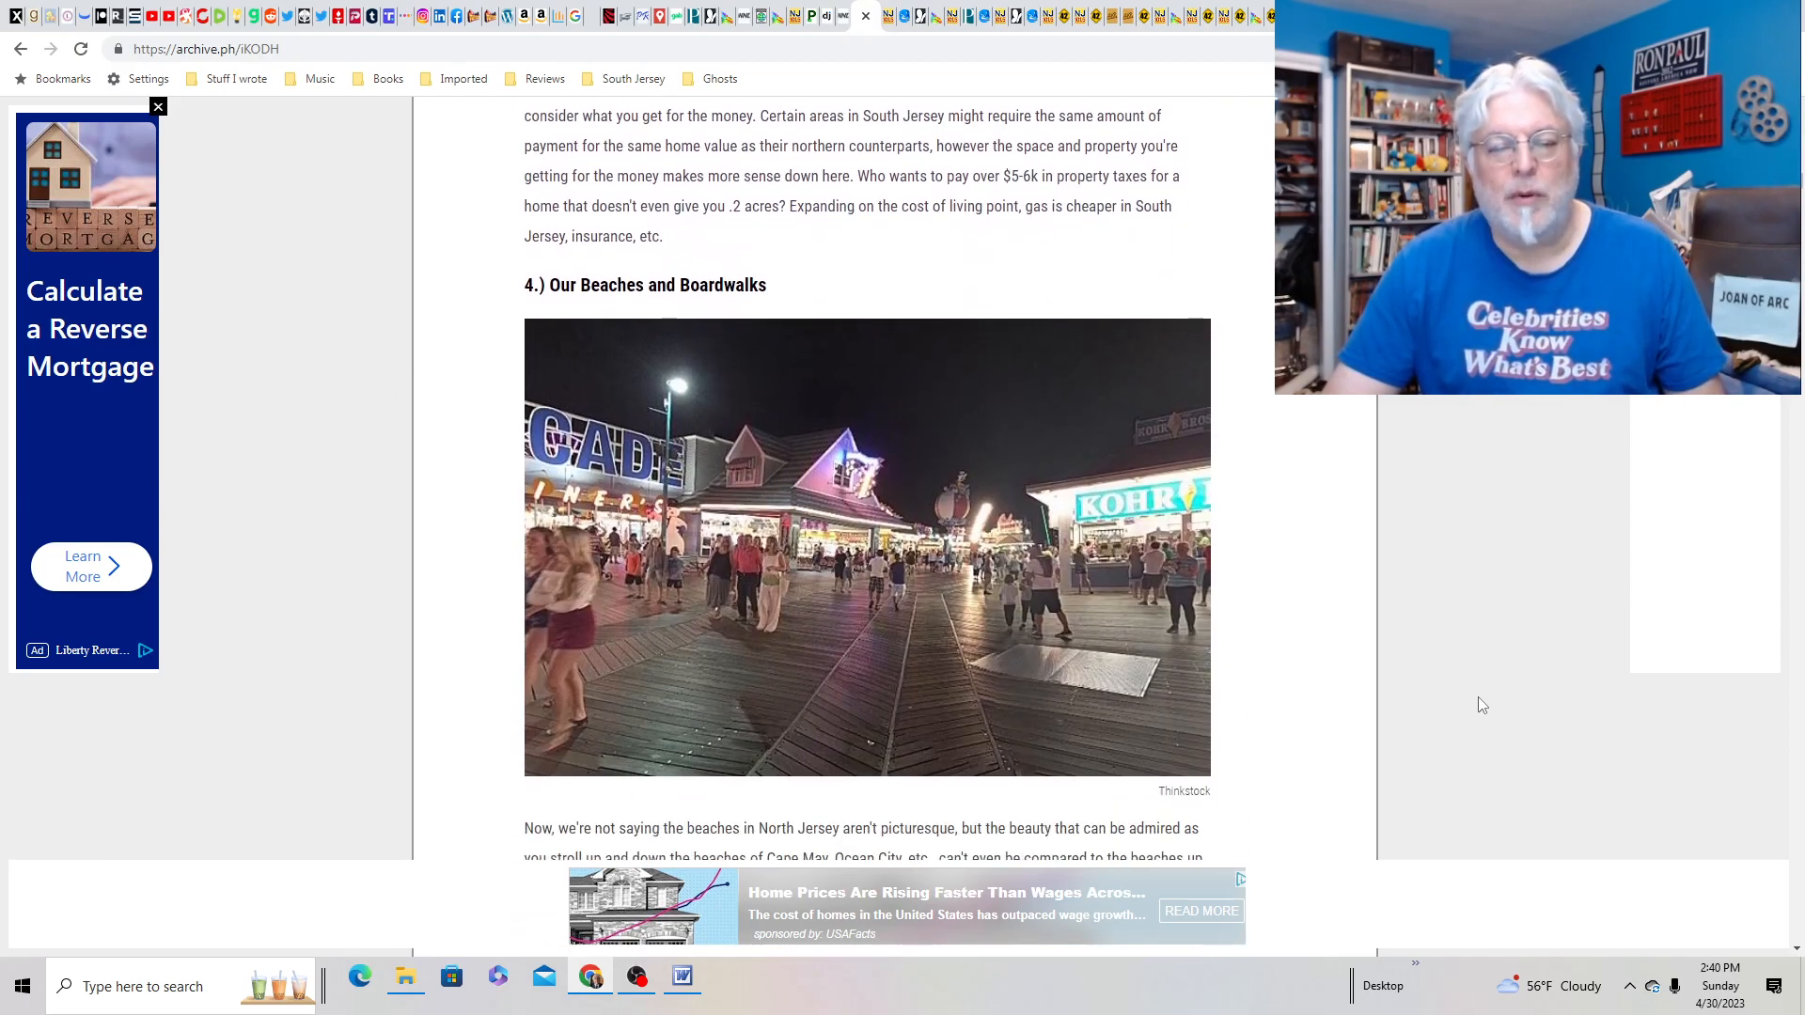
scroll(down, 3)
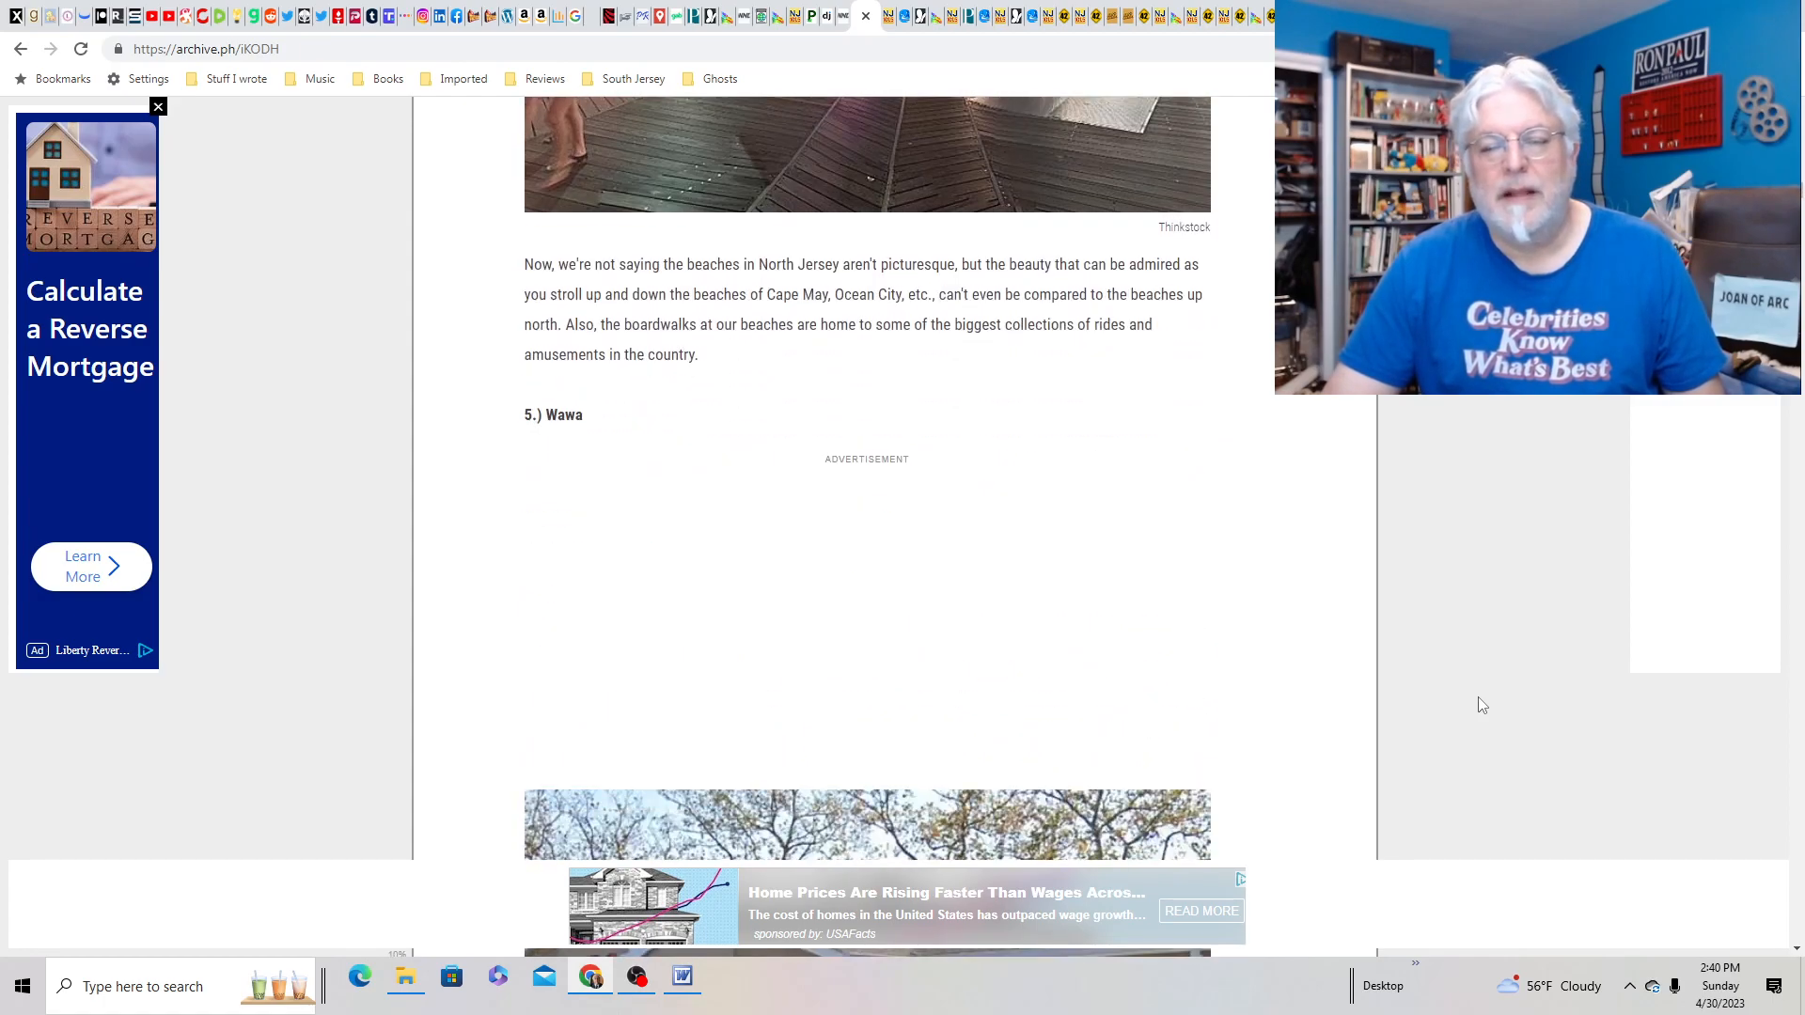
scroll(down, 3)
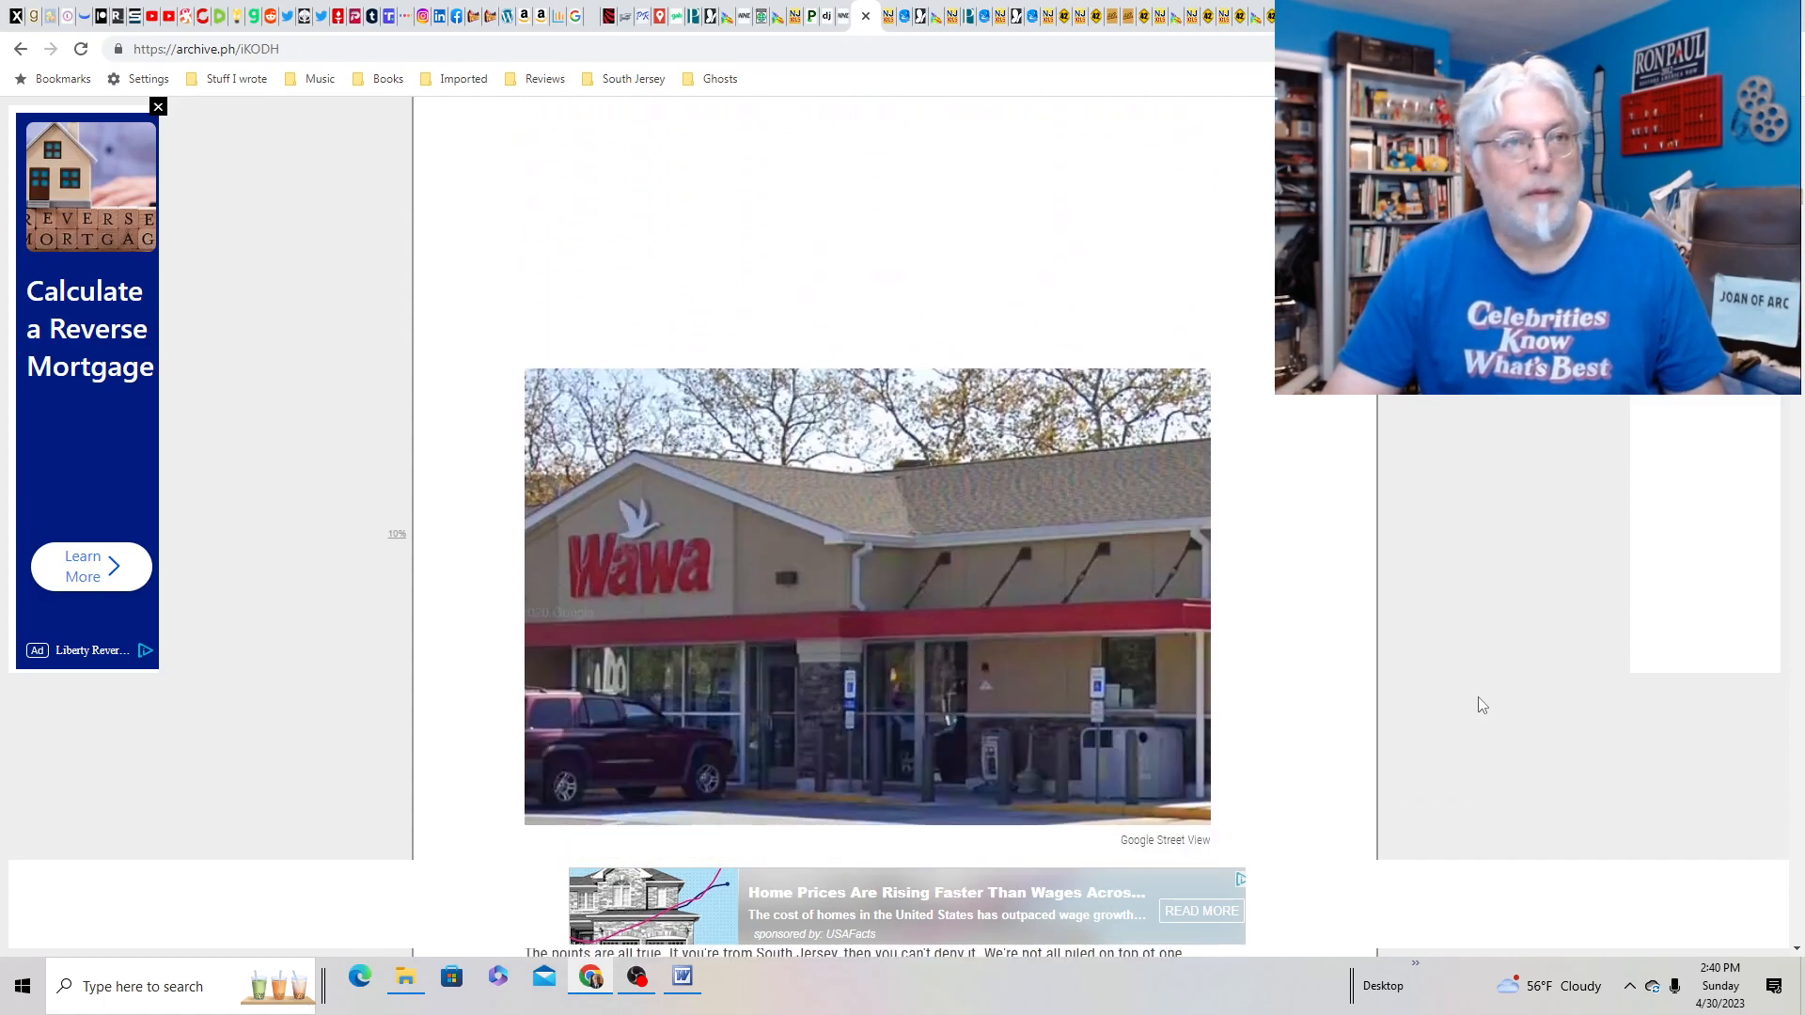
scroll(down, 3)
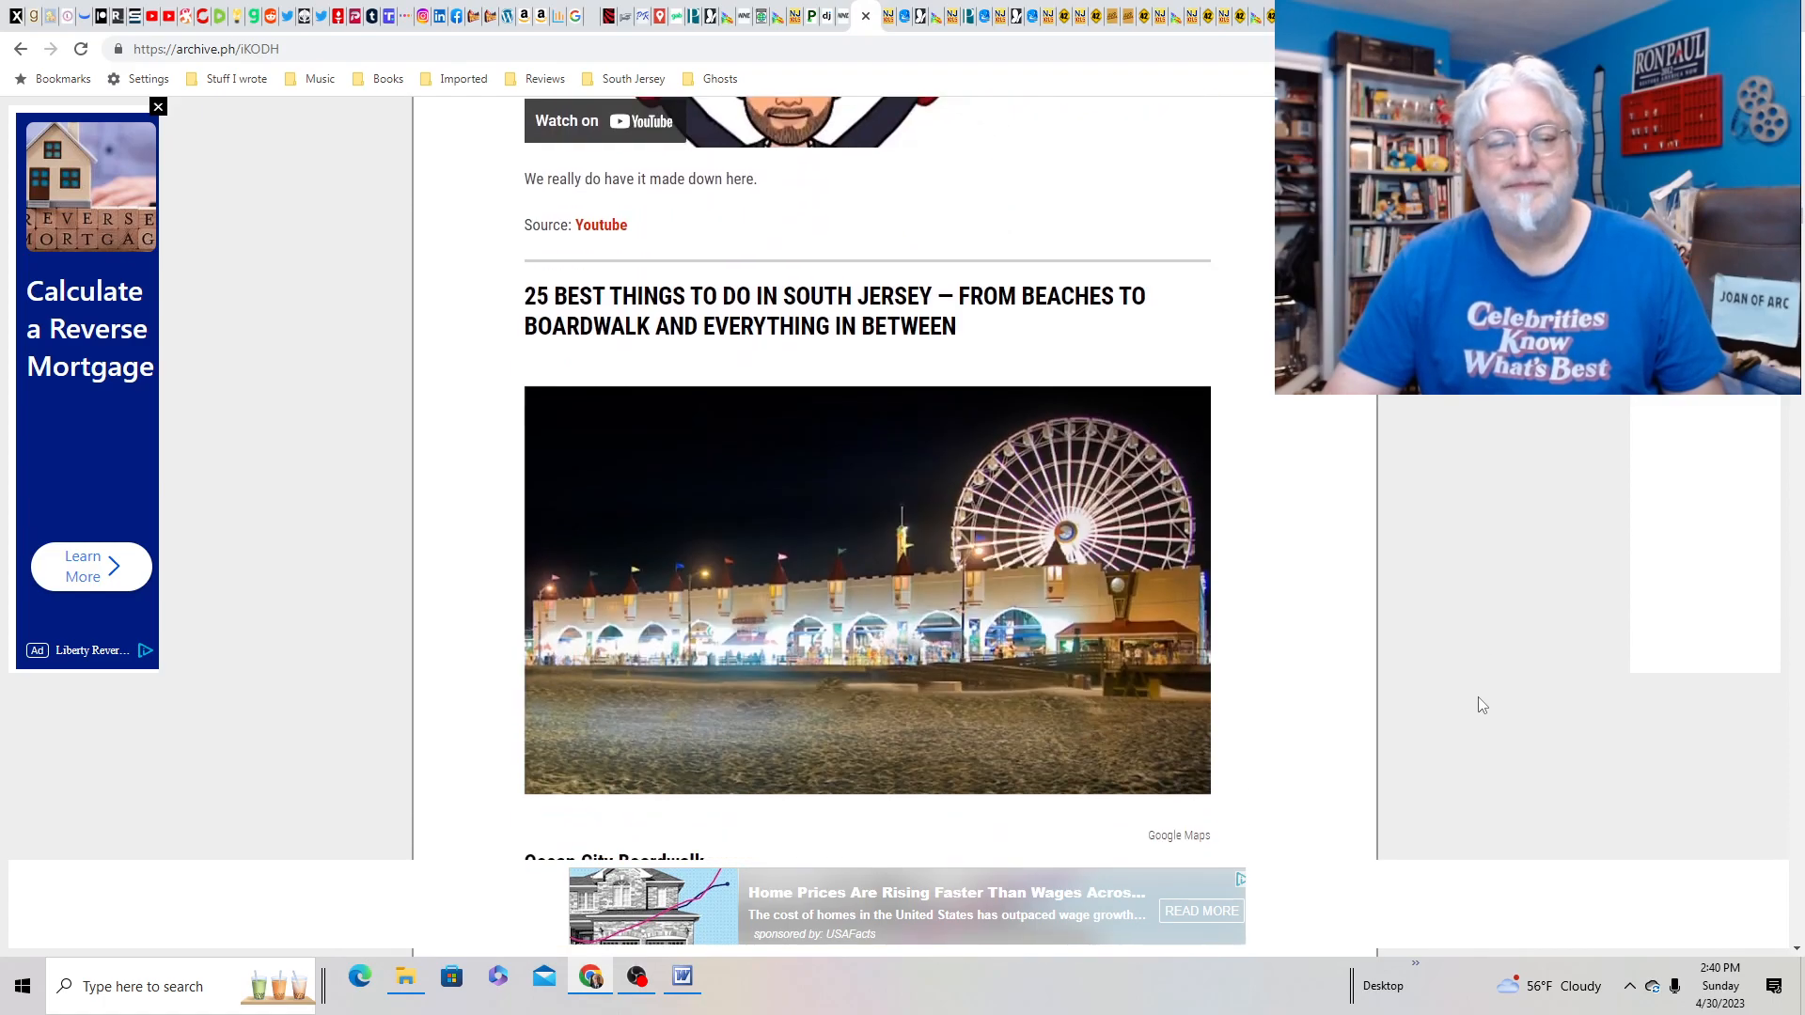
scroll(up, 3)
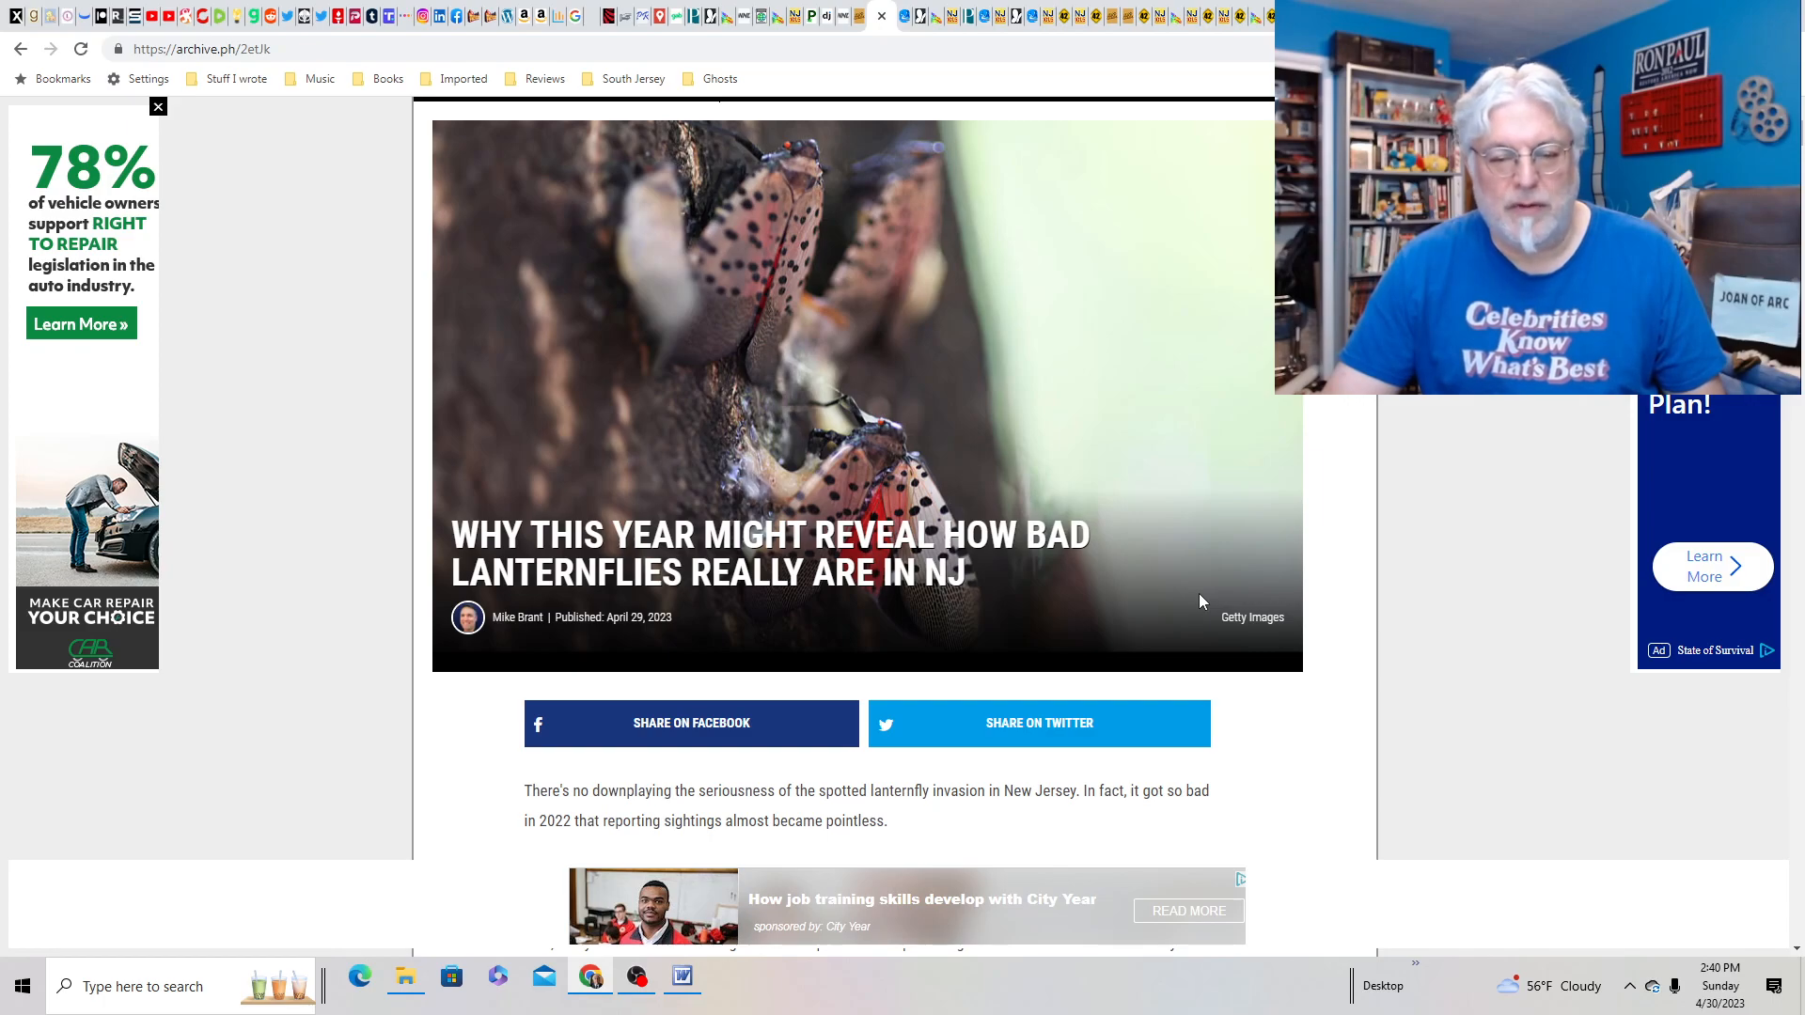
scroll(down, 3)
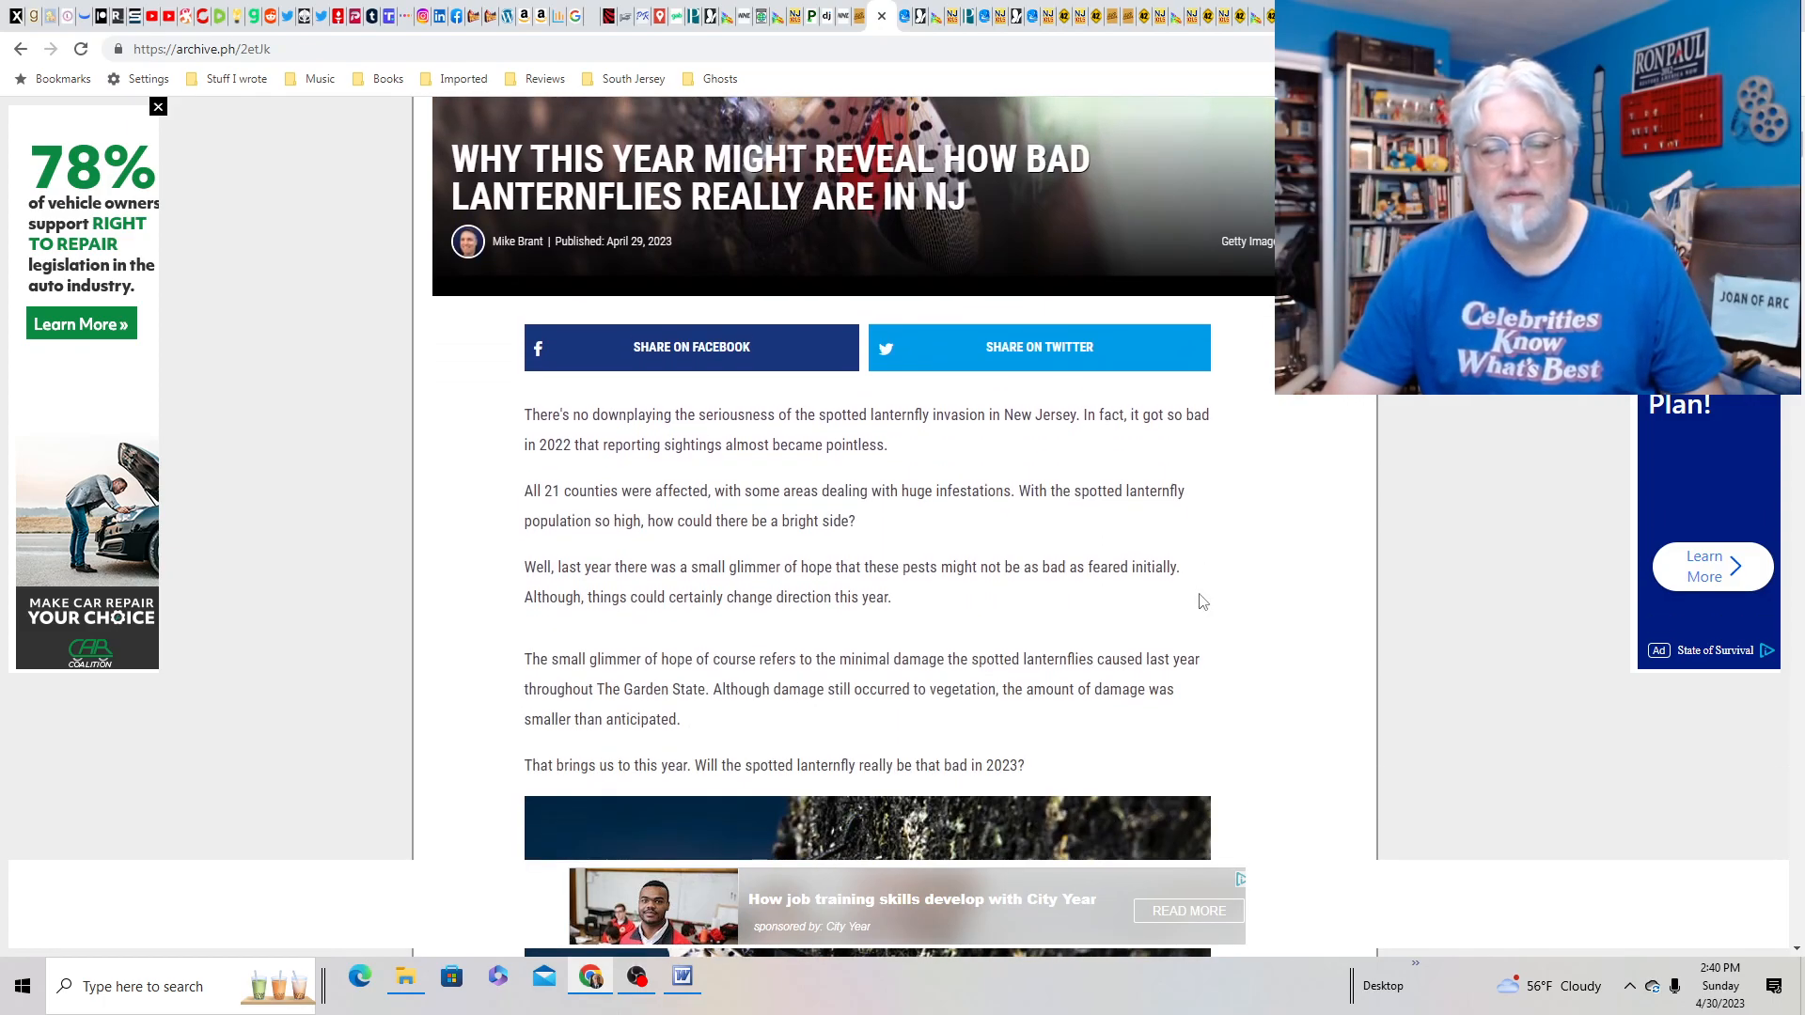
scroll(down, 3)
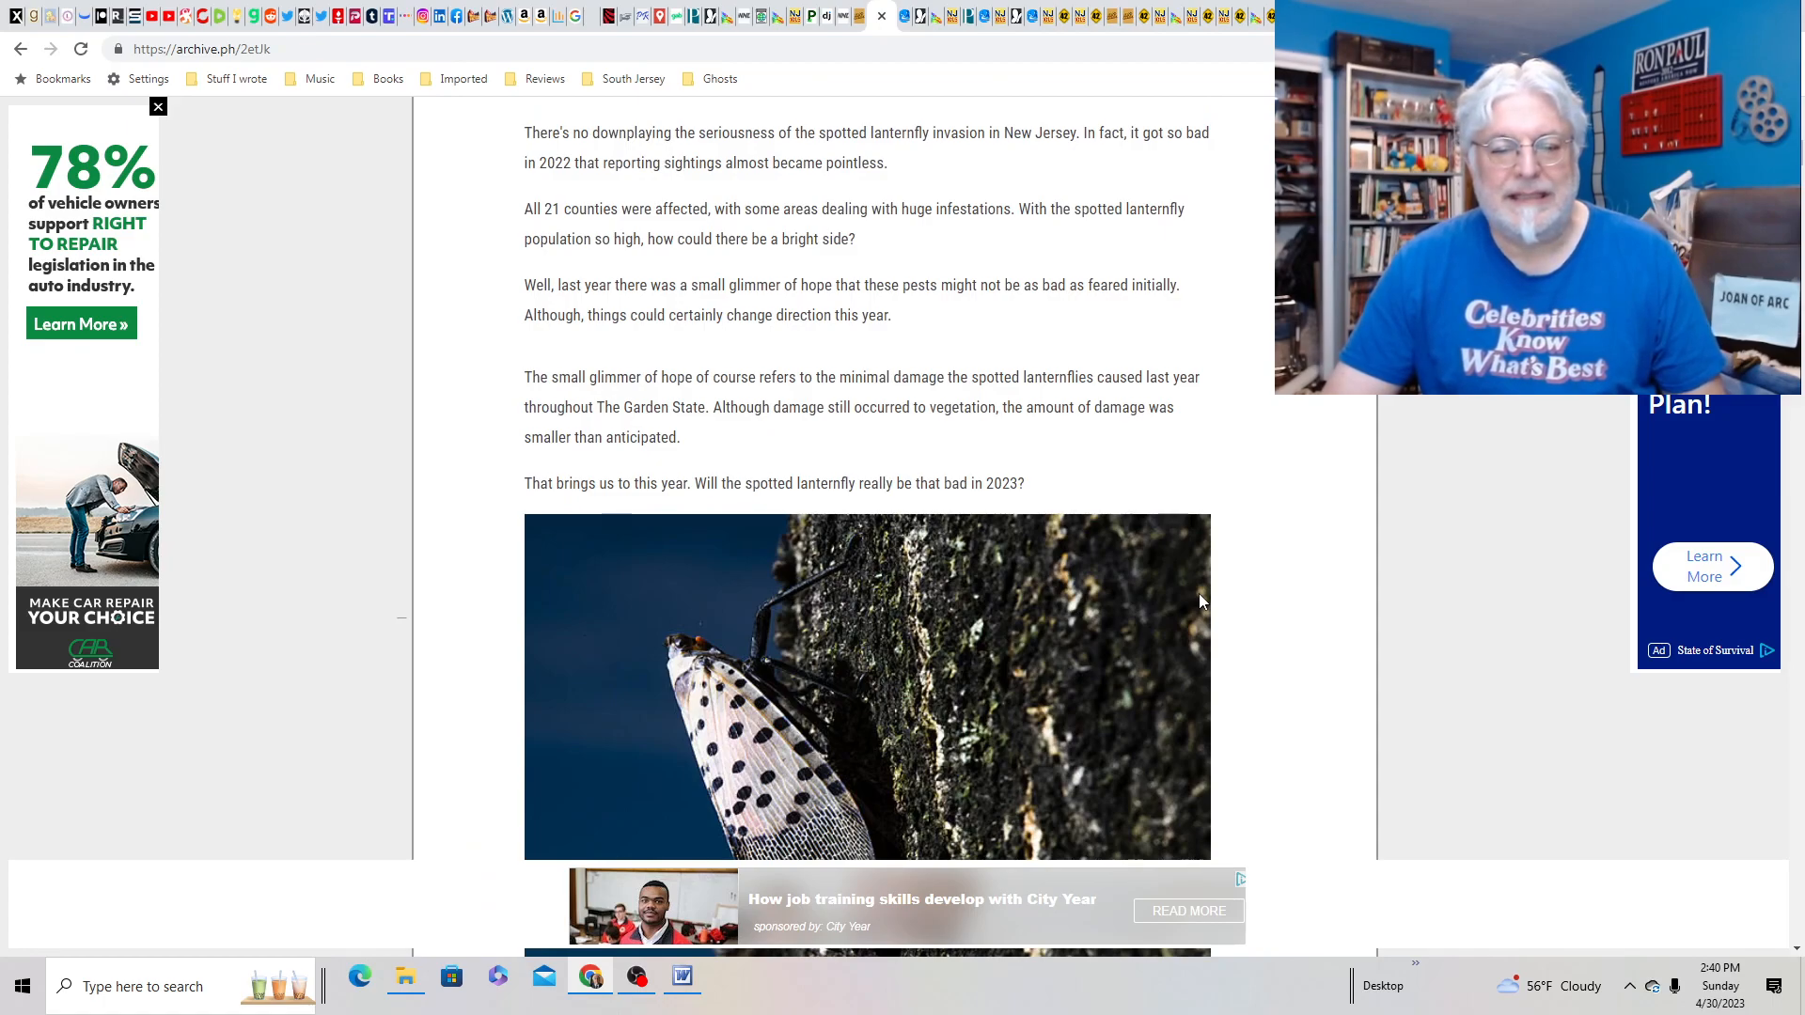
scroll(down, 3)
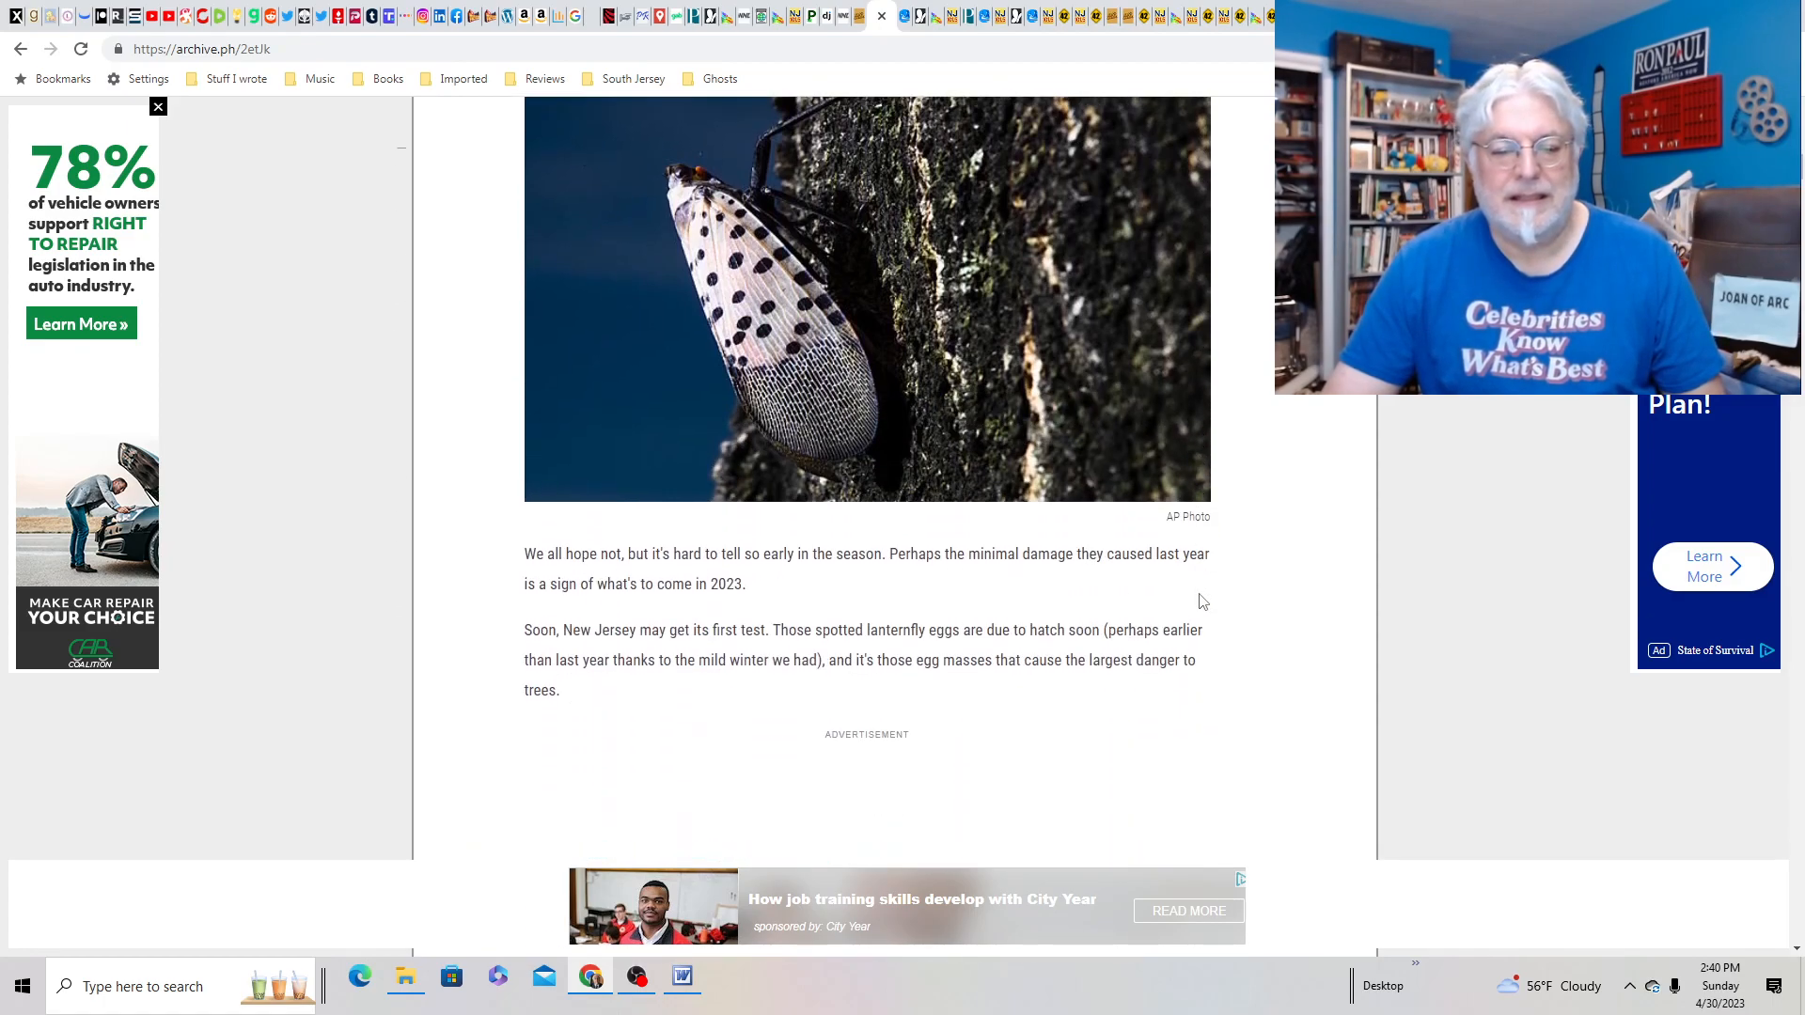
scroll(down, 3)
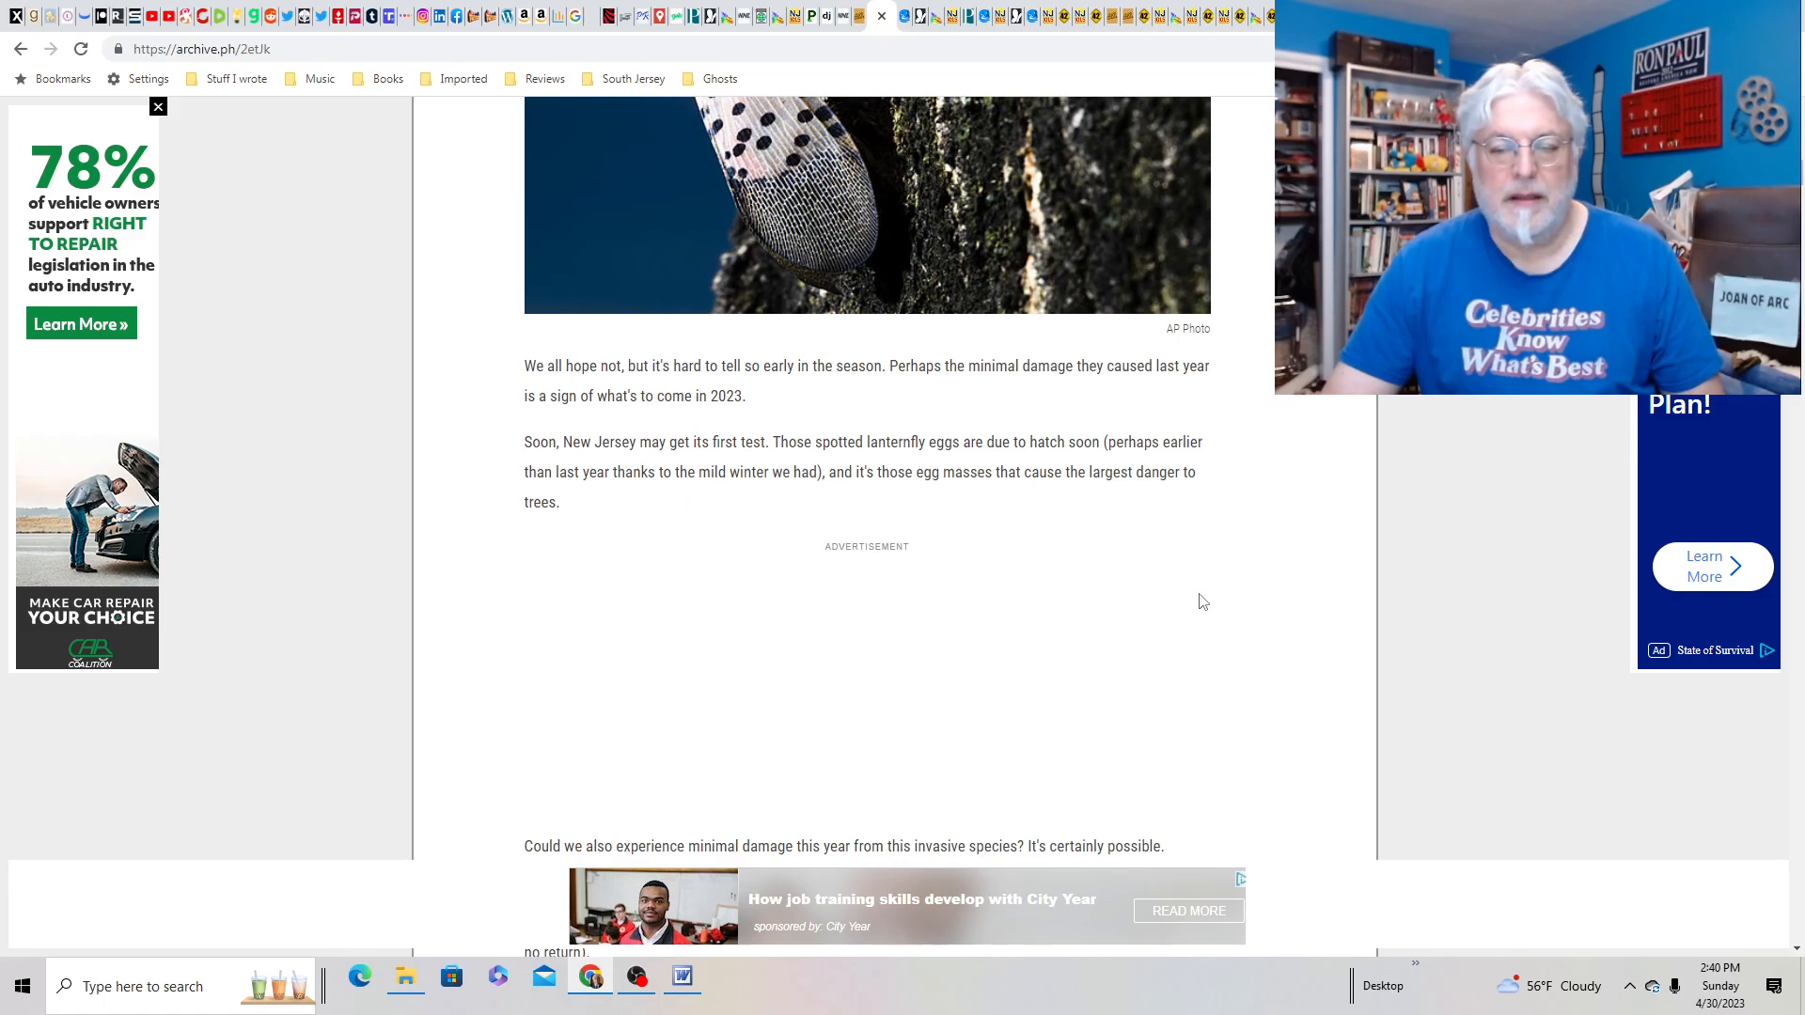
scroll(down, 3)
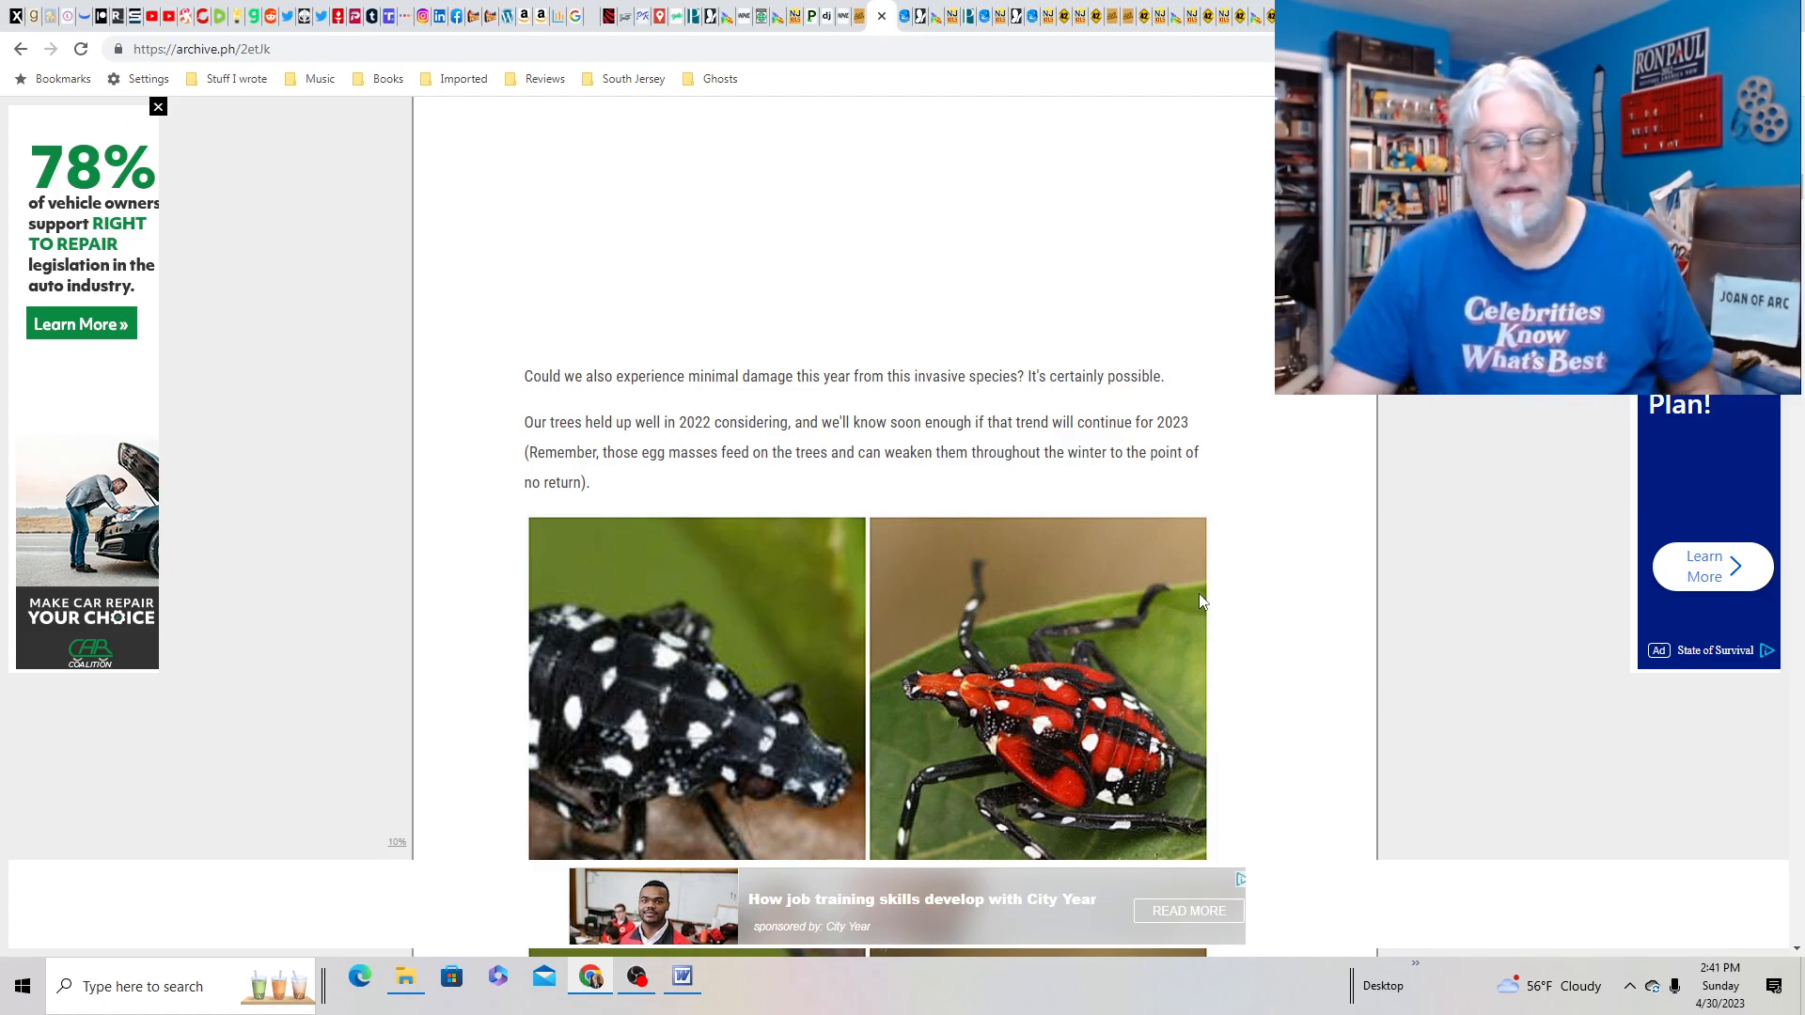
scroll(down, 3)
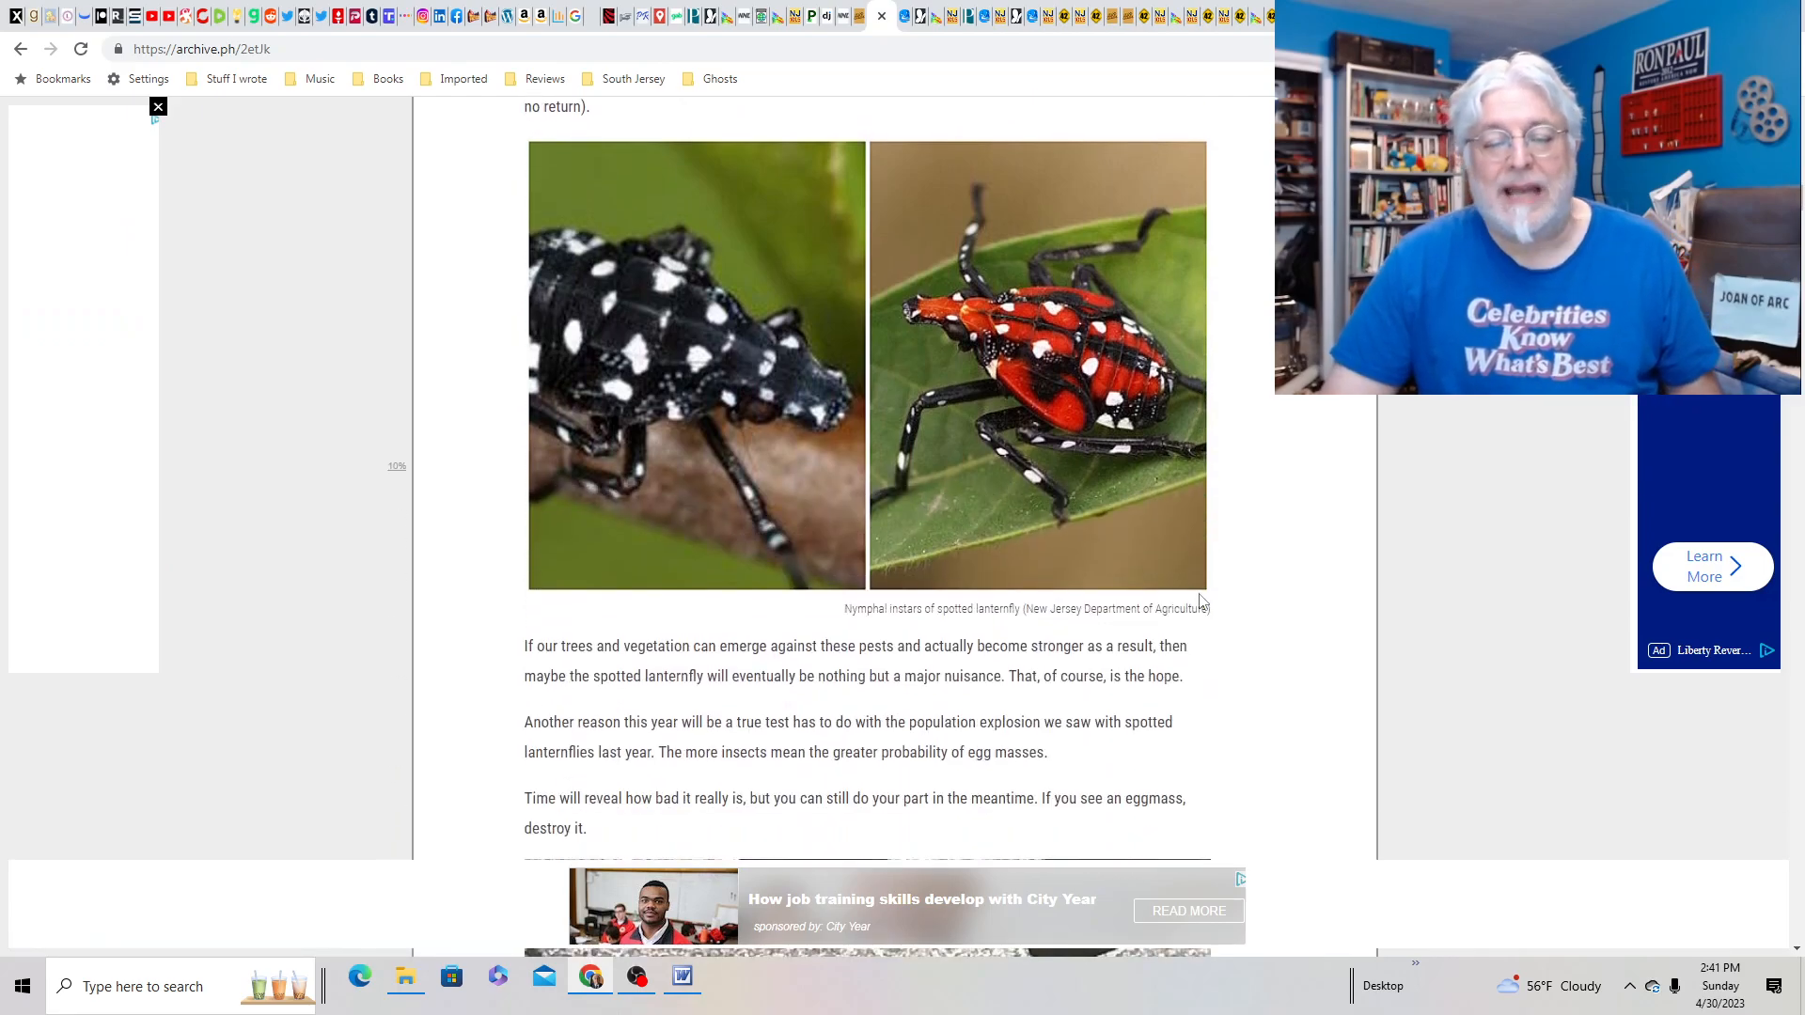
scroll(down, 3)
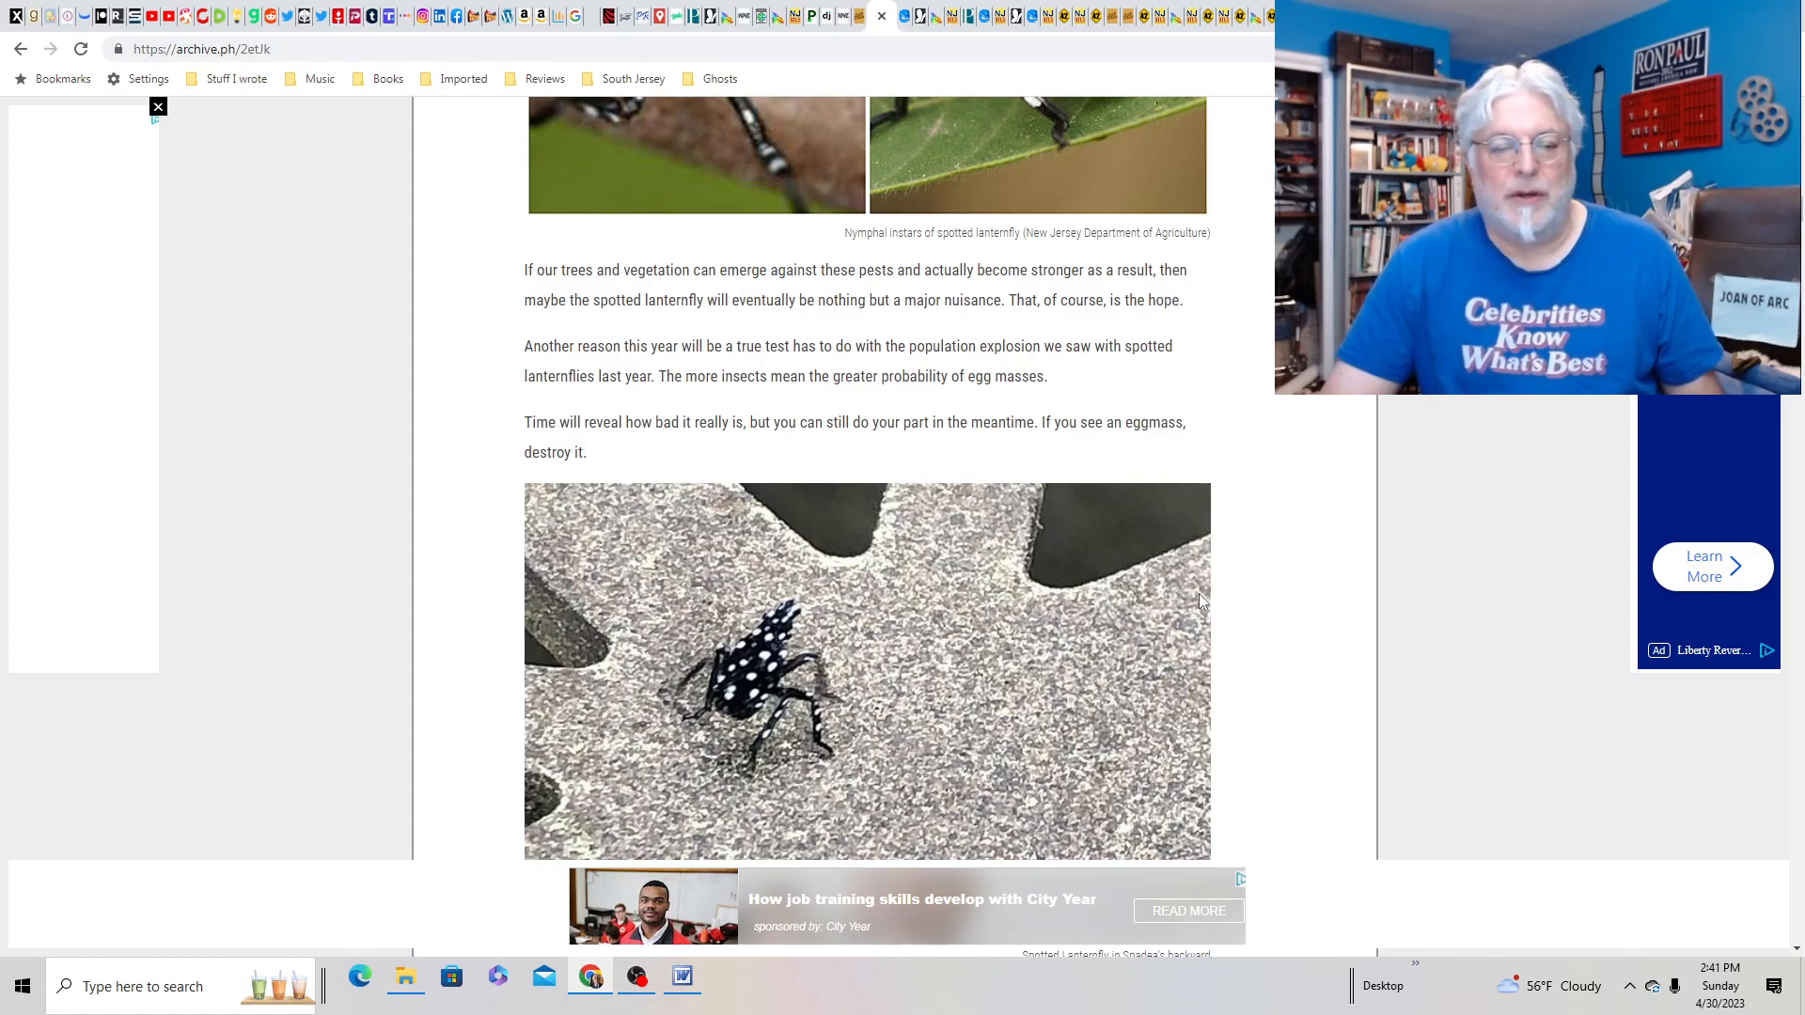
scroll(down, 3)
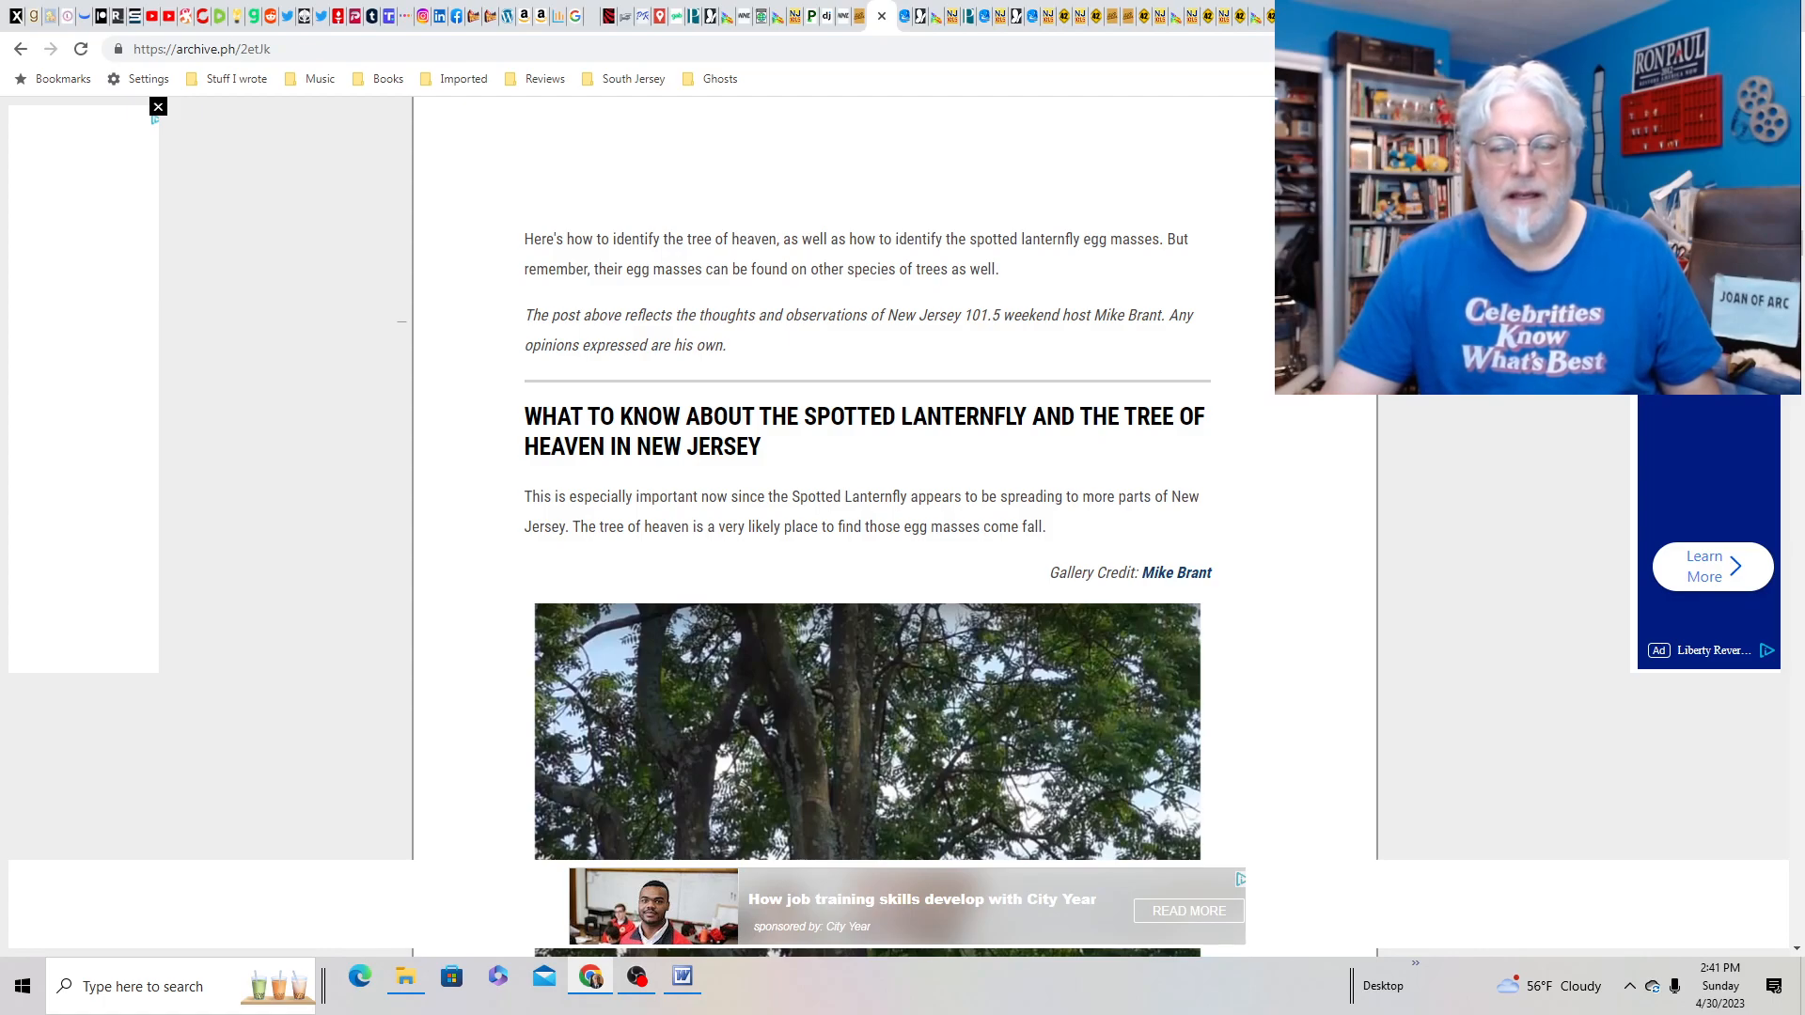
- Scroll through the lanternflies article's tree-of-heaven identification photos, then into the Courier Post air-quality article
scroll(down, 3)
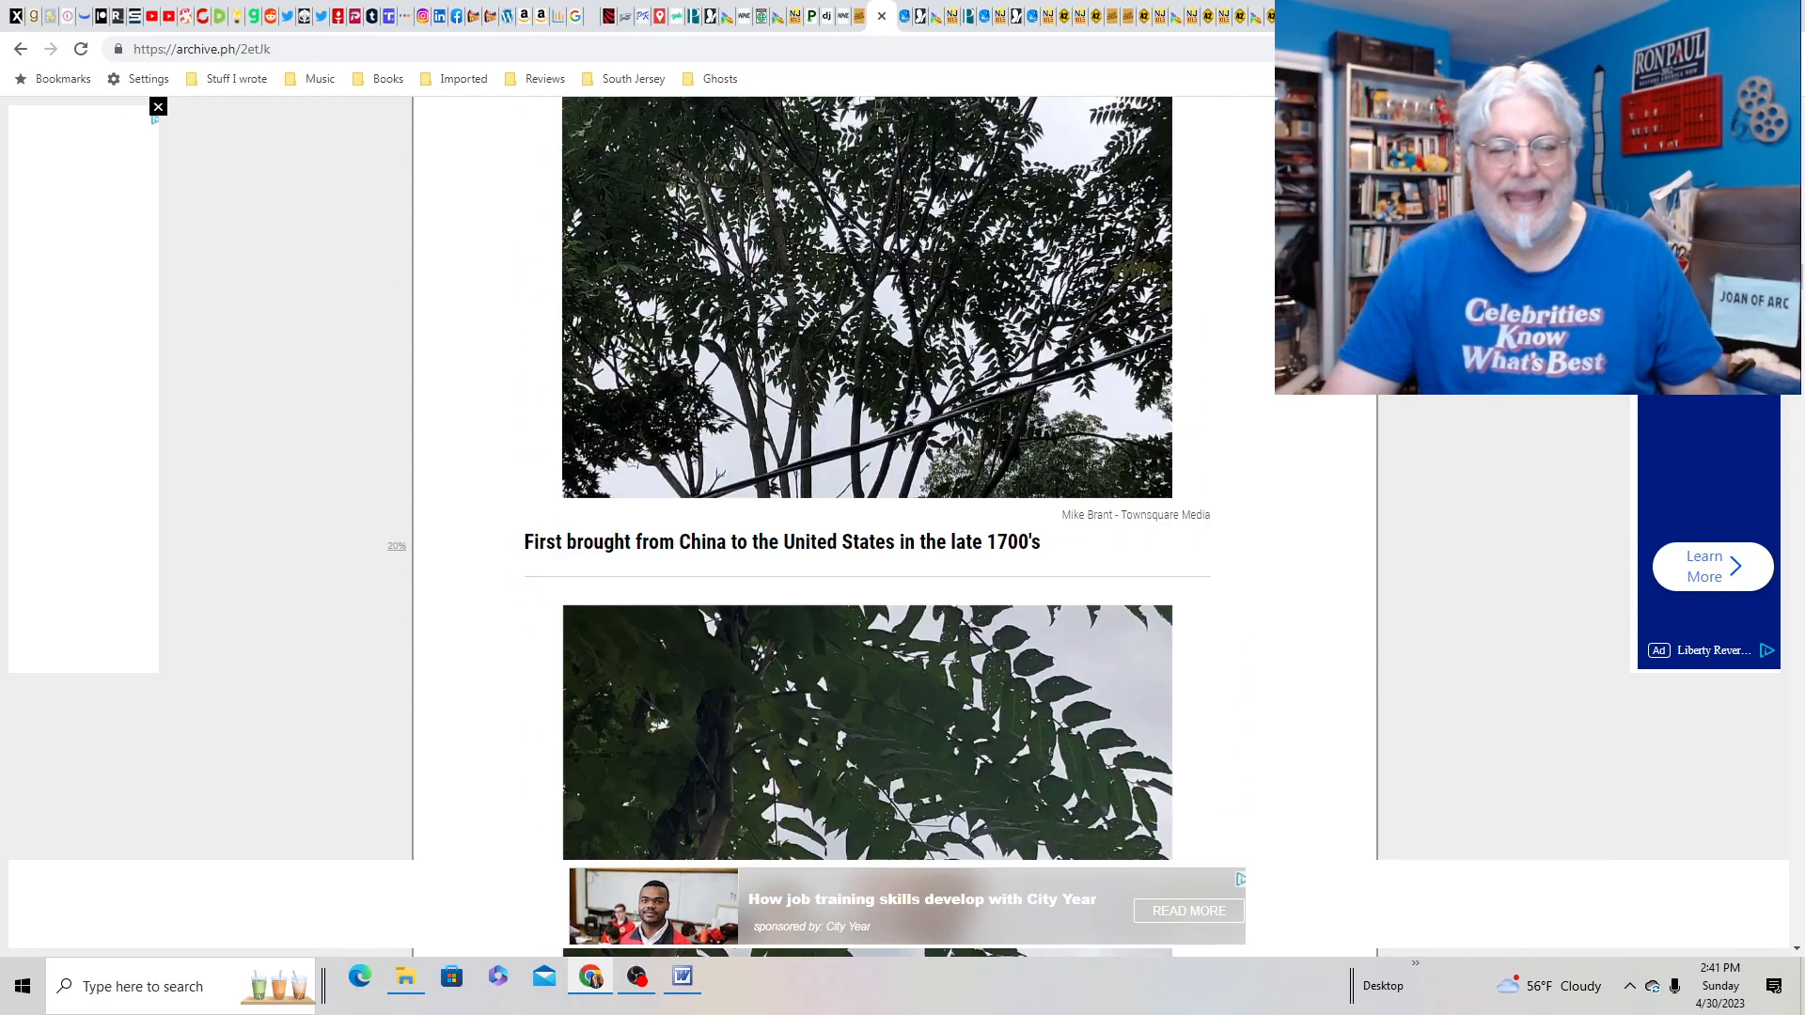
scroll(down, 3)
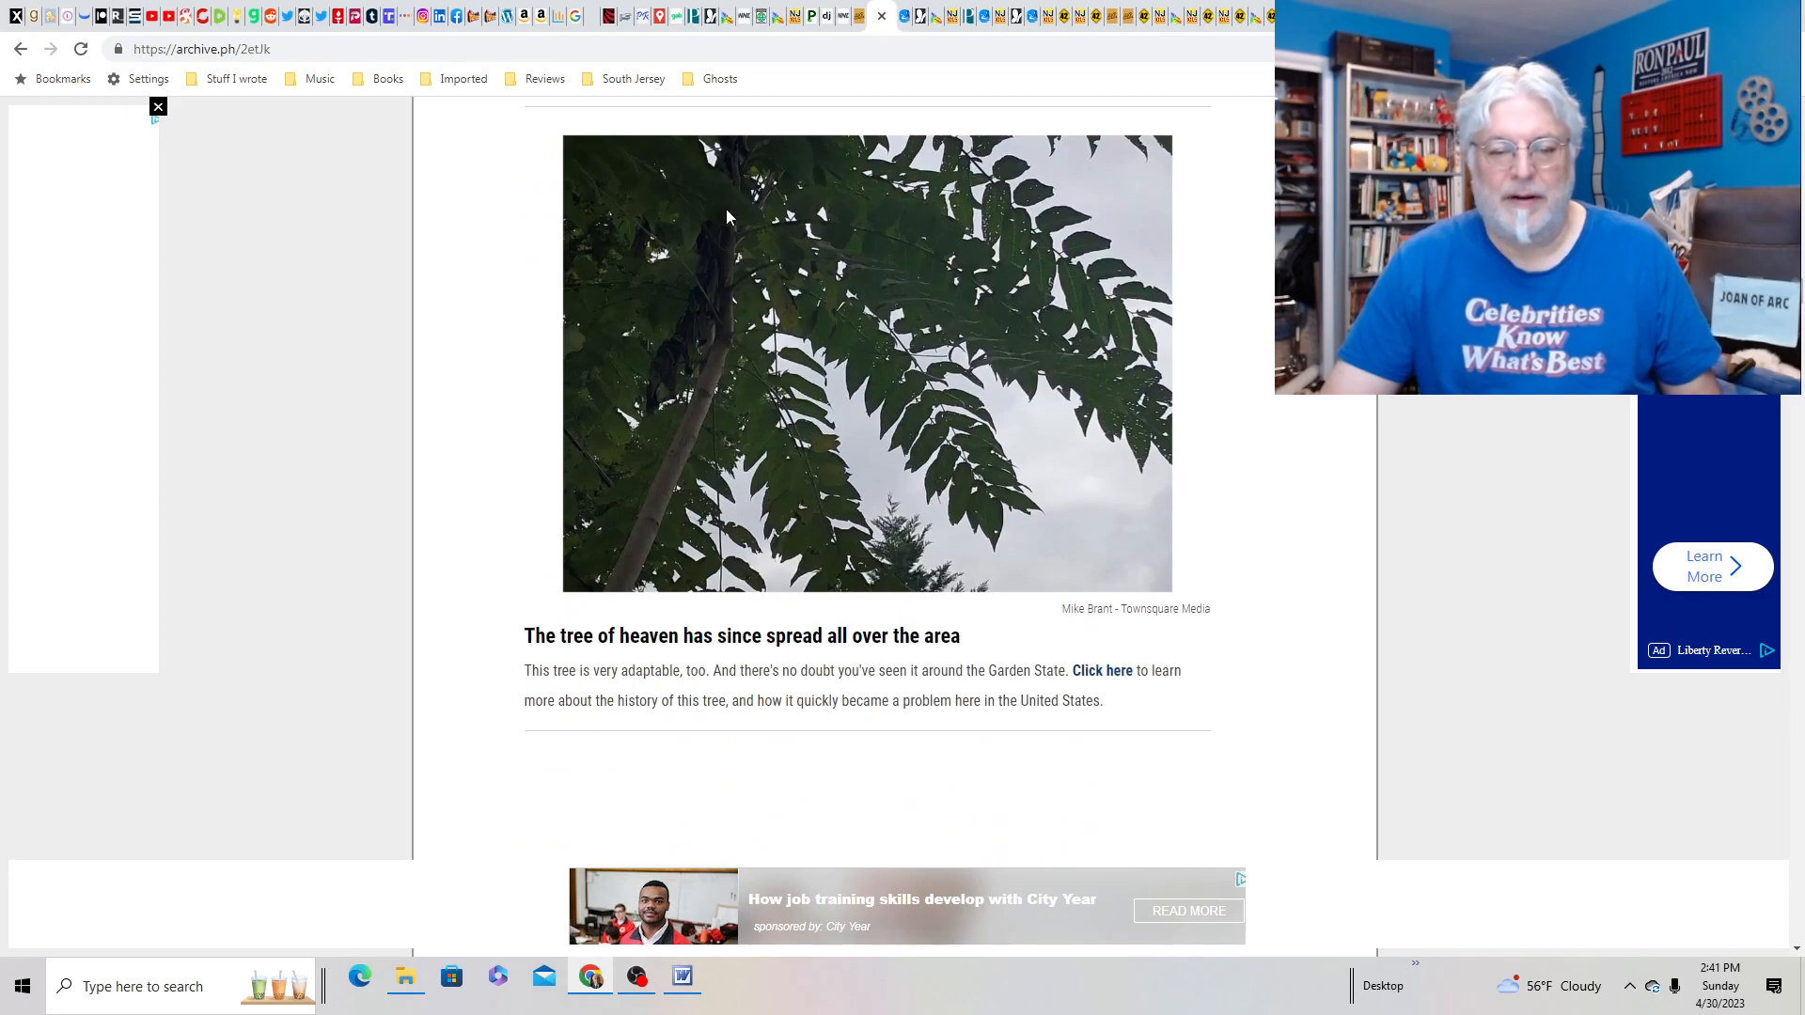
scroll(down, 3)
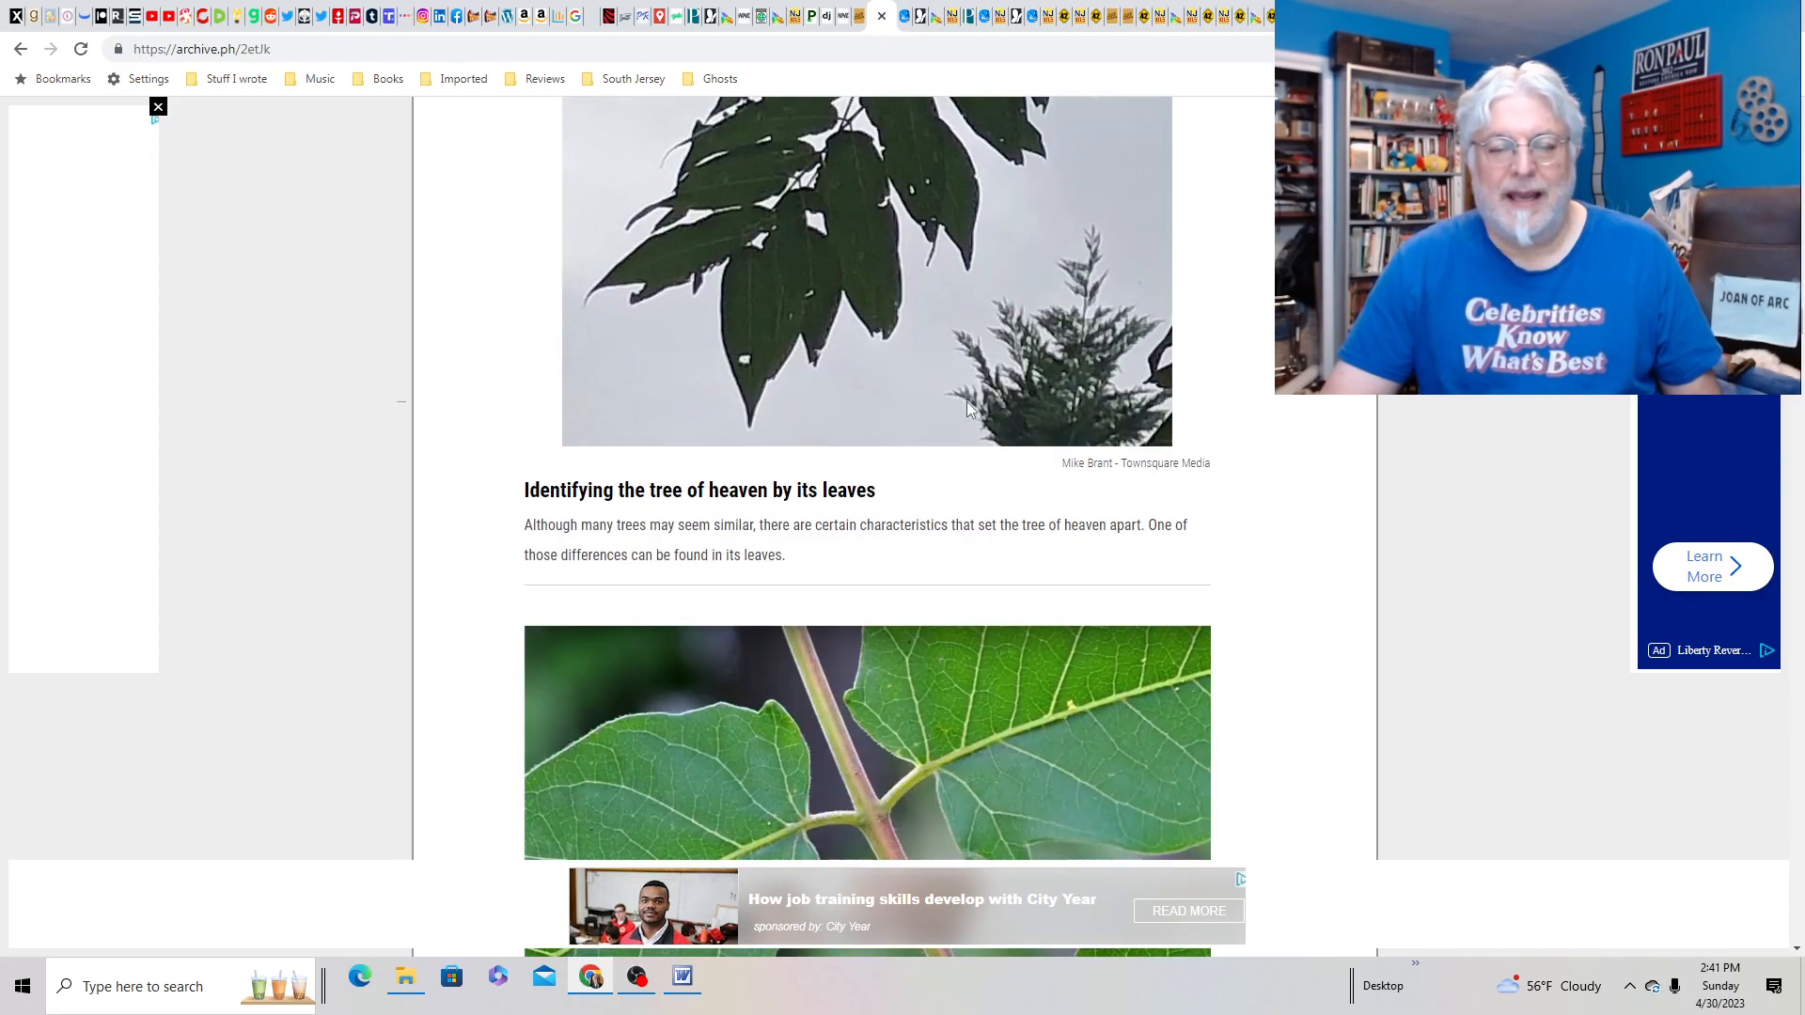
scroll(down, 3)
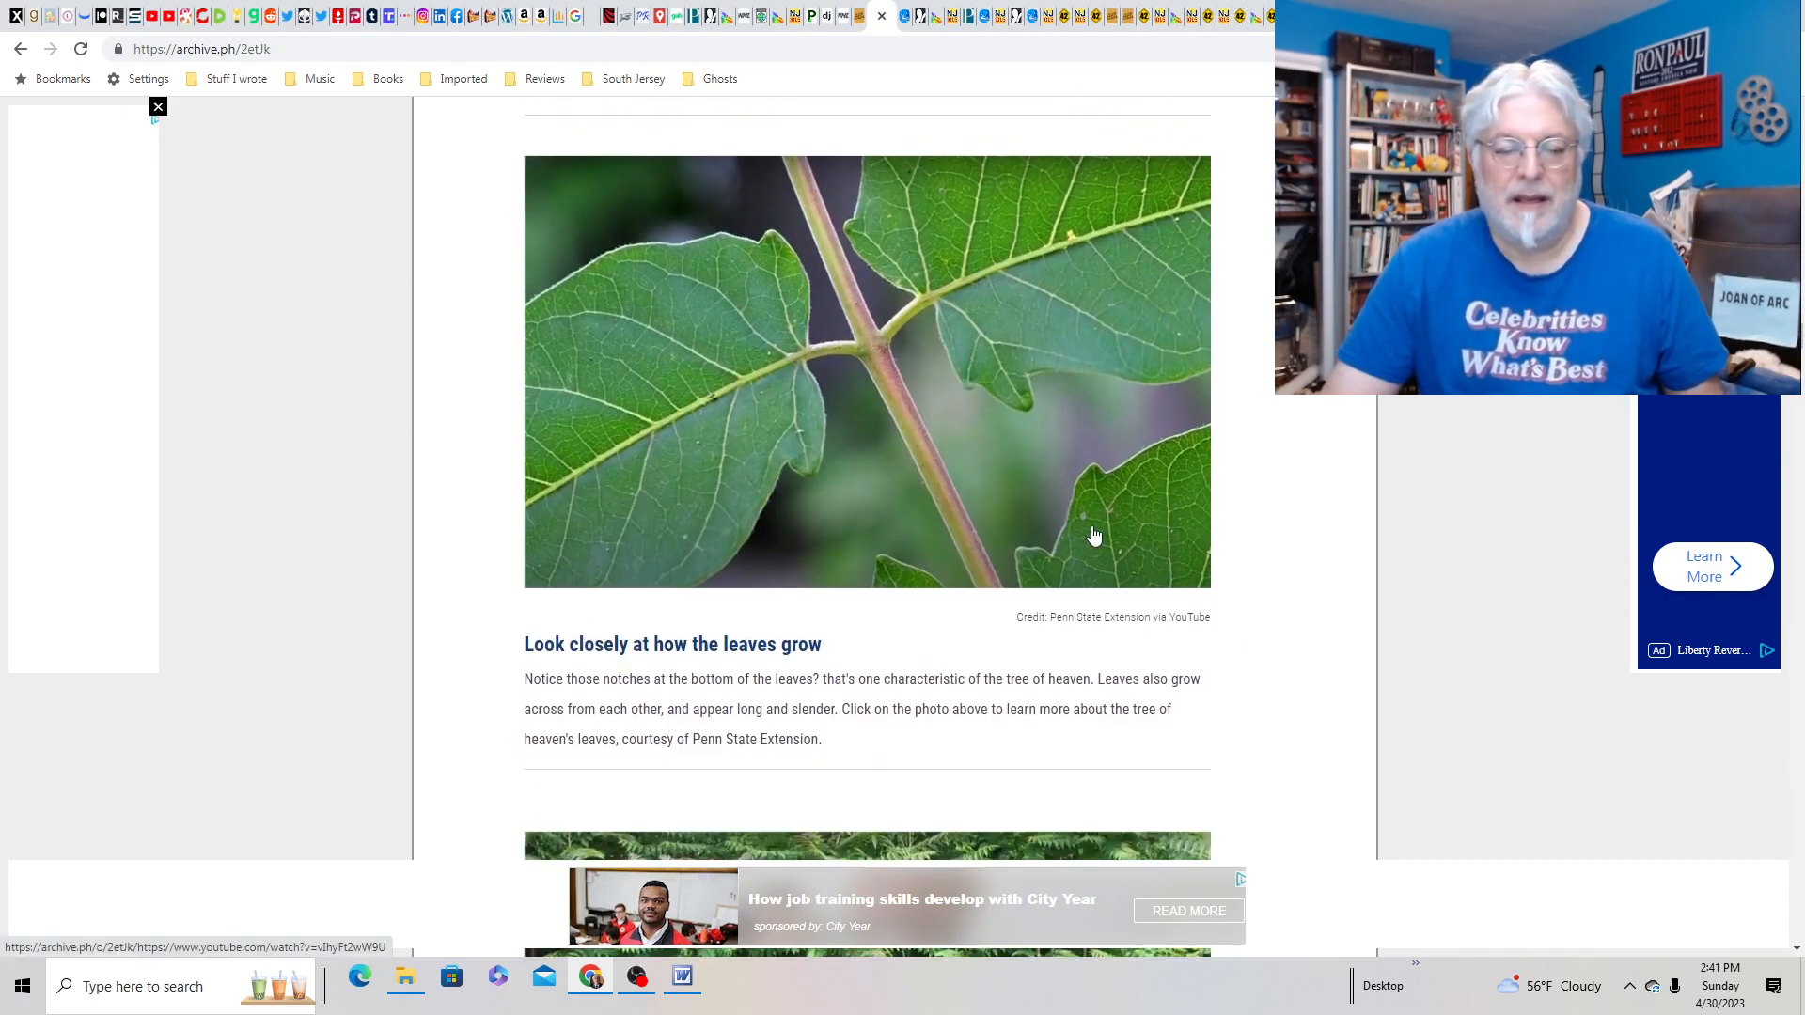
scroll(down, 3)
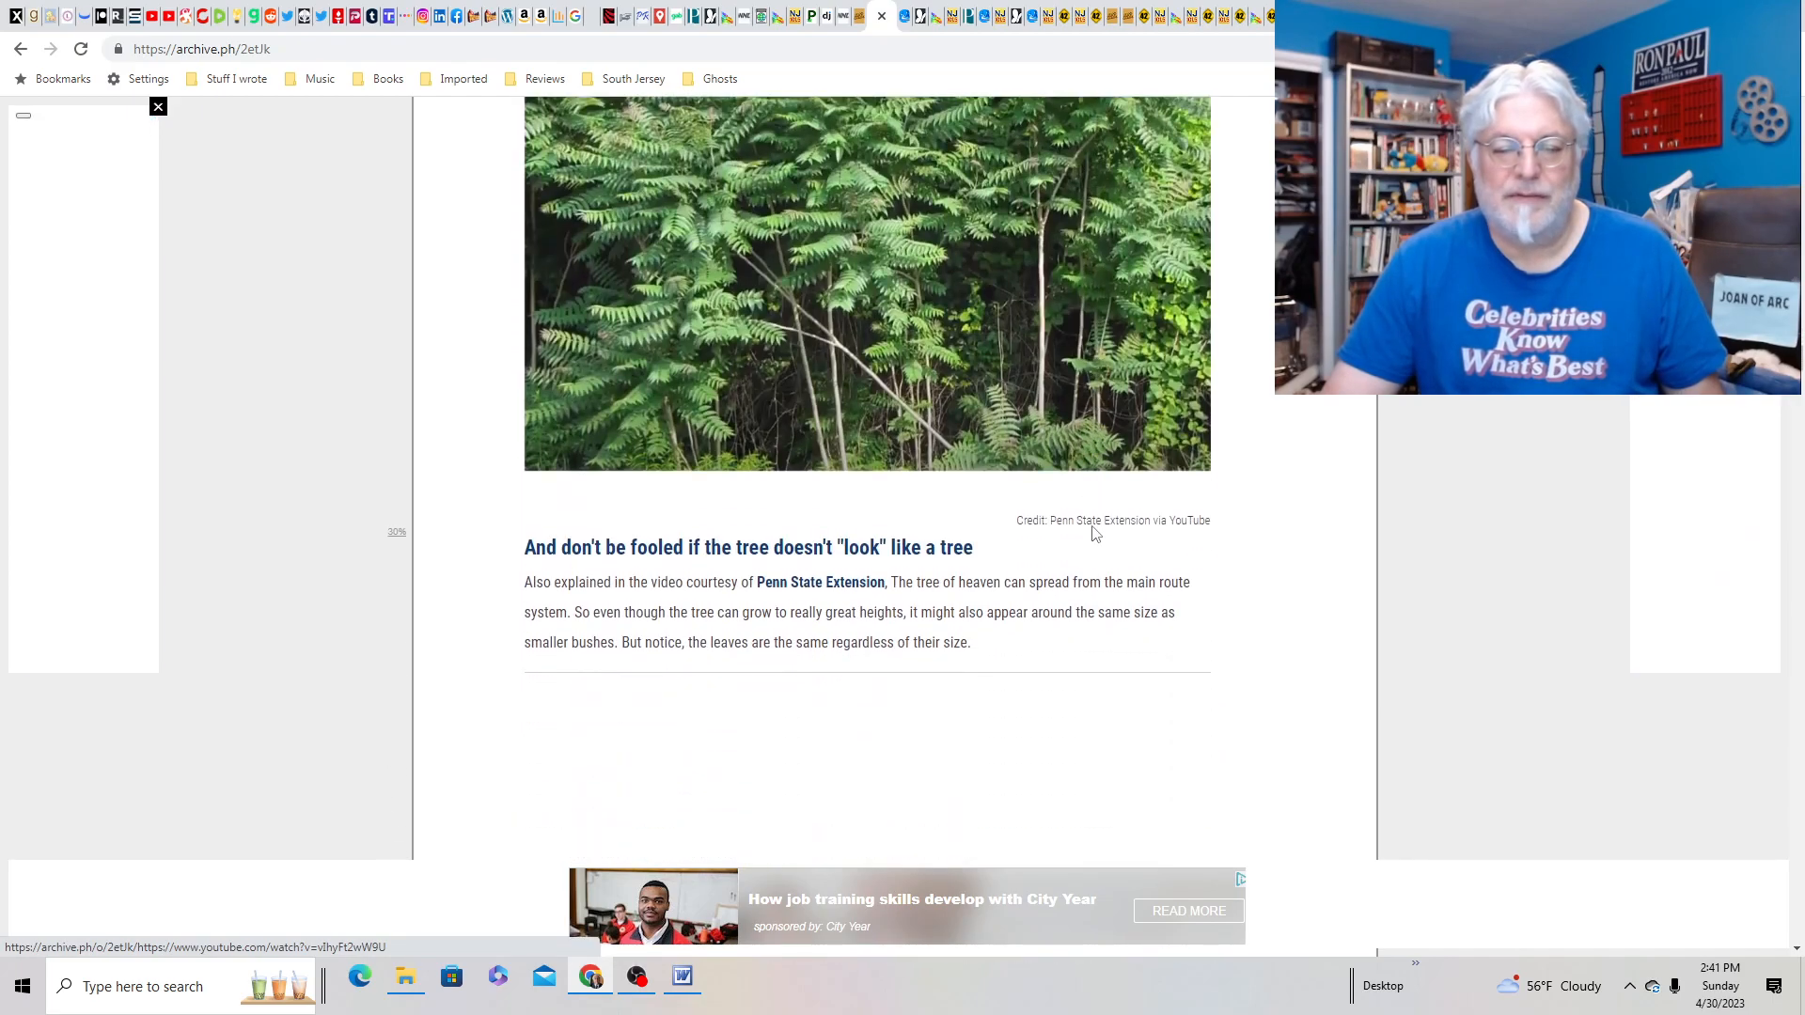
scroll(down, 3)
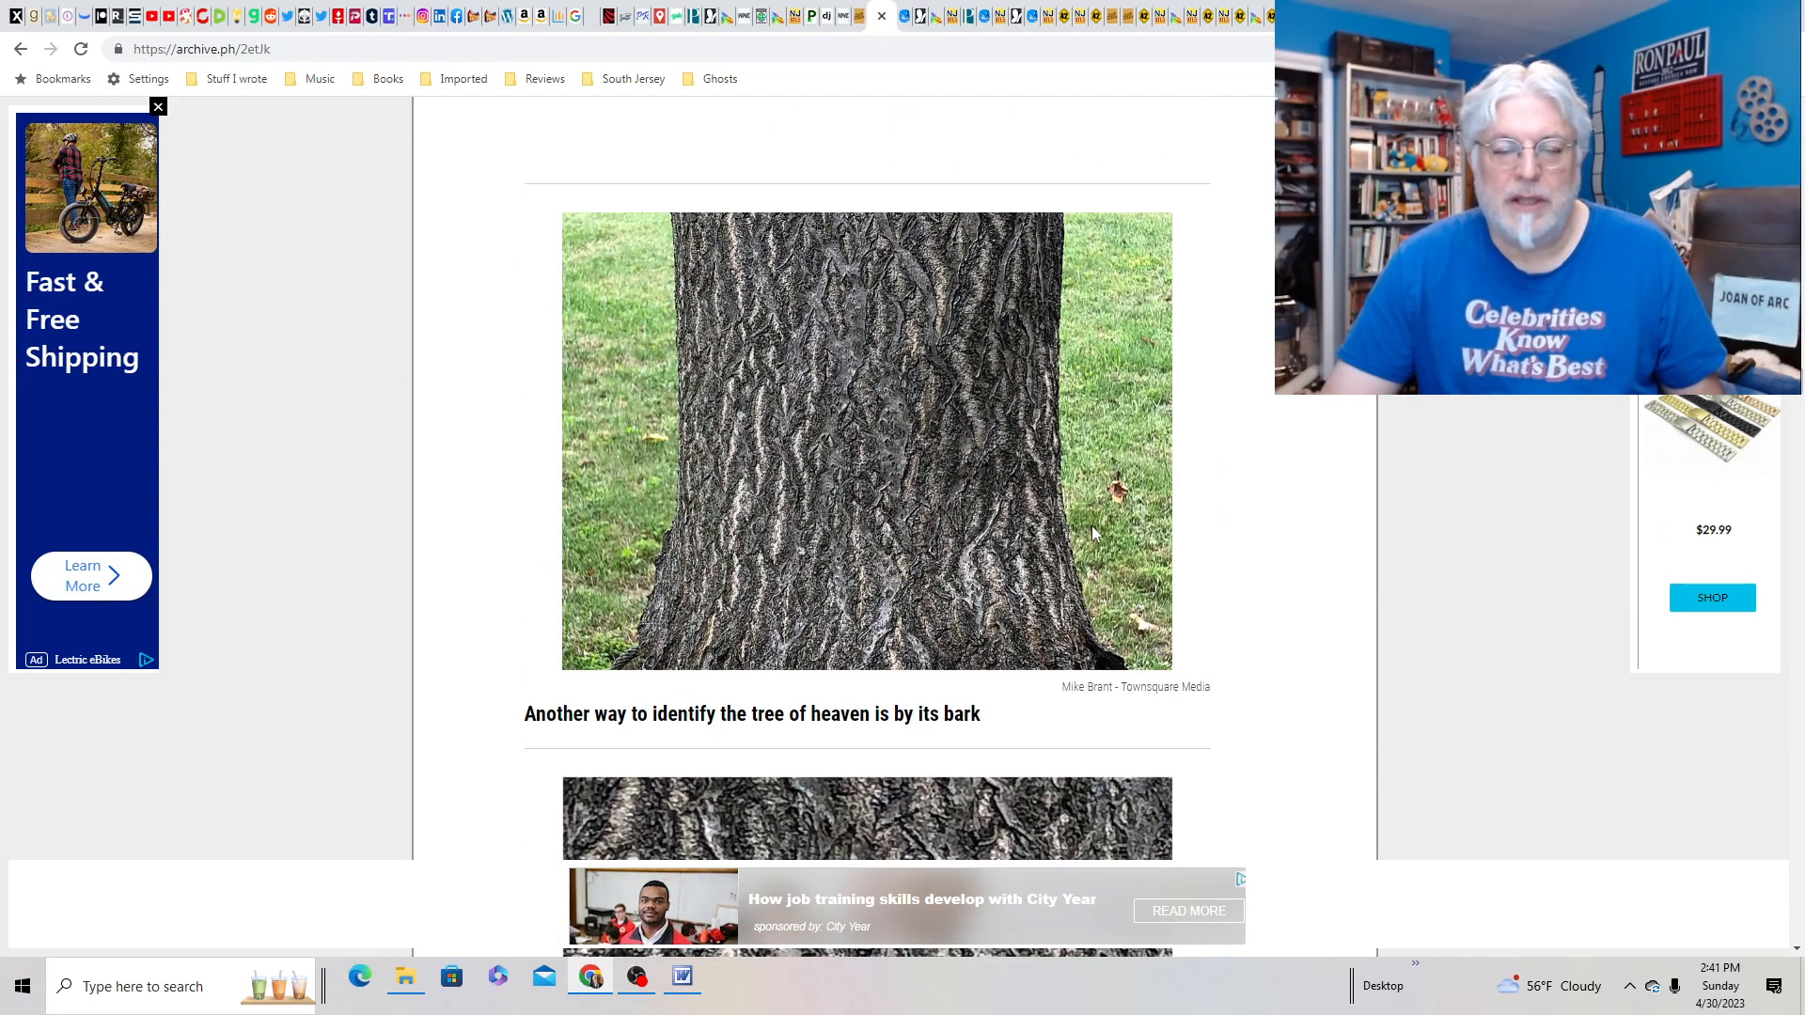
scroll(down, 3)
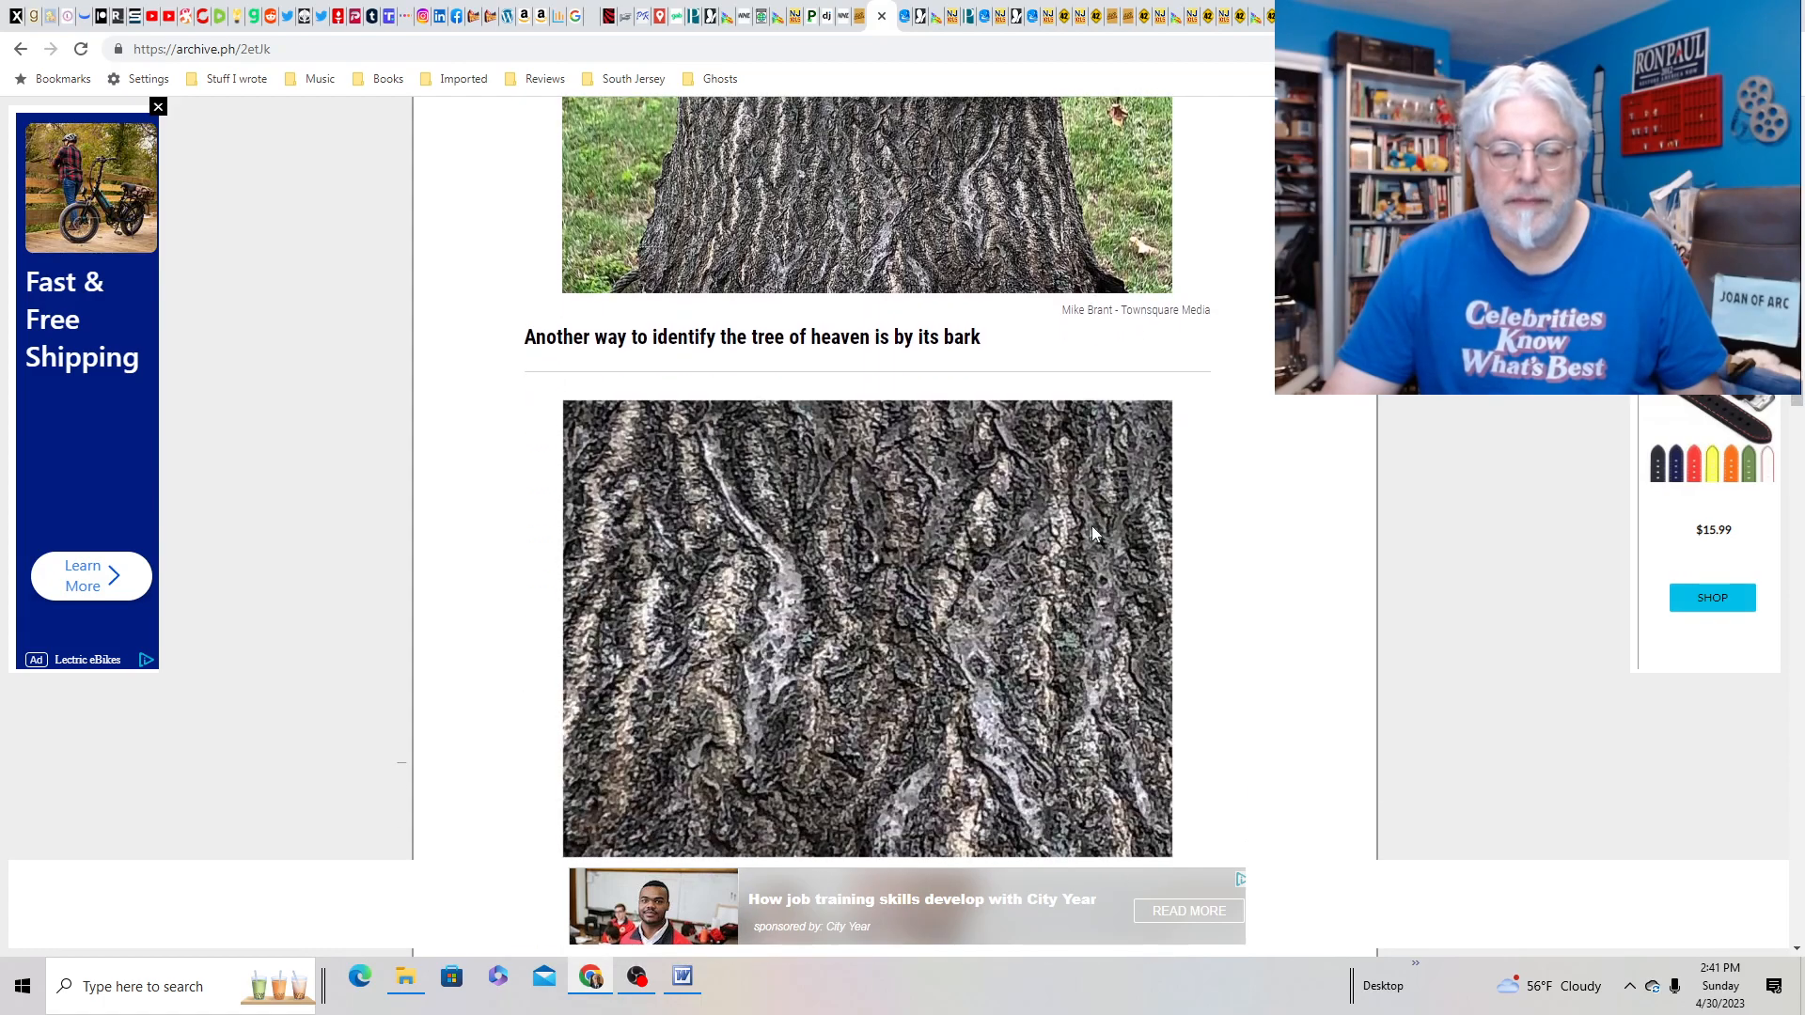
scroll(down, 3)
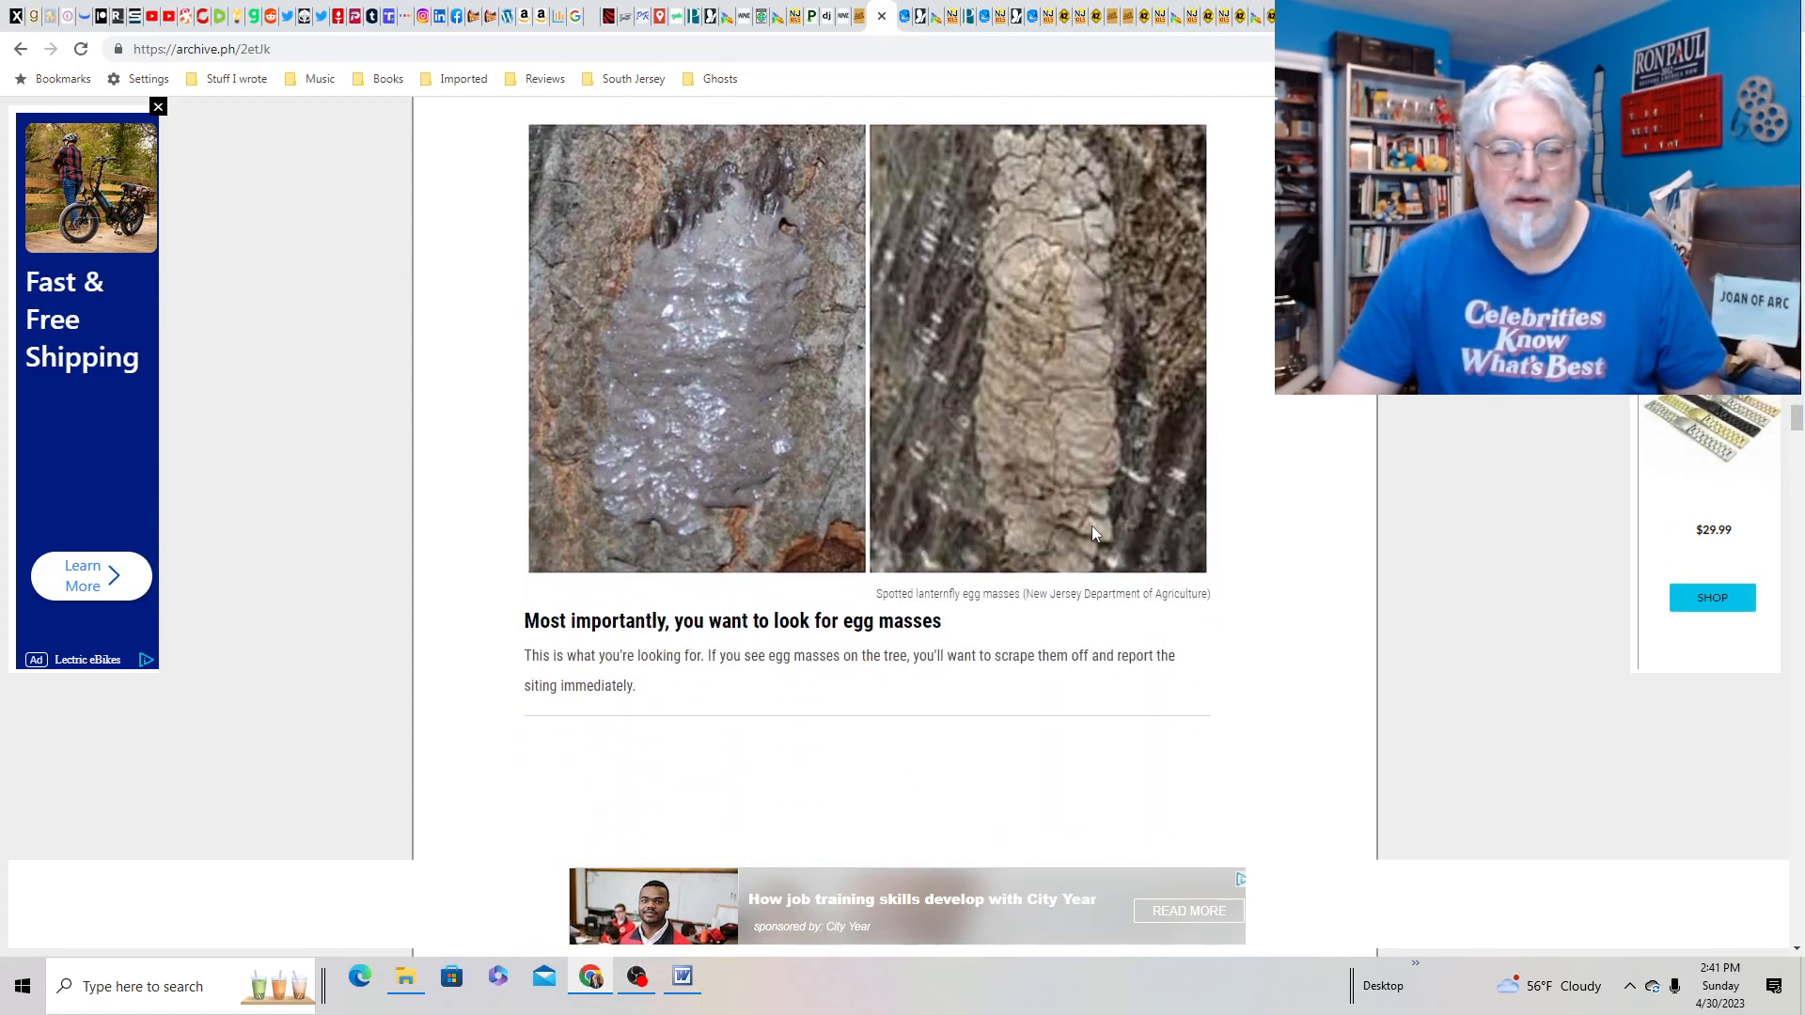
scroll(down, 3)
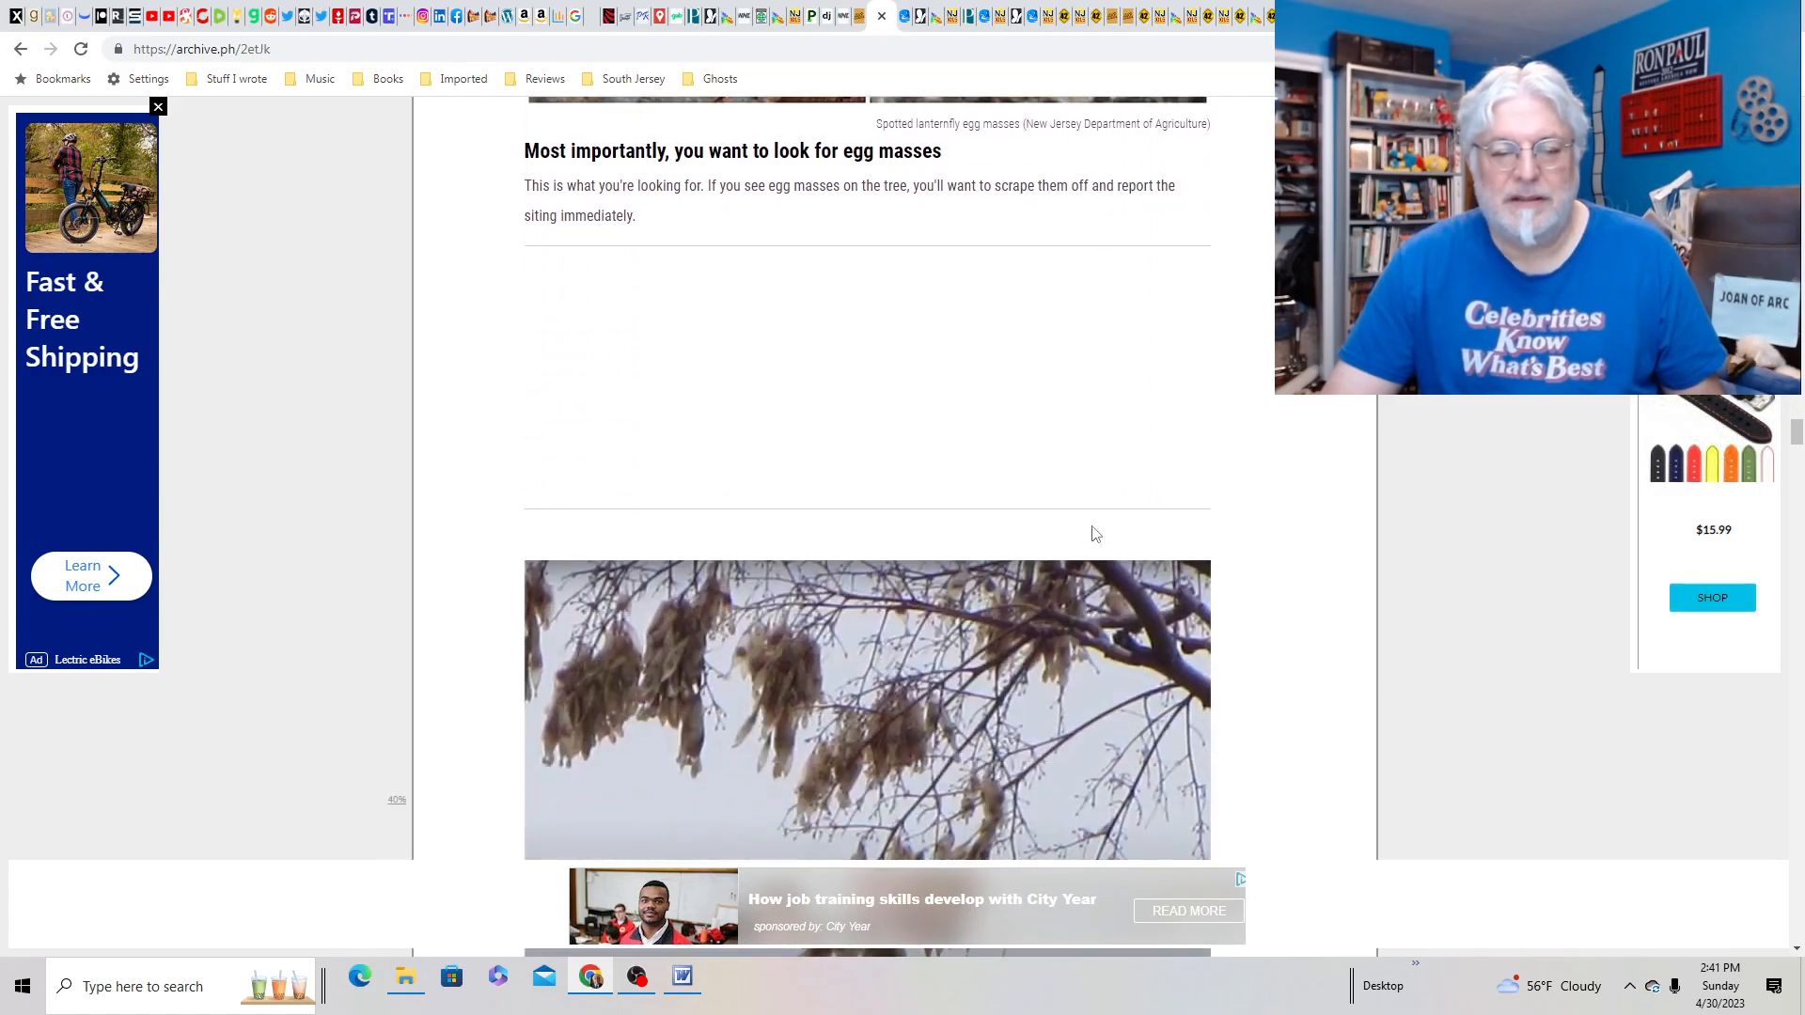
scroll(down, 3)
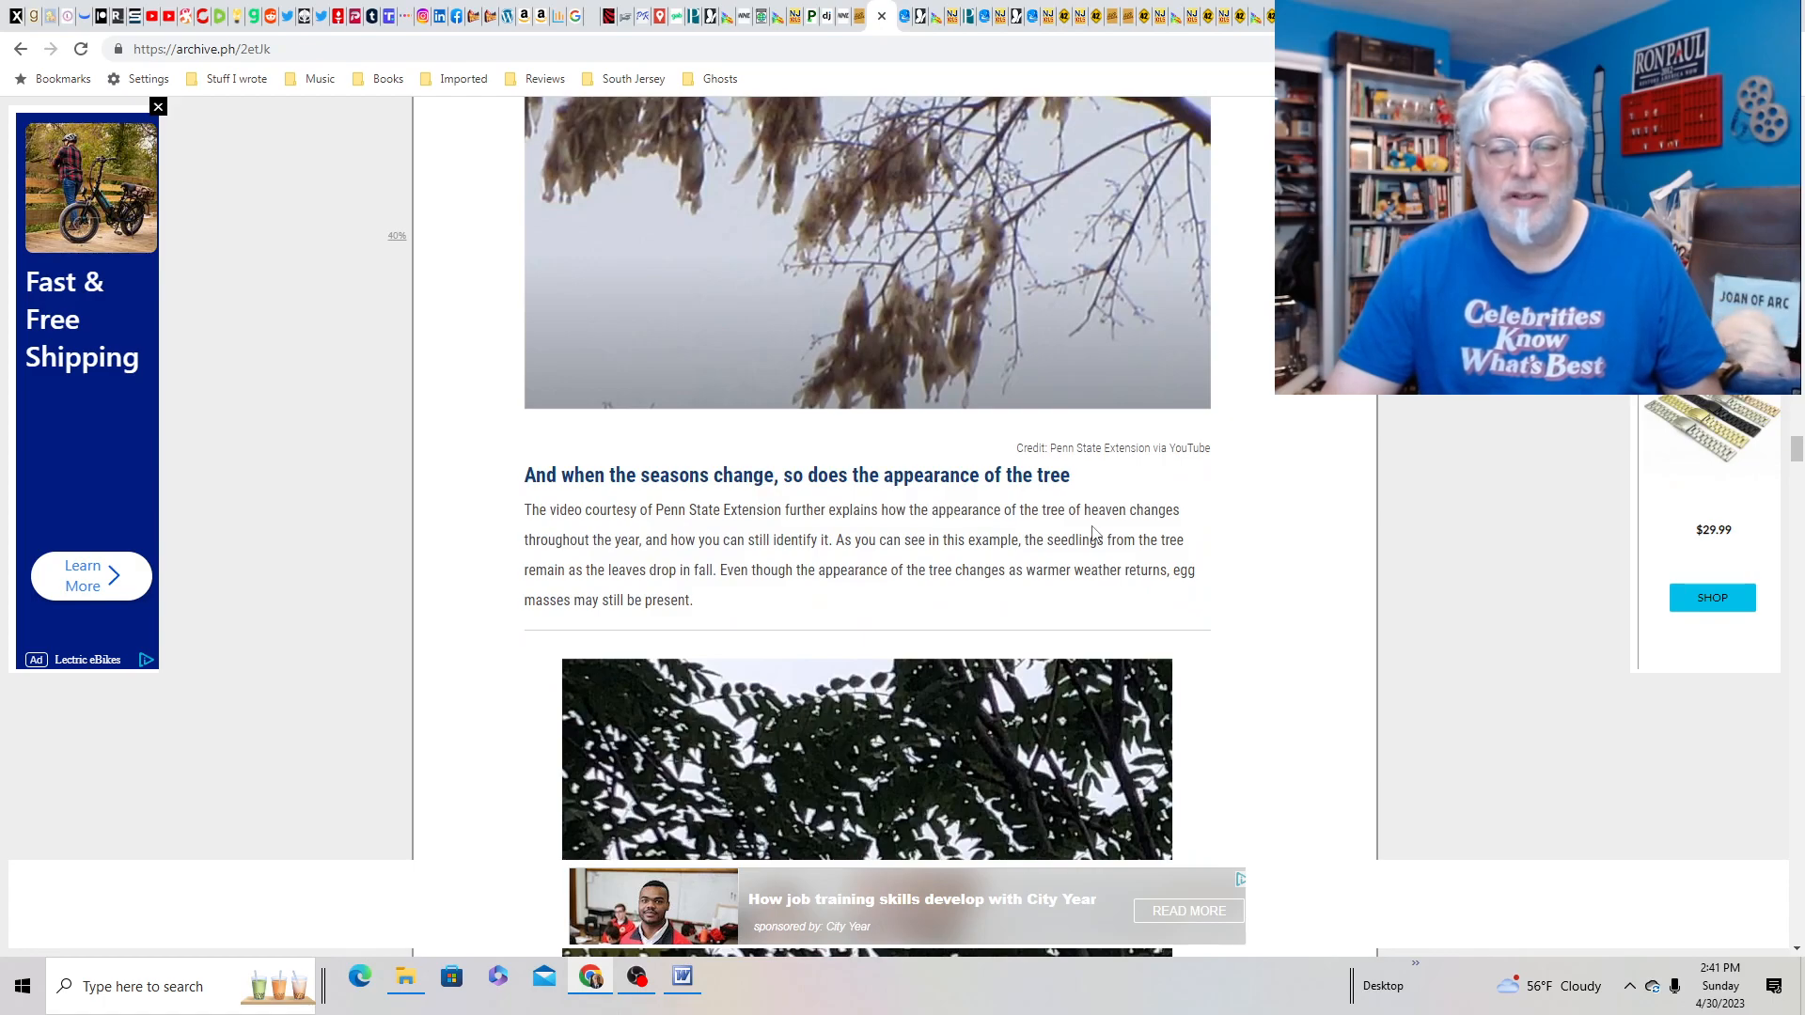
scroll(up, 3)
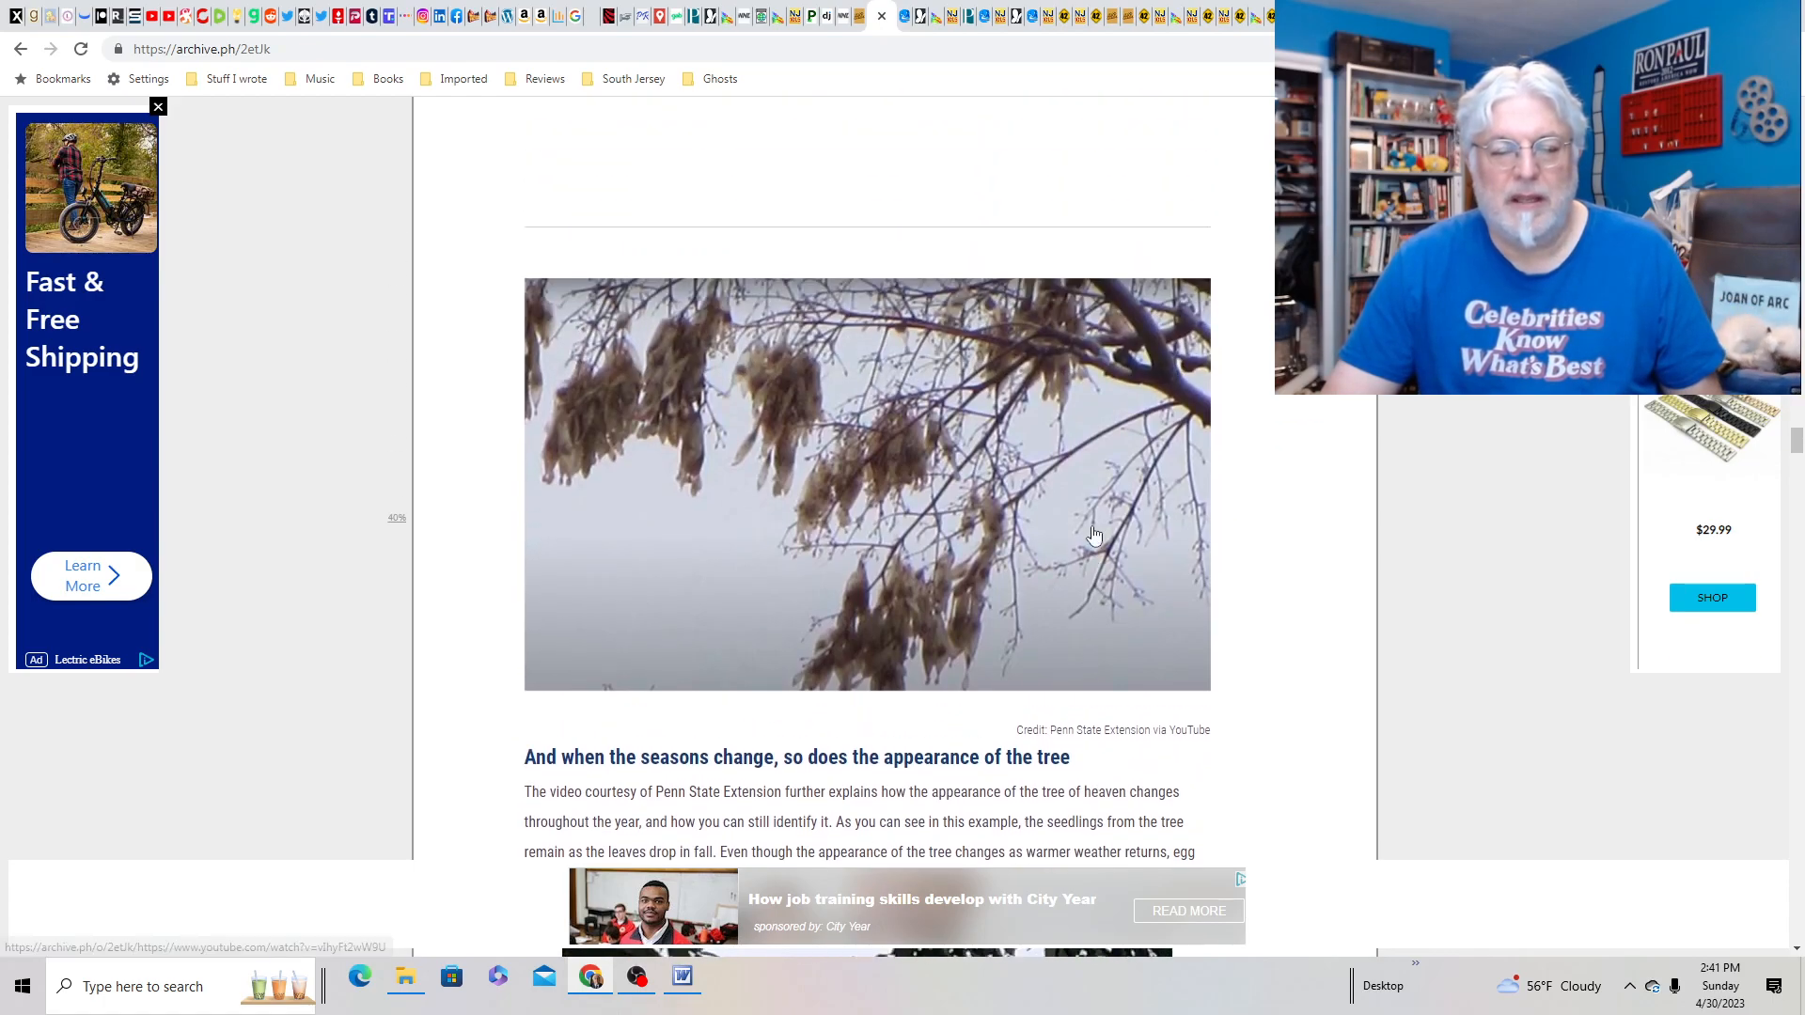
mouse_move(928, 553)
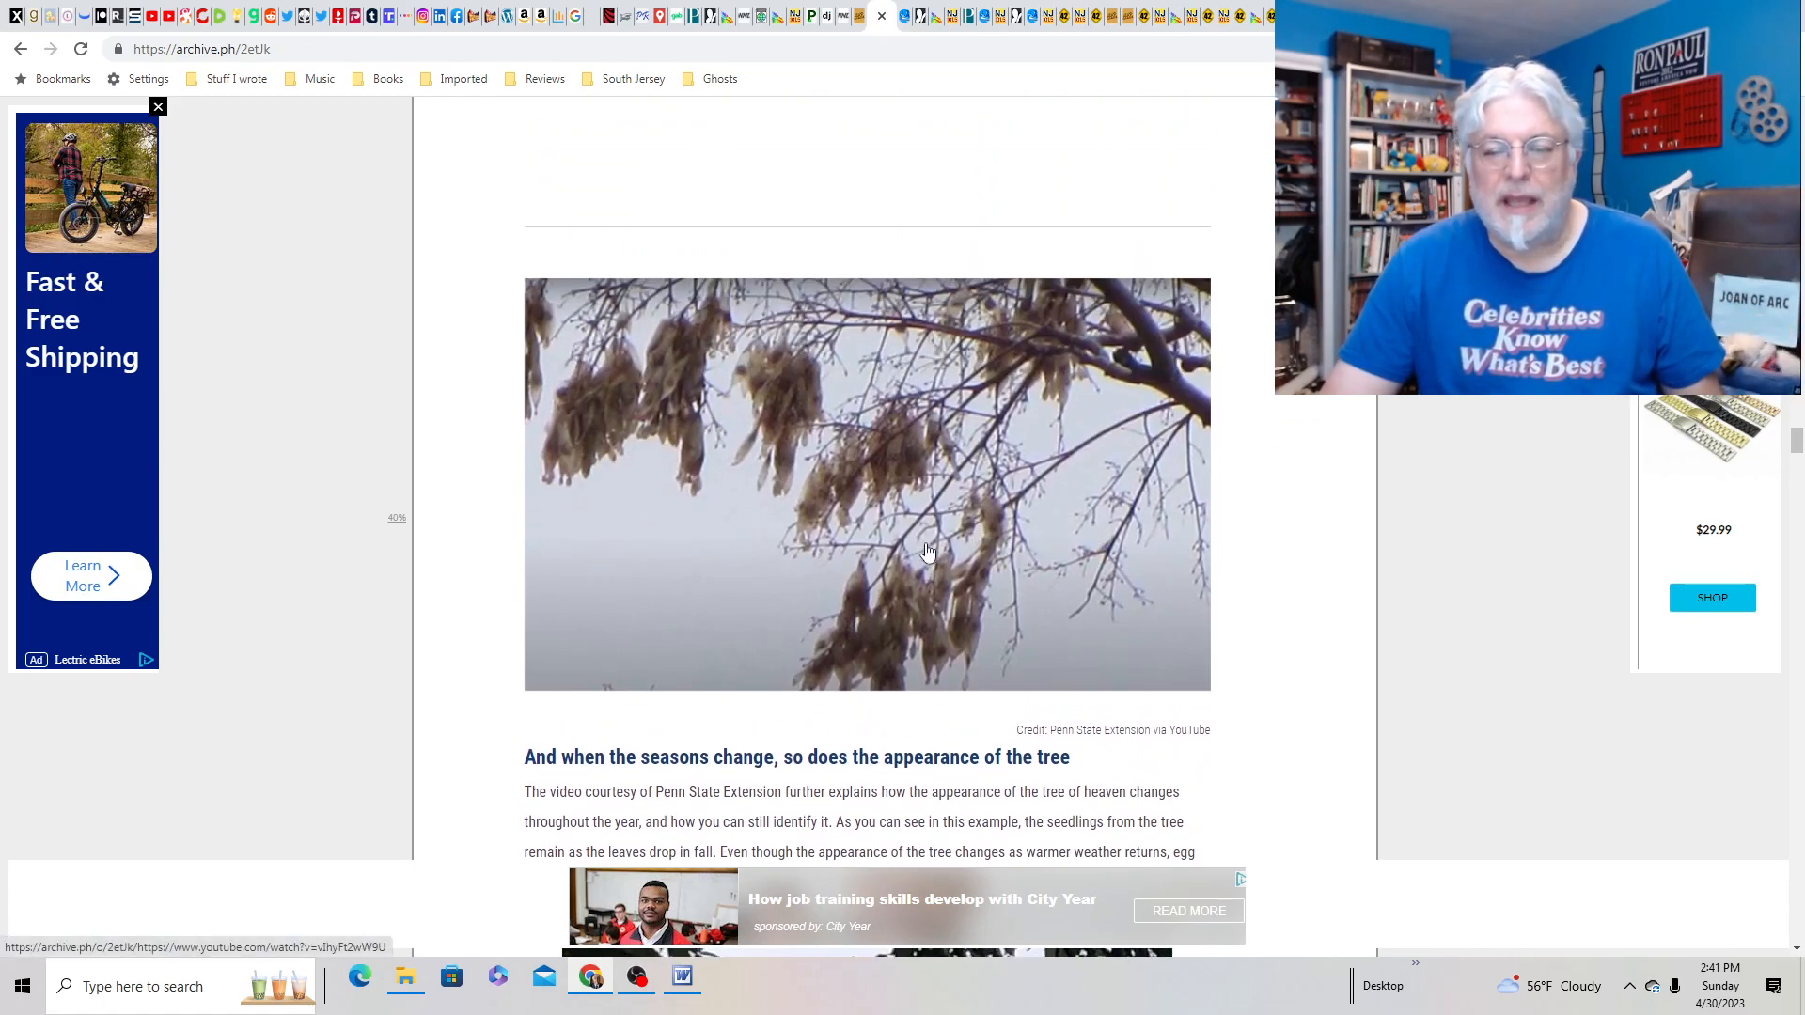
scroll(down, 3)
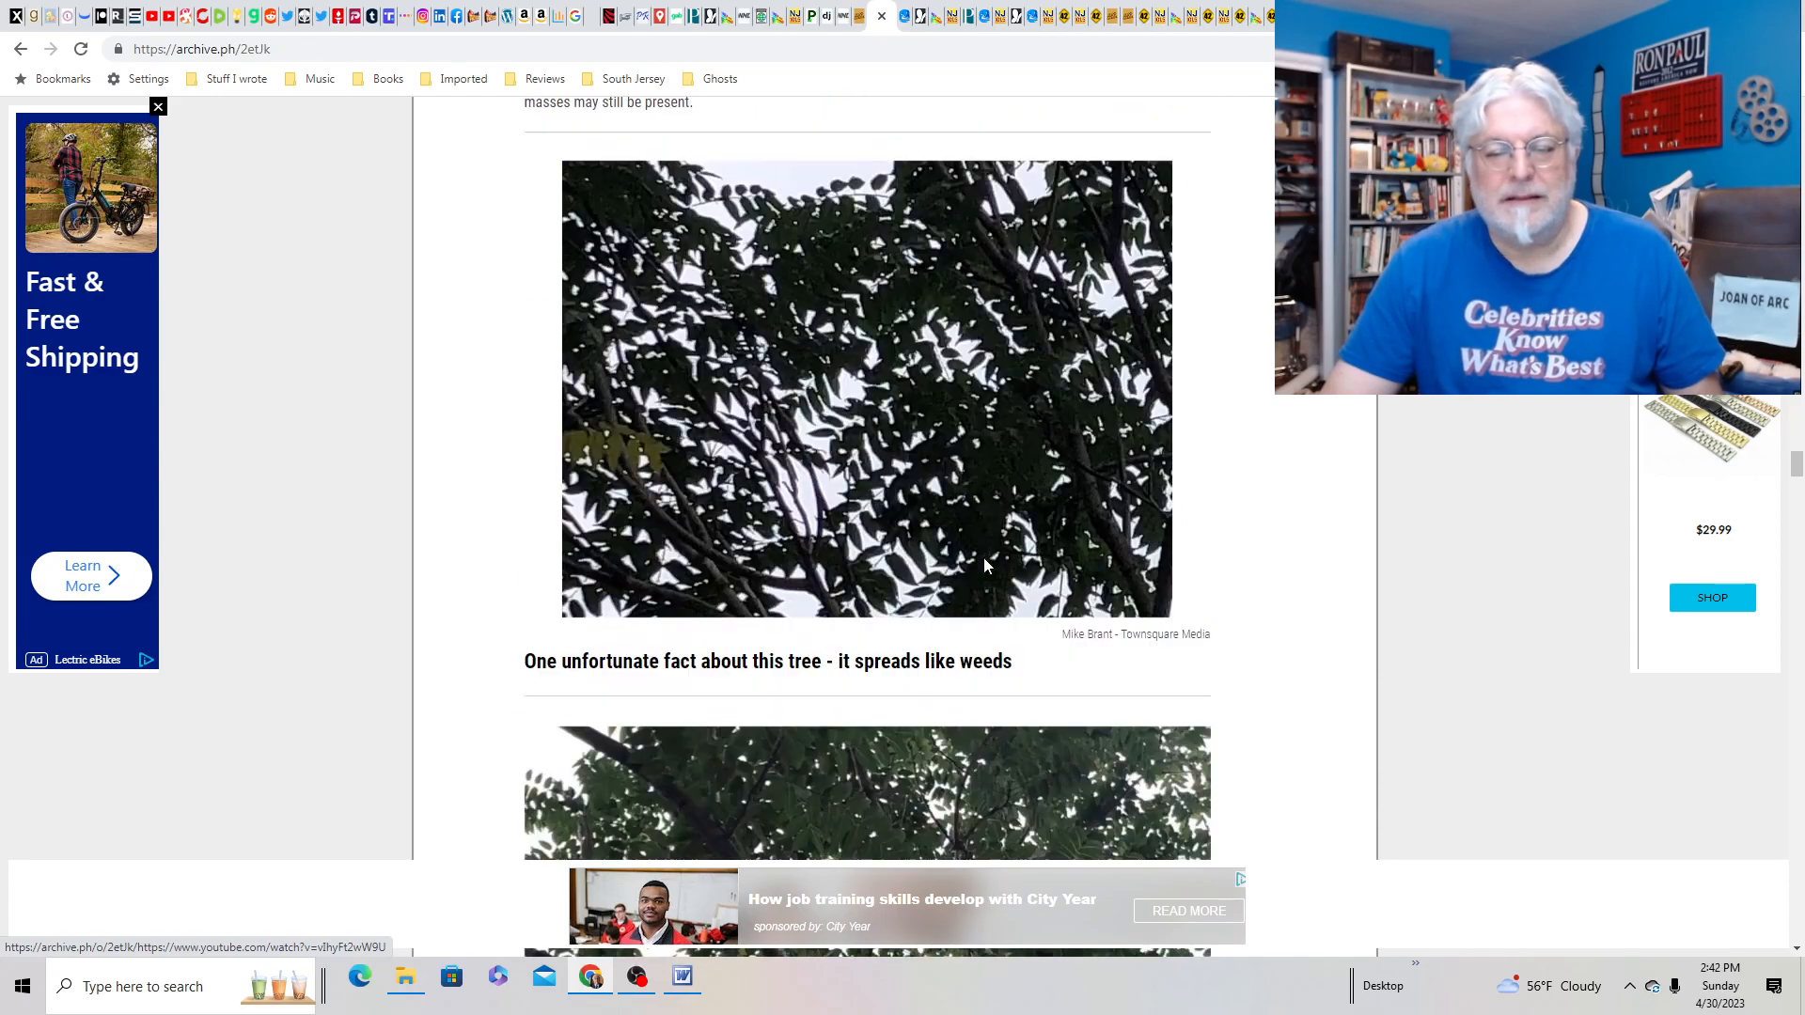
scroll(down, 3)
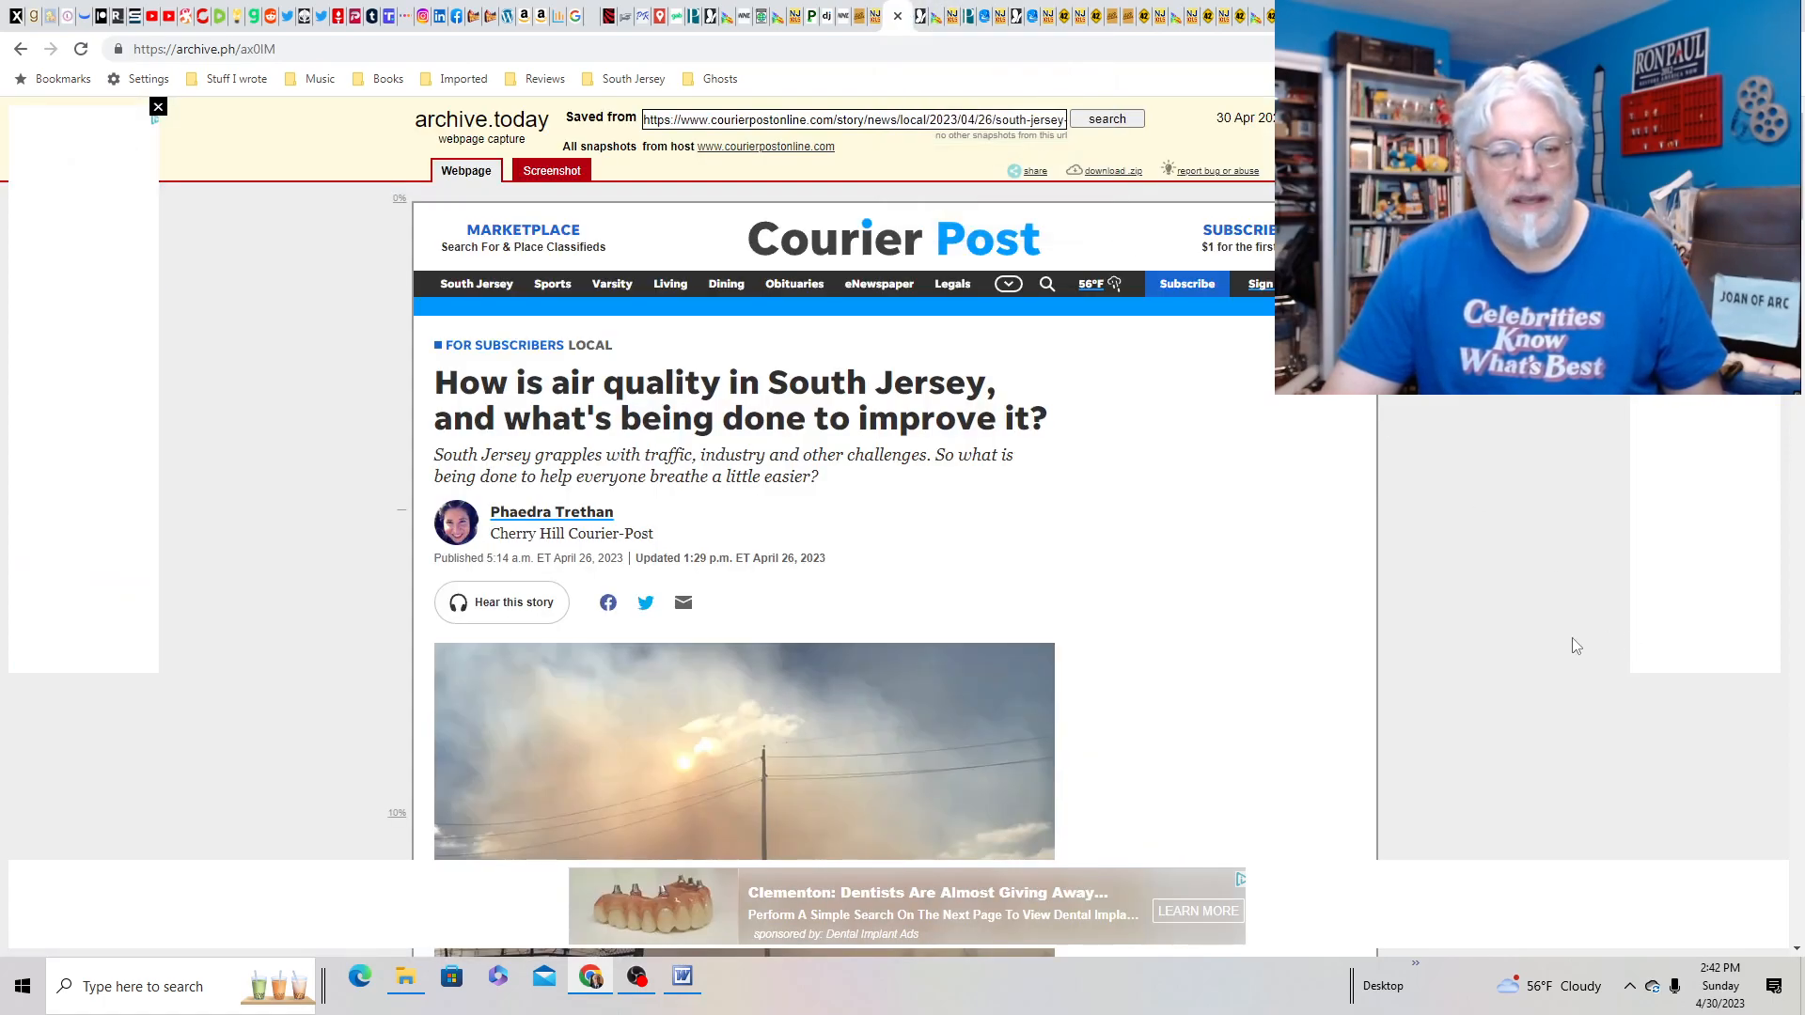
- Scroll the Courier Post air-quality article down to its section on failing counties
scroll(down, 3)
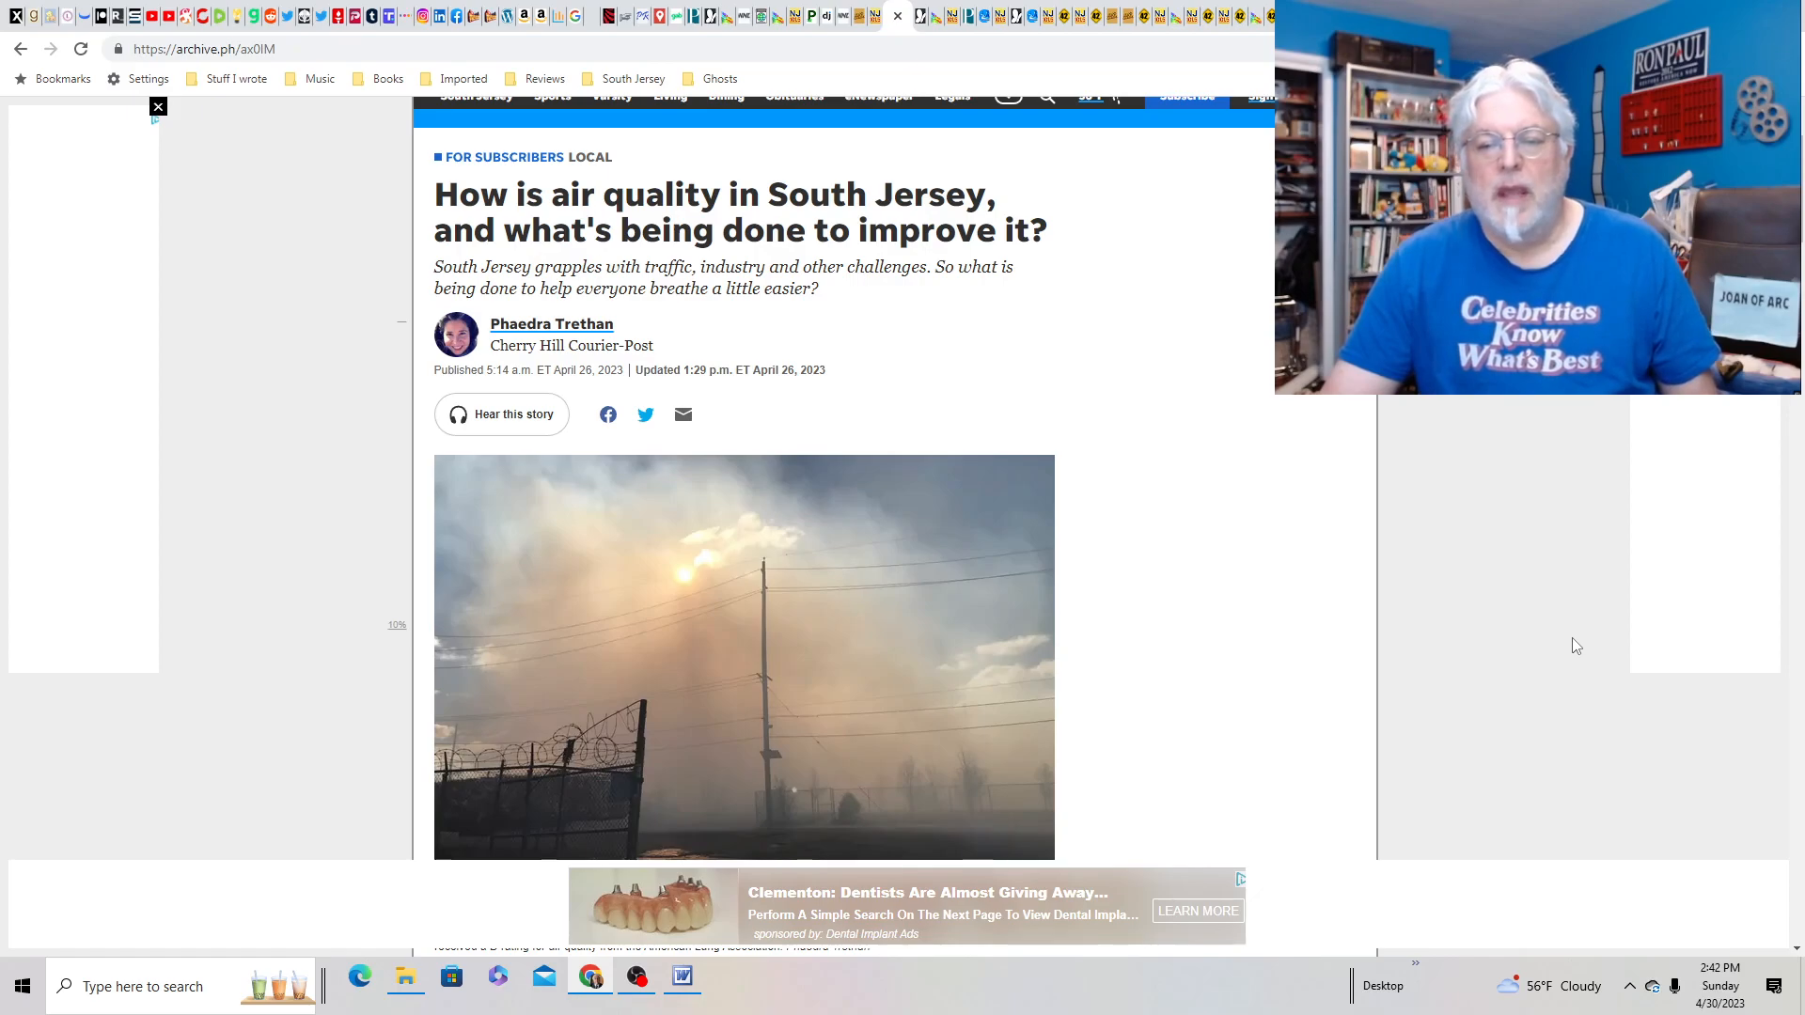
scroll(down, 3)
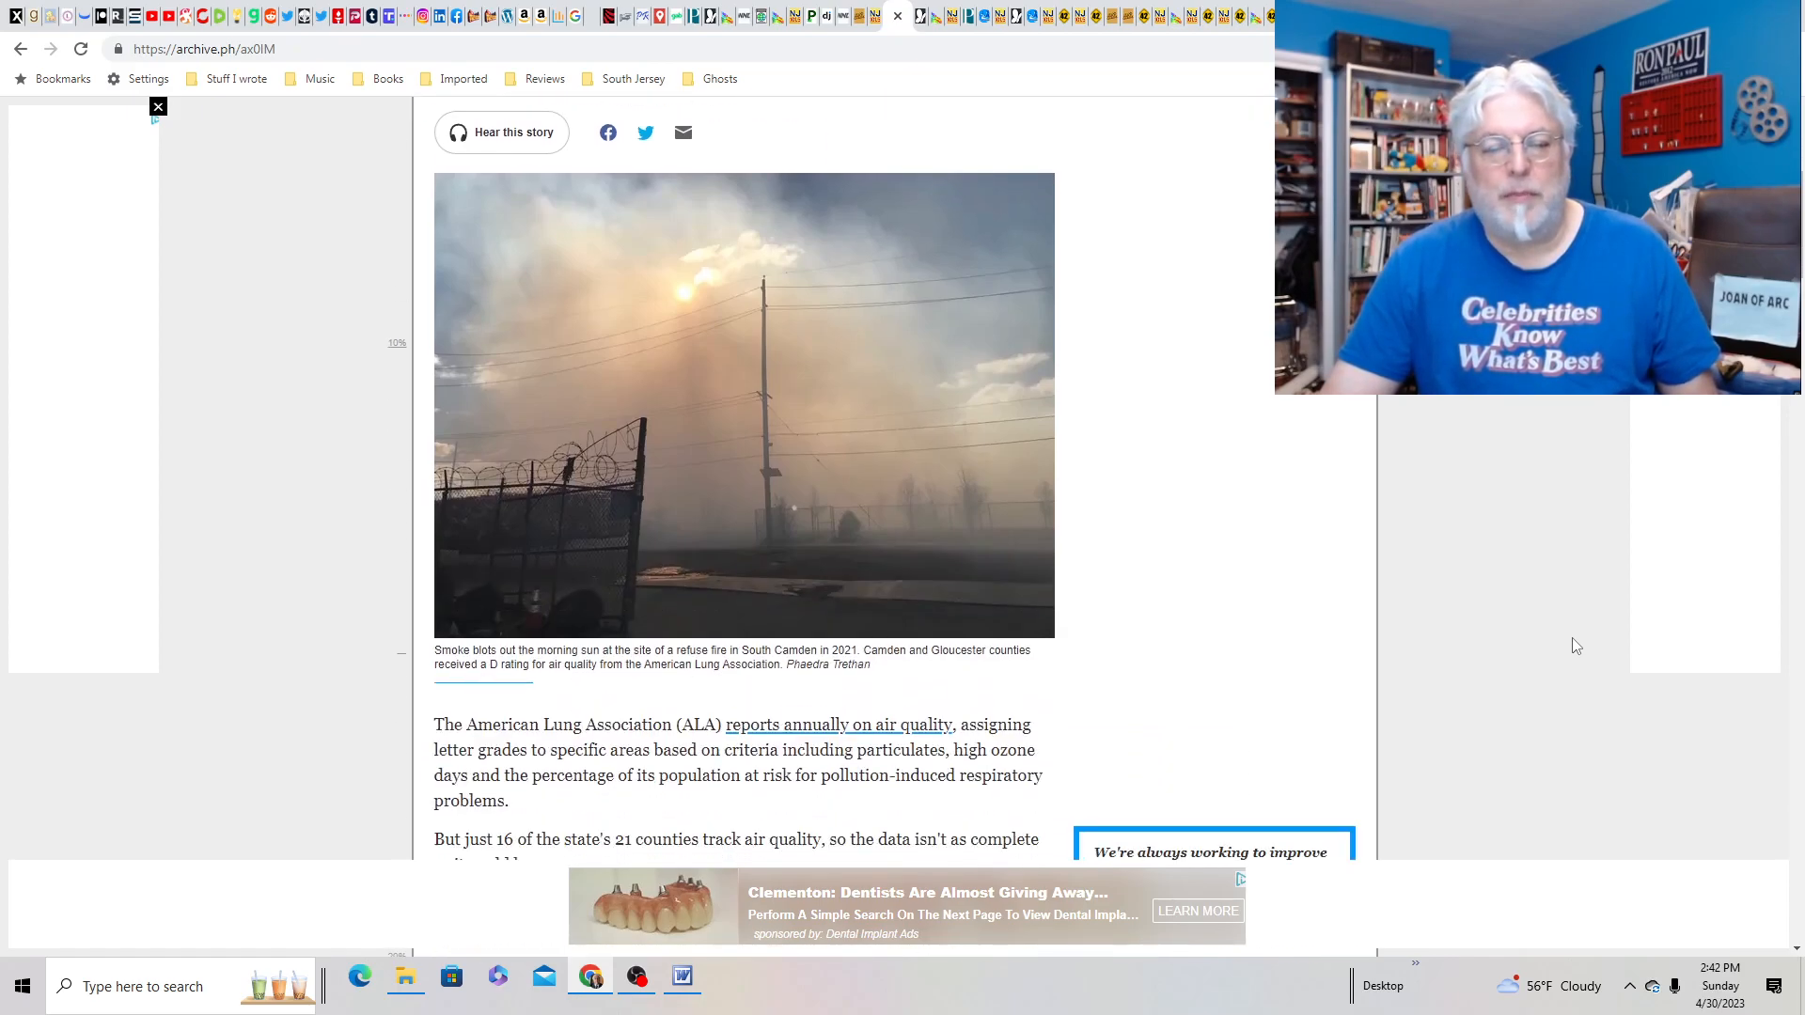
scroll(down, 3)
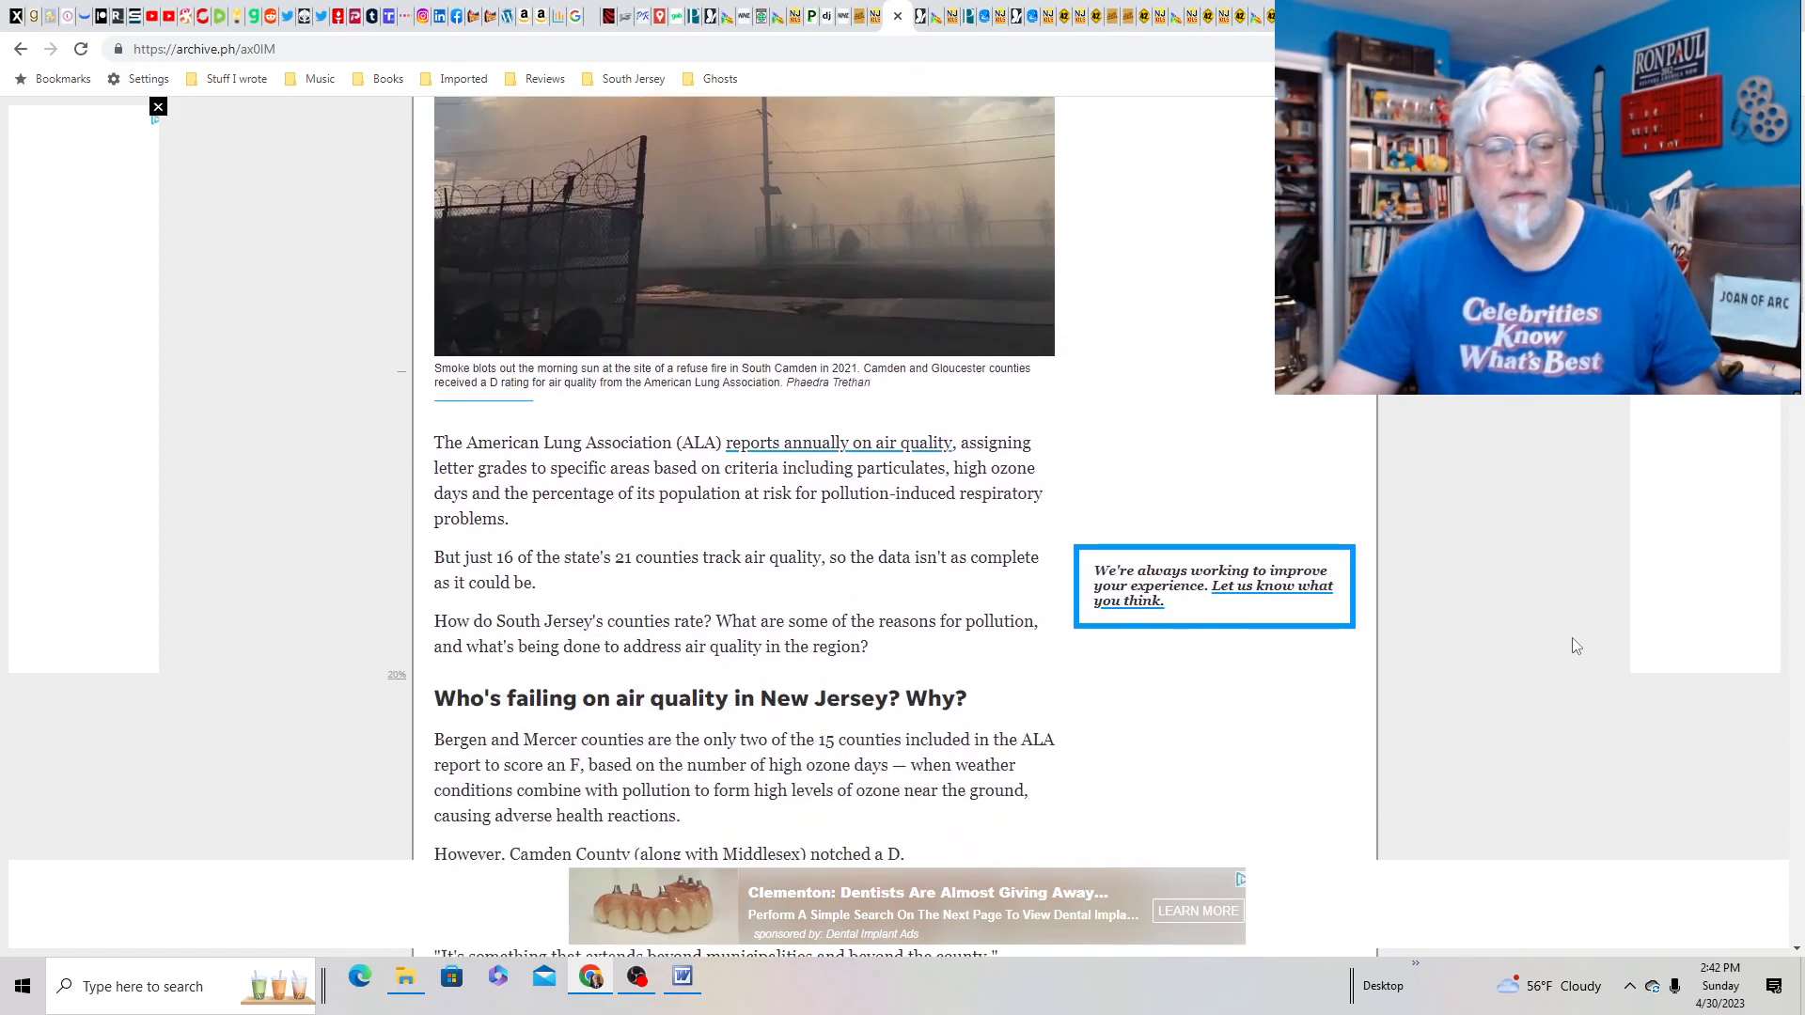
scroll(down, 3)
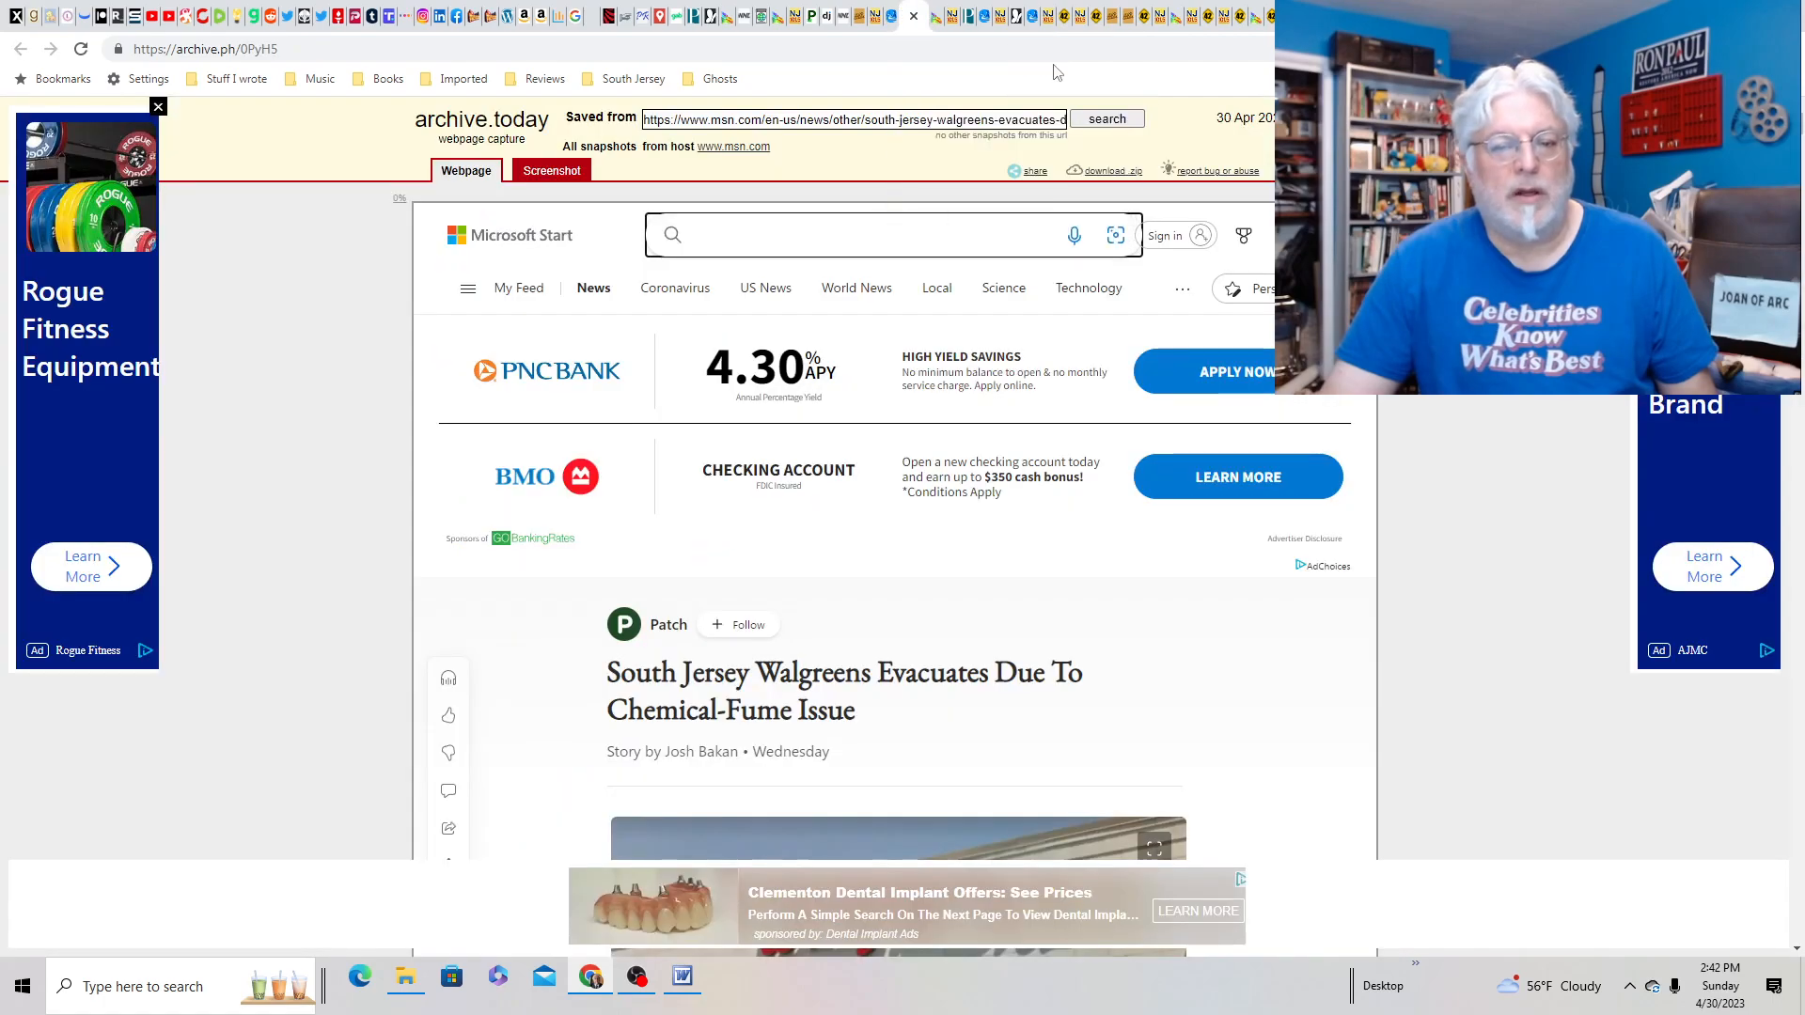
- Read the Walgreens chemical-fume evacuation story to its end, then scroll back to its photo
scroll(down, 3)
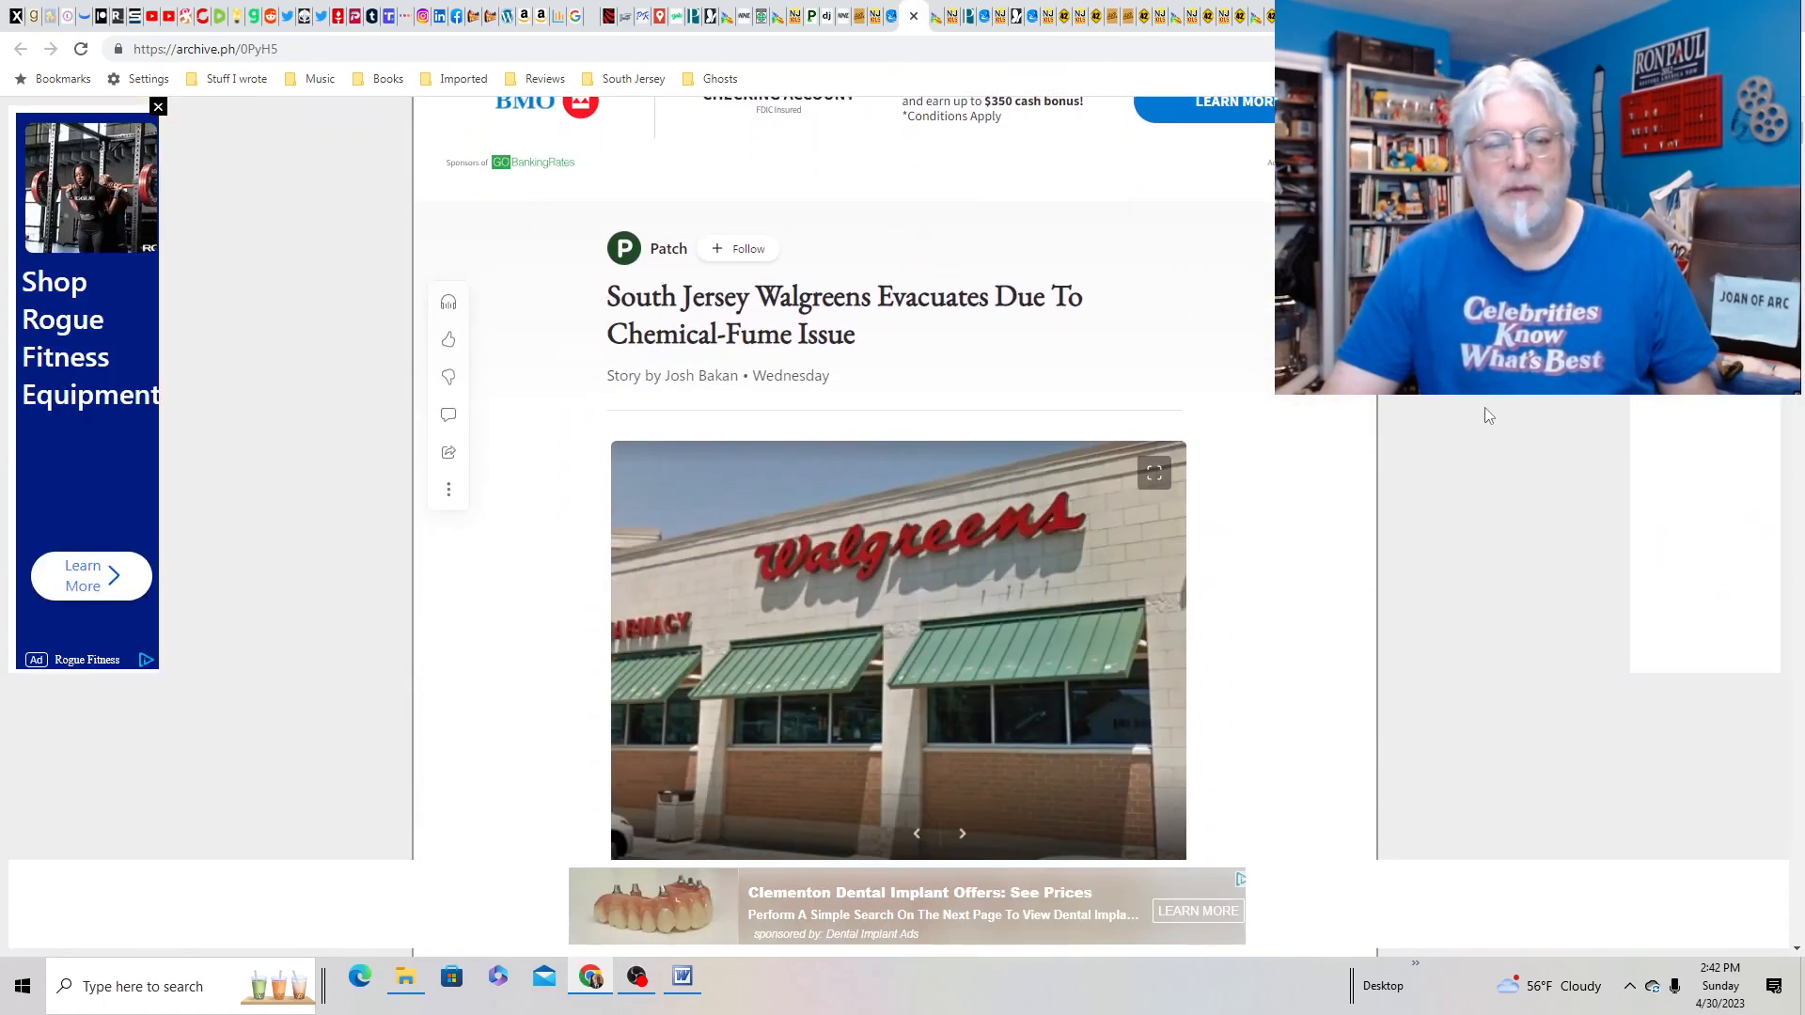
scroll(down, 3)
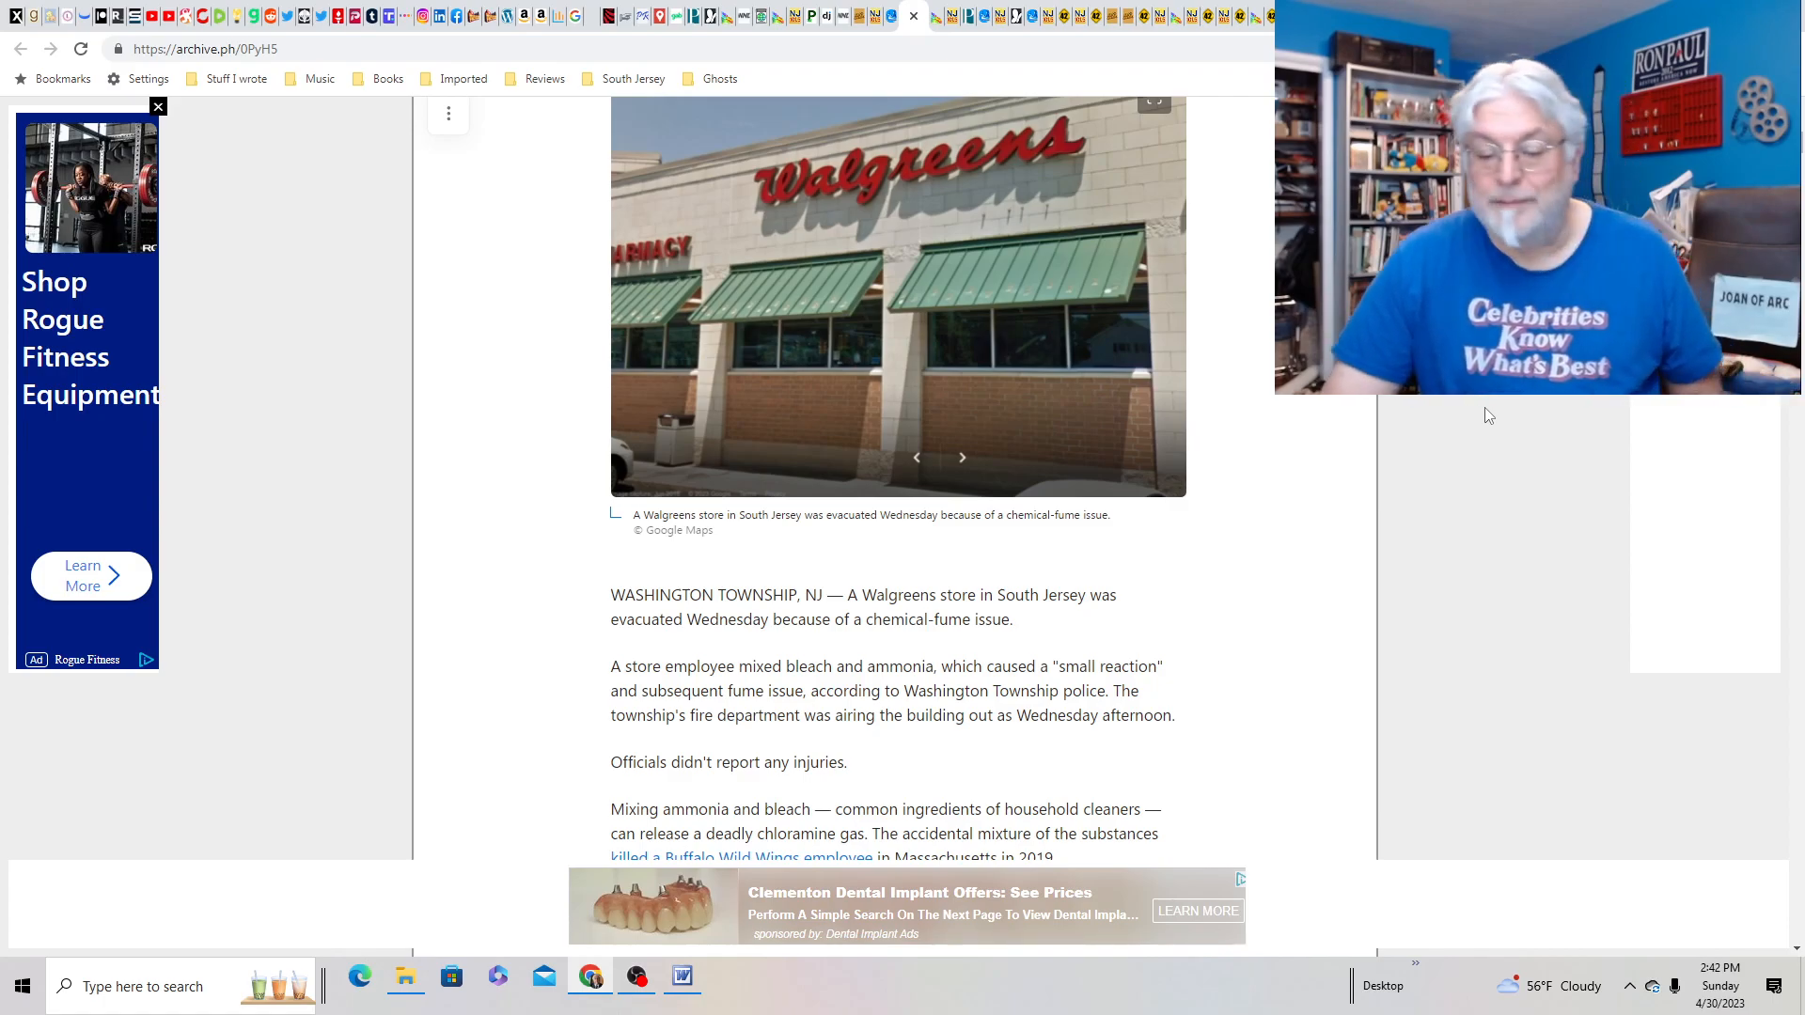
scroll(down, 3)
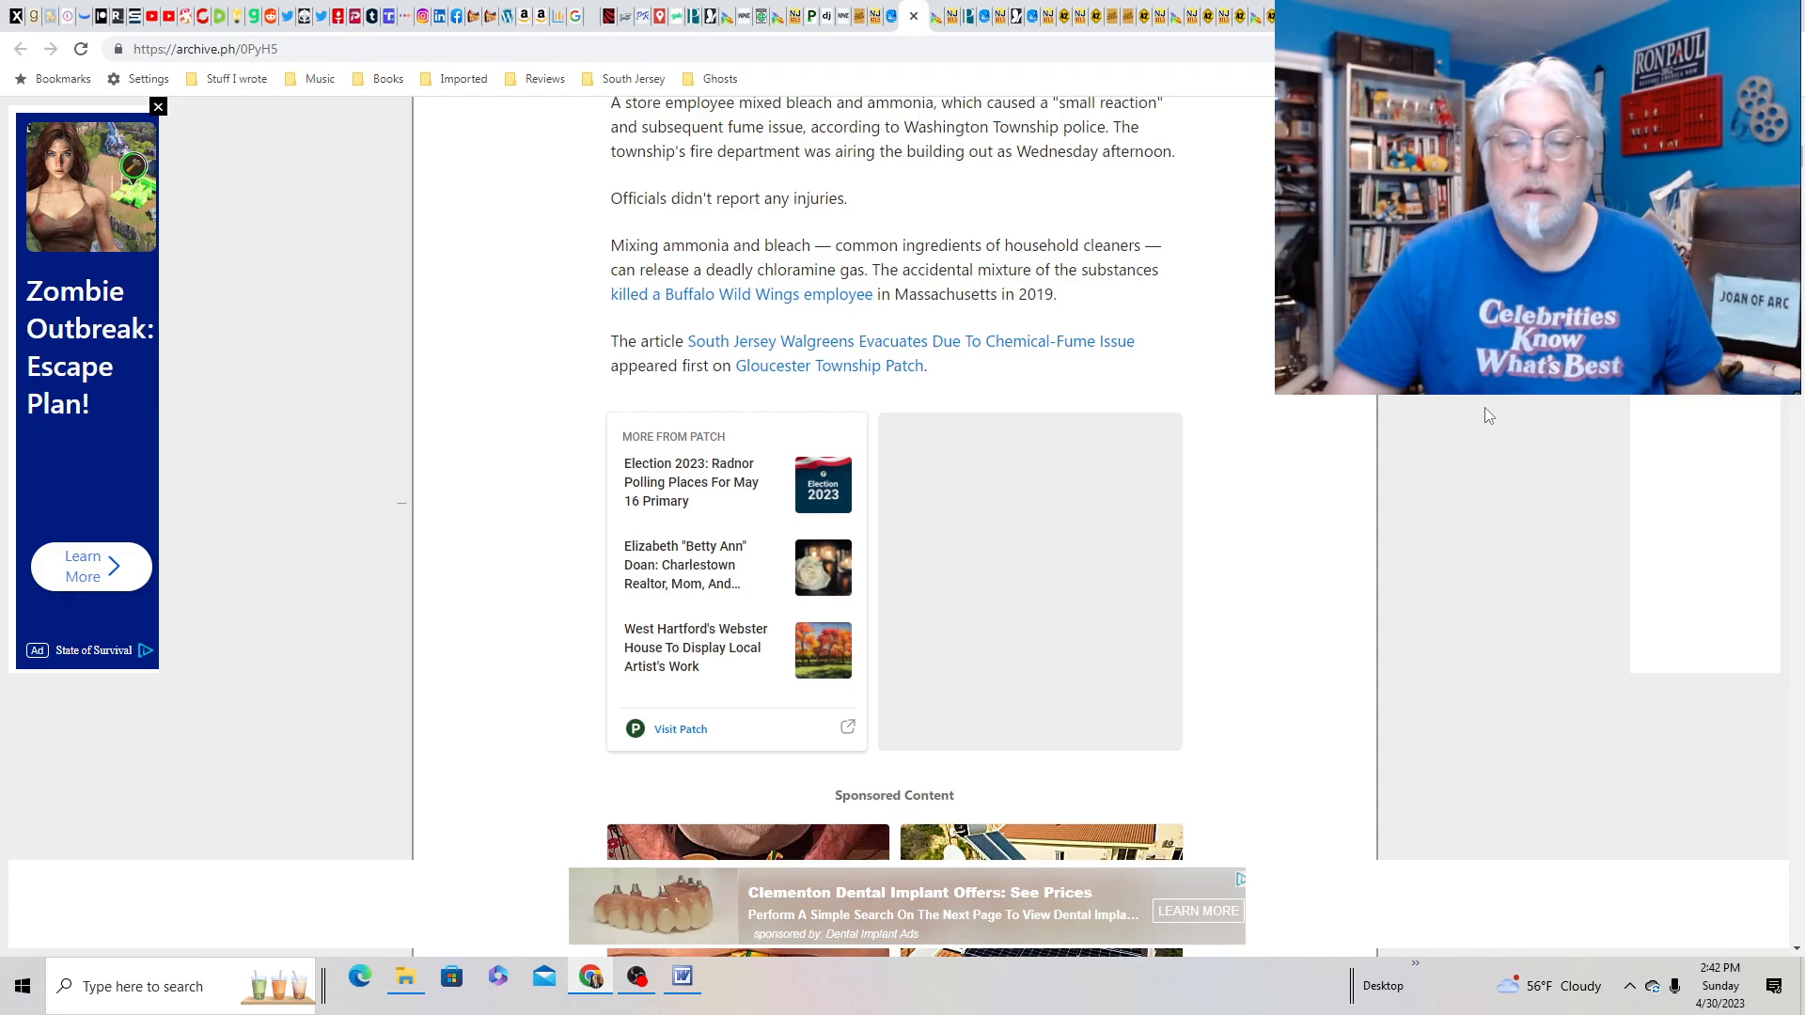
scroll(up, 3)
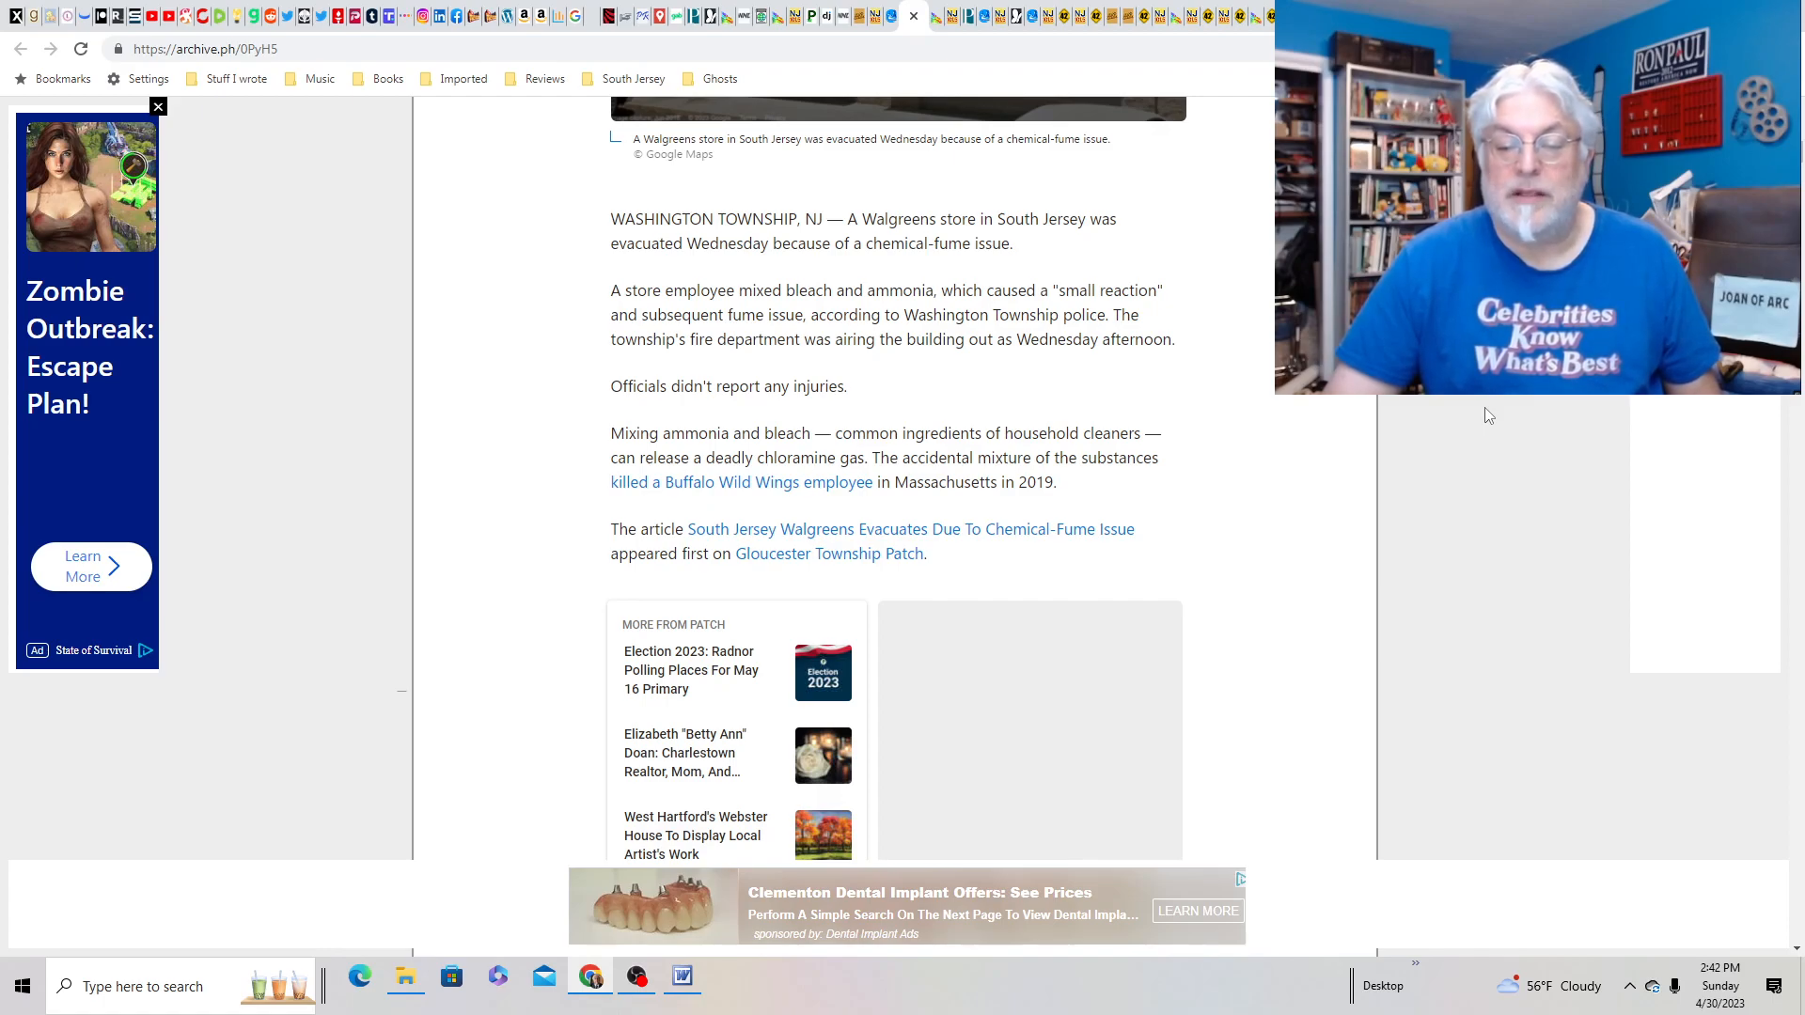
scroll(up, 3)
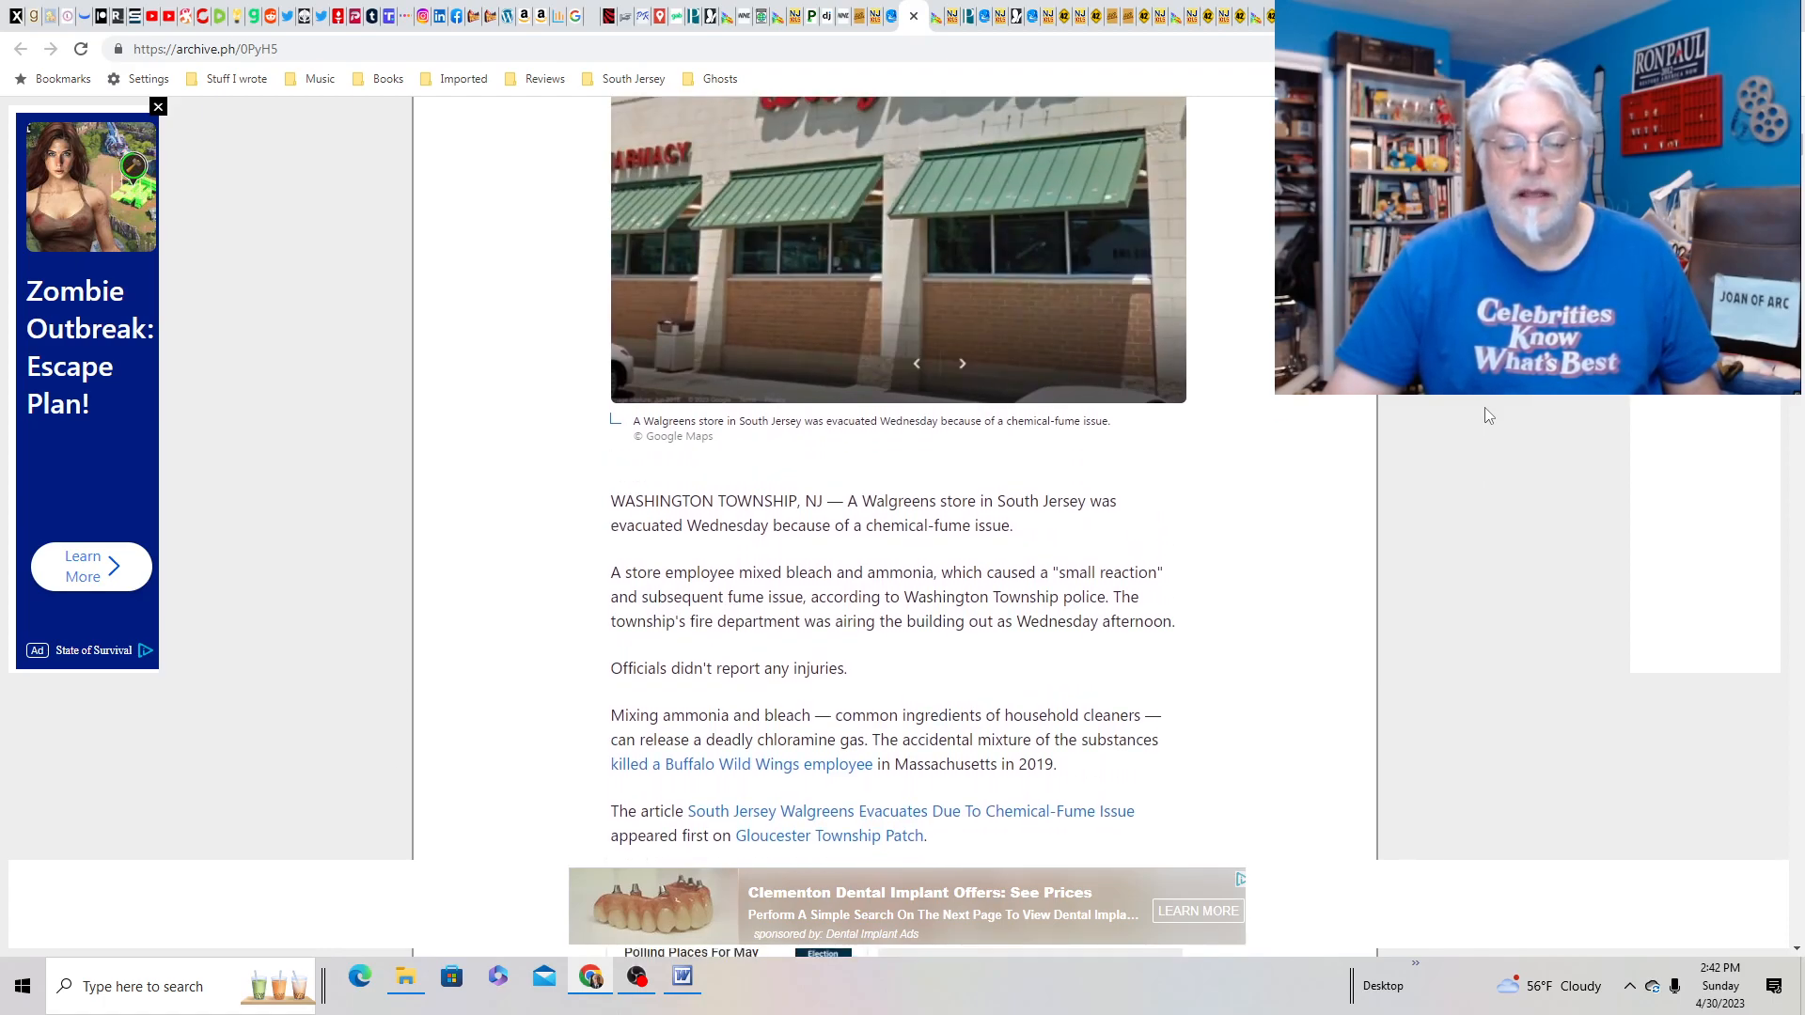
scroll(down, 3)
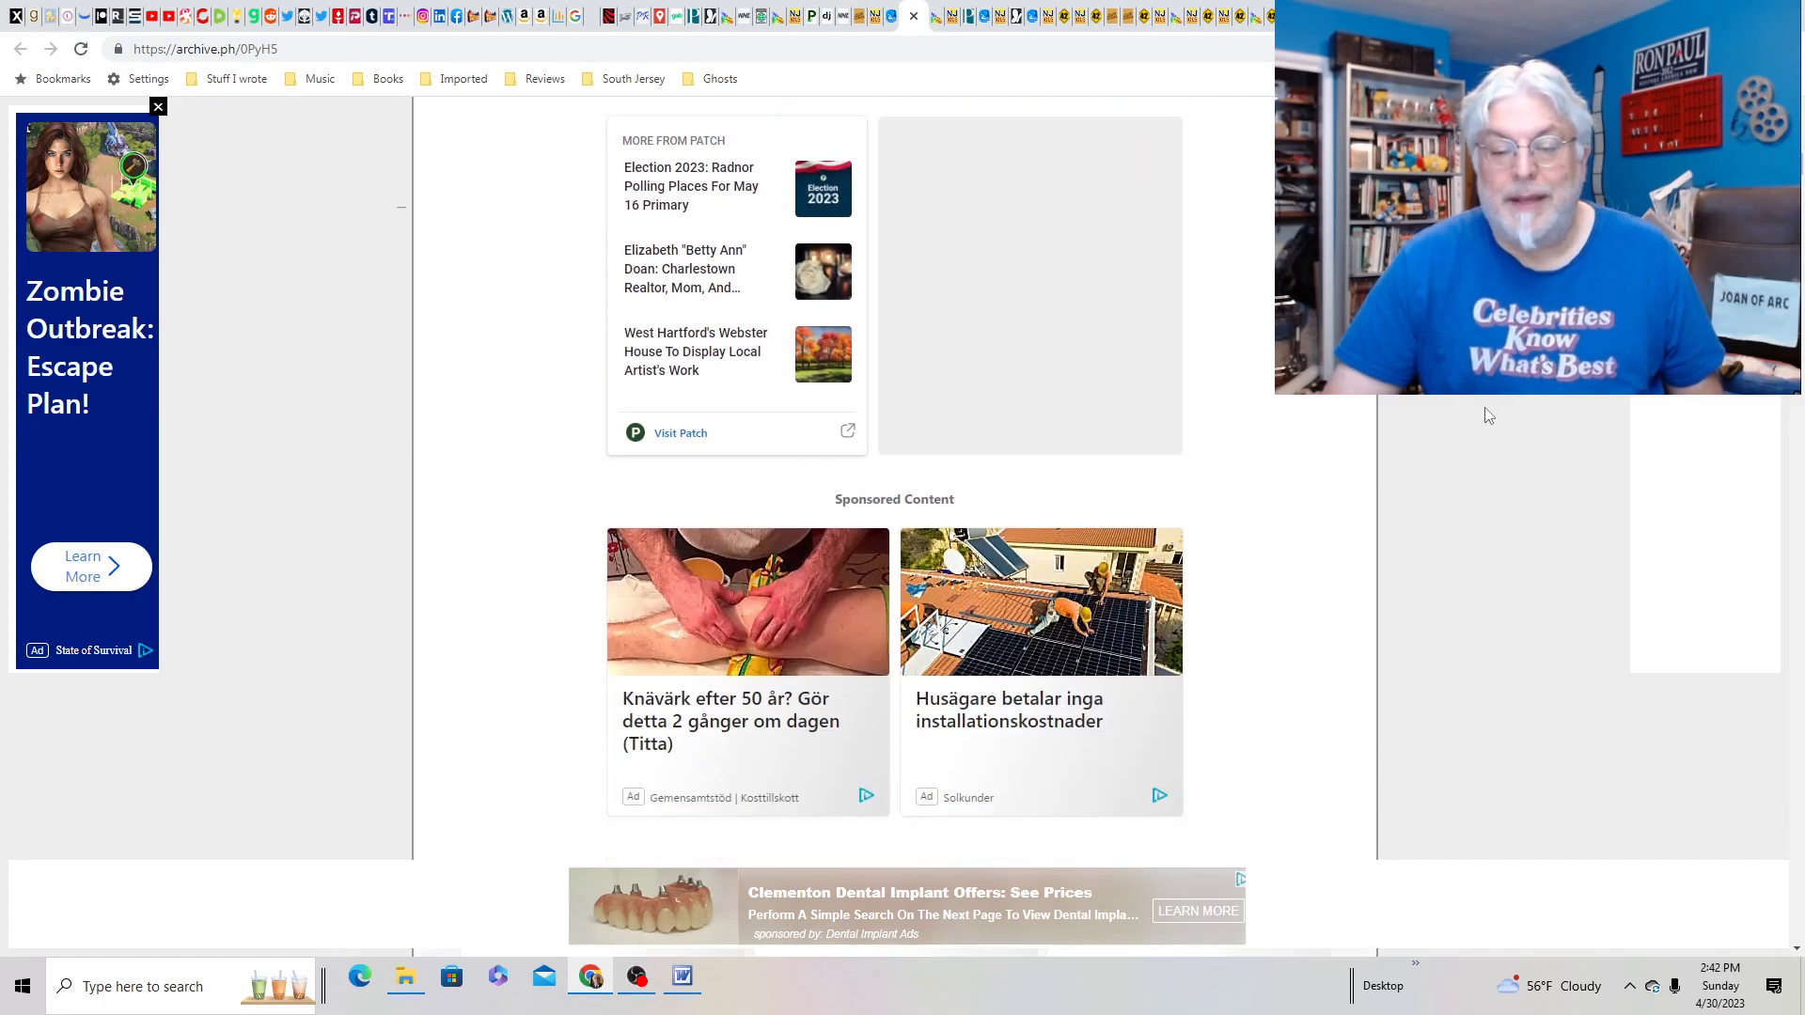
scroll(up, 3)
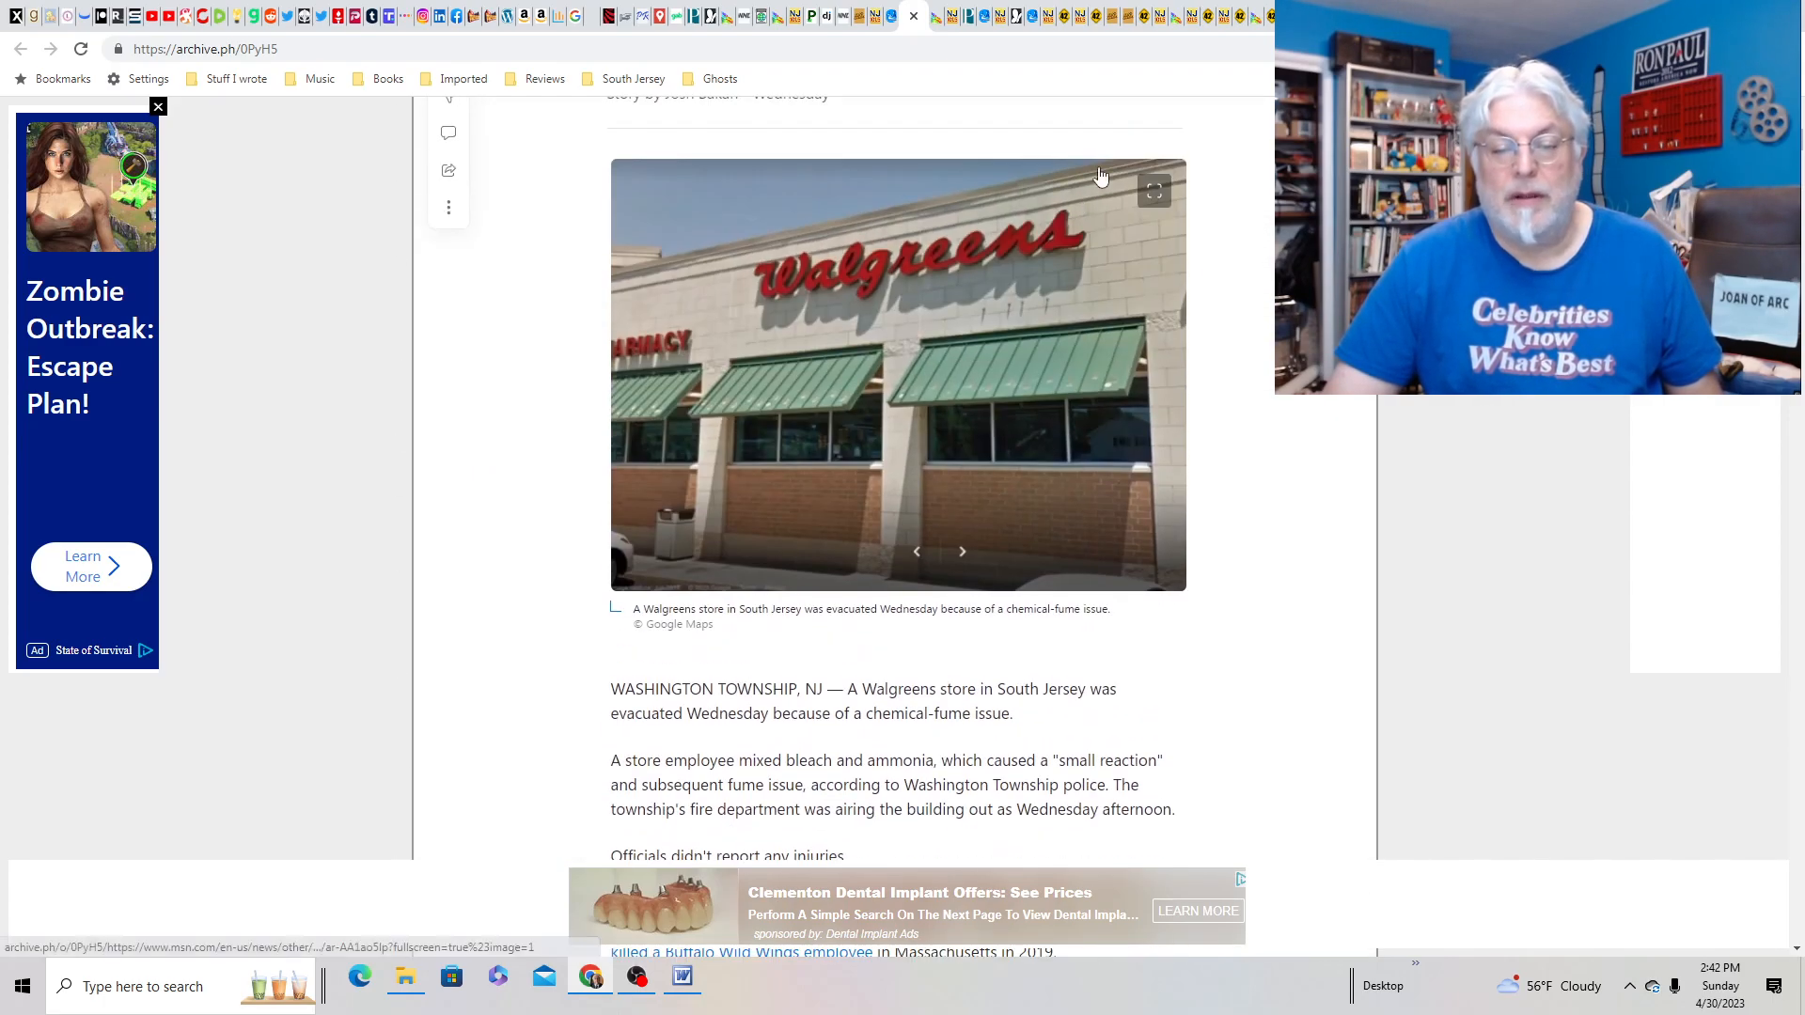
mouse_move(973, 99)
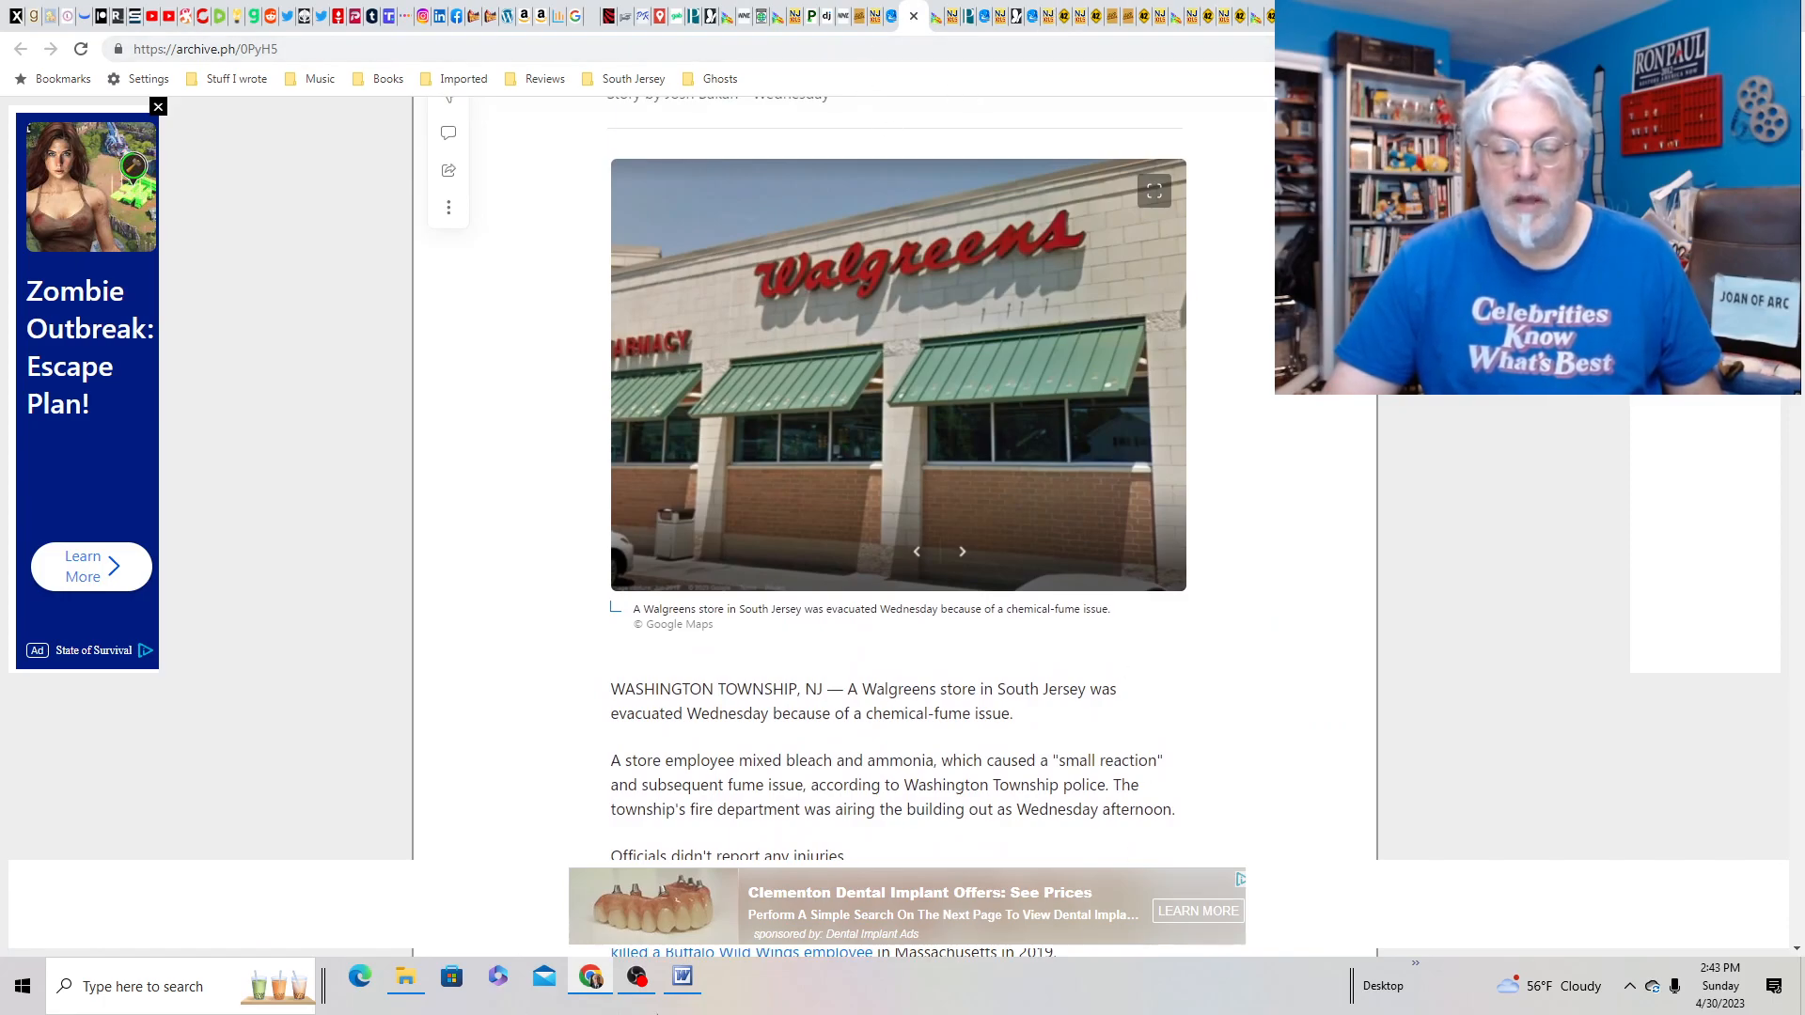
mouse_move(1257, 824)
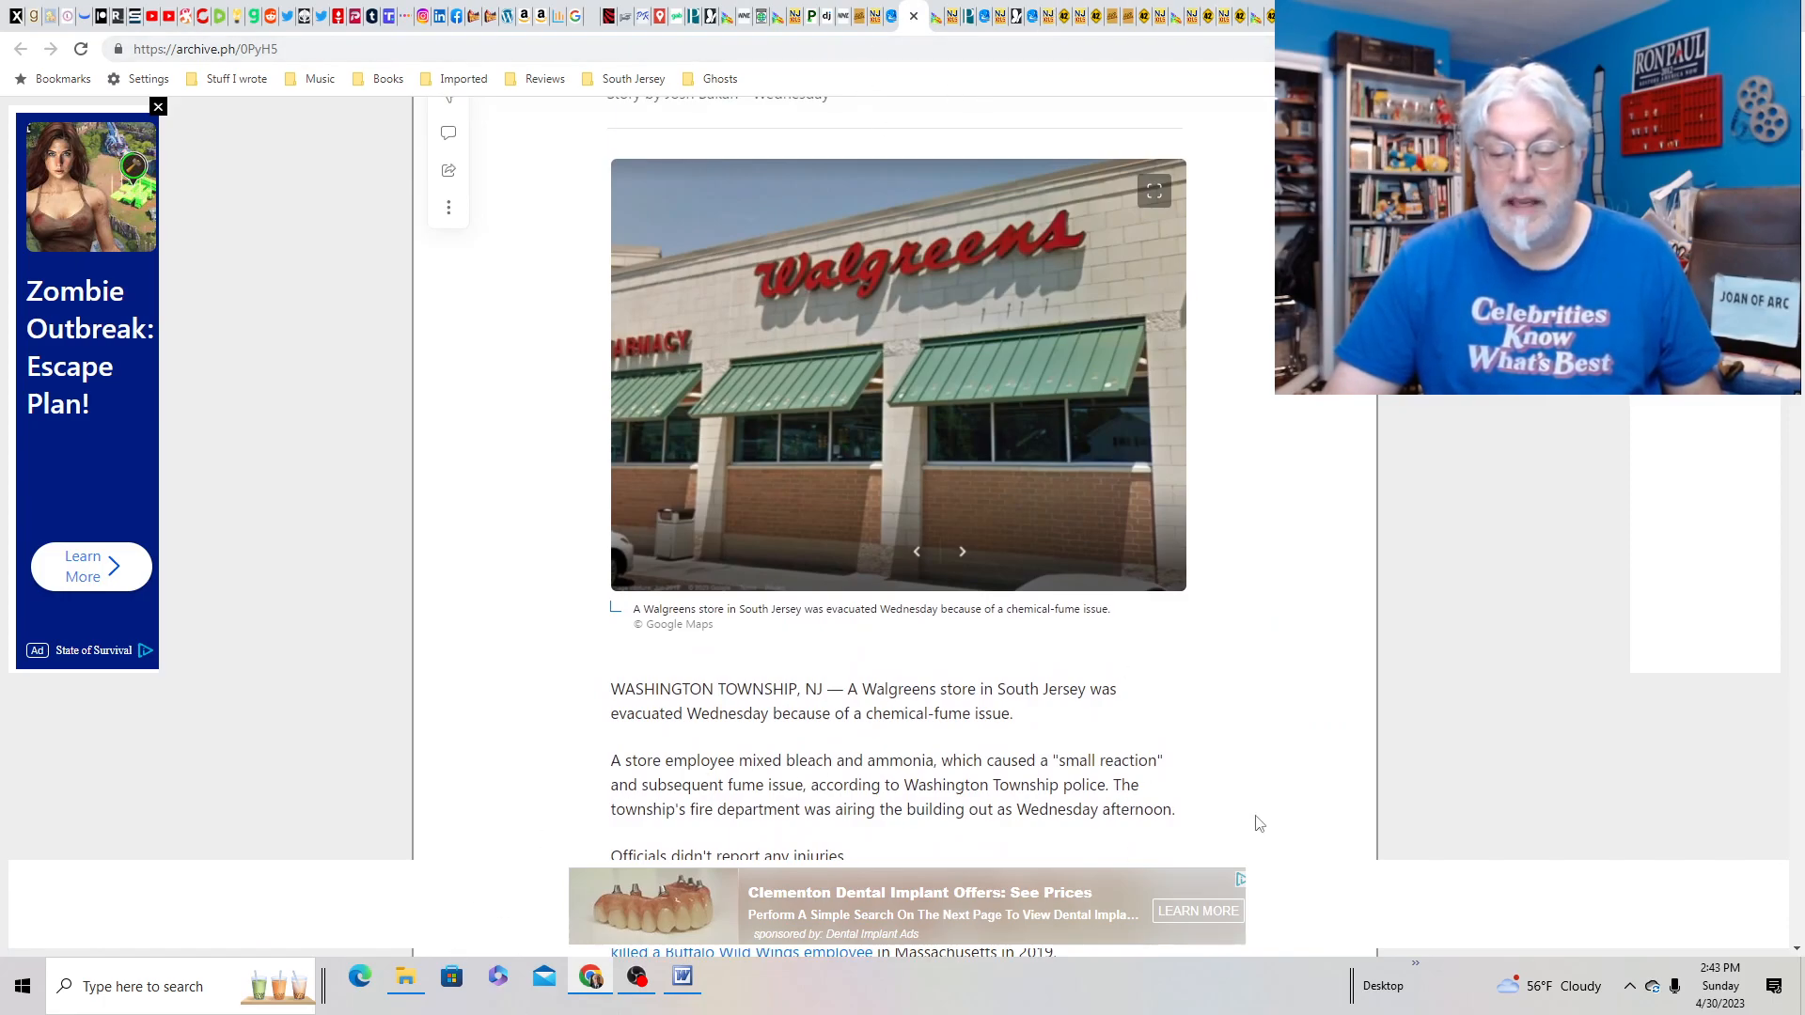
mouse_move(965, 16)
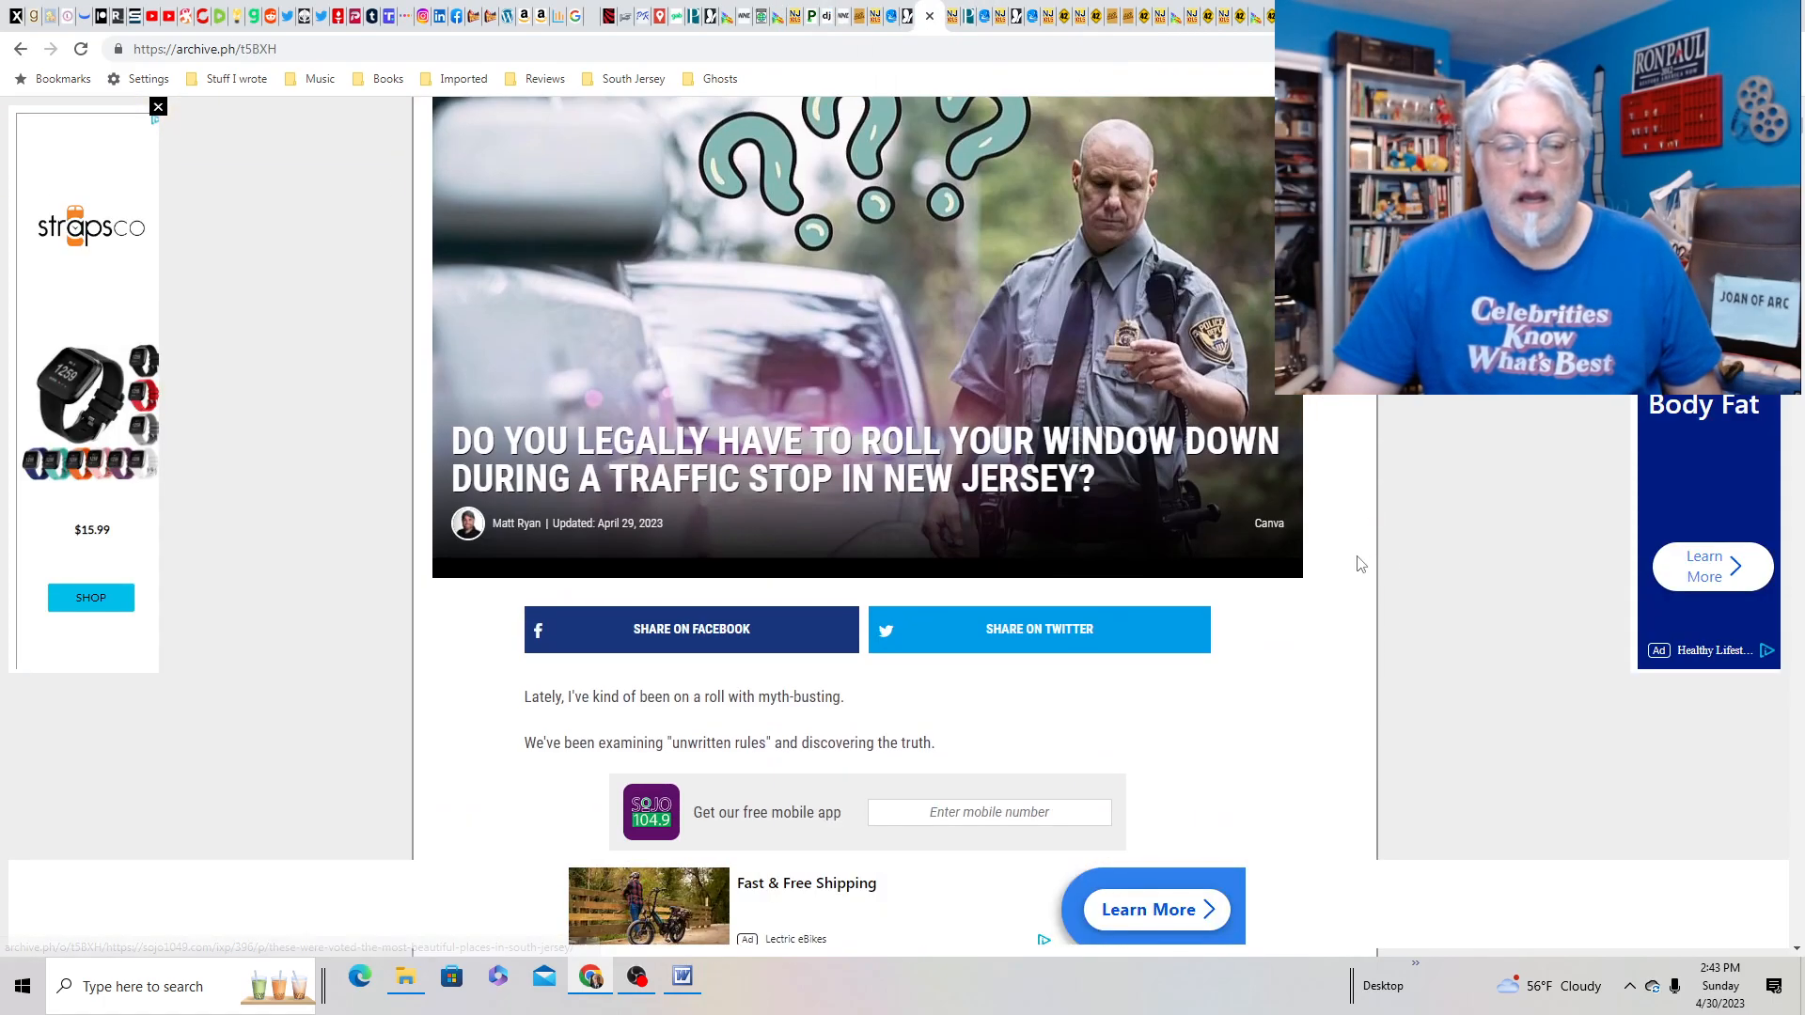
mouse_move(1502, 397)
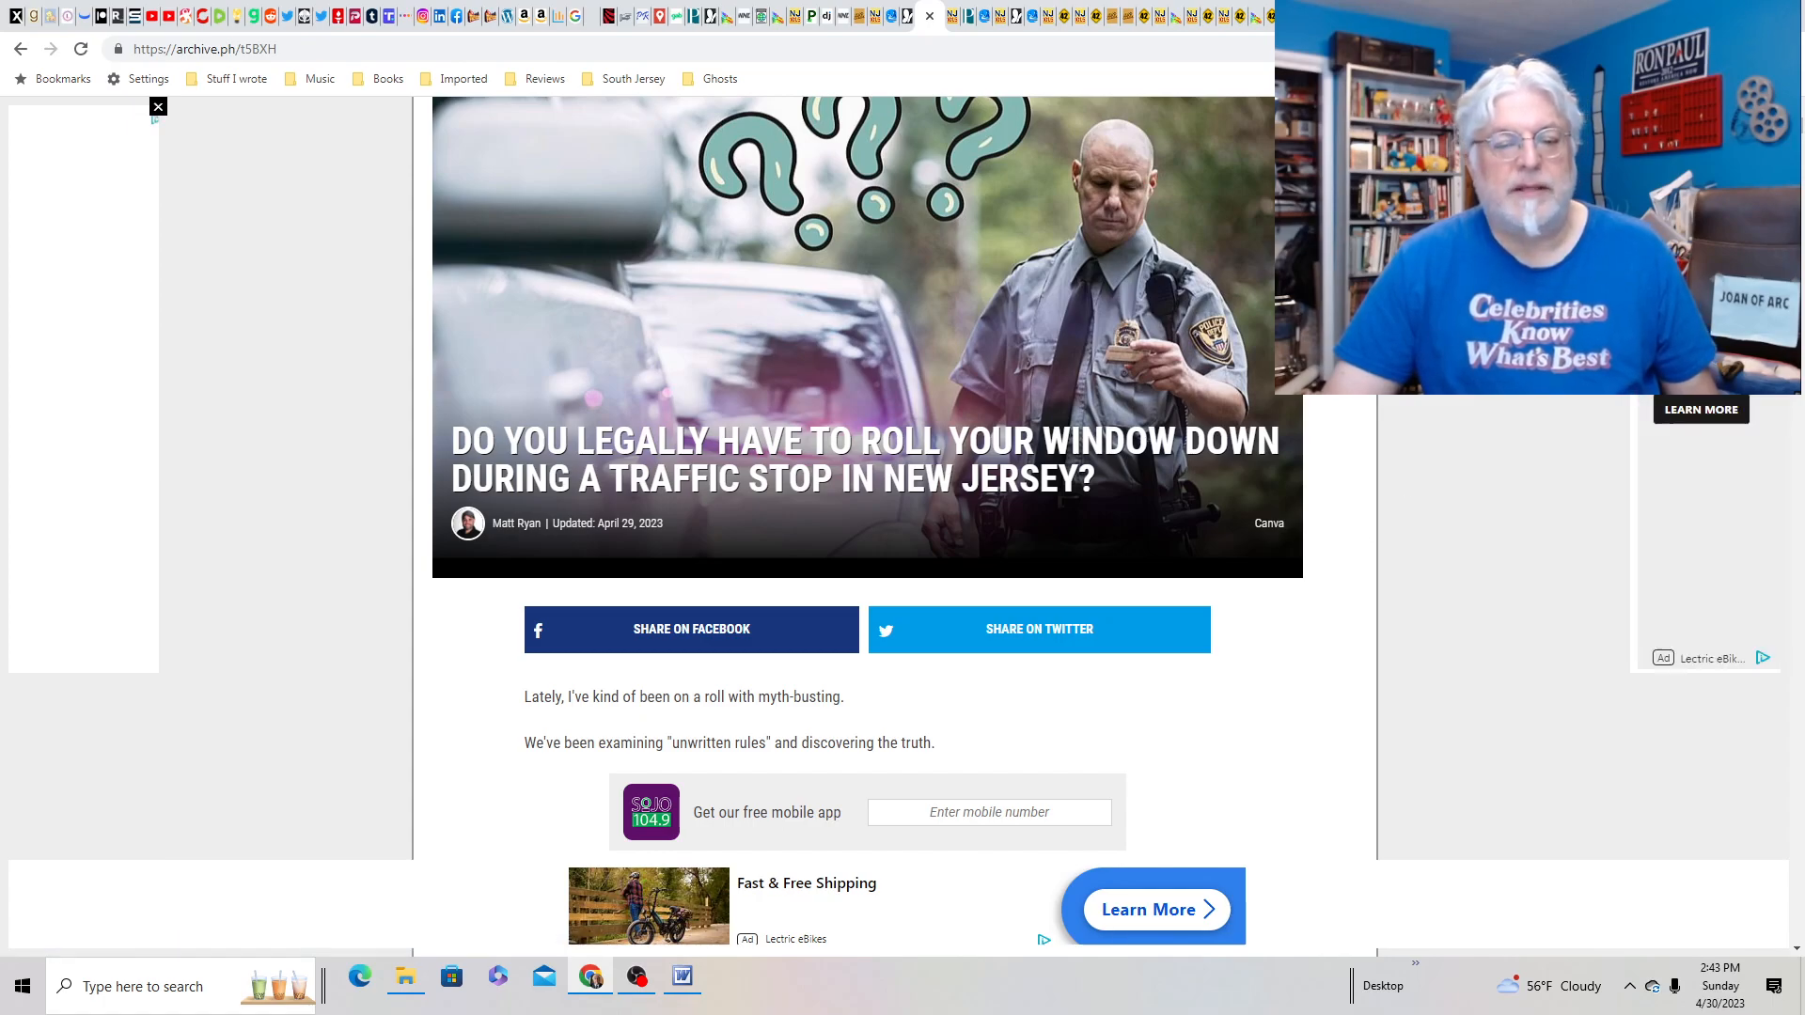
- Read the window-rolling traffic-stop article through its official answer, then scroll back up
scroll(down, 3)
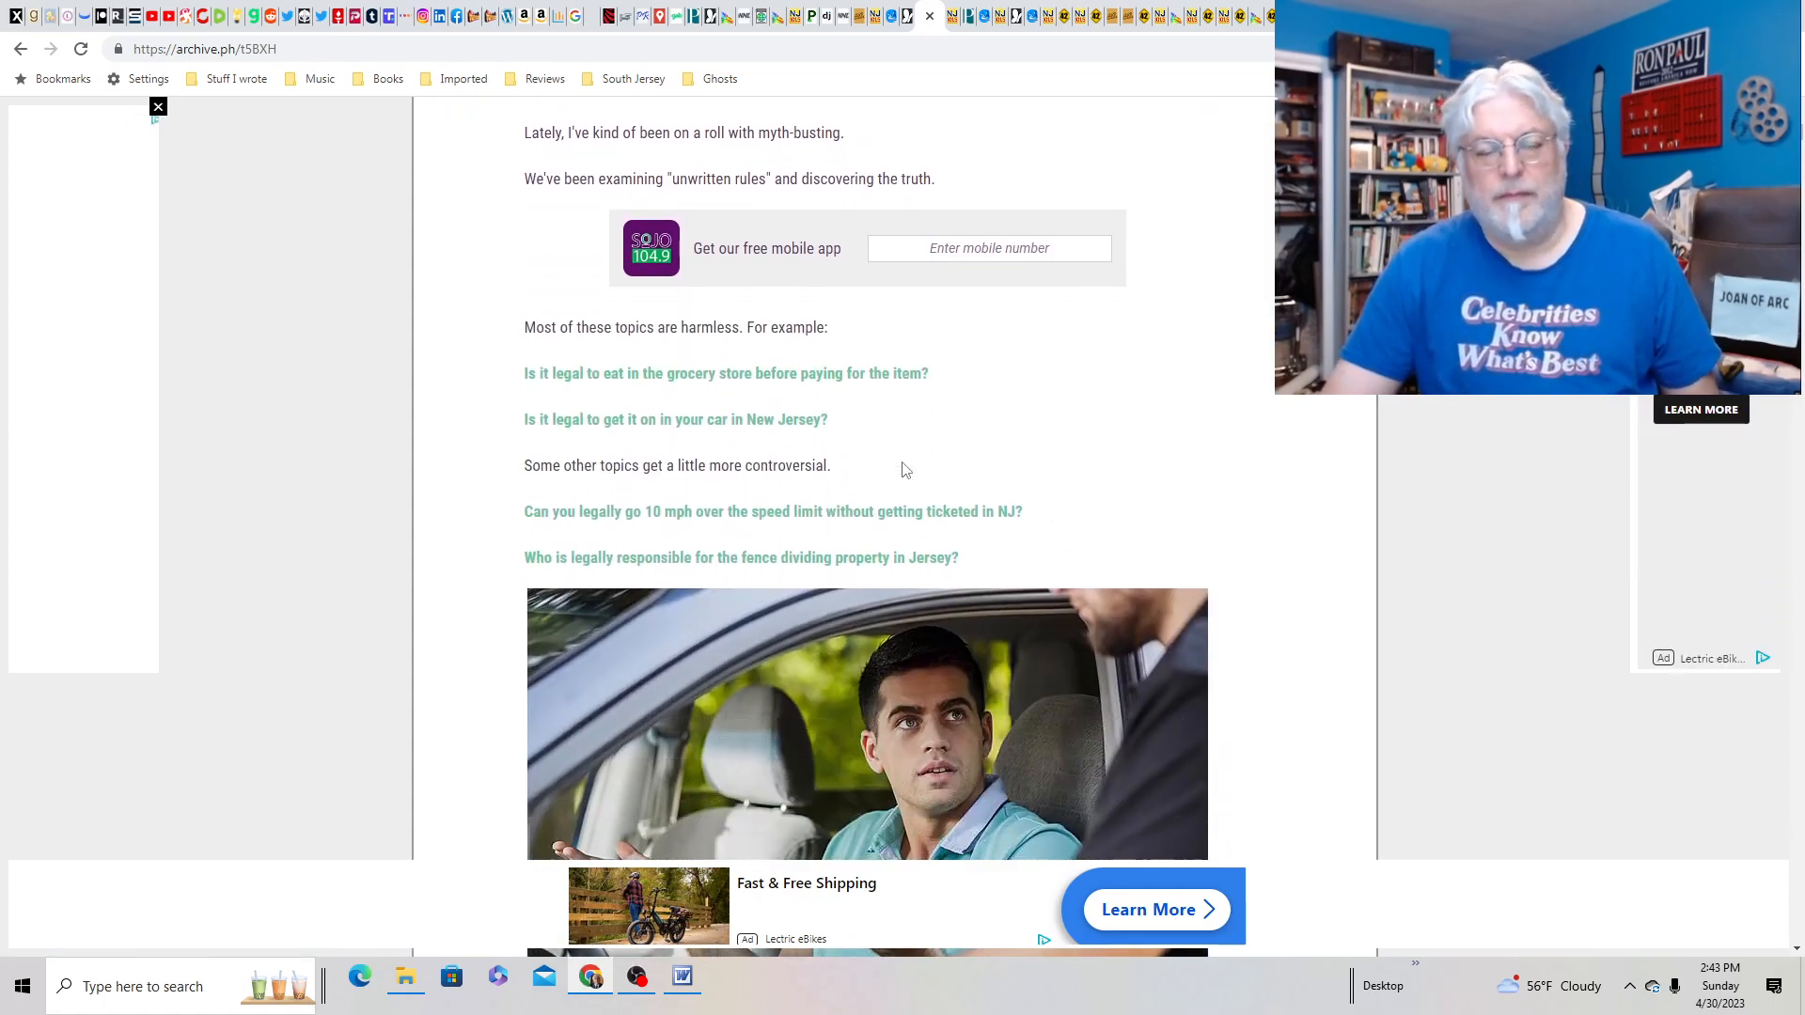
mouse_move(1293, 417)
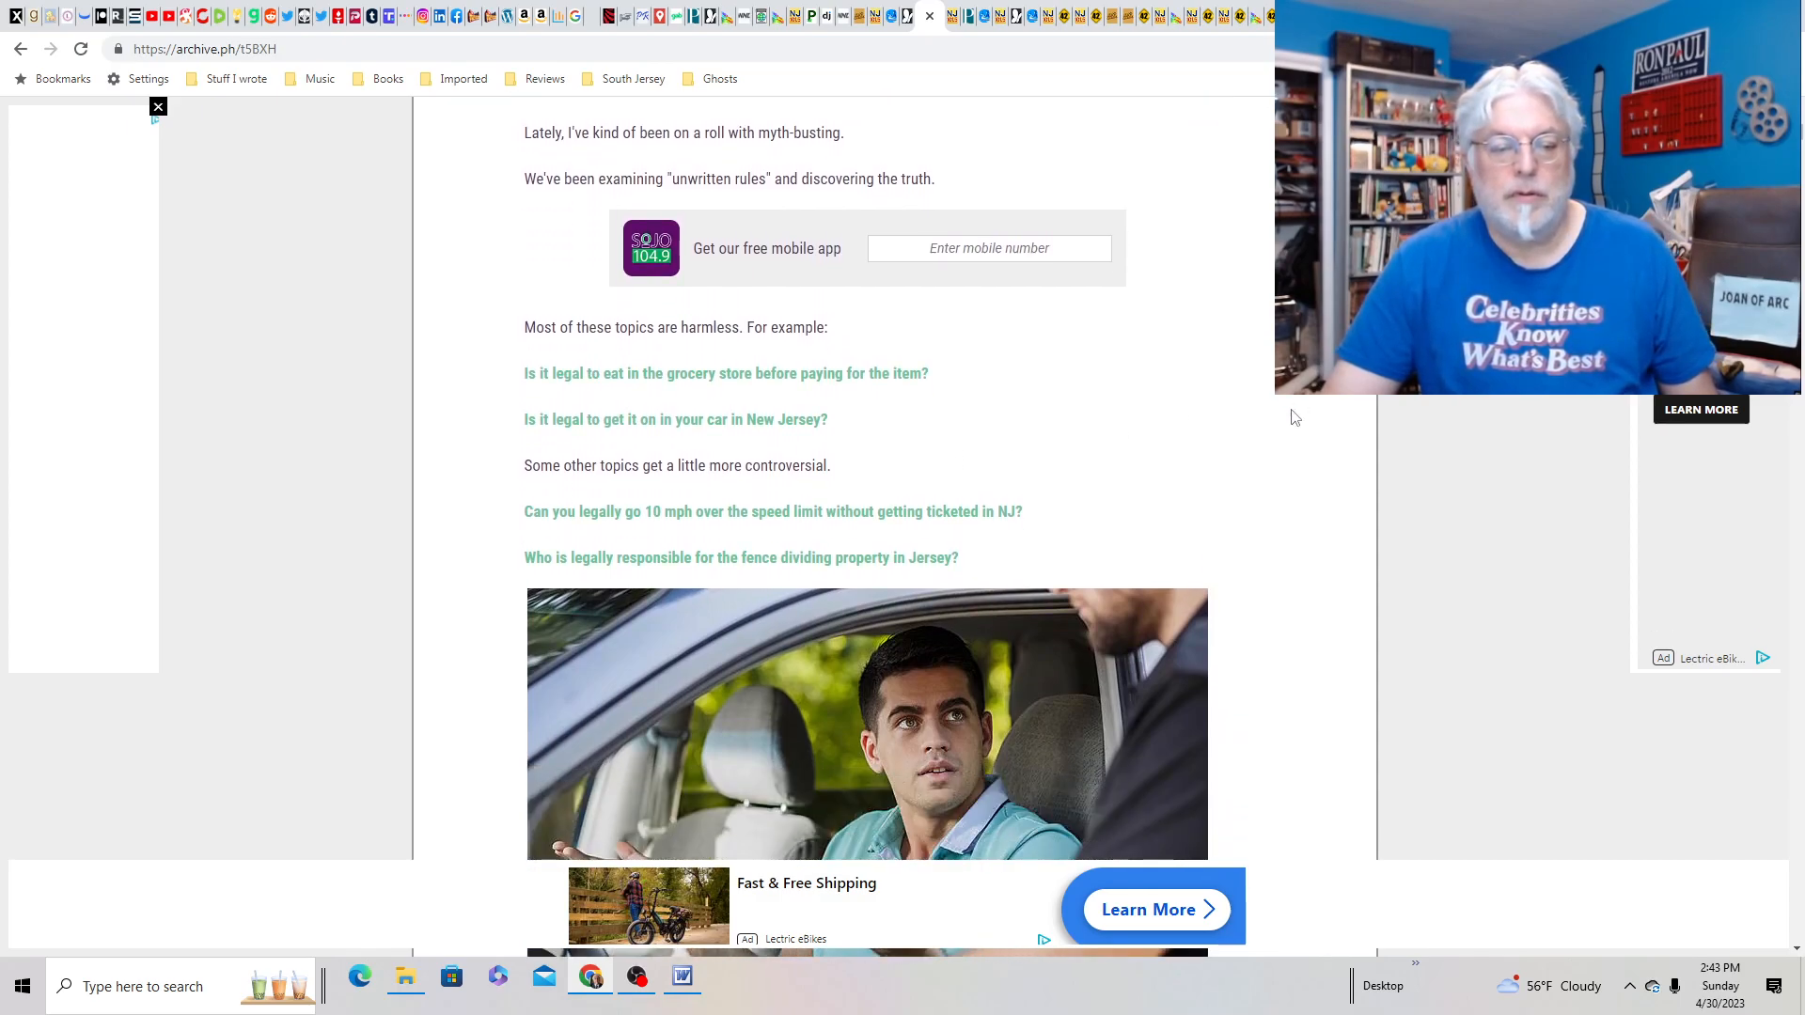
scroll(down, 3)
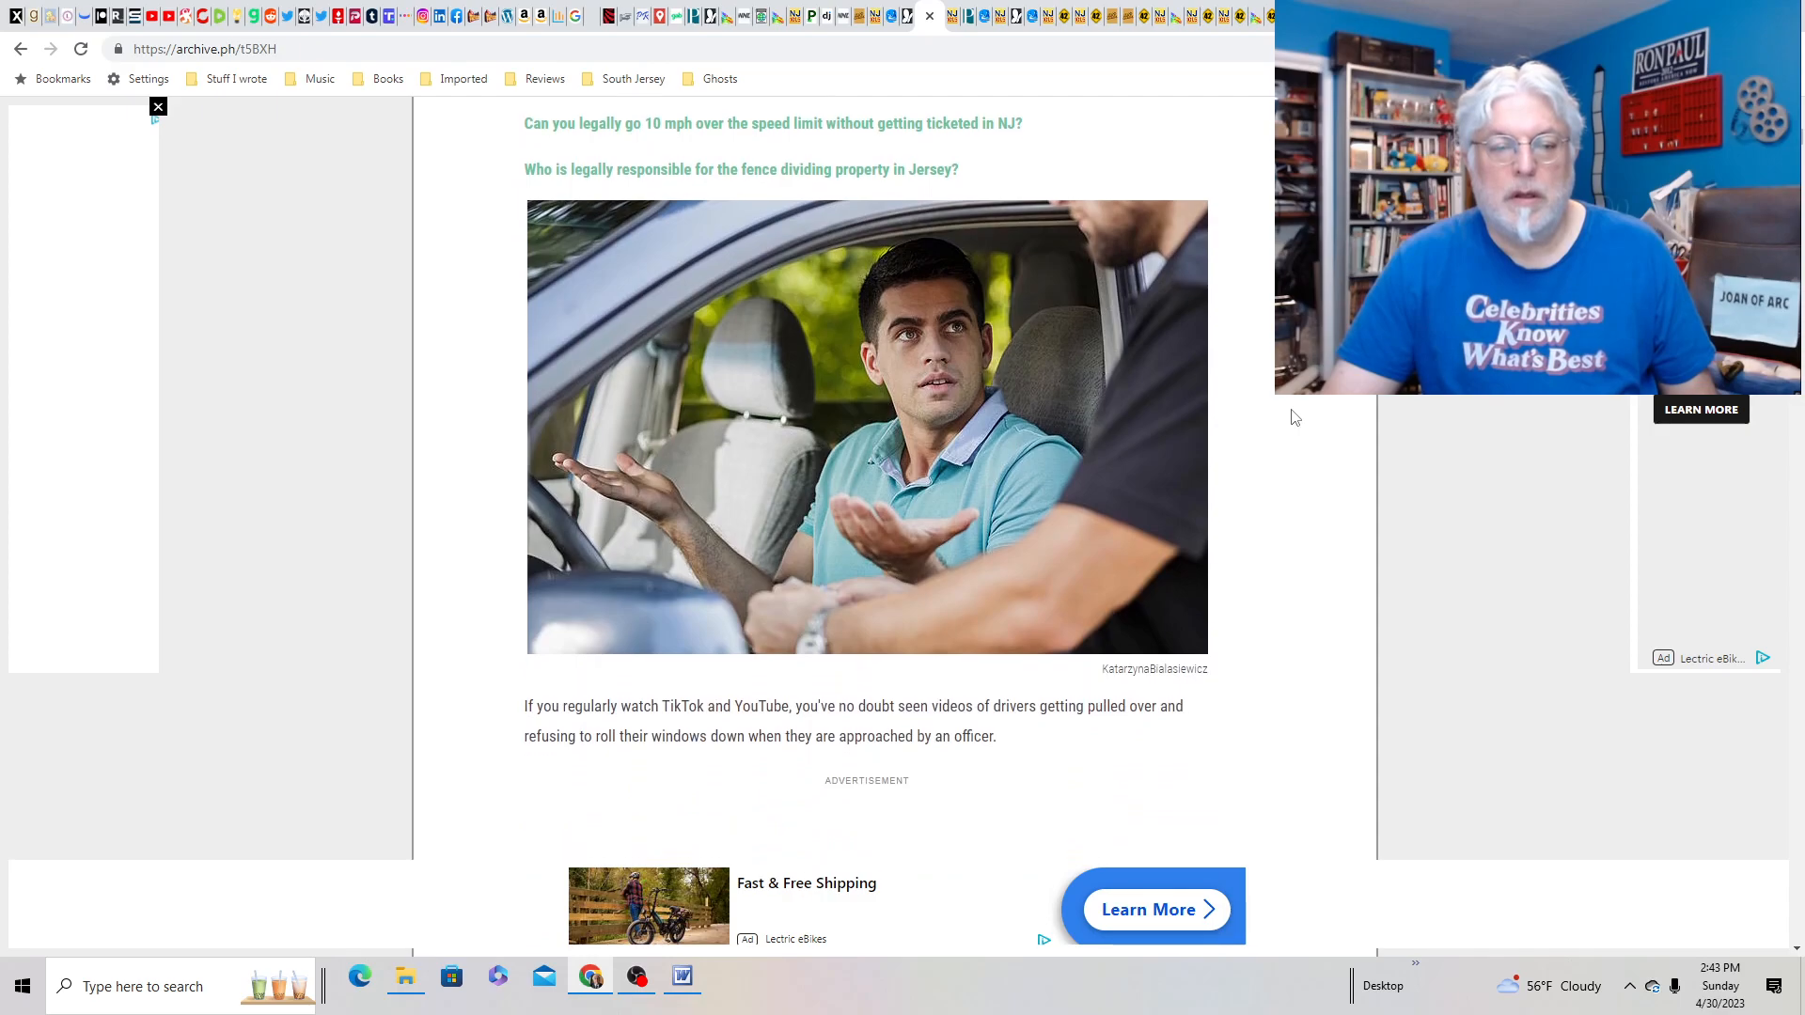
scroll(down, 3)
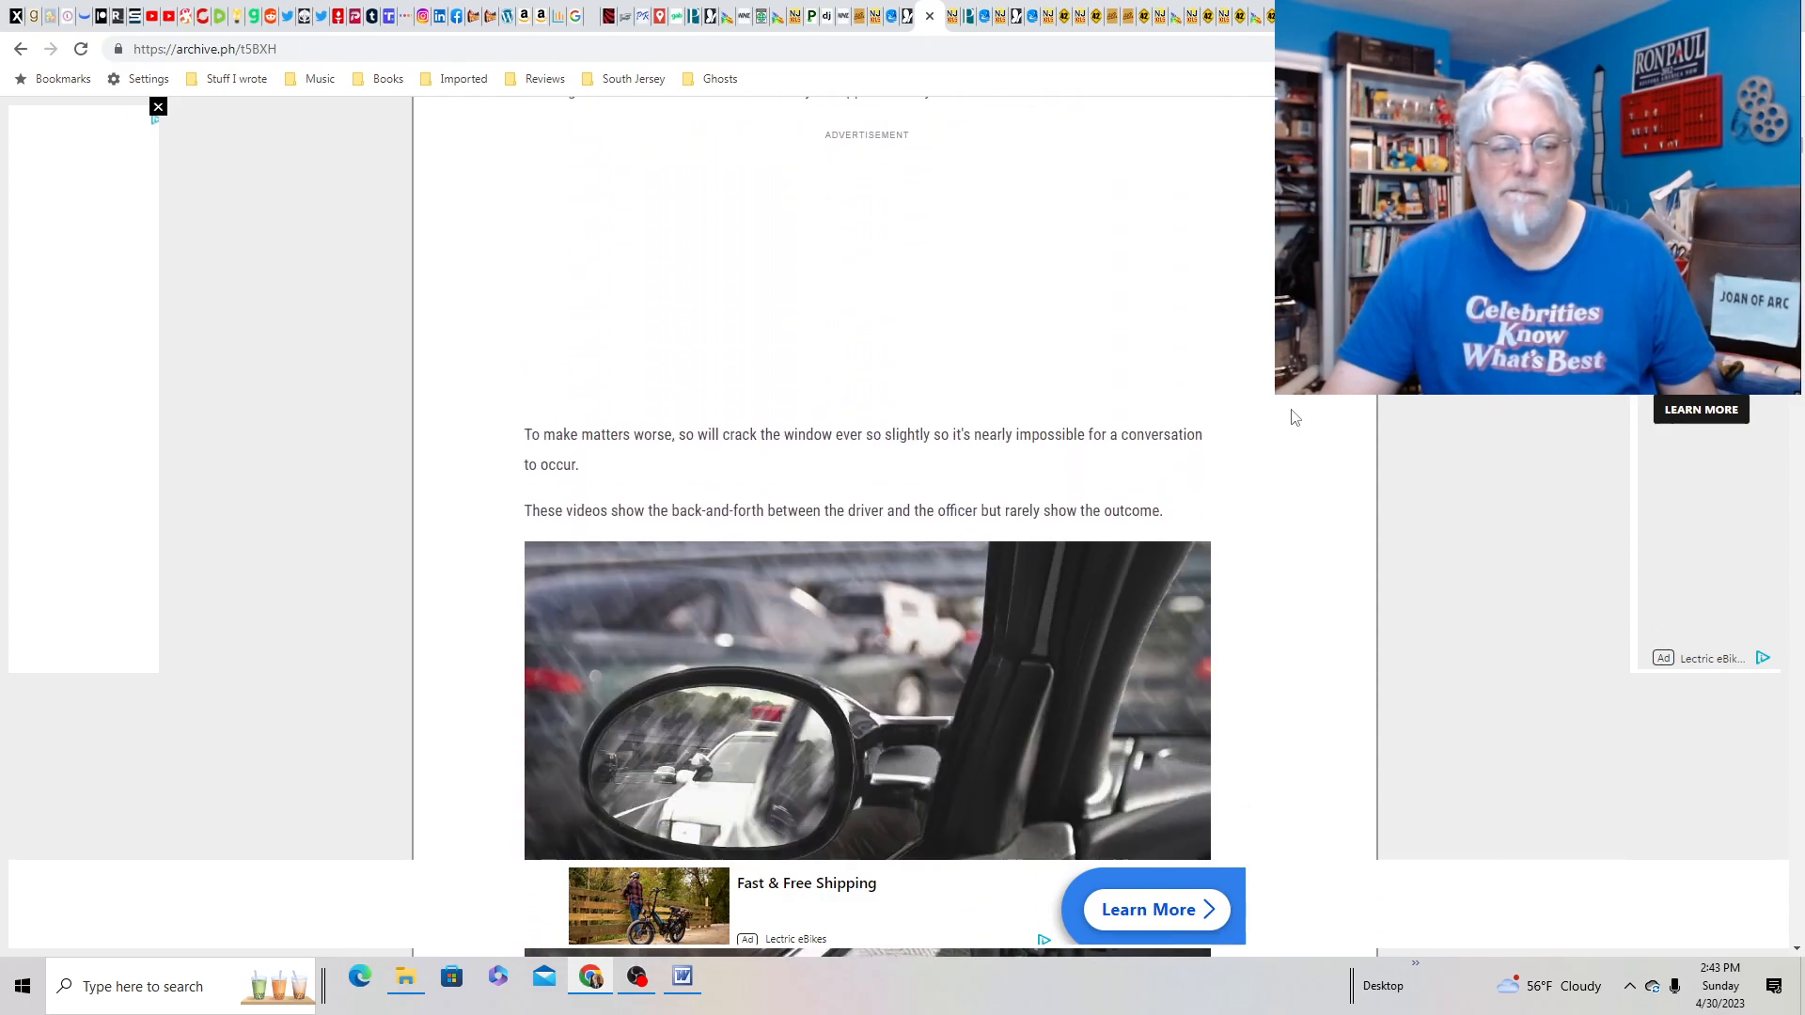
scroll(down, 3)
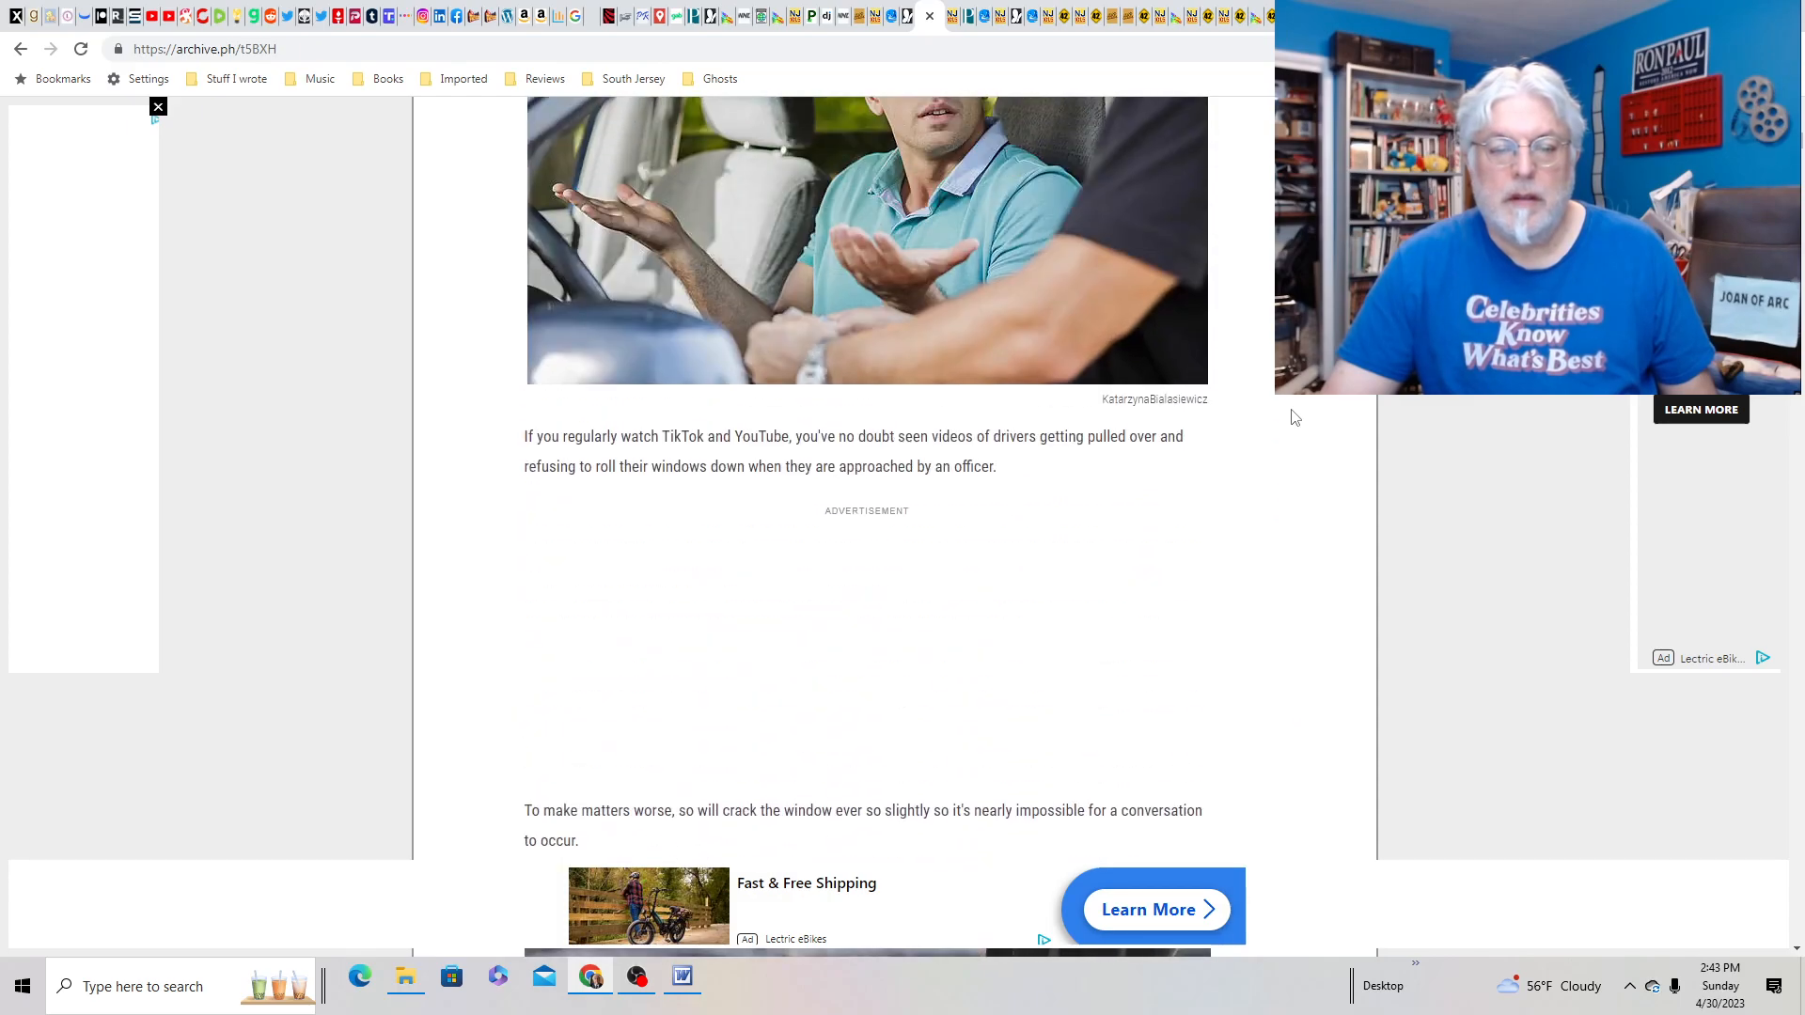
scroll(down, 3)
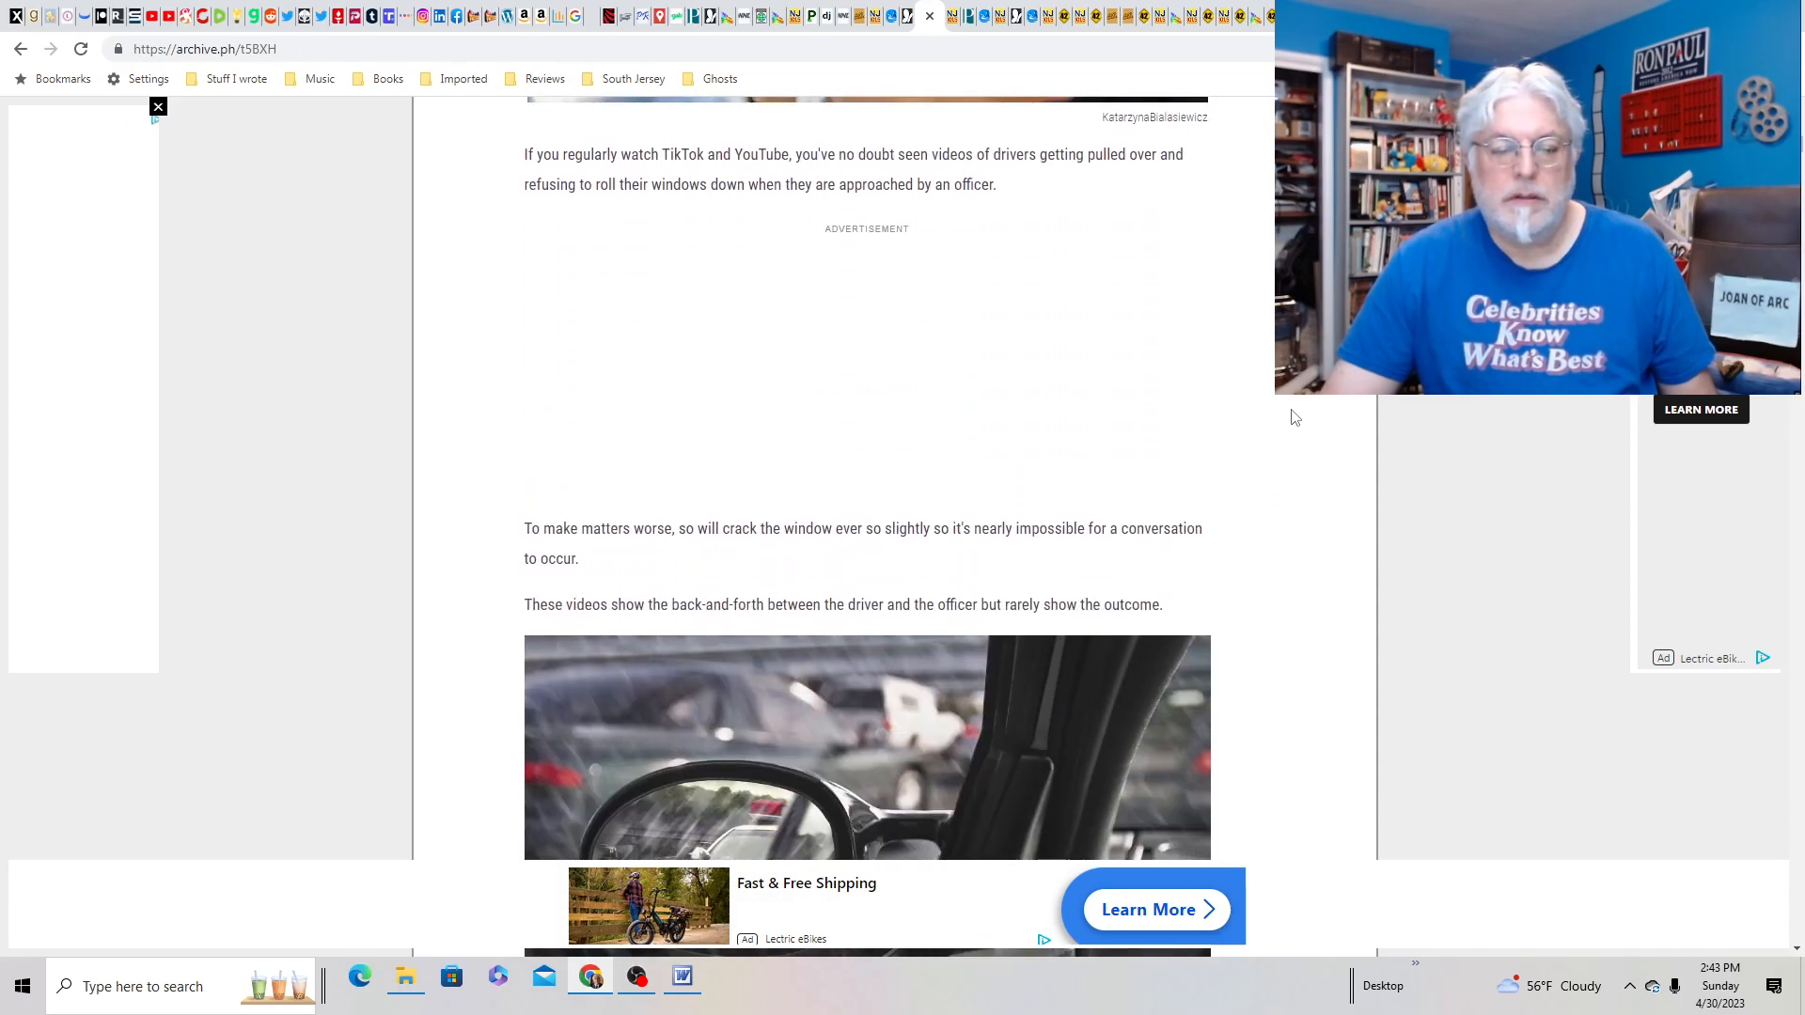
scroll(down, 3)
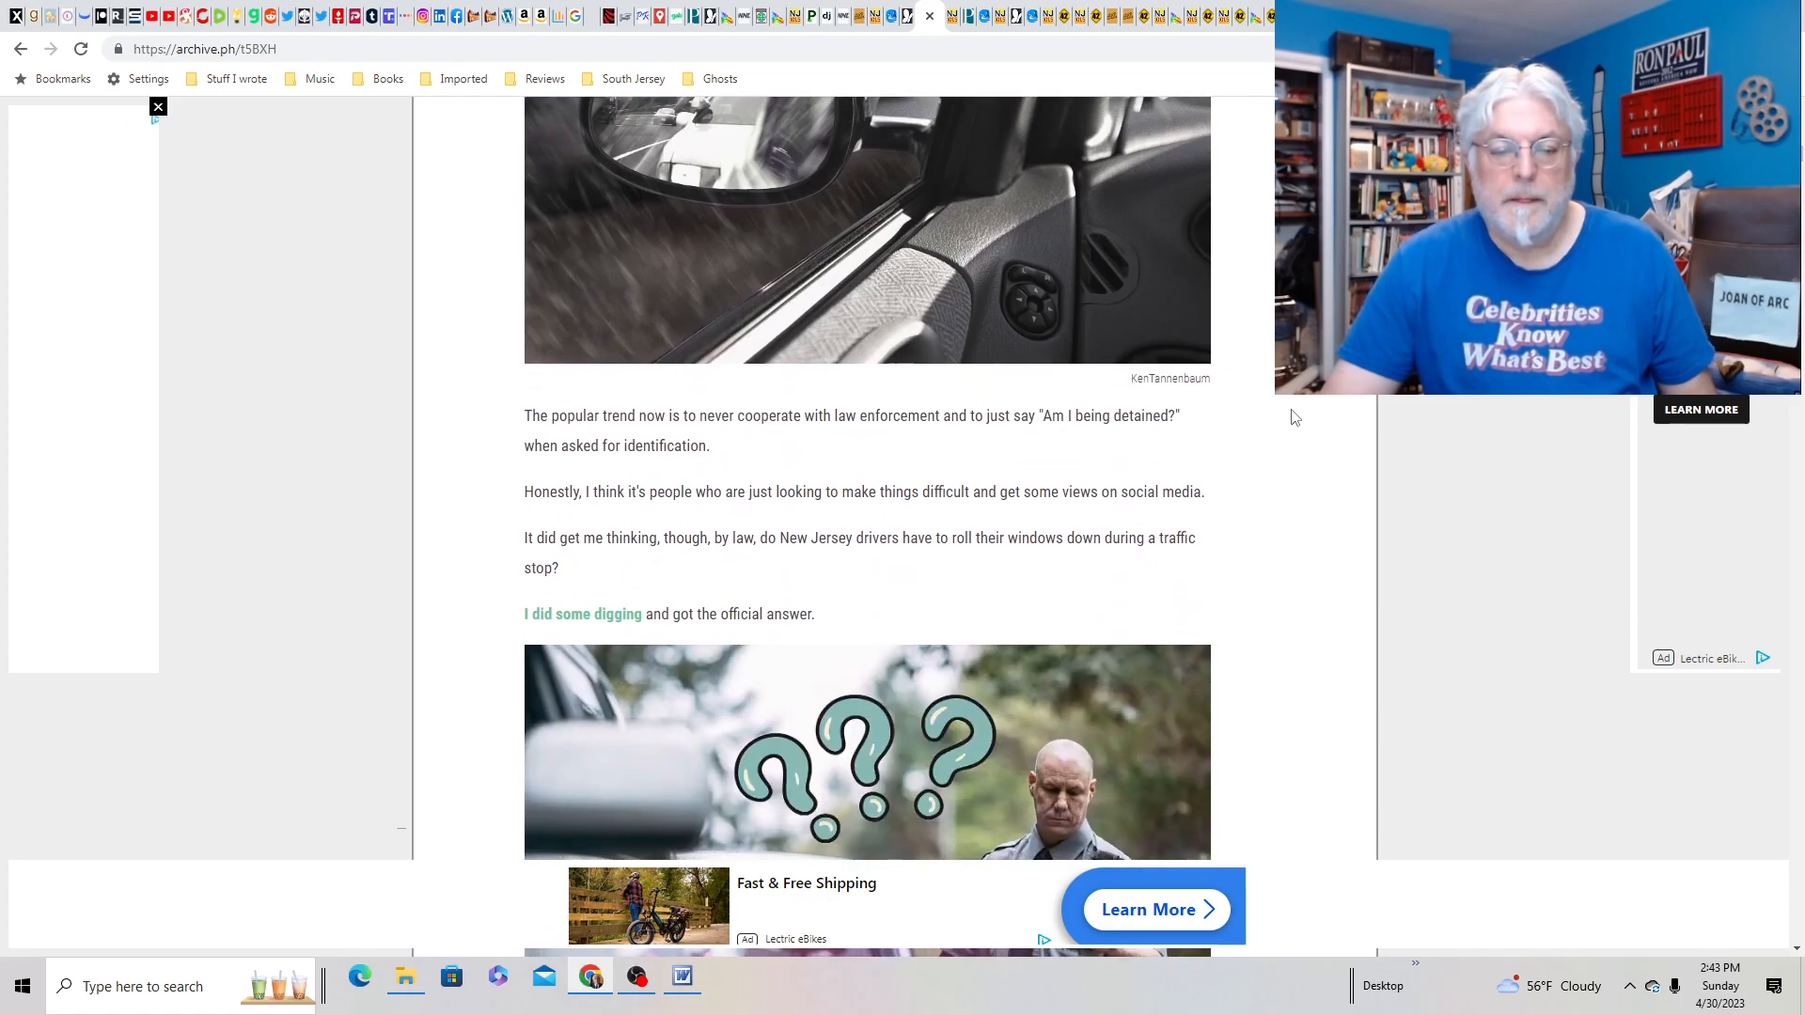
scroll(down, 3)
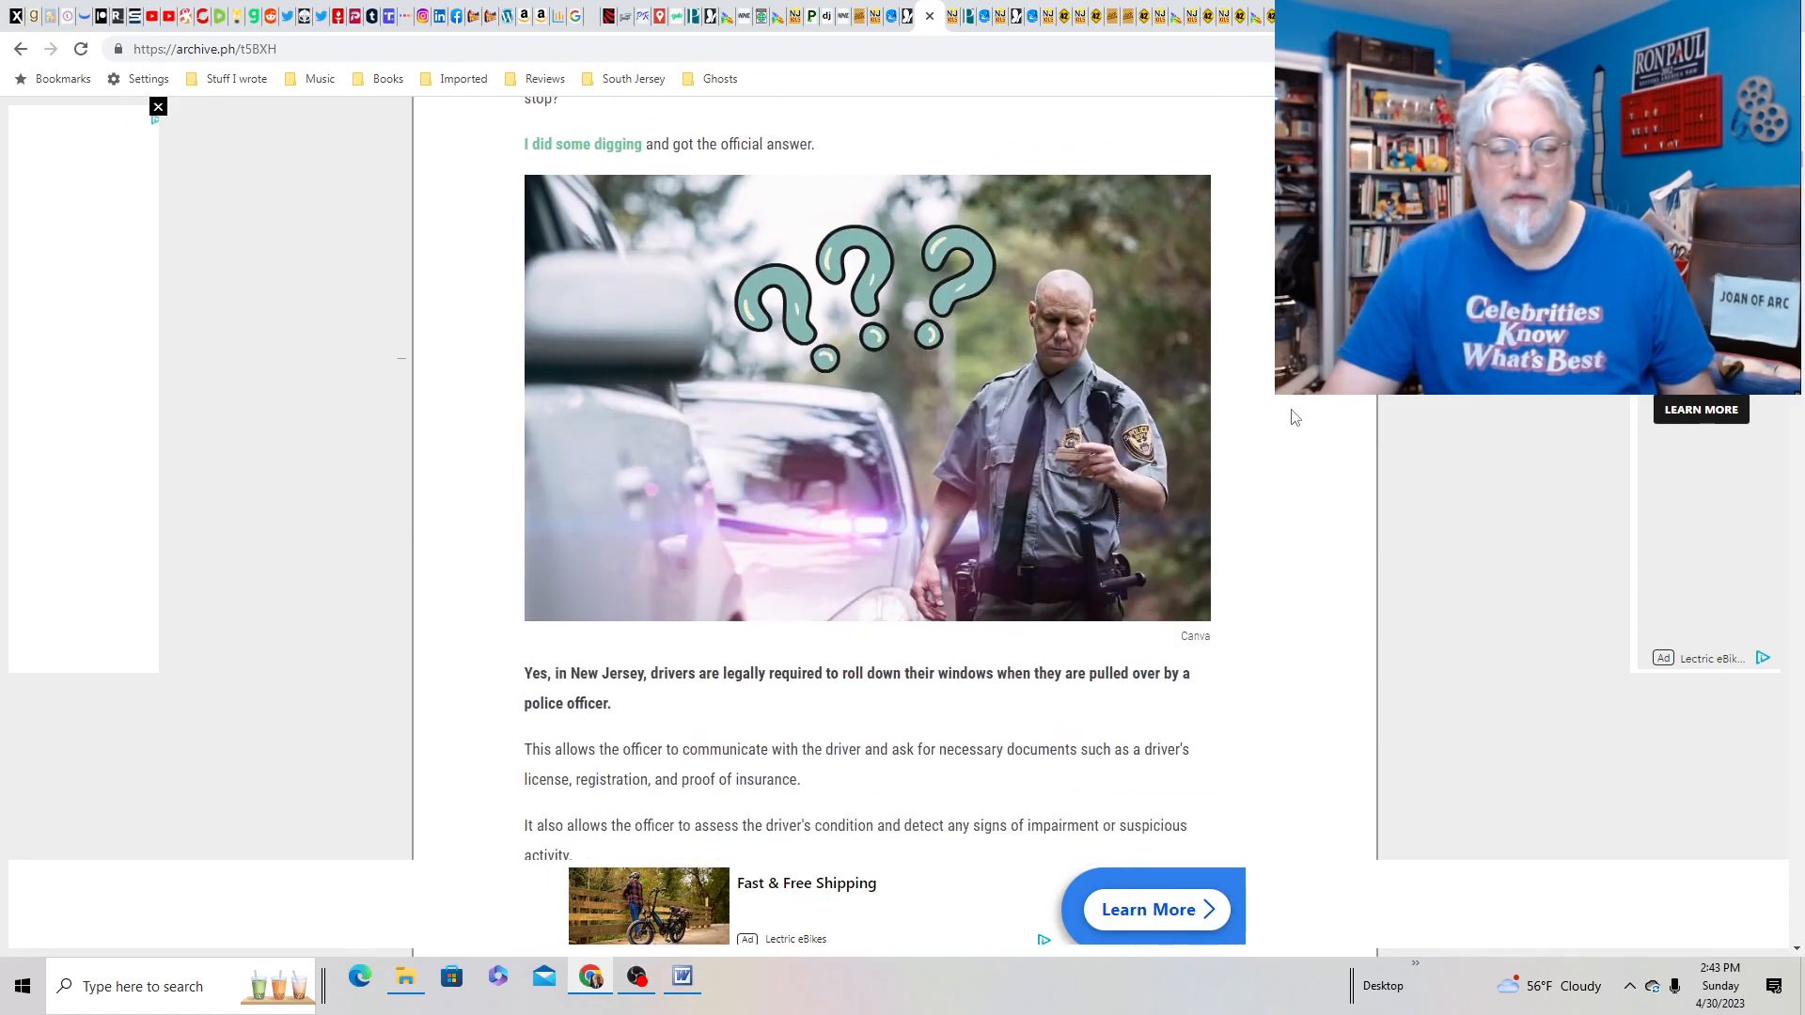
scroll(down, 3)
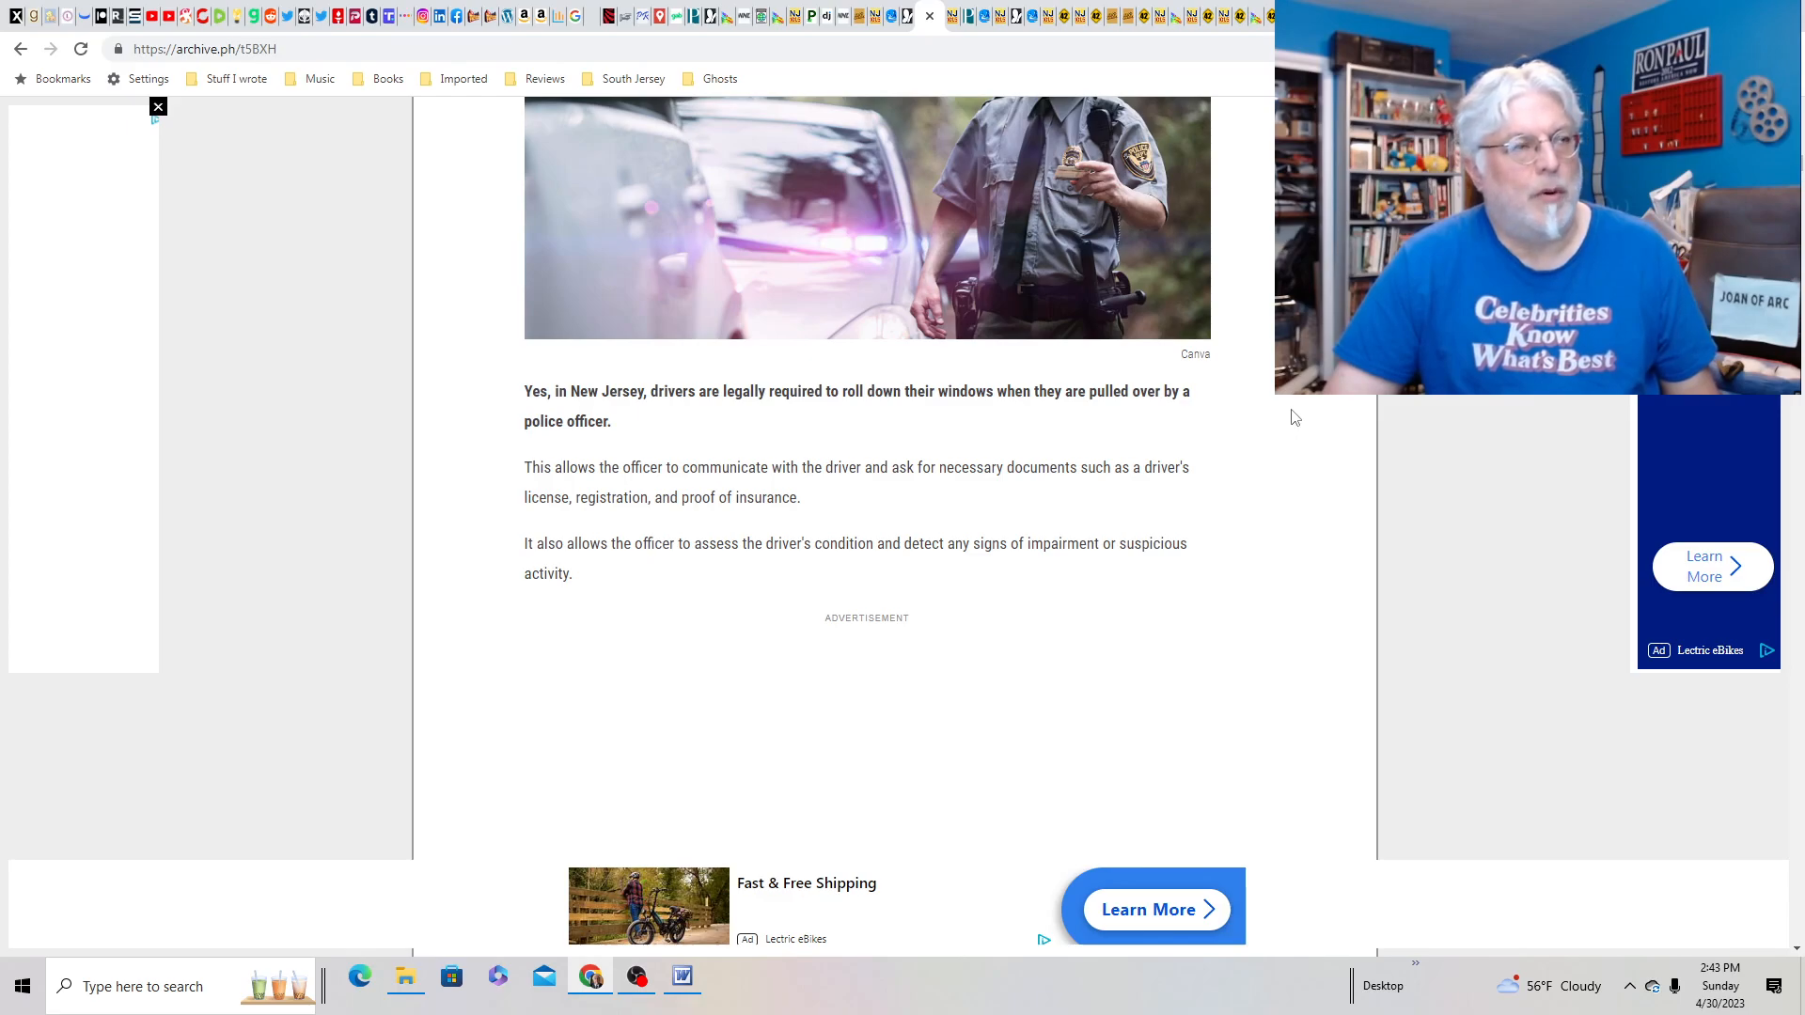
scroll(down, 3)
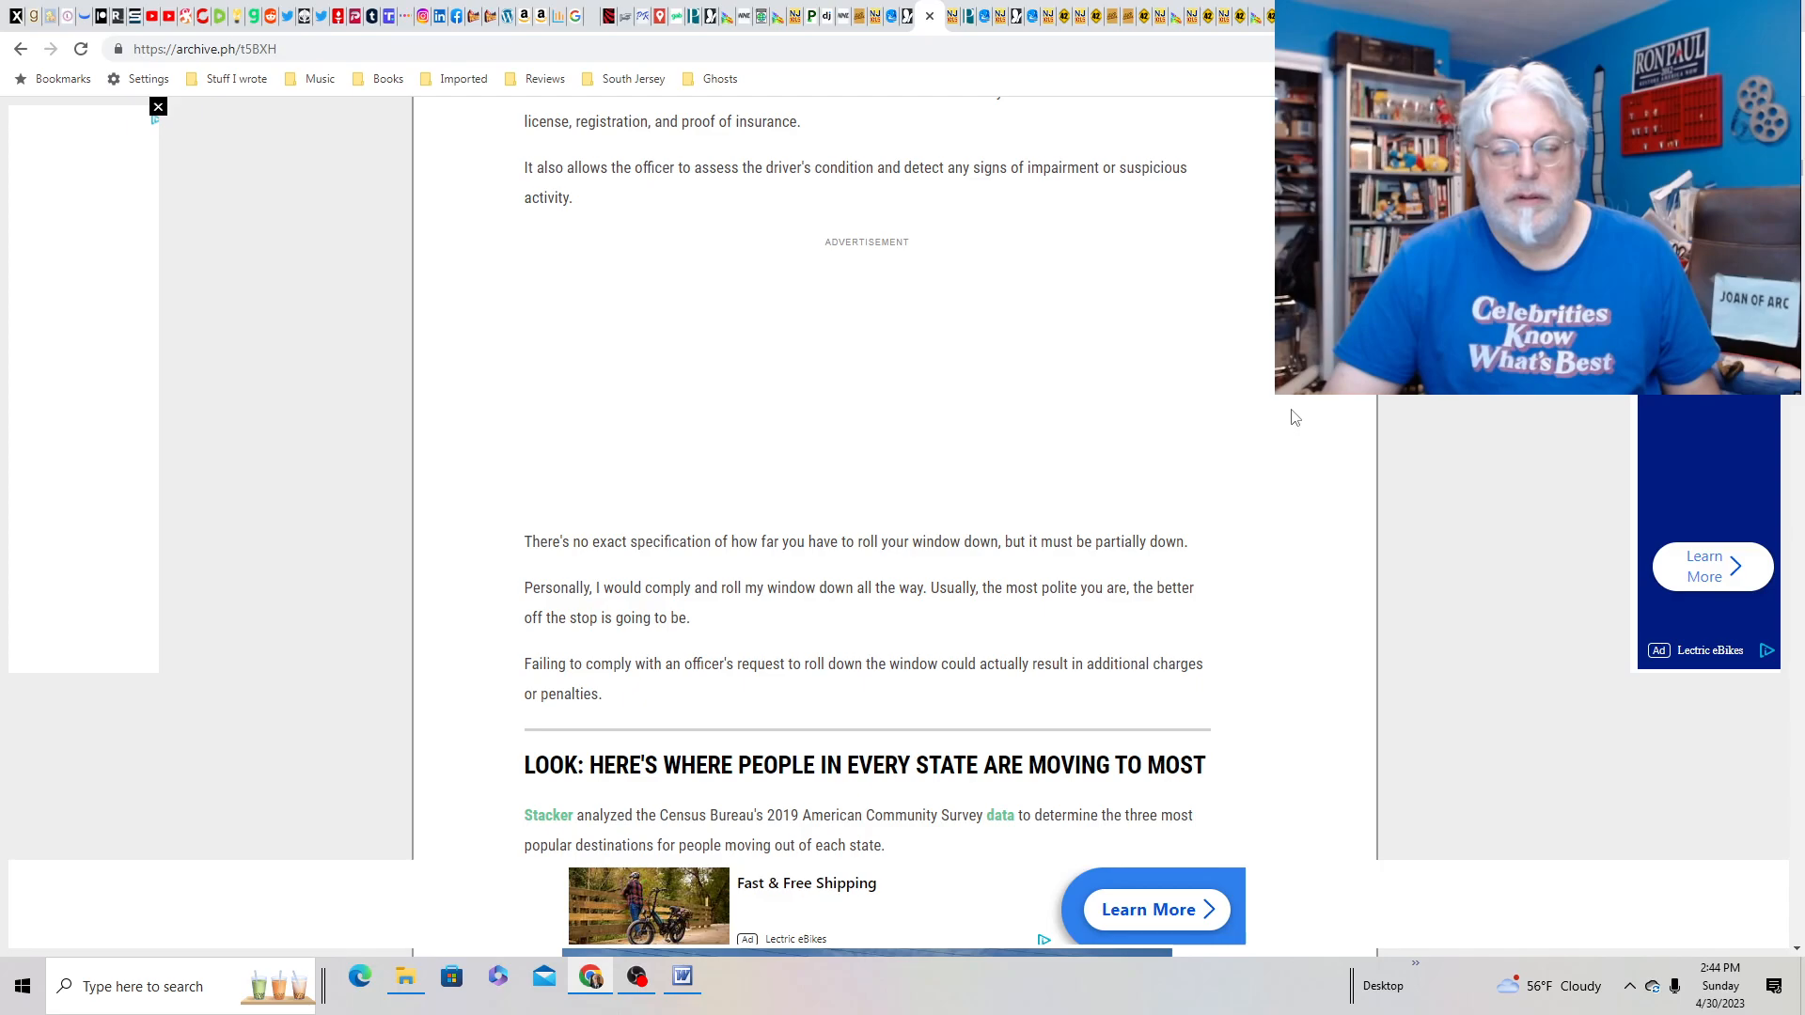
mouse_move(1036, 144)
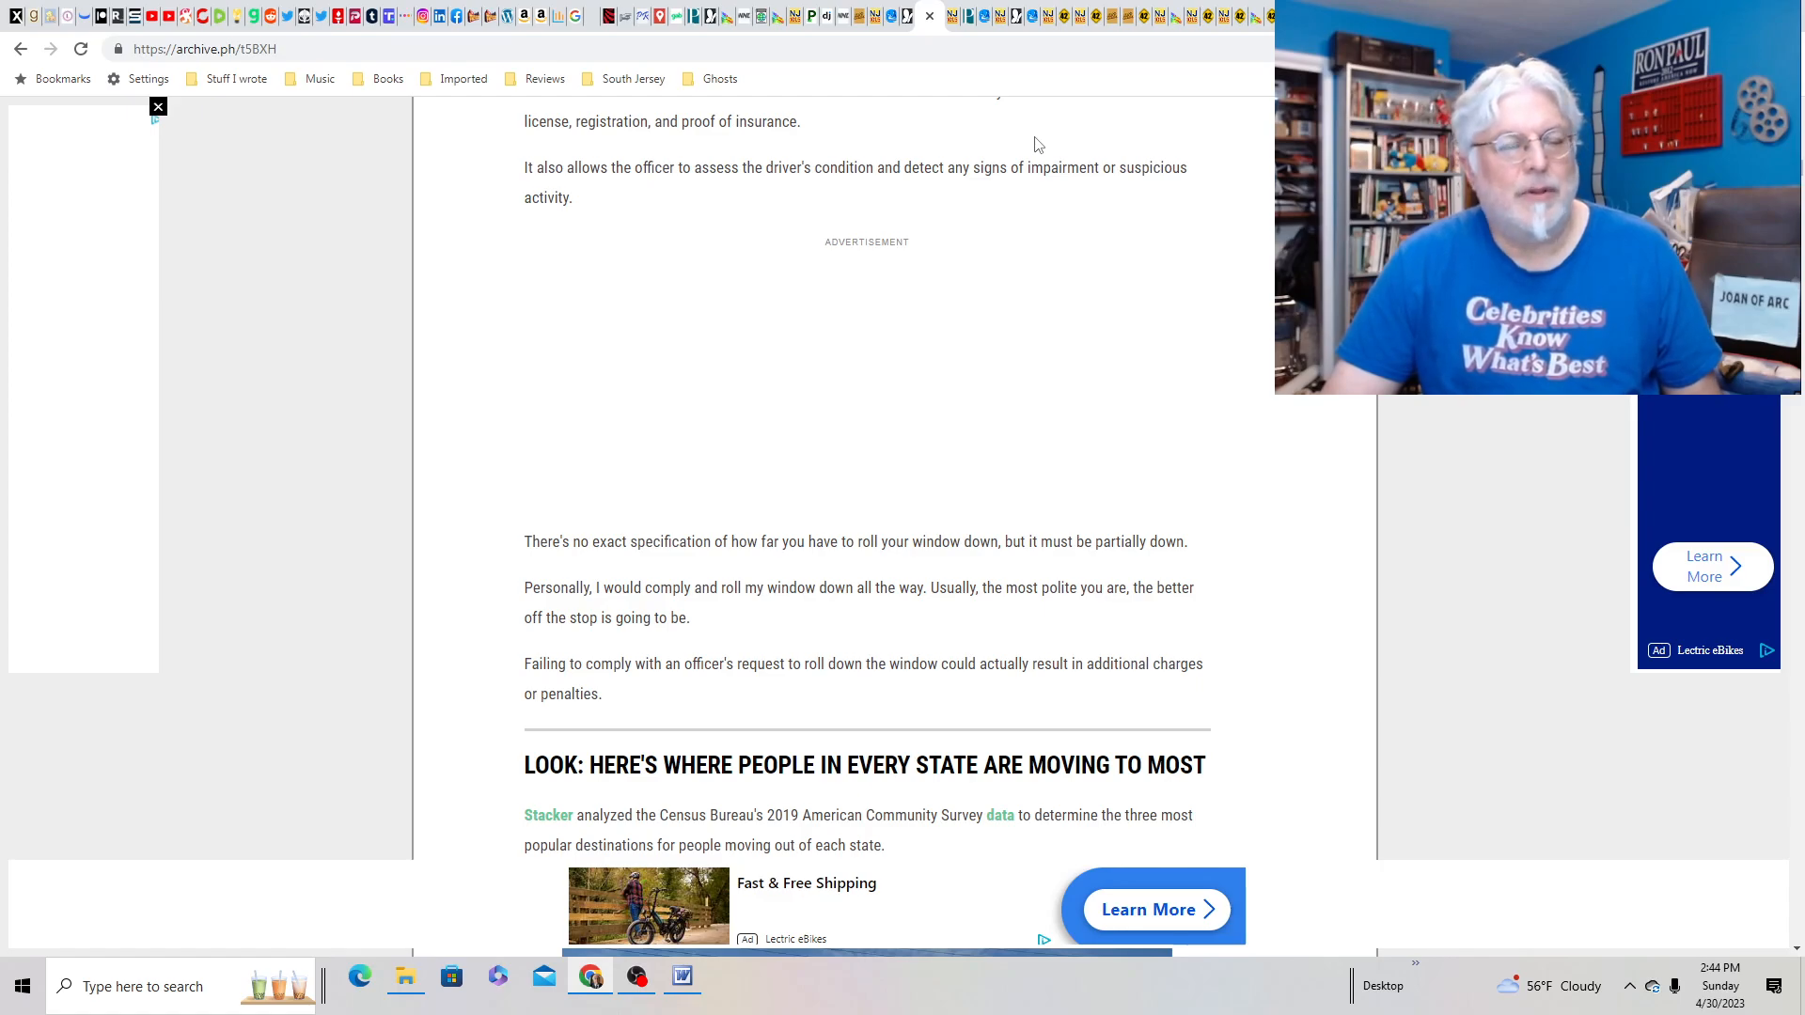
mouse_move(969, 15)
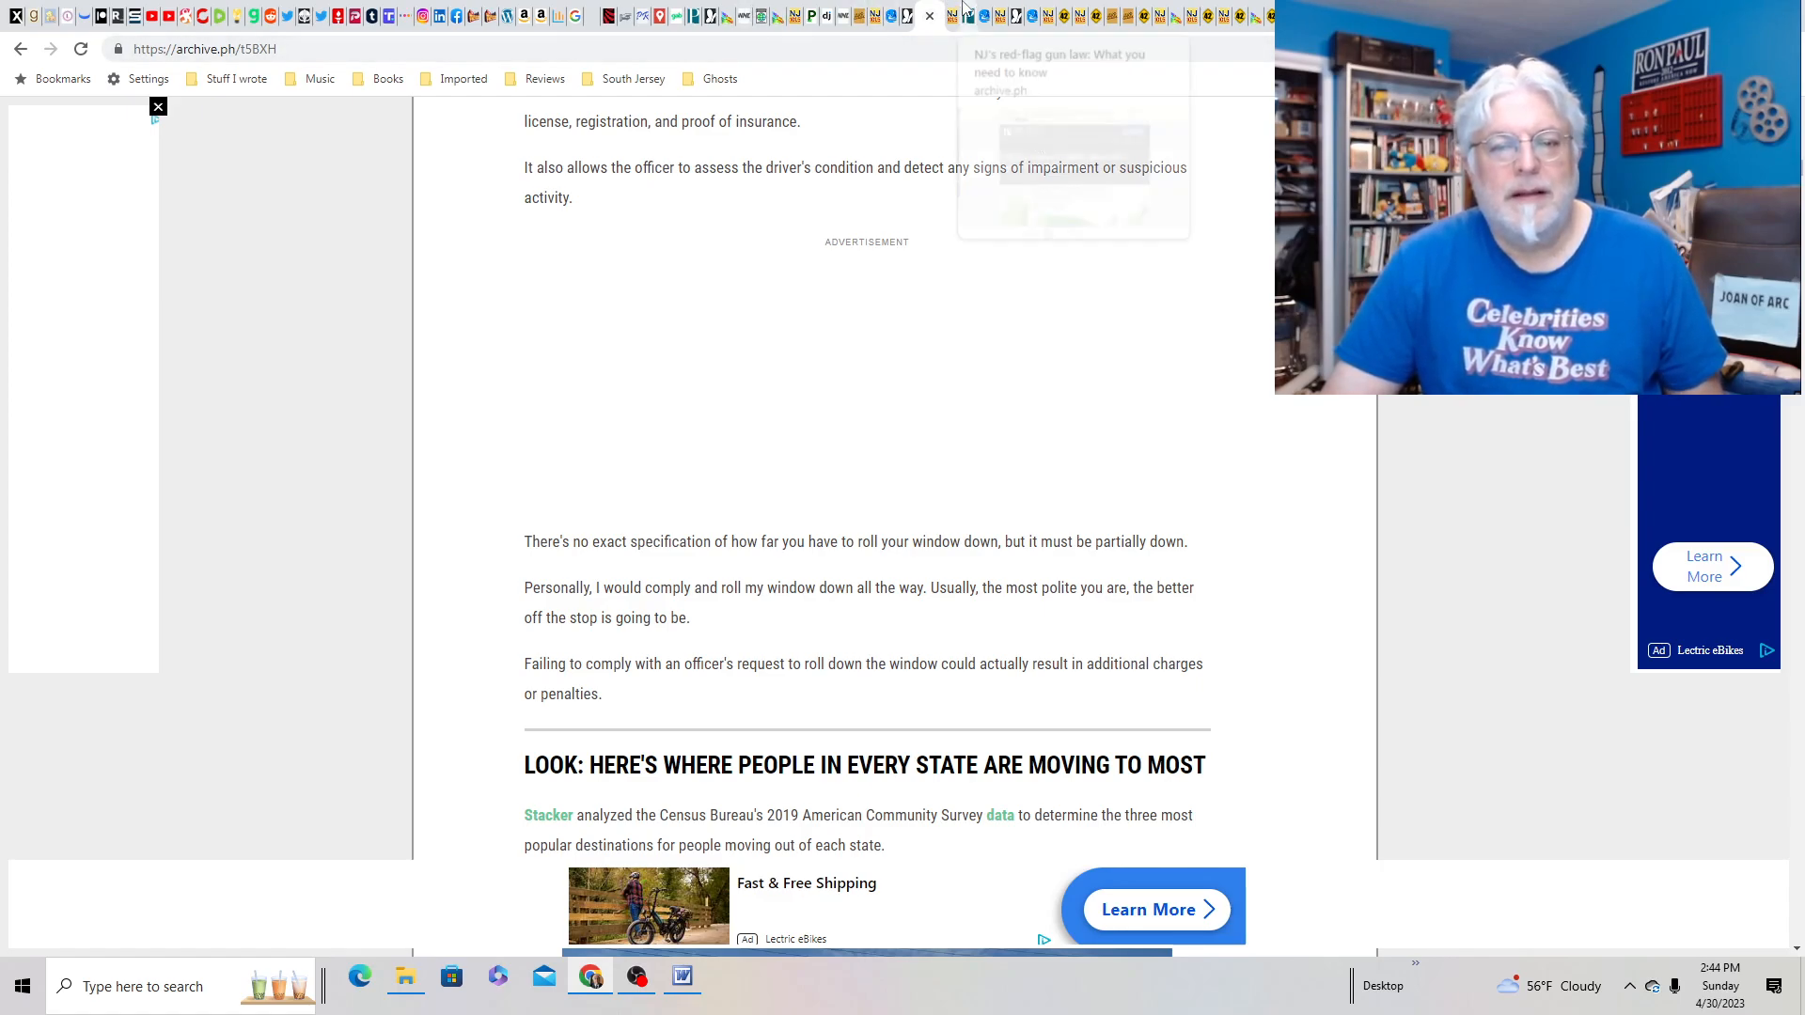
scroll(up, 3)
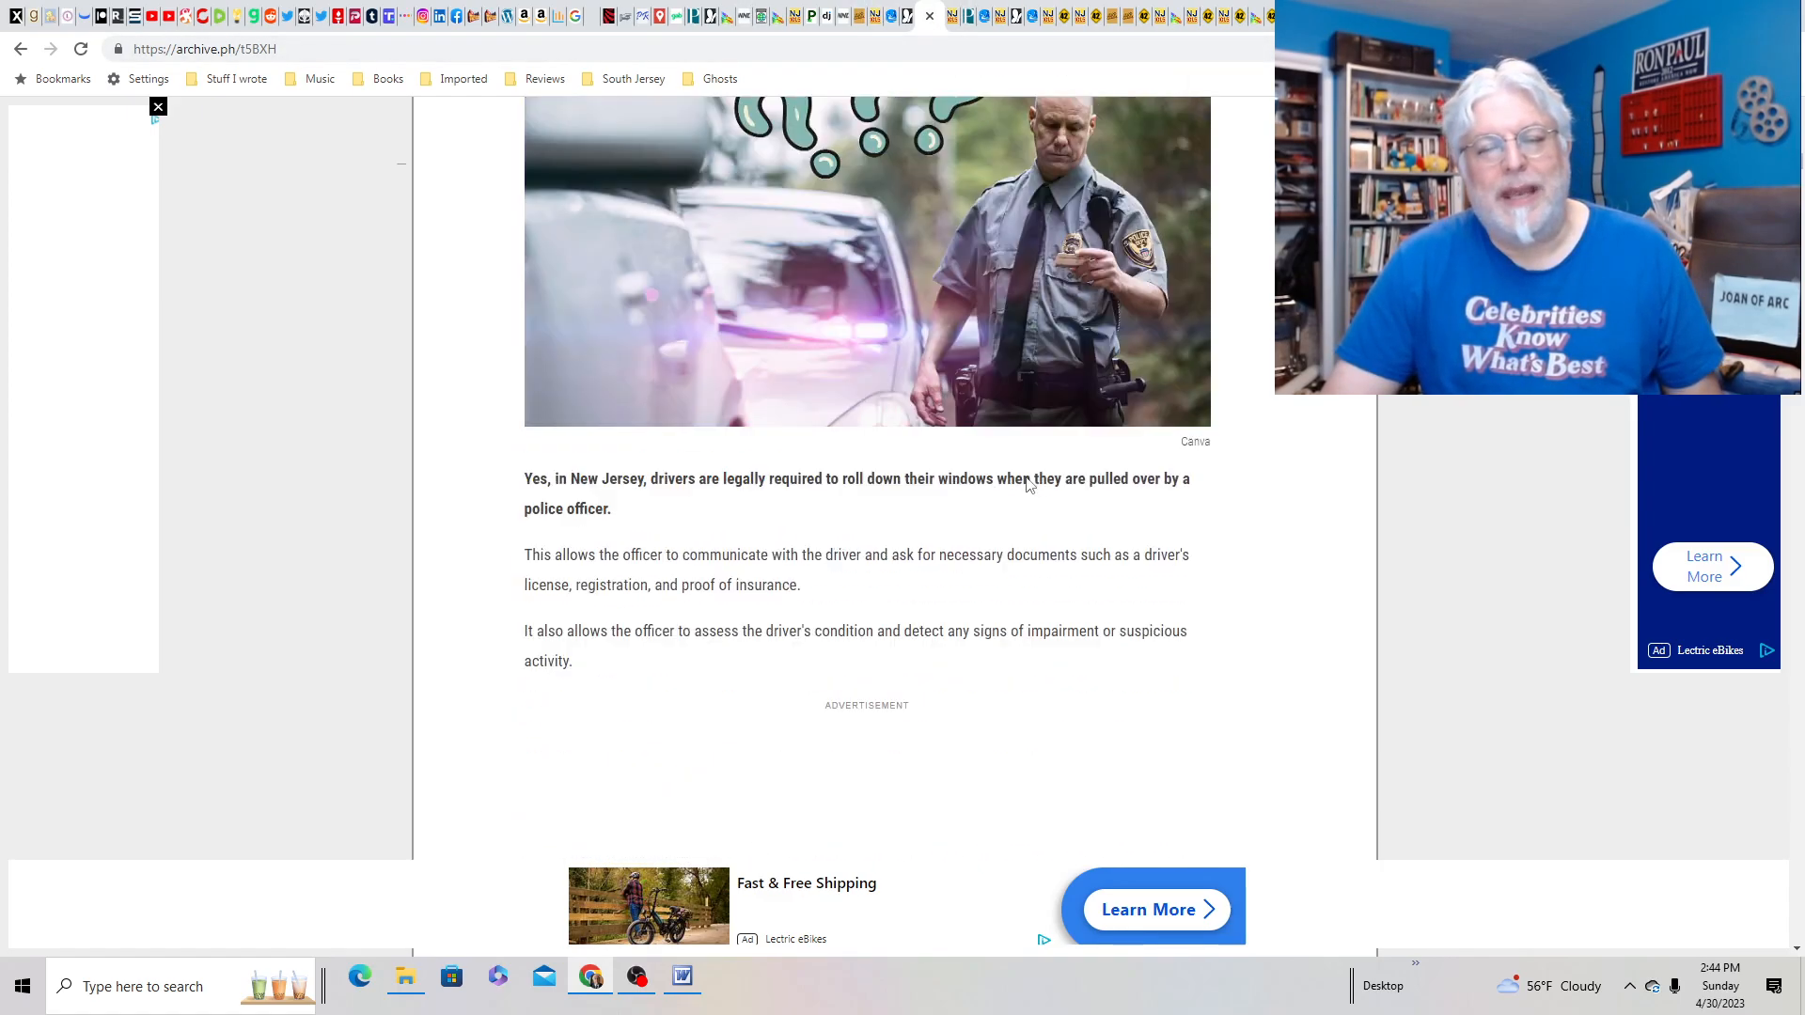
scroll(up, 3)
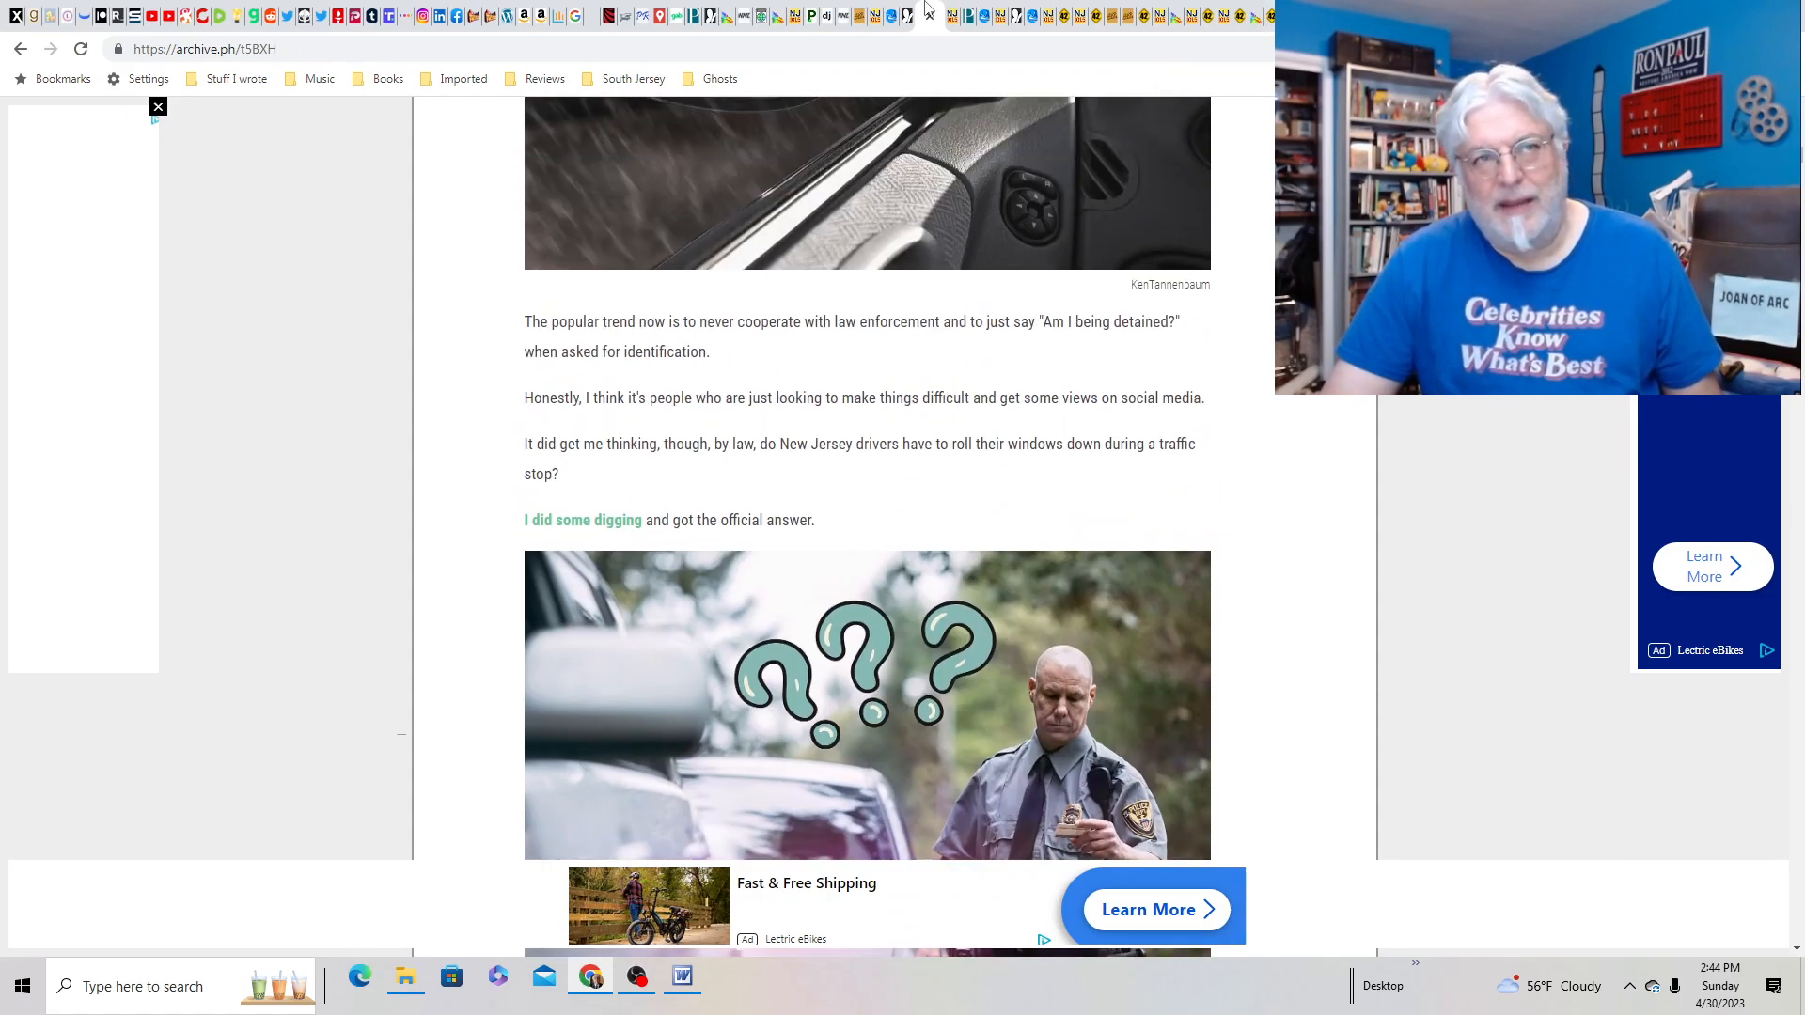
mouse_move(1065, 16)
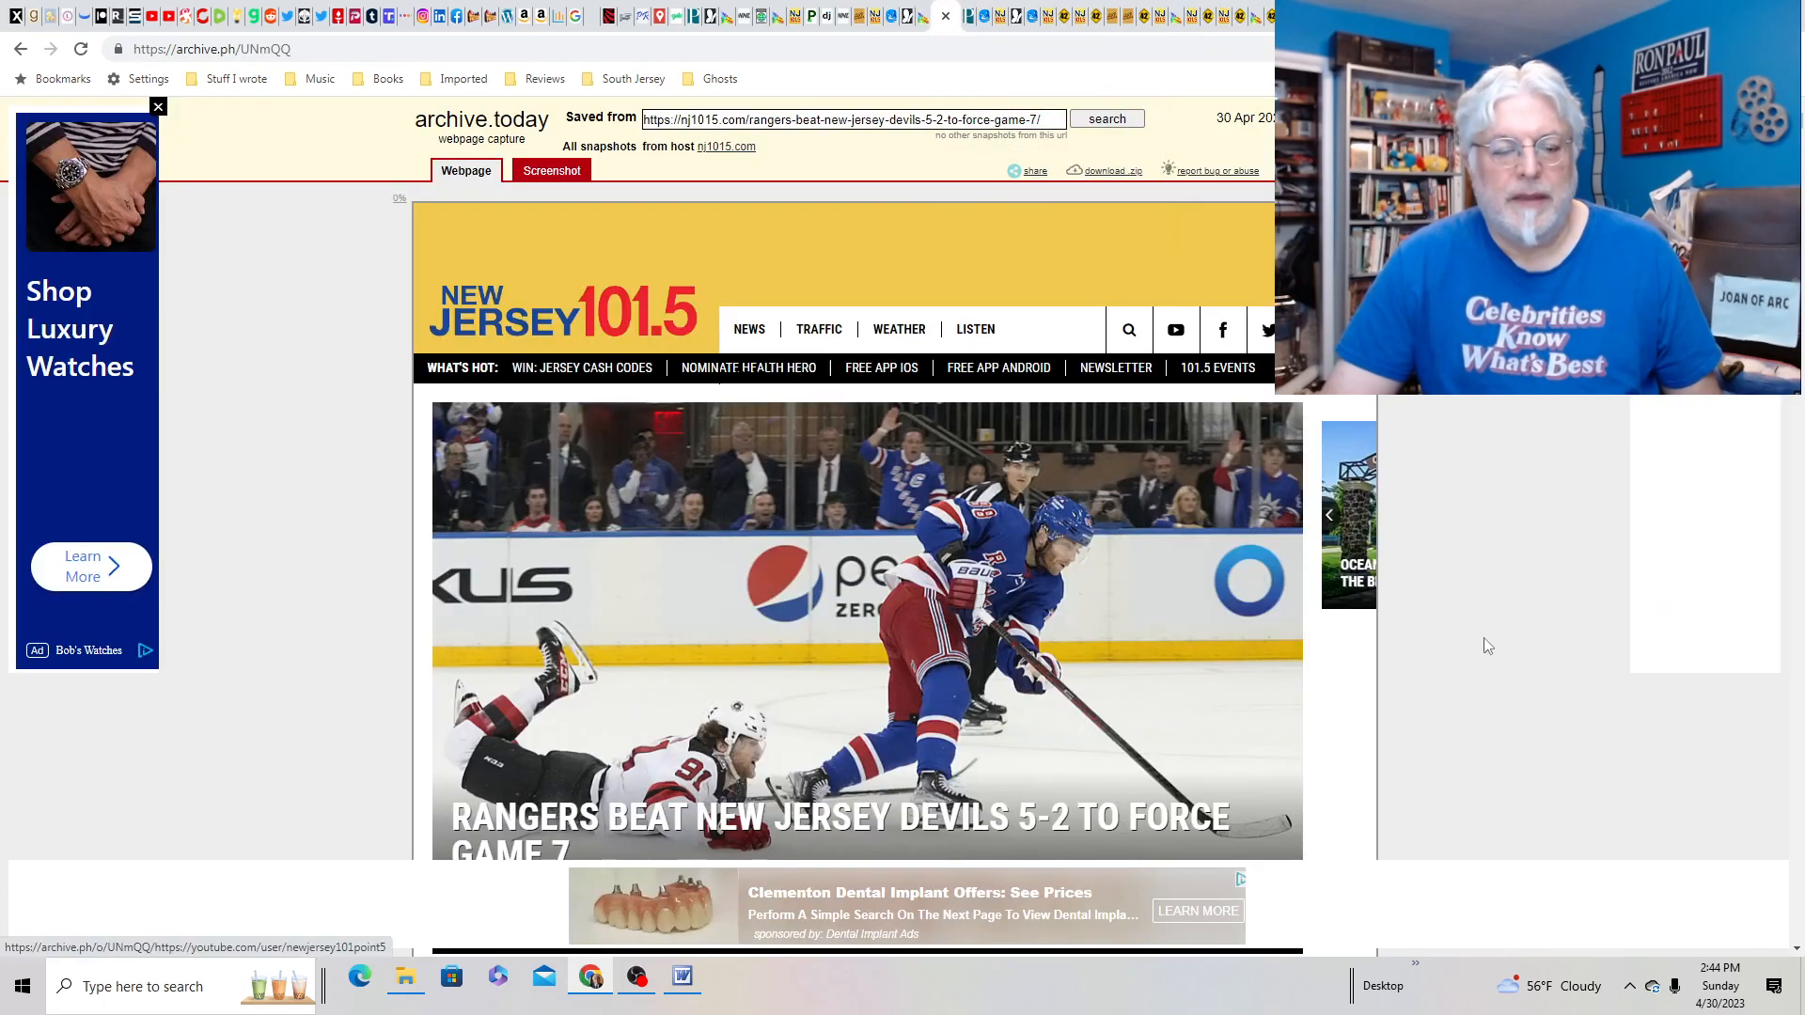
- Skim and close the Rangers–Devils article, then the red-flag gun law article
scroll(down, 3)
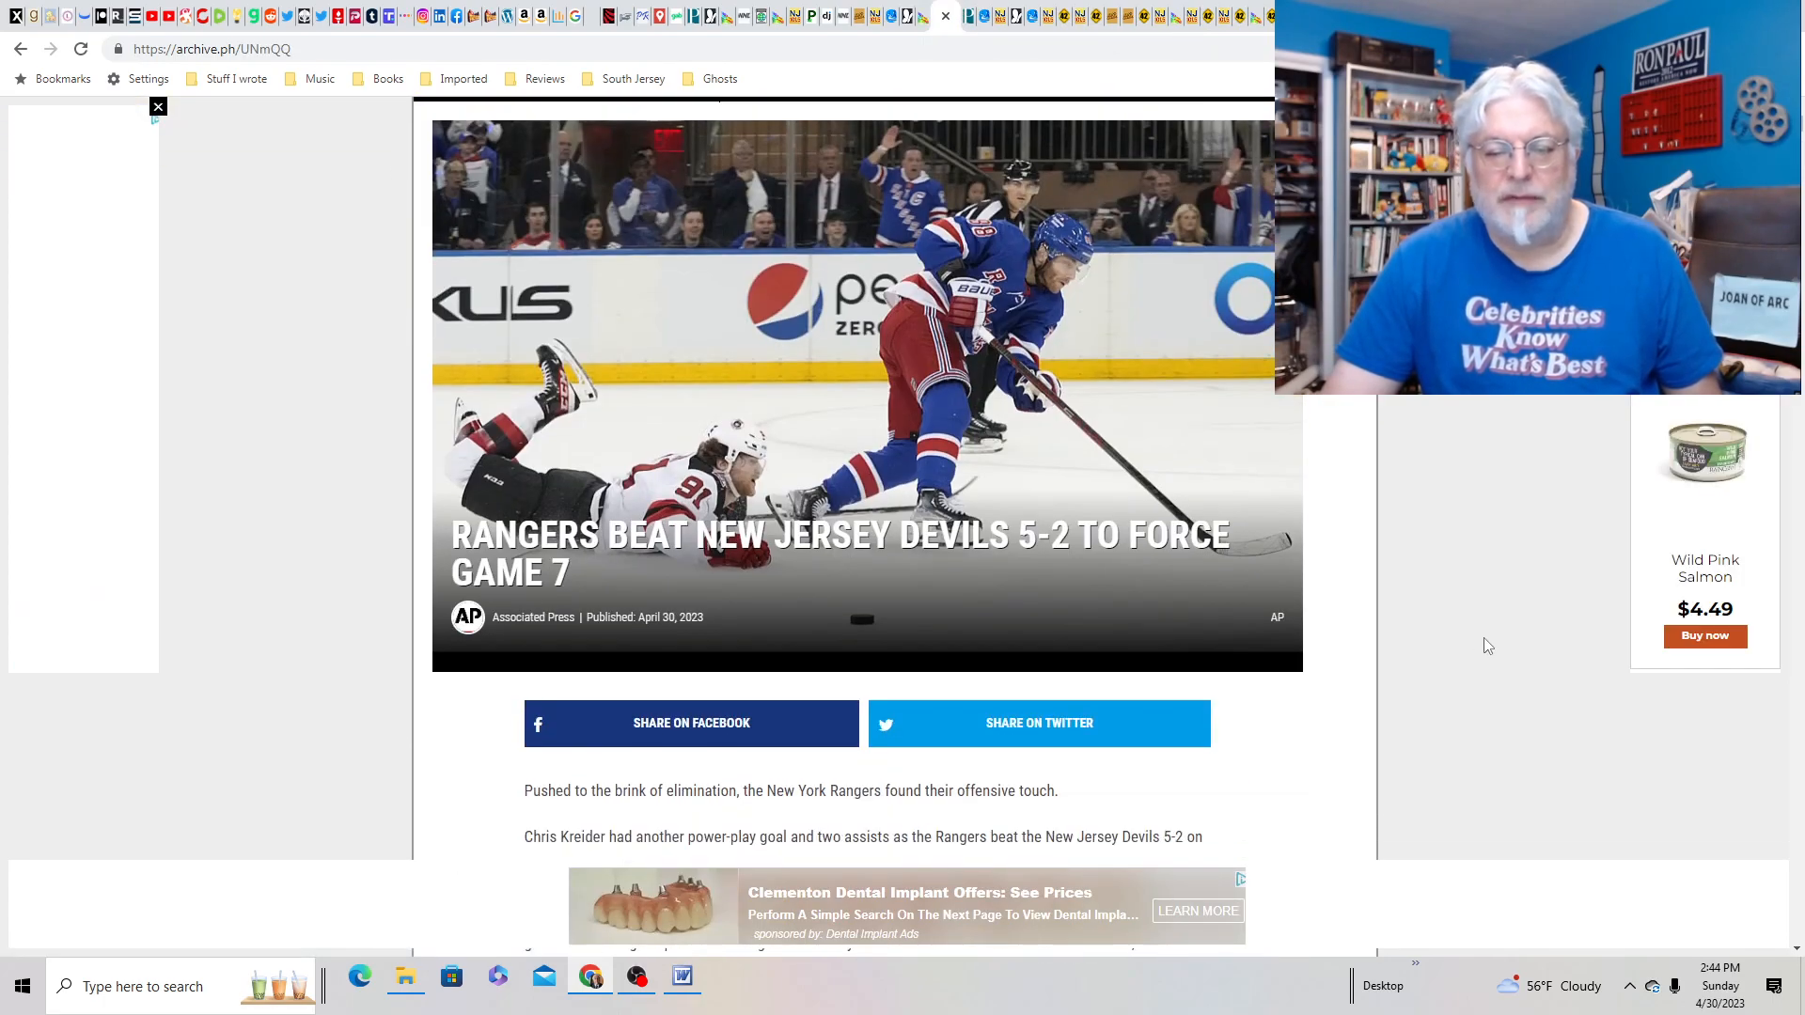
scroll(down, 3)
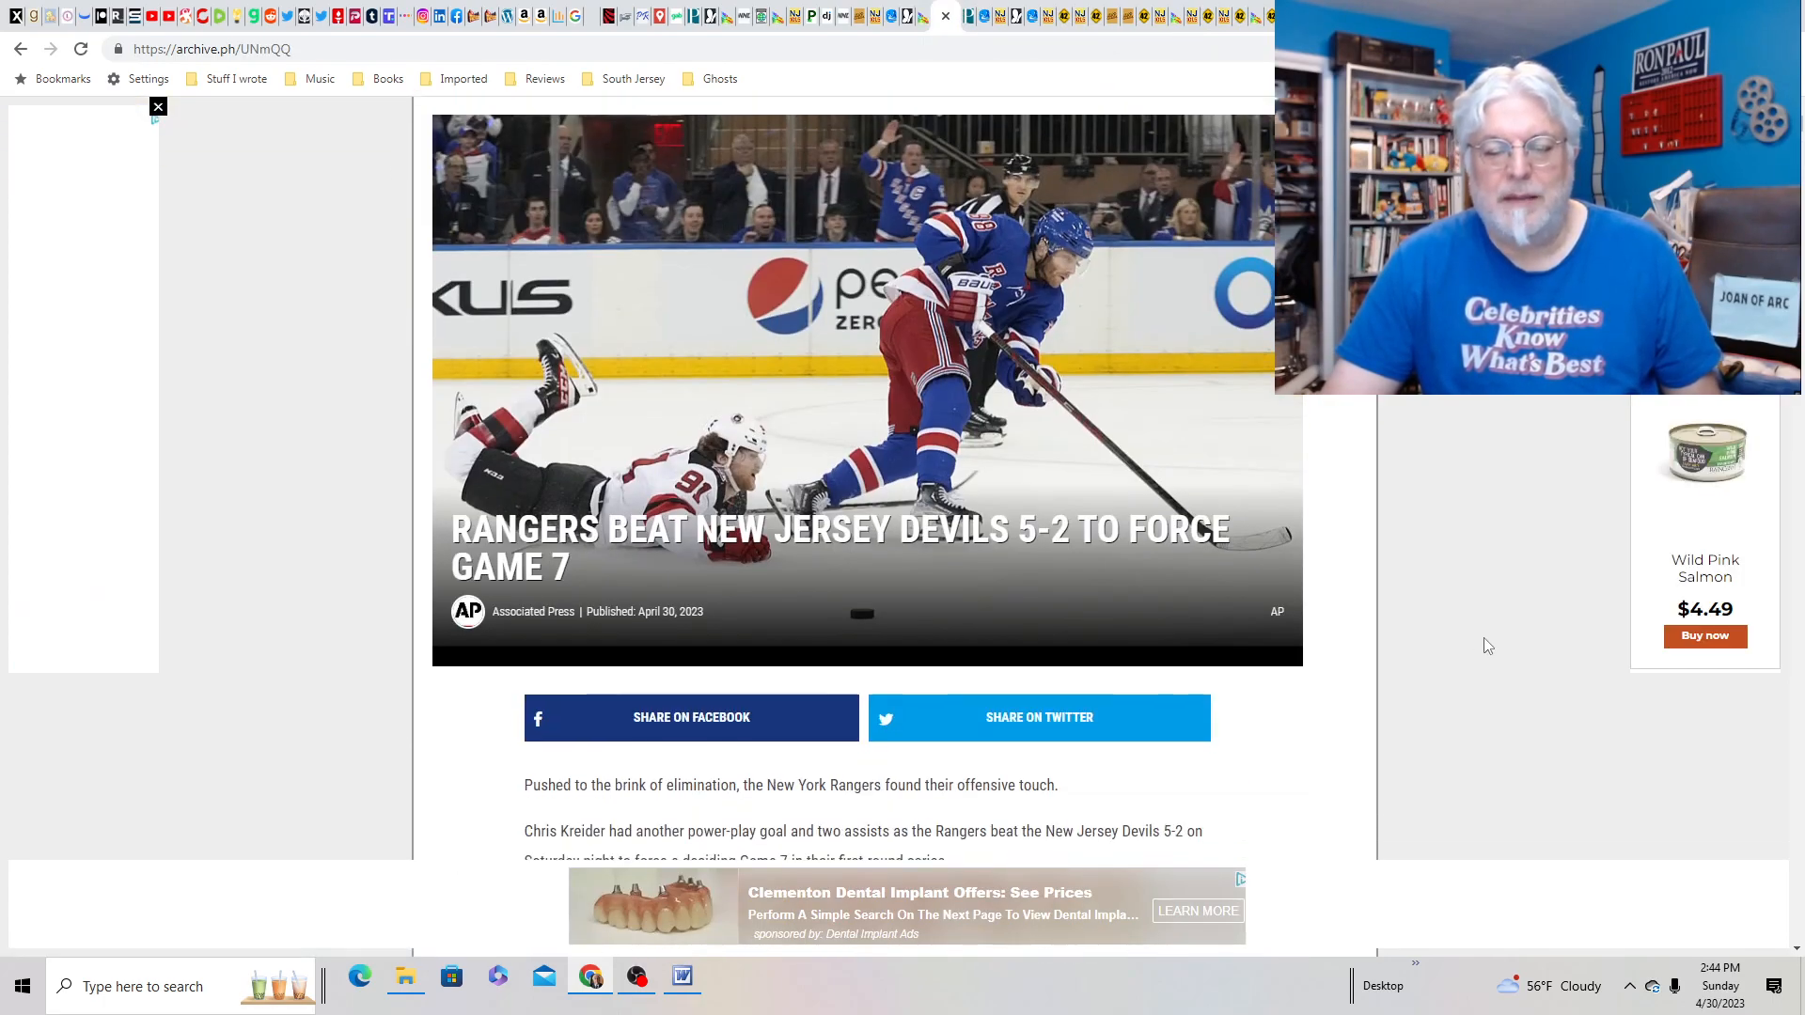
scroll(down, 3)
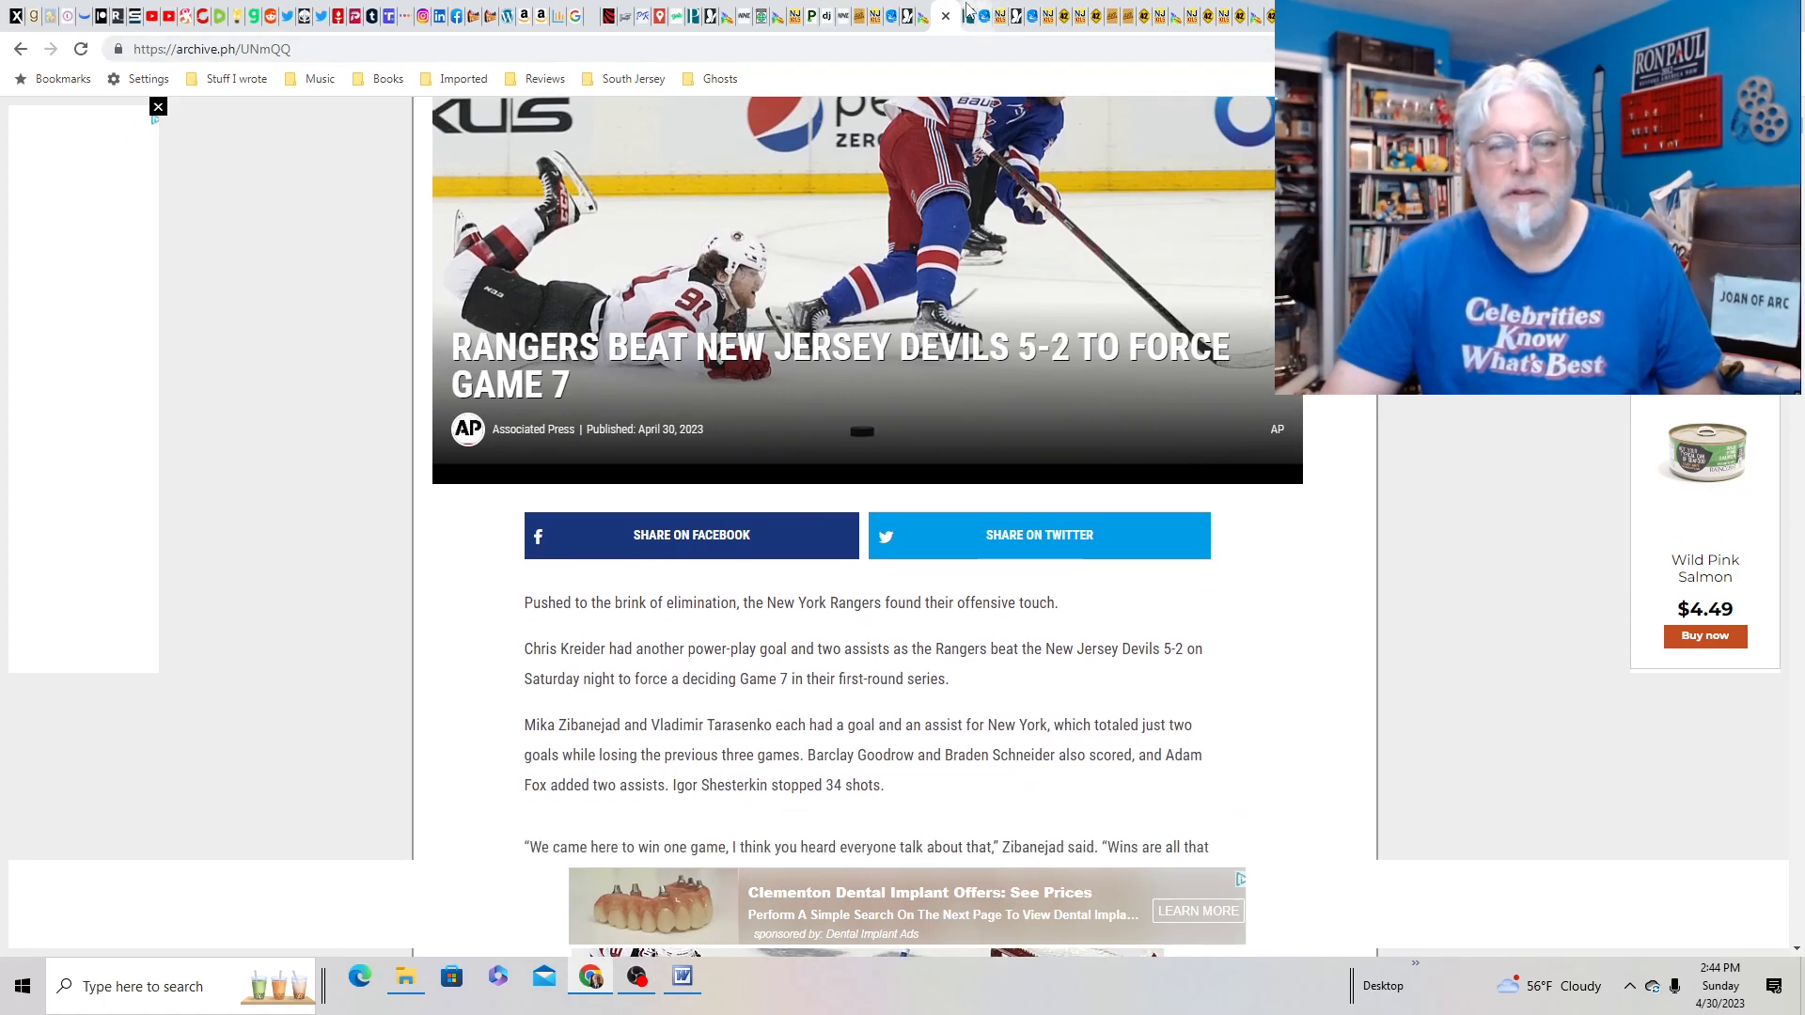
mouse_move(979, 16)
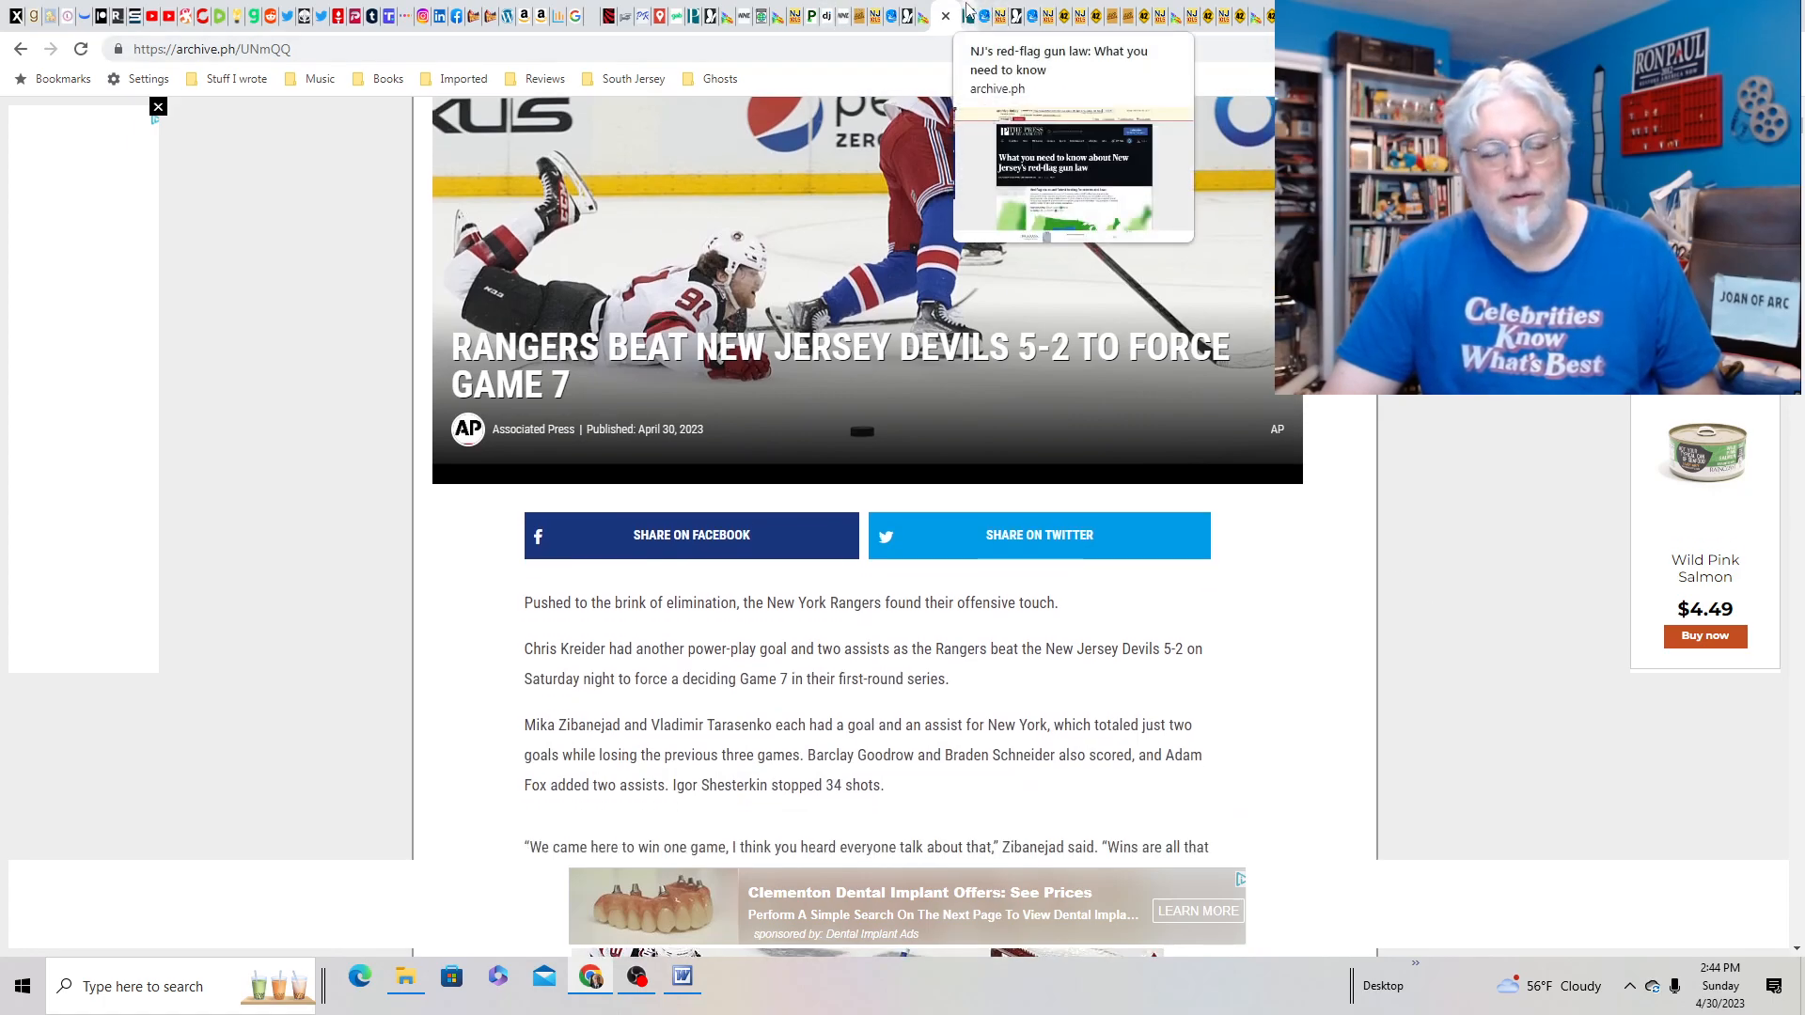
click(1013, 16)
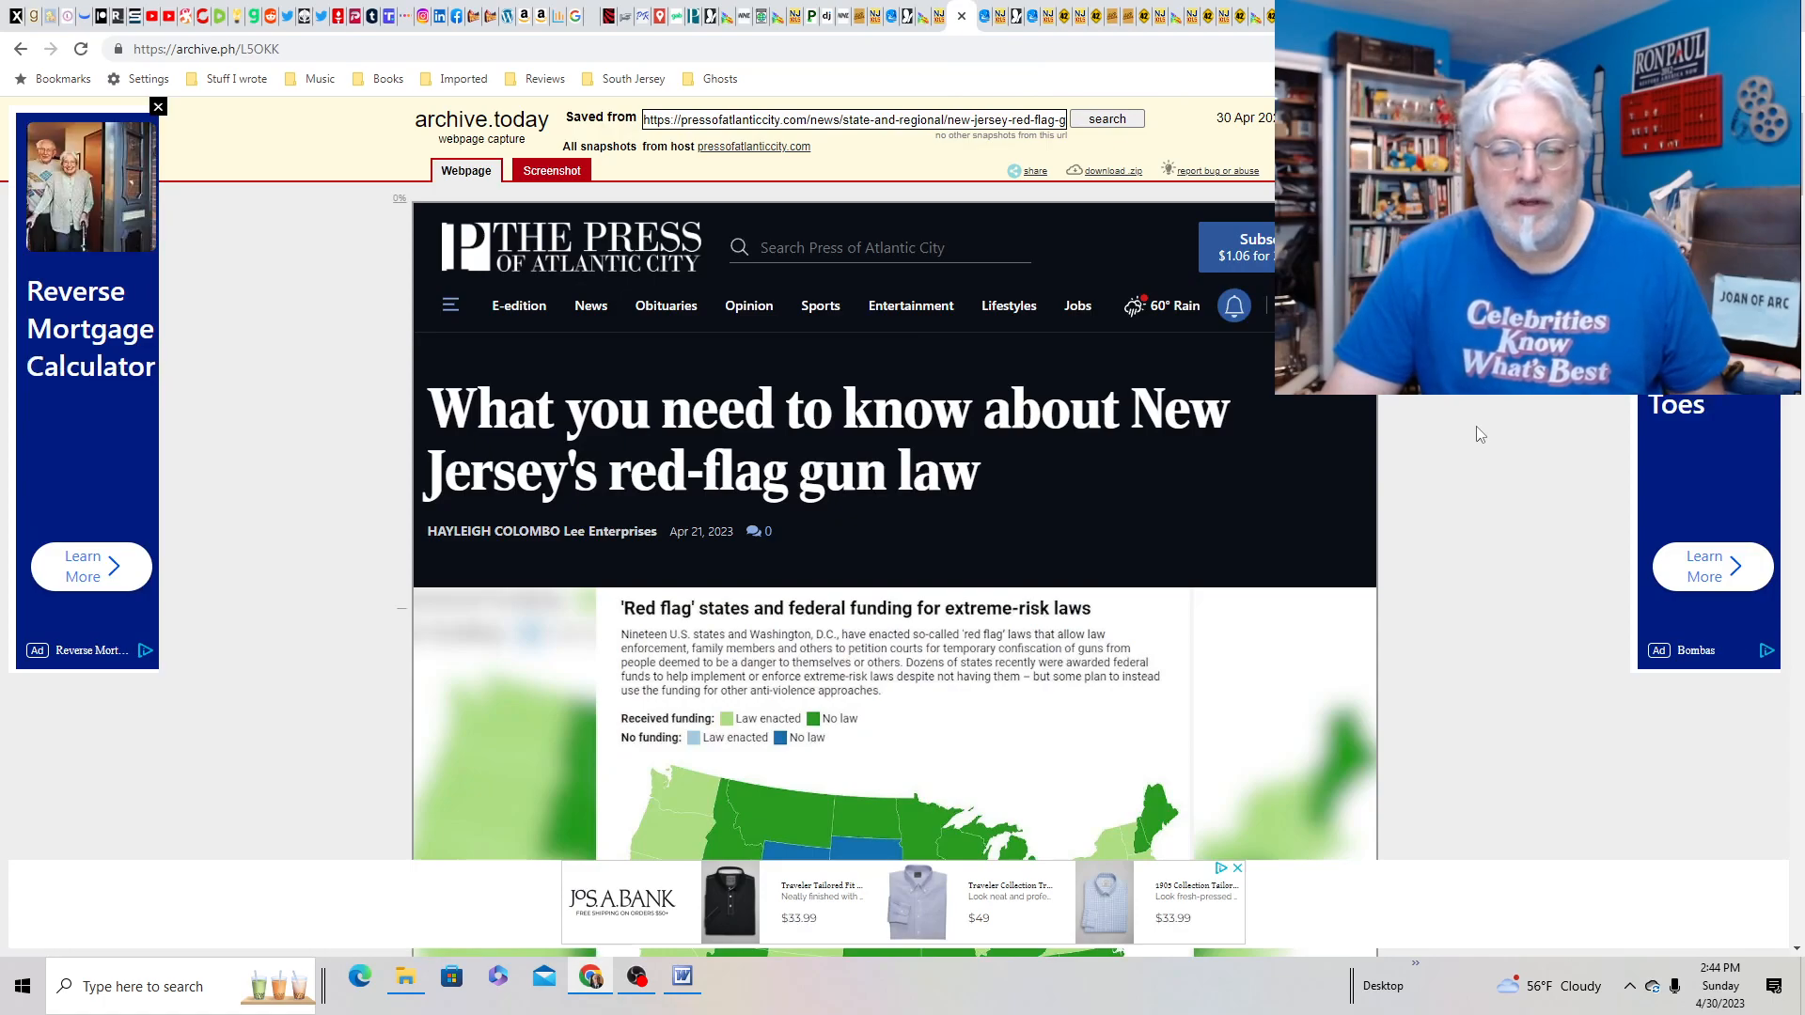
scroll(down, 3)
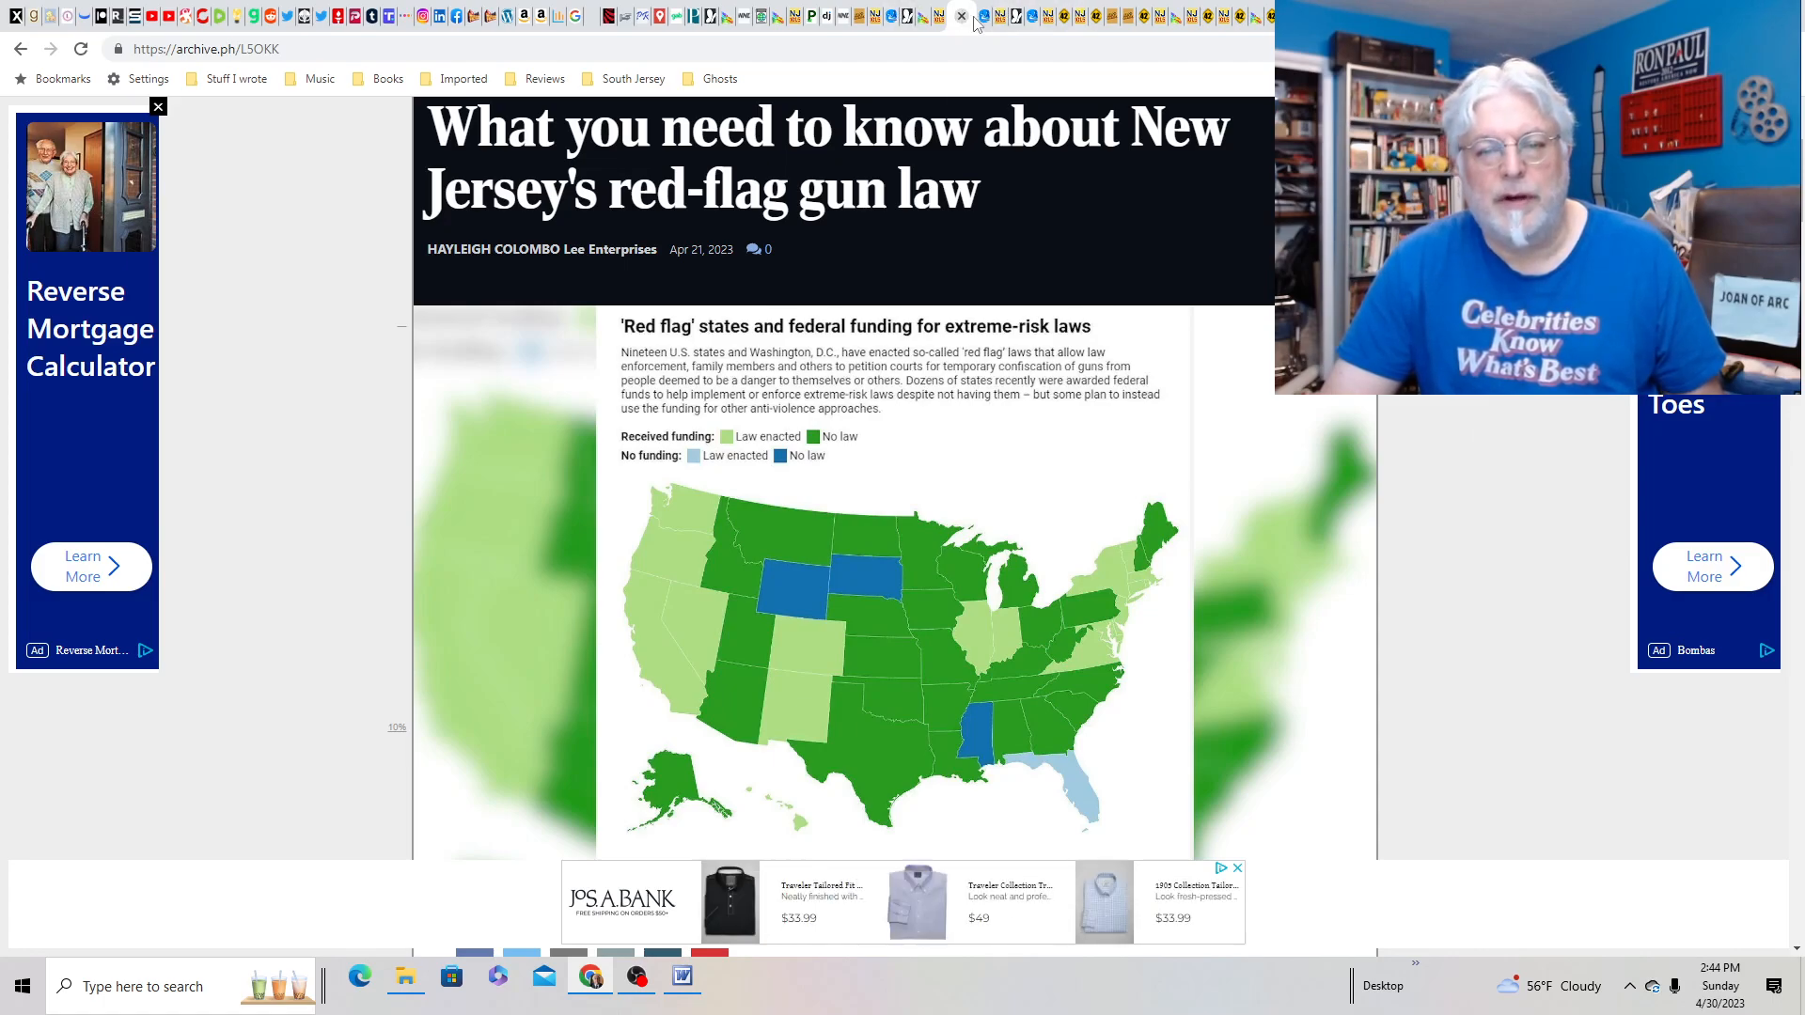
click(978, 16)
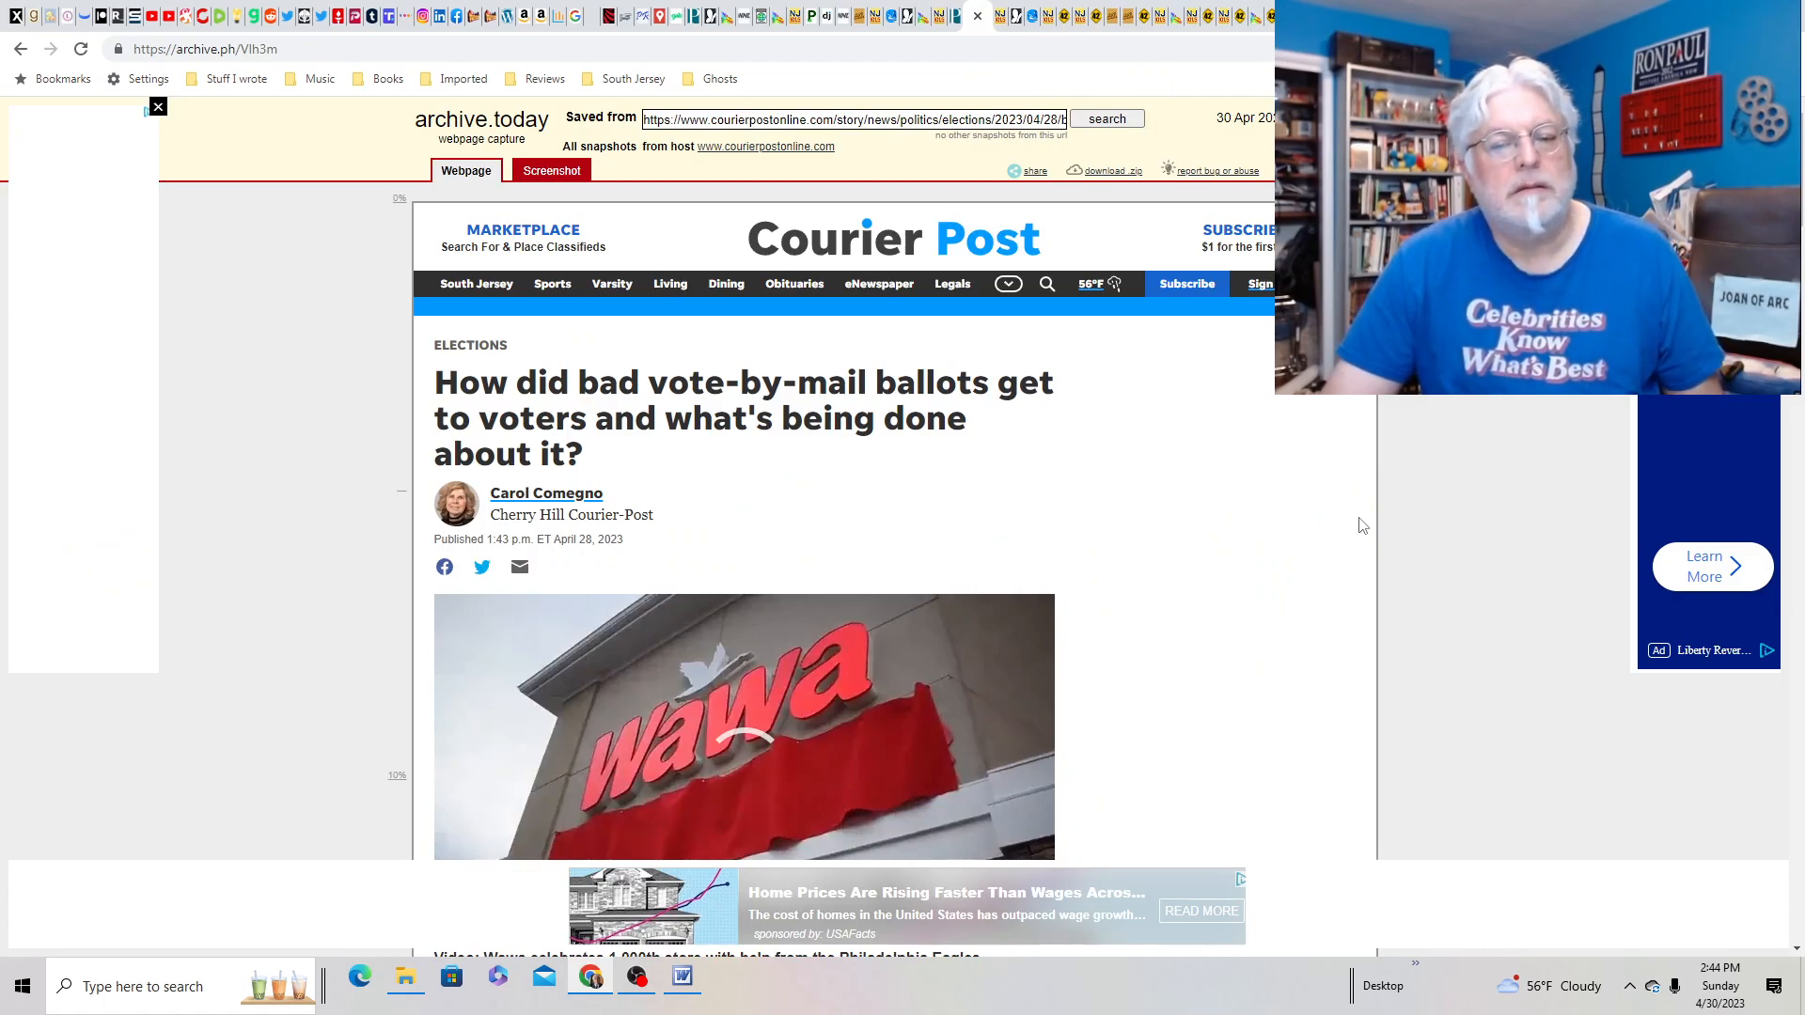
- Scroll the vote-by-mail ballots story into its opening paragraph and back to the headline
scroll(down, 3)
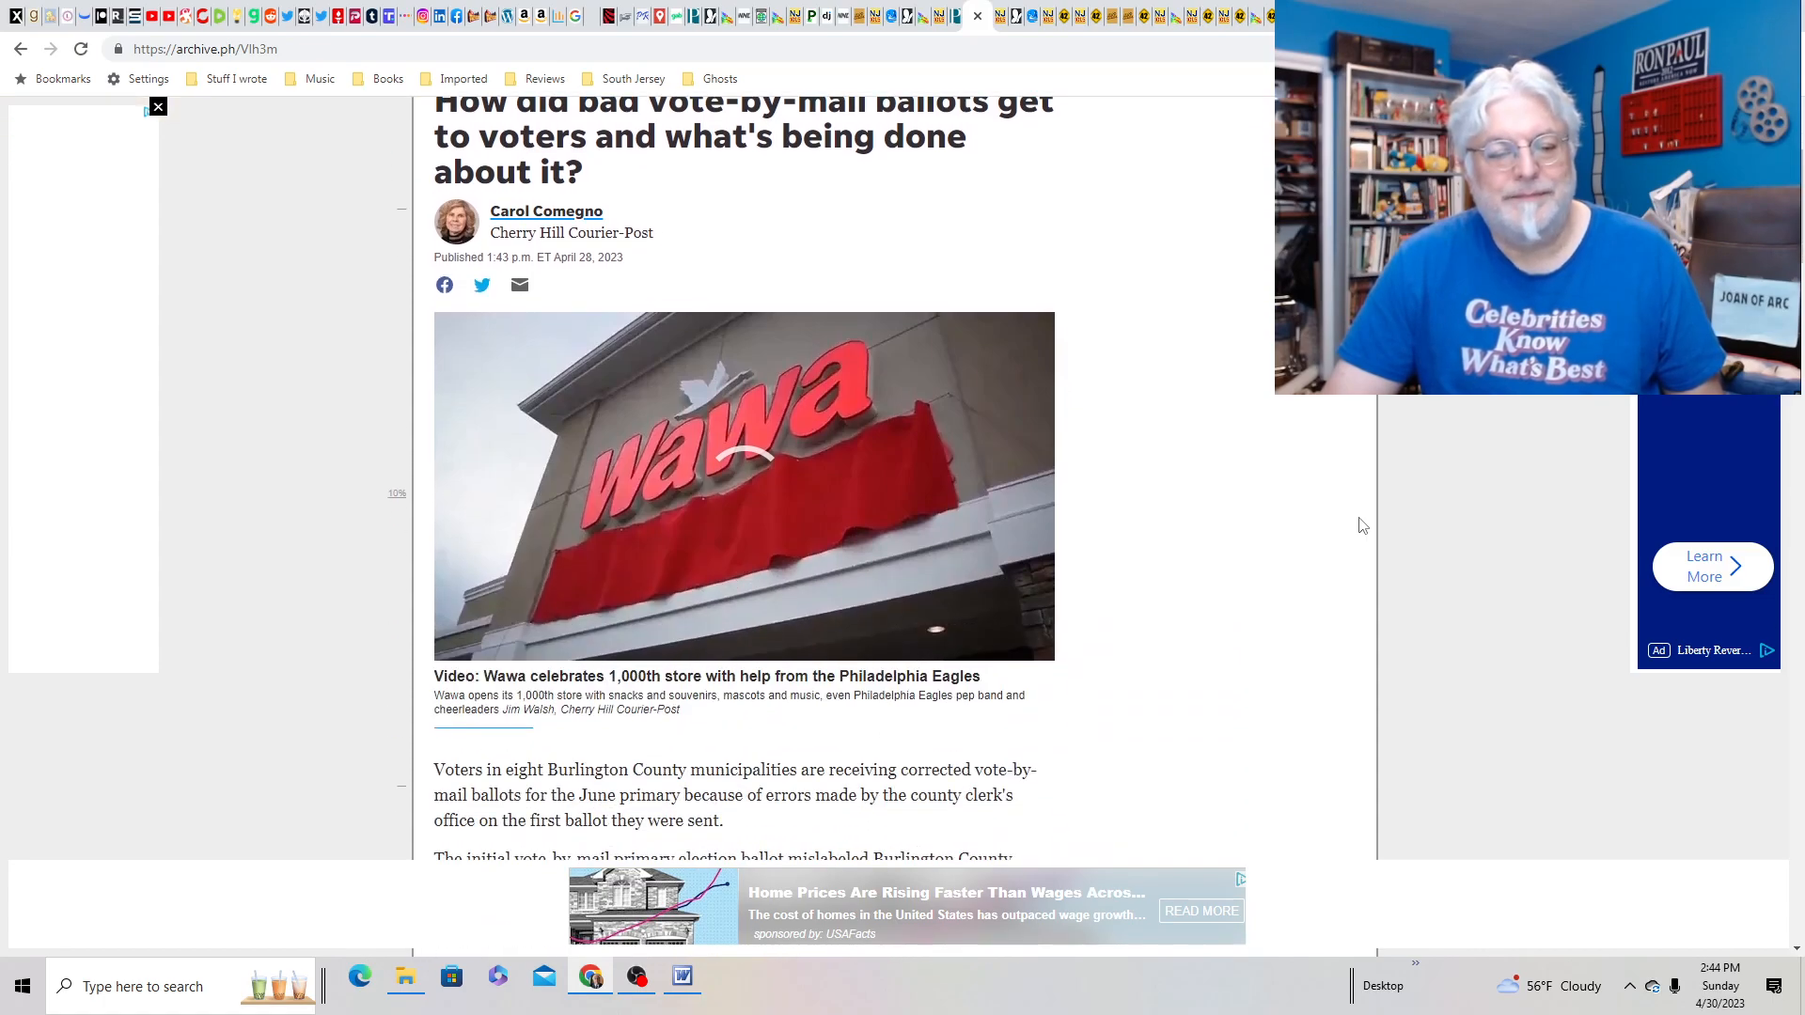
scroll(up, 3)
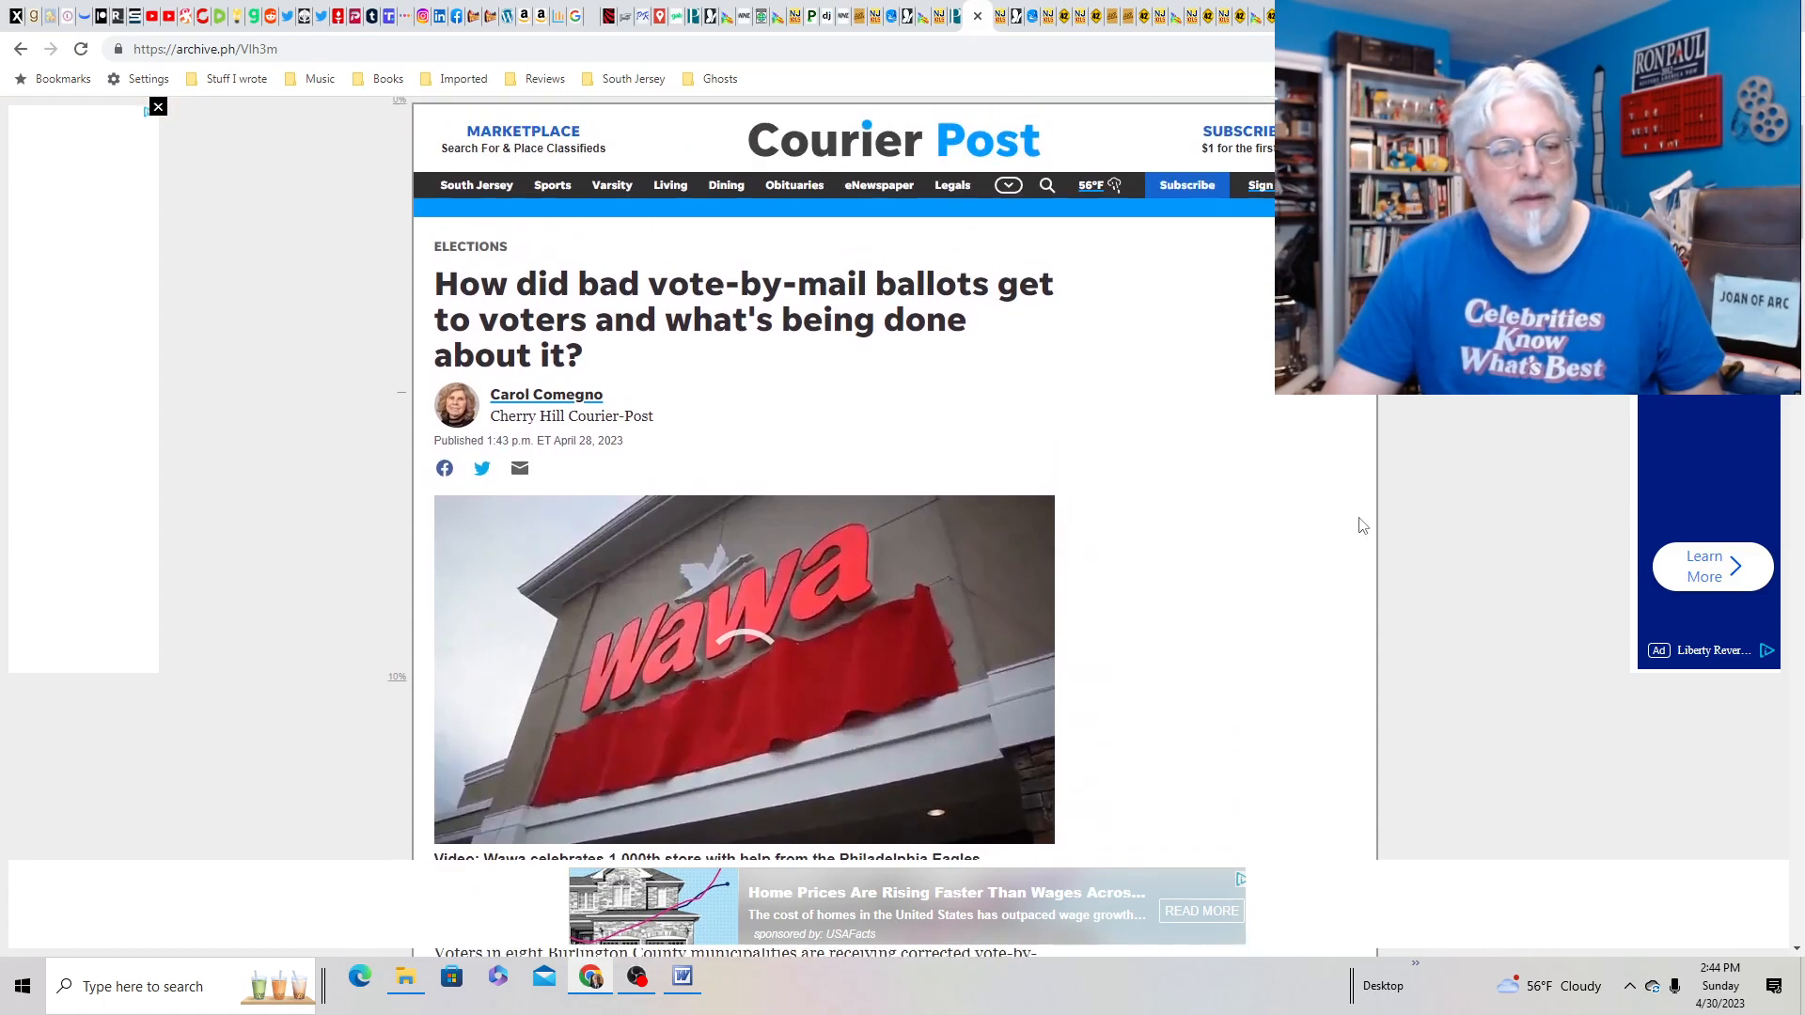
scroll(up, 3)
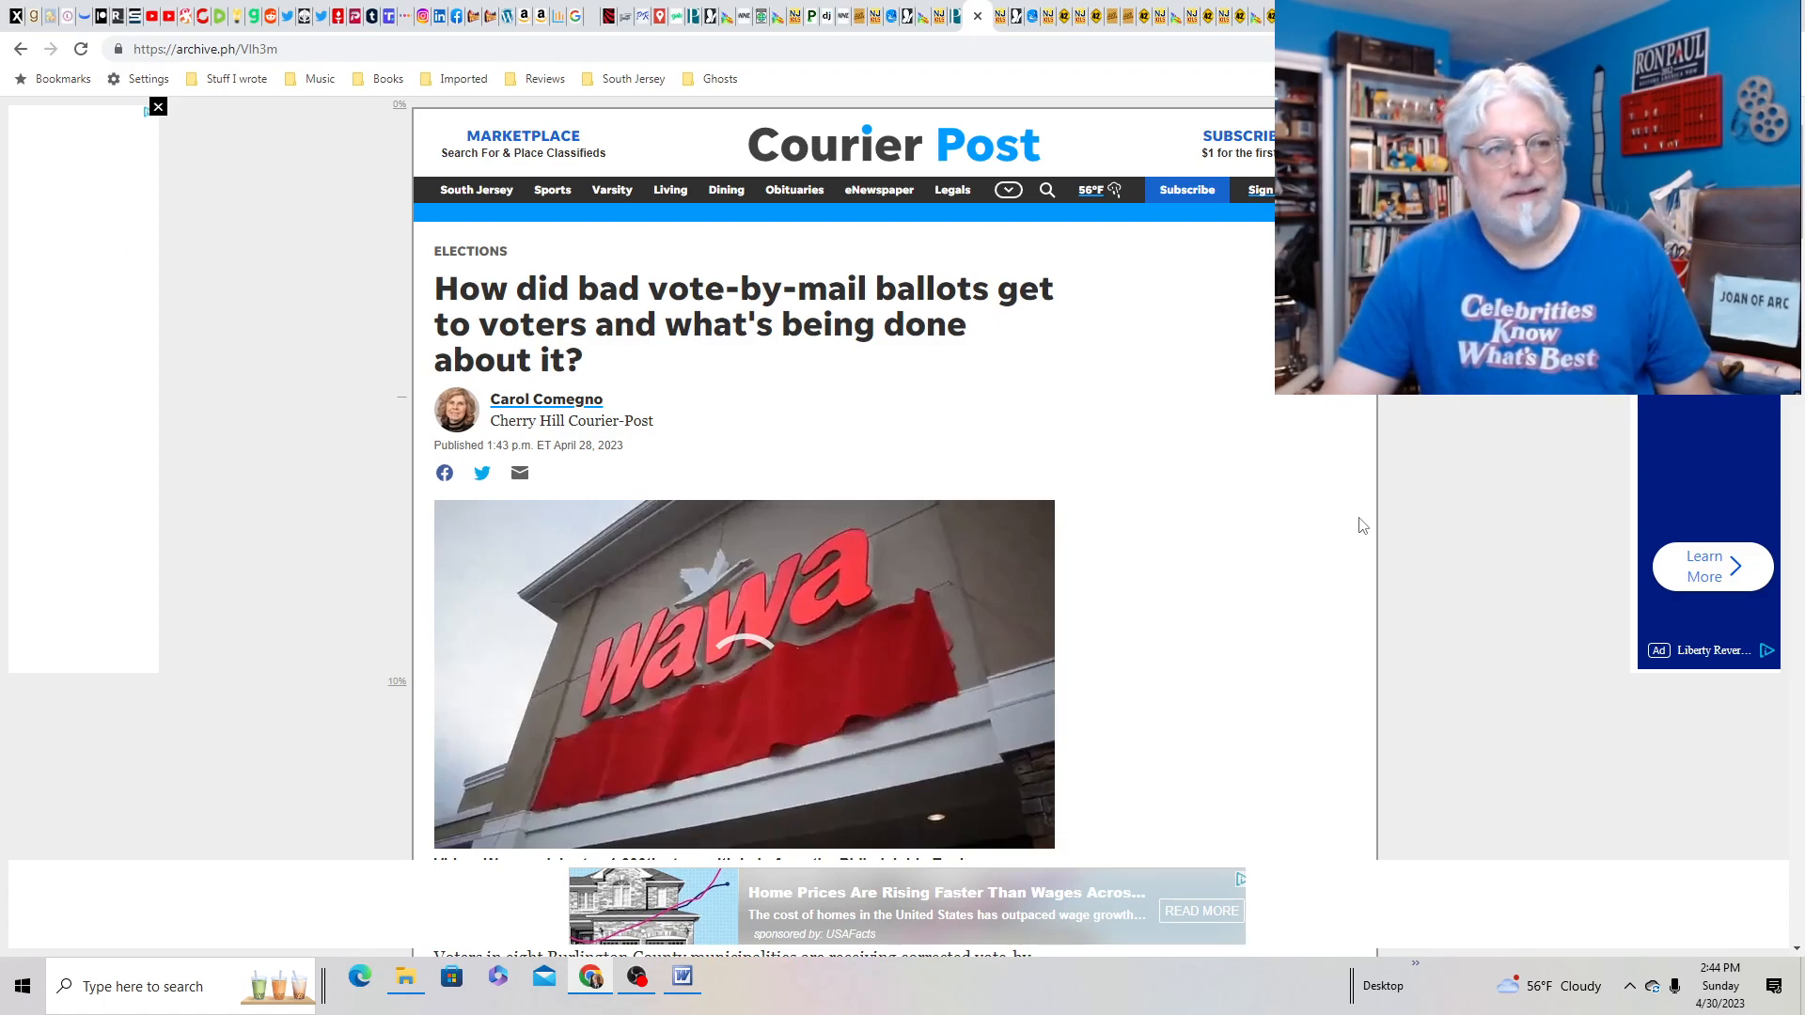
mouse_move(995, 16)
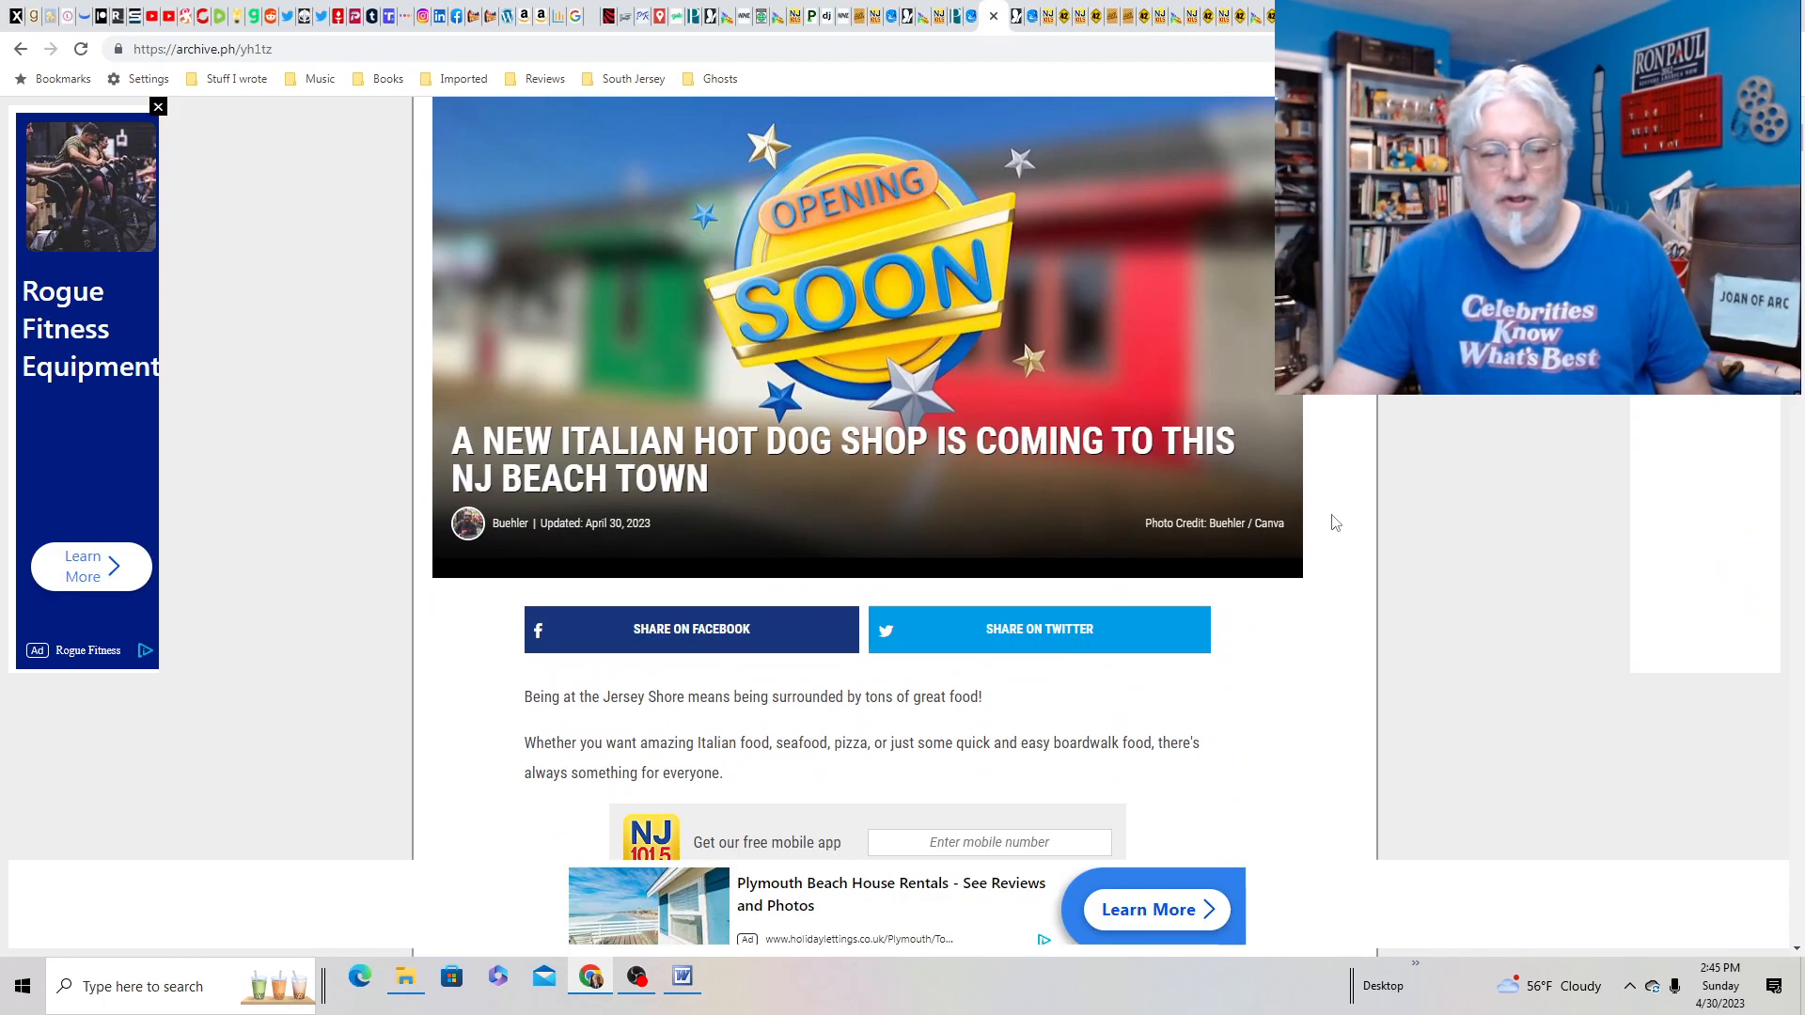
- Read the Jersey Lou's Seaside Park hot dog story down to its hot-dog-joints gallery
scroll(down, 3)
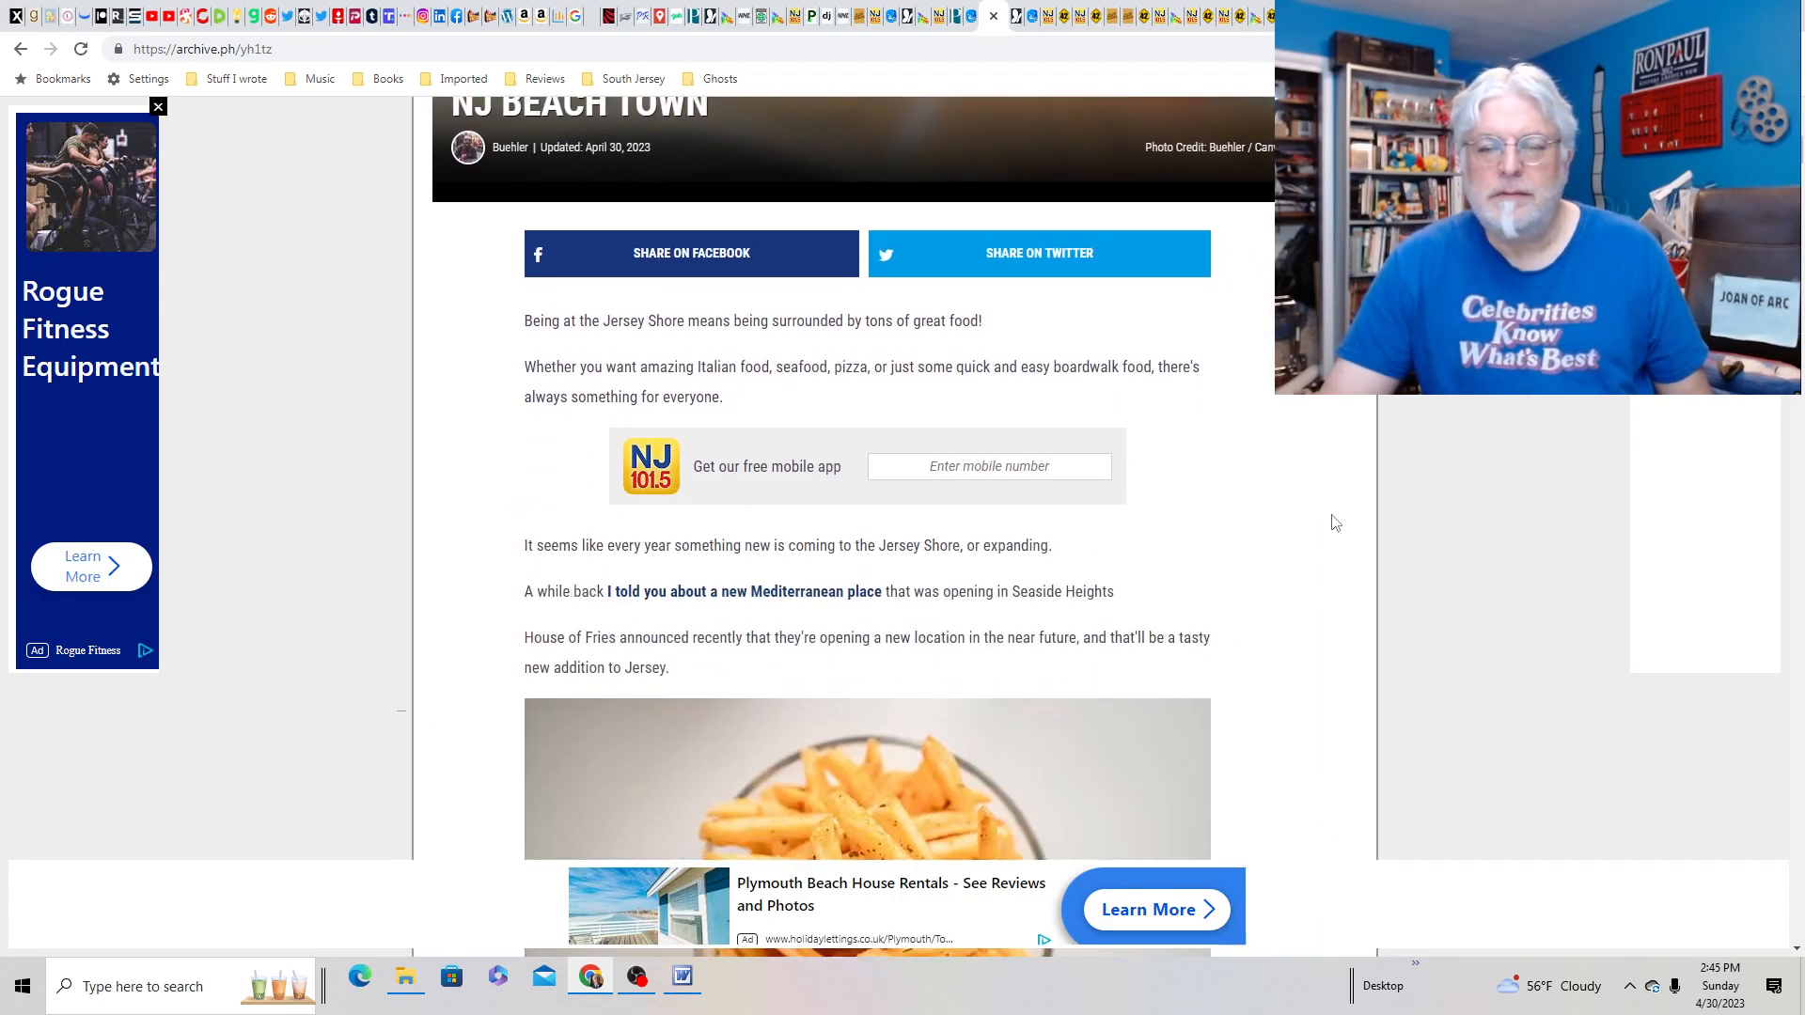
scroll(down, 3)
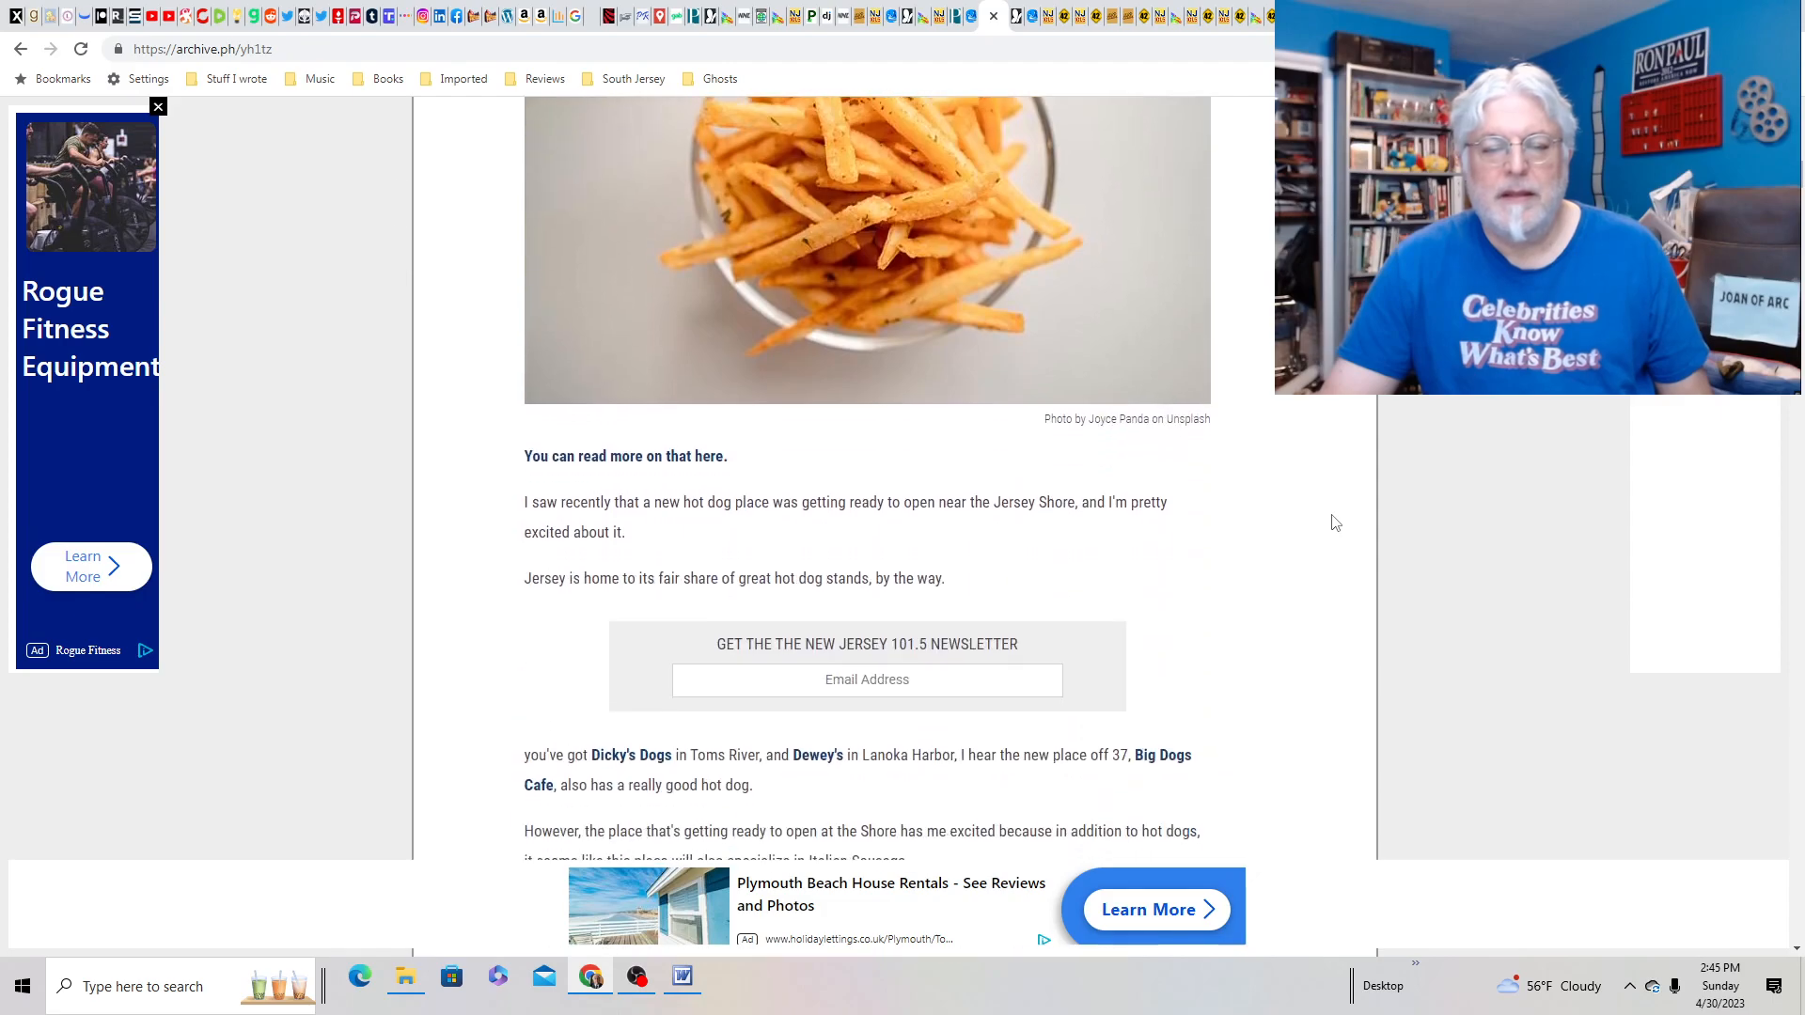
scroll(down, 3)
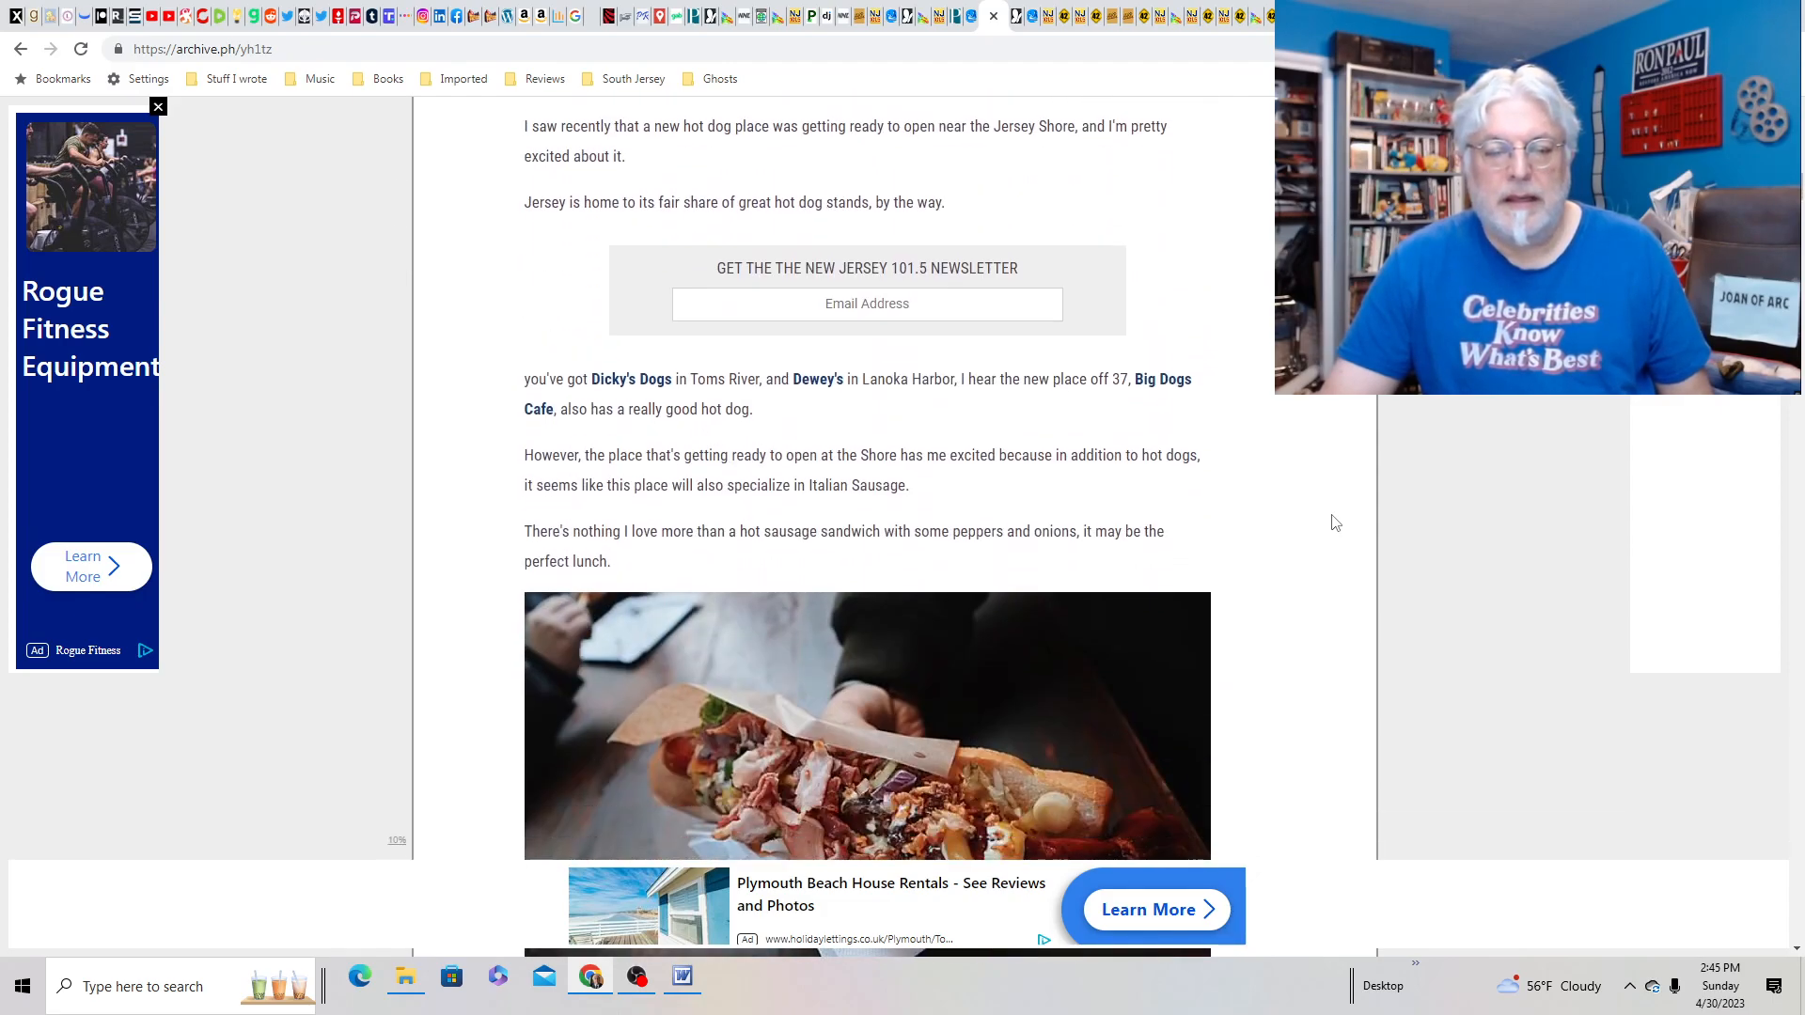
scroll(down, 3)
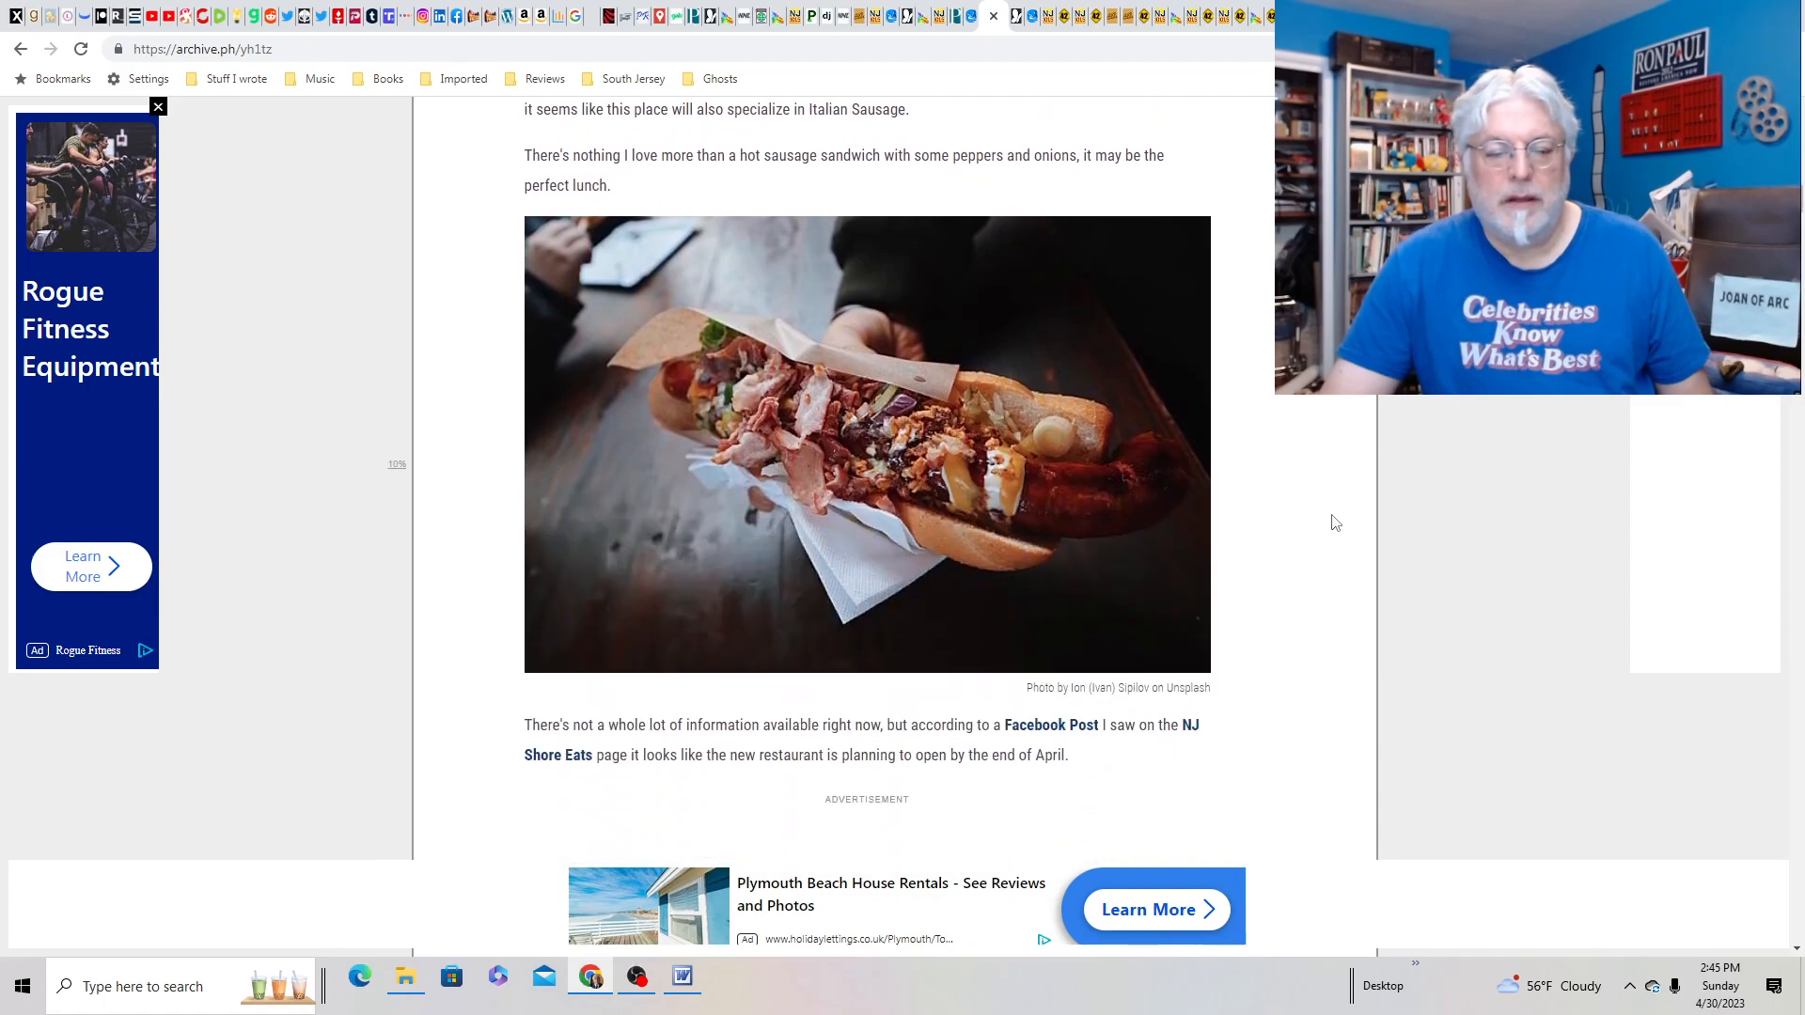
scroll(down, 3)
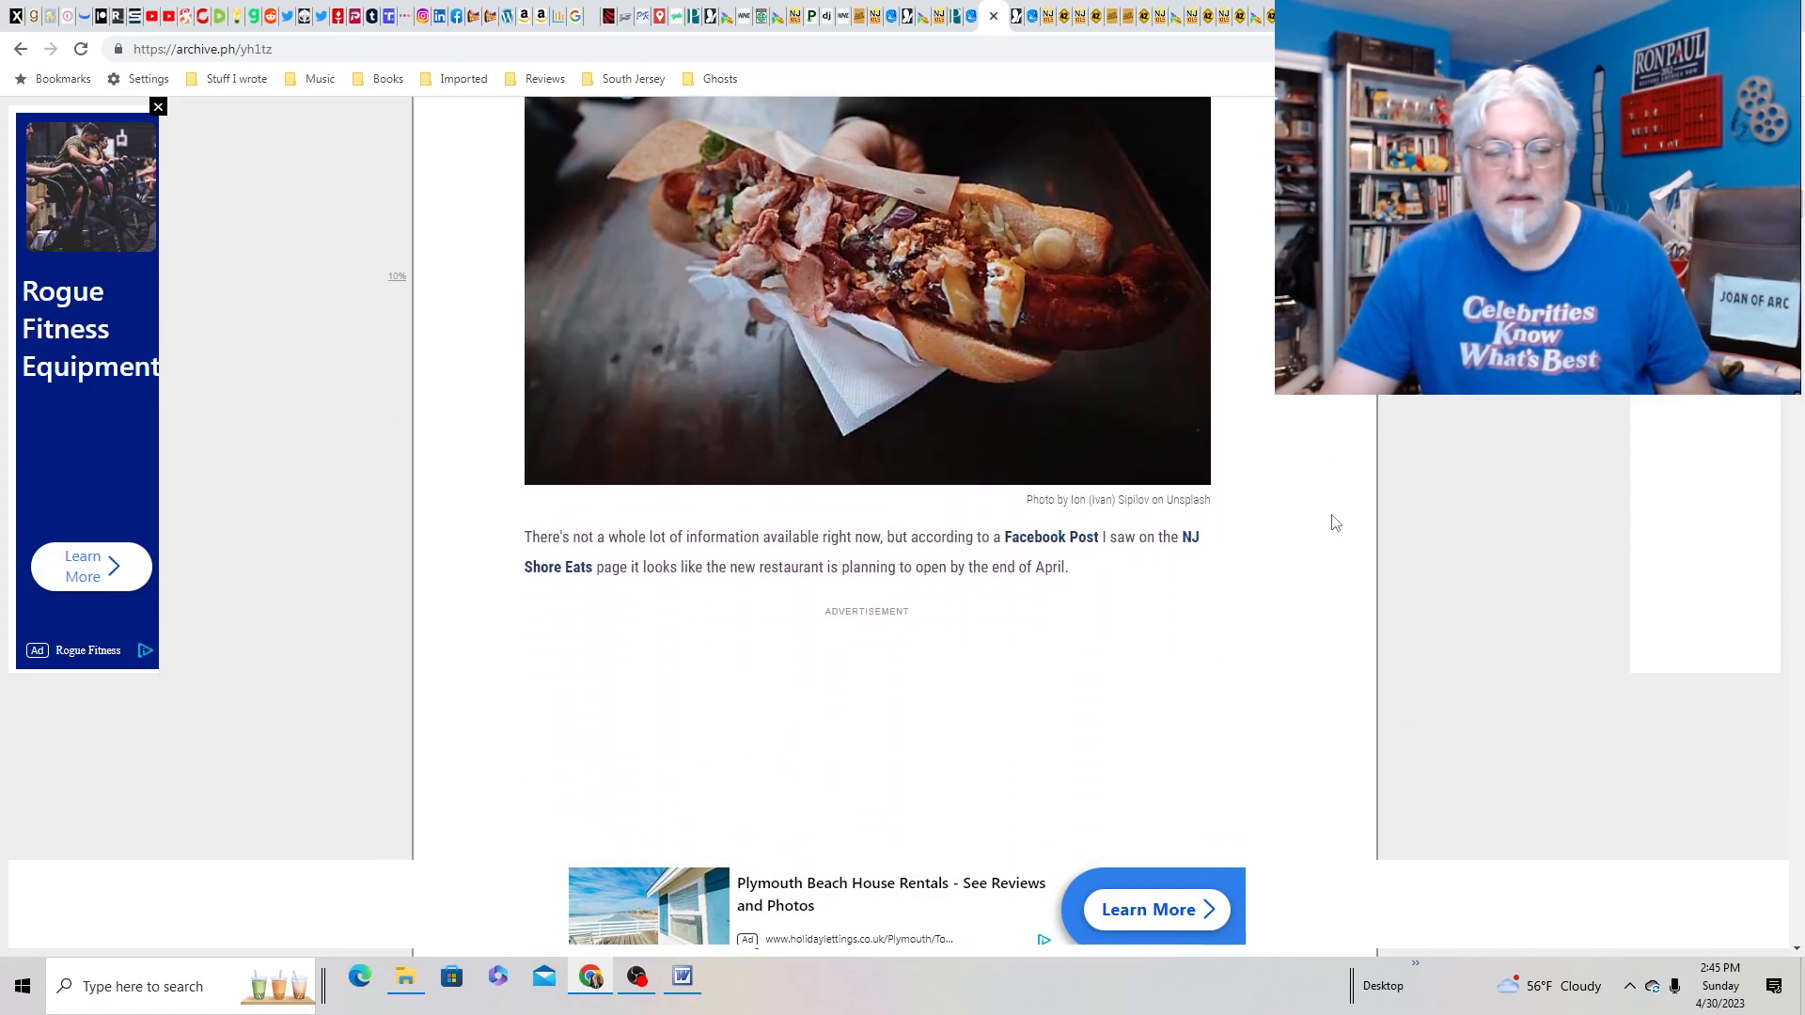
scroll(down, 3)
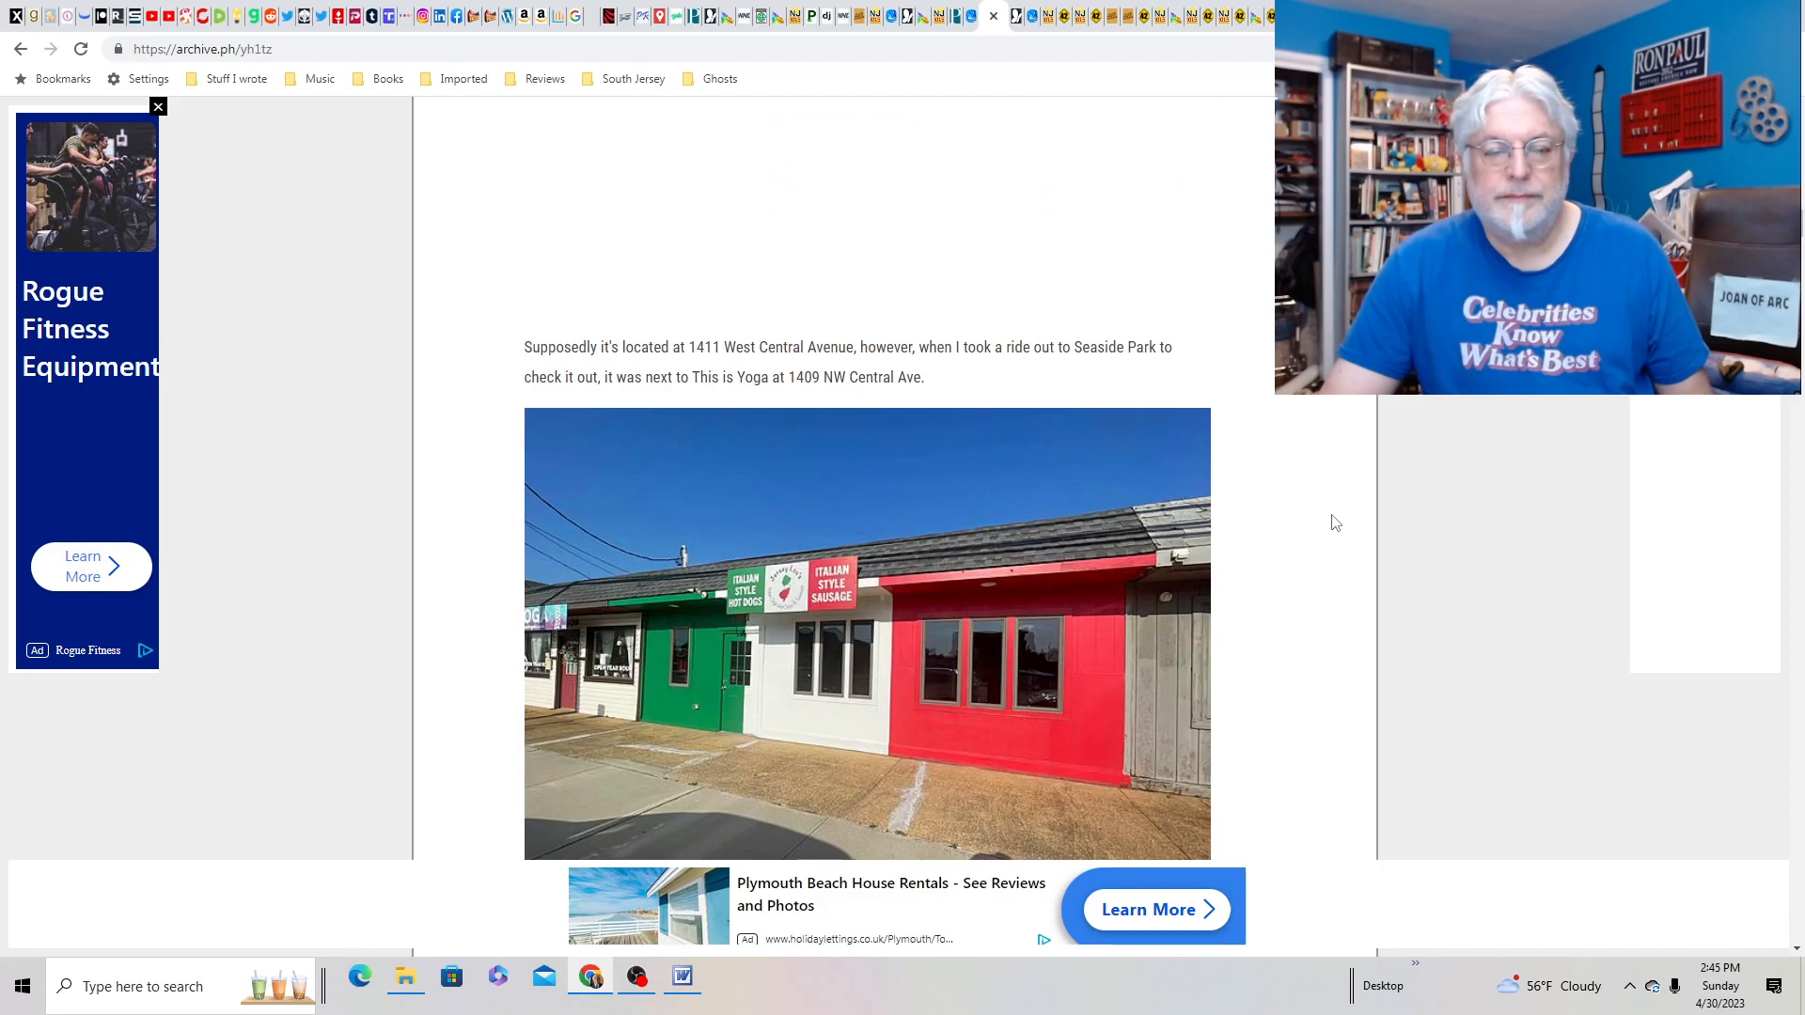
scroll(down, 3)
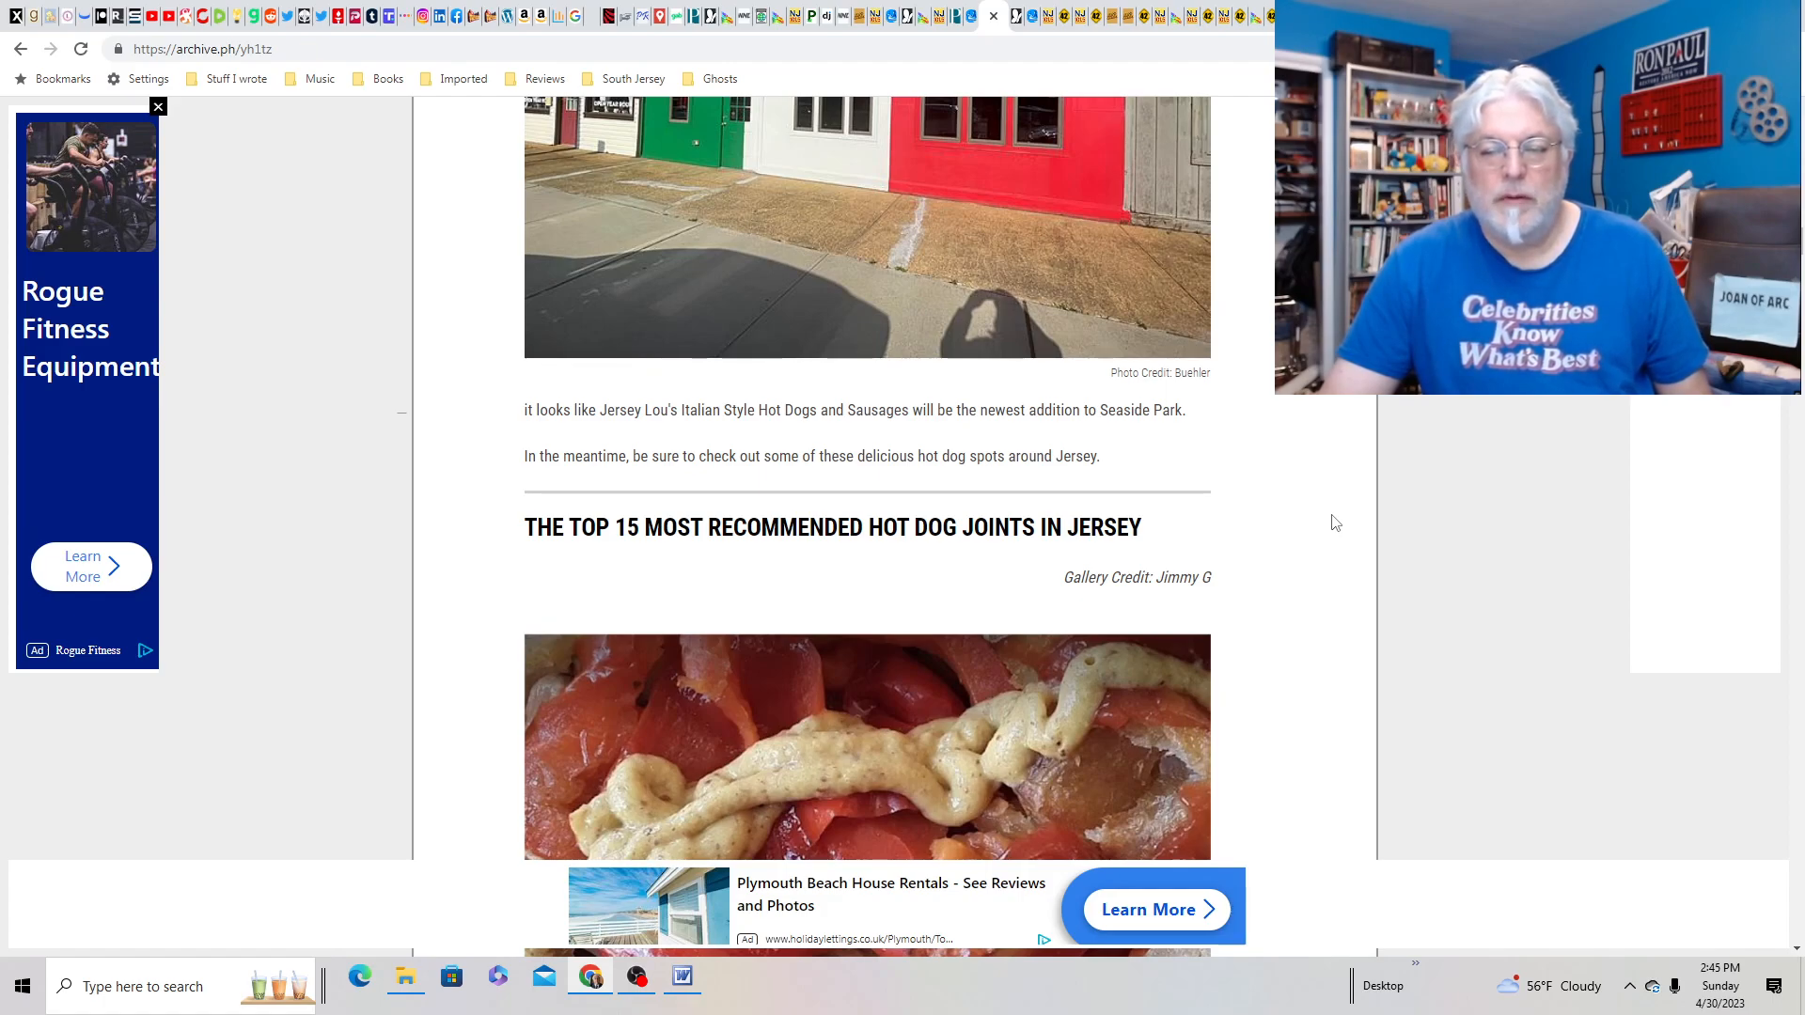
scroll(up, 3)
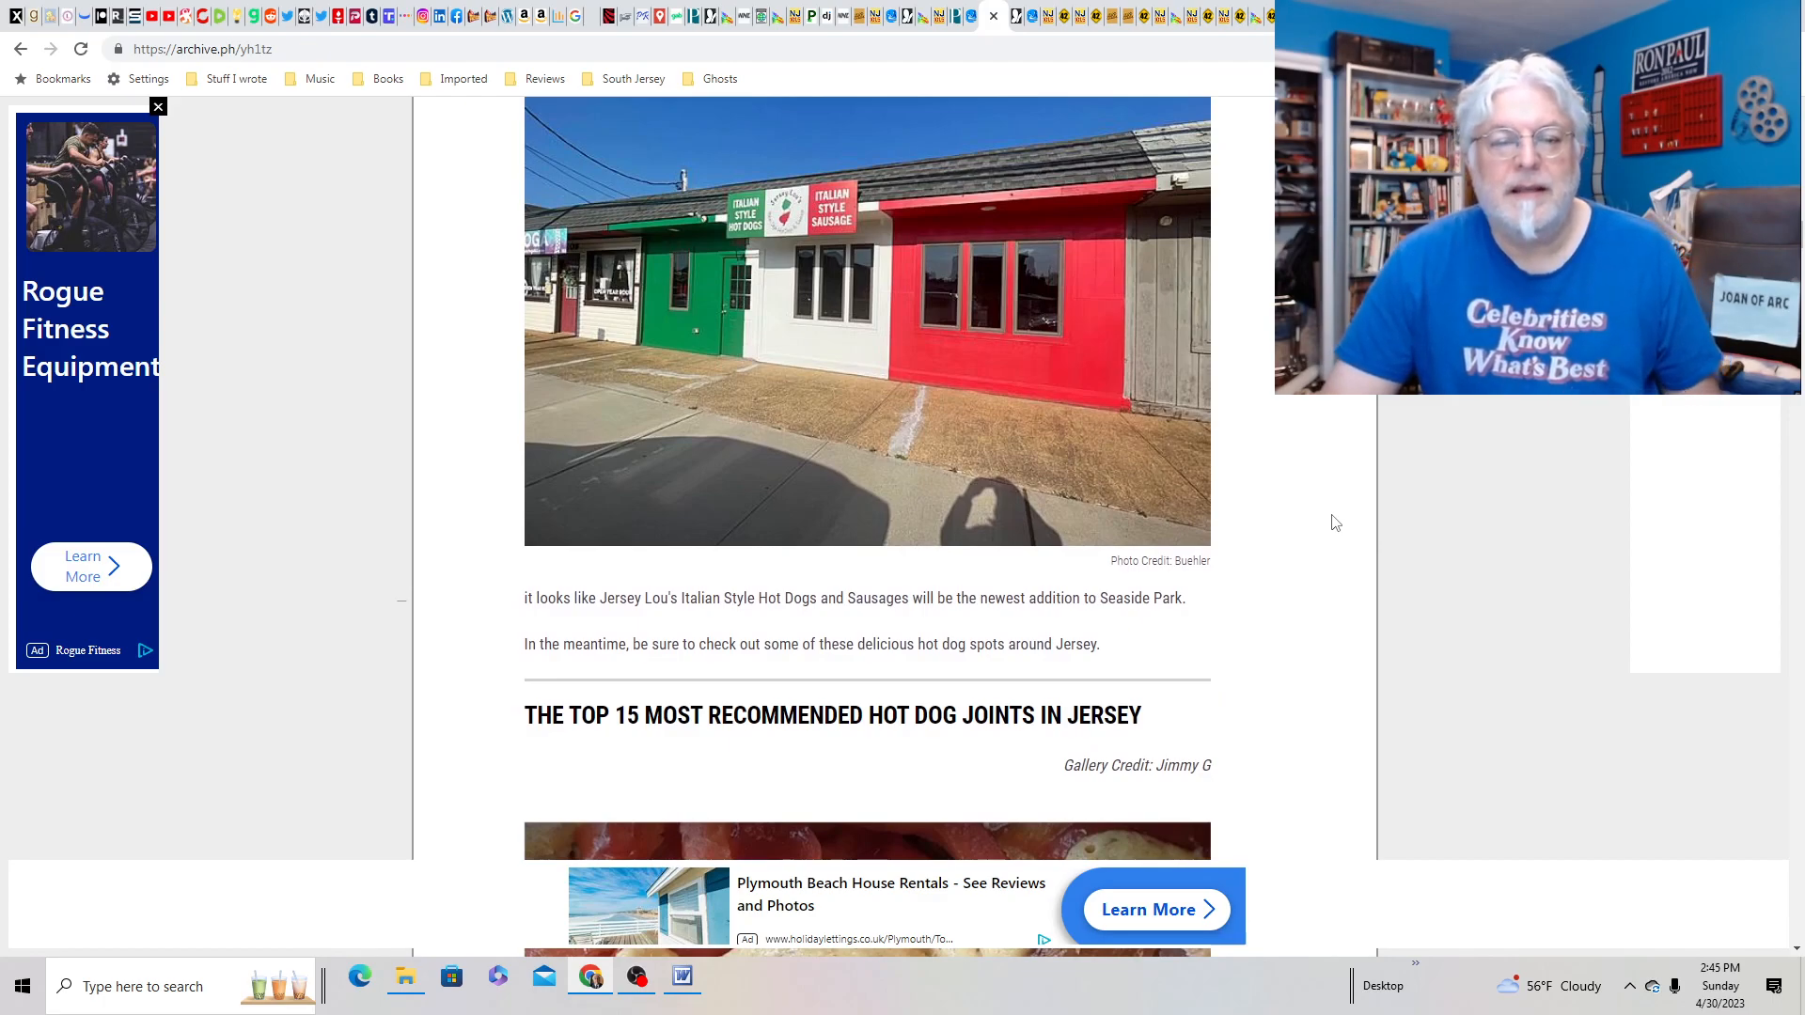
mouse_move(1082, 259)
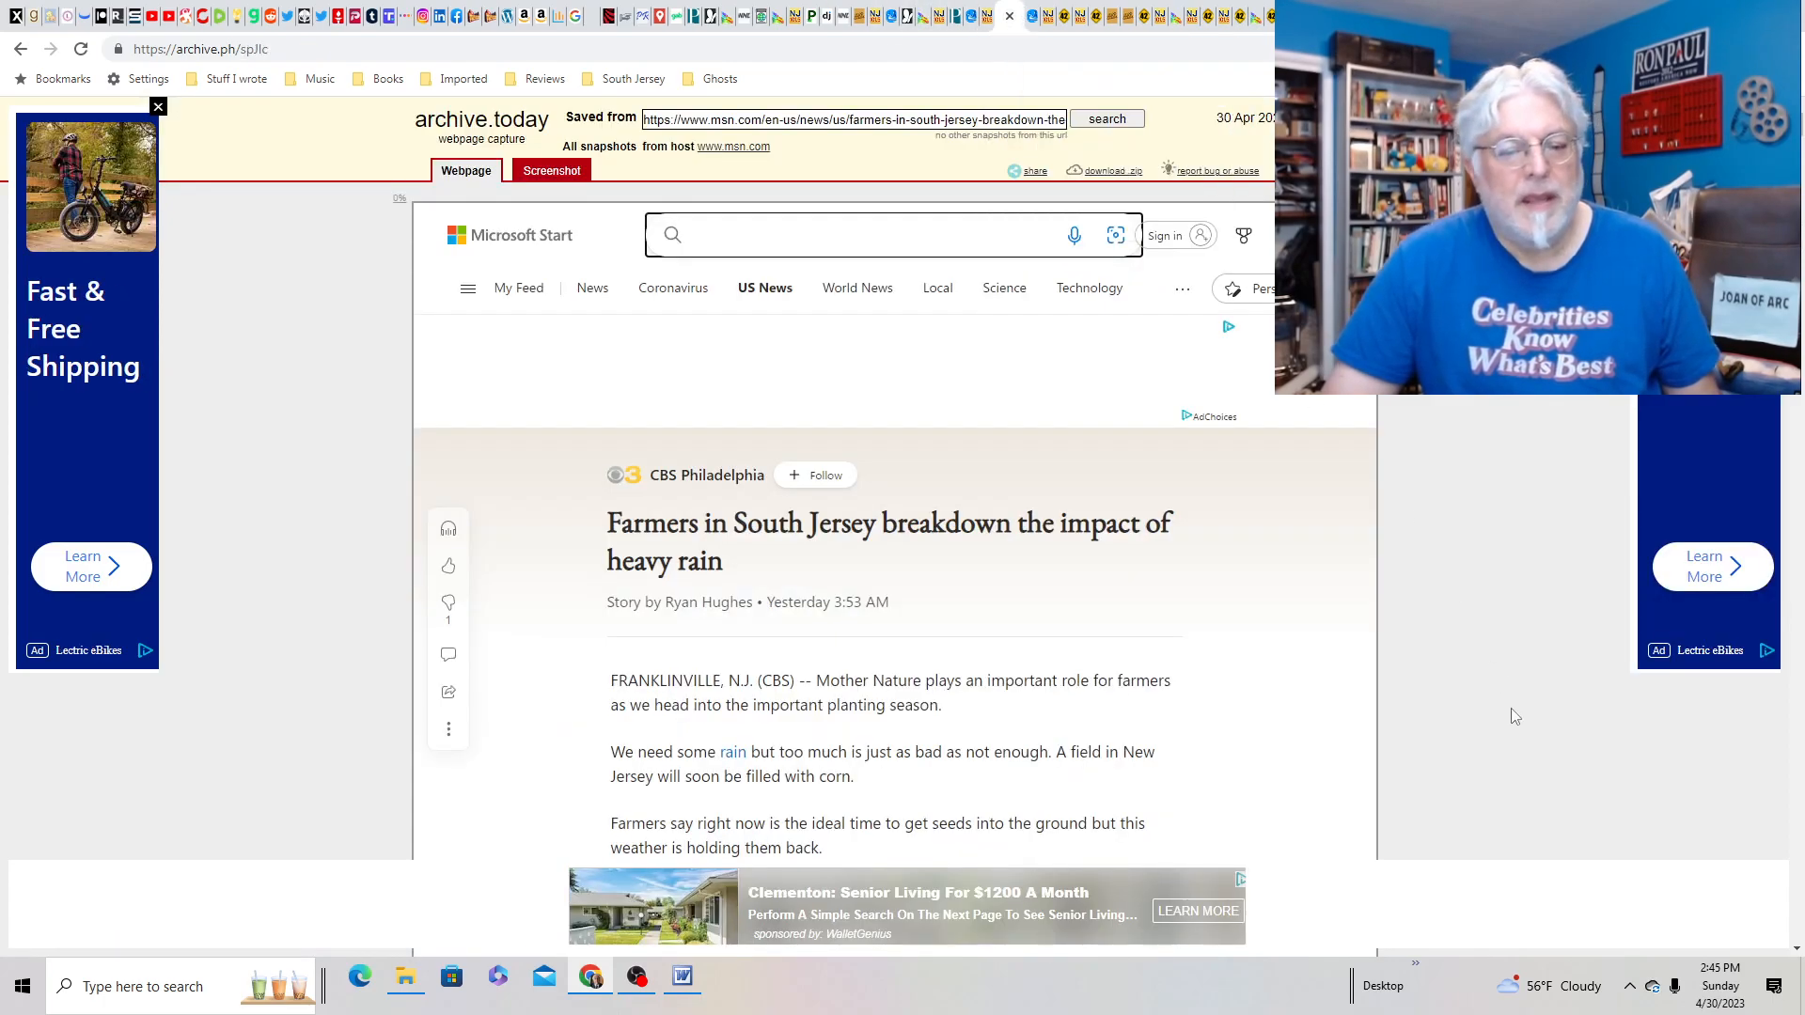
- Read the farmers and heavy rain story, then switch to the Rutgers unions article tab
scroll(down, 3)
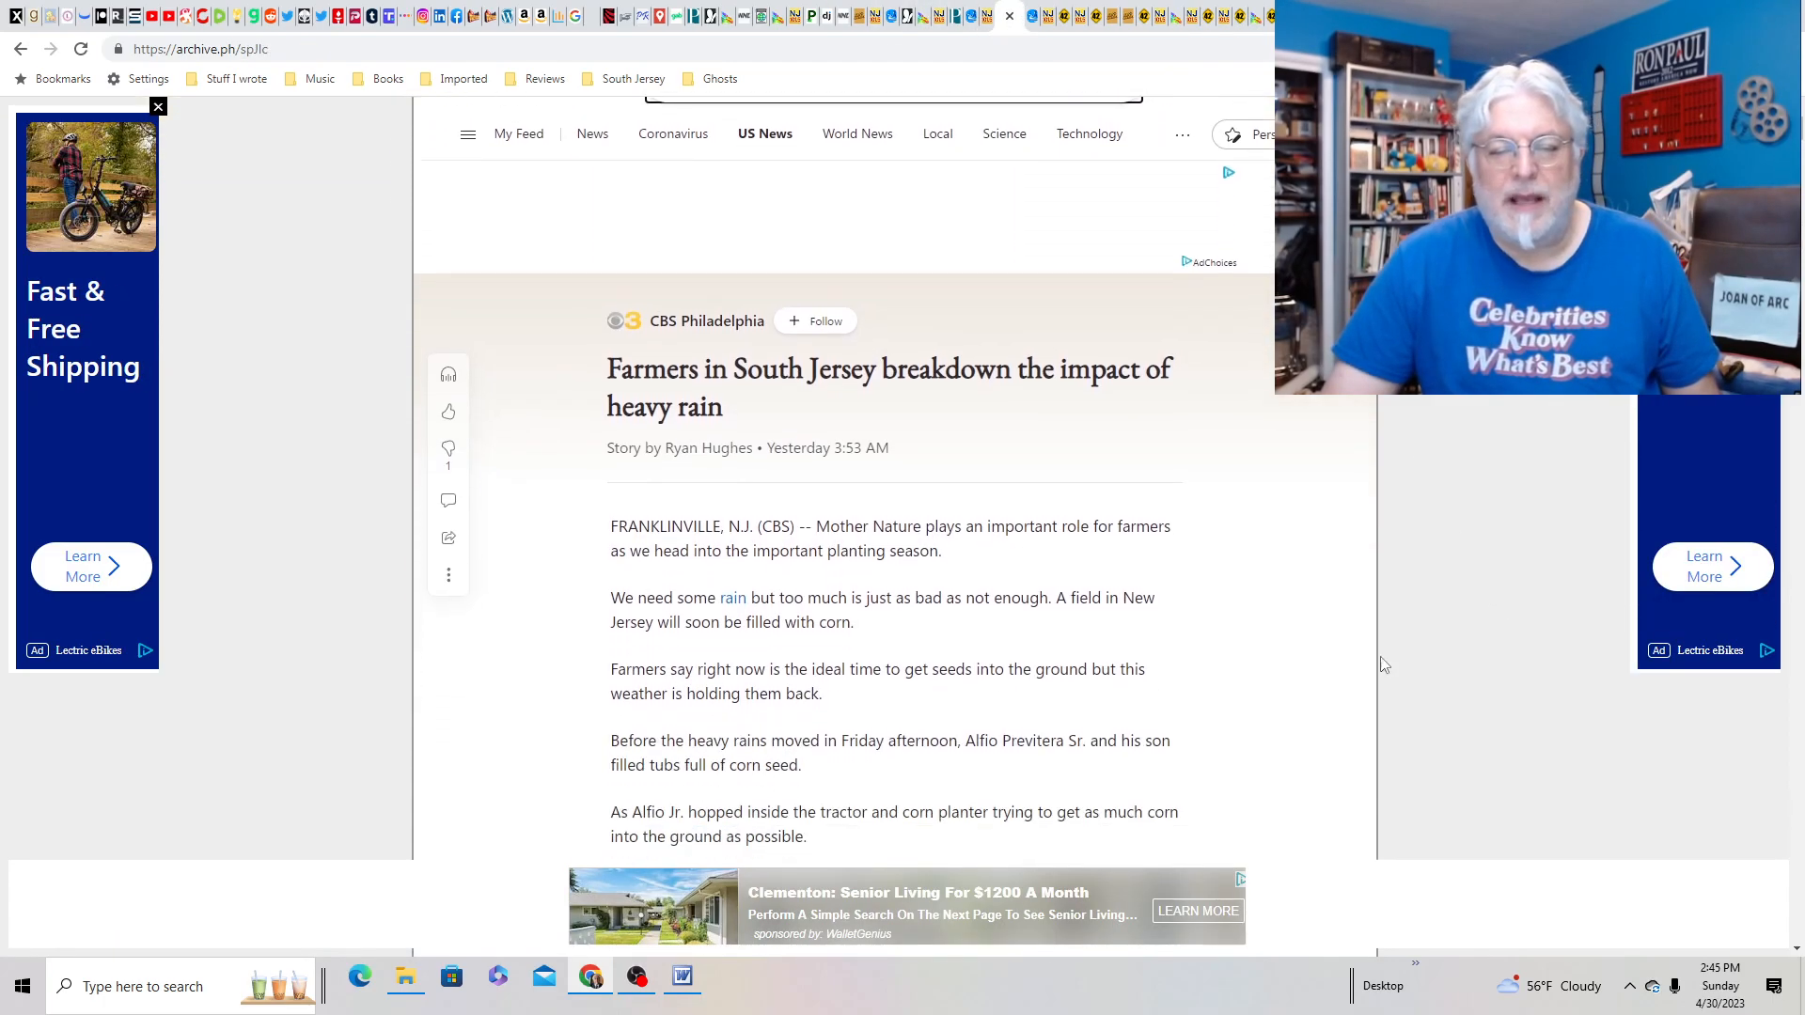
scroll(down, 3)
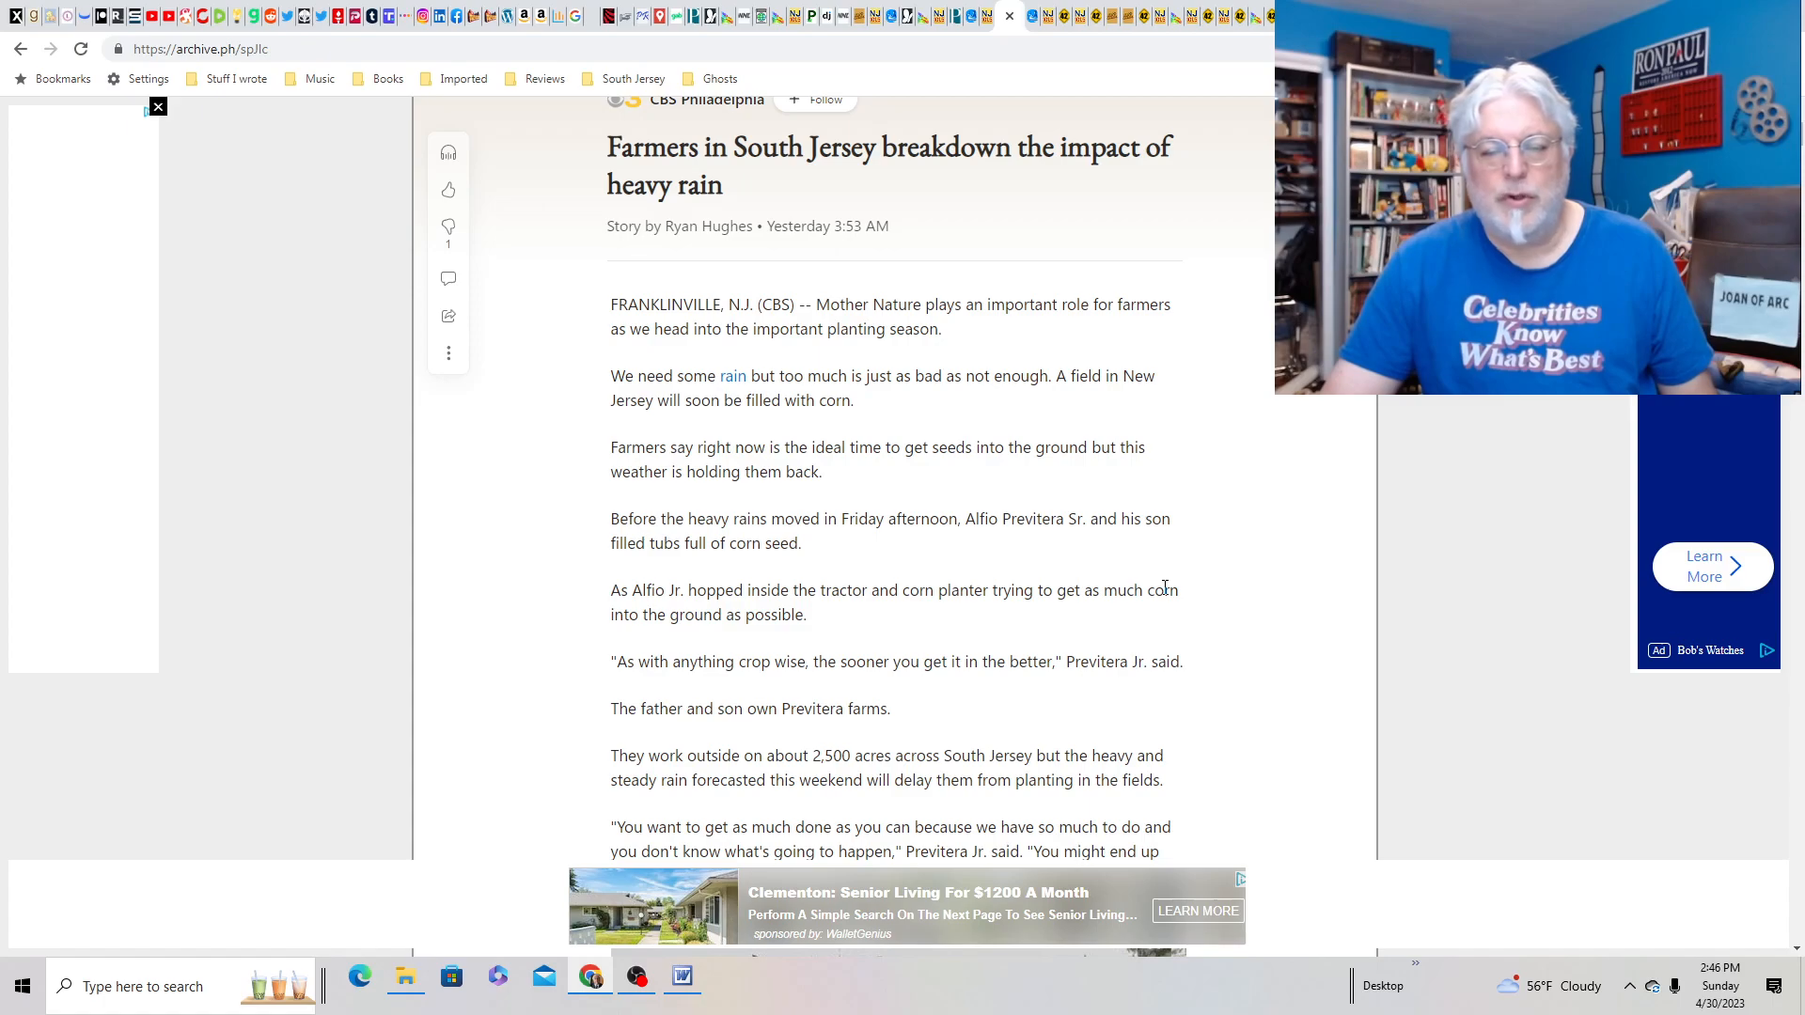
scroll(down, 3)
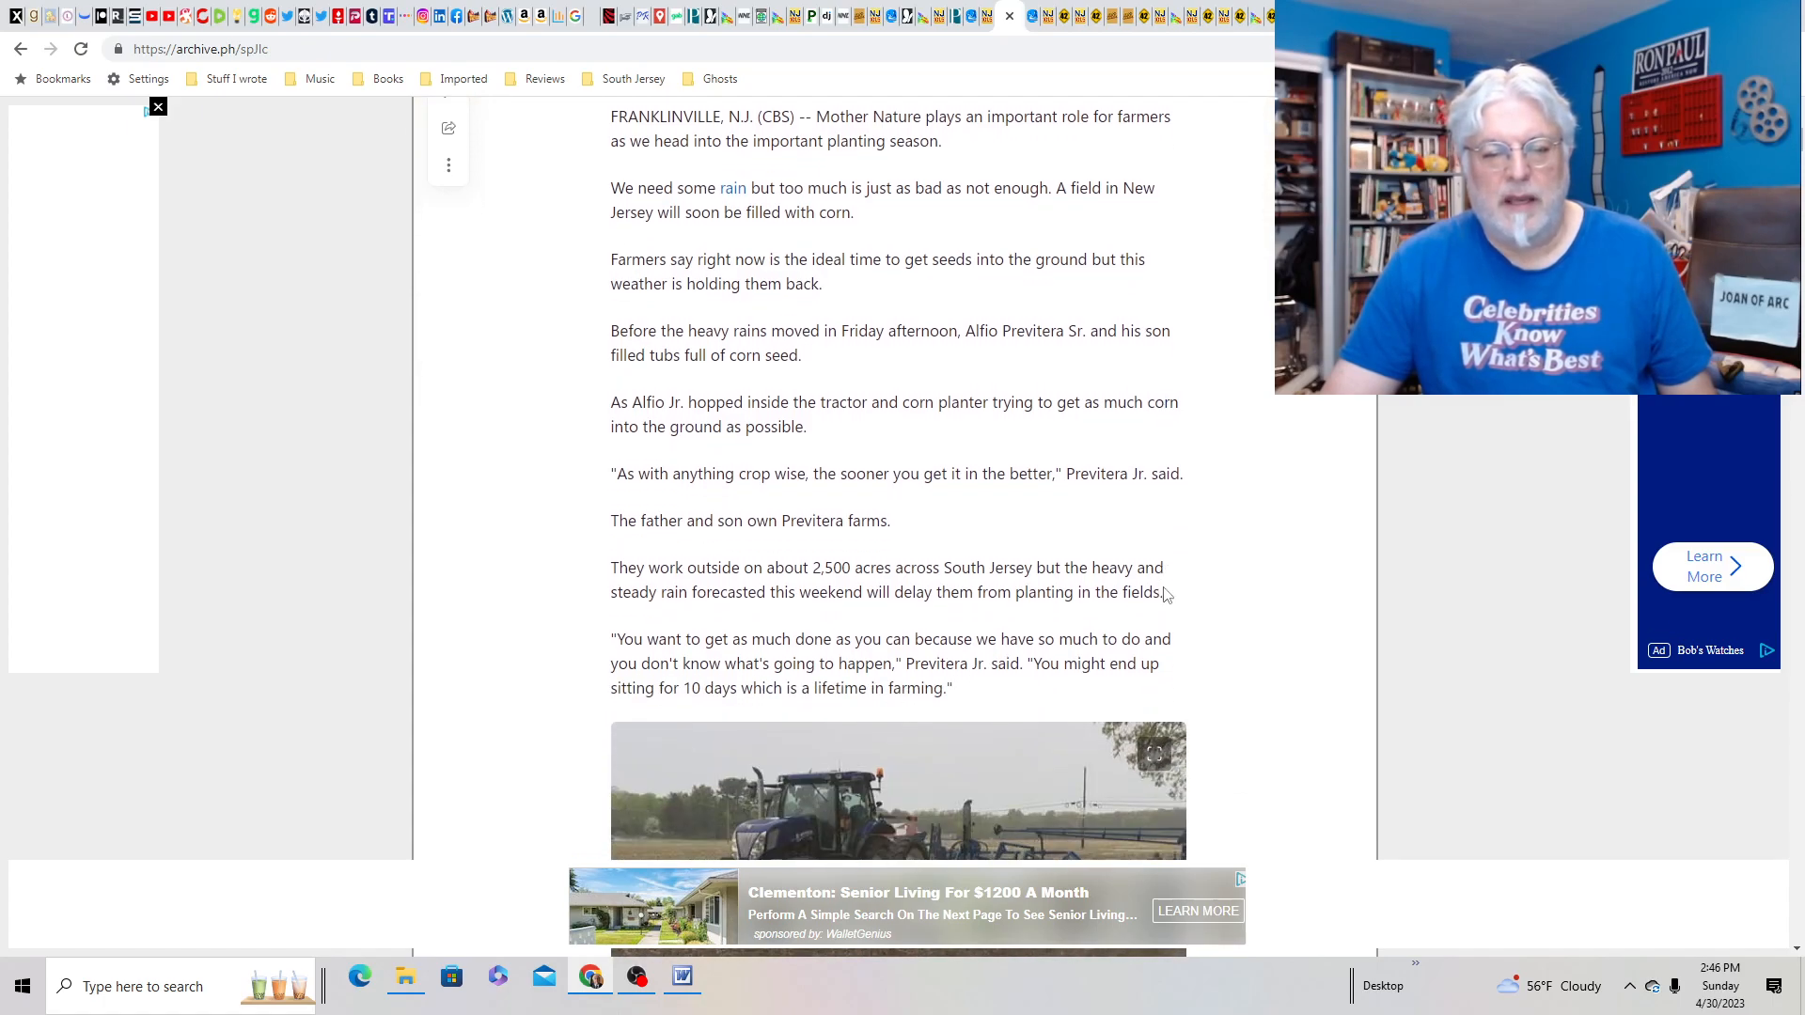
scroll(down, 3)
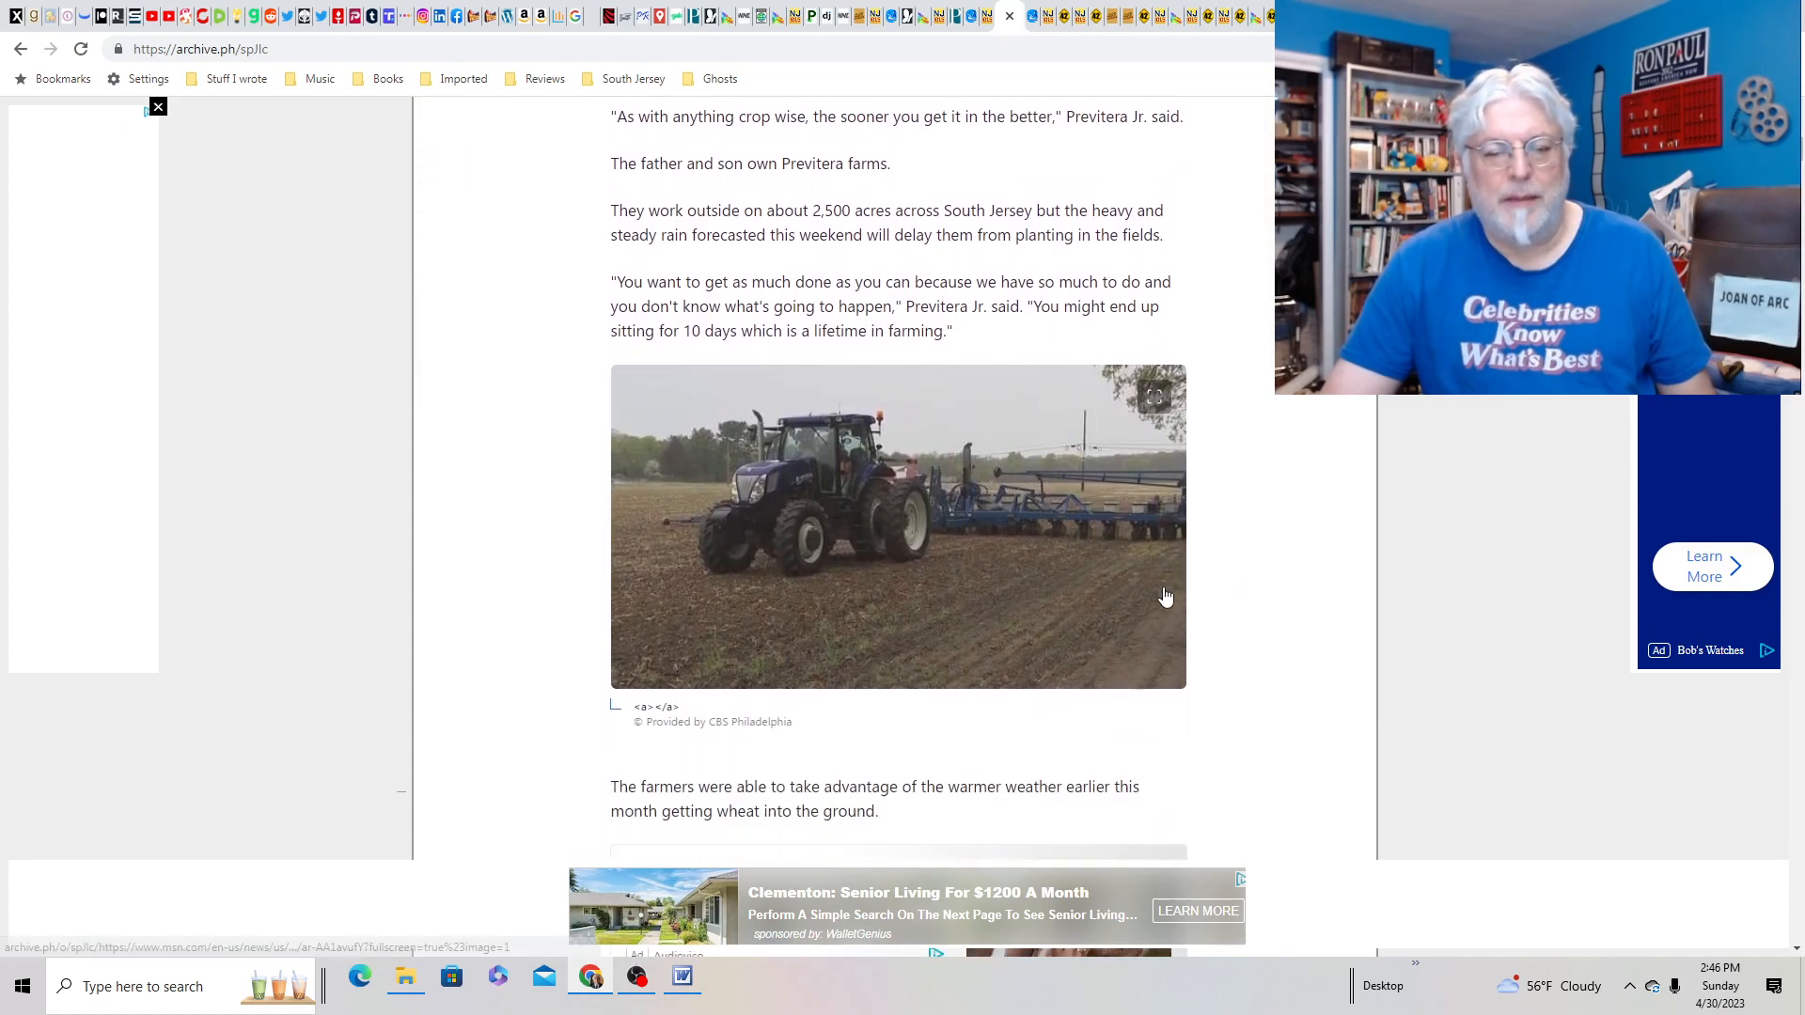
scroll(down, 3)
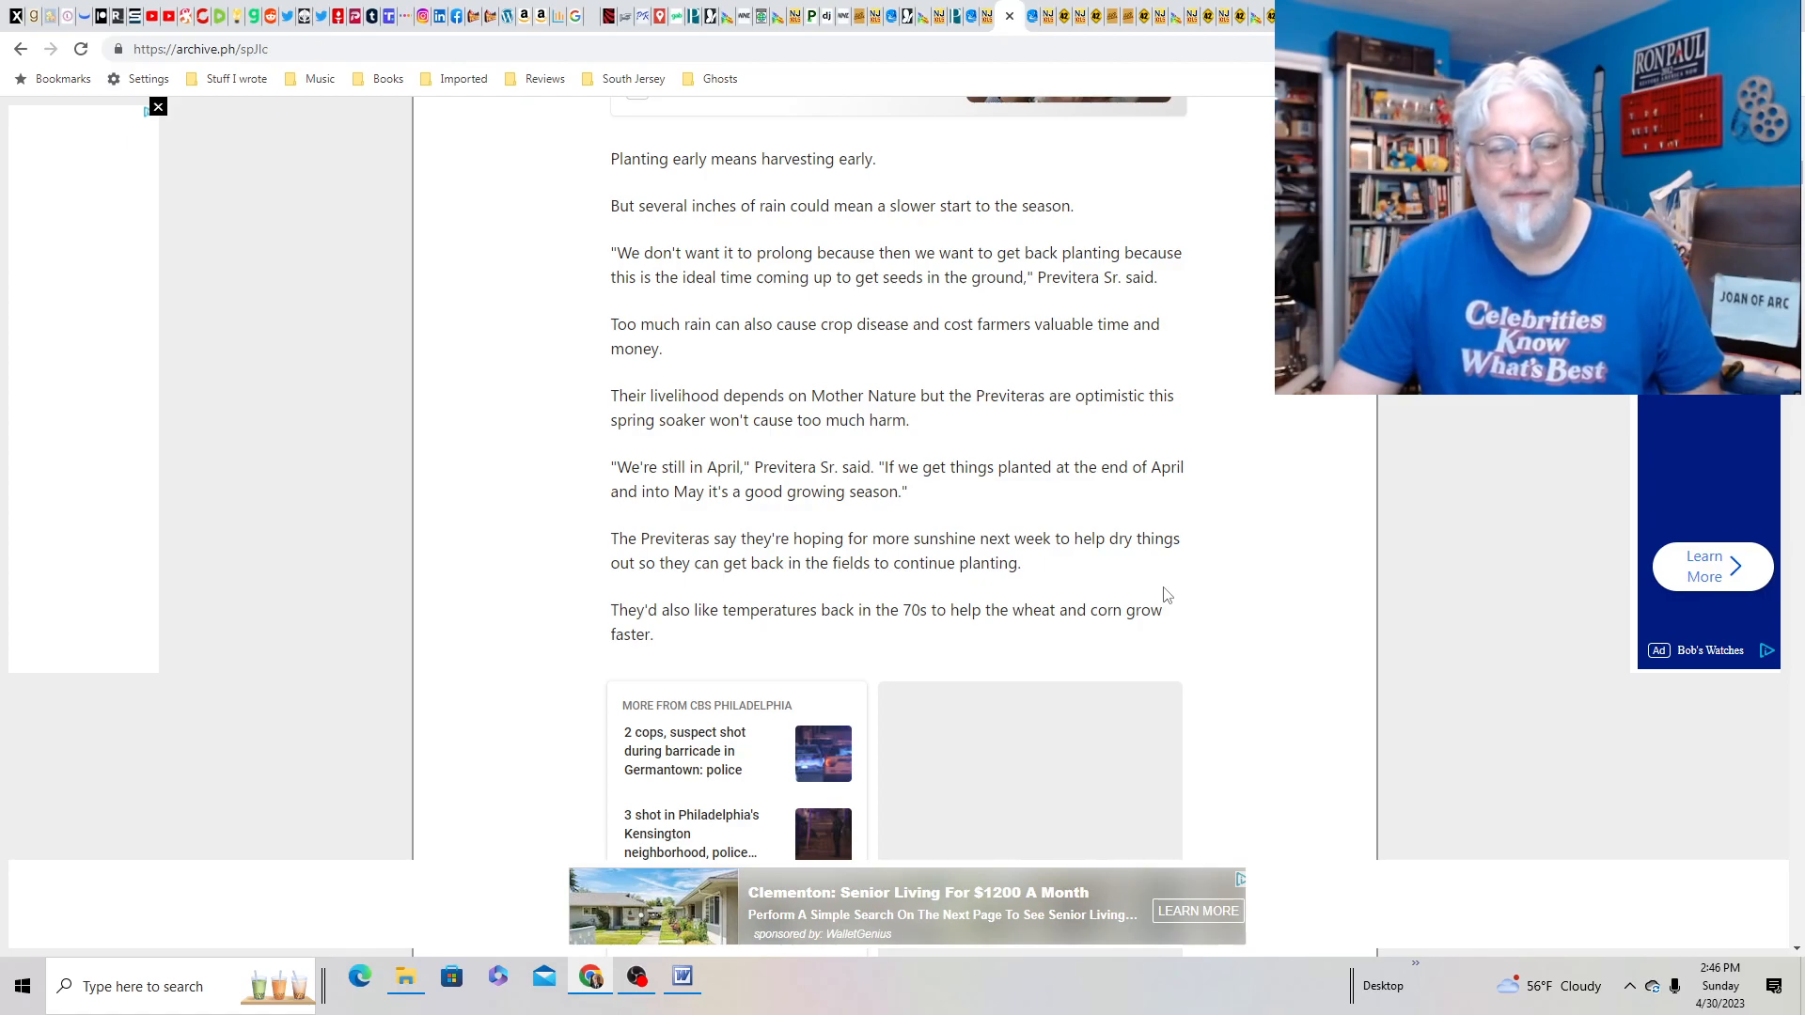
scroll(up, 3)
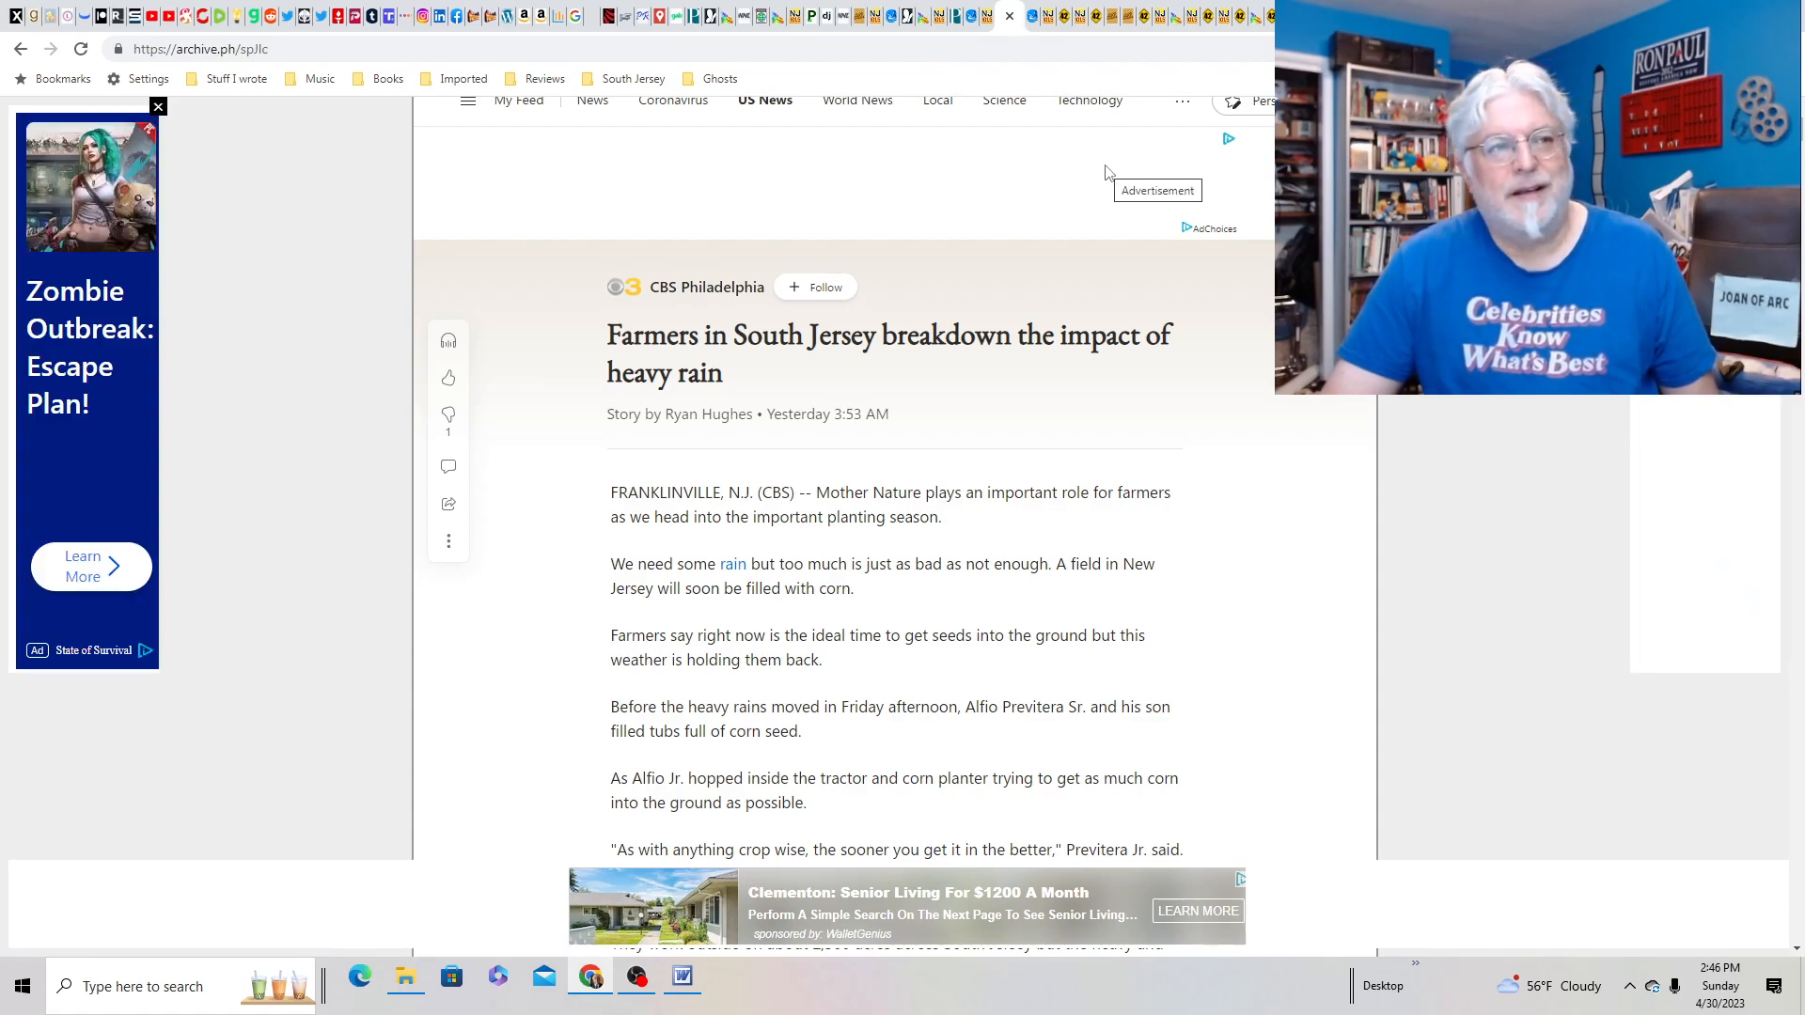
mouse_move(1061, 101)
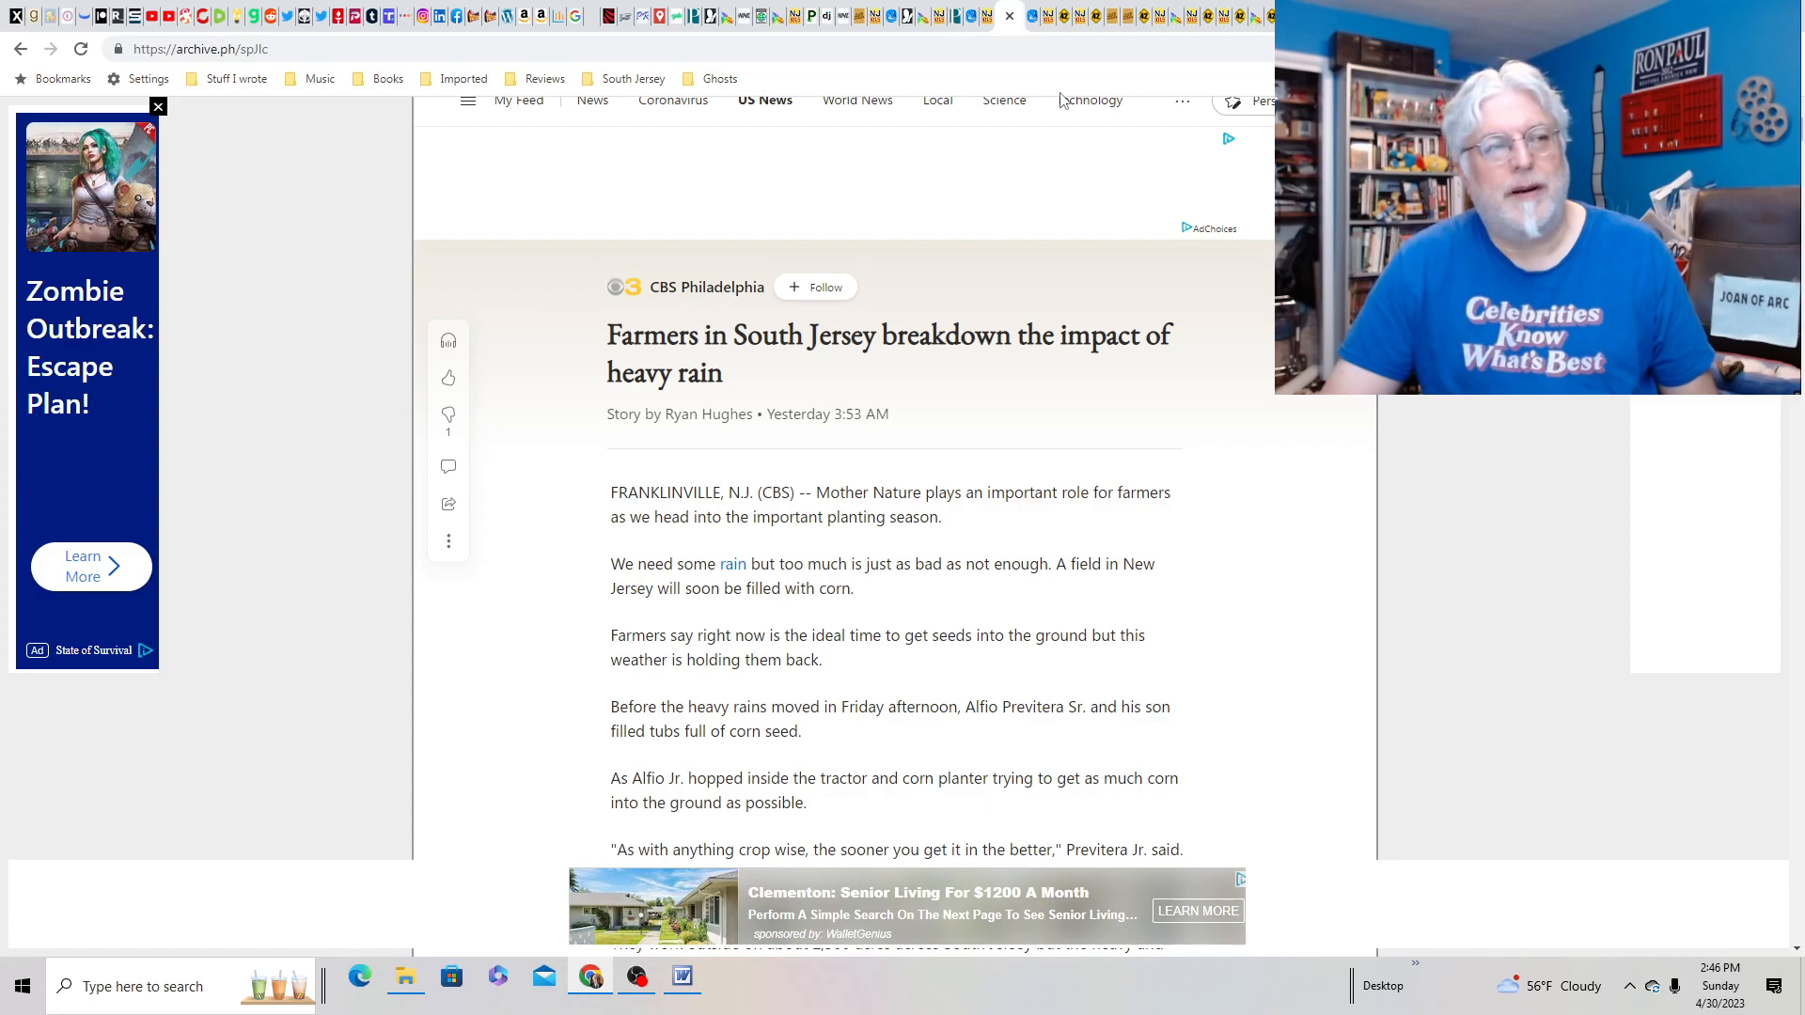
mouse_move(1034, 16)
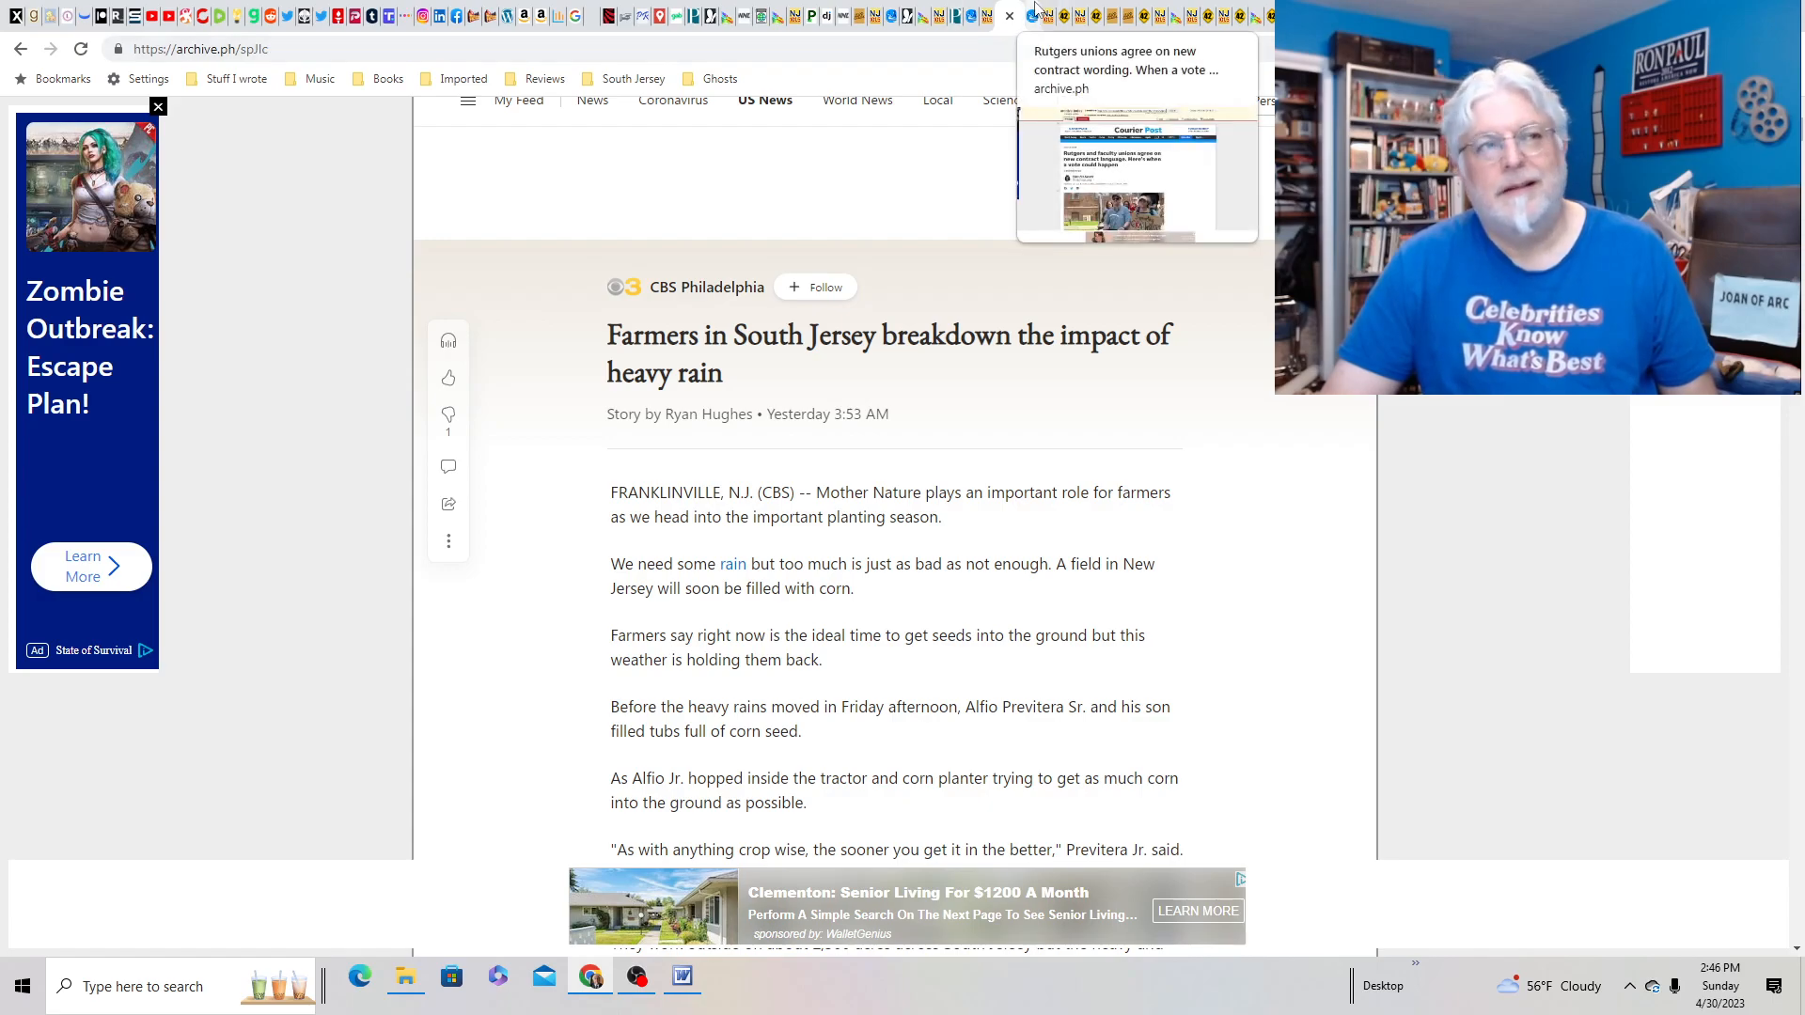
click(1137, 138)
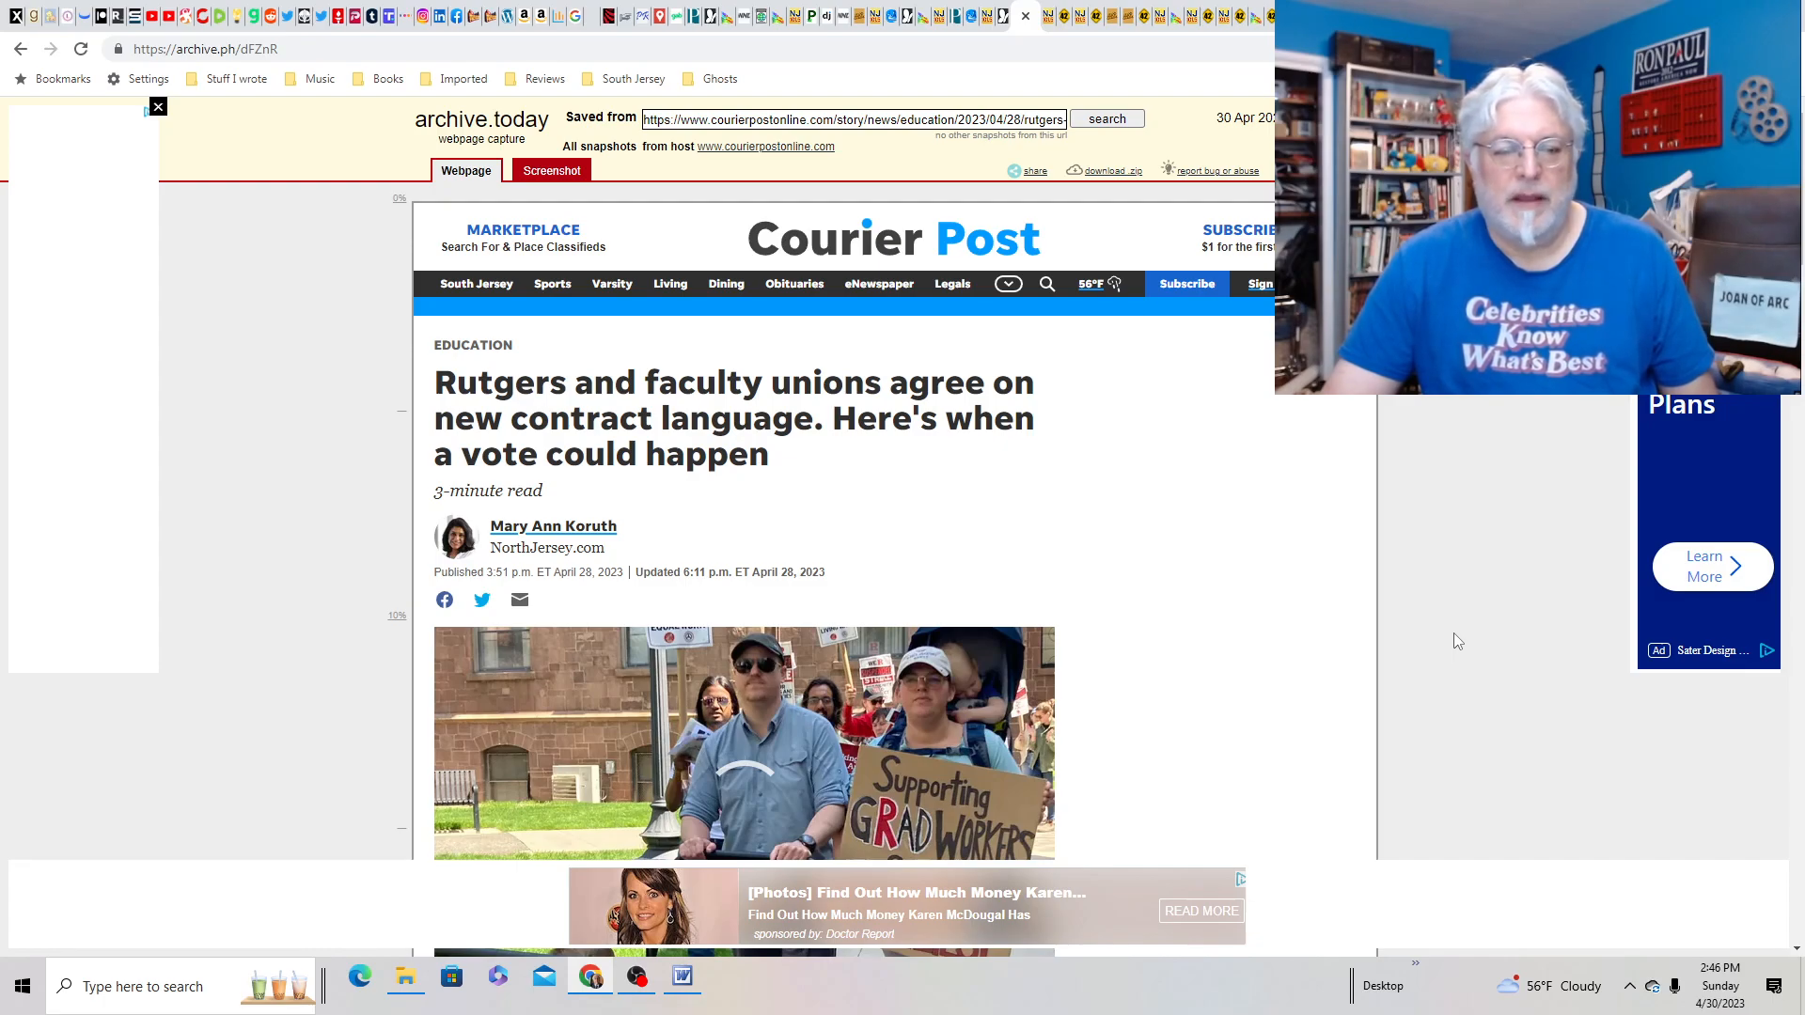
- Skim the Rutgers and Egg Harbor pitcher articles, then switch to the Local G.O.A.T. article
scroll(down, 3)
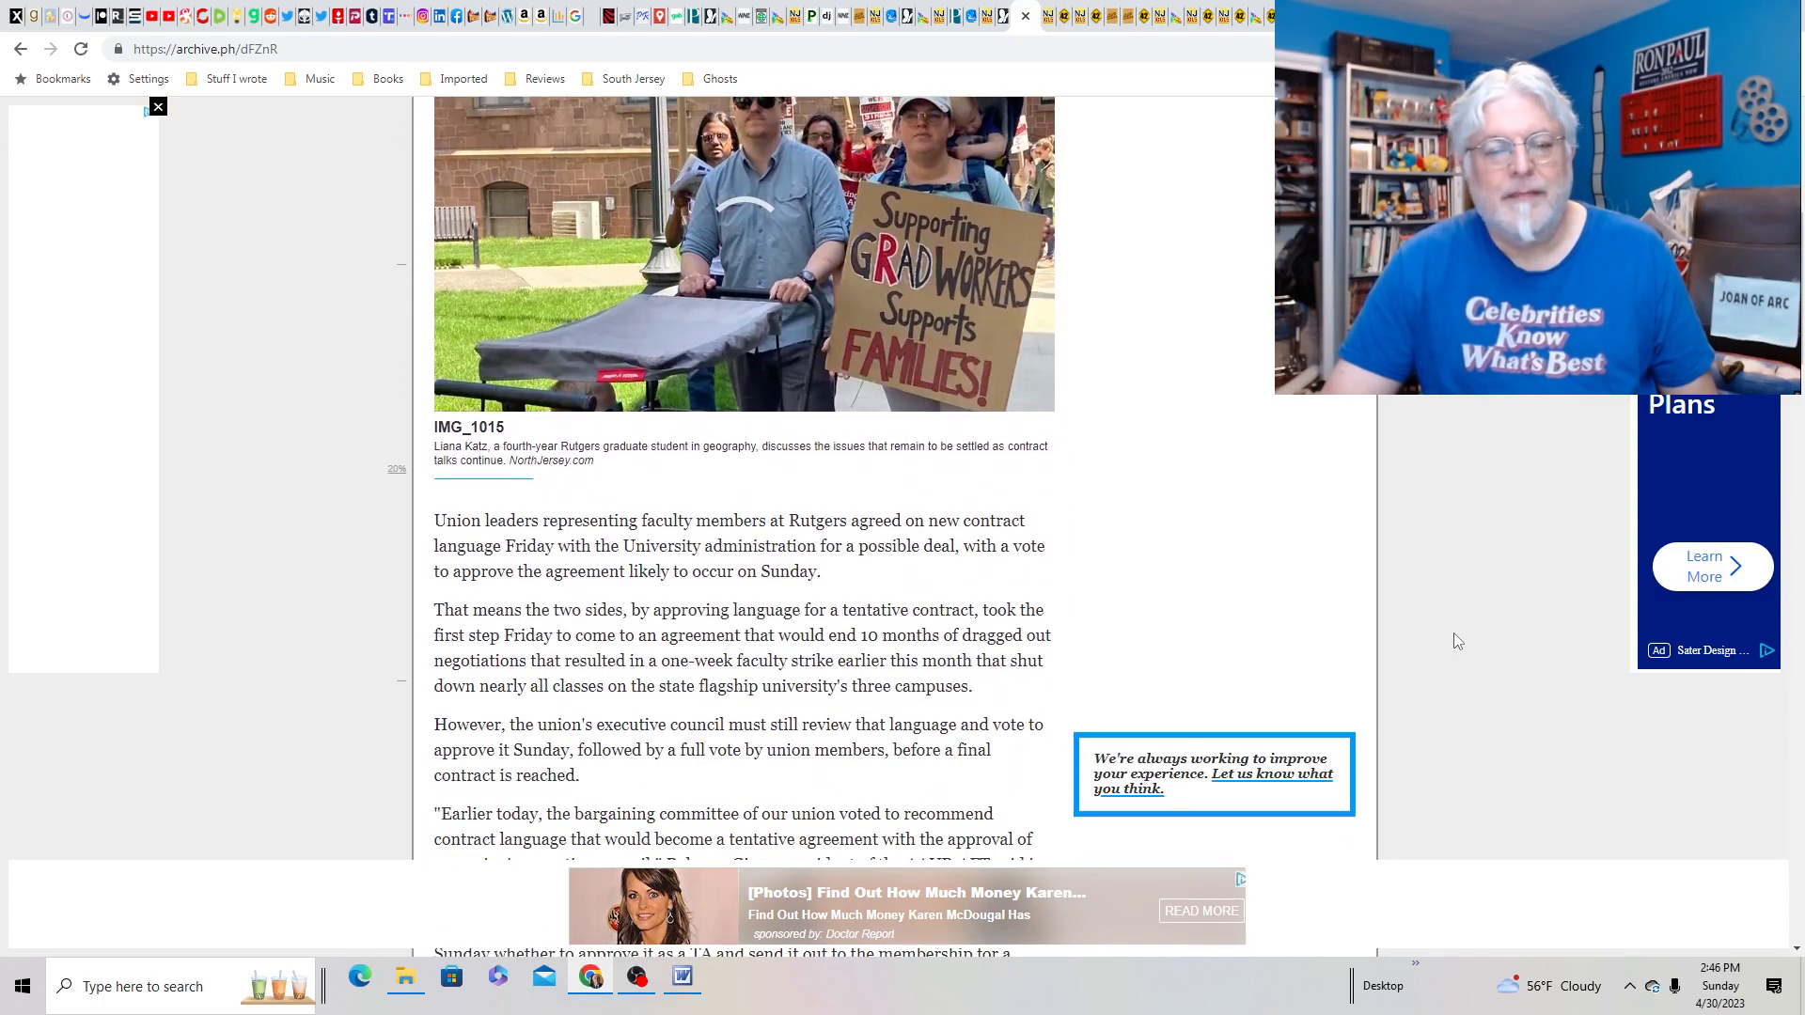
scroll(up, 3)
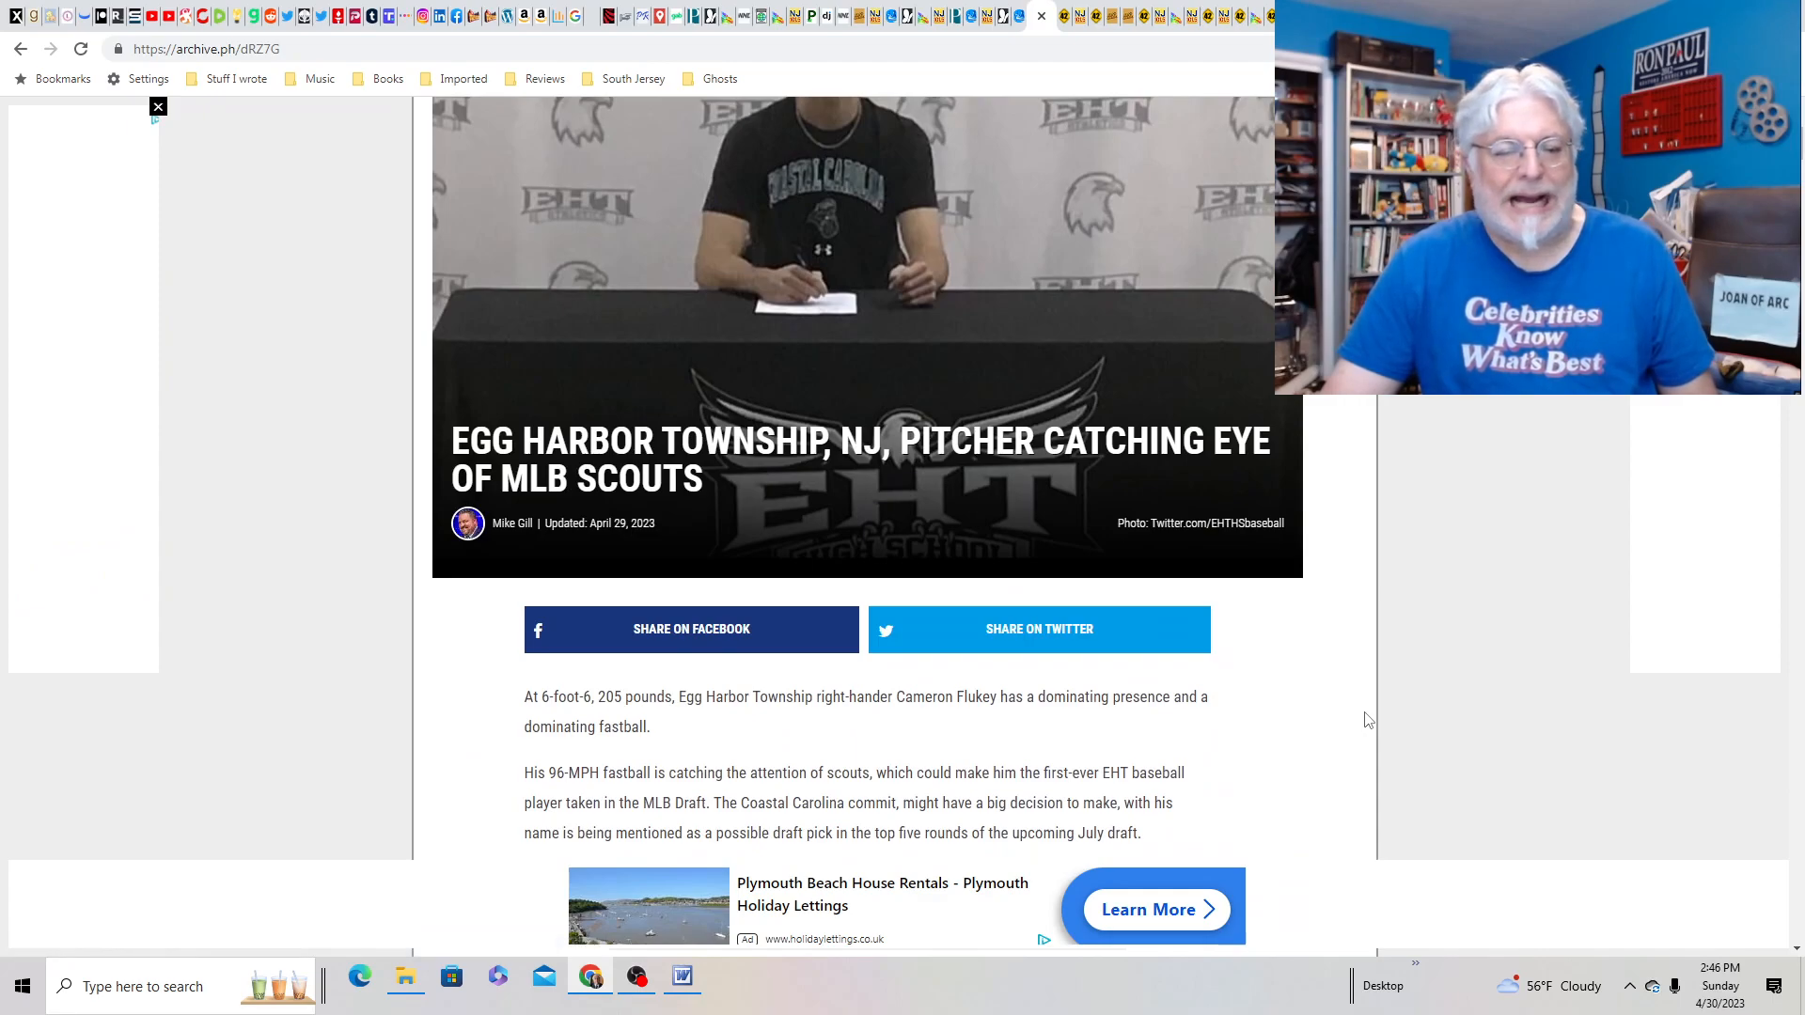
scroll(down, 3)
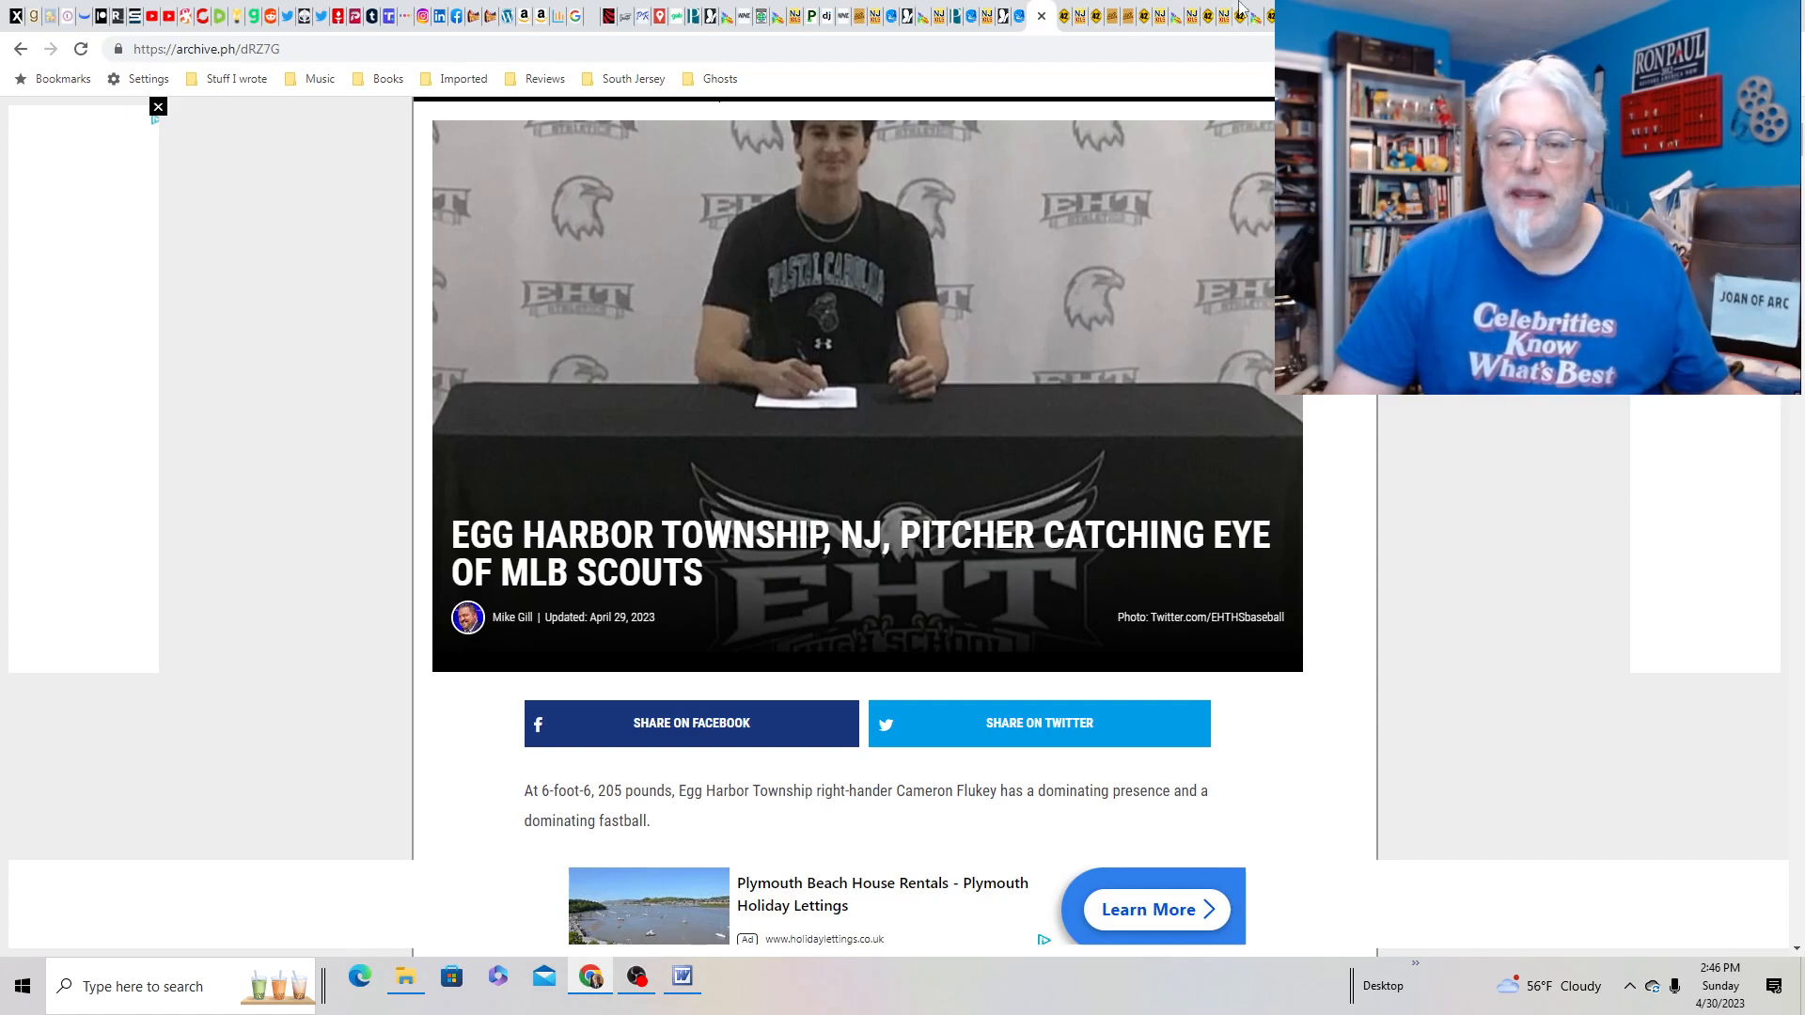
mouse_move(1067, 15)
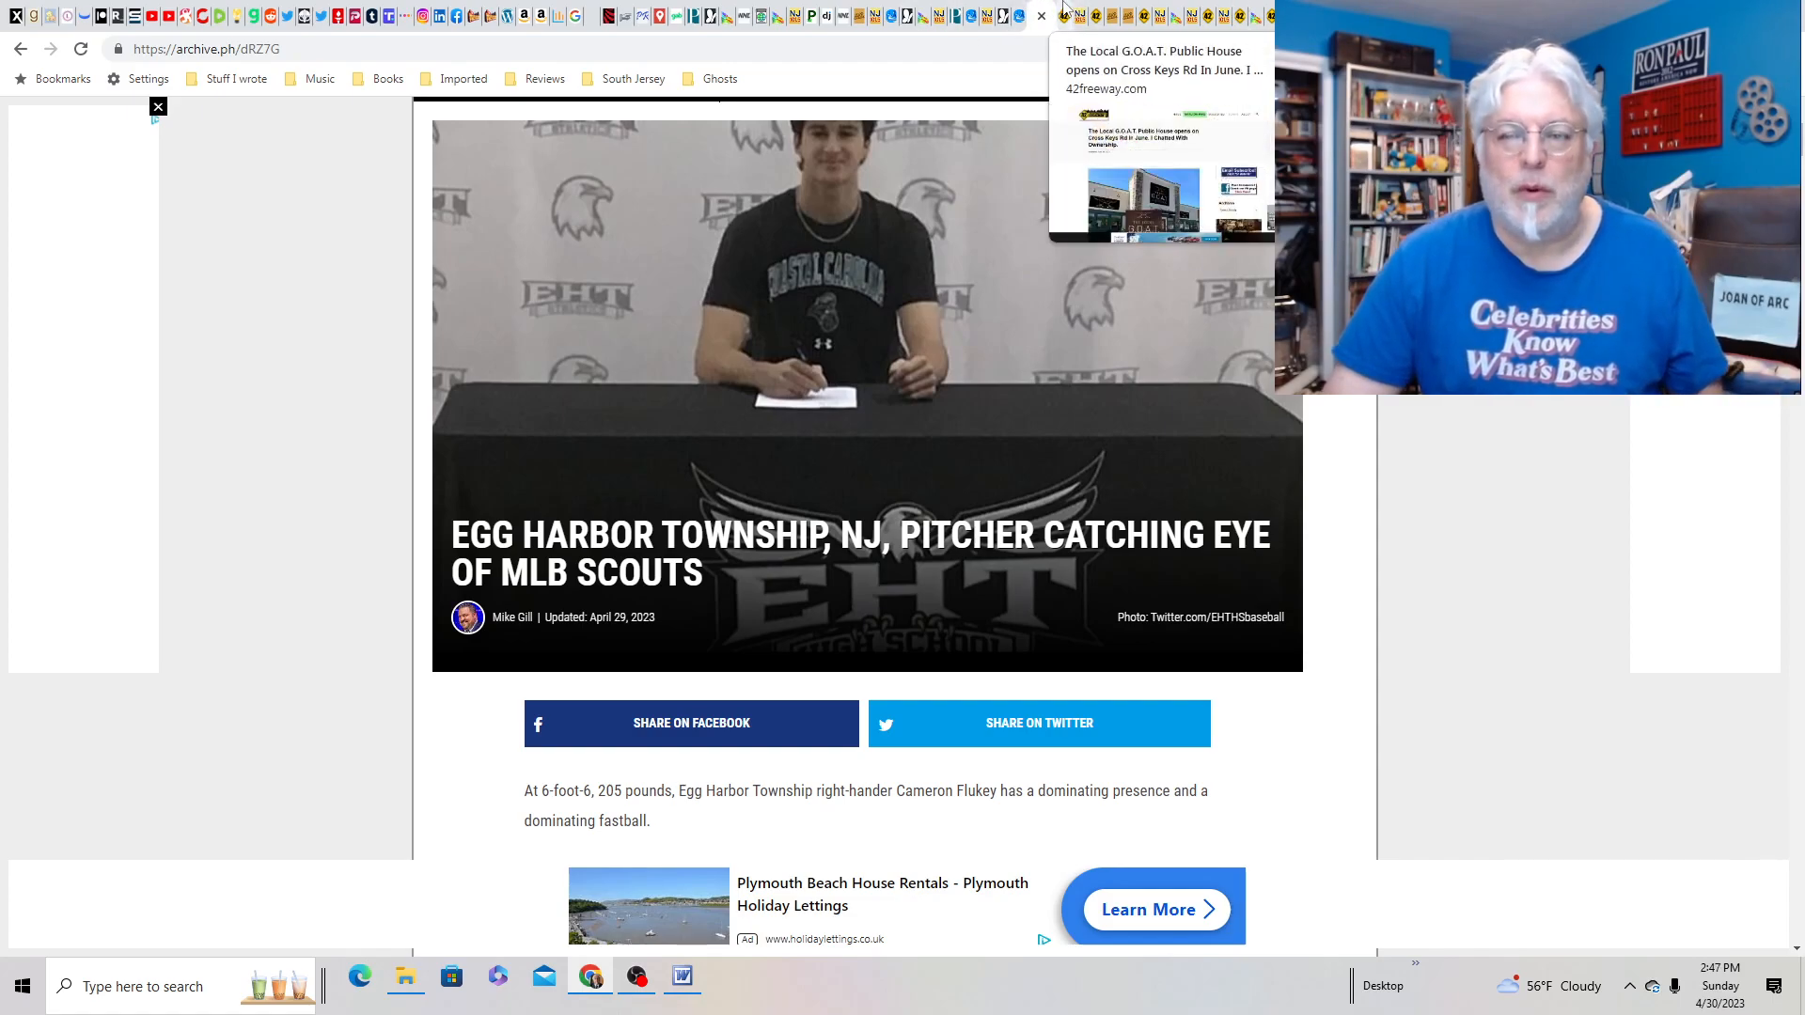
click(1159, 60)
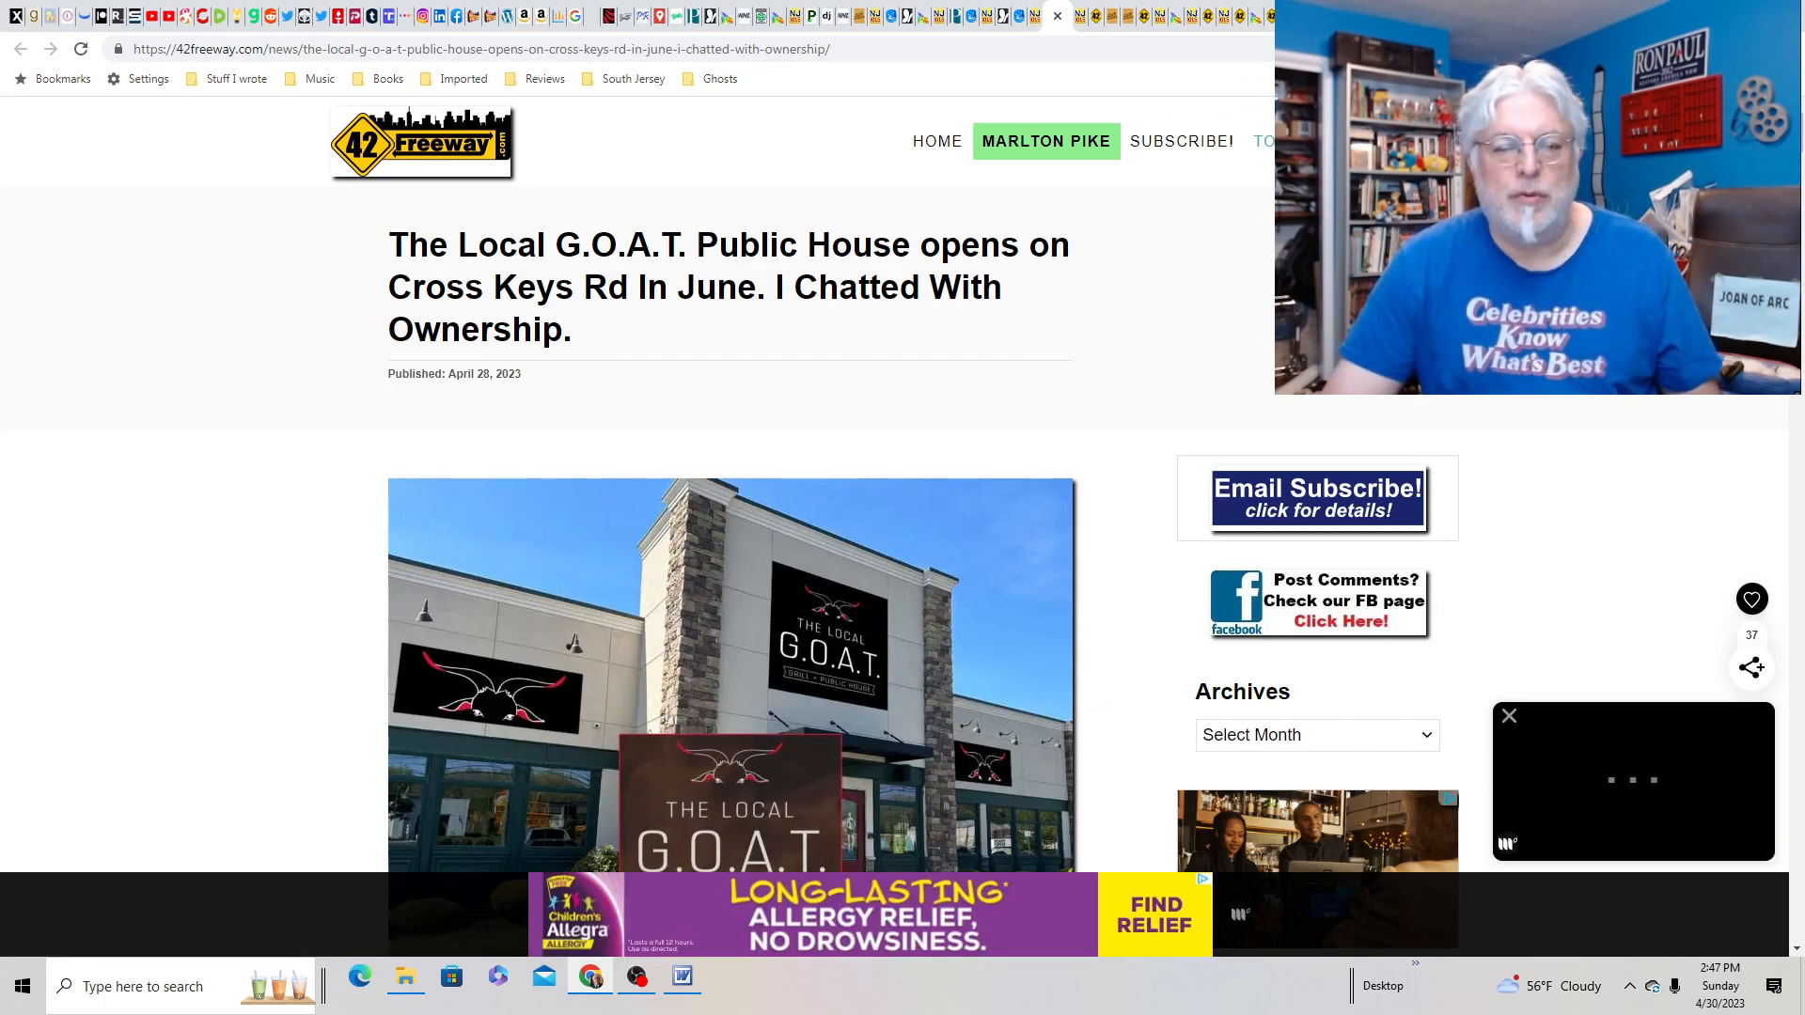
mouse_move(1511, 718)
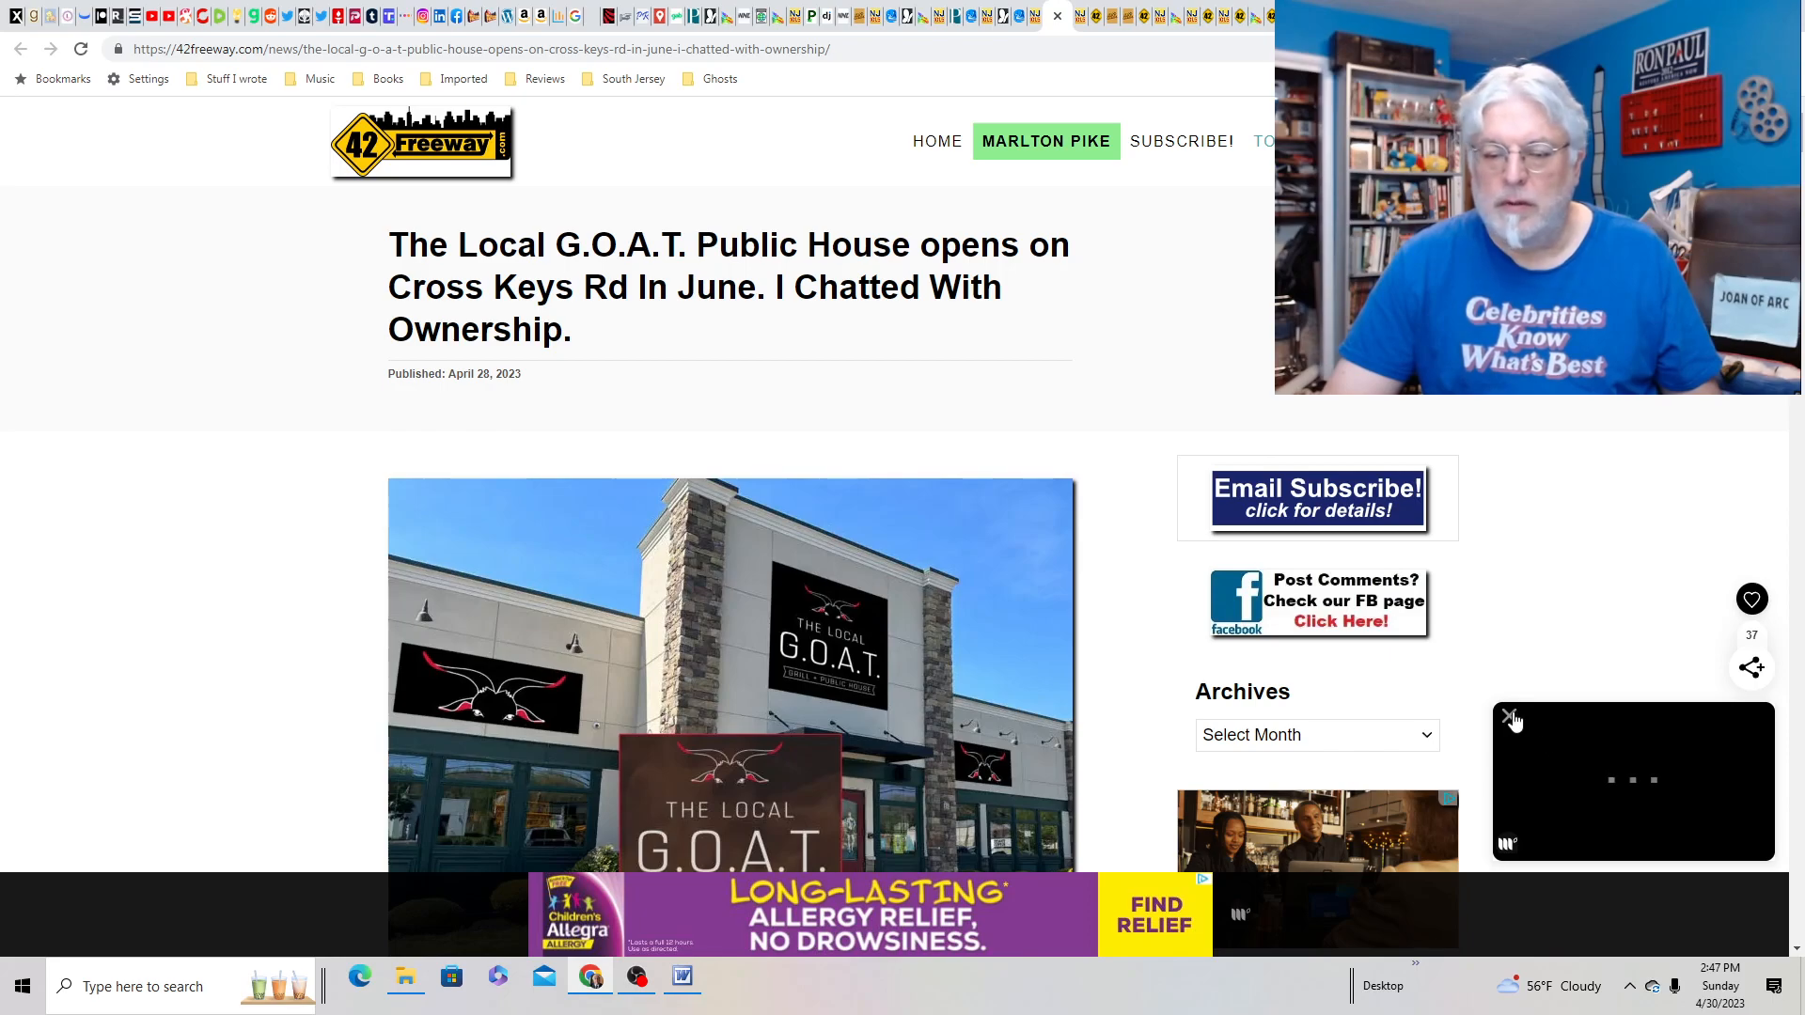
- Read the NJ 101.5 article naming Montclair most underrated town, then return toward the headline
scroll(down, 3)
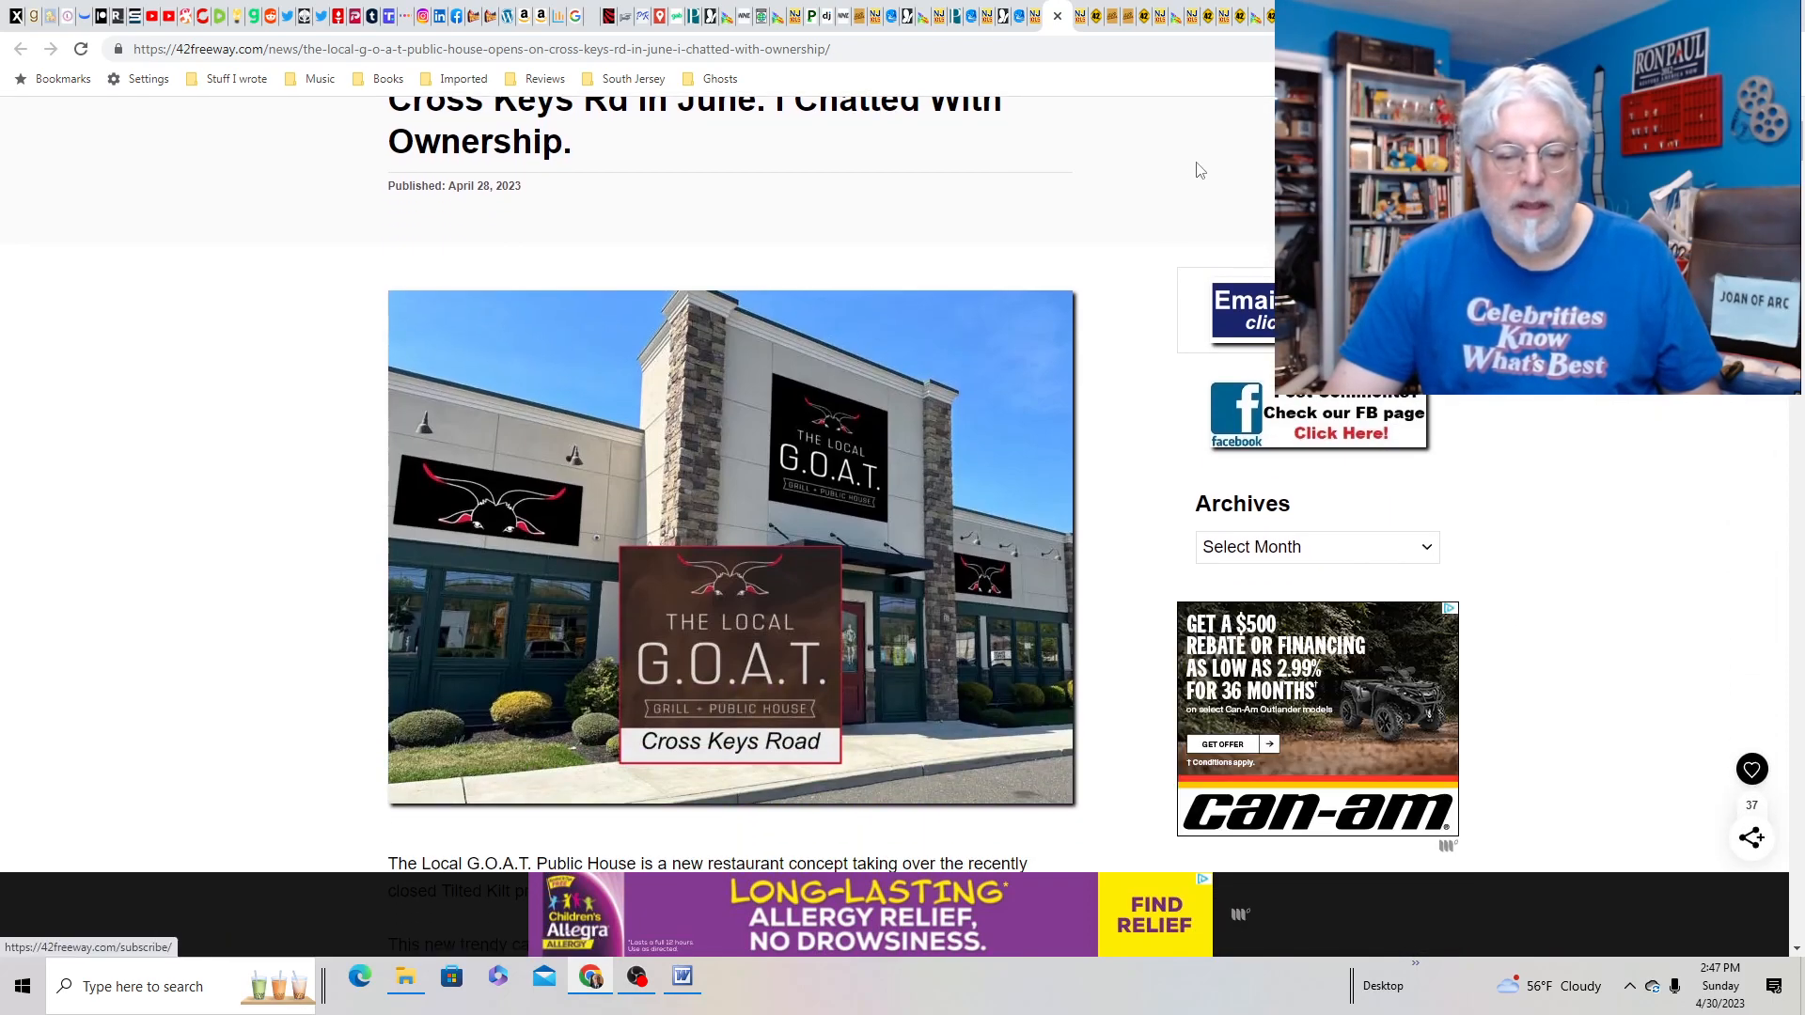
mouse_move(1082, 16)
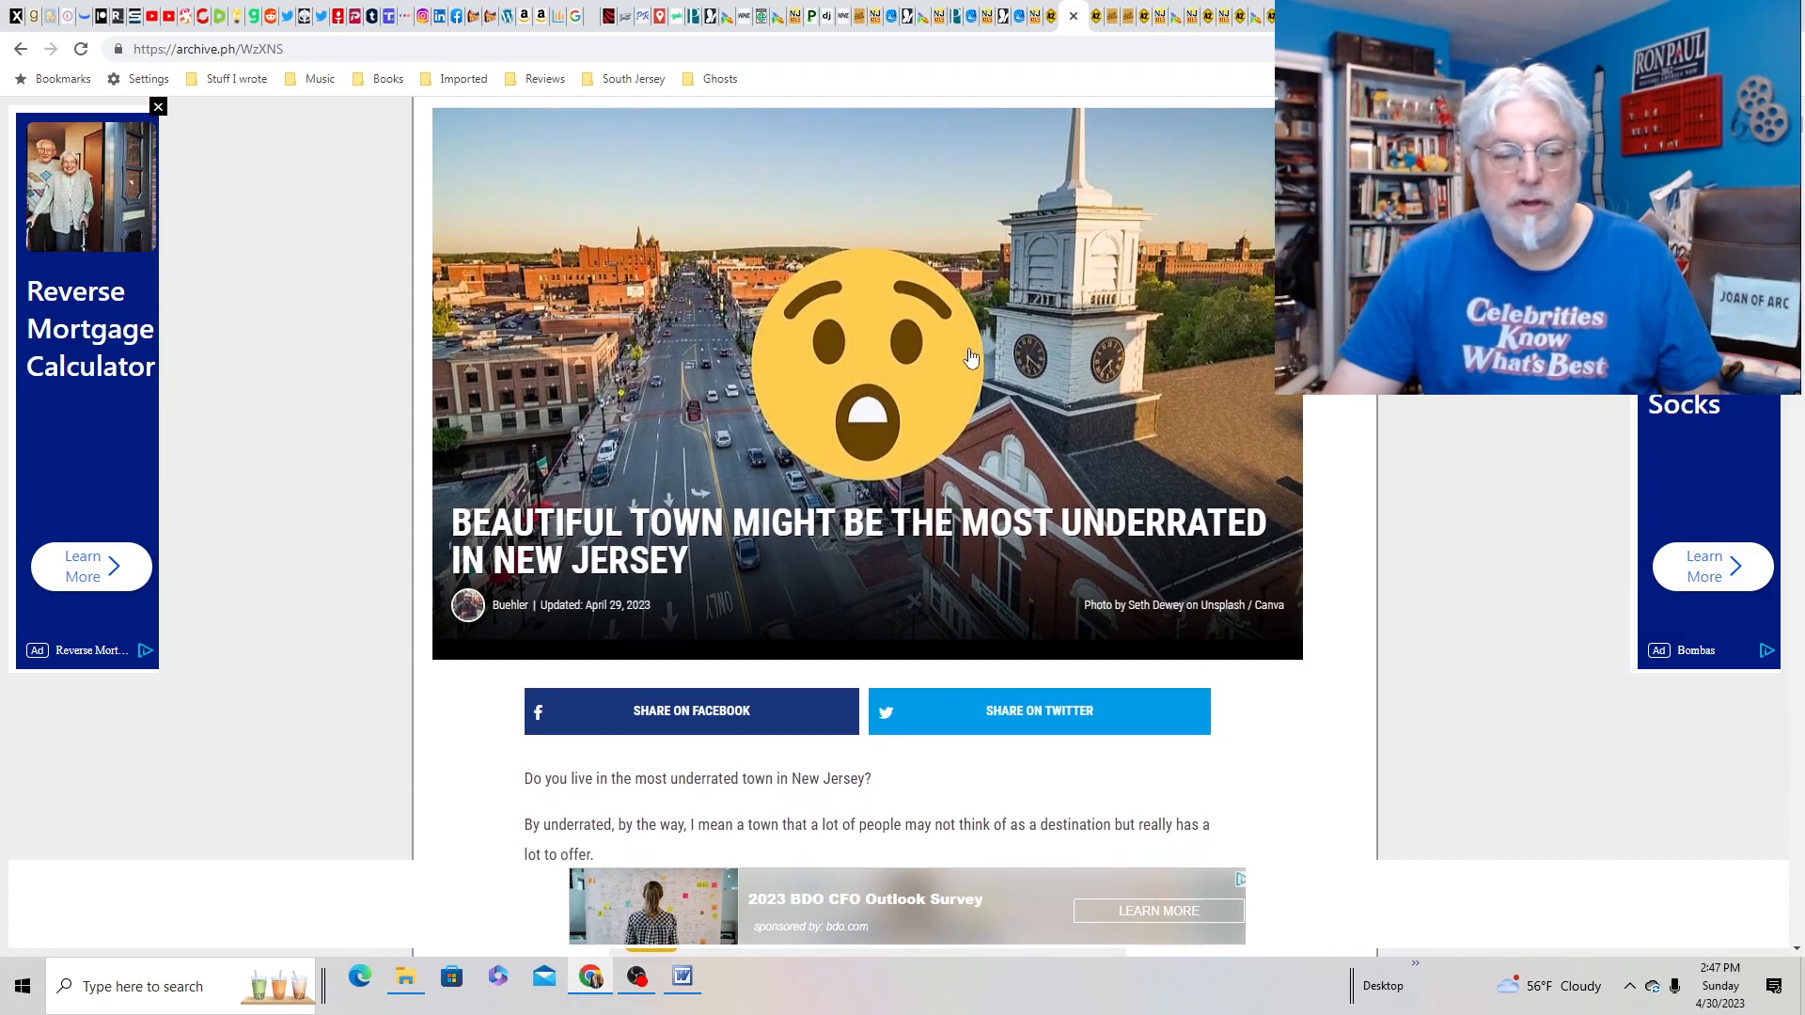
scroll(down, 3)
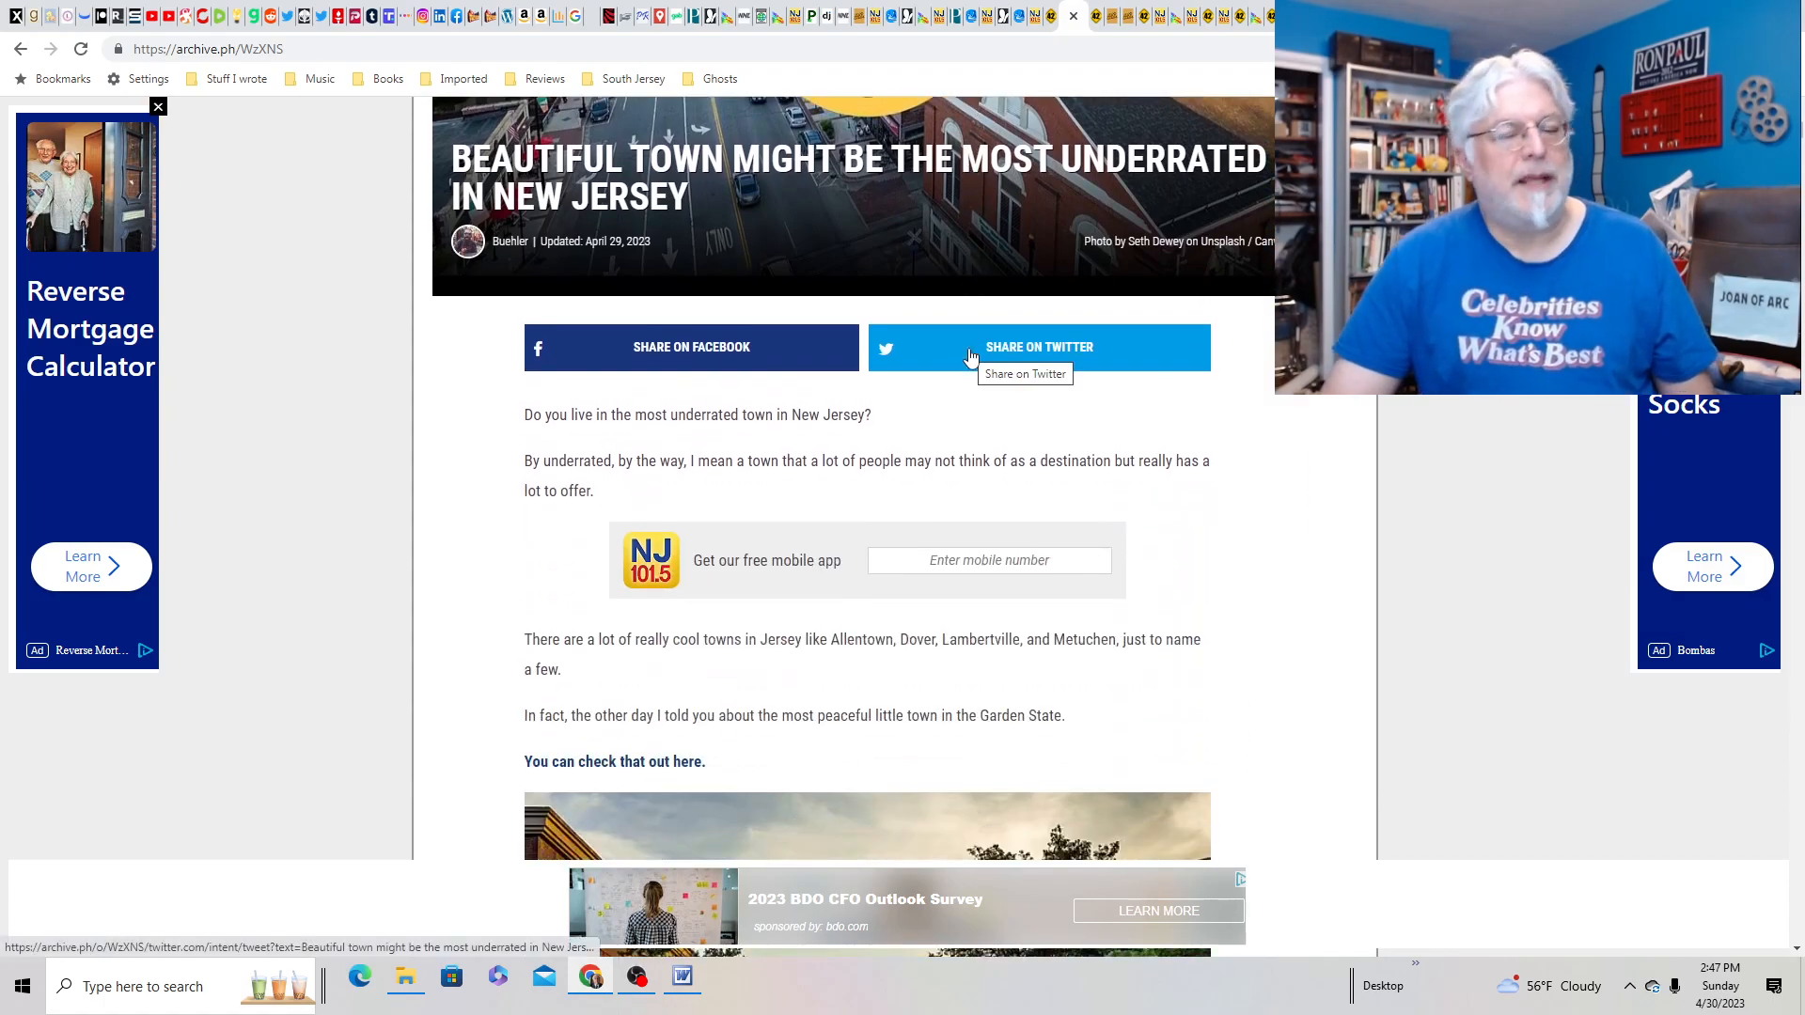
scroll(down, 3)
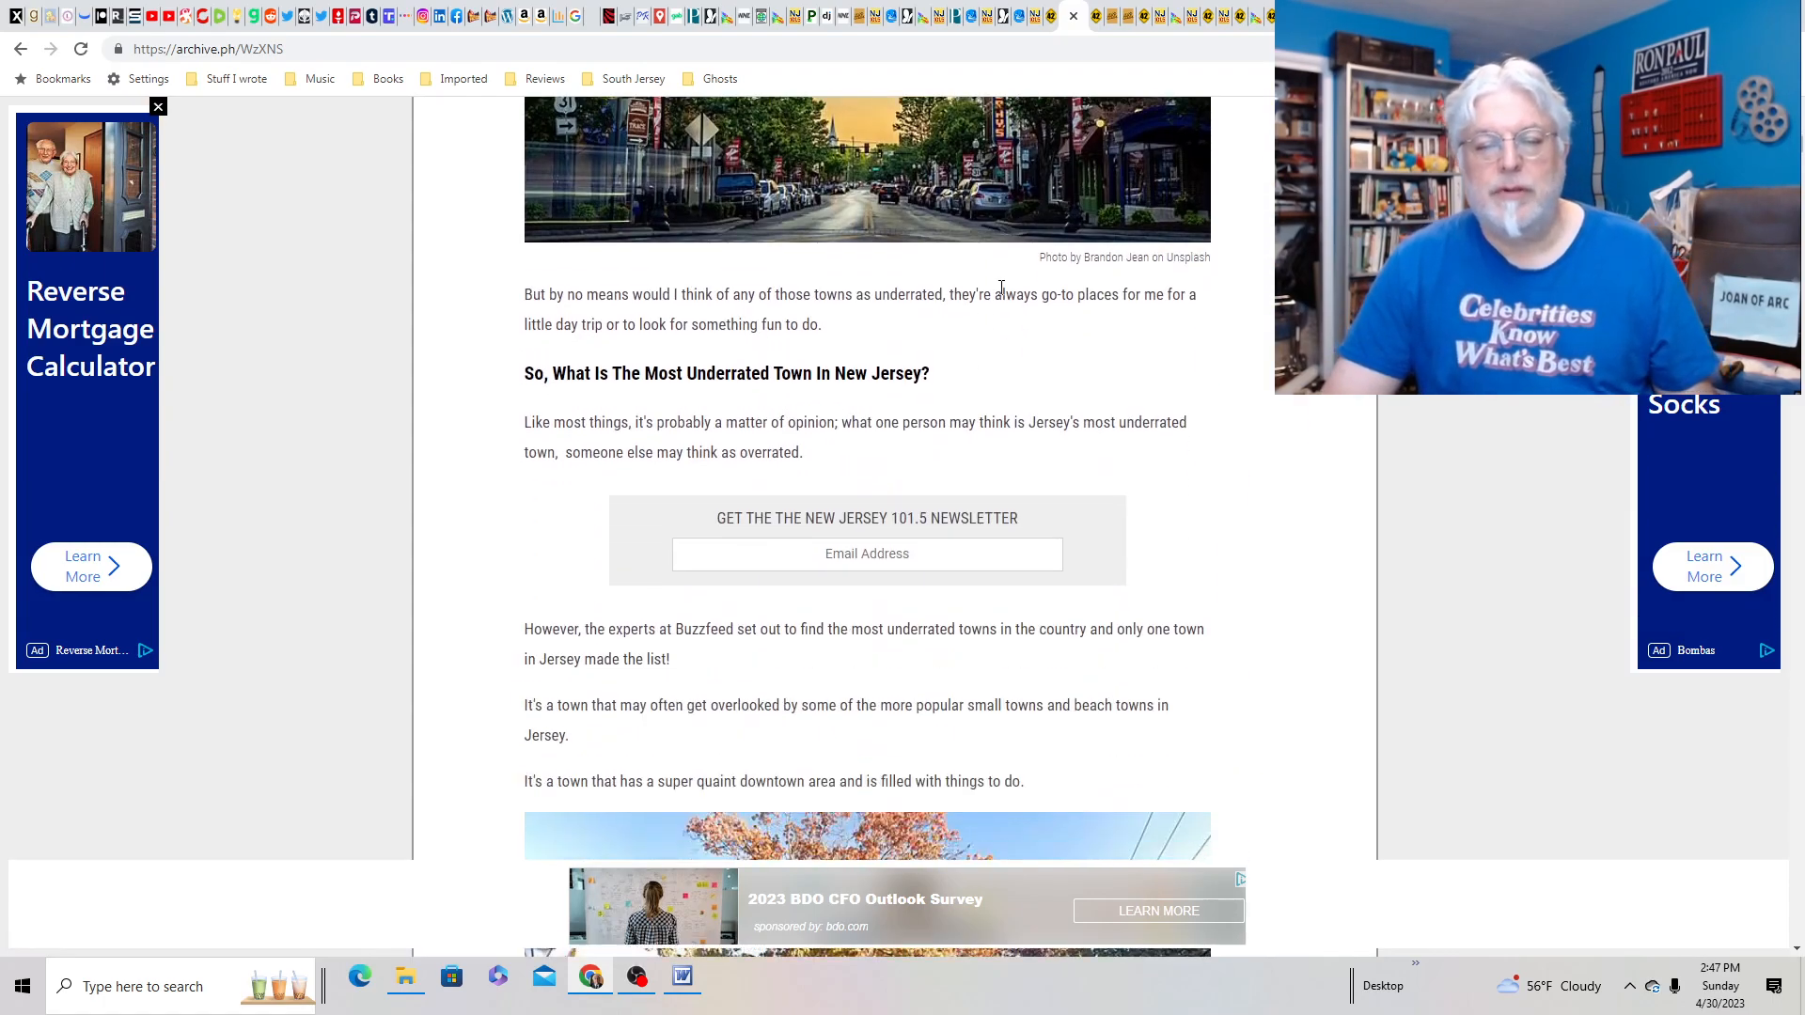
scroll(down, 3)
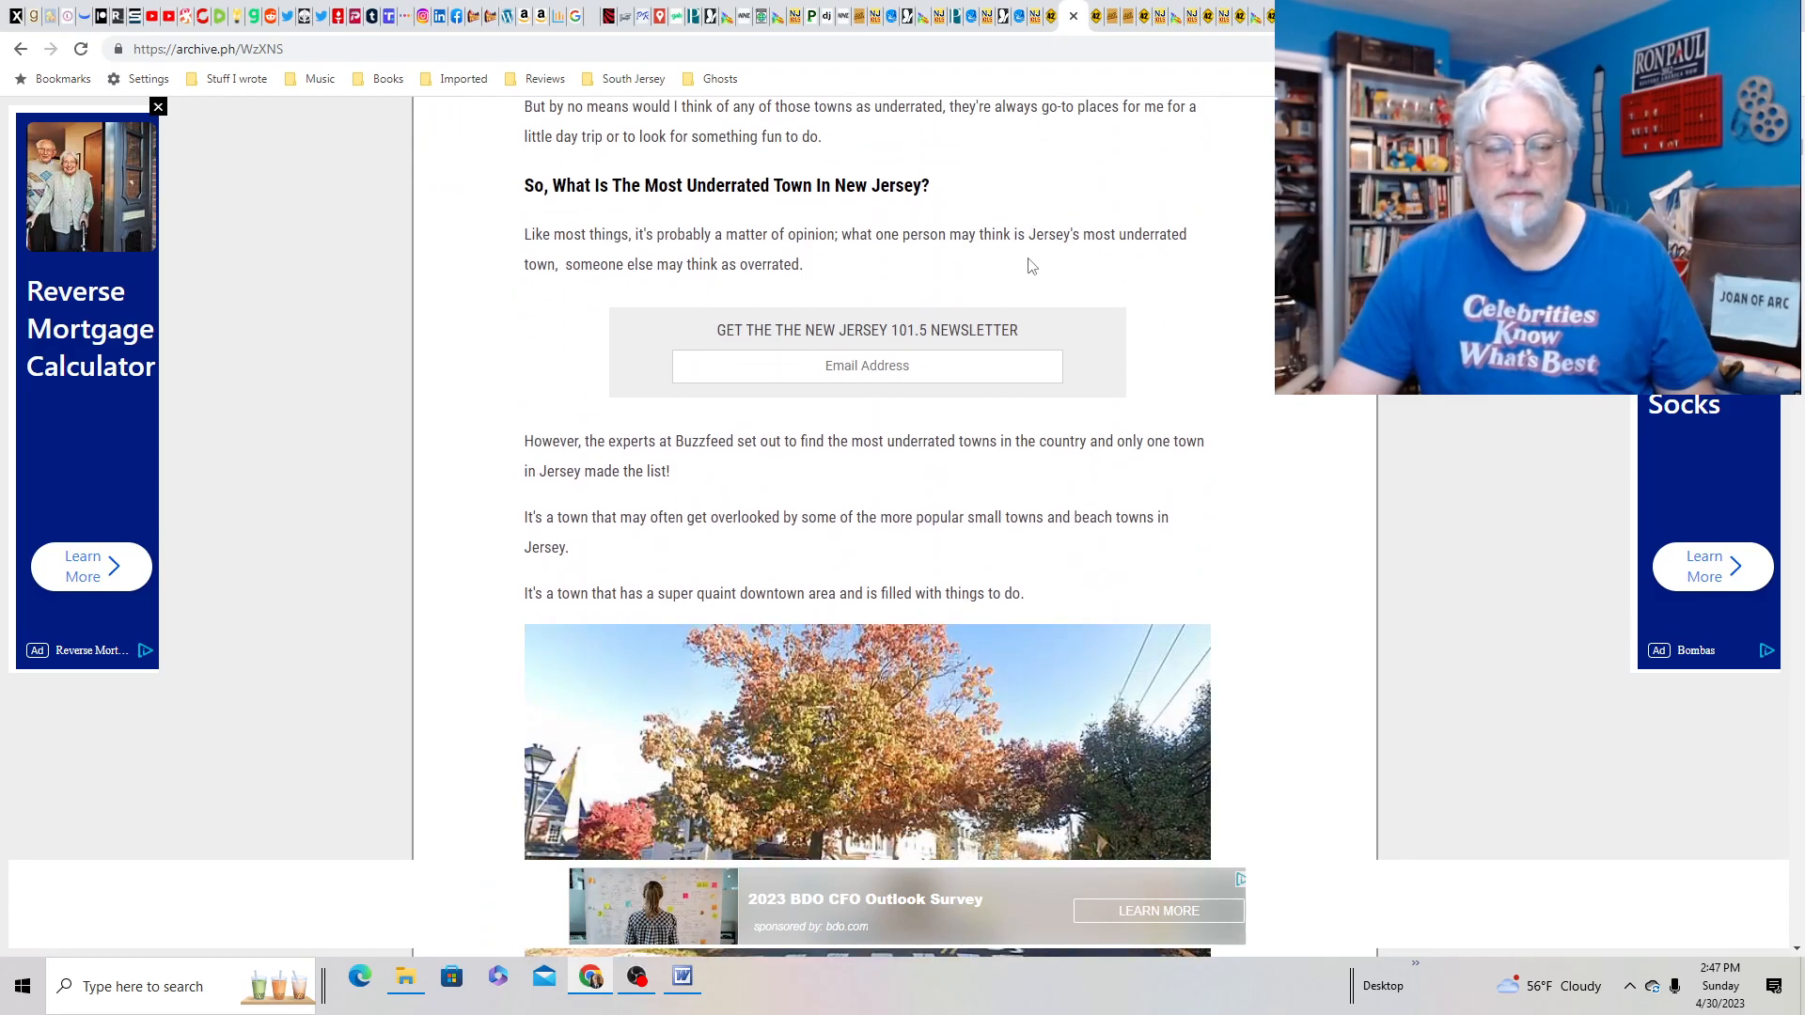
scroll(down, 3)
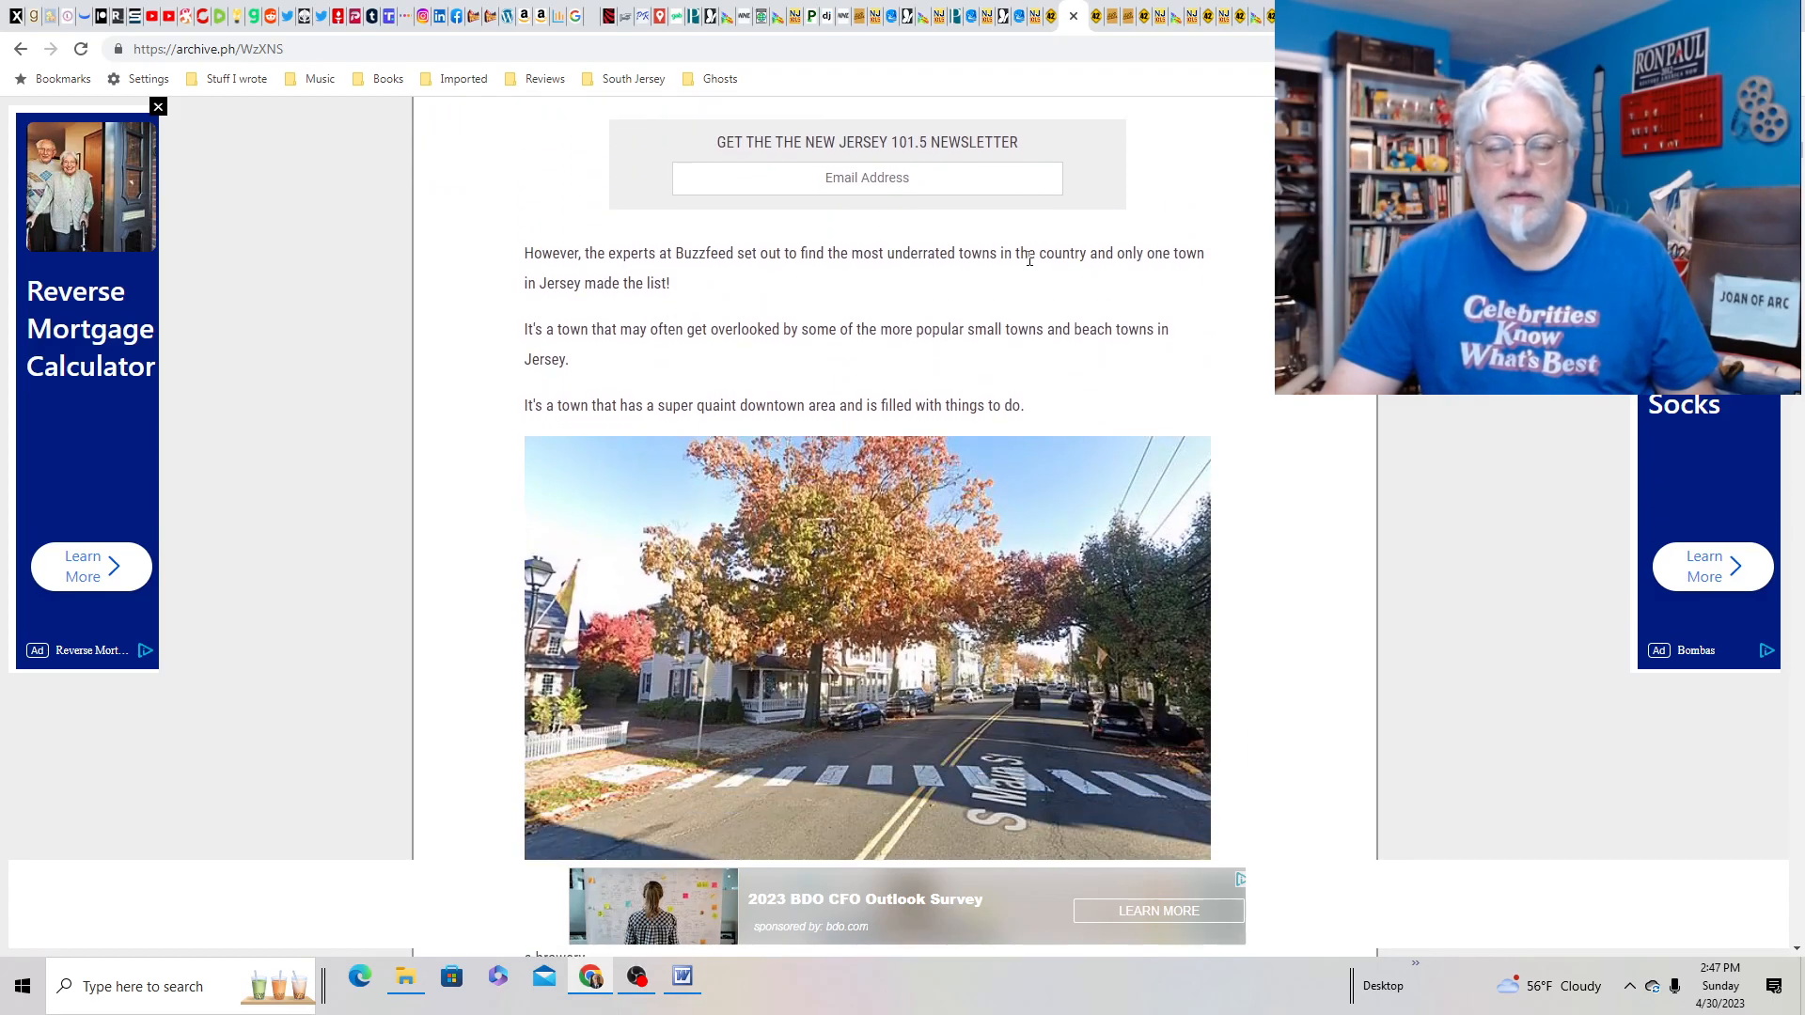
scroll(down, 3)
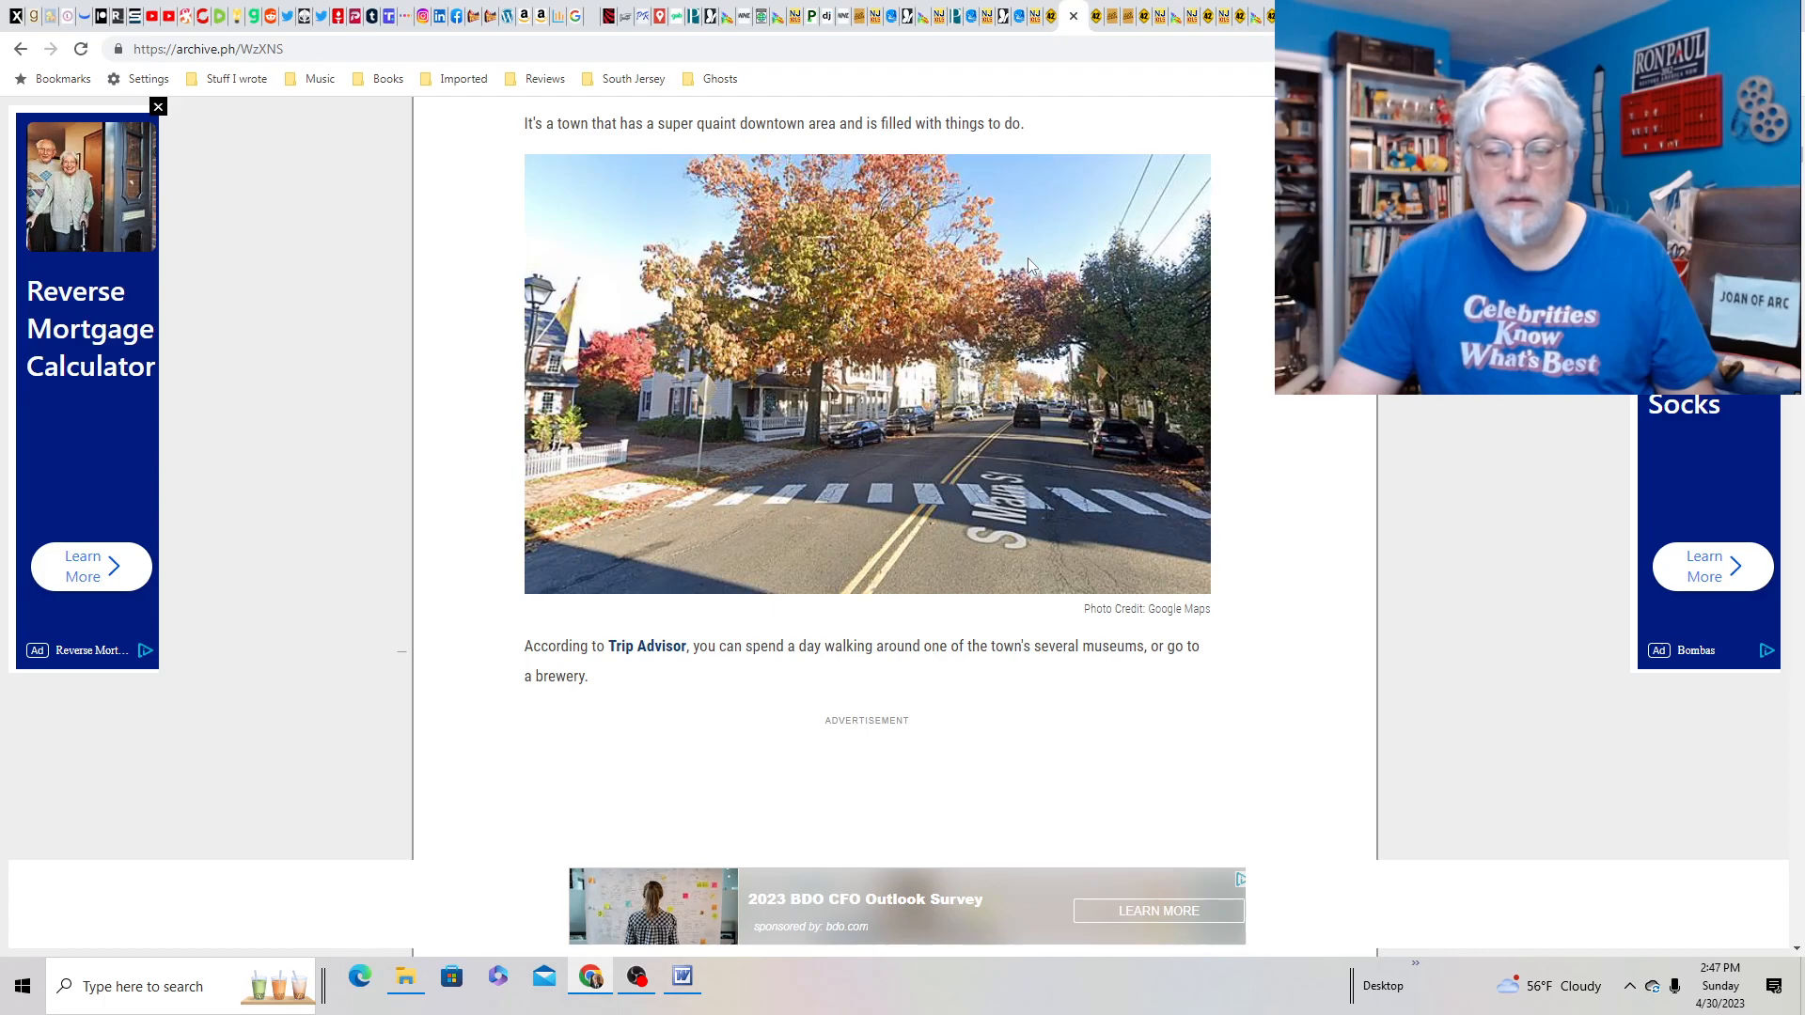
scroll(down, 3)
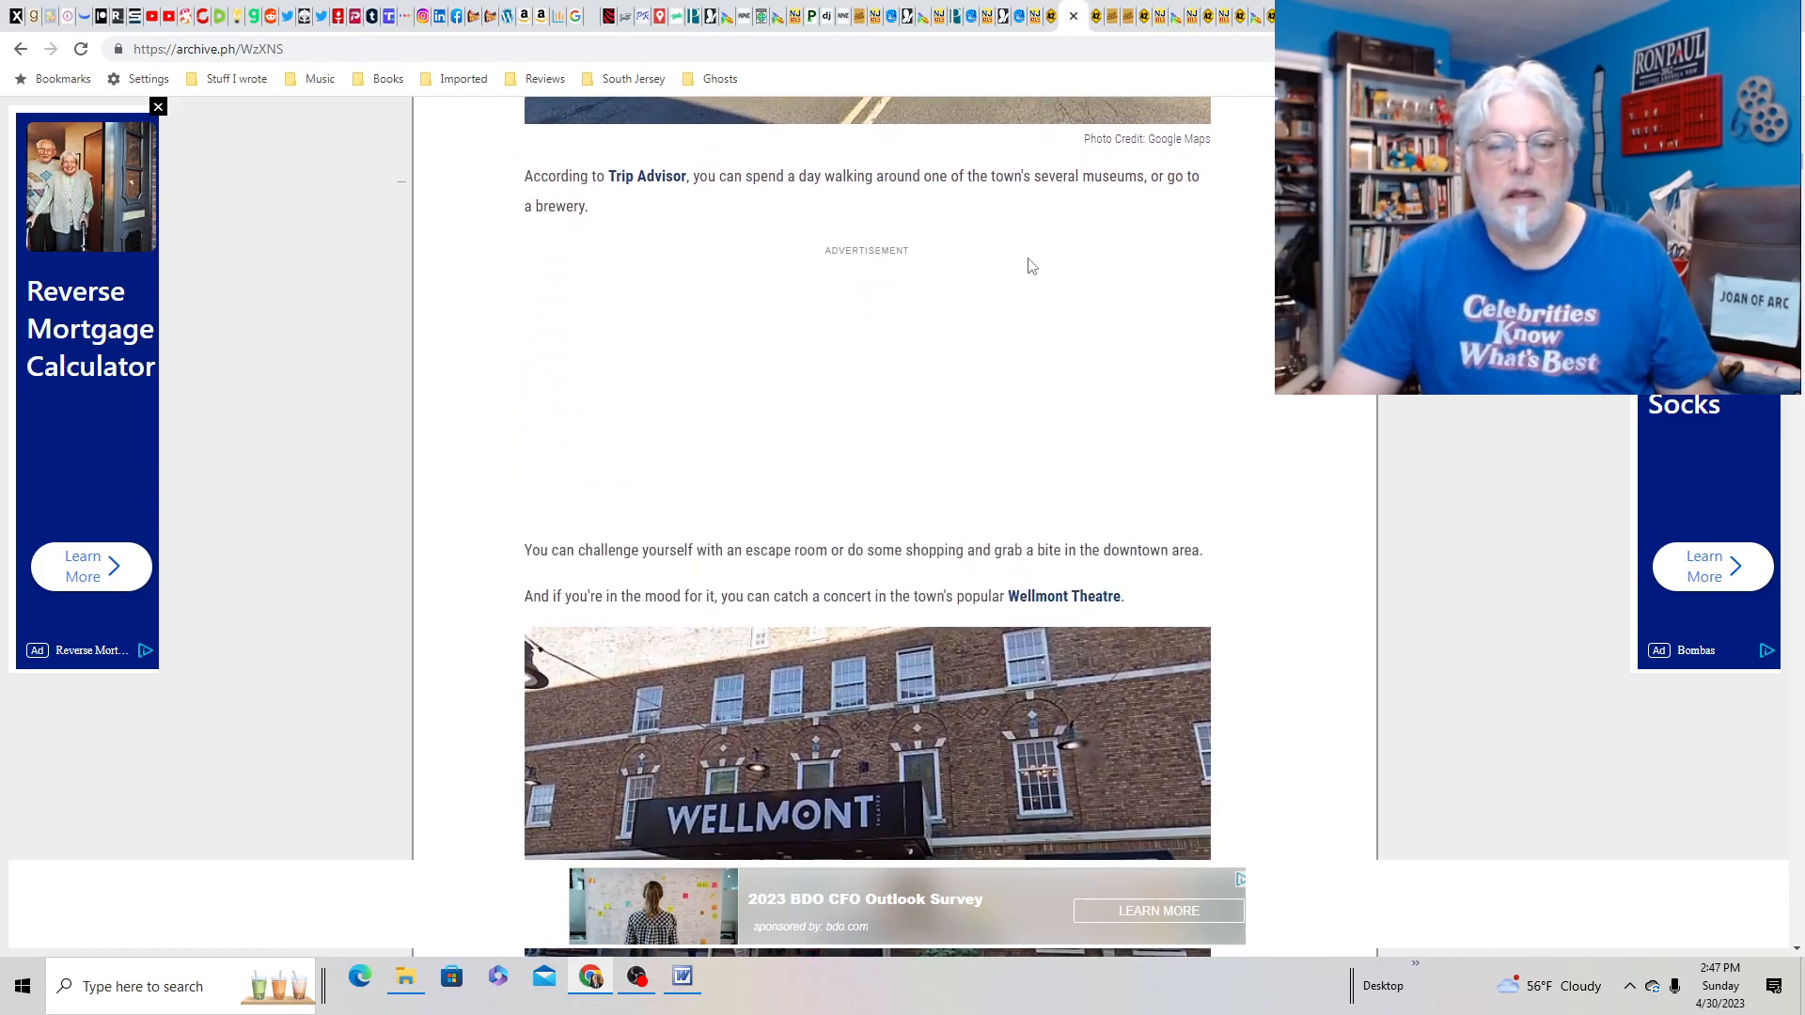
scroll(down, 3)
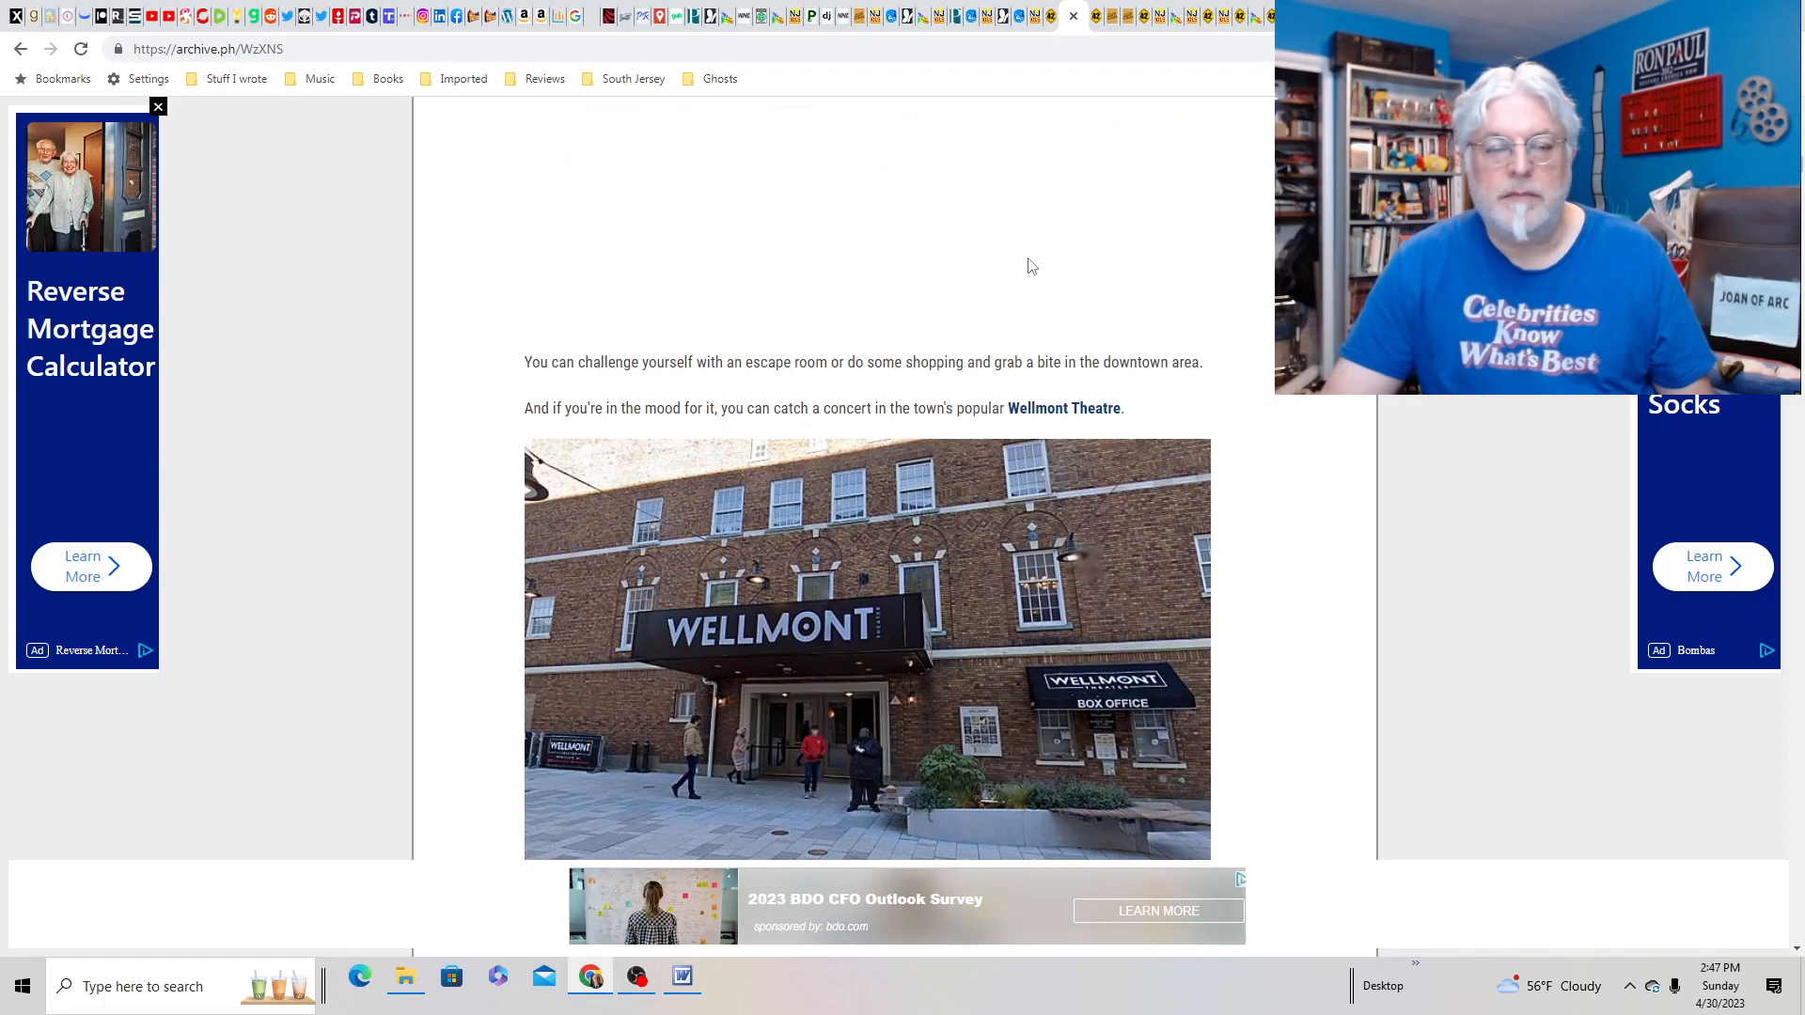
scroll(down, 3)
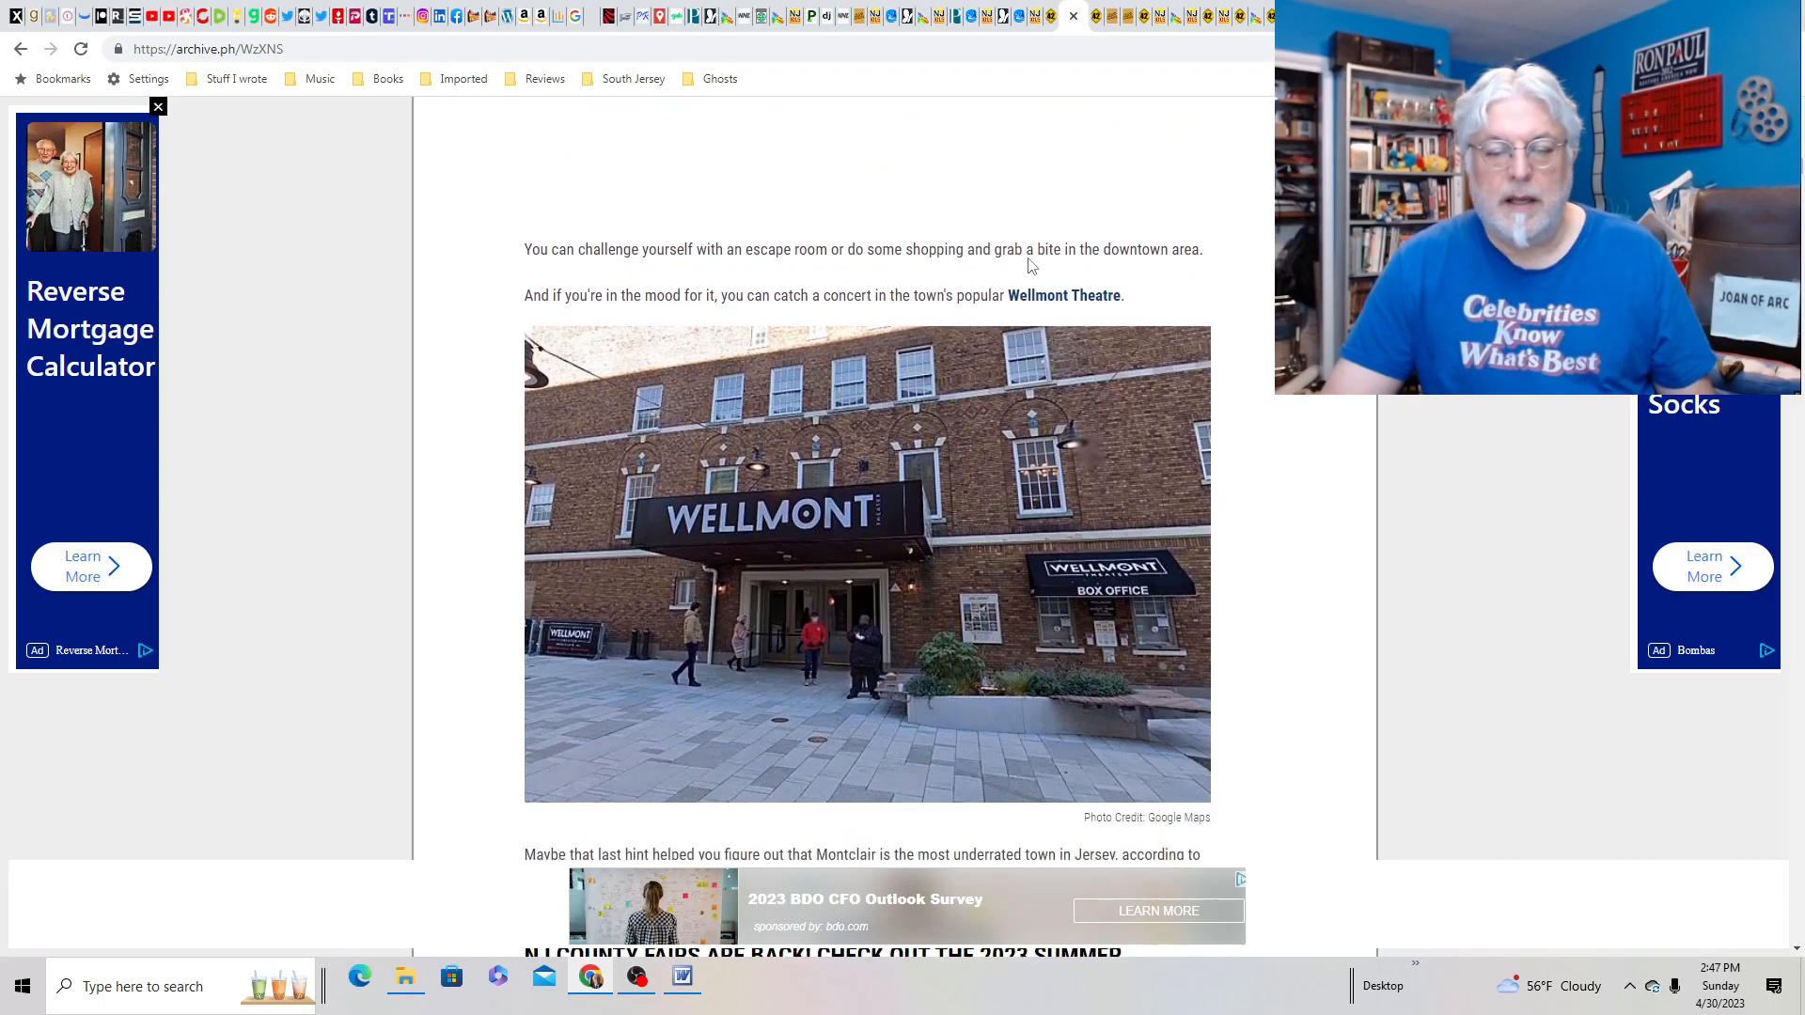
scroll(down, 3)
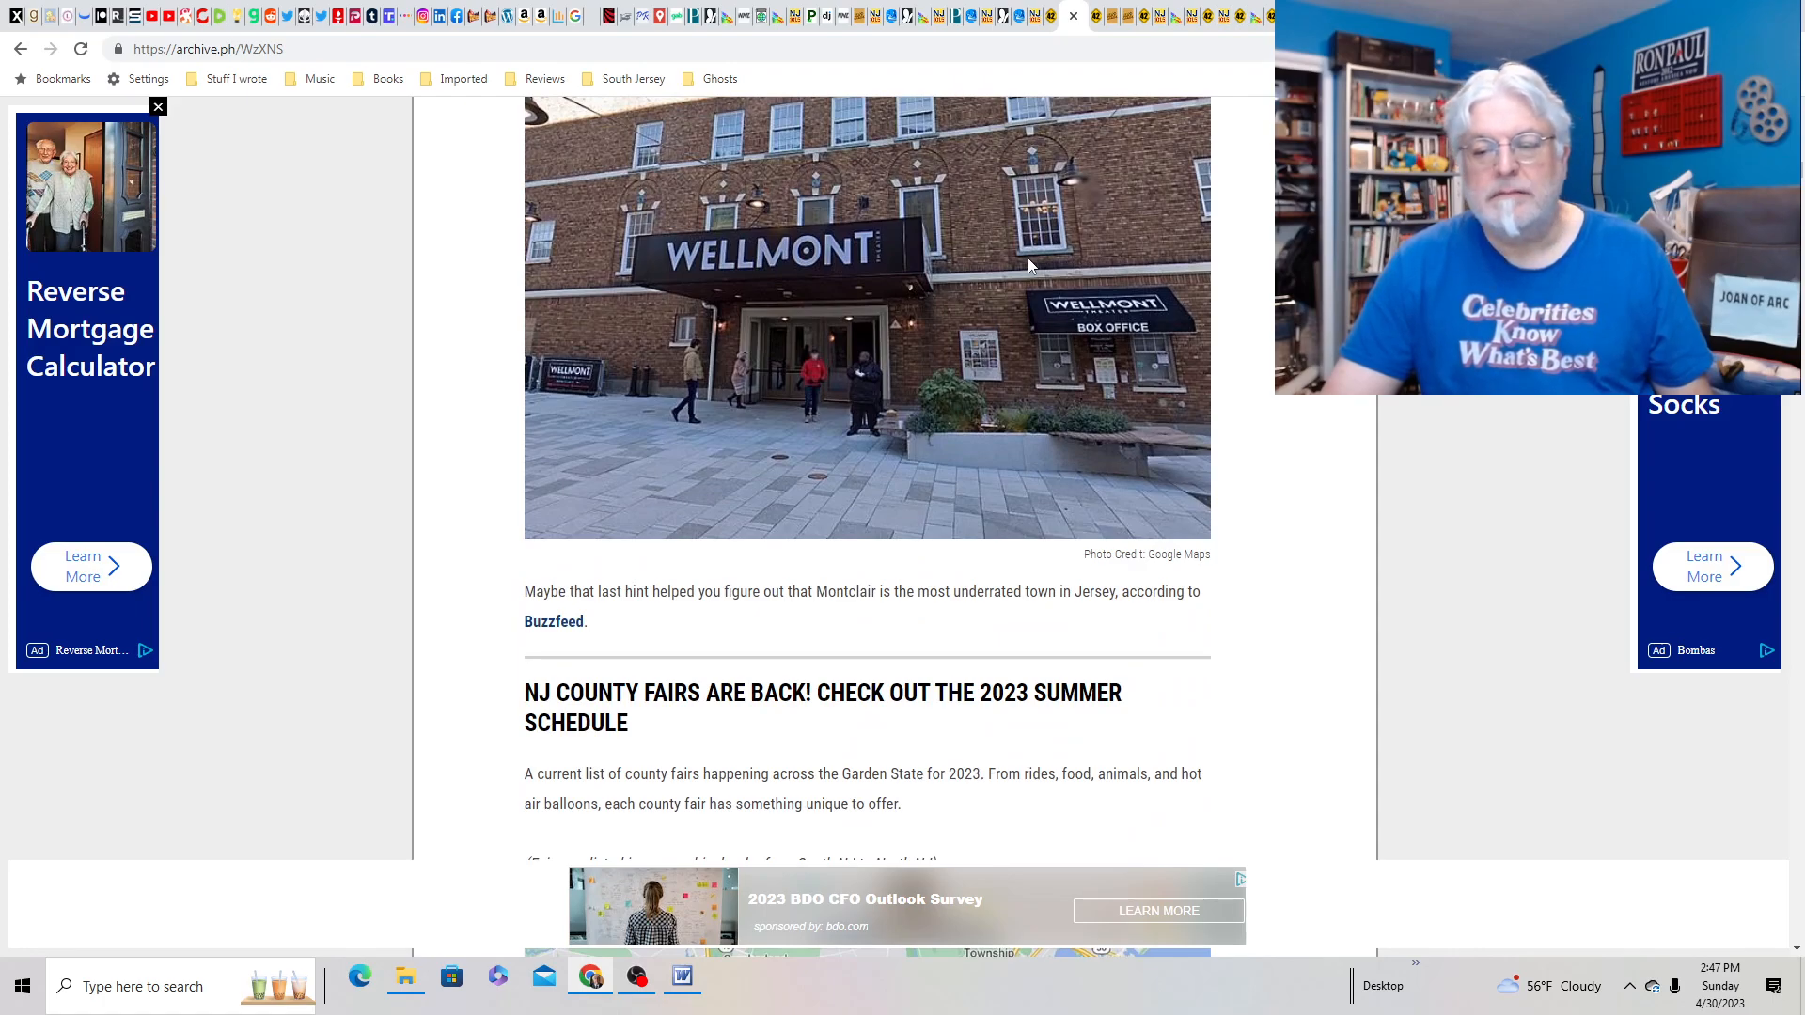
scroll(down, 3)
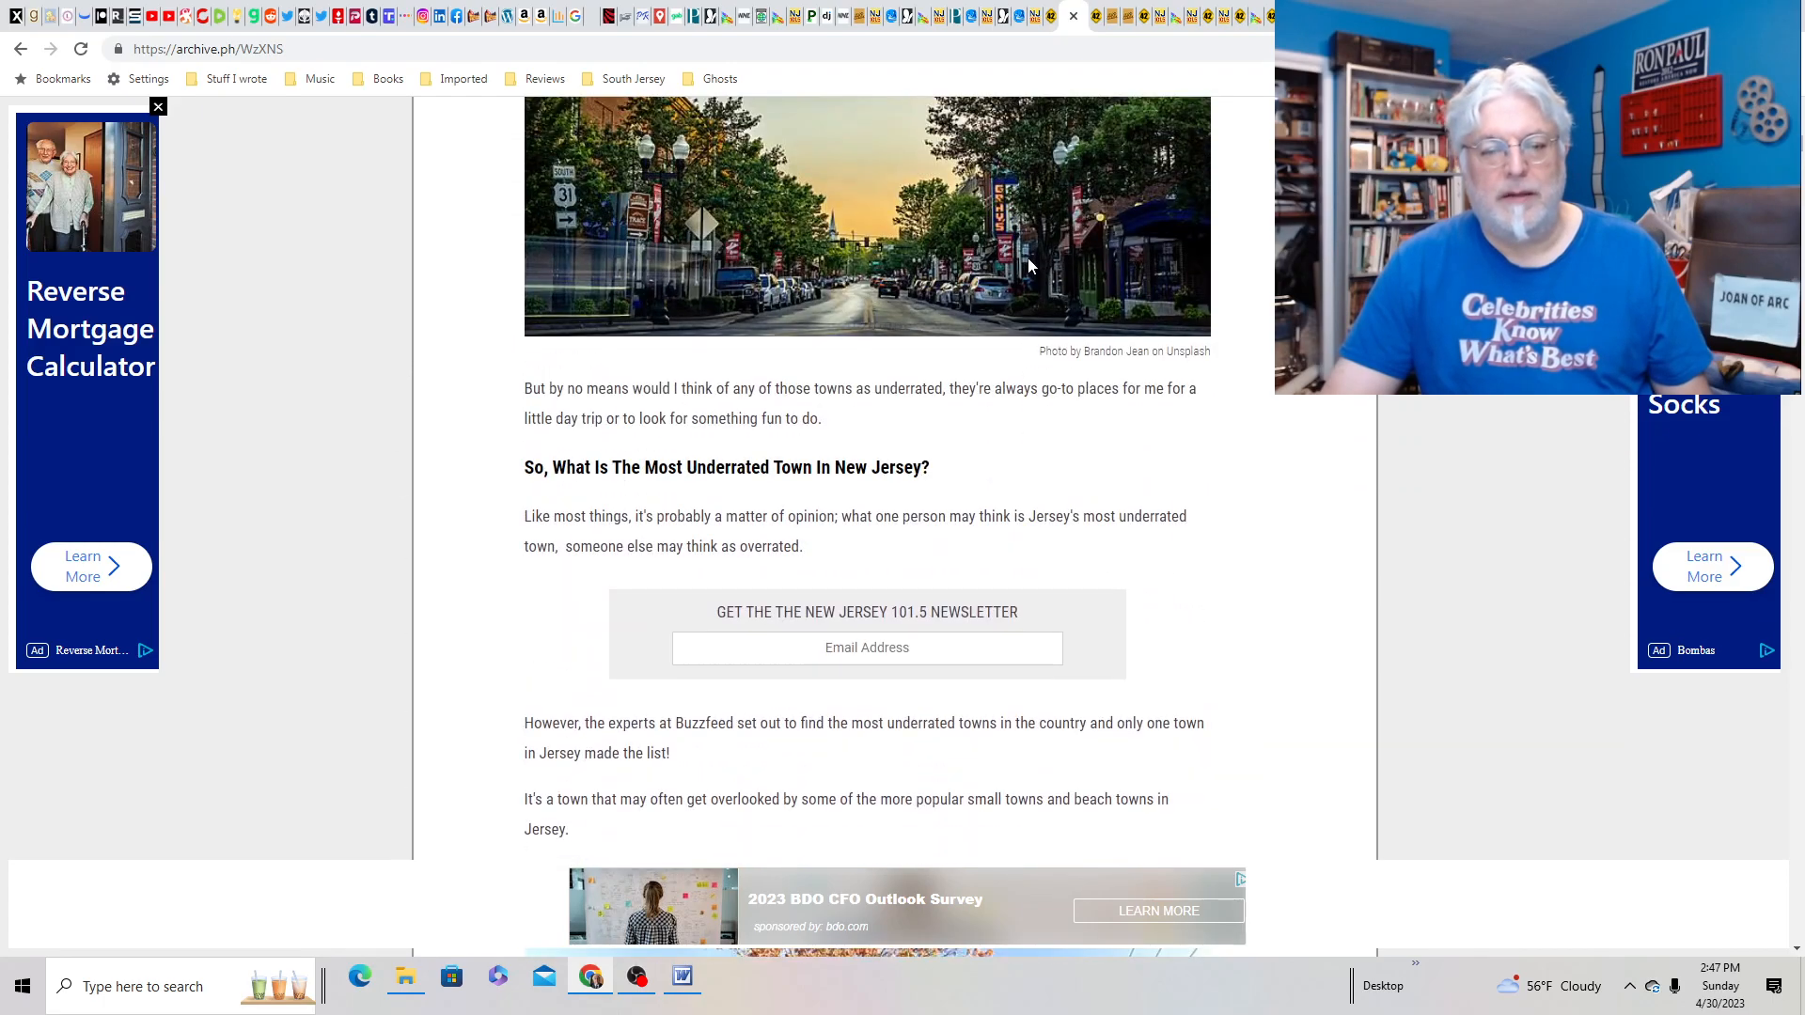
scroll(up, 3)
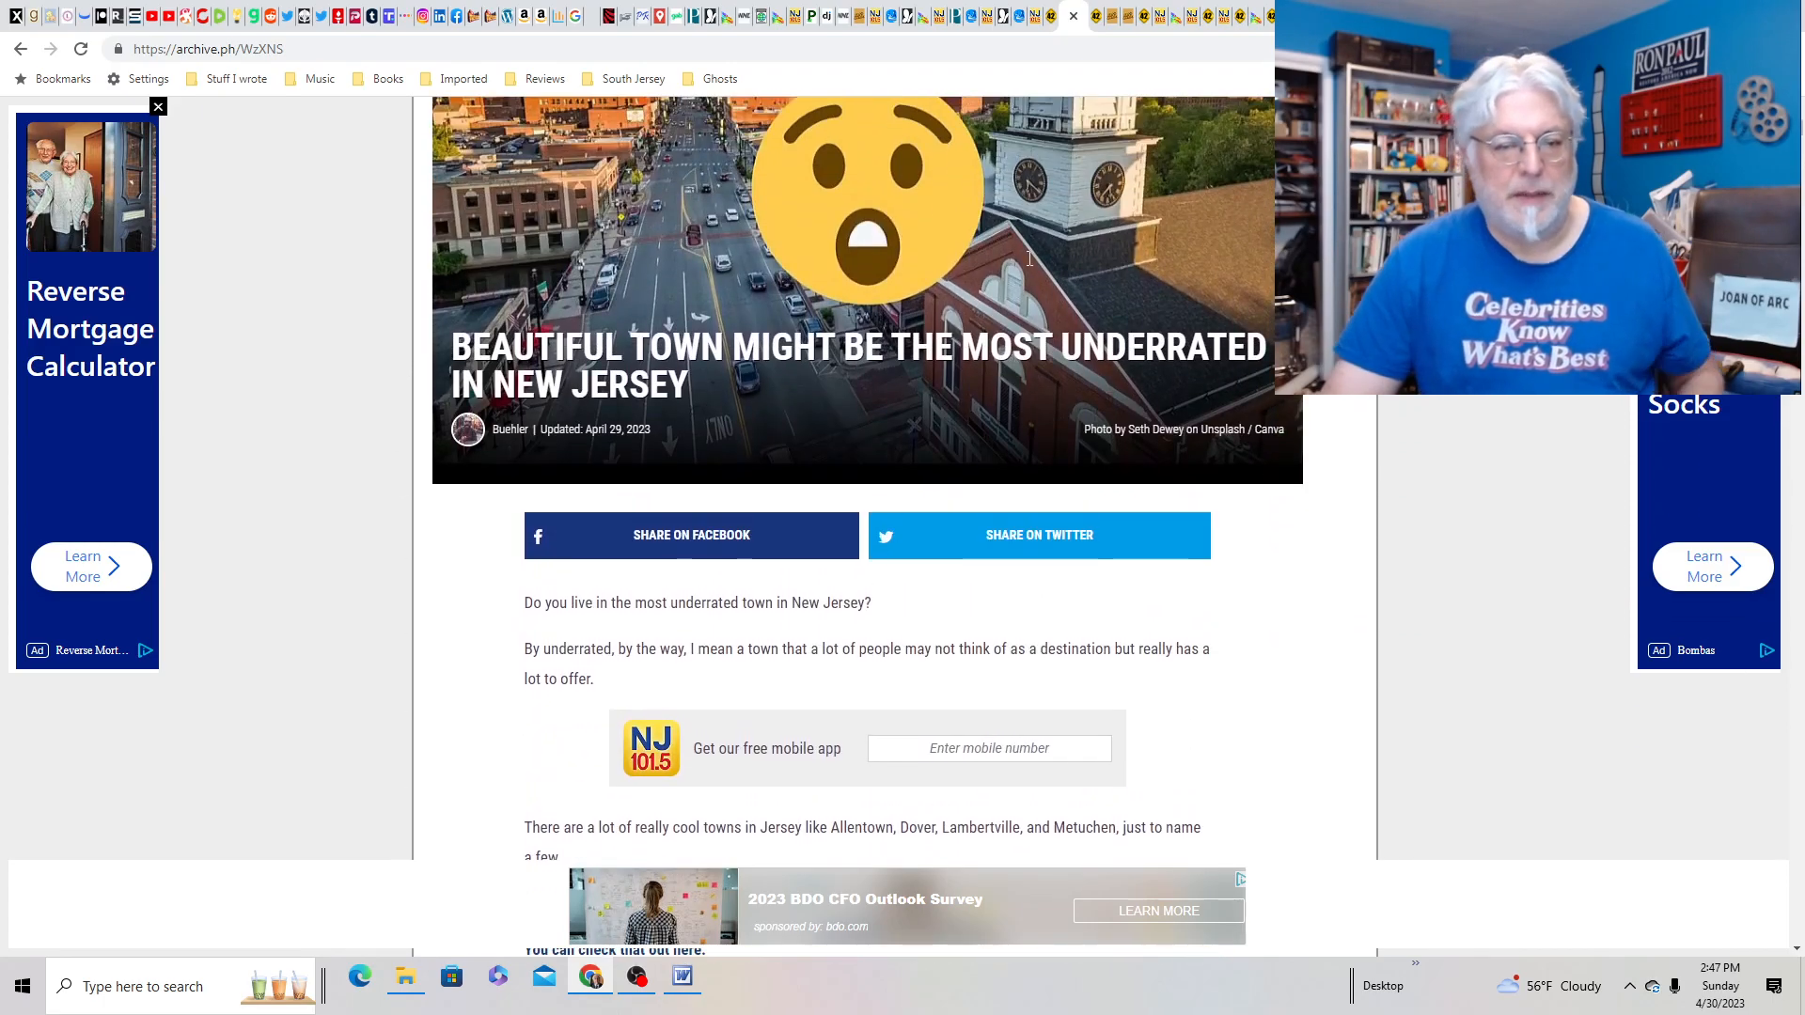
scroll(up, 3)
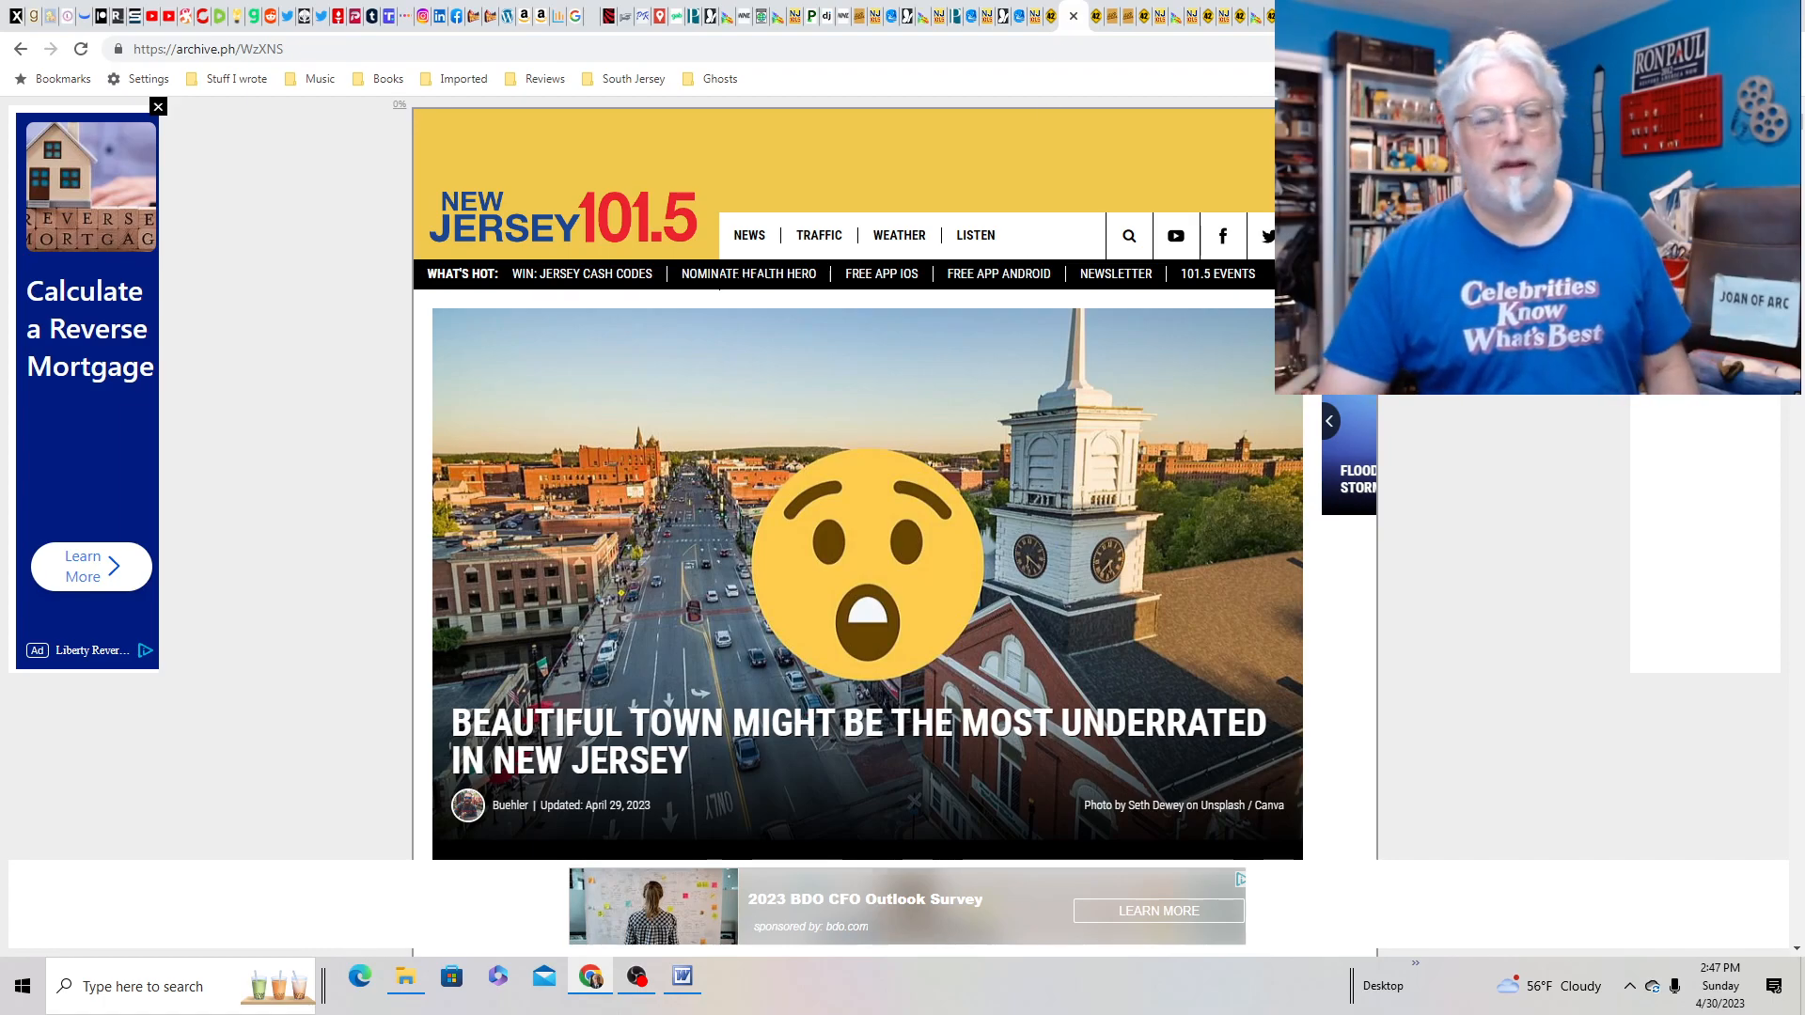
mouse_move(1163, 92)
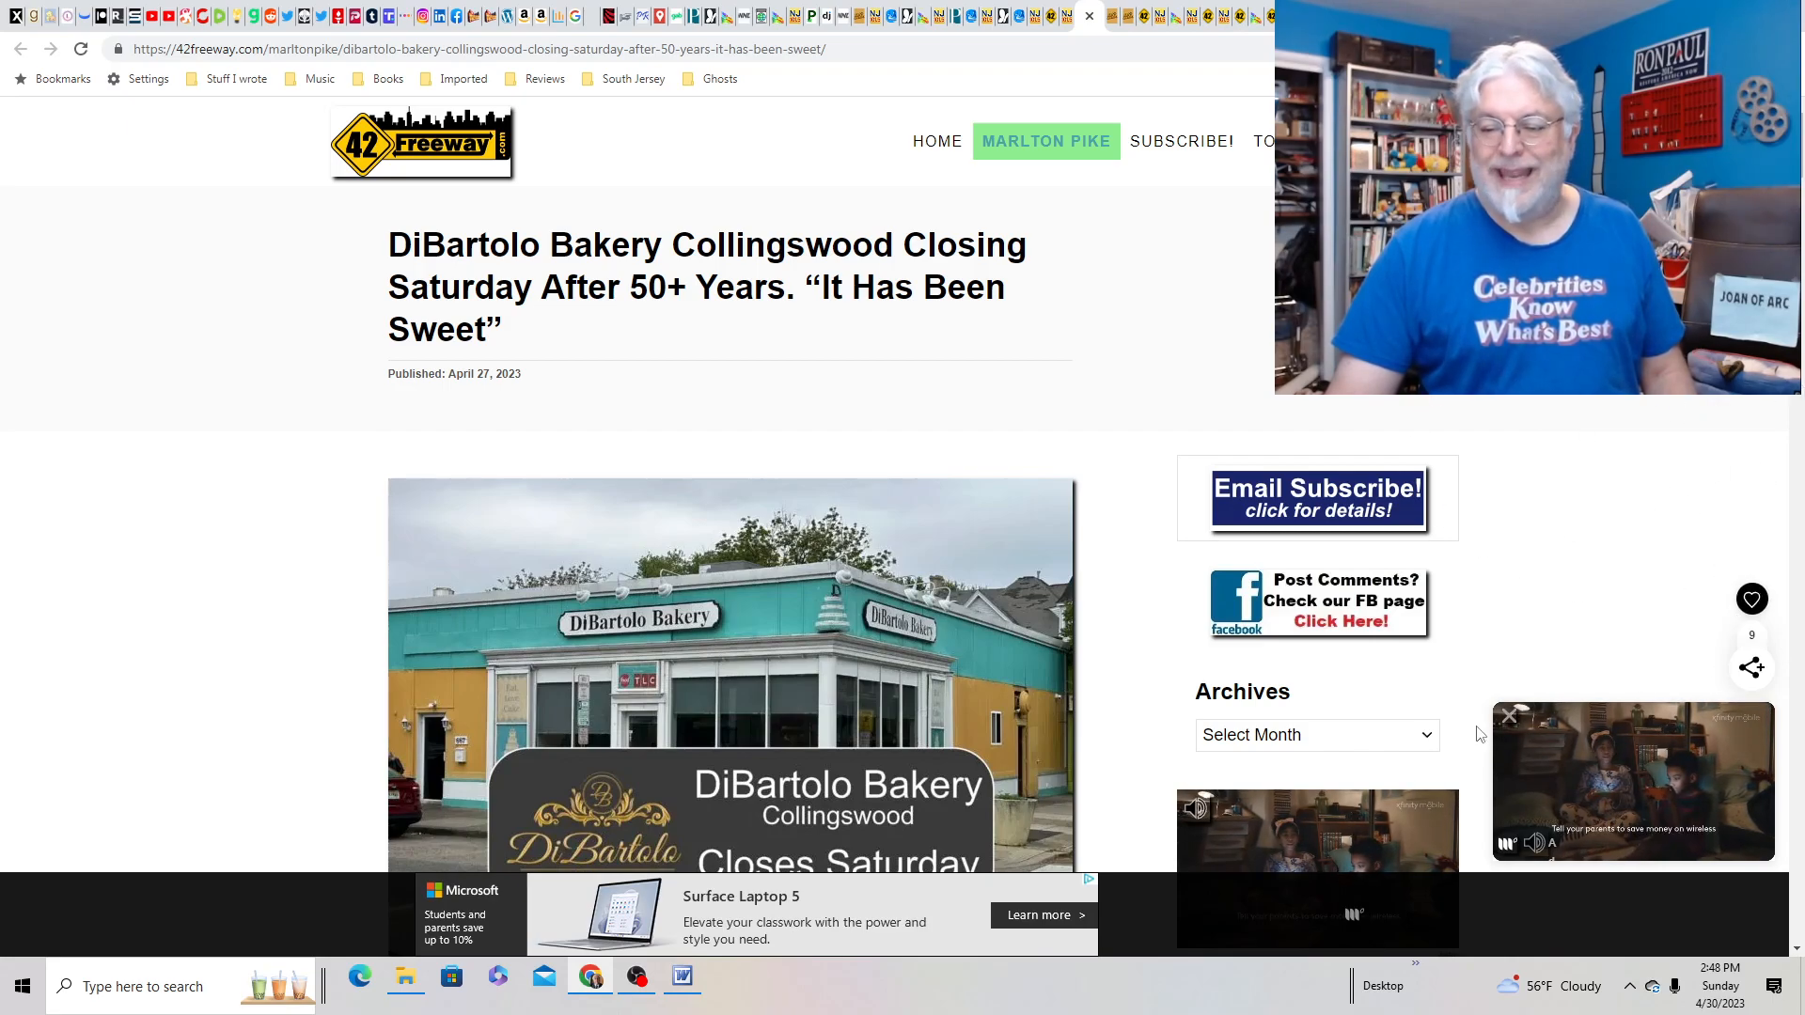
- Scroll through the DiBartolo Bakery Collingswood closing article's text and photos
click(1509, 717)
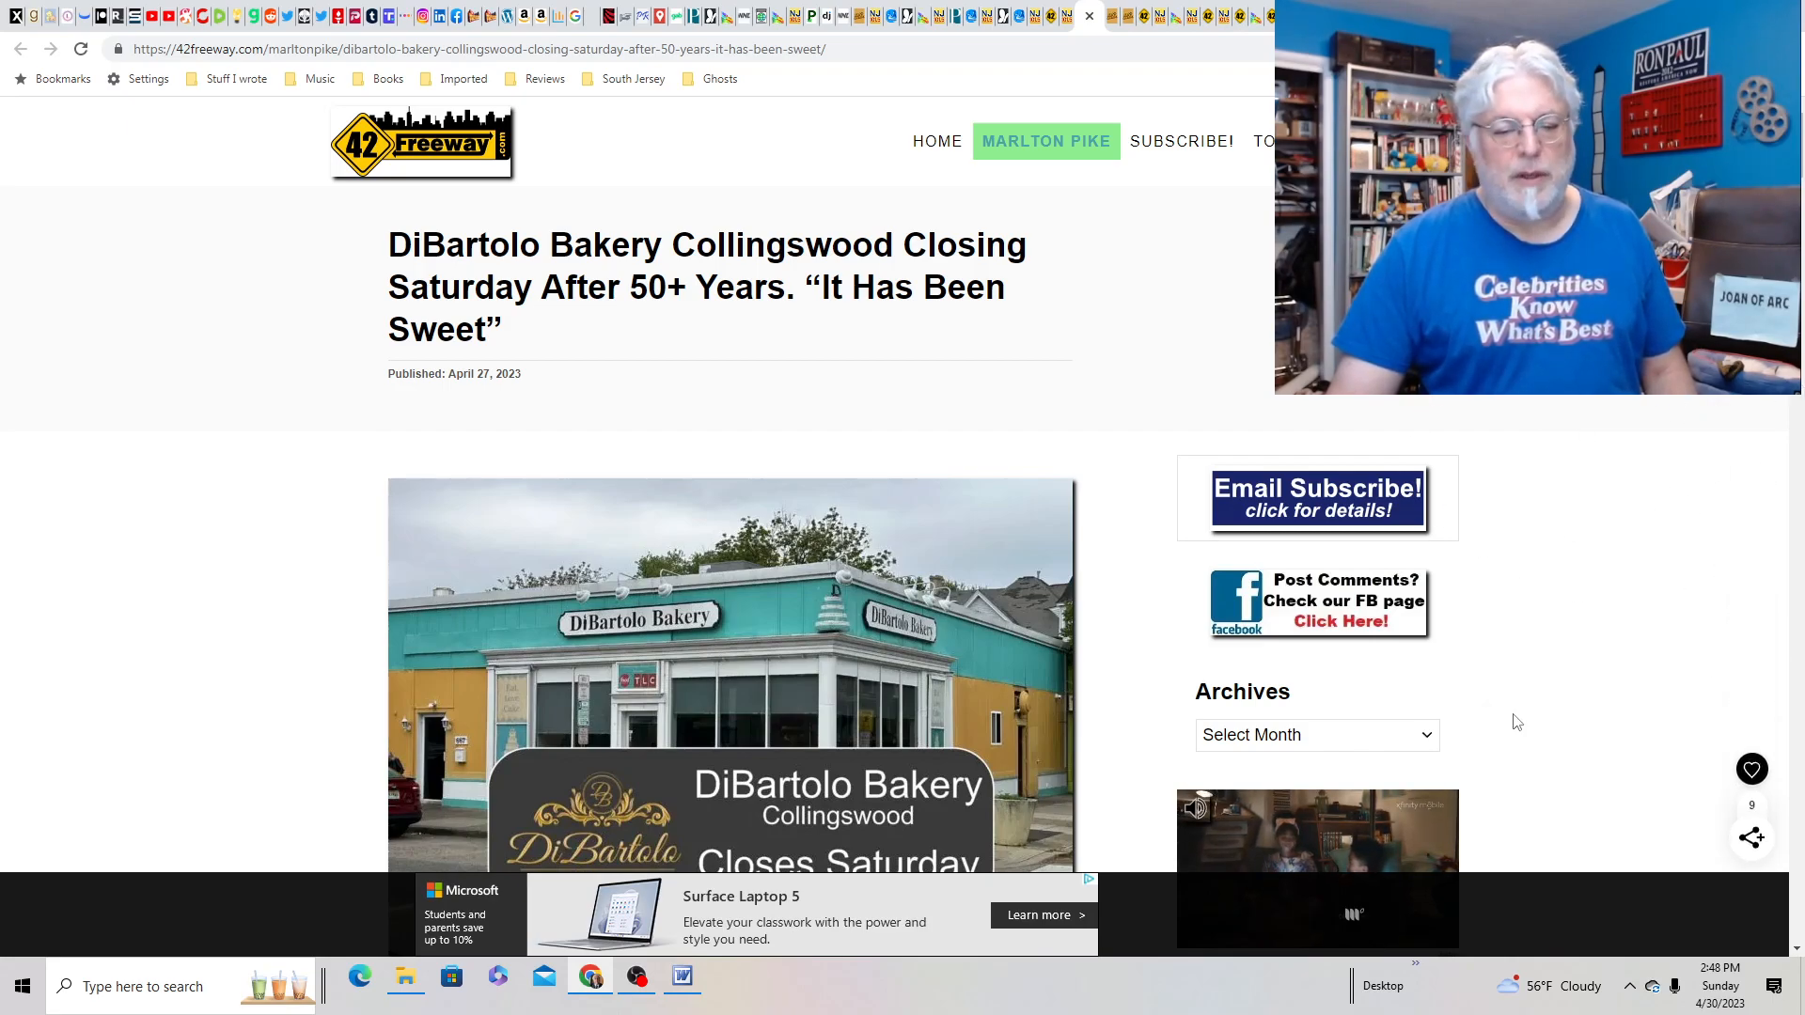
scroll(down, 3)
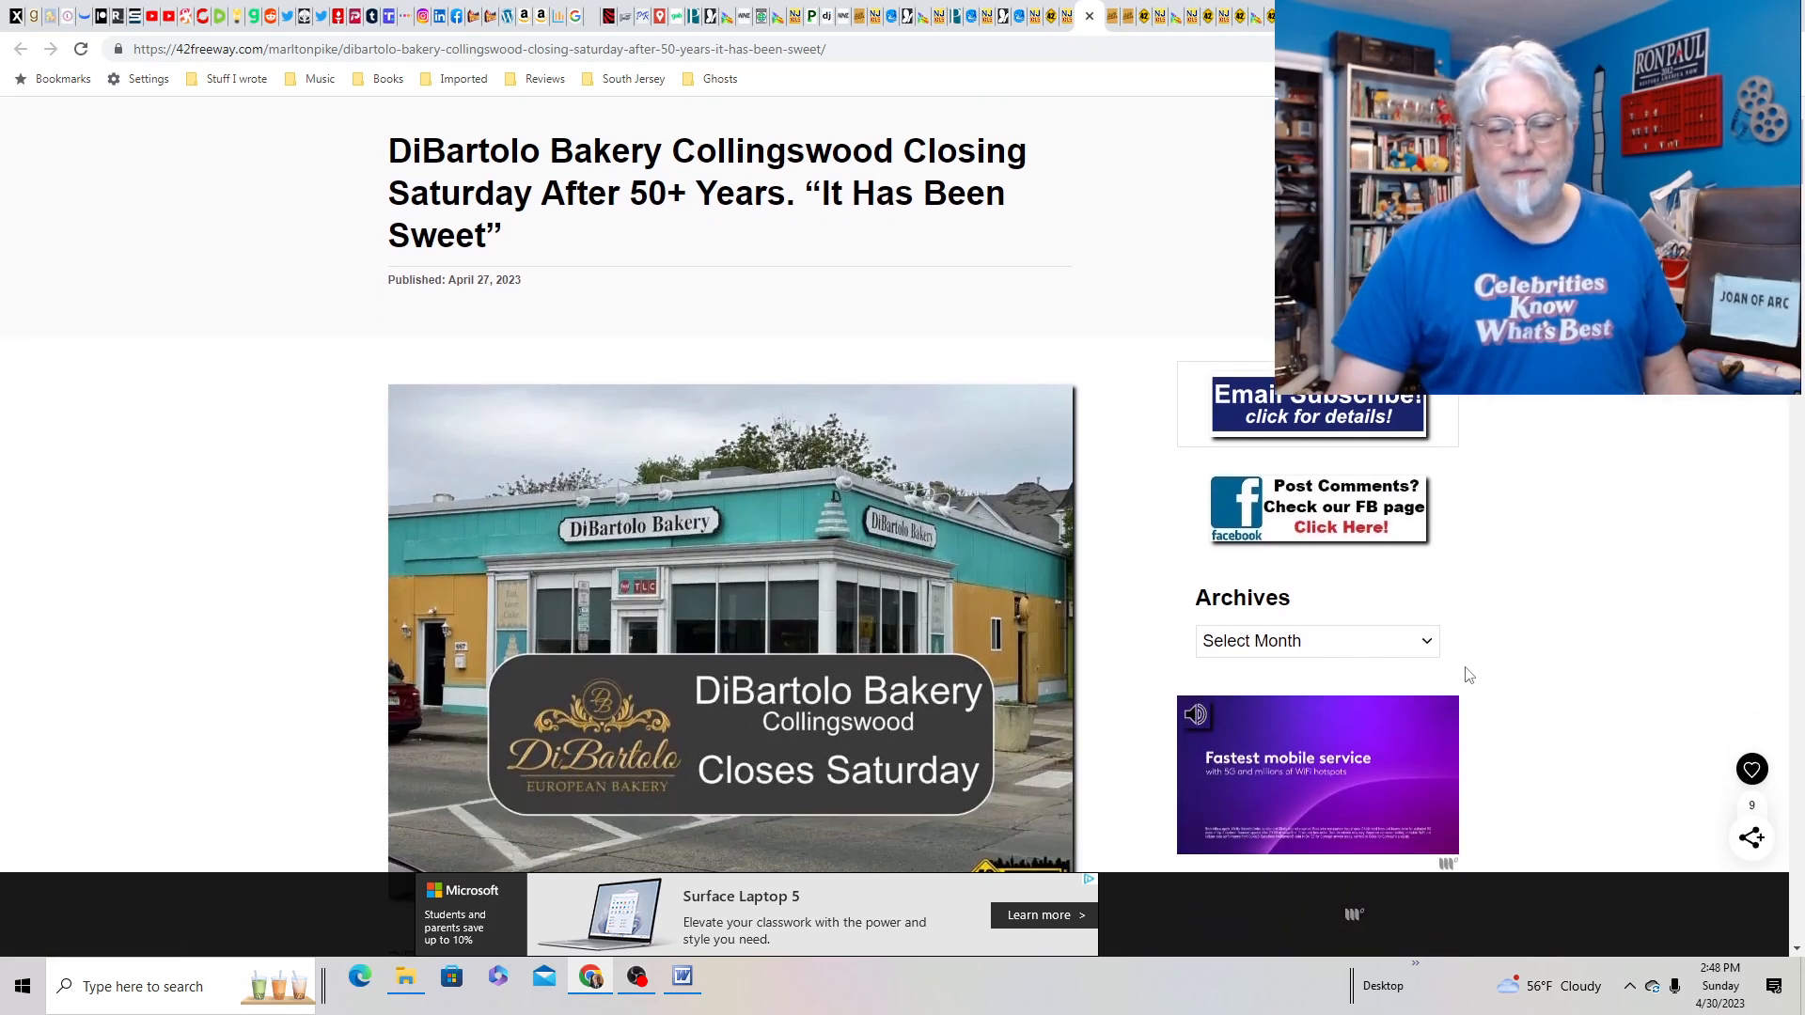
scroll(down, 3)
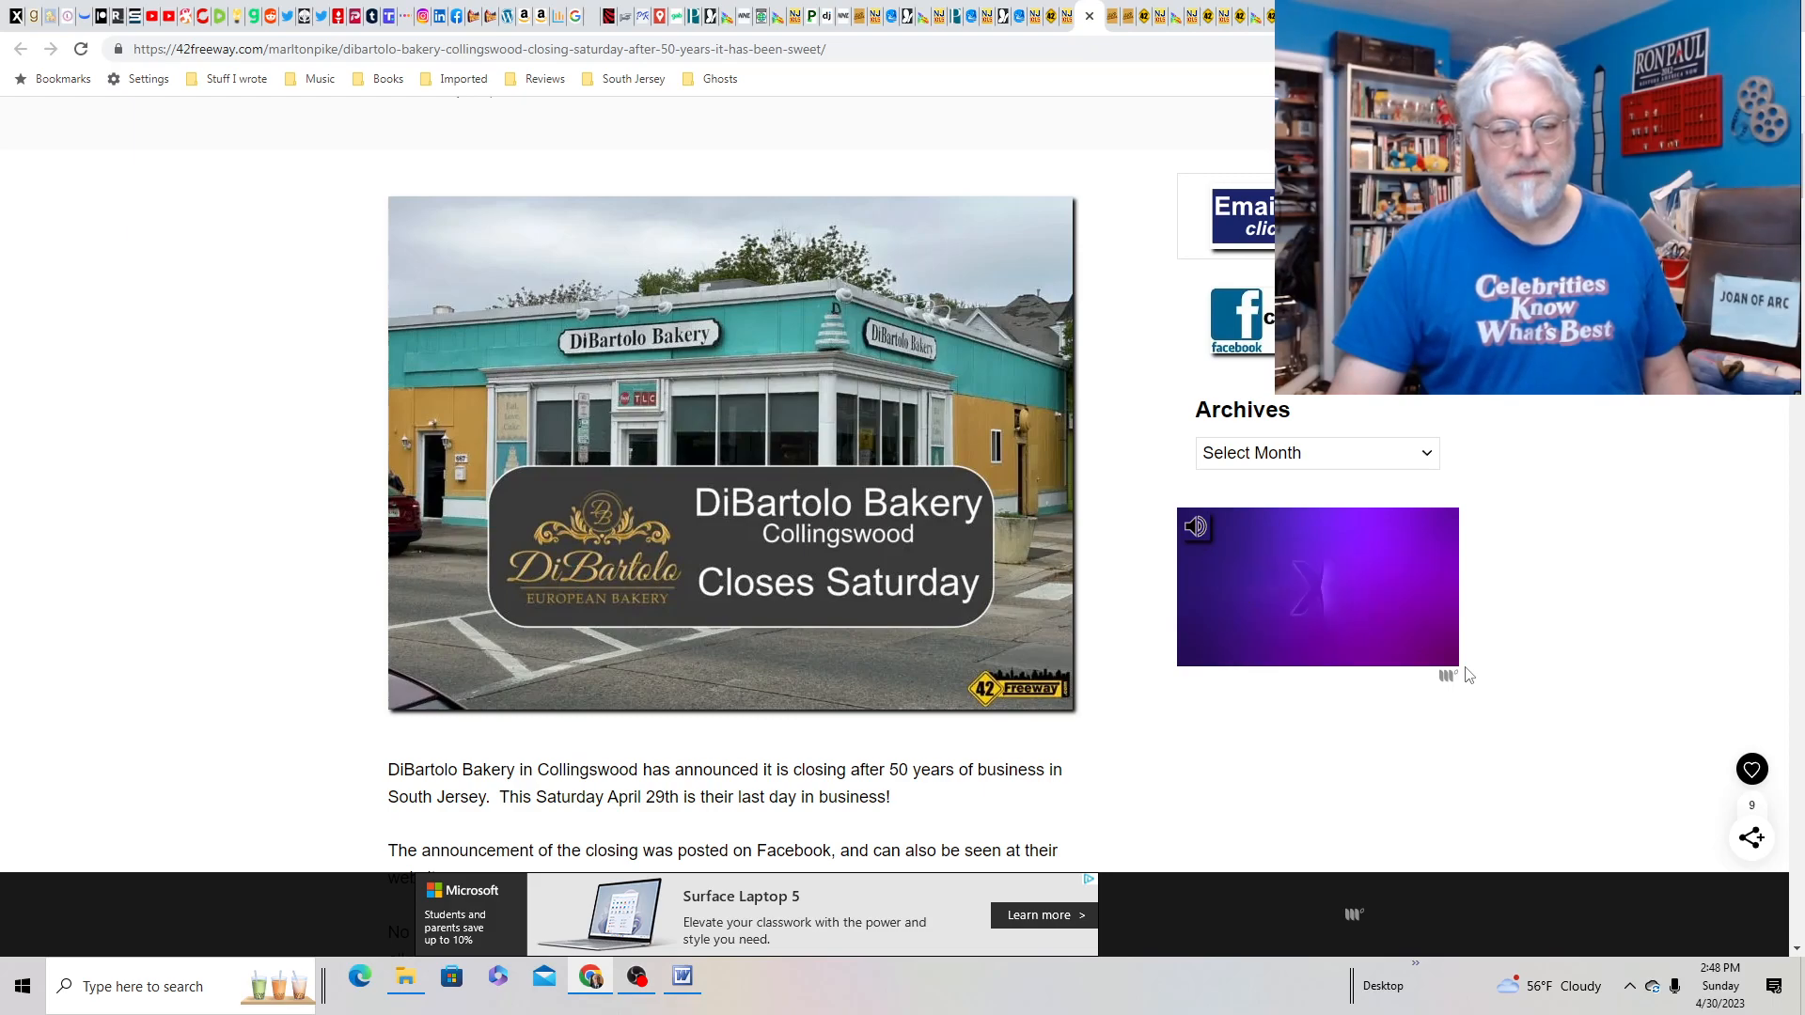
scroll(down, 3)
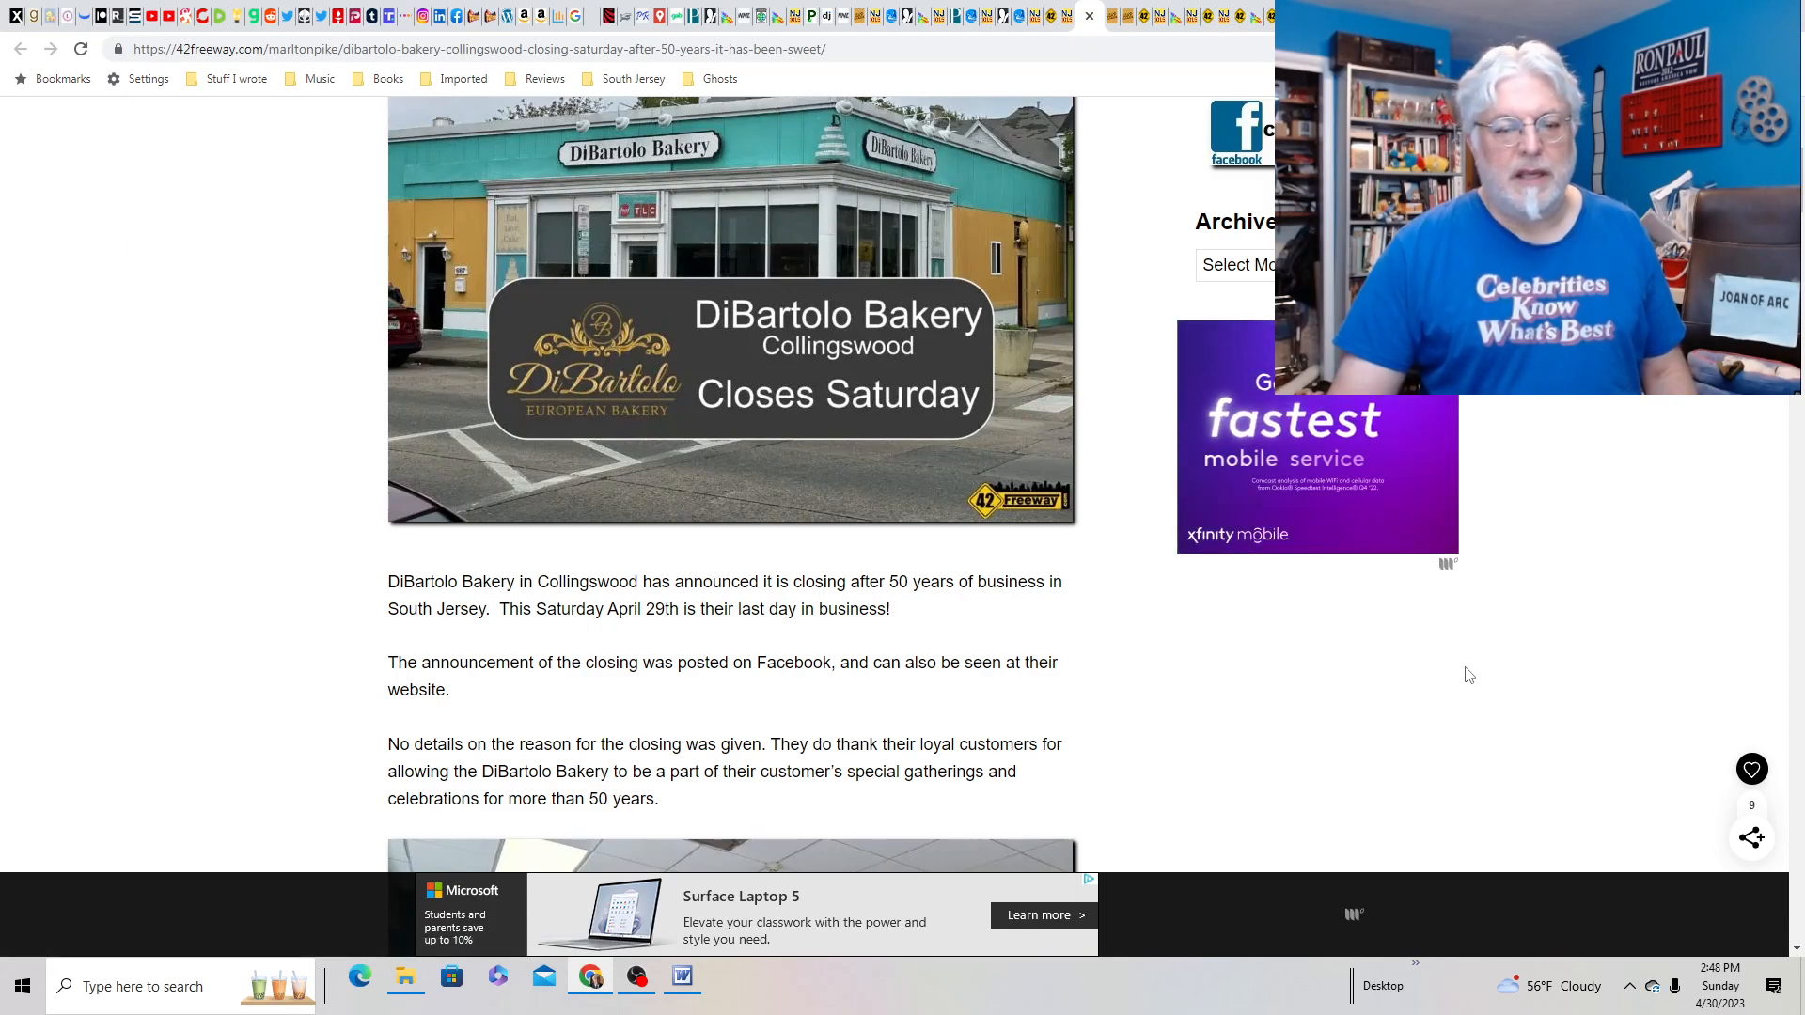
scroll(down, 3)
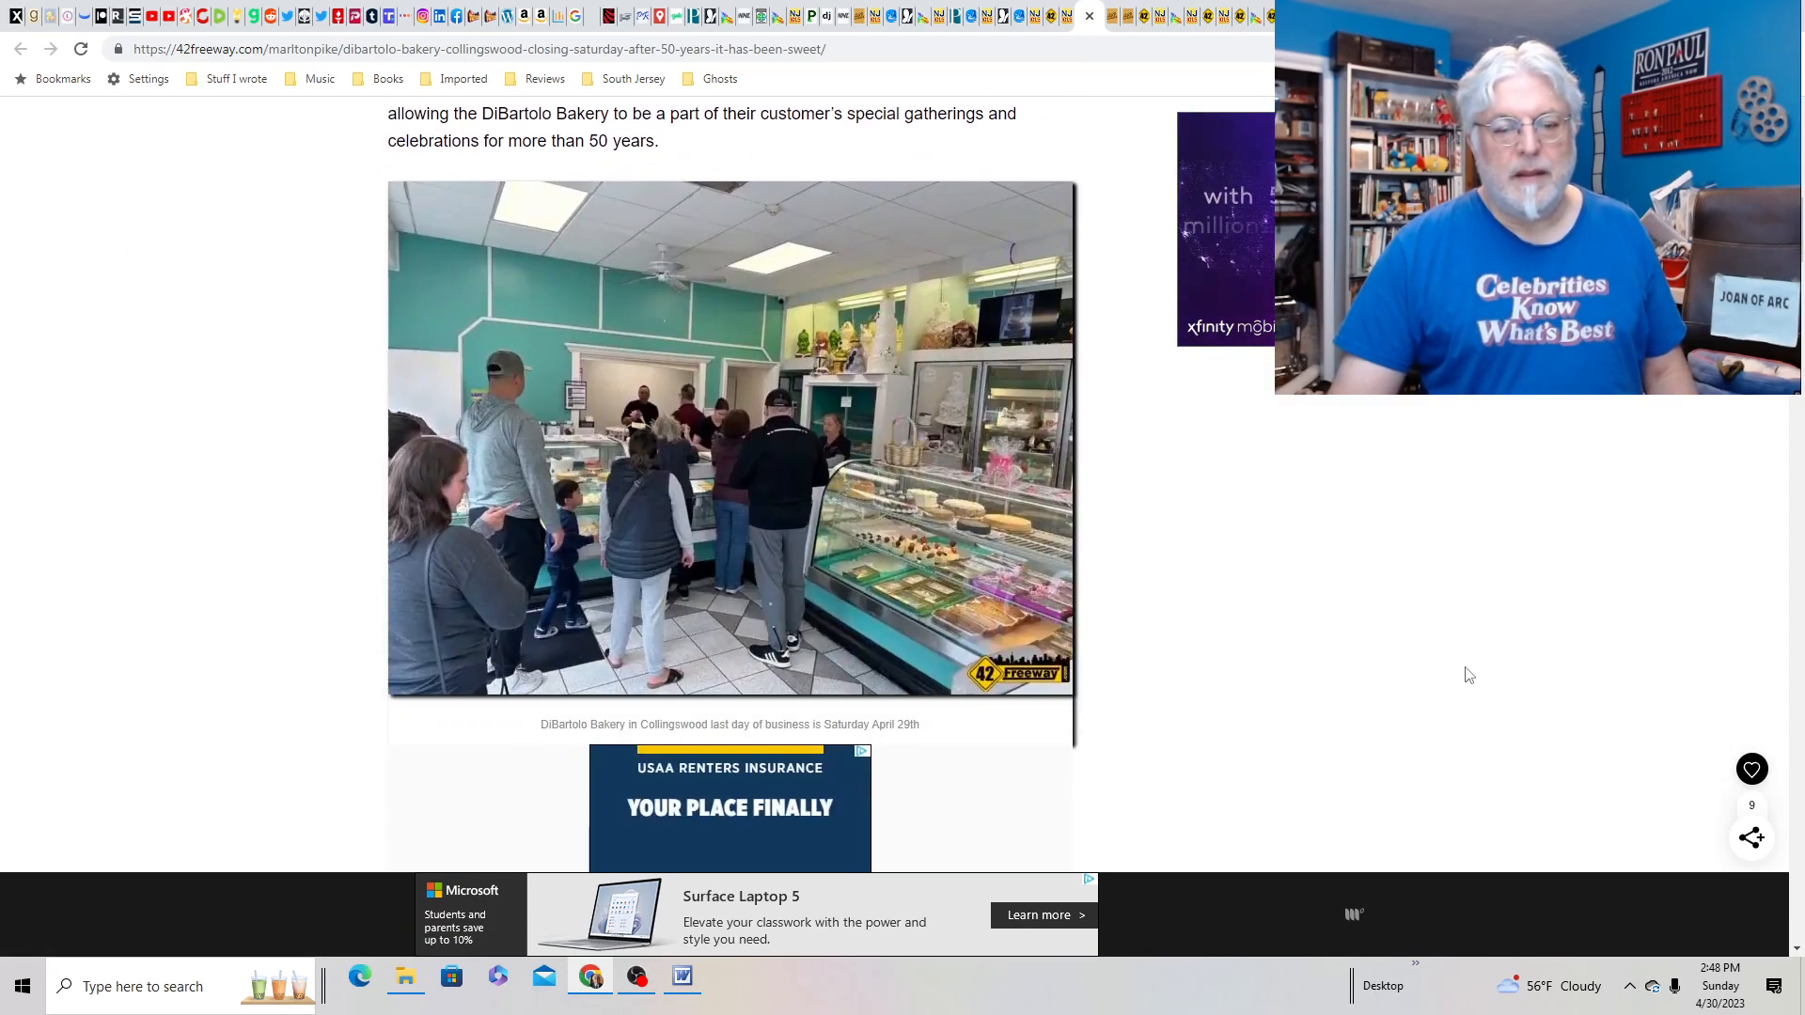
scroll(up, 3)
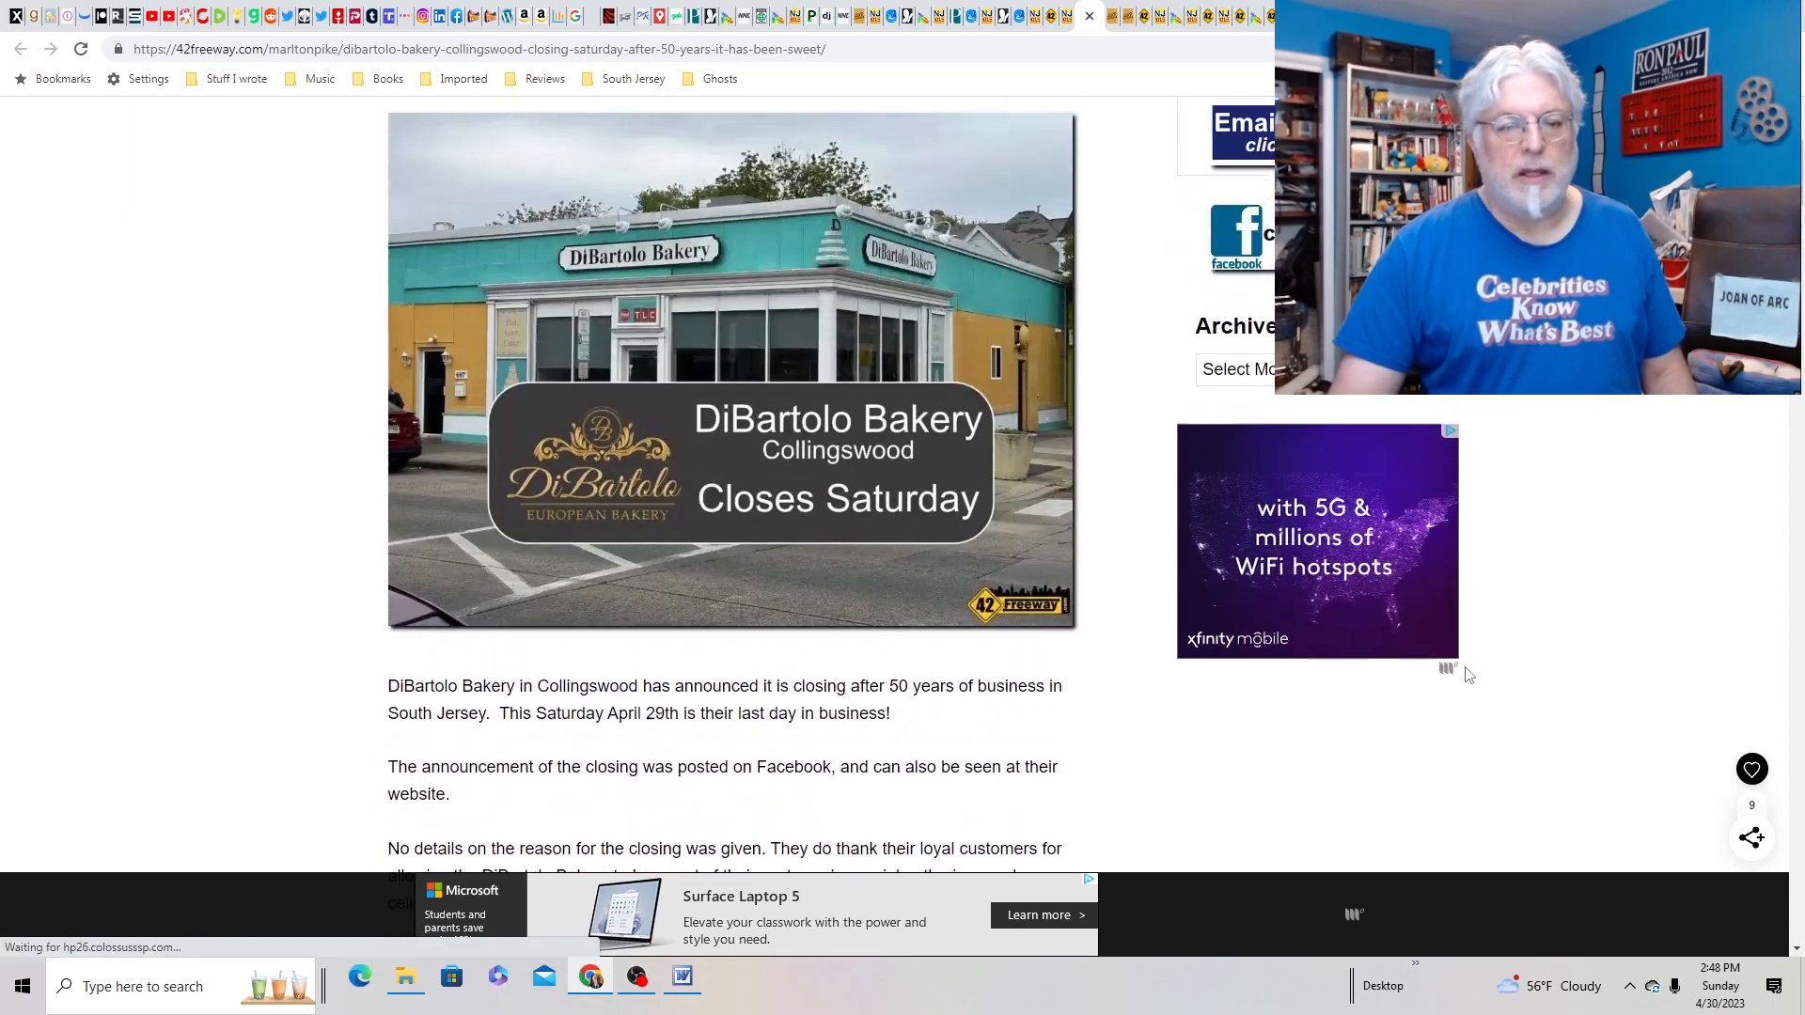
scroll(up, 3)
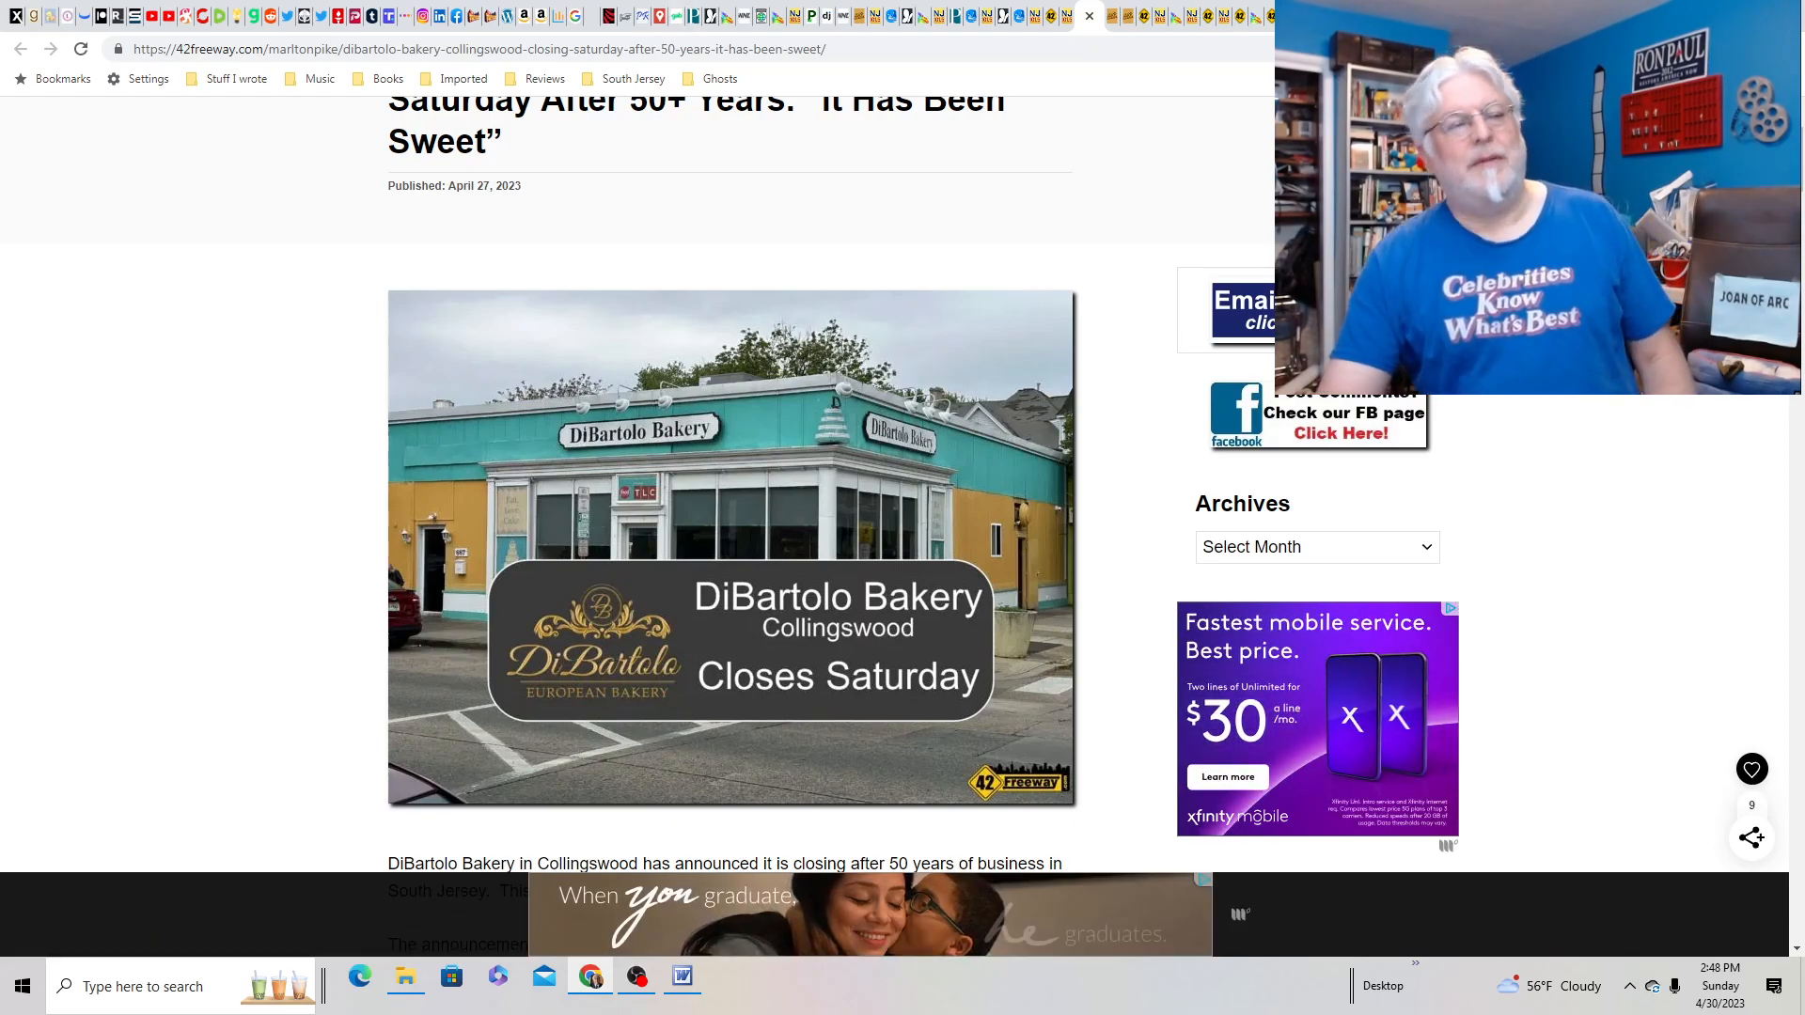
mouse_move(1101, 181)
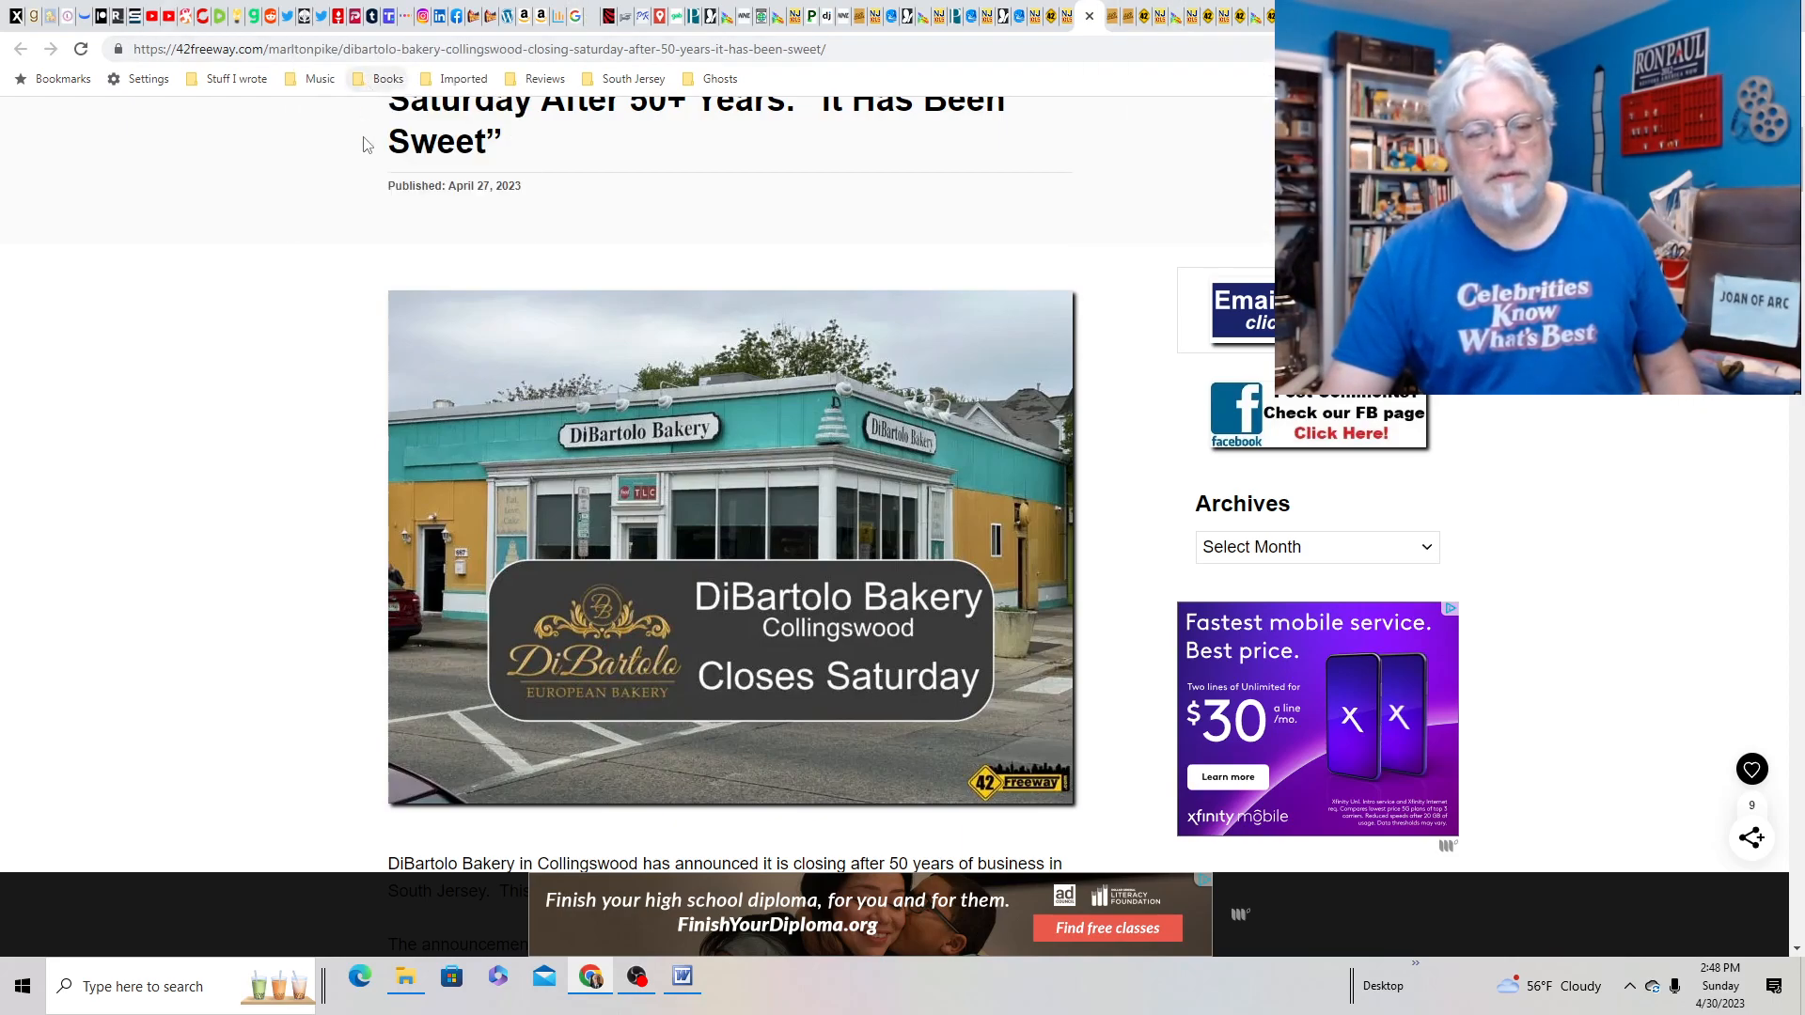
mouse_move(621, 184)
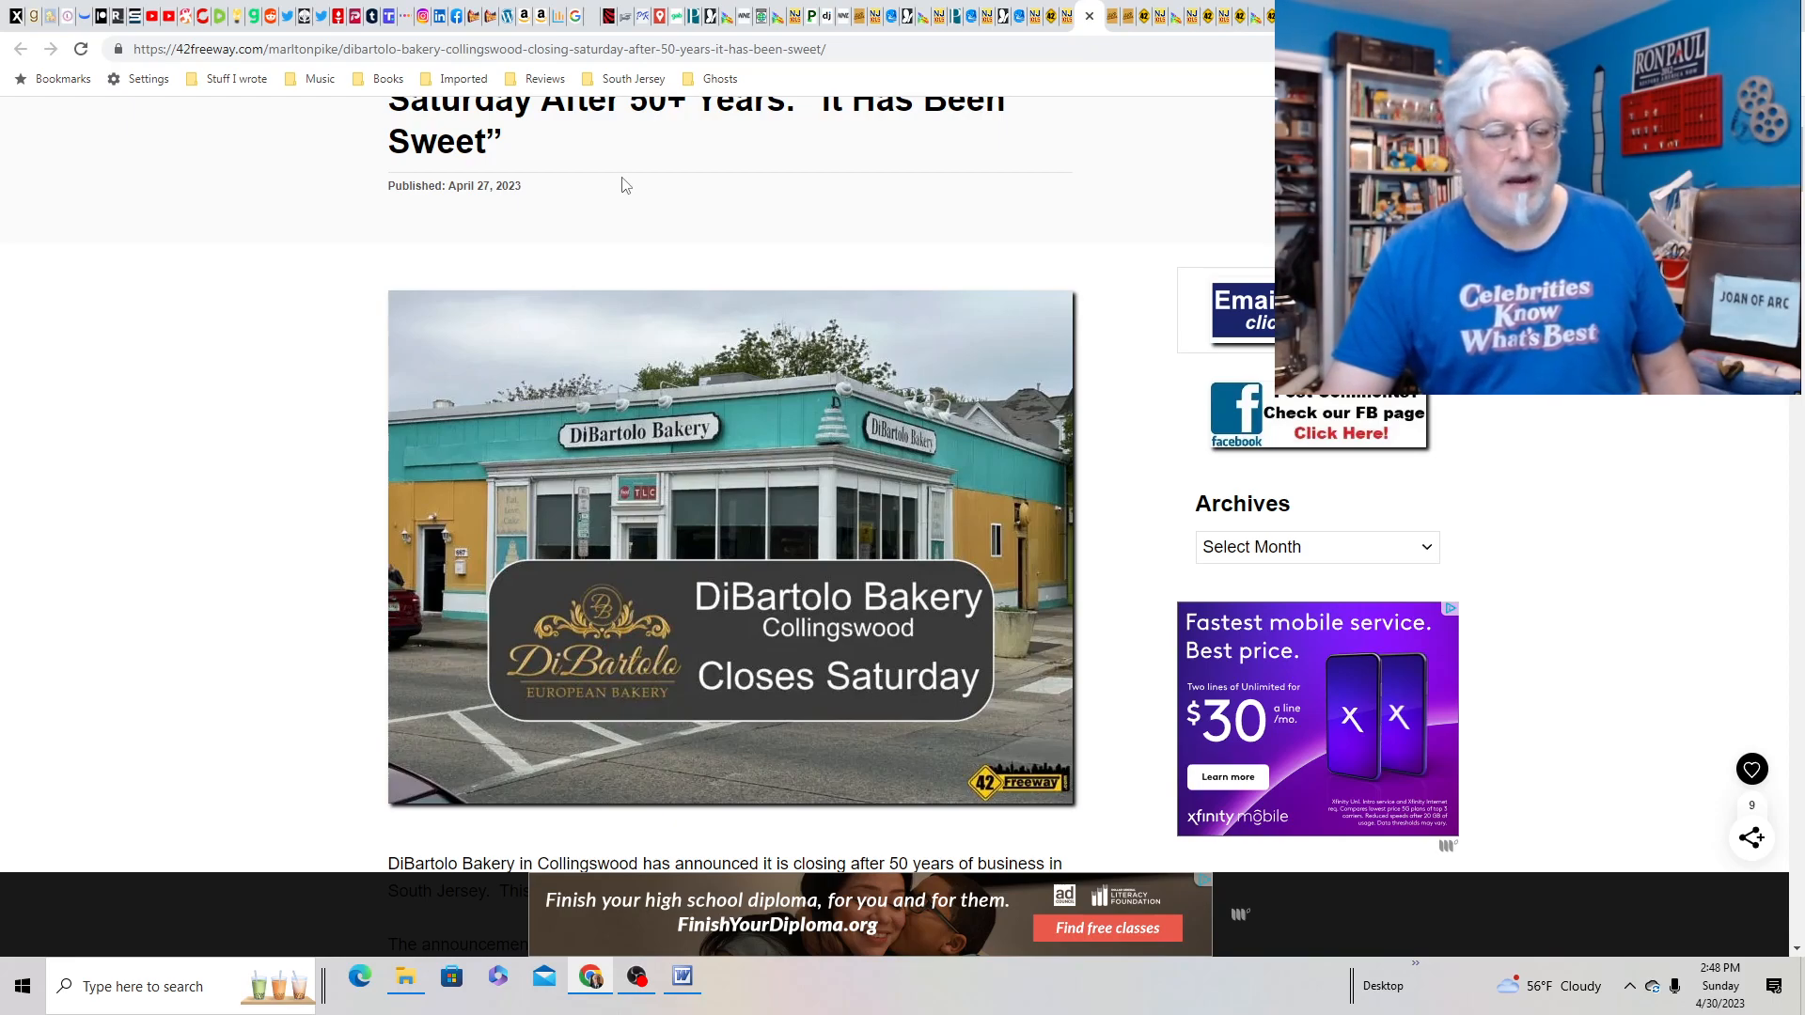
scroll(down, 3)
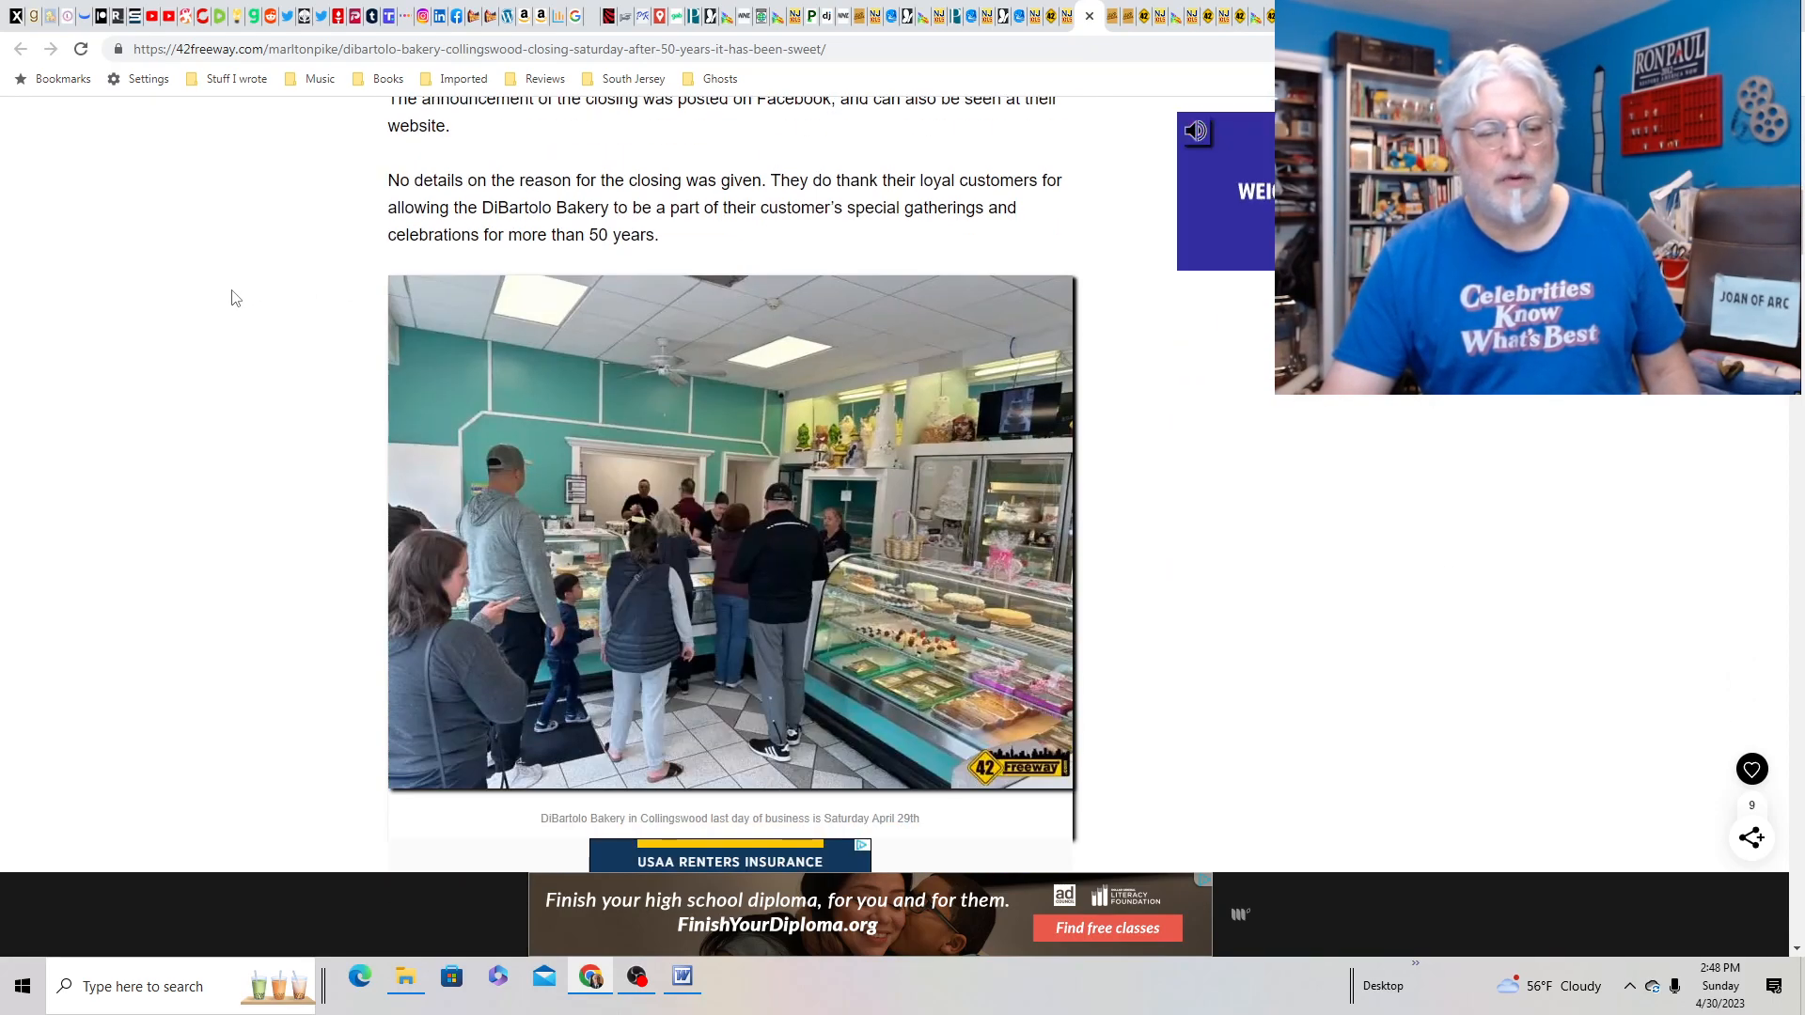
mouse_move(903, 664)
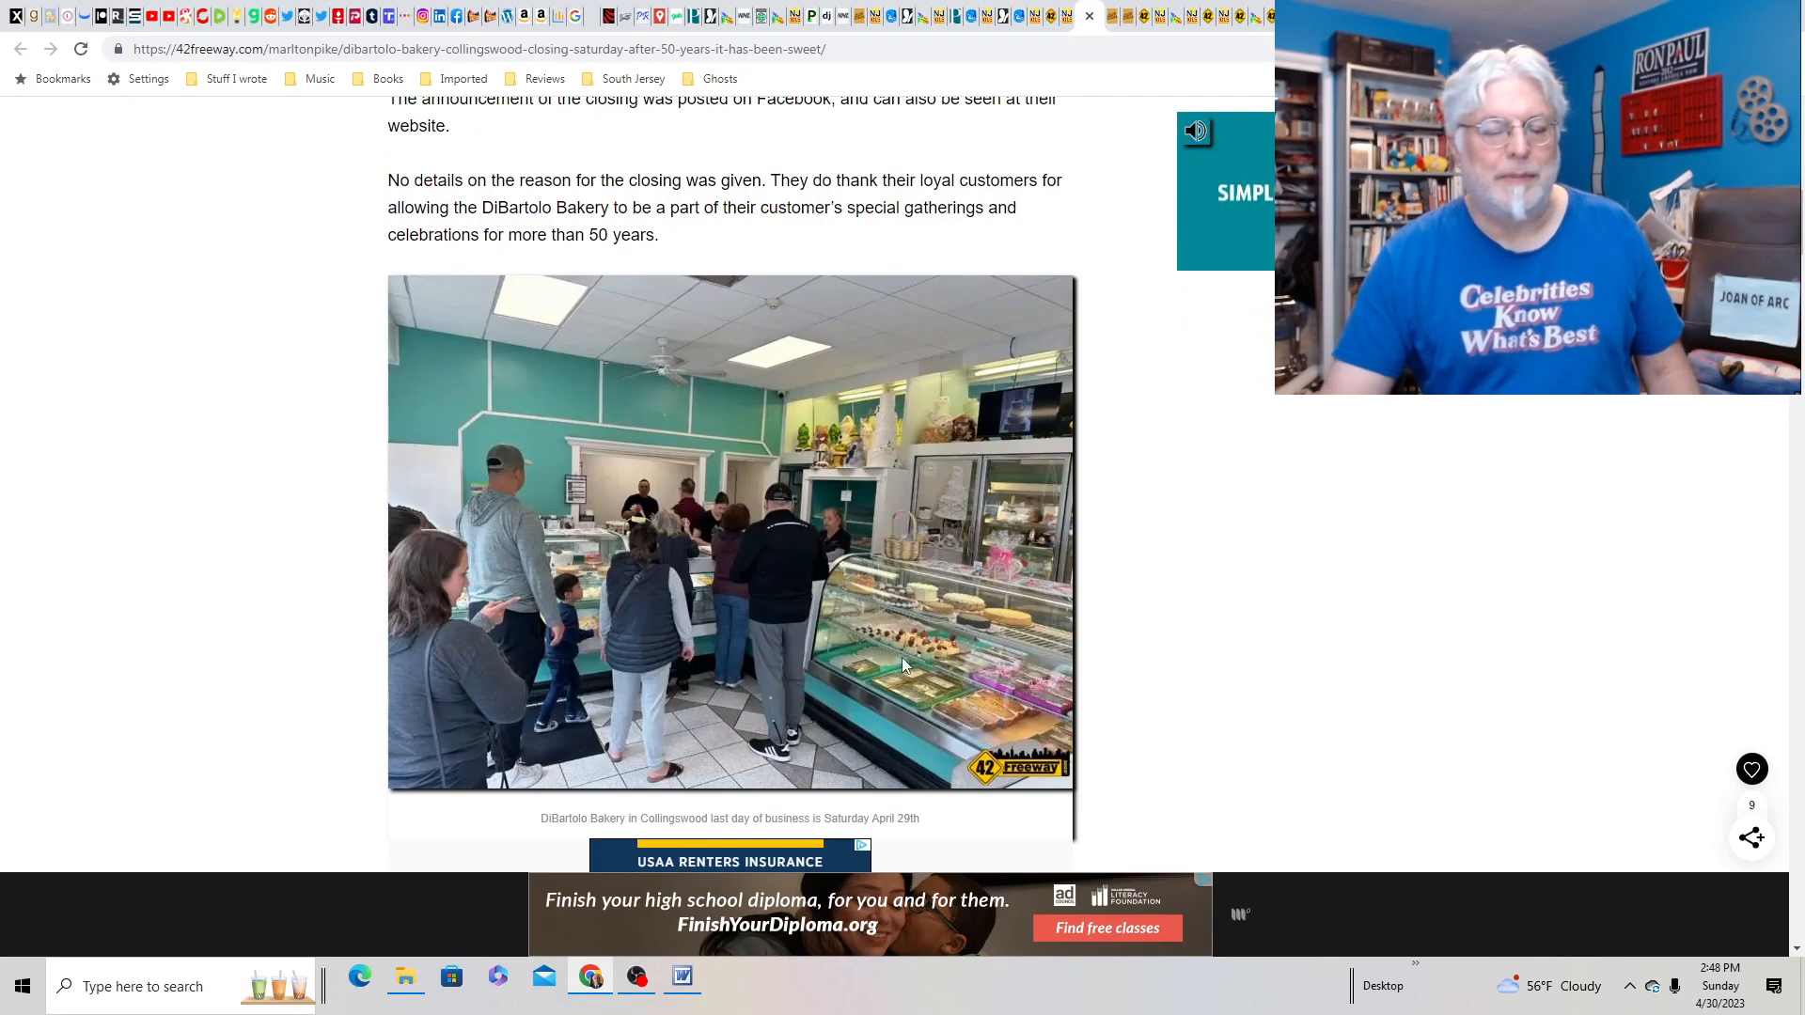
scroll(down, 3)
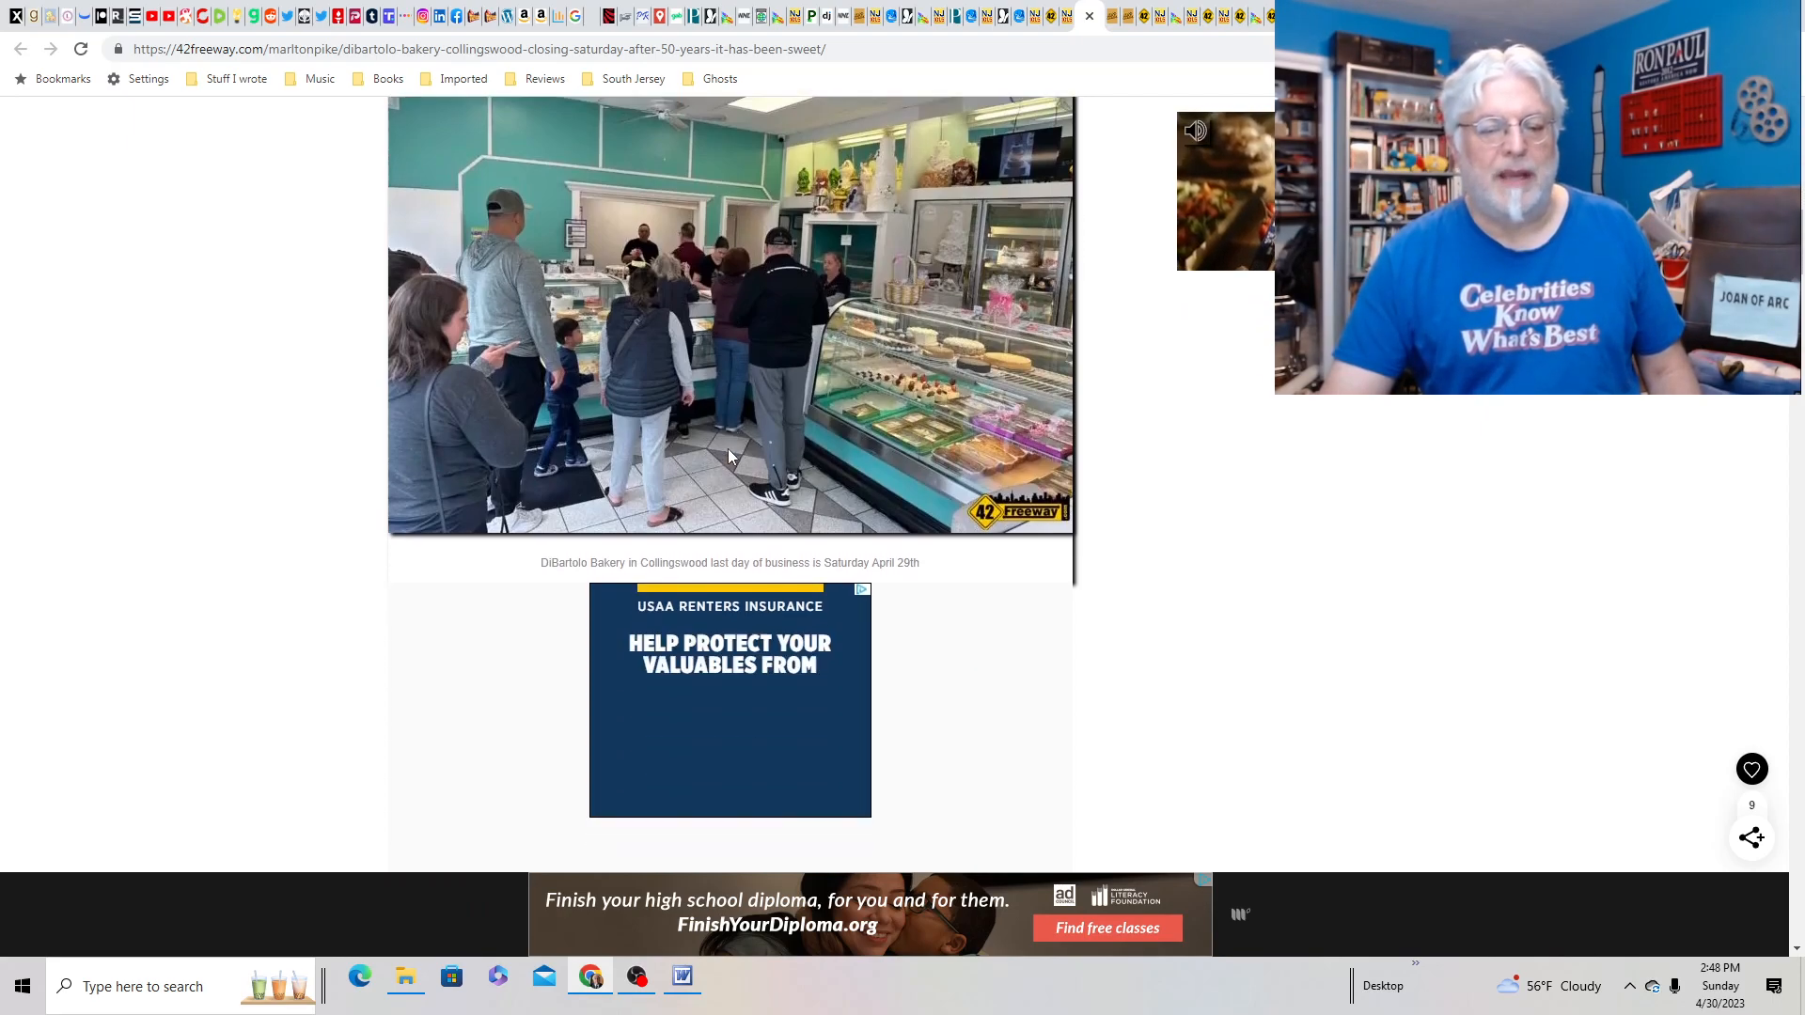
scroll(up, 3)
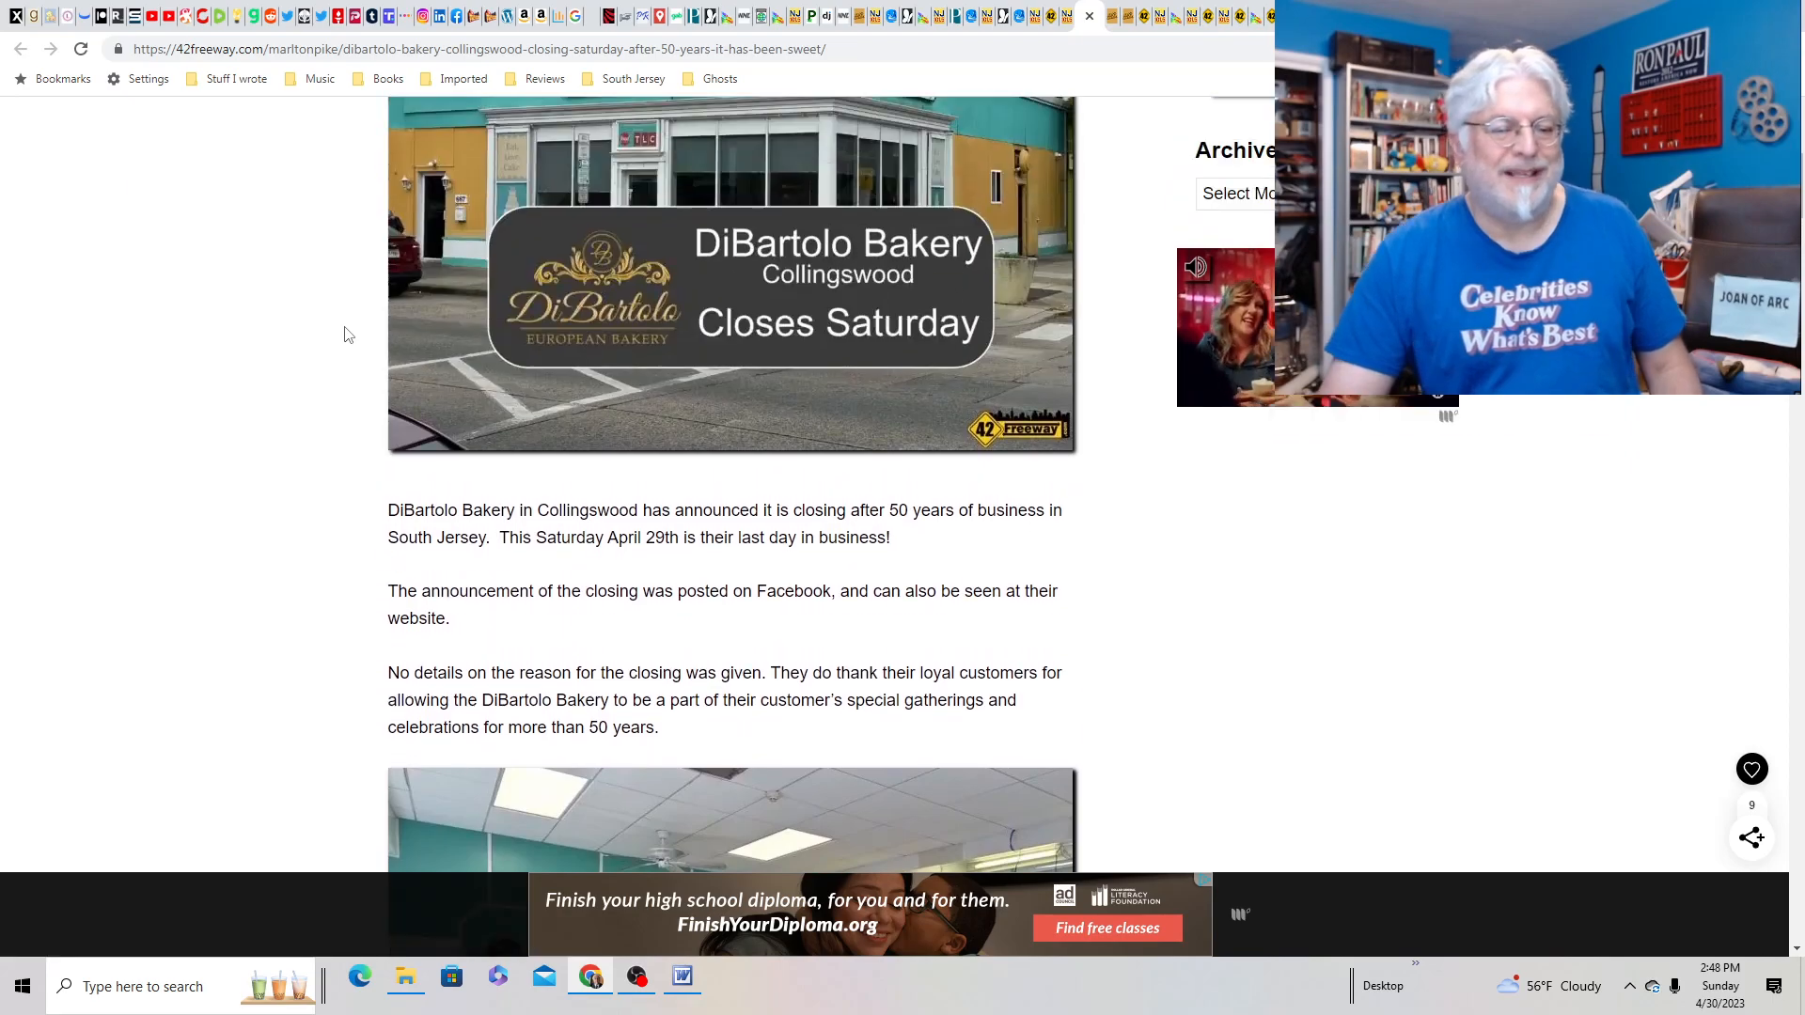
scroll(up, 3)
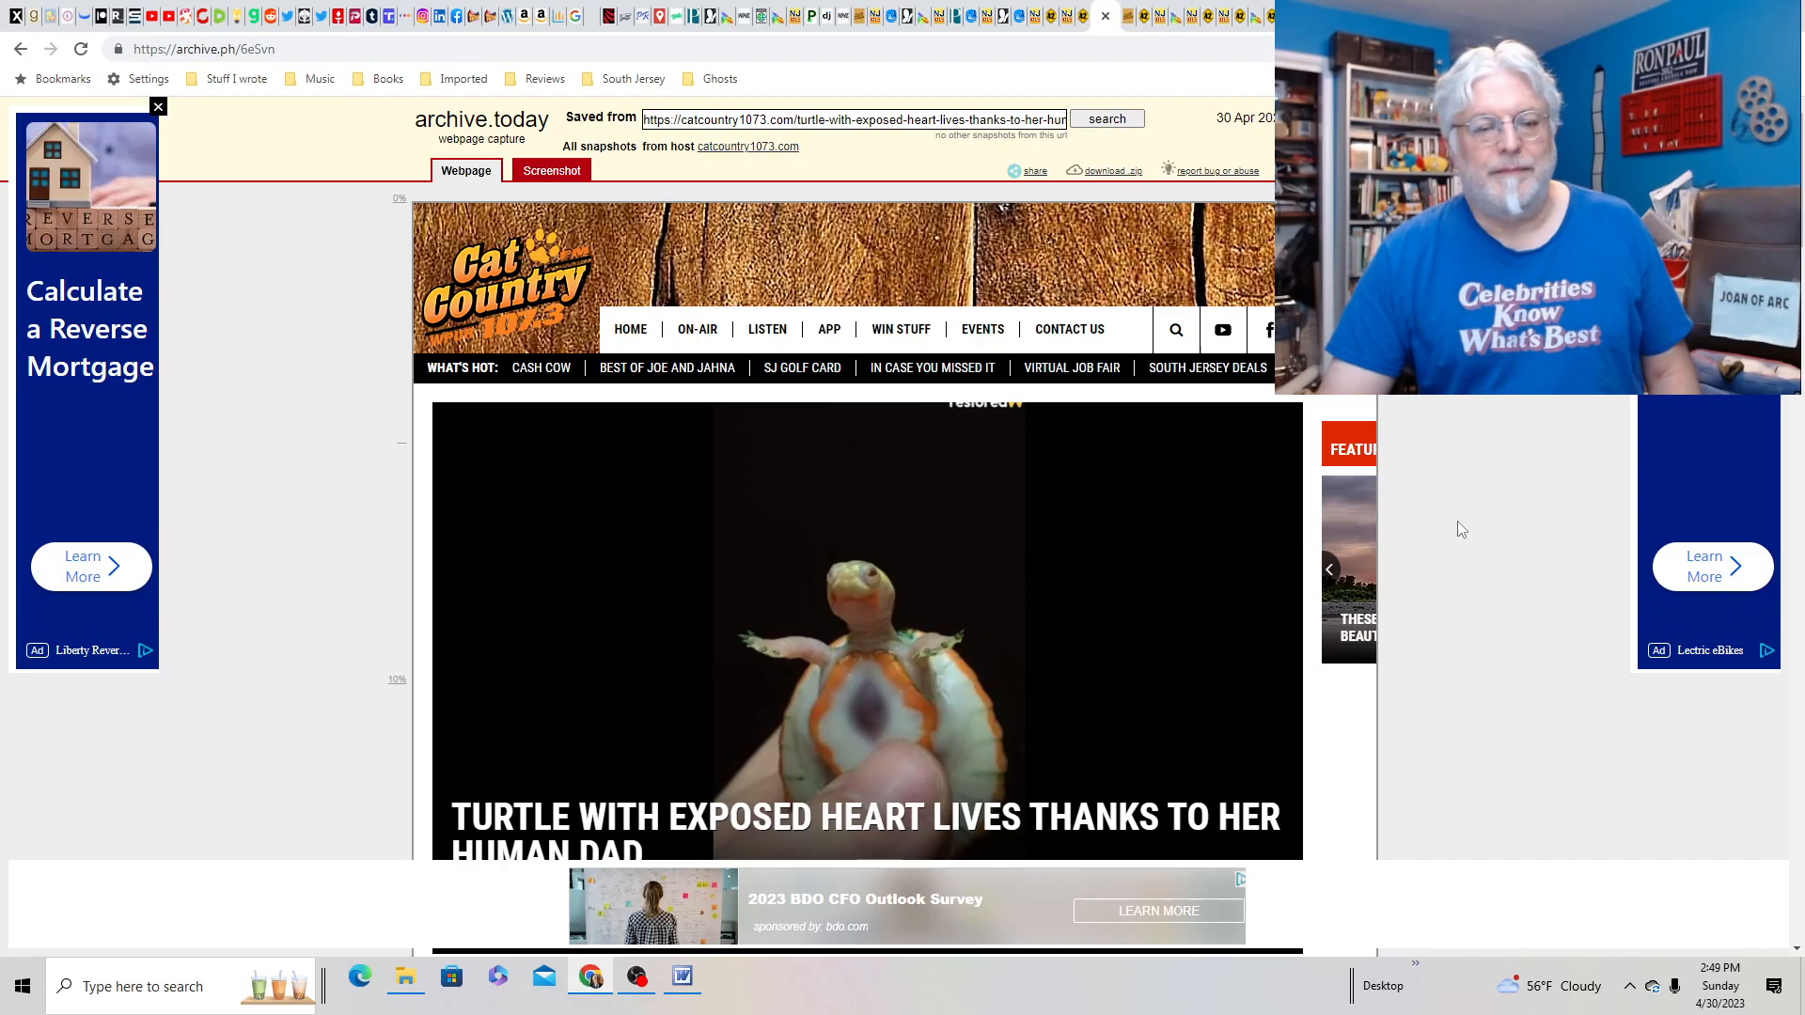
- Scroll through the archived Cat Country turtle-with-exposed-heart story, then back up slightly
scroll(down, 3)
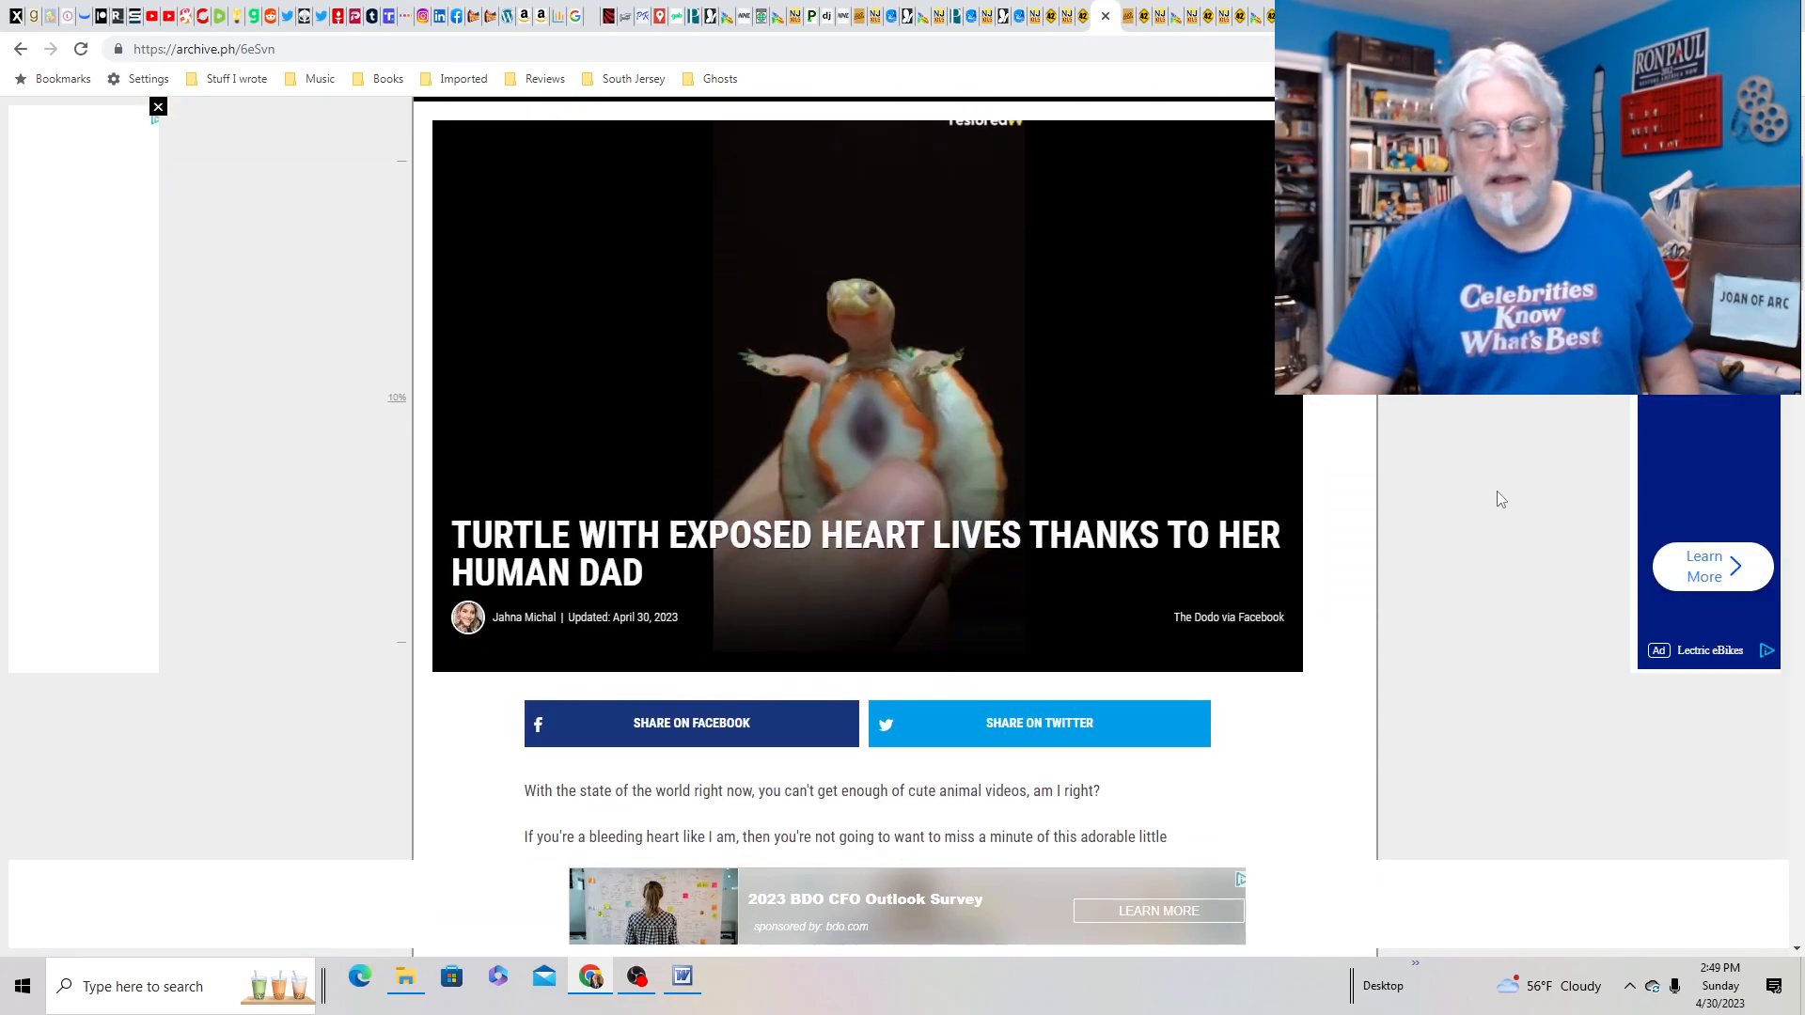
scroll(down, 3)
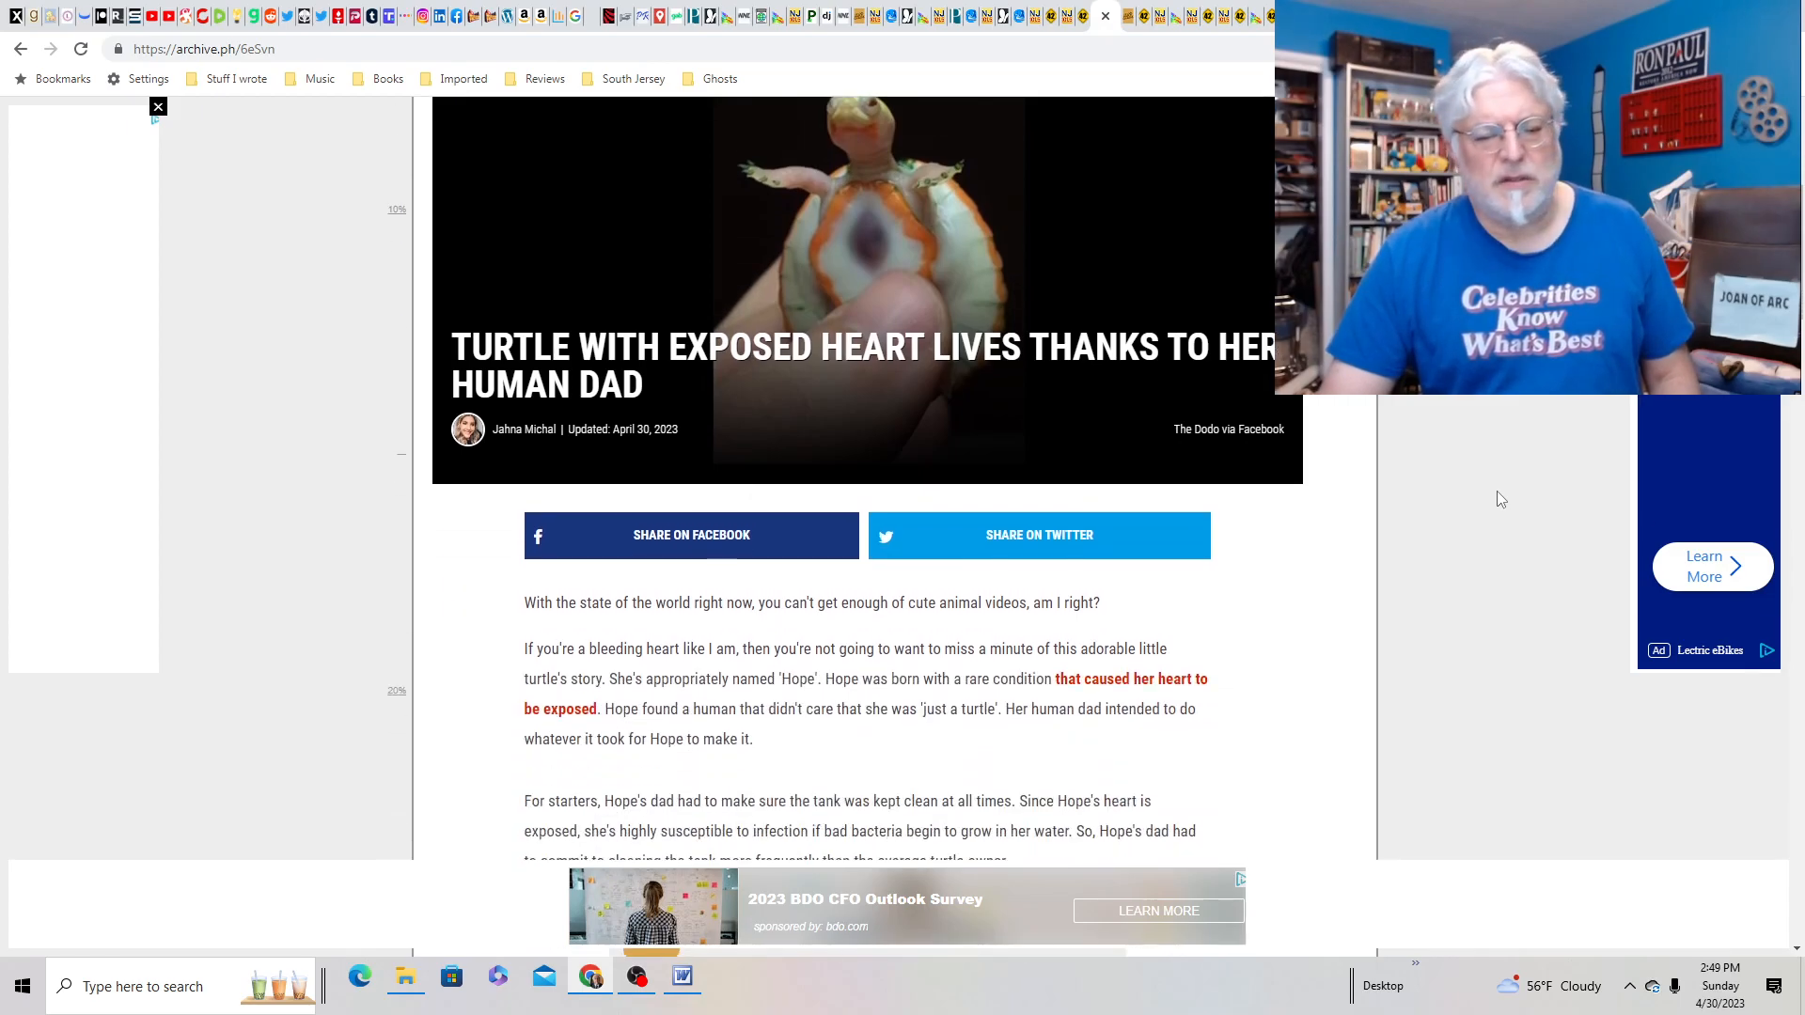
scroll(down, 3)
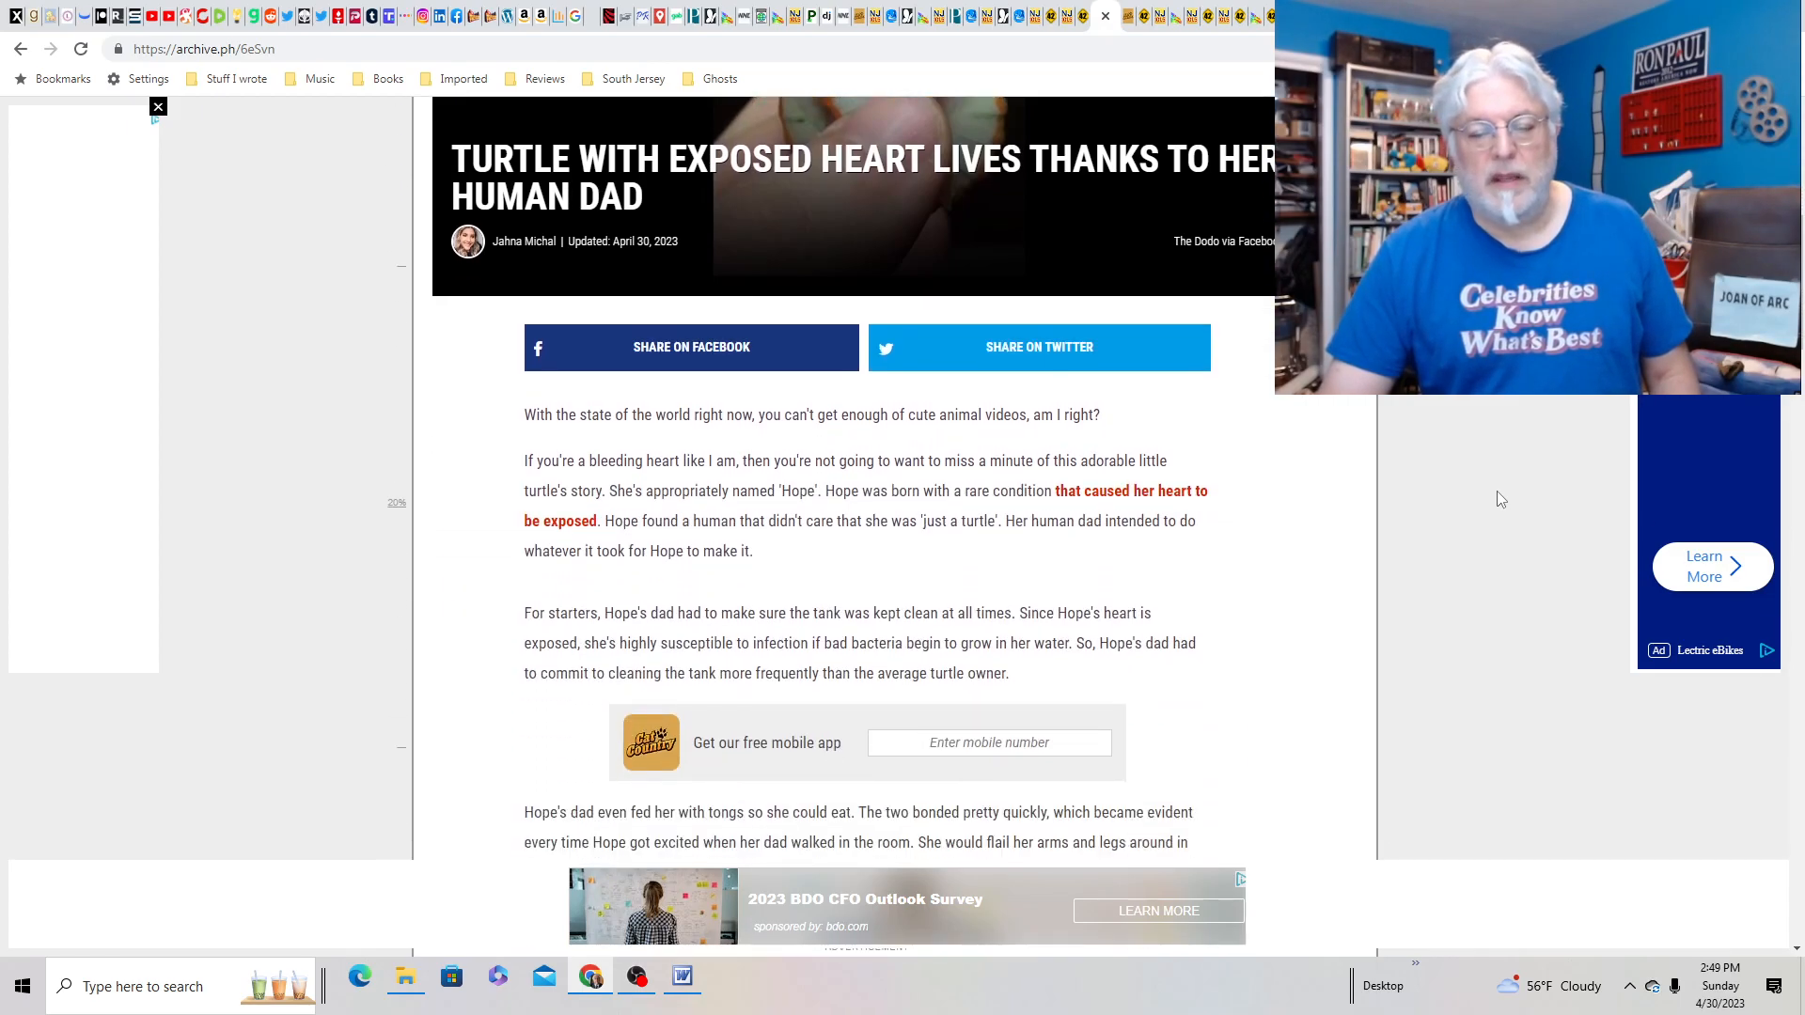
scroll(down, 3)
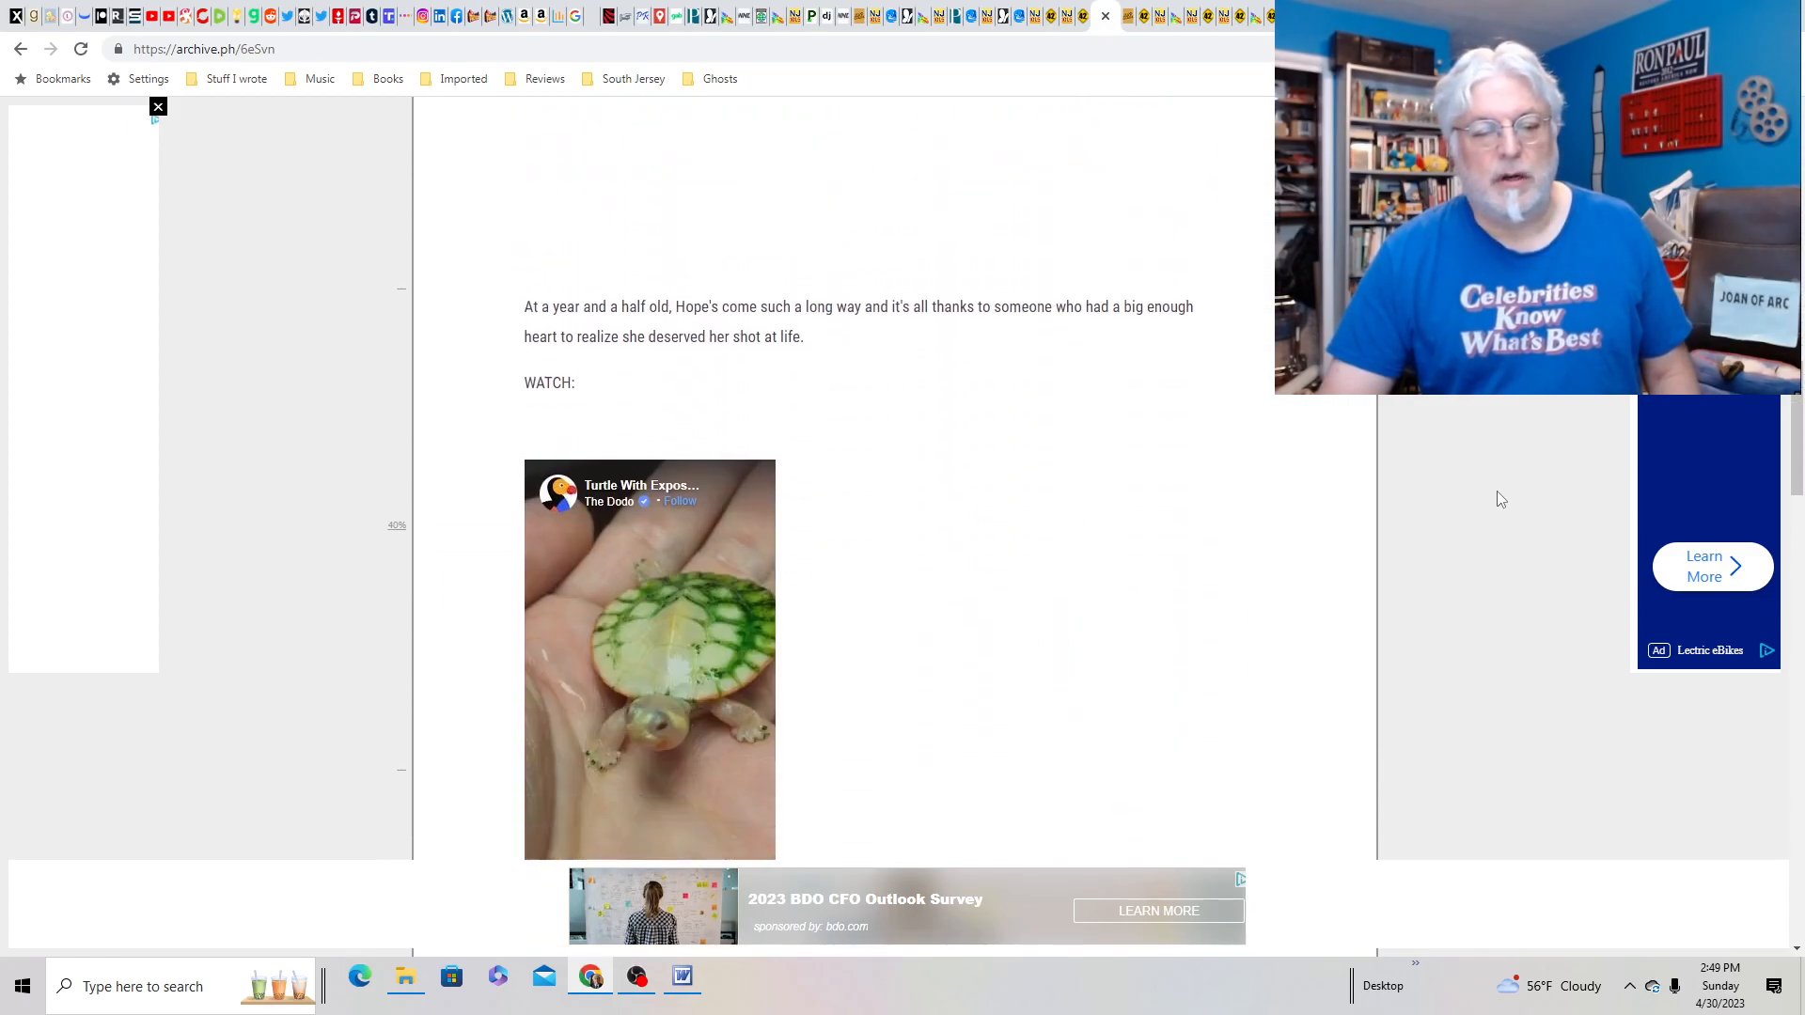
scroll(down, 3)
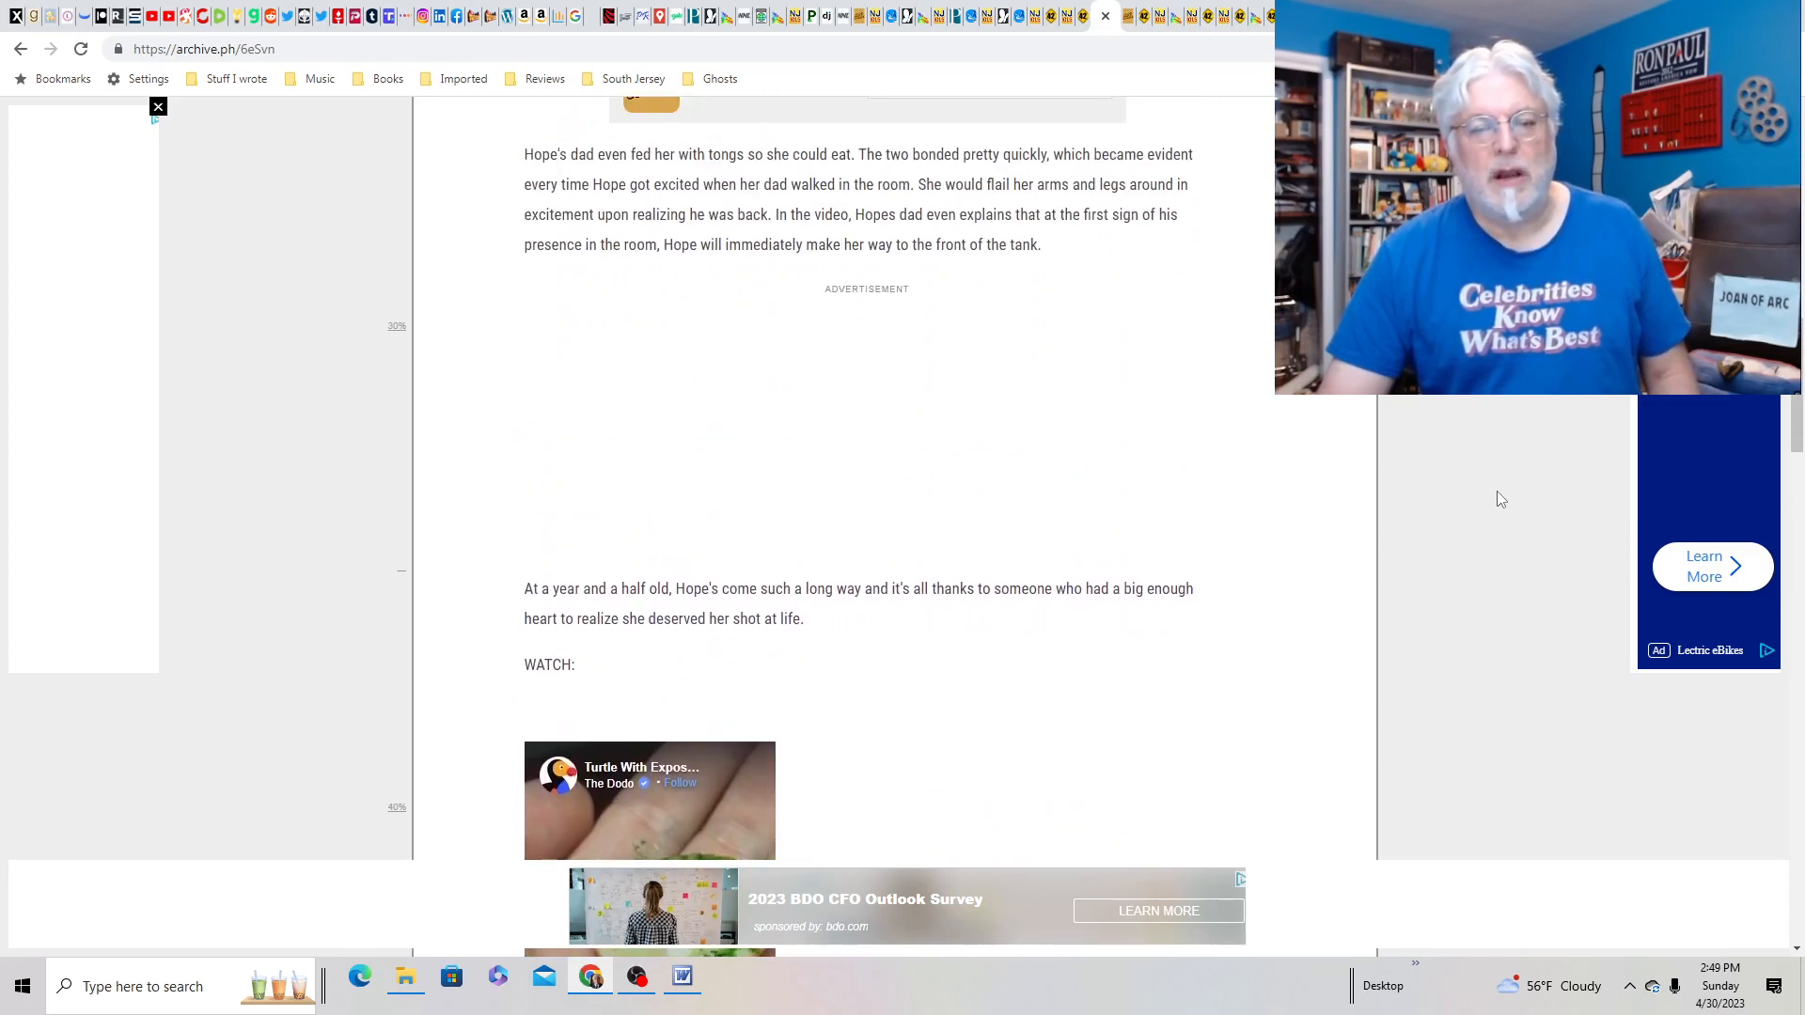
scroll(up, 3)
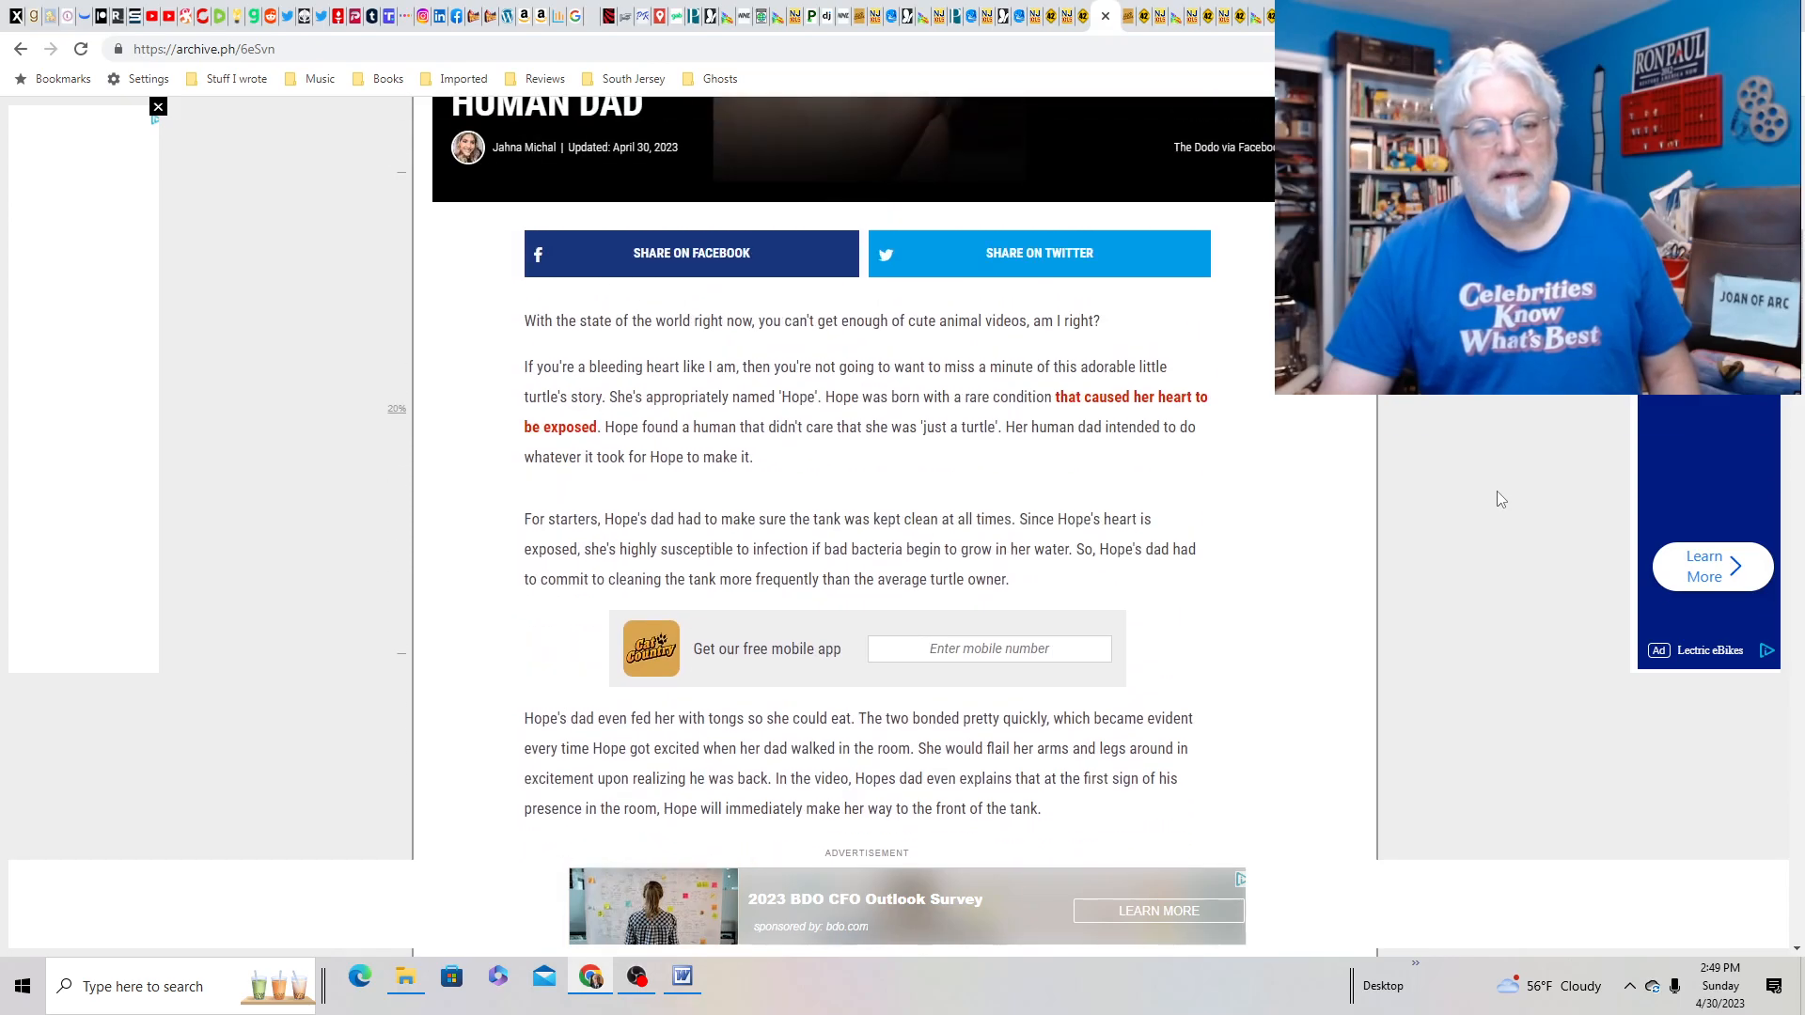
scroll(up, 3)
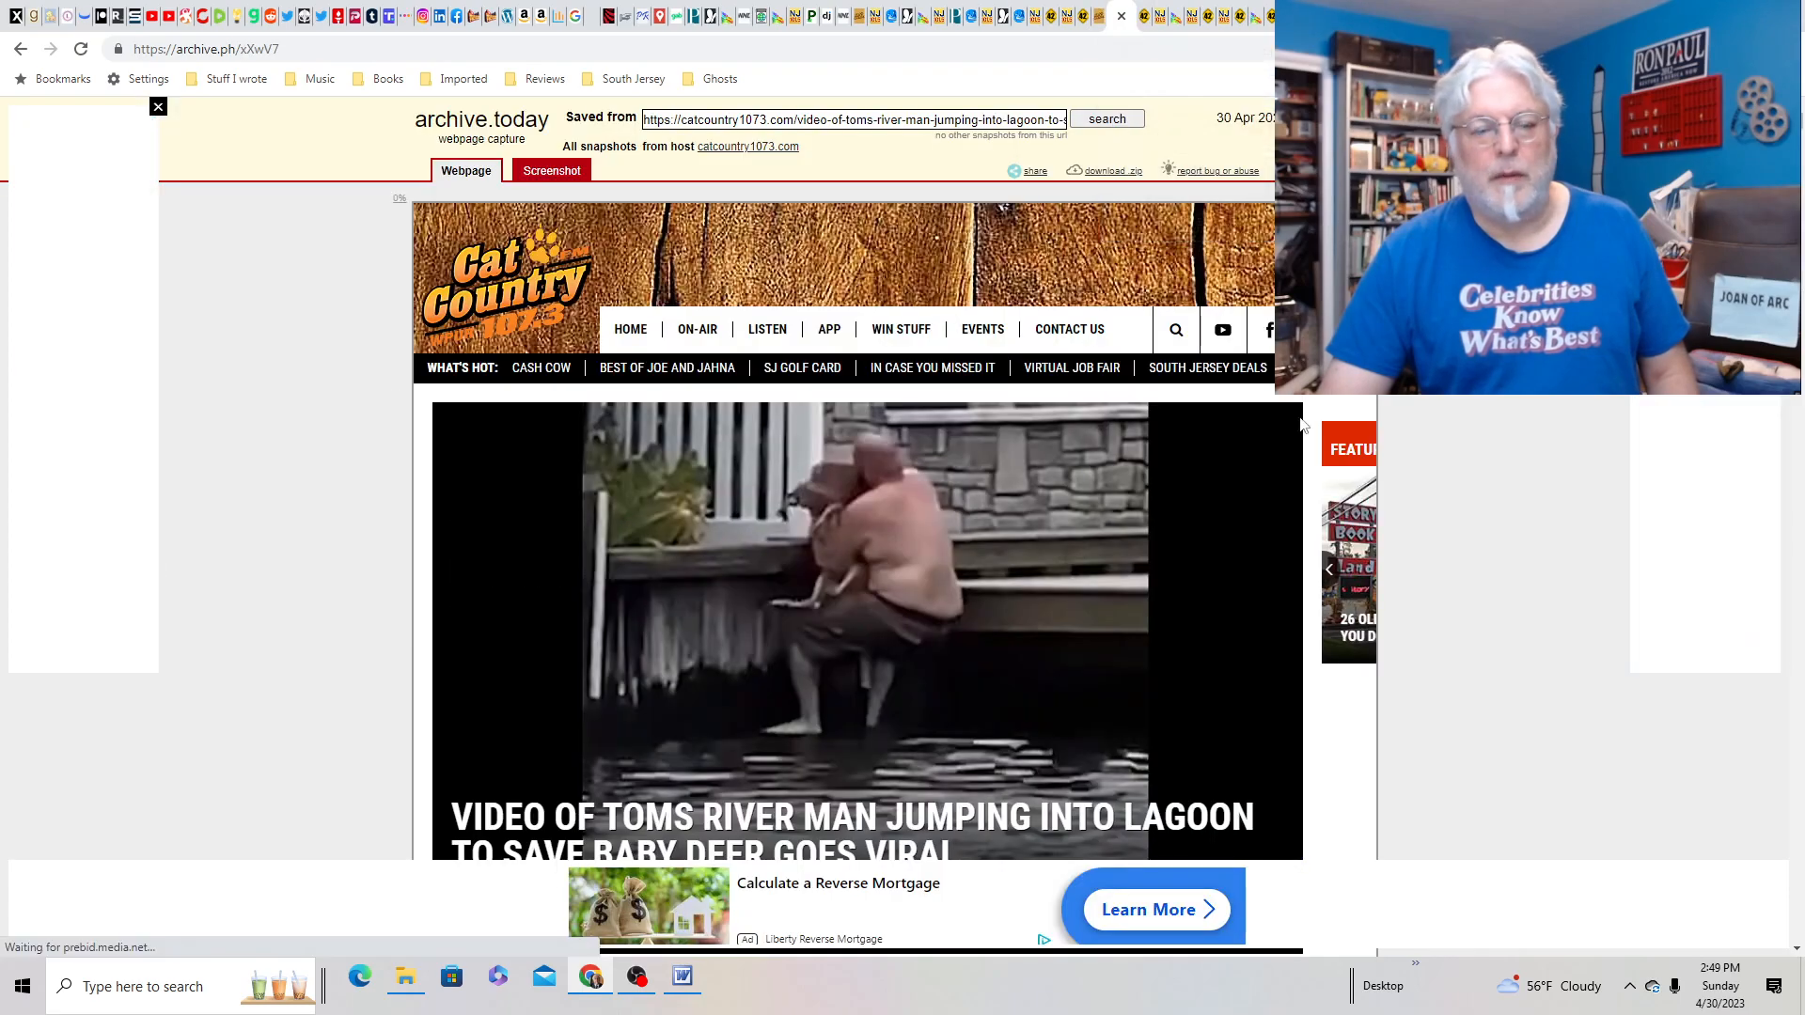
- Scroll the archived Toms River lagoon deer-rescue story down to its embedded Facebook video
scroll(down, 3)
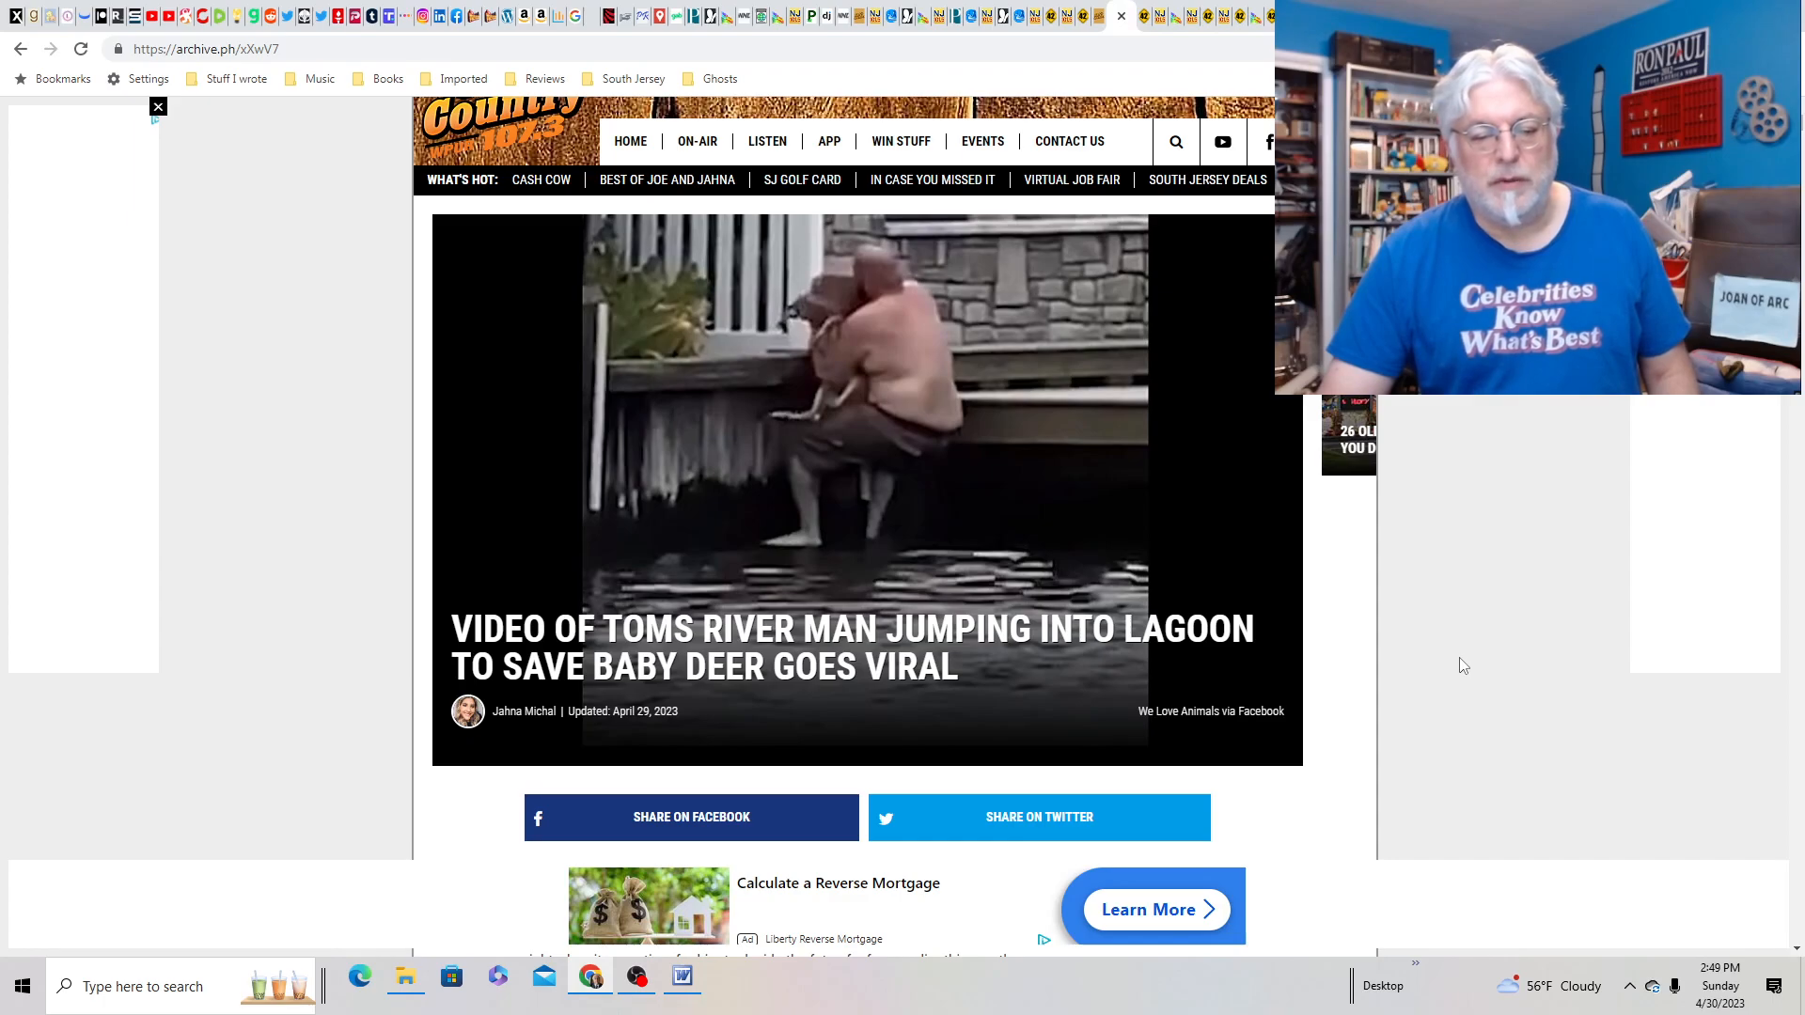
scroll(down, 3)
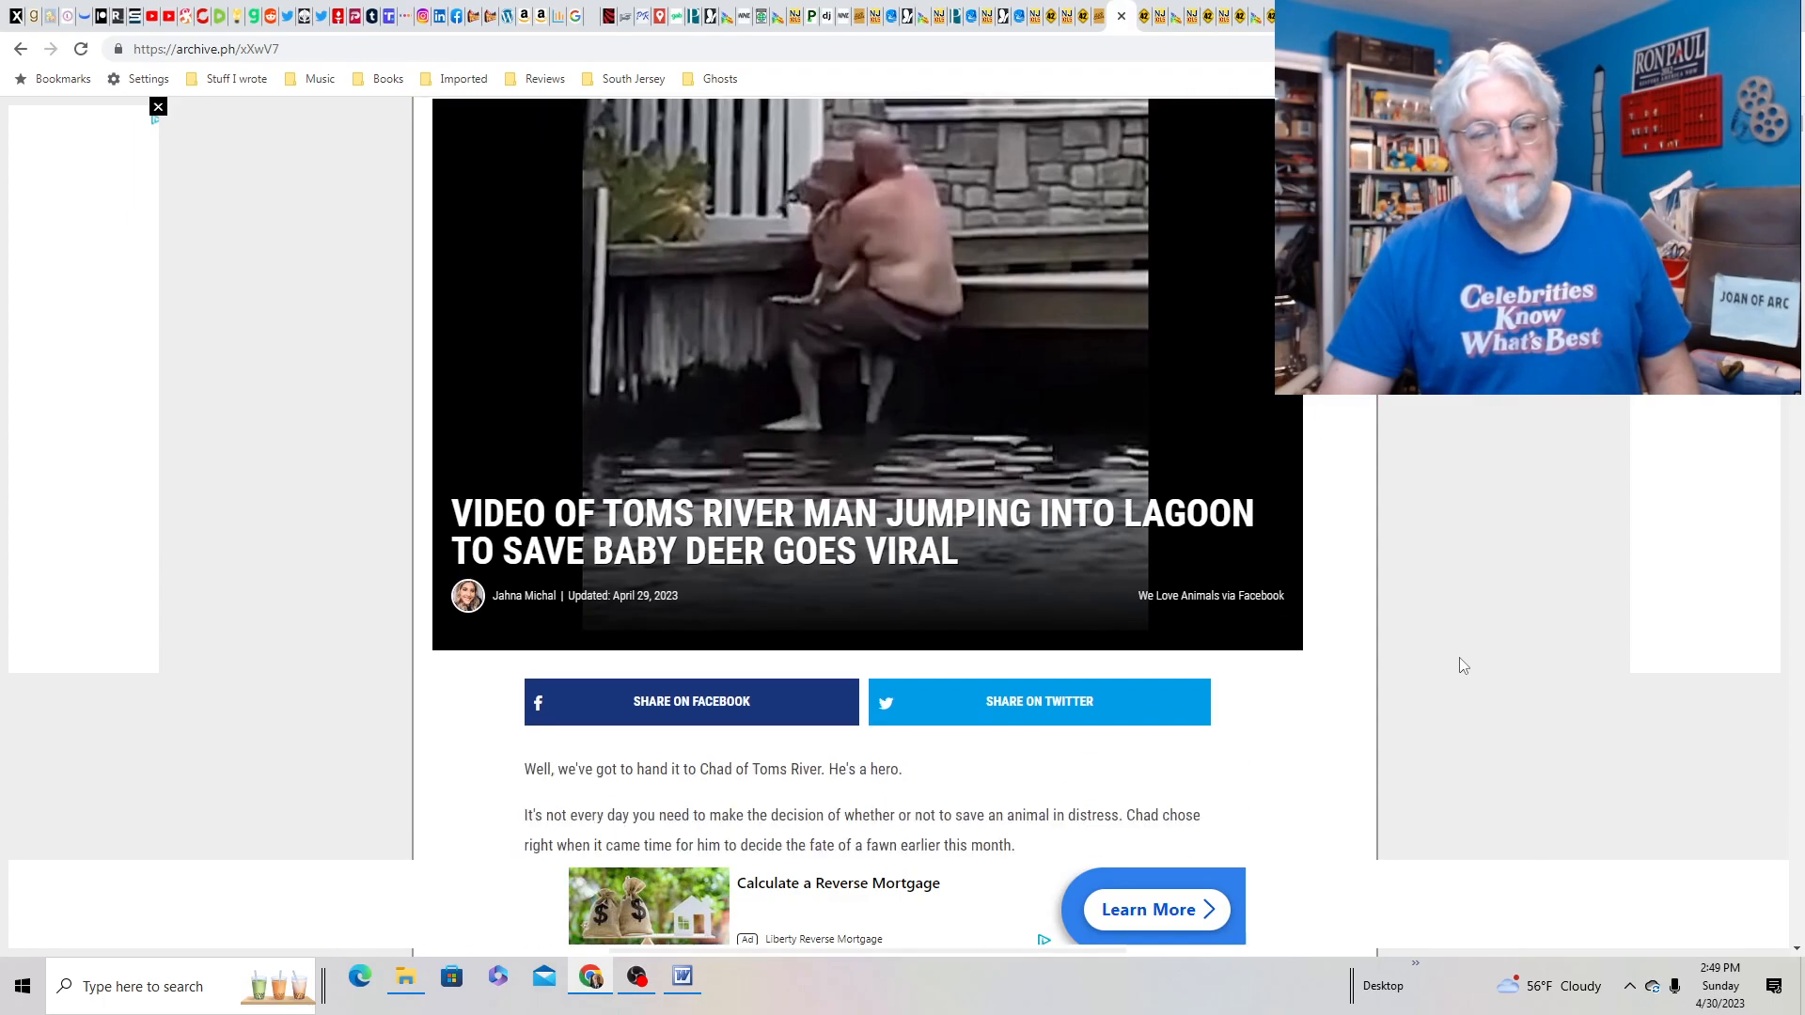
scroll(down, 3)
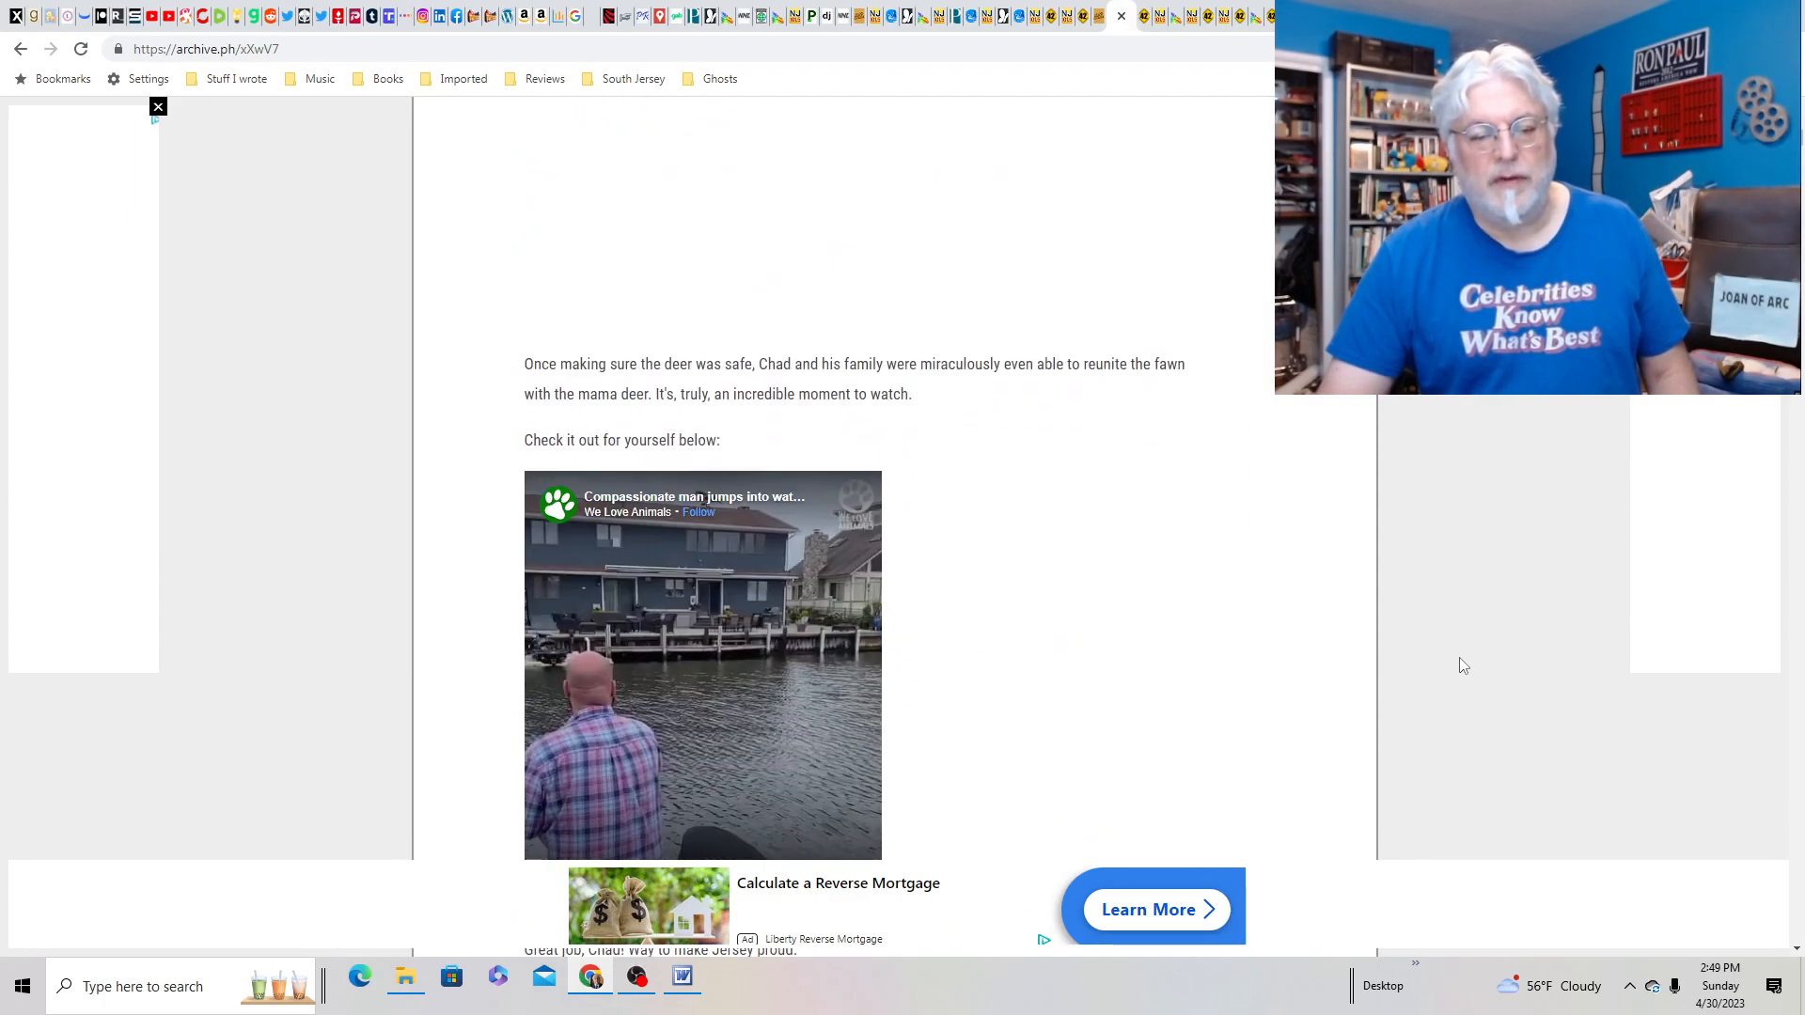
scroll(down, 3)
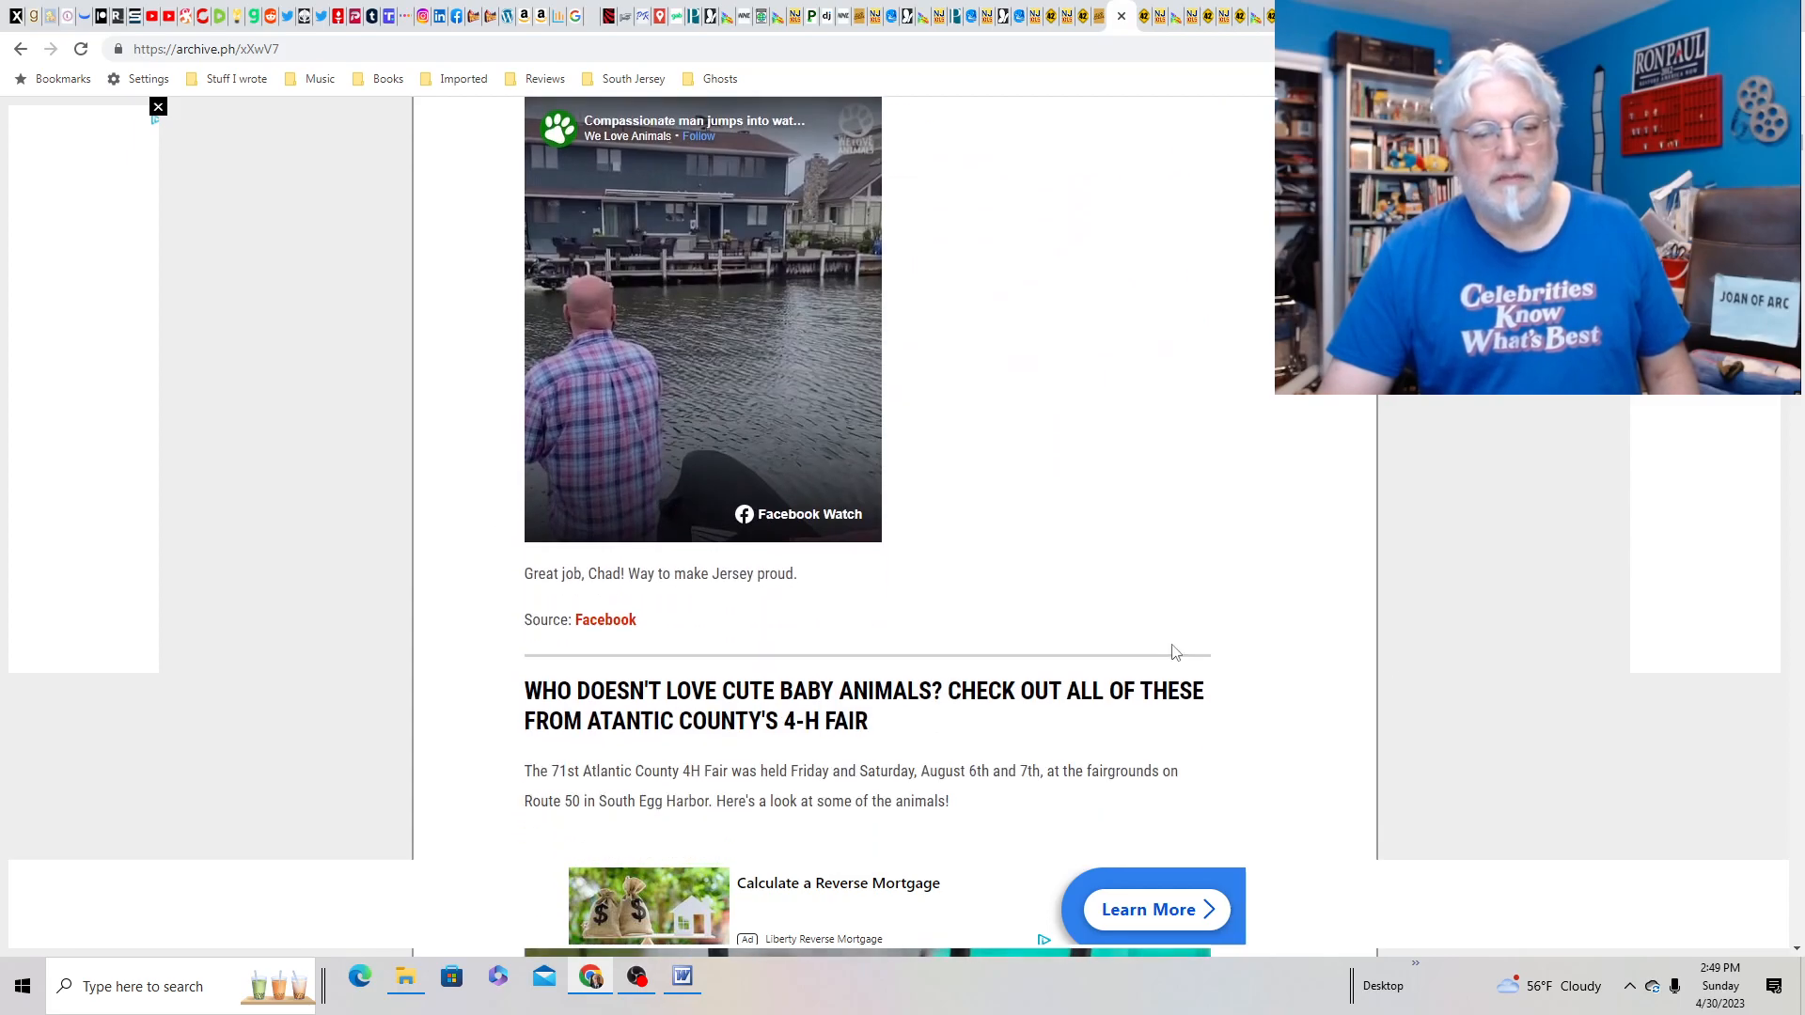
mouse_move(1091, 186)
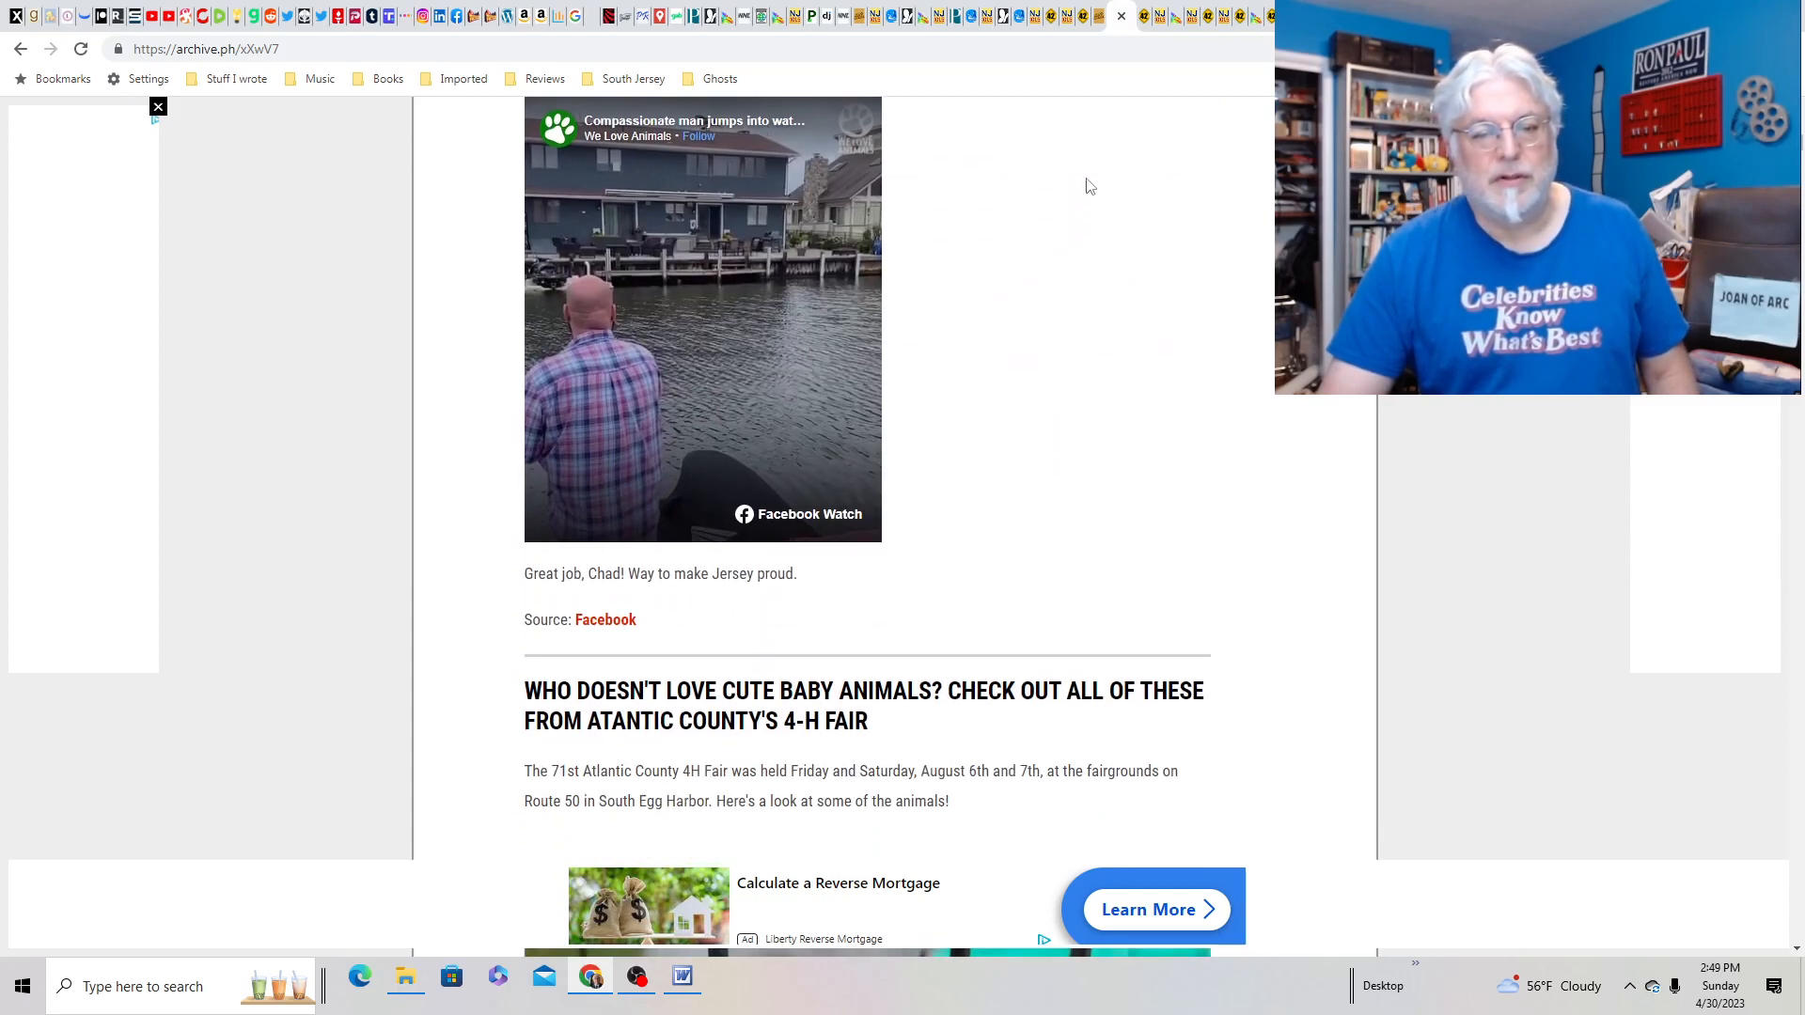
scroll(up, 3)
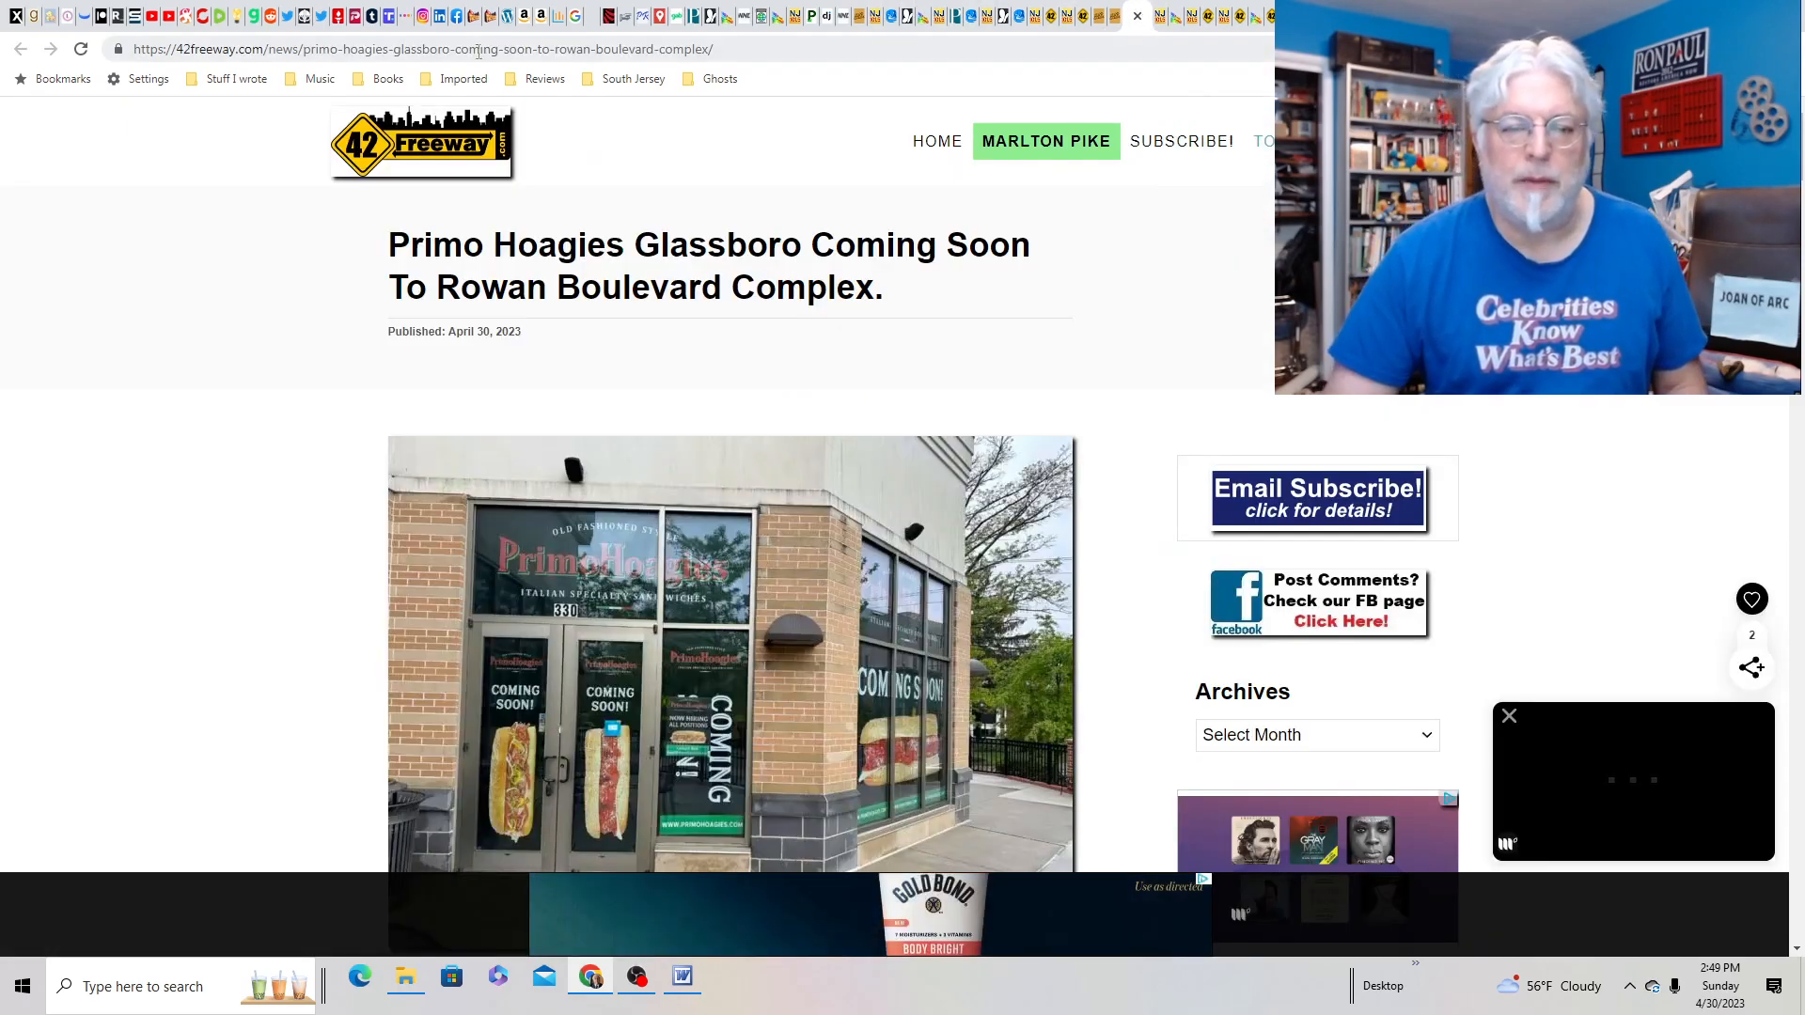
mouse_move(66, 584)
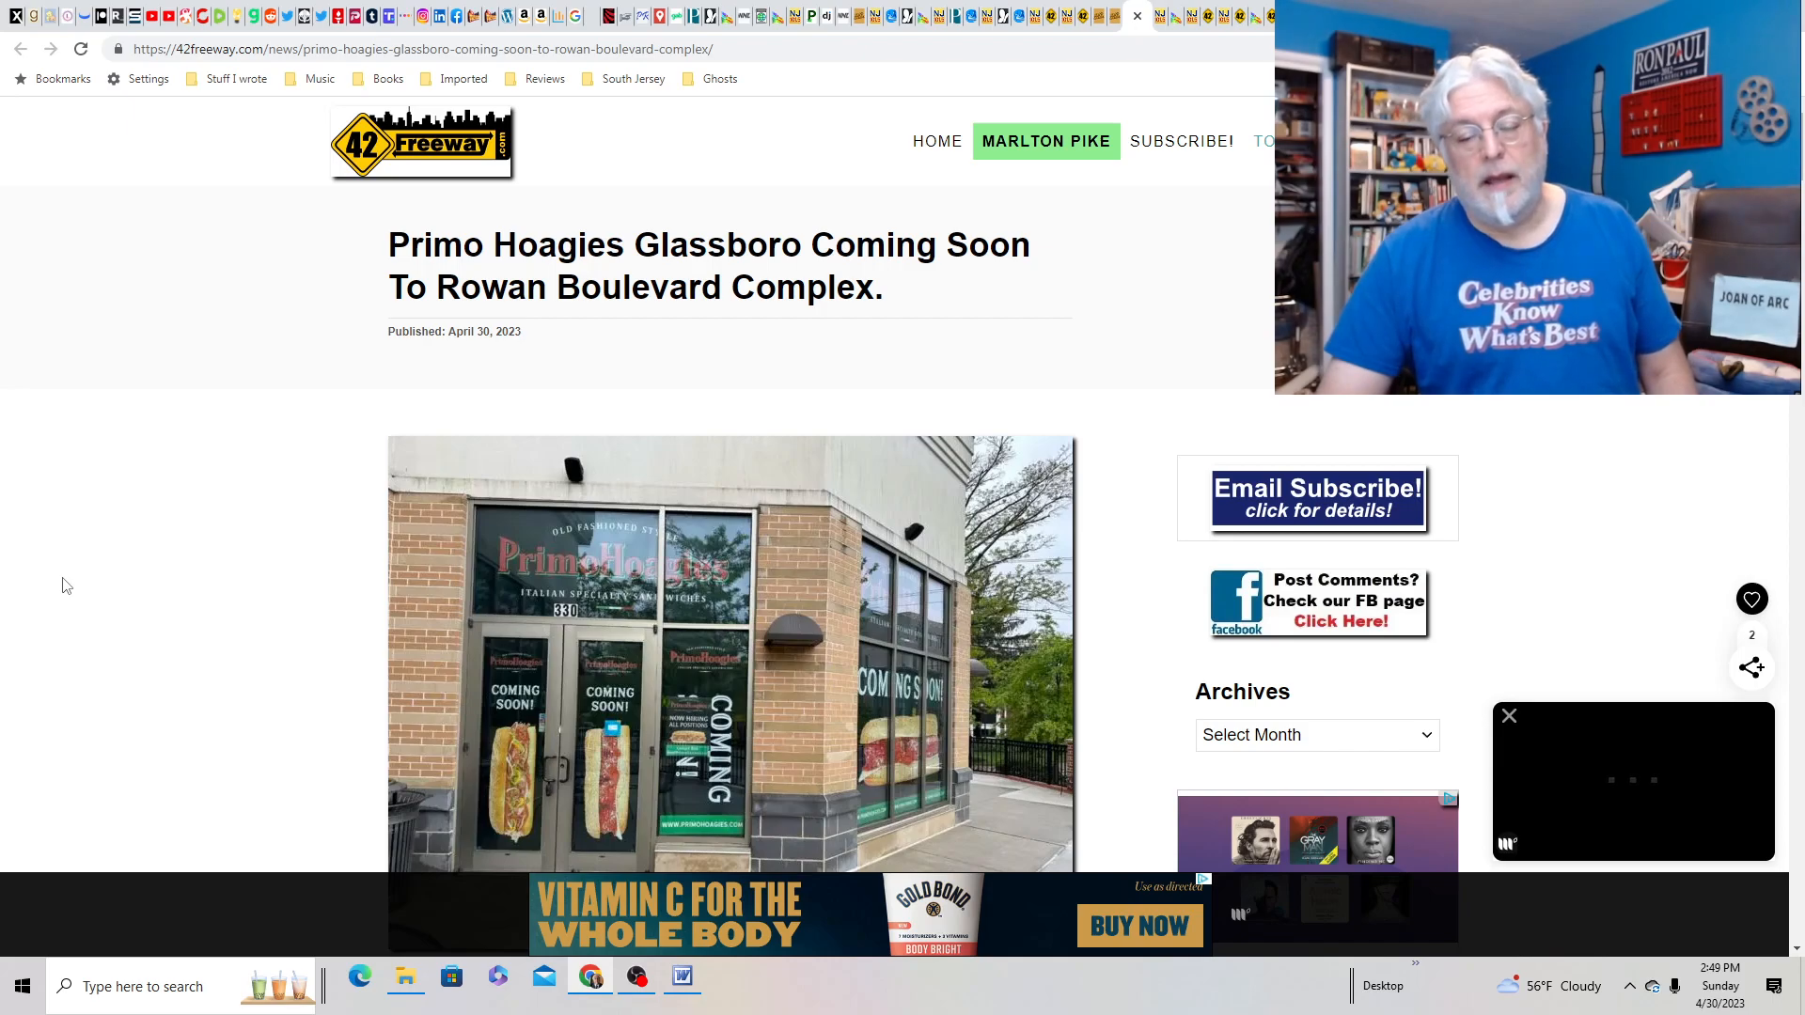
- Scroll the Primo Hoagies Glassboro article past its storefront photo into the opening paragraph
scroll(down, 3)
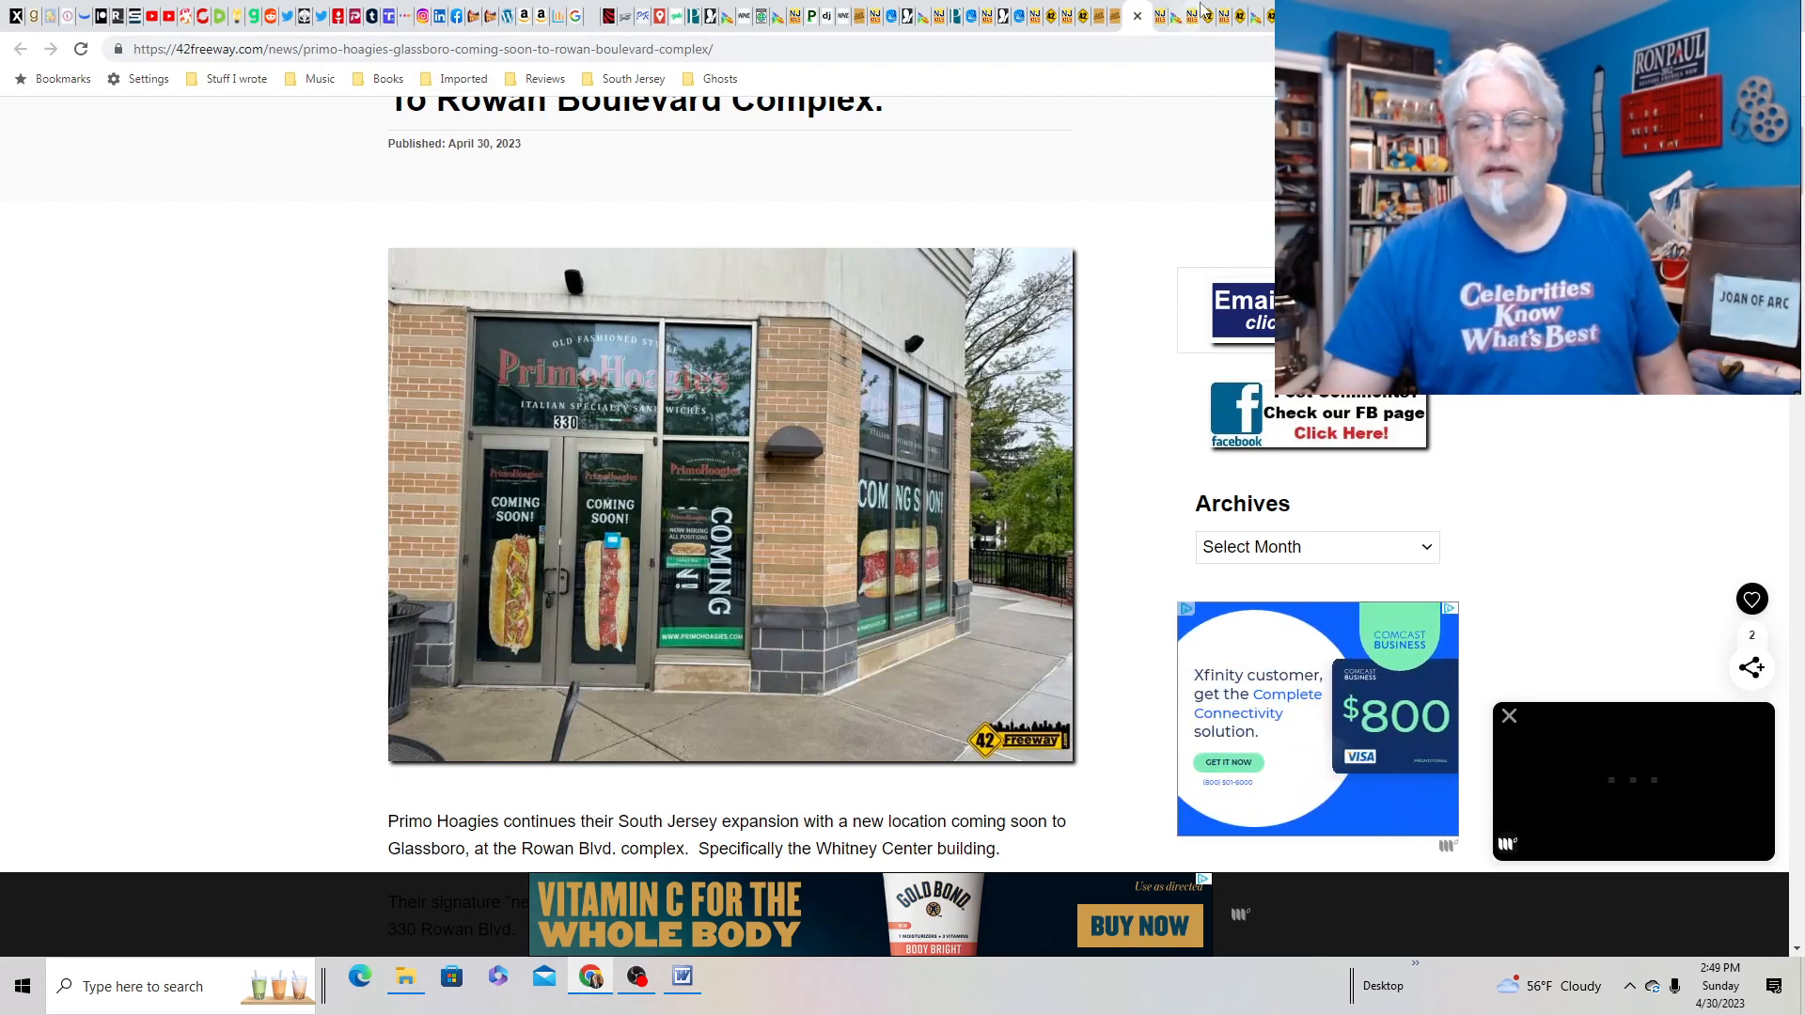
mouse_move(1168, 16)
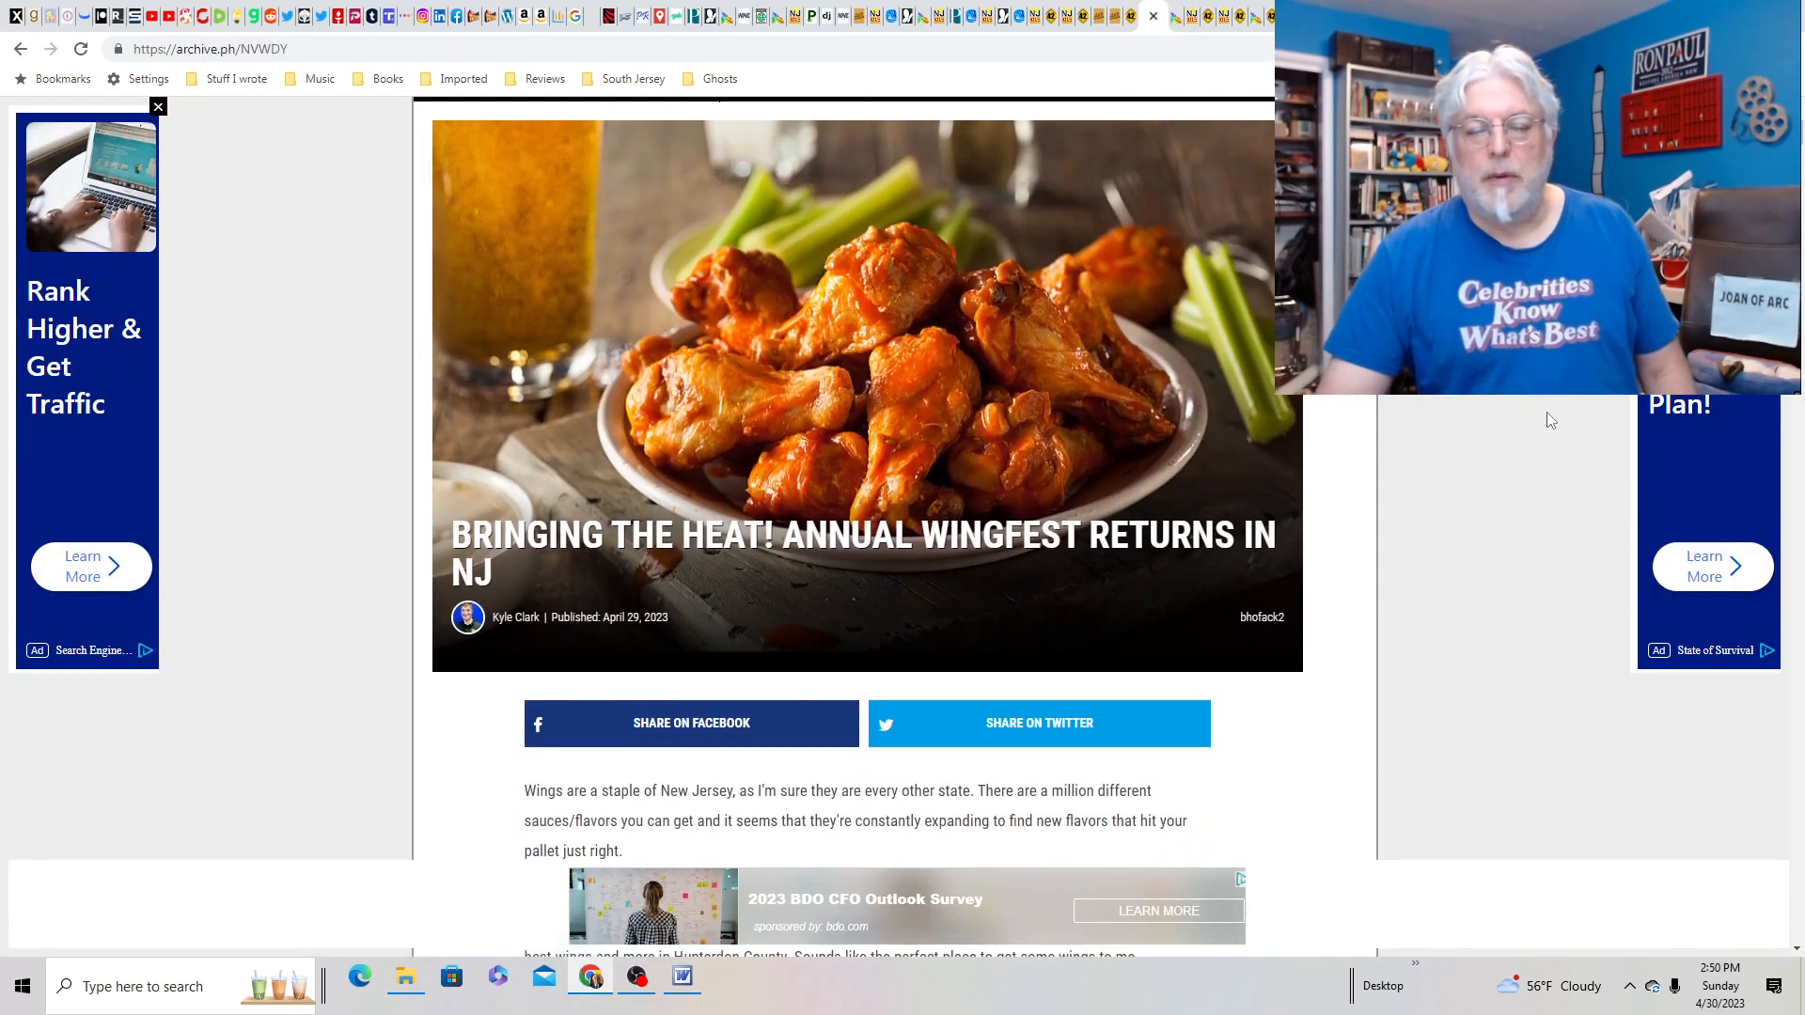
scroll(down, 3)
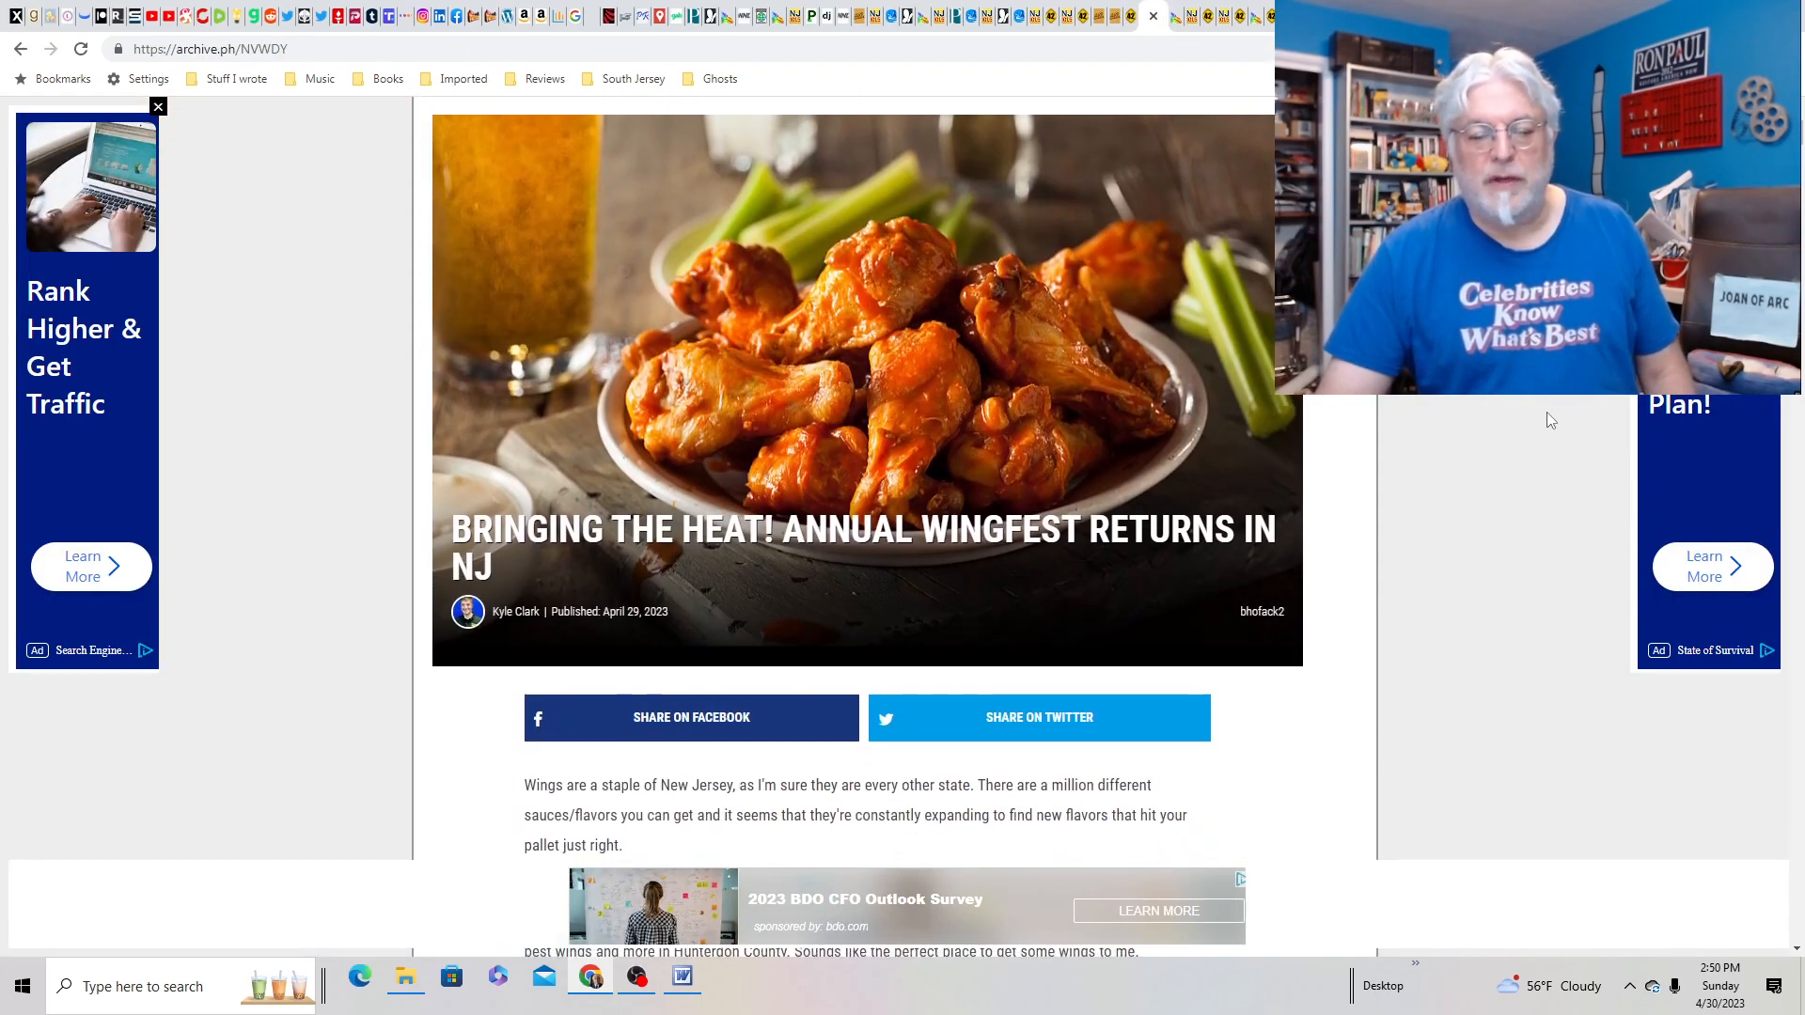
scroll(down, 3)
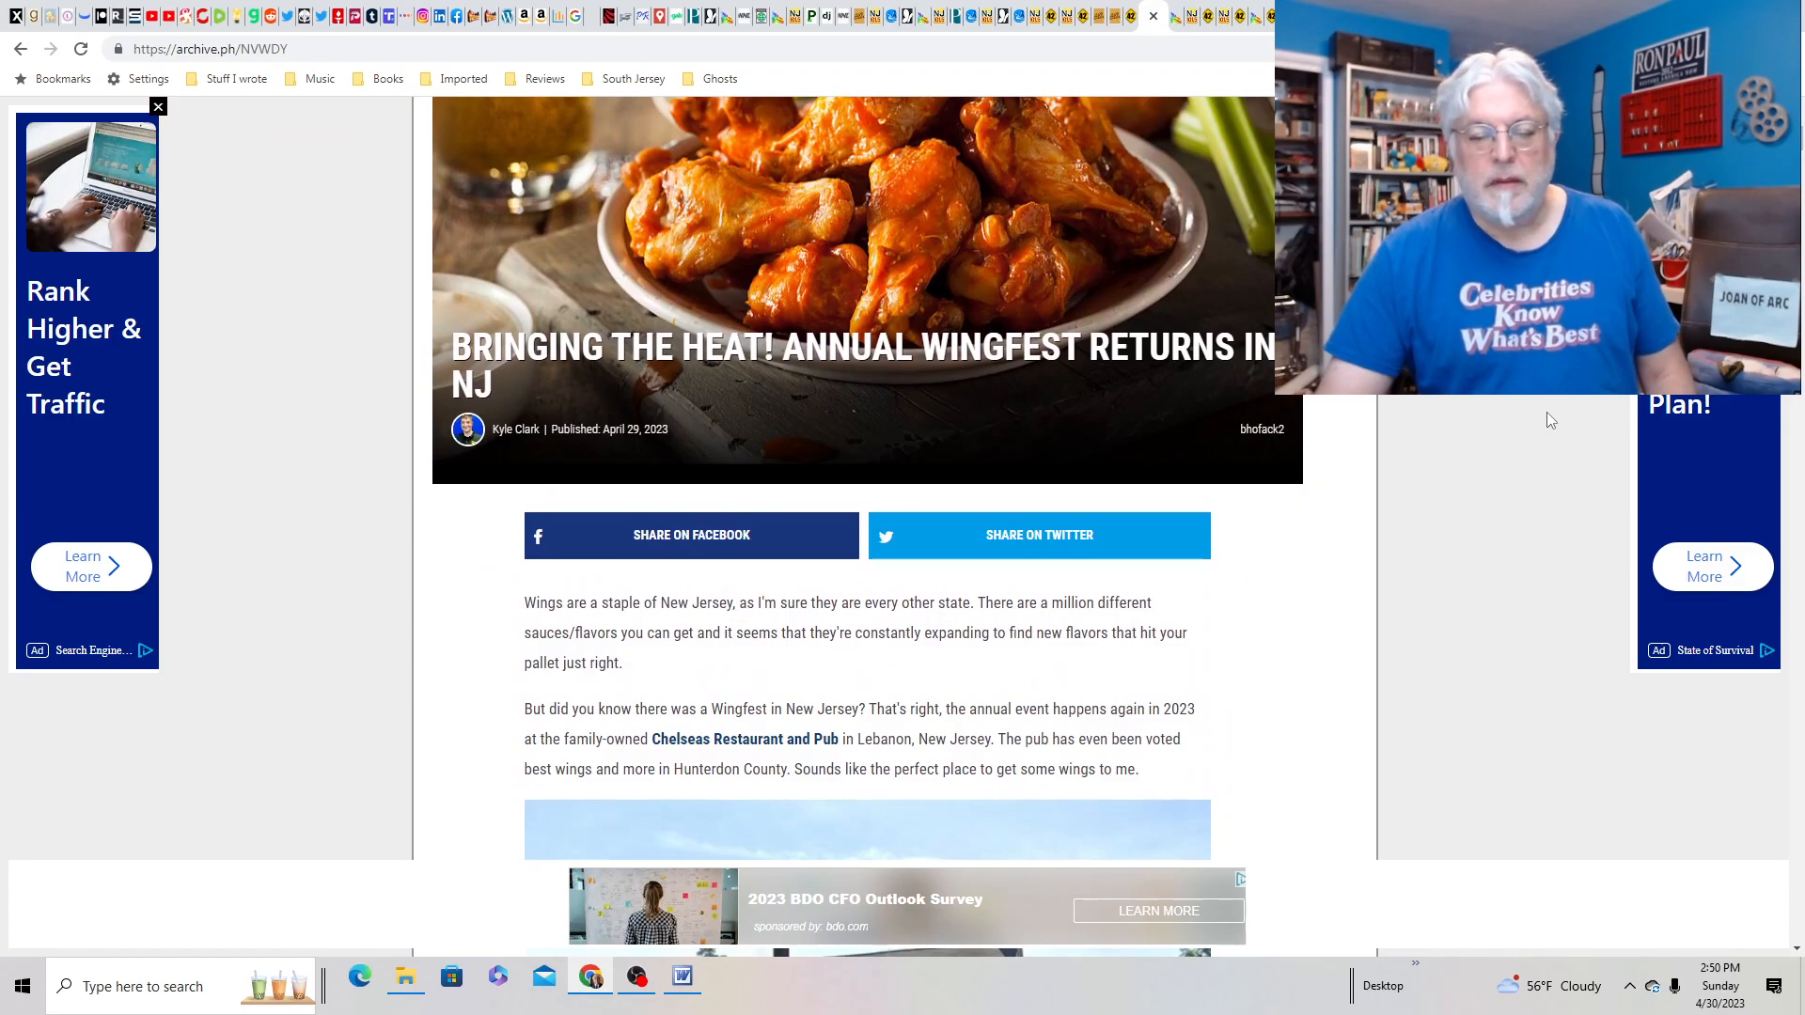
scroll(down, 3)
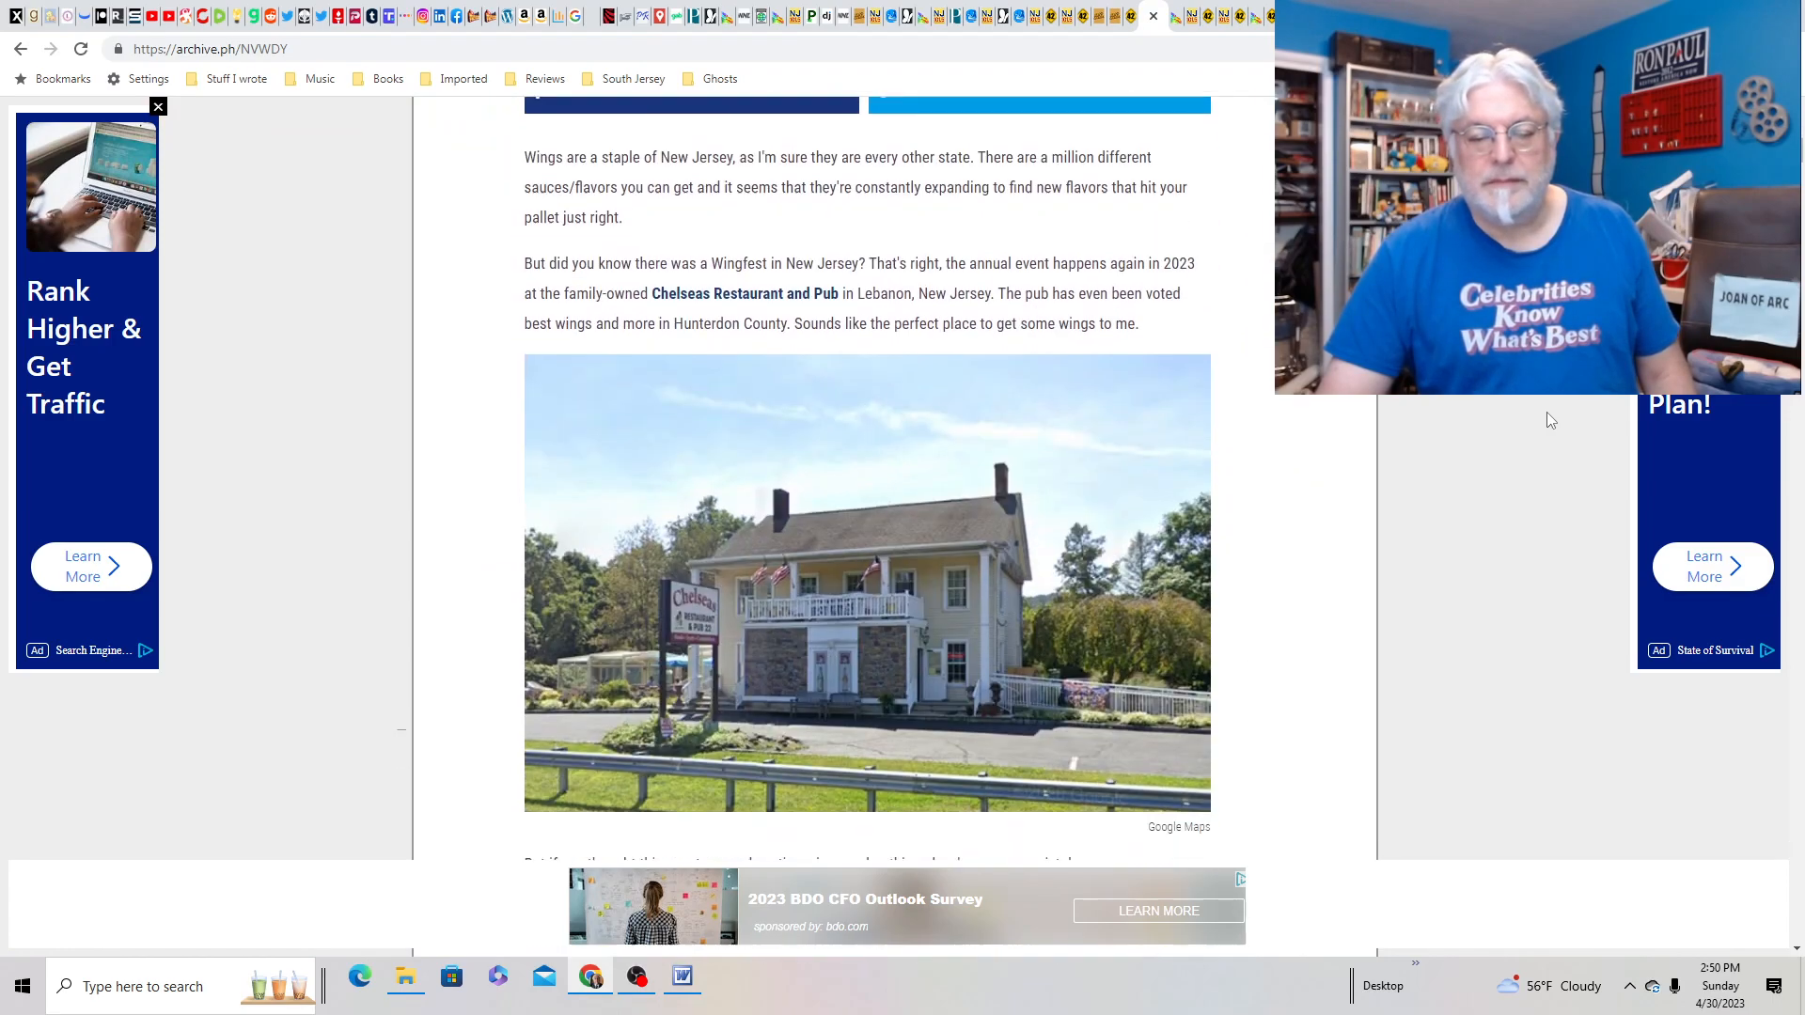
scroll(down, 3)
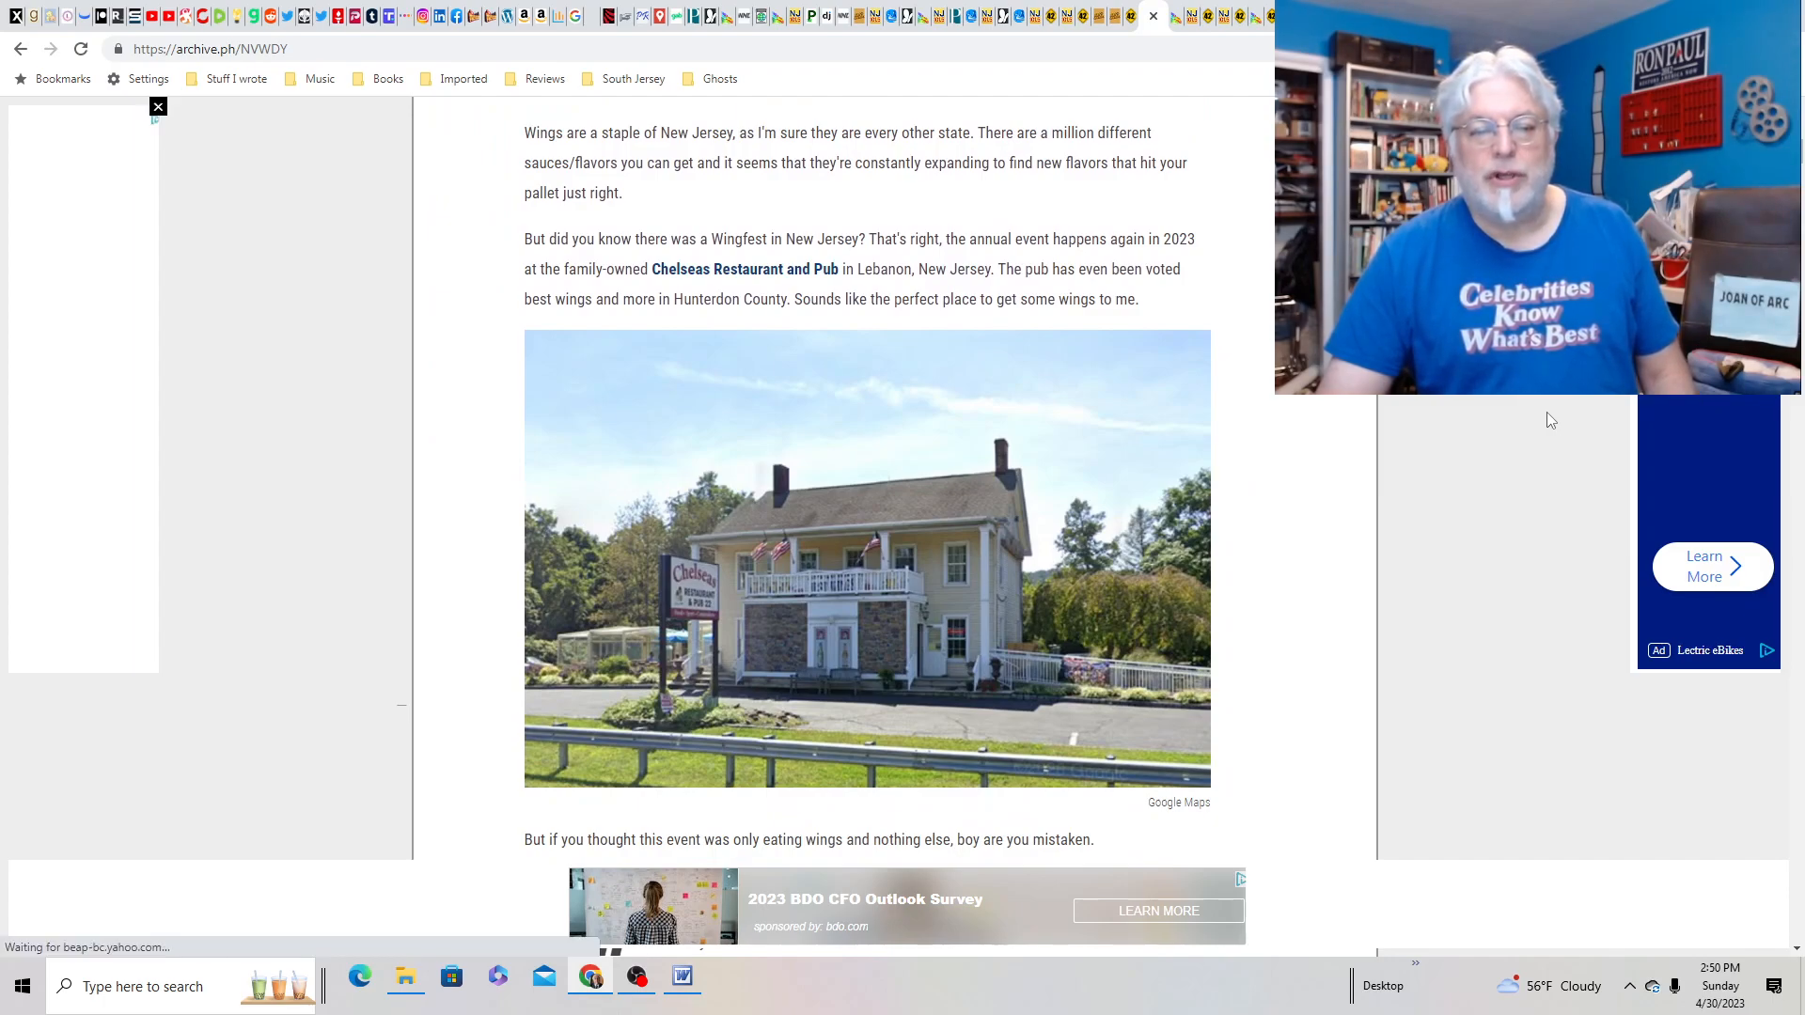
mouse_move(1088, 230)
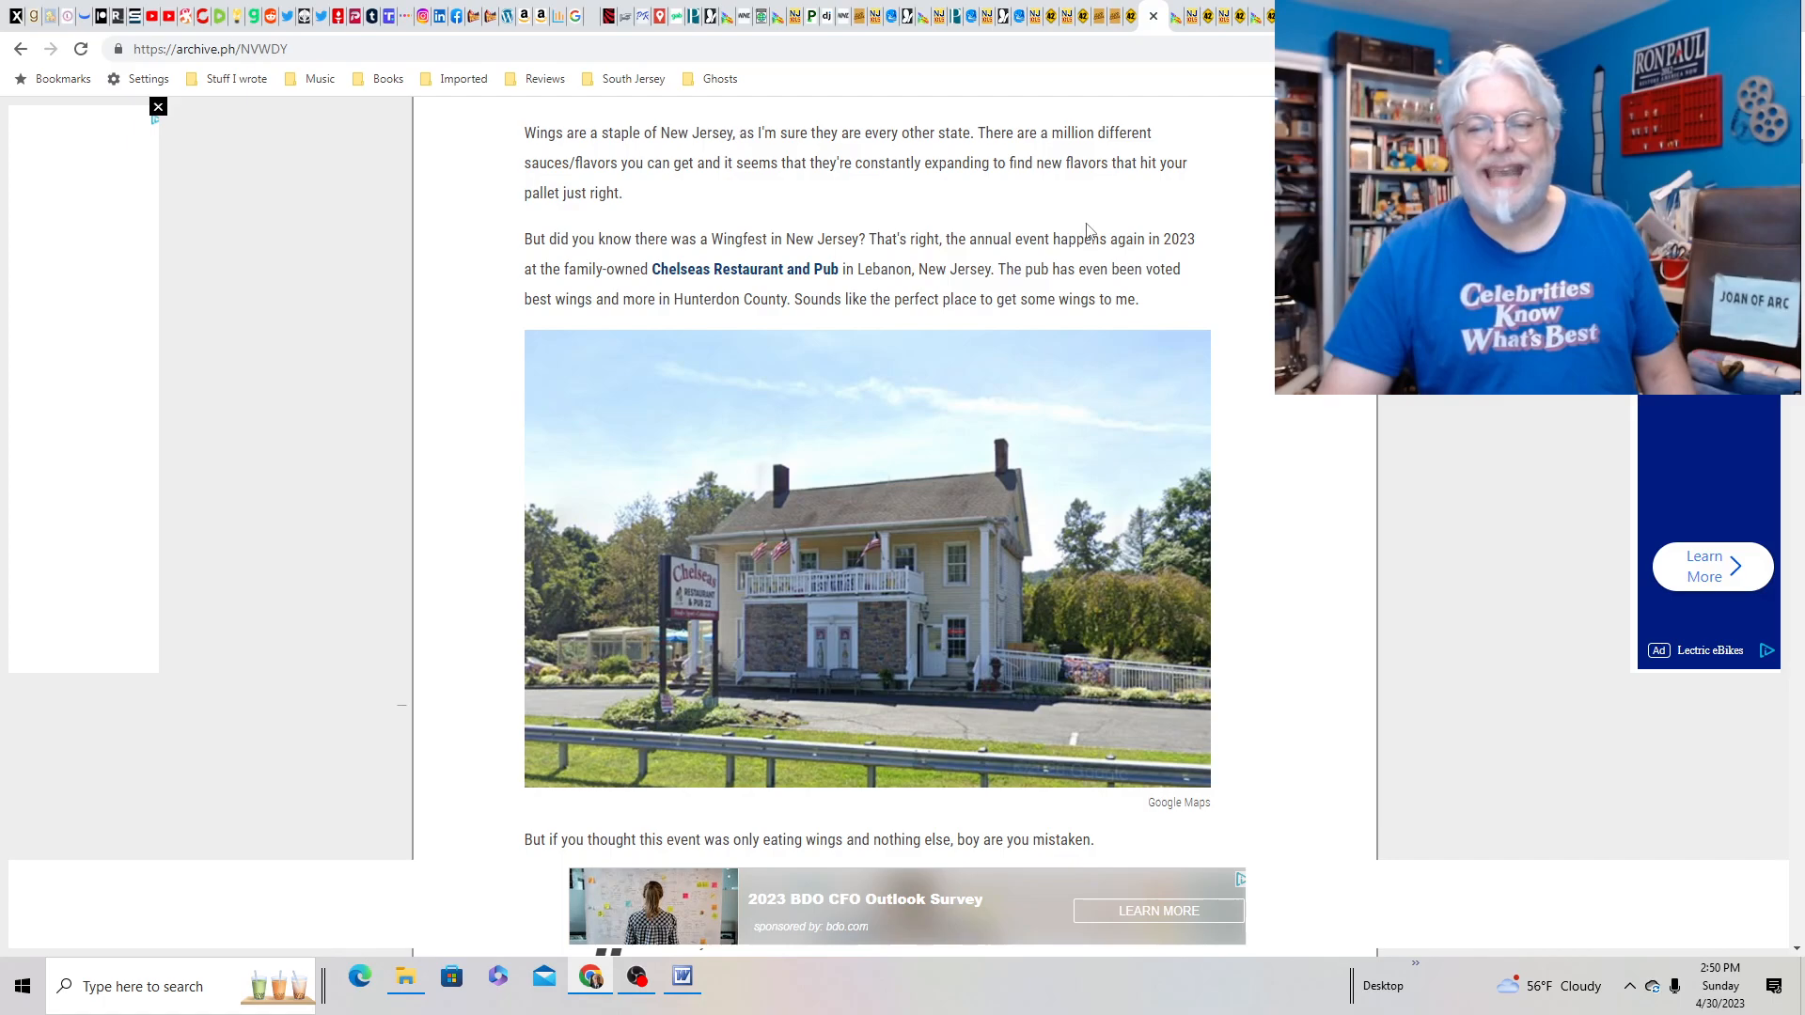
scroll(down, 3)
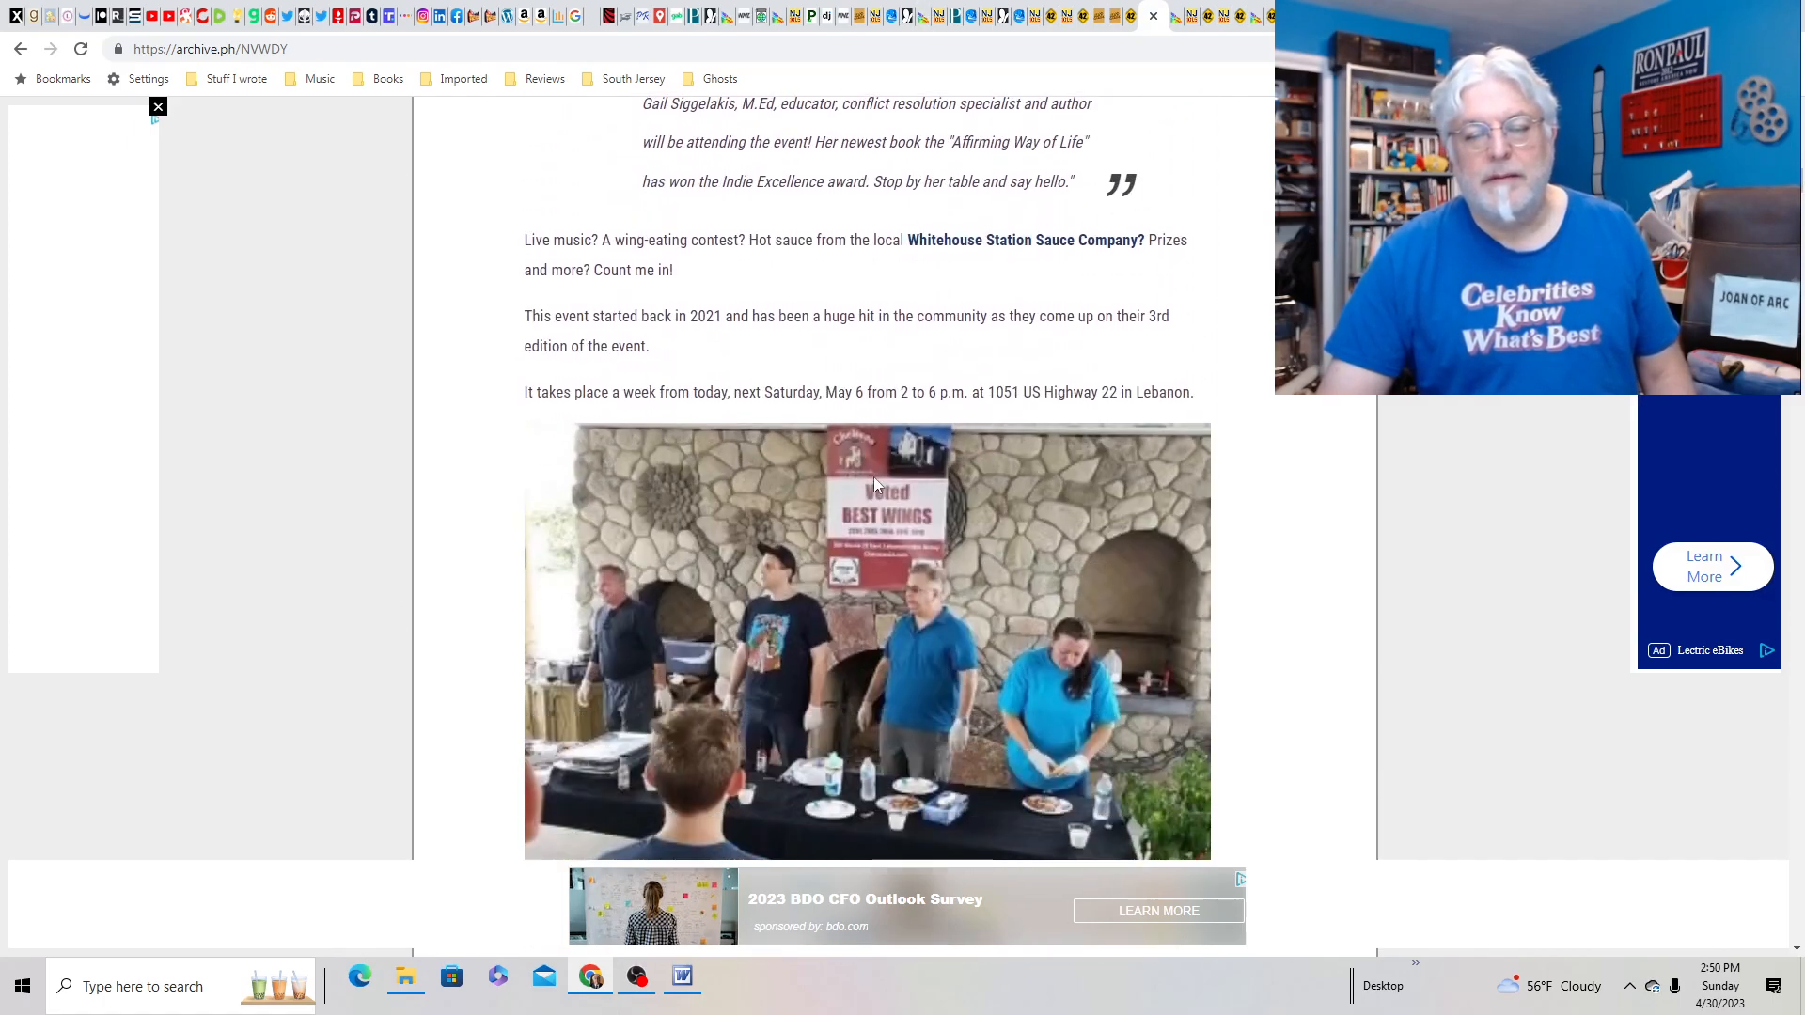
scroll(up, 3)
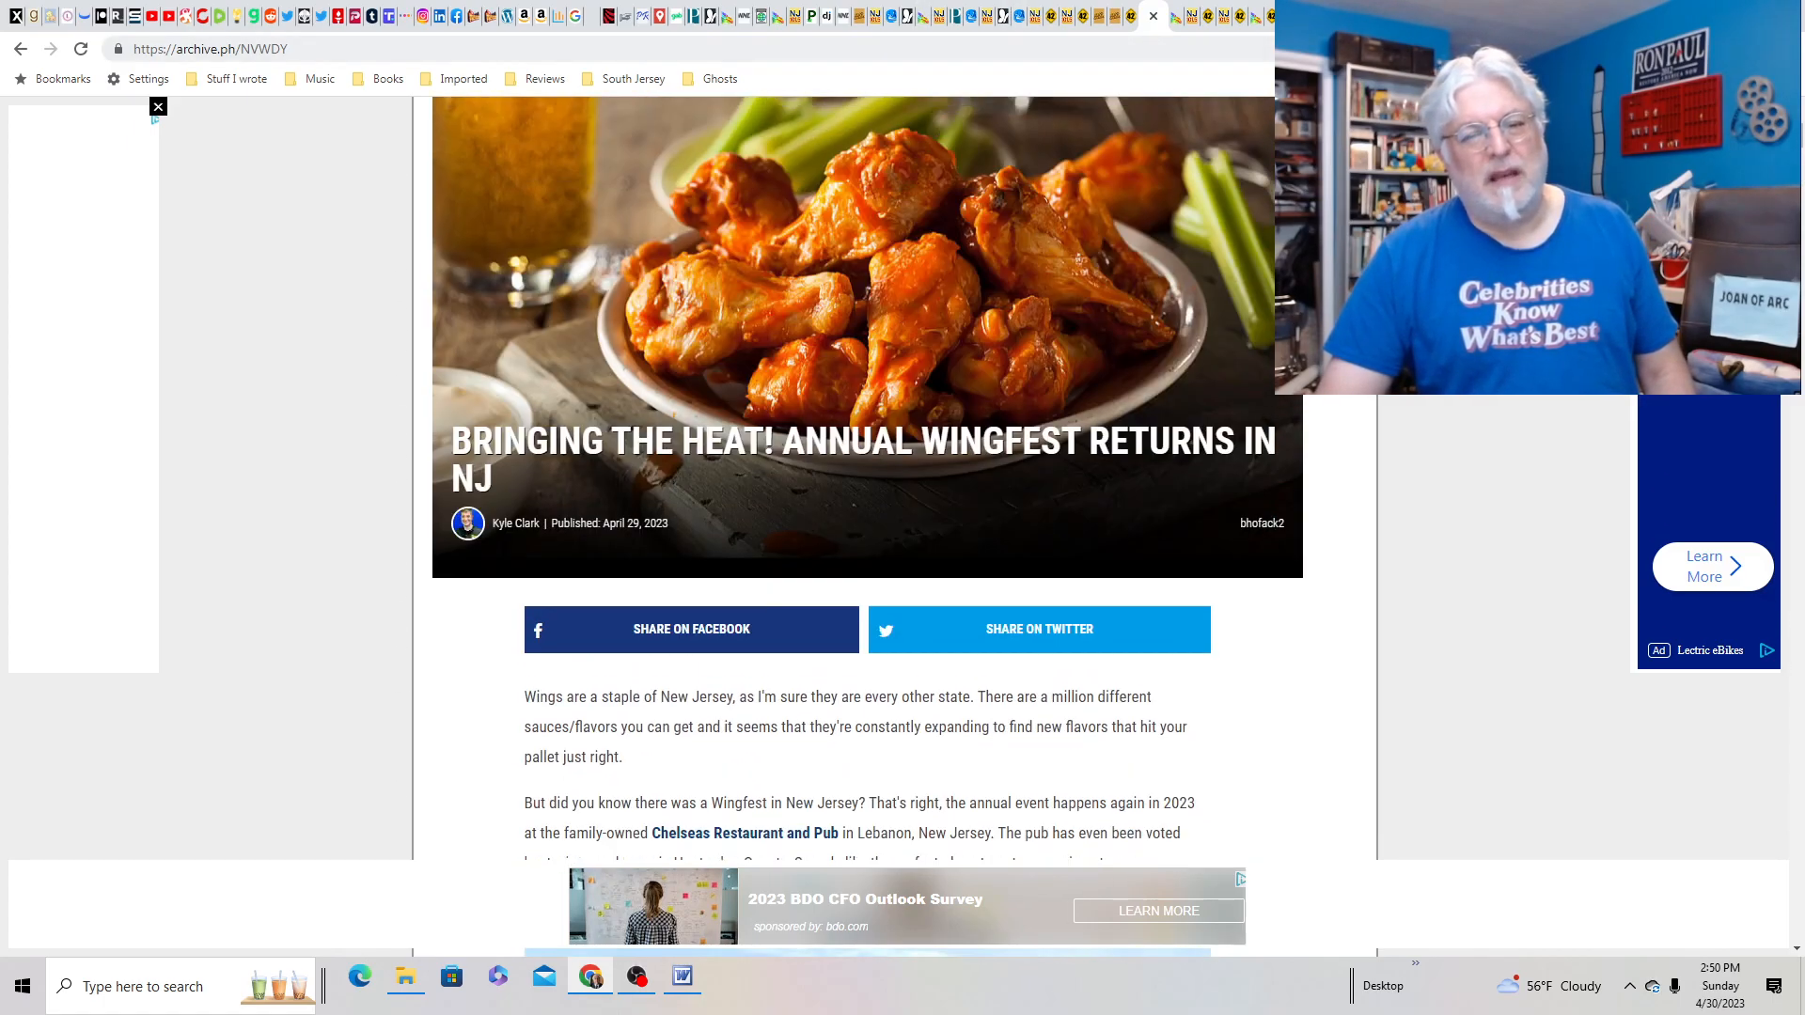
scroll(up, 3)
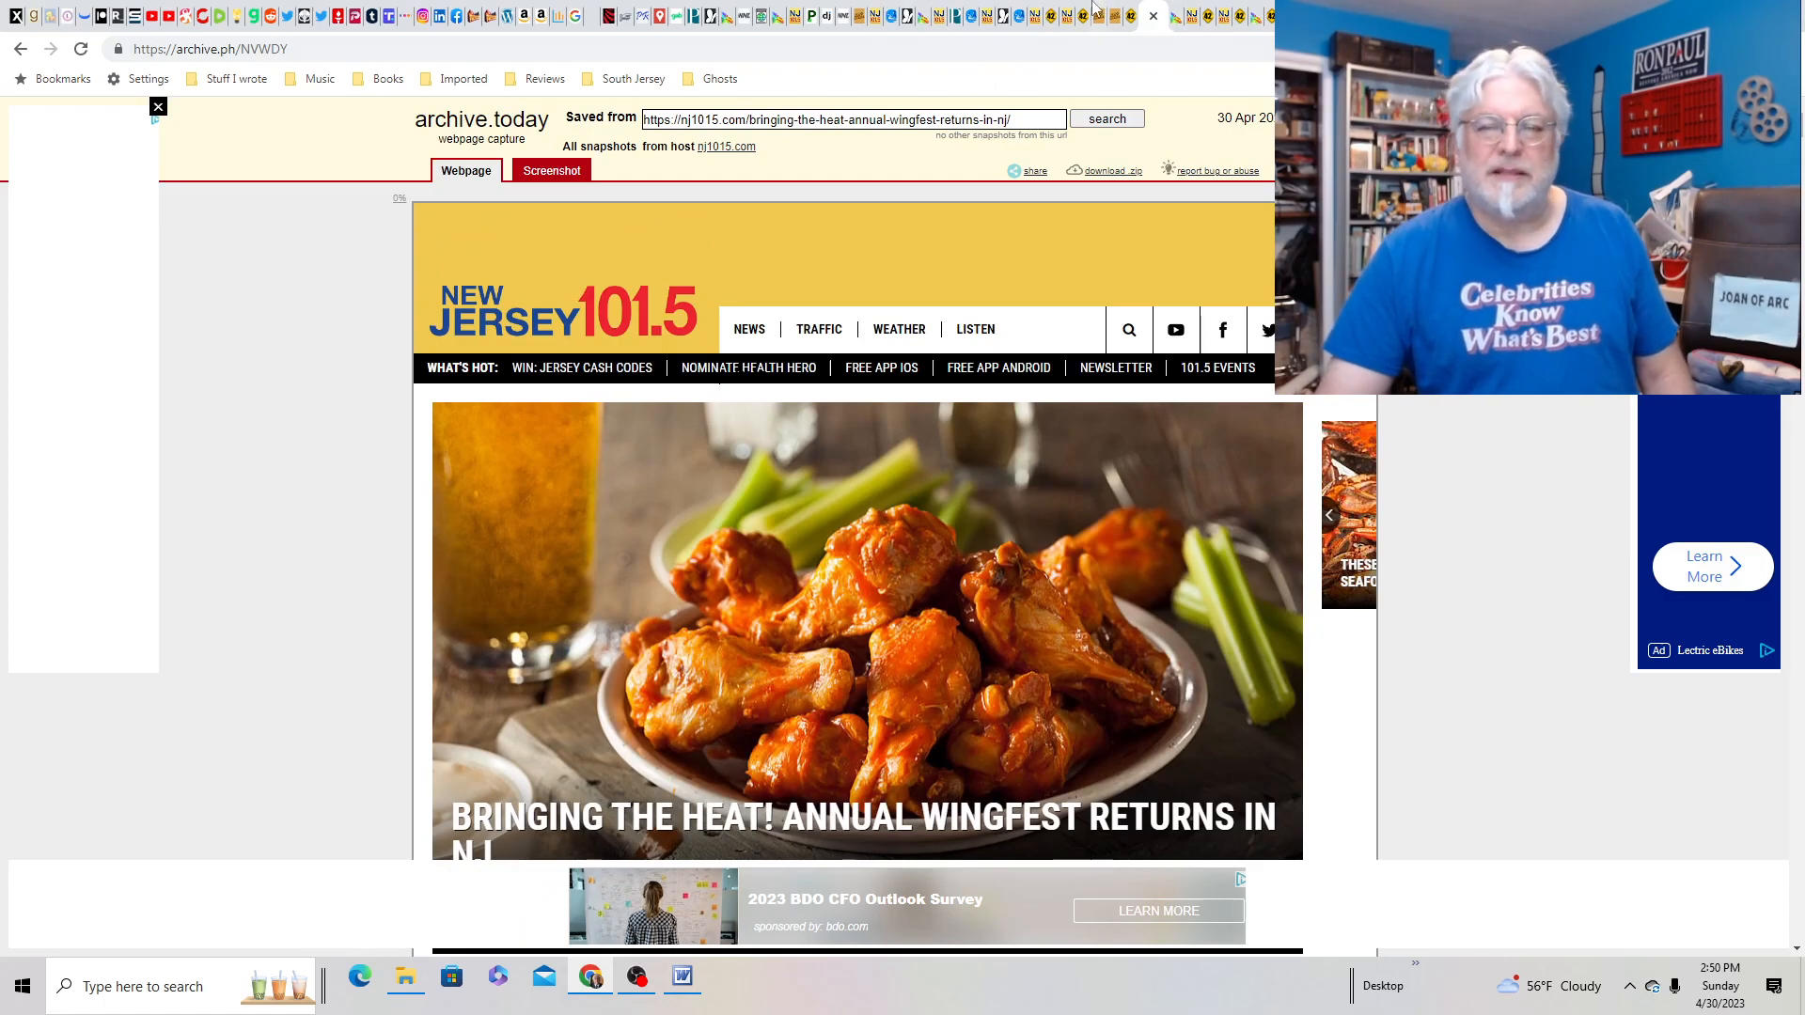
mouse_move(1176, 17)
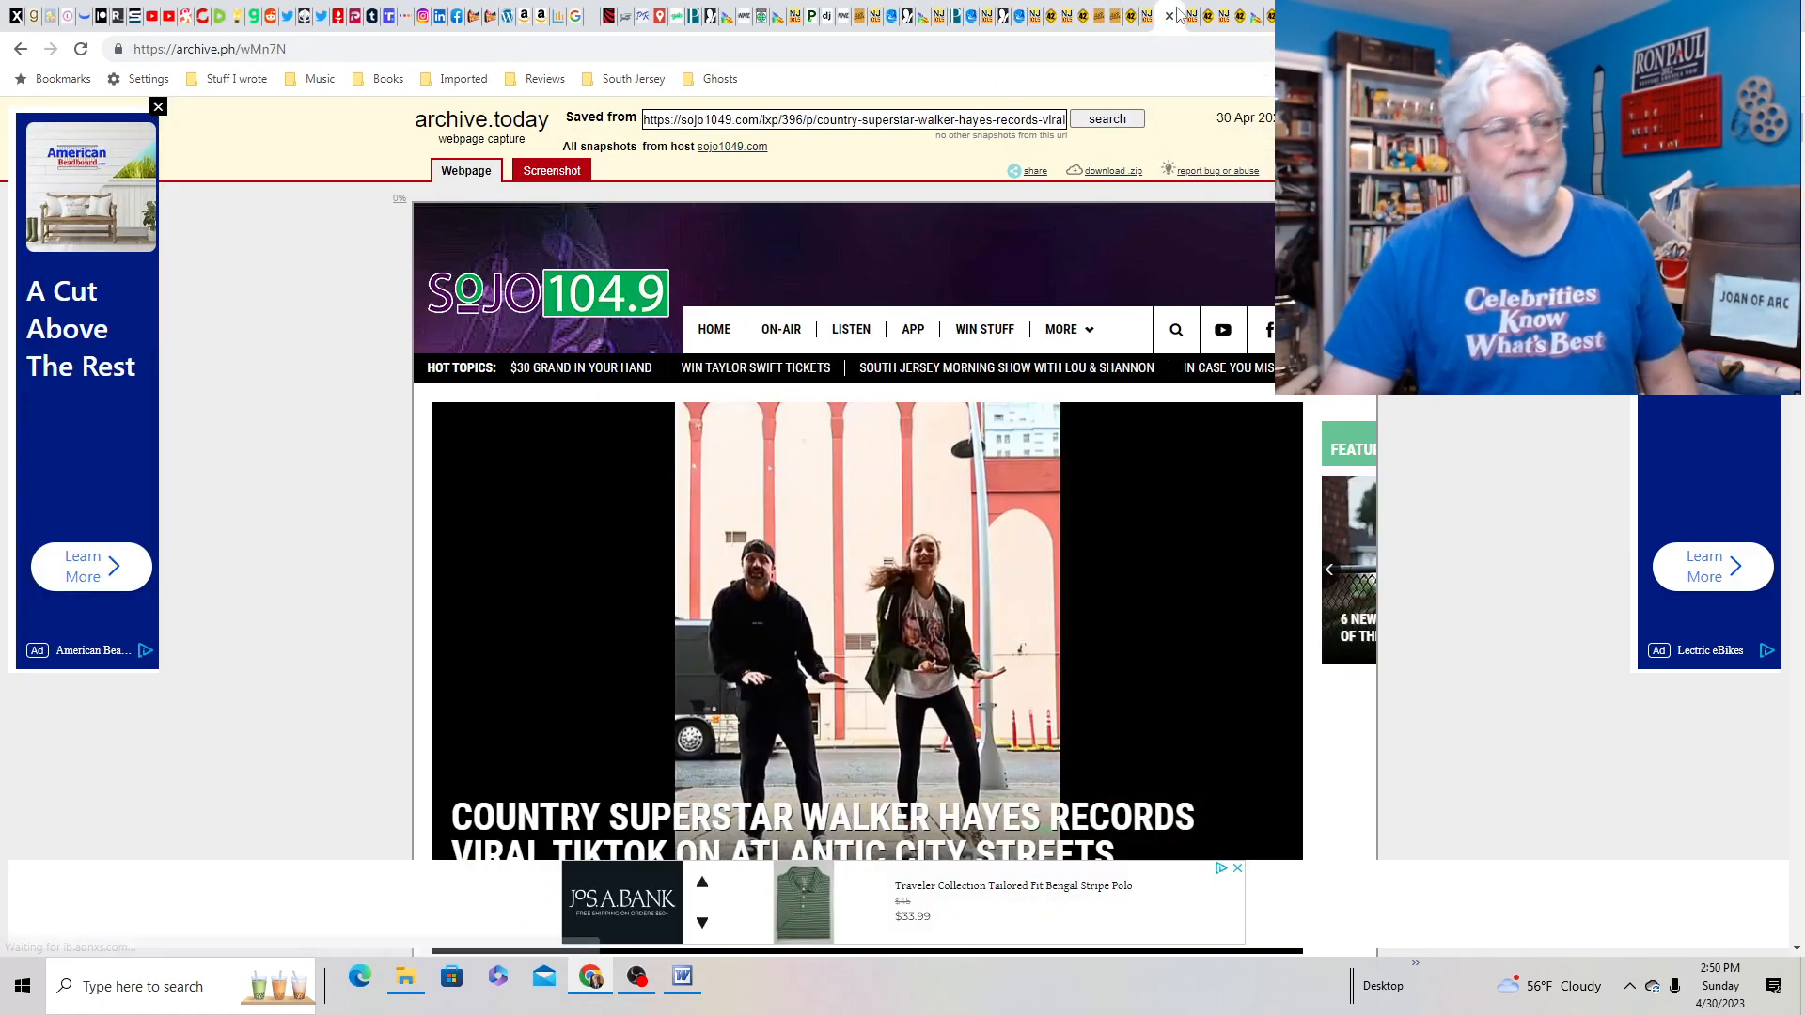
- Skim the archived SoJO 104.9 Walker Hayes Atlantic City TikTok story
scroll(down, 3)
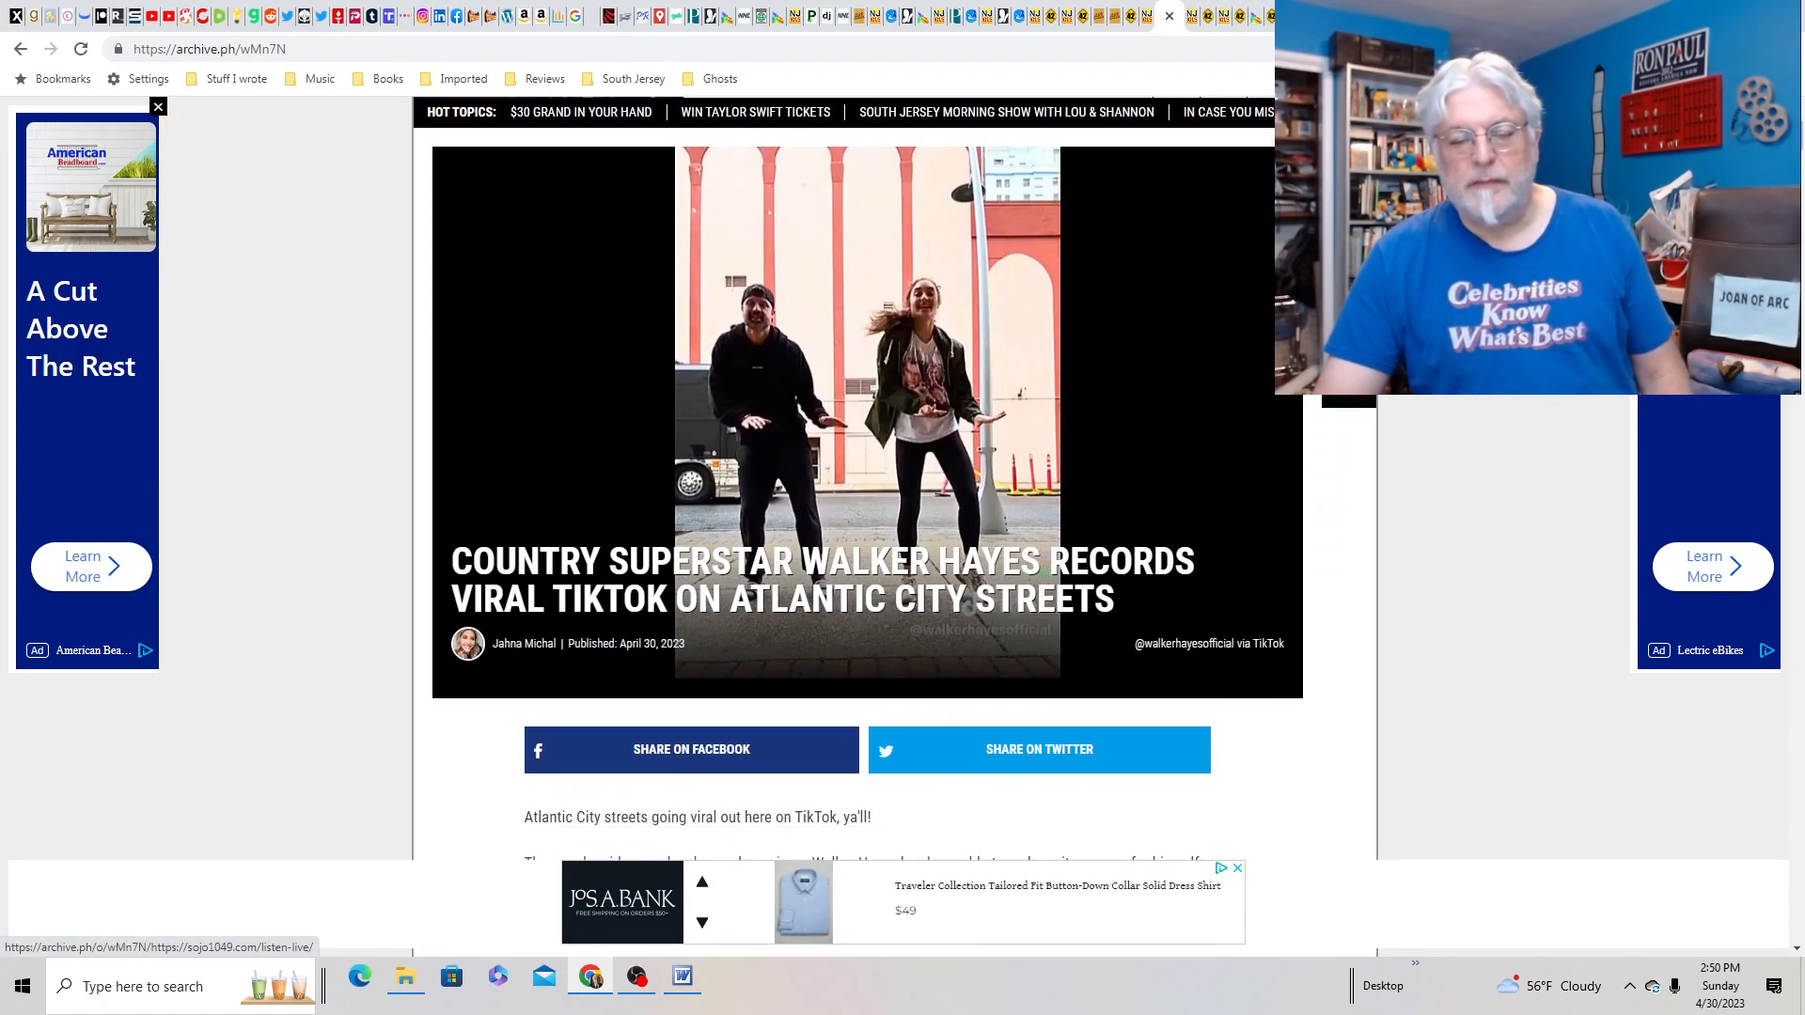
scroll(down, 3)
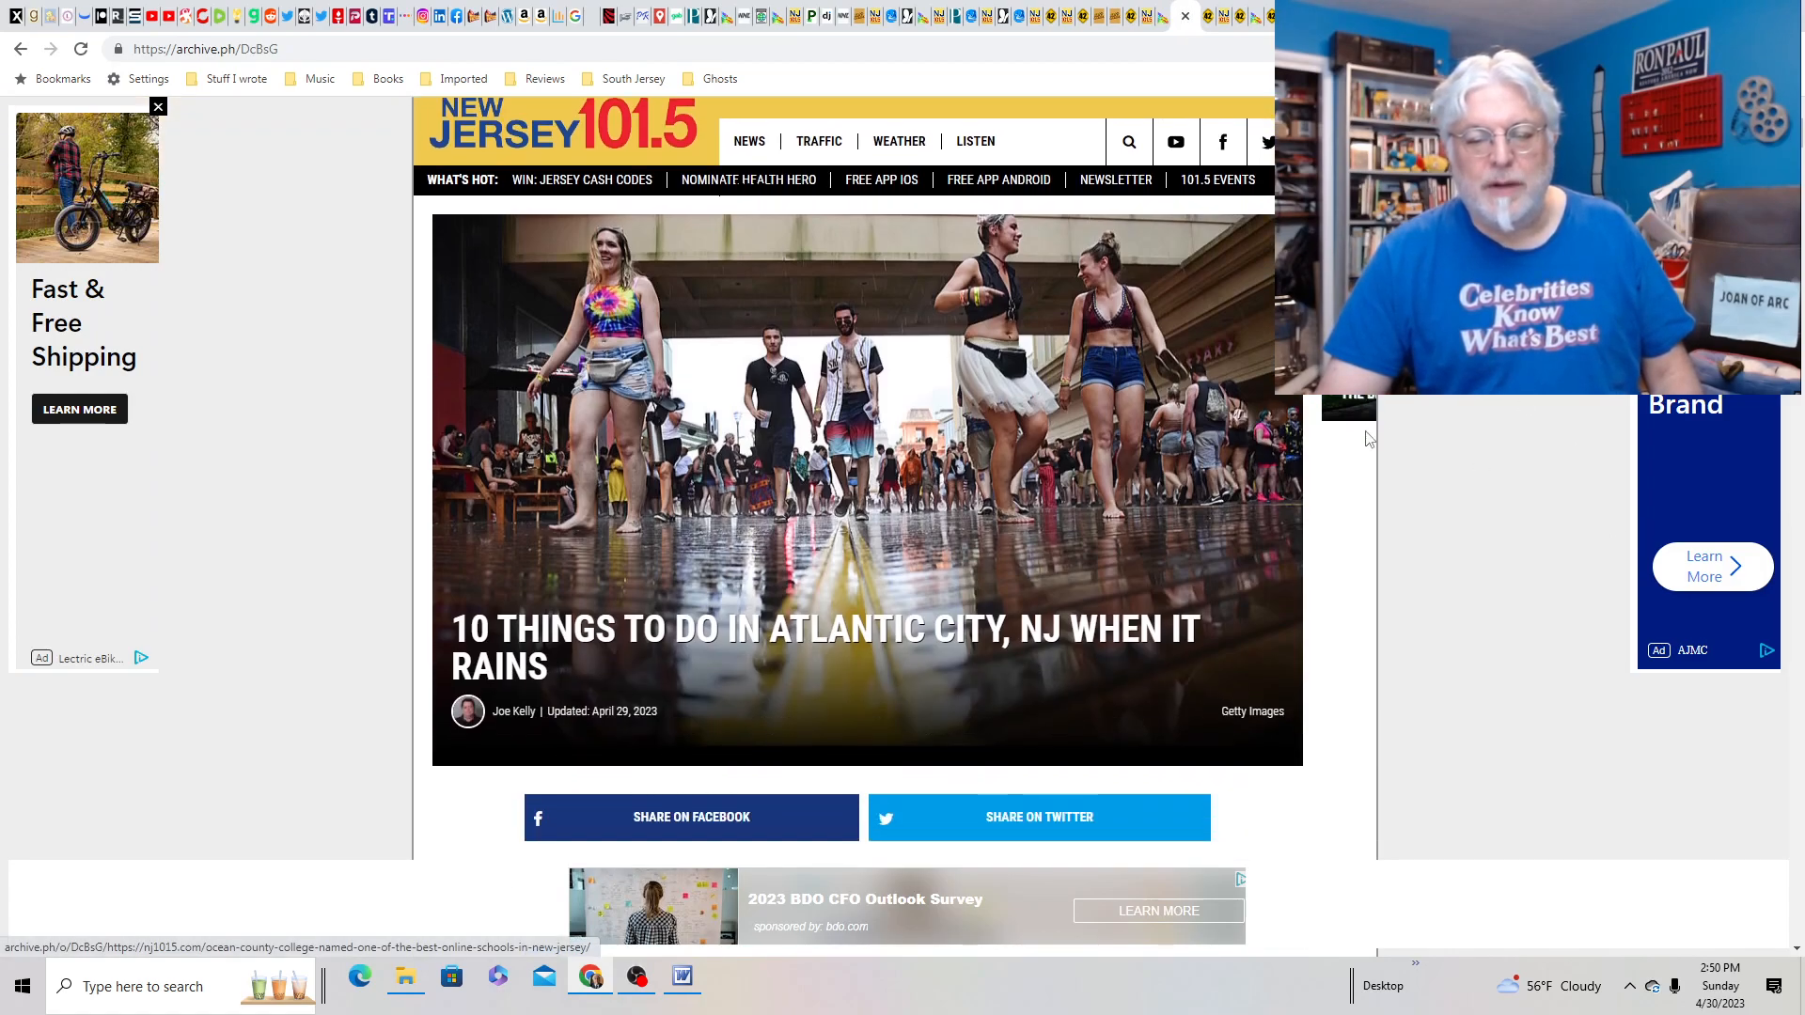
- Read the archived rainy-day Atlantic City list from item 1 down to the indoor water park
scroll(down, 3)
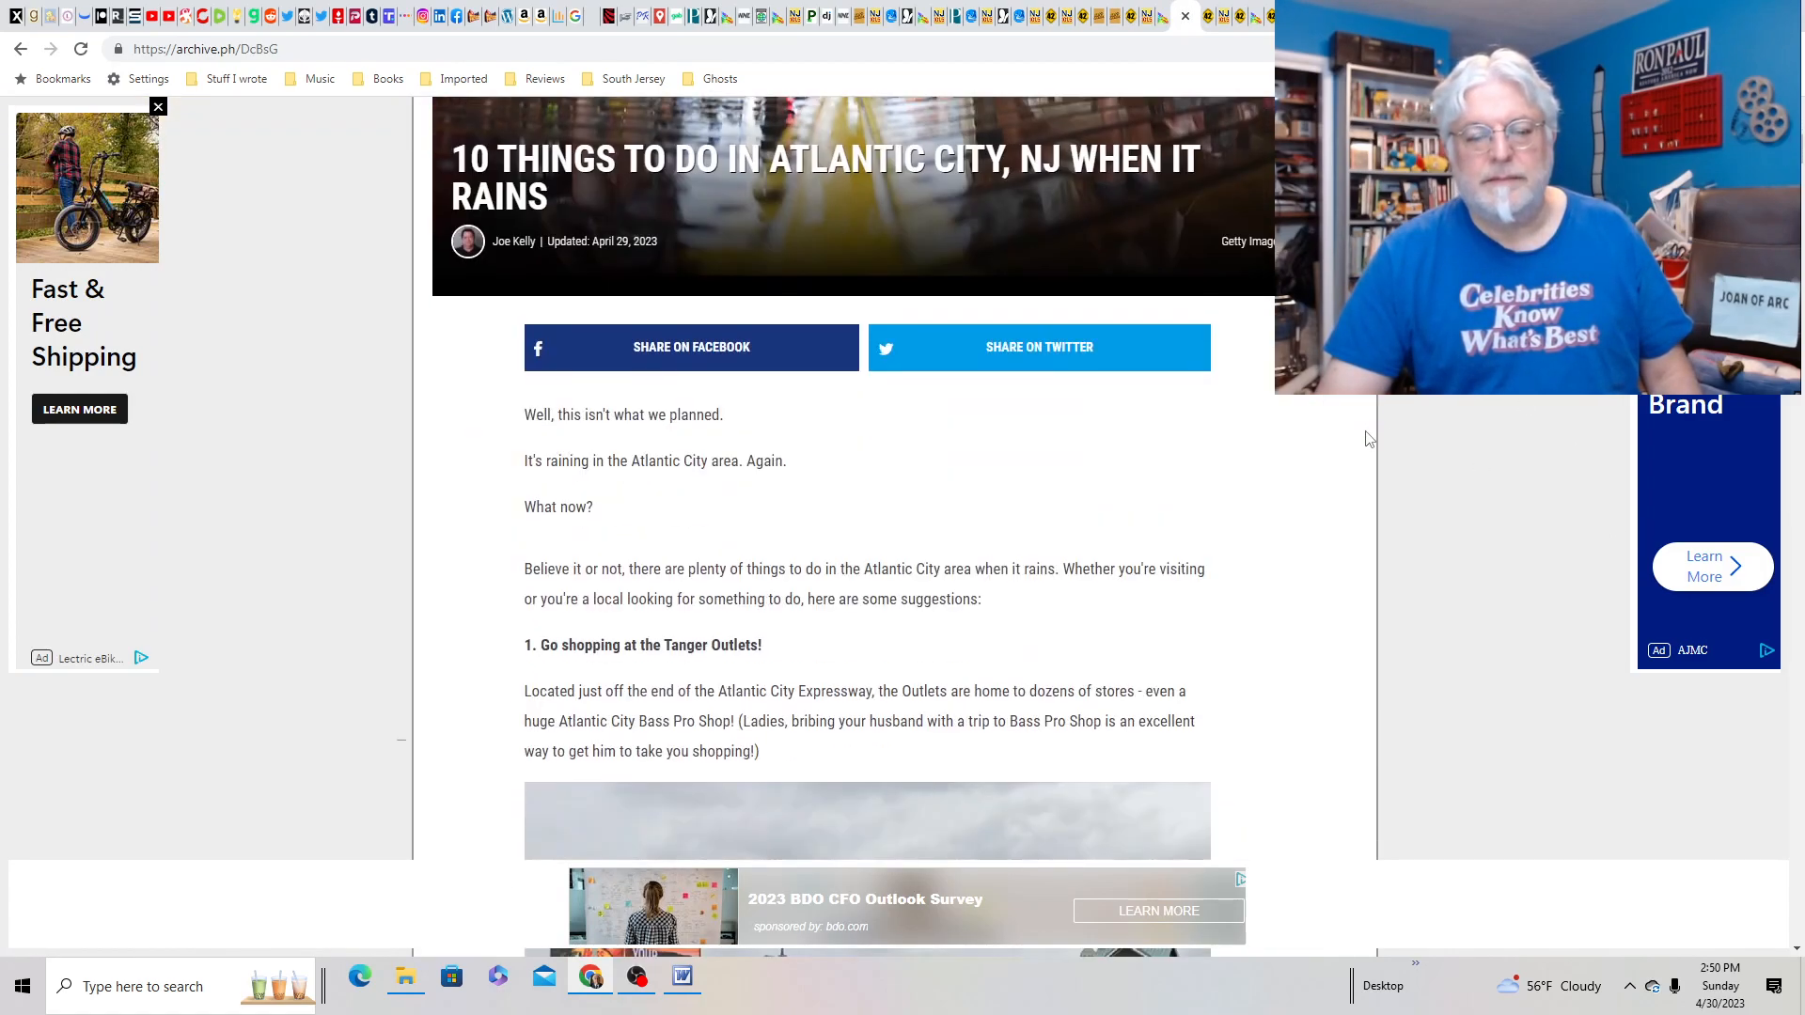
scroll(down, 3)
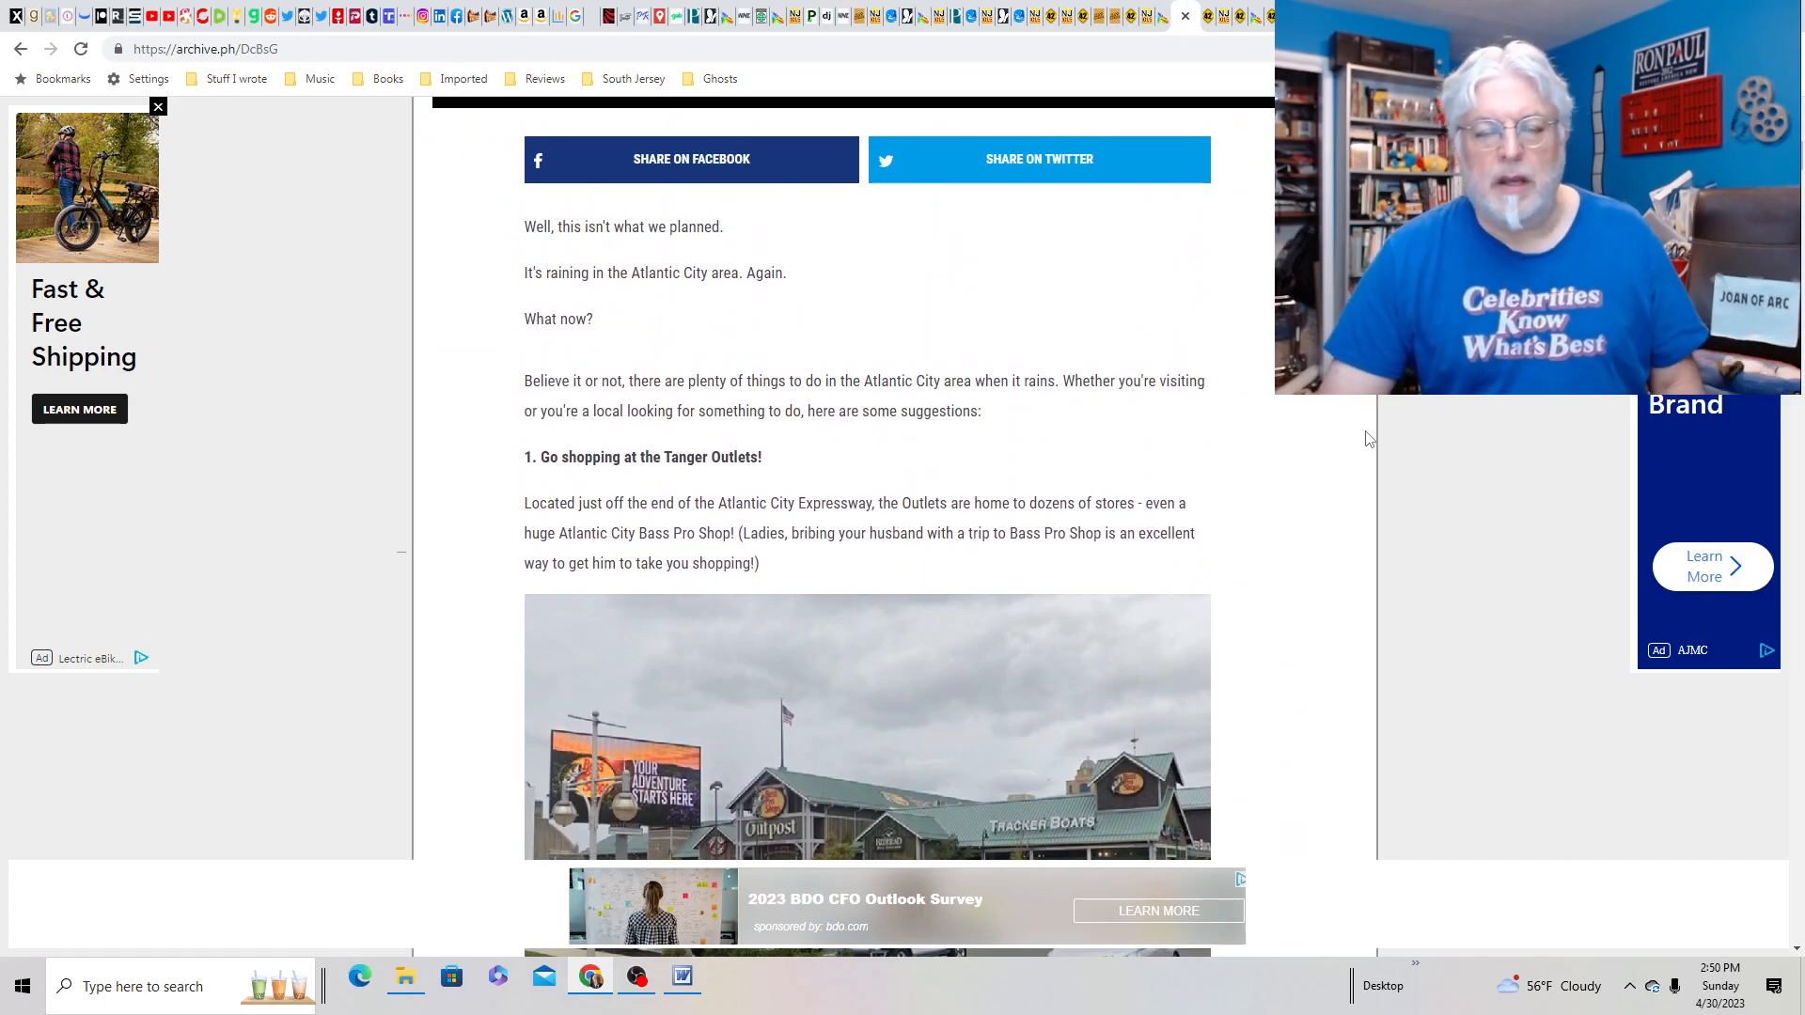
scroll(down, 3)
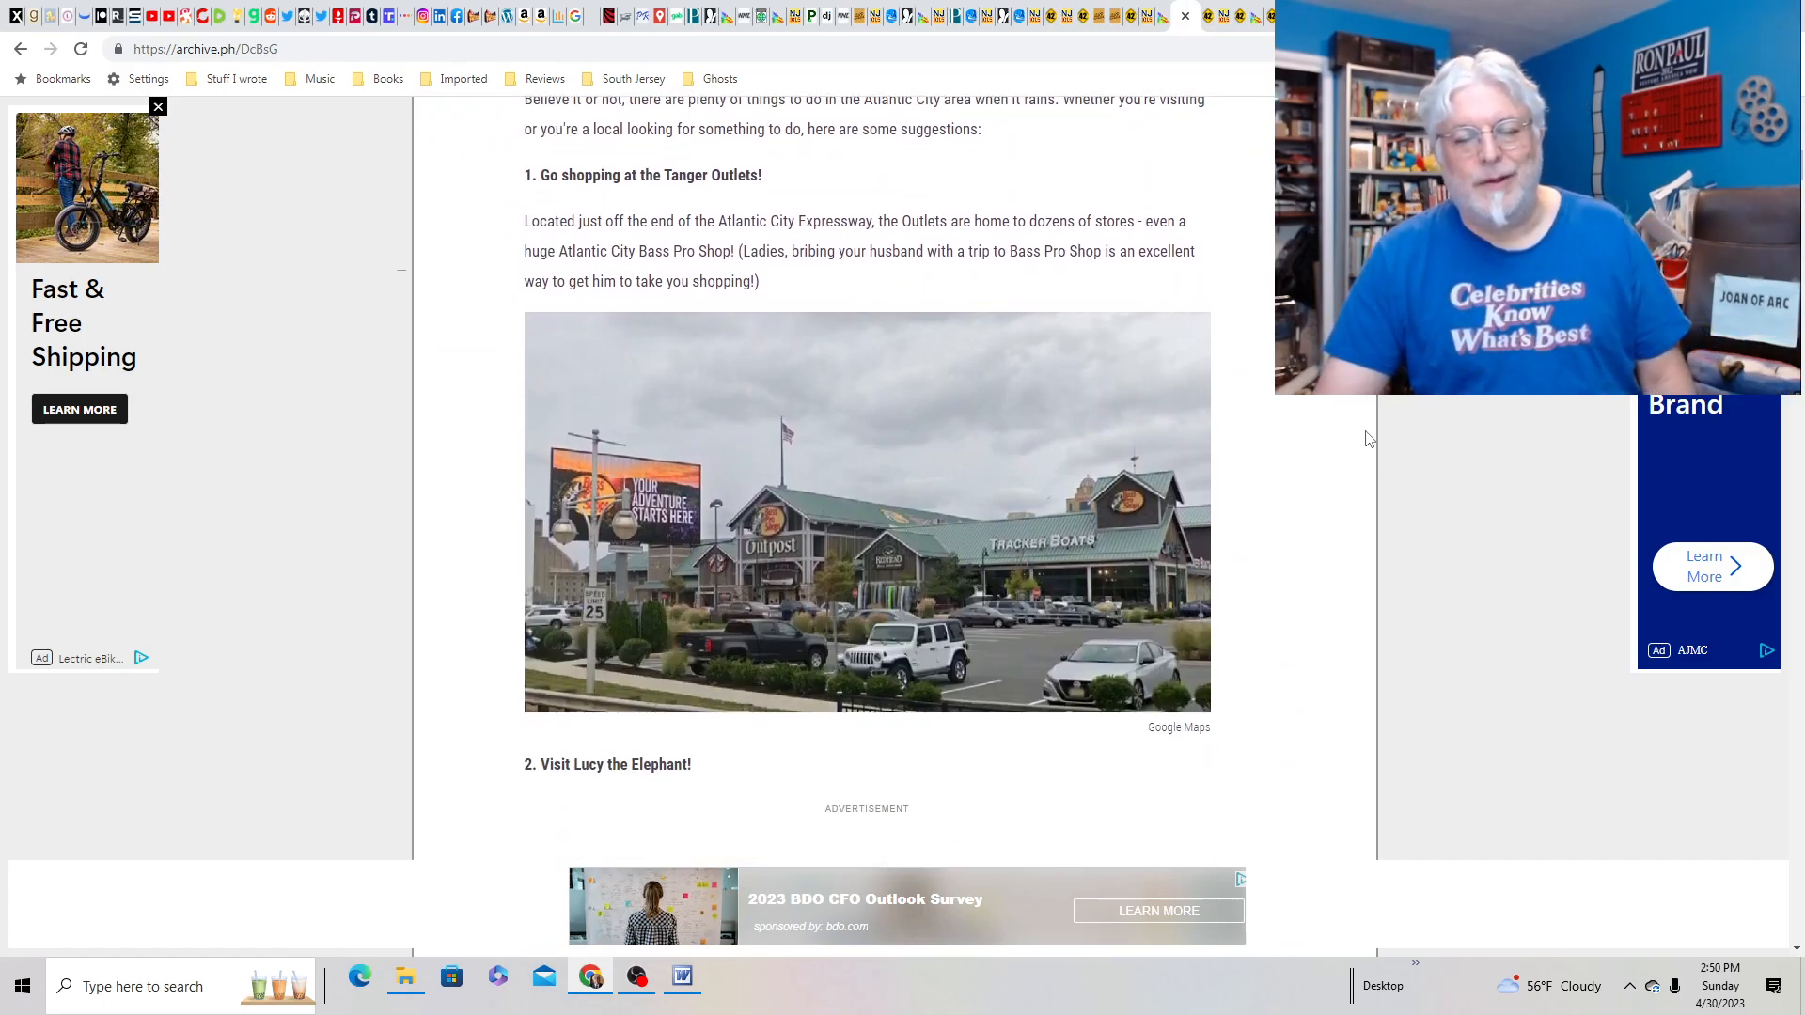
scroll(down, 3)
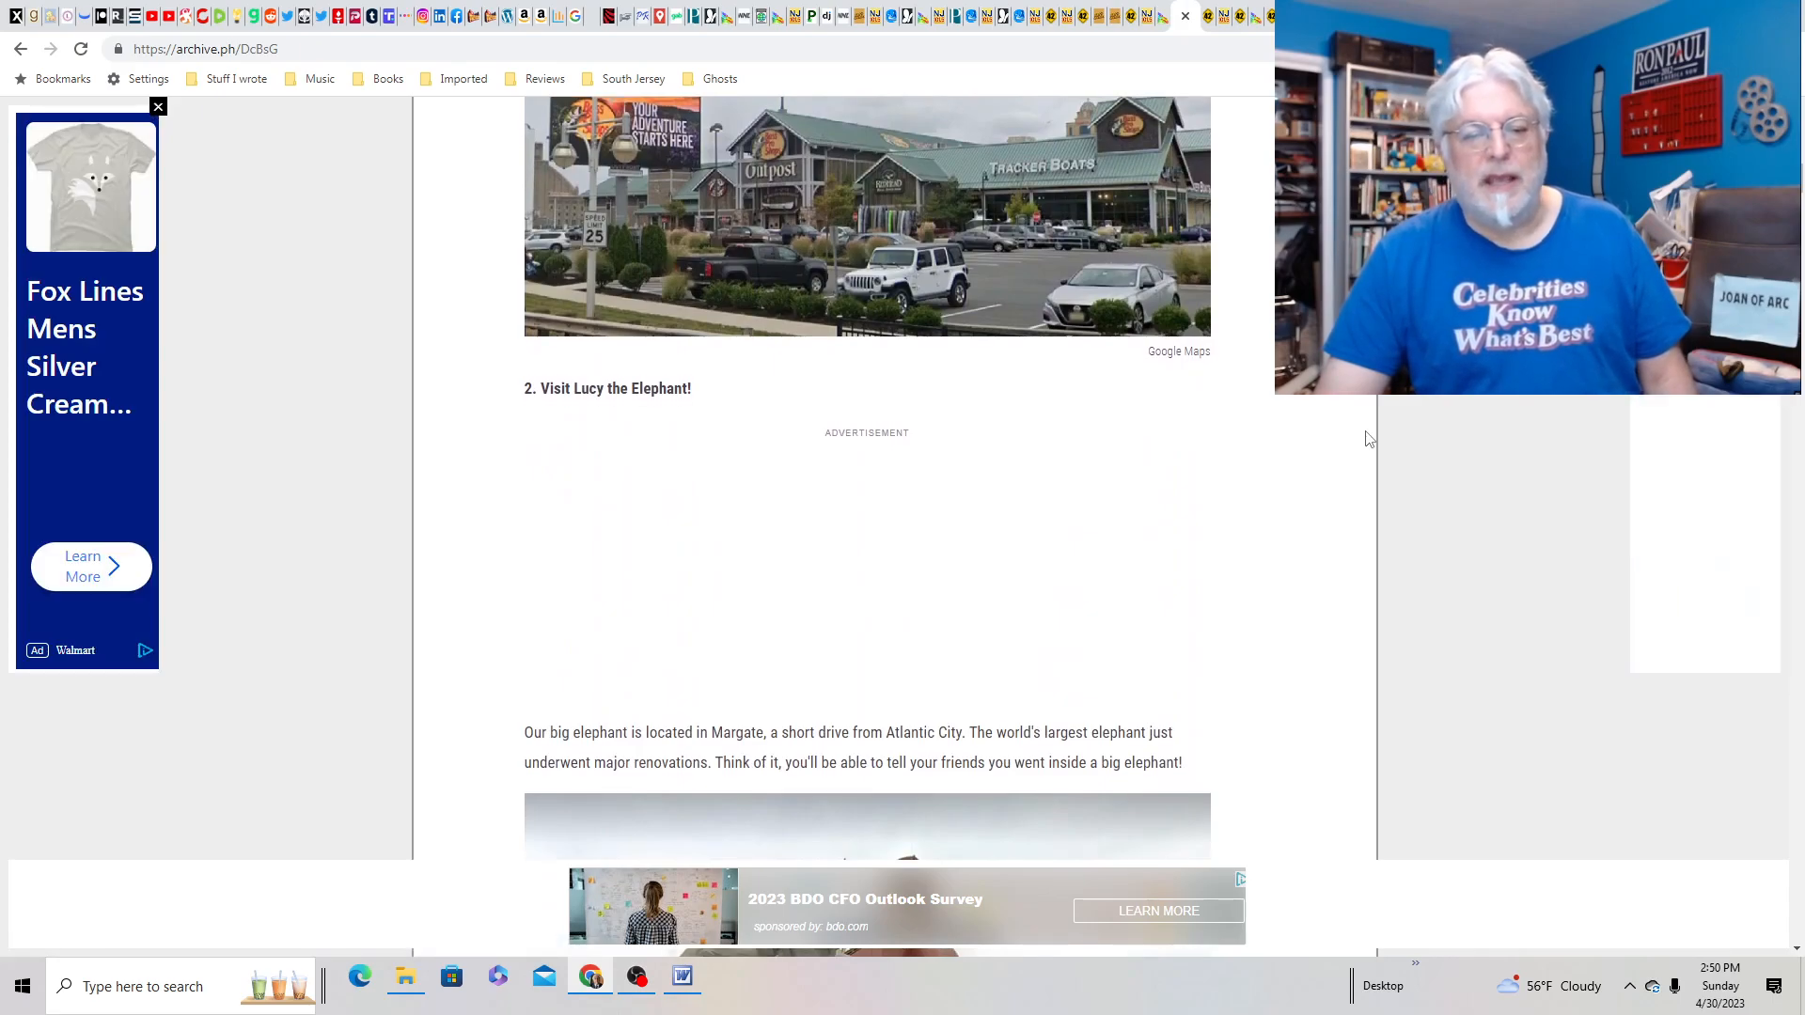
scroll(down, 3)
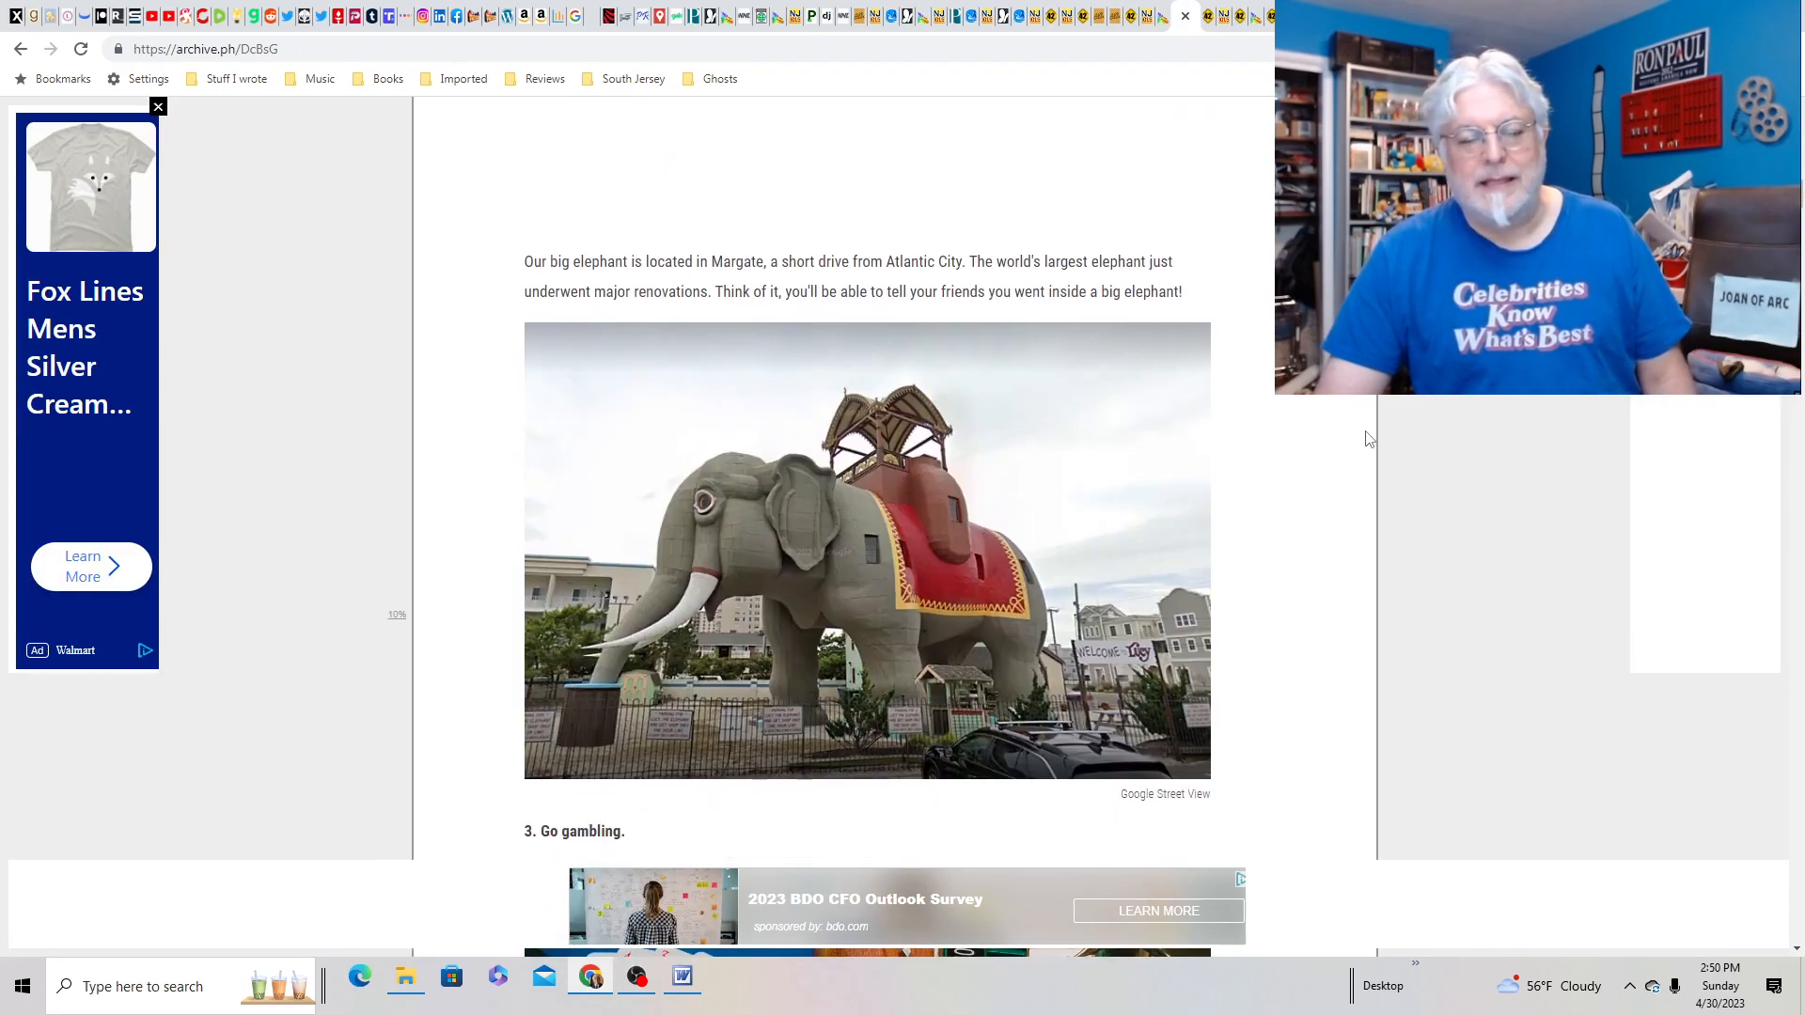
scroll(down, 3)
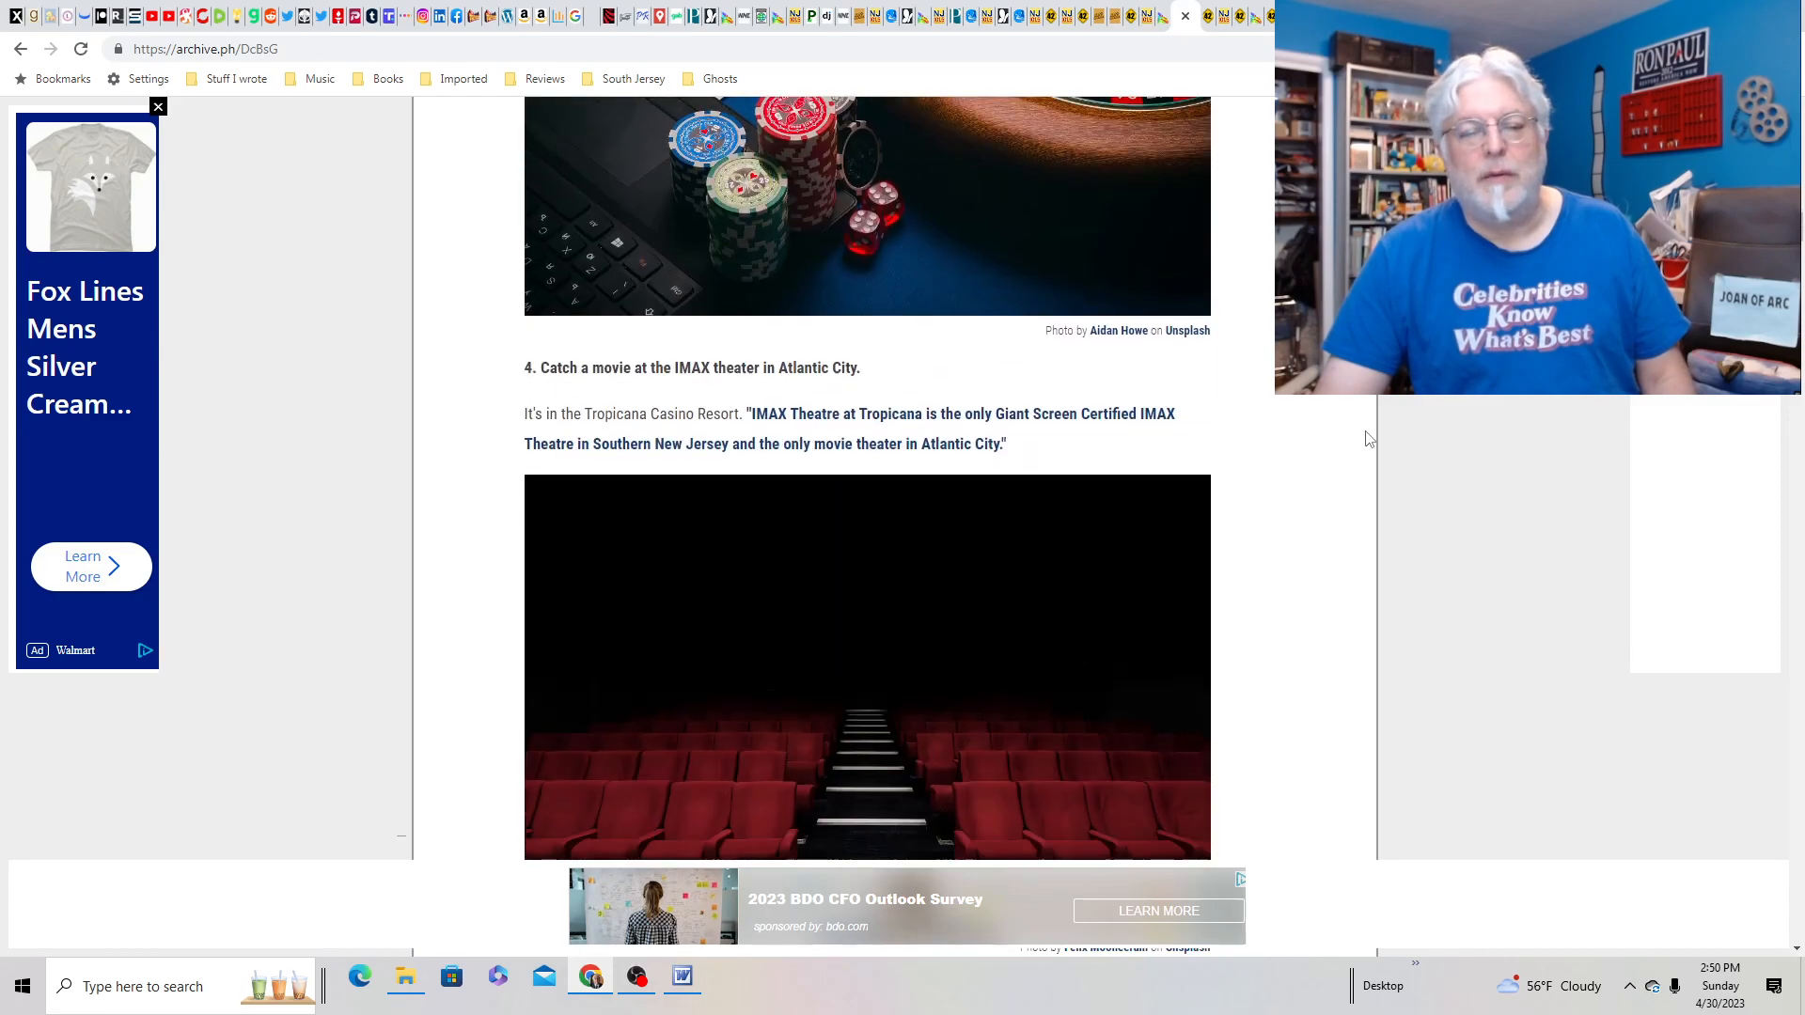
scroll(down, 3)
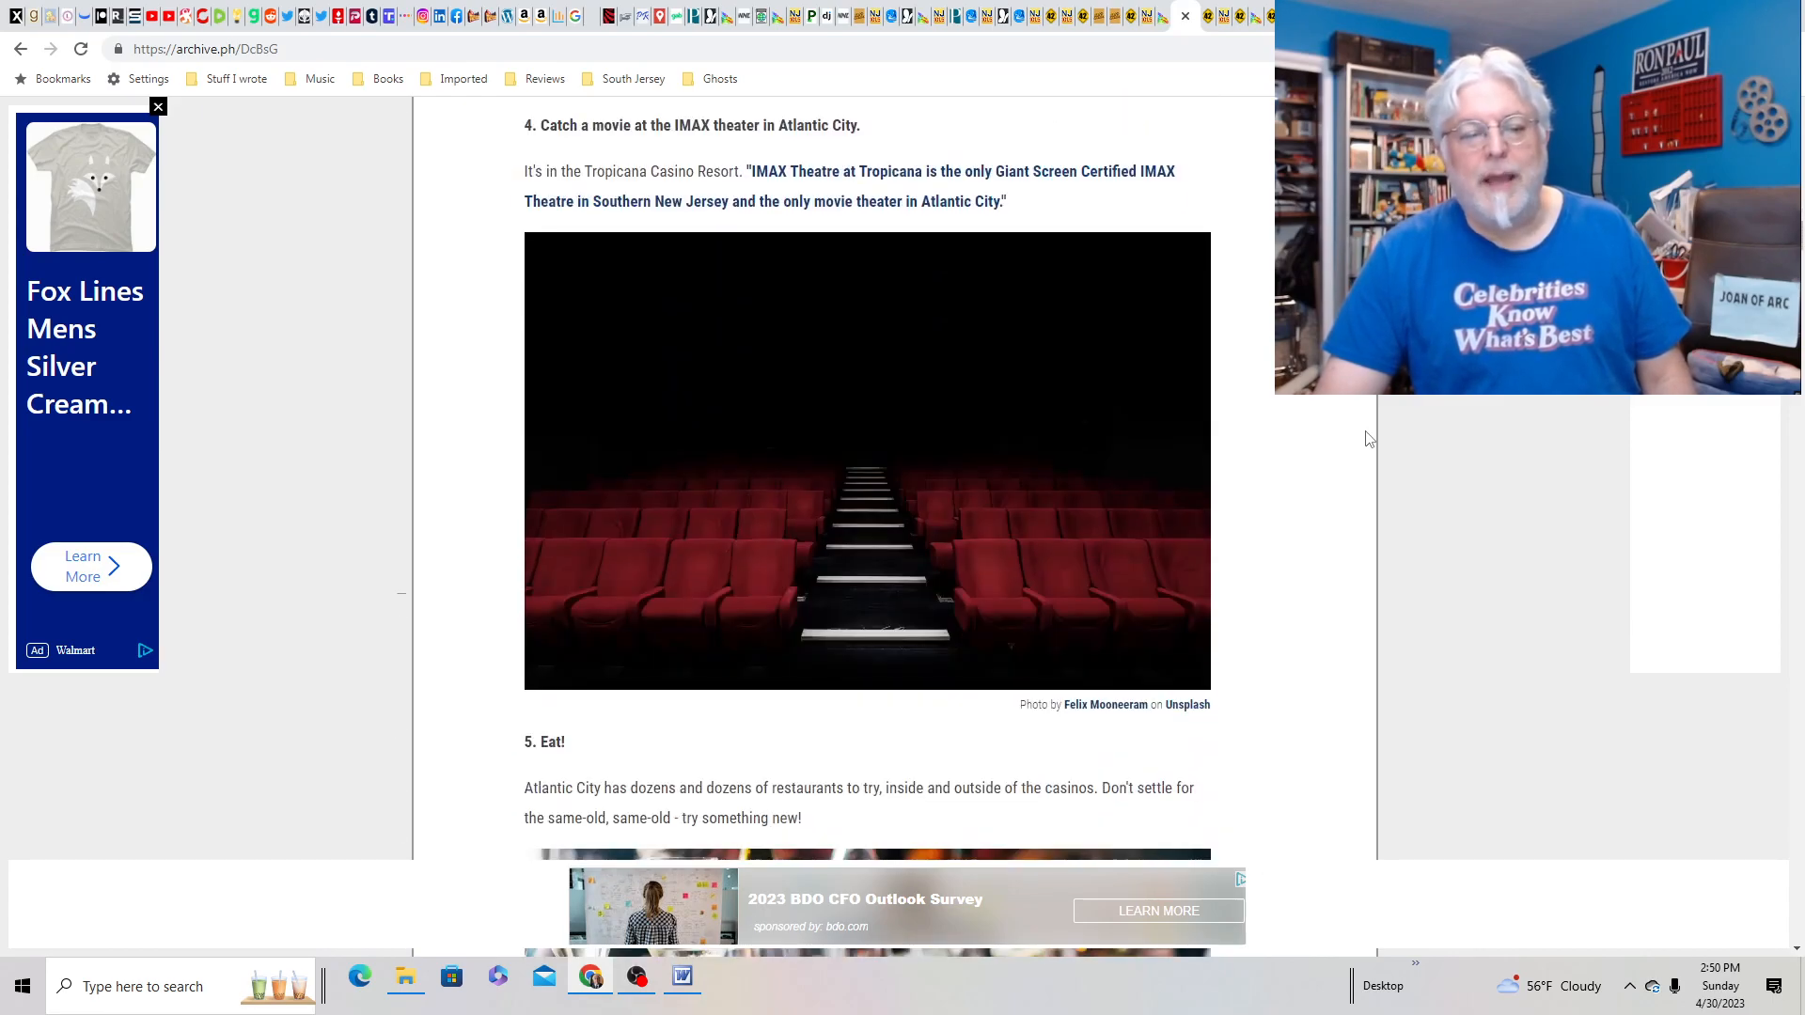
scroll(down, 3)
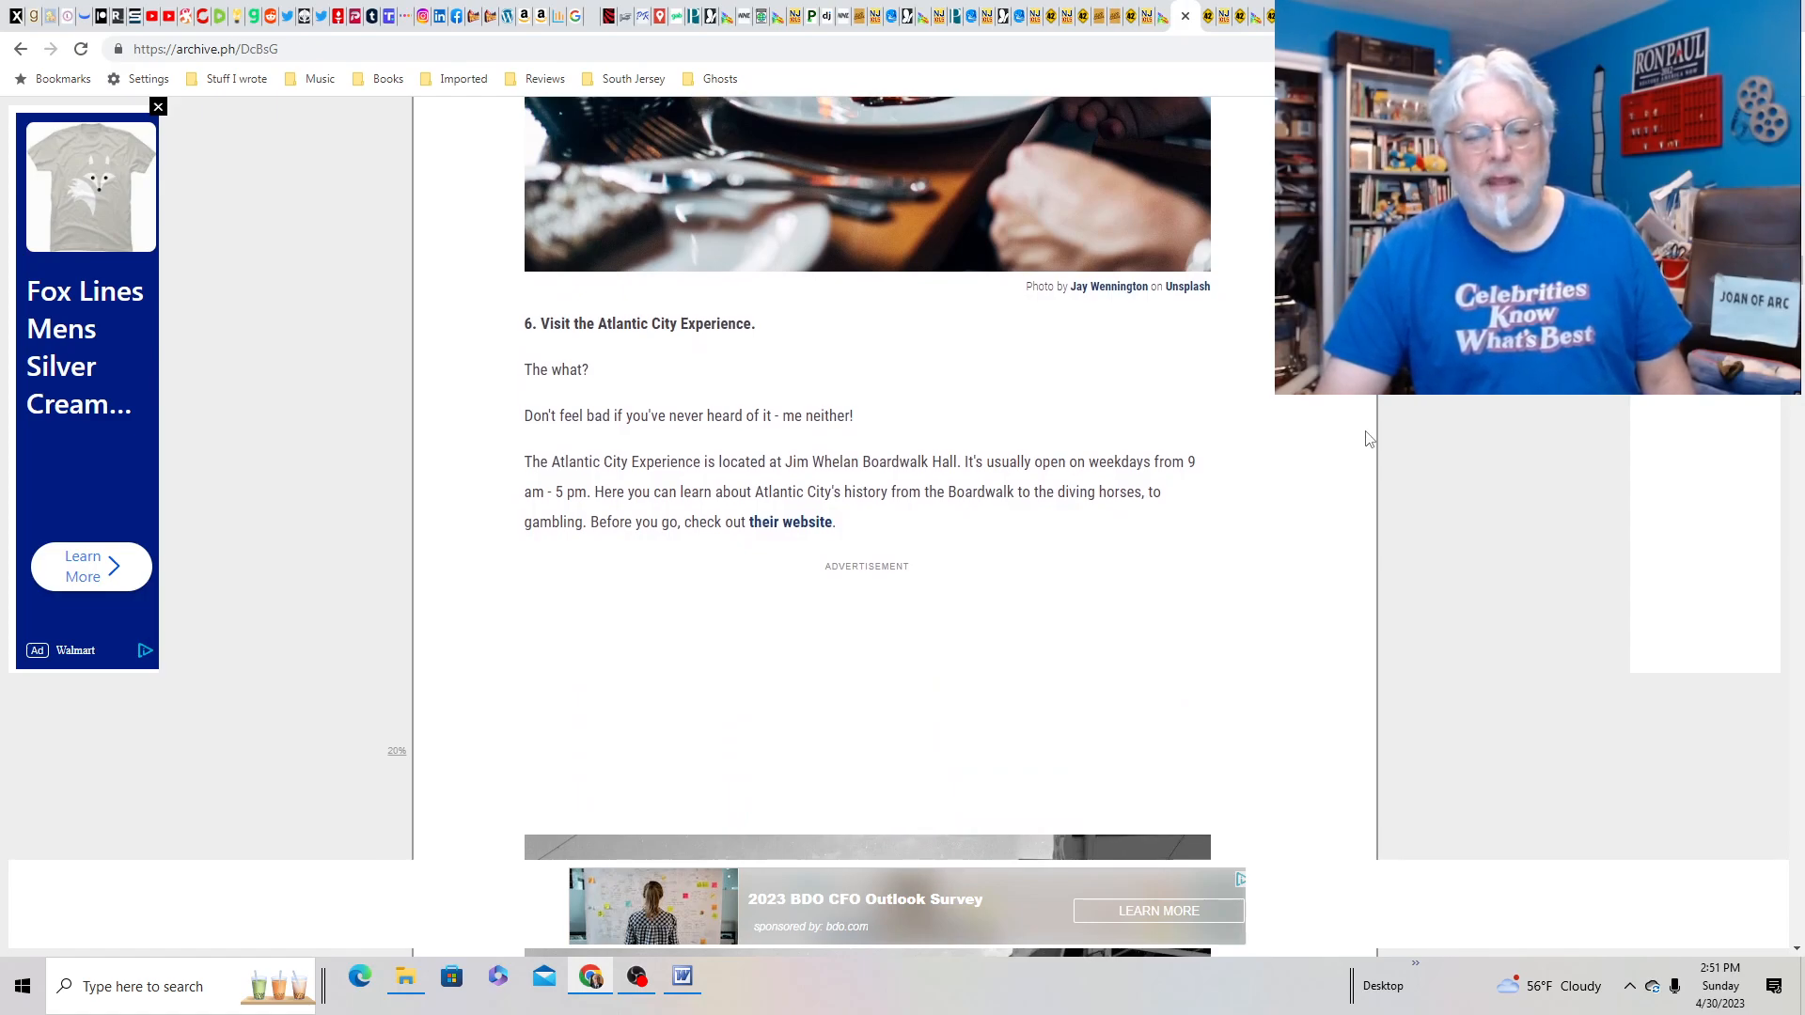
scroll(down, 3)
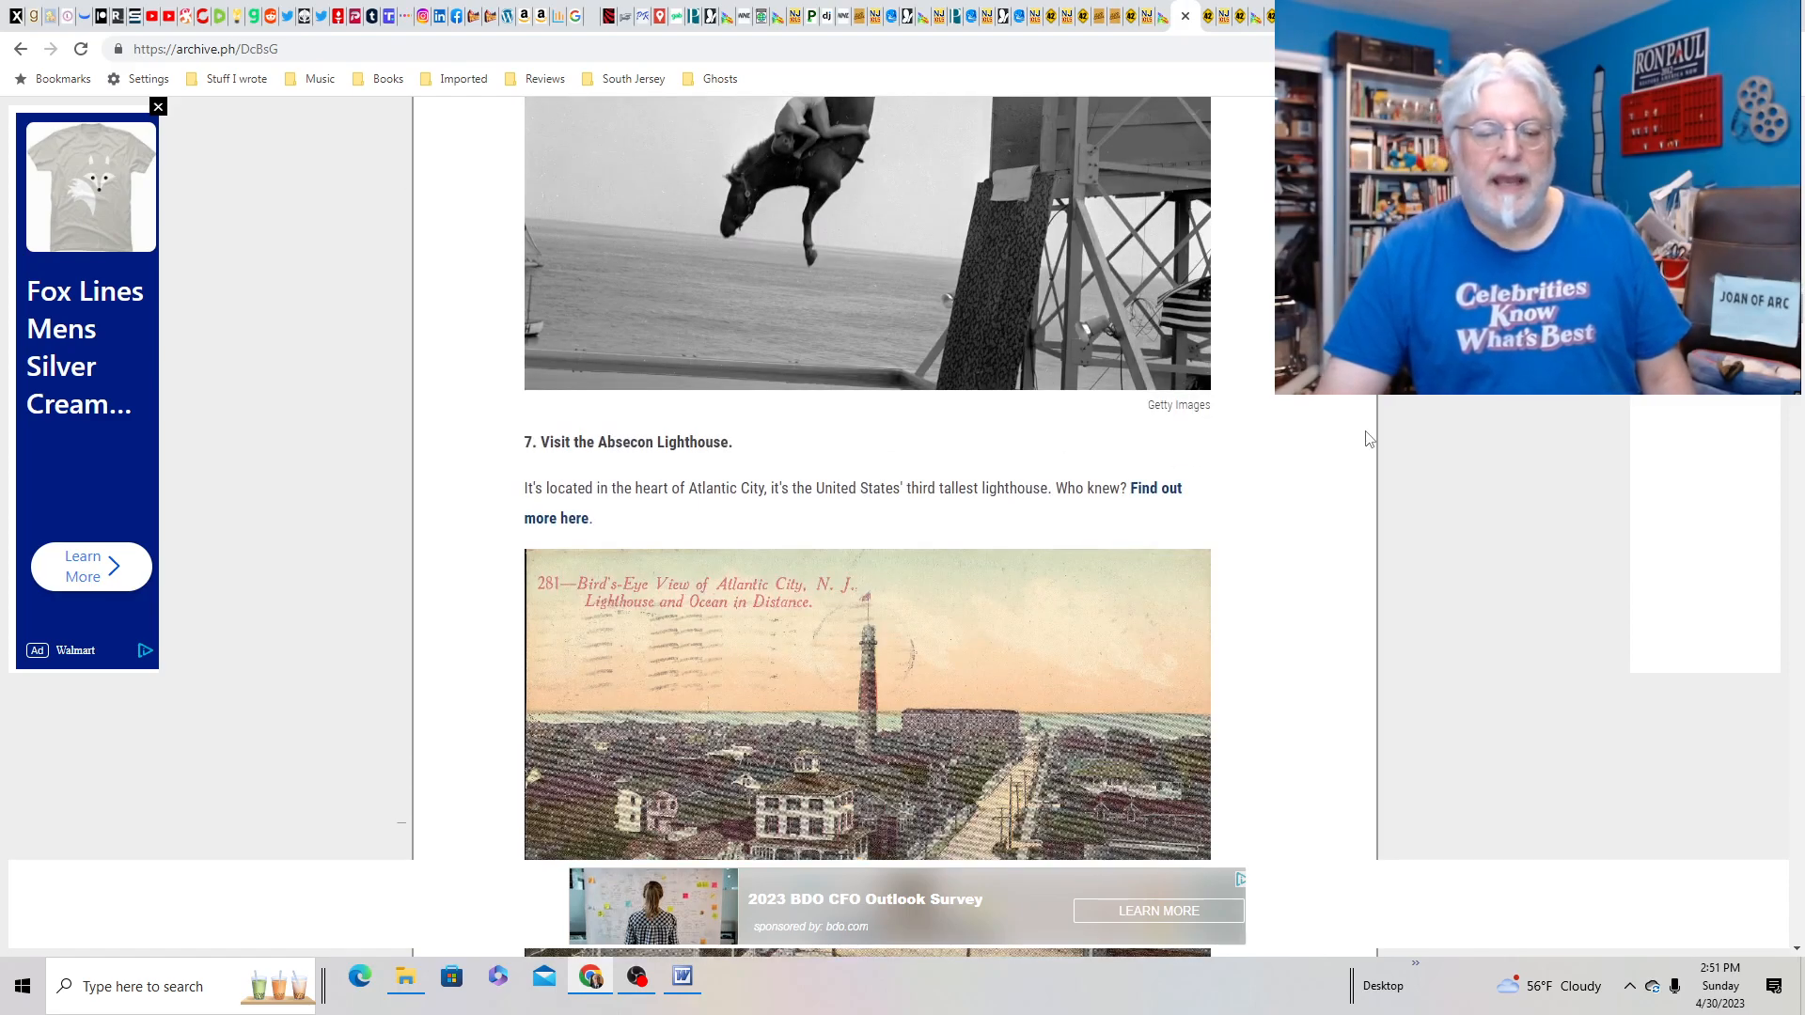
scroll(down, 3)
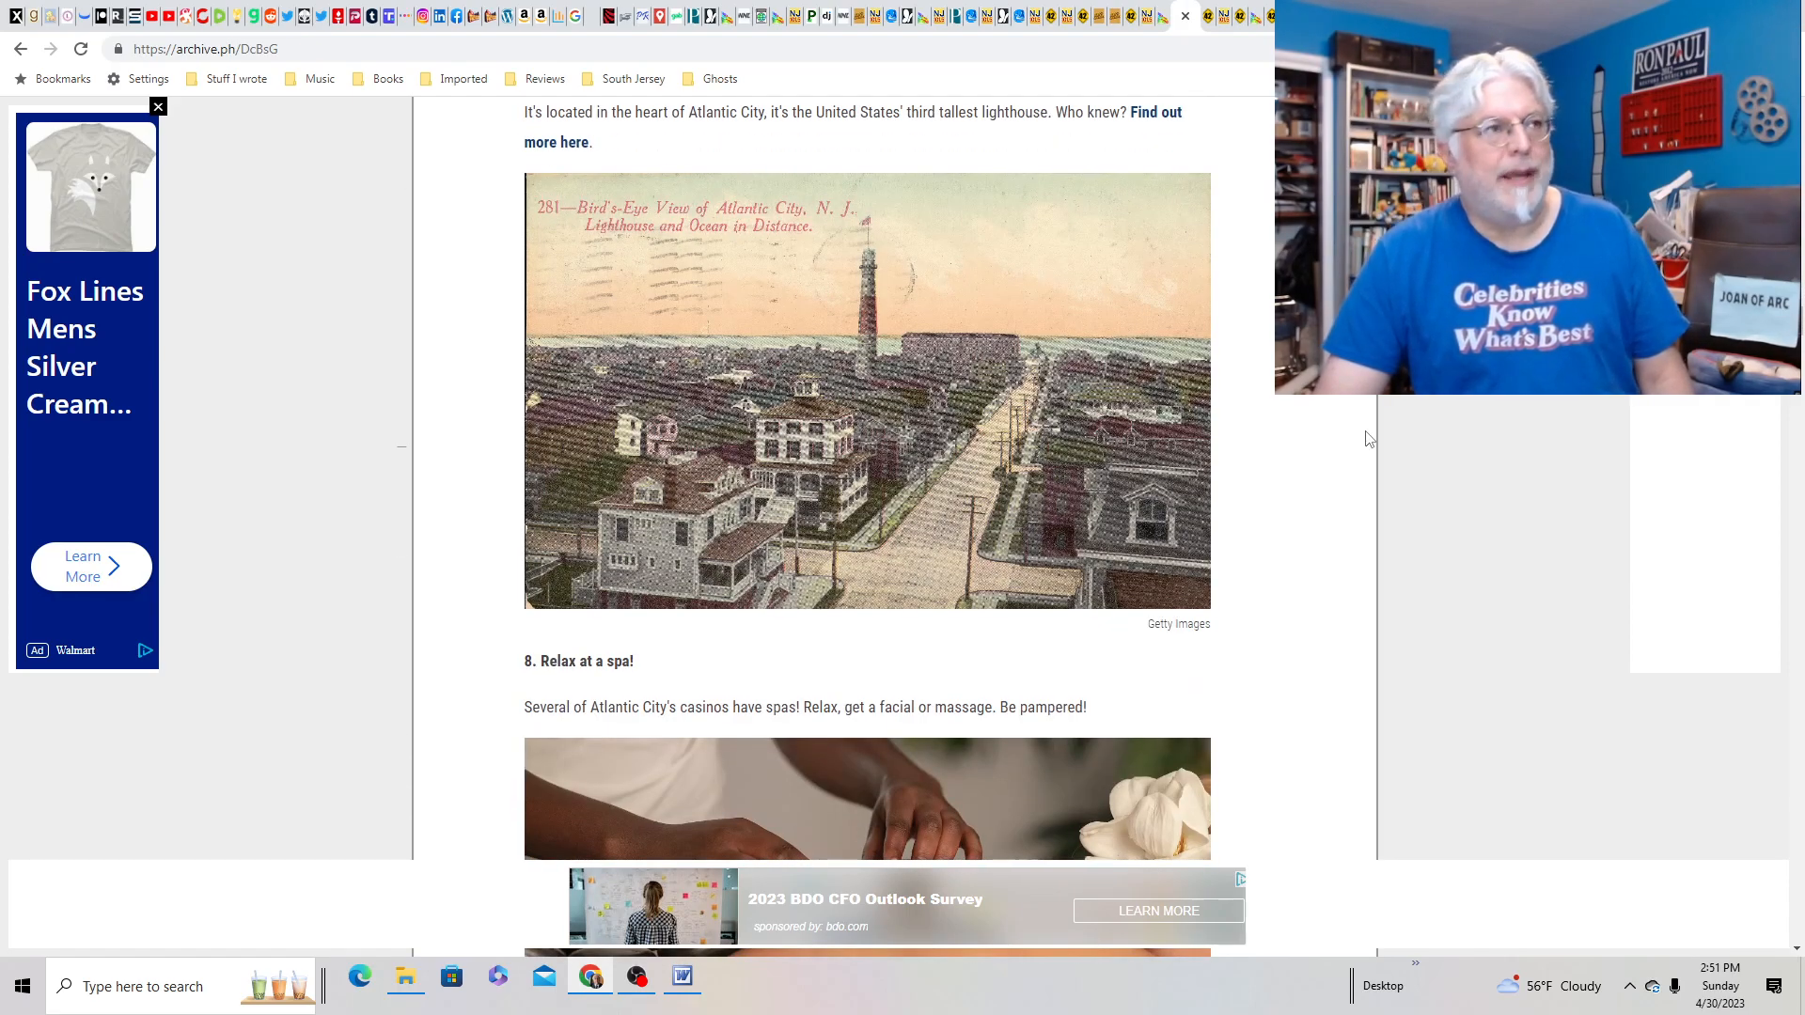
scroll(down, 3)
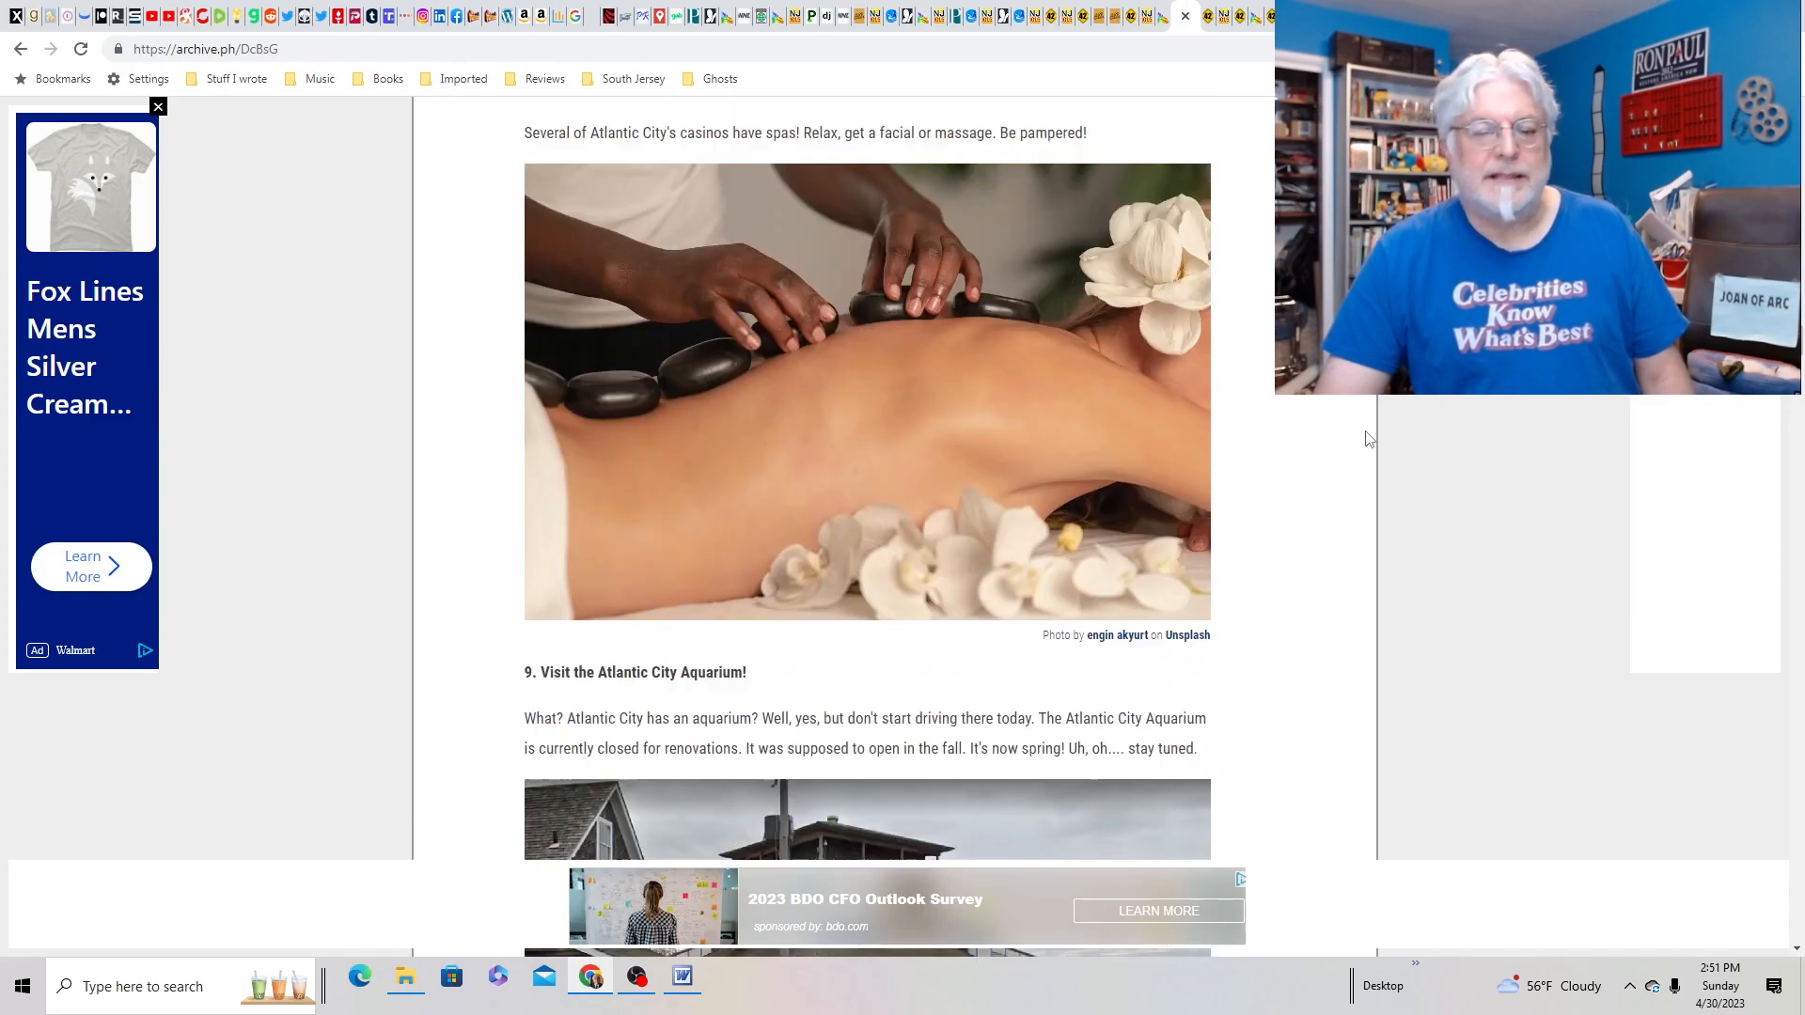
scroll(down, 3)
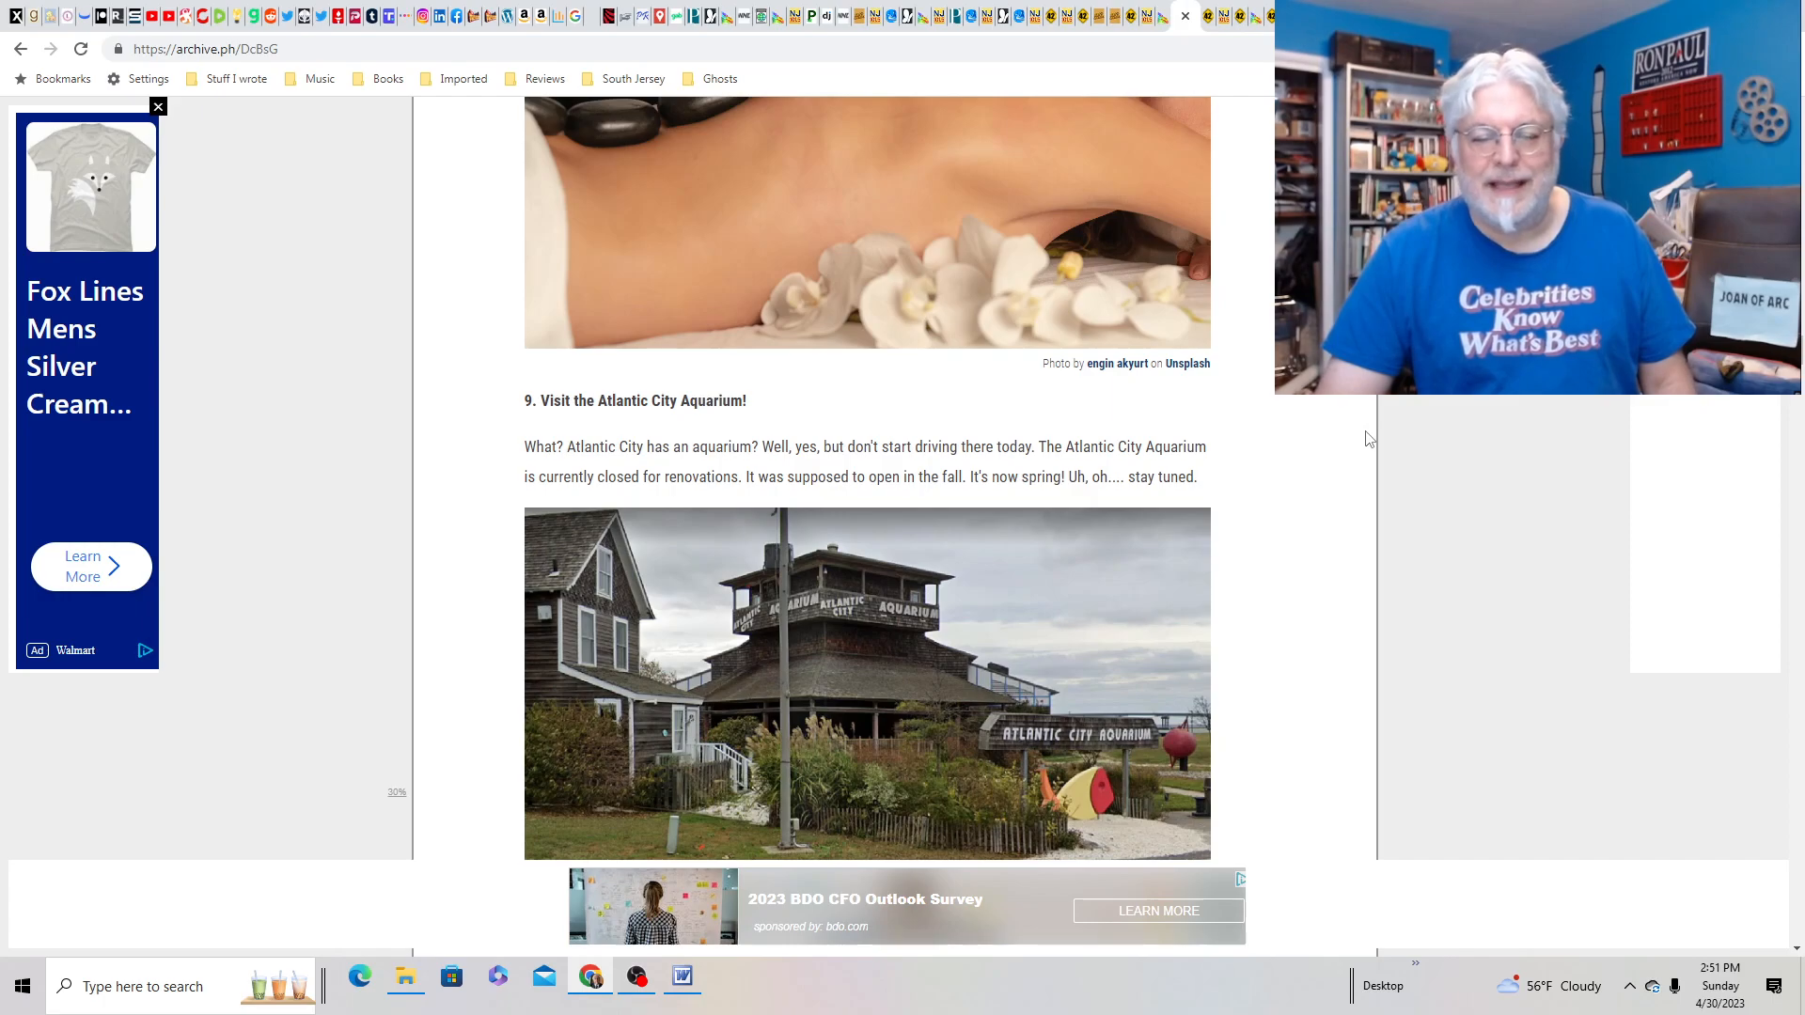
scroll(down, 3)
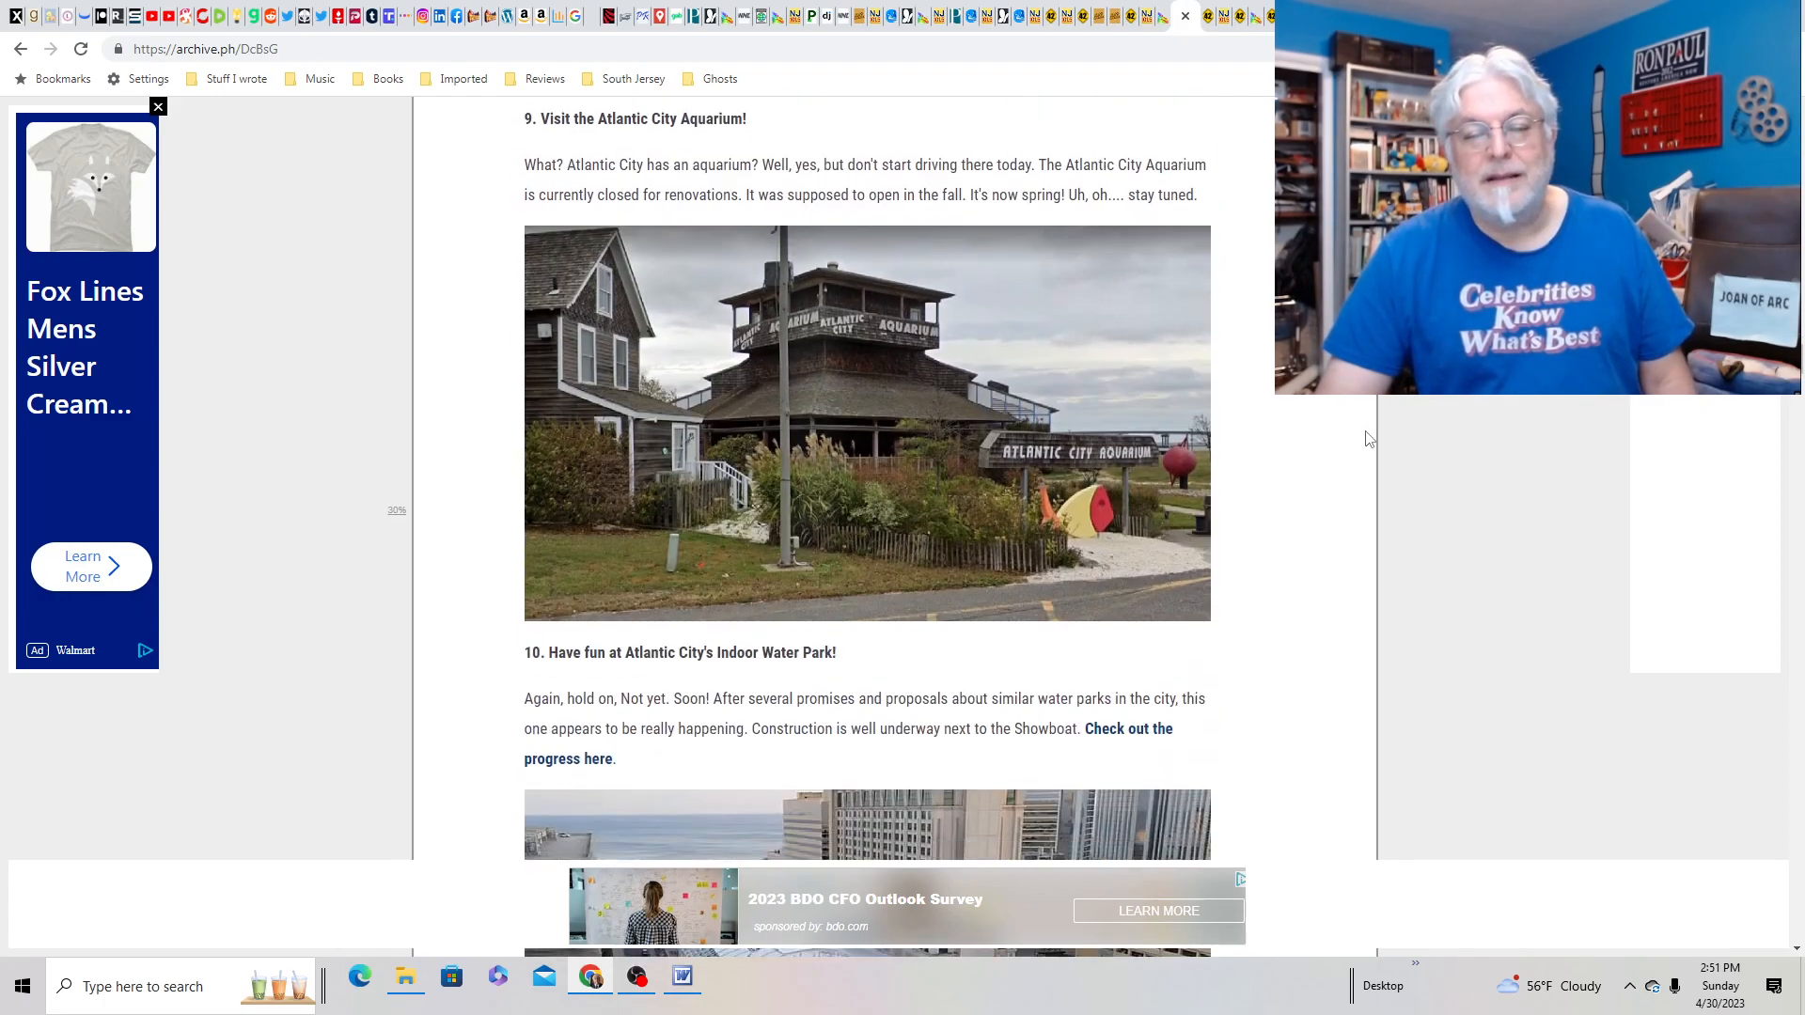
scroll(down, 3)
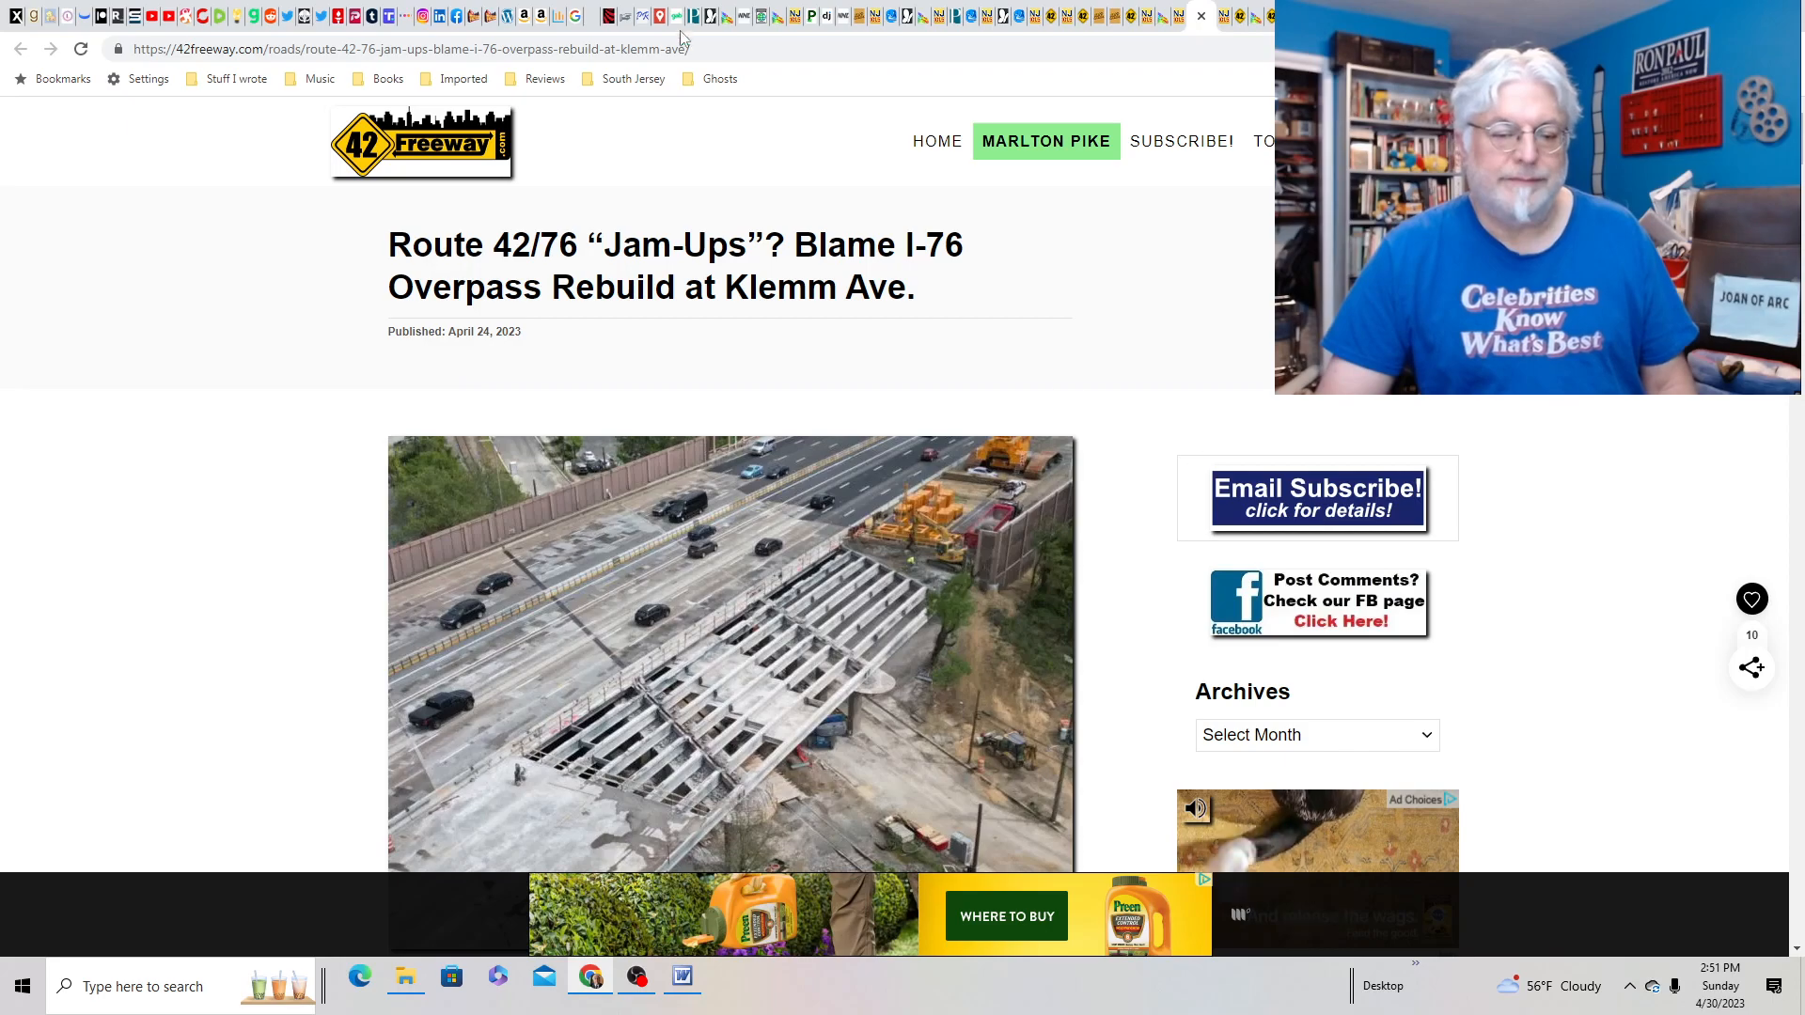
mouse_move(1240, 16)
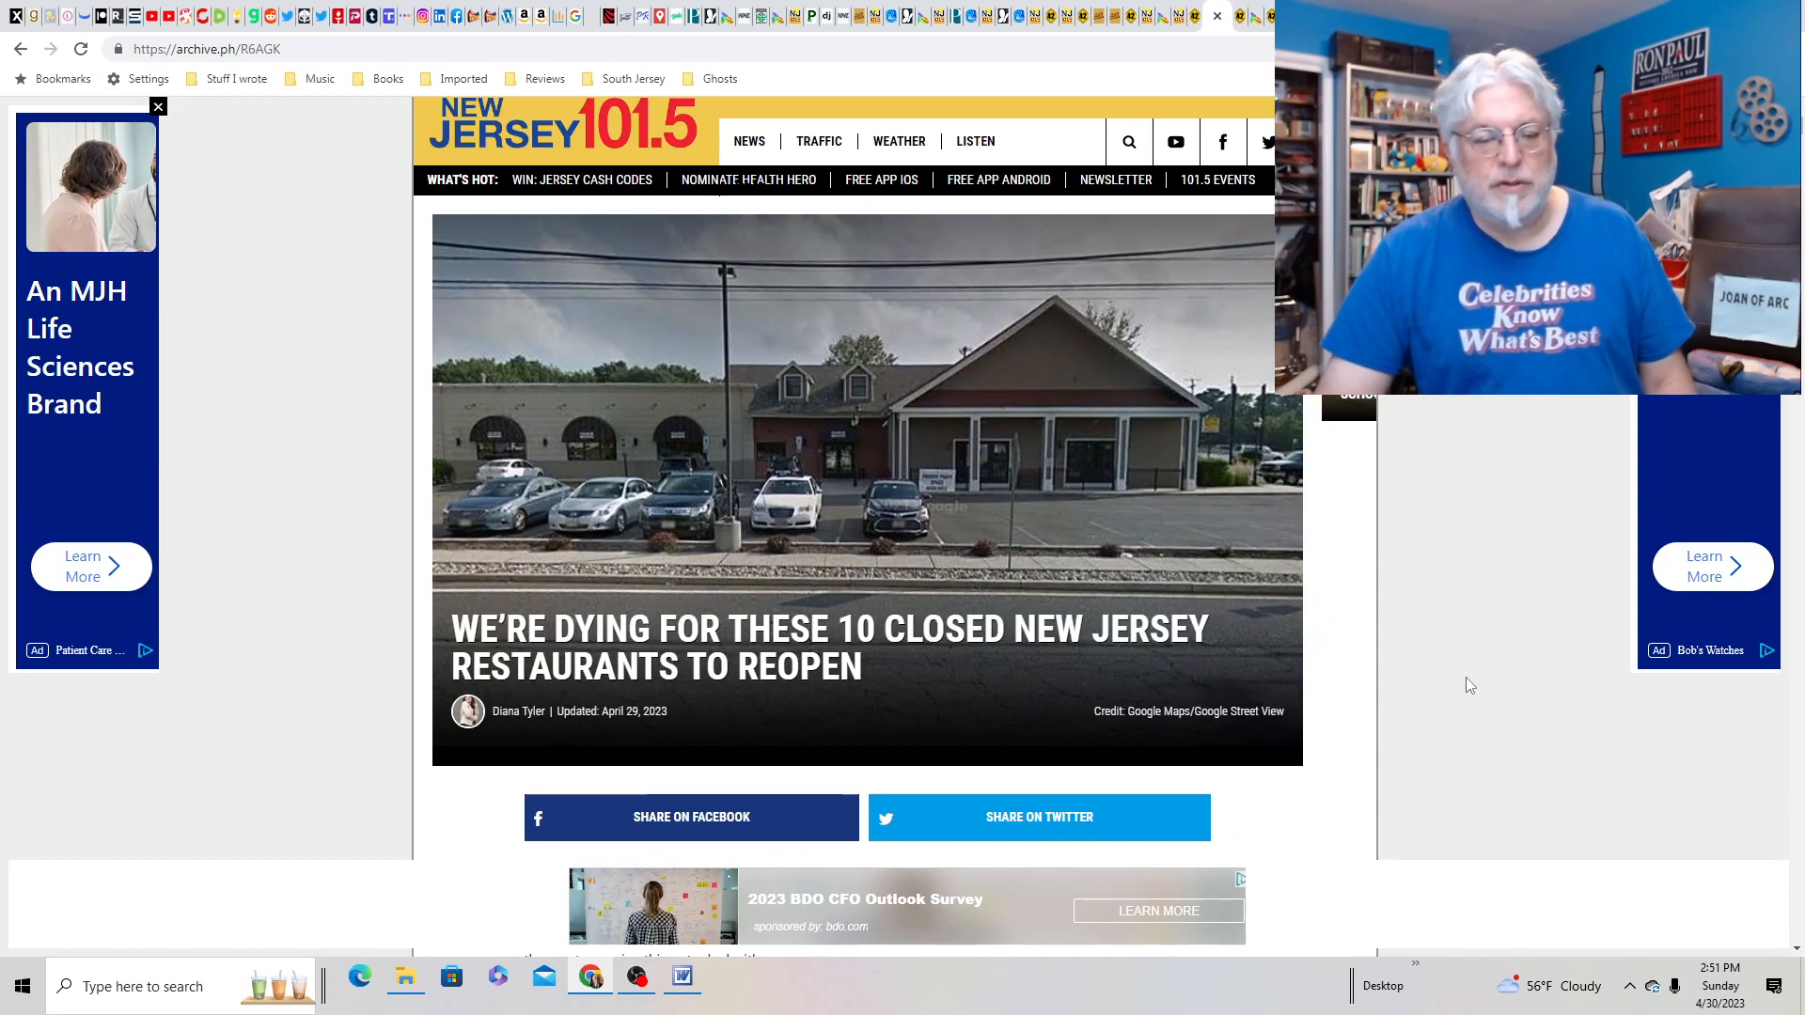
- Read past Jack's and Mike's, Quaker Steak & Lube, Social 37, and Chevy's to Charlie Brown's
scroll(down, 3)
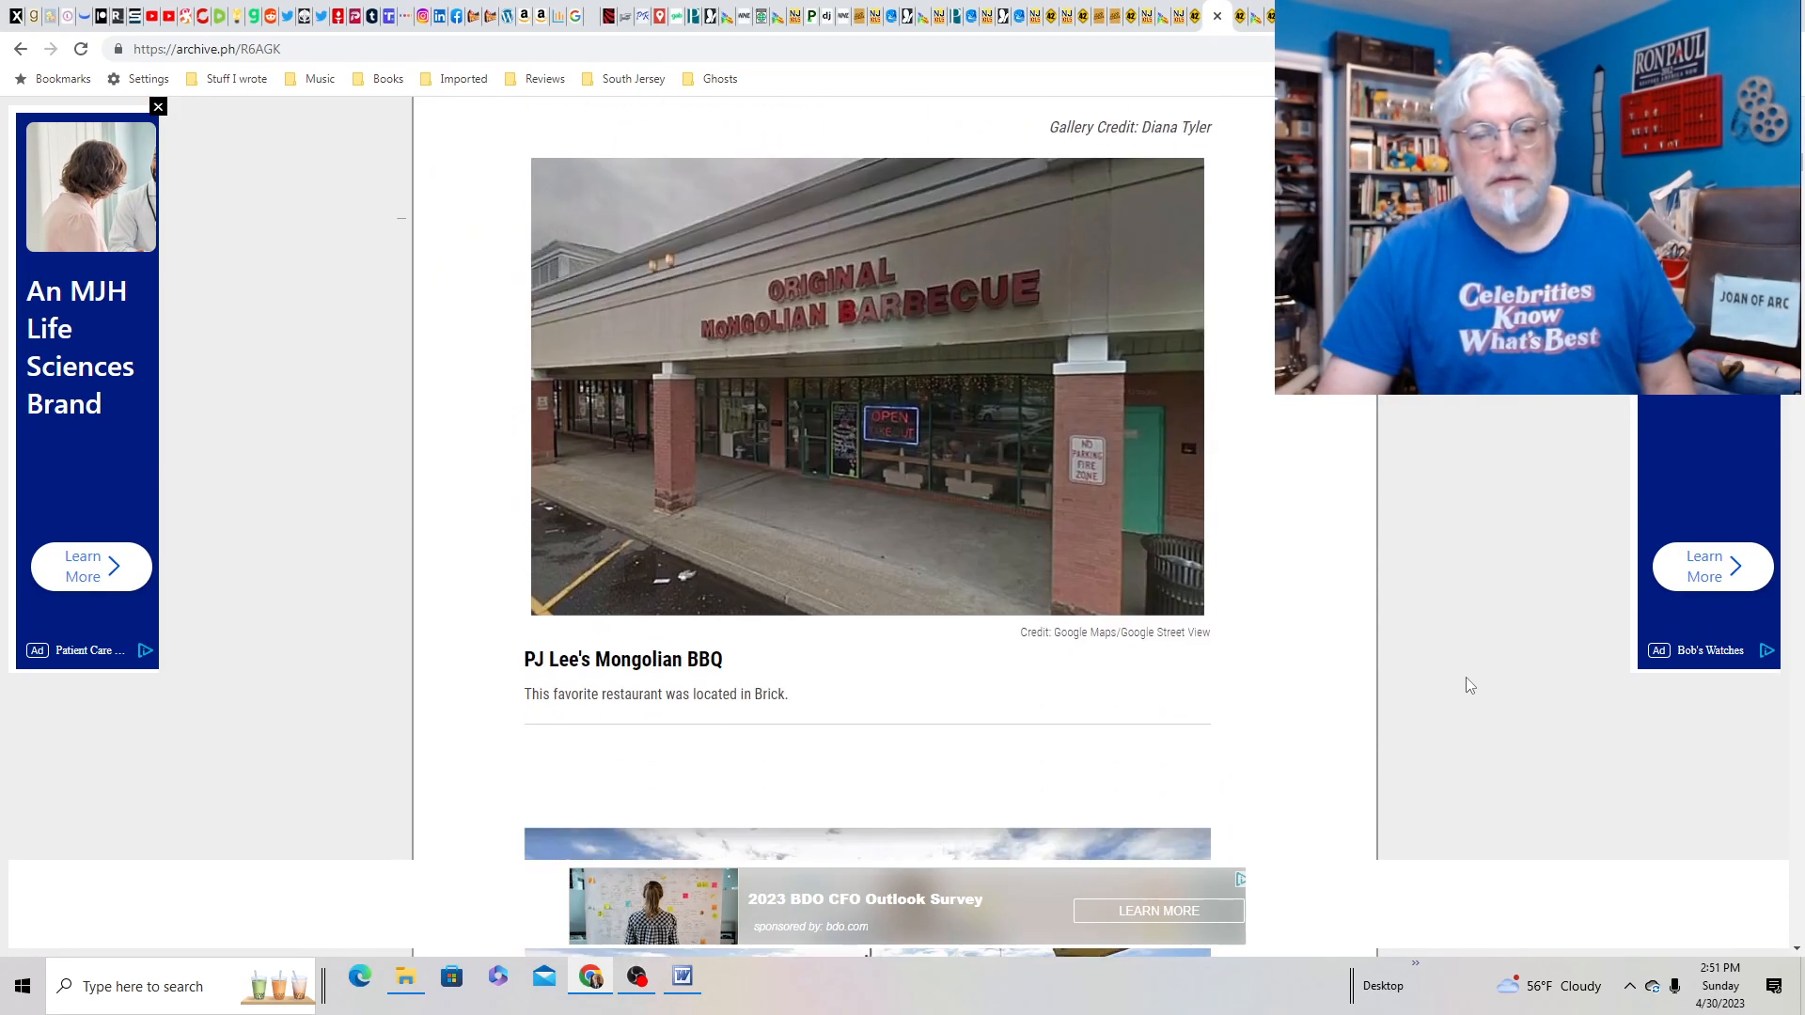
scroll(down, 3)
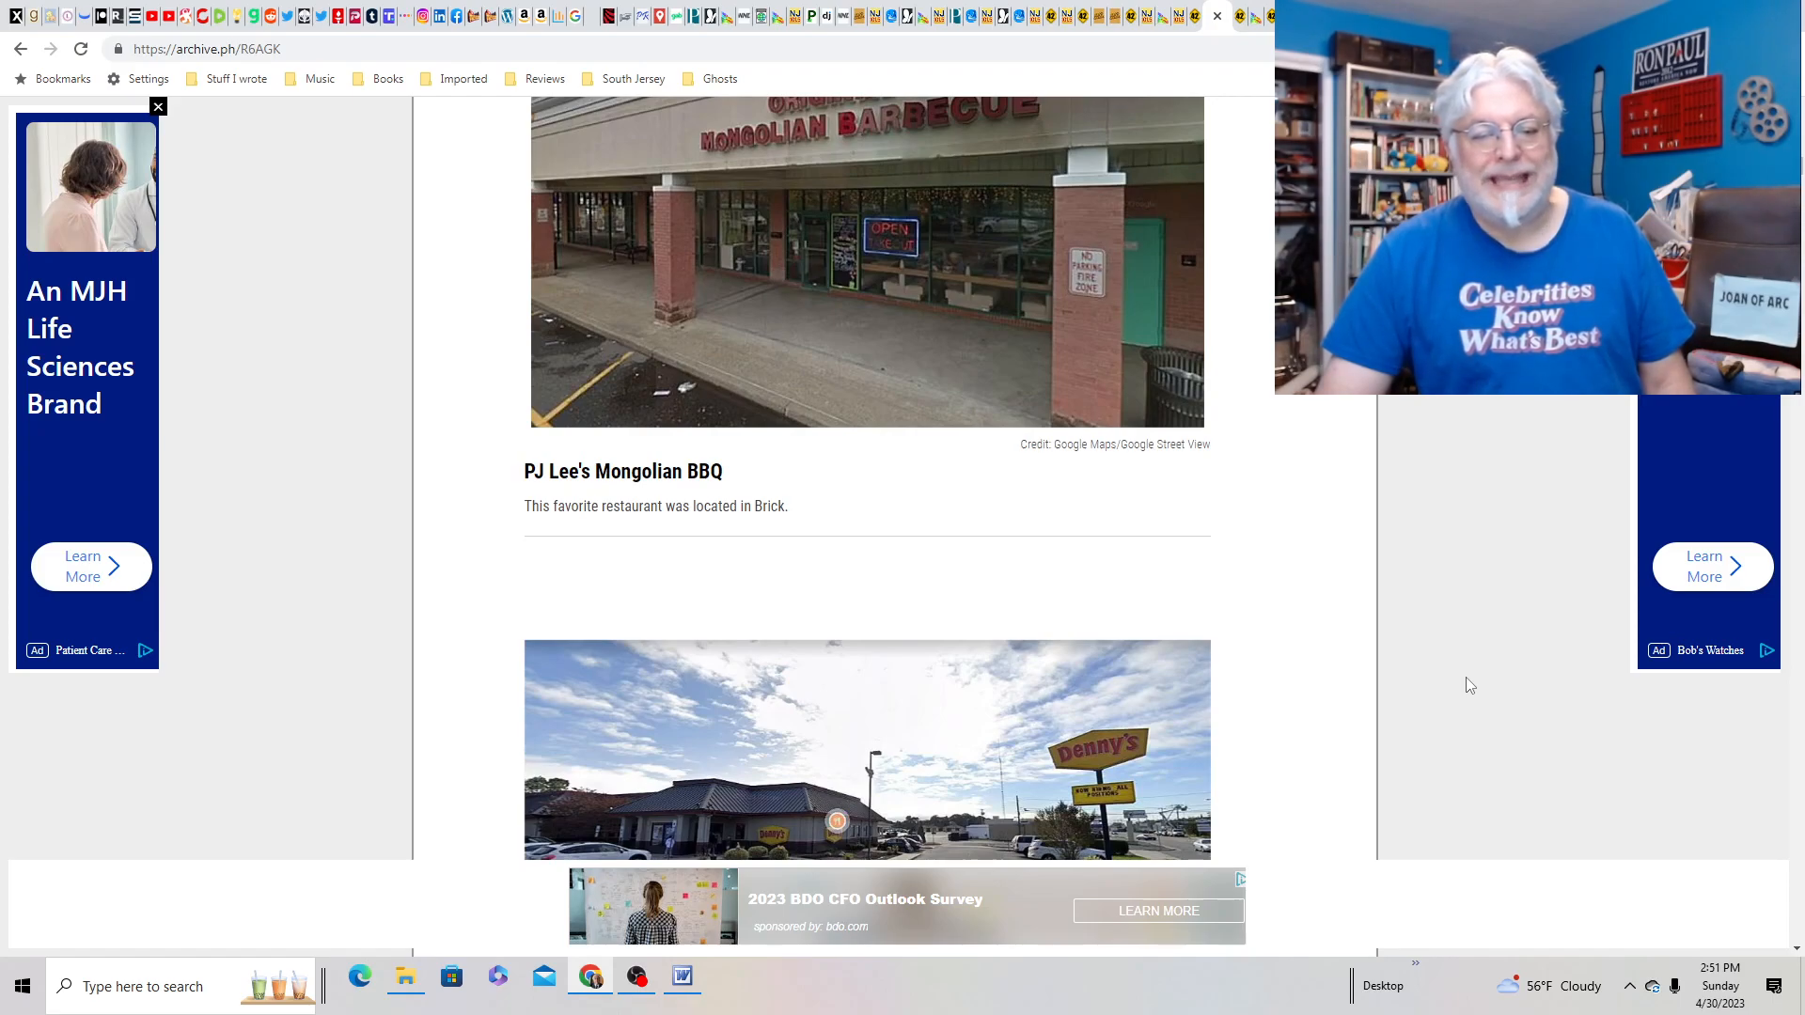
scroll(up, 3)
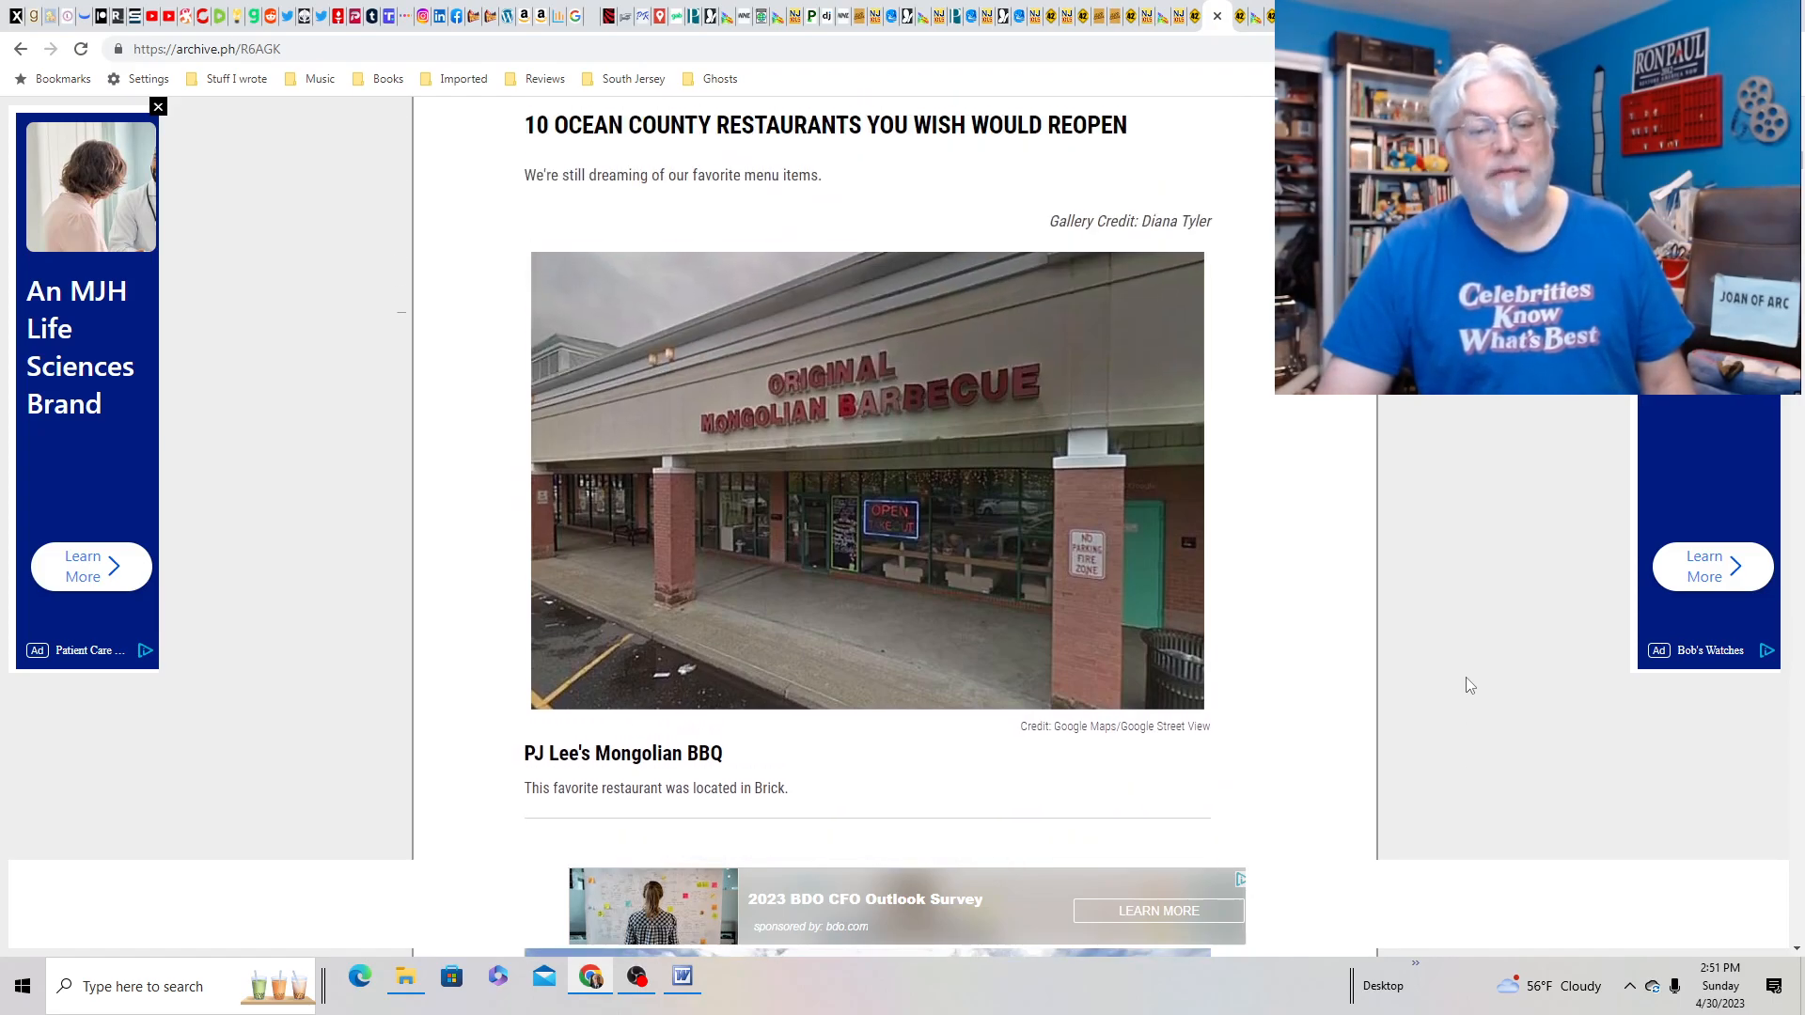
scroll(down, 3)
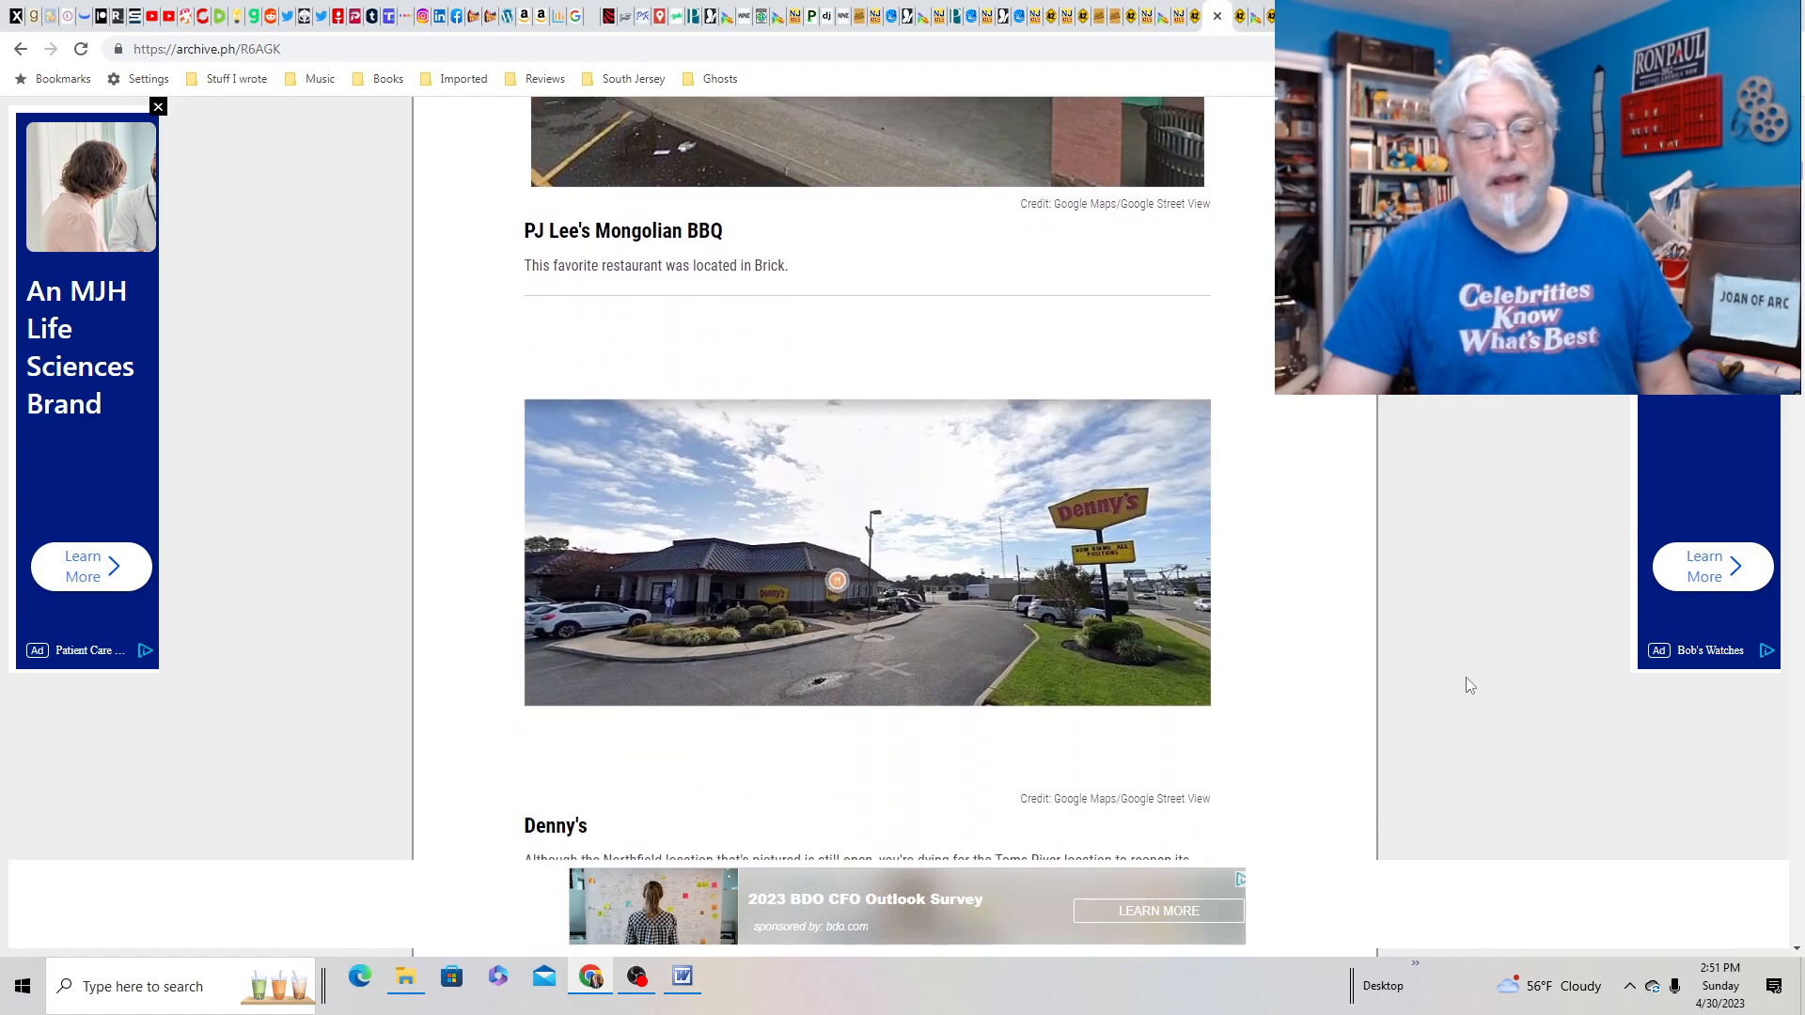
scroll(down, 3)
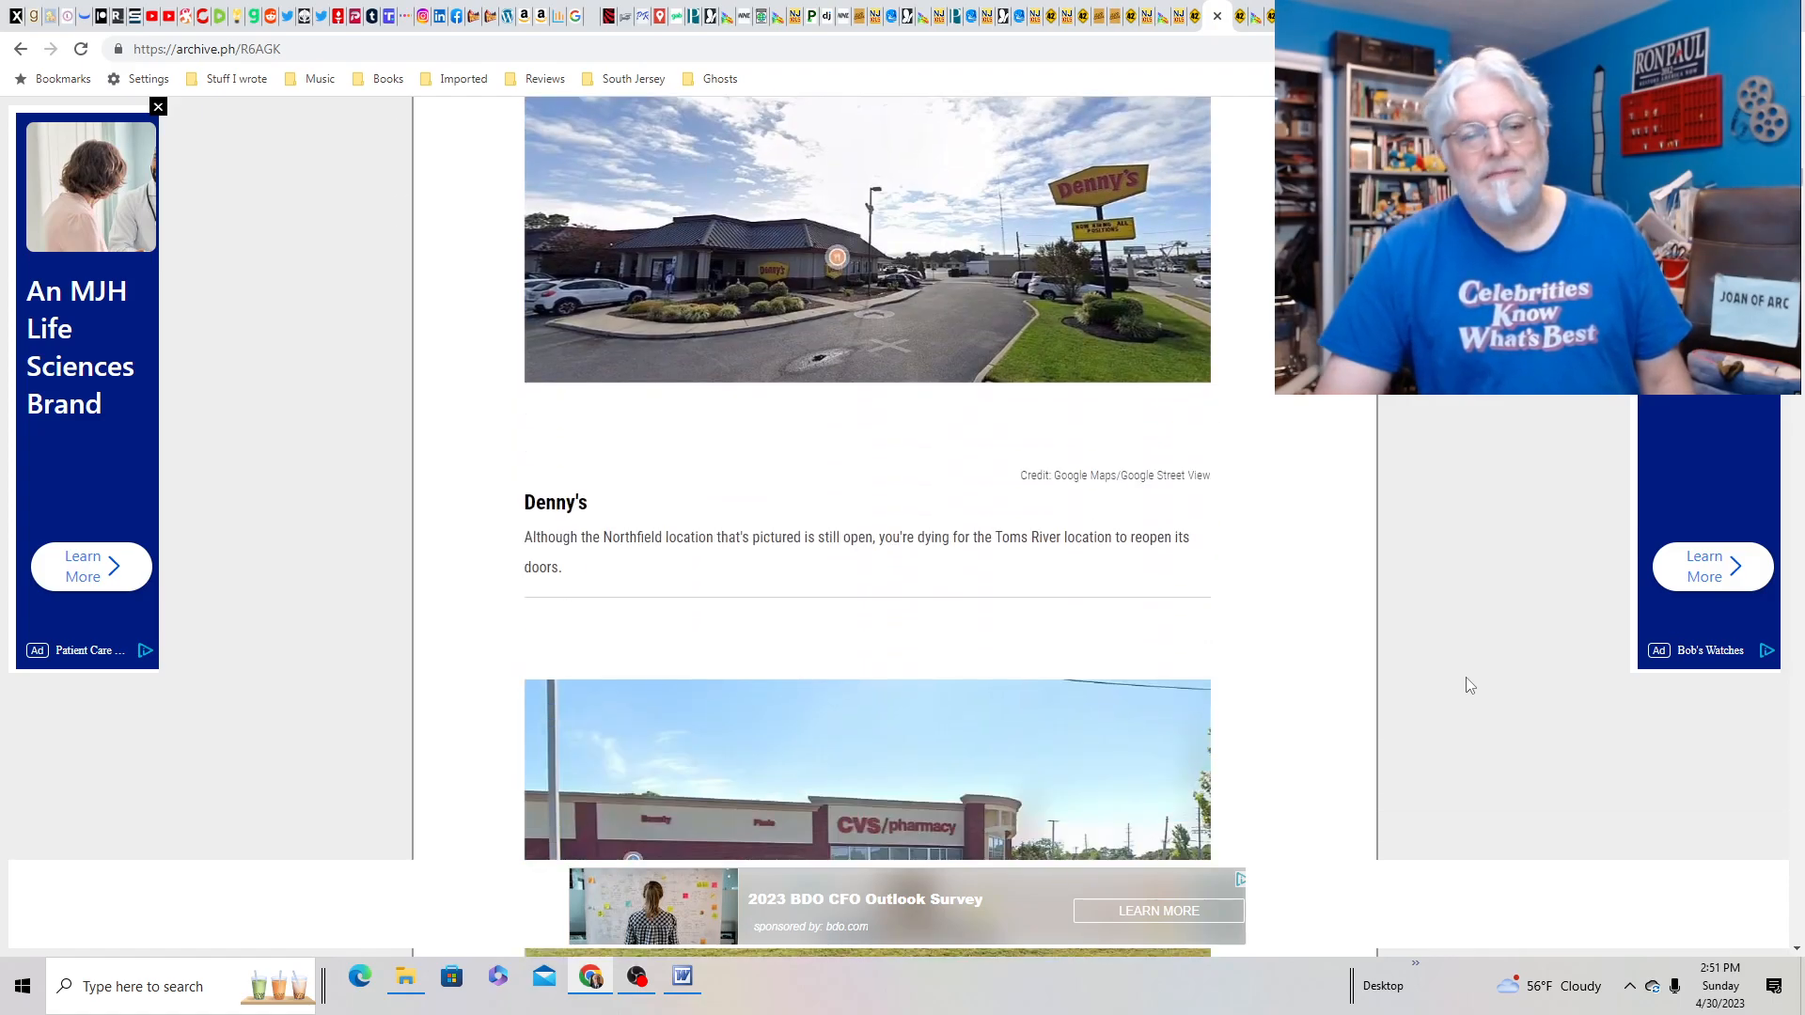
scroll(down, 3)
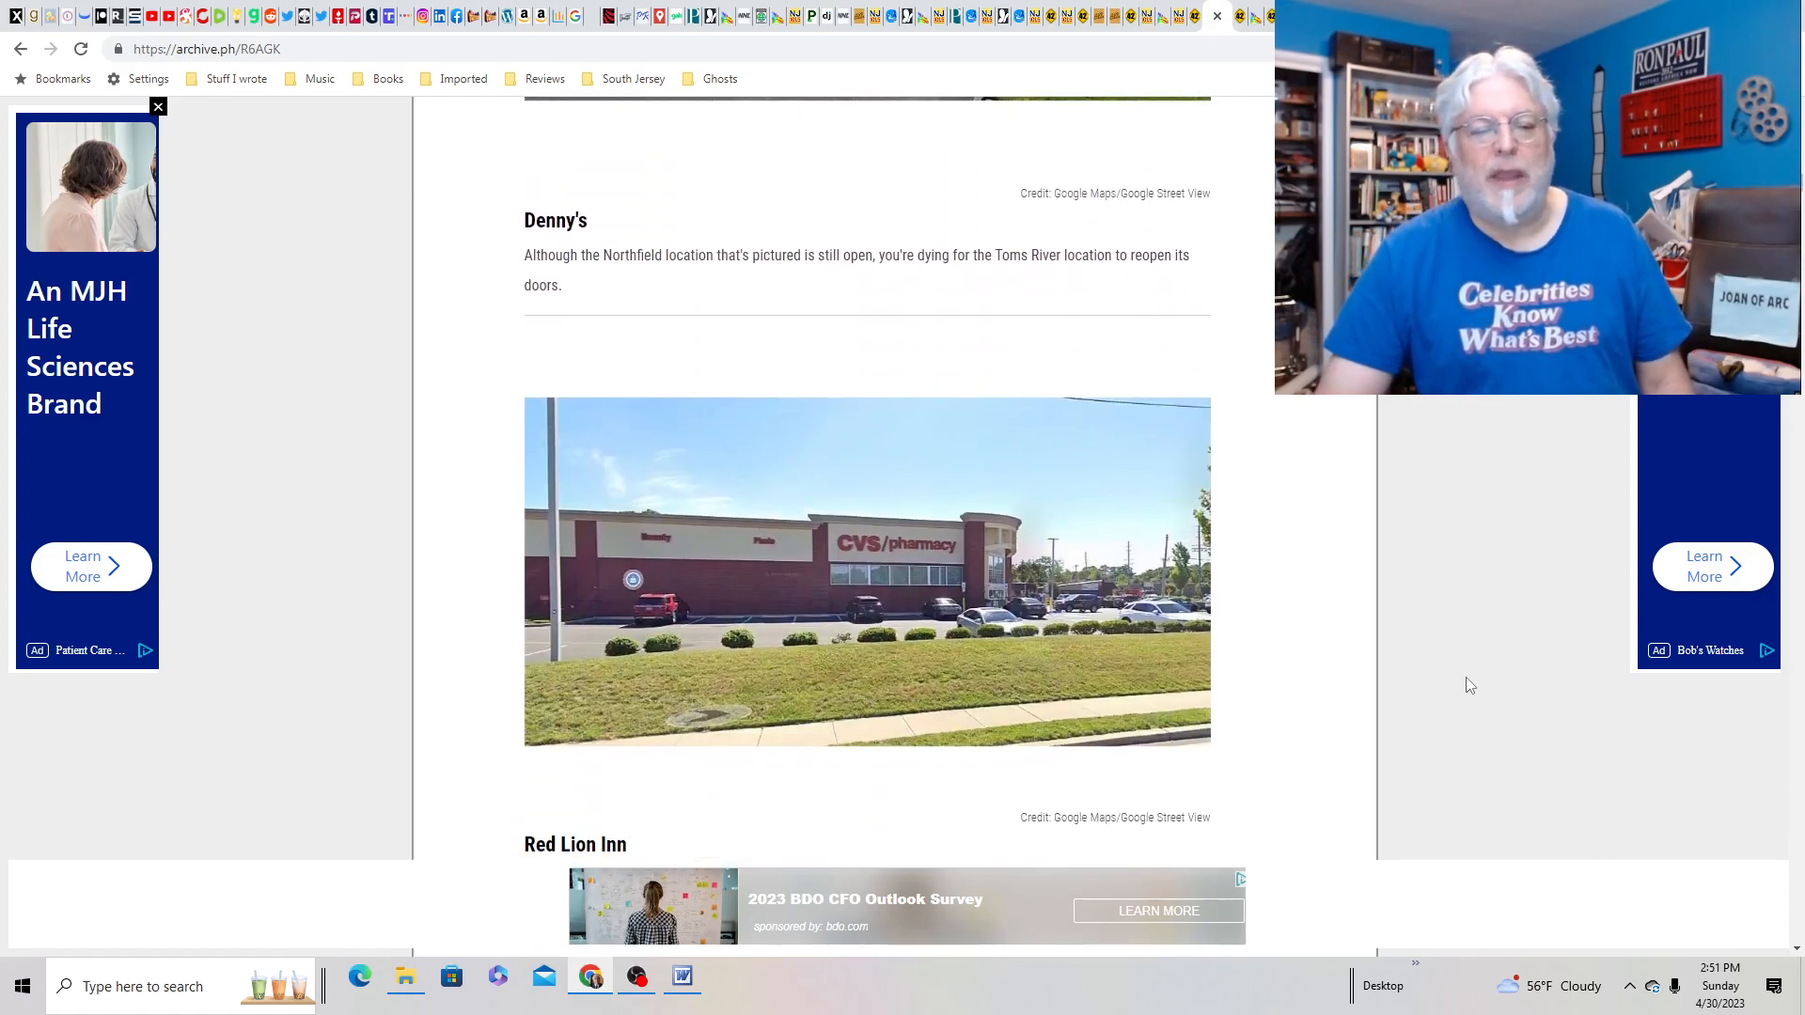
scroll(down, 3)
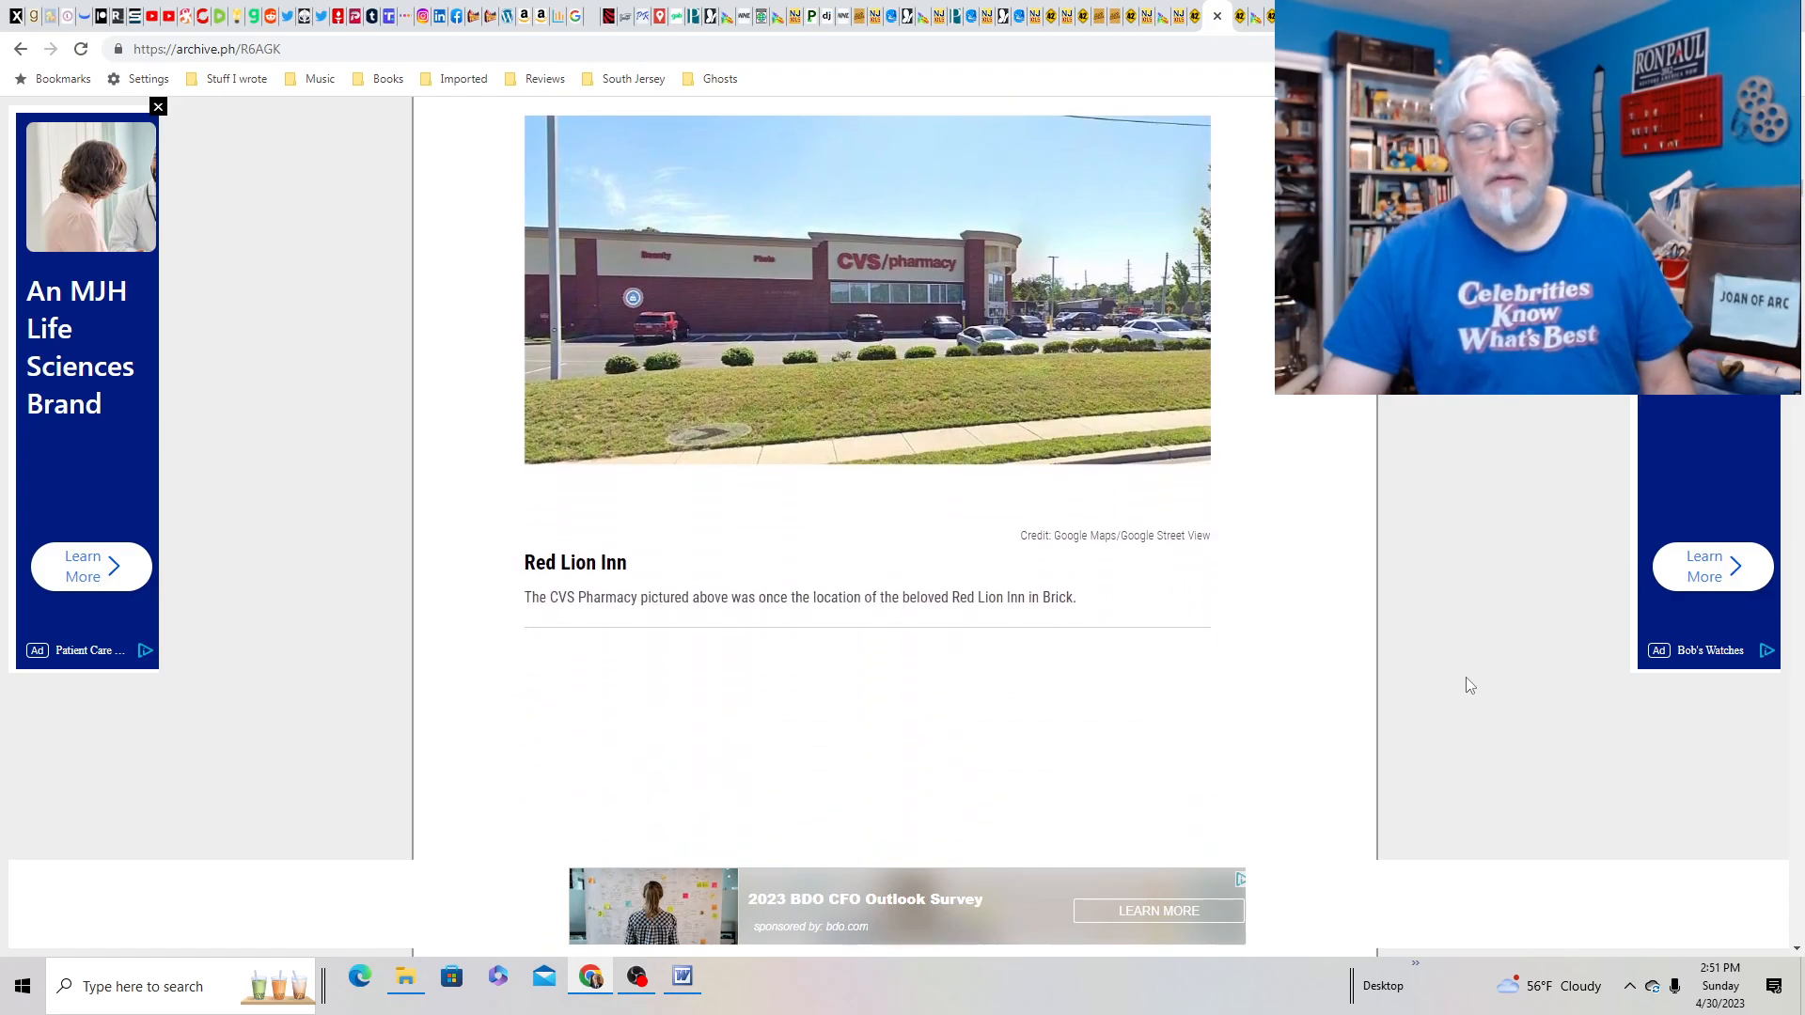
scroll(down, 3)
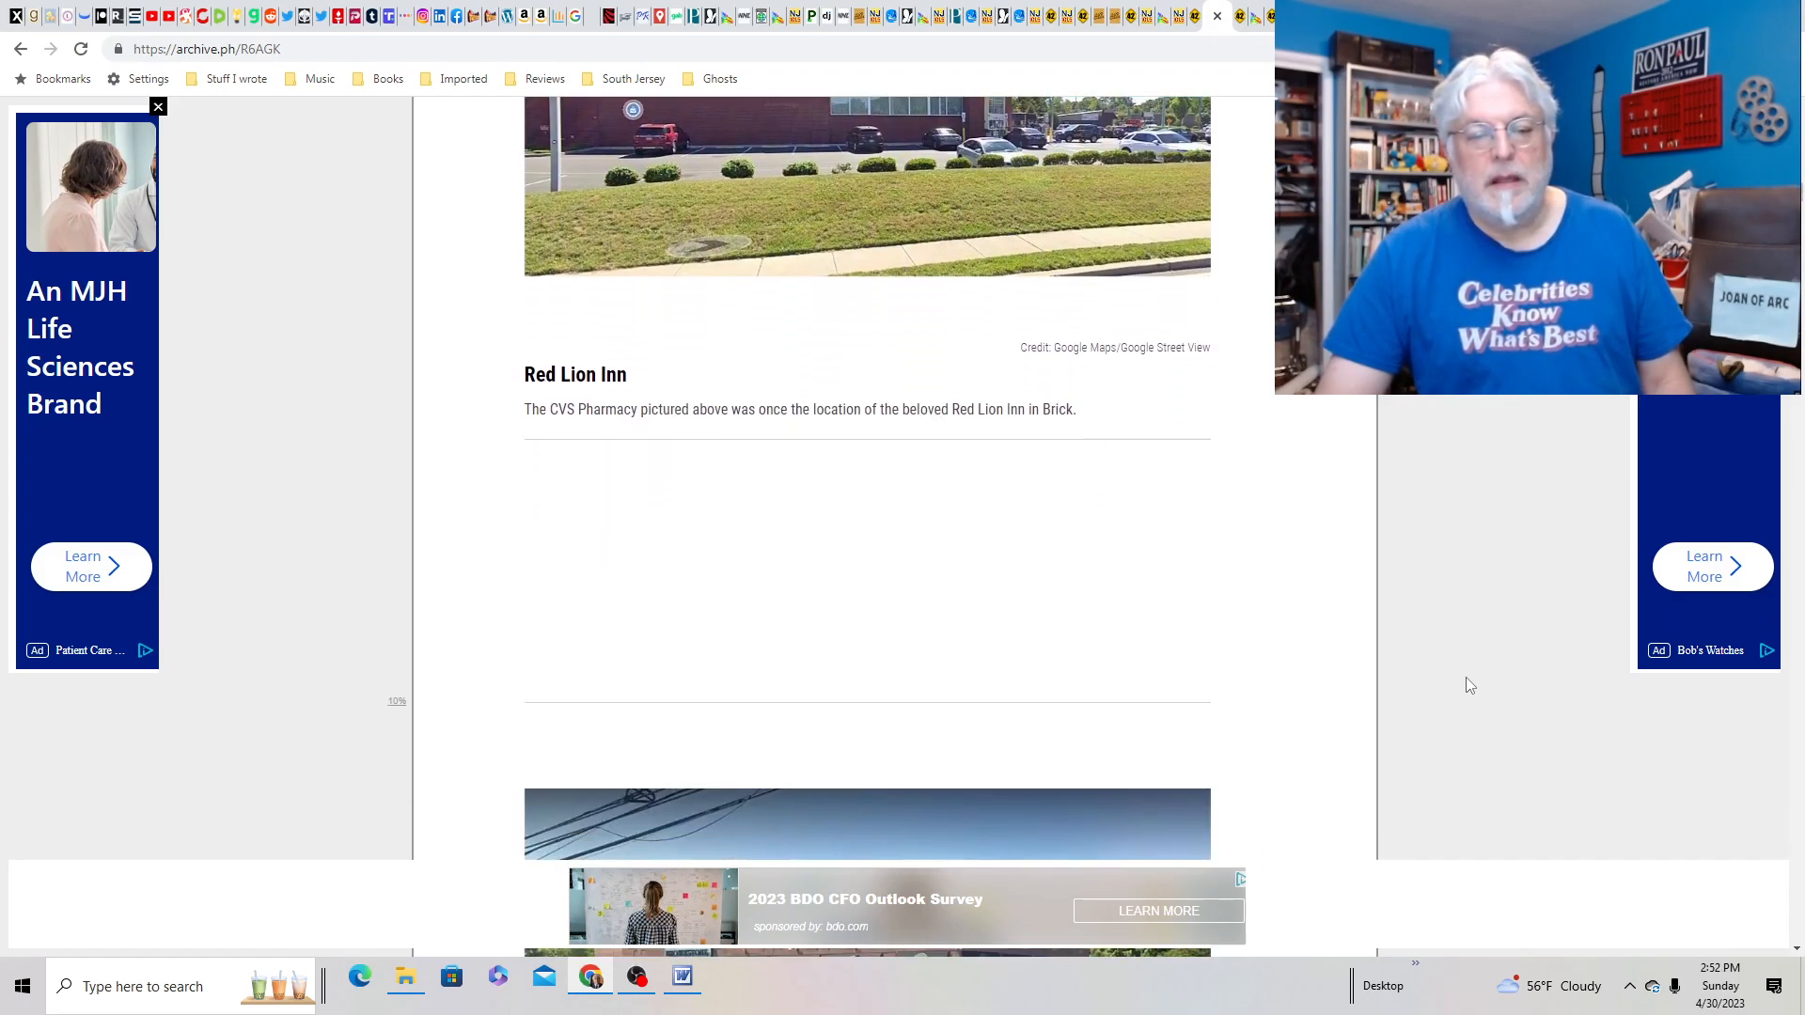
scroll(down, 3)
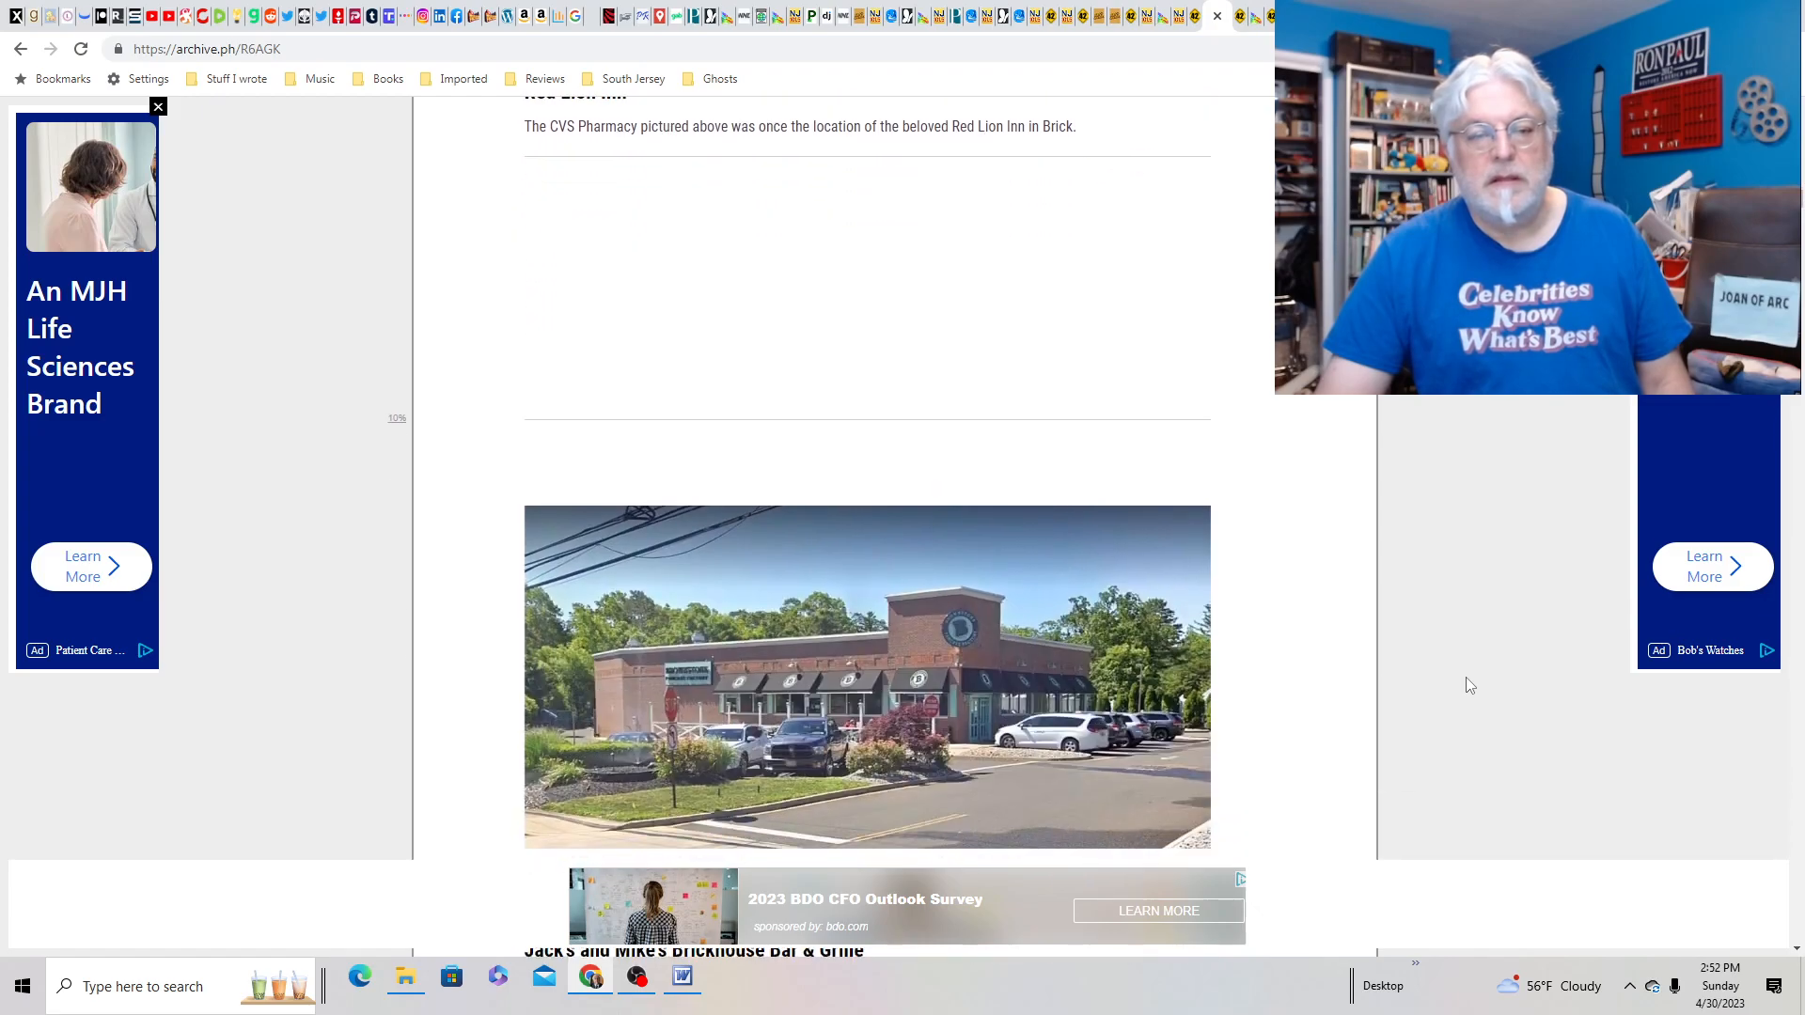
scroll(down, 3)
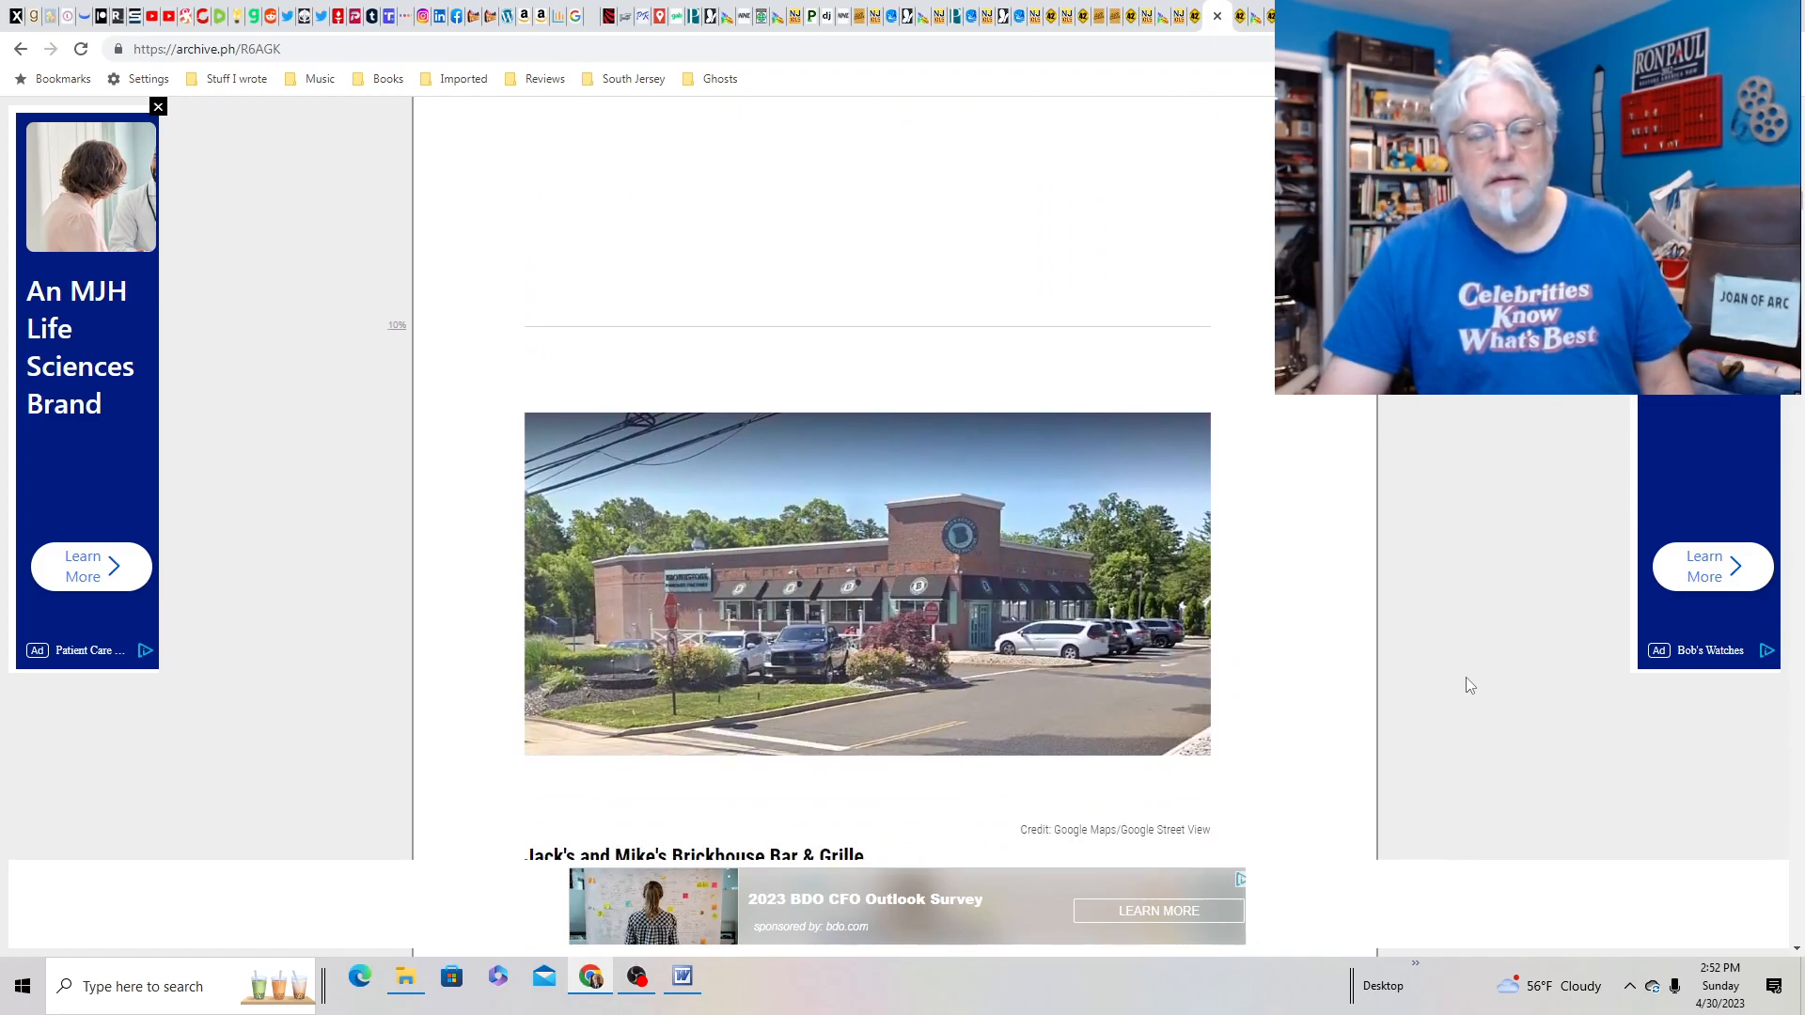
scroll(down, 3)
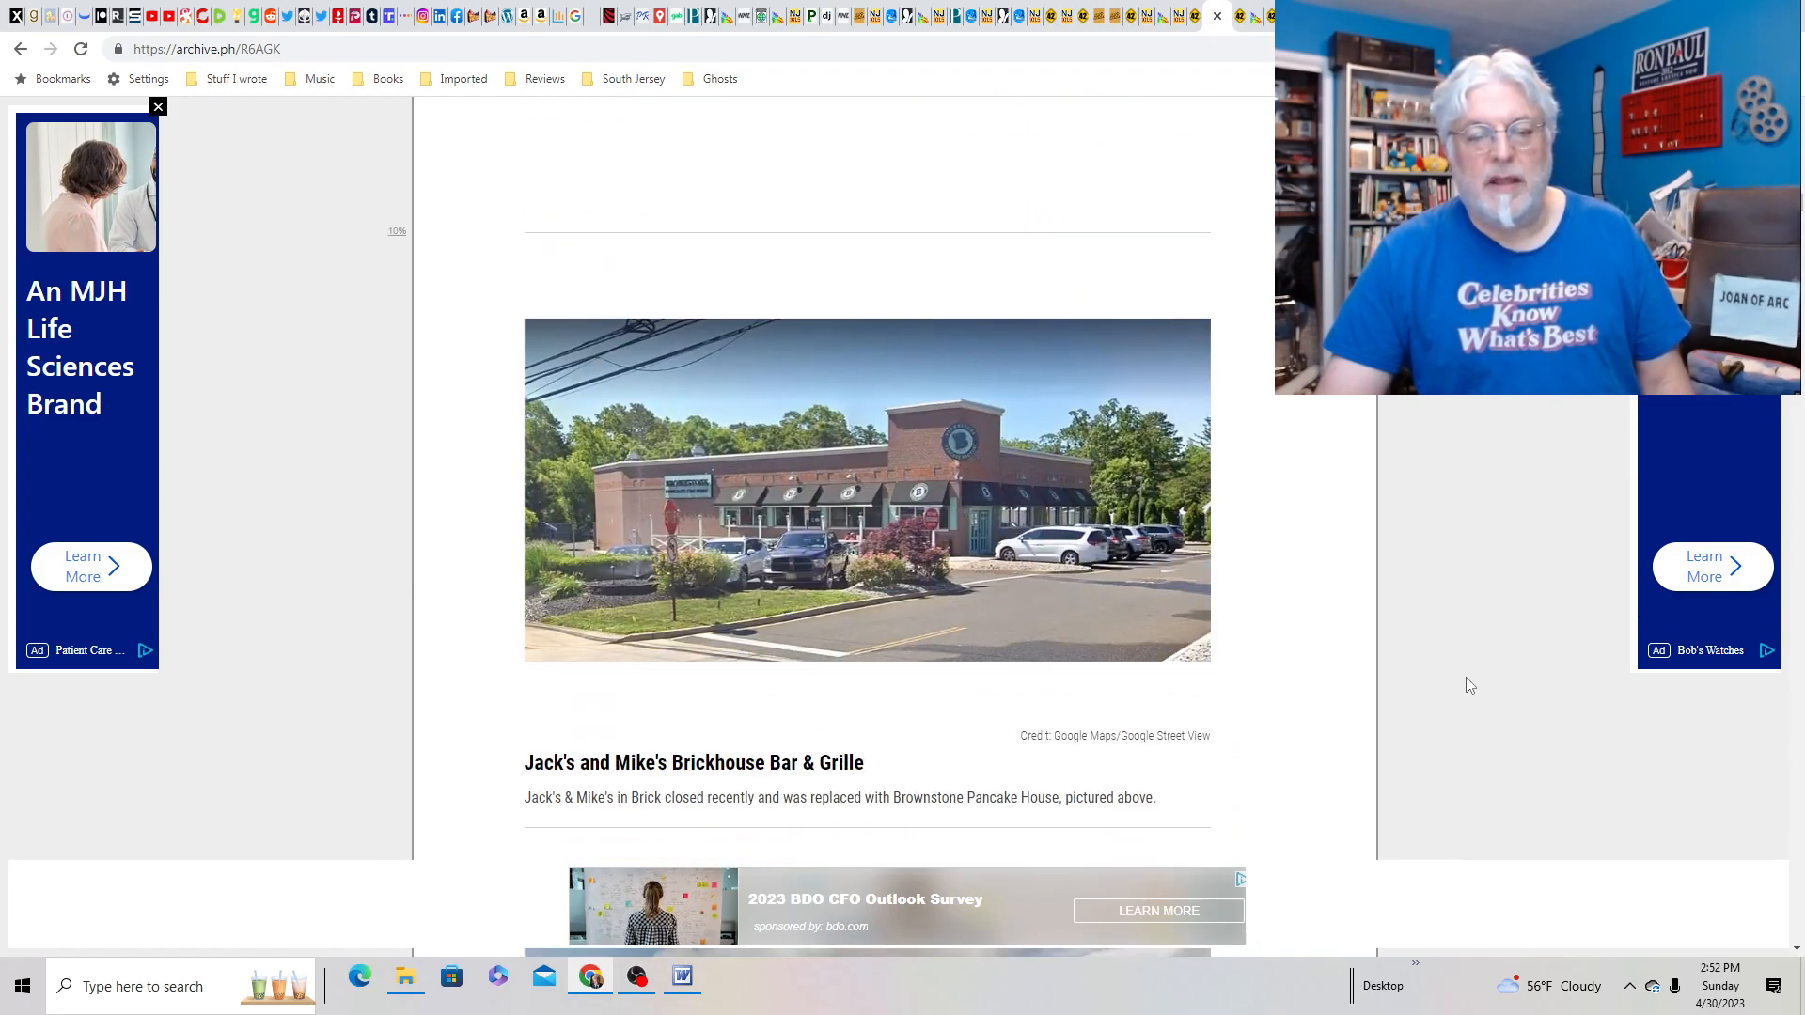
scroll(down, 3)
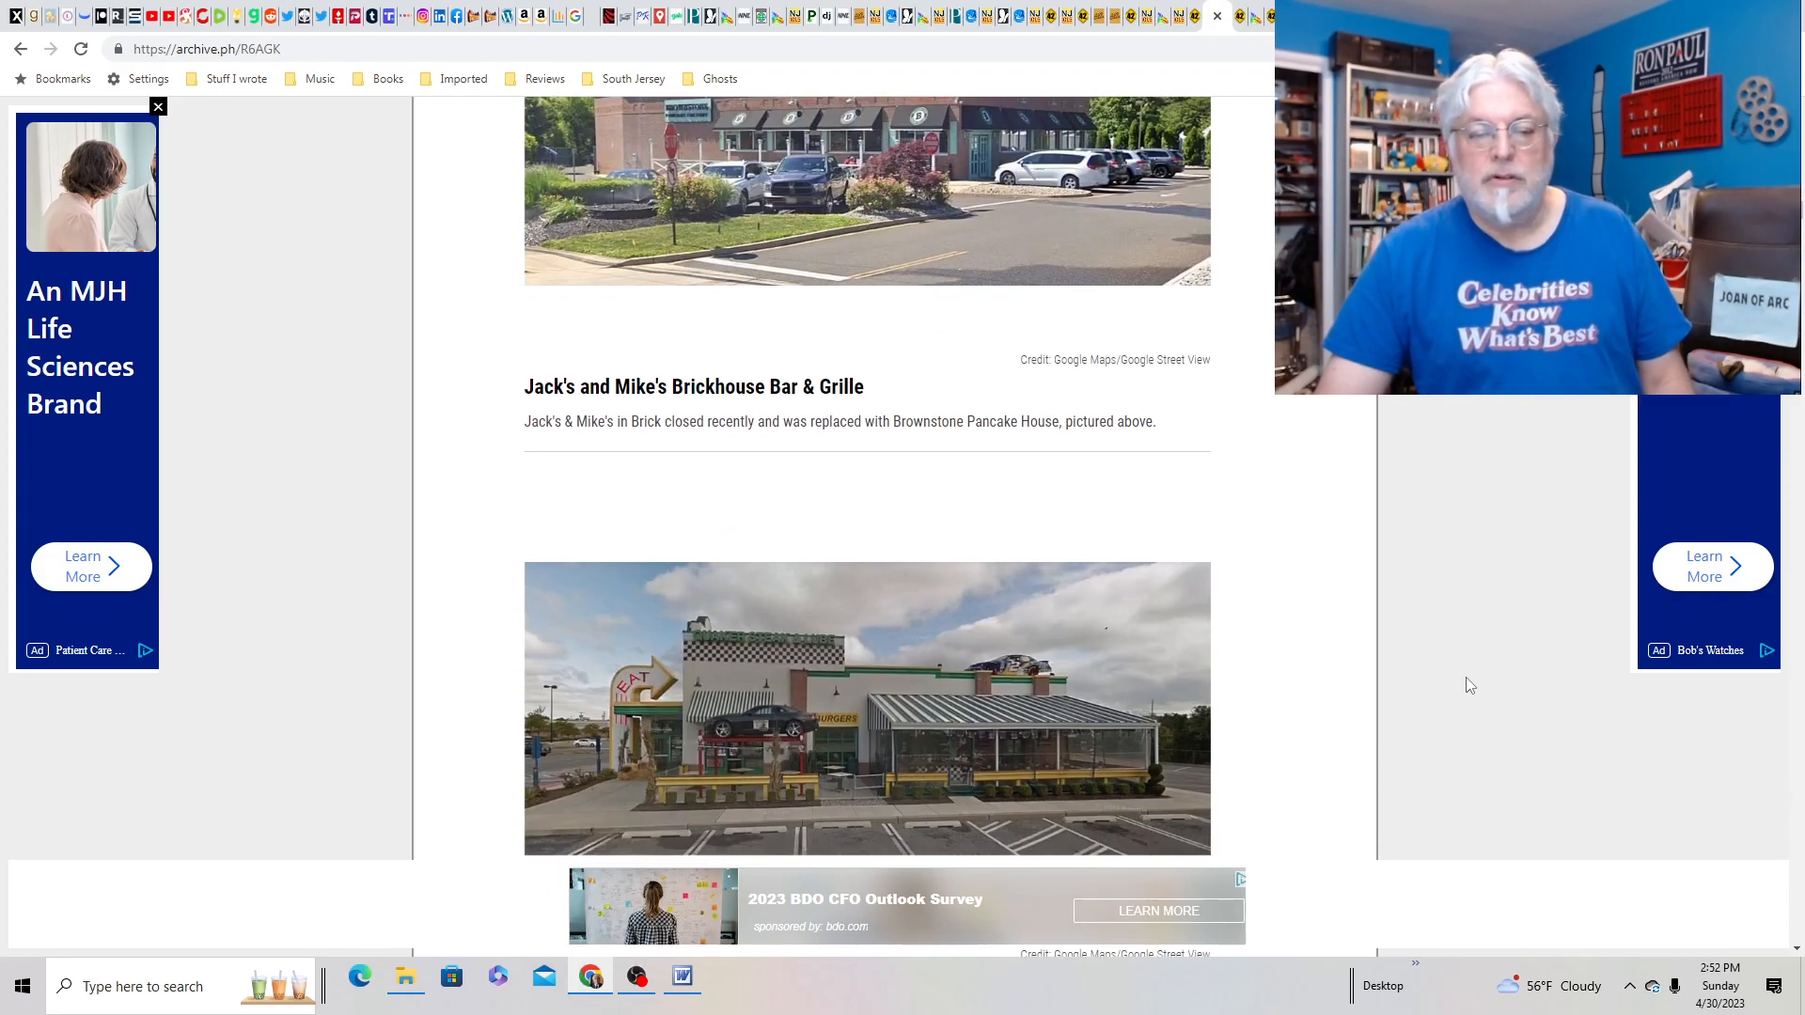
scroll(up, 3)
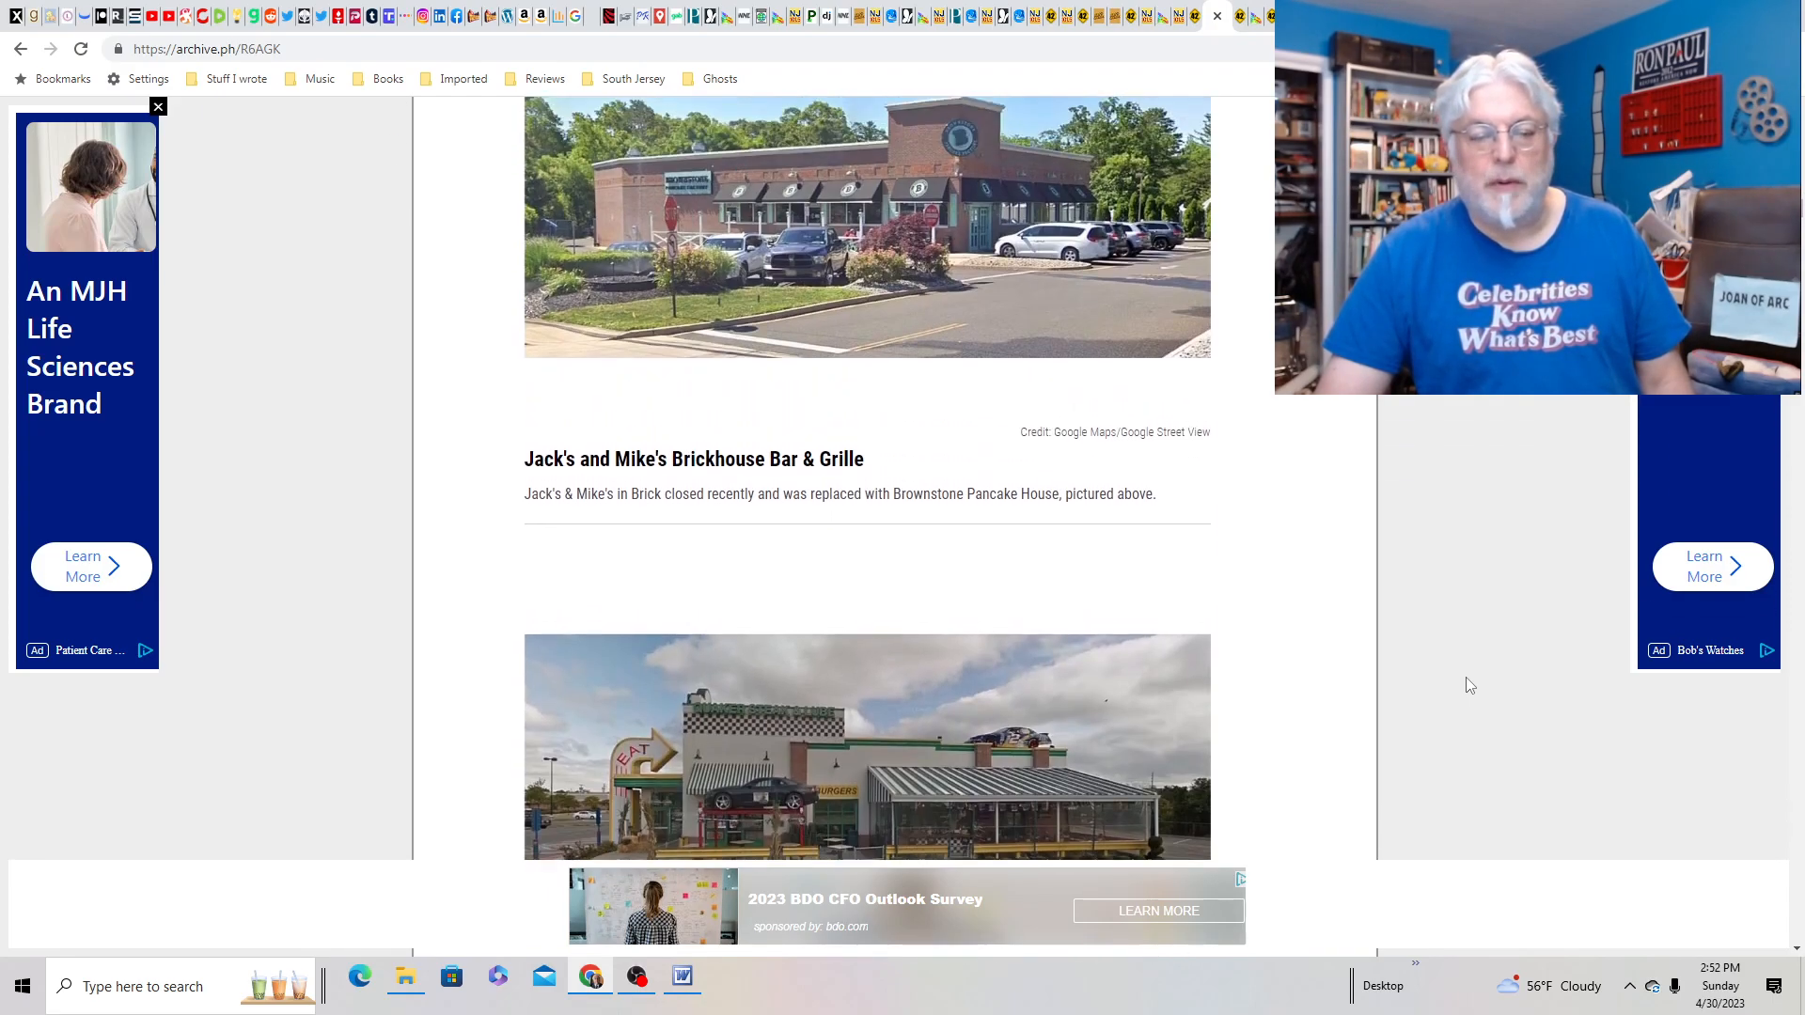
scroll(down, 3)
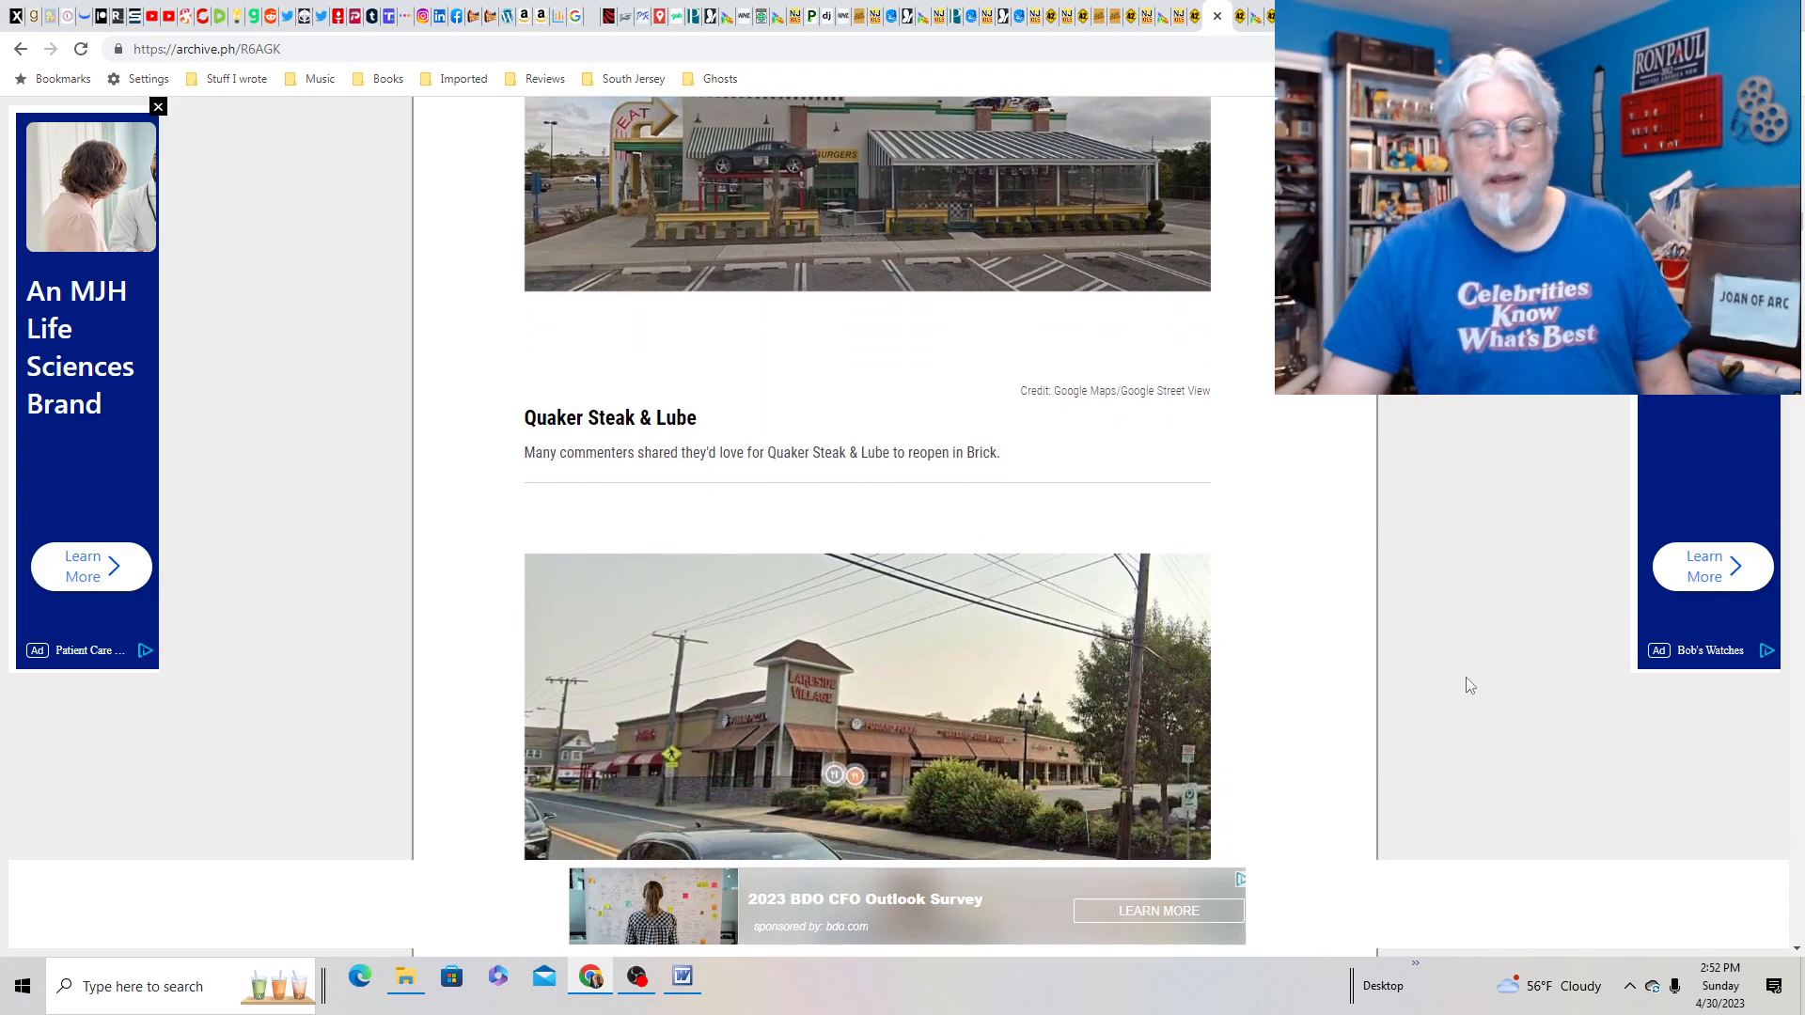
scroll(down, 3)
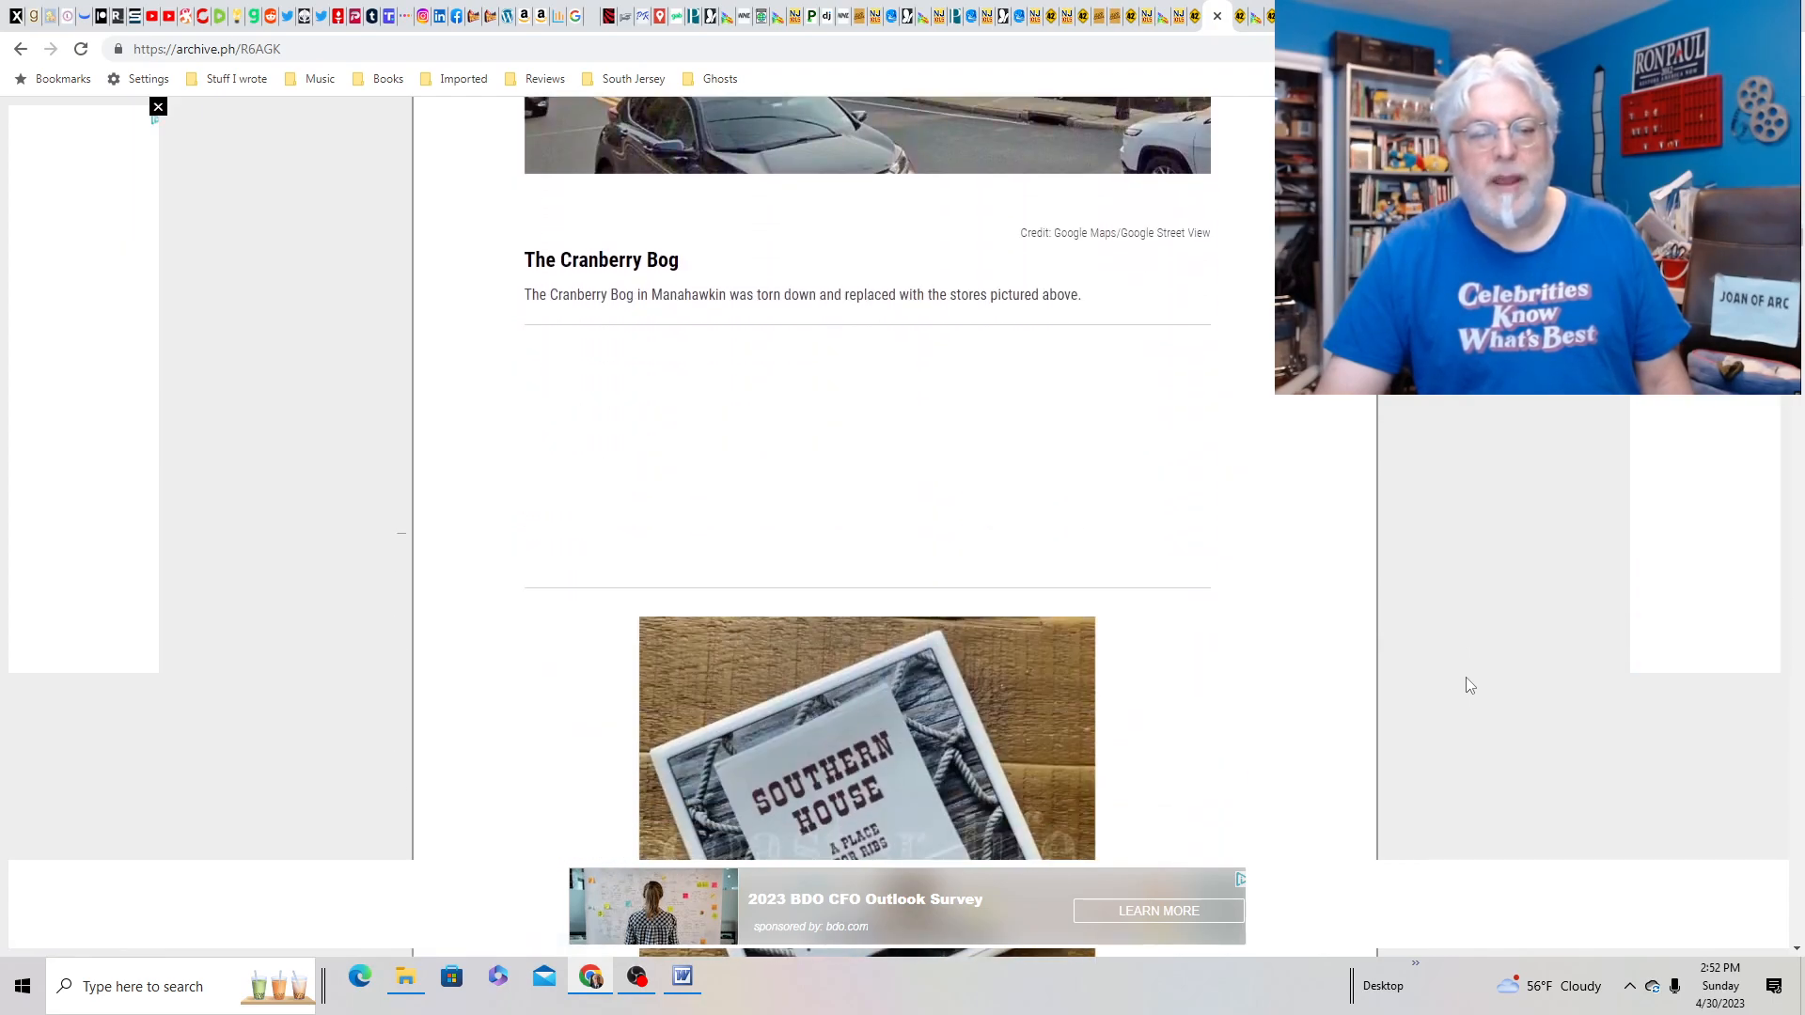
scroll(down, 3)
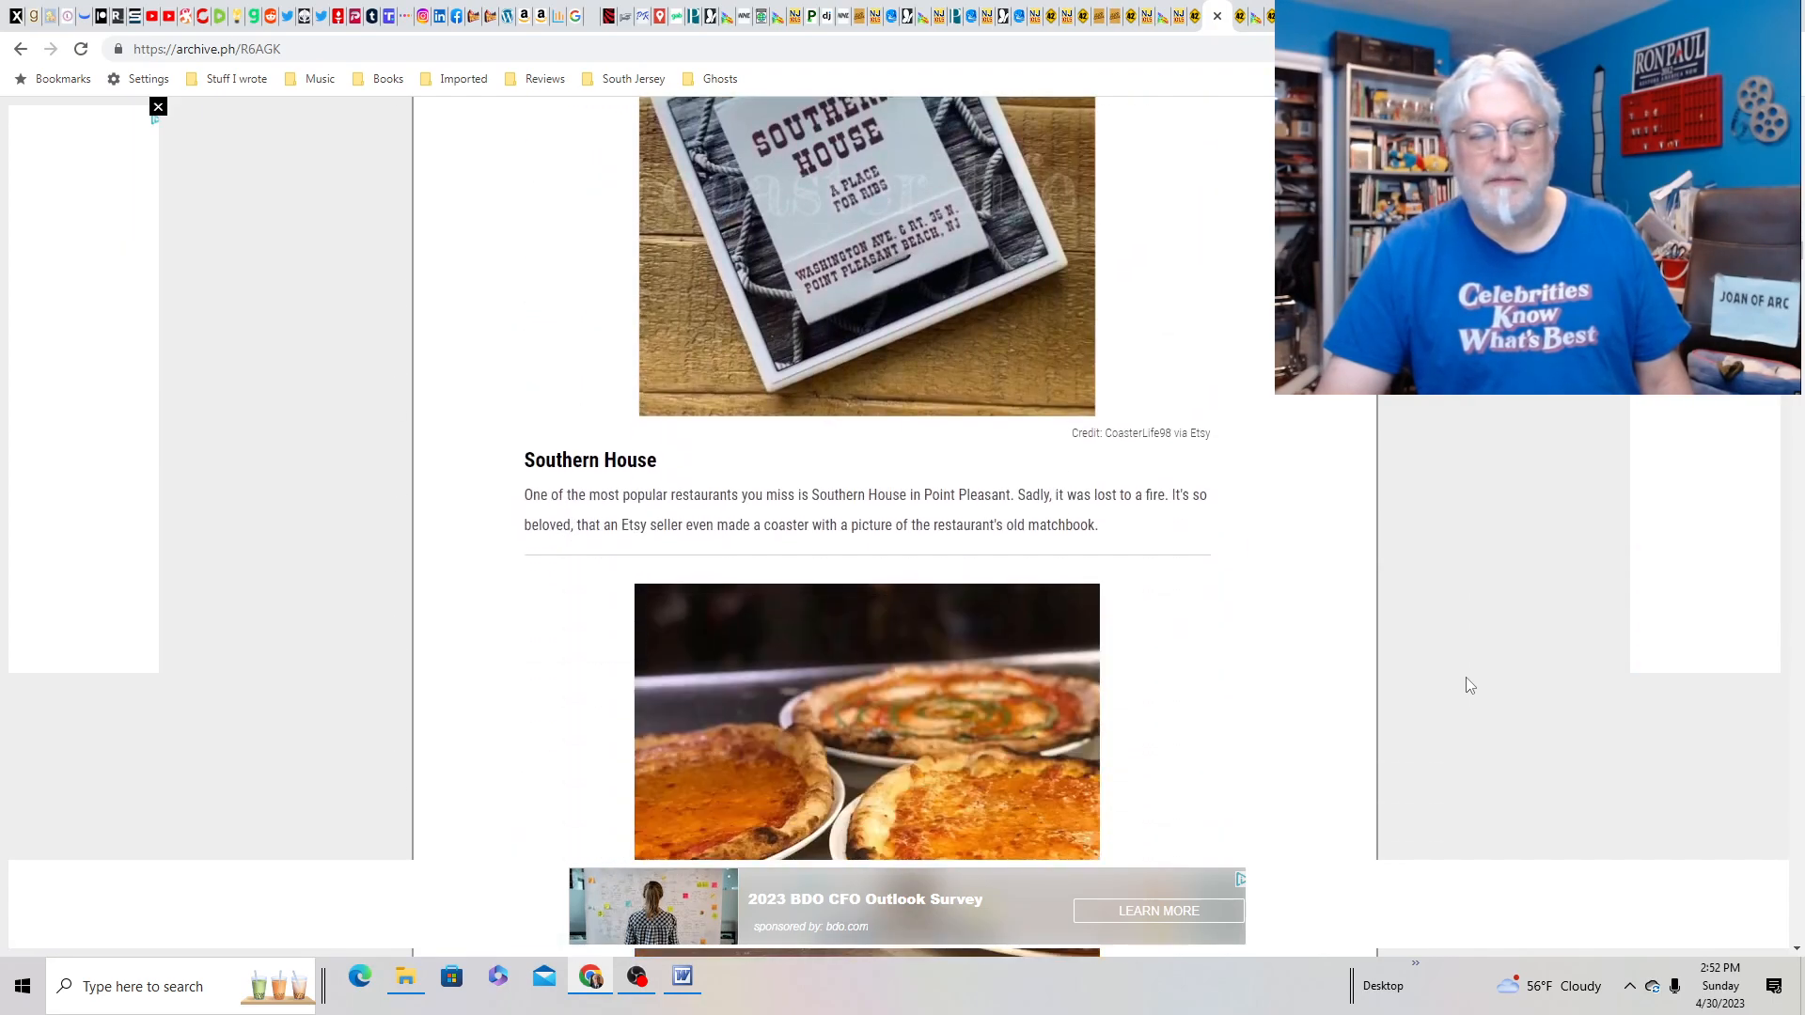
scroll(down, 3)
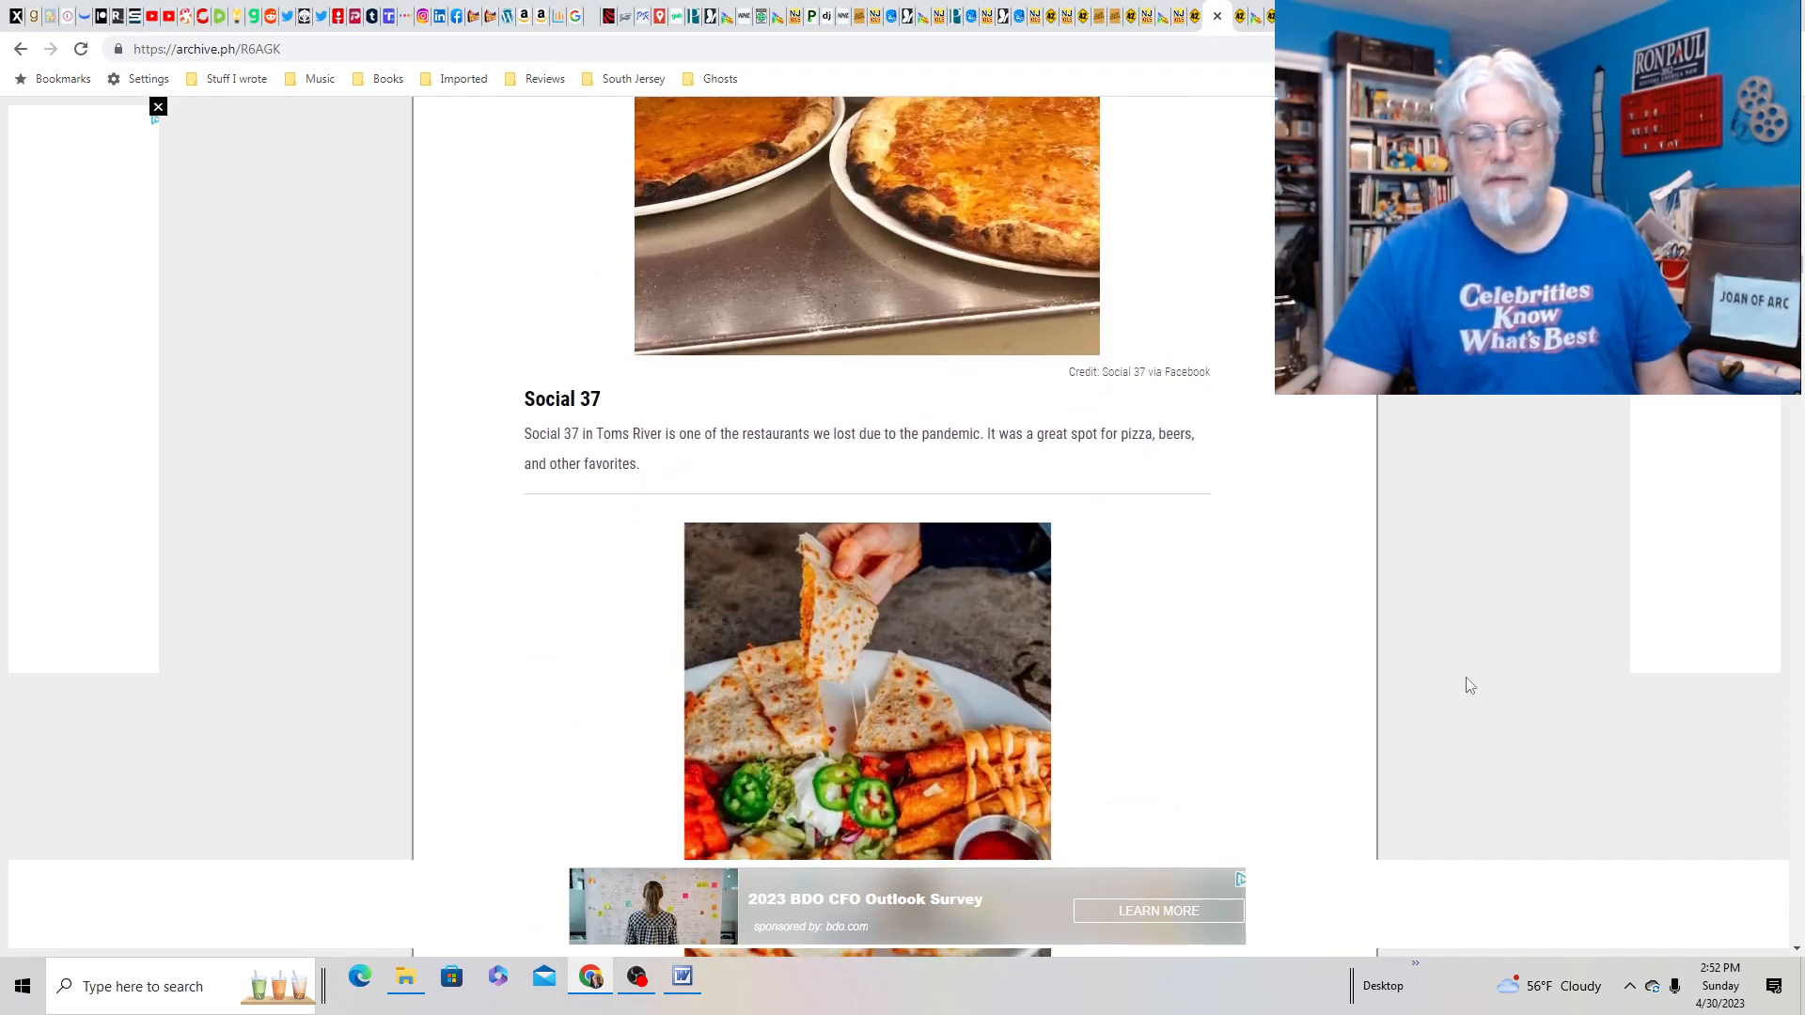
scroll(down, 3)
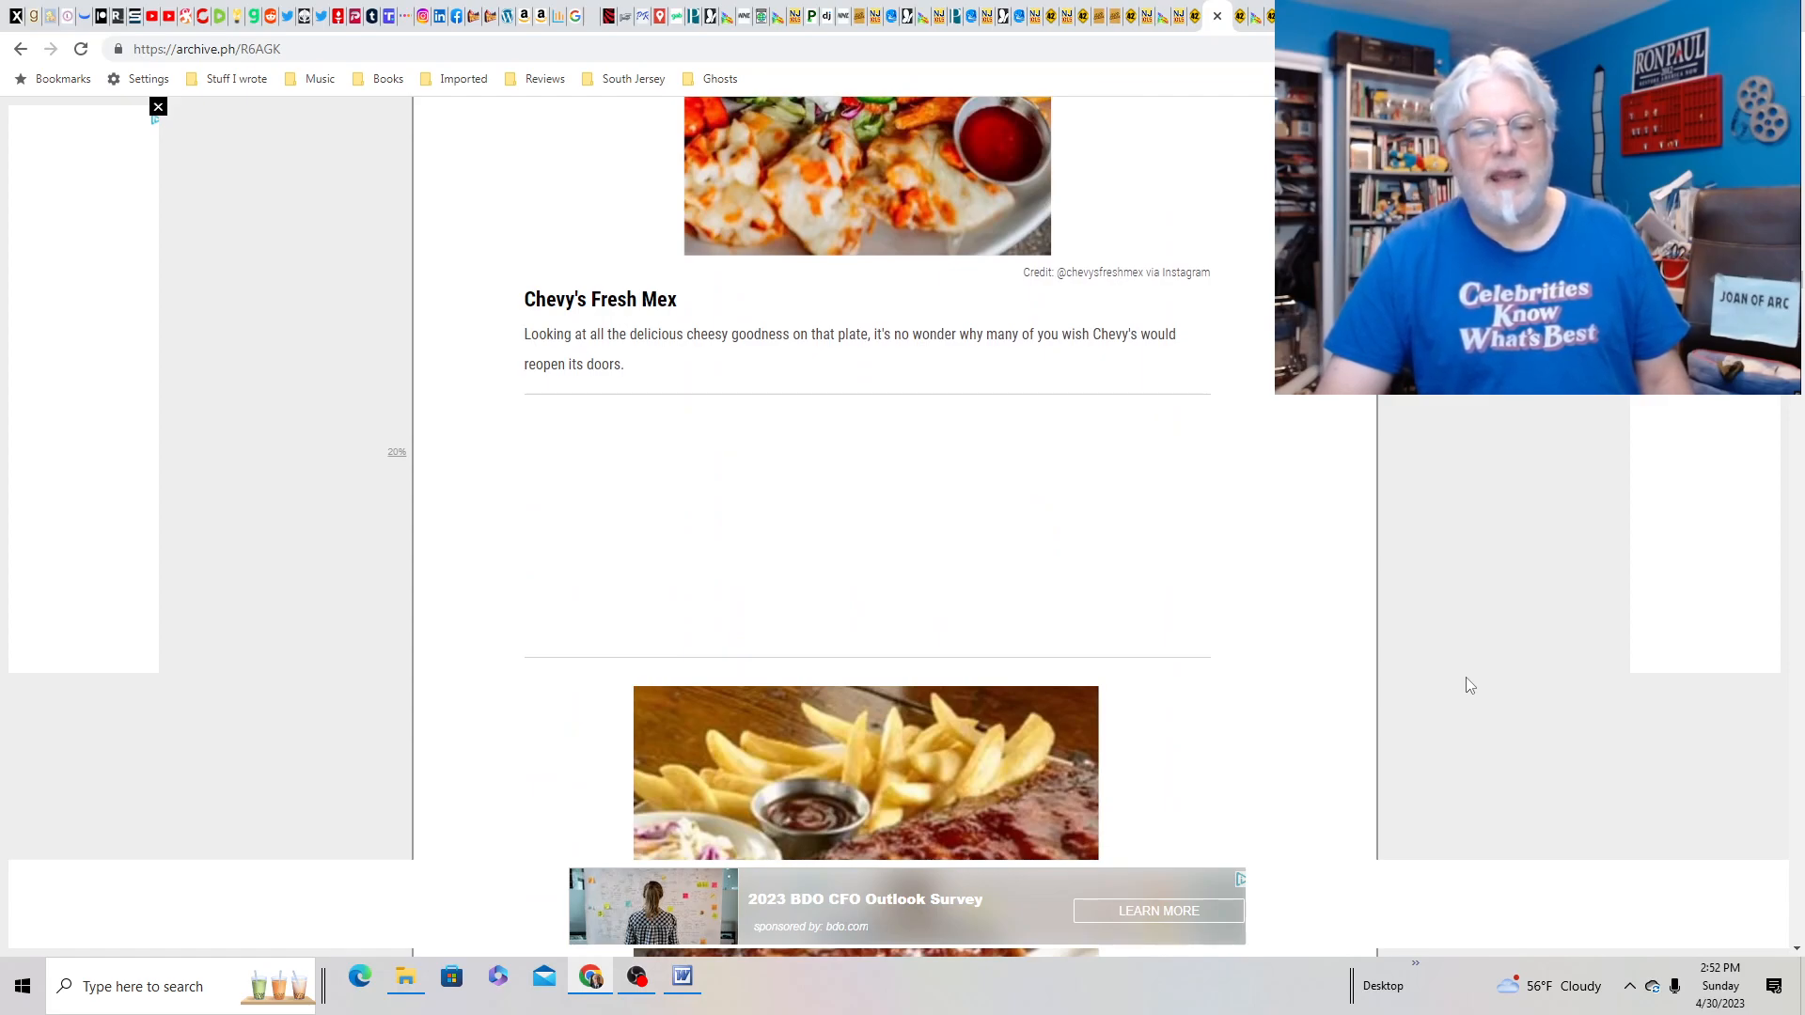
scroll(down, 3)
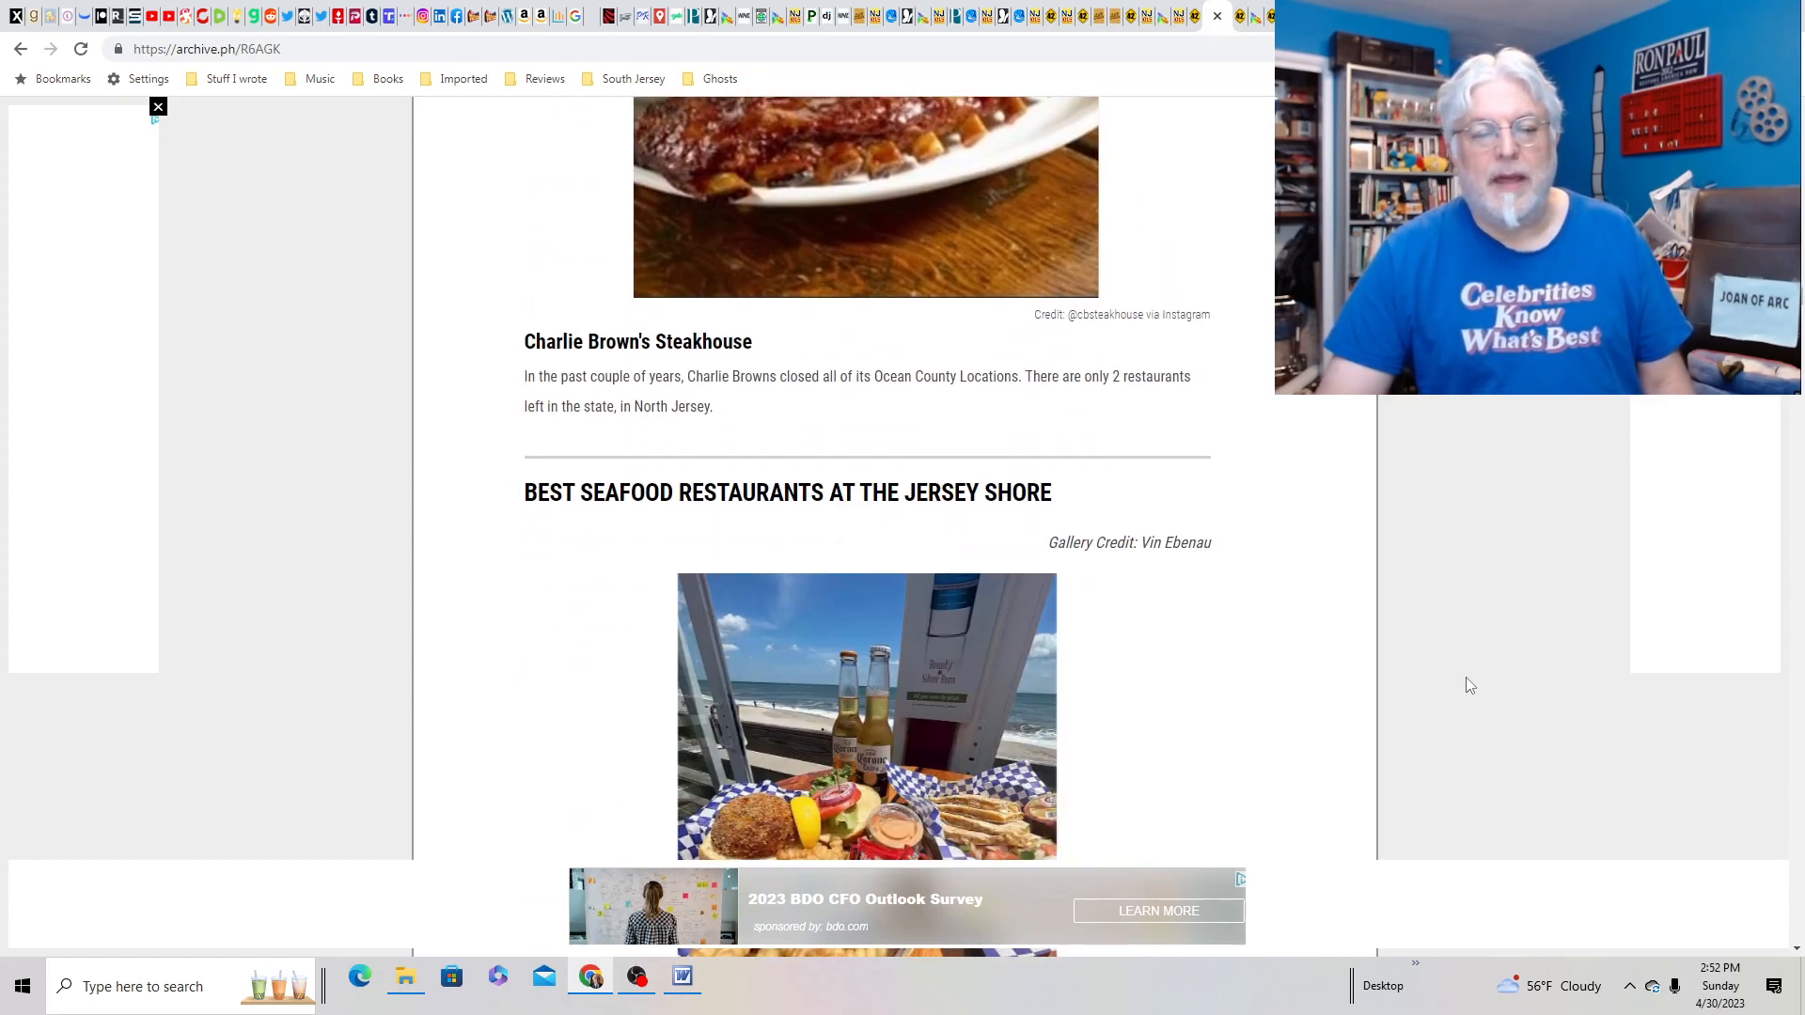
scroll(up, 3)
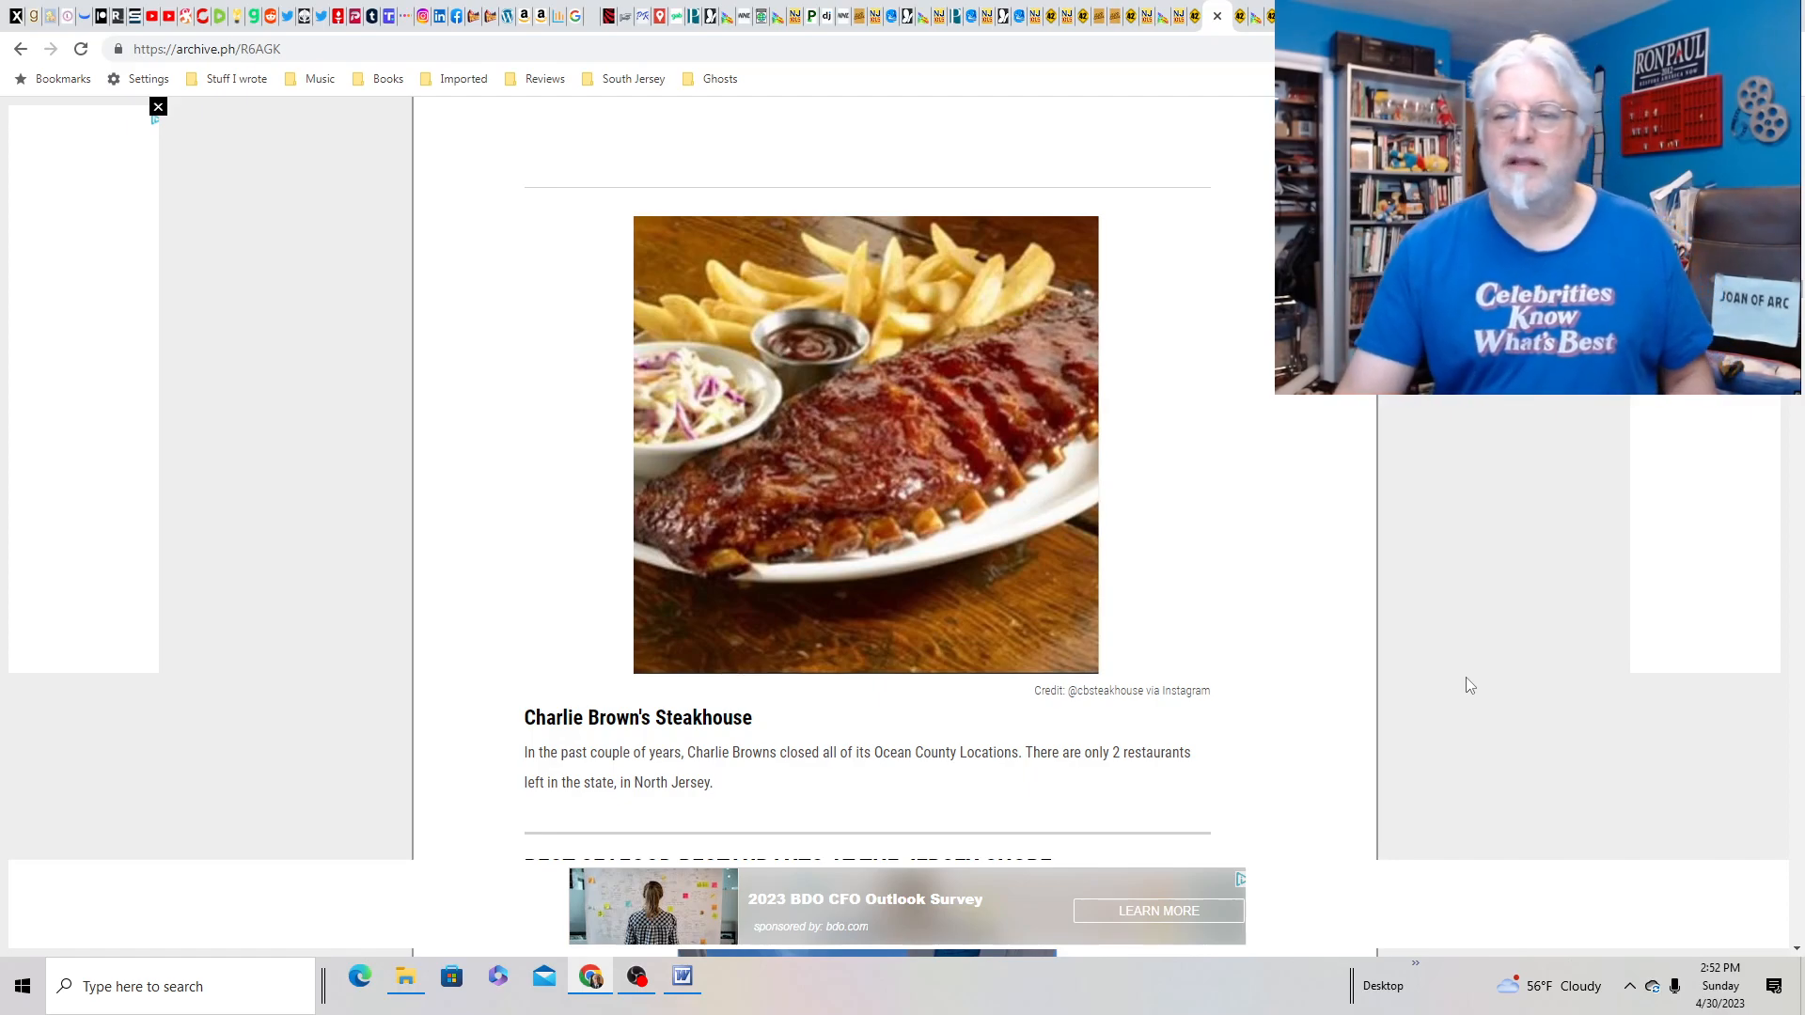
mouse_move(1111, 462)
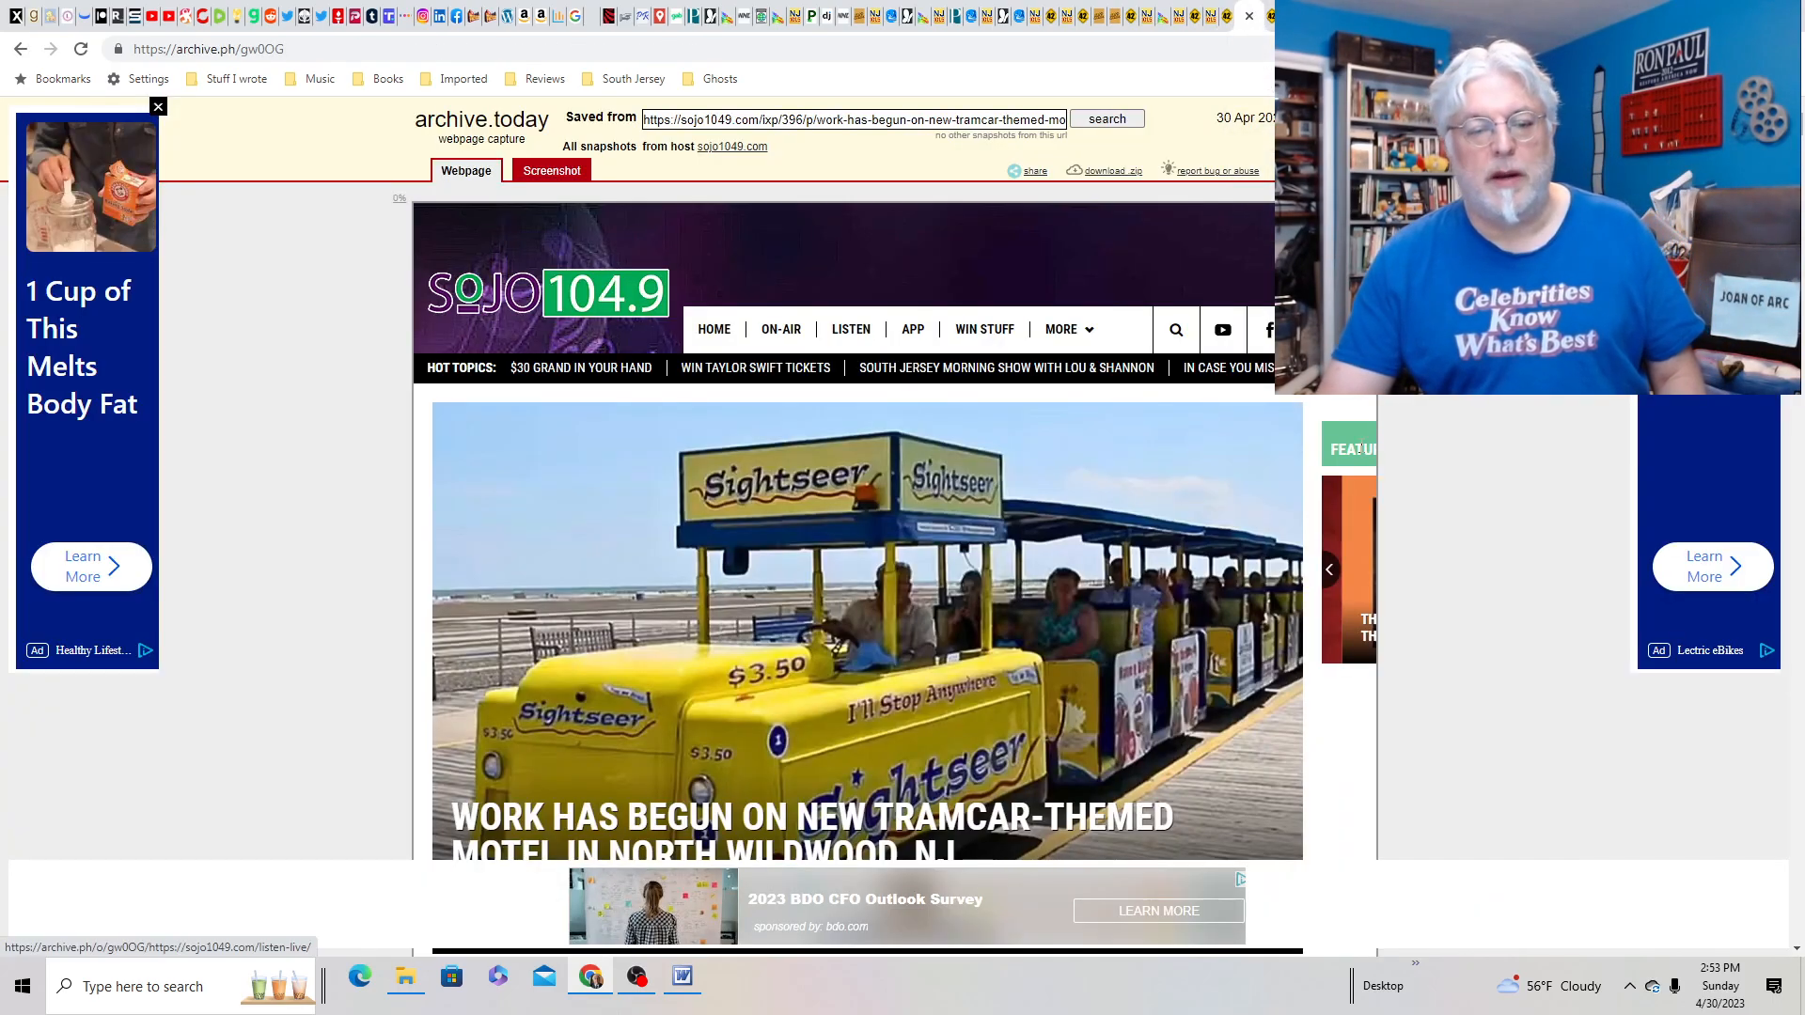
- Scroll the archived SoJO 104.9 North Wildwood tramcar-themed motel story
scroll(down, 3)
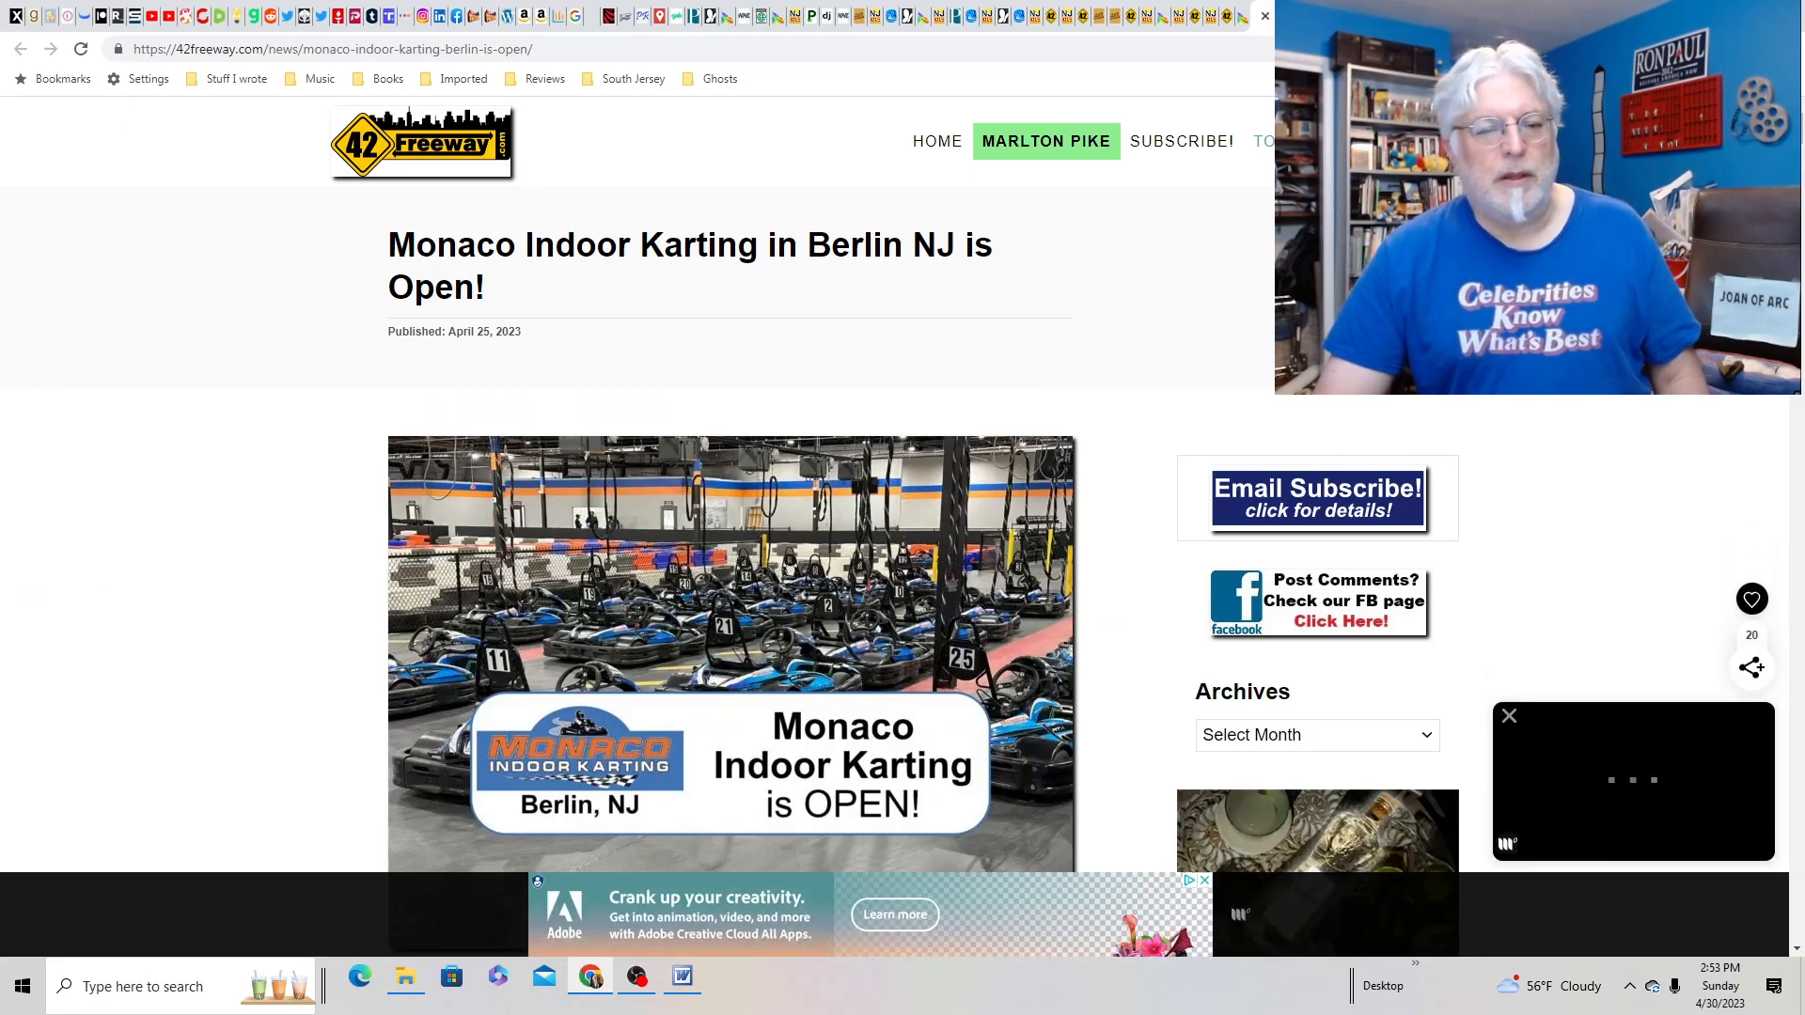
- Scroll the Monaco Indoor Karting Berlin article down to its first paragraphs
scroll(down, 3)
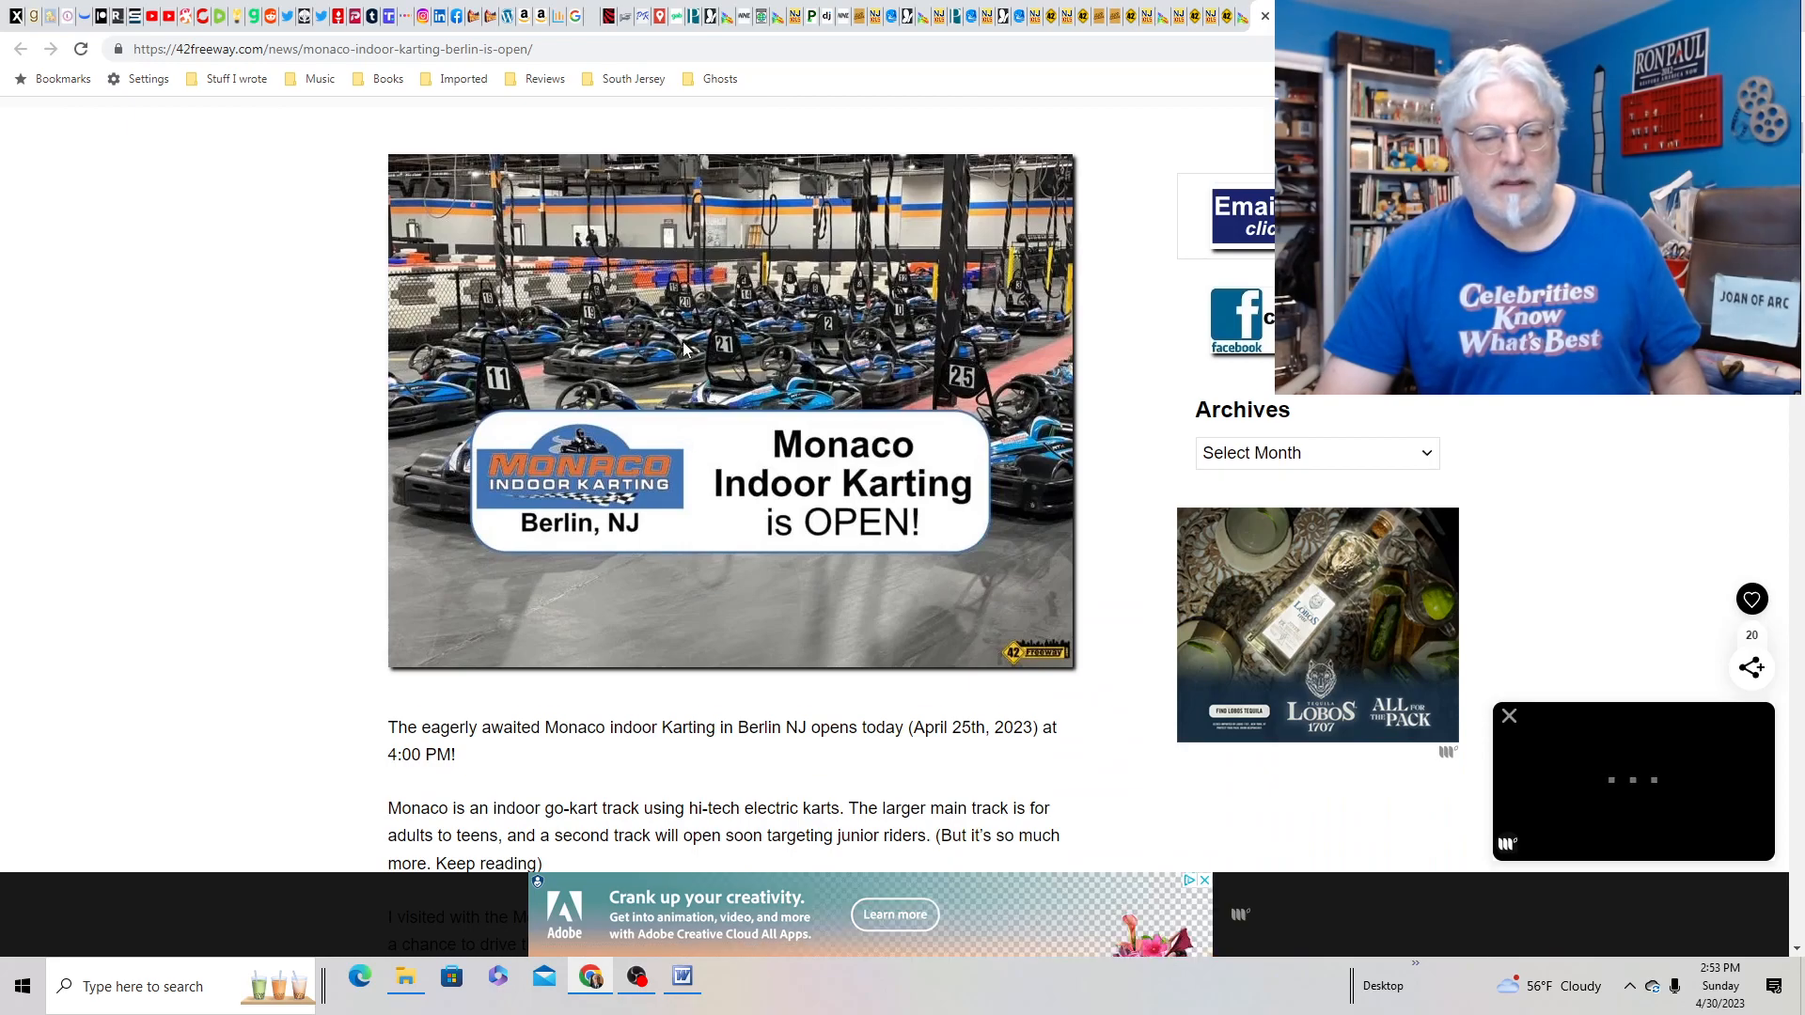
scroll(down, 3)
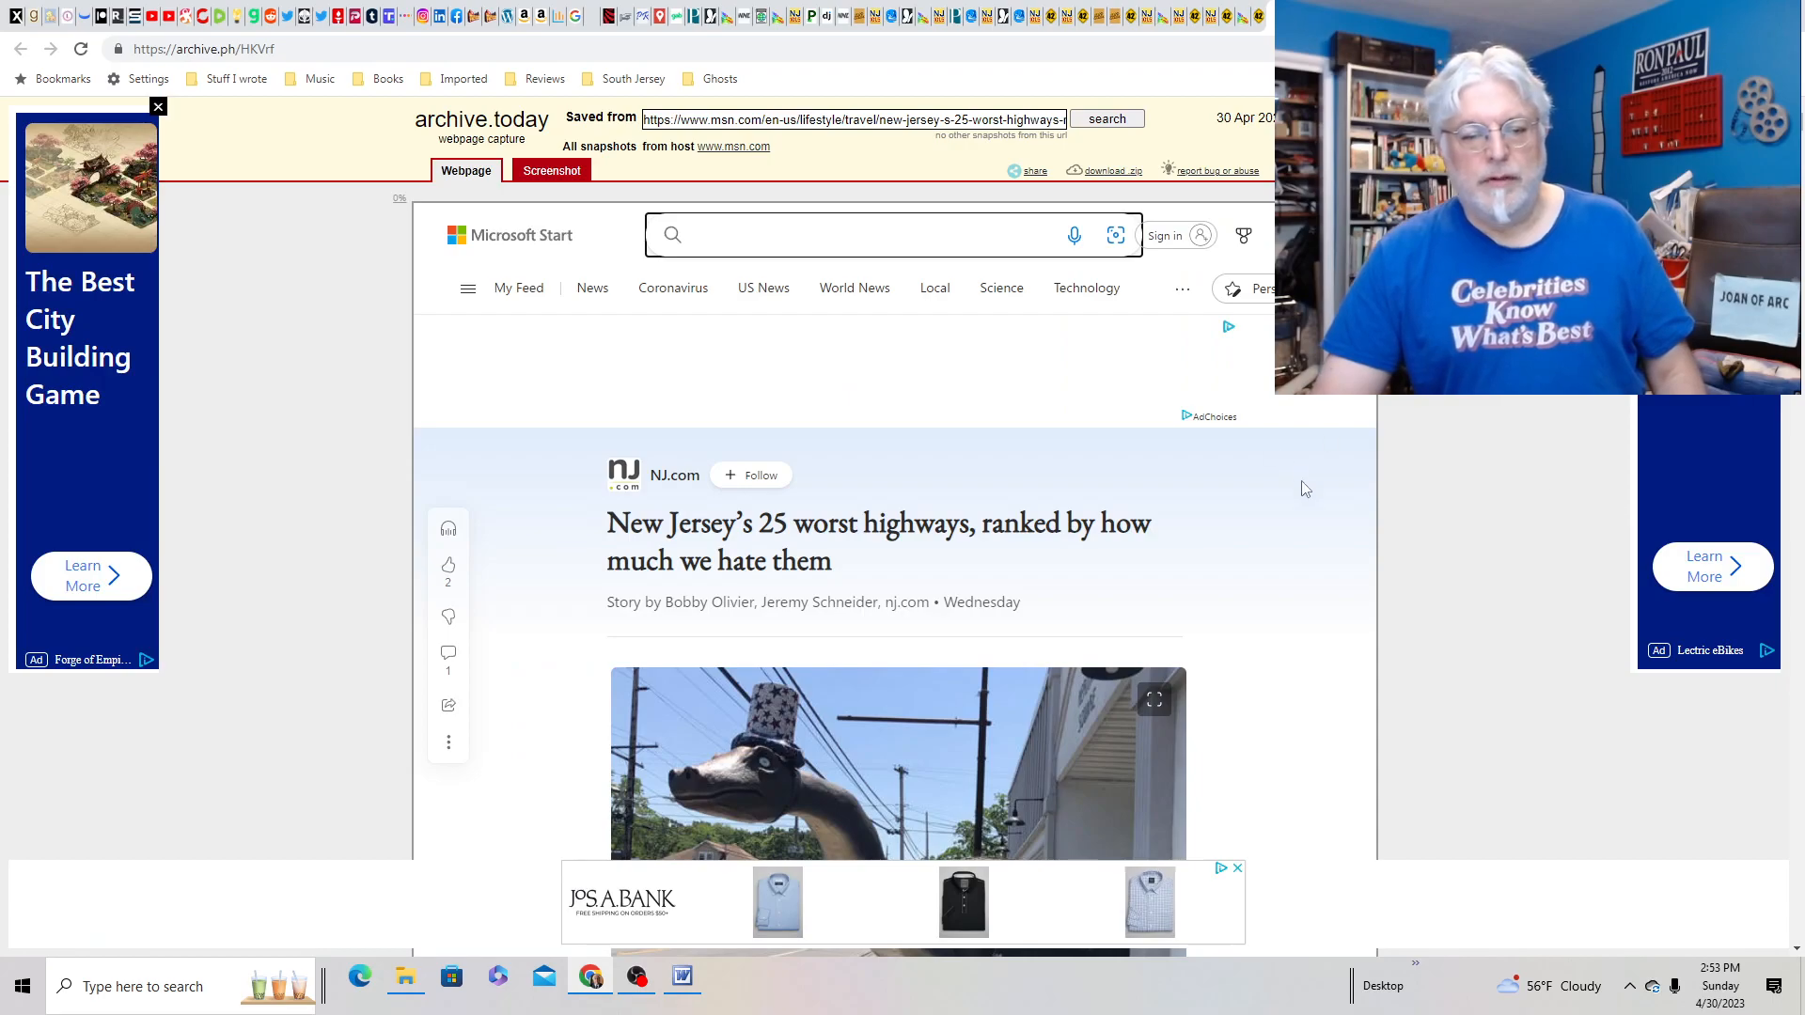
- Read the archived MSN New Jersey worst-highways list down to entry 15, Garden State Parkway
scroll(down, 3)
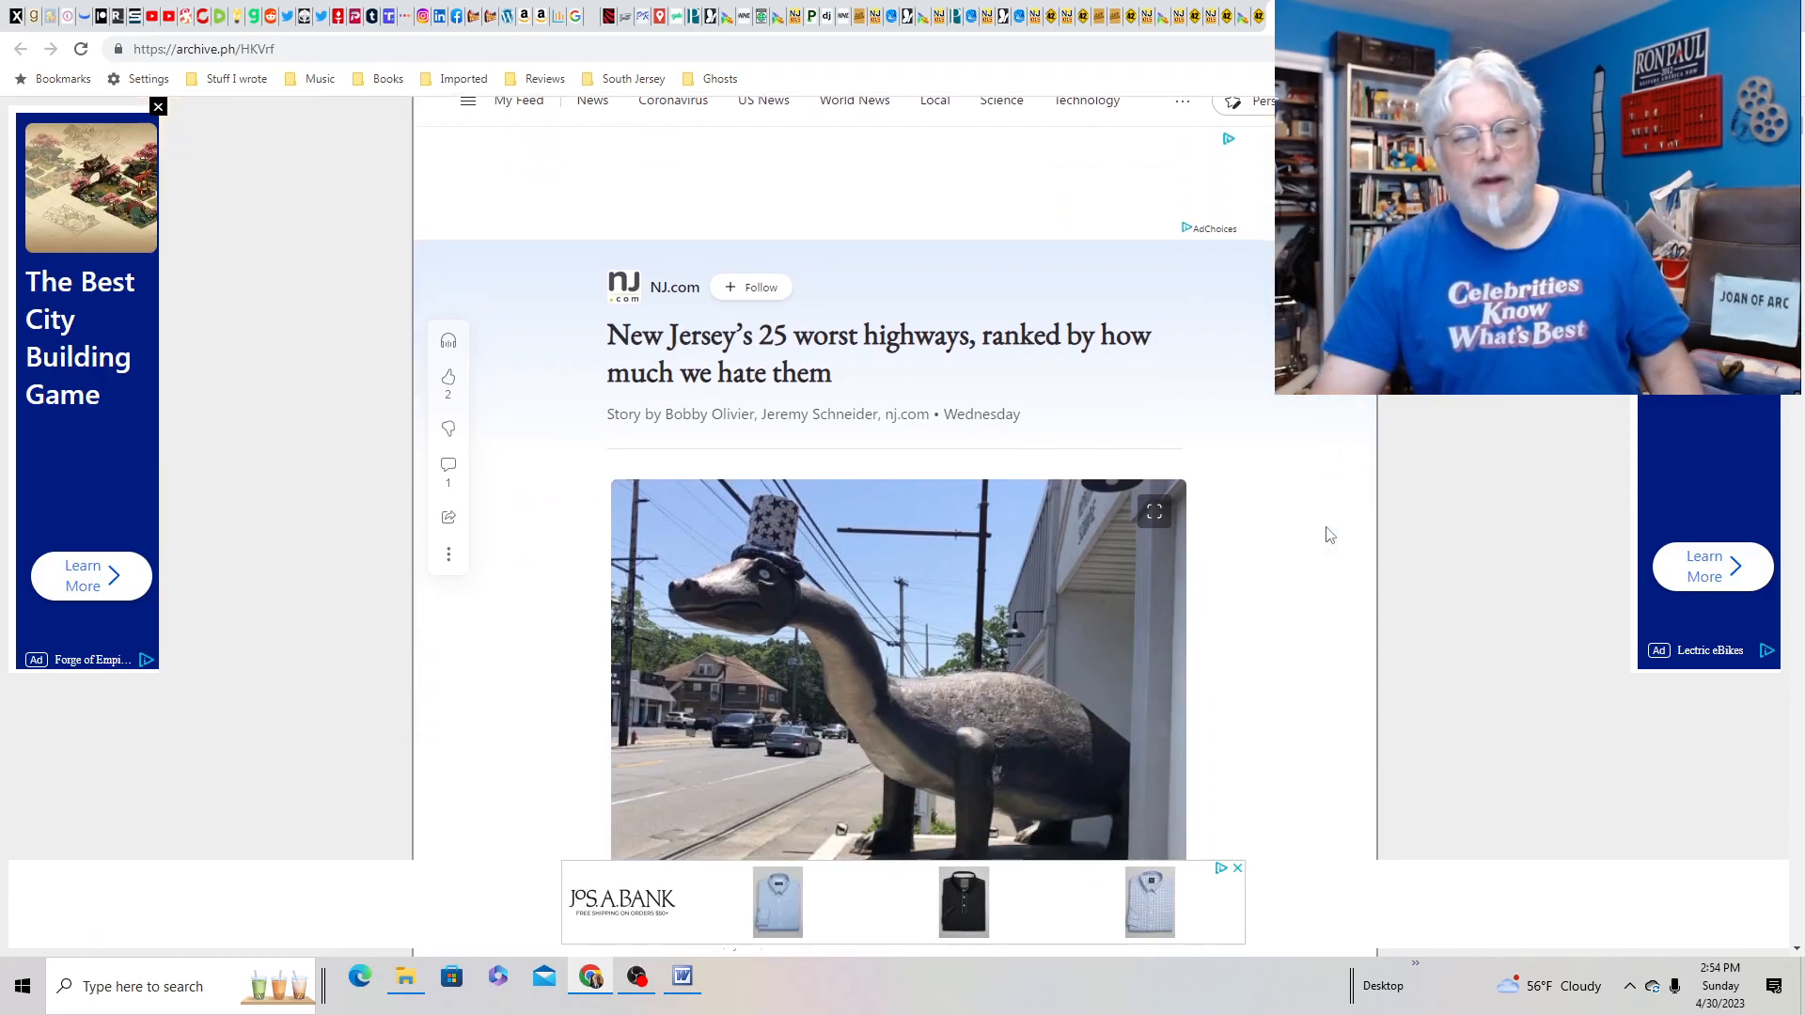
scroll(down, 3)
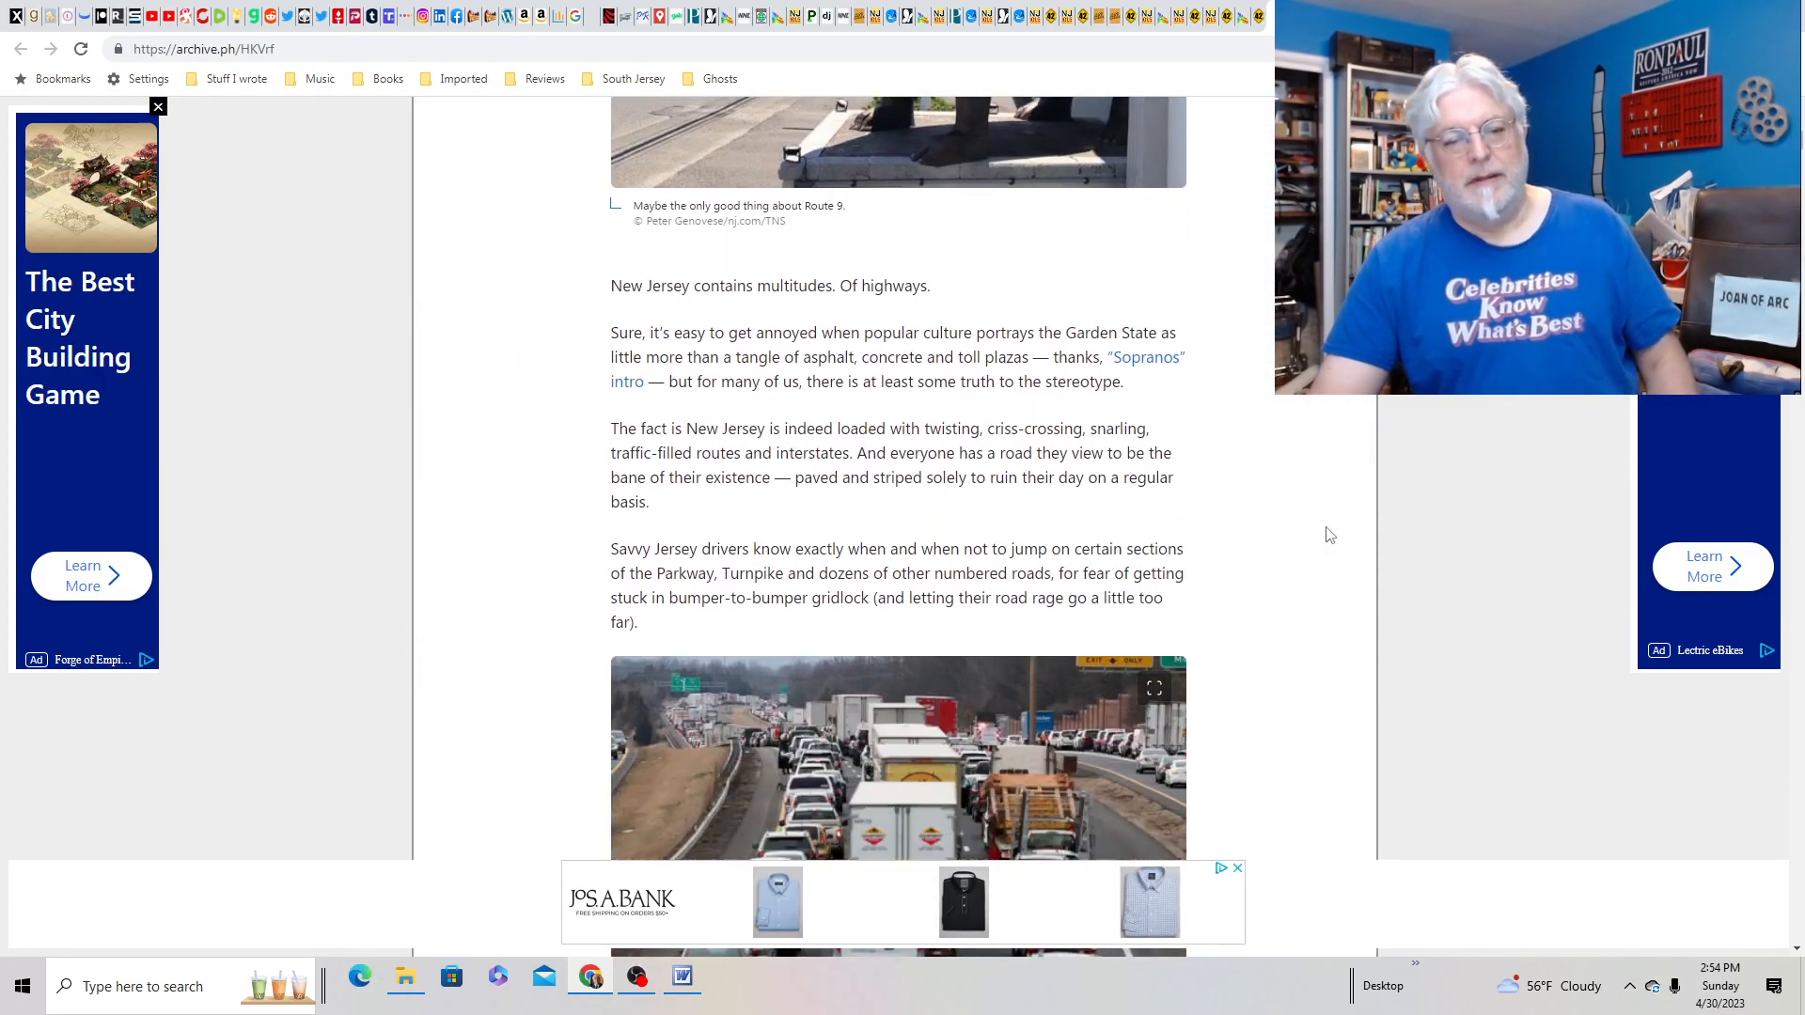
scroll(down, 3)
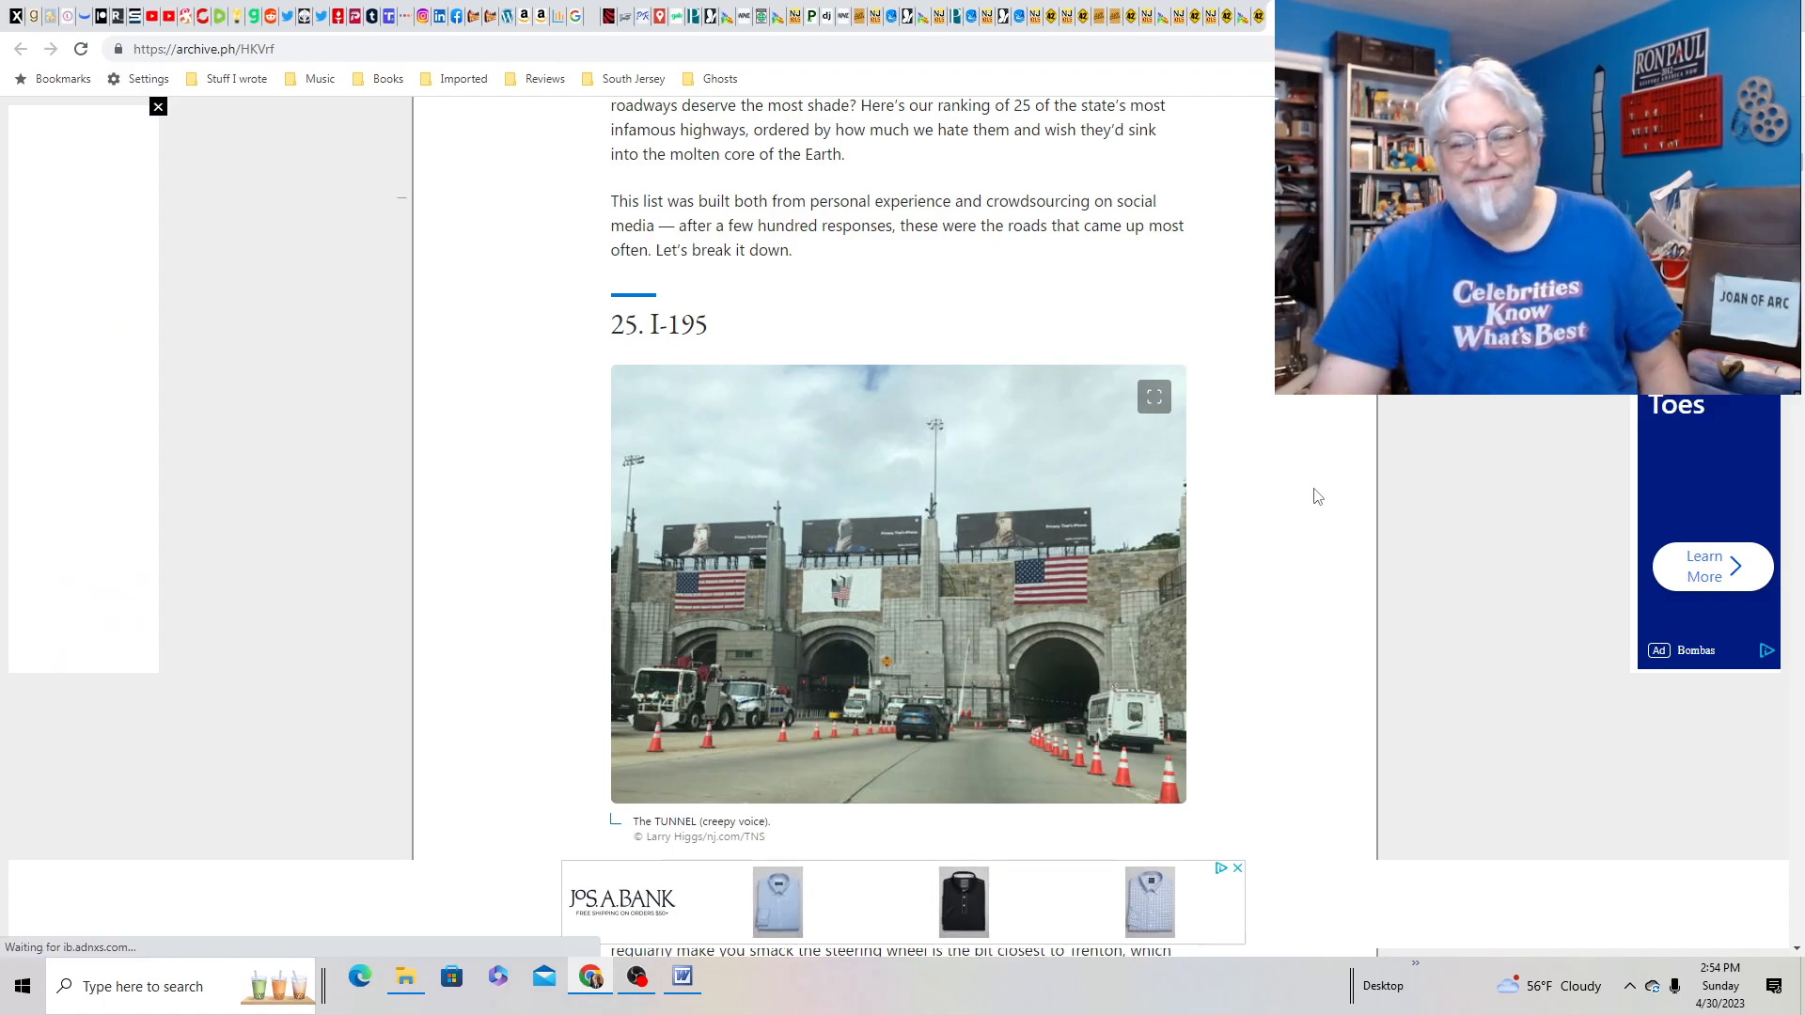
scroll(down, 3)
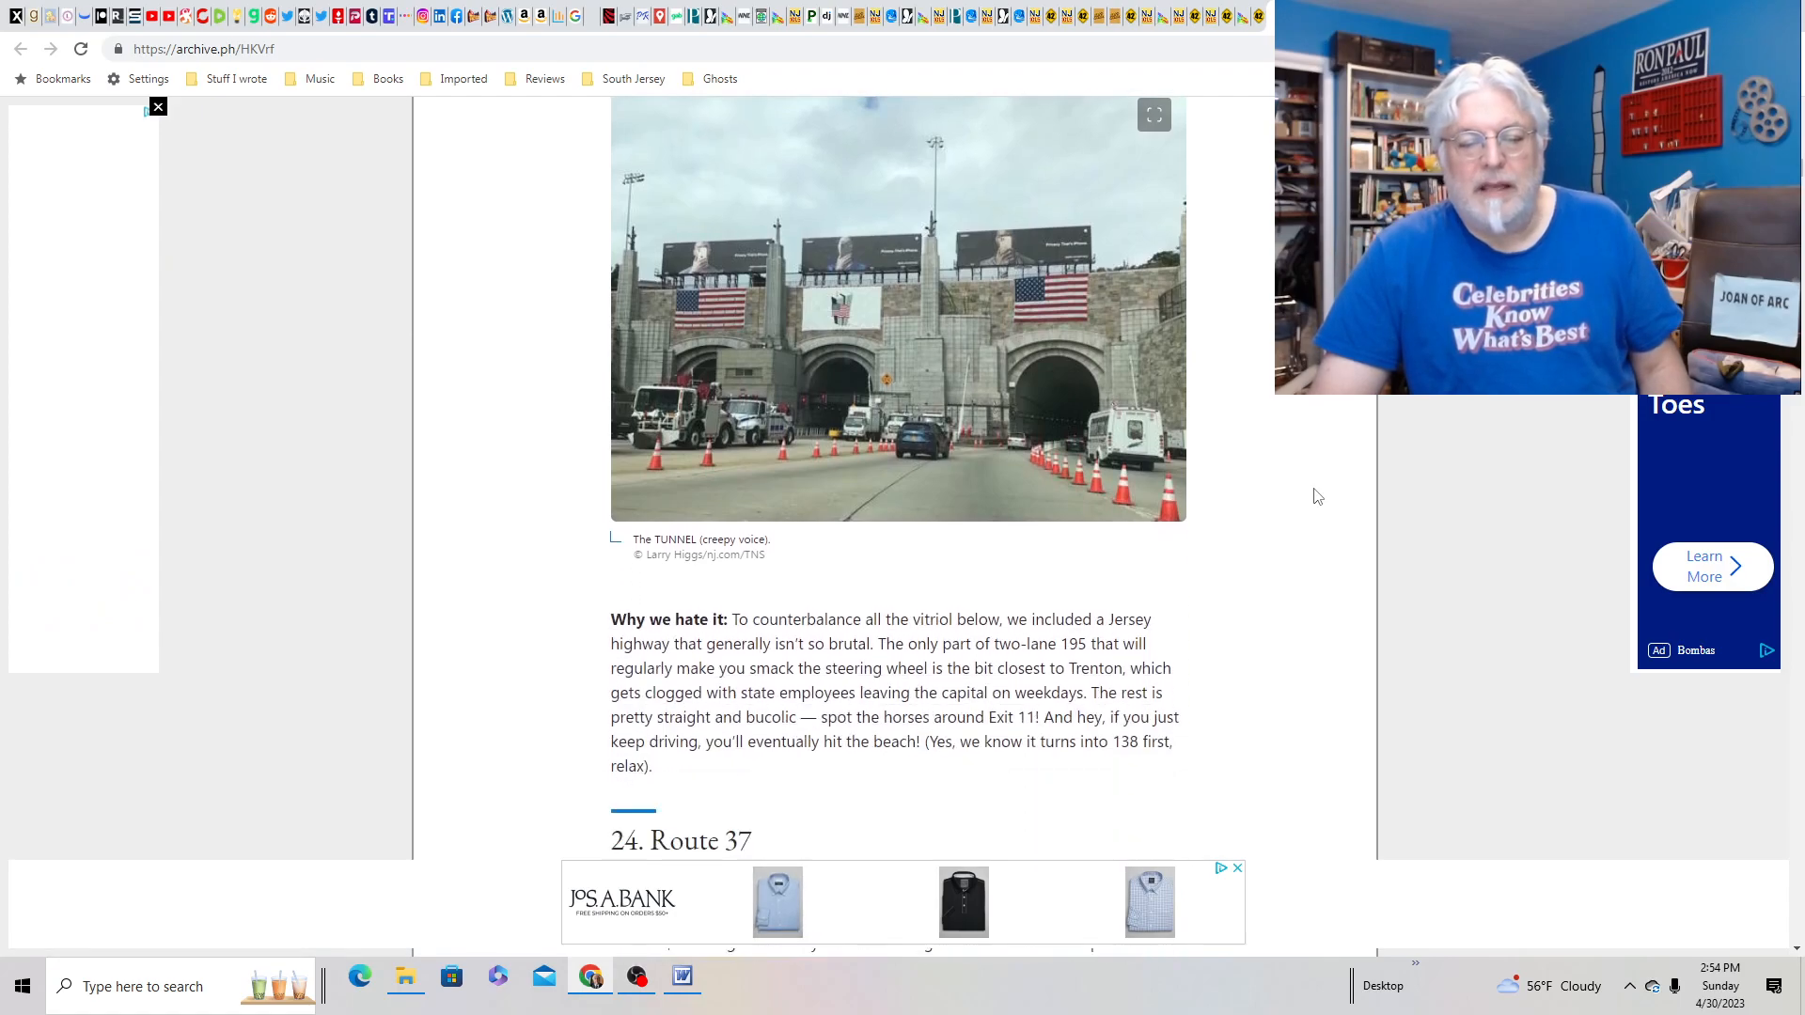
scroll(down, 3)
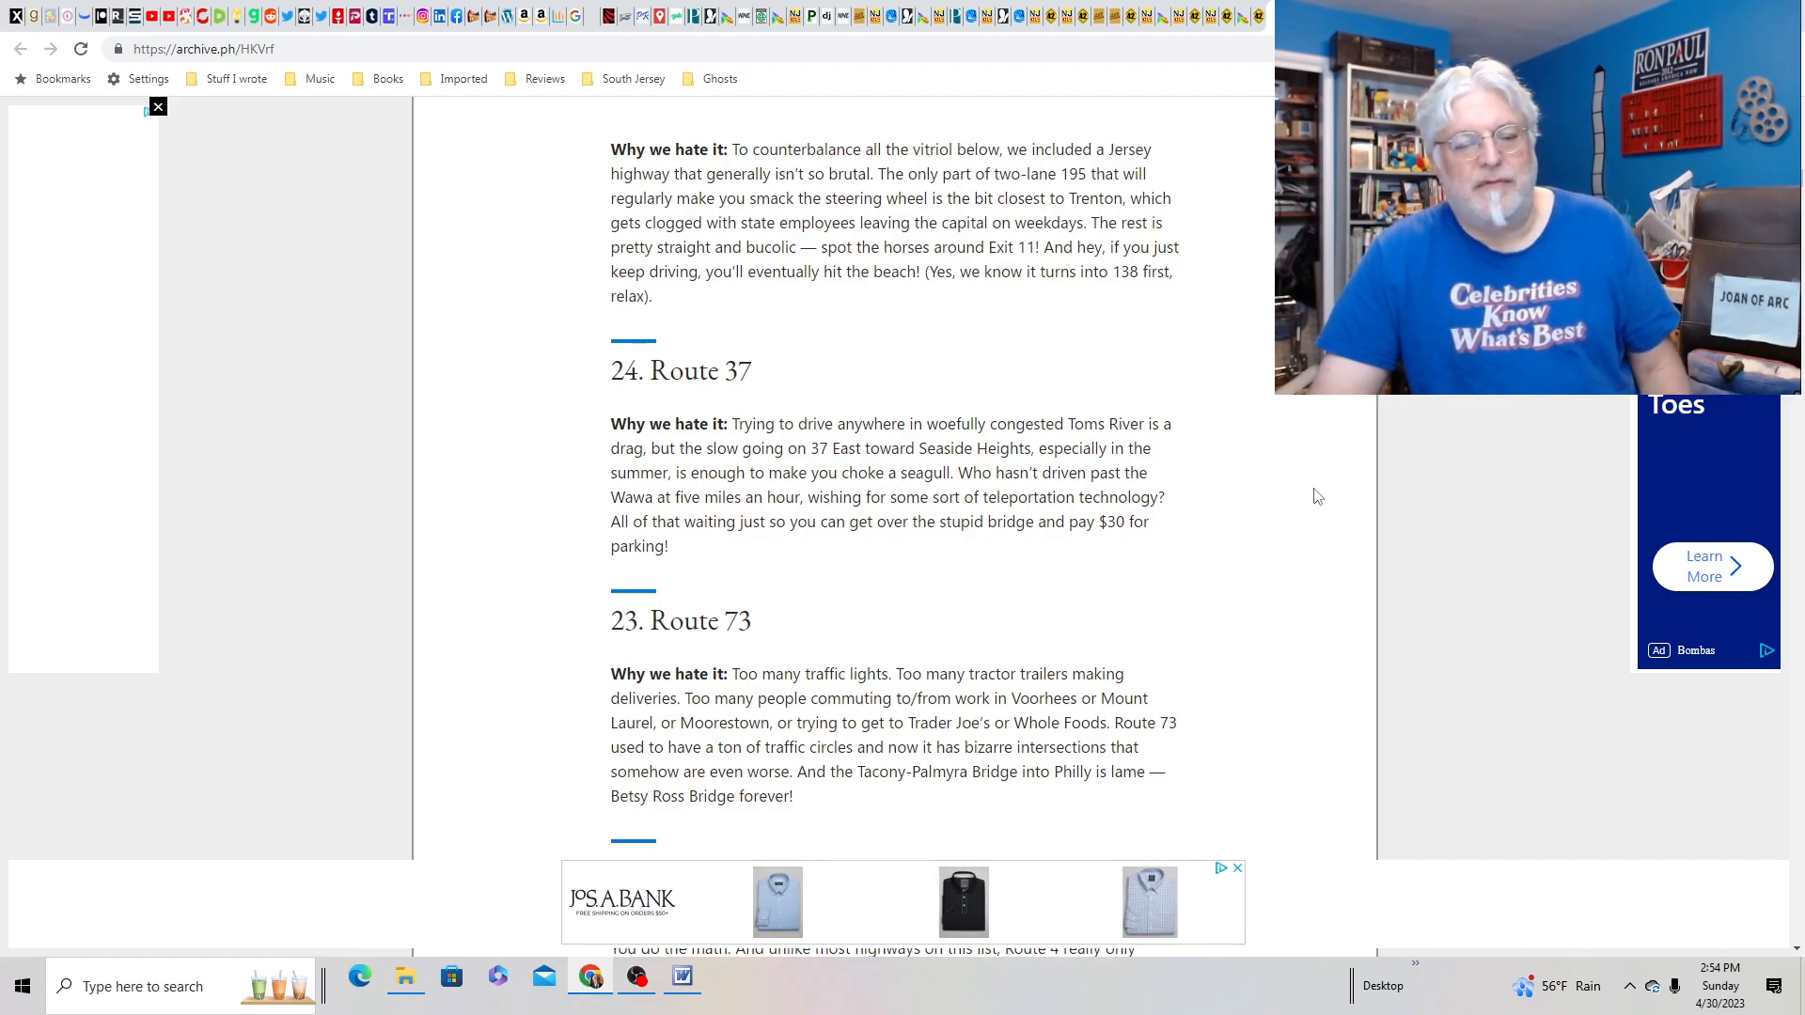
scroll(down, 3)
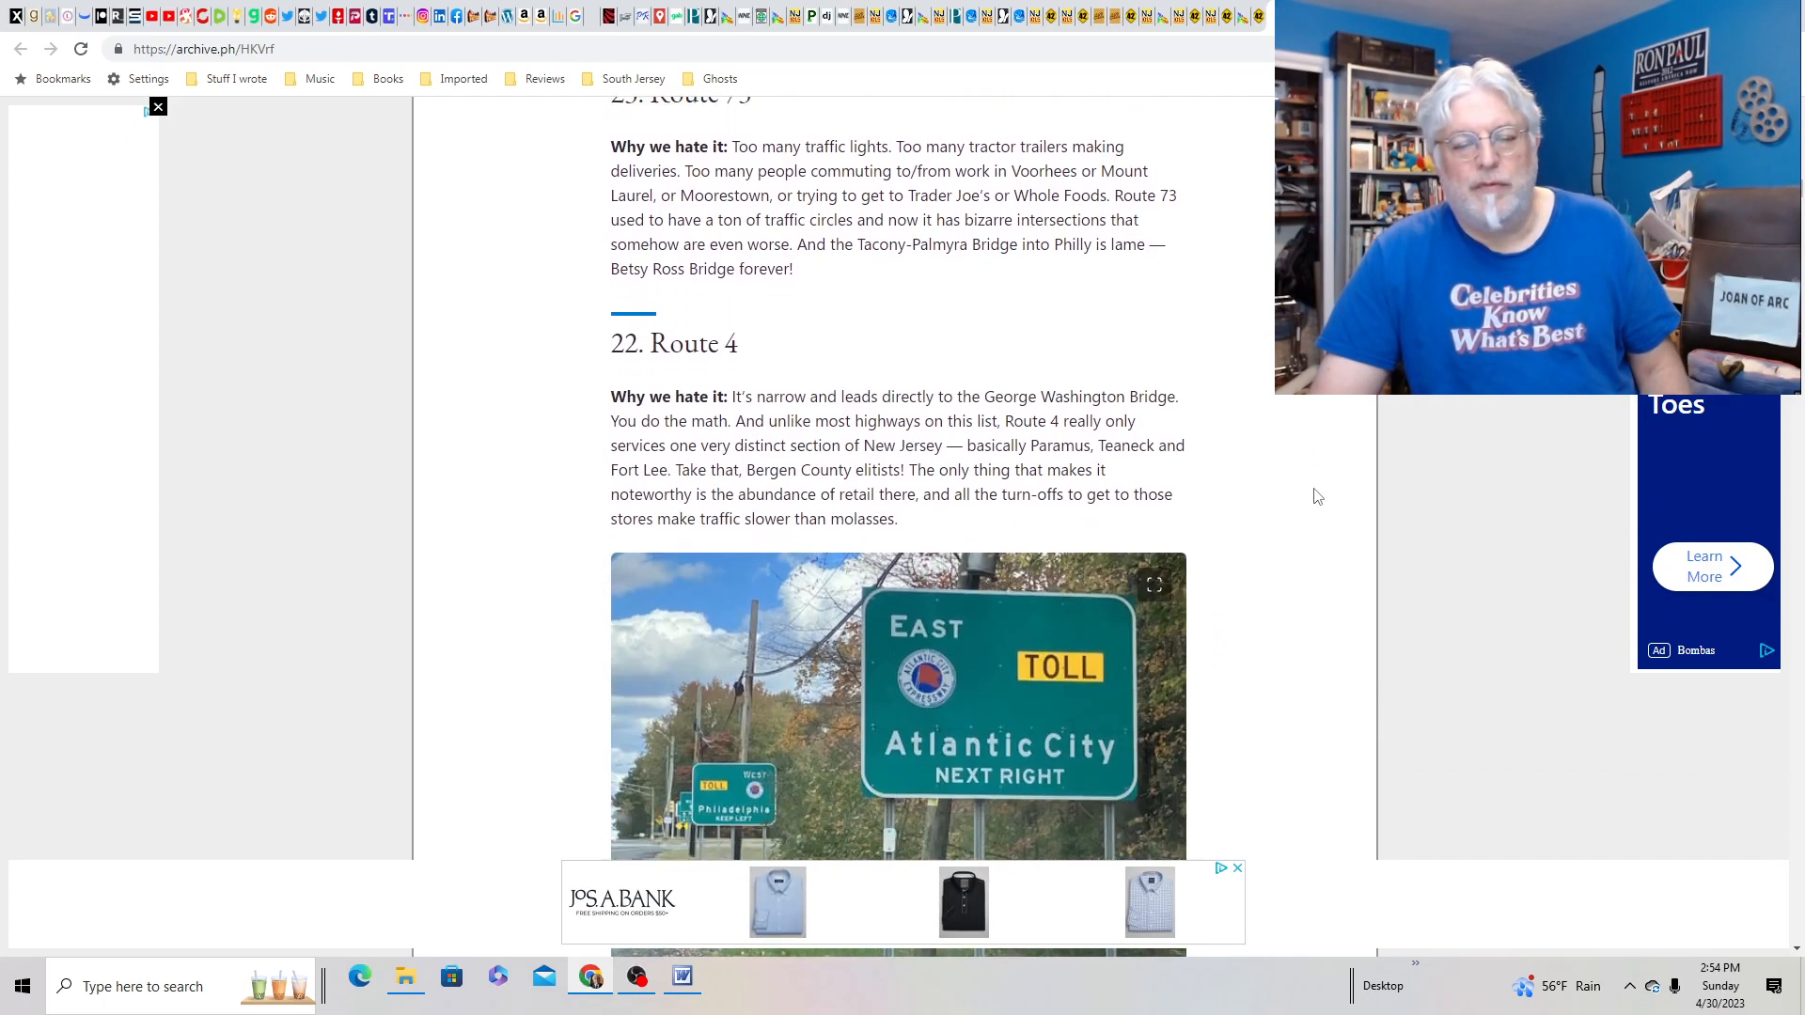
scroll(down, 3)
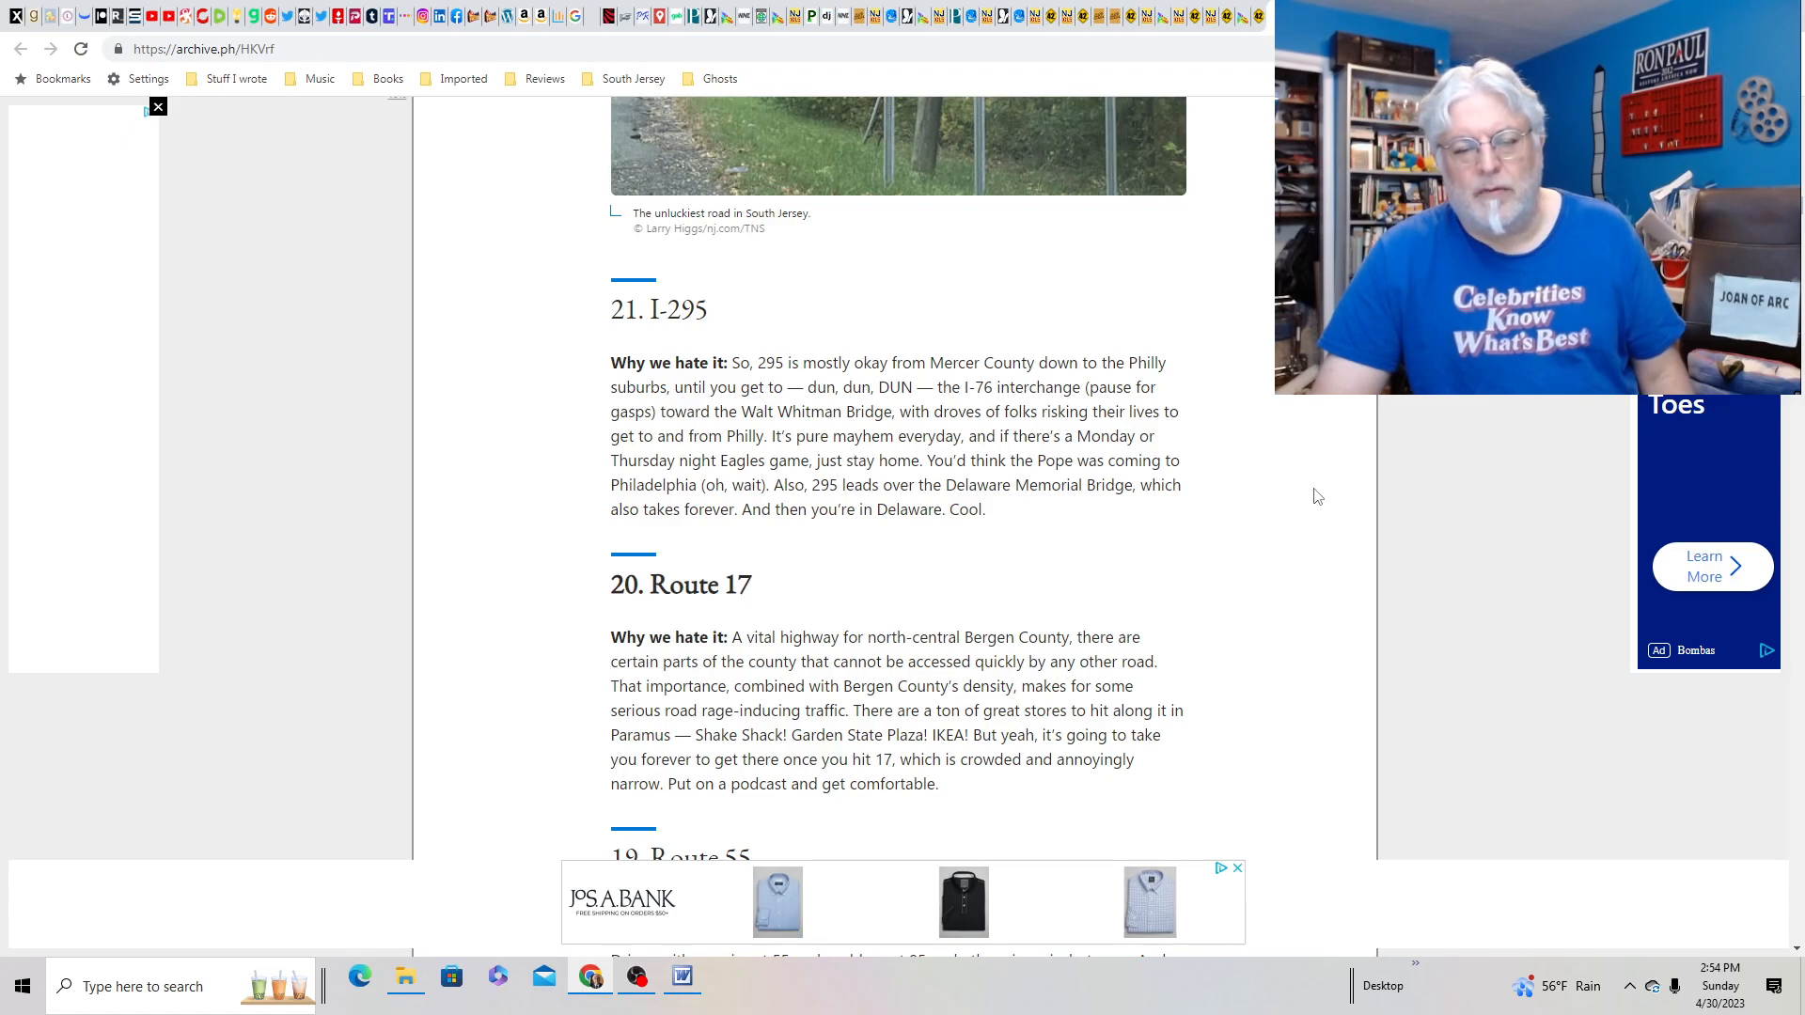
scroll(down, 3)
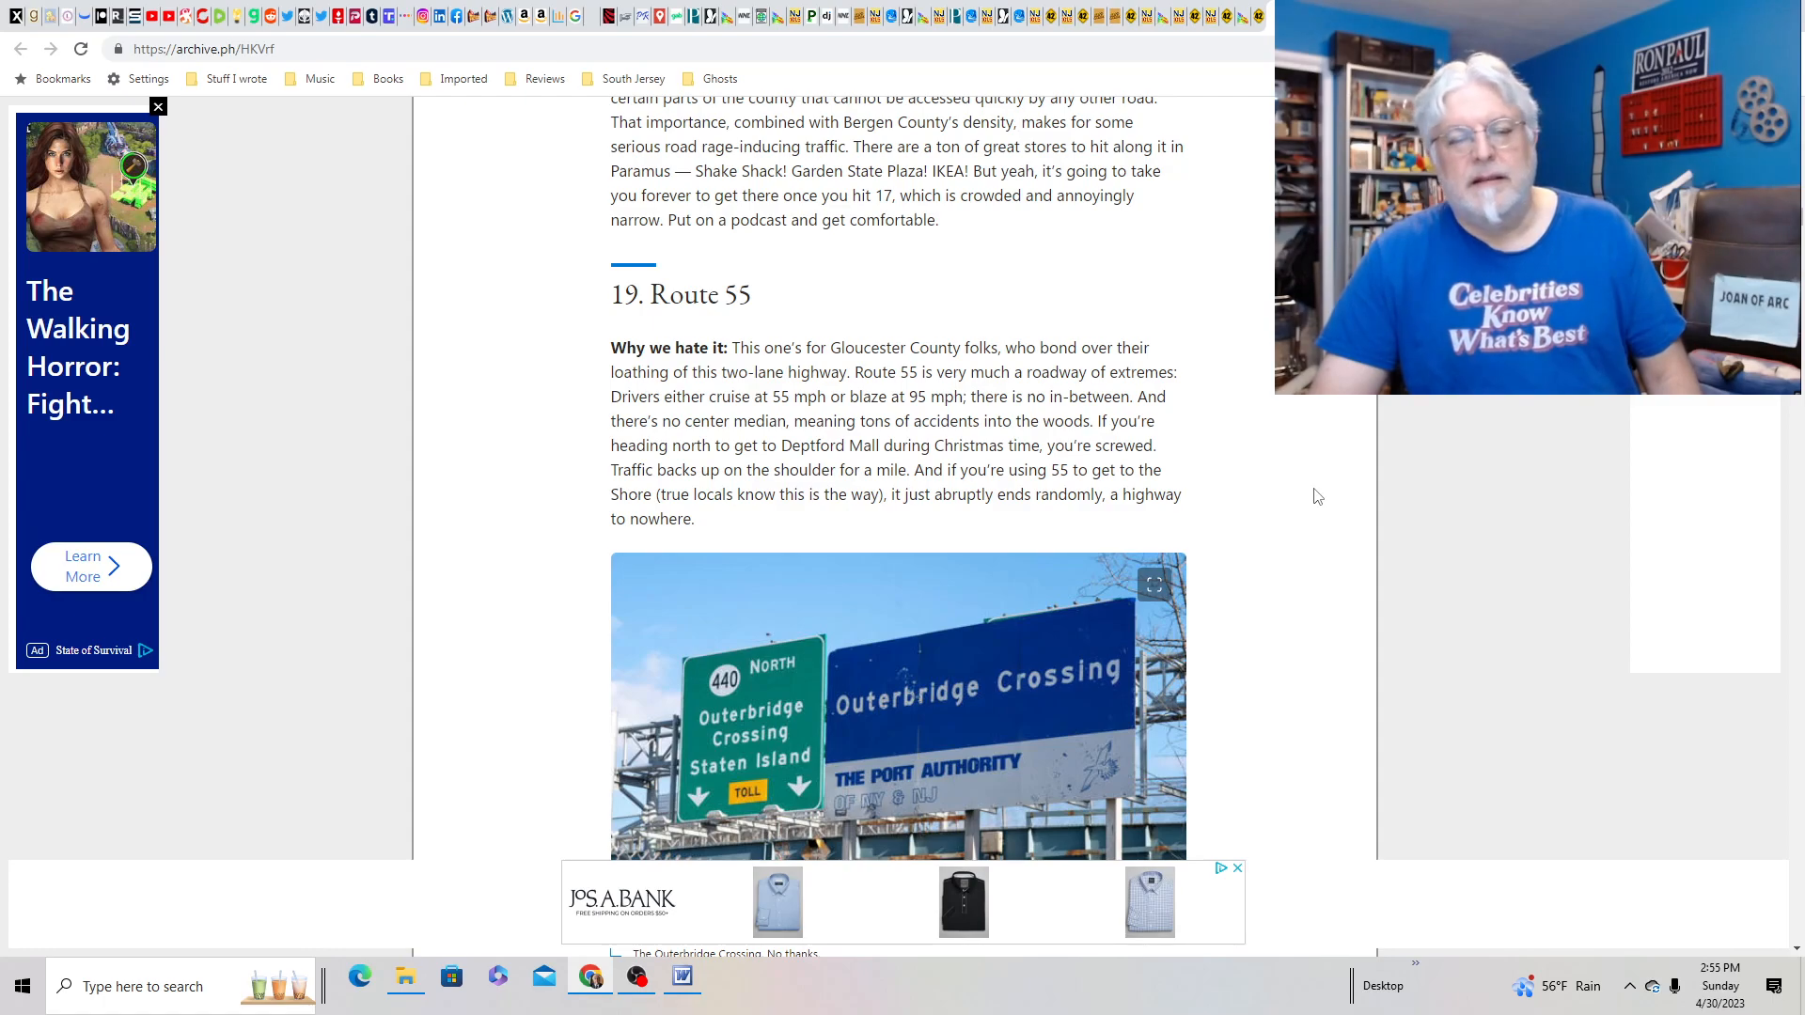
scroll(down, 3)
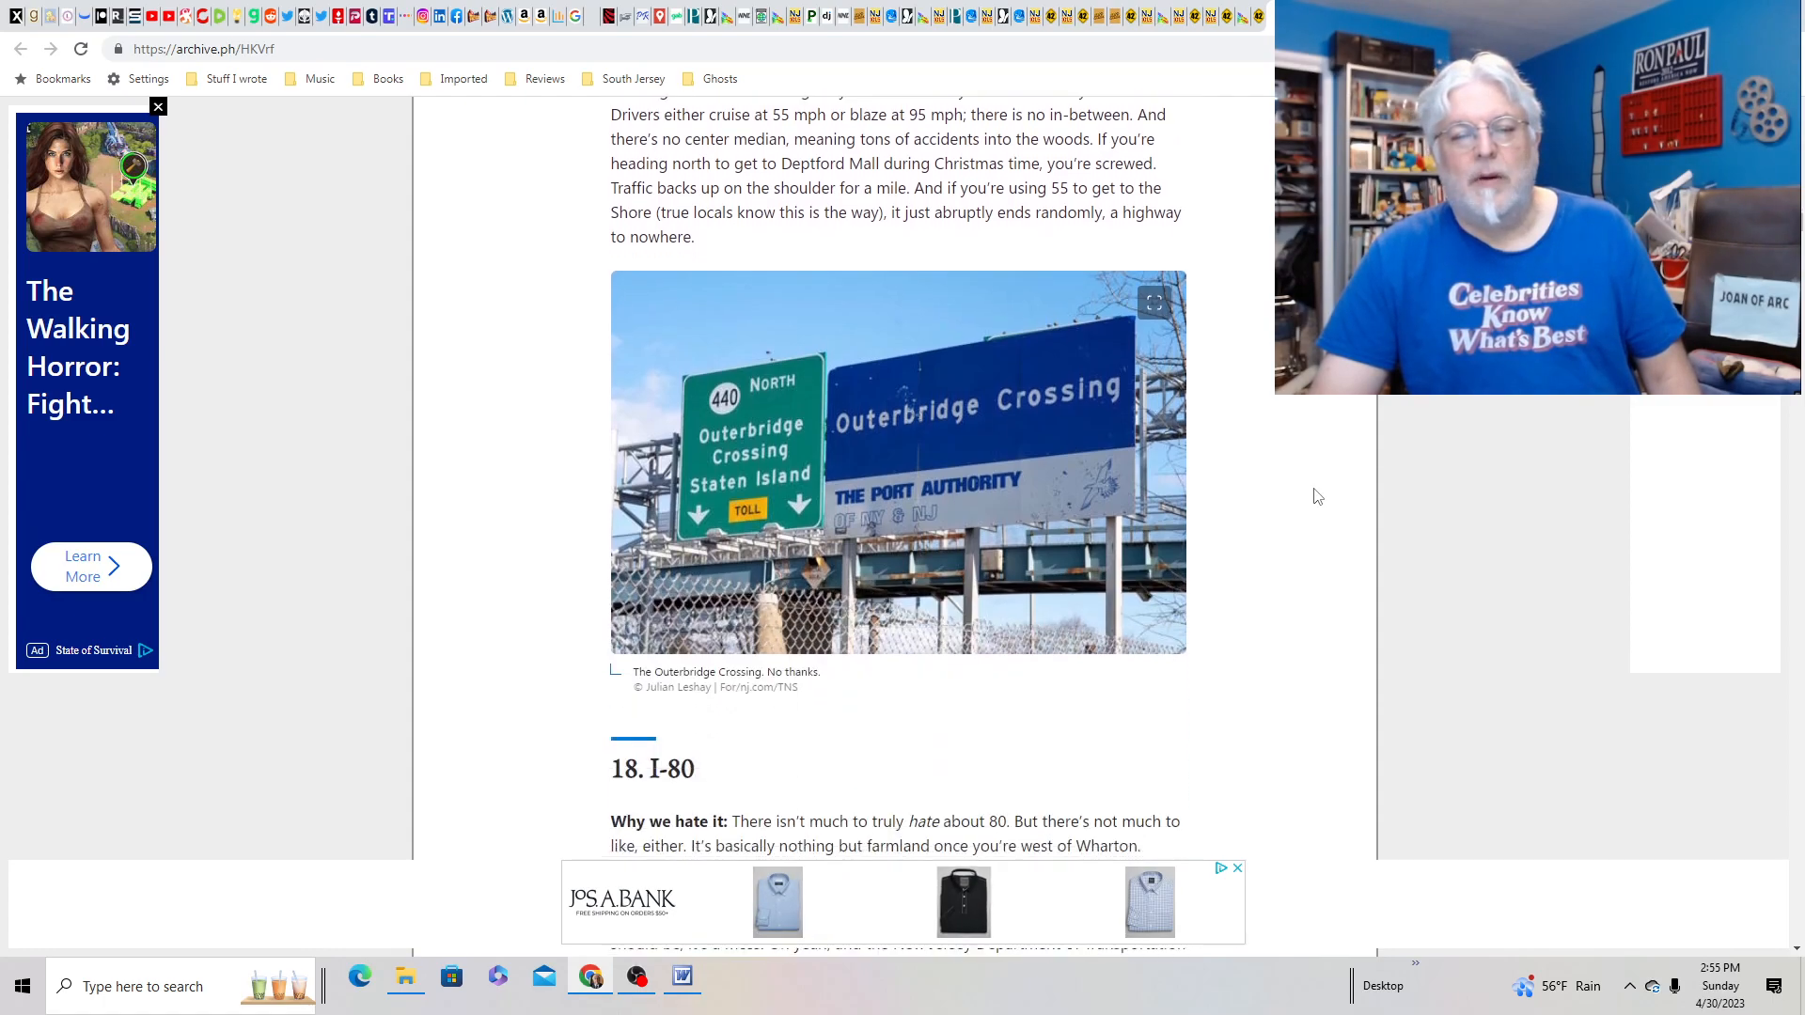
scroll(down, 3)
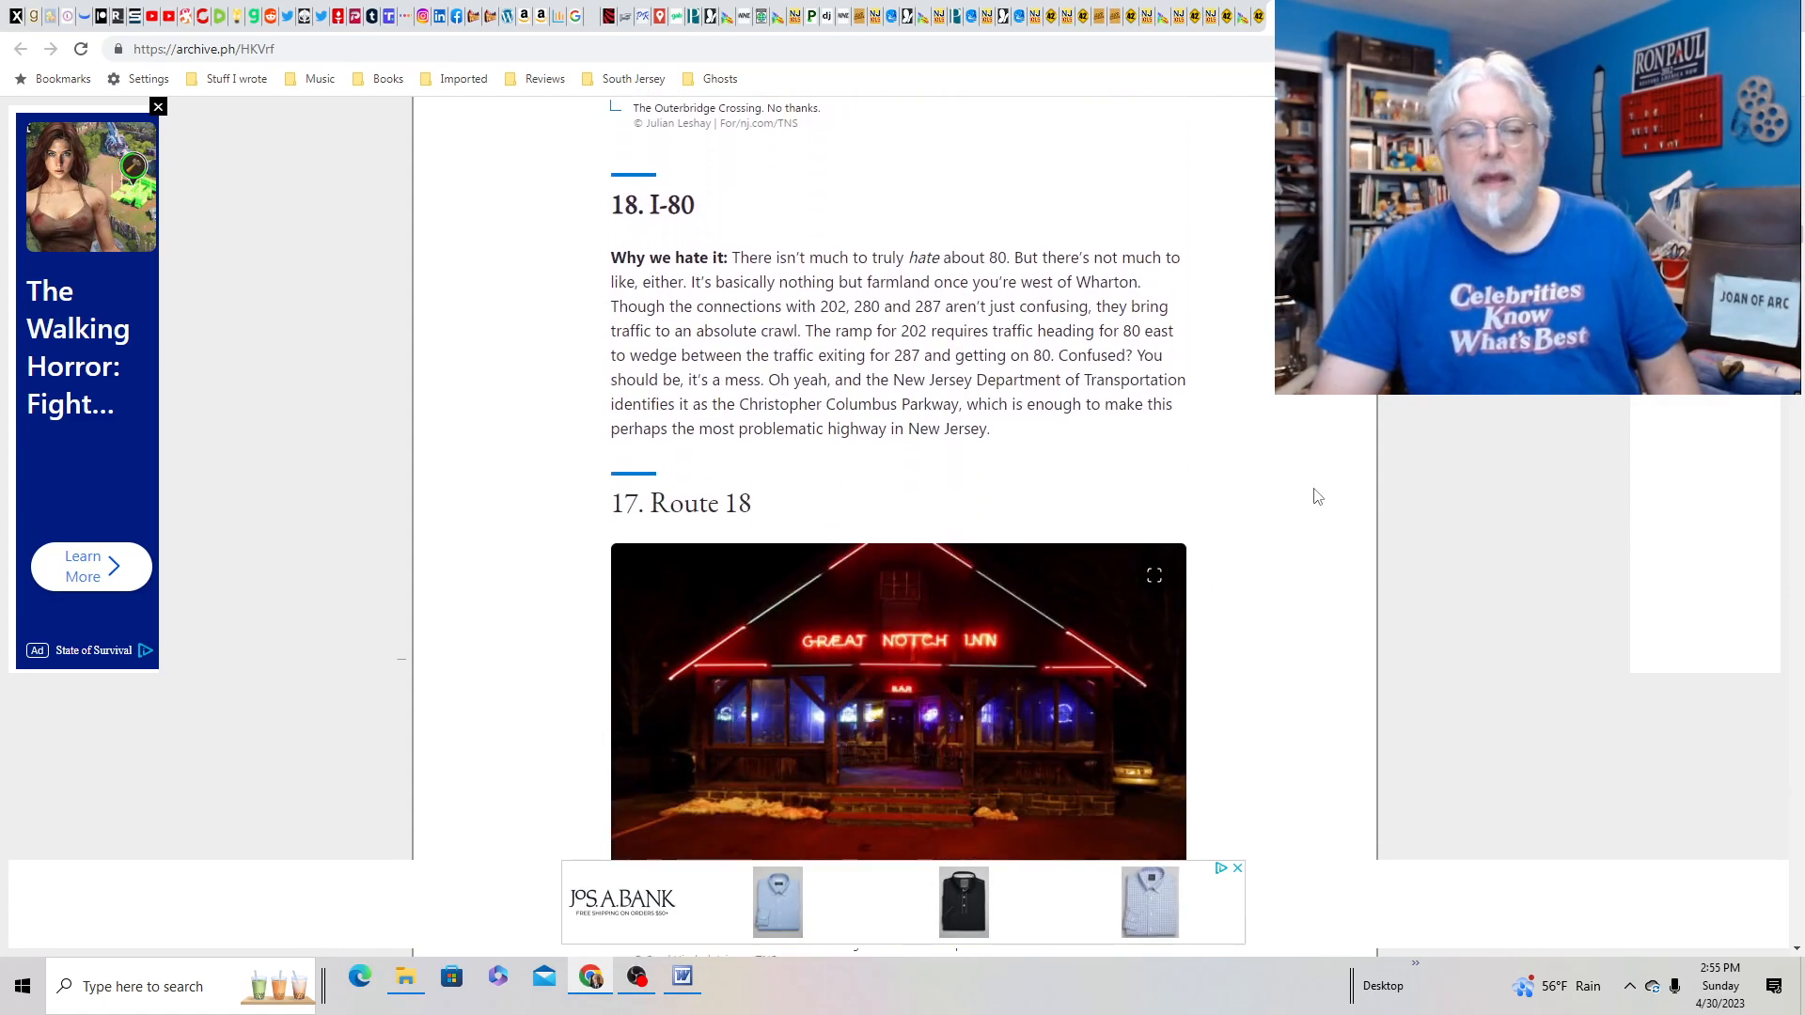
scroll(down, 3)
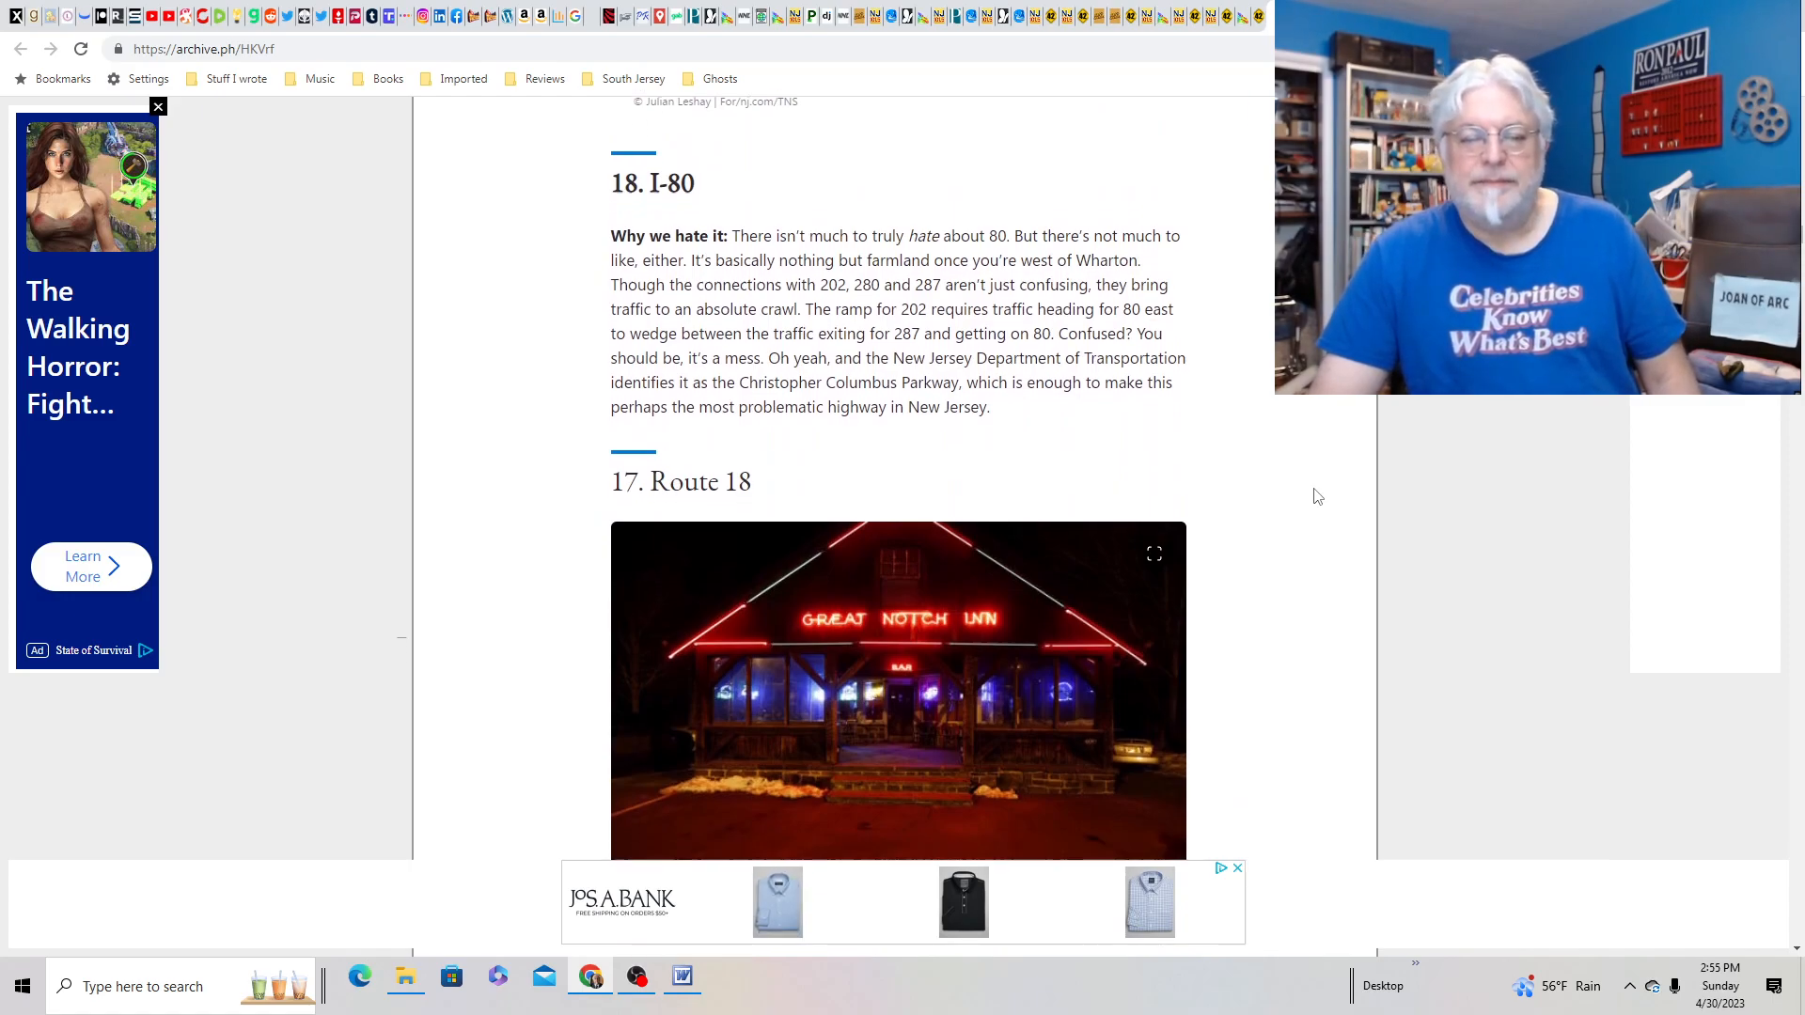
scroll(down, 3)
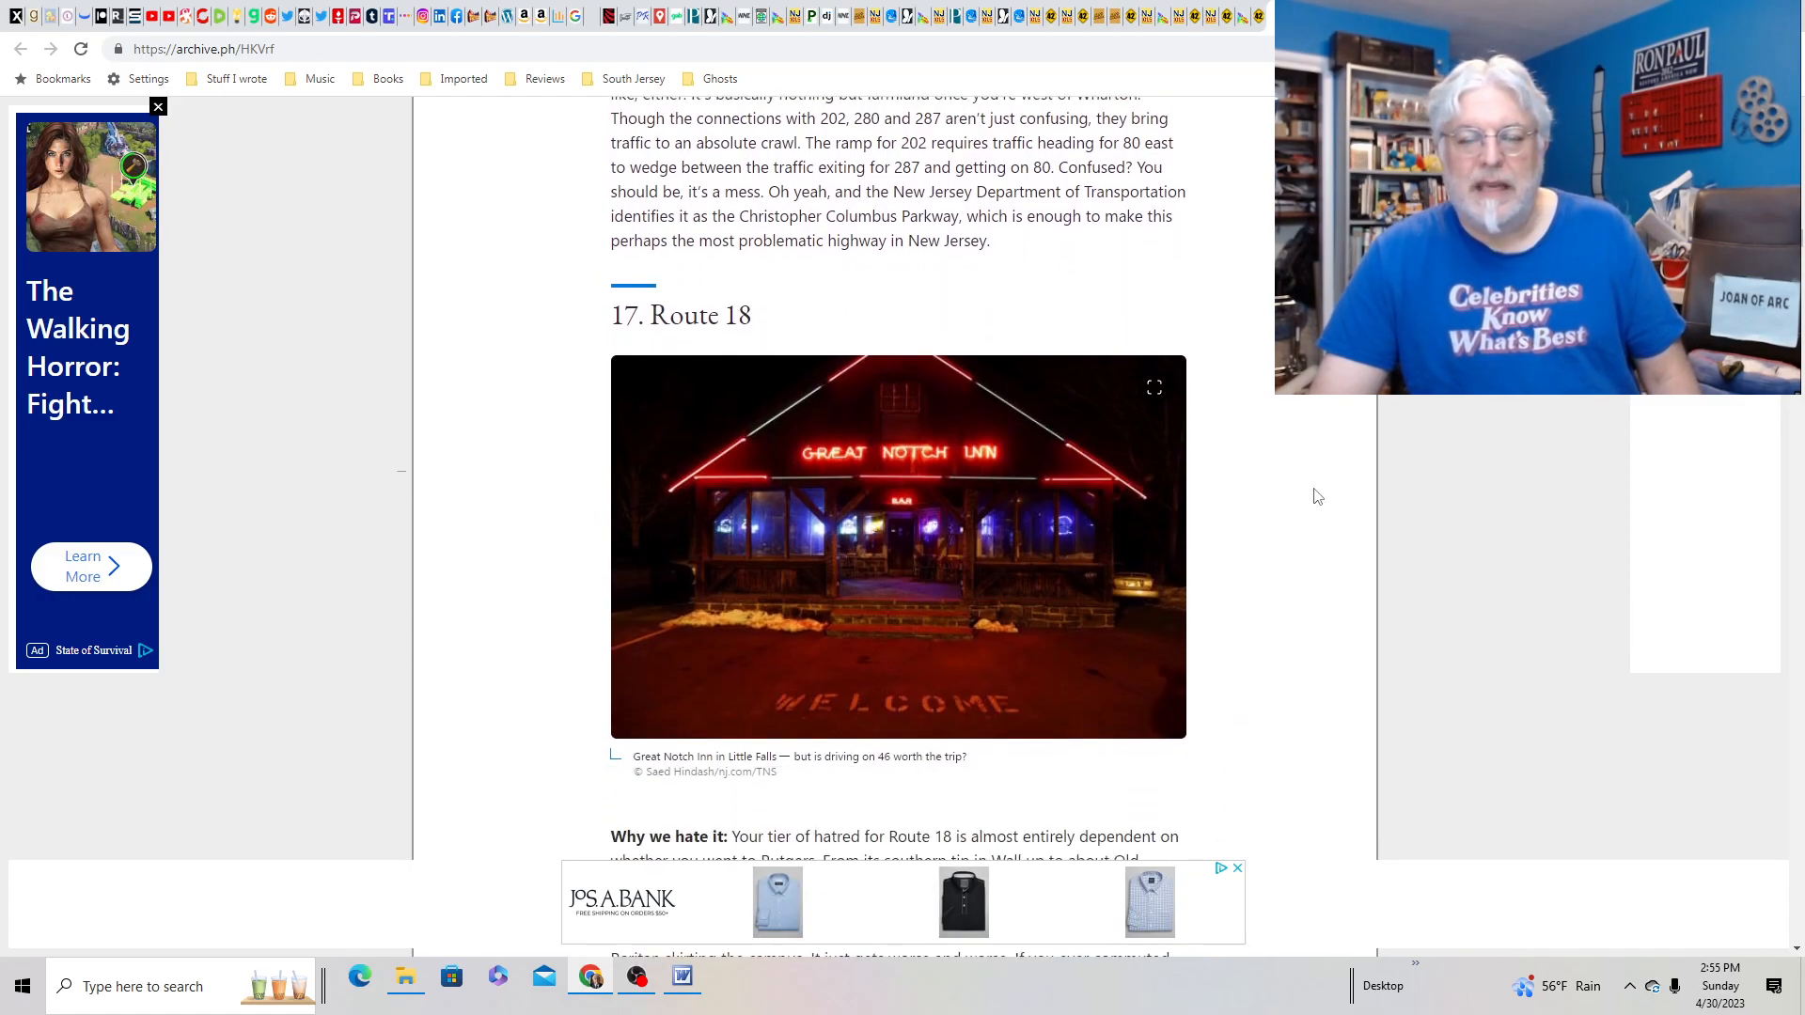
scroll(down, 3)
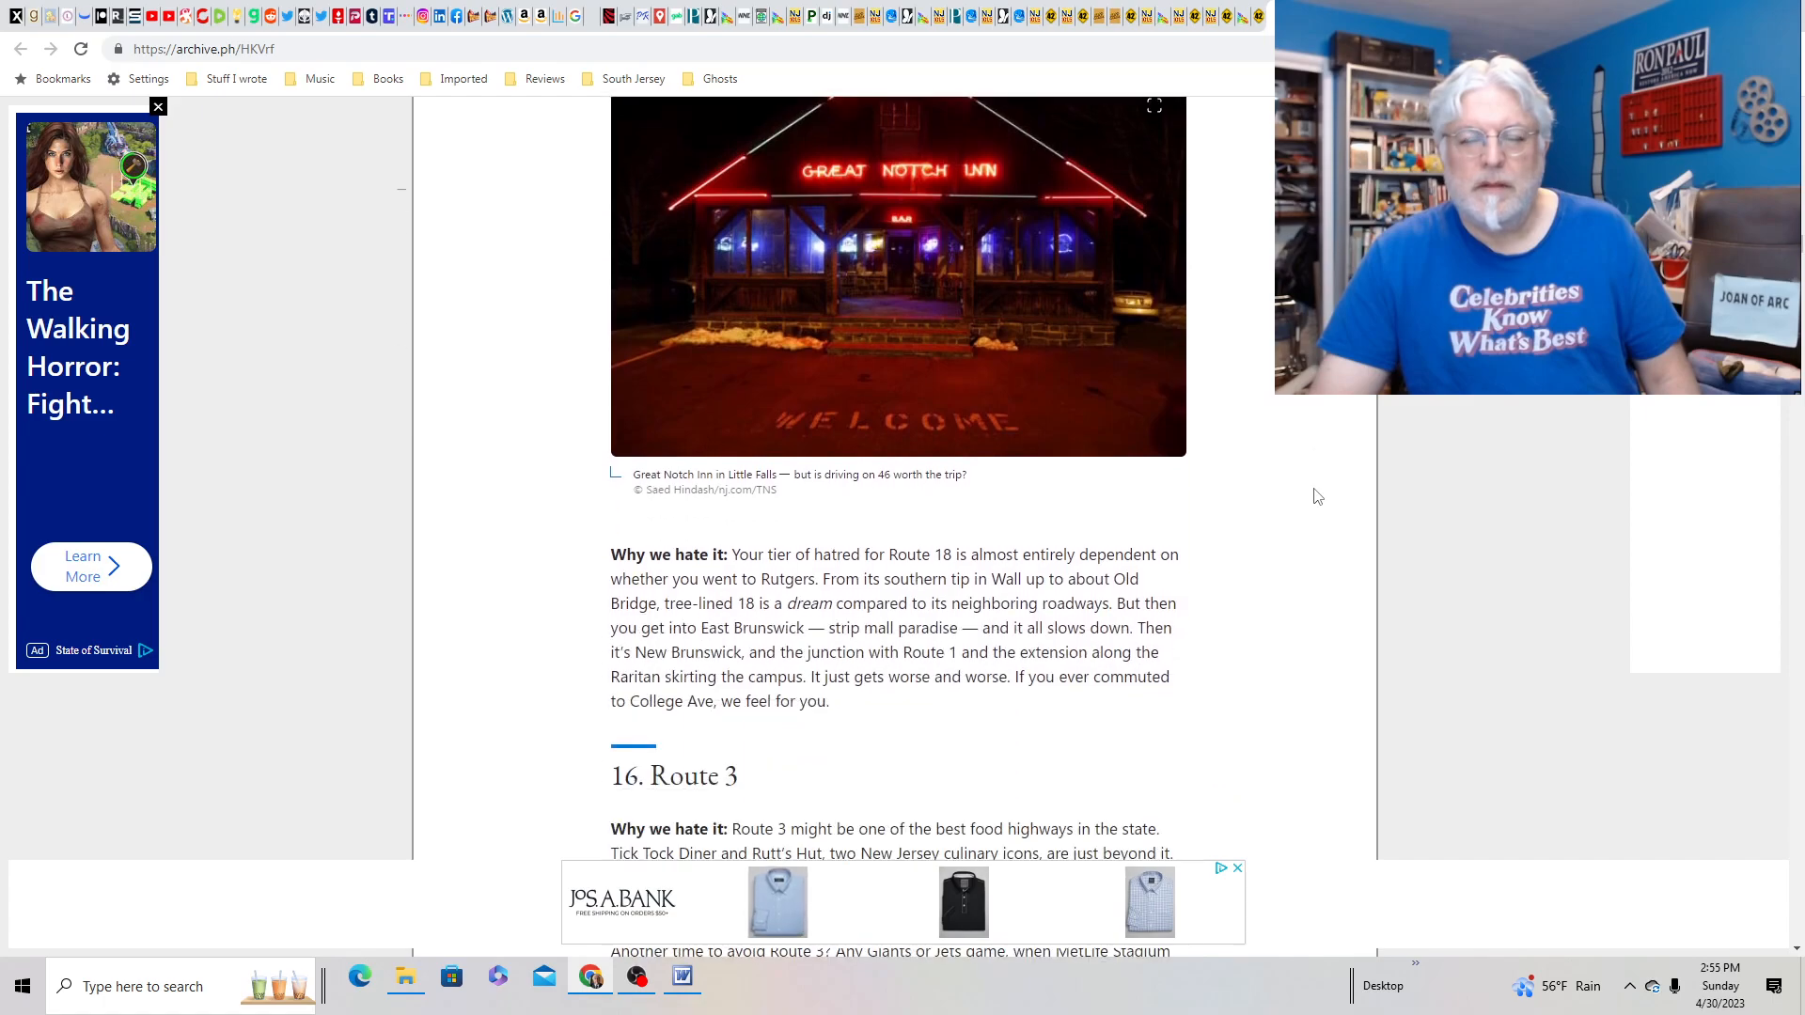
scroll(down, 3)
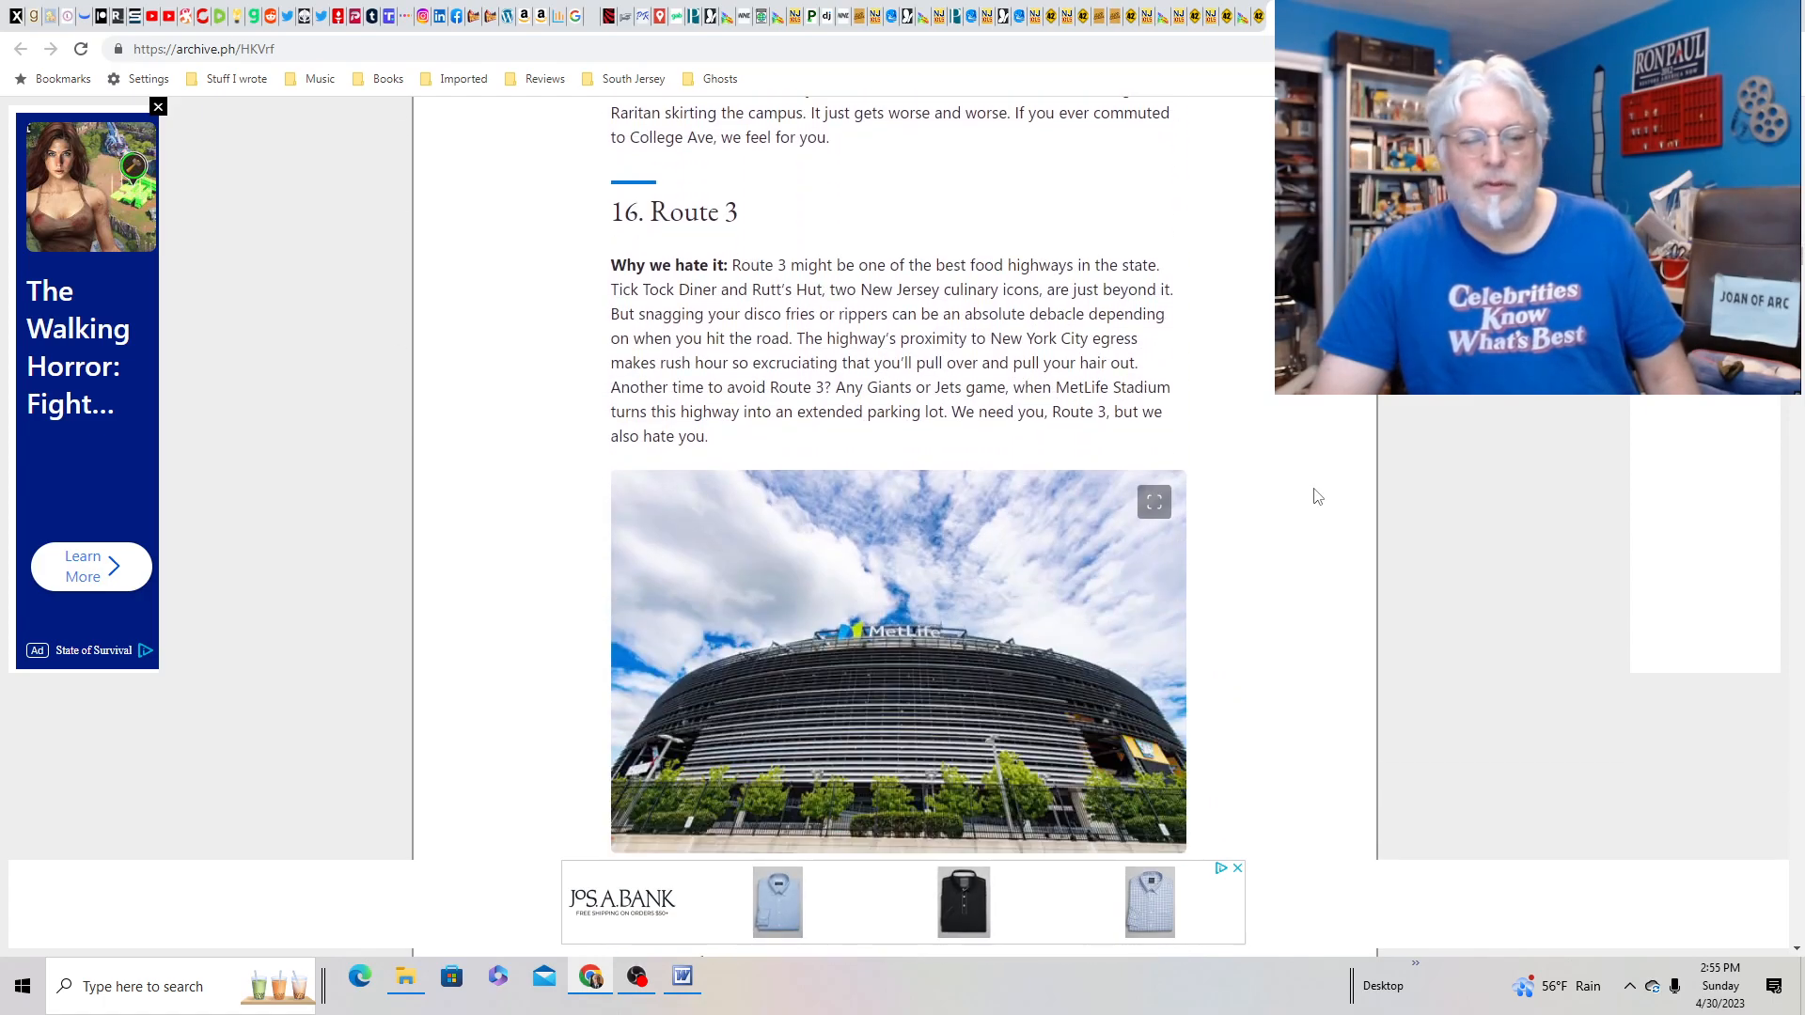
scroll(down, 3)
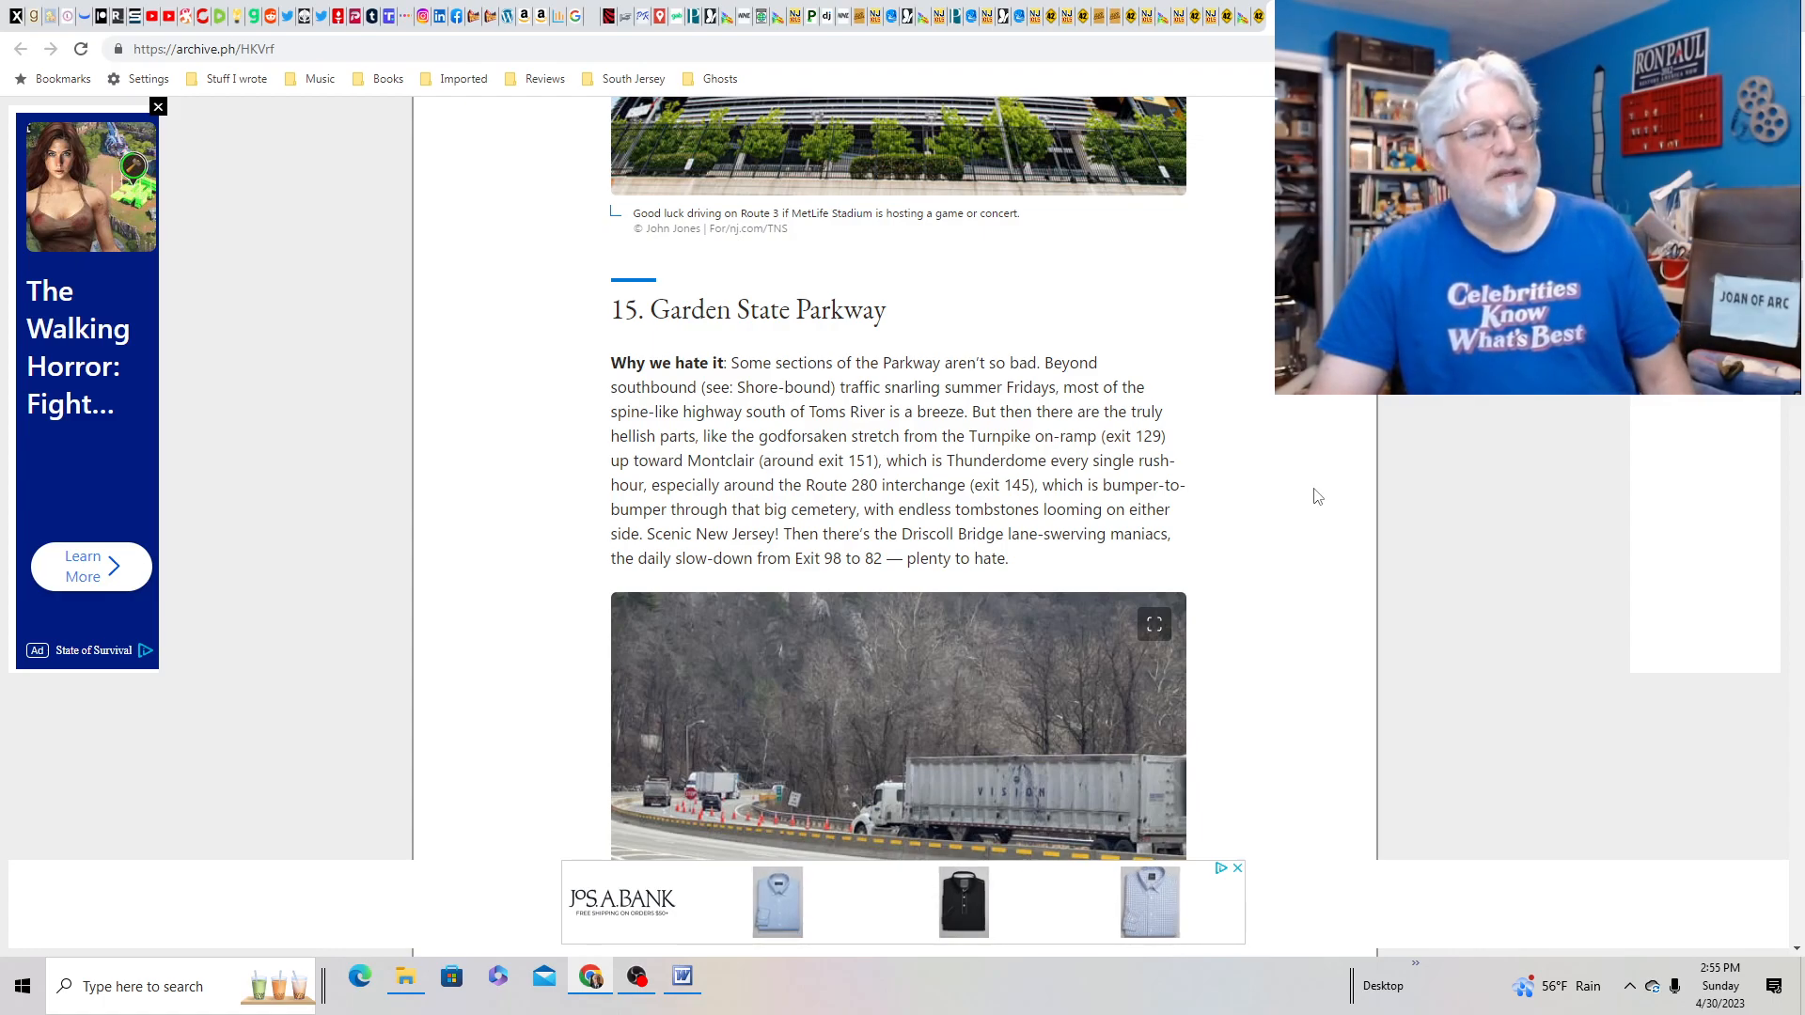
scroll(down, 3)
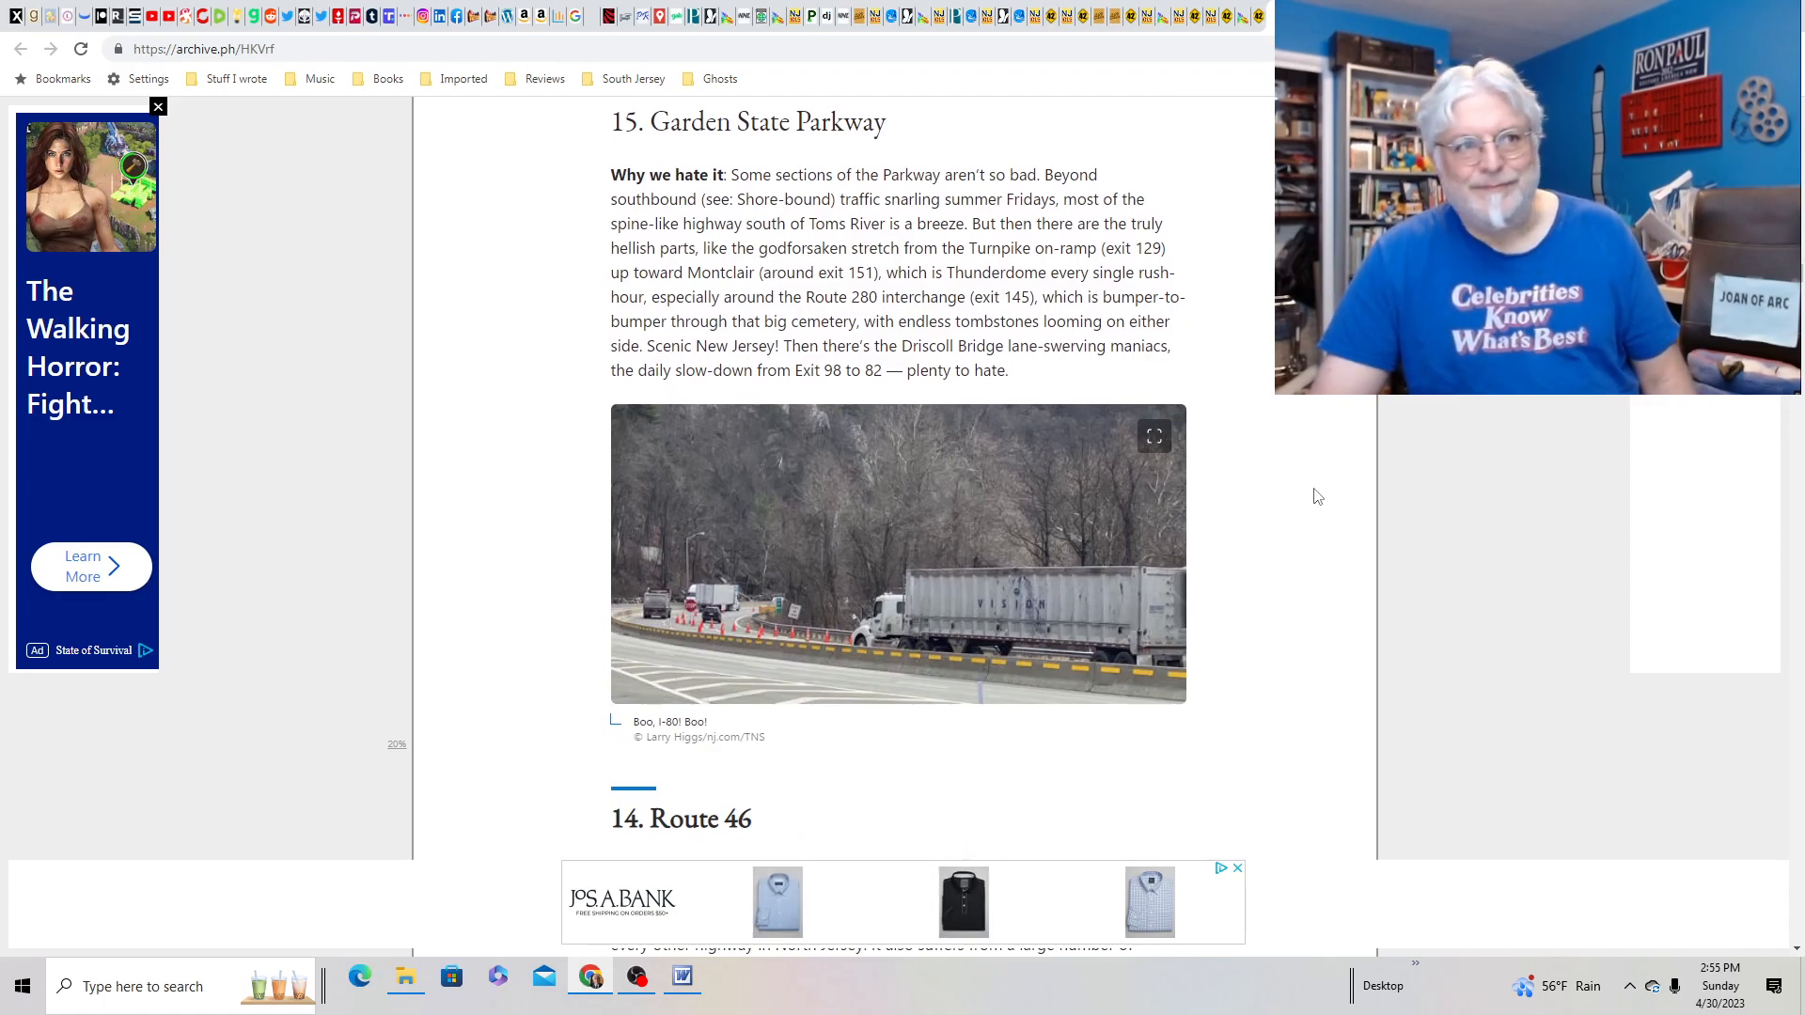
- Read the worst-highways list from 15, Garden State Parkway, to No. 1, Route 22
click(158, 106)
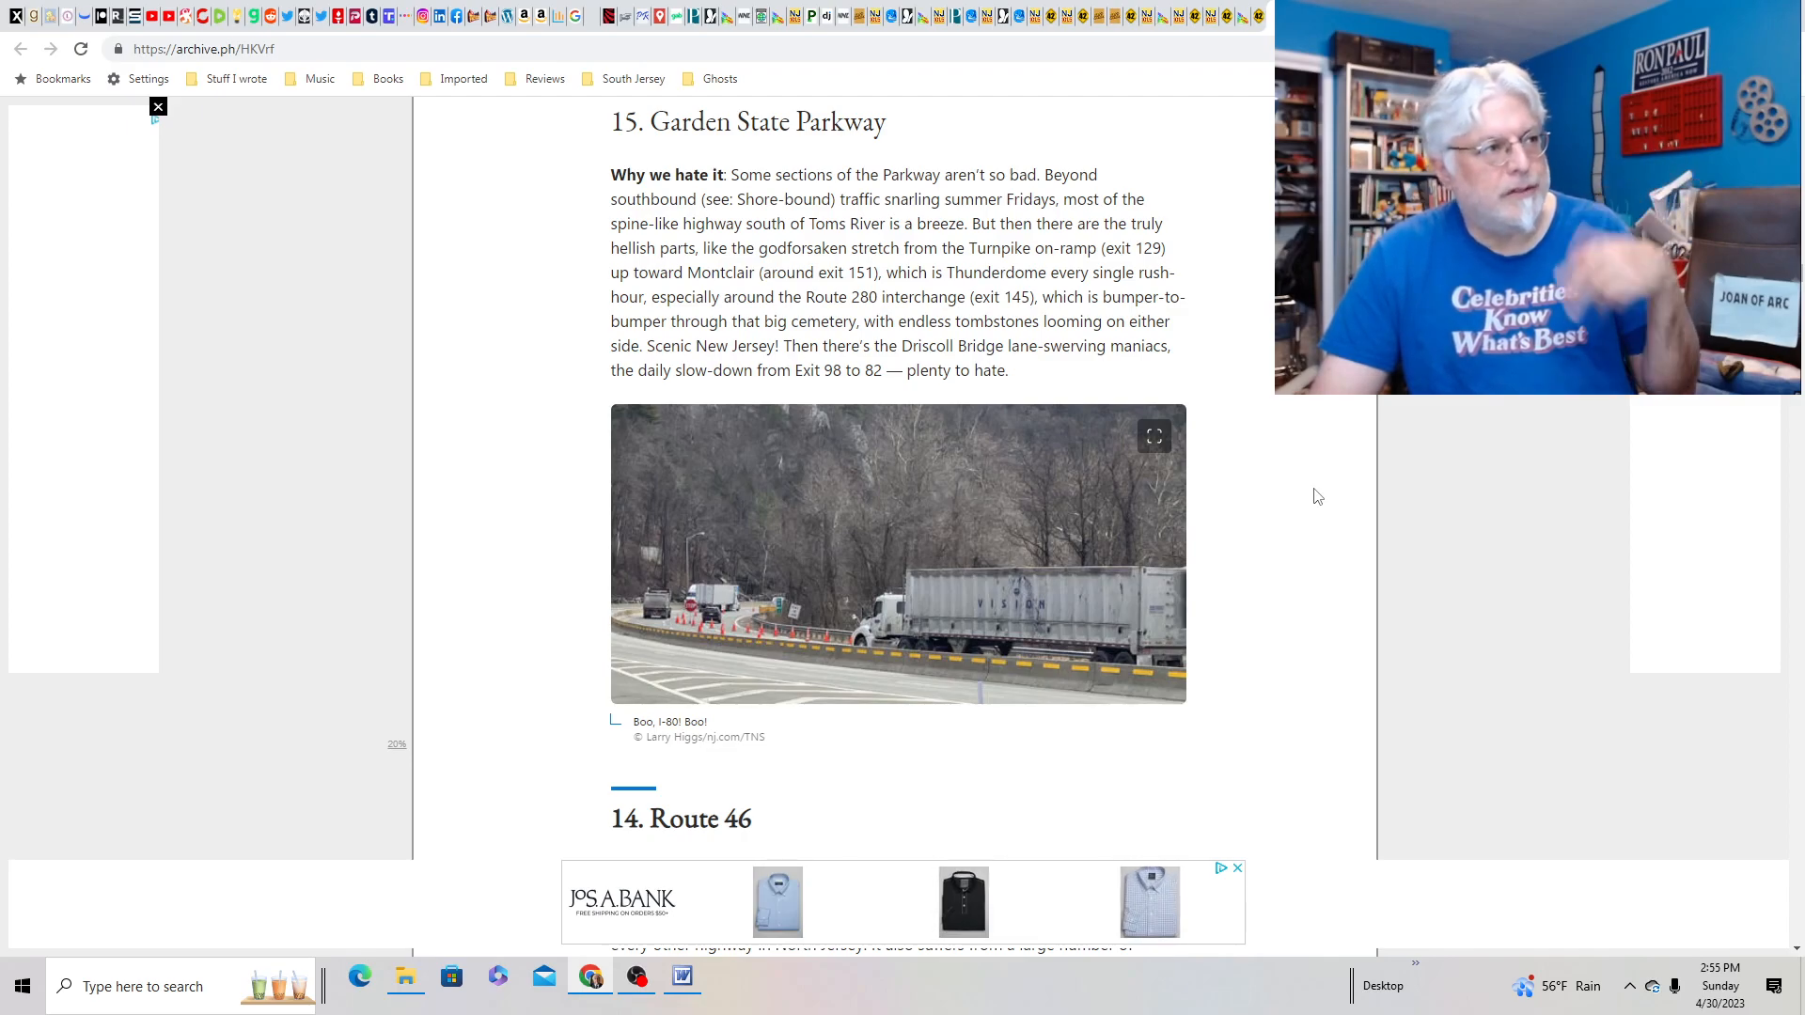
scroll(down, 3)
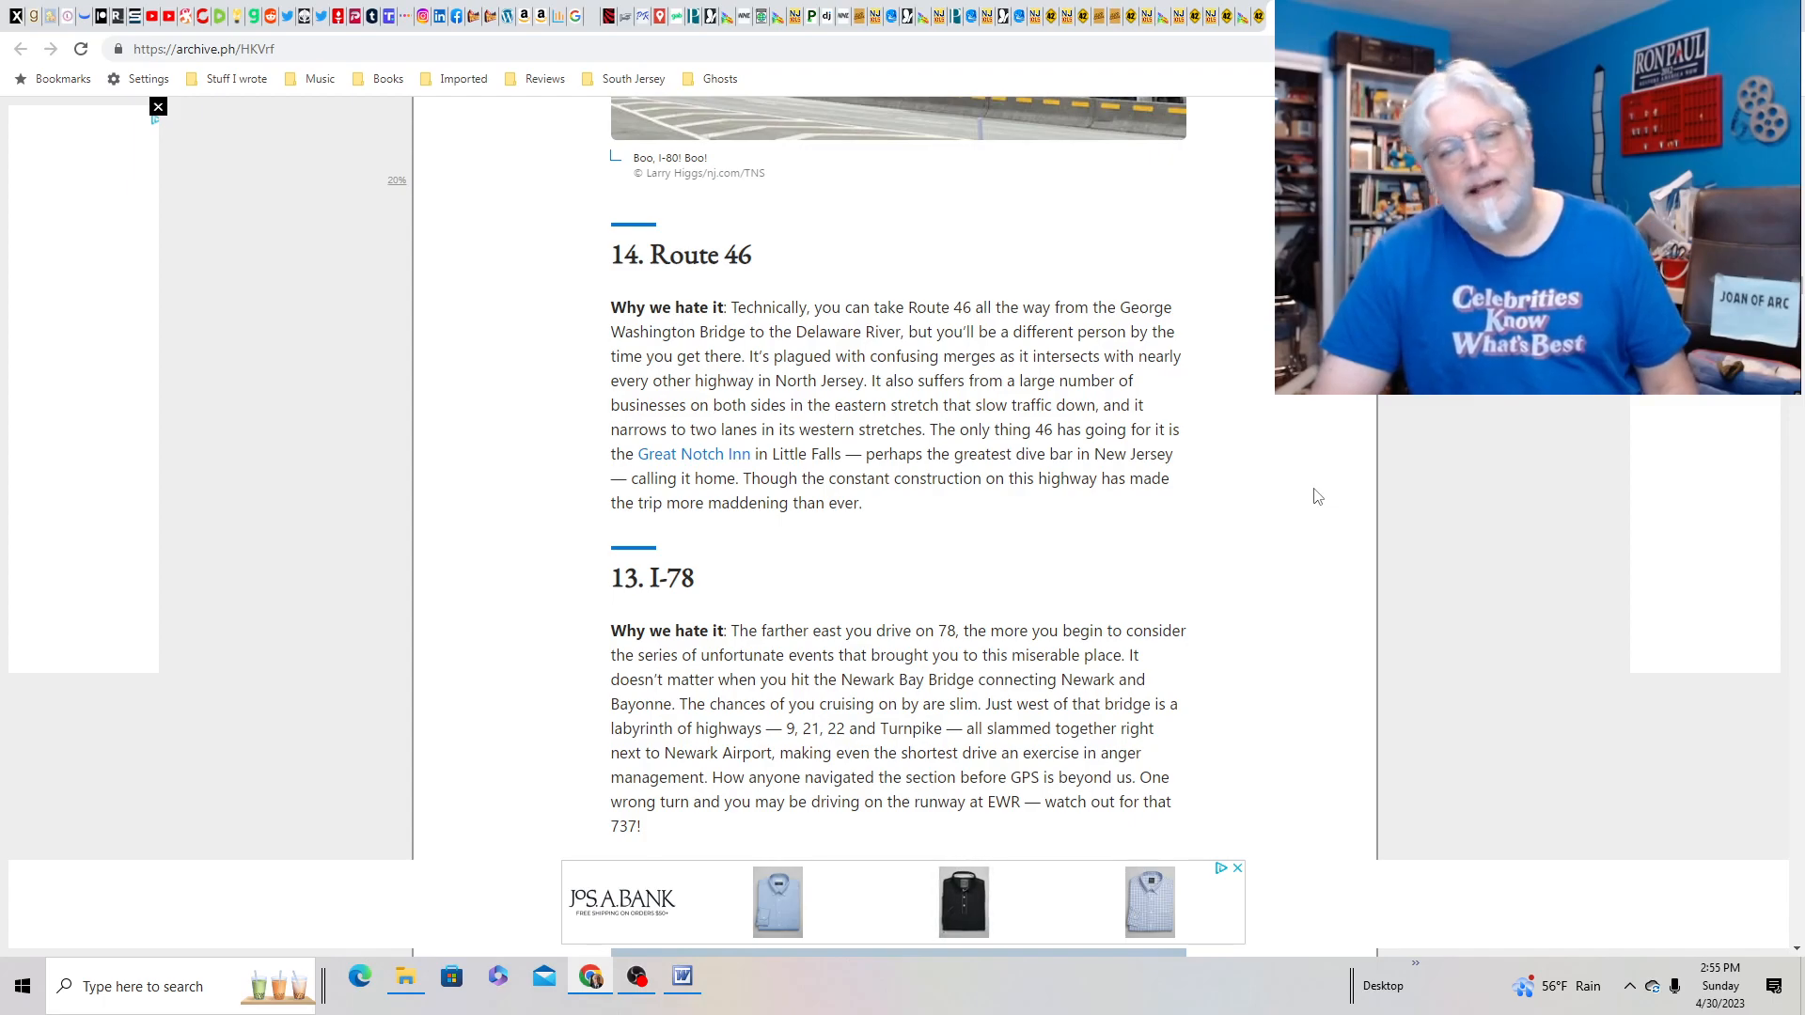
scroll(down, 3)
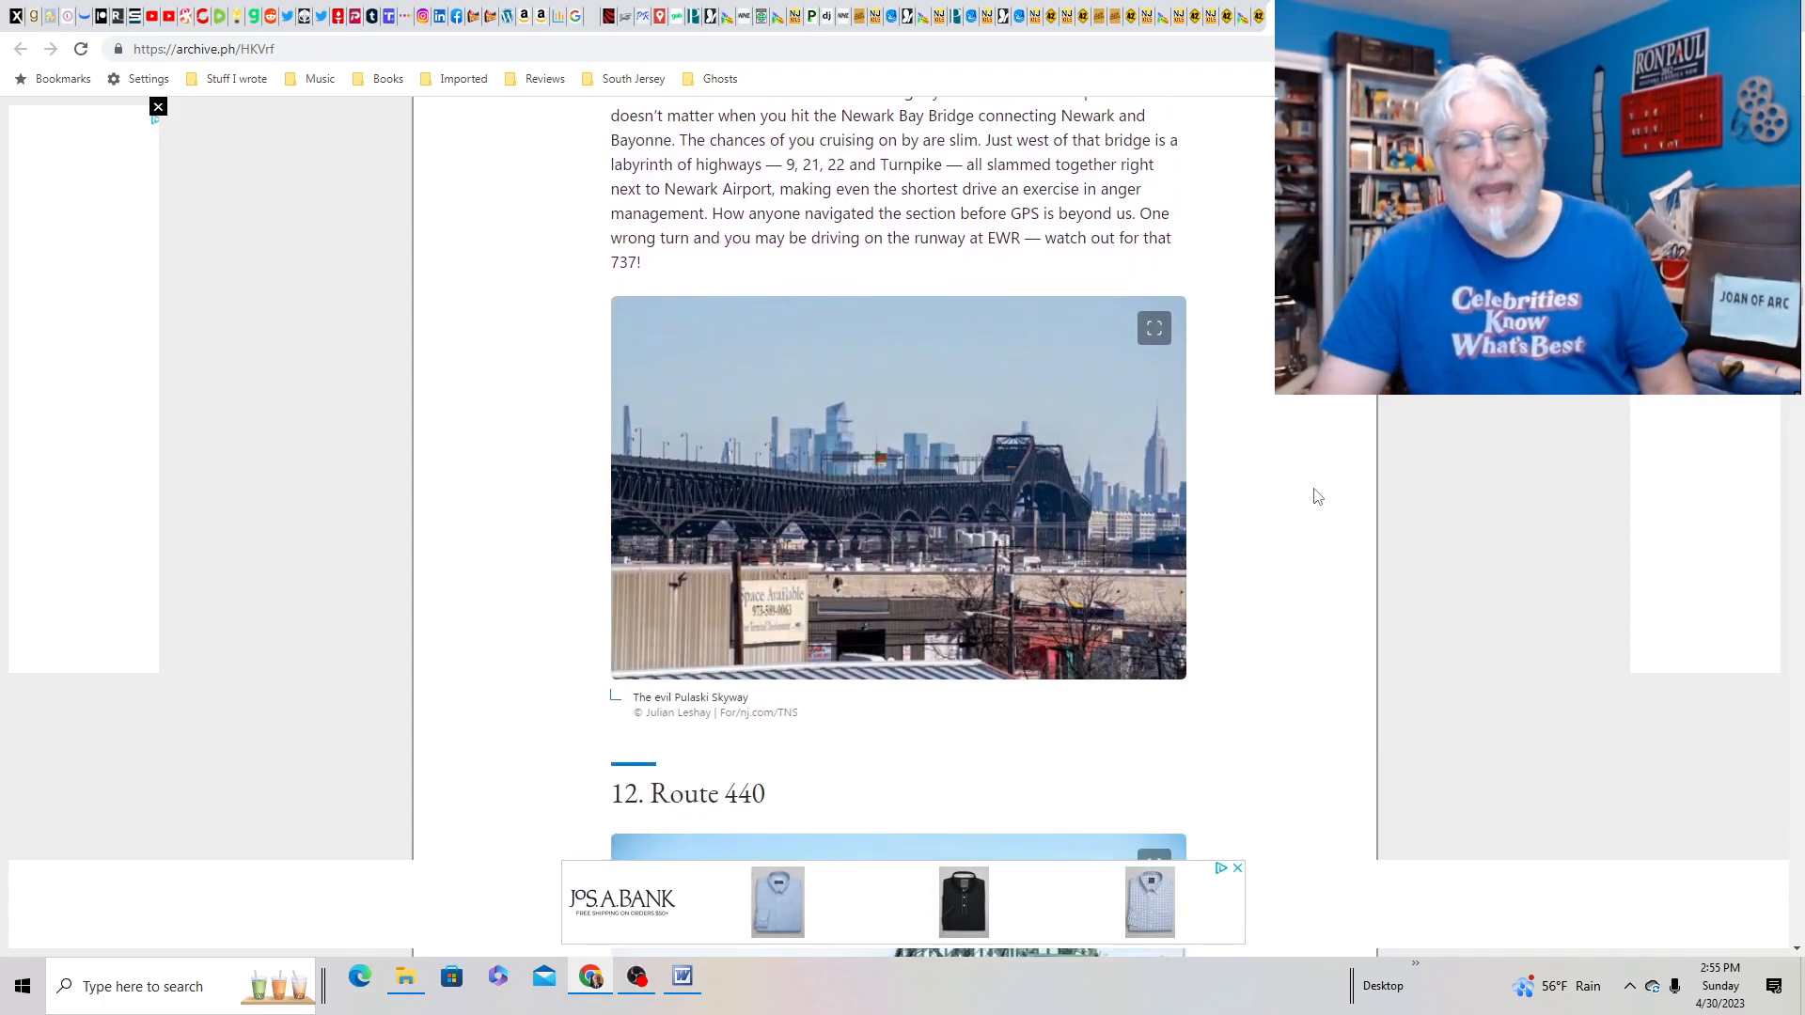
scroll(down, 3)
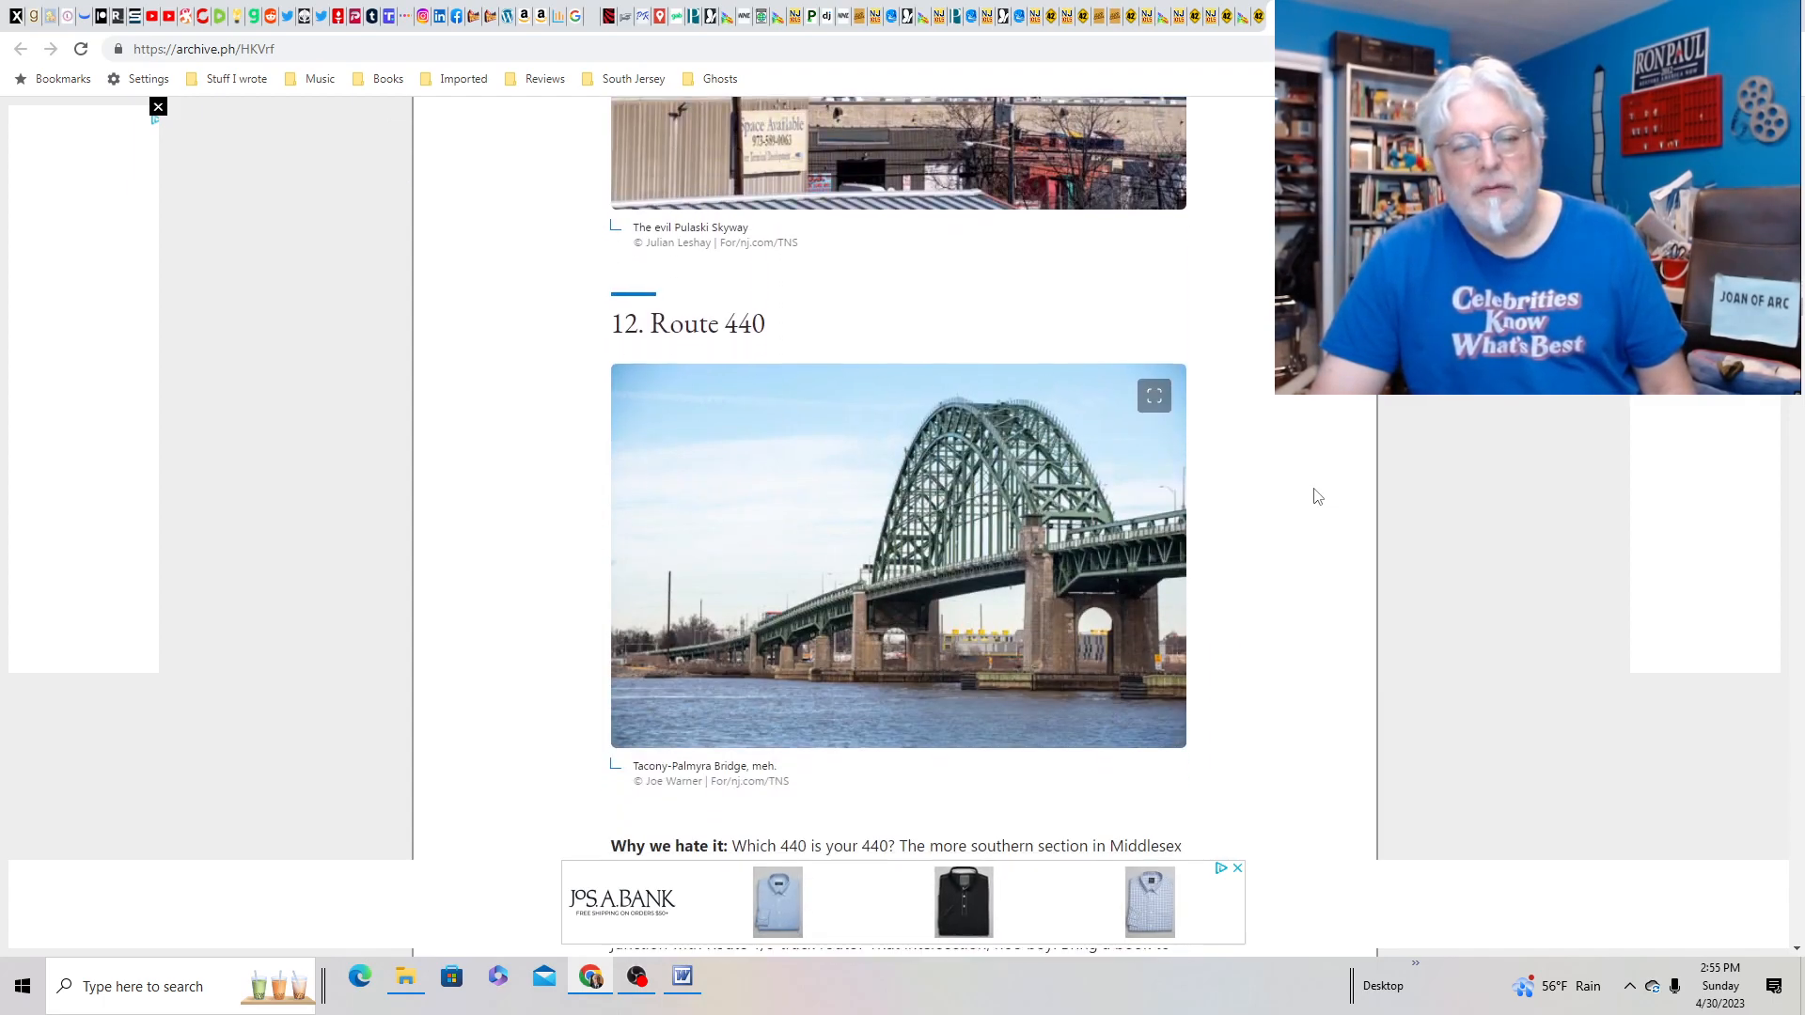
scroll(down, 3)
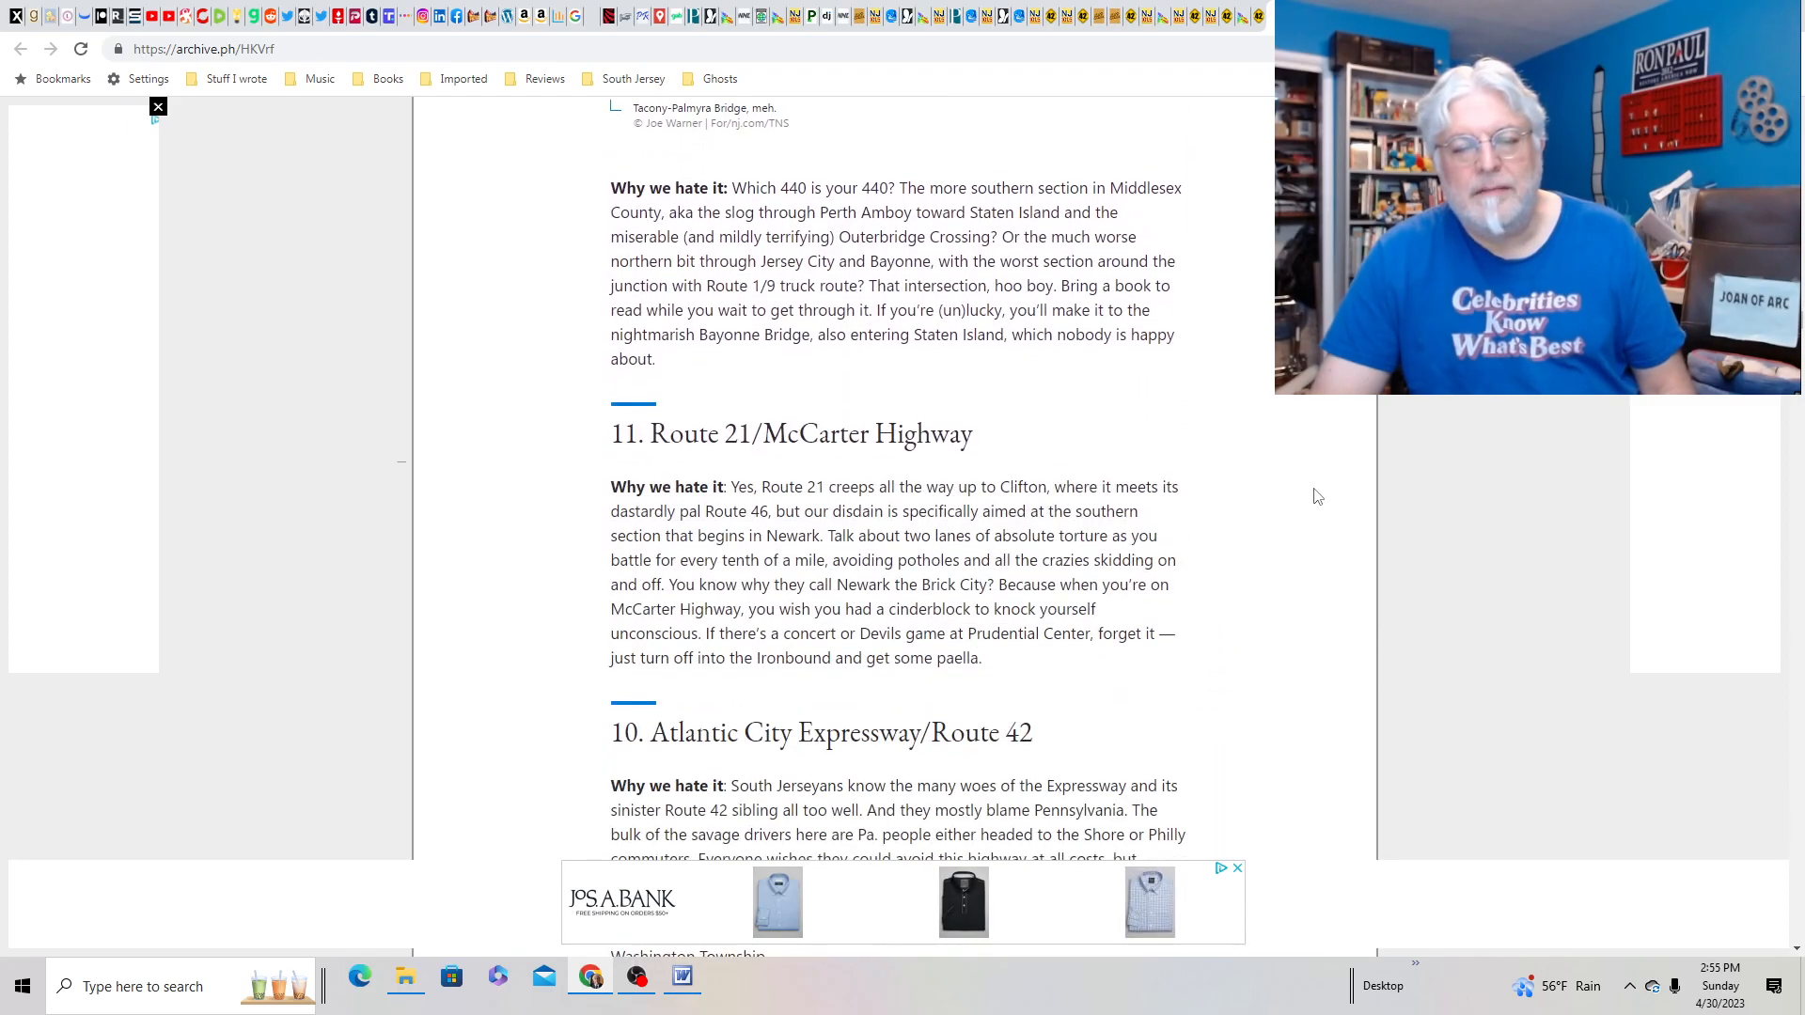
scroll(down, 3)
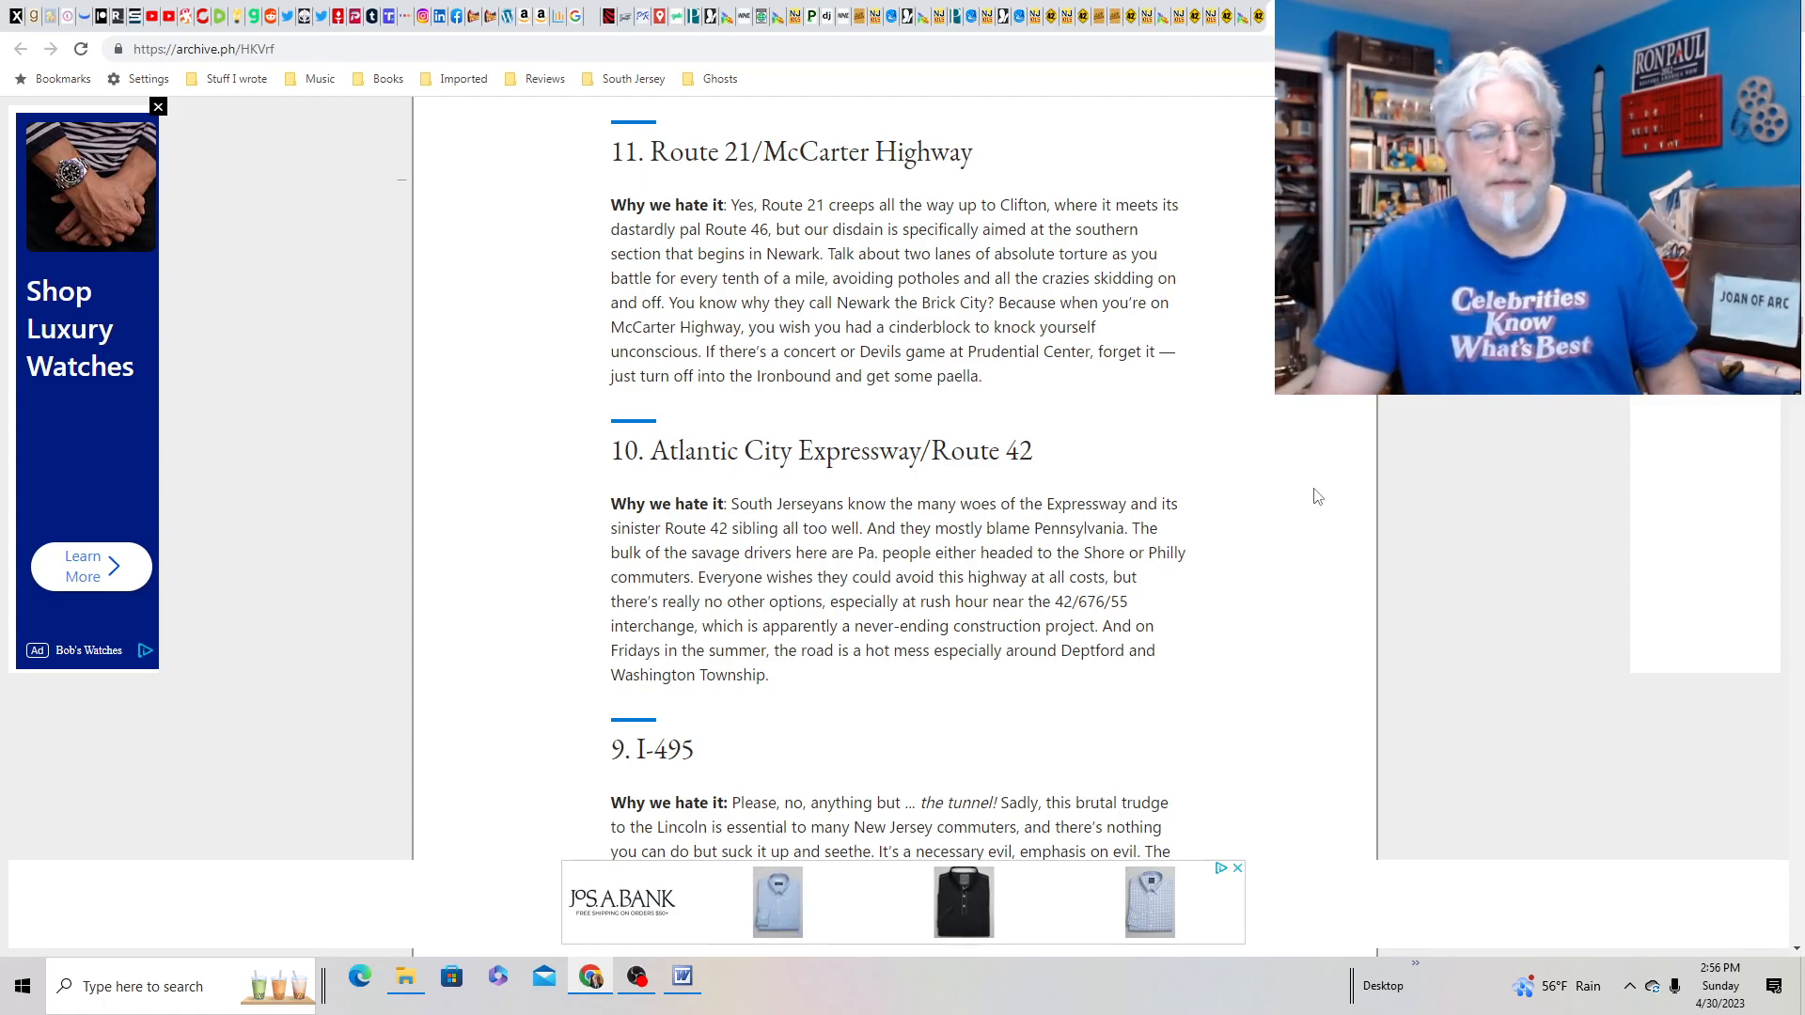
scroll(down, 3)
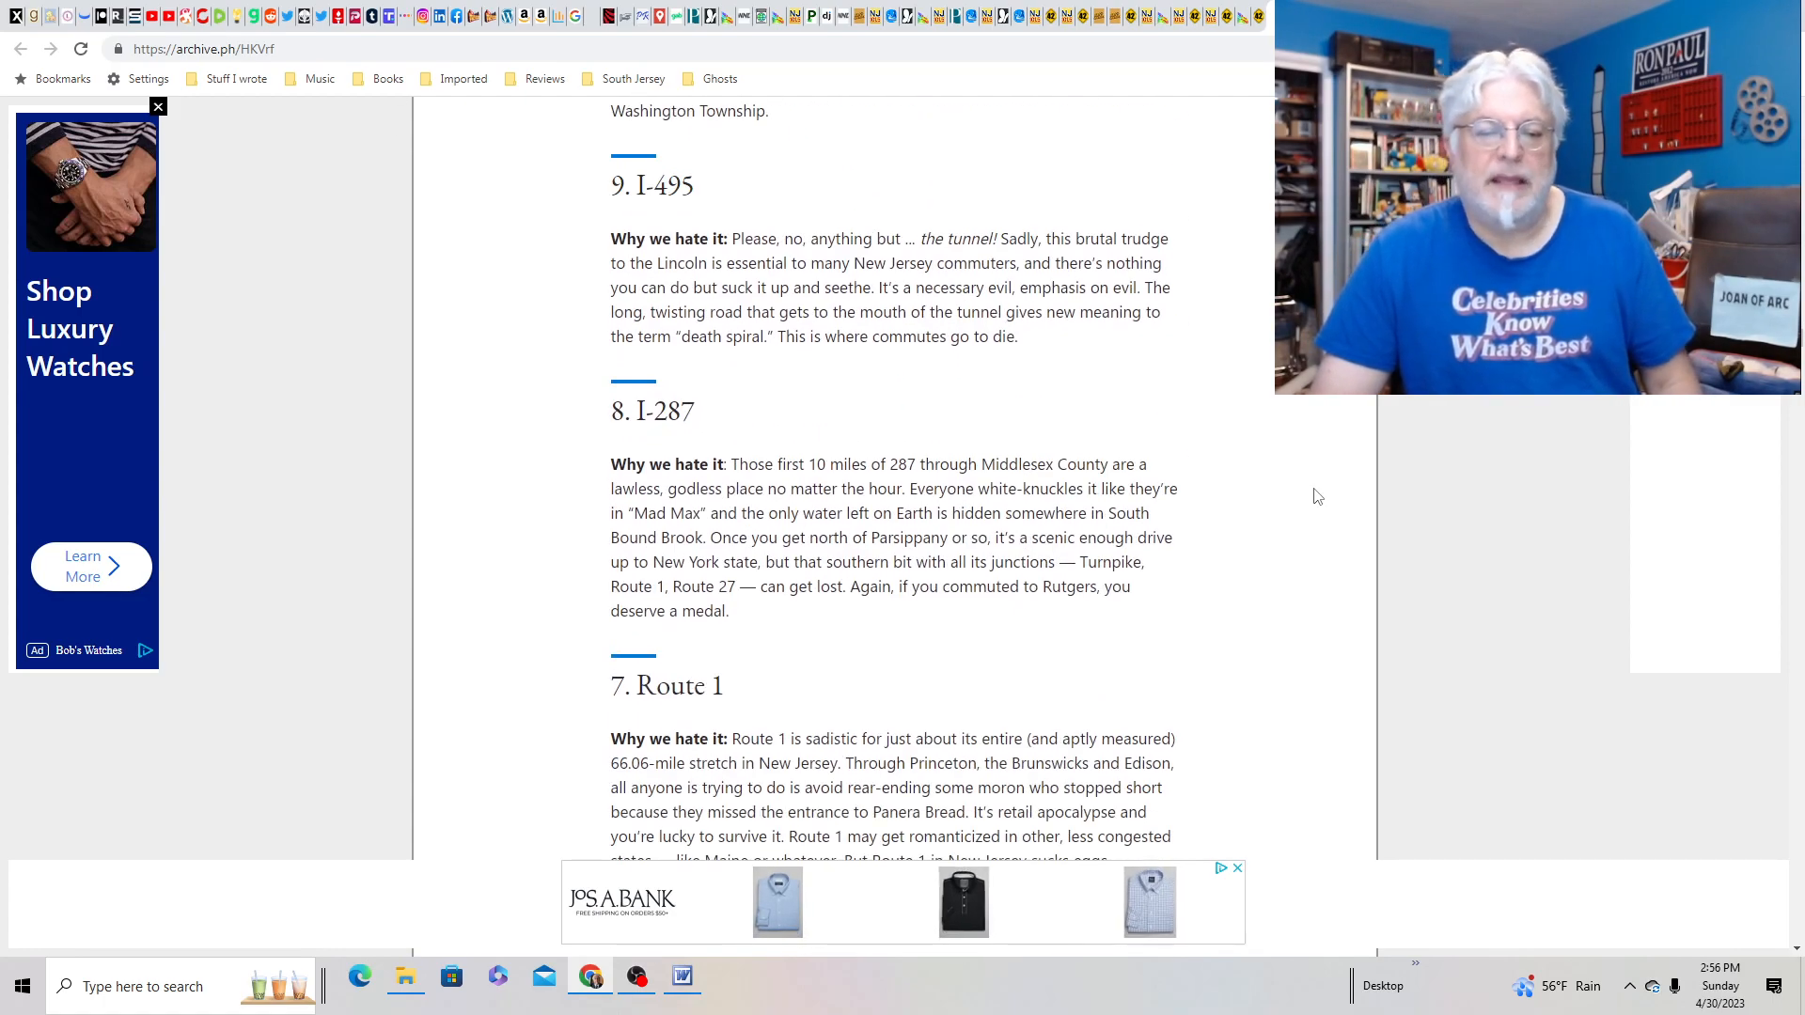
scroll(down, 3)
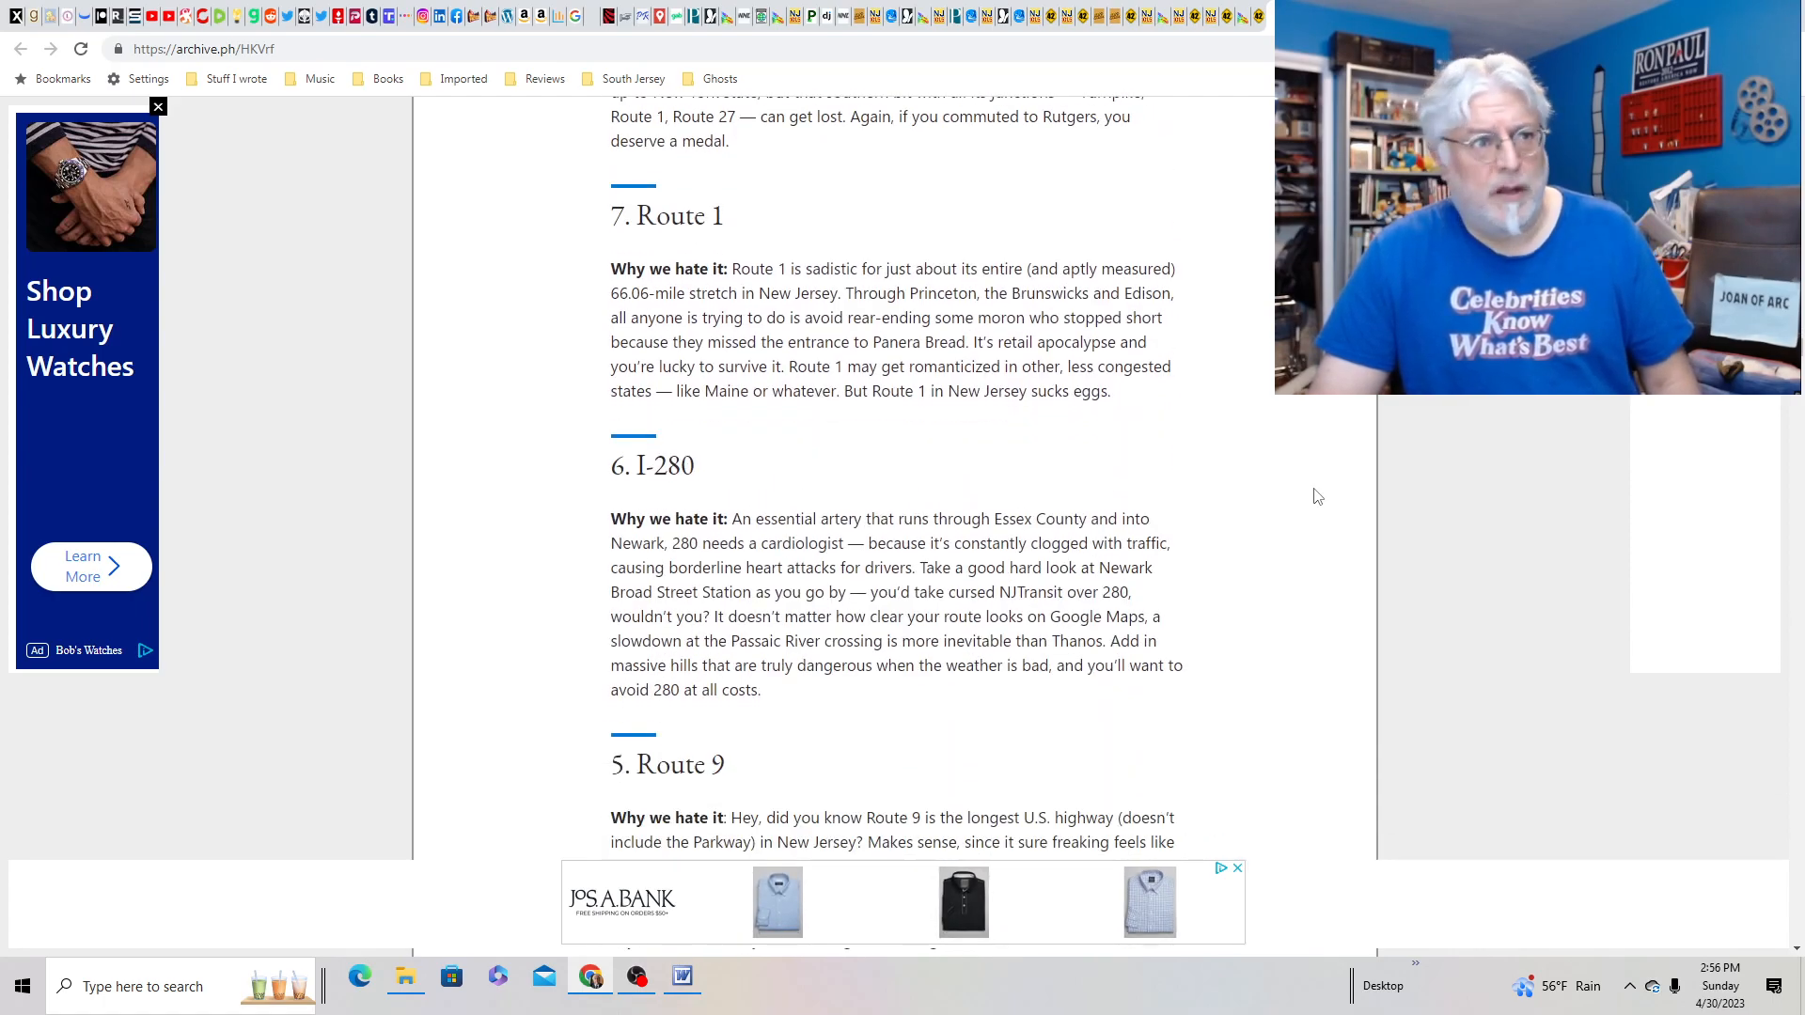
scroll(down, 3)
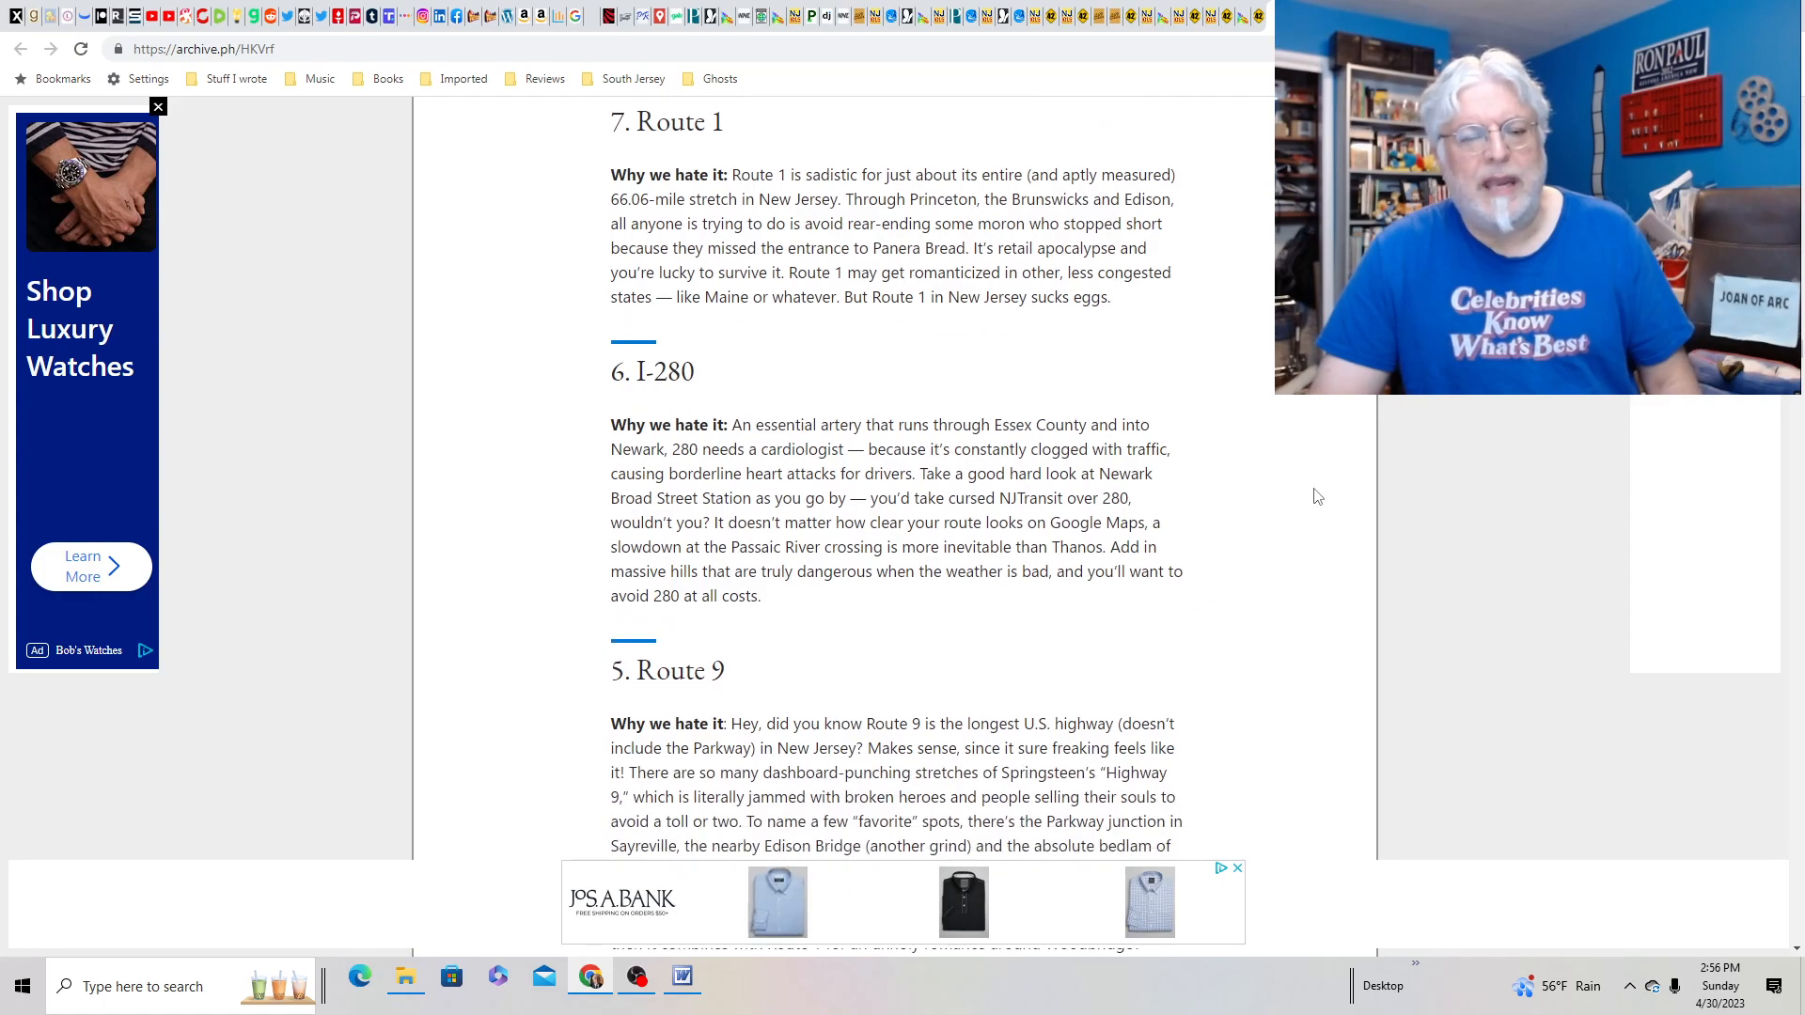
scroll(down, 3)
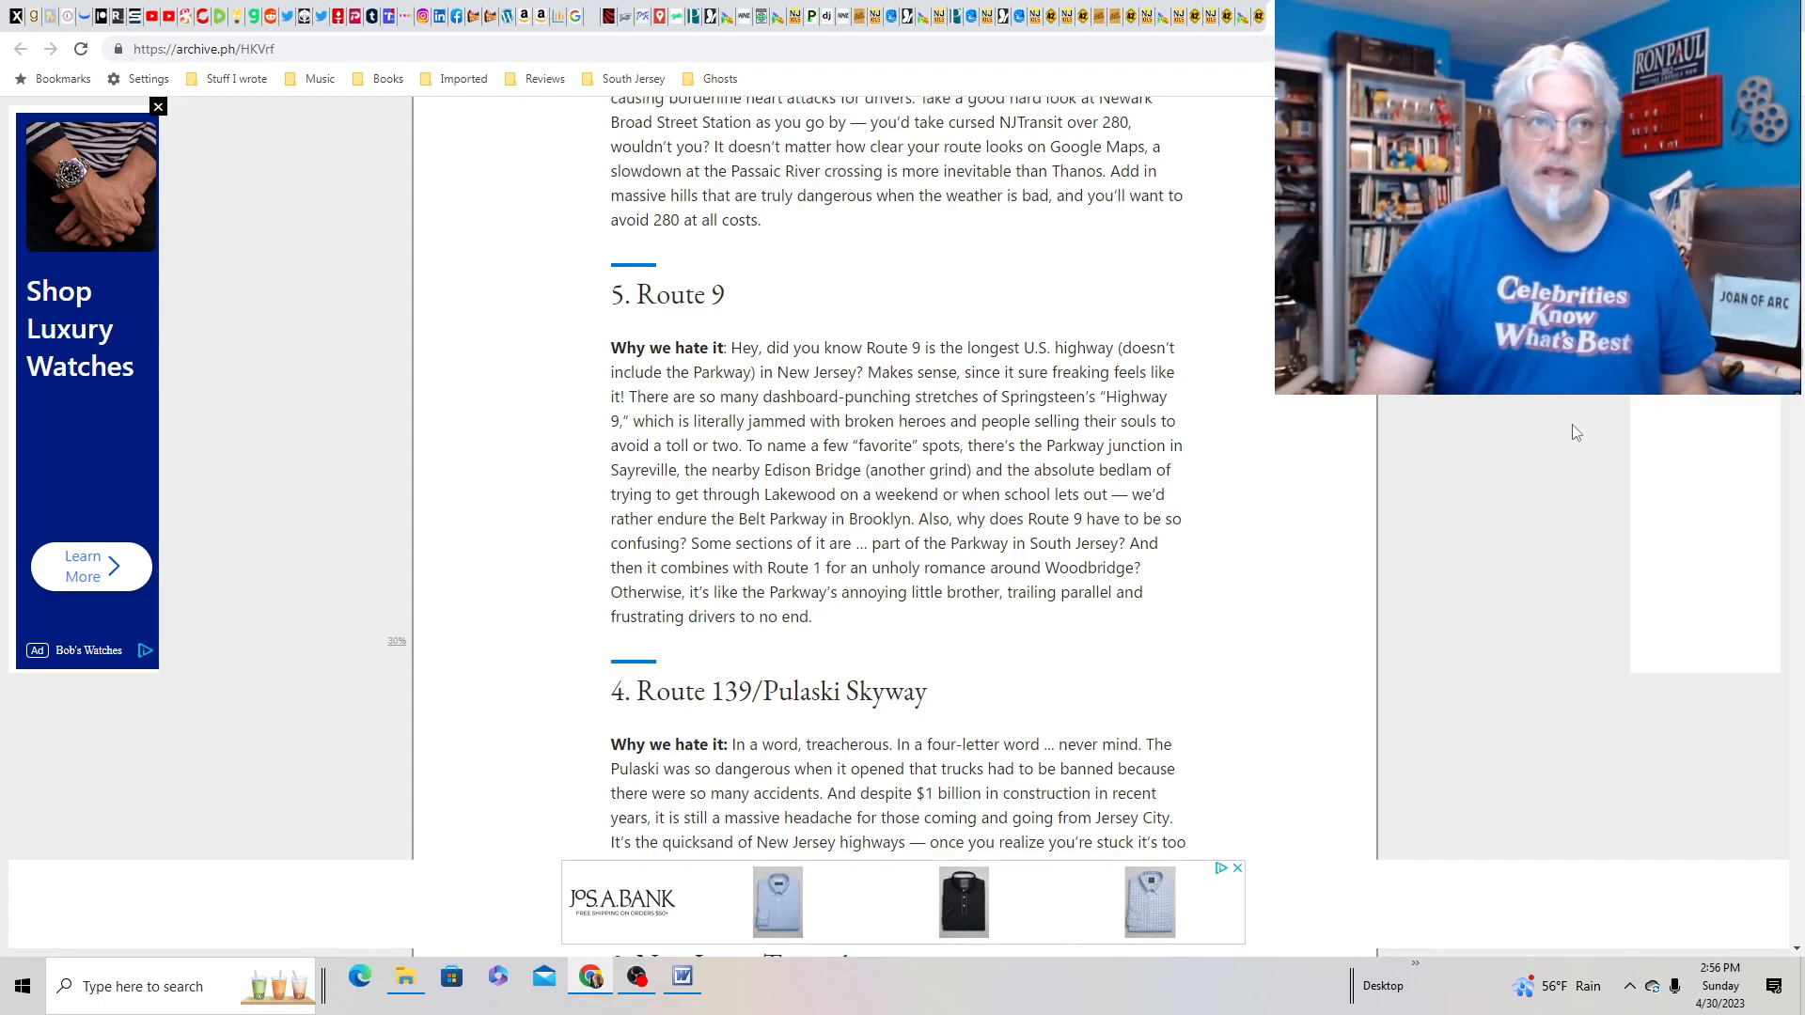
scroll(down, 3)
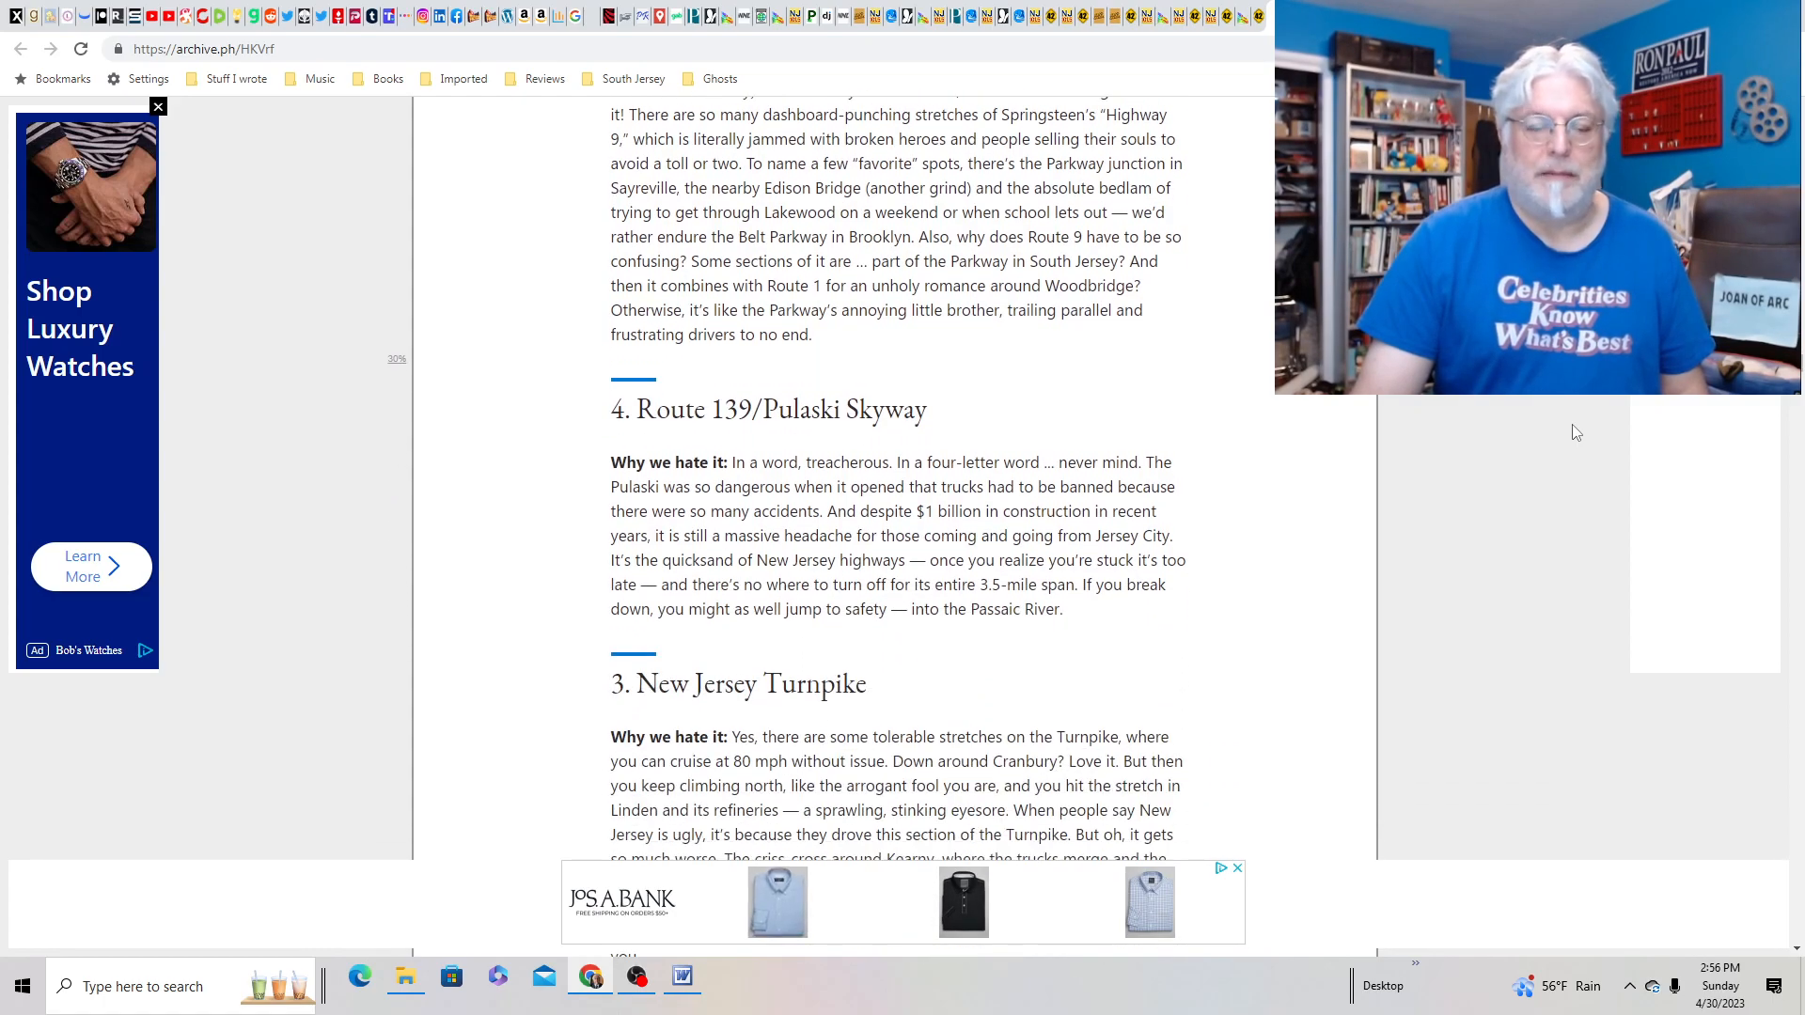
scroll(down, 3)
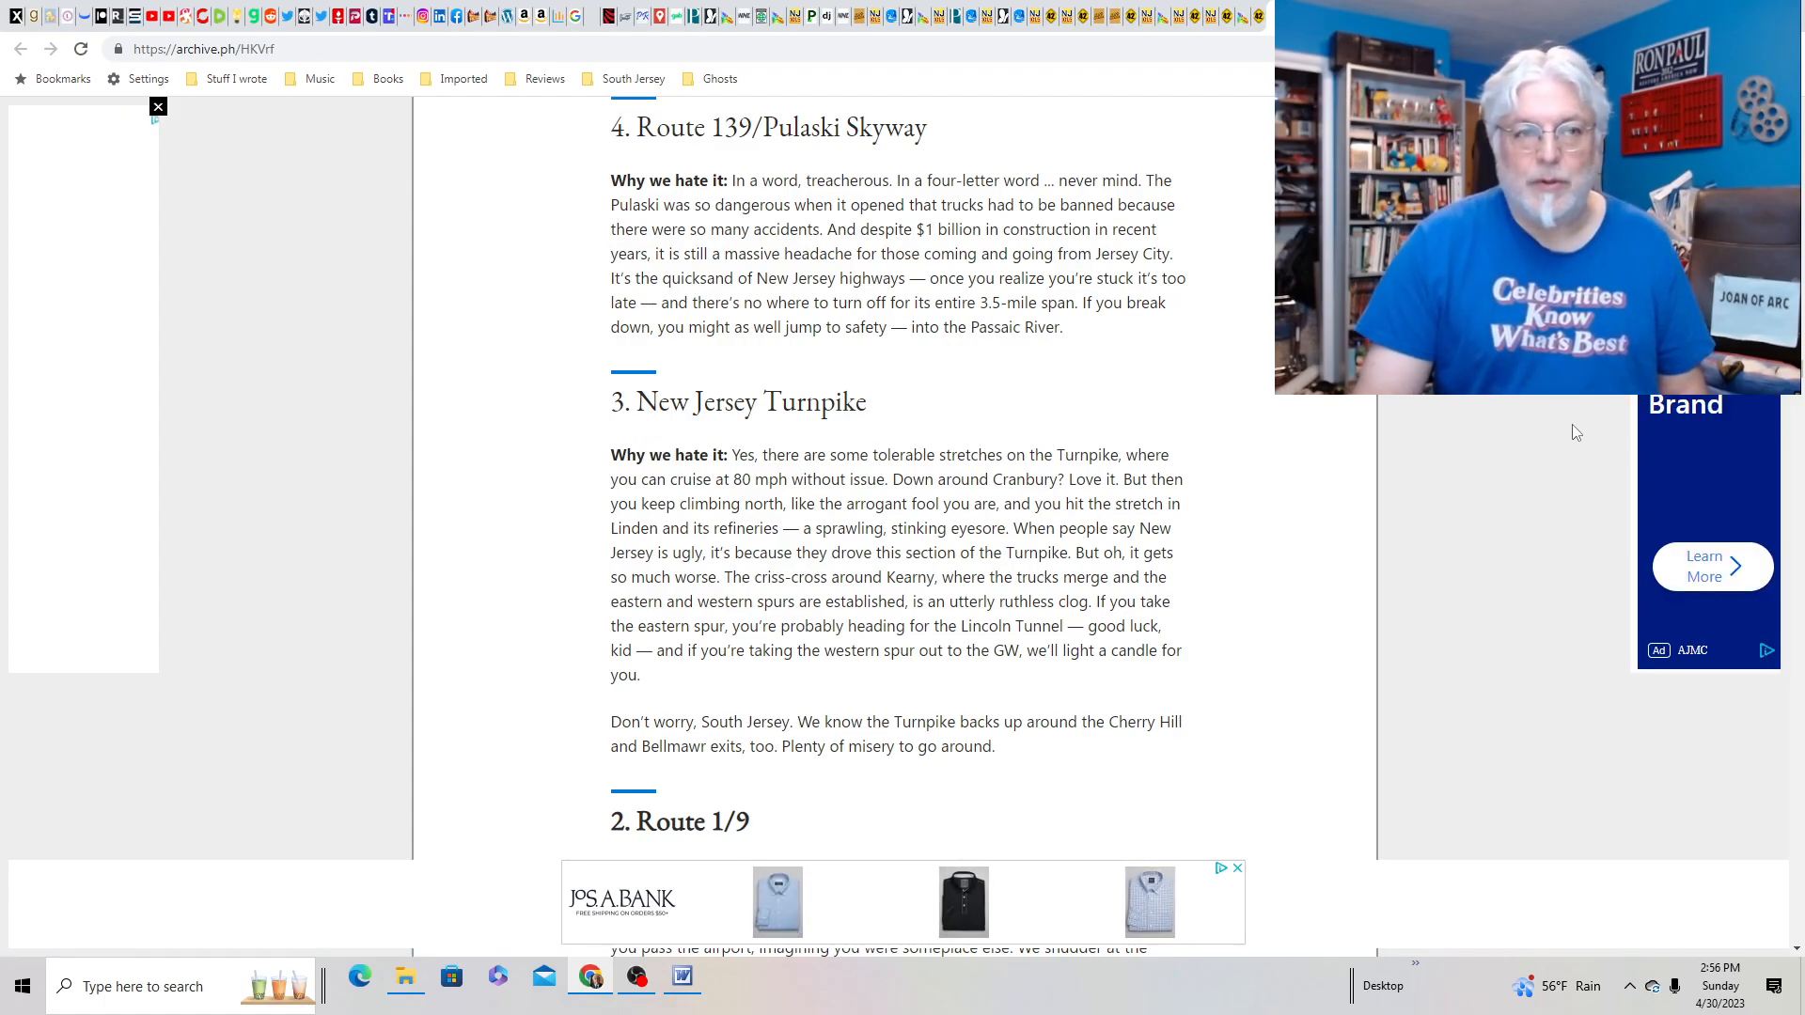
scroll(down, 3)
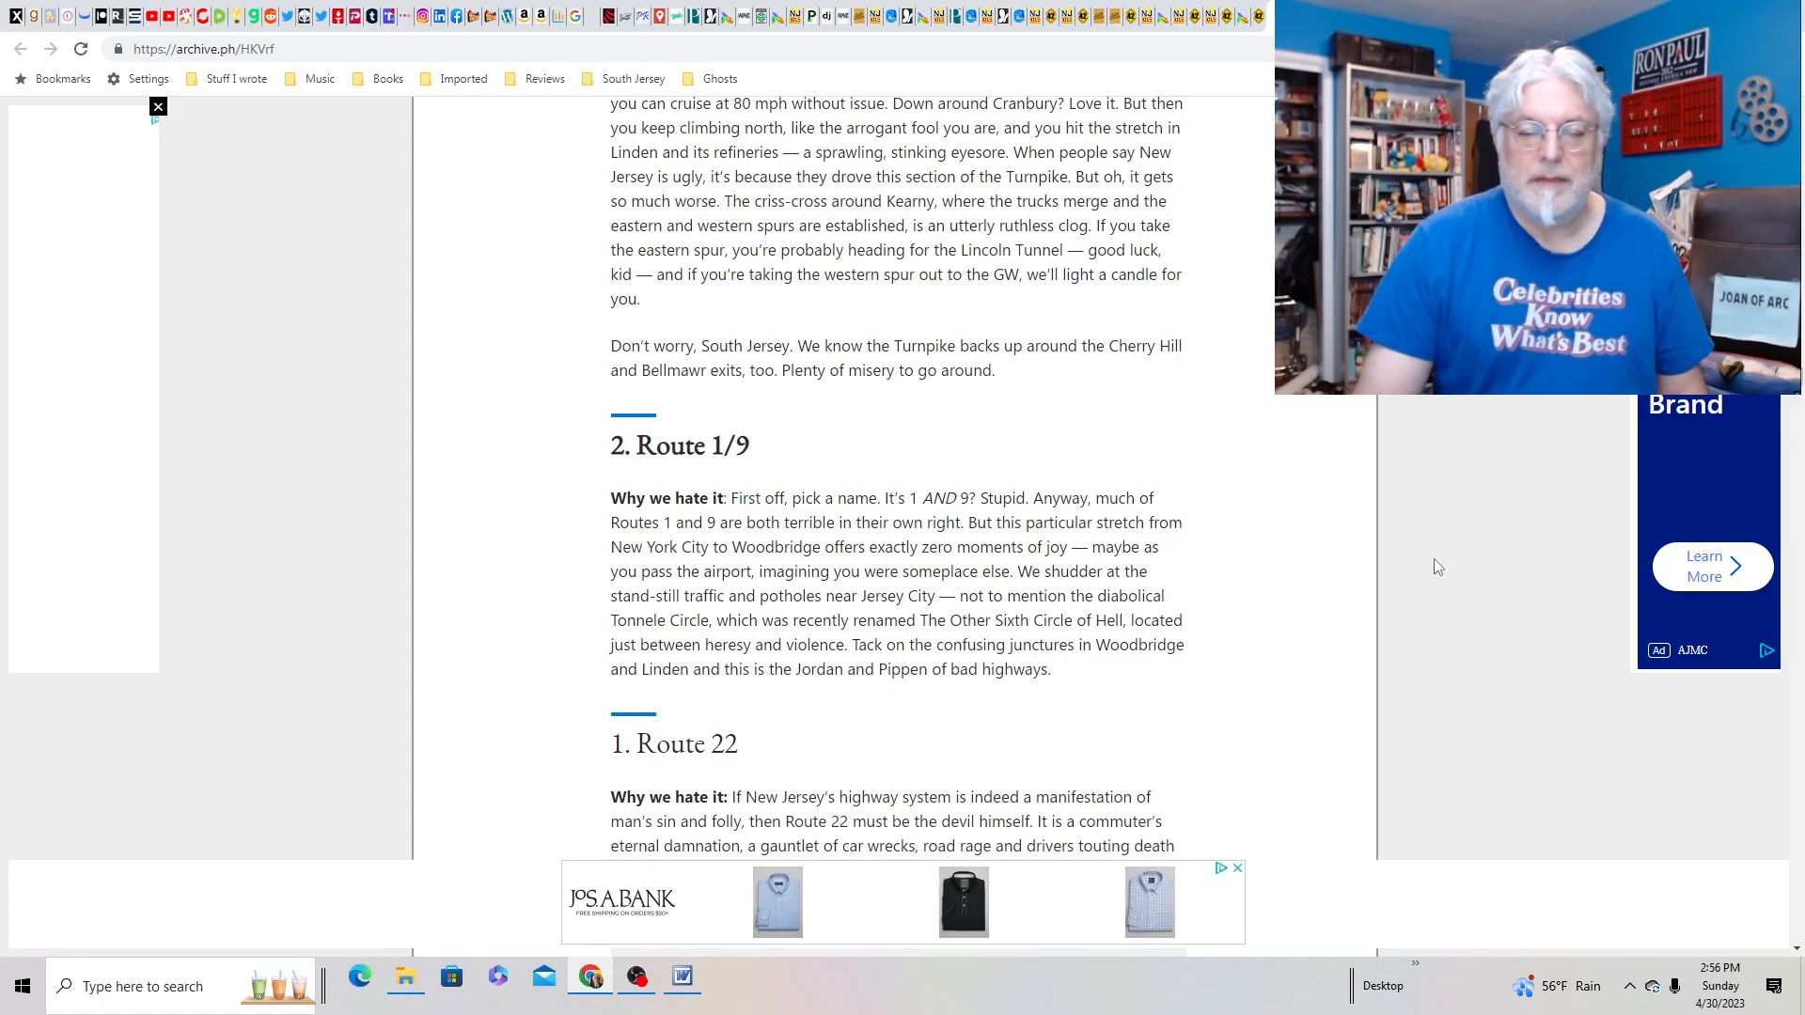
scroll(down, 3)
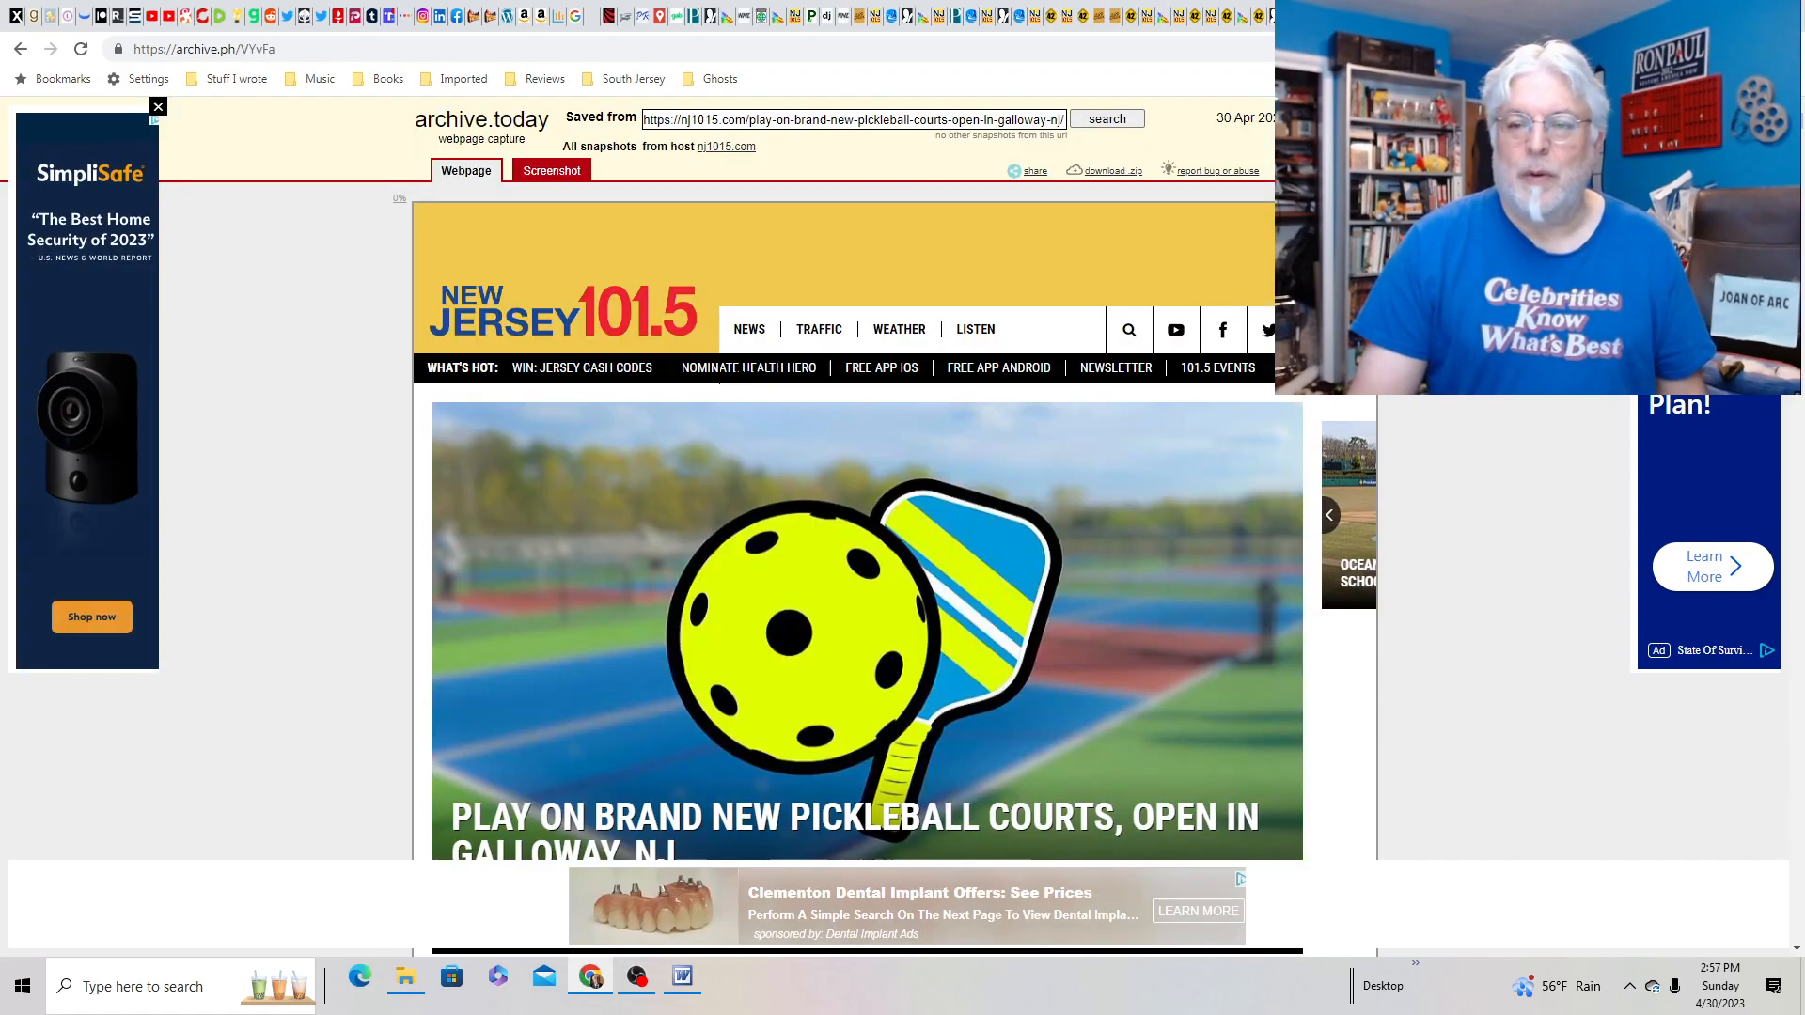
- Skim the archived Galloway pickleball courts article, then scroll back to its top
scroll(down, 3)
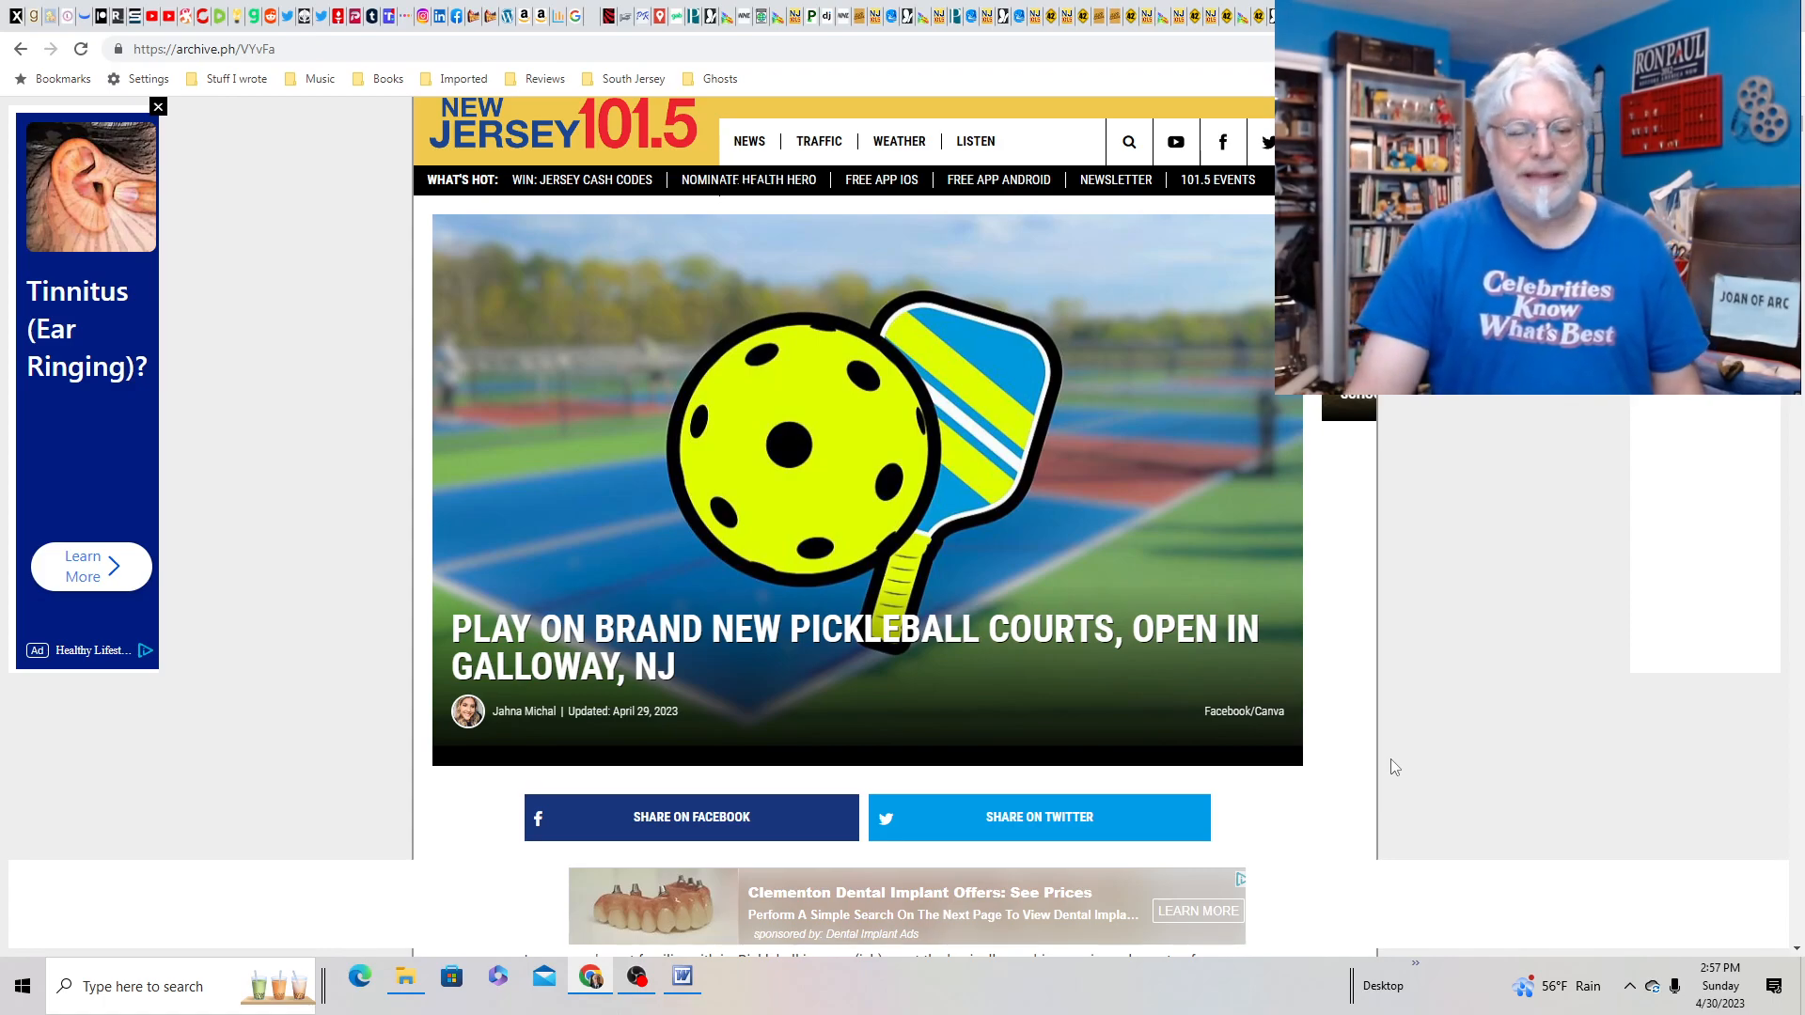
scroll(down, 3)
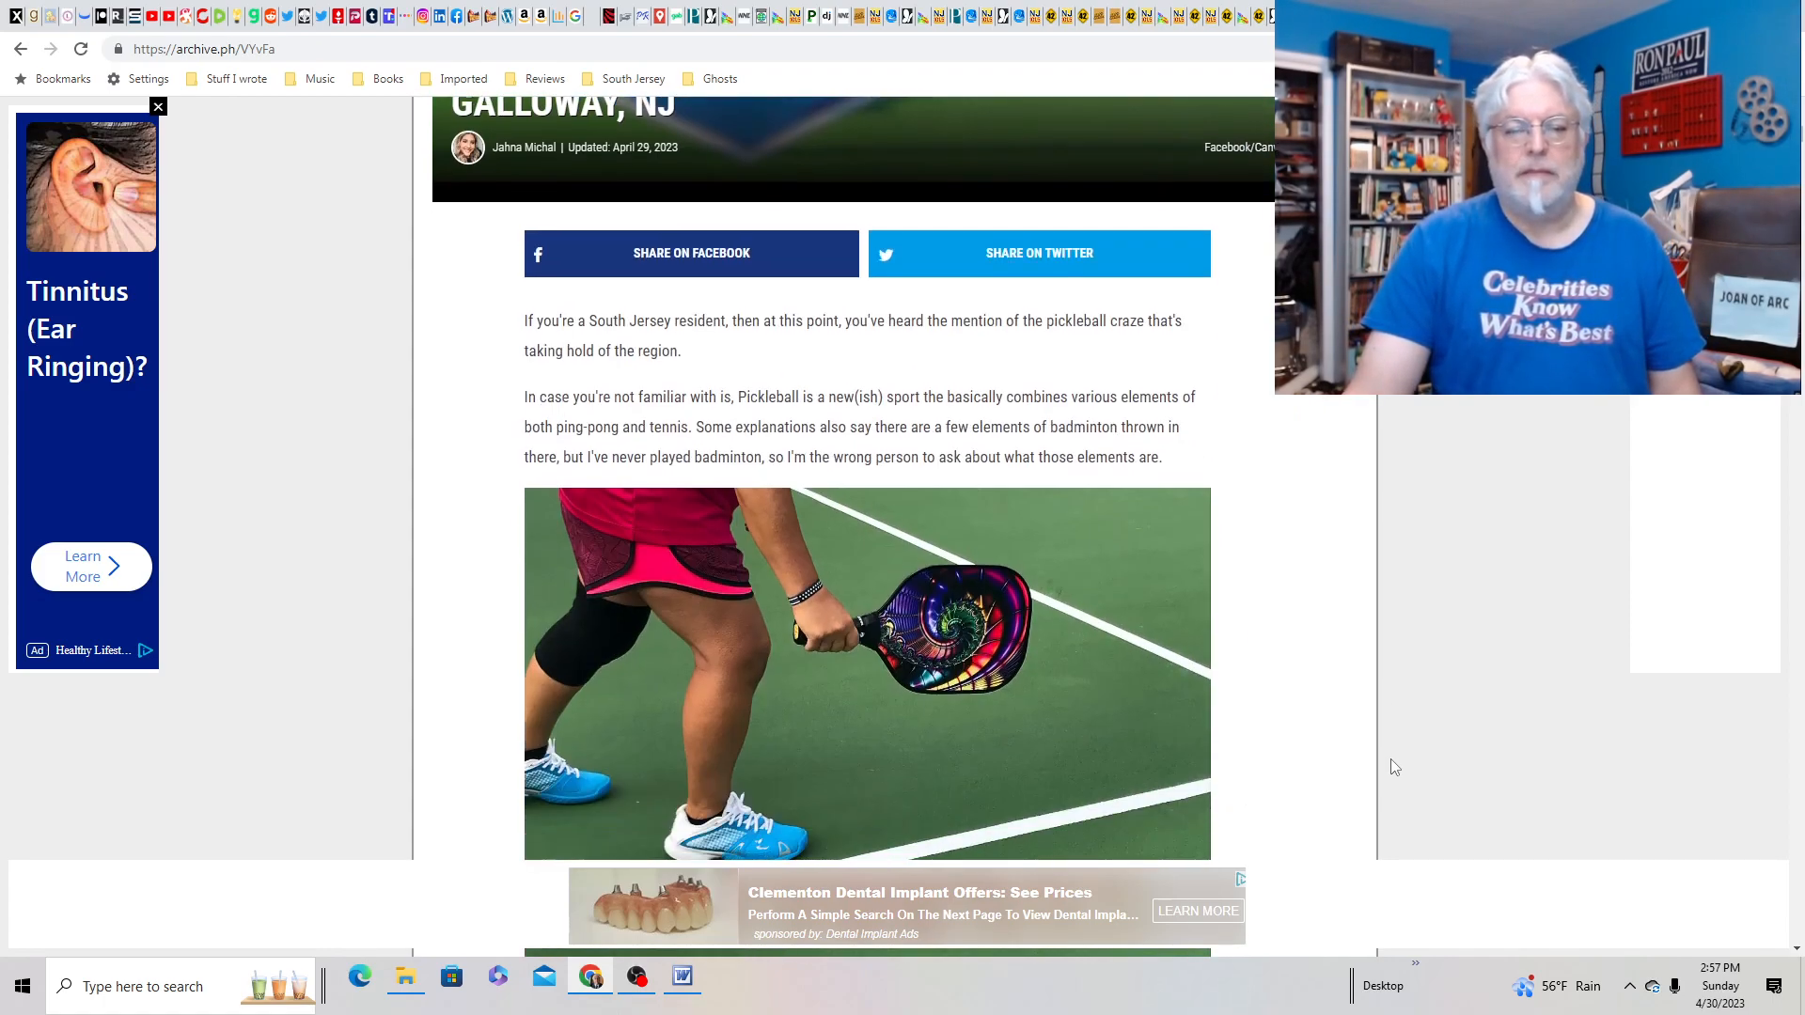
scroll(up, 3)
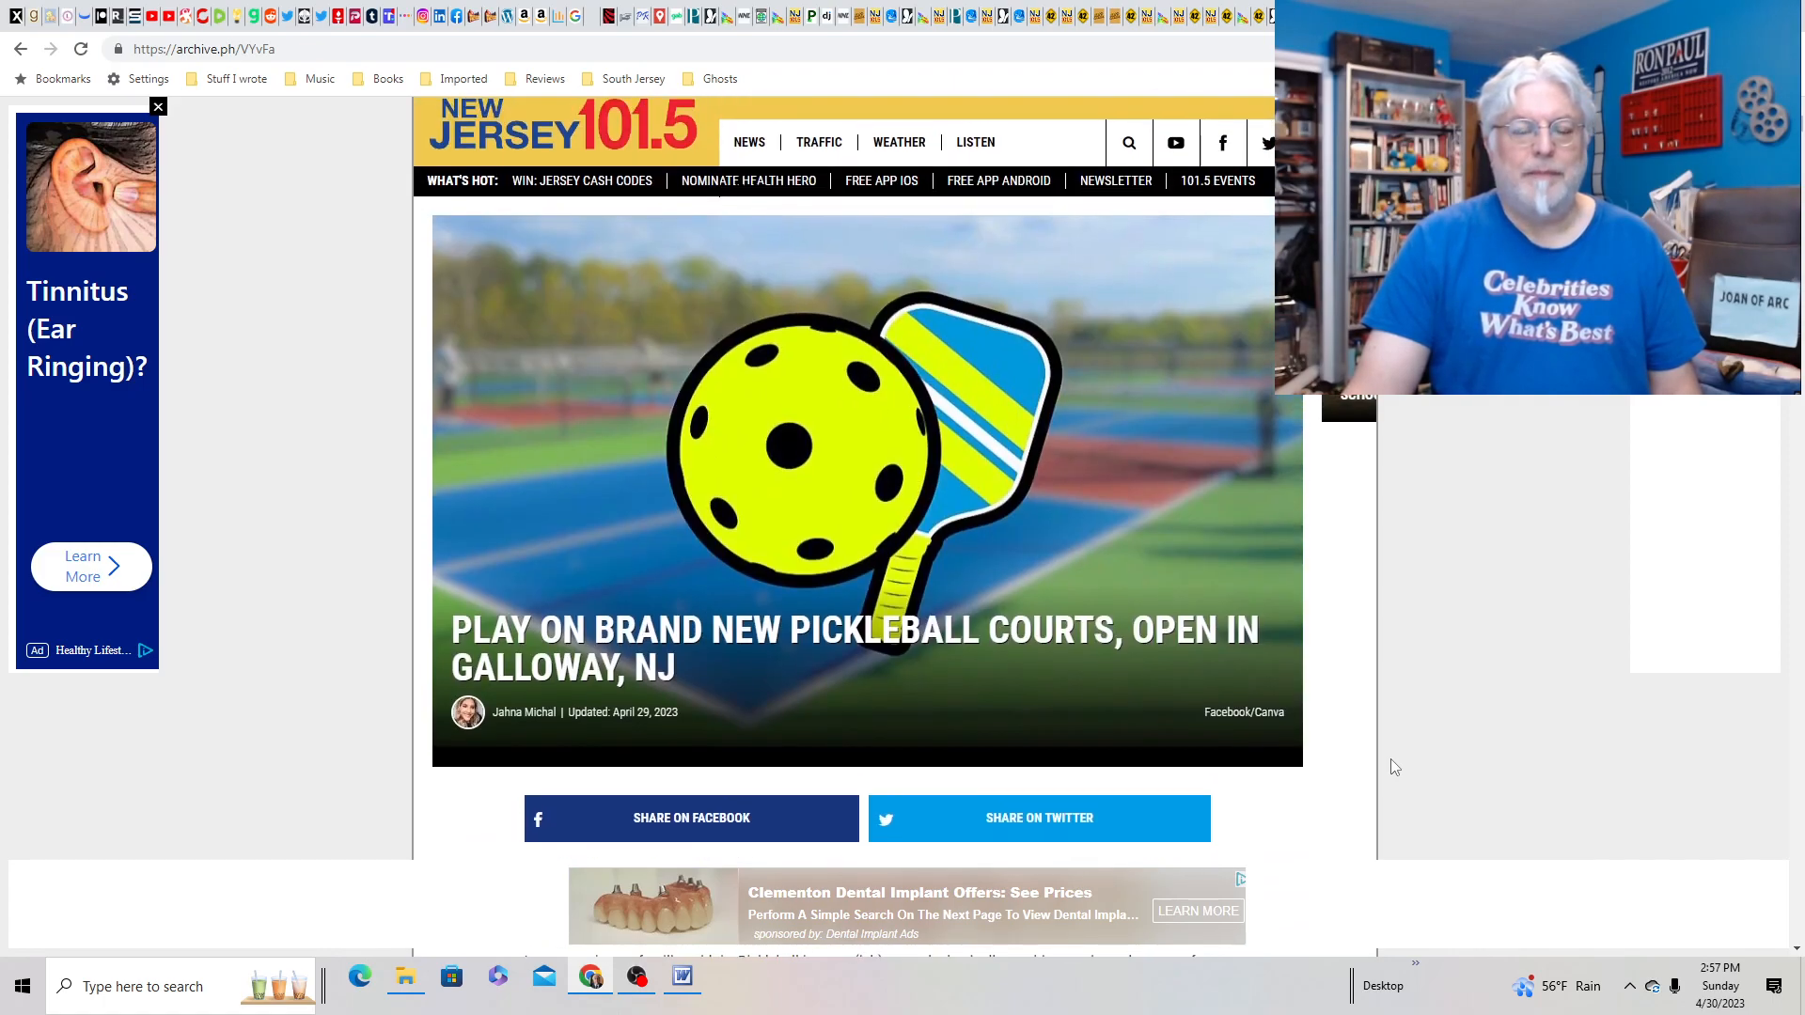
scroll(up, 3)
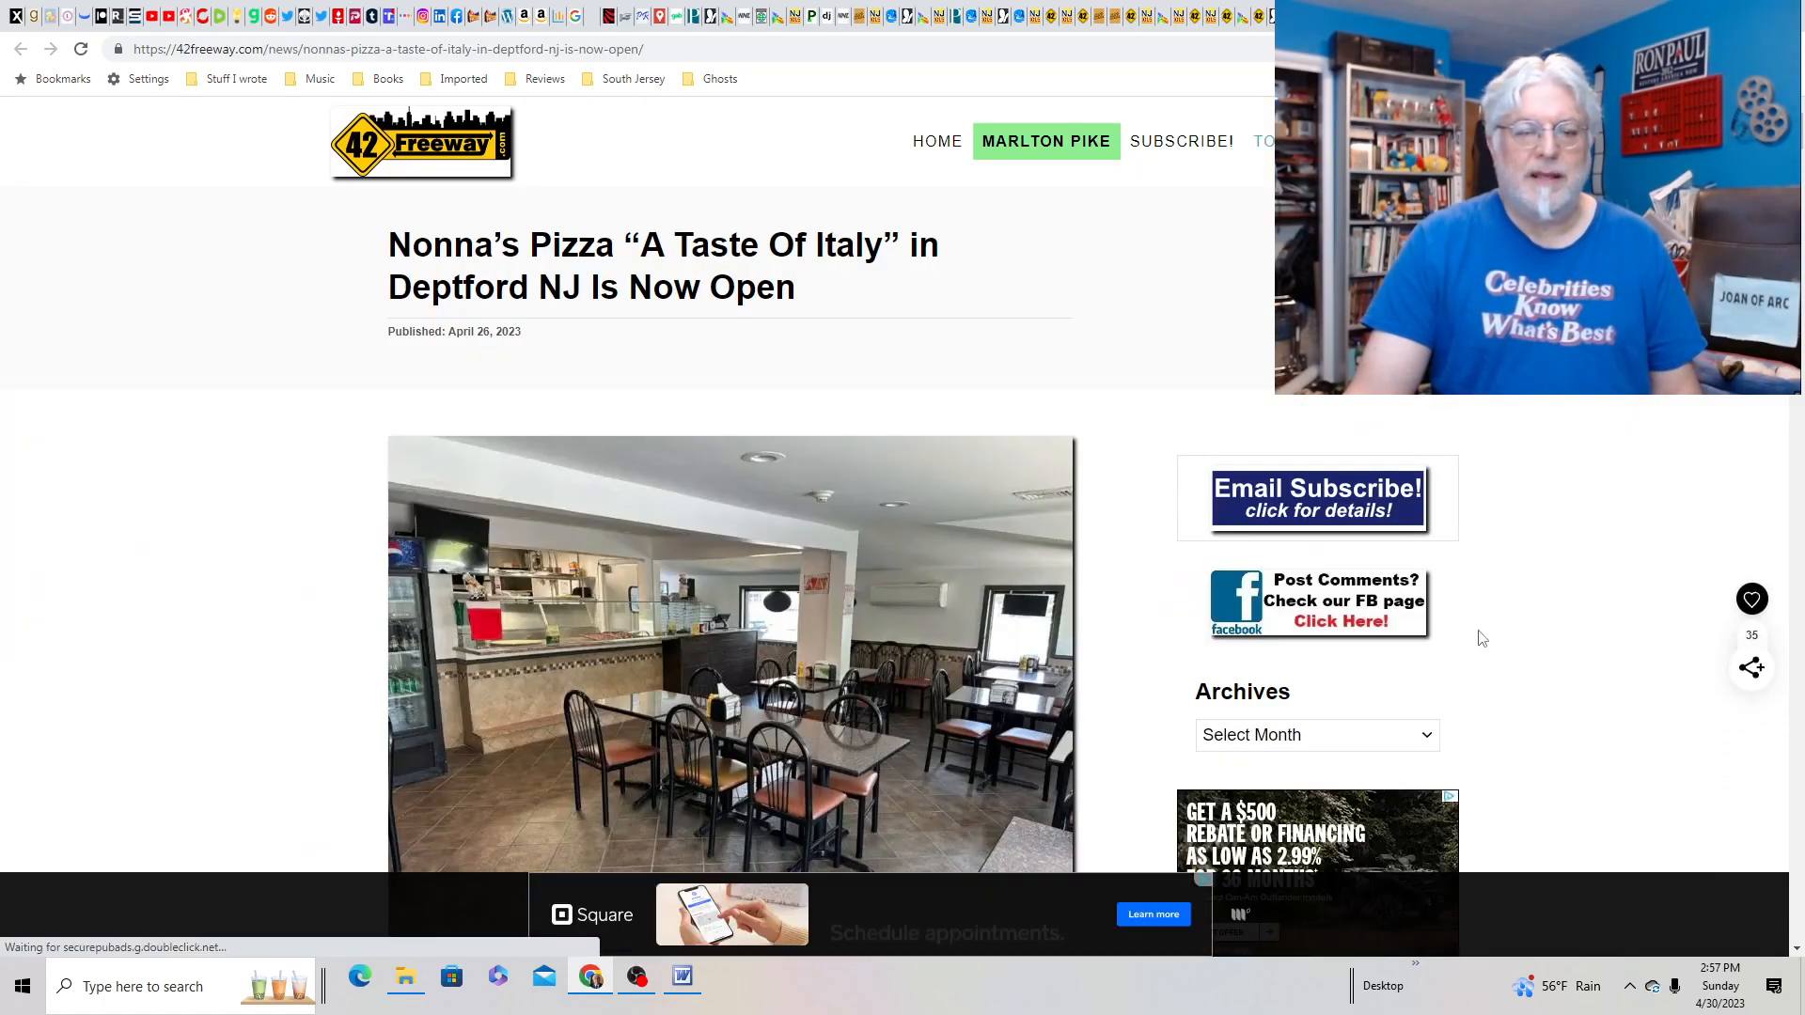
- Scroll the Nonna's Pizza Deptford article down to its dining-room photo
scroll(down, 3)
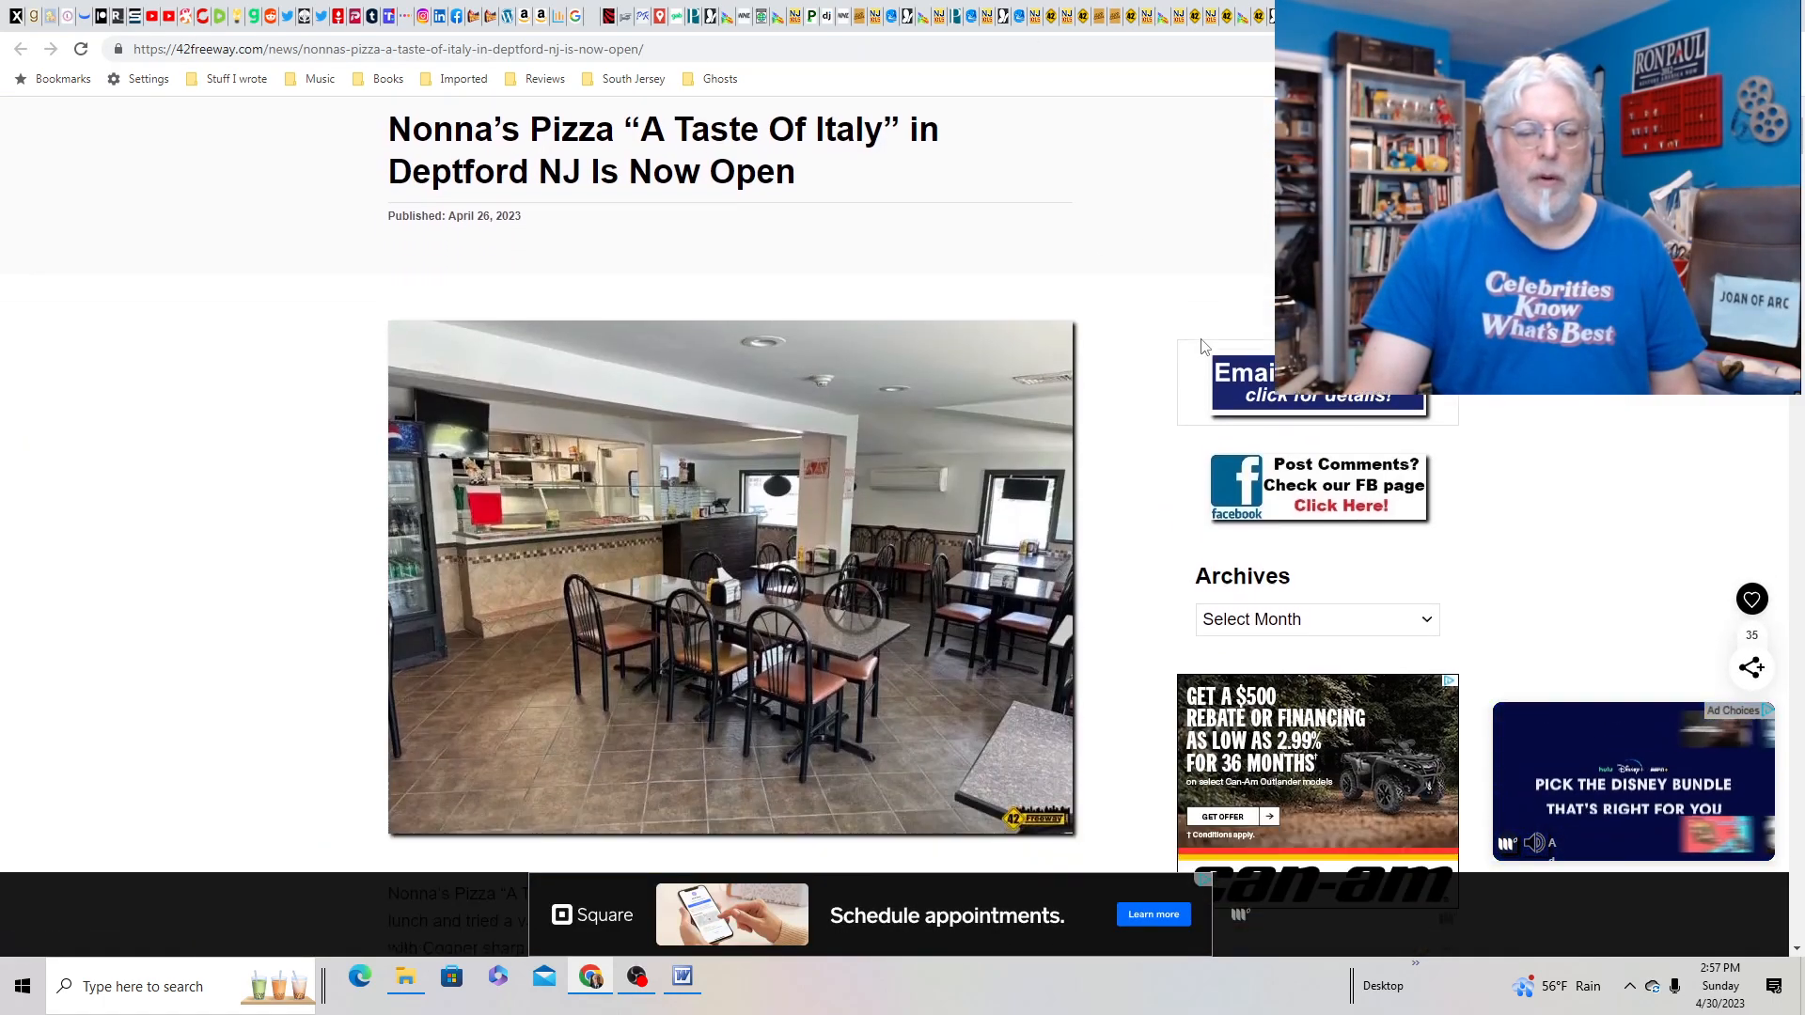
scroll(down, 3)
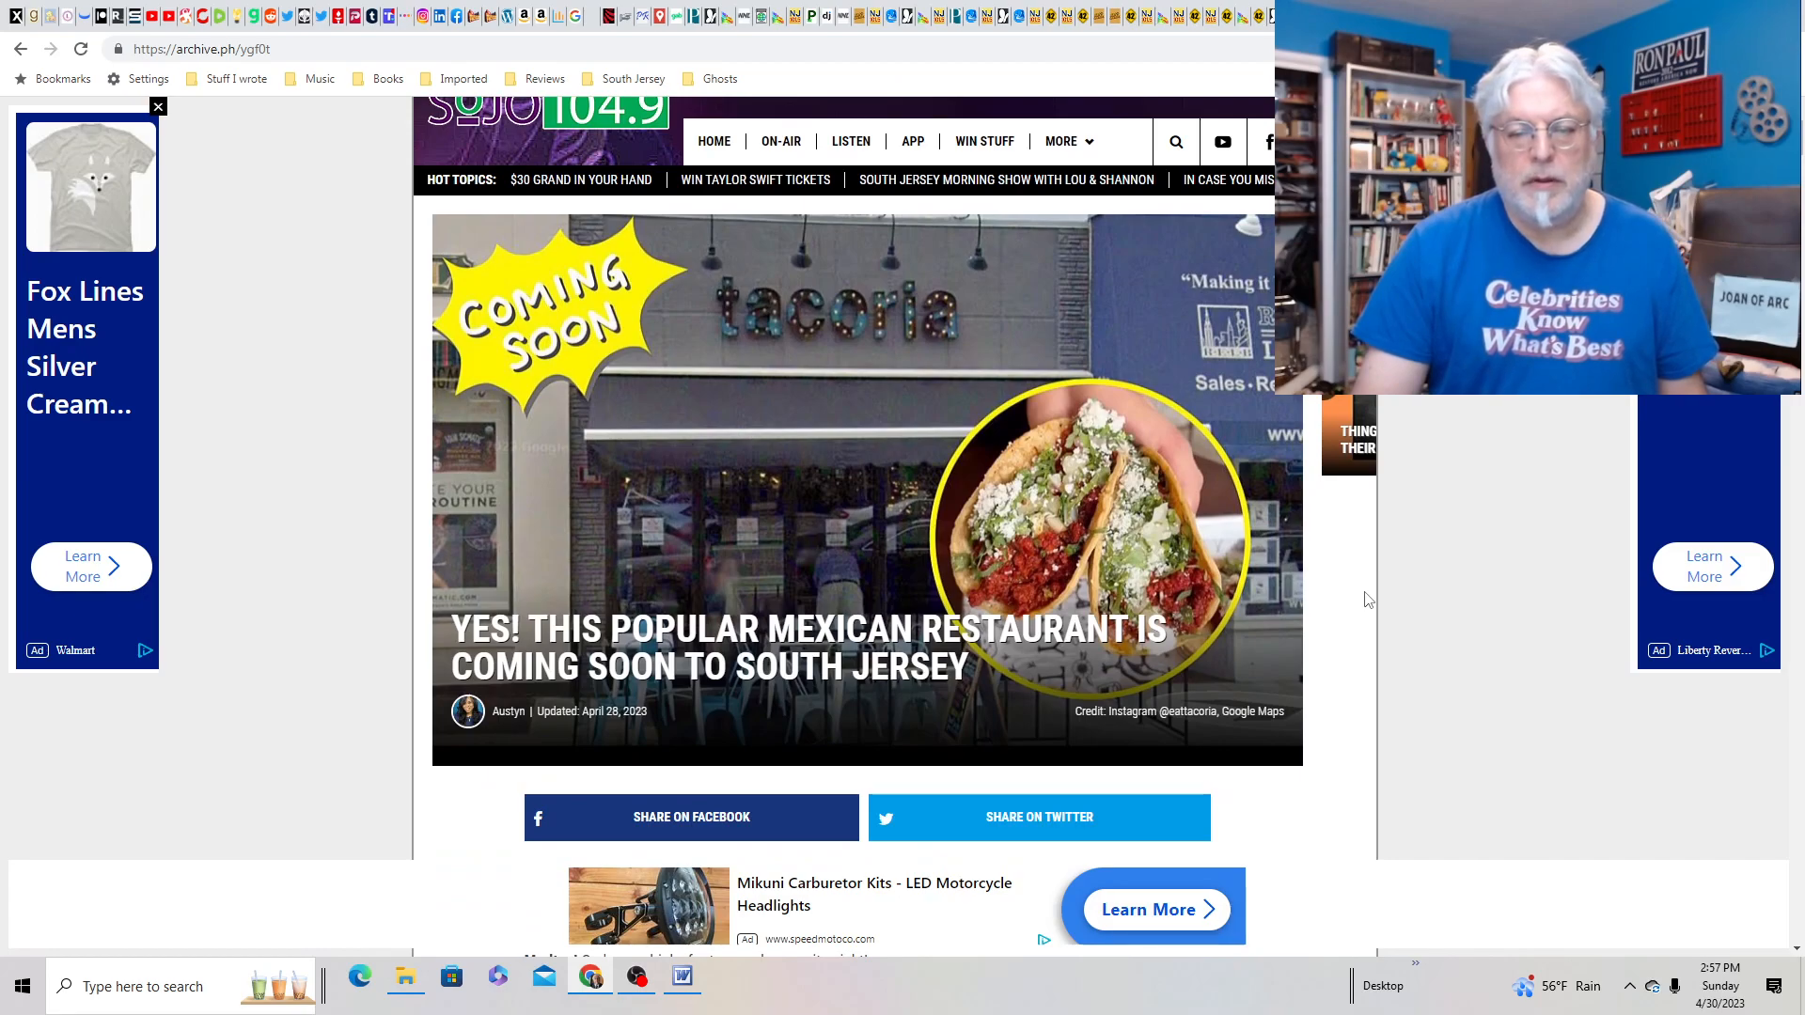
- Scroll the archived Tacoria Marlton story through its Instagram taco photos
scroll(down, 3)
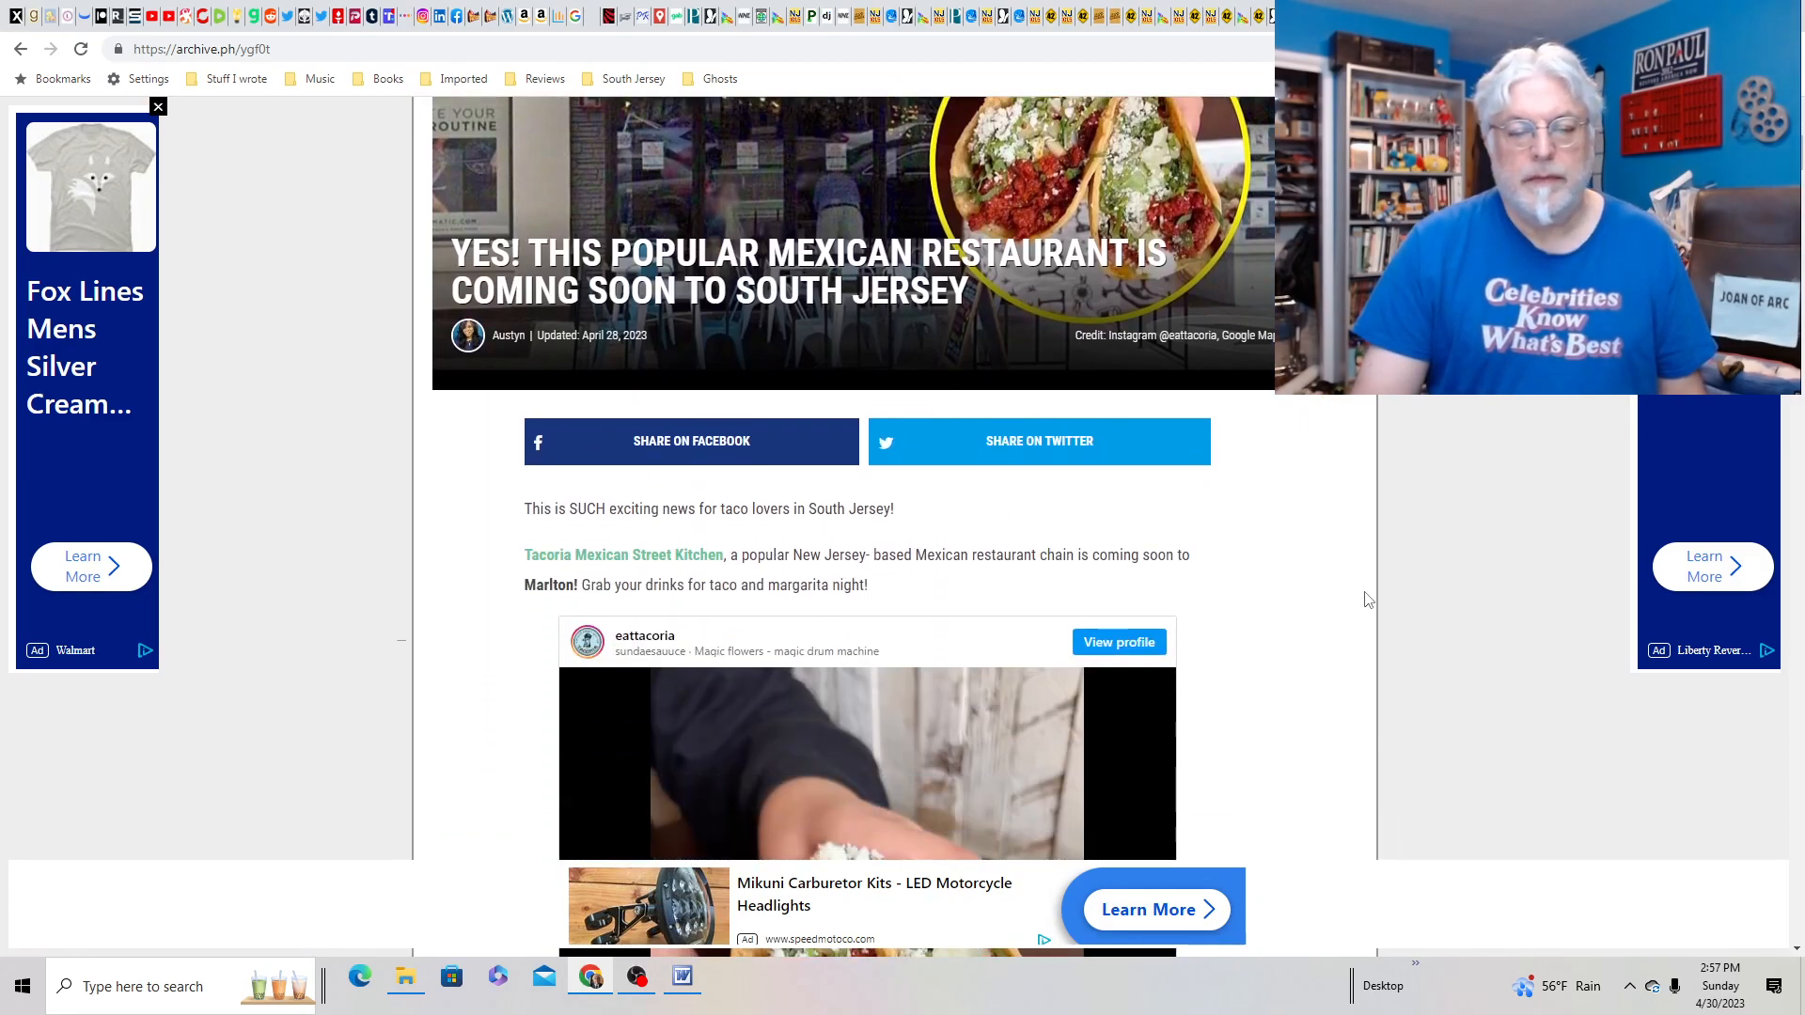
scroll(down, 3)
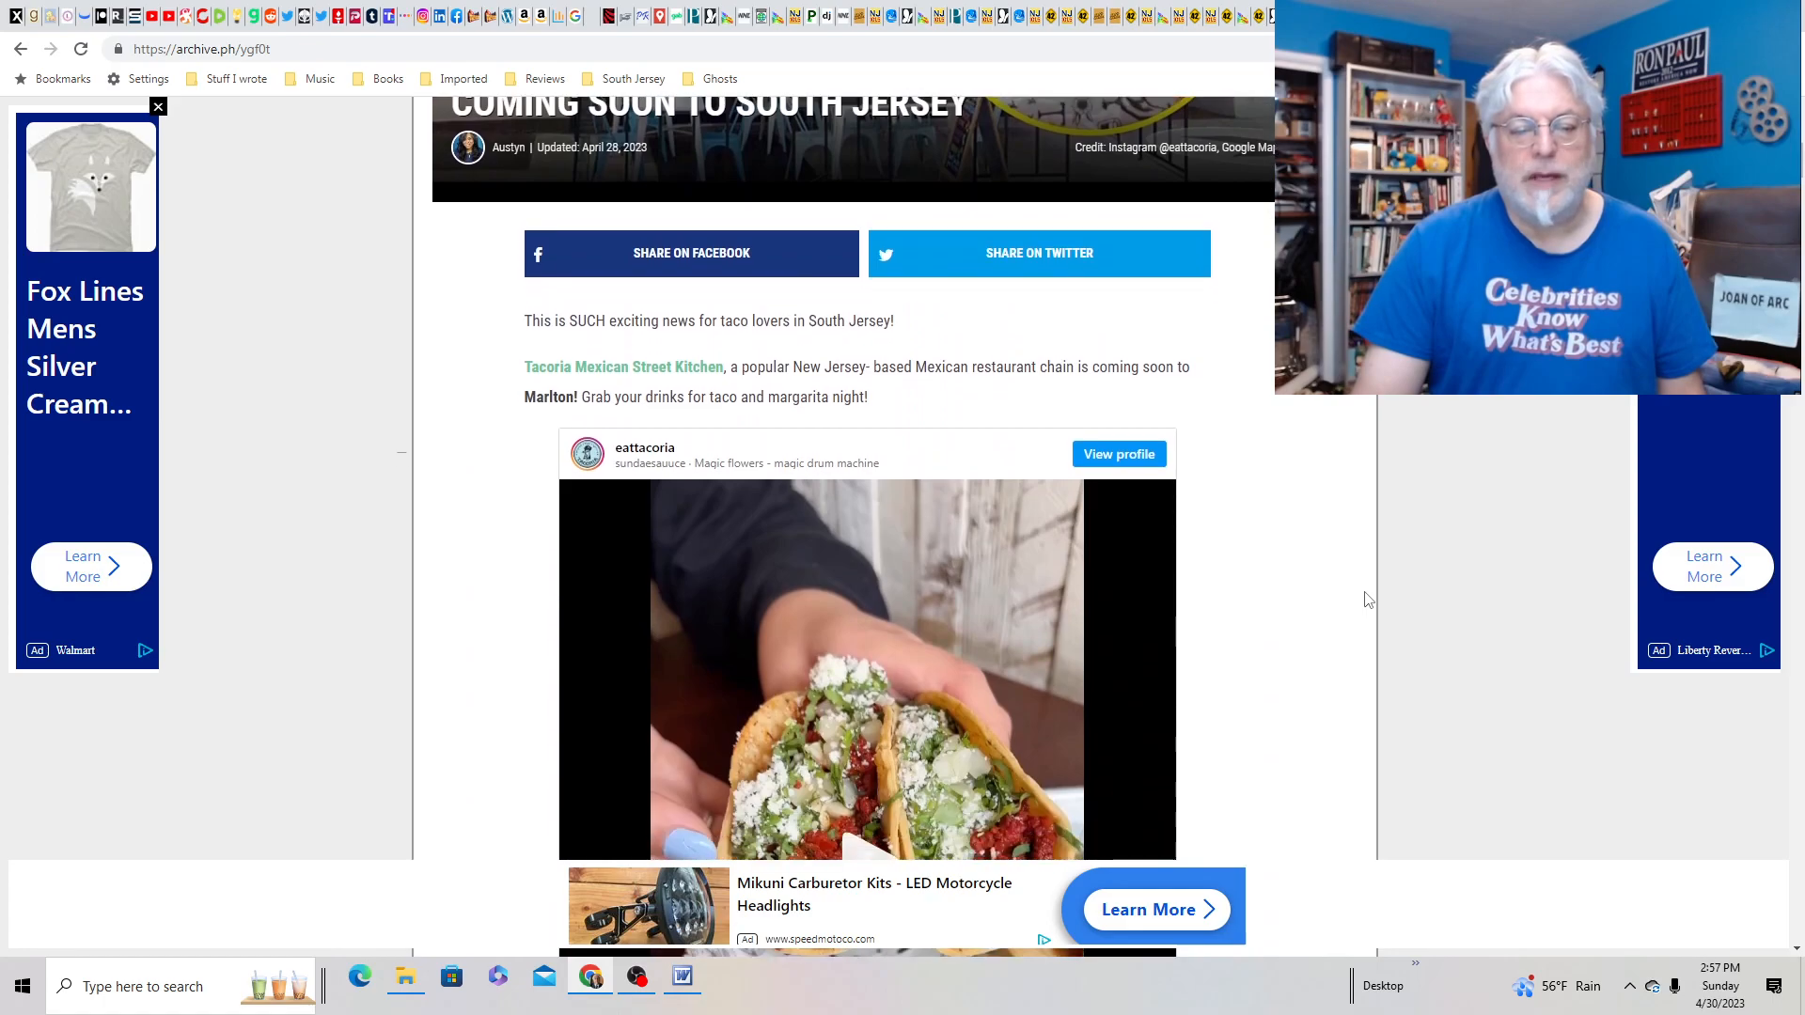
scroll(down, 3)
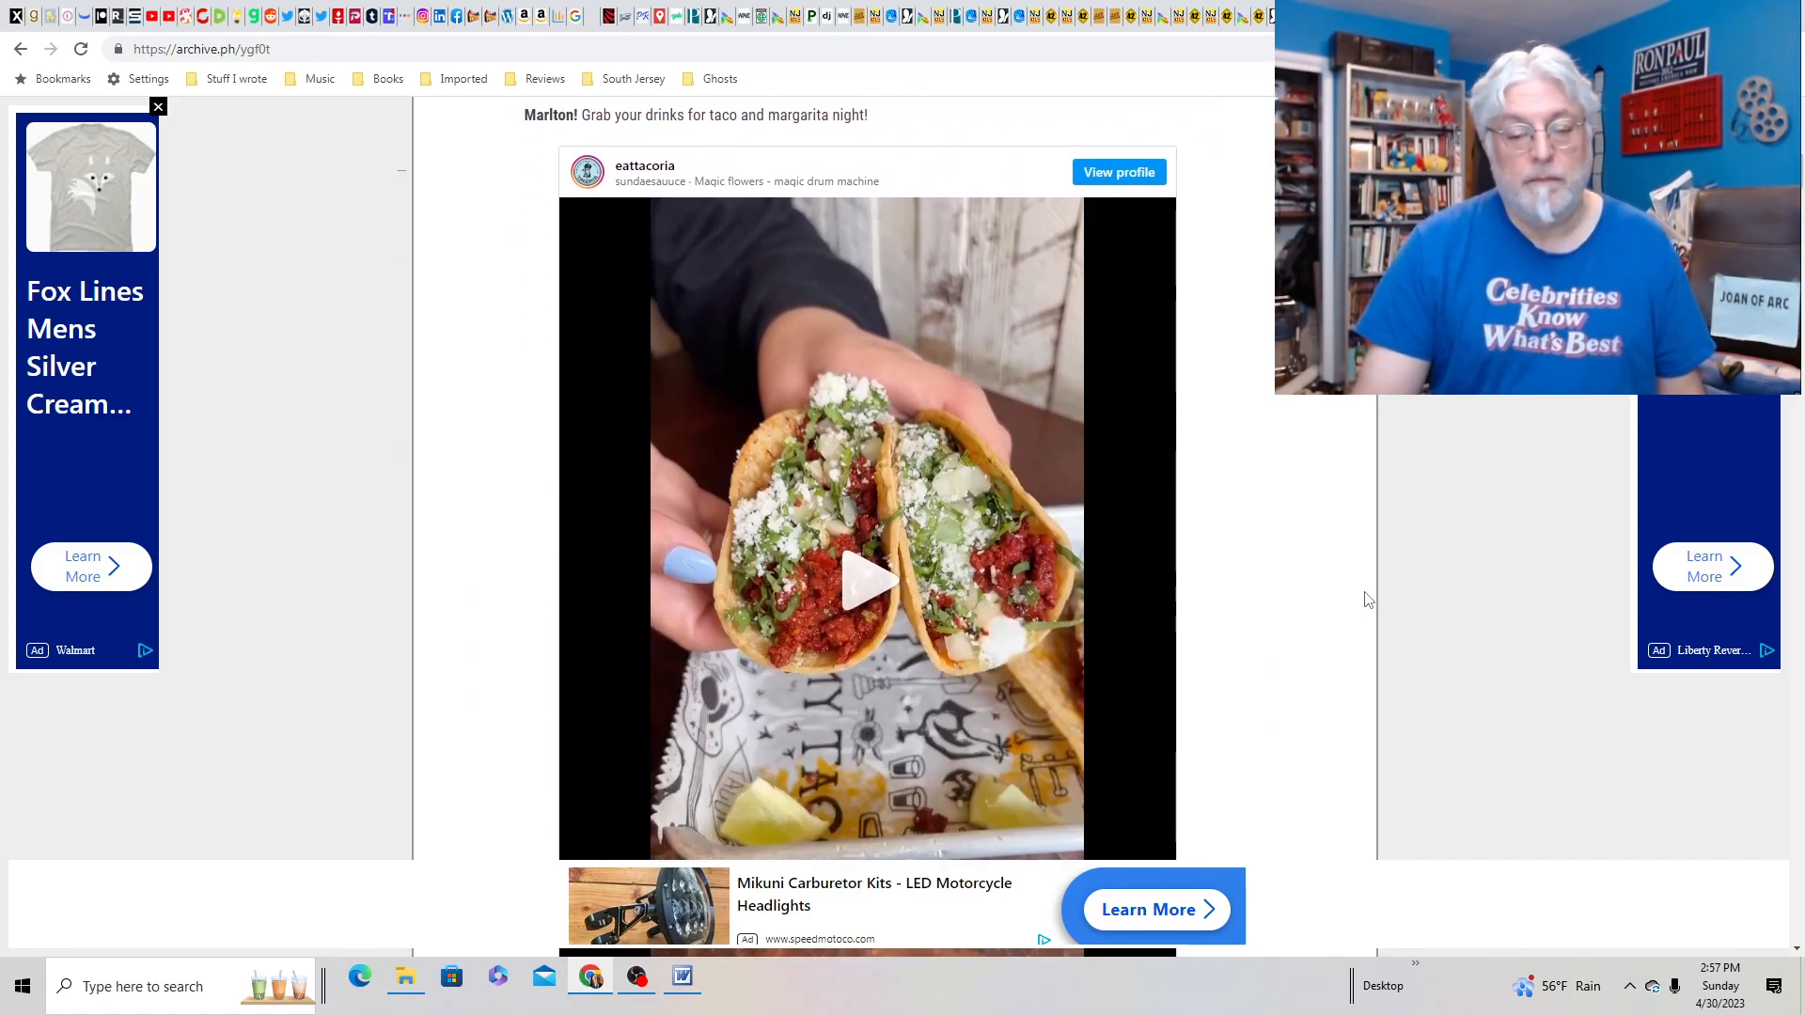
scroll(down, 3)
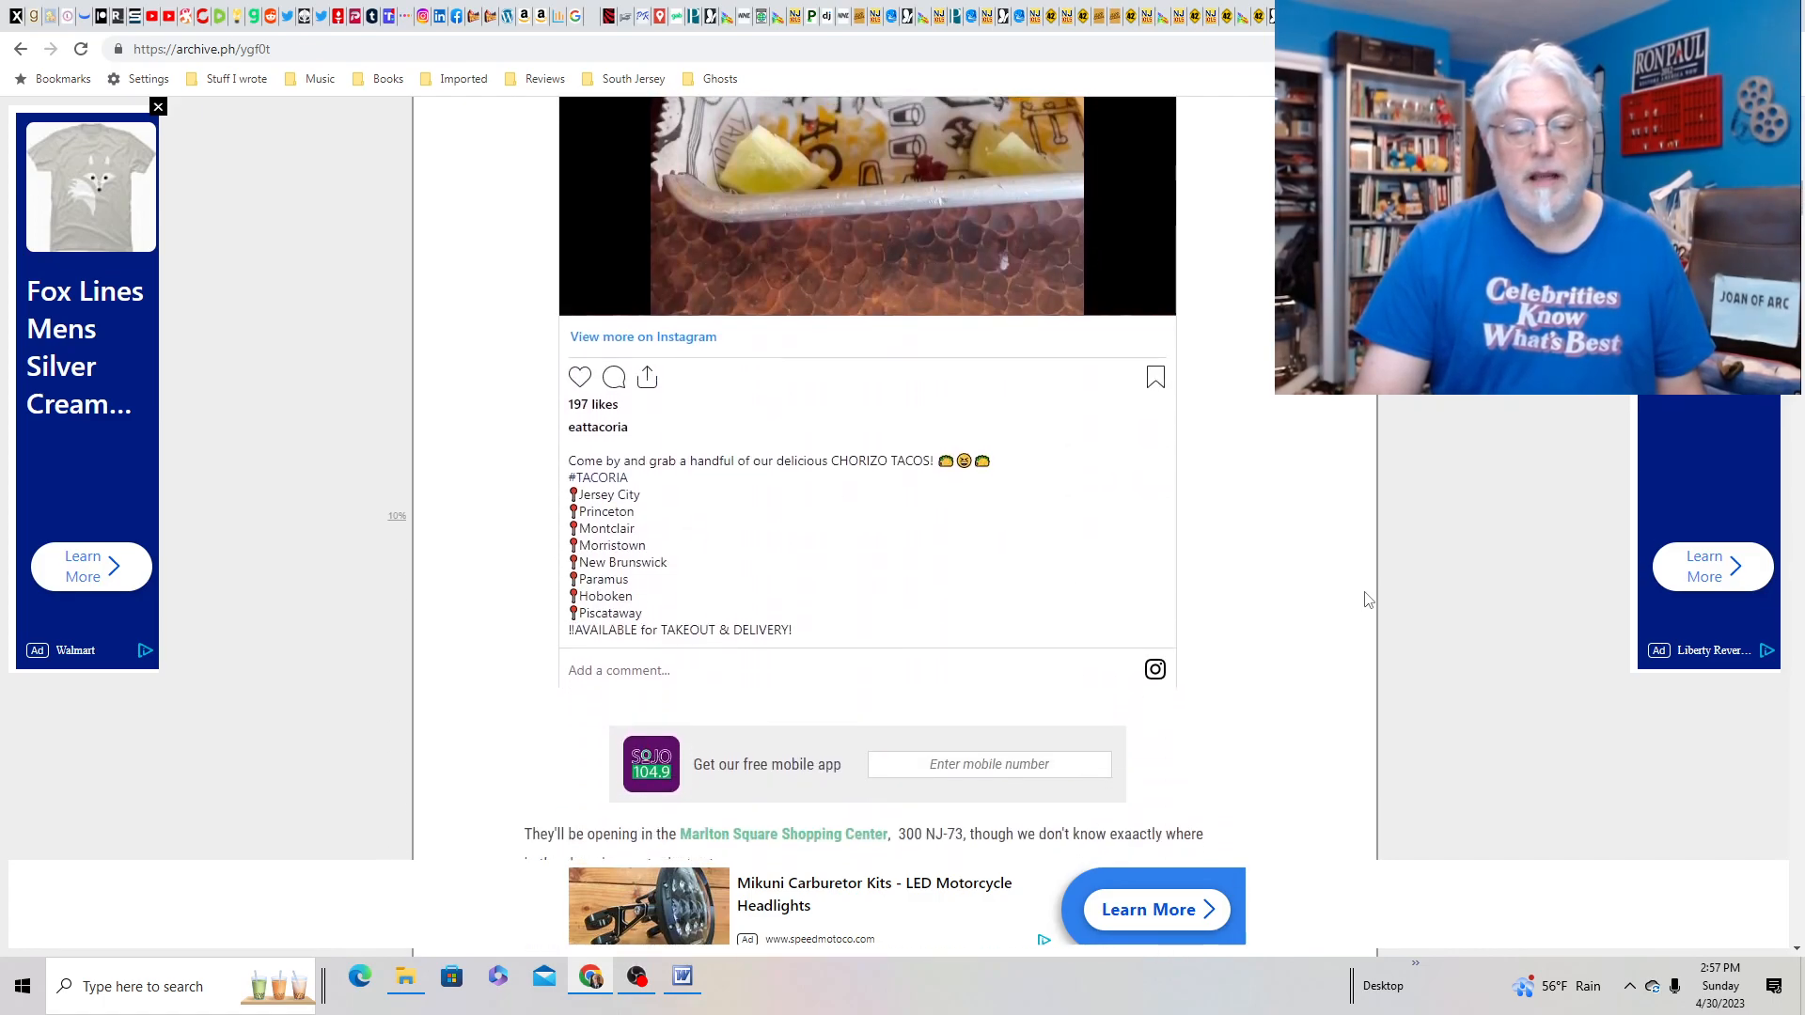
scroll(up, 3)
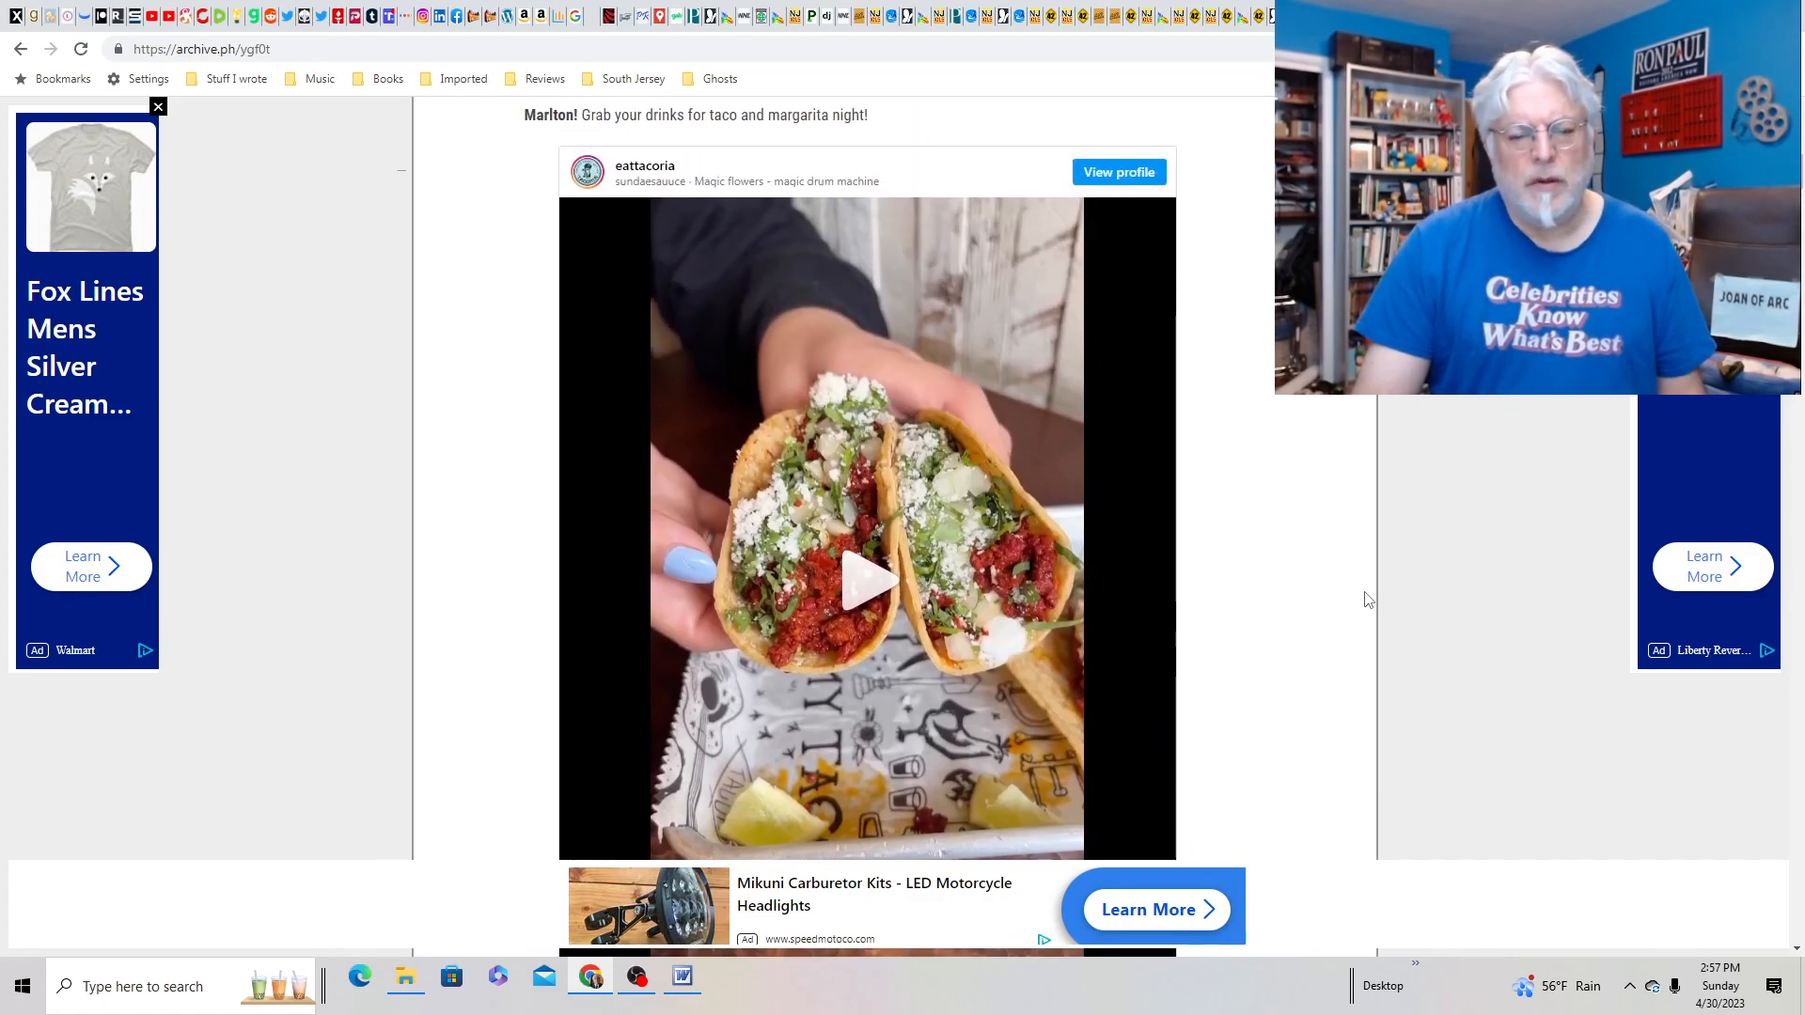
scroll(down, 3)
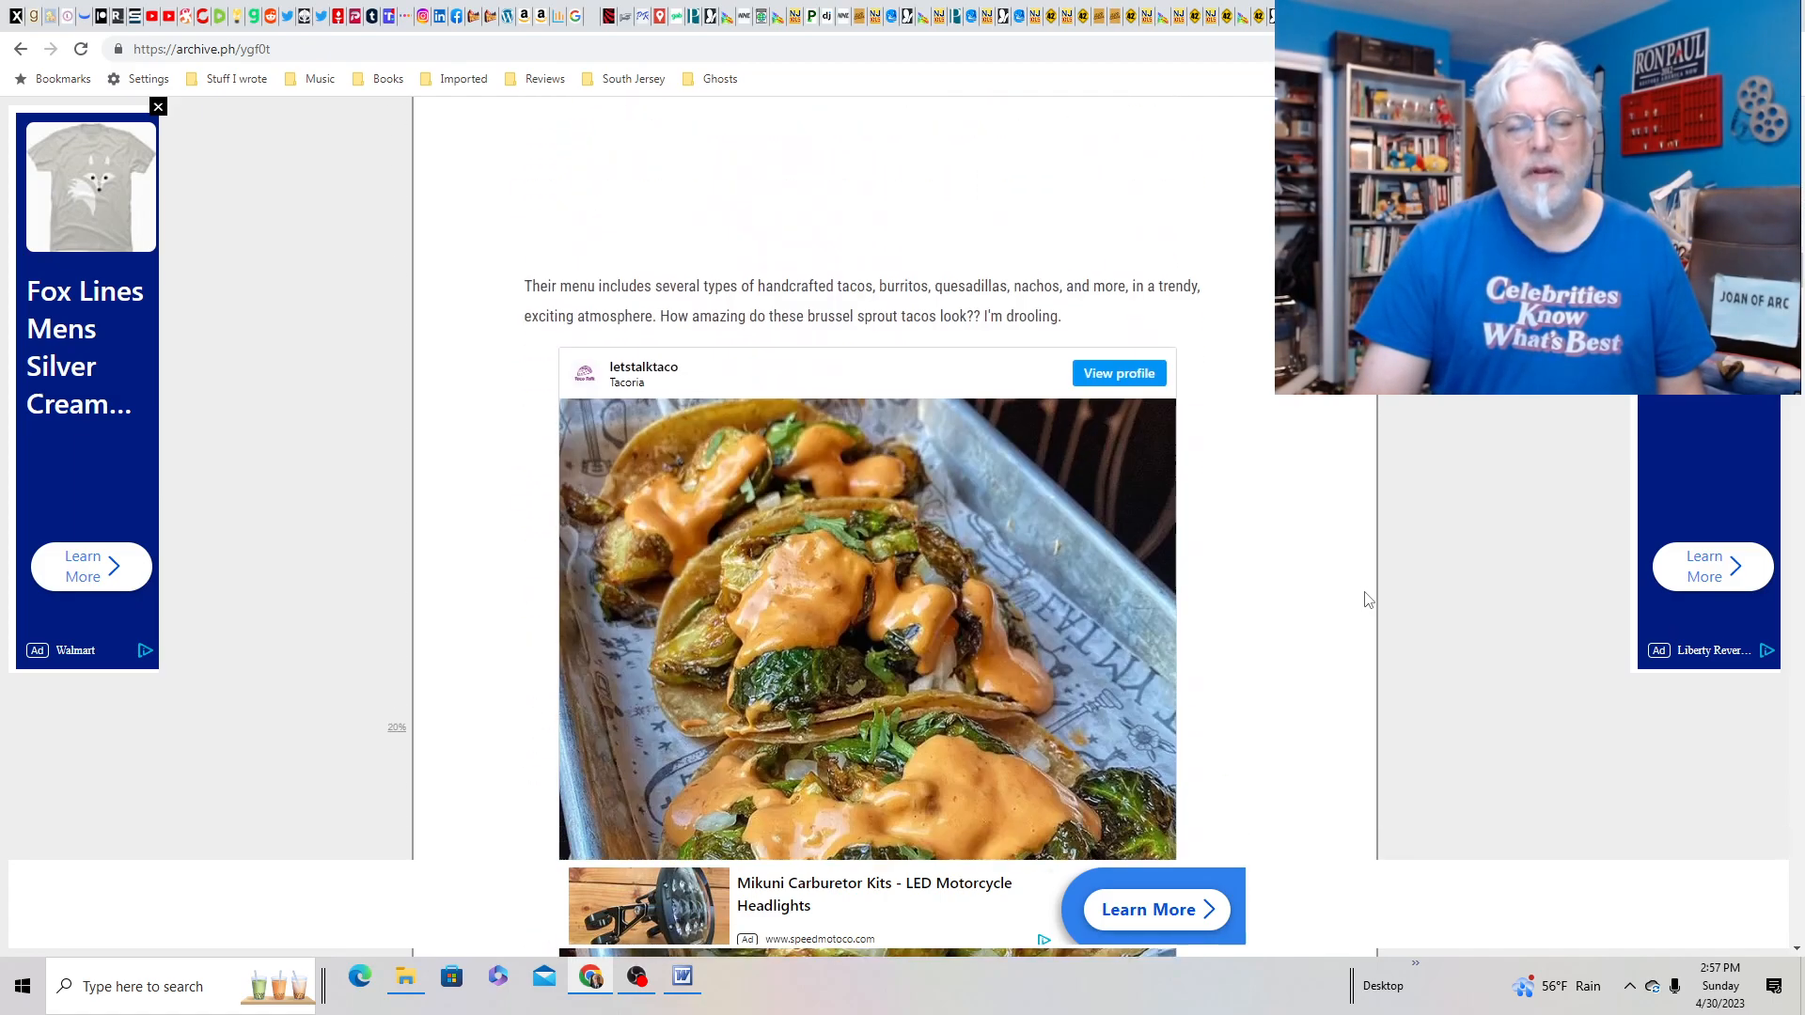
scroll(down, 3)
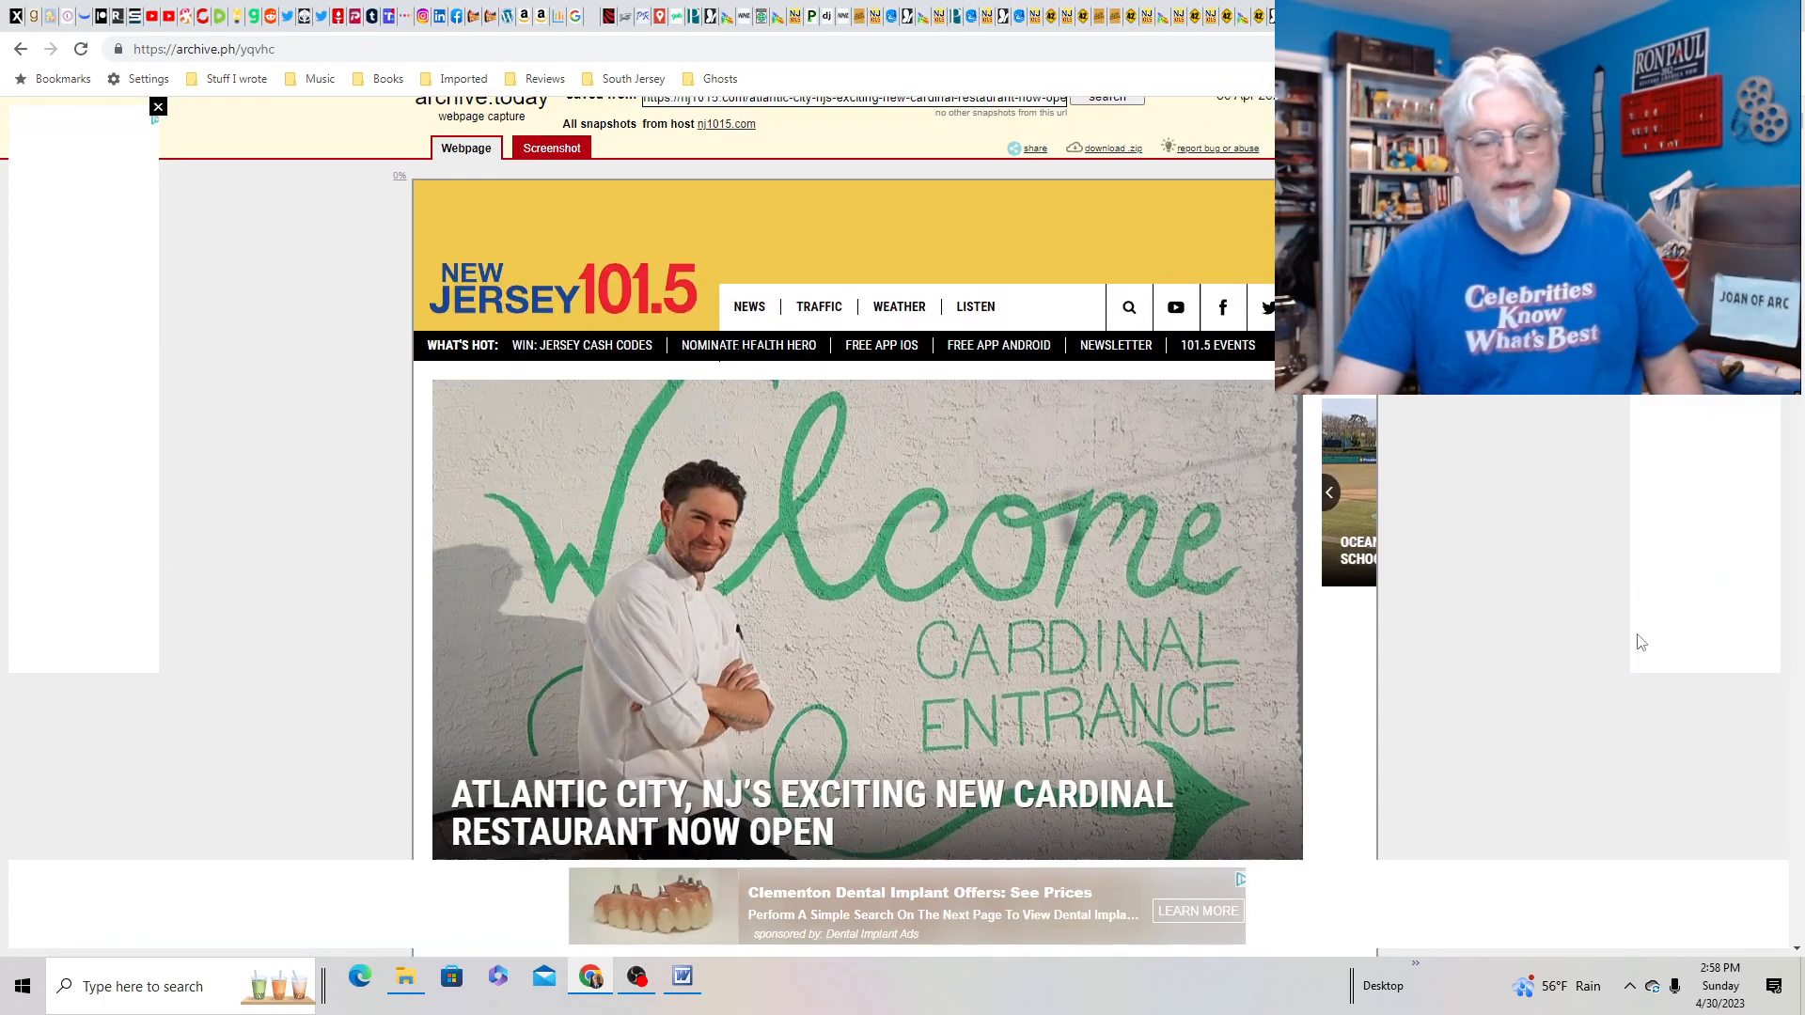
- Scroll the Cardinal article past the Instagram embed to its address, hours and reservations
scroll(down, 3)
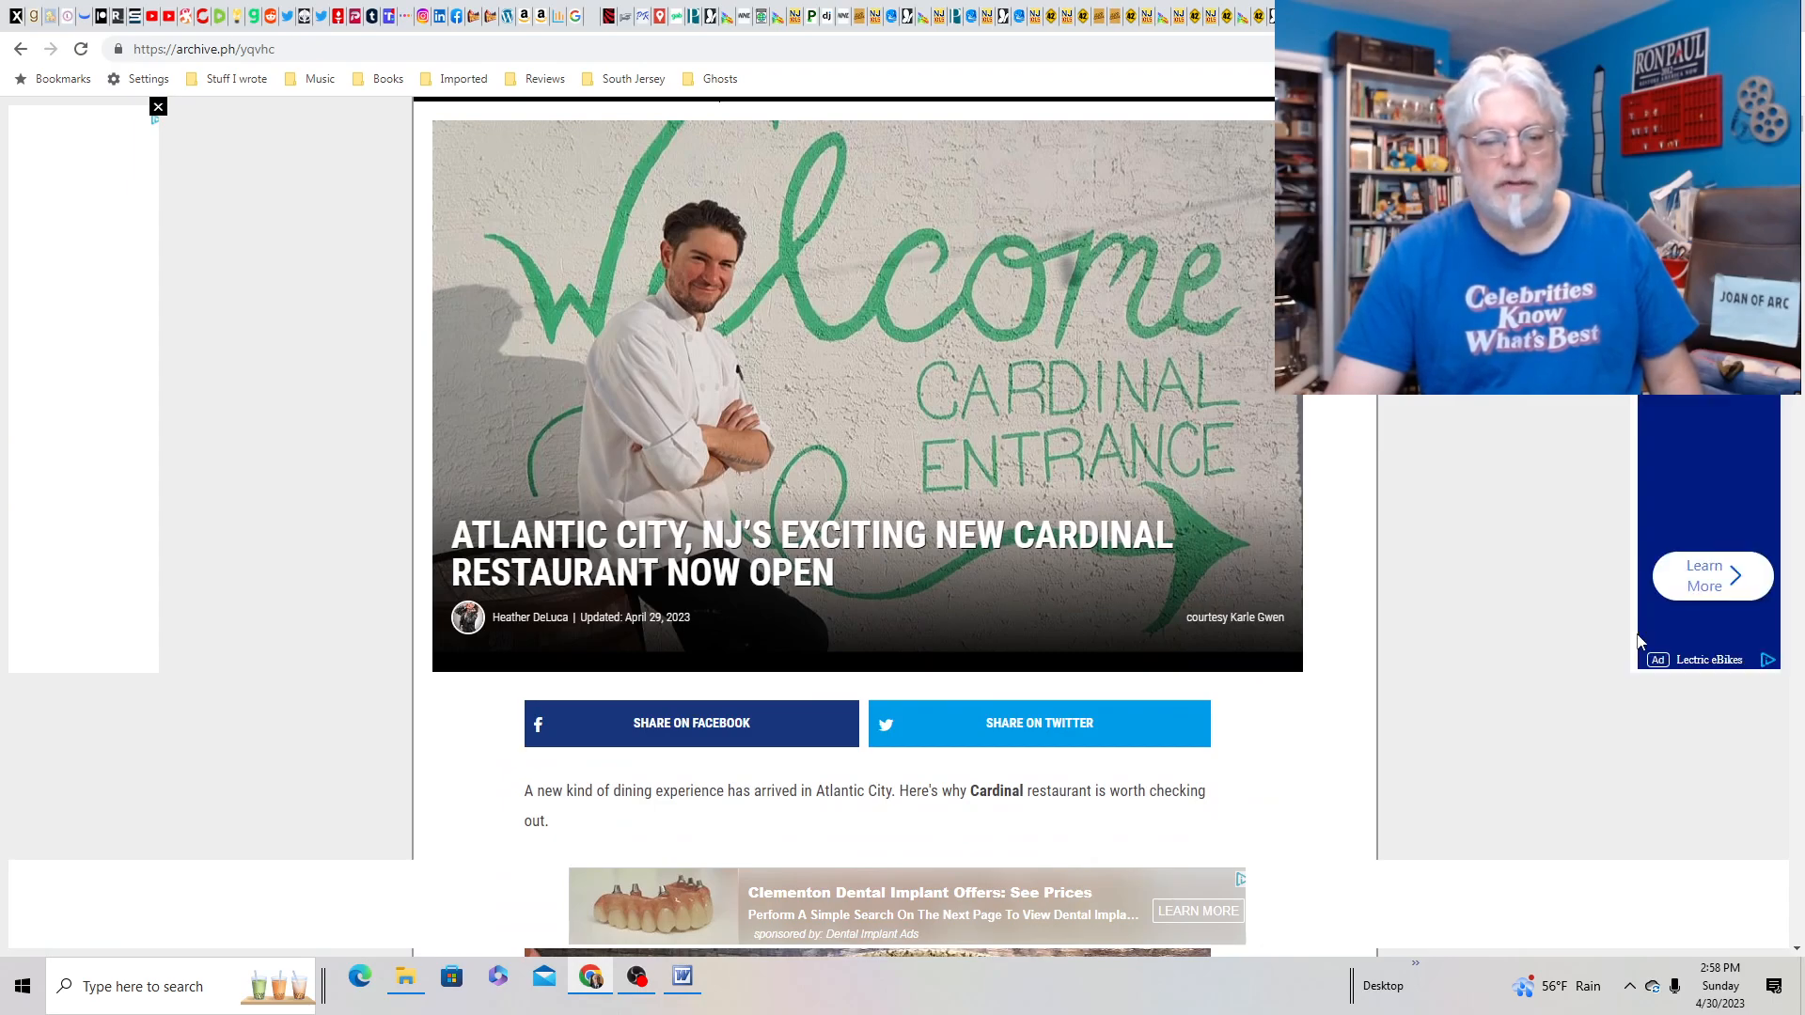
scroll(down, 3)
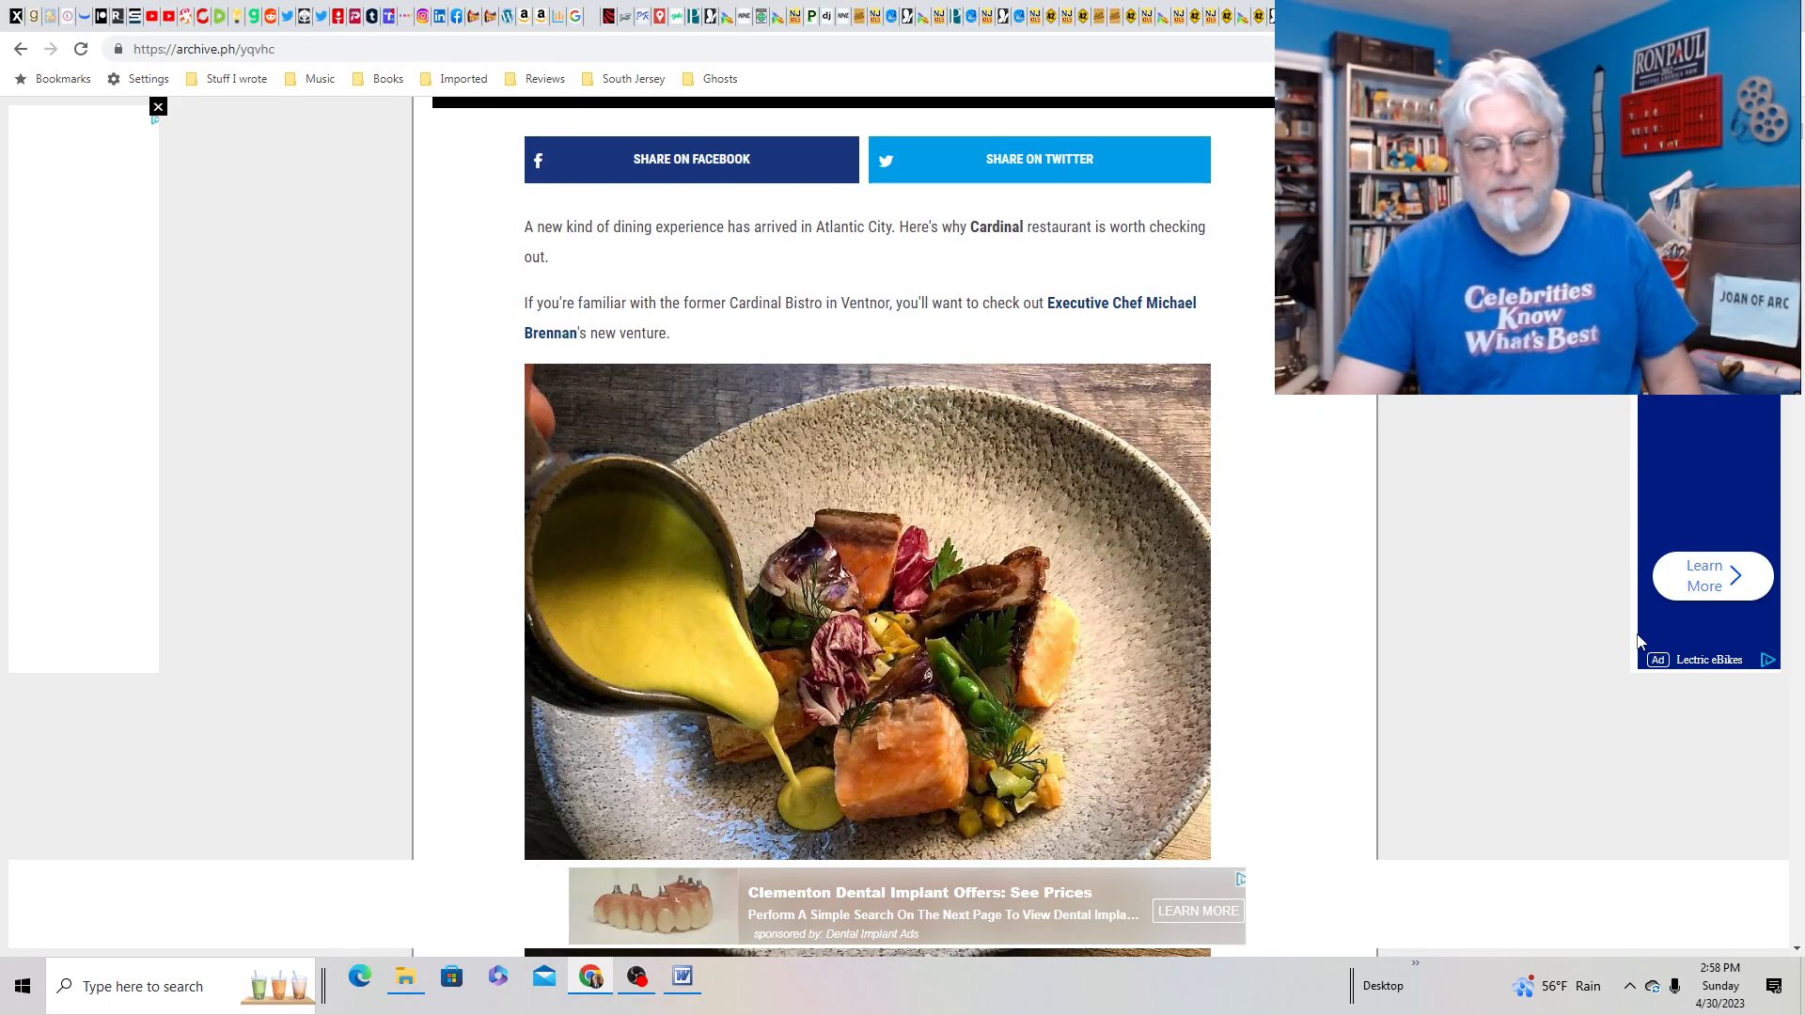
scroll(down, 3)
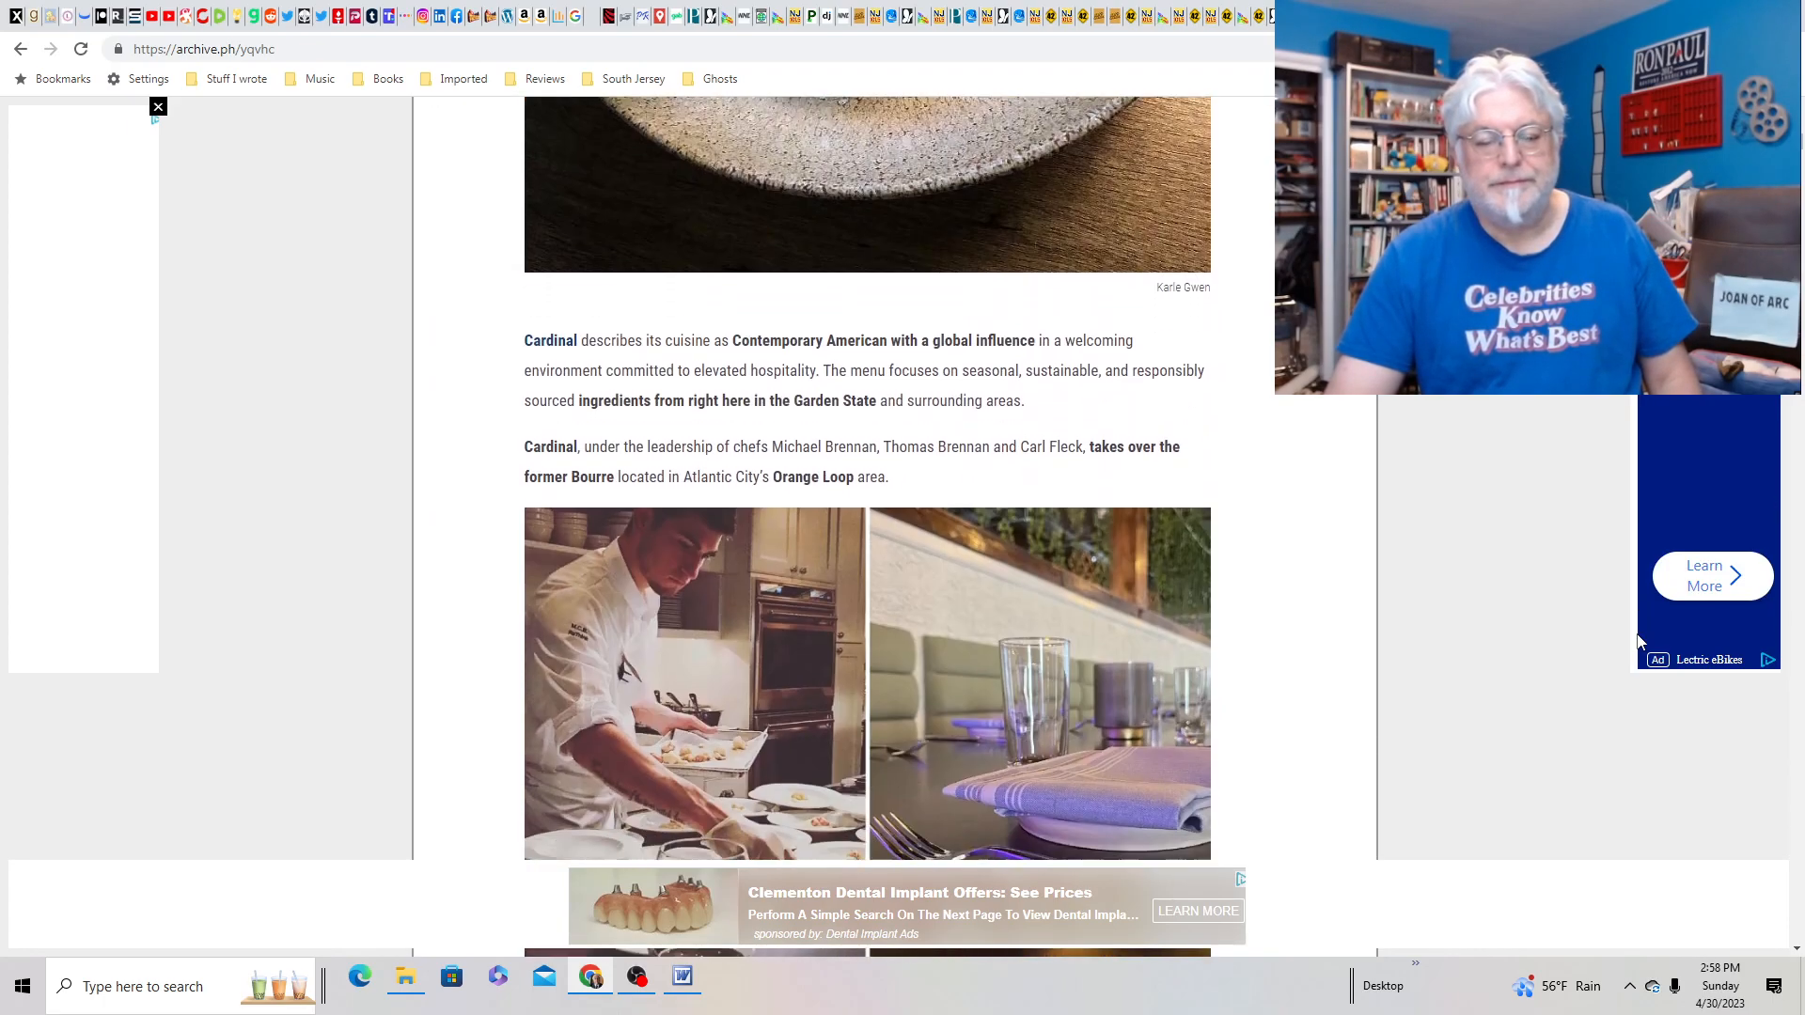
scroll(down, 3)
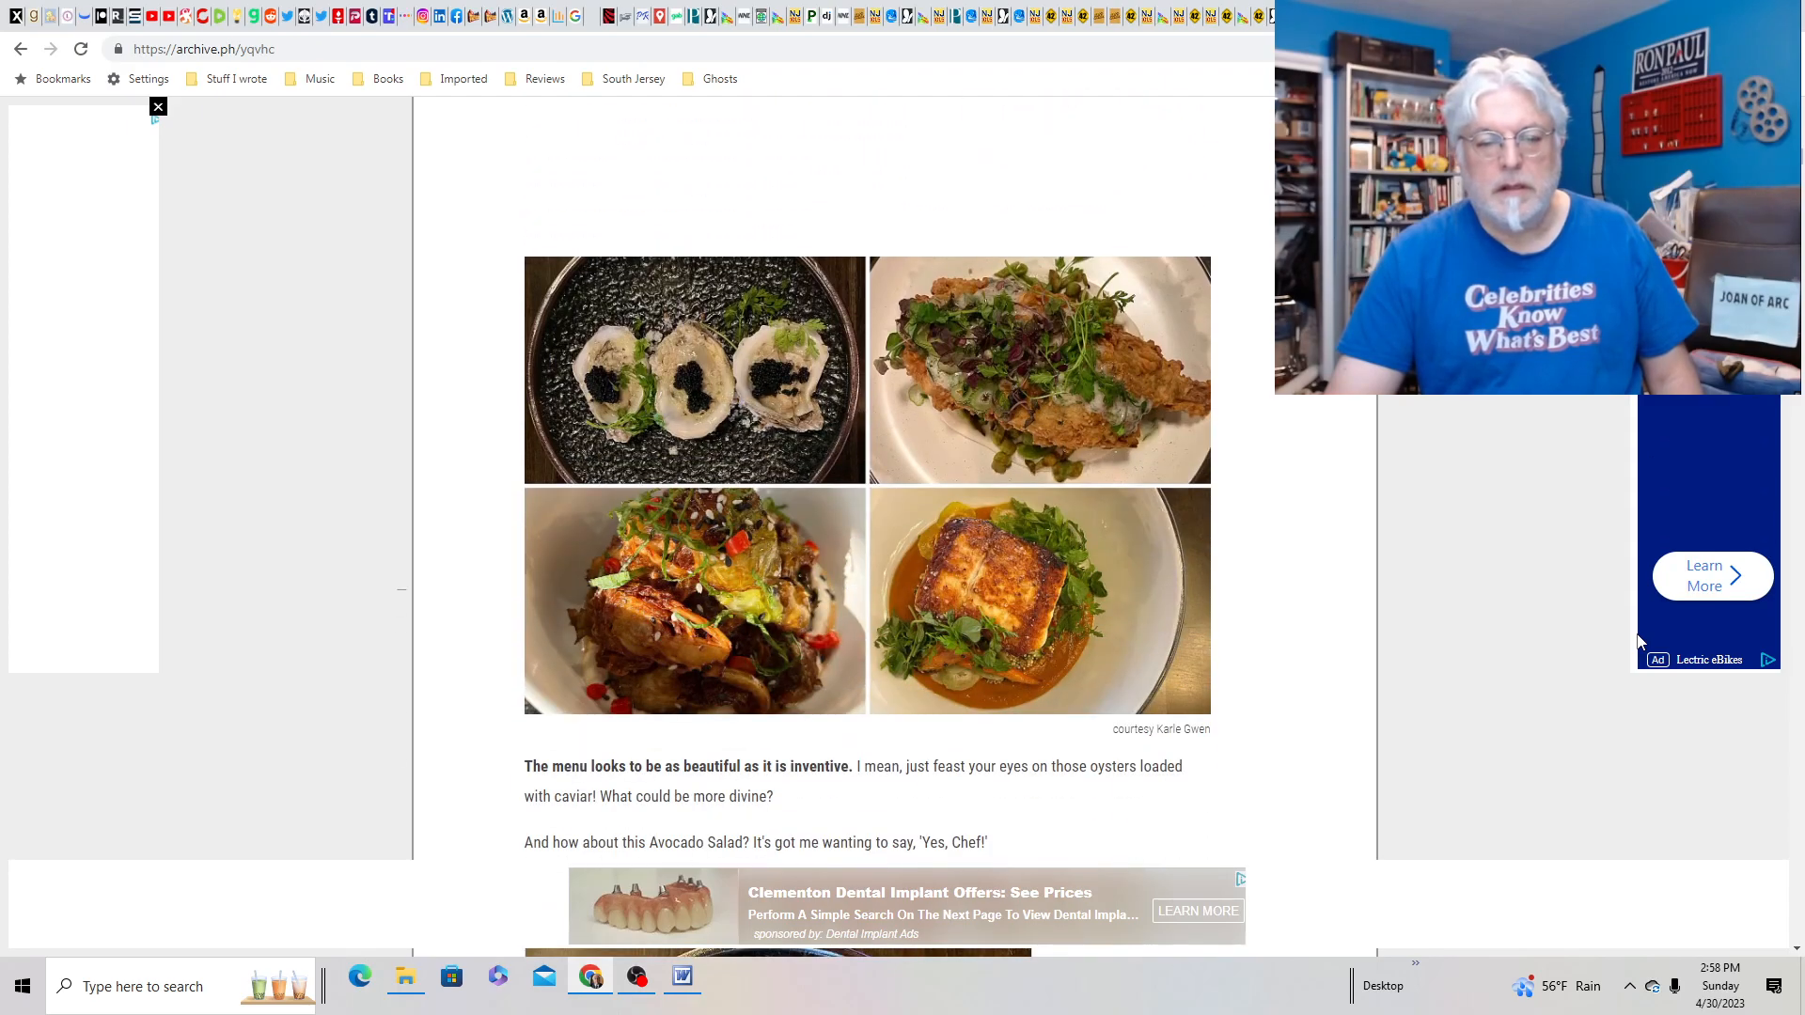
scroll(down, 3)
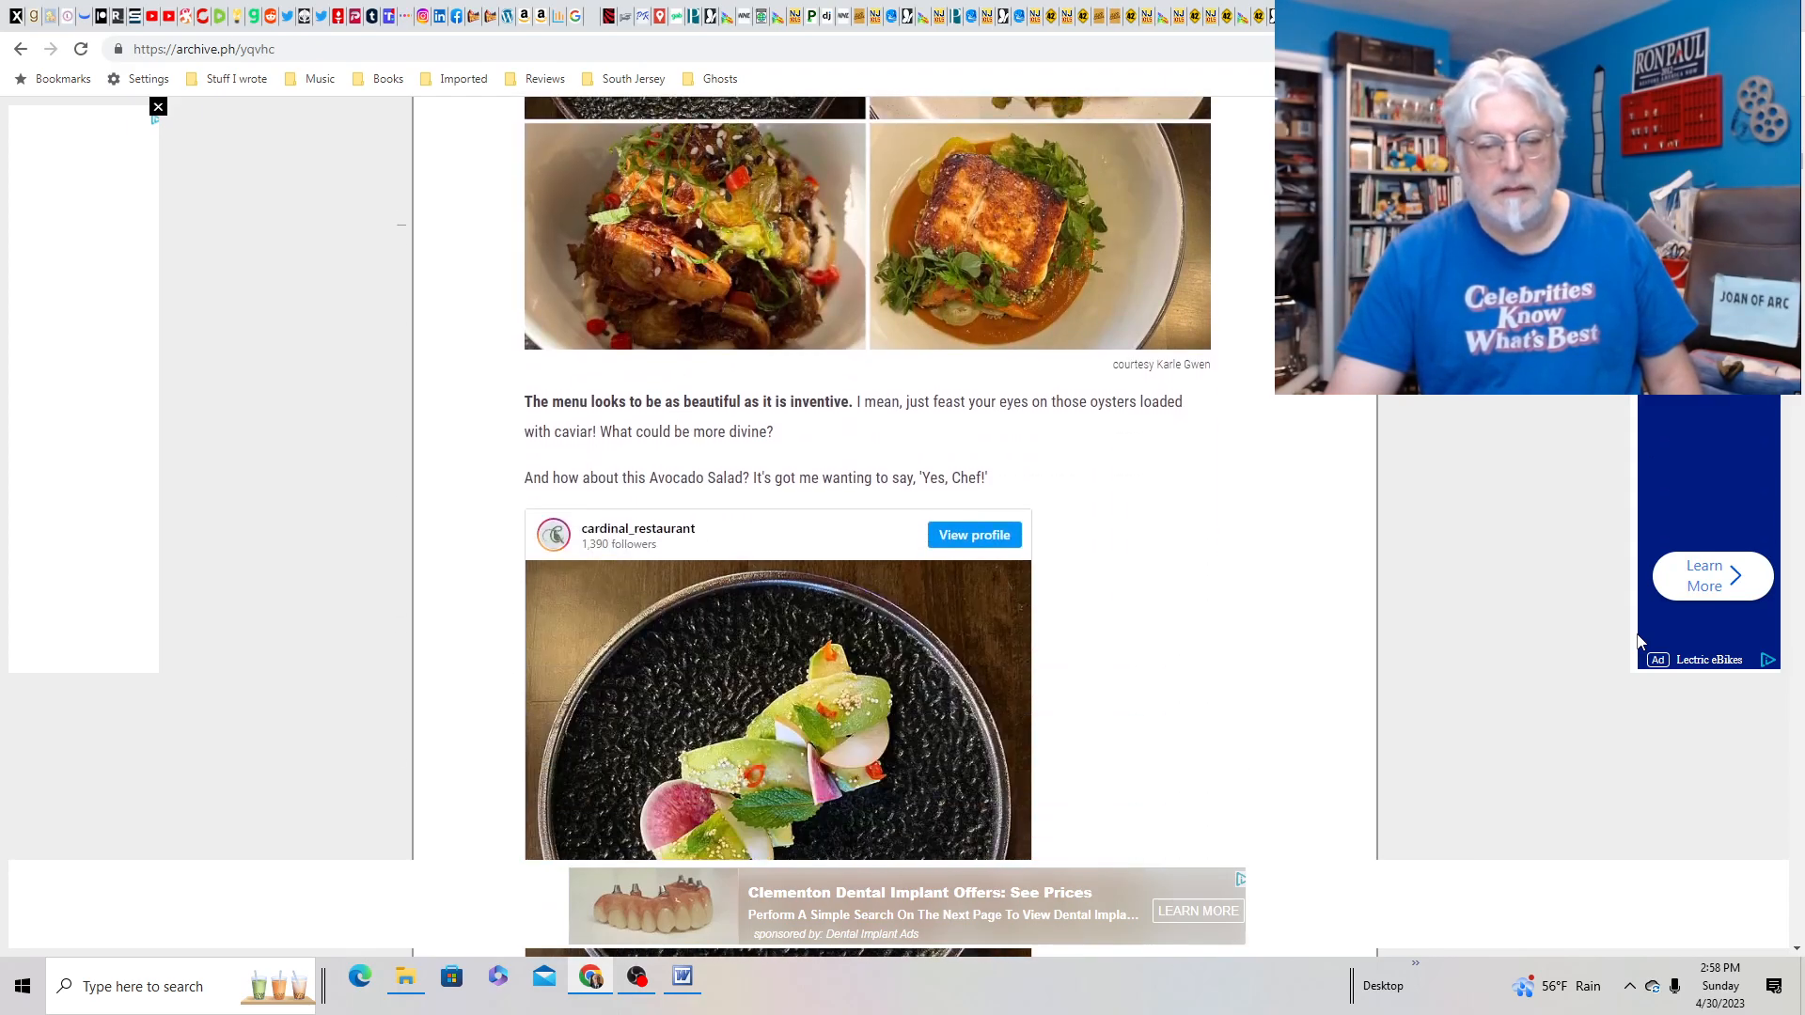
scroll(down, 3)
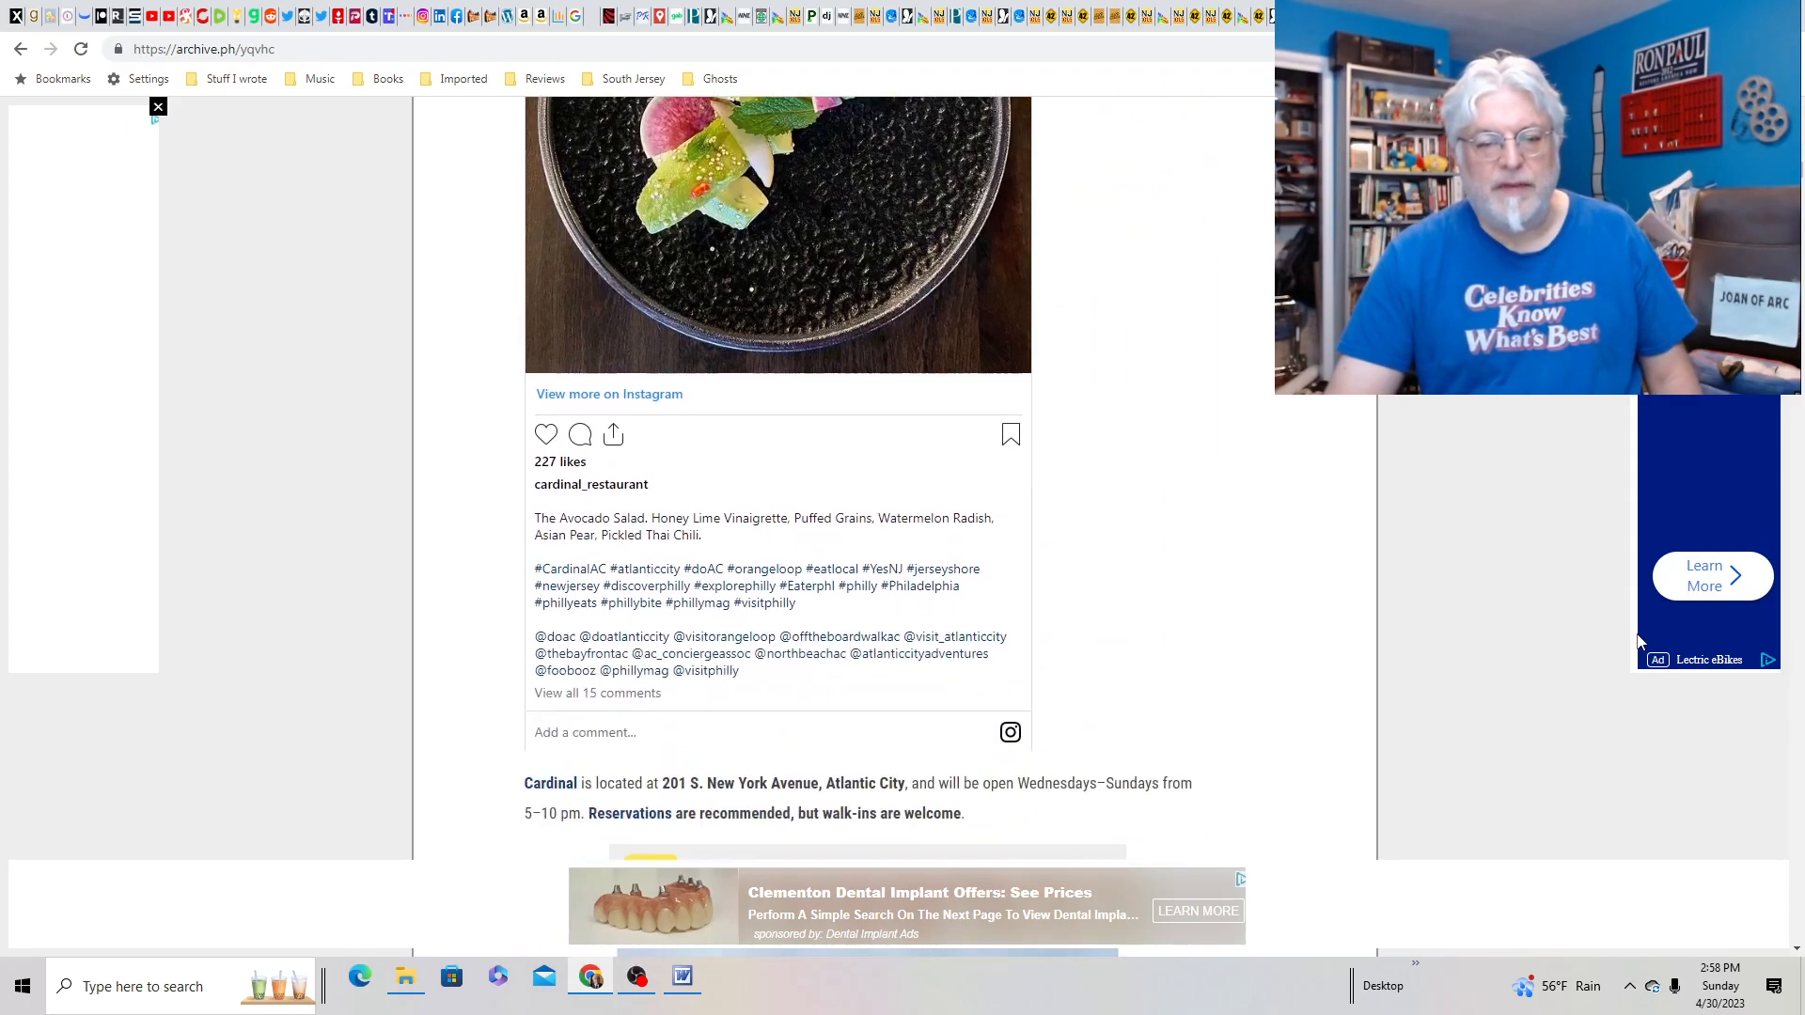
scroll(down, 3)
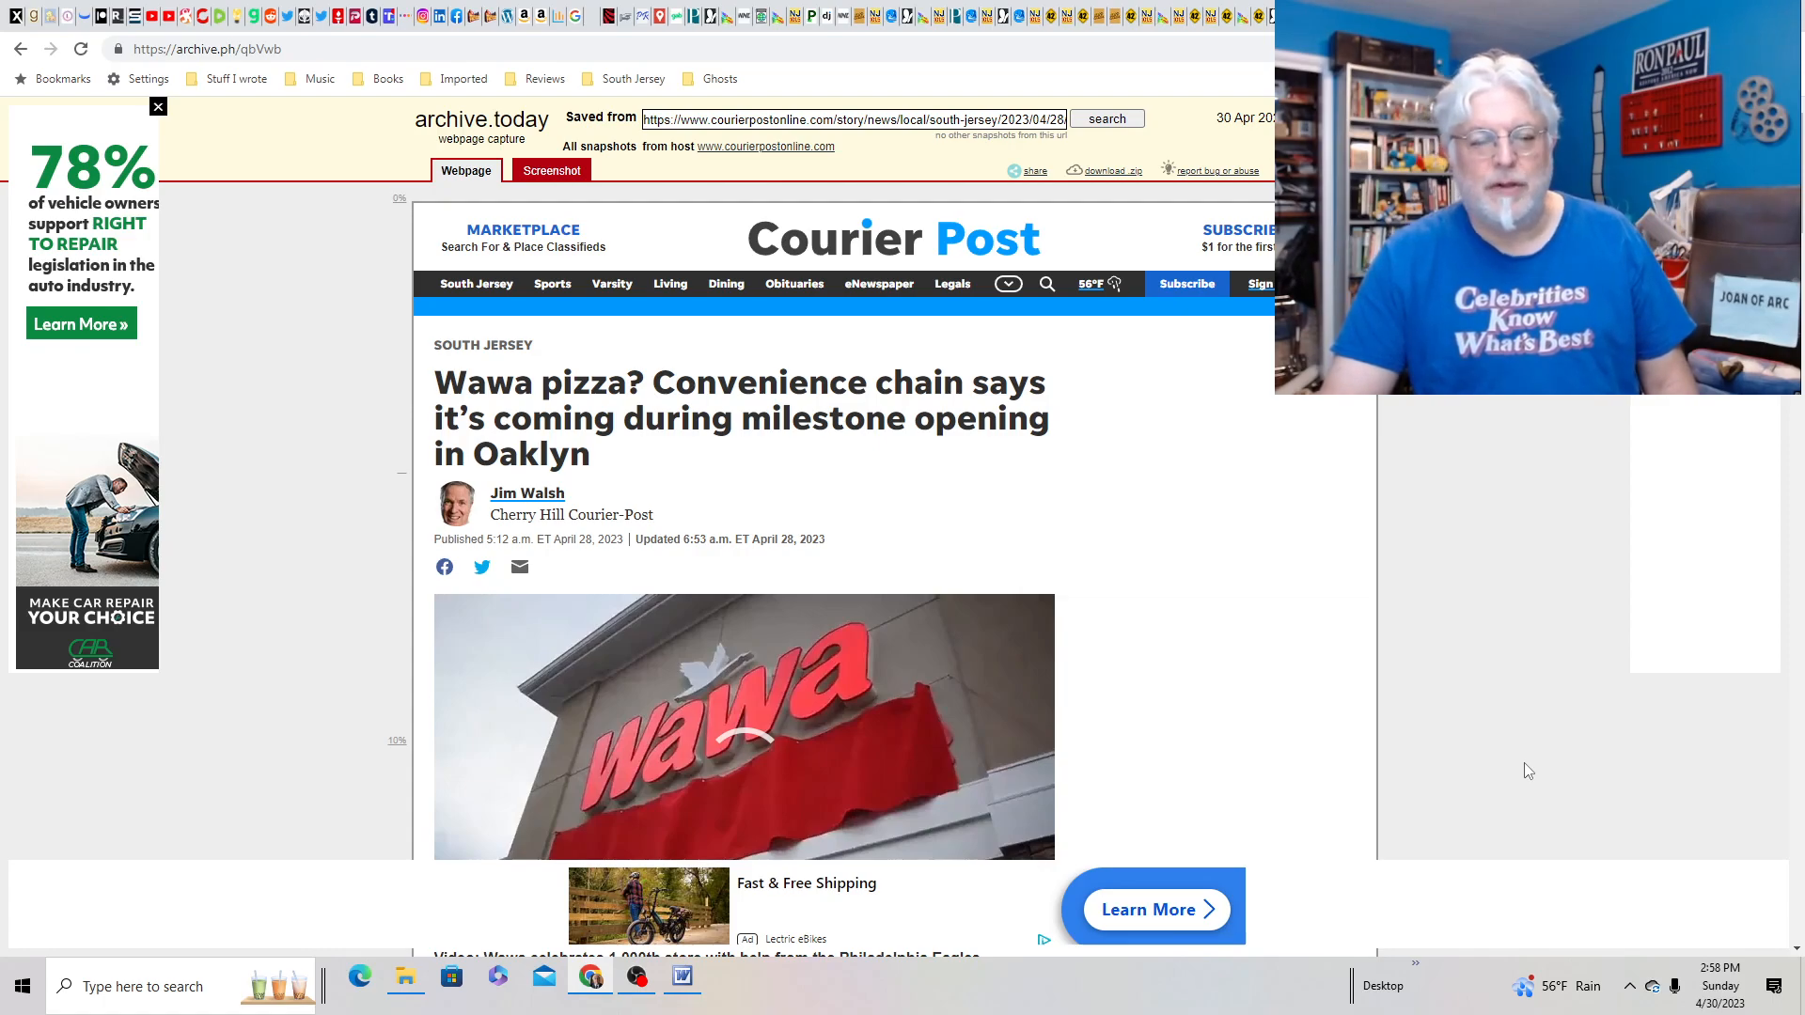
- Scroll through the archived Courier-Post Wawa stories
scroll(down, 3)
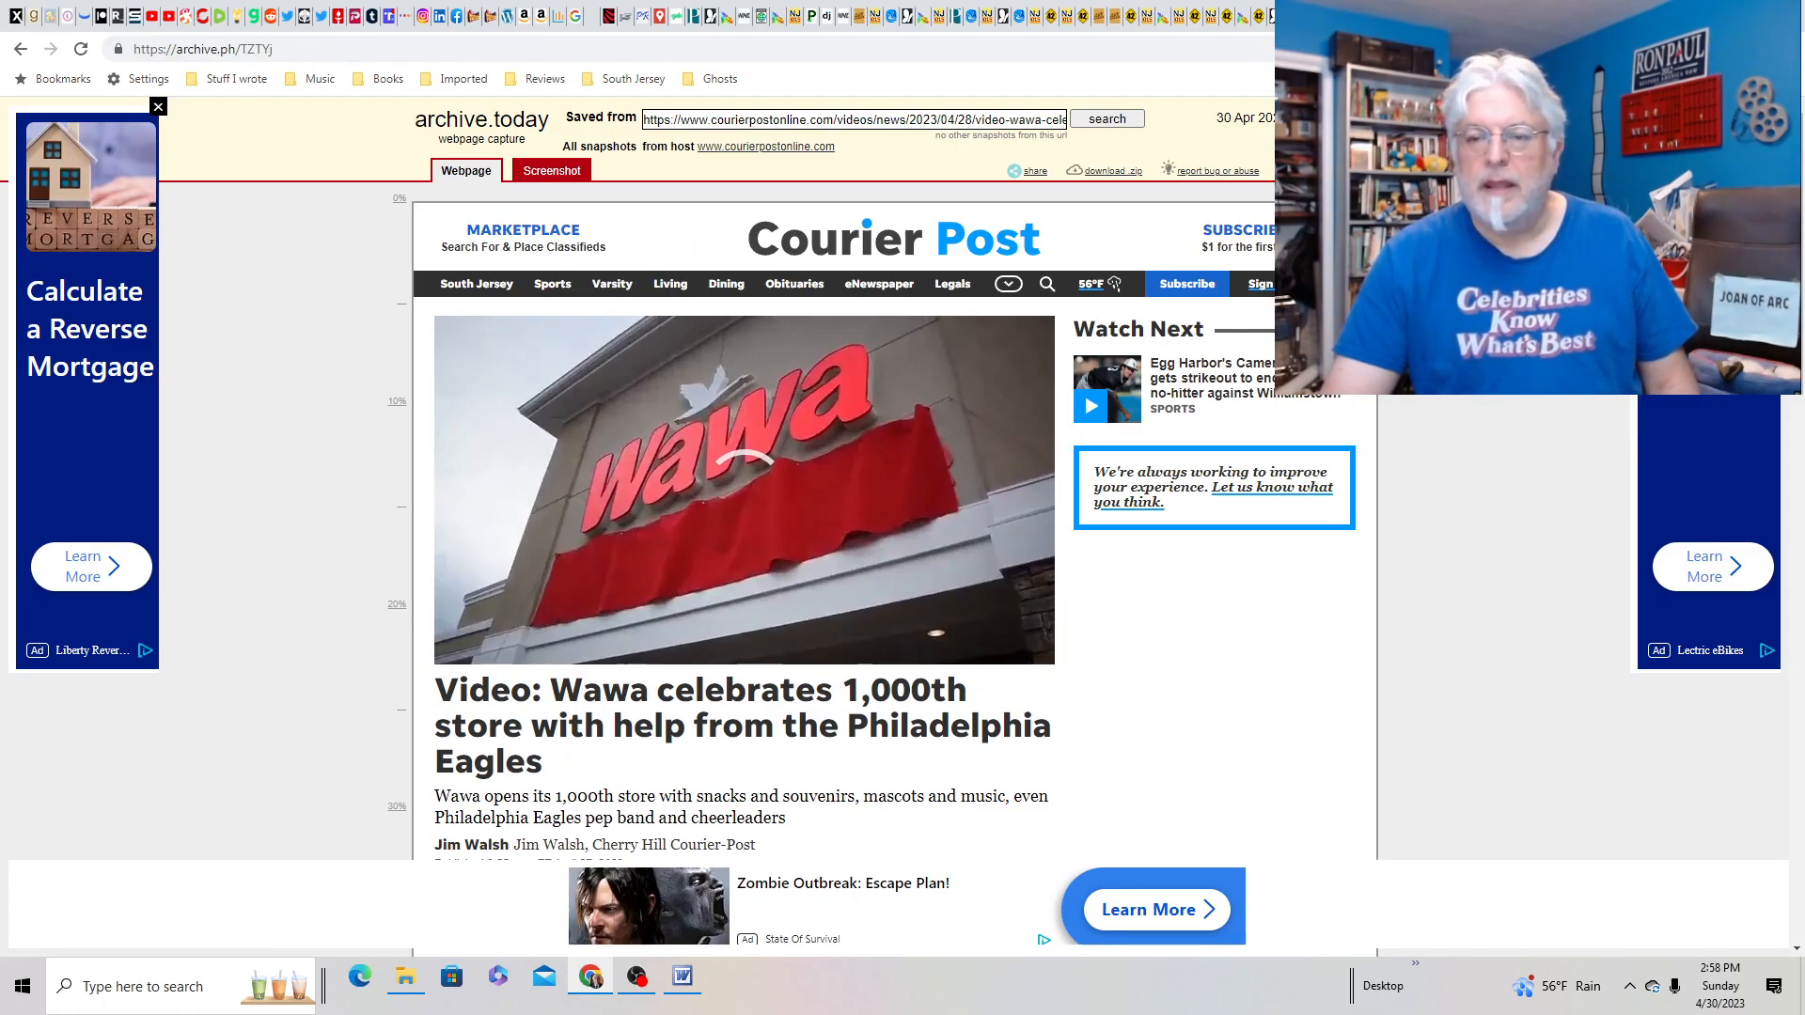
scroll(down, 3)
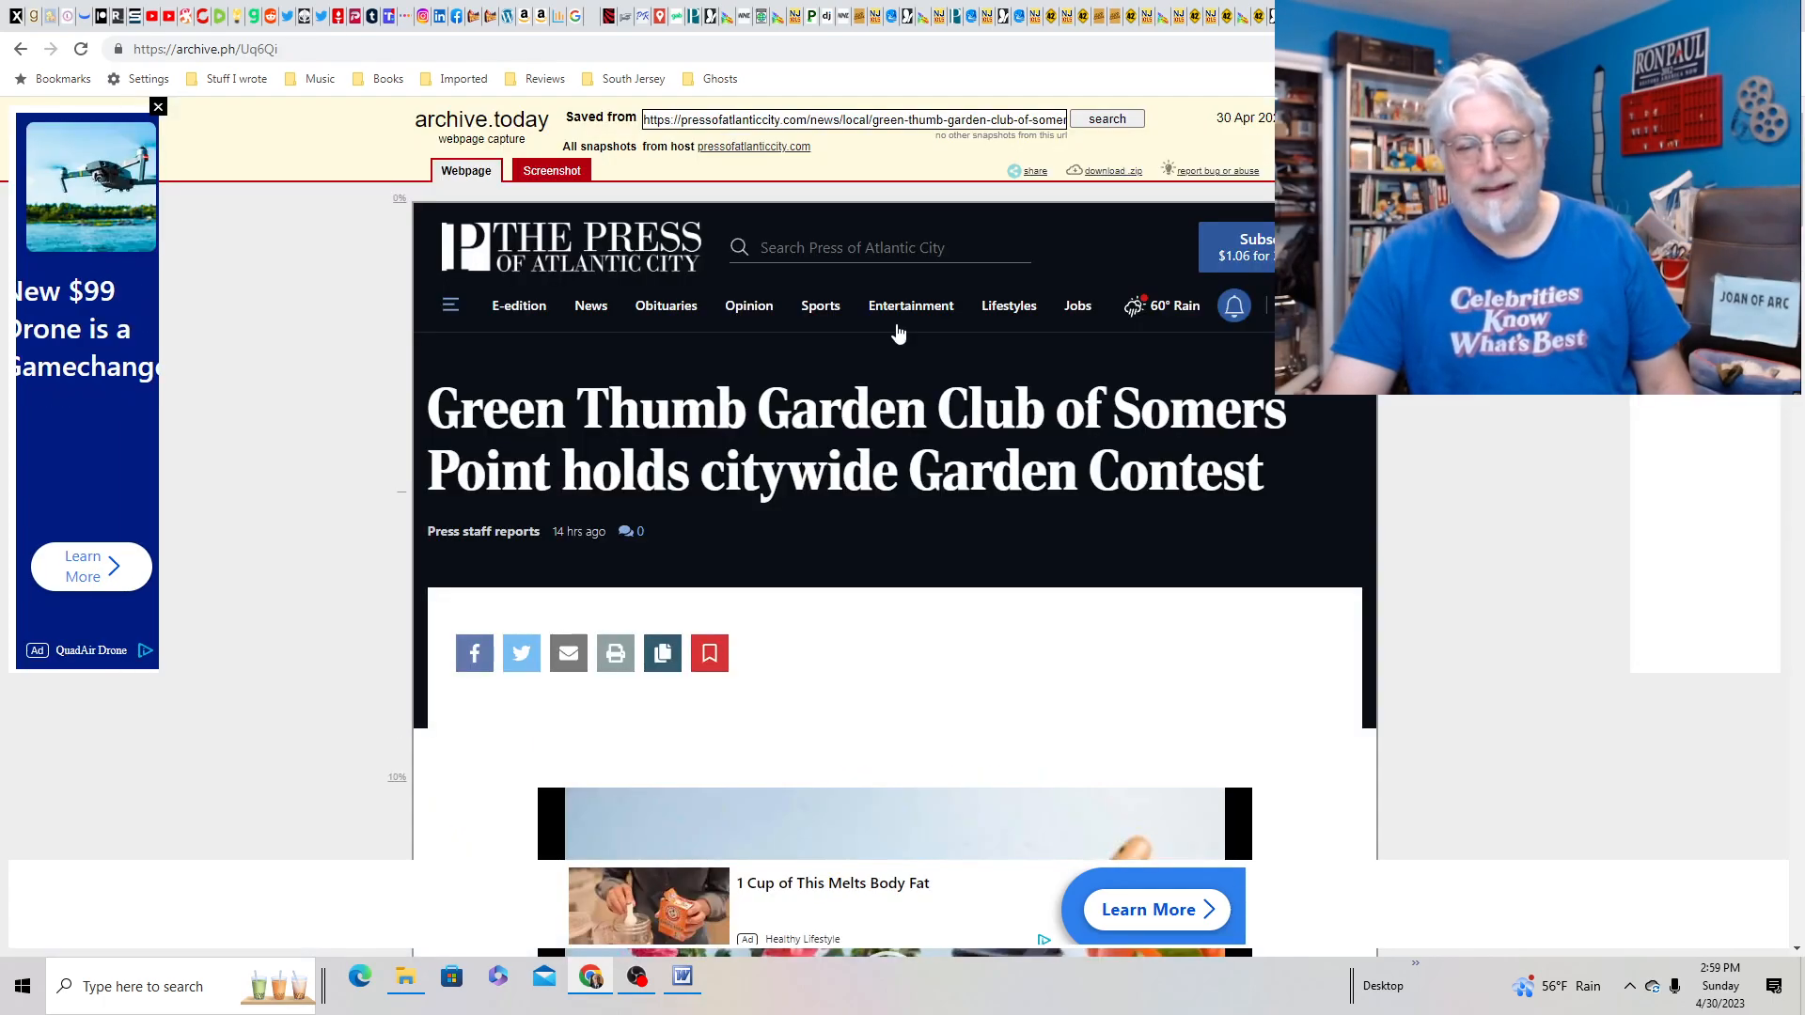
mouse_move(1690, 546)
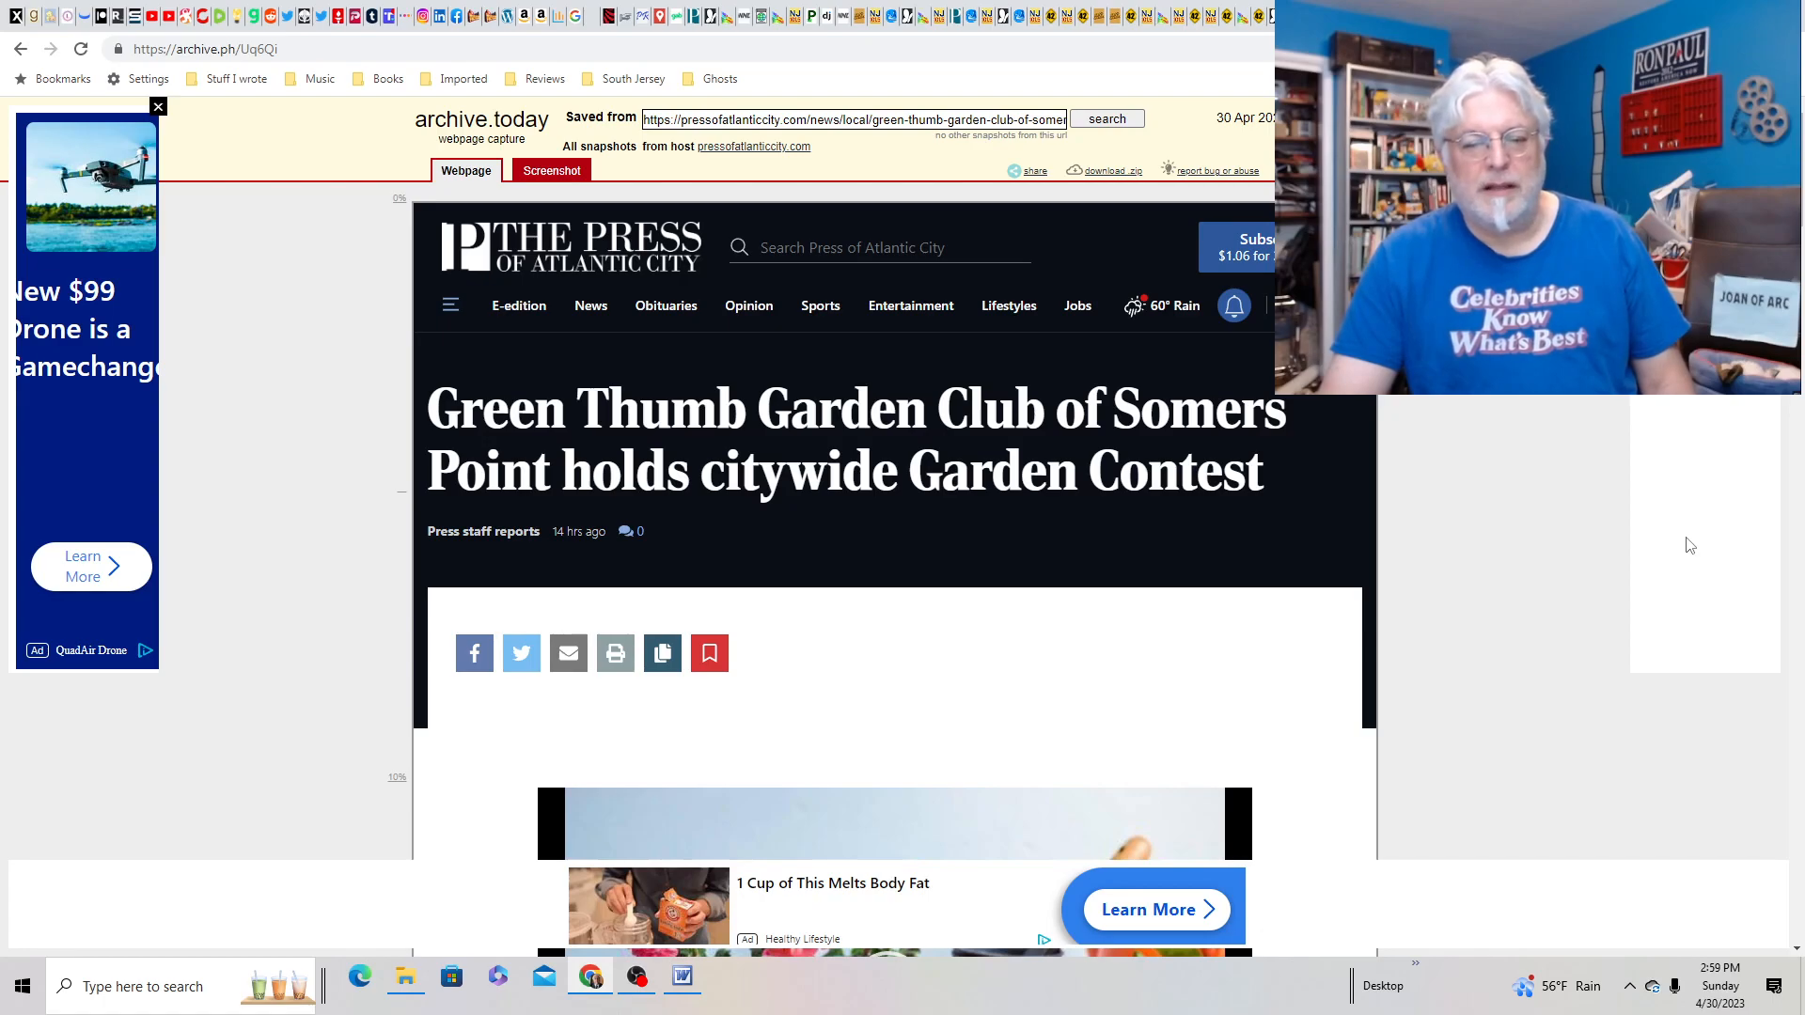
- Read the Somers Point garden contest article to its end, then scroll back up slightly
scroll(down, 3)
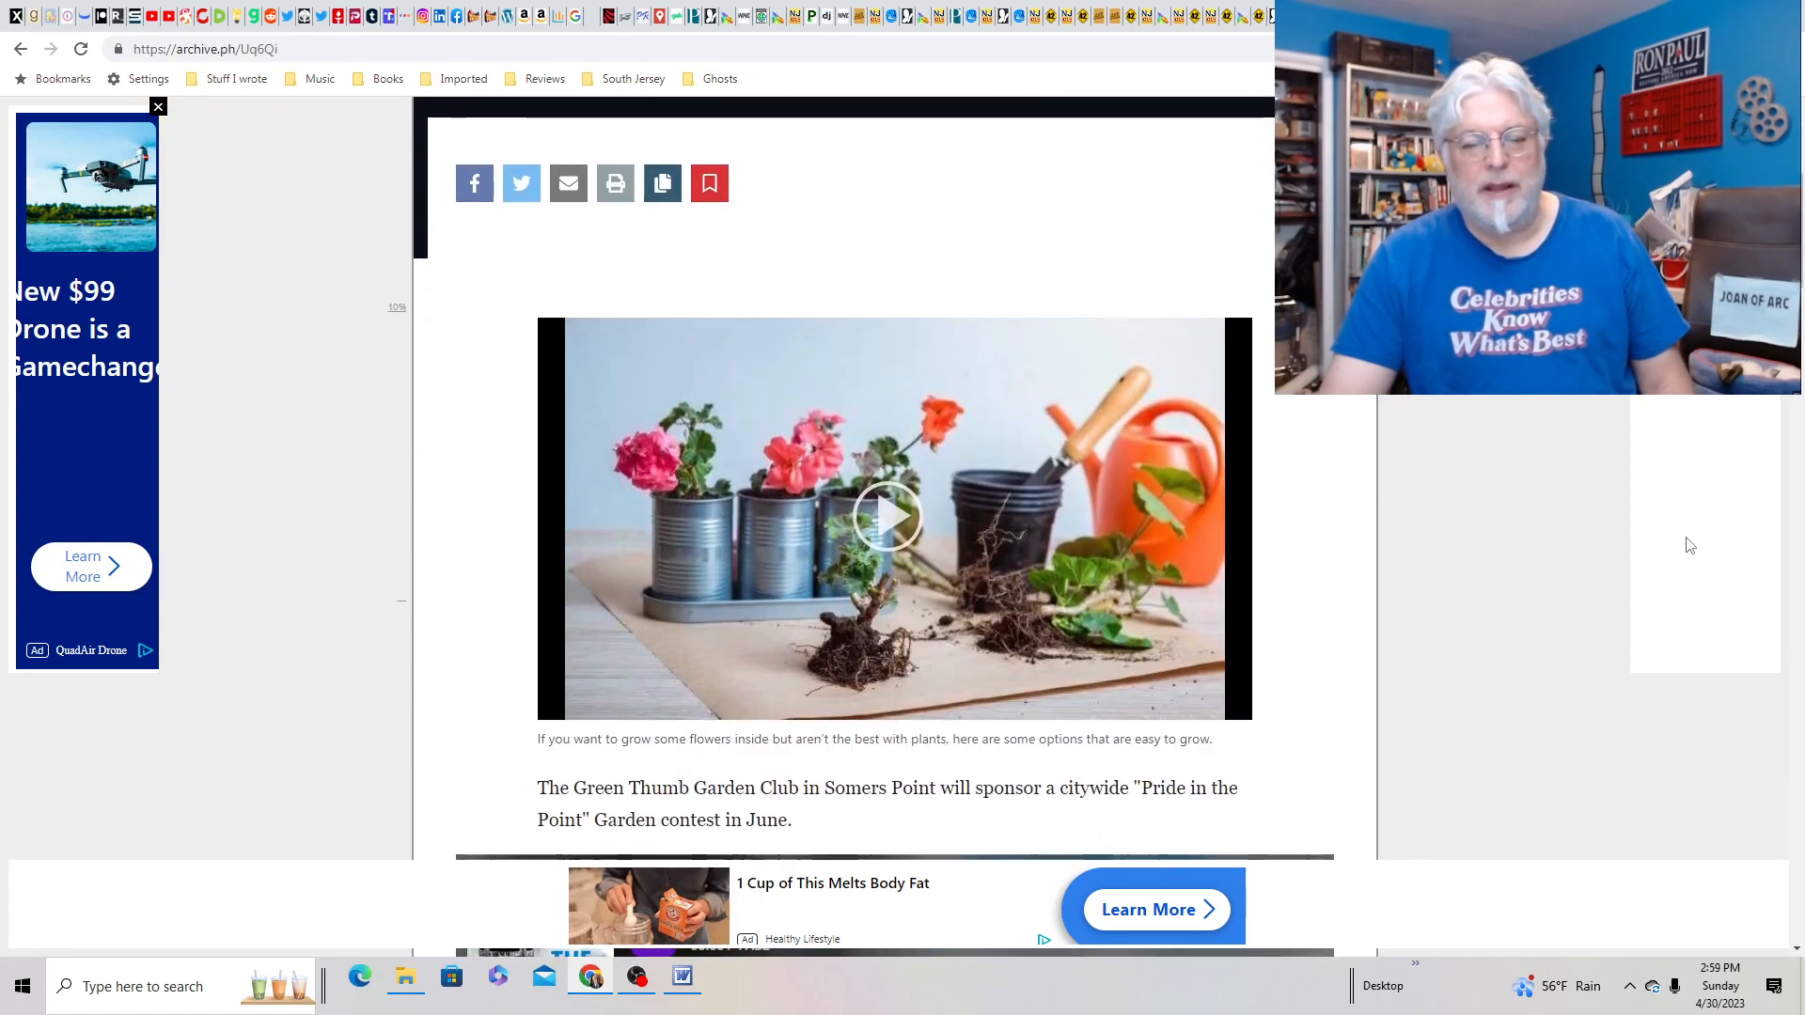
scroll(down, 3)
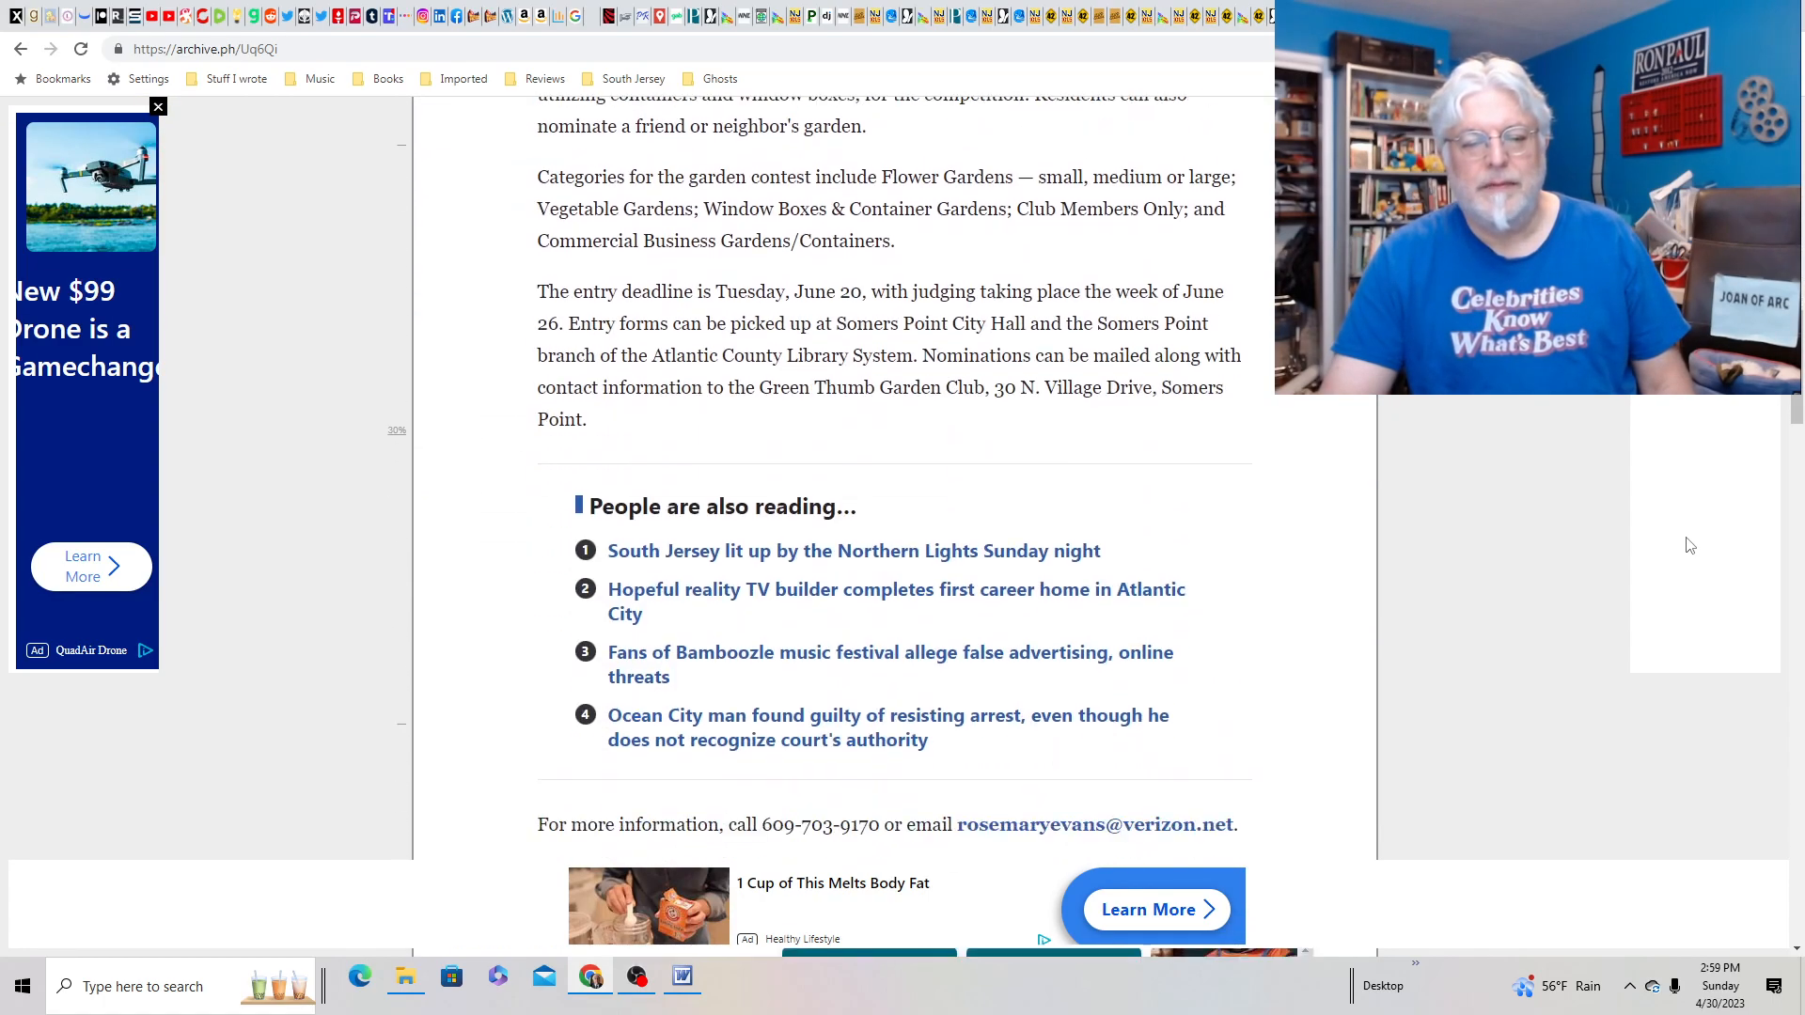
scroll(up, 3)
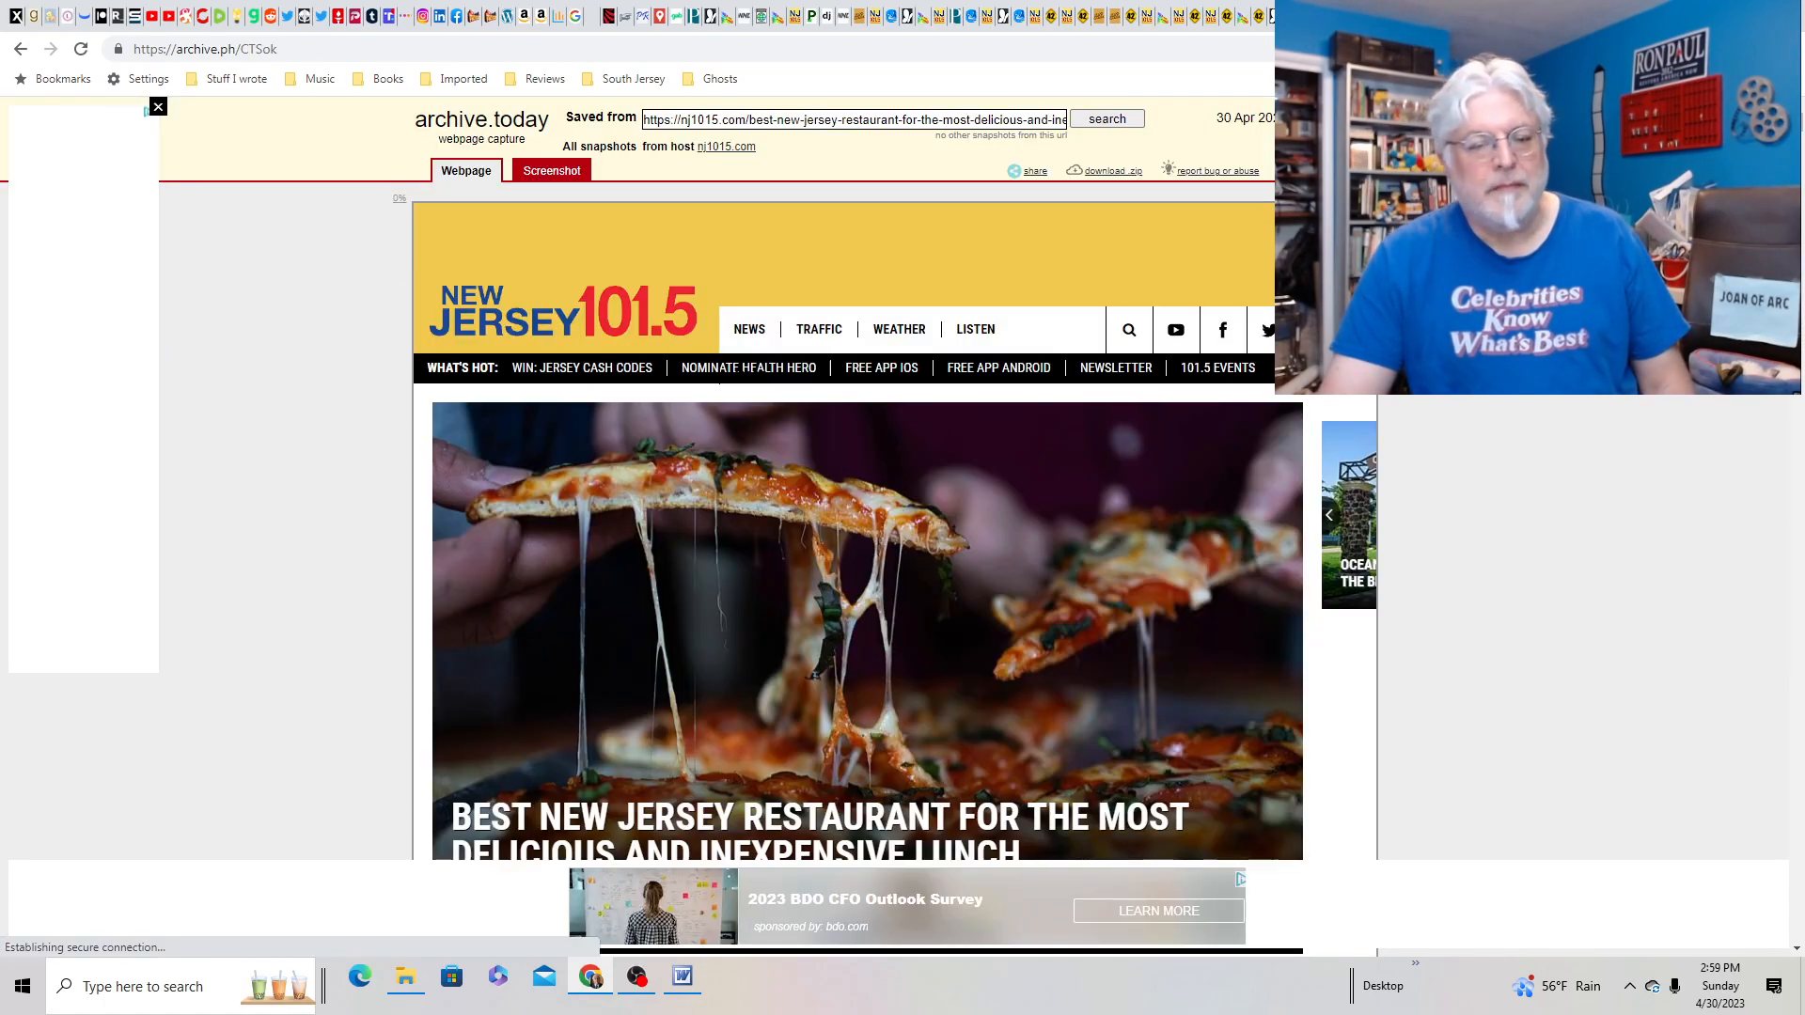
scroll(down, 3)
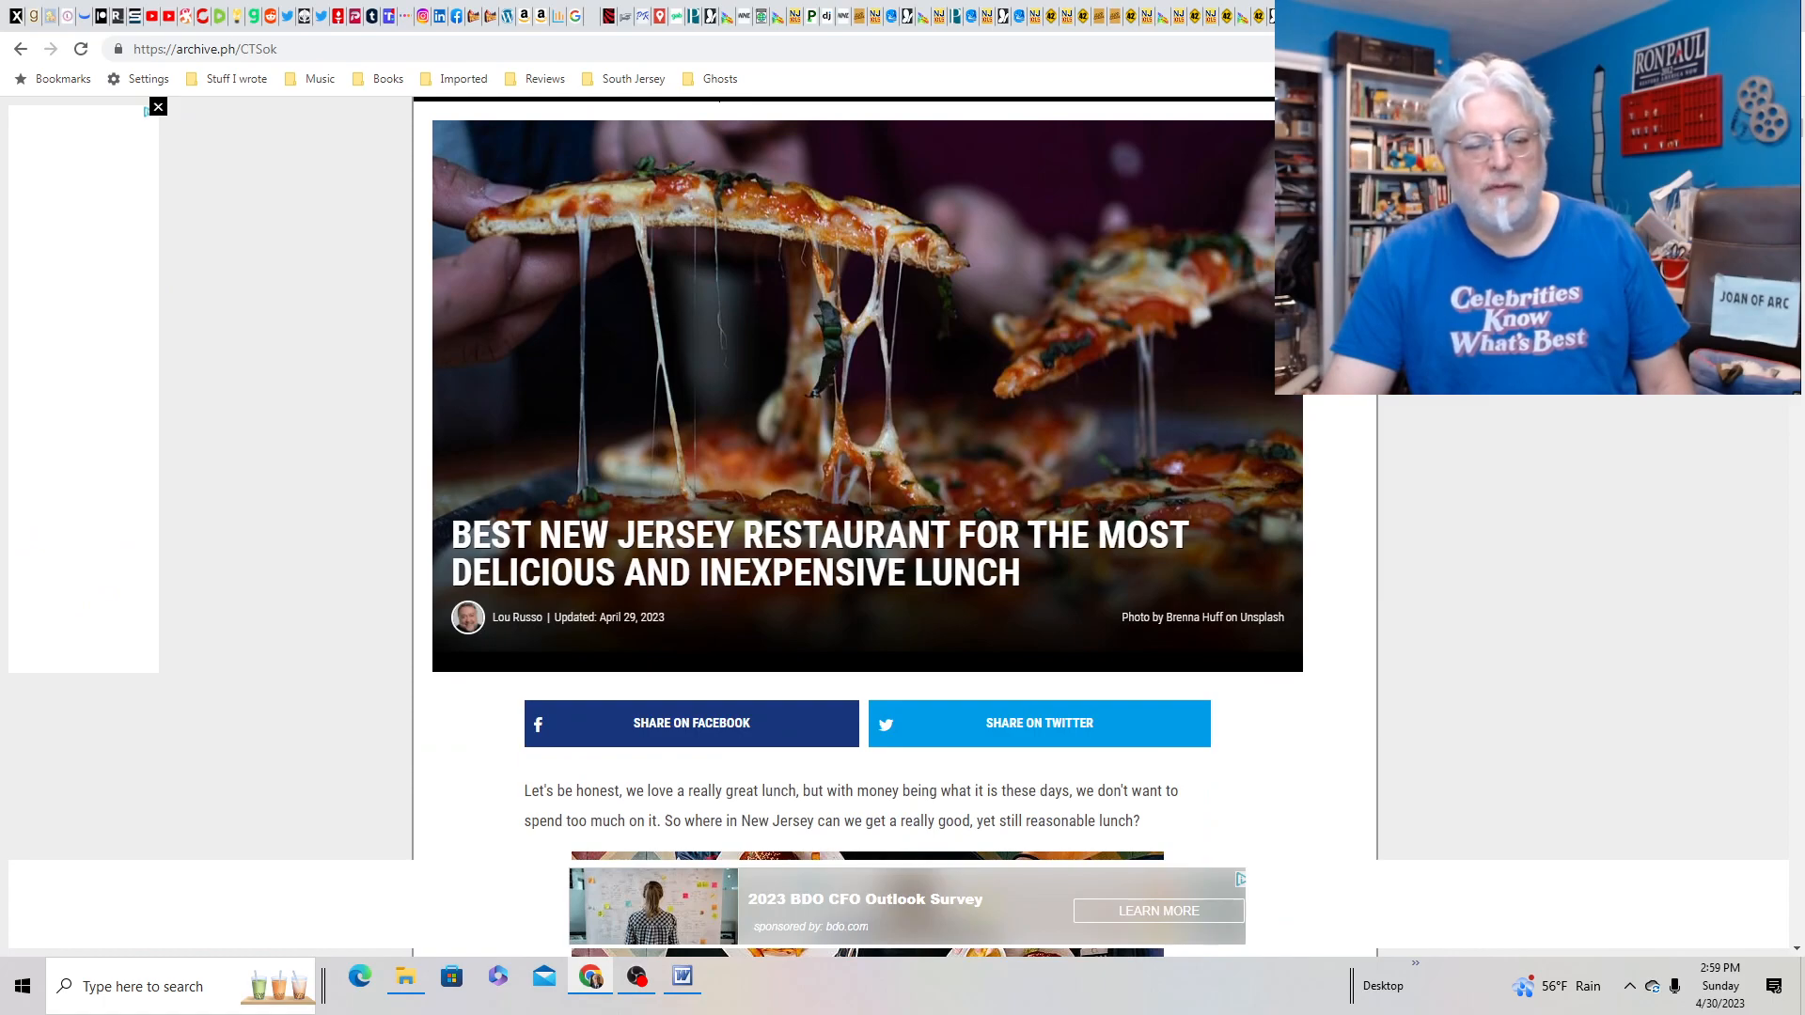
scroll(down, 3)
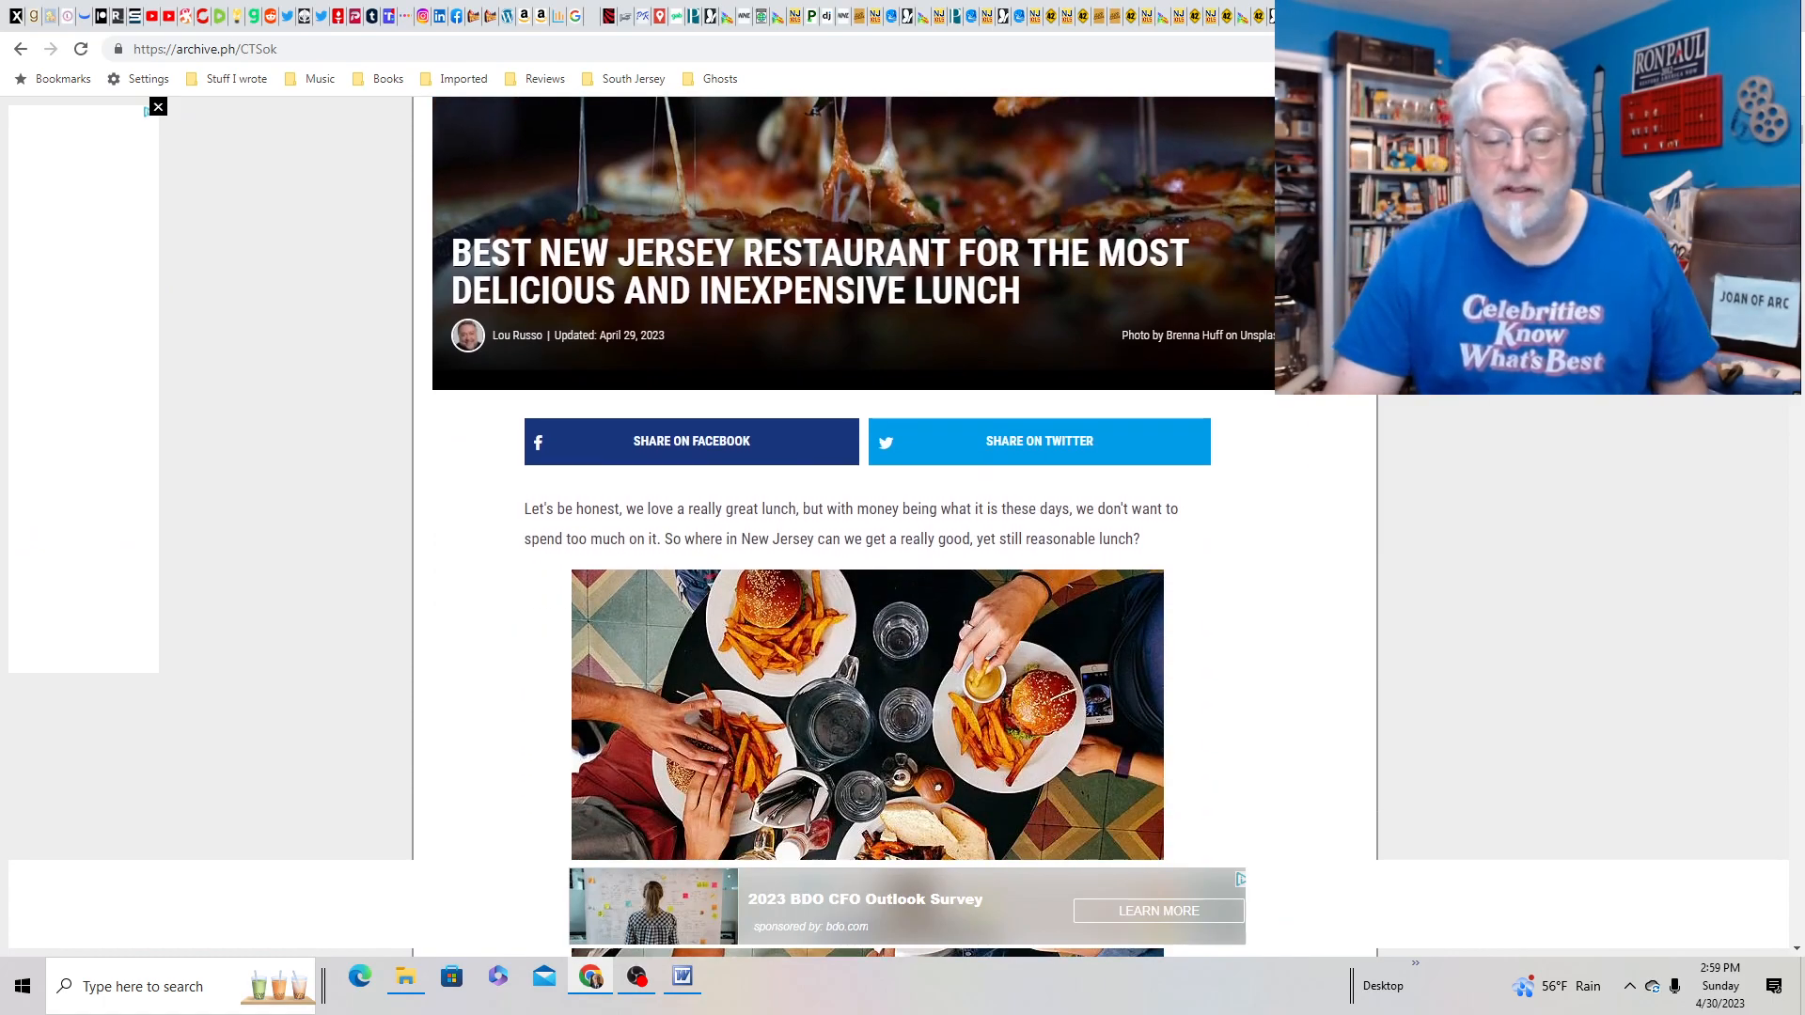
scroll(down, 3)
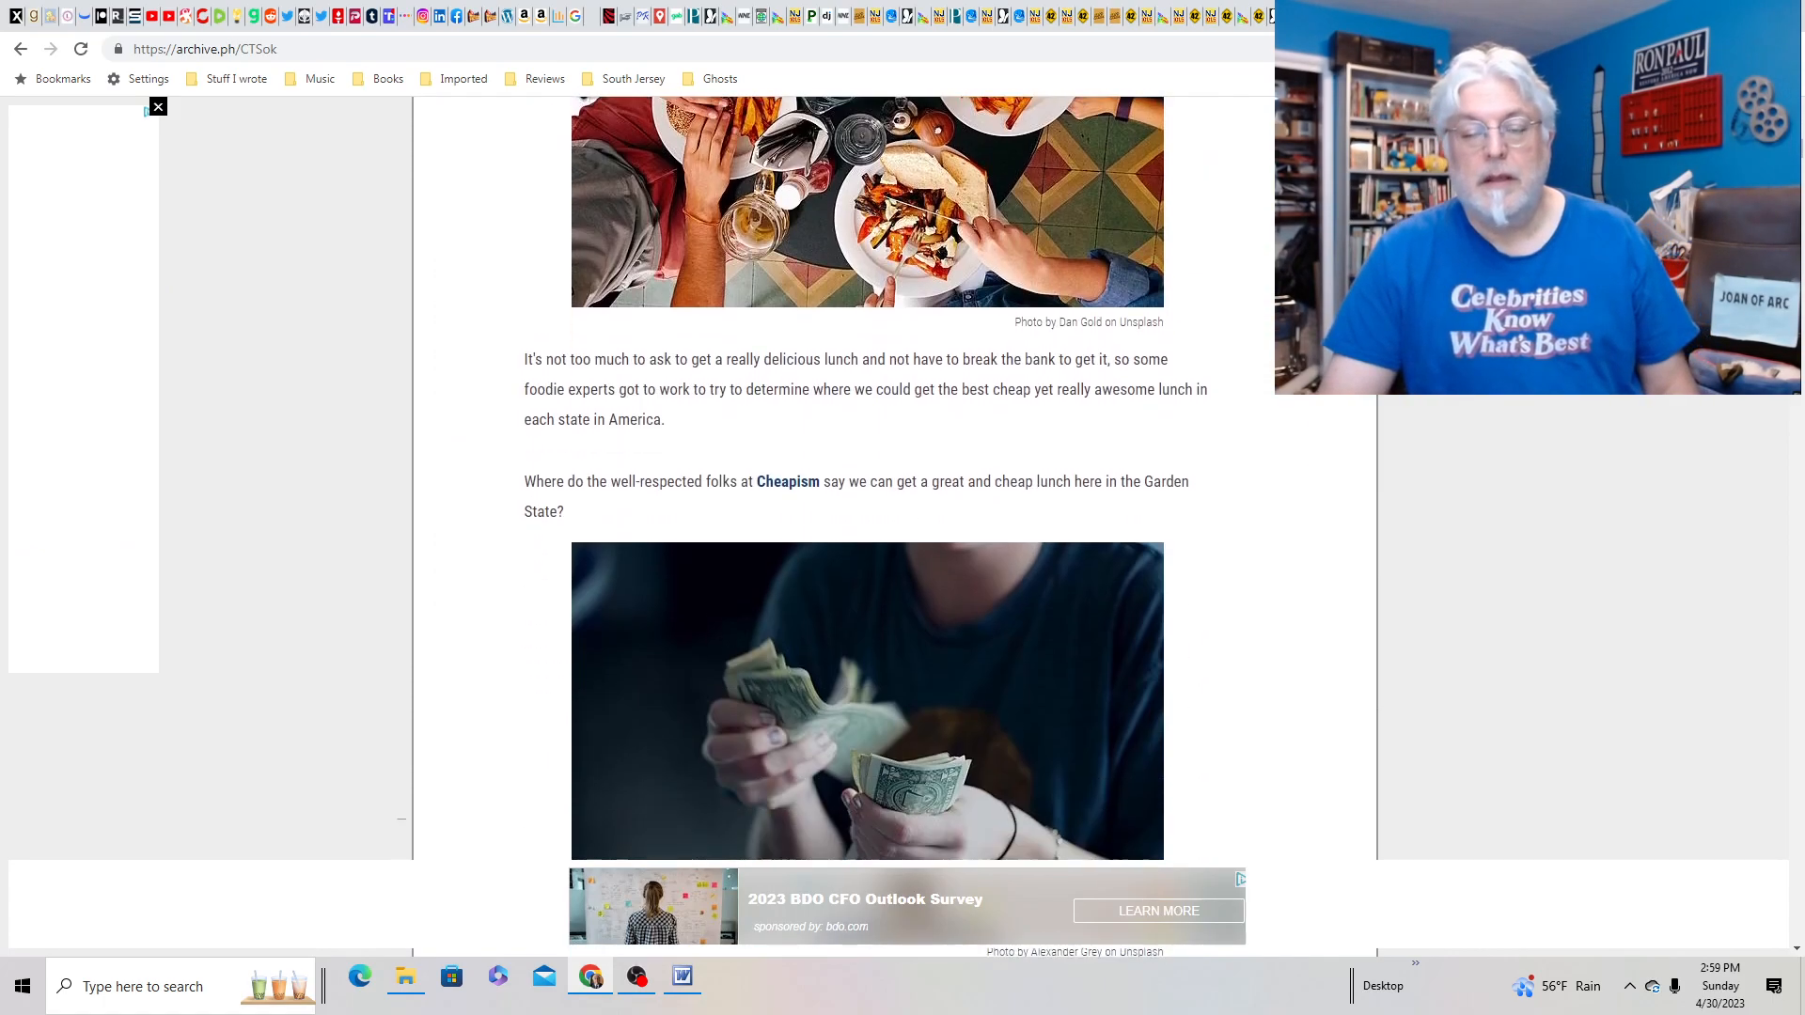
scroll(down, 3)
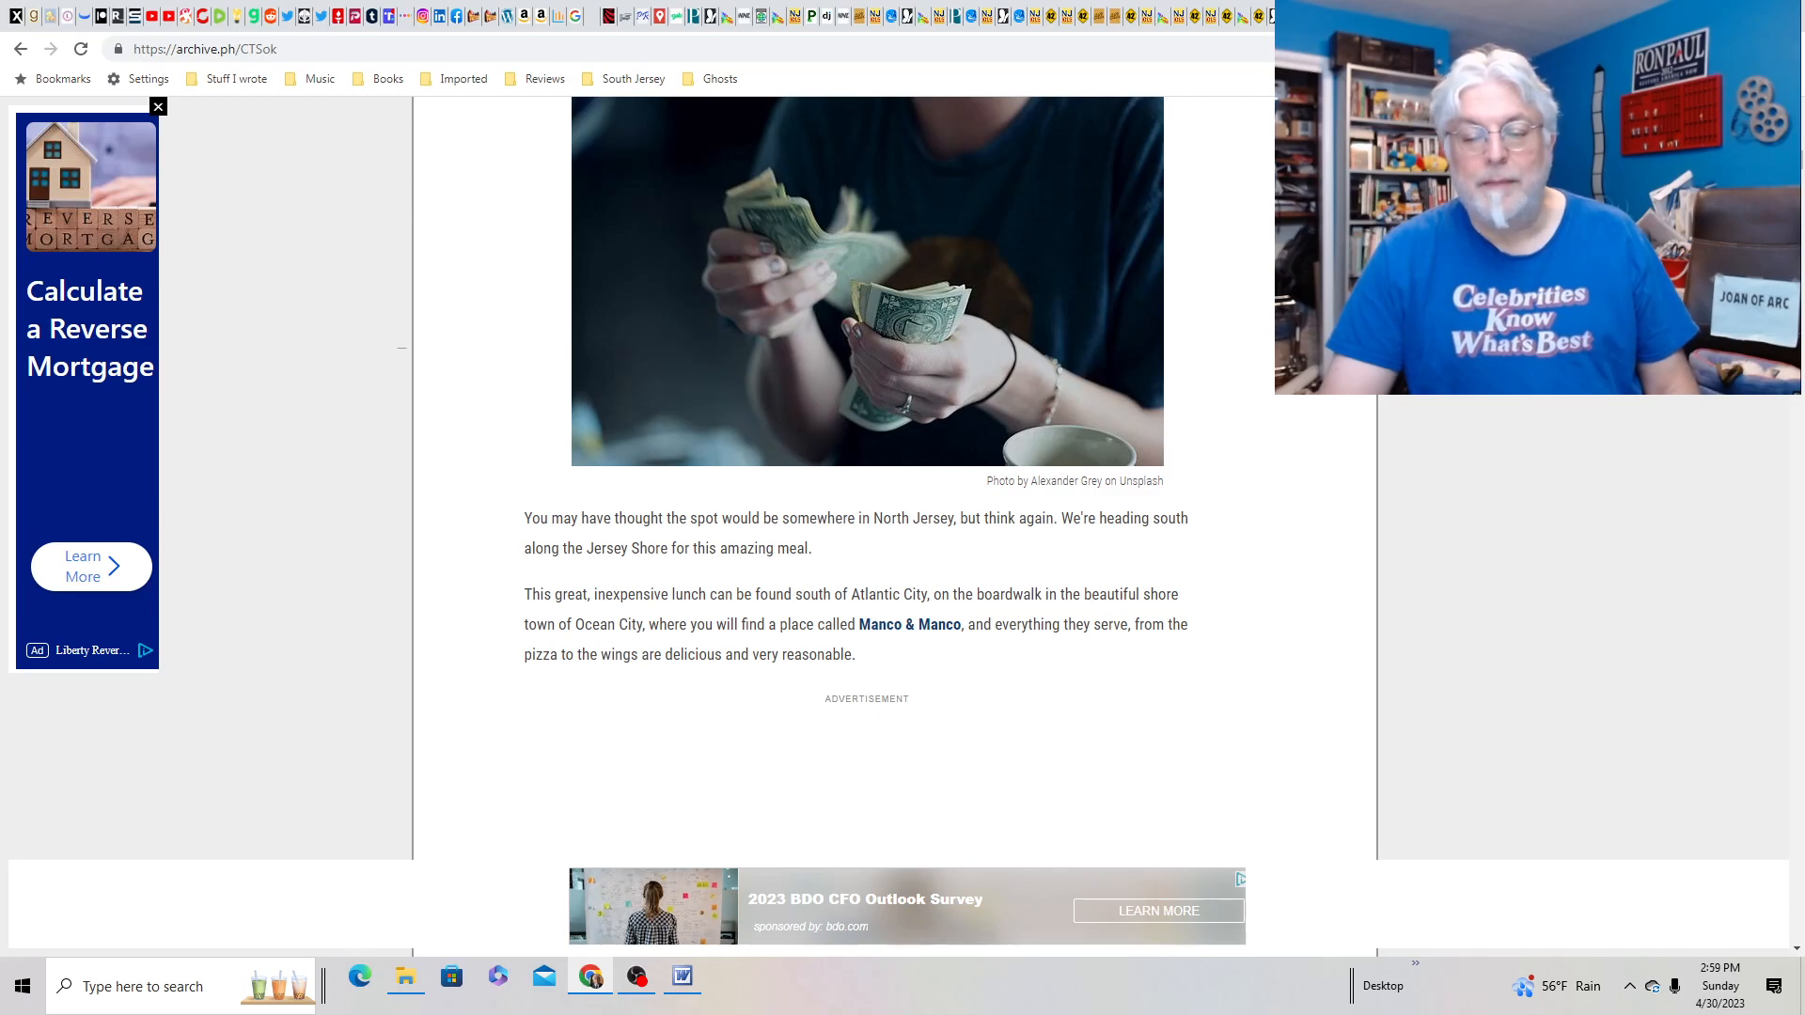
scroll(down, 3)
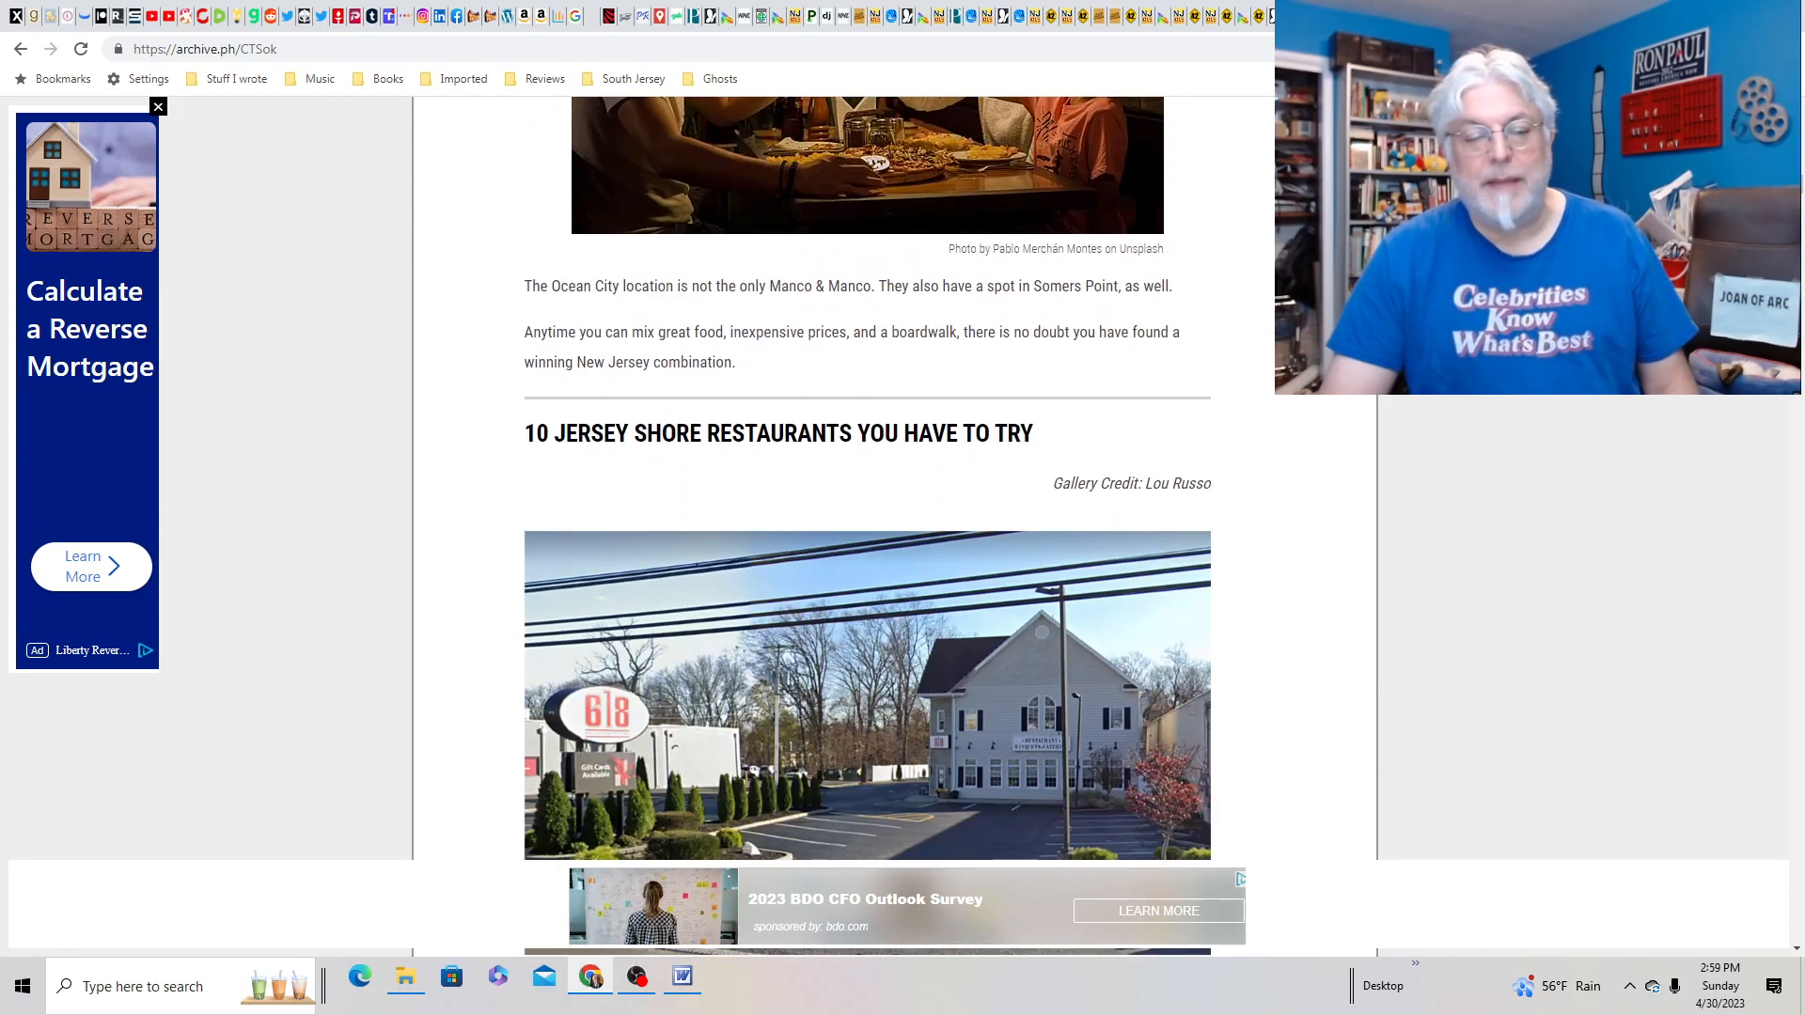
scroll(up, 3)
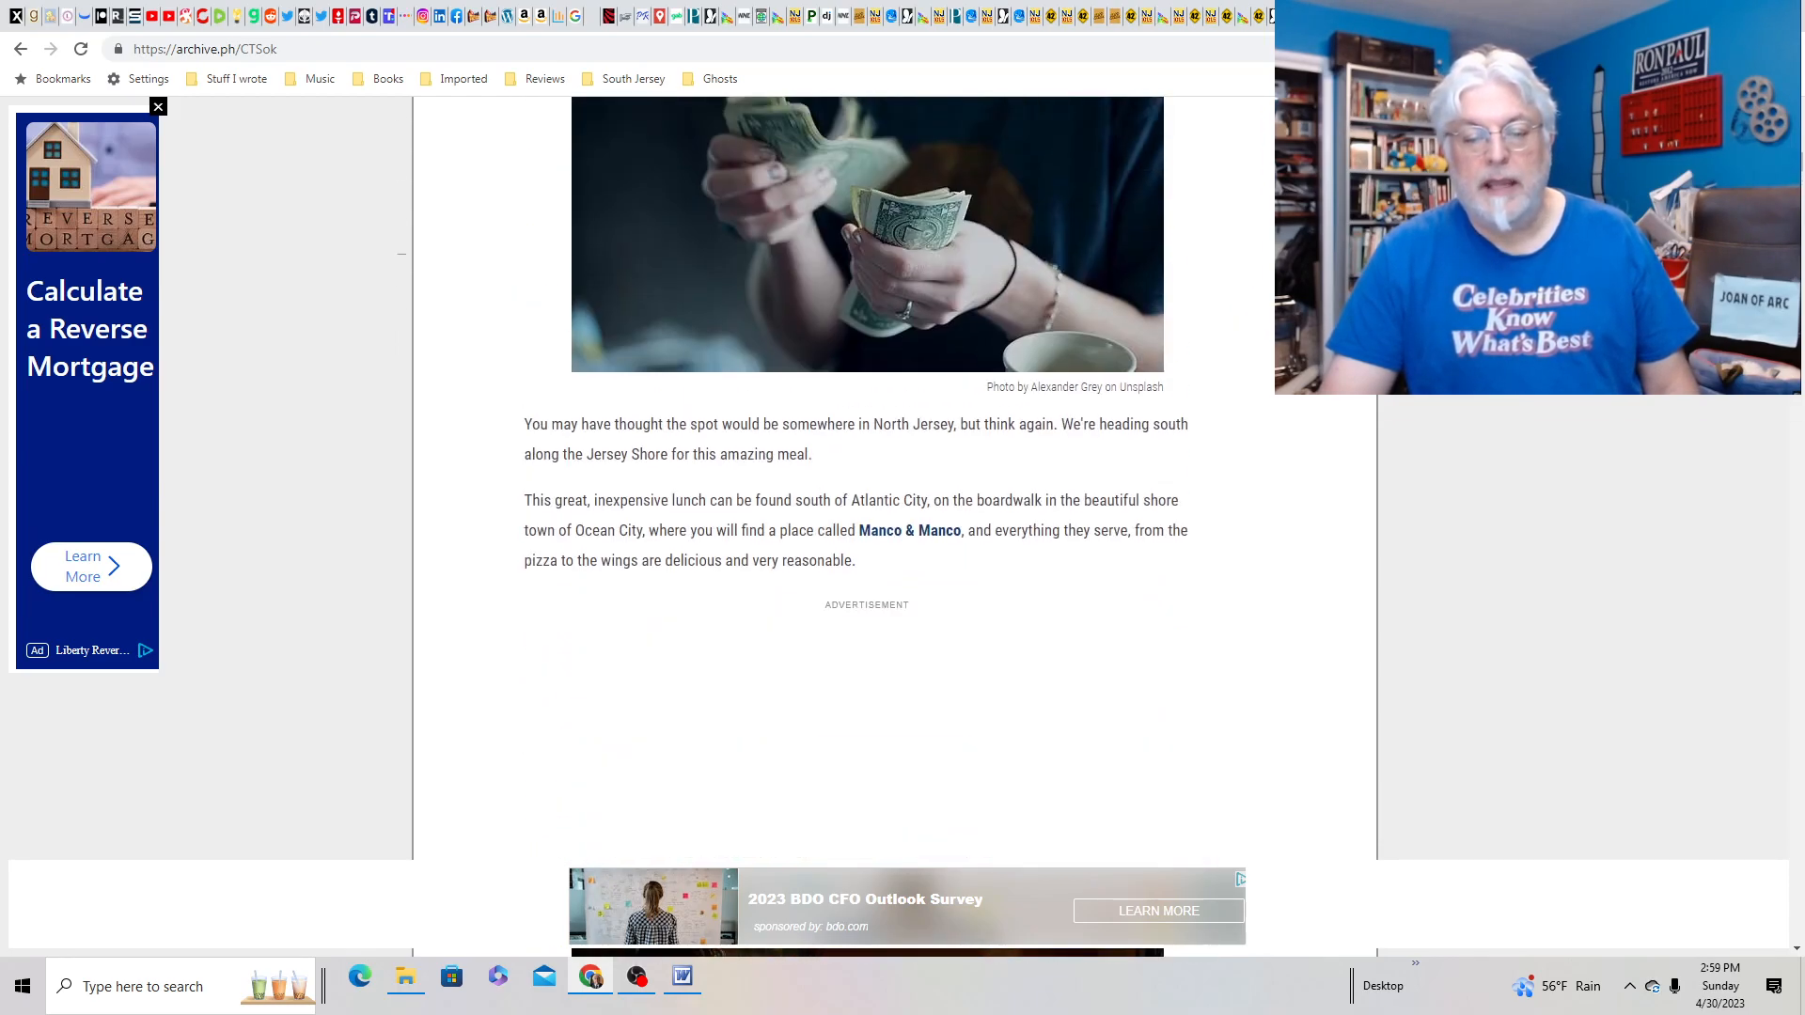
scroll(up, 3)
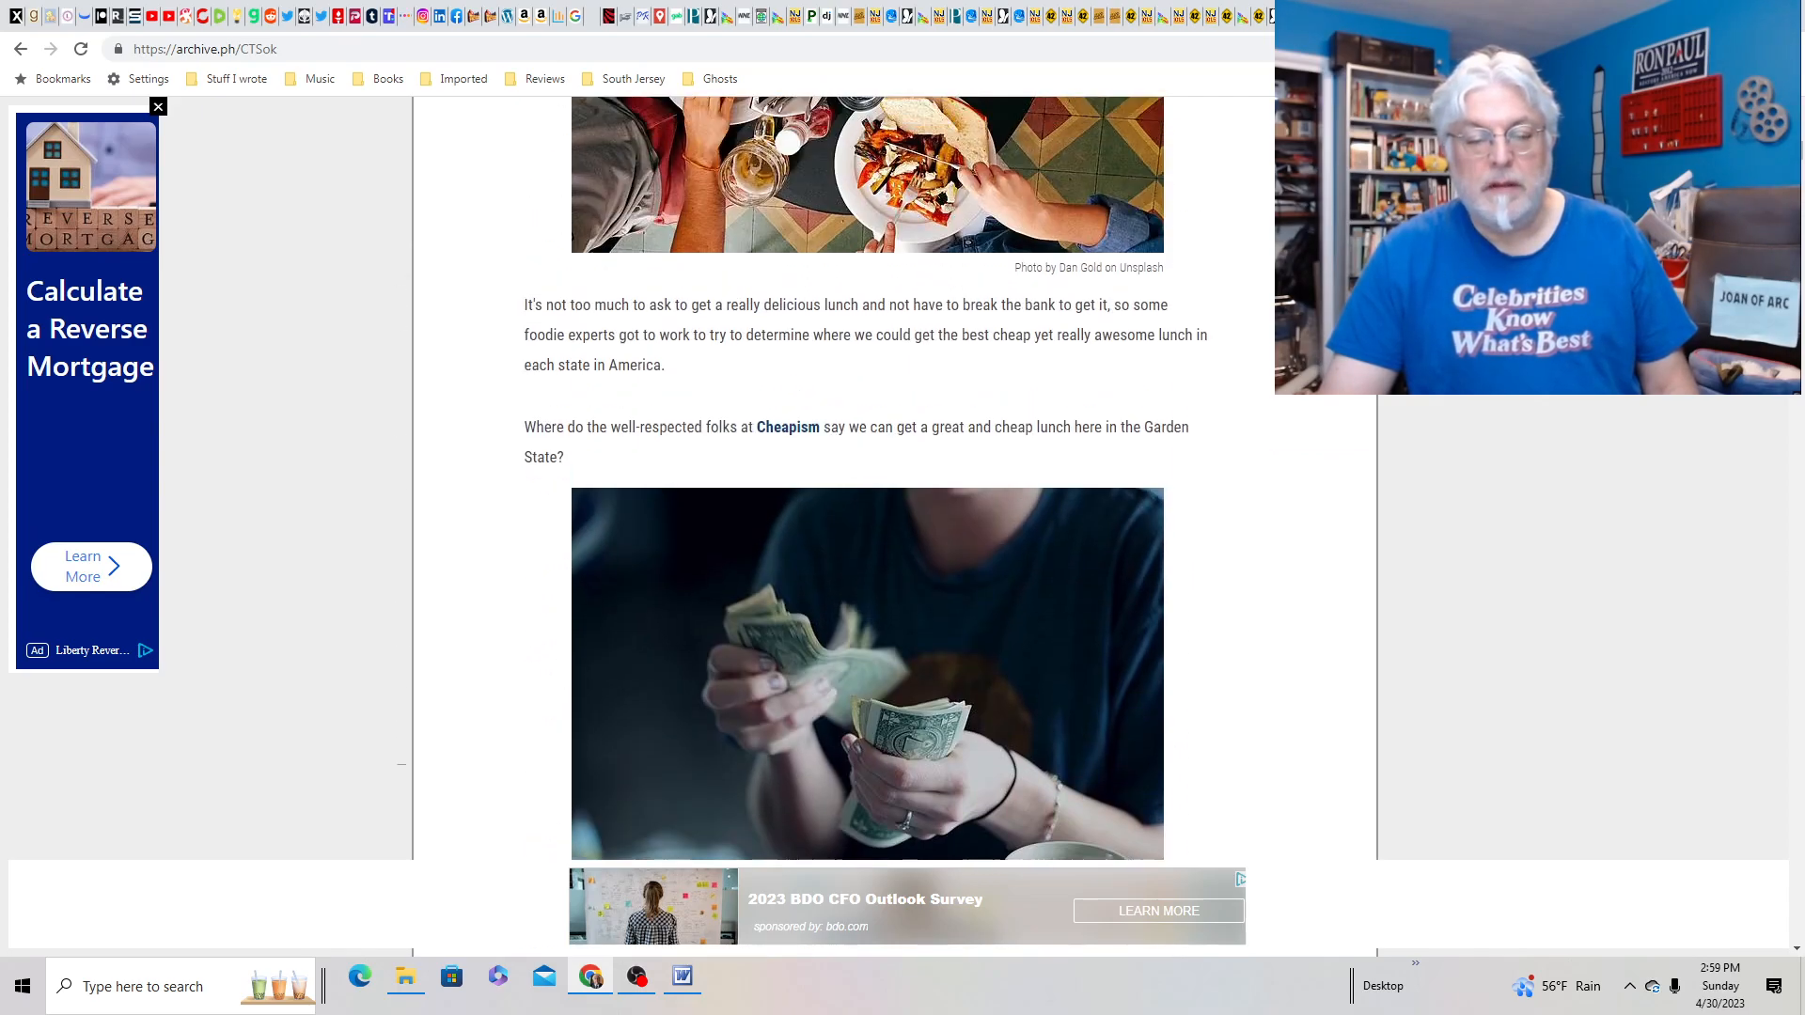
scroll(up, 3)
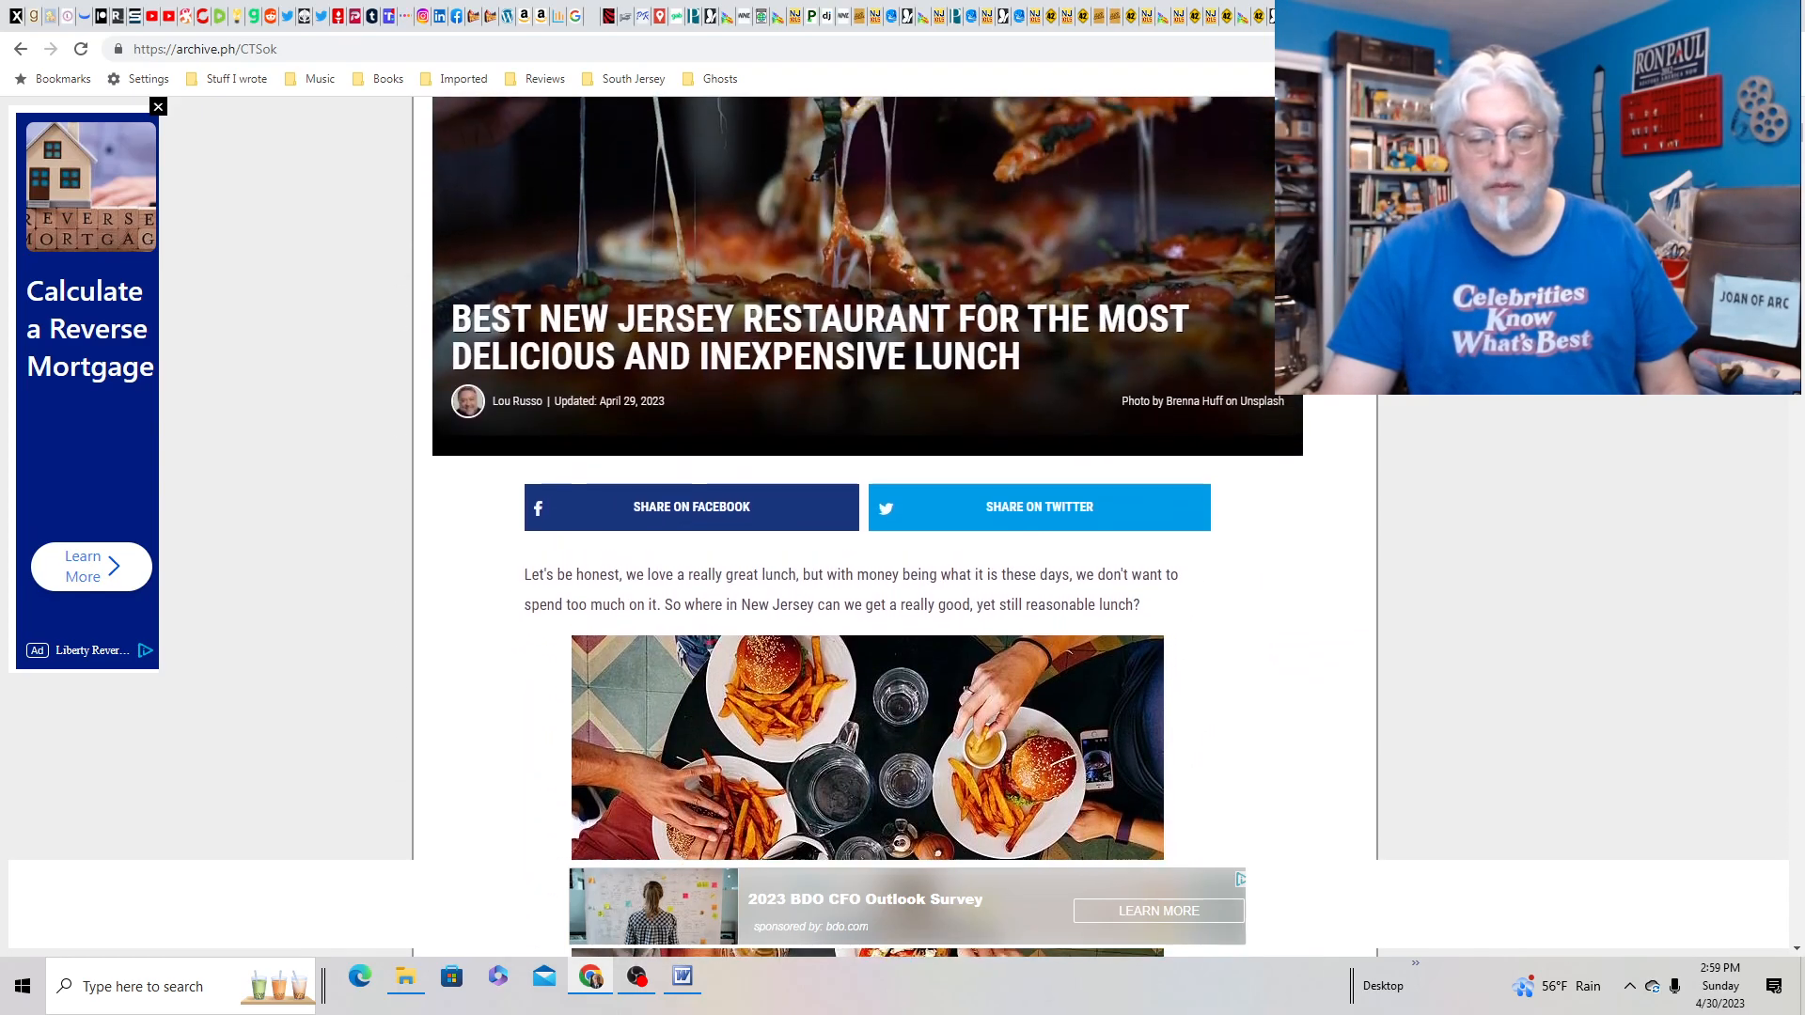
scroll(up, 3)
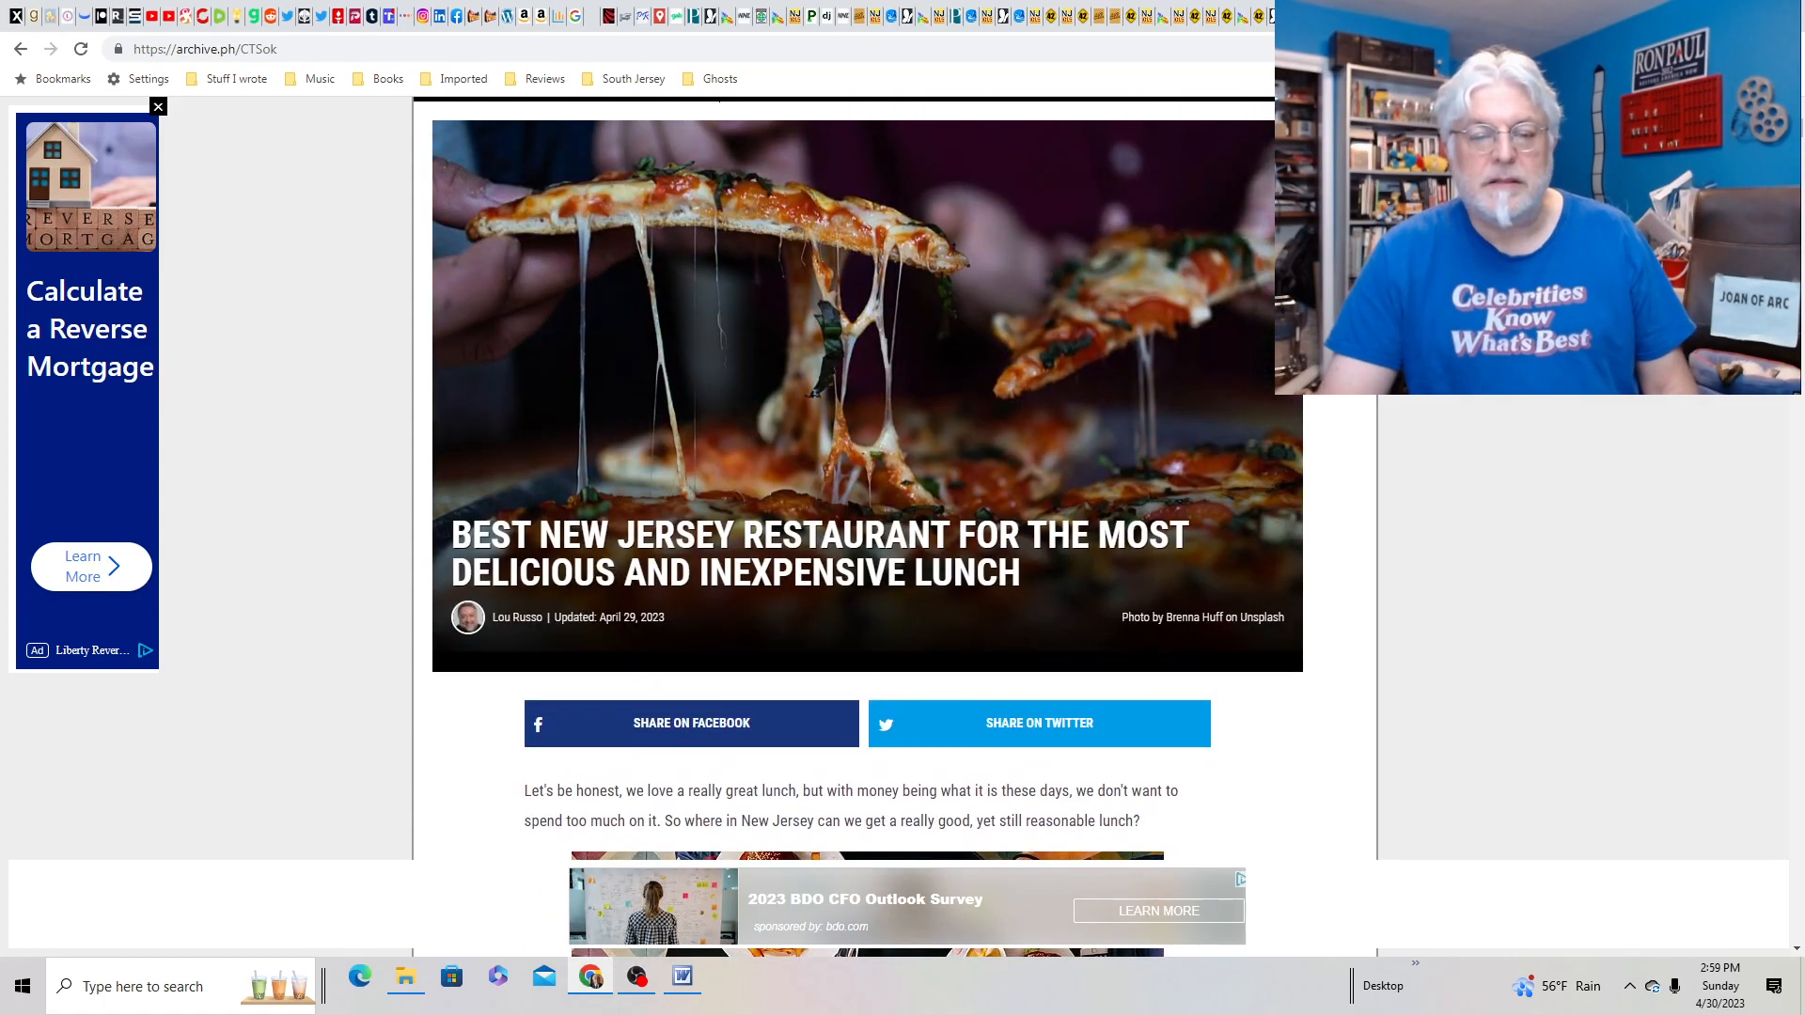
scroll(down, 3)
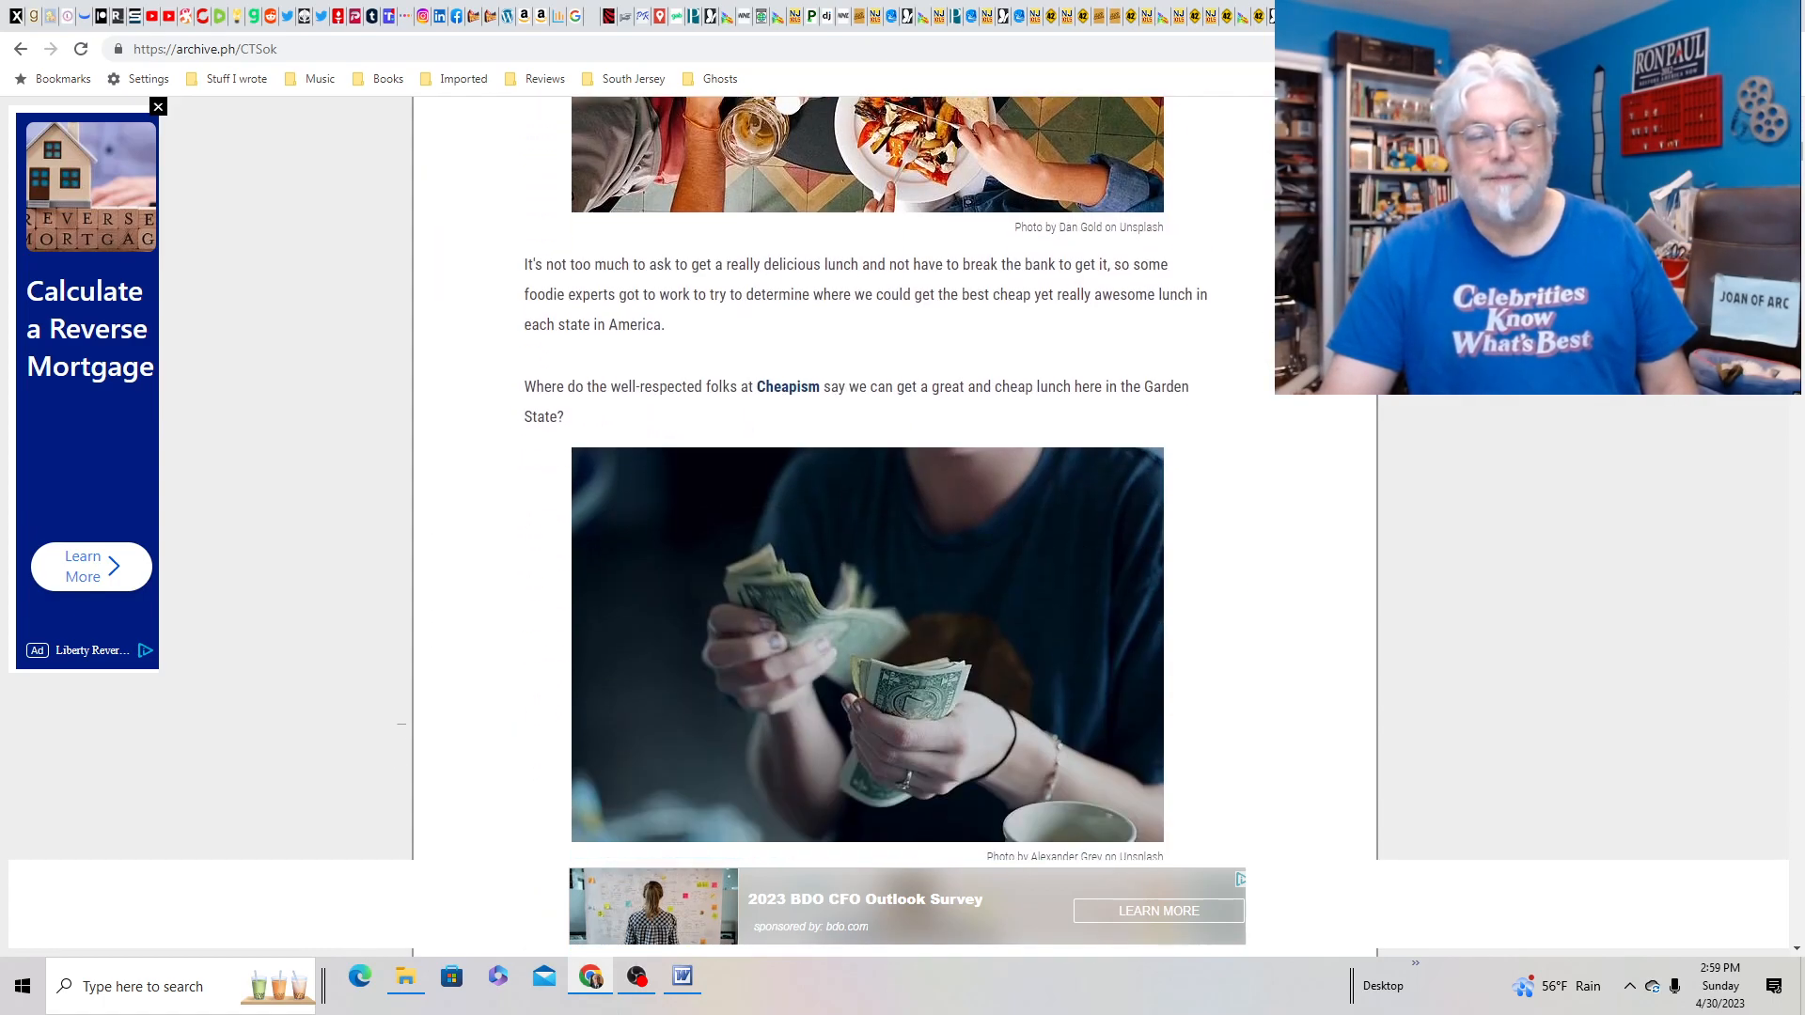
scroll(down, 3)
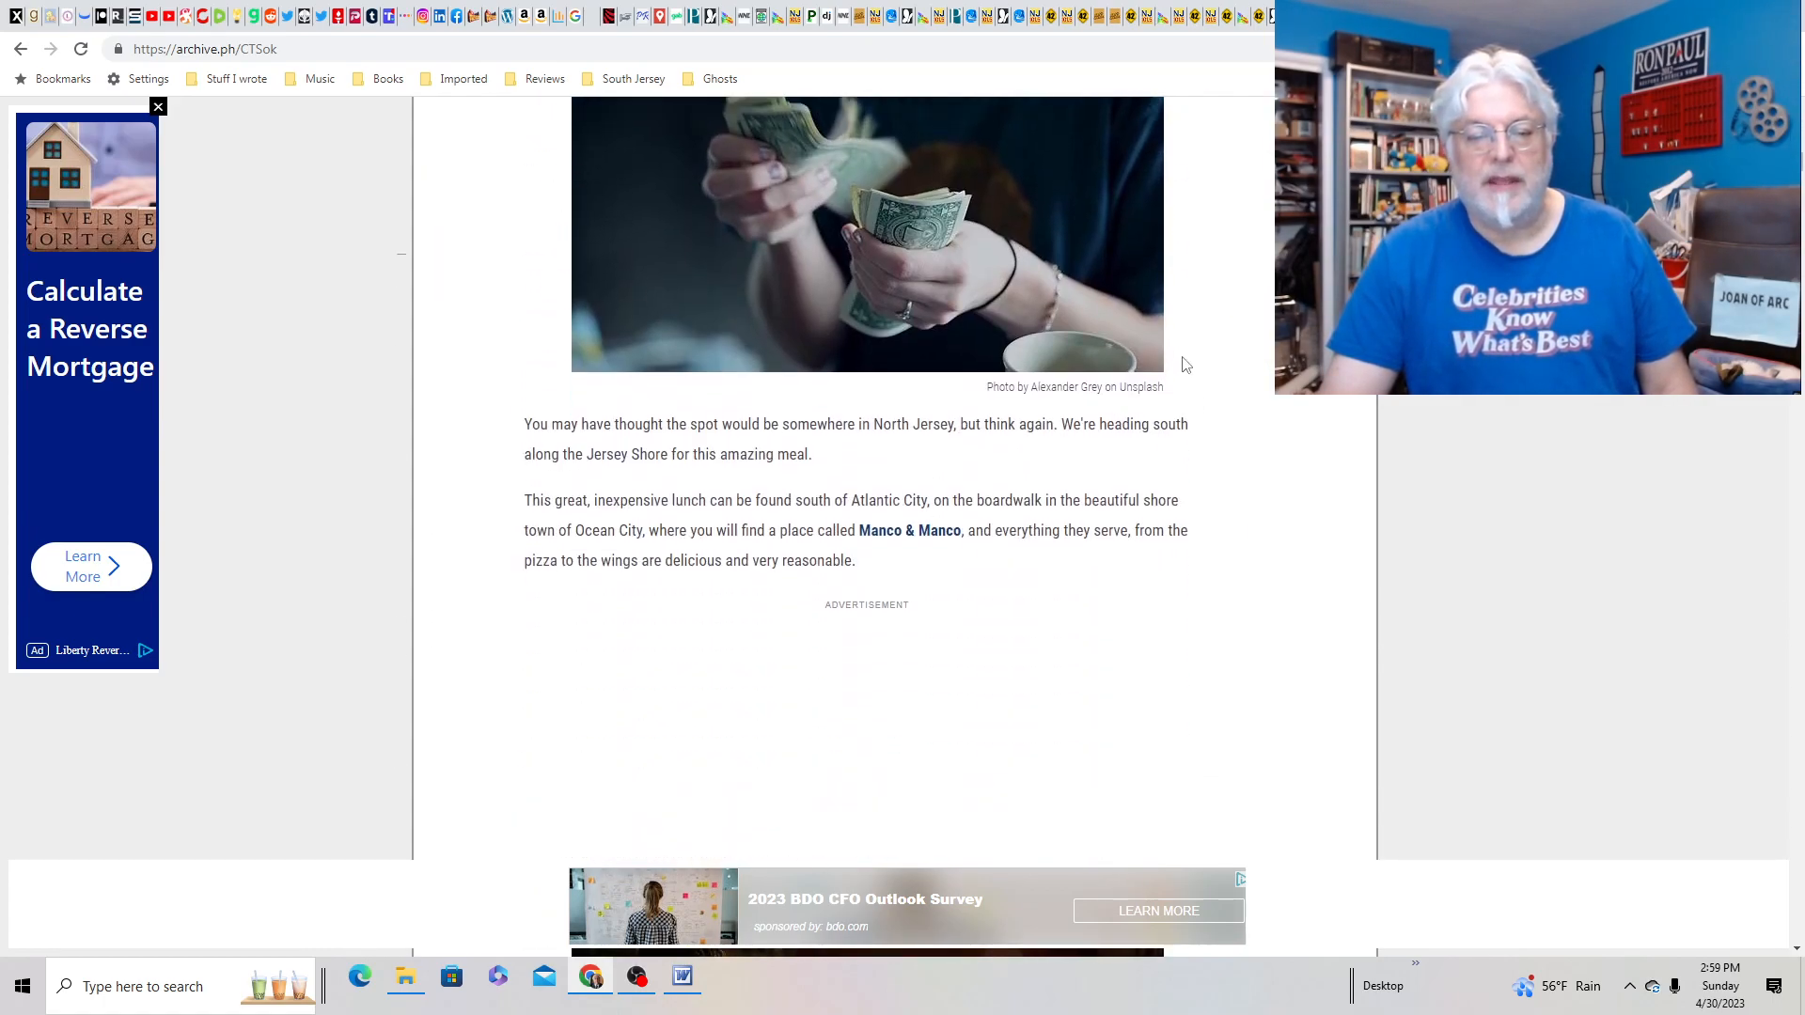
scroll(up, 3)
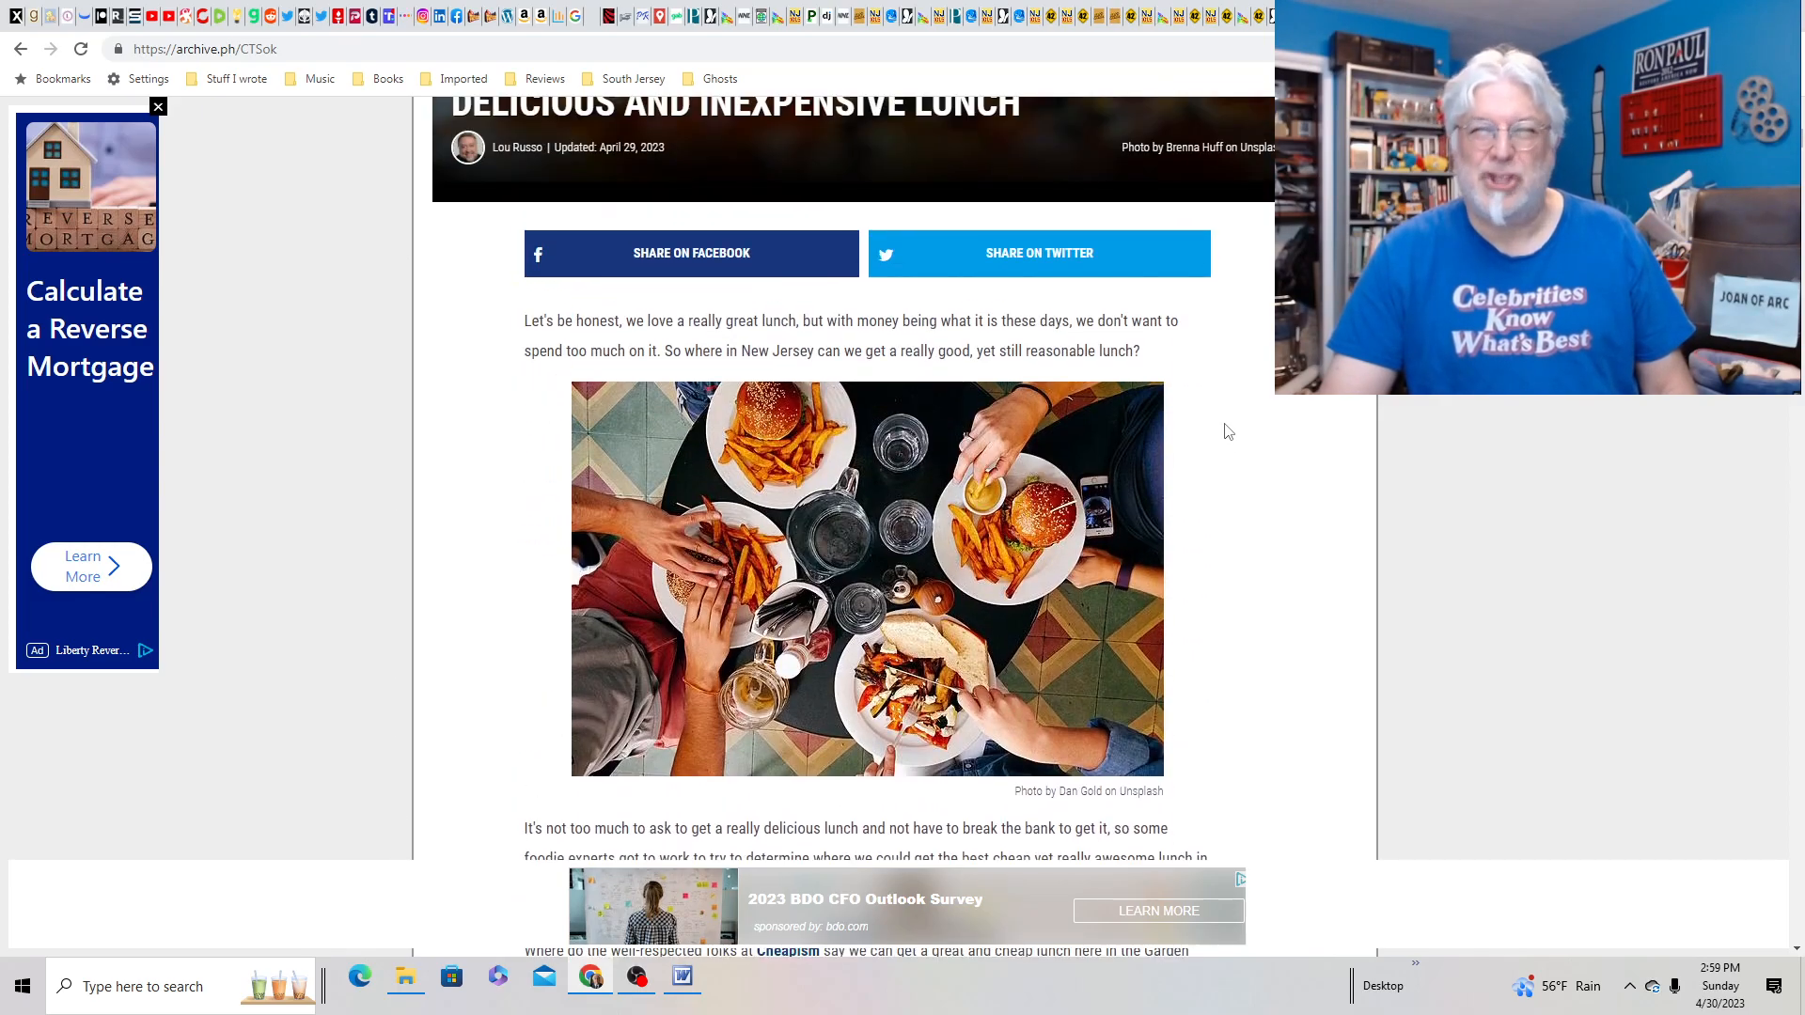
scroll(up, 3)
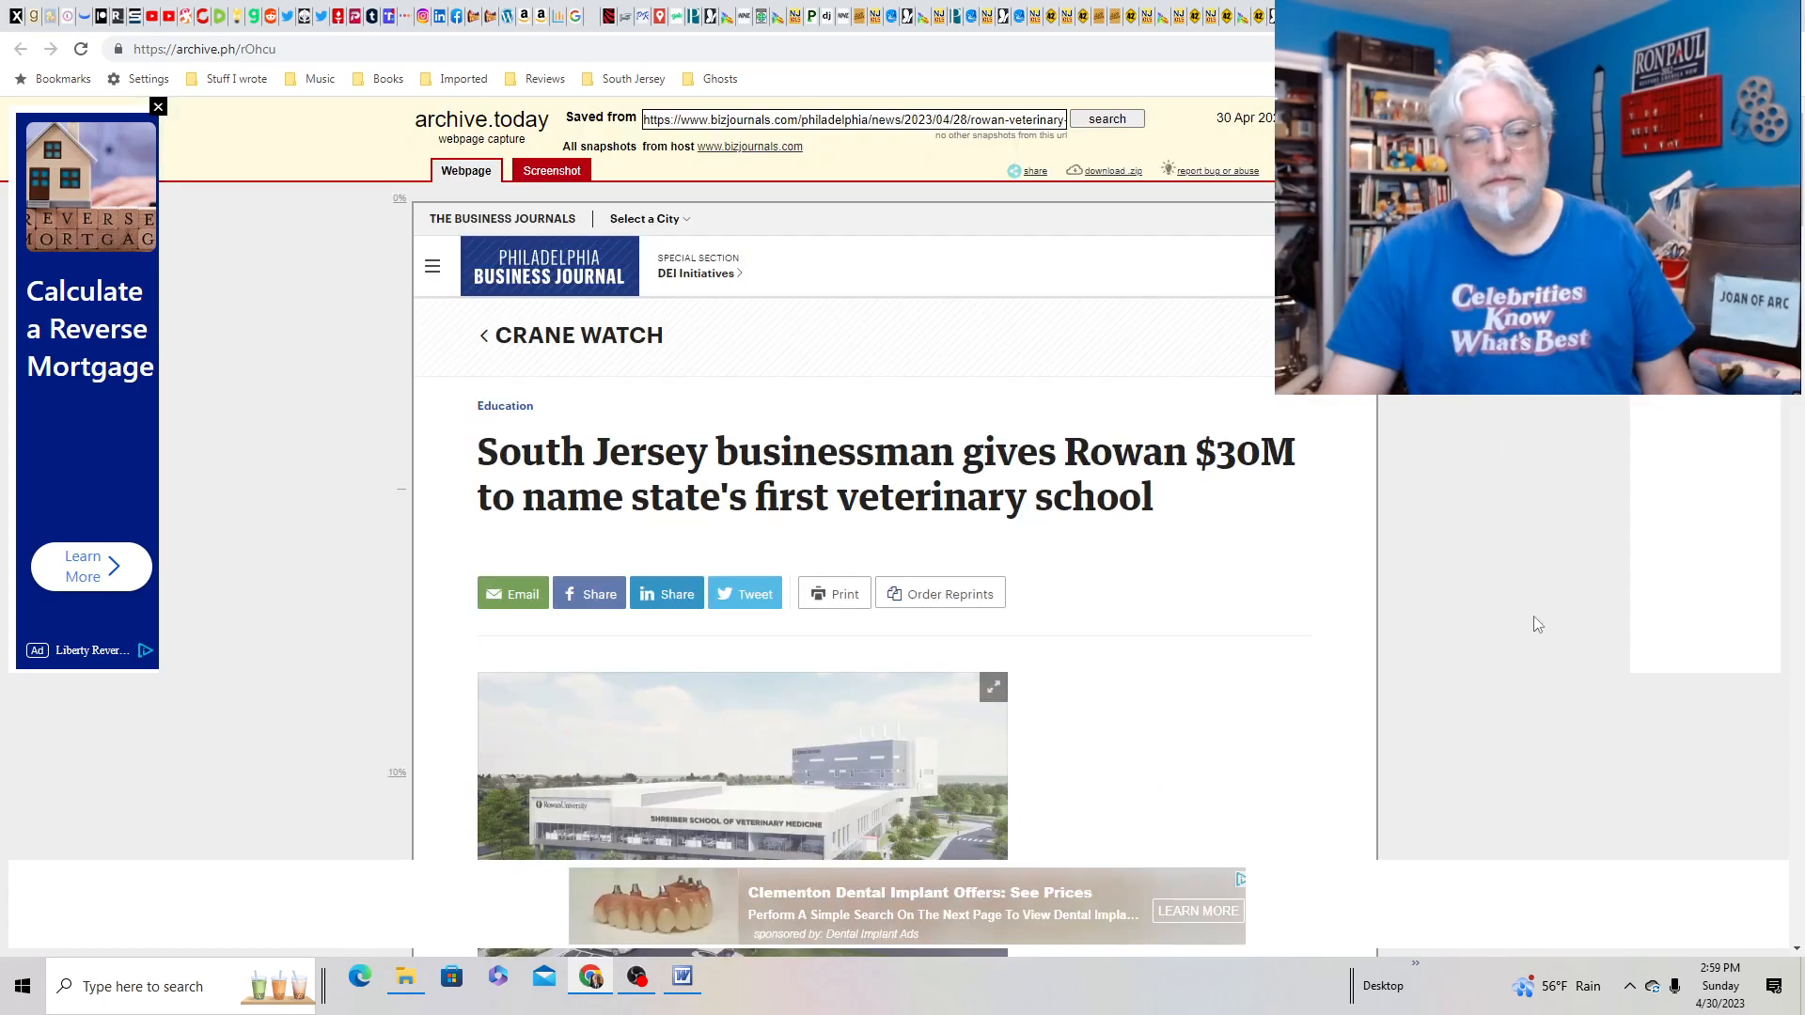
mouse_move(1521, 655)
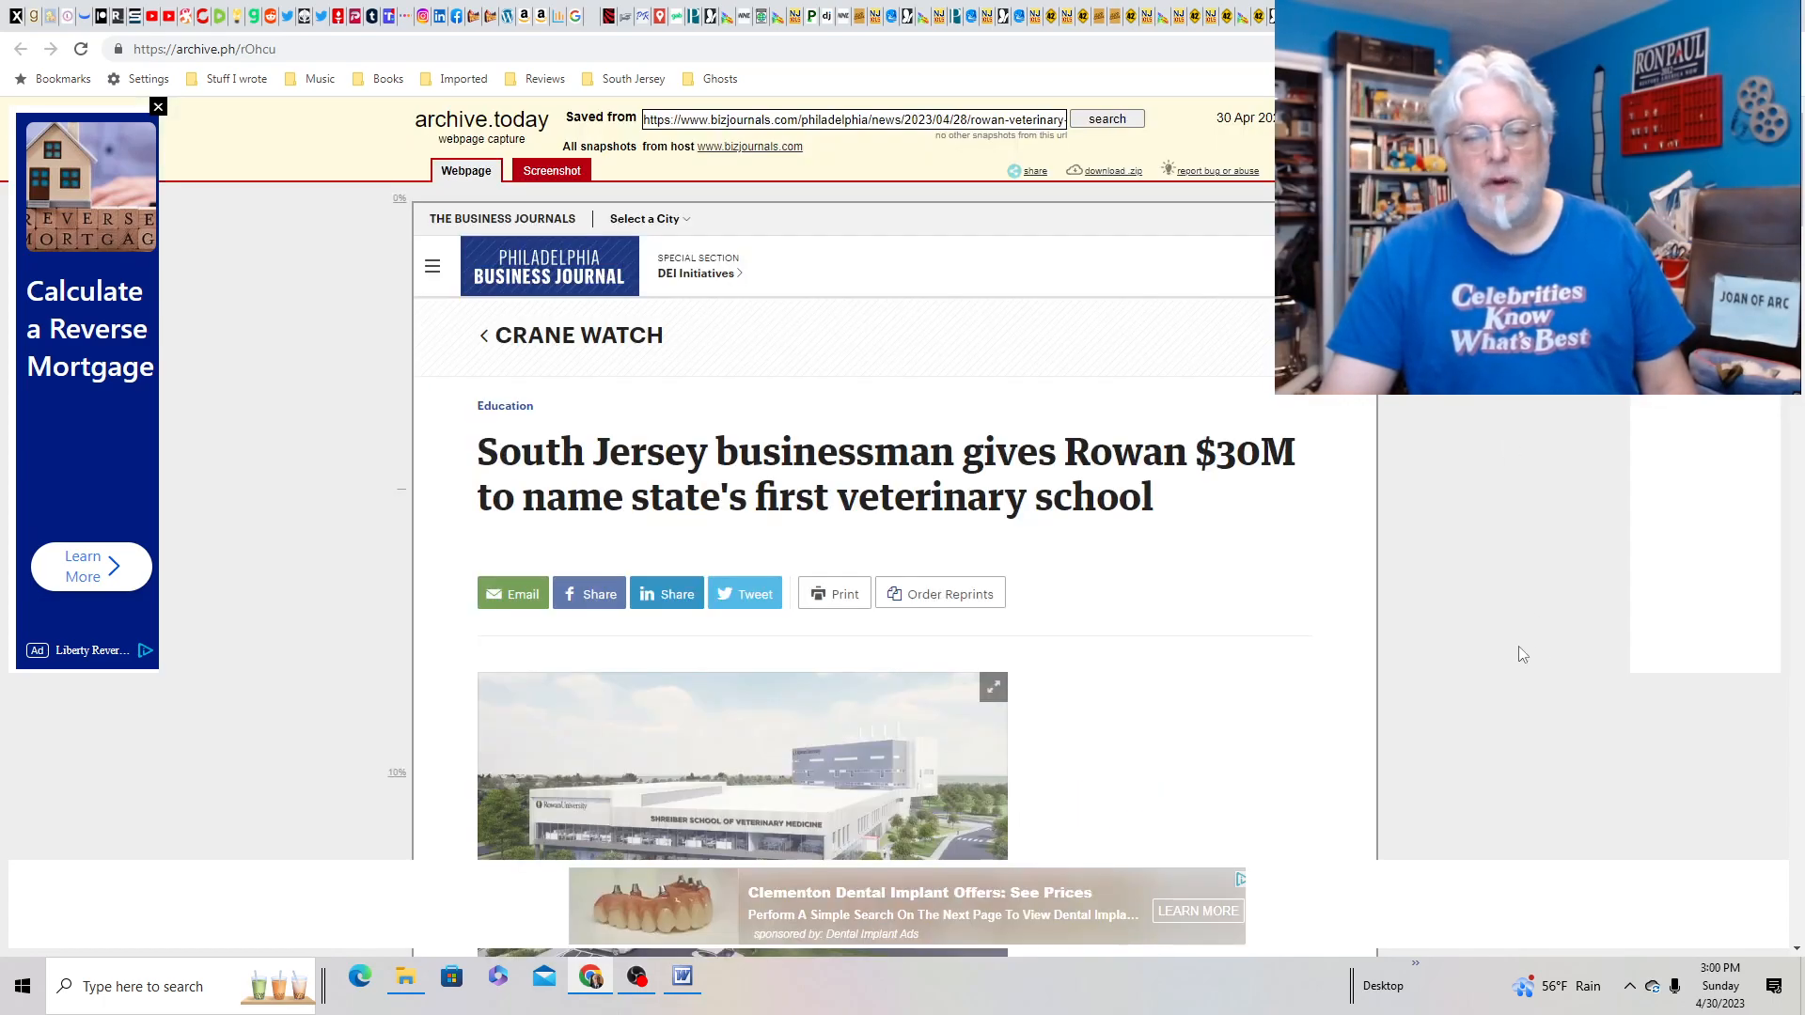
- Scroll the Rowan veterinary school story to the building rendering and byline
click(158, 106)
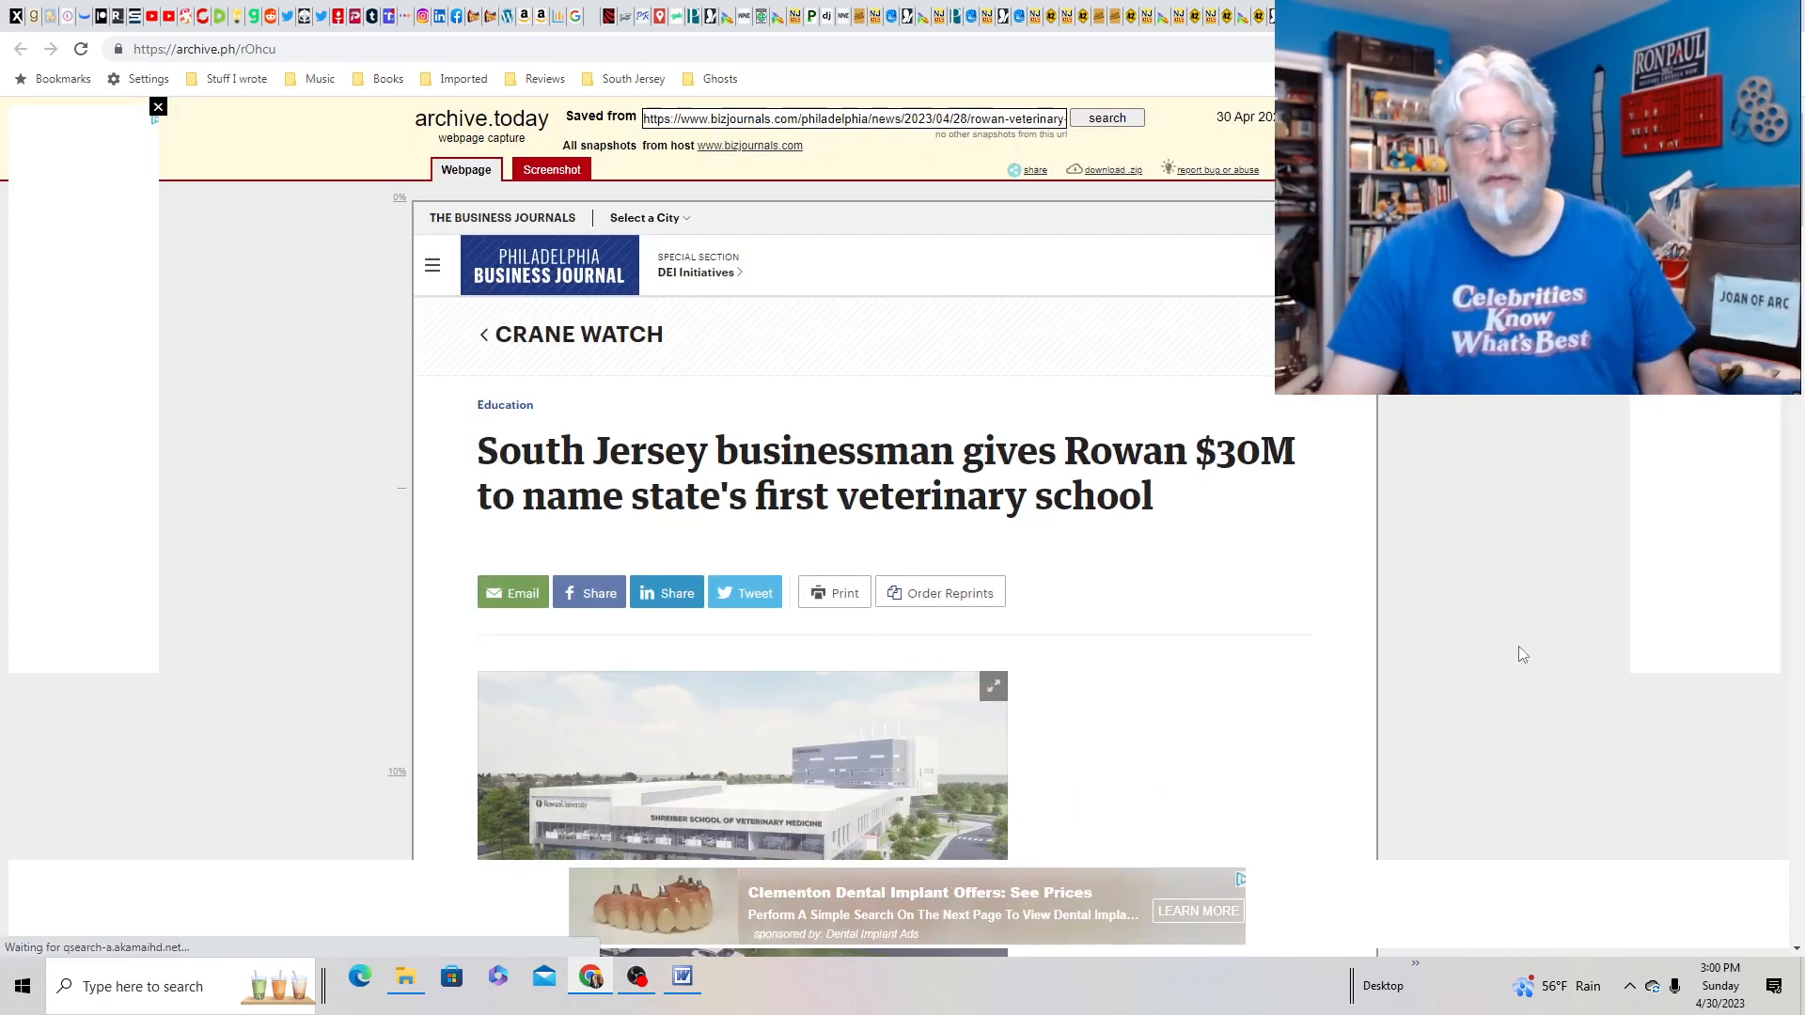
scroll(down, 3)
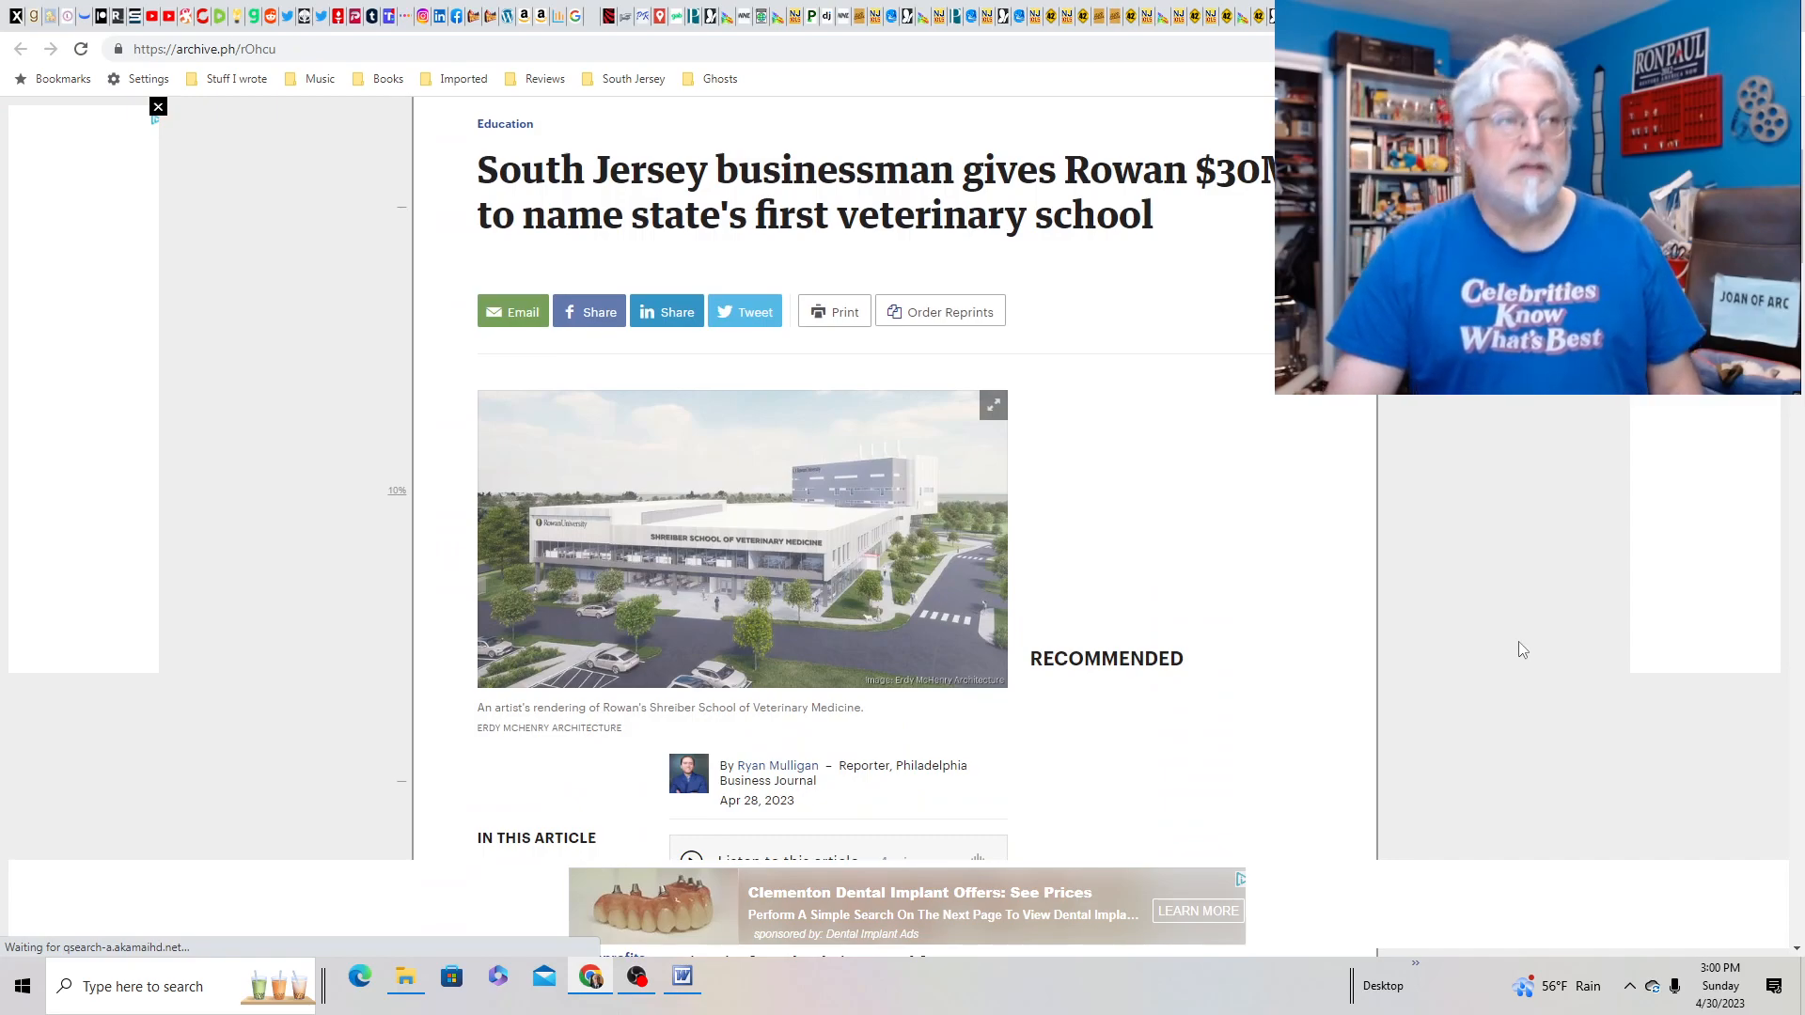
mouse_move(1508, 619)
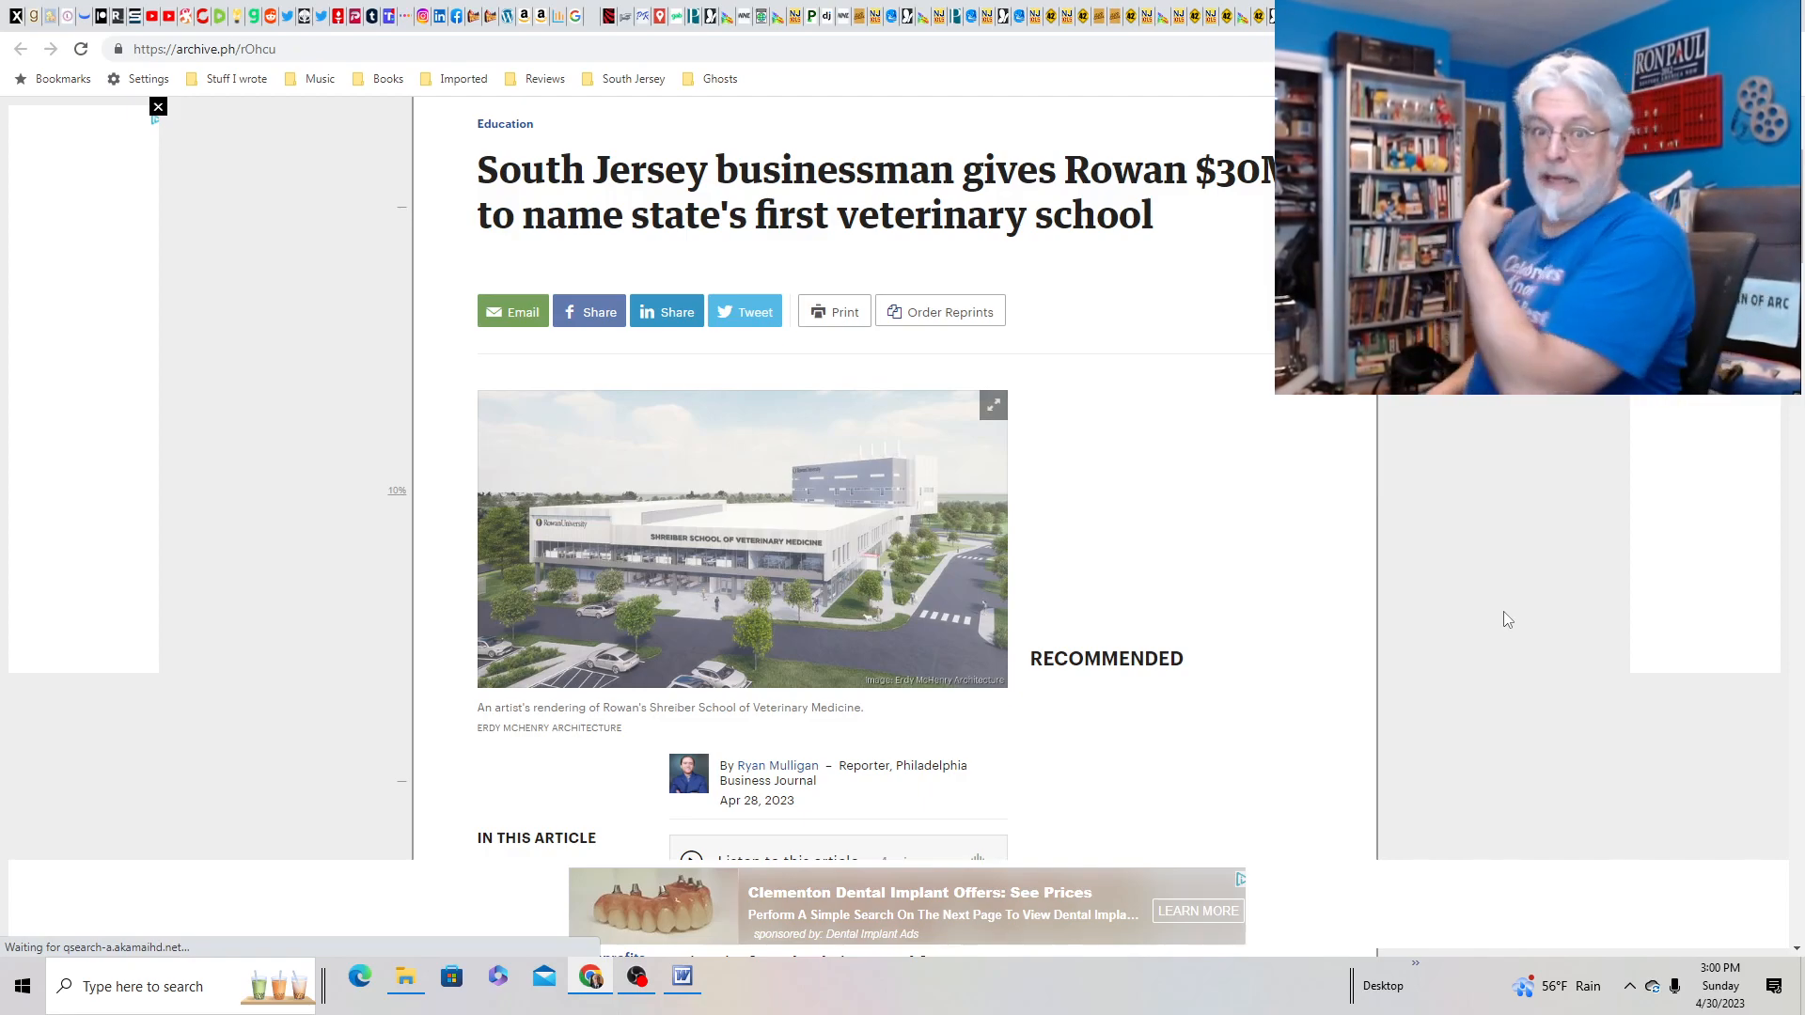
mouse_move(1455, 396)
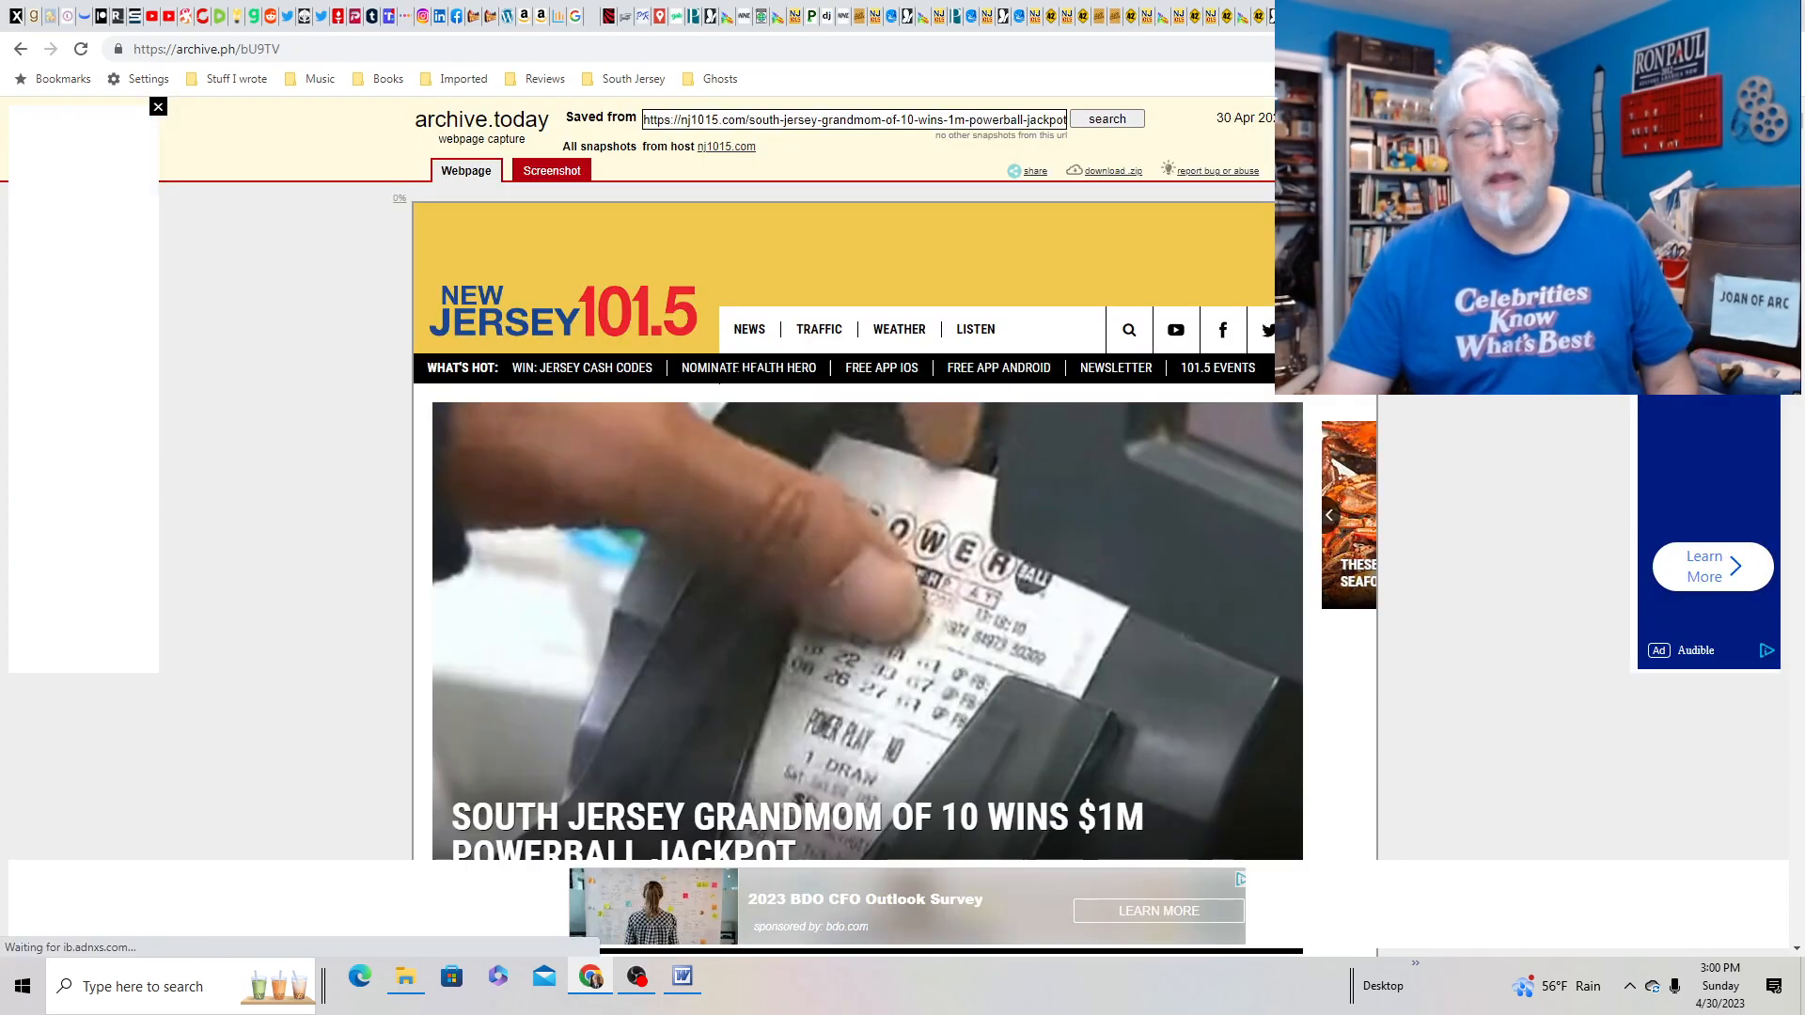
- Scroll briefly through the archived NJ 101.5 Powerball grandmom story
scroll(down, 3)
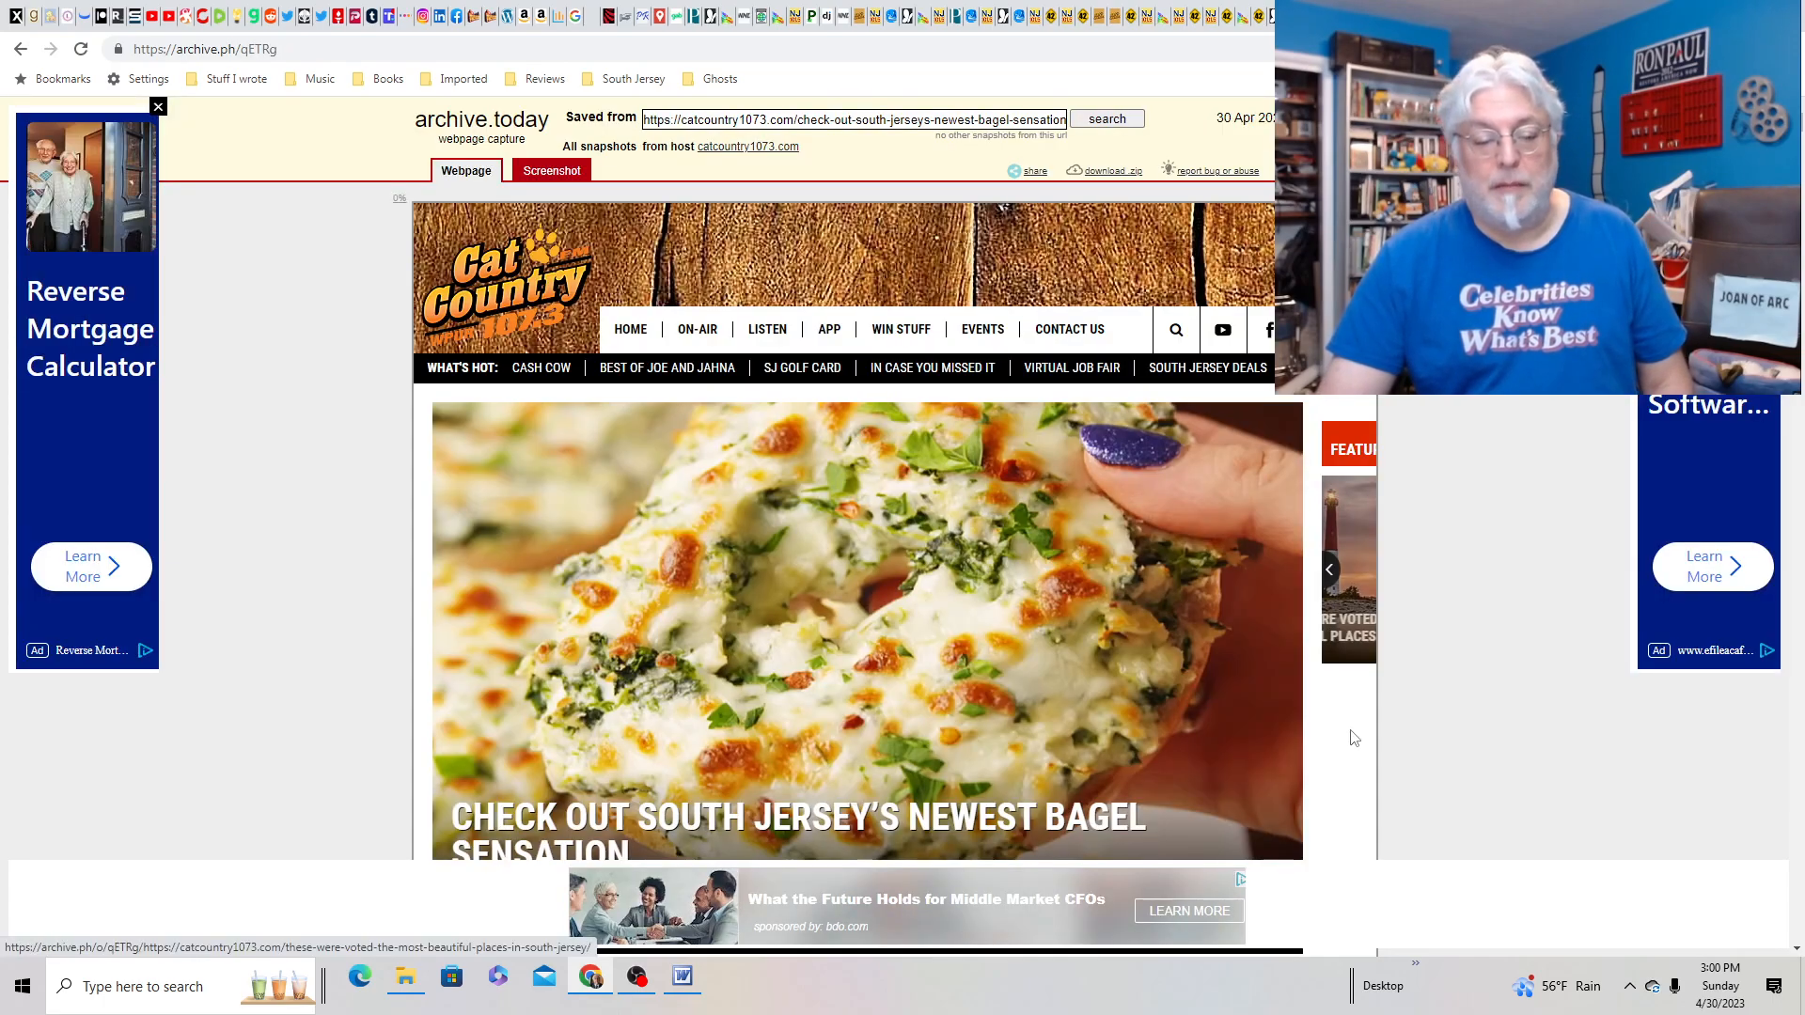
scroll(down, 3)
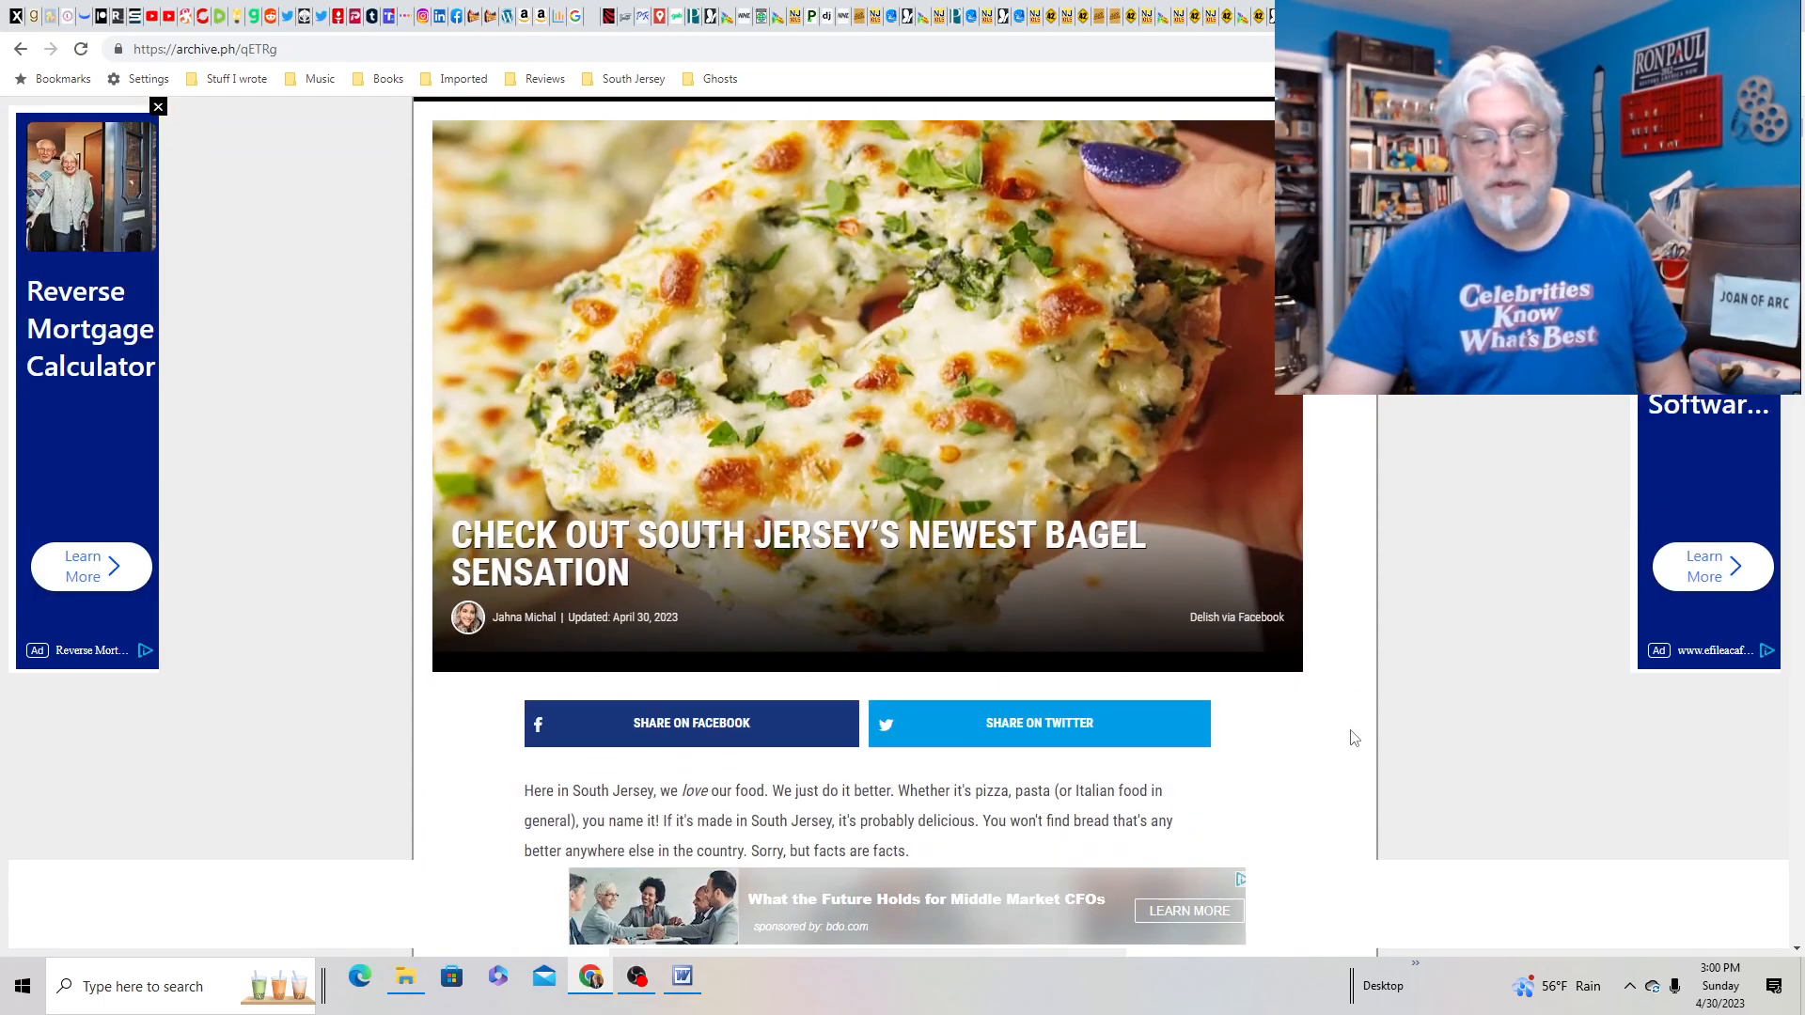
scroll(down, 3)
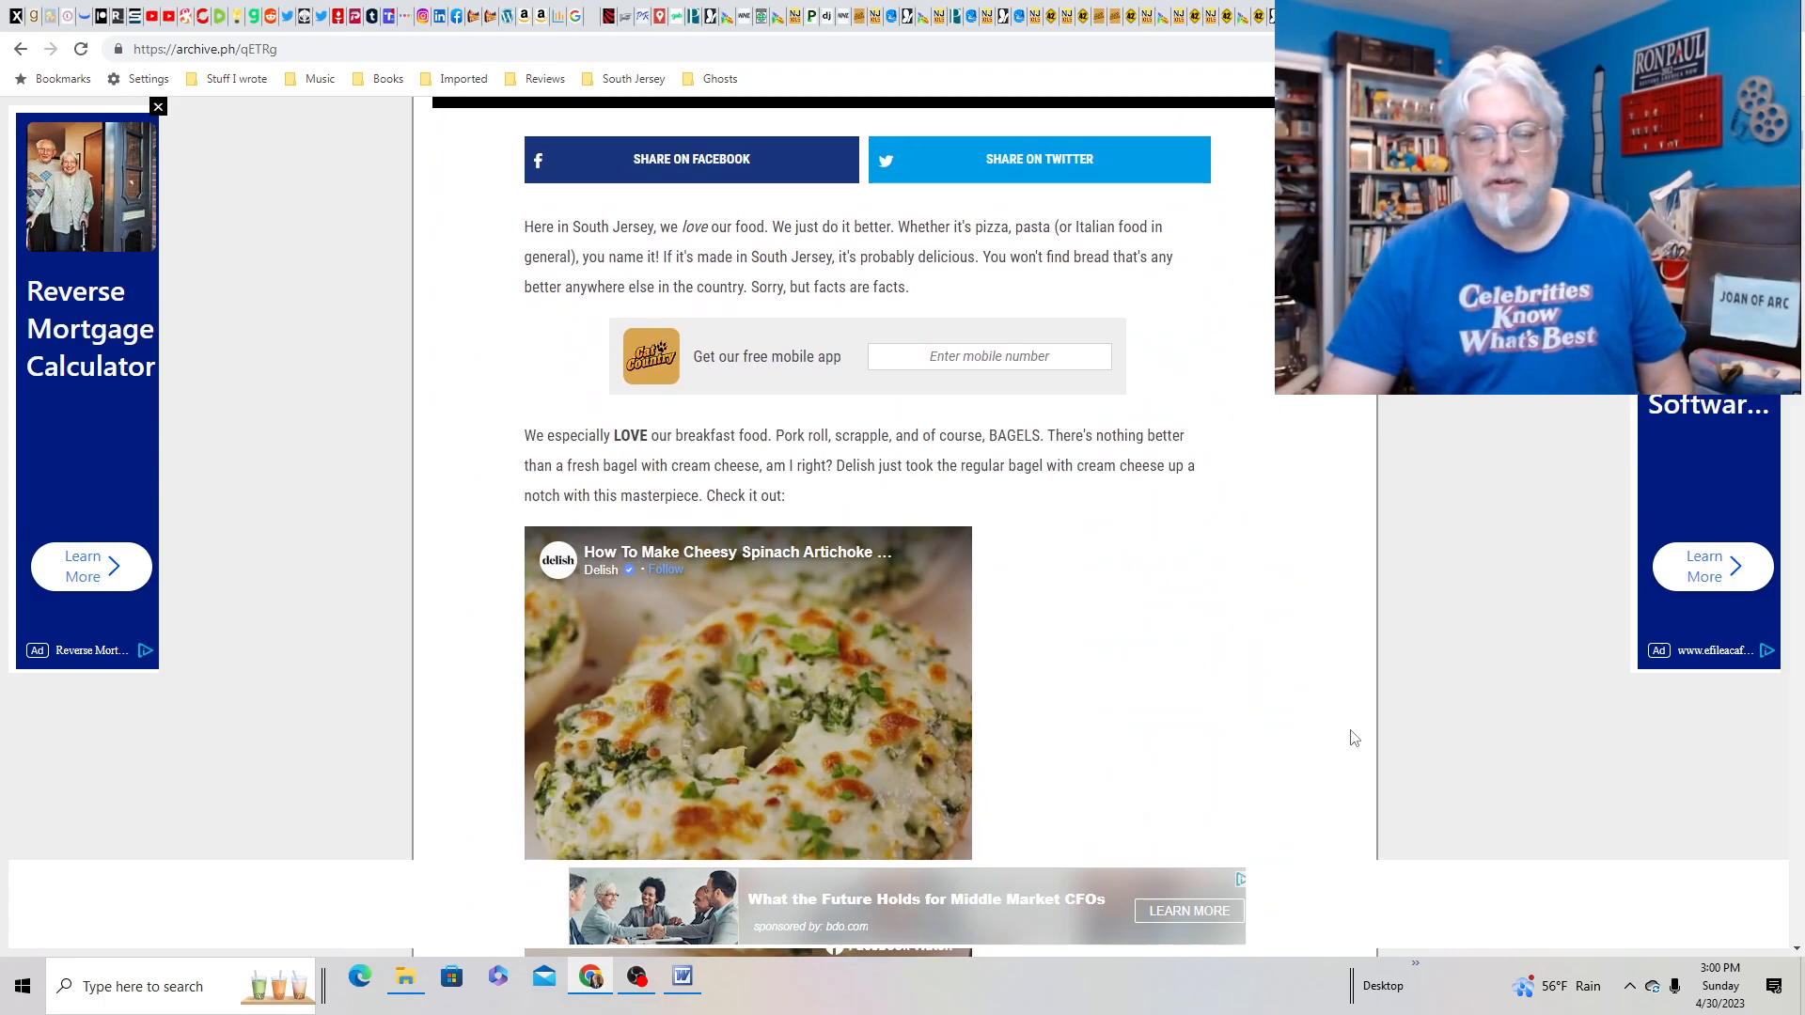
scroll(down, 3)
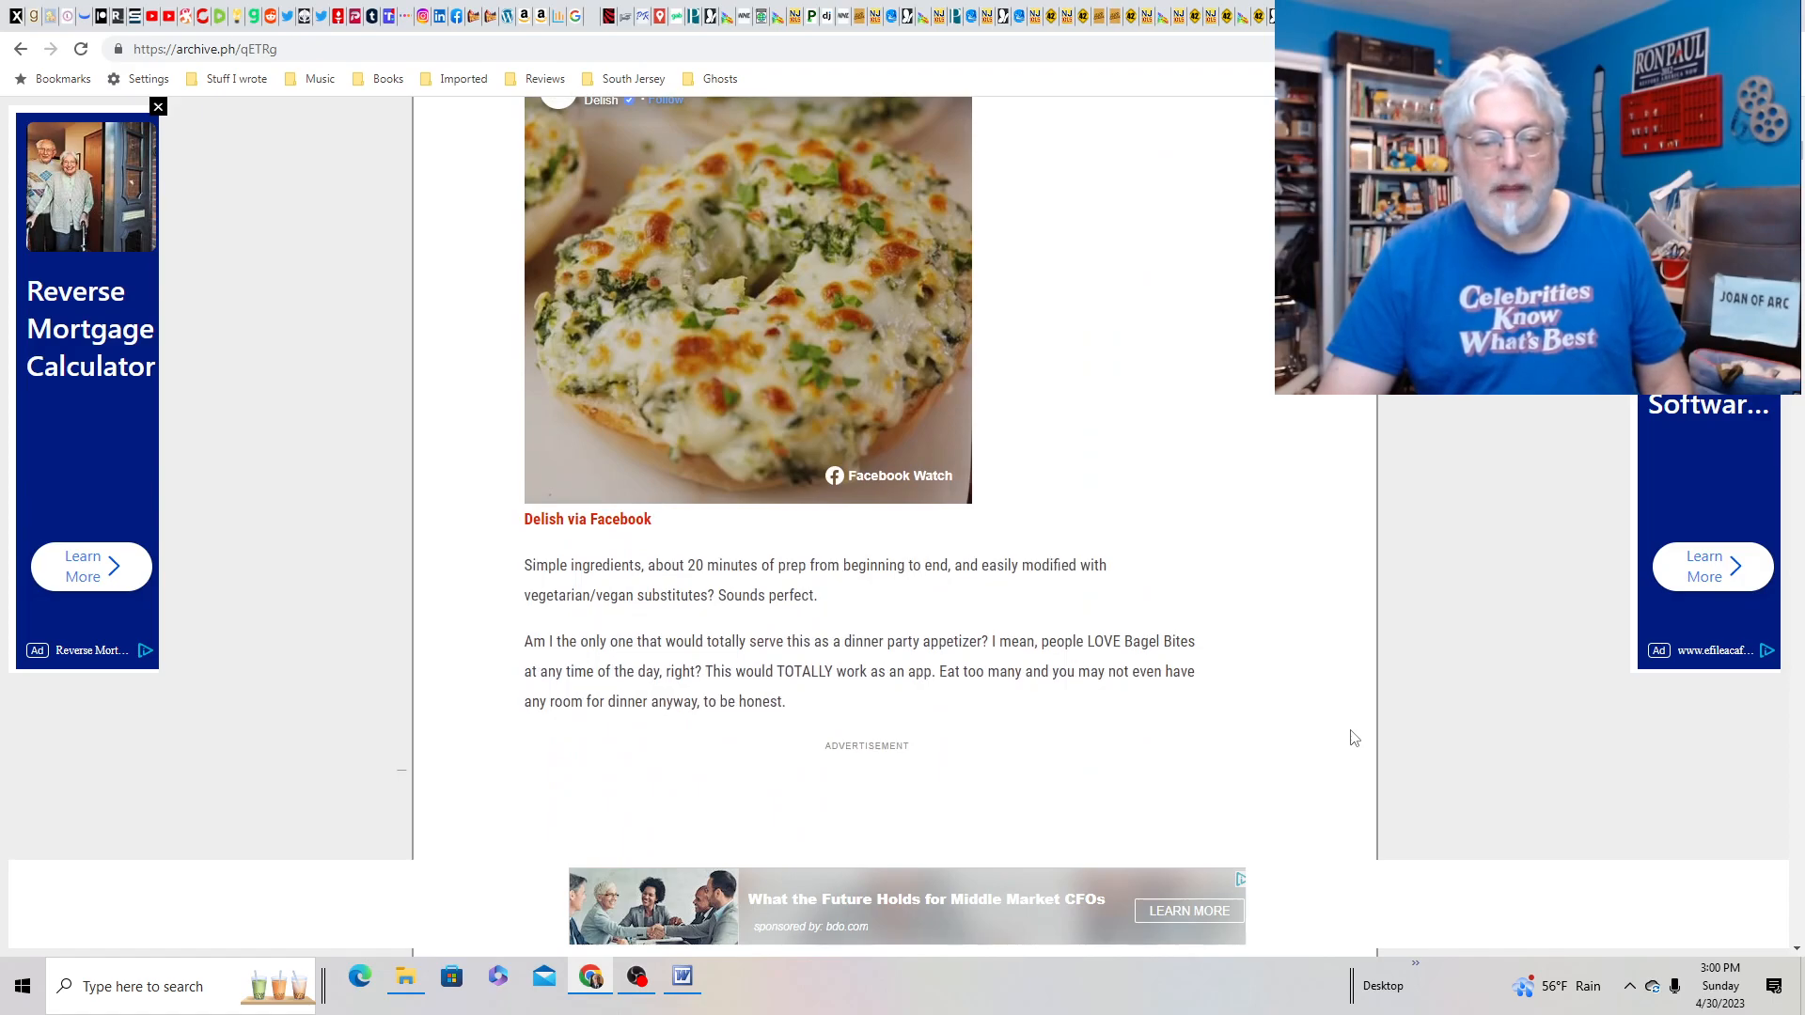
scroll(down, 3)
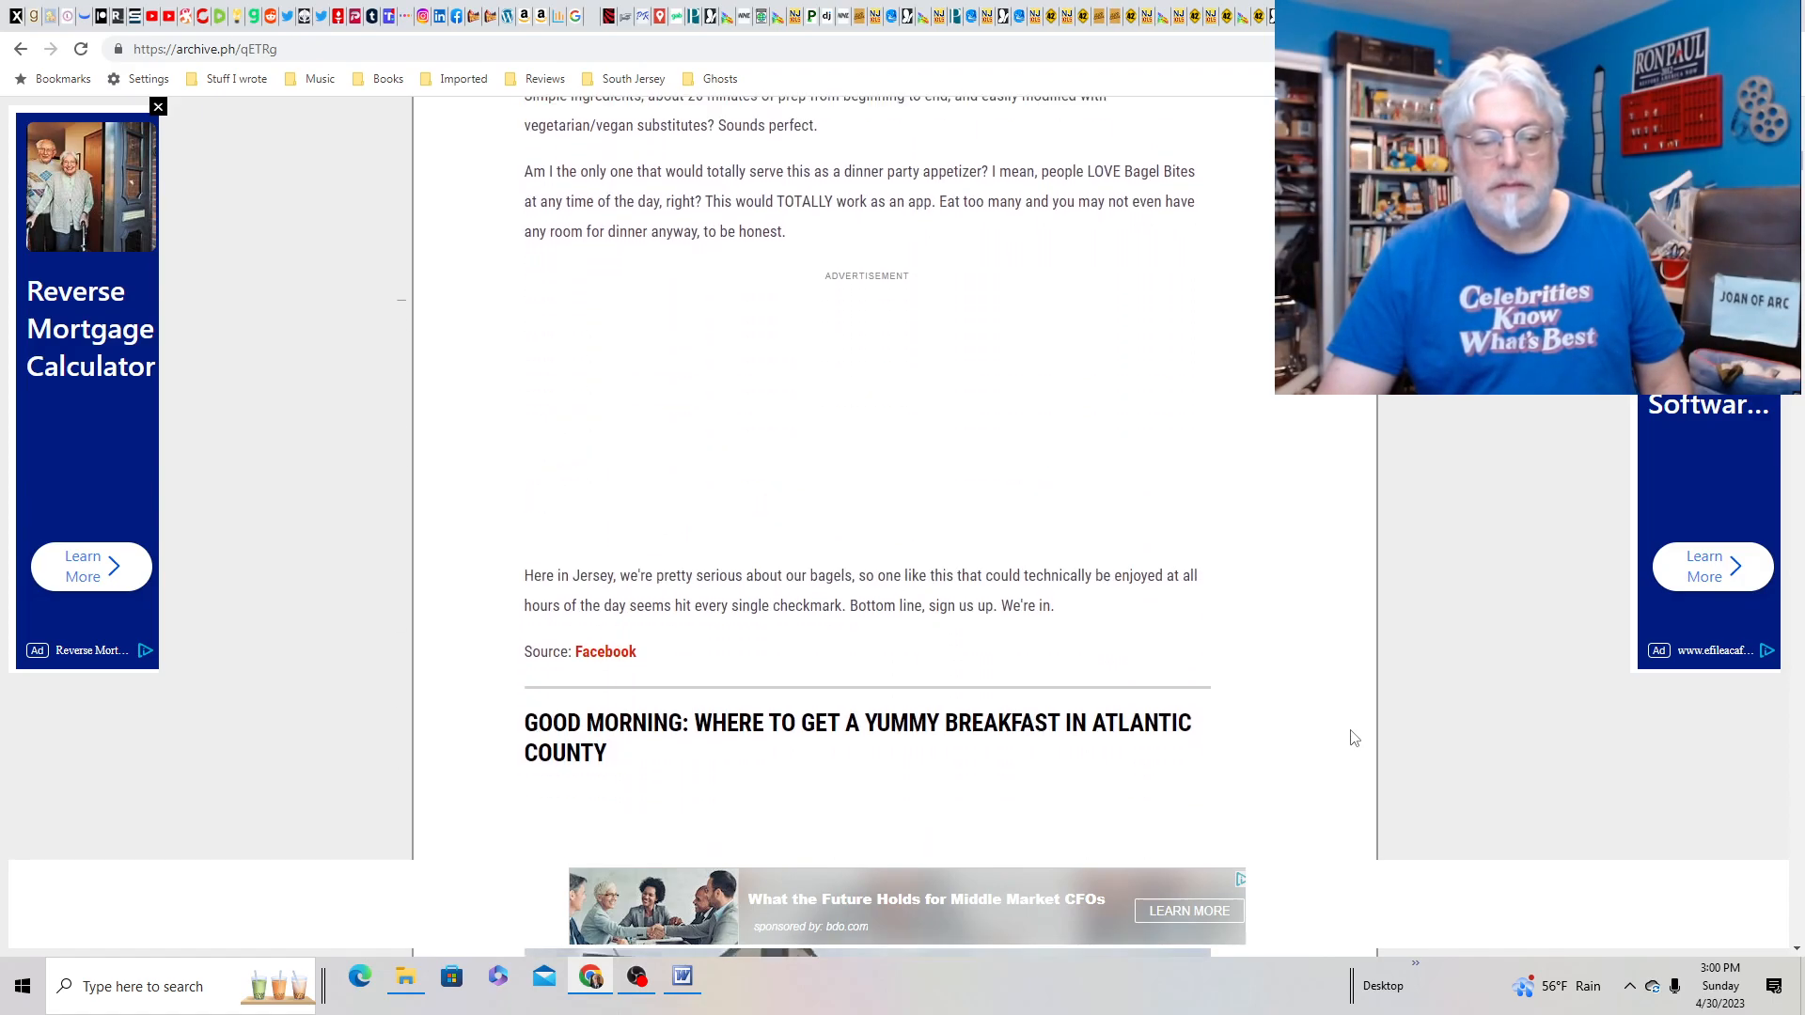
scroll(up, 3)
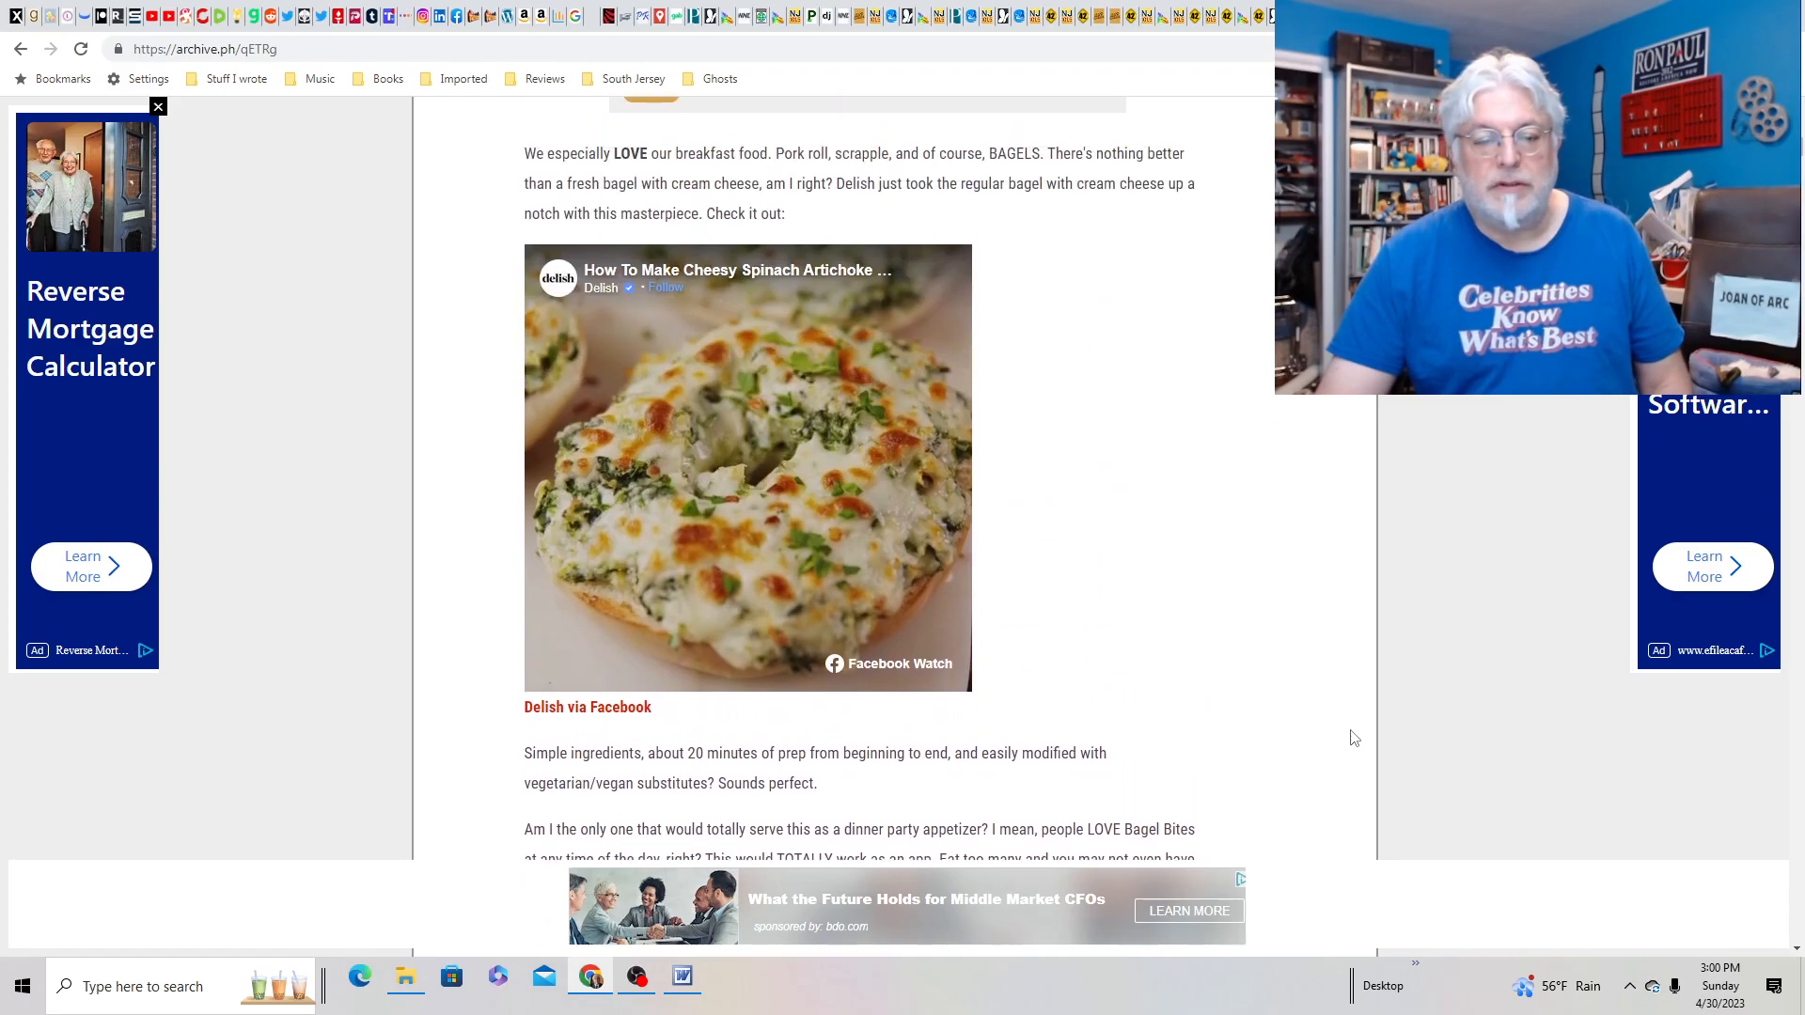
scroll(up, 3)
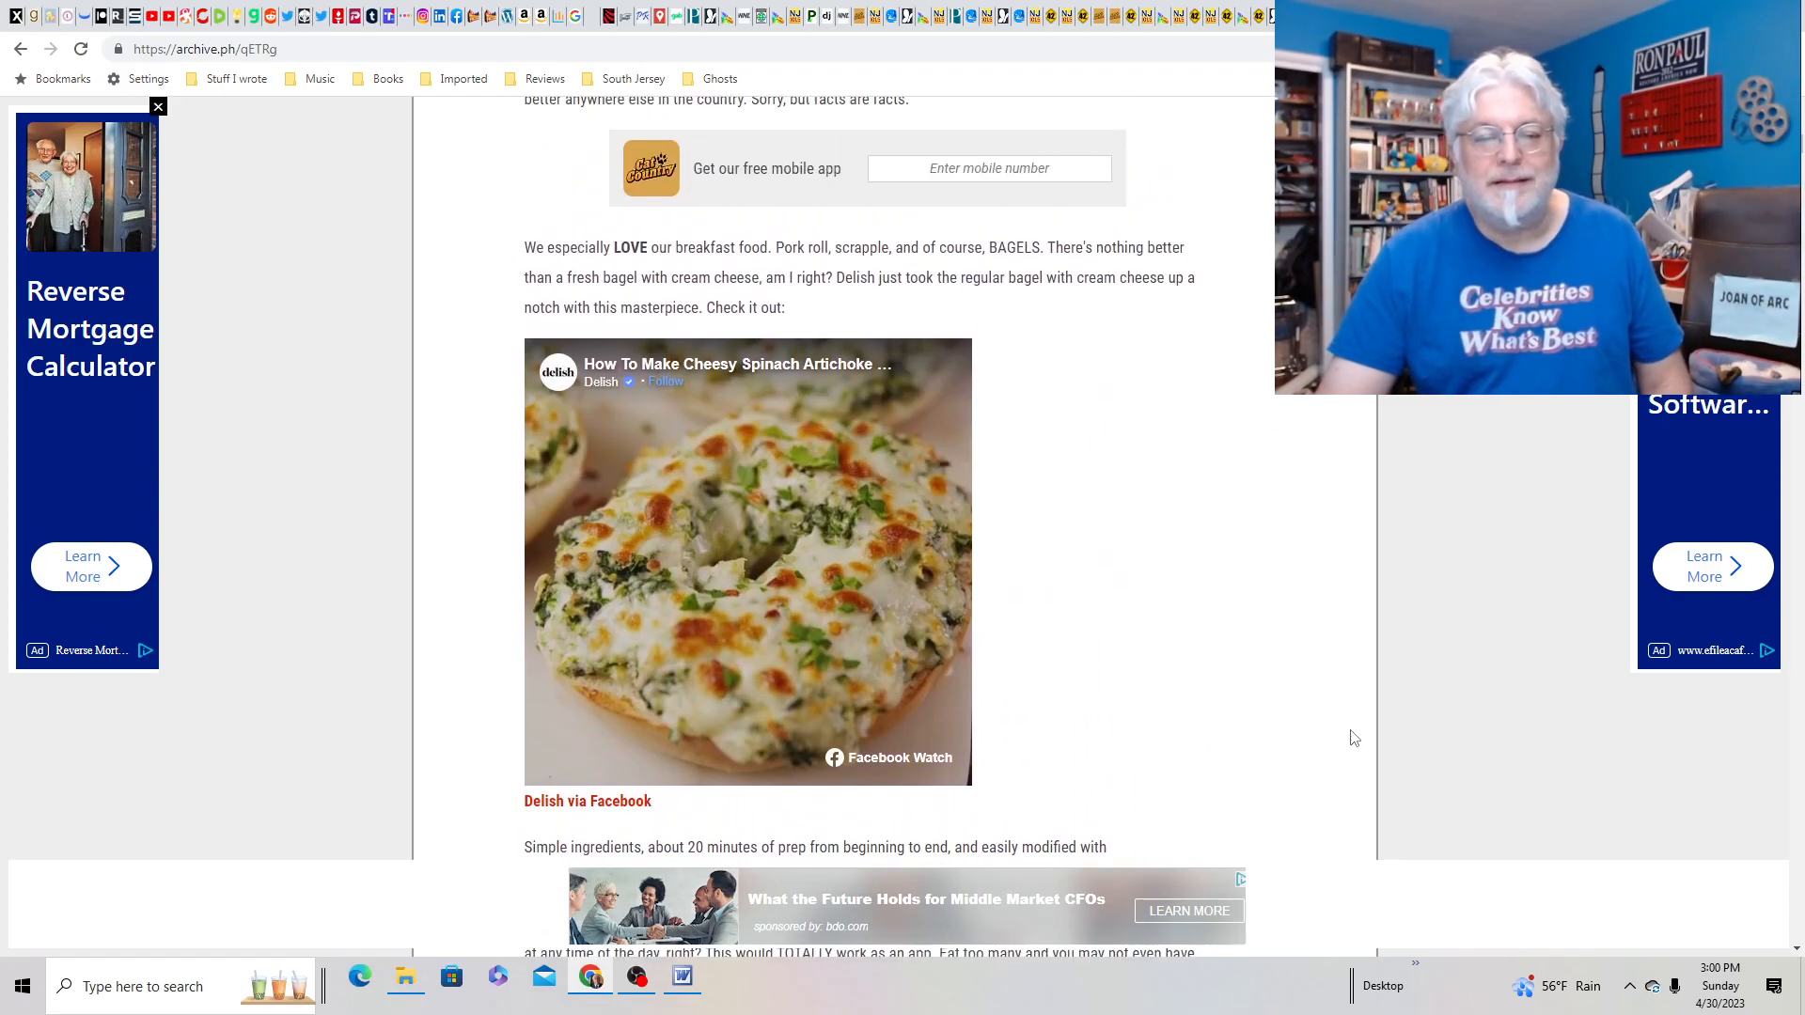
scroll(down, 3)
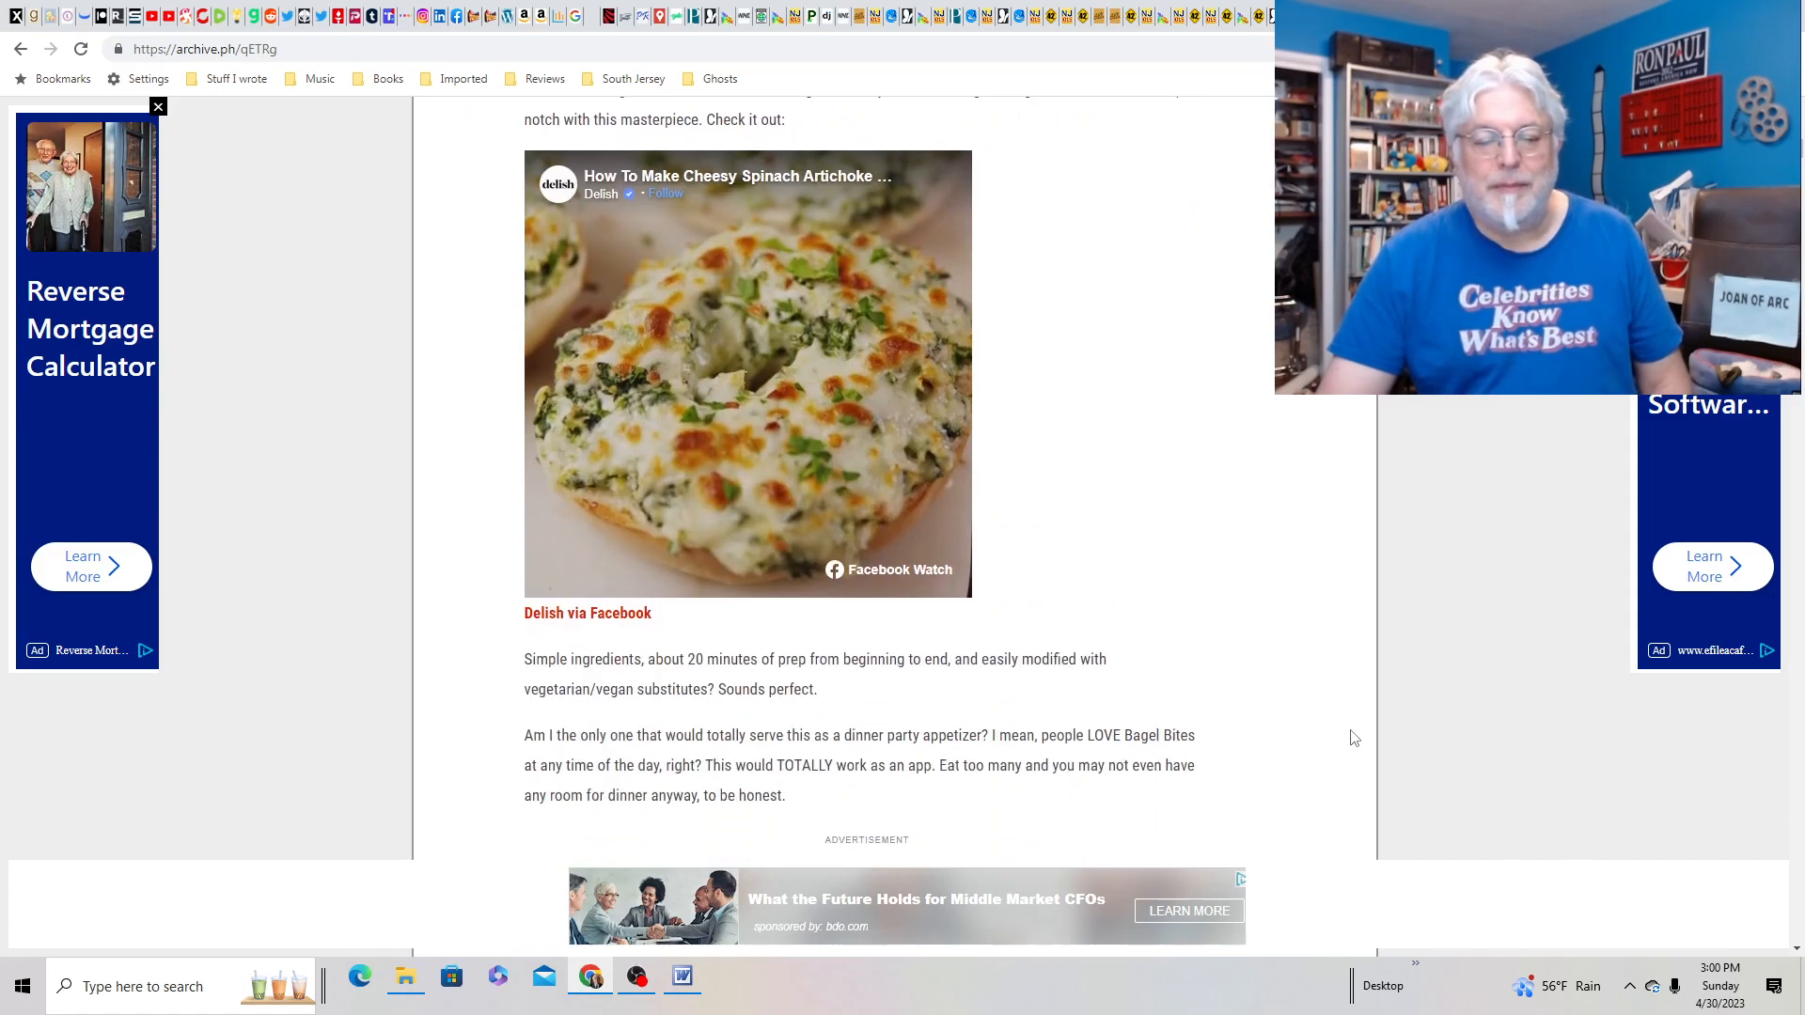
scroll(down, 3)
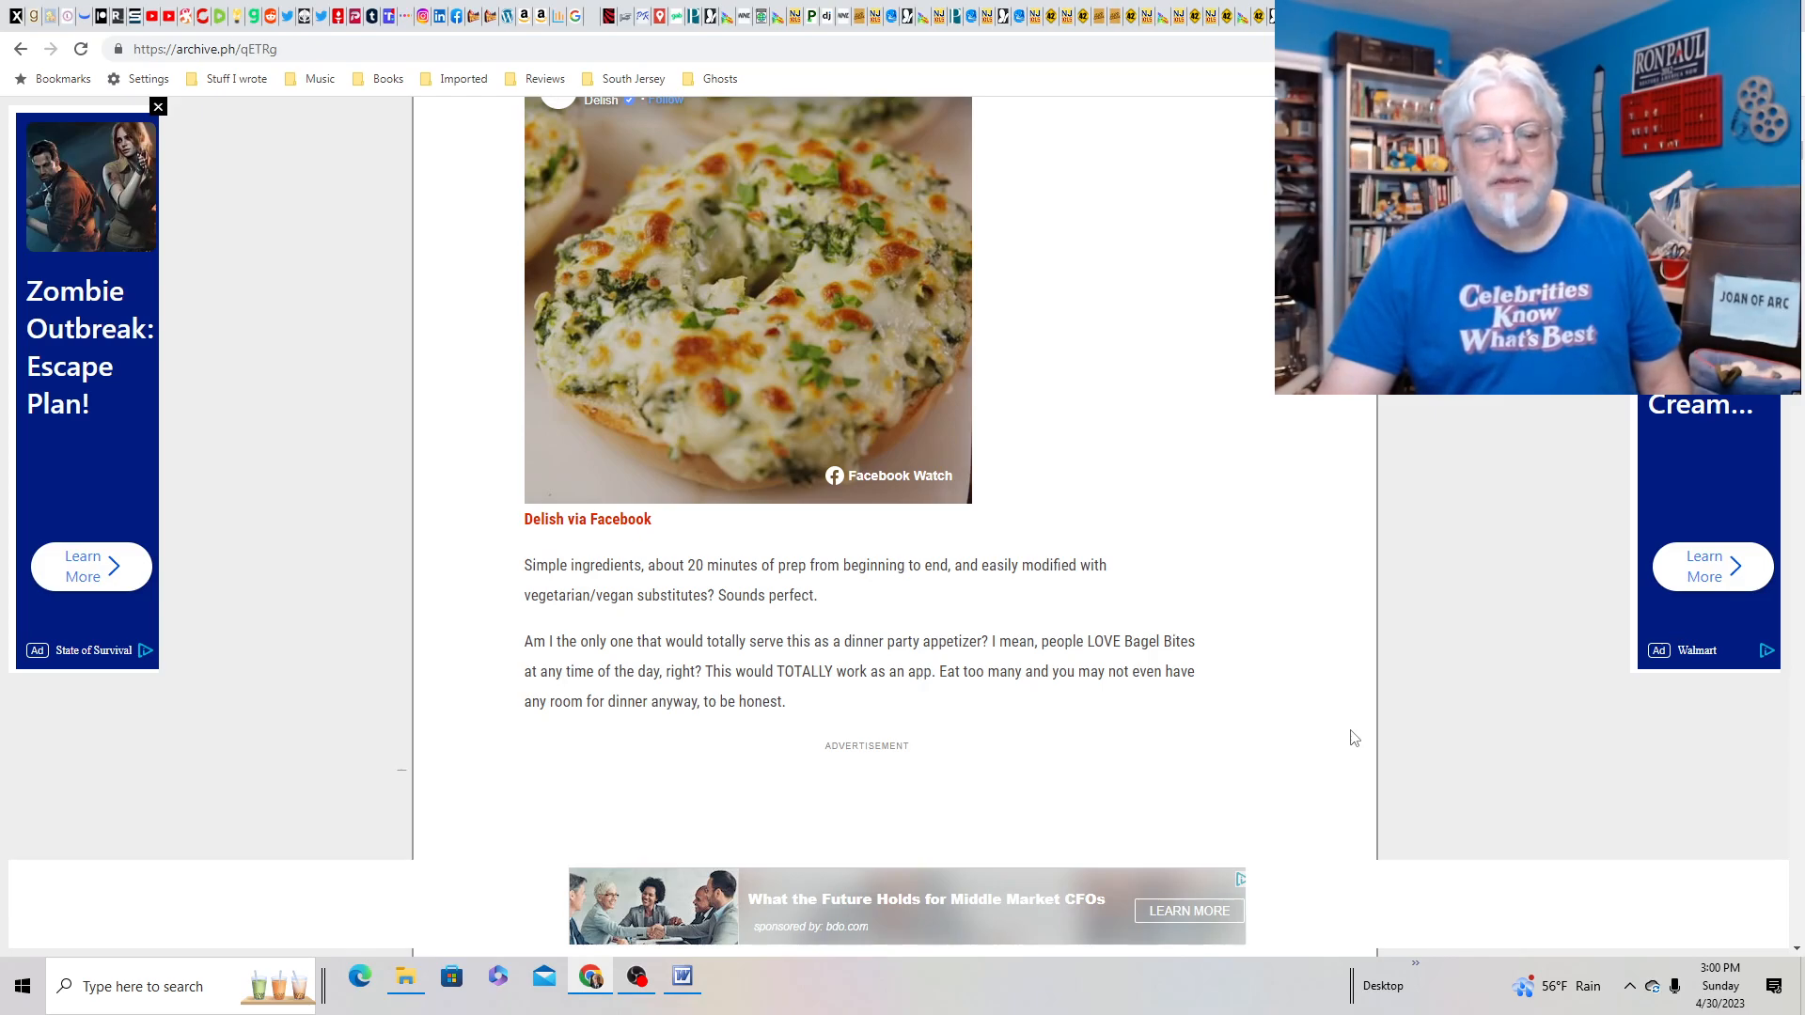
scroll(down, 3)
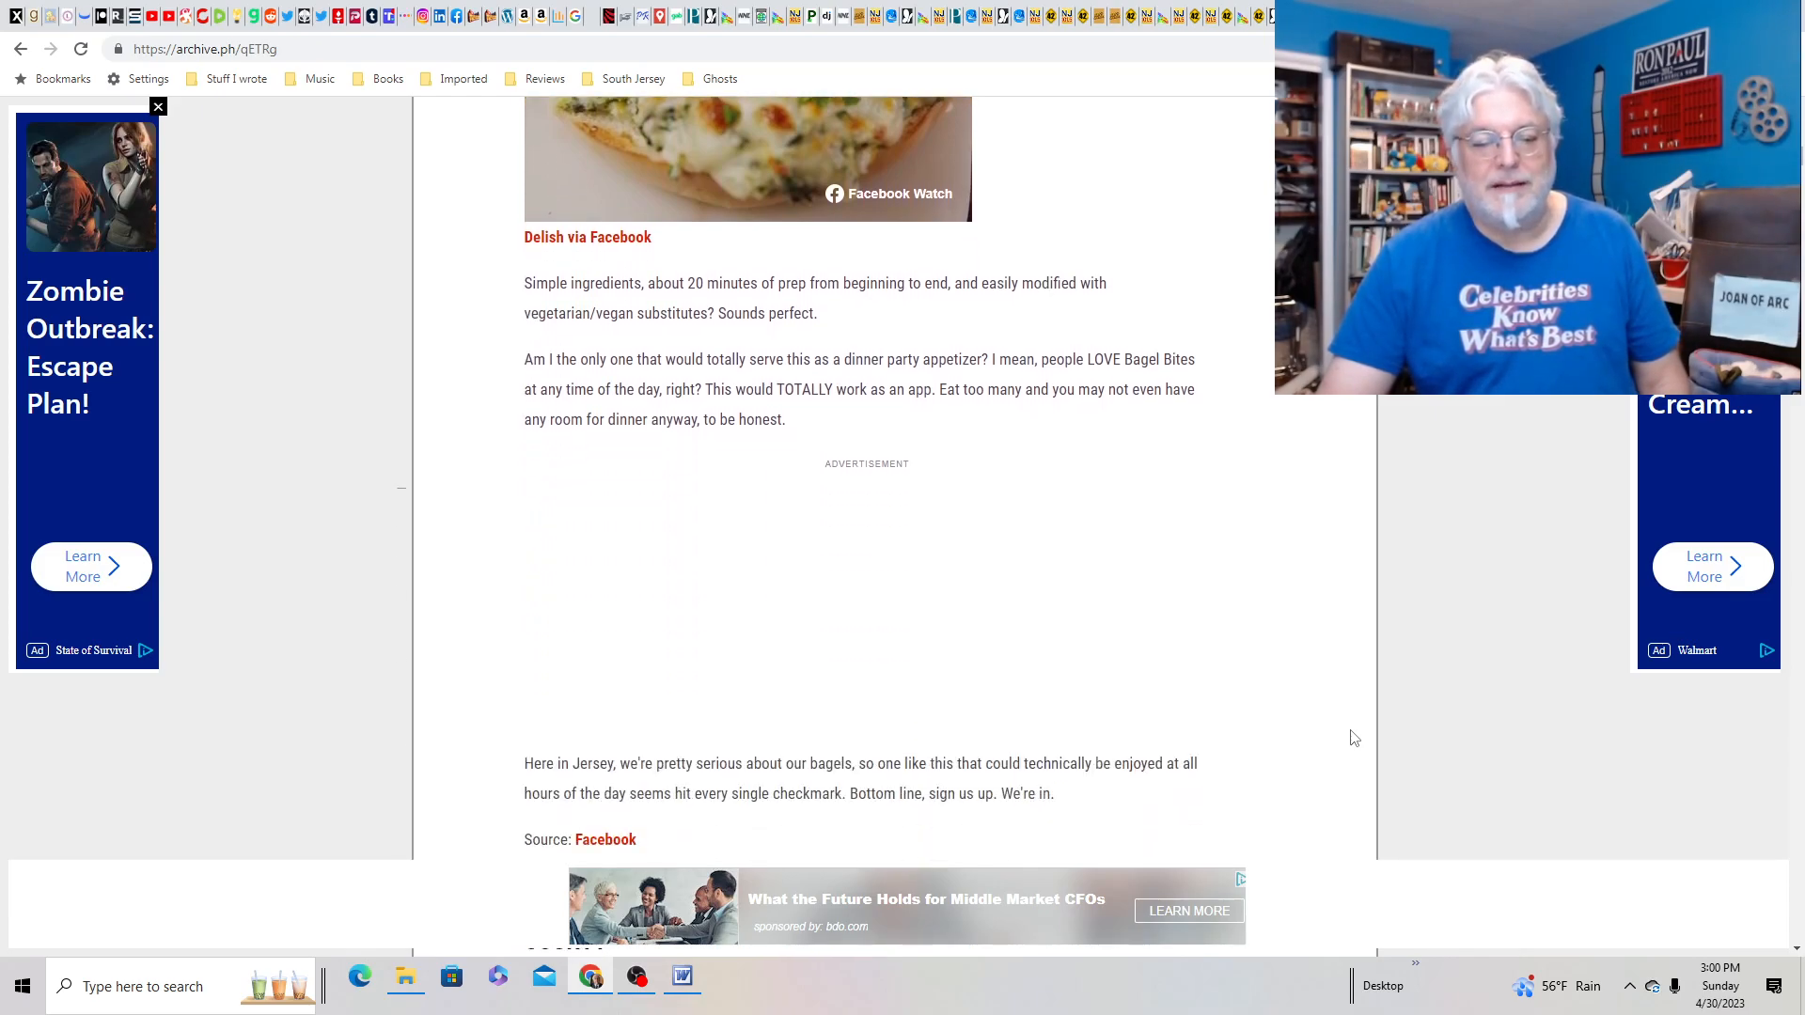
scroll(up, 3)
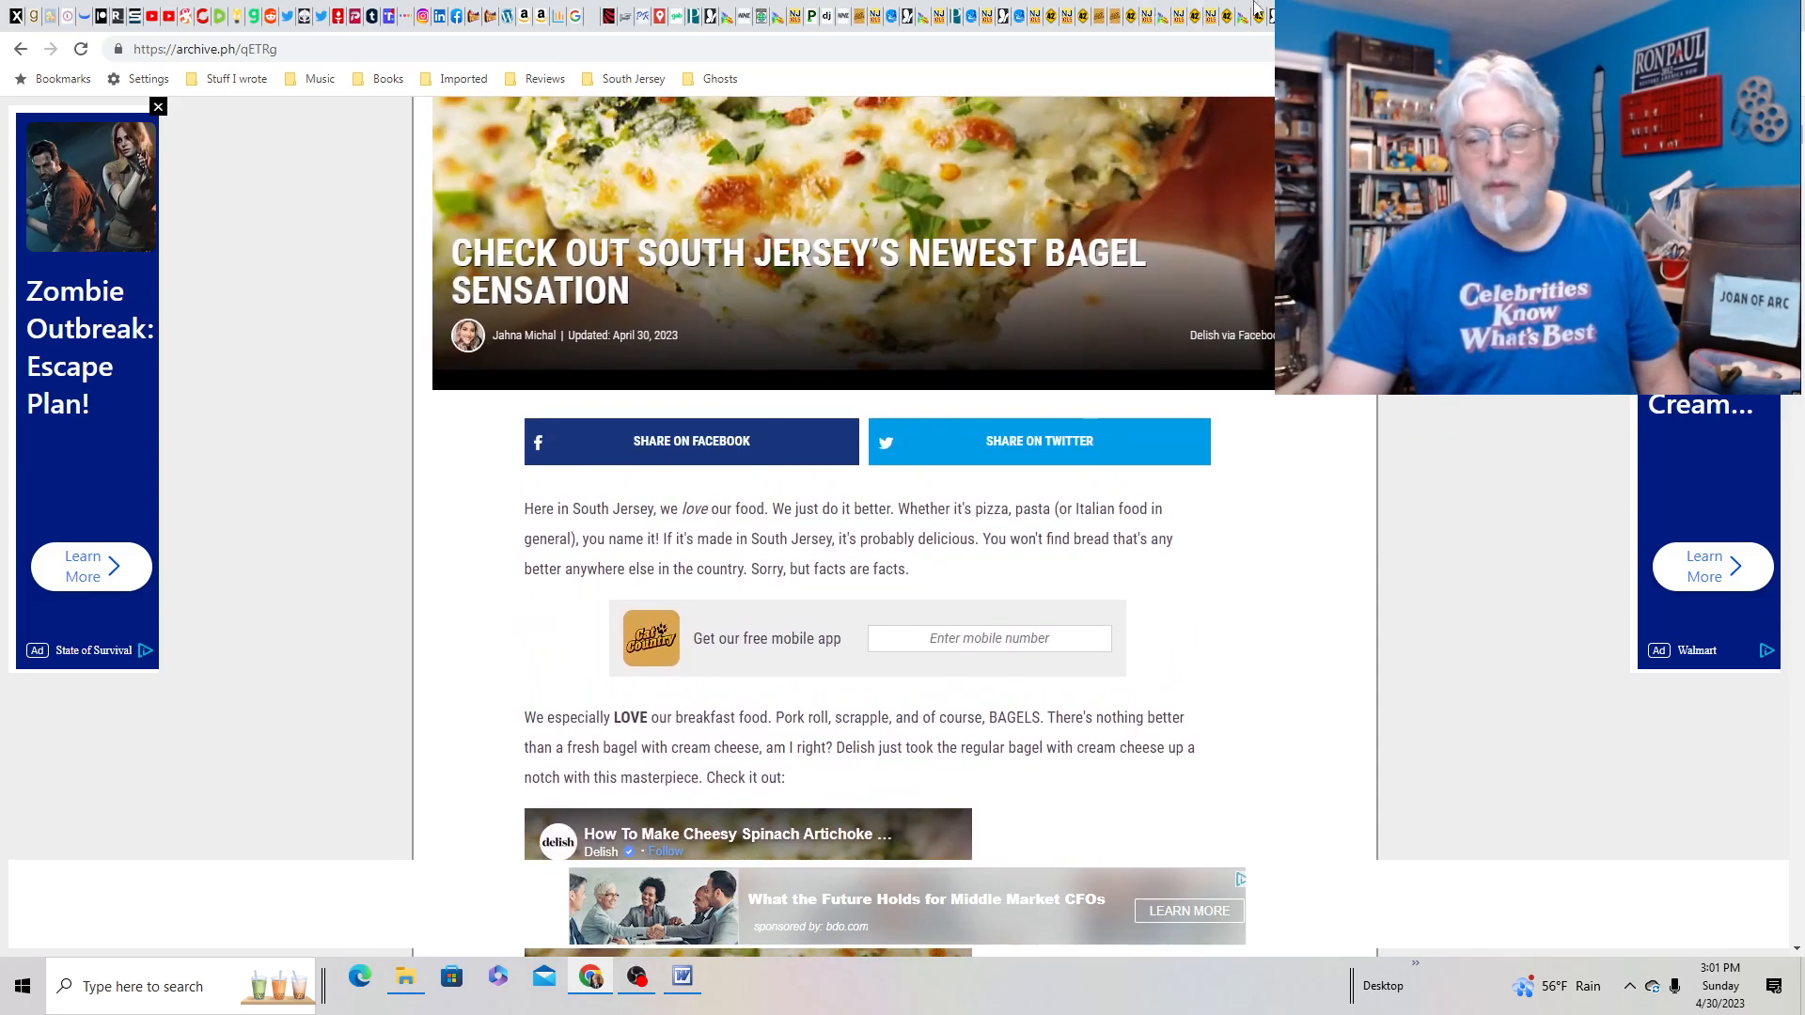
scroll(up, 3)
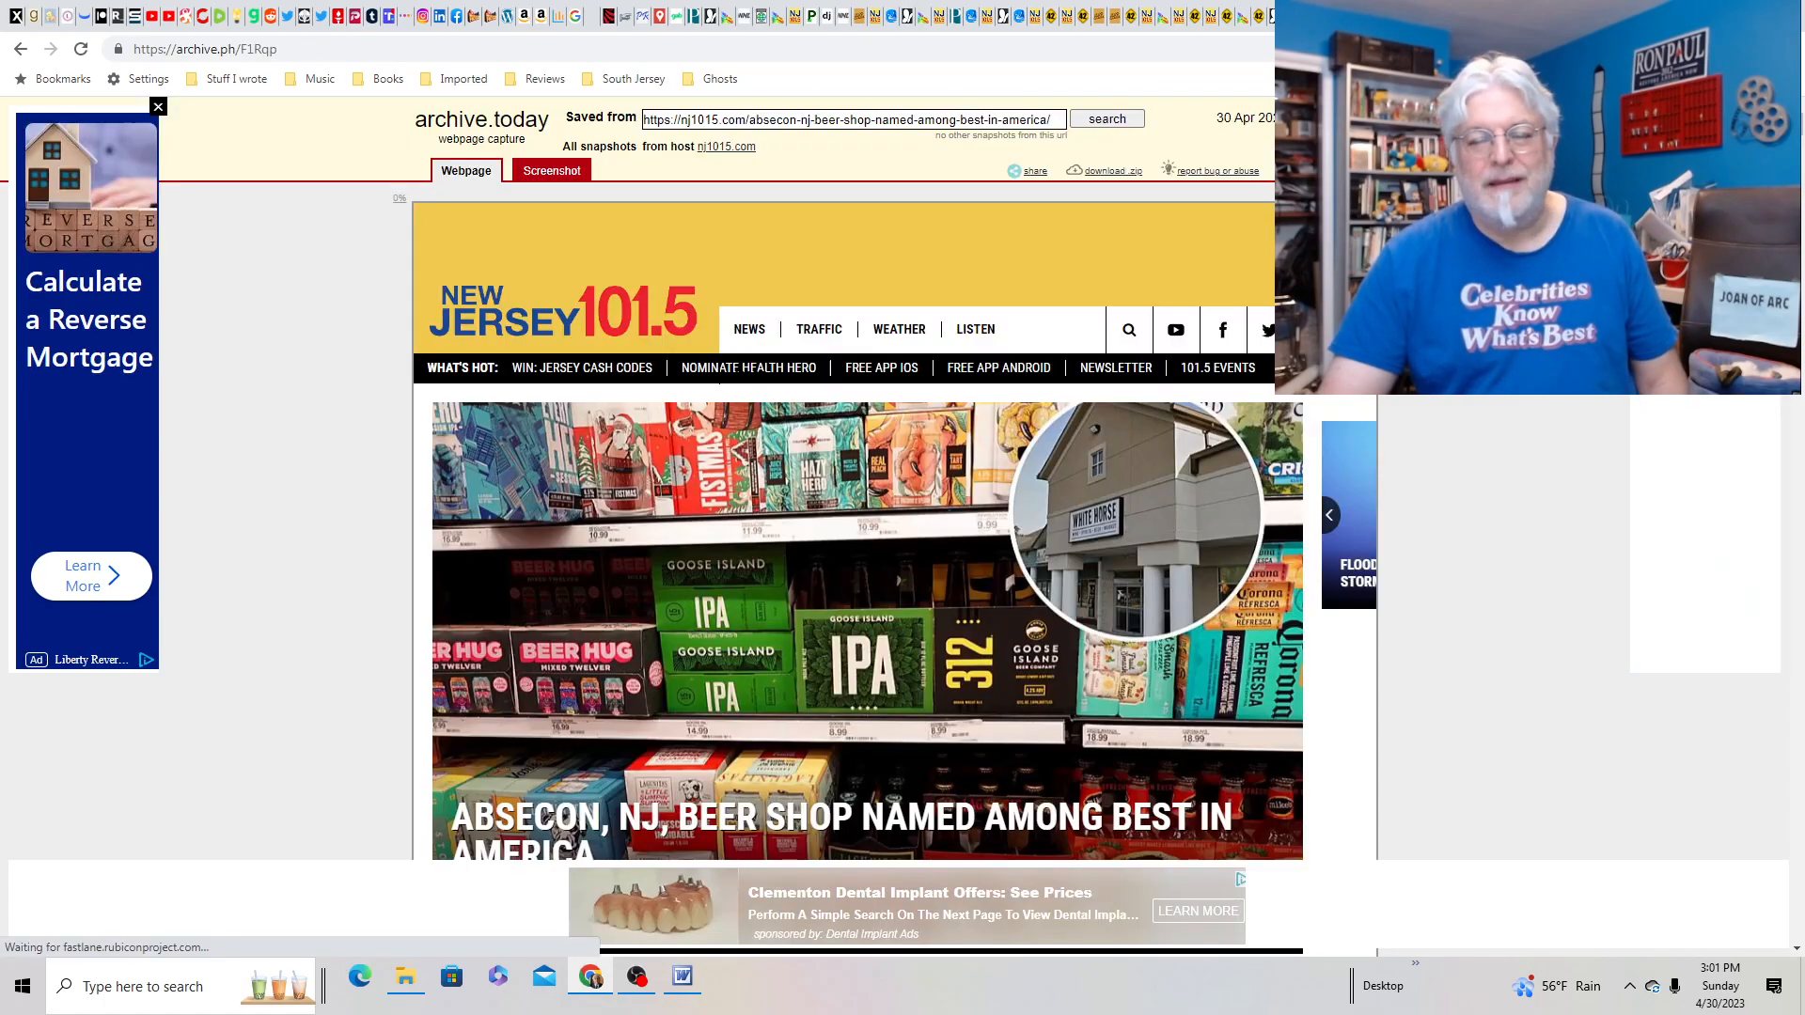
- Read the Absecon beer shop article through White Horse Wine and Spirits, then scroll back up
scroll(down, 3)
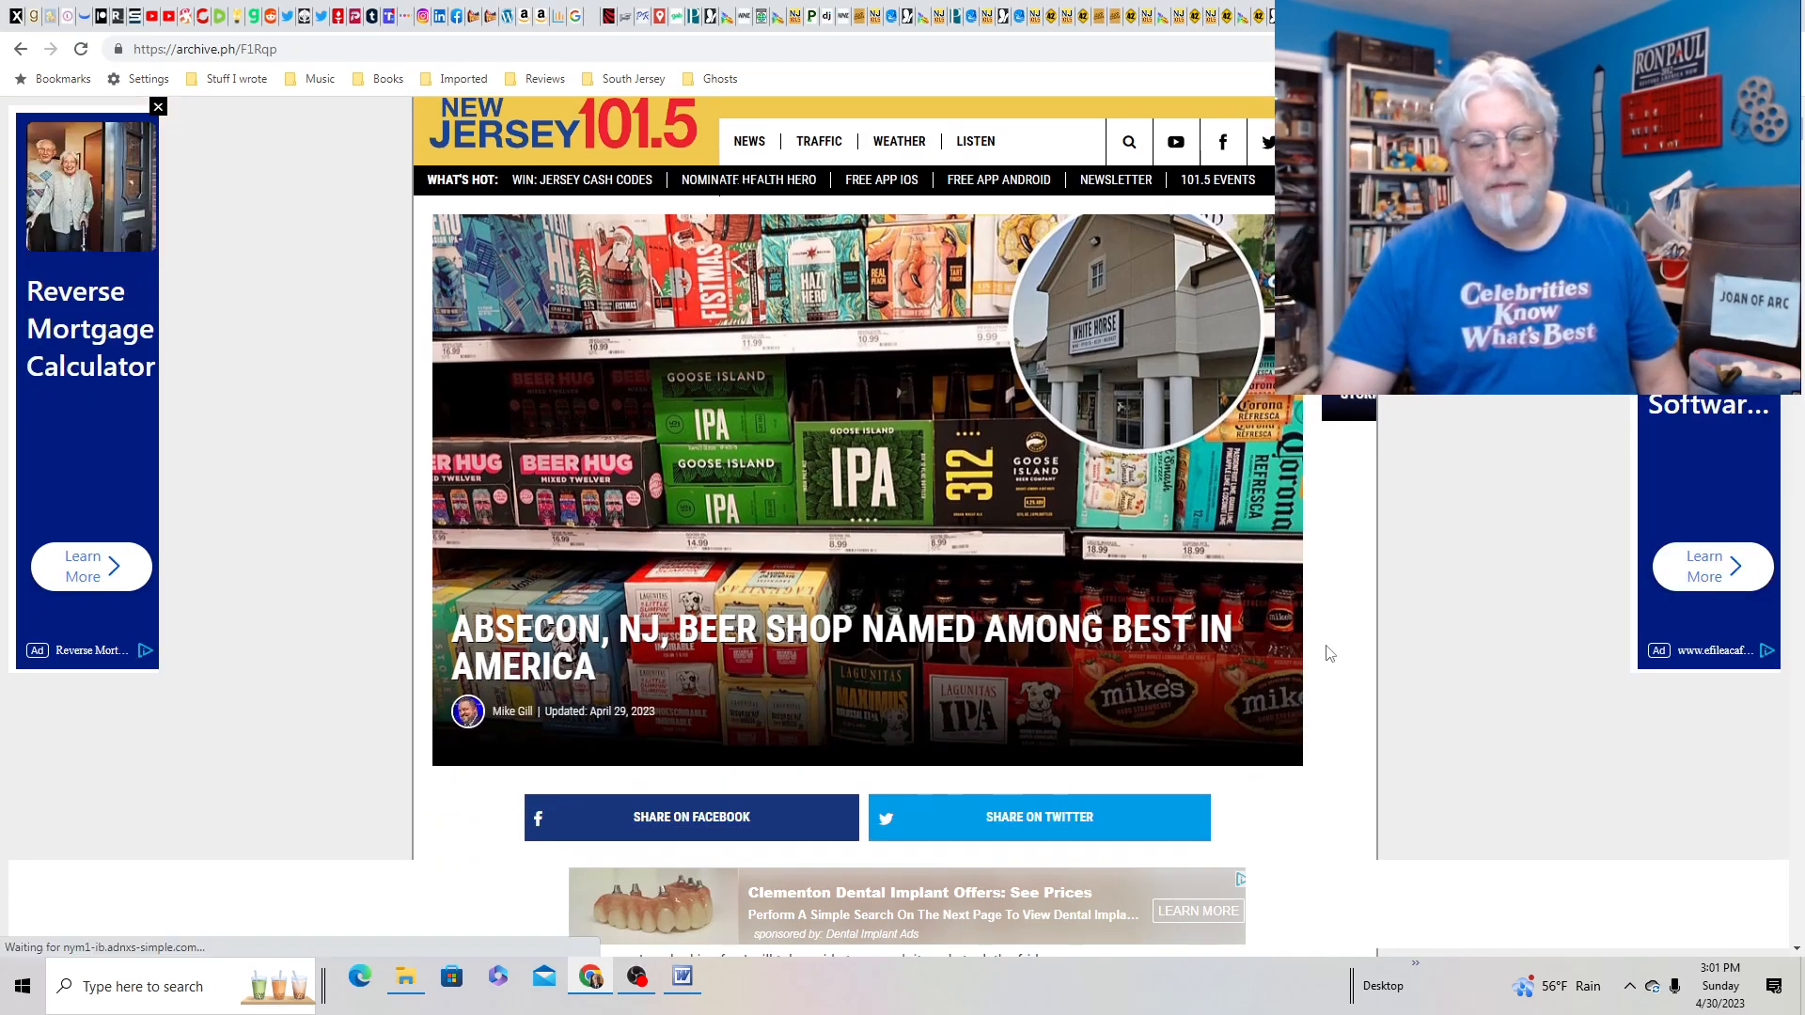
scroll(down, 3)
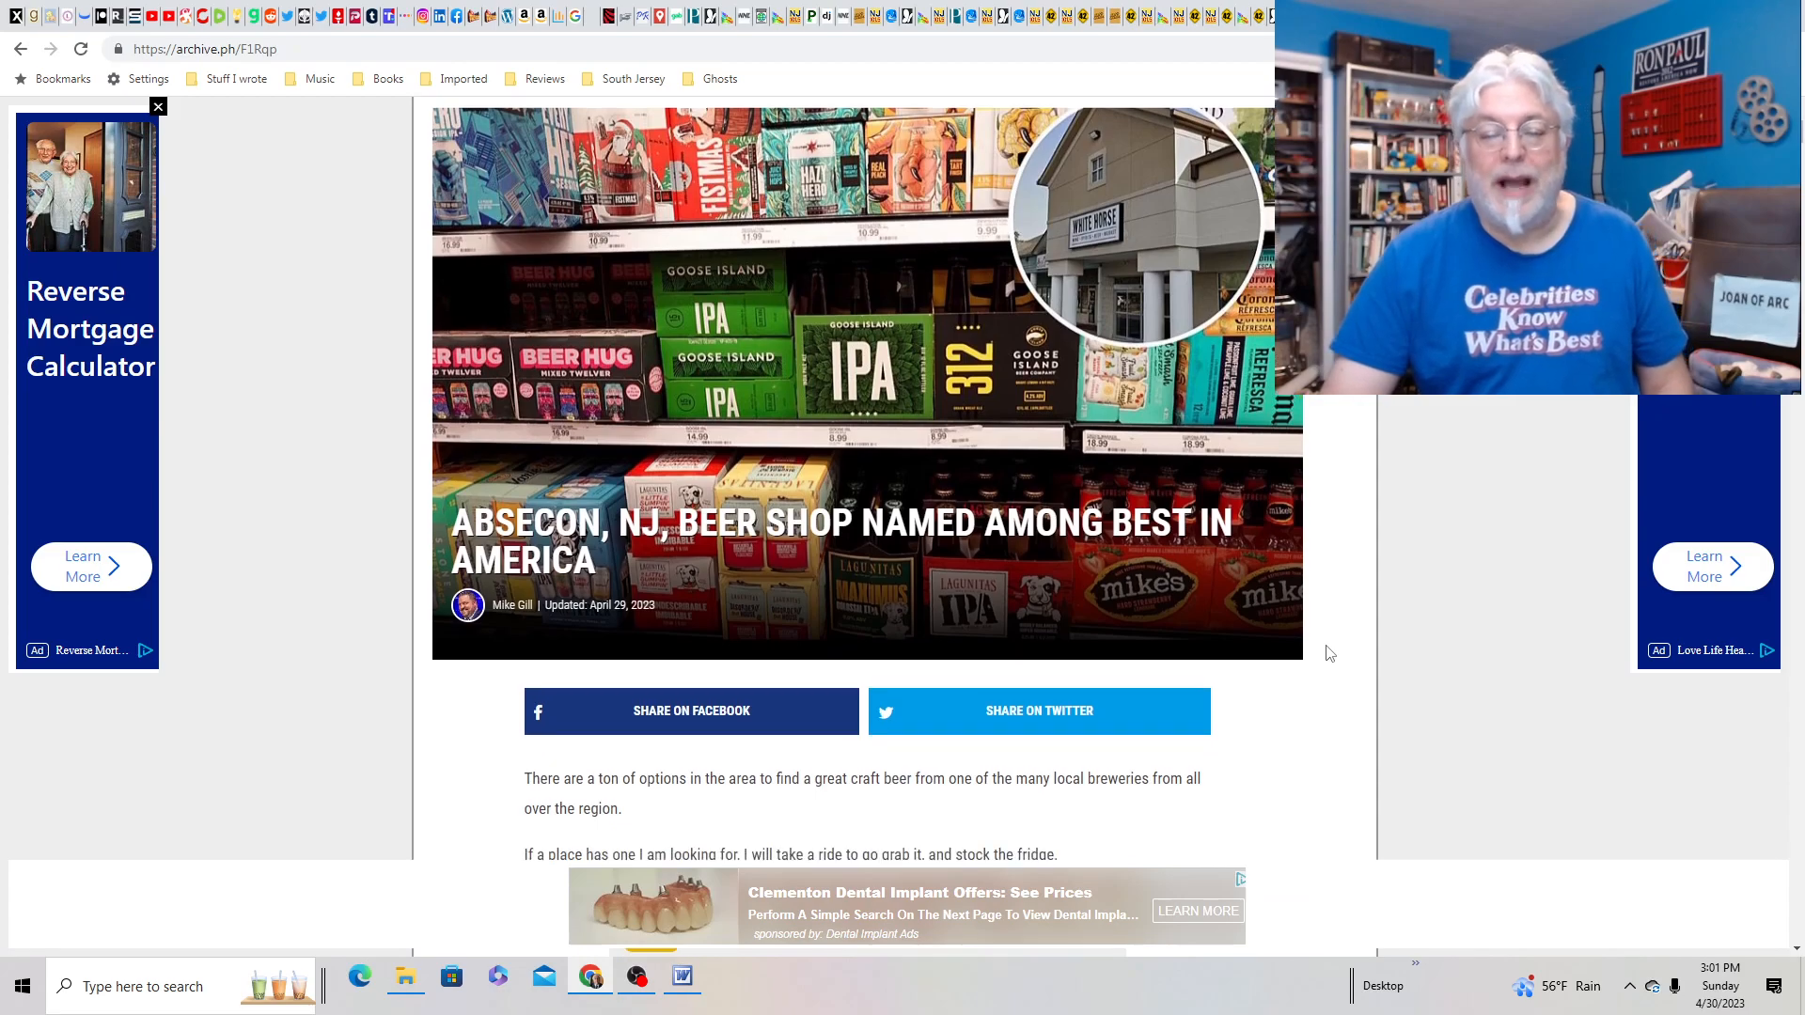
scroll(down, 3)
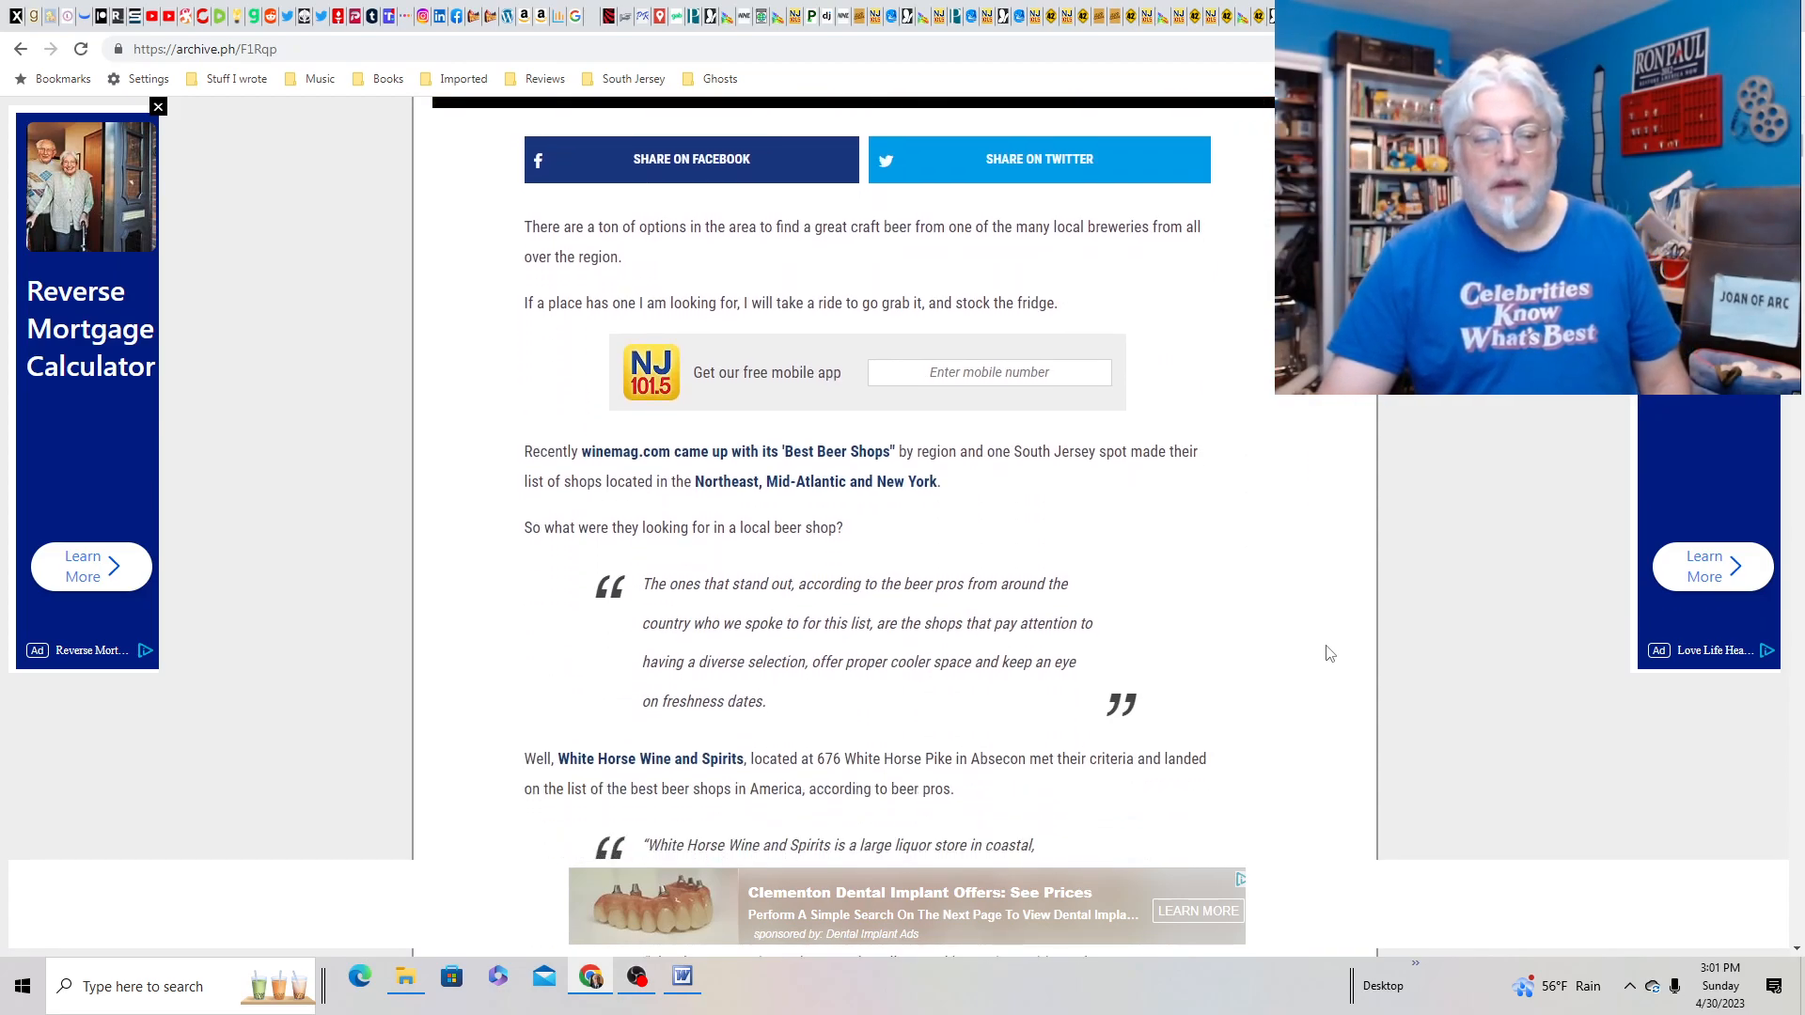
scroll(down, 3)
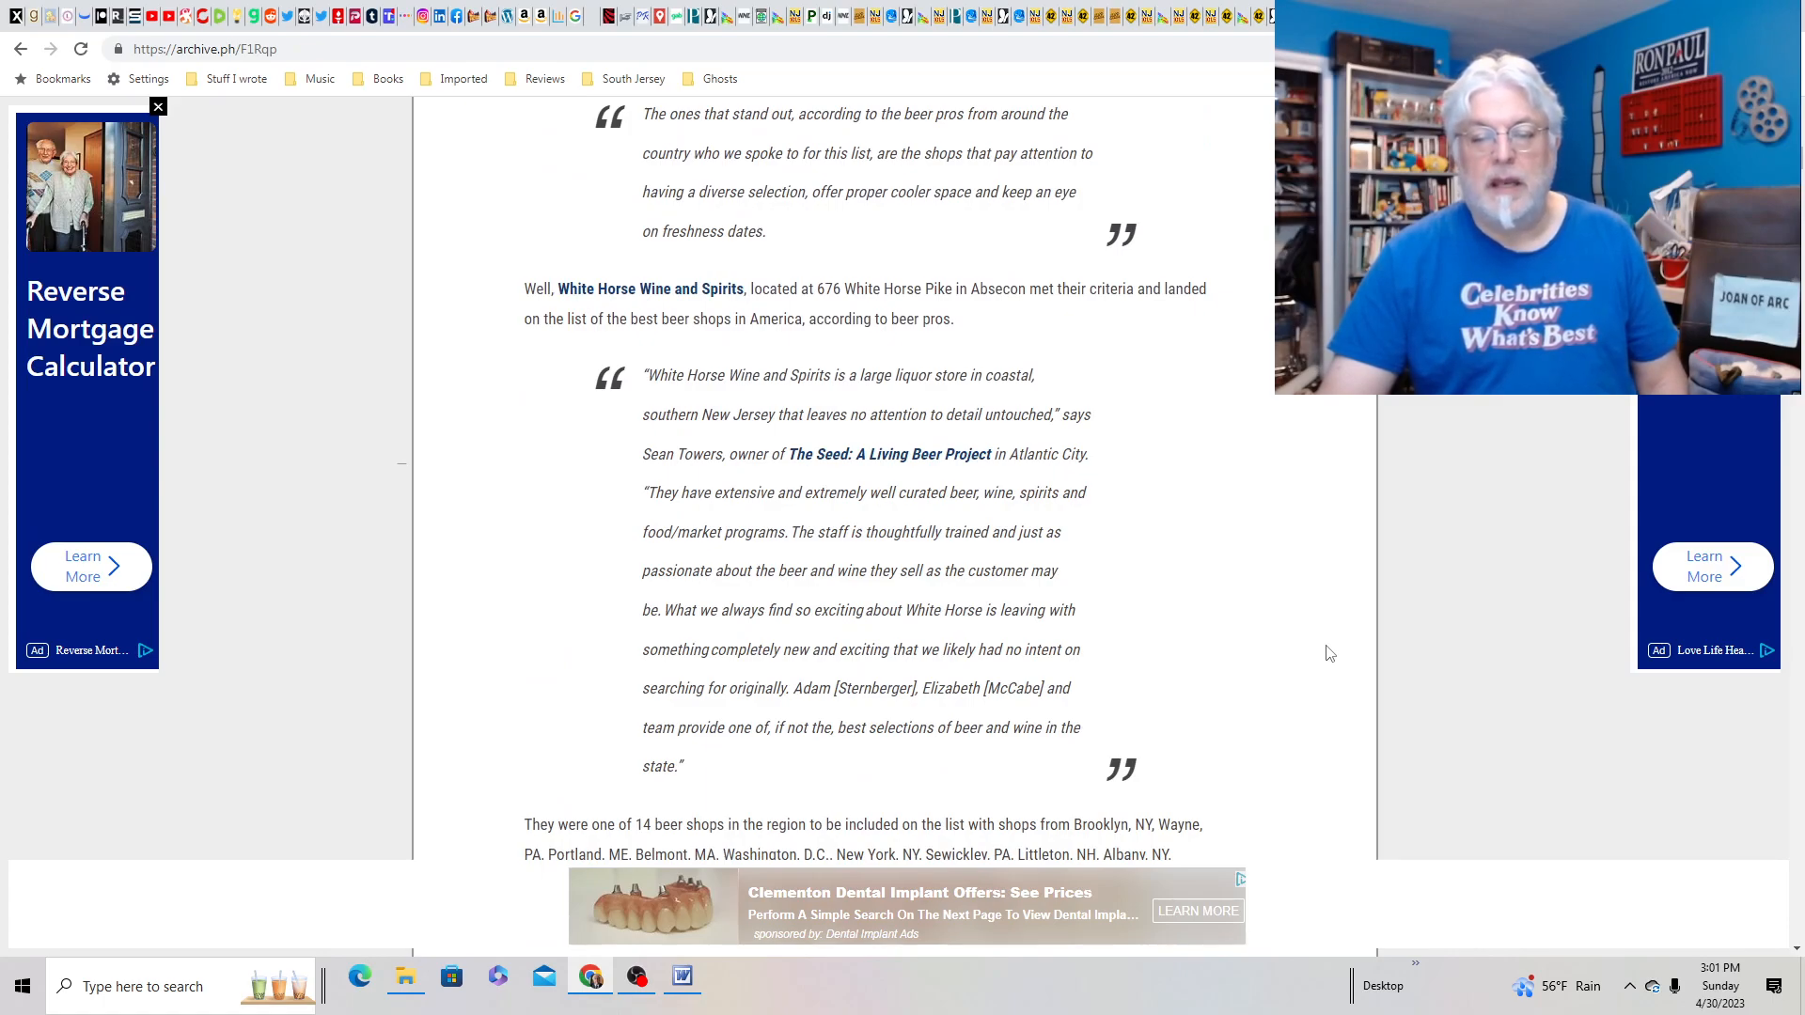
scroll(down, 3)
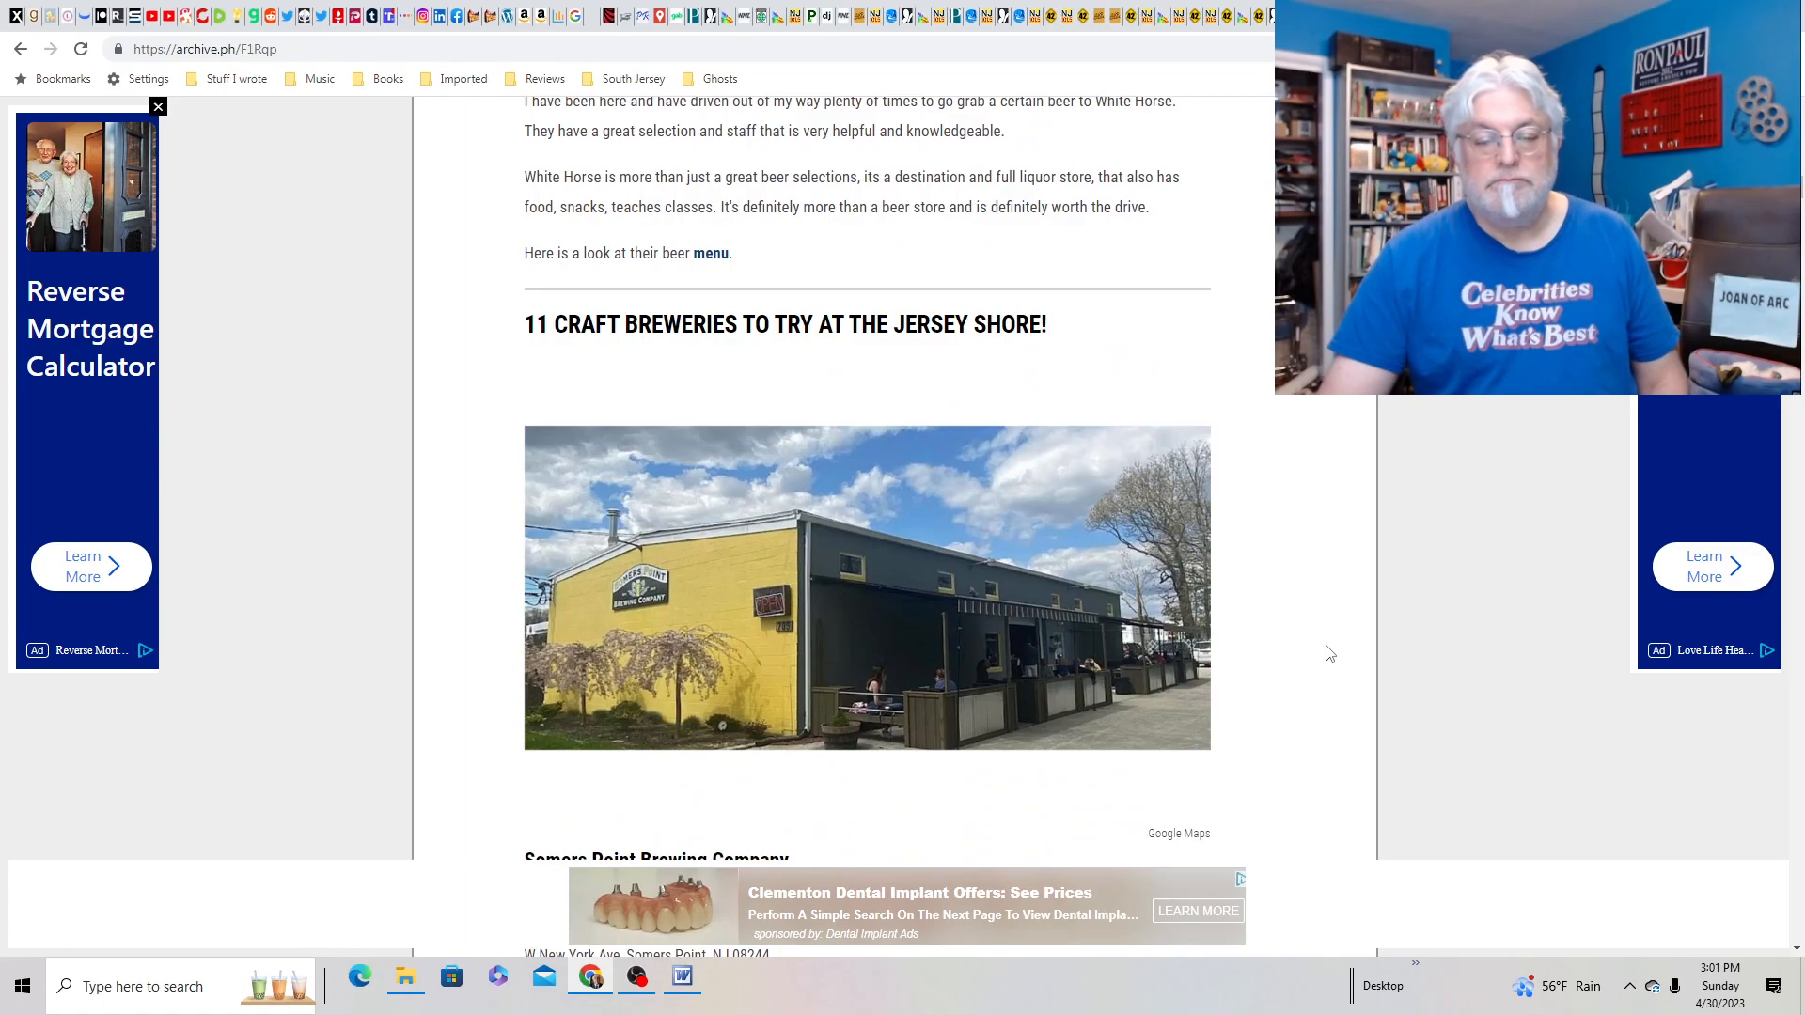
scroll(up, 3)
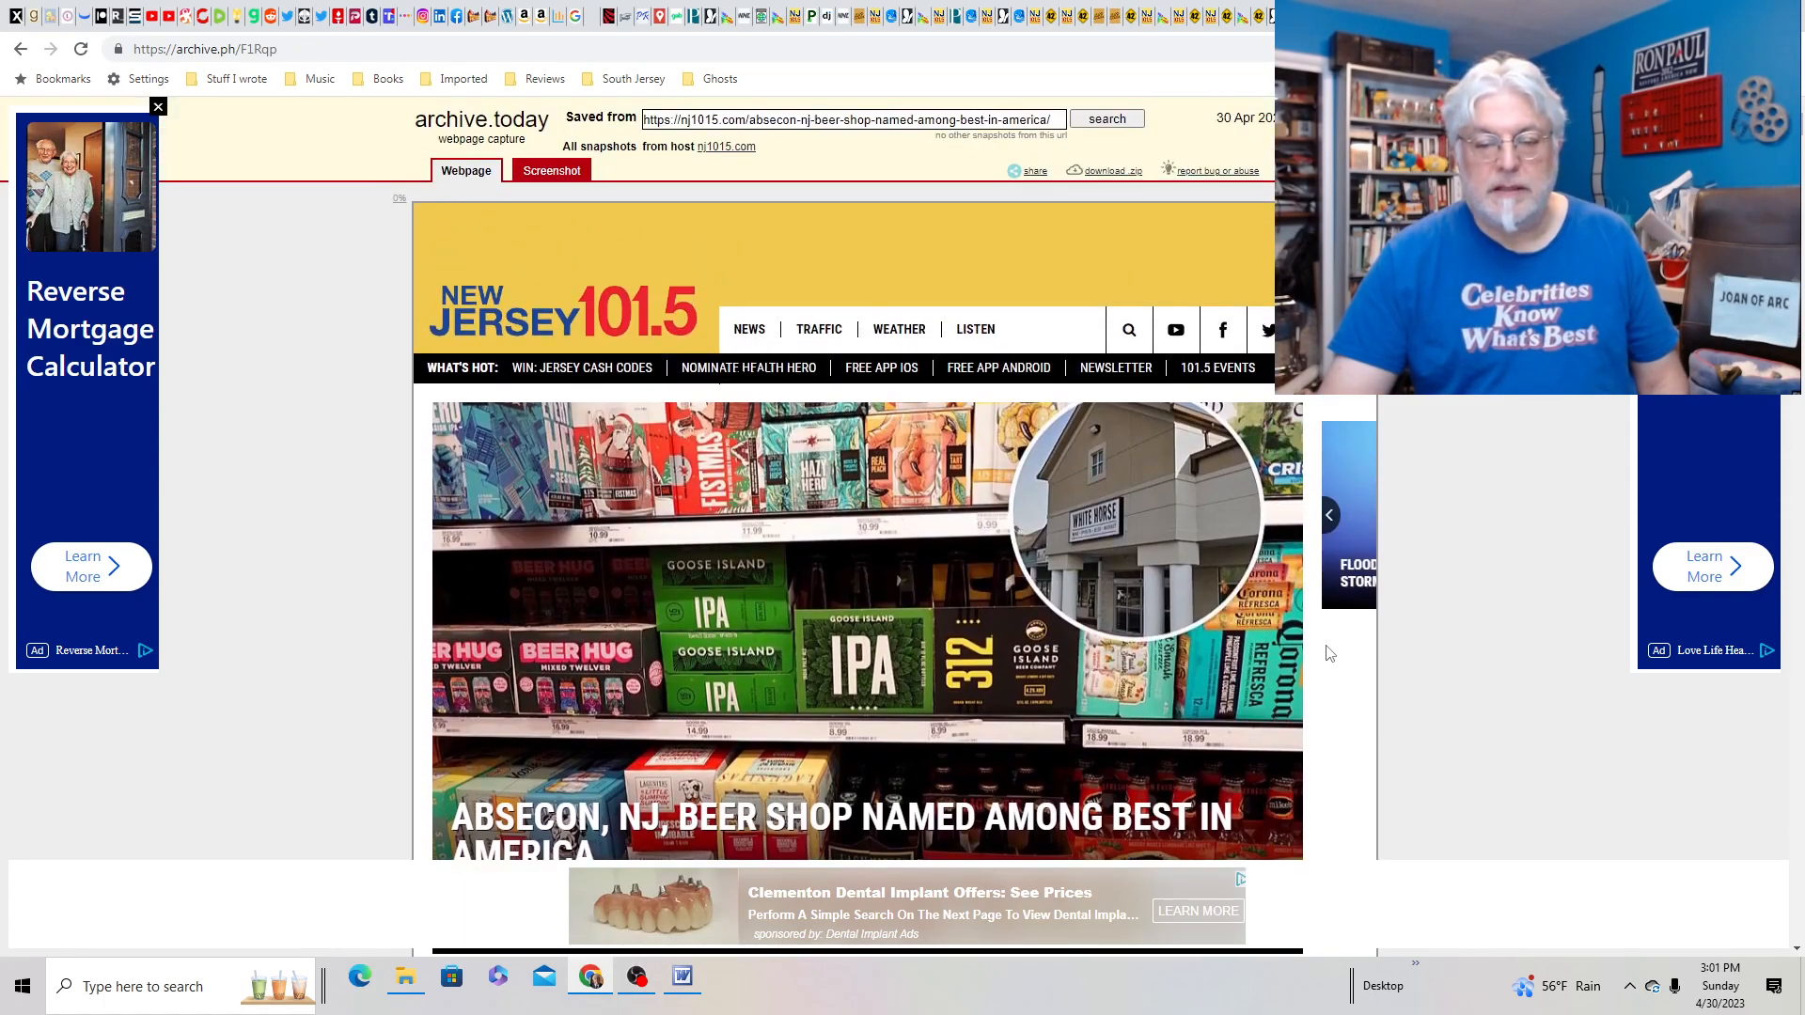
mouse_move(1231, 483)
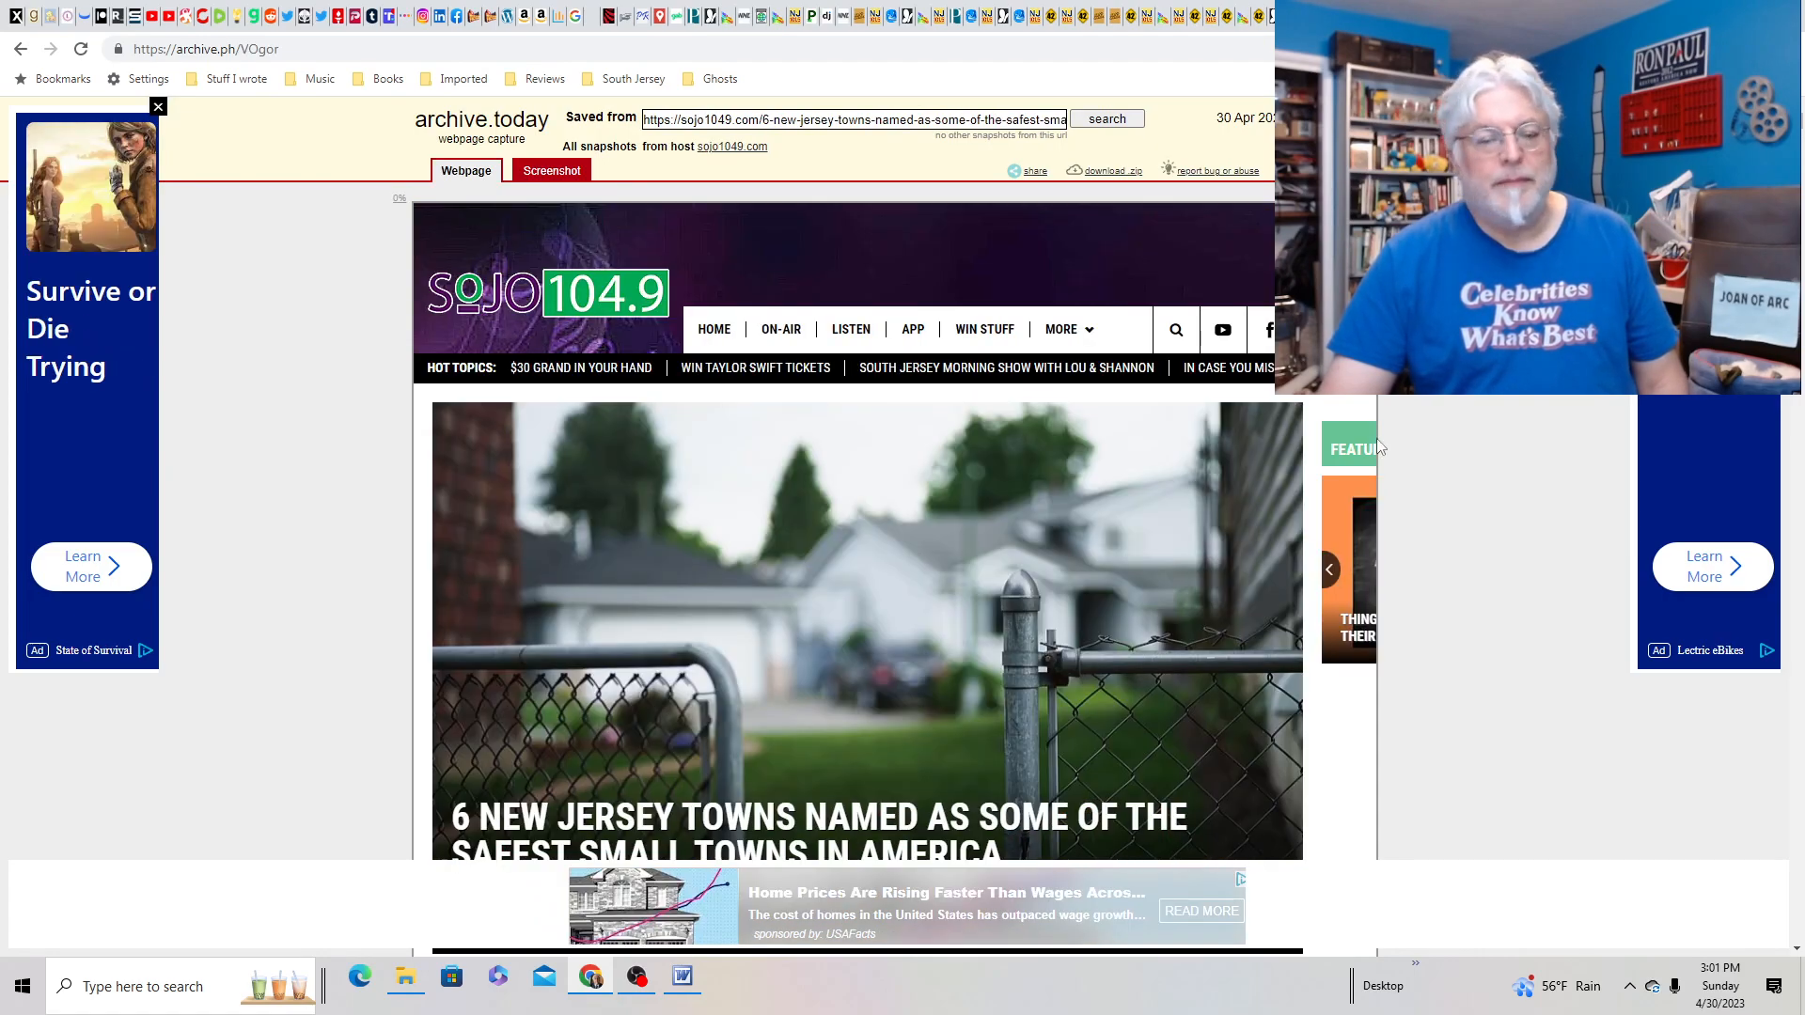
- Scroll through the six-town list in the SoJO 104.9 safest small towns article
scroll(down, 3)
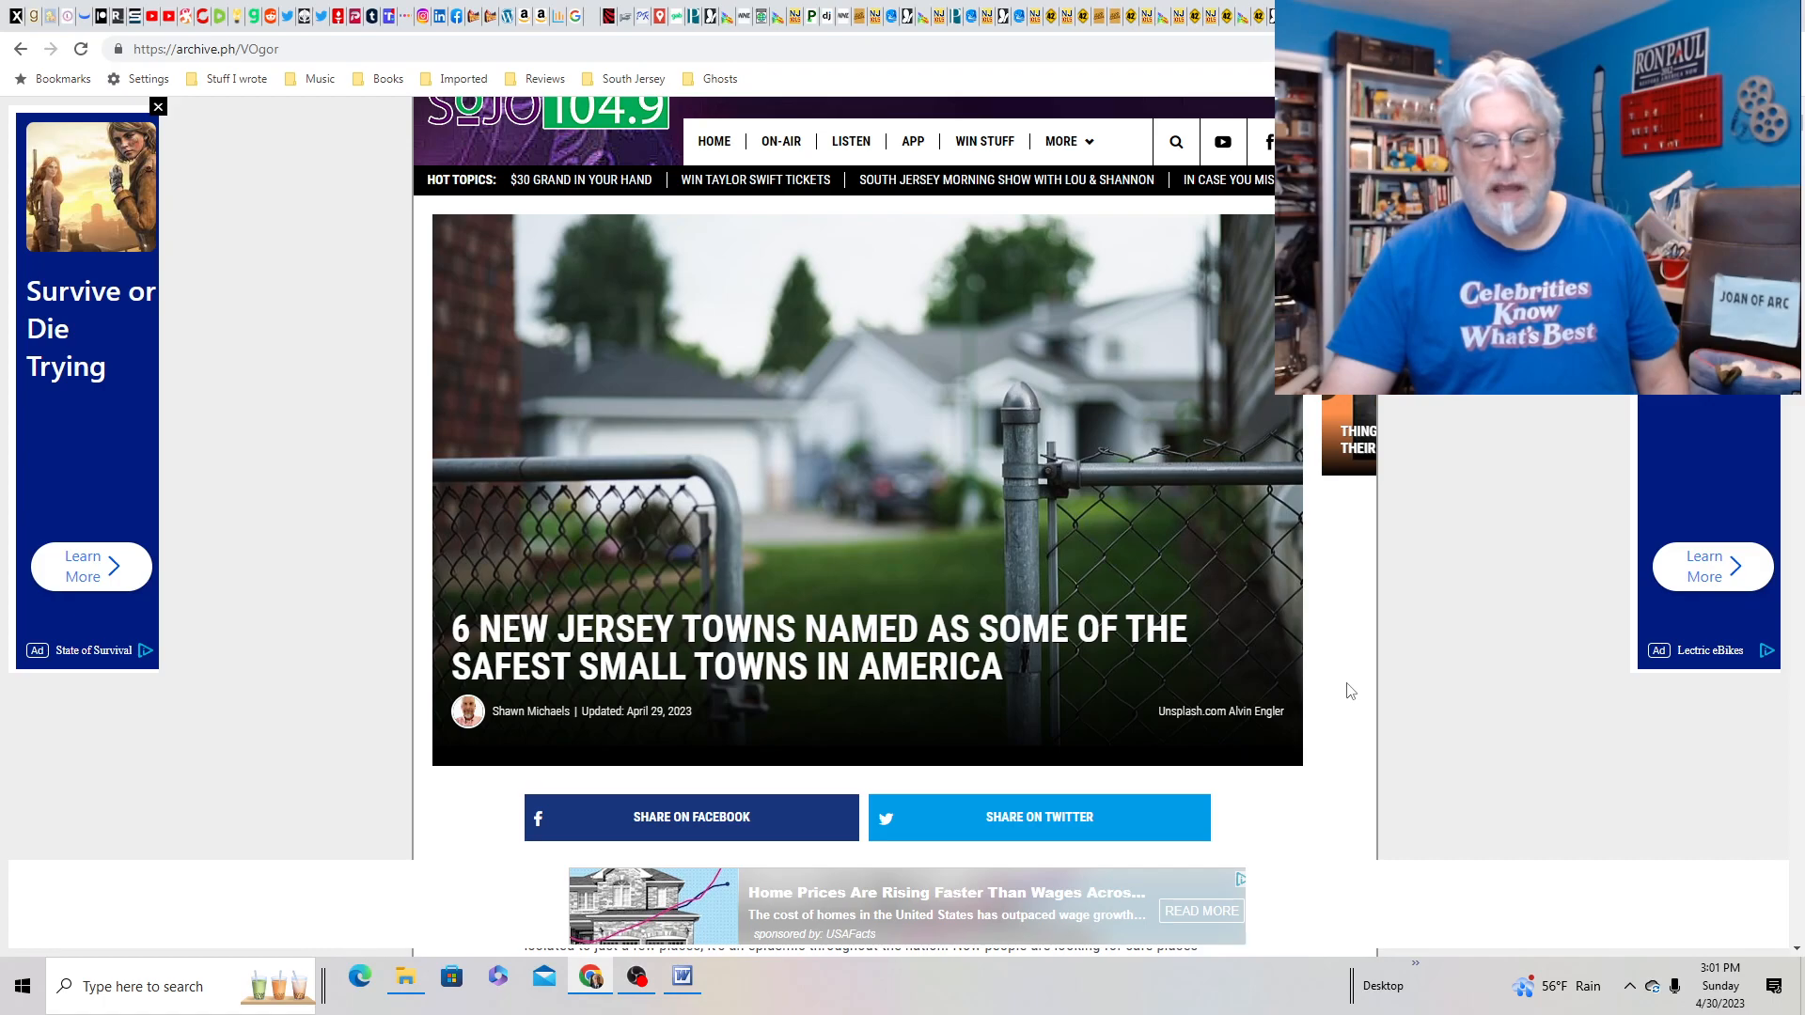
scroll(down, 3)
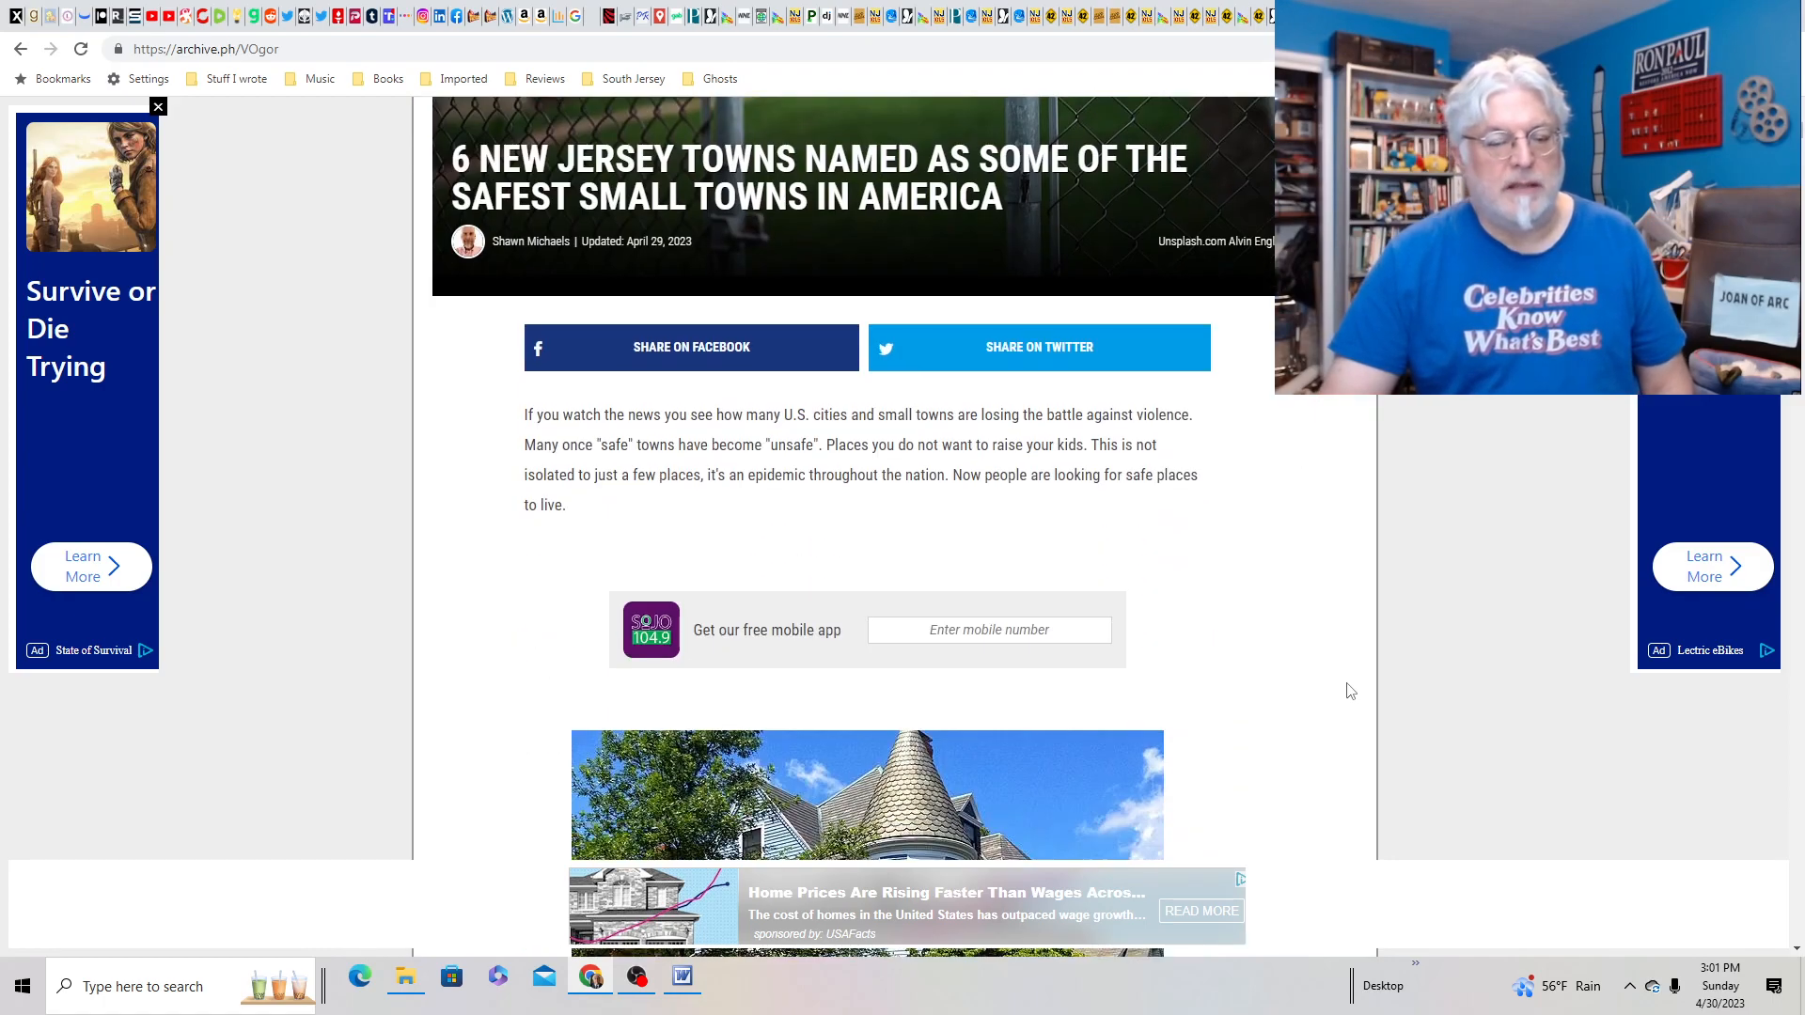
scroll(down, 3)
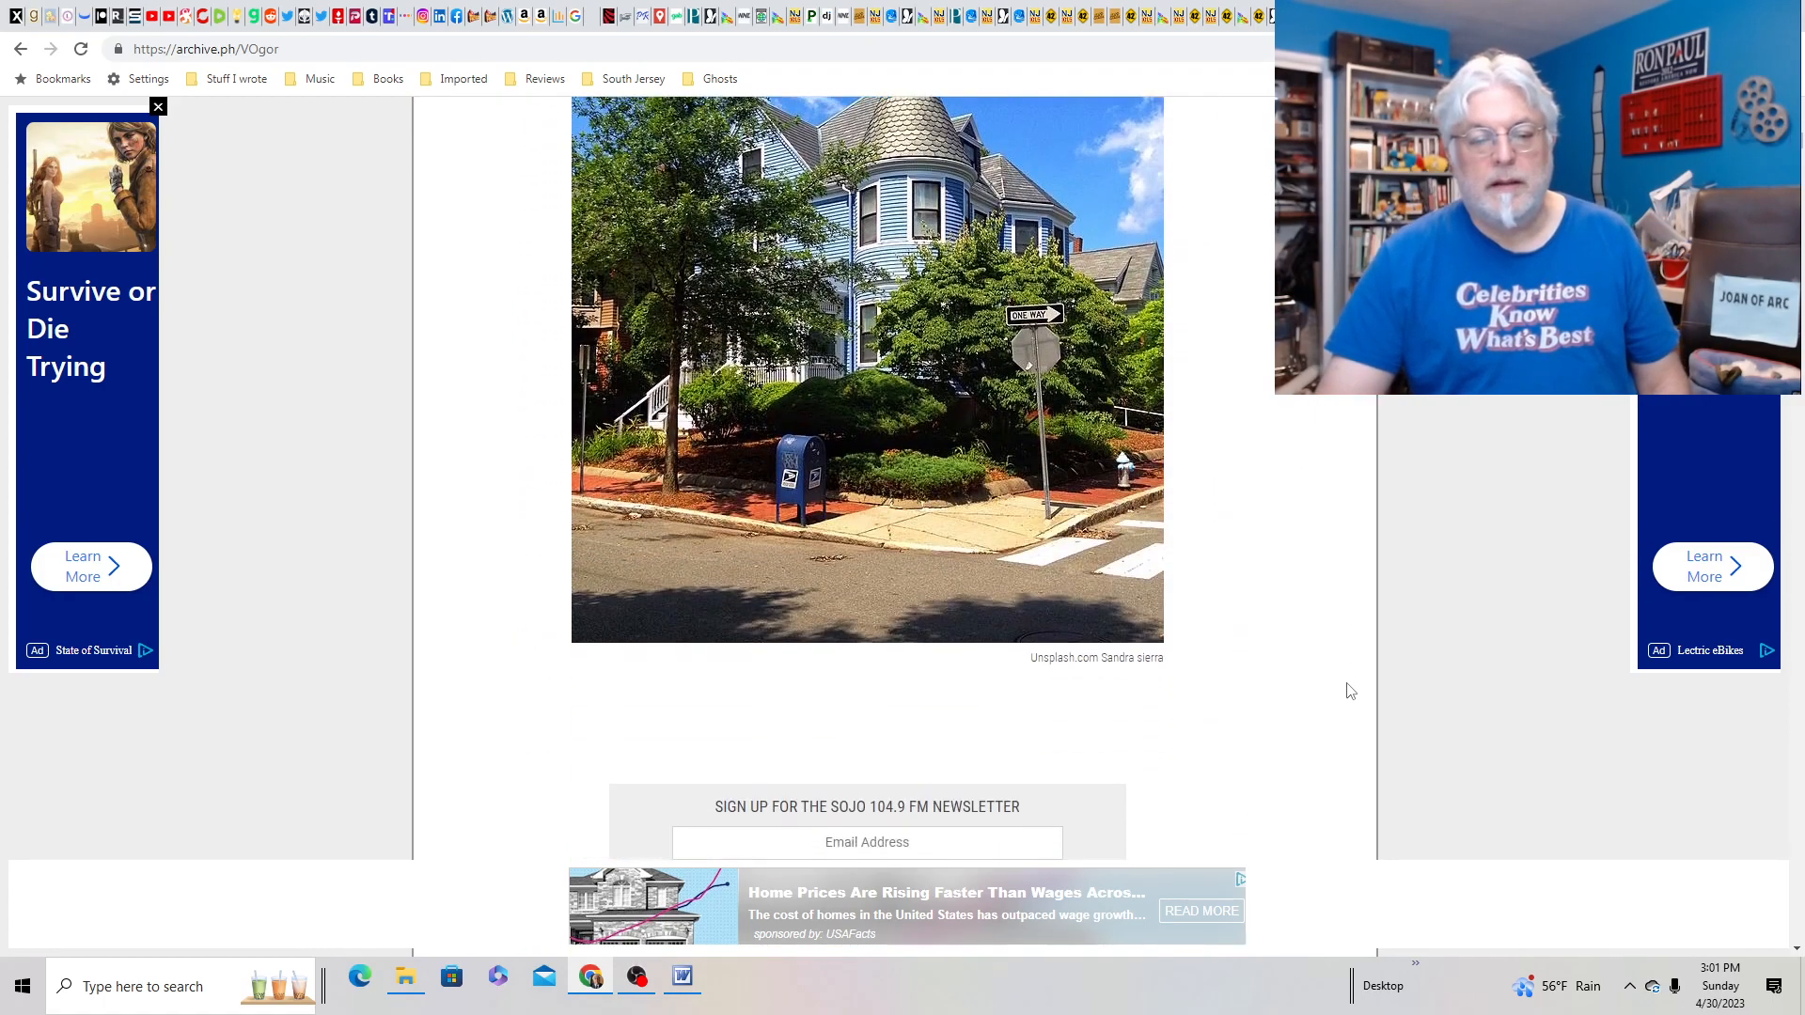
scroll(down, 3)
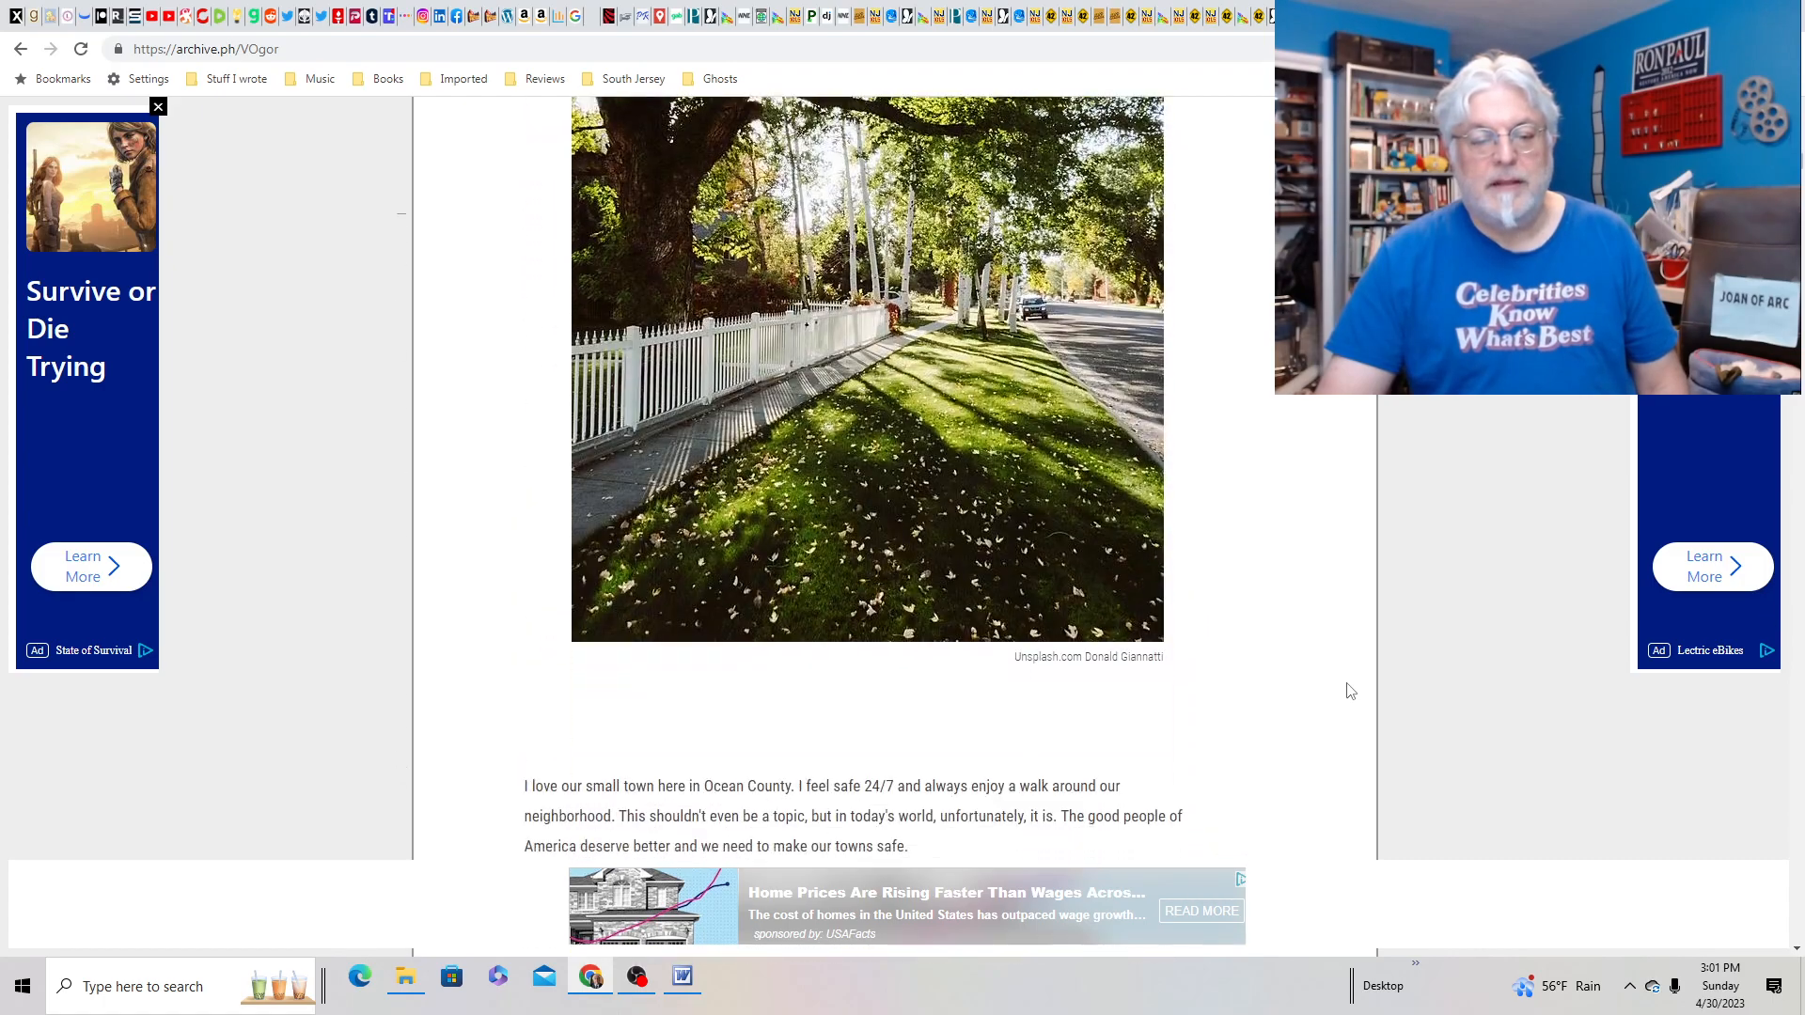
scroll(down, 3)
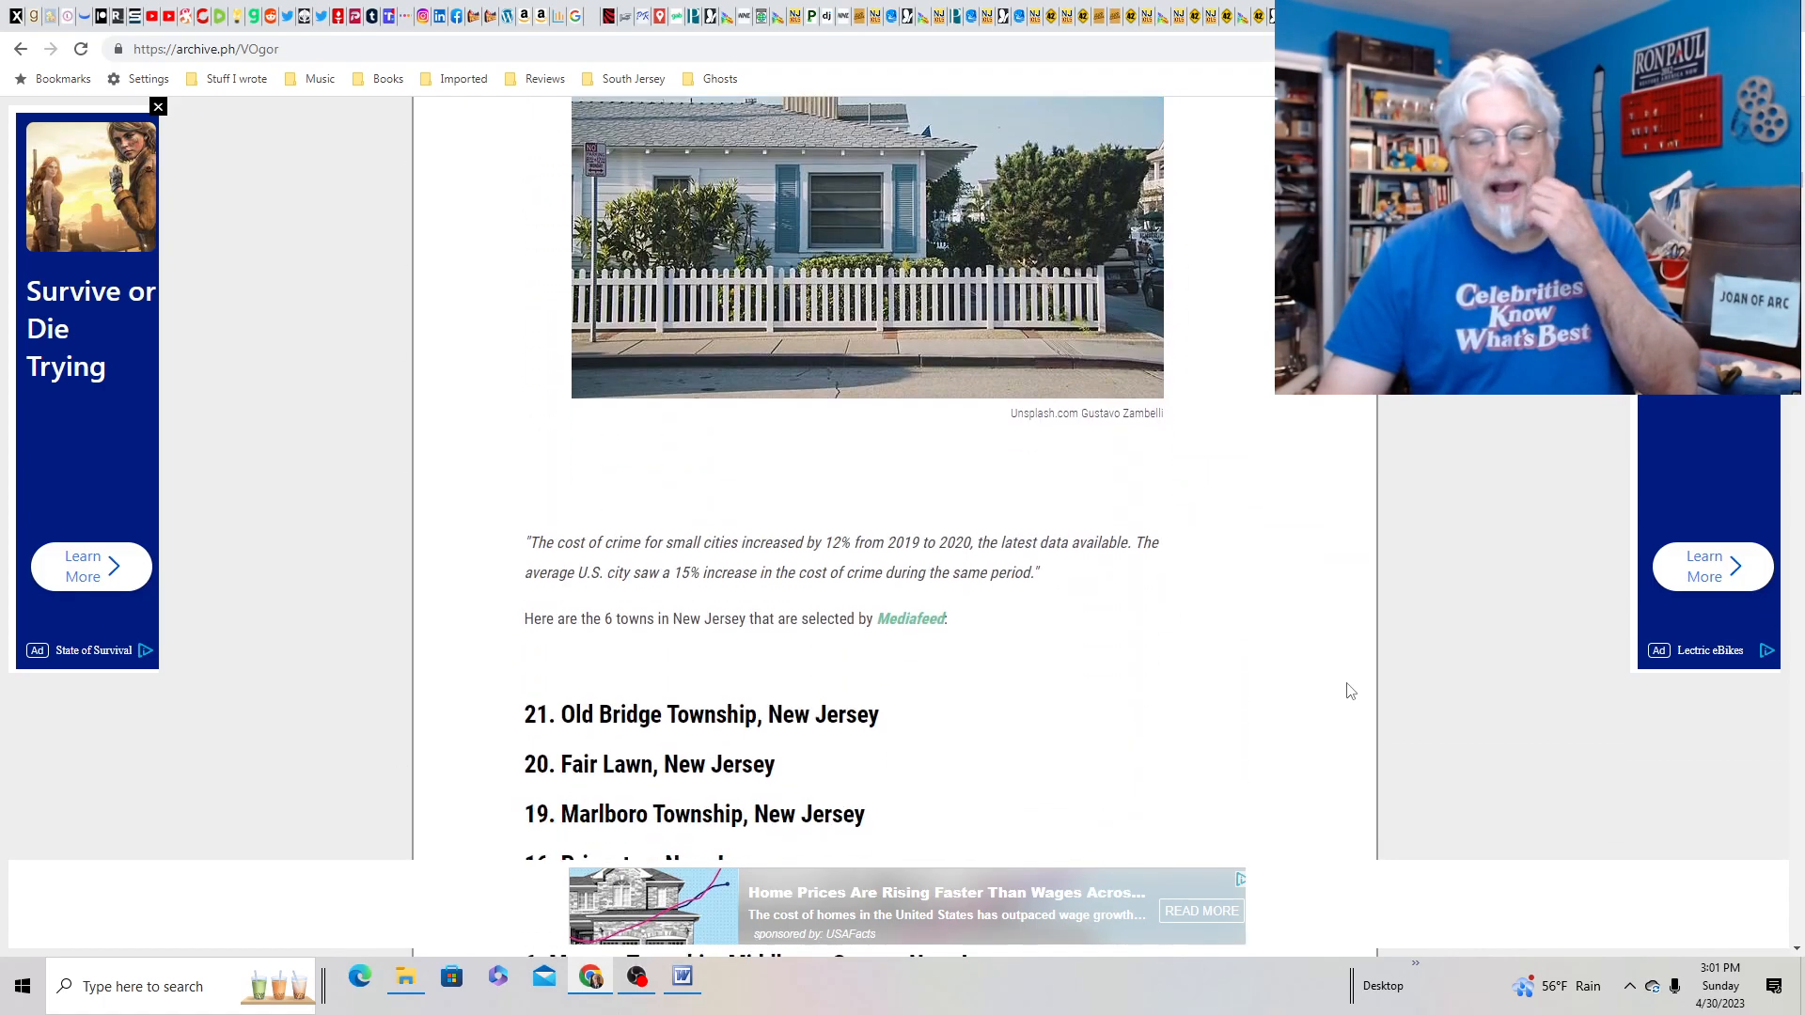
scroll(down, 3)
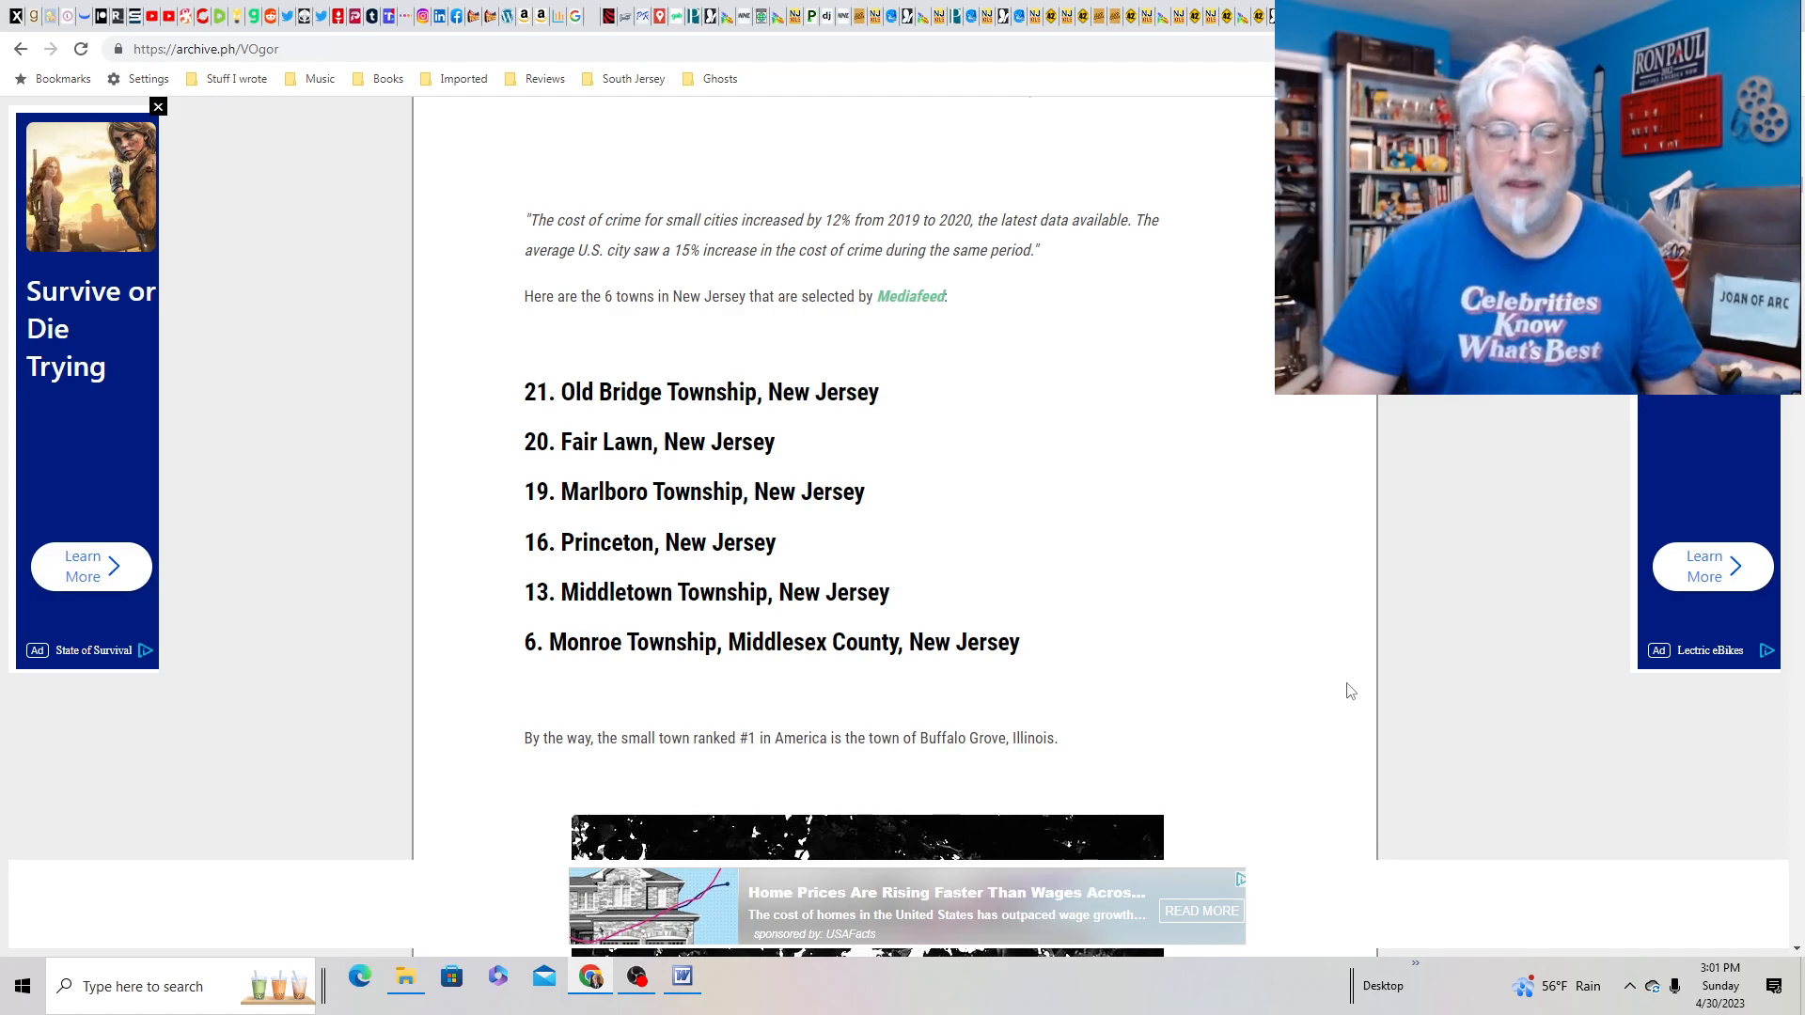
scroll(down, 3)
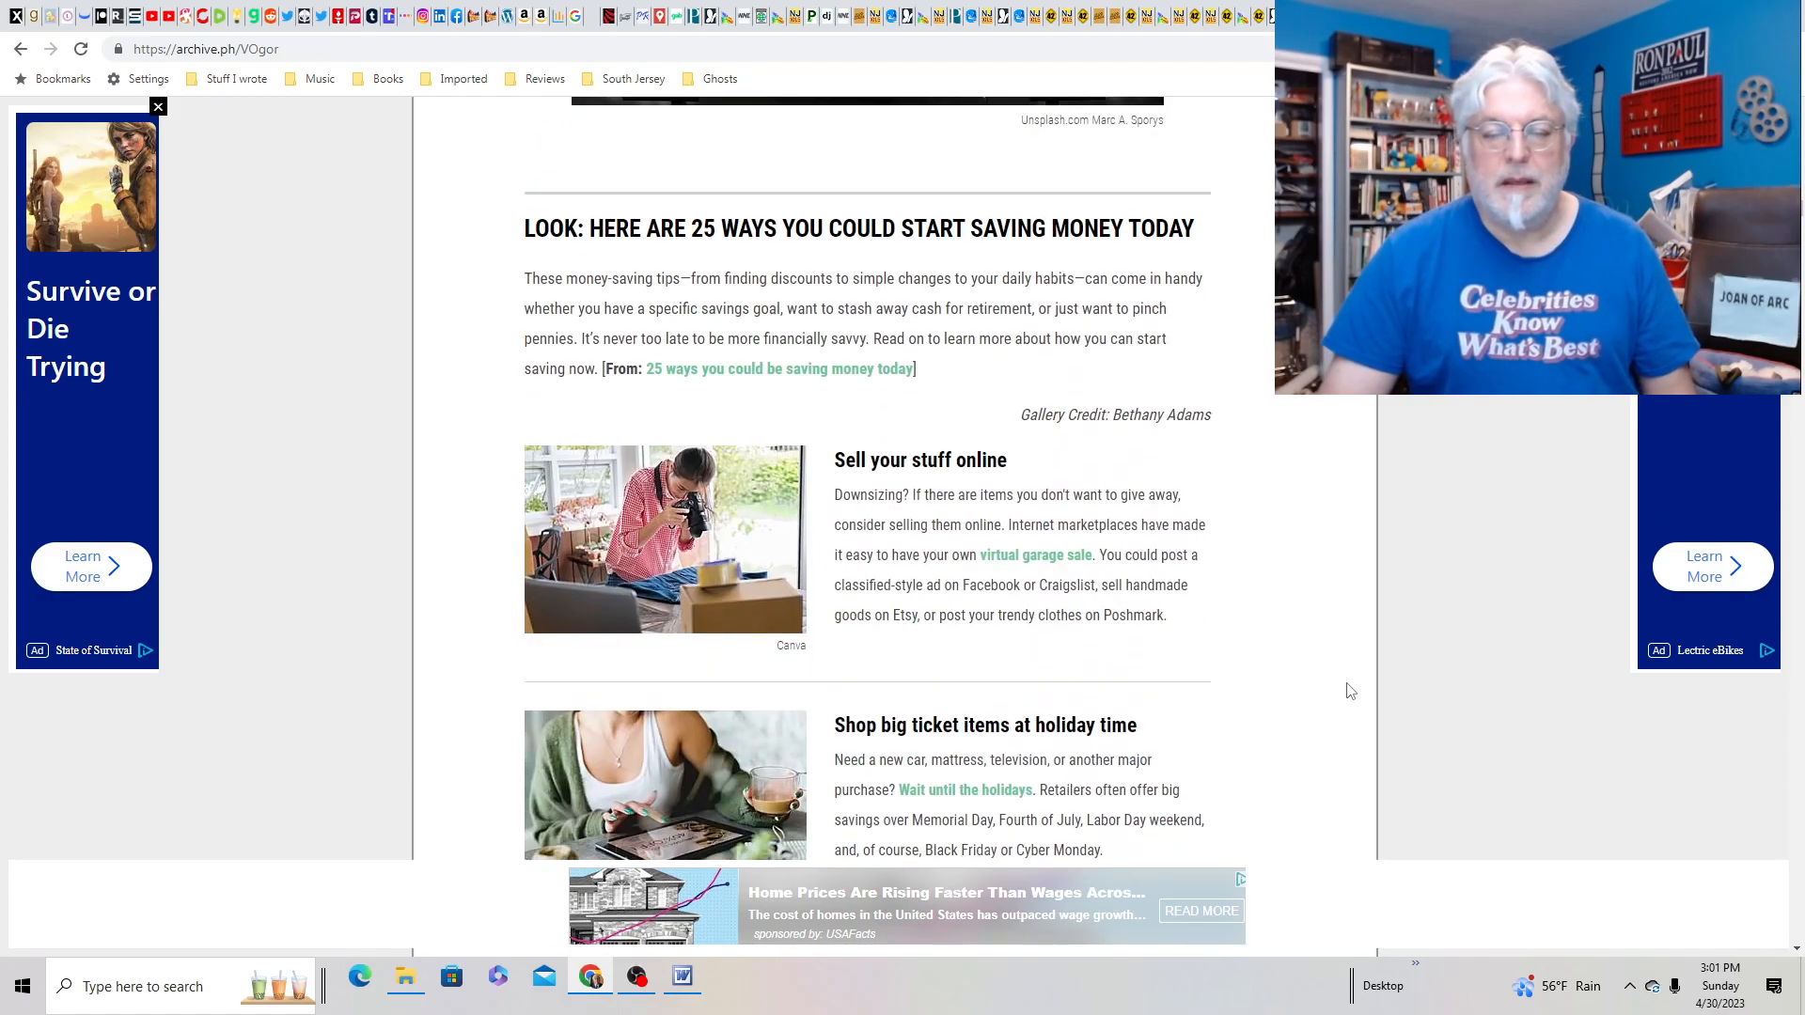
scroll(down, 3)
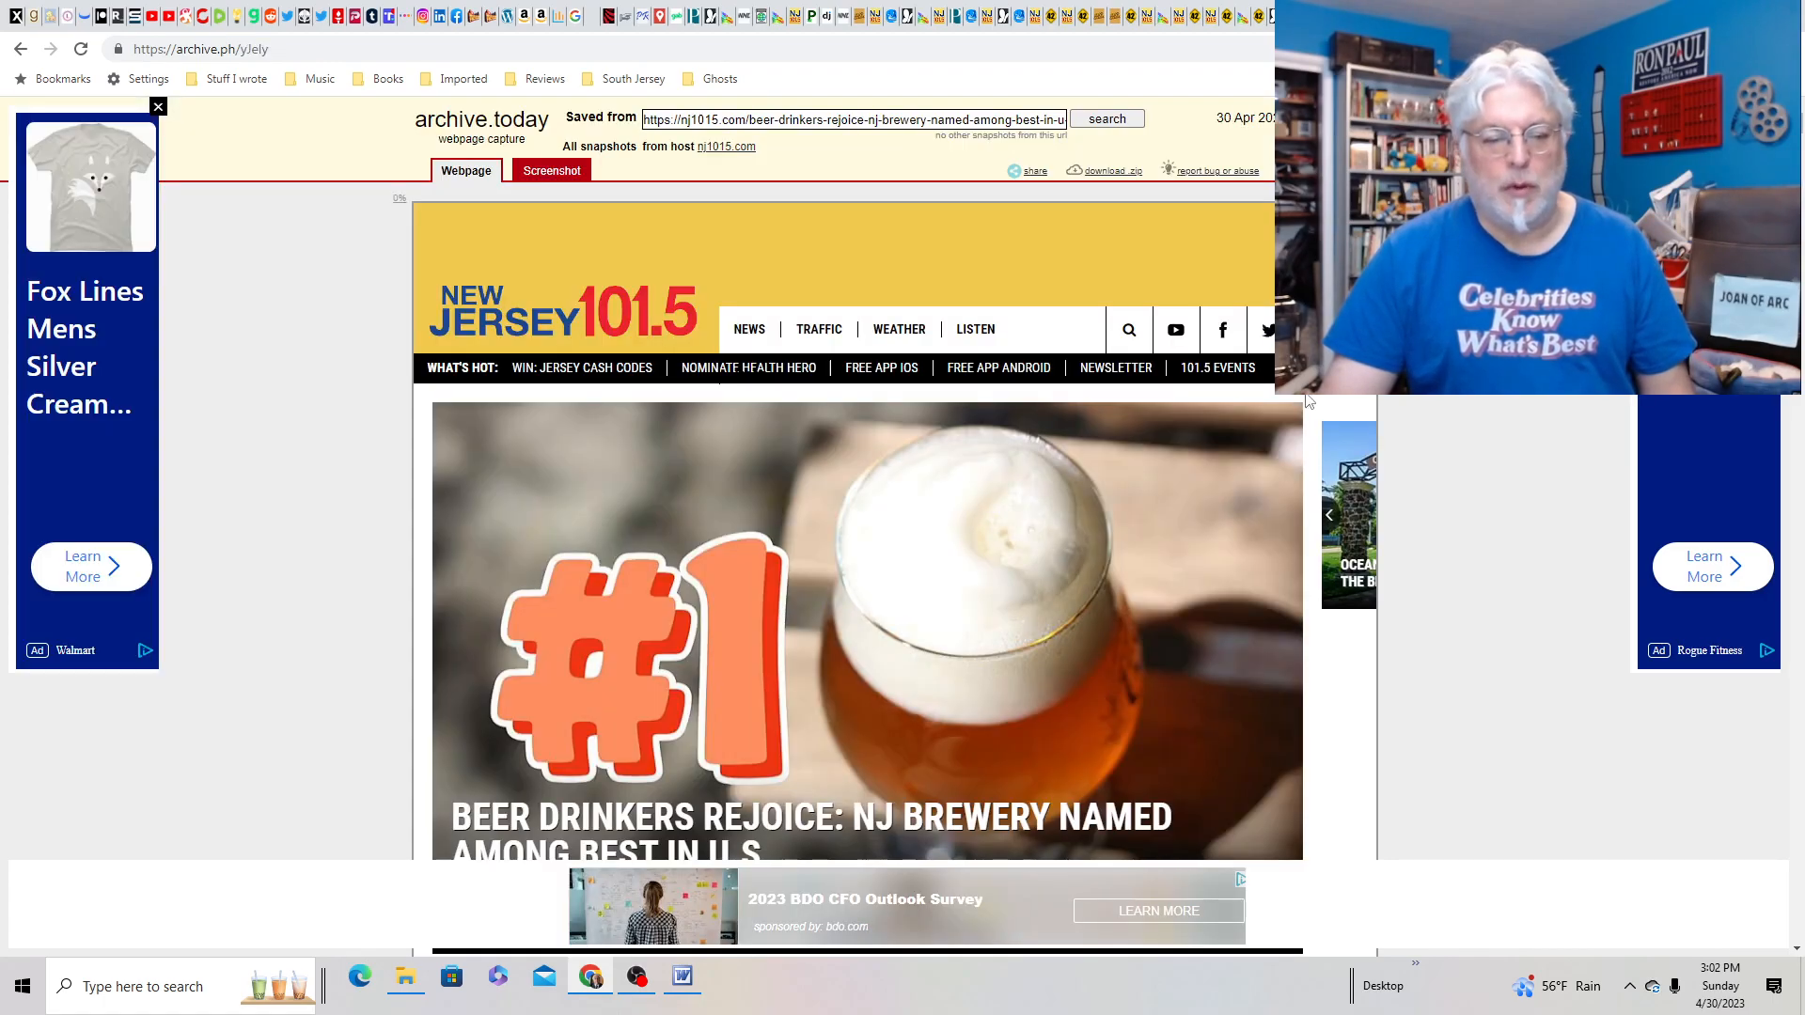
- Scroll the archived NJ 101.5 brewery article down to Eclipse Brewing's top ranking among the 25 best breweries
scroll(down, 3)
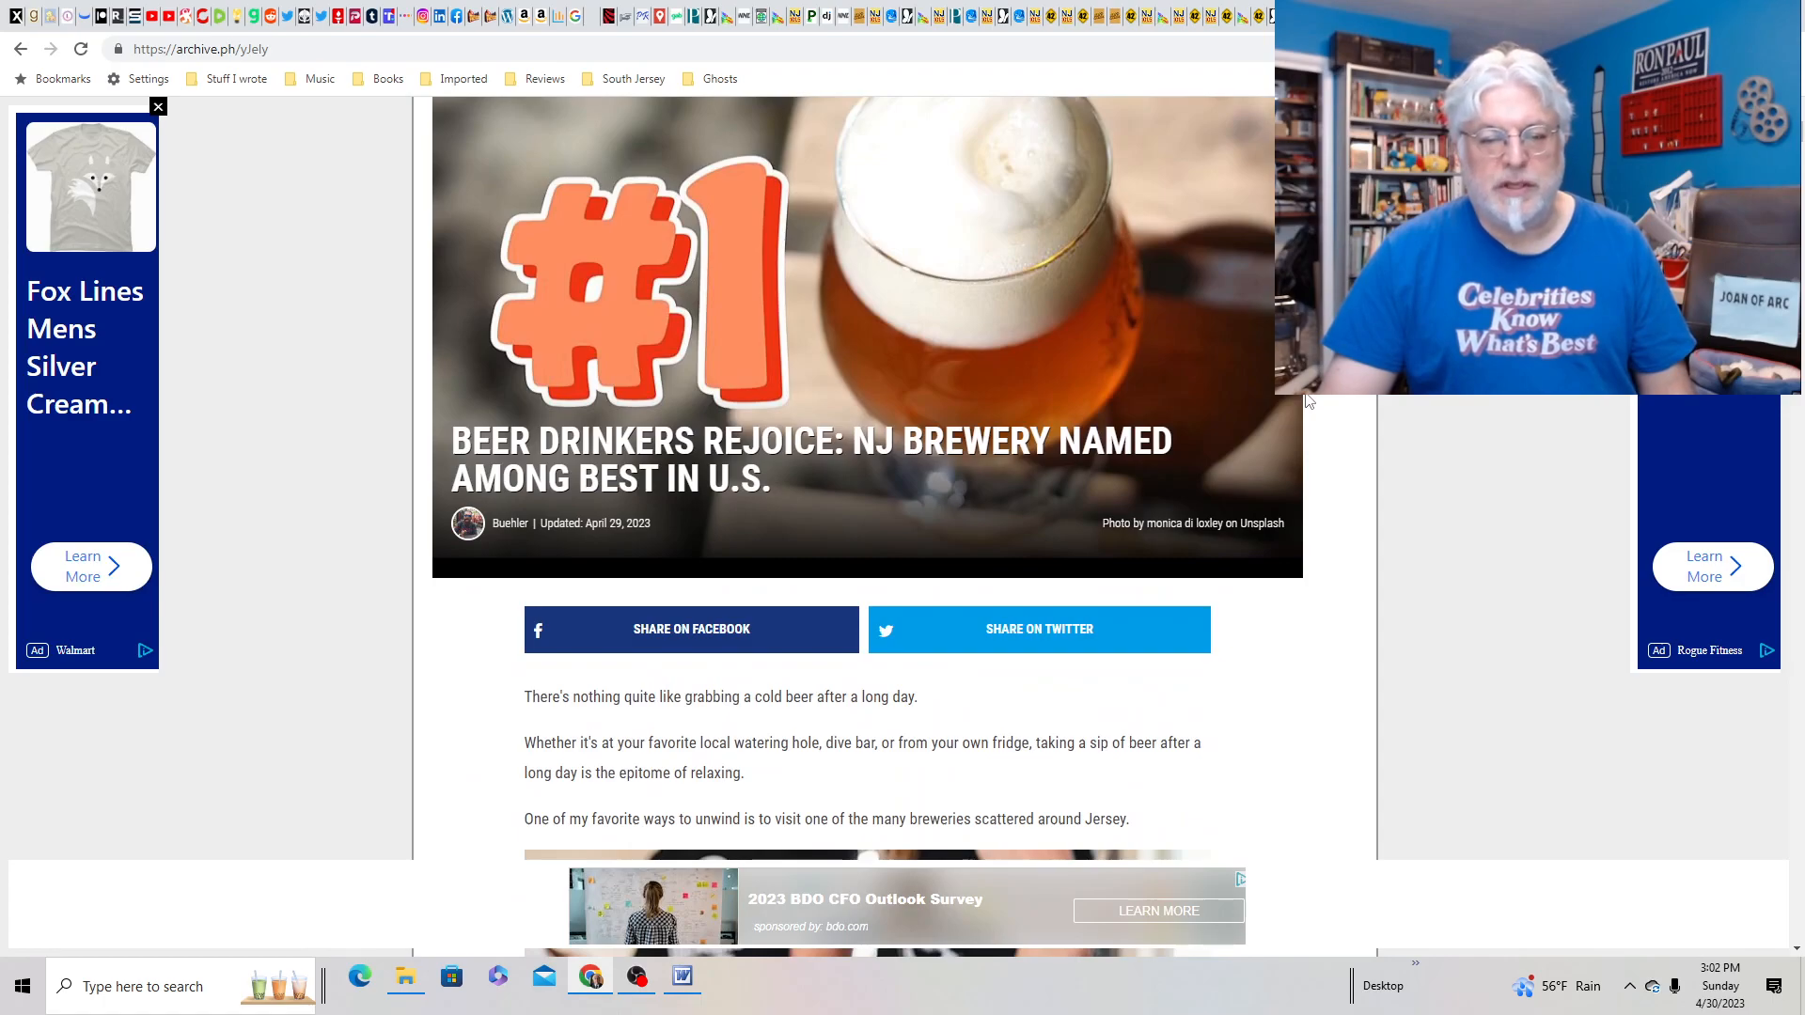
scroll(down, 3)
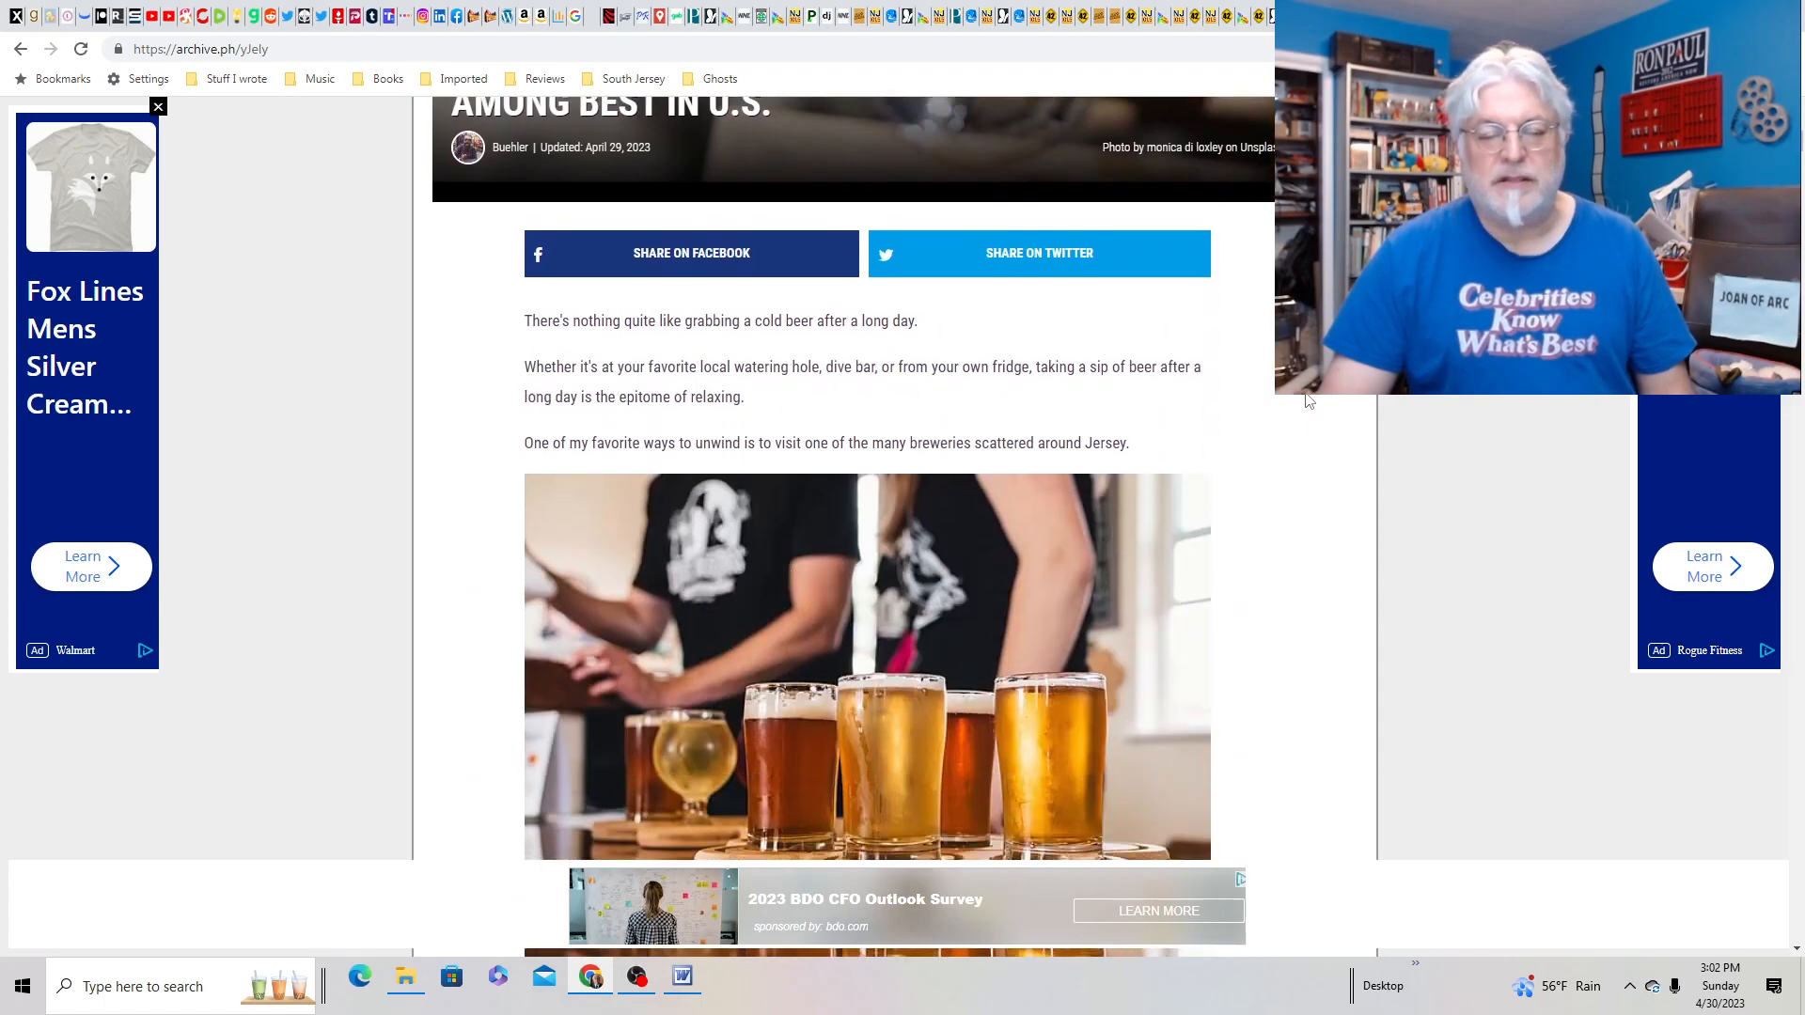
scroll(down, 3)
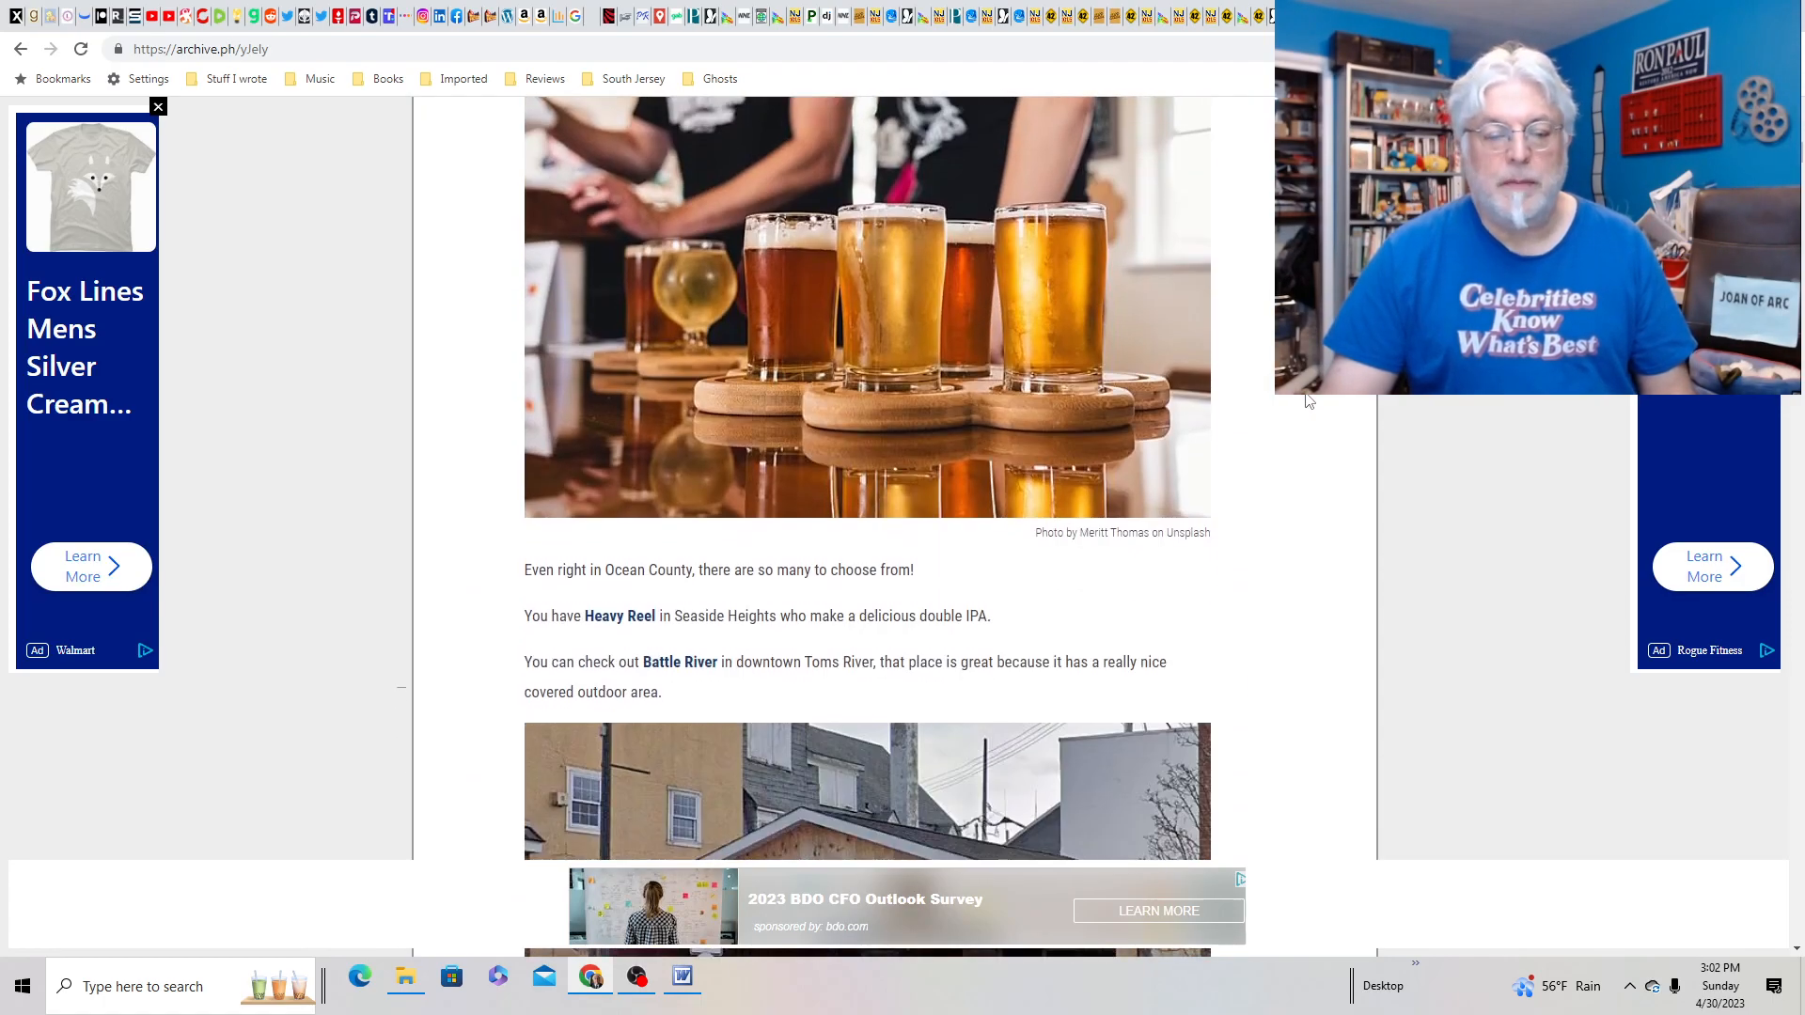
scroll(down, 3)
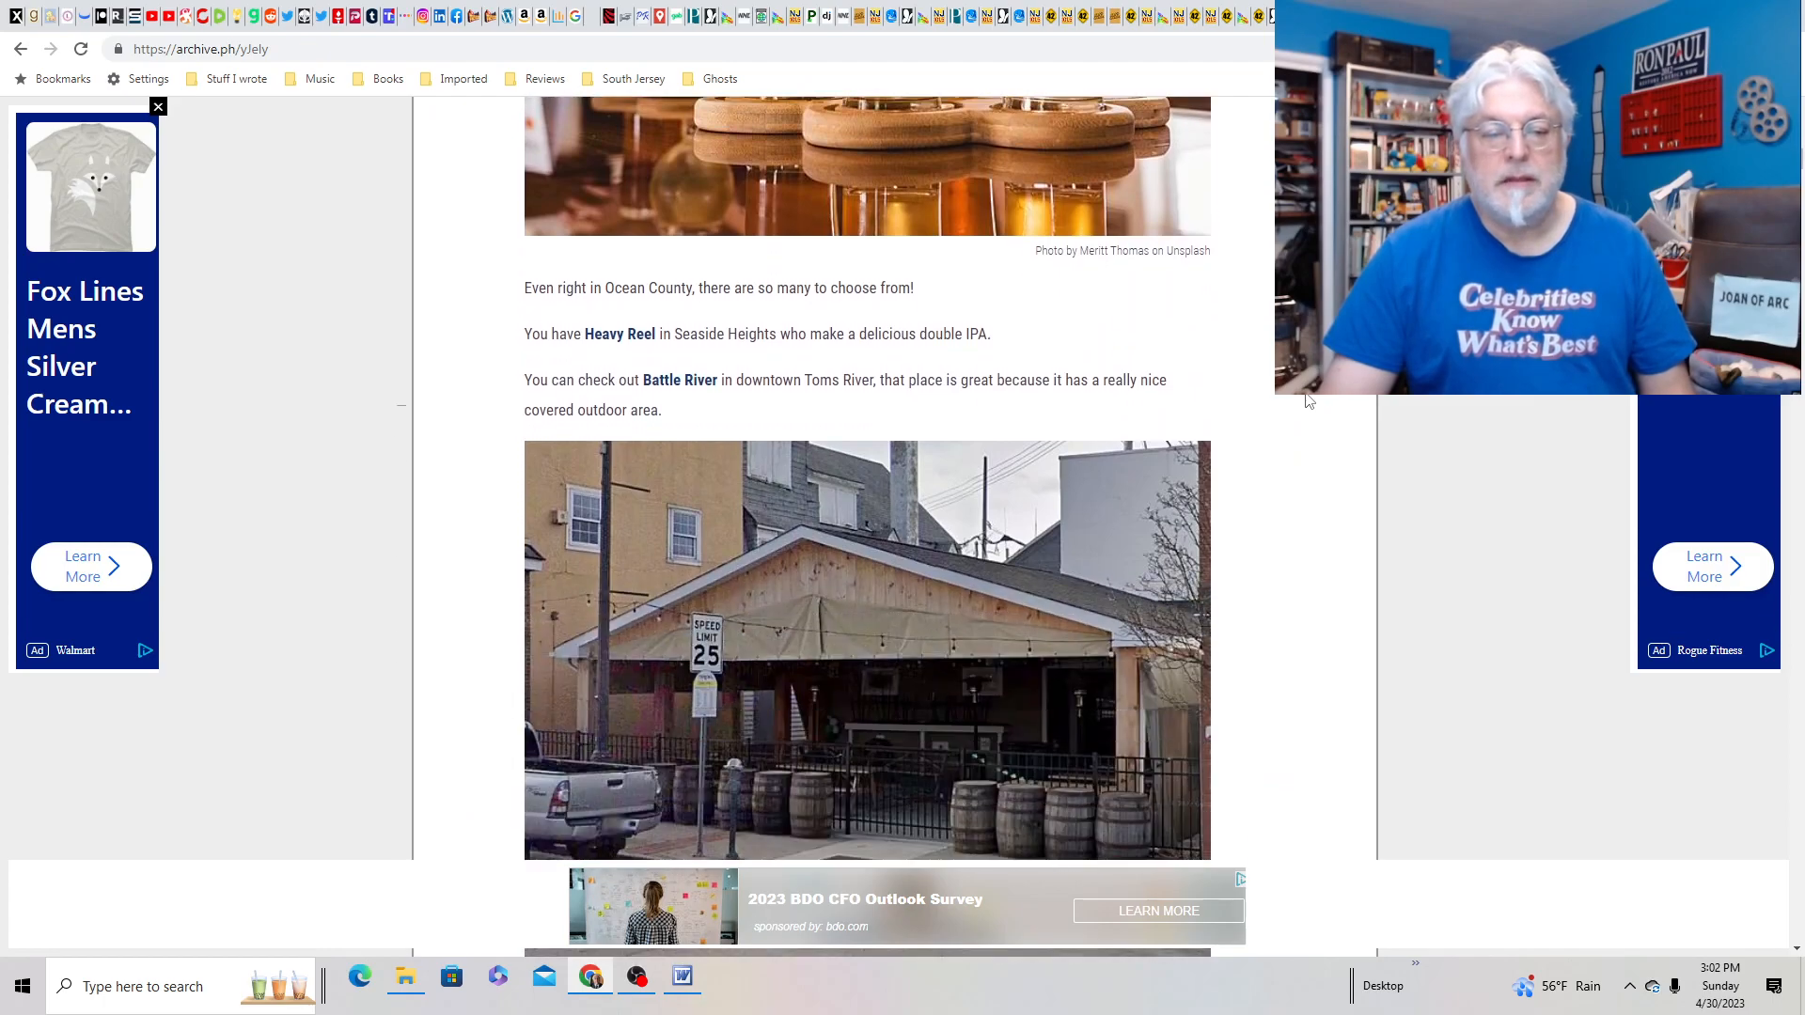
scroll(down, 3)
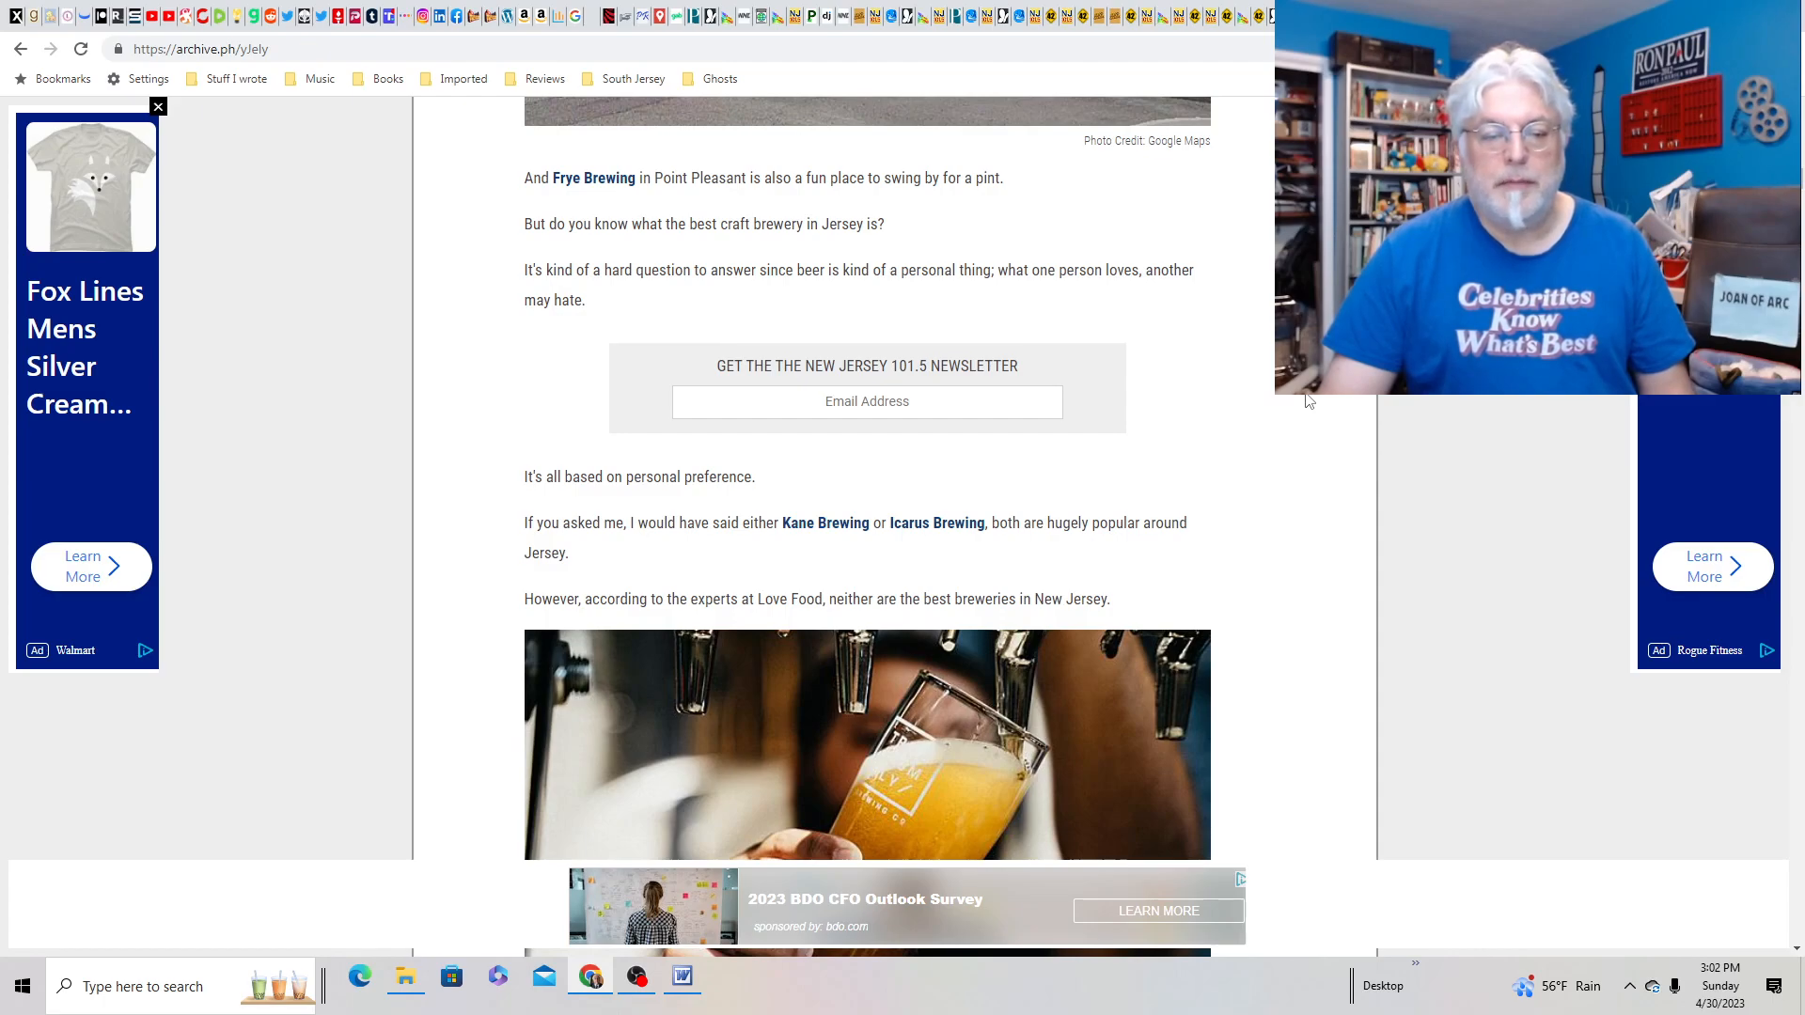
scroll(down, 3)
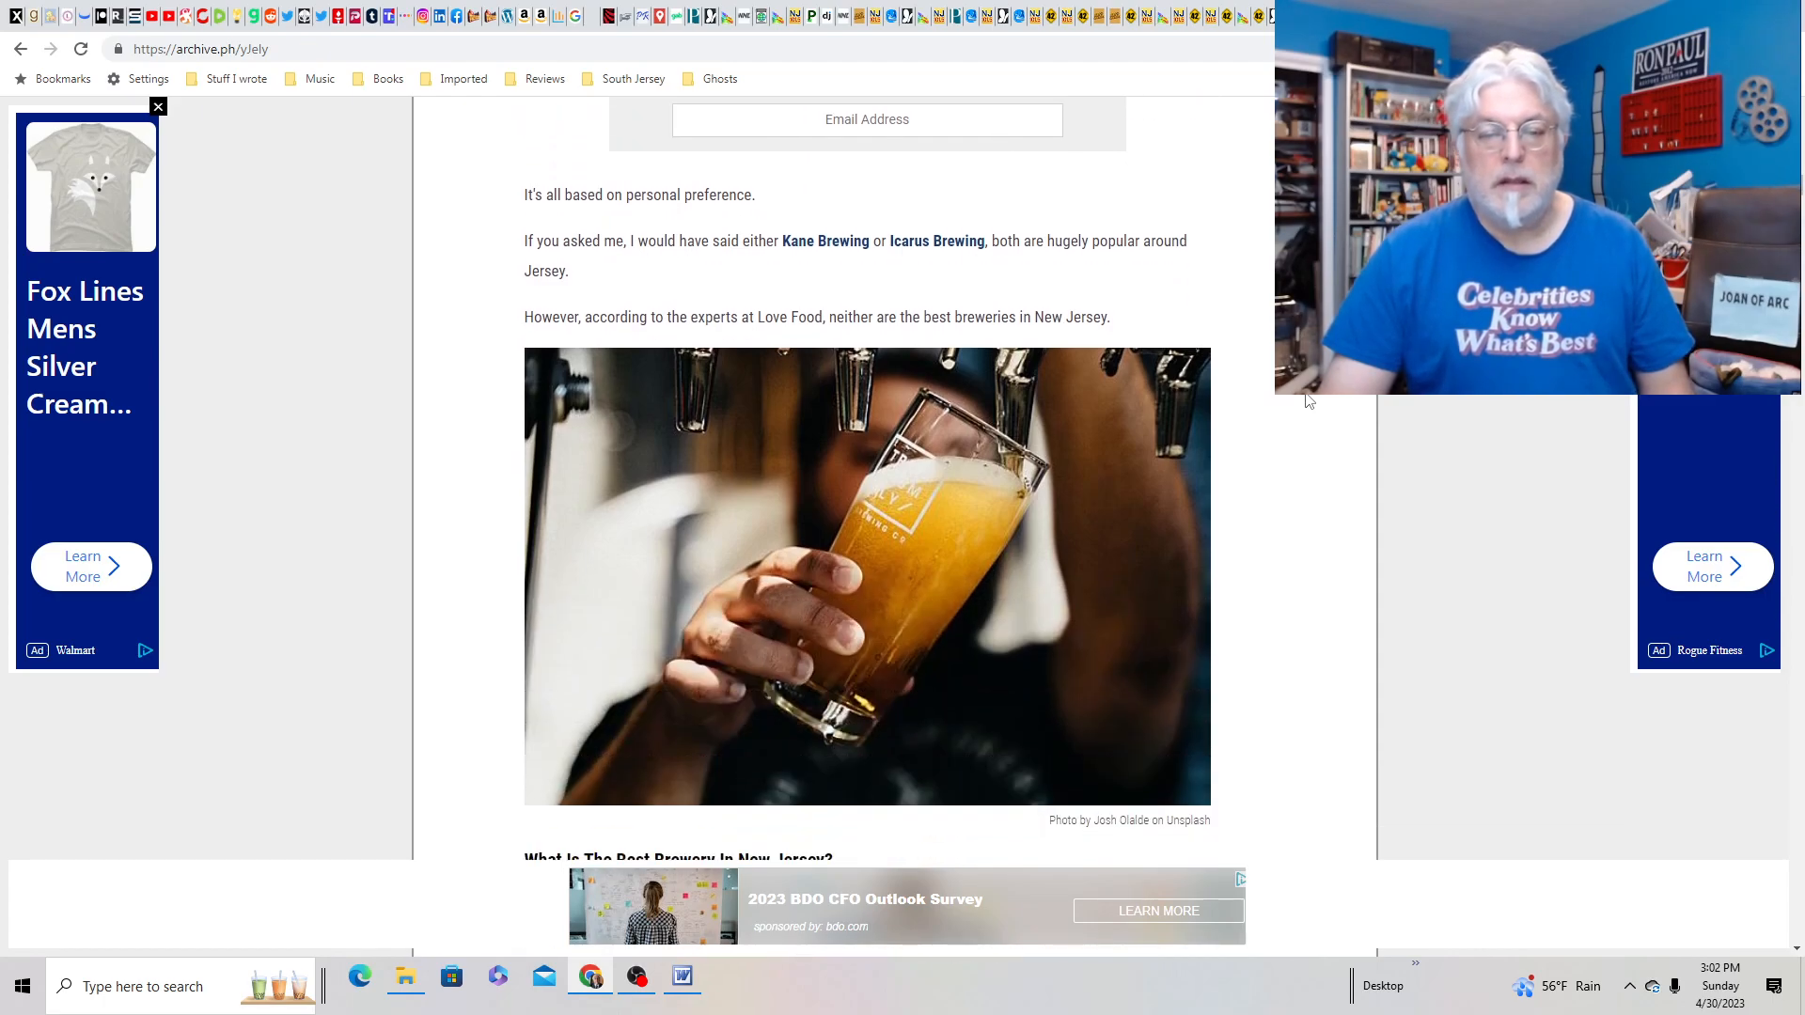
scroll(down, 3)
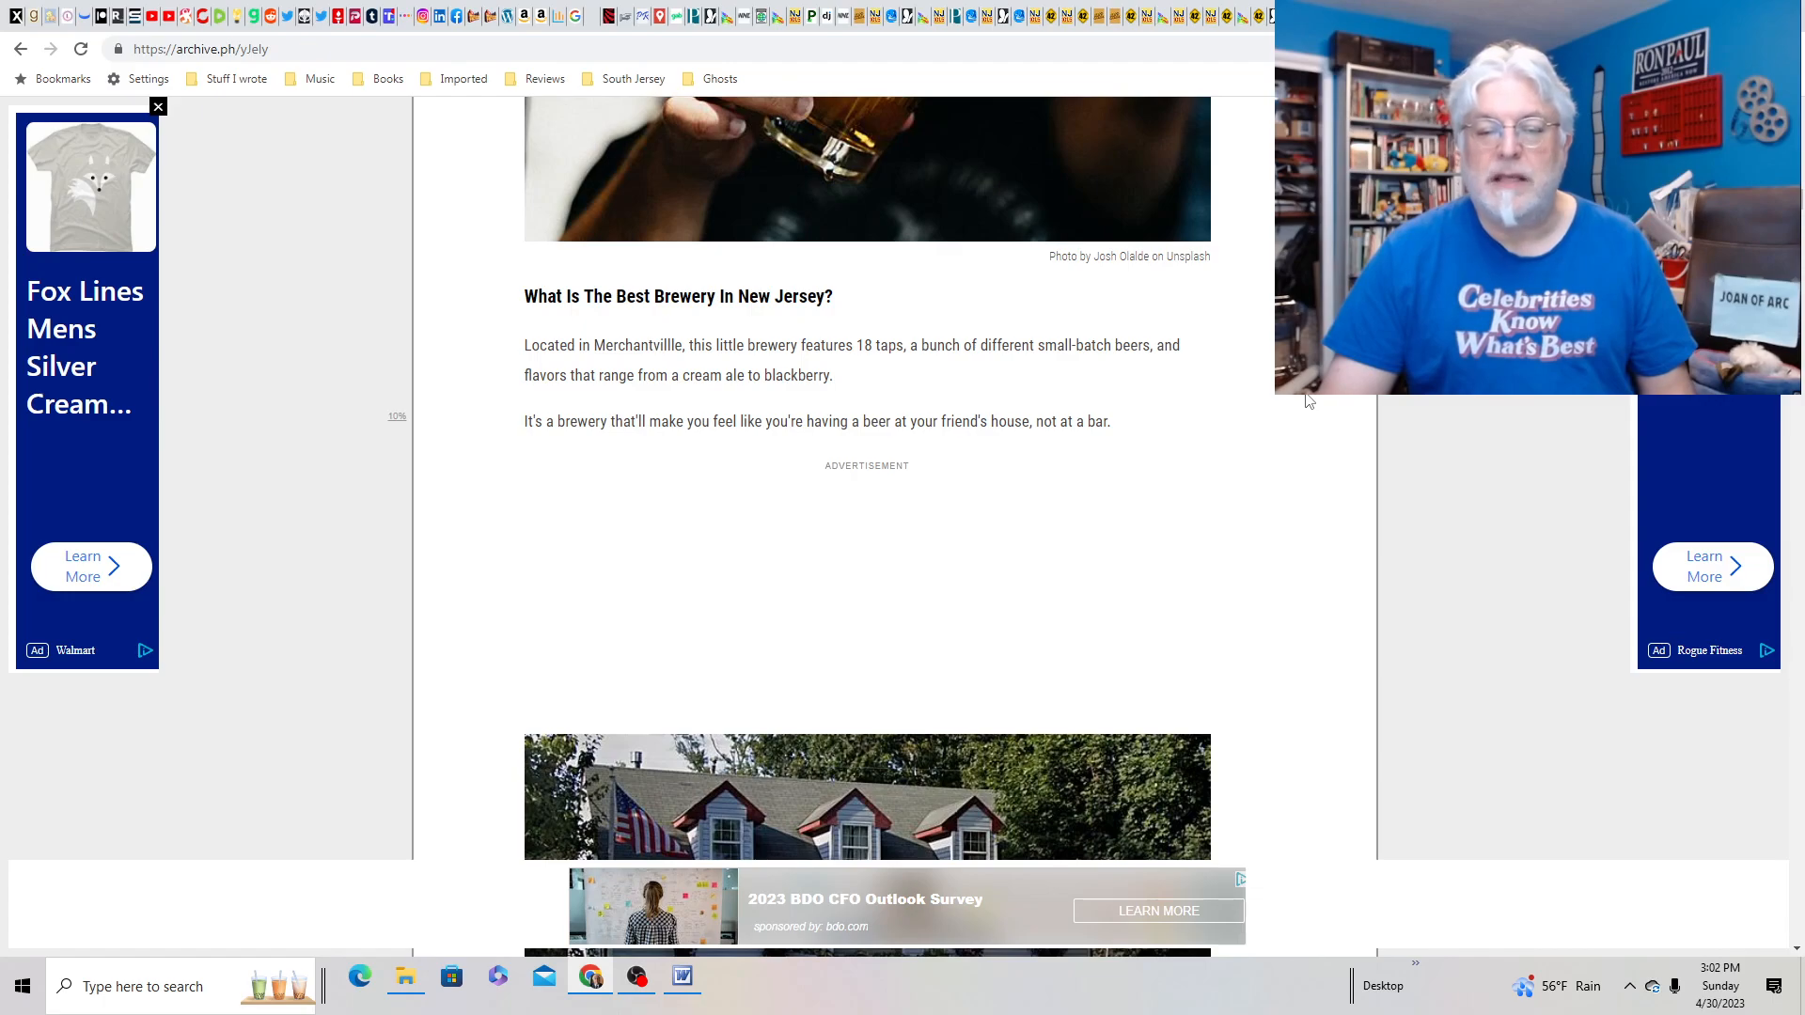
scroll(down, 3)
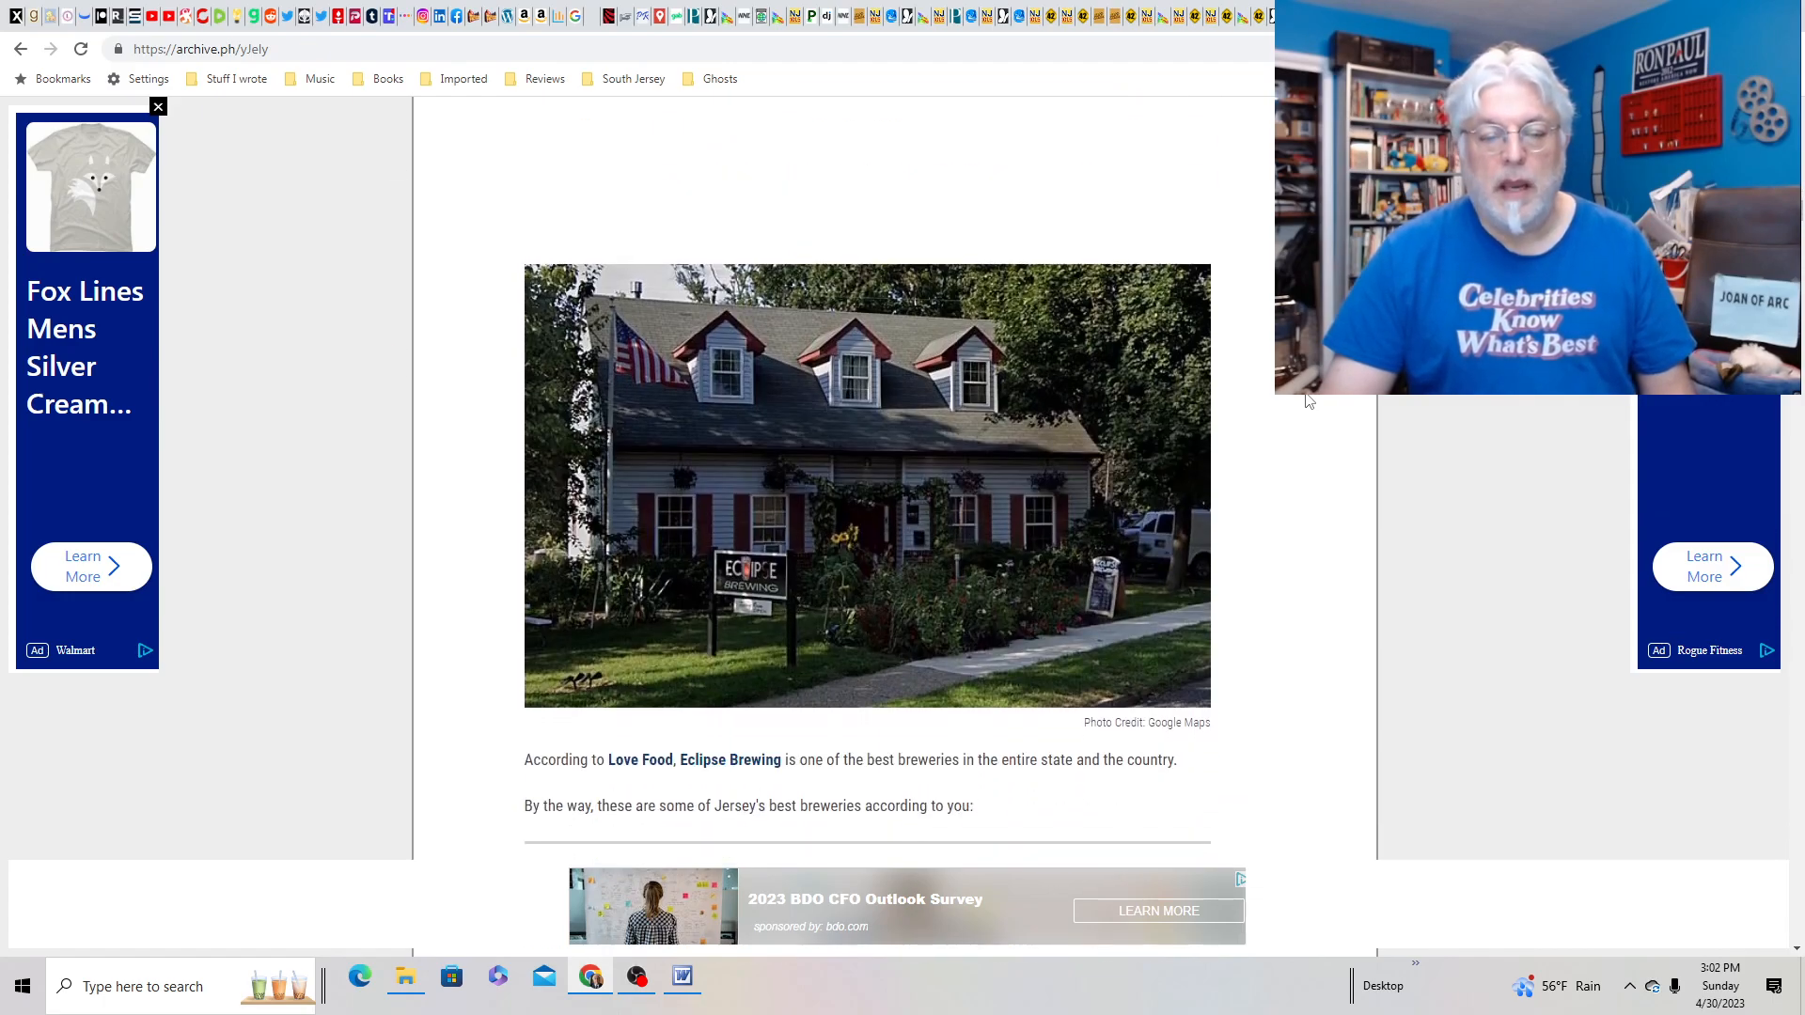
scroll(down, 3)
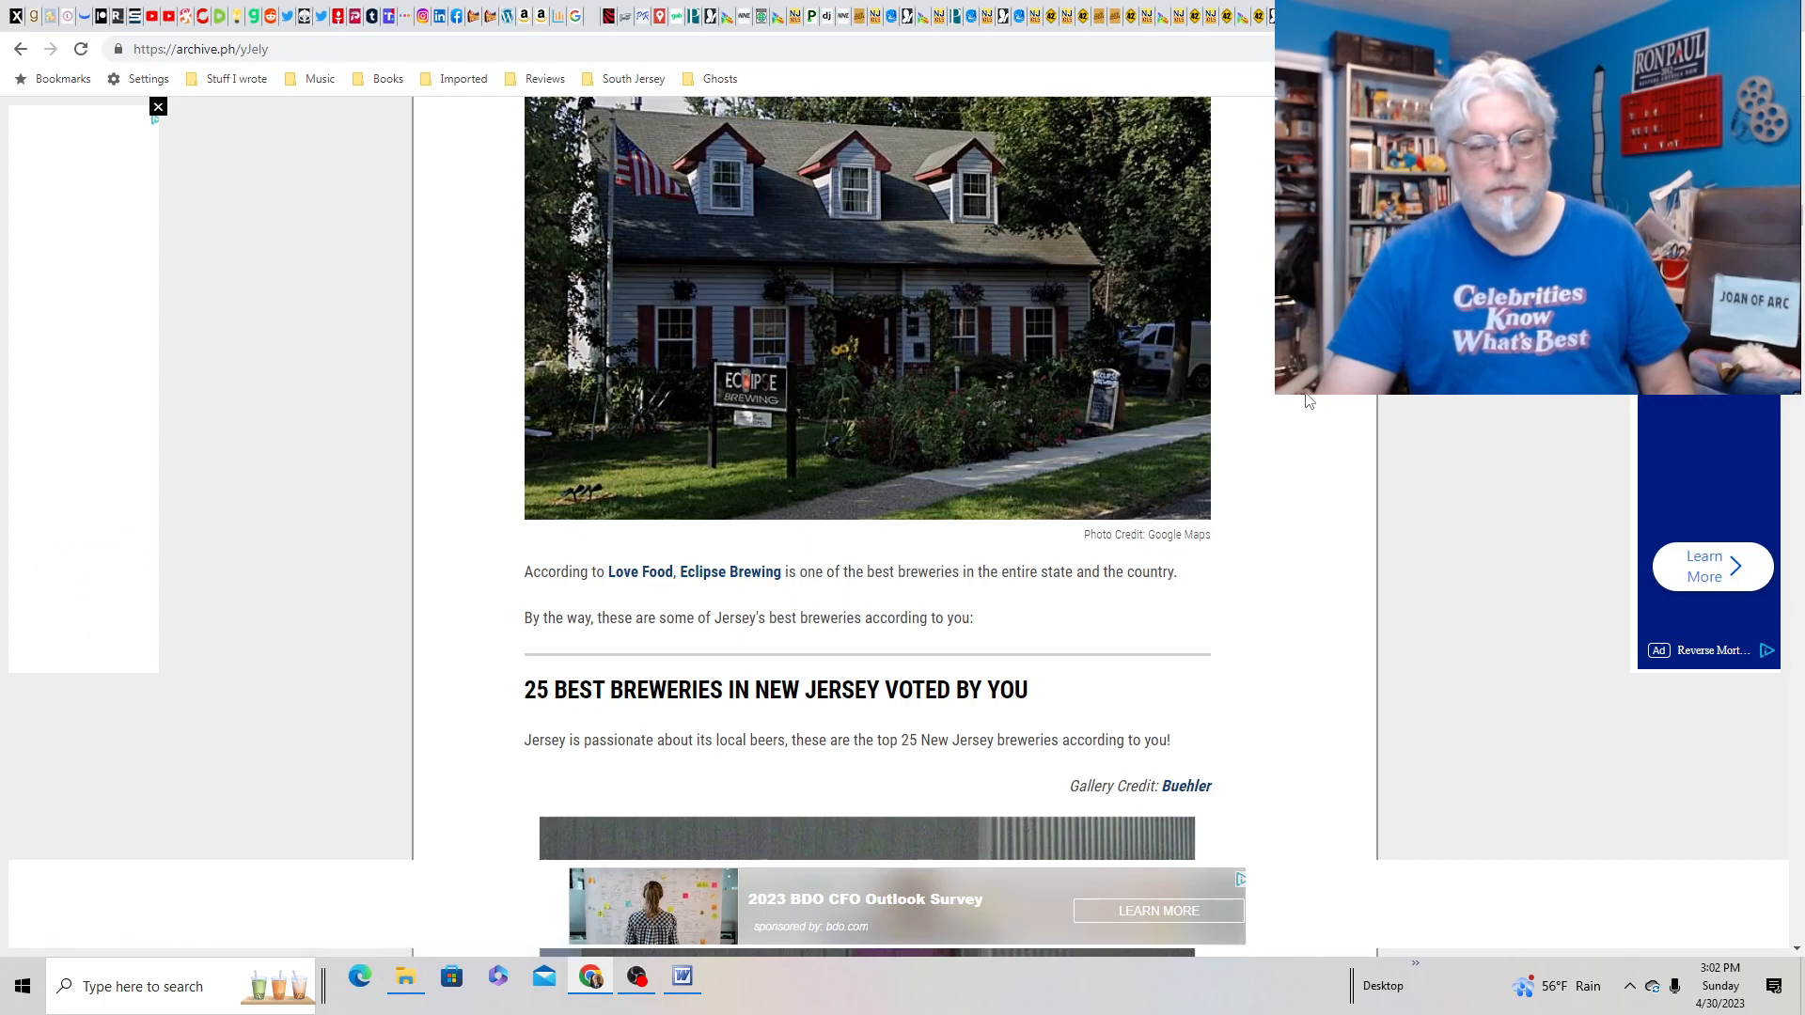
scroll(up, 3)
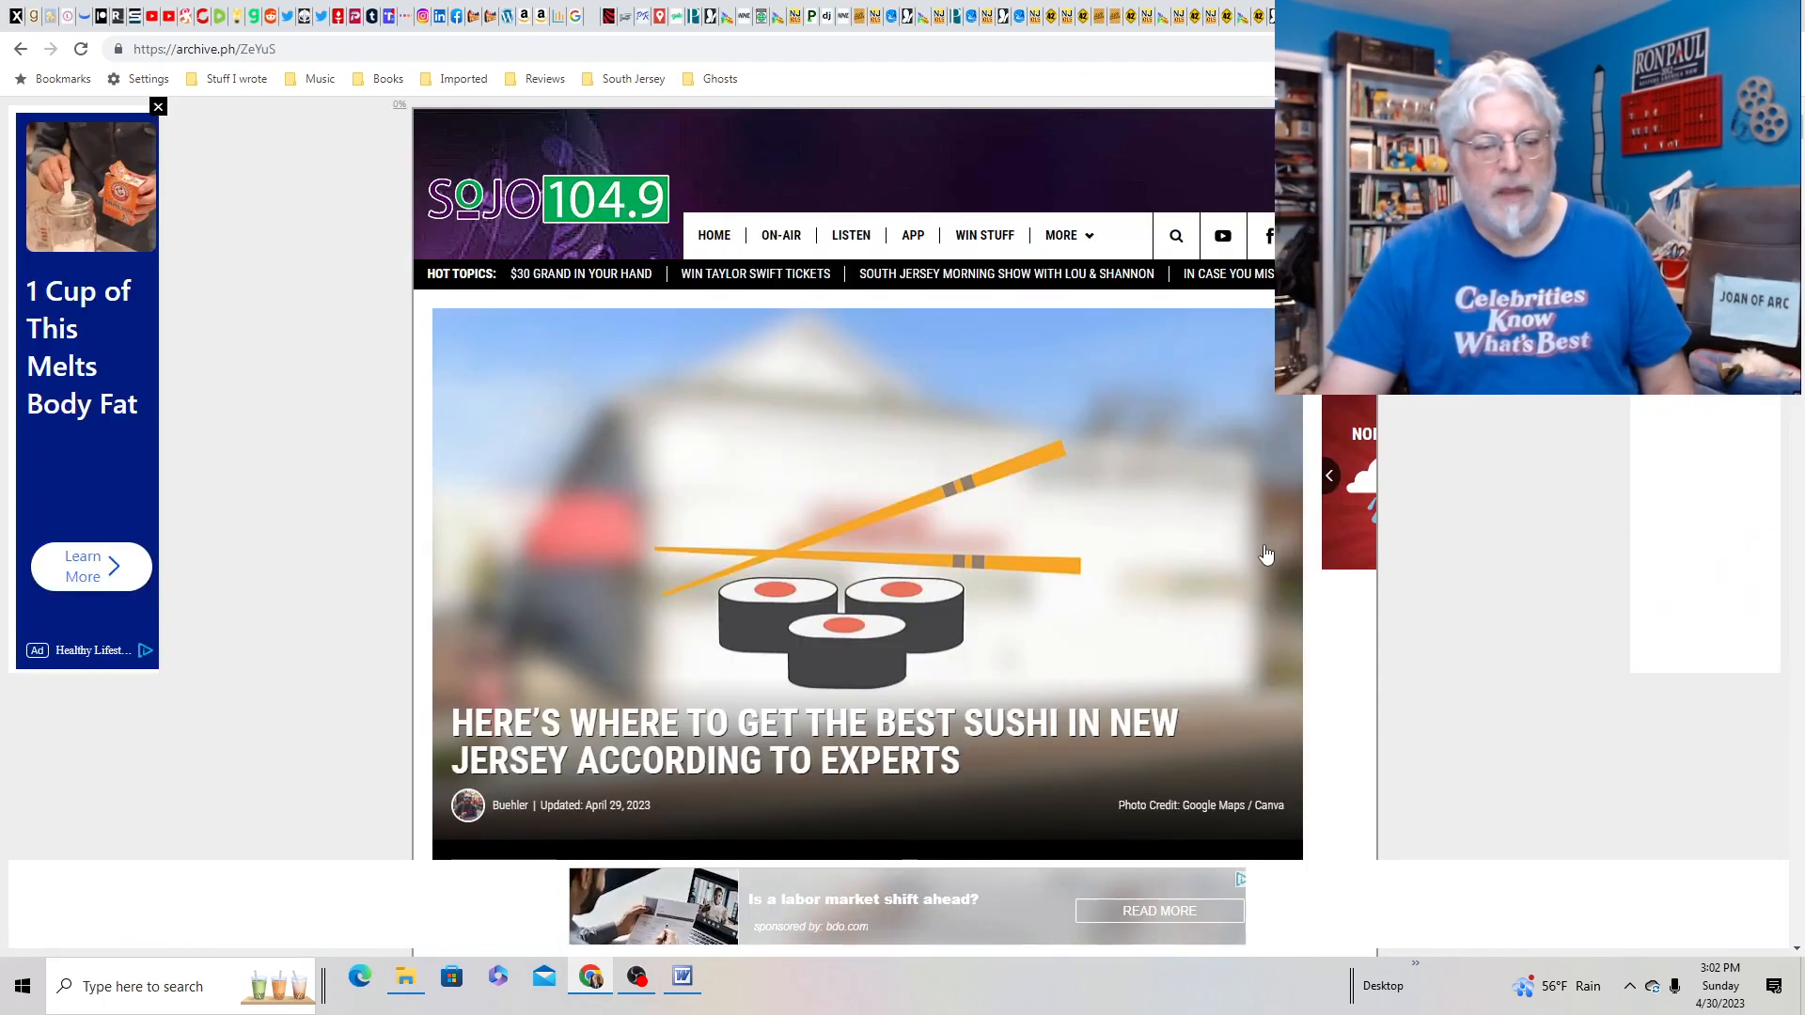
- Scroll the SoJO sushi article past Kenko Sushi to its pick, Sagami Japanese Restaurant in Collingswood
scroll(down, 3)
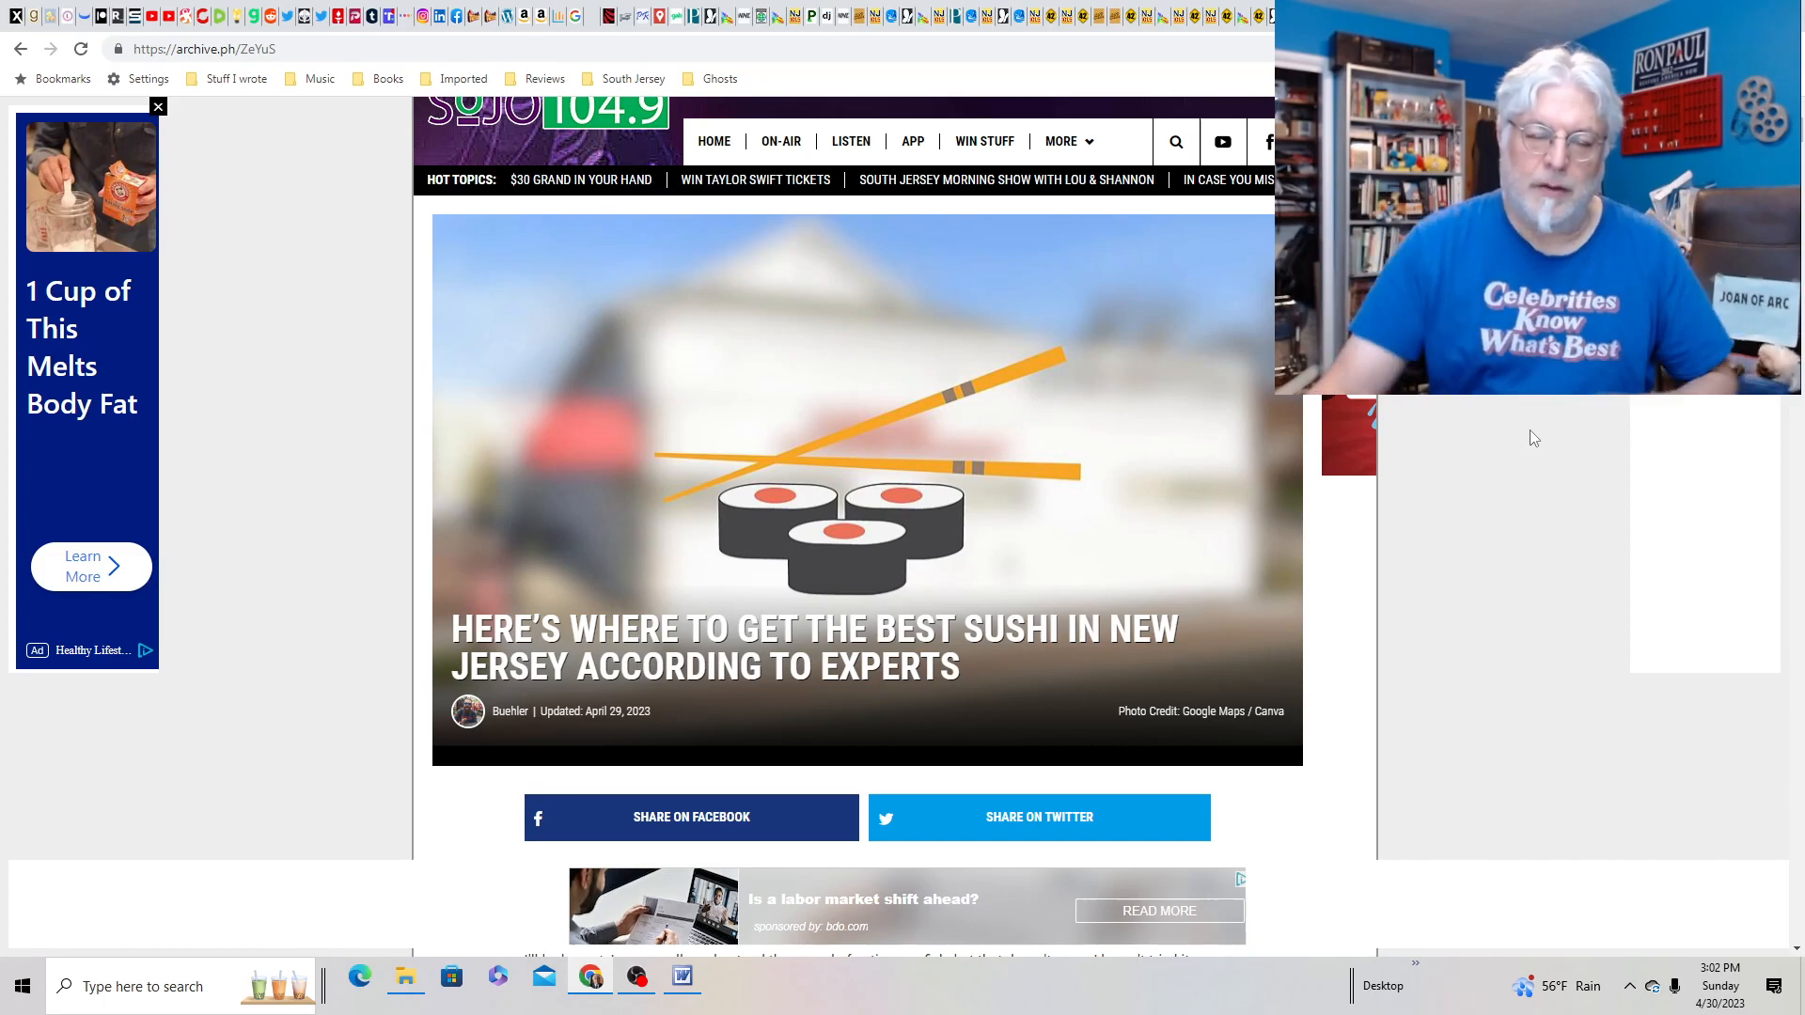
scroll(down, 3)
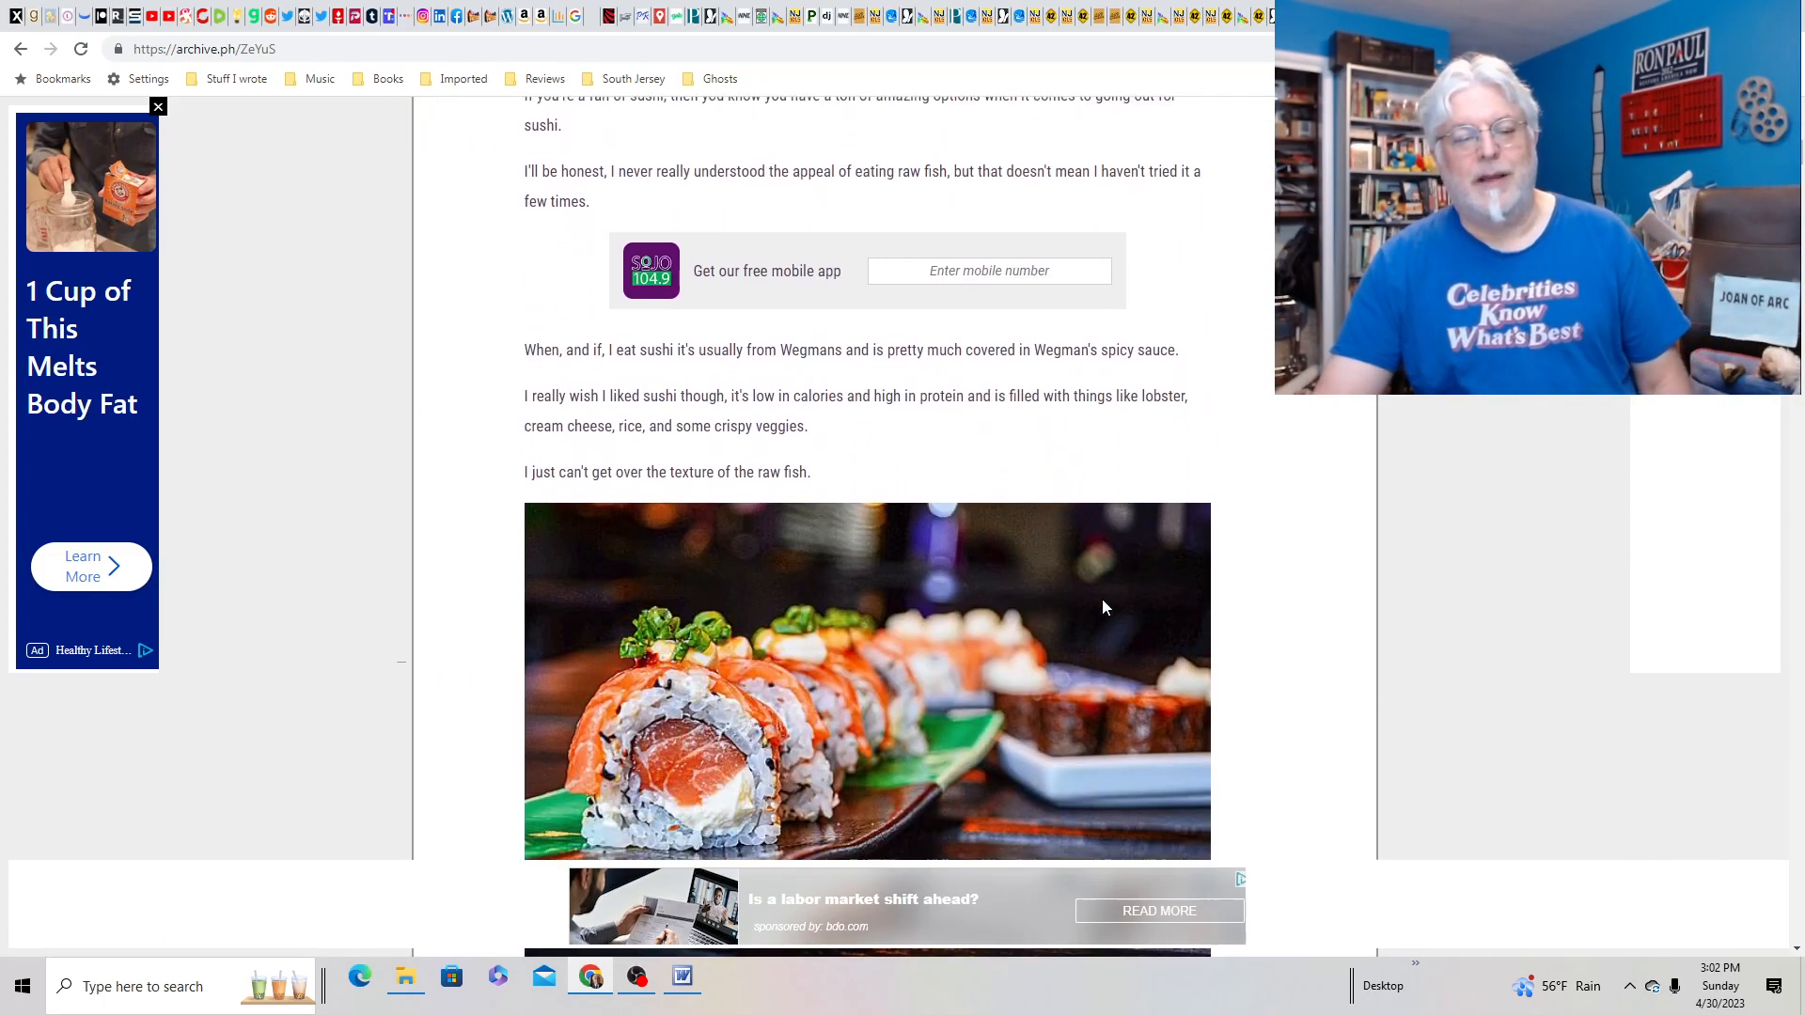
scroll(down, 3)
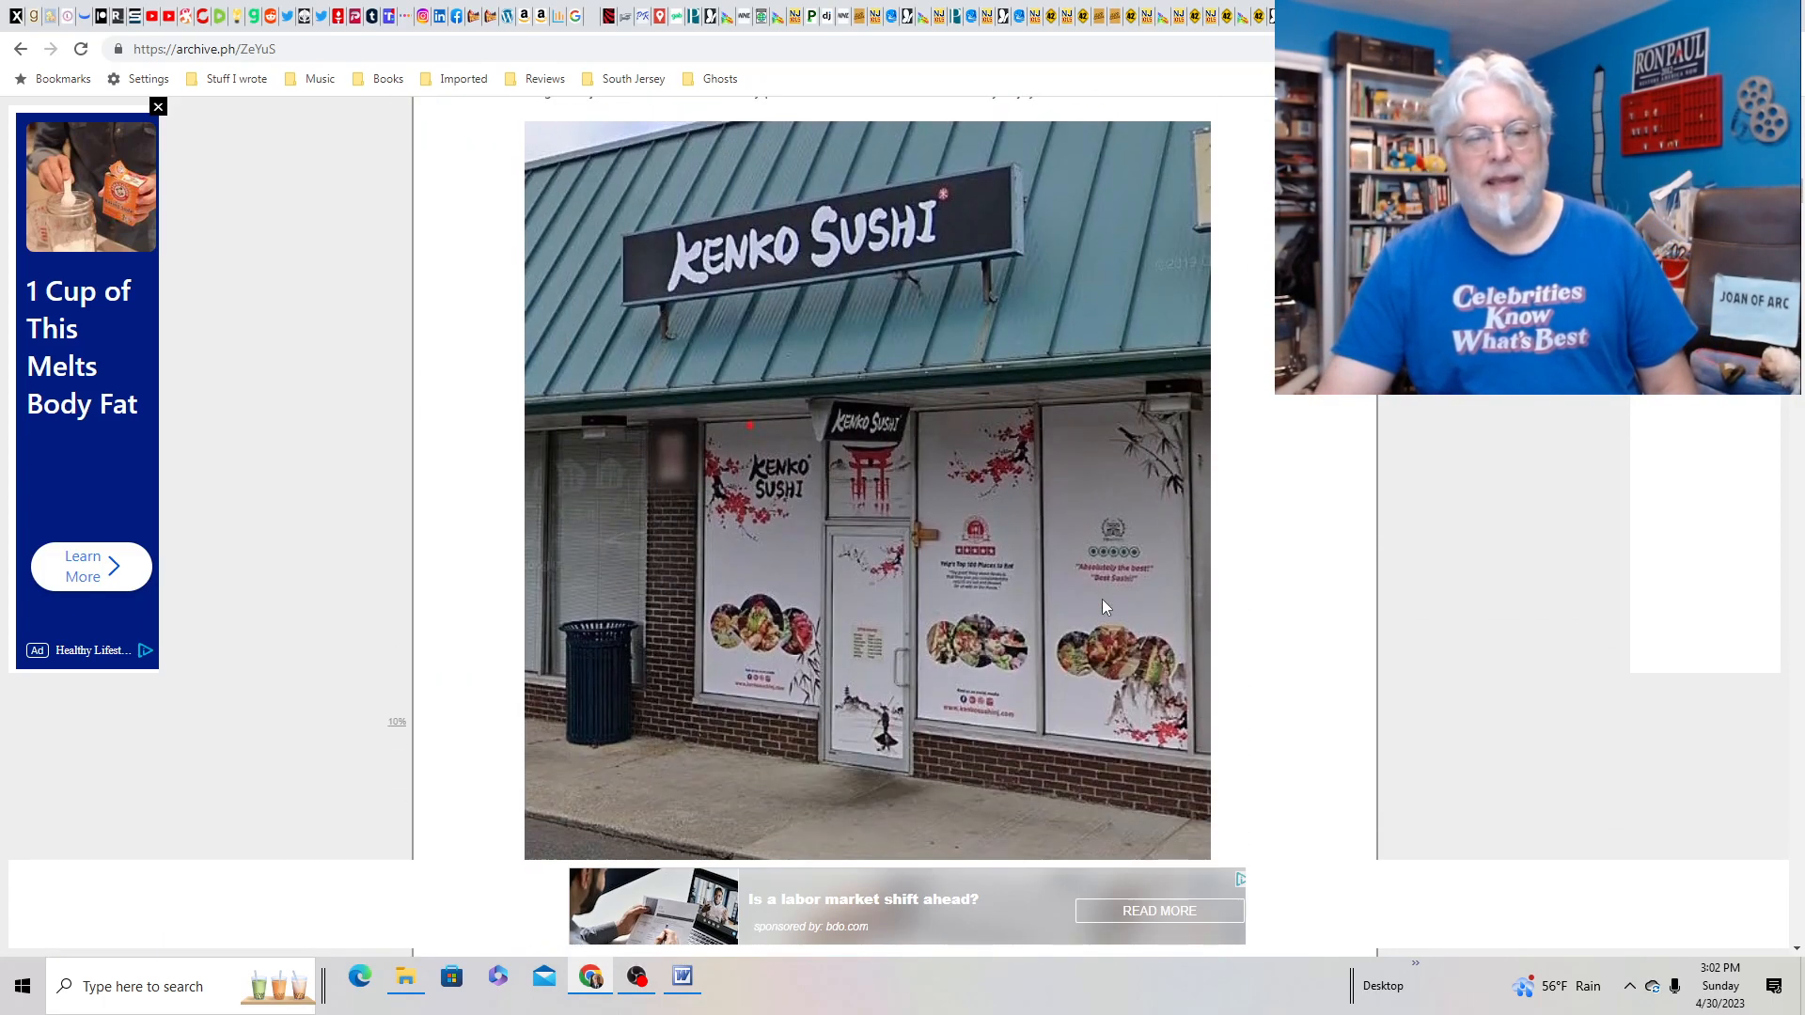
scroll(down, 3)
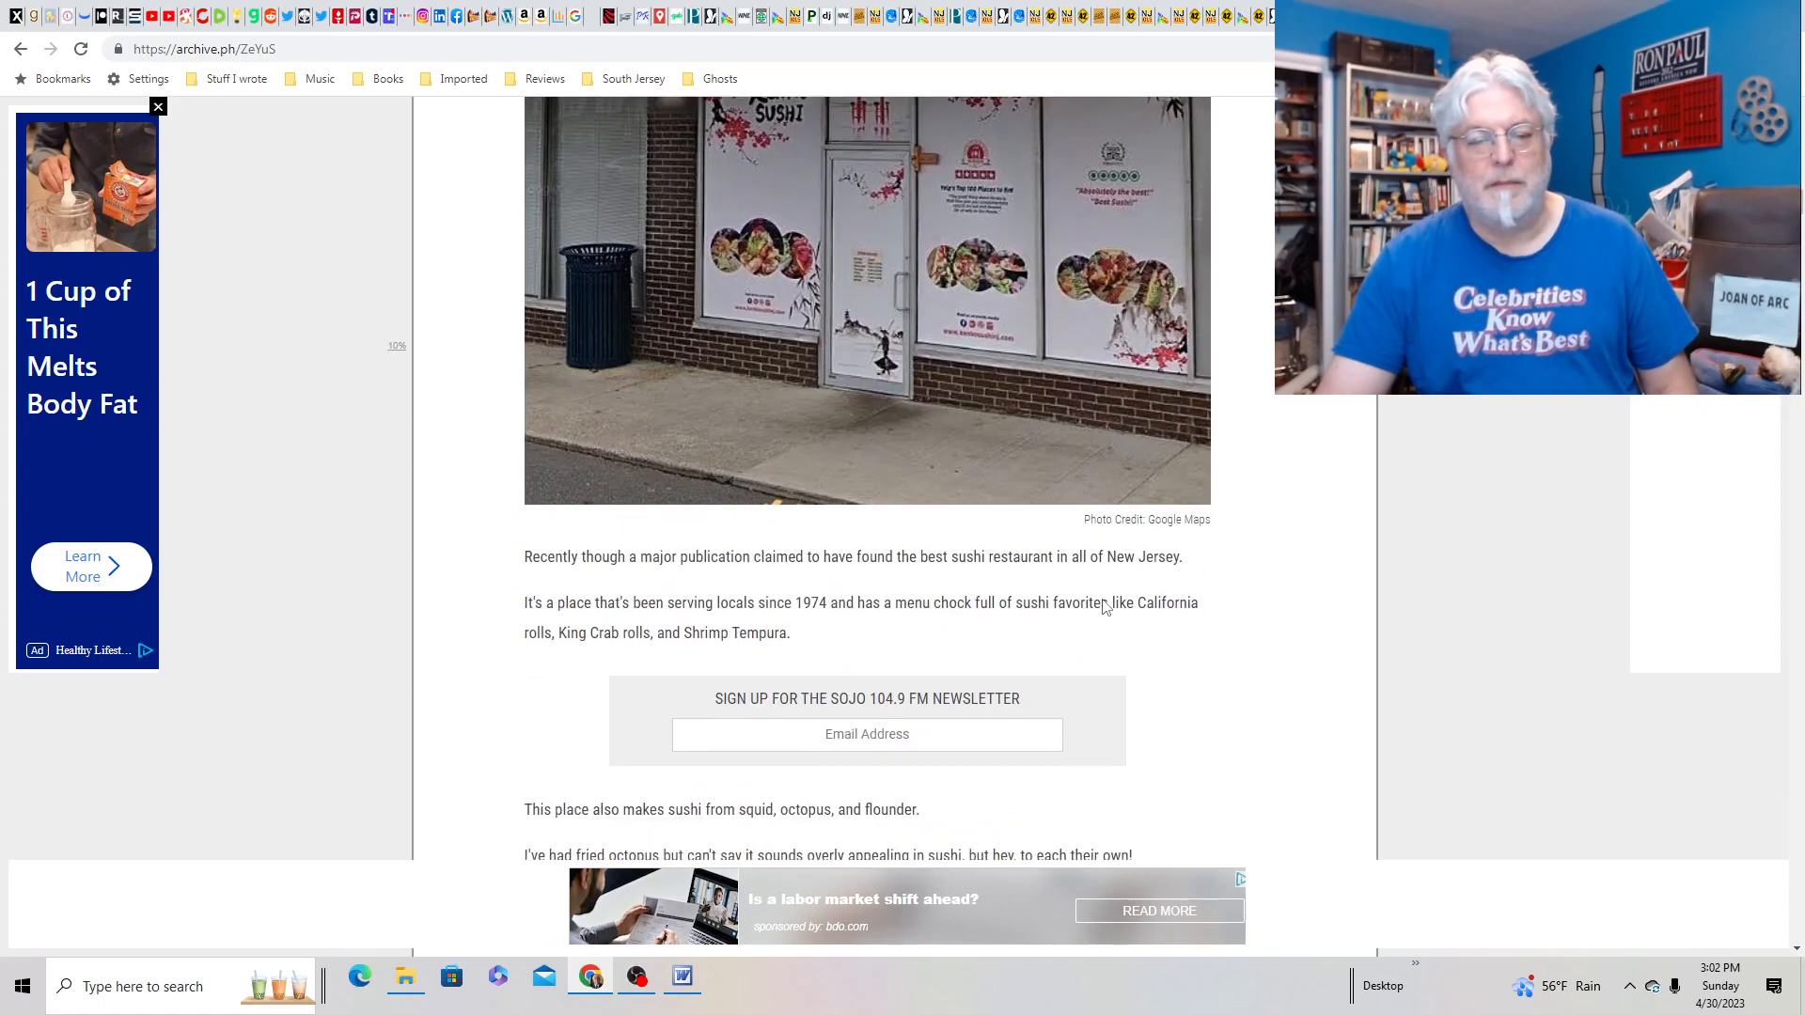
scroll(down, 3)
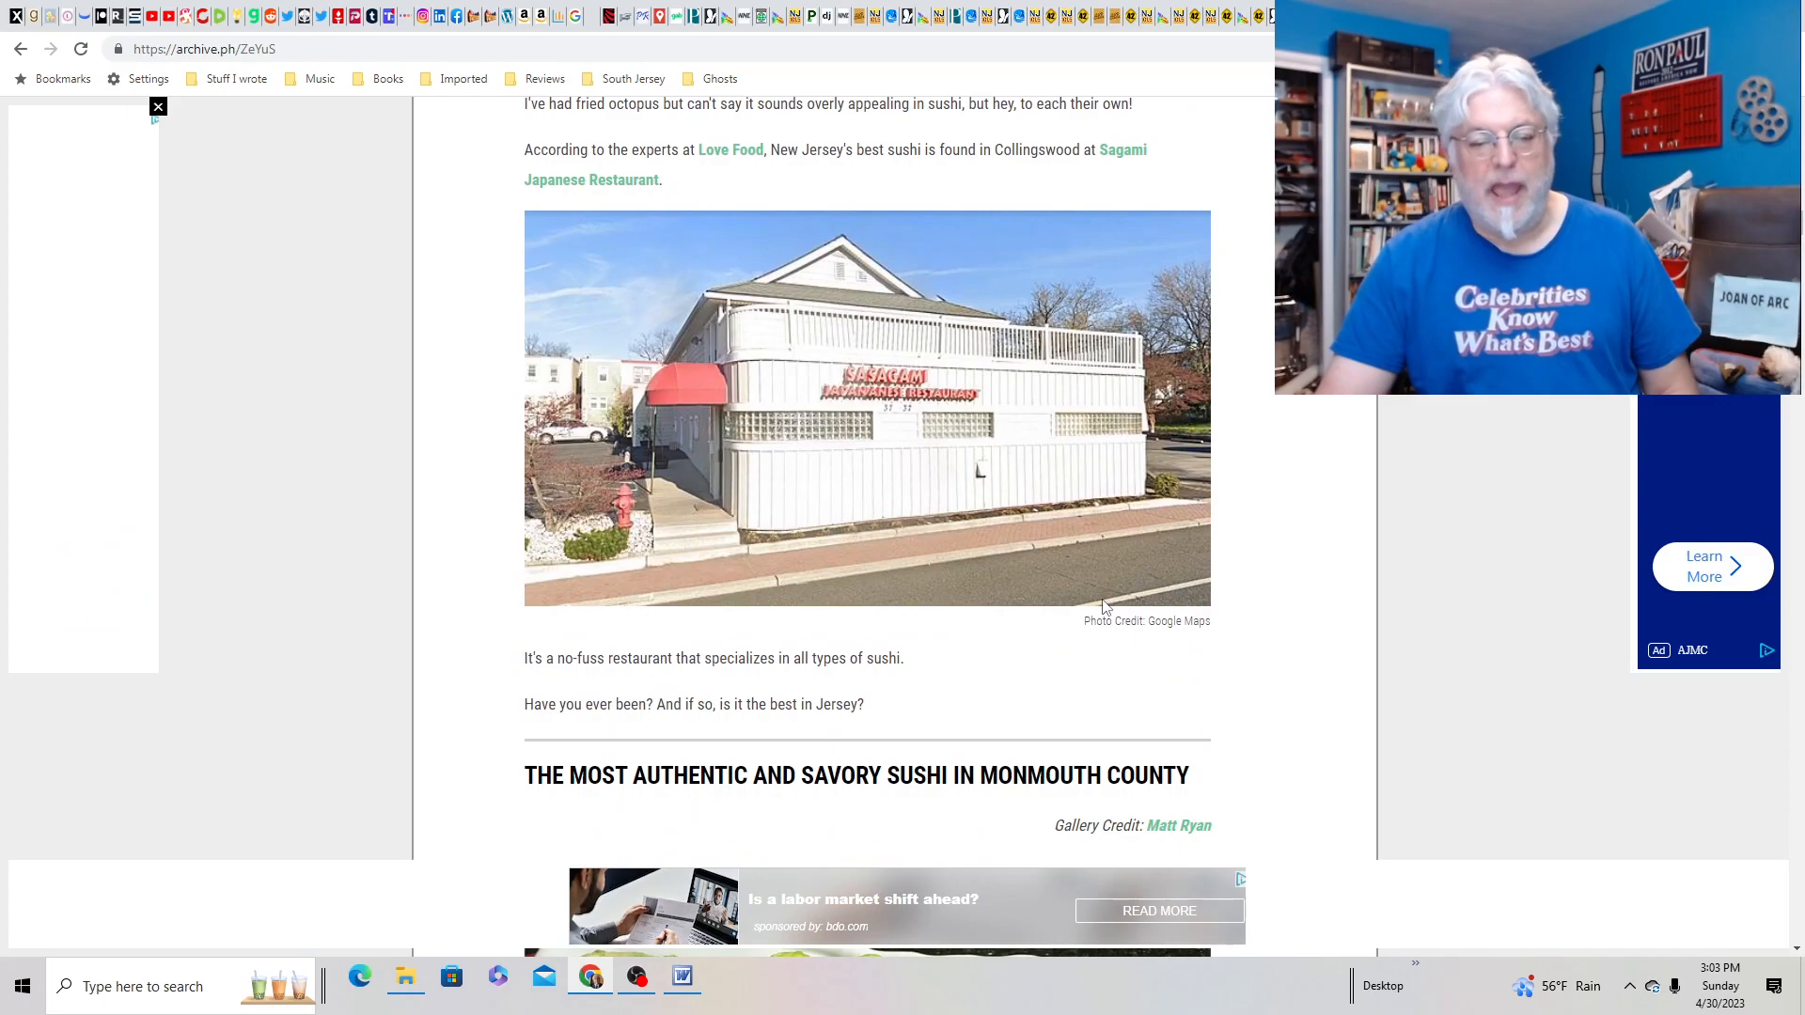
scroll(up, 3)
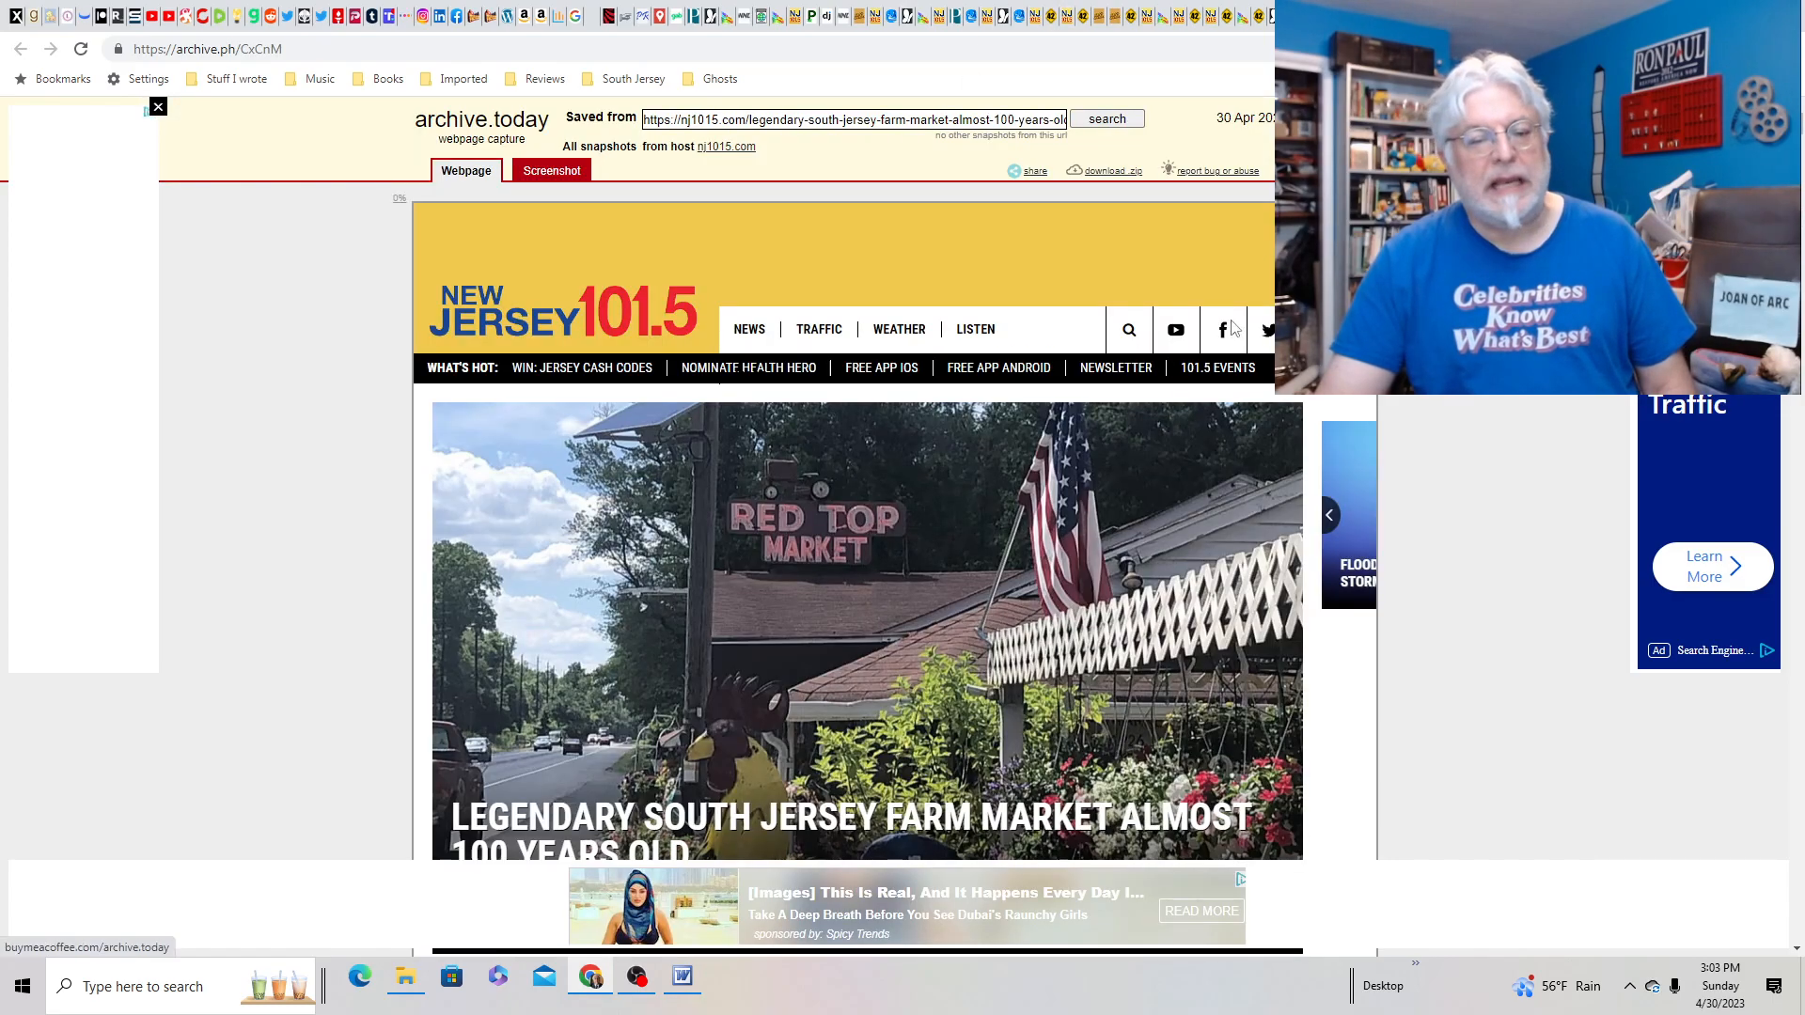
- Scroll through the Red Top Market article's opening paragraphs and history, going back and forth
scroll(down, 3)
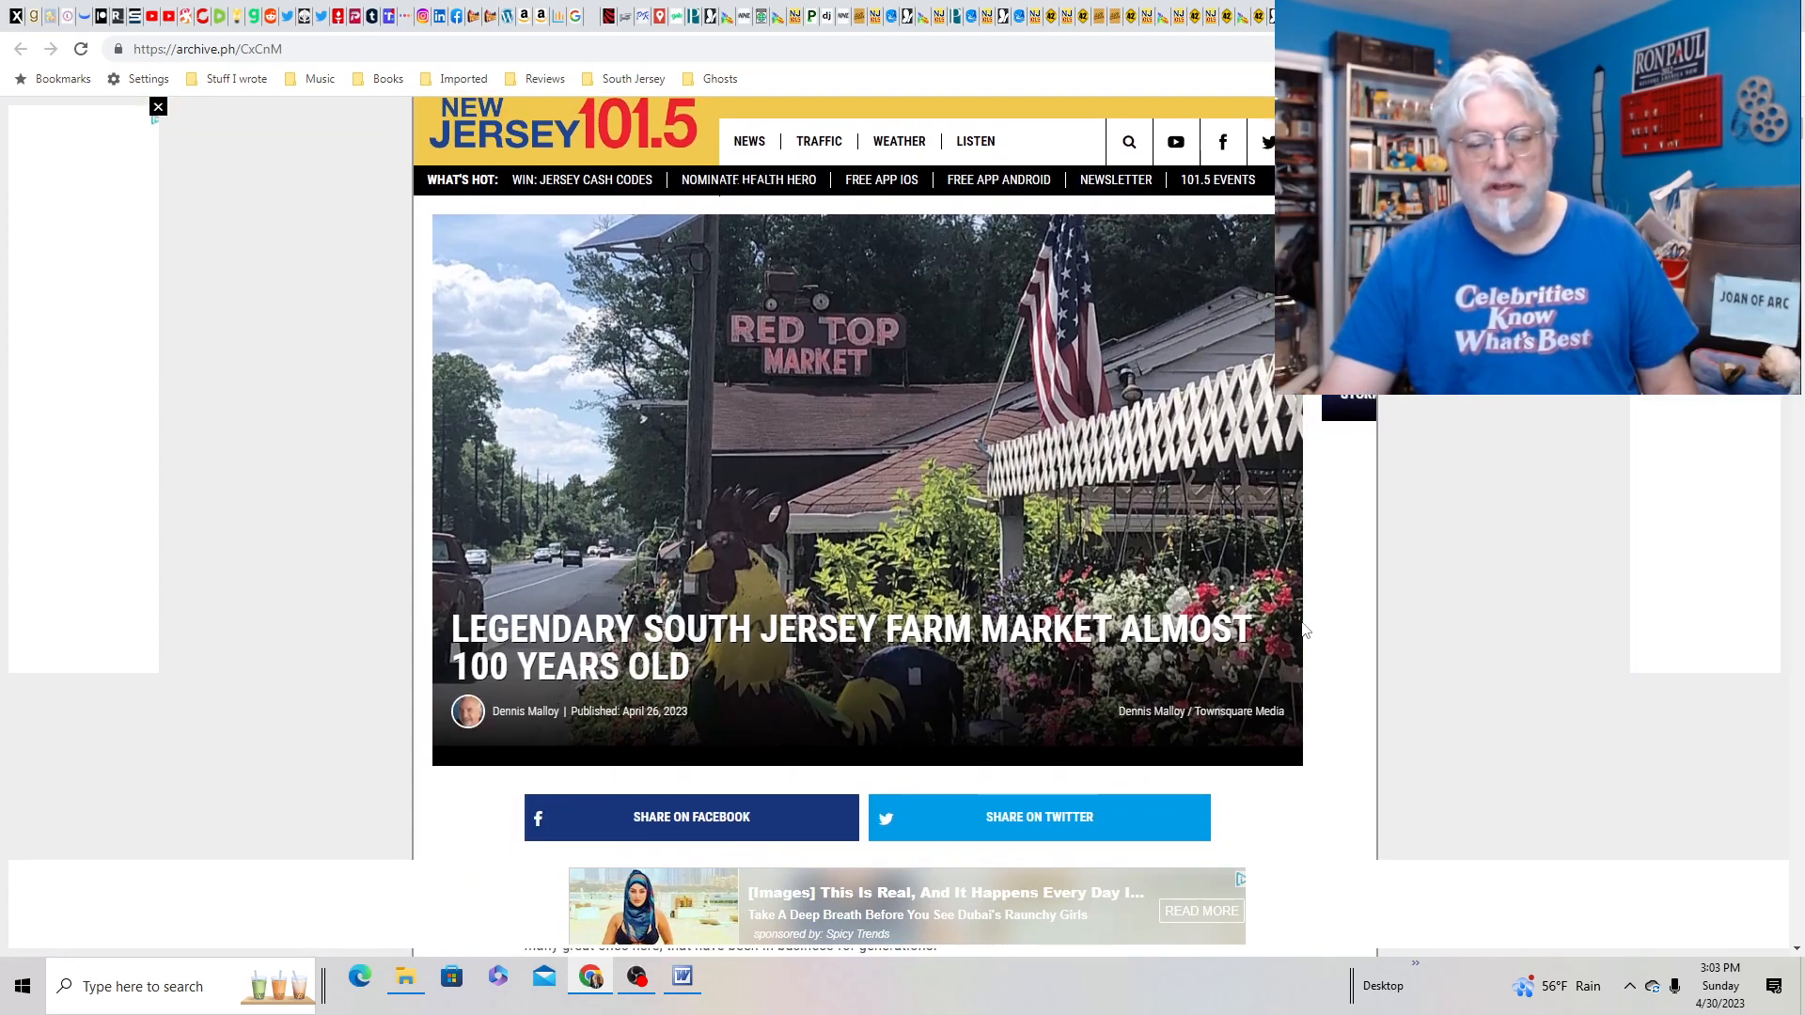
scroll(down, 3)
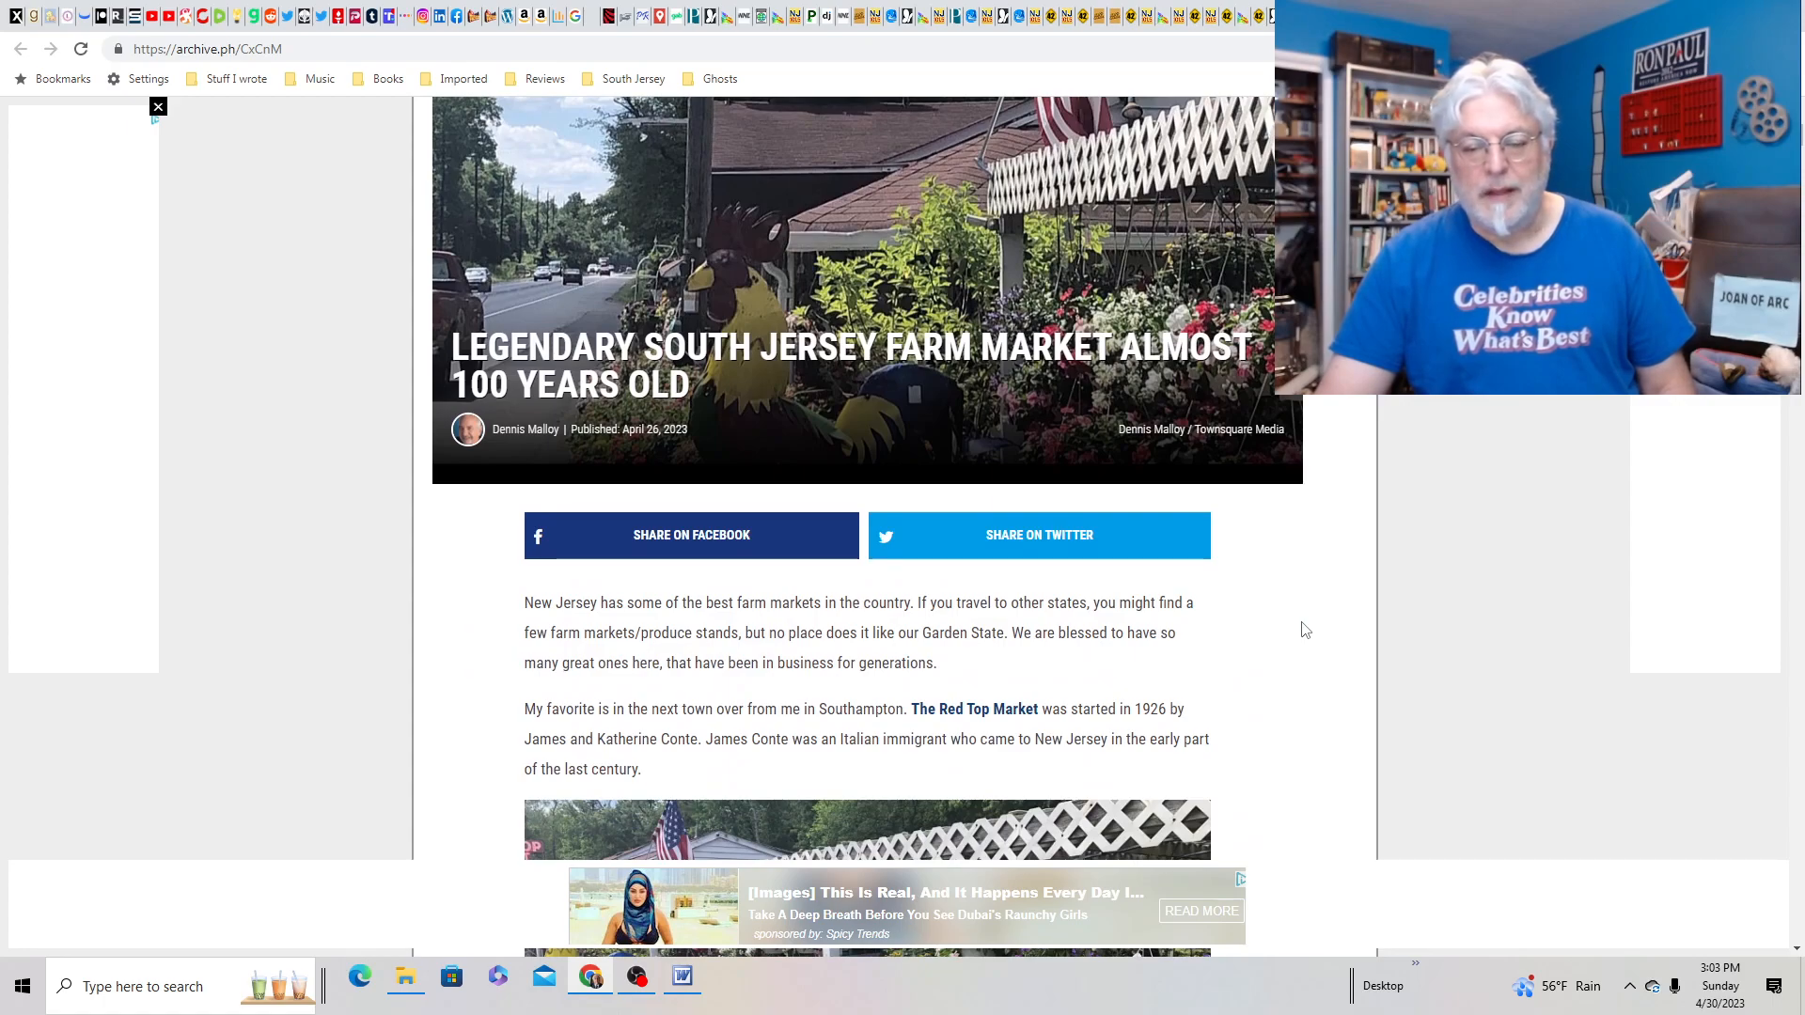
scroll(up, 3)
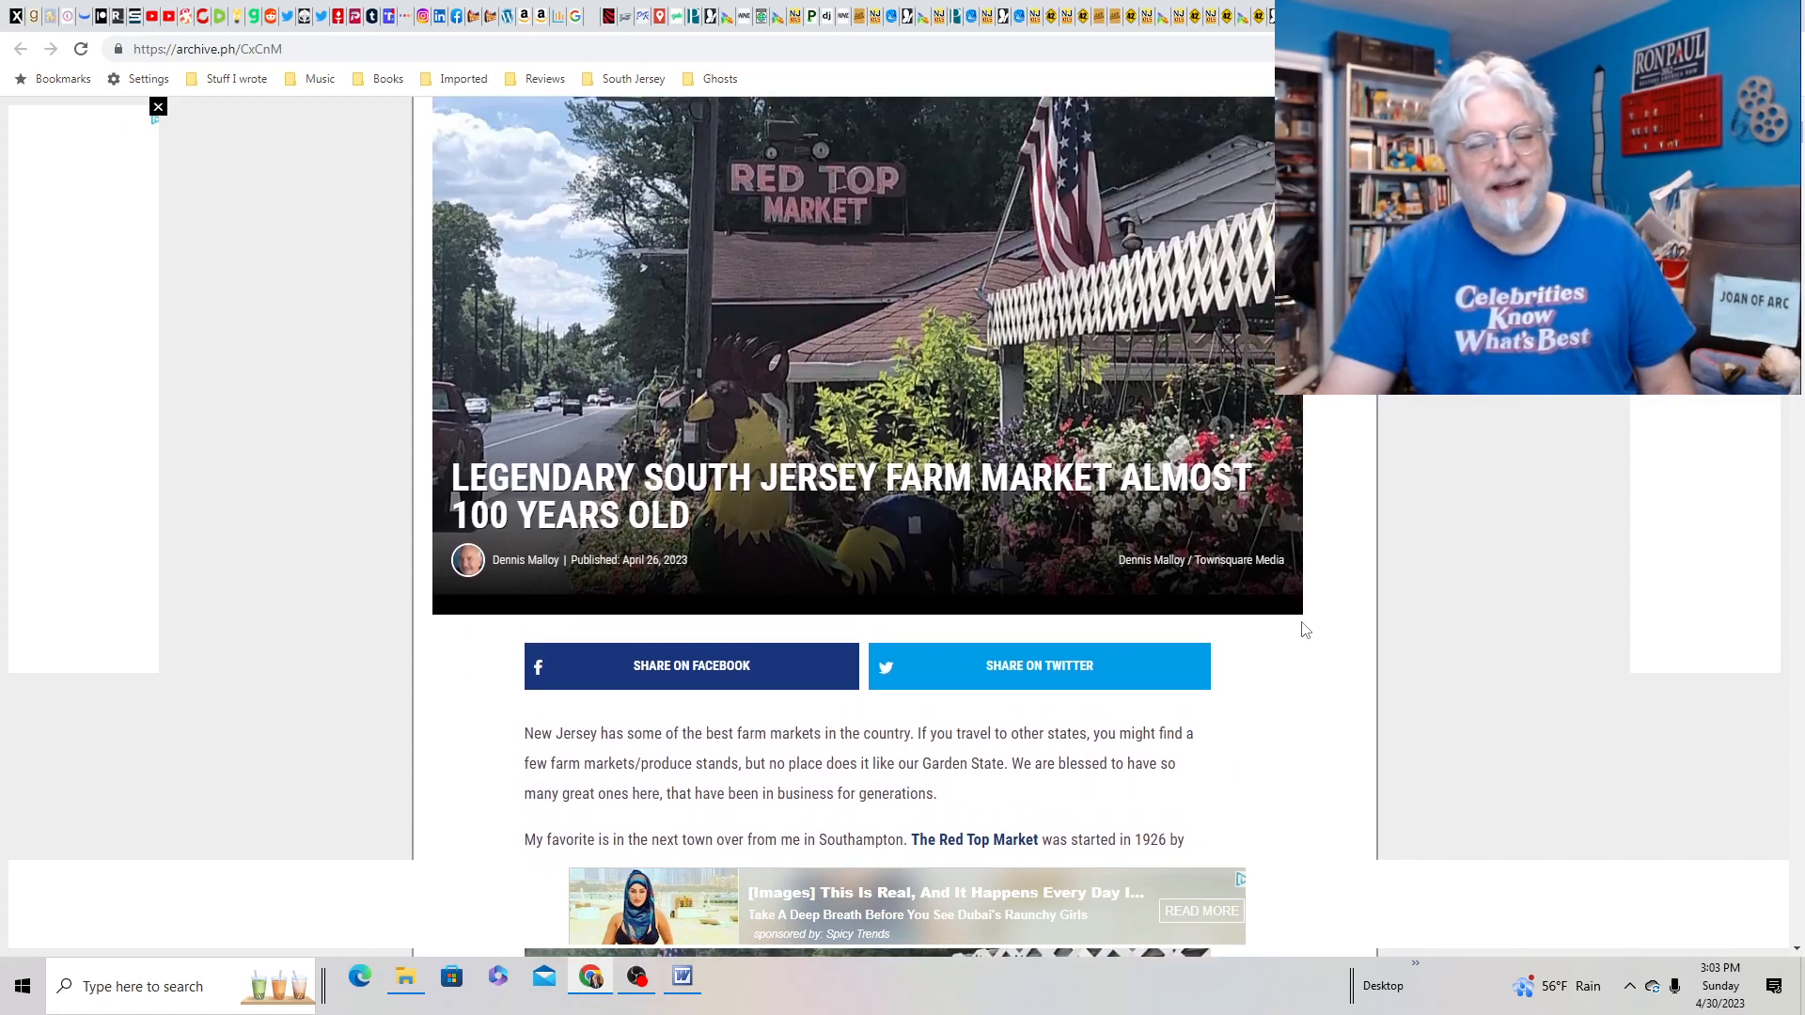
scroll(up, 3)
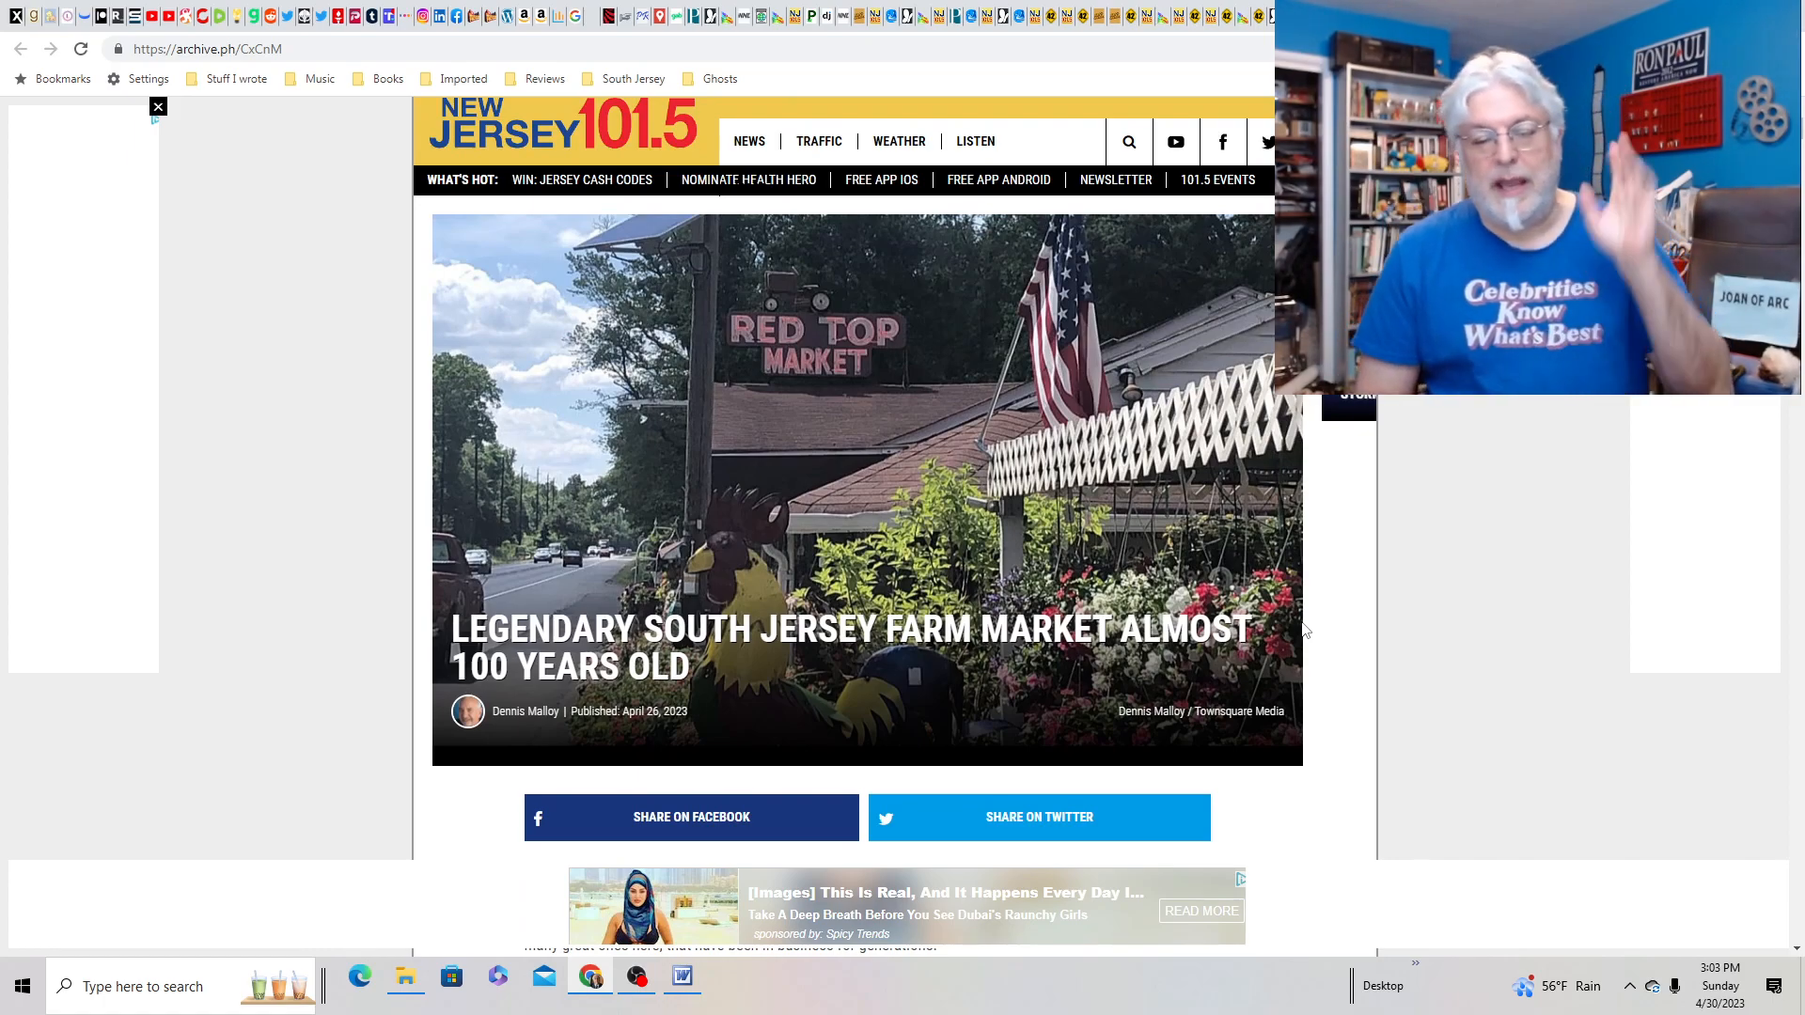
scroll(down, 3)
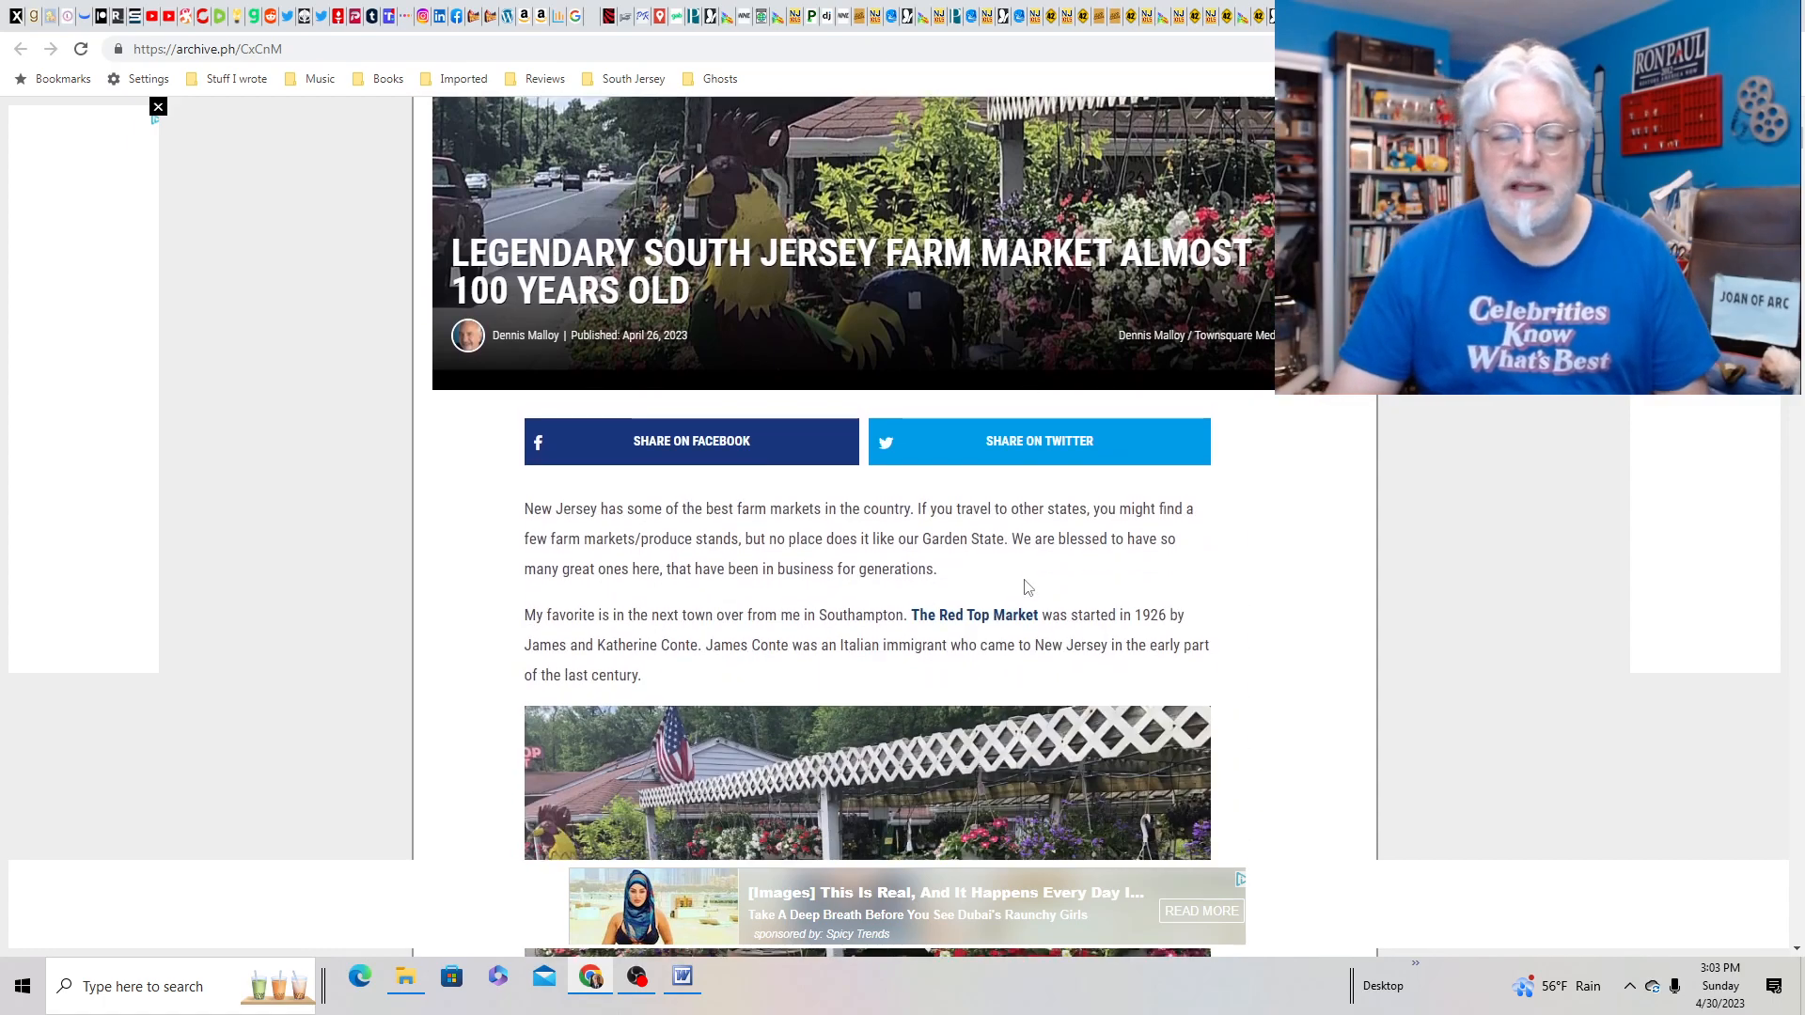
mouse_move(1622, 557)
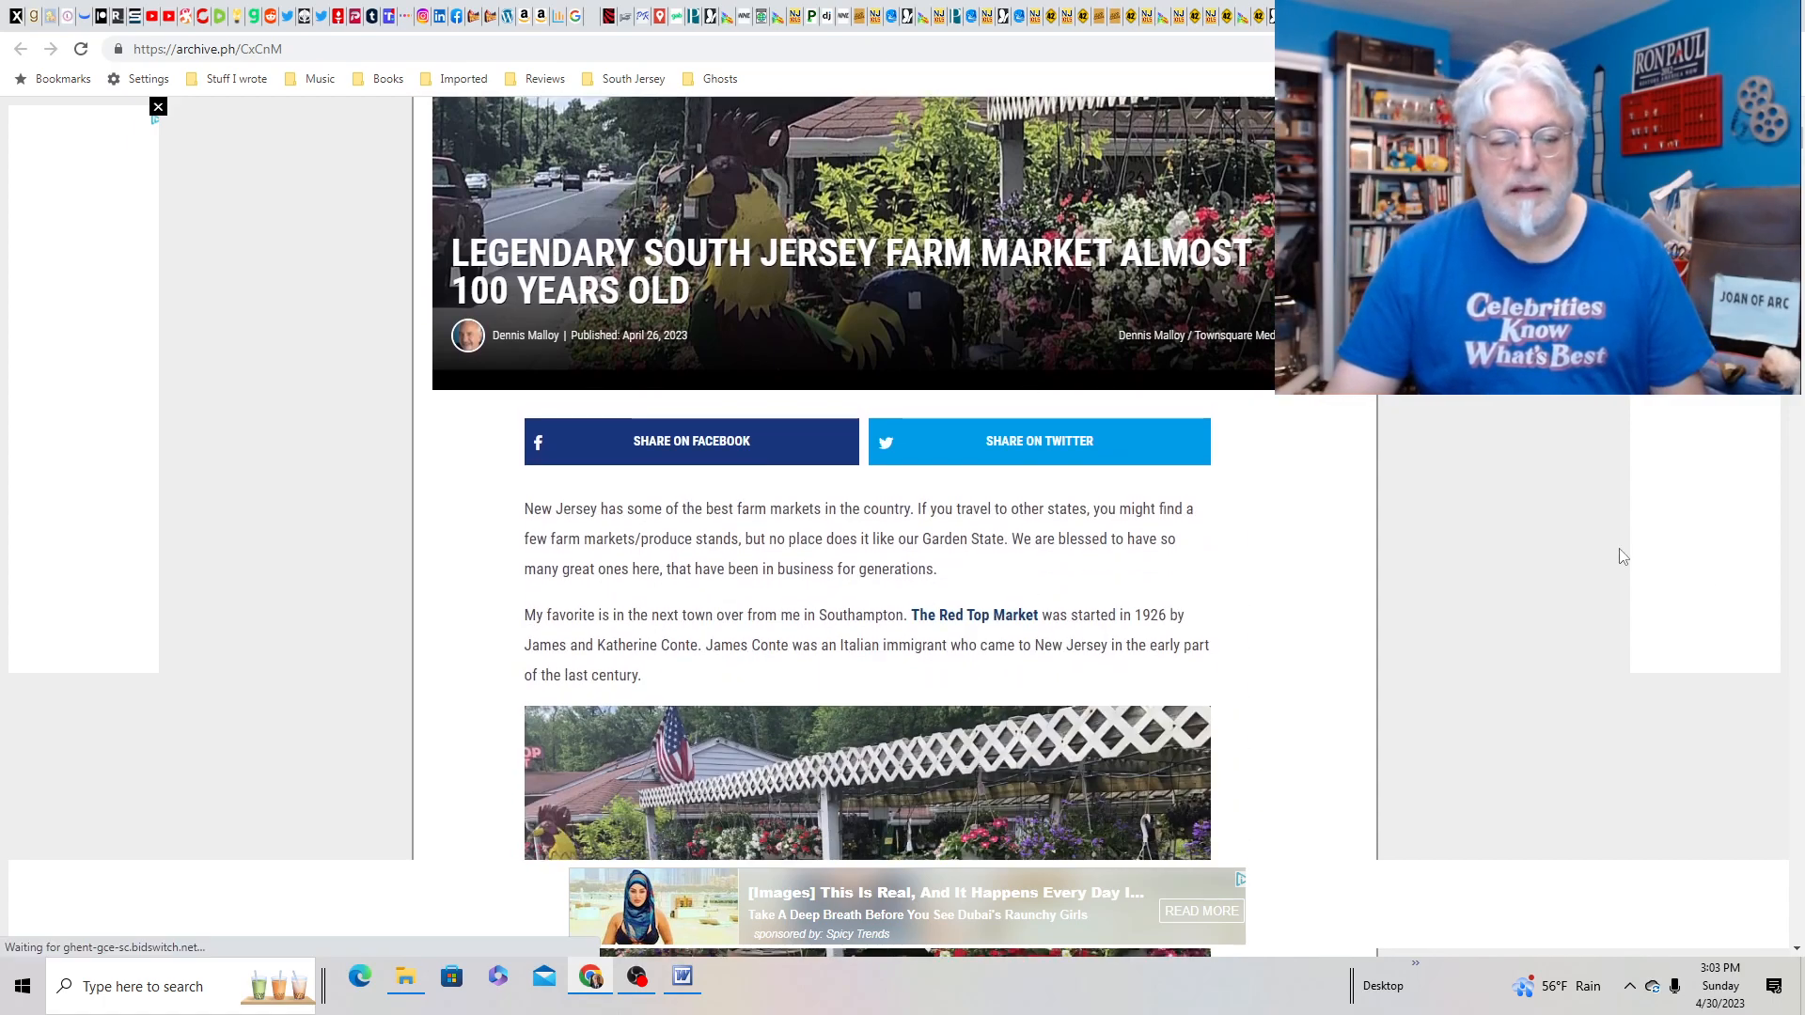
scroll(down, 3)
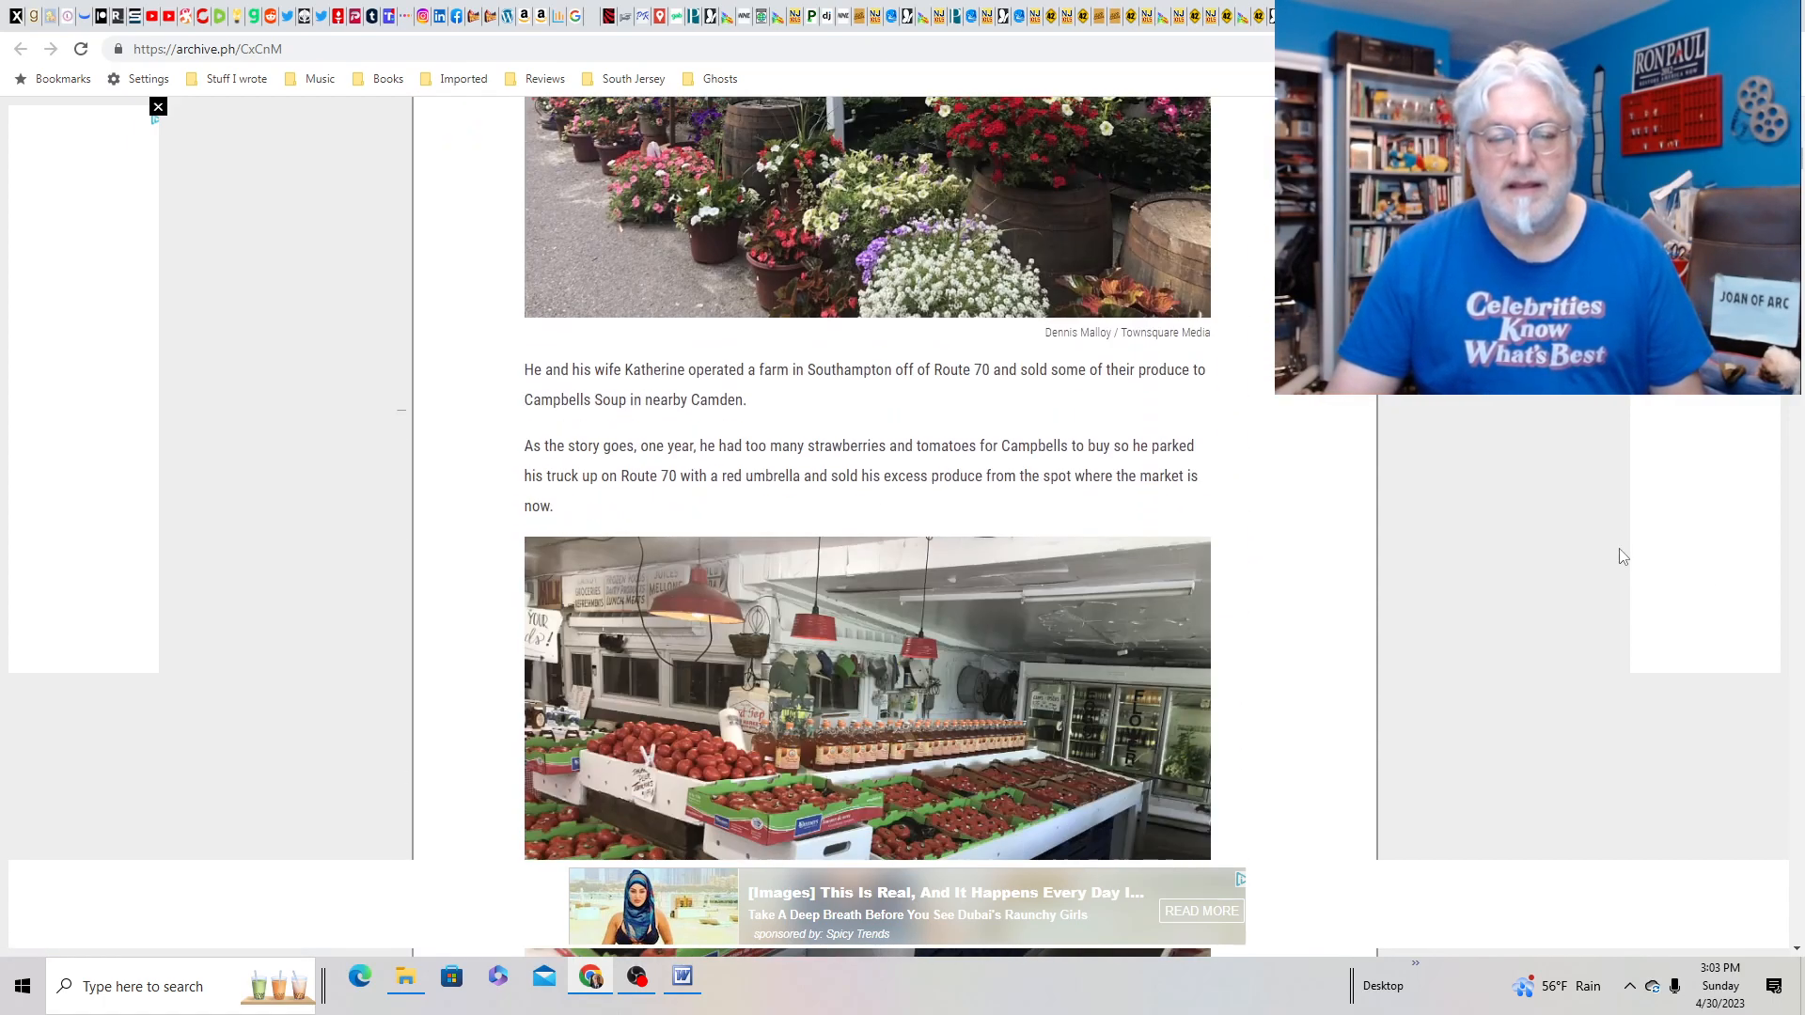
scroll(up, 3)
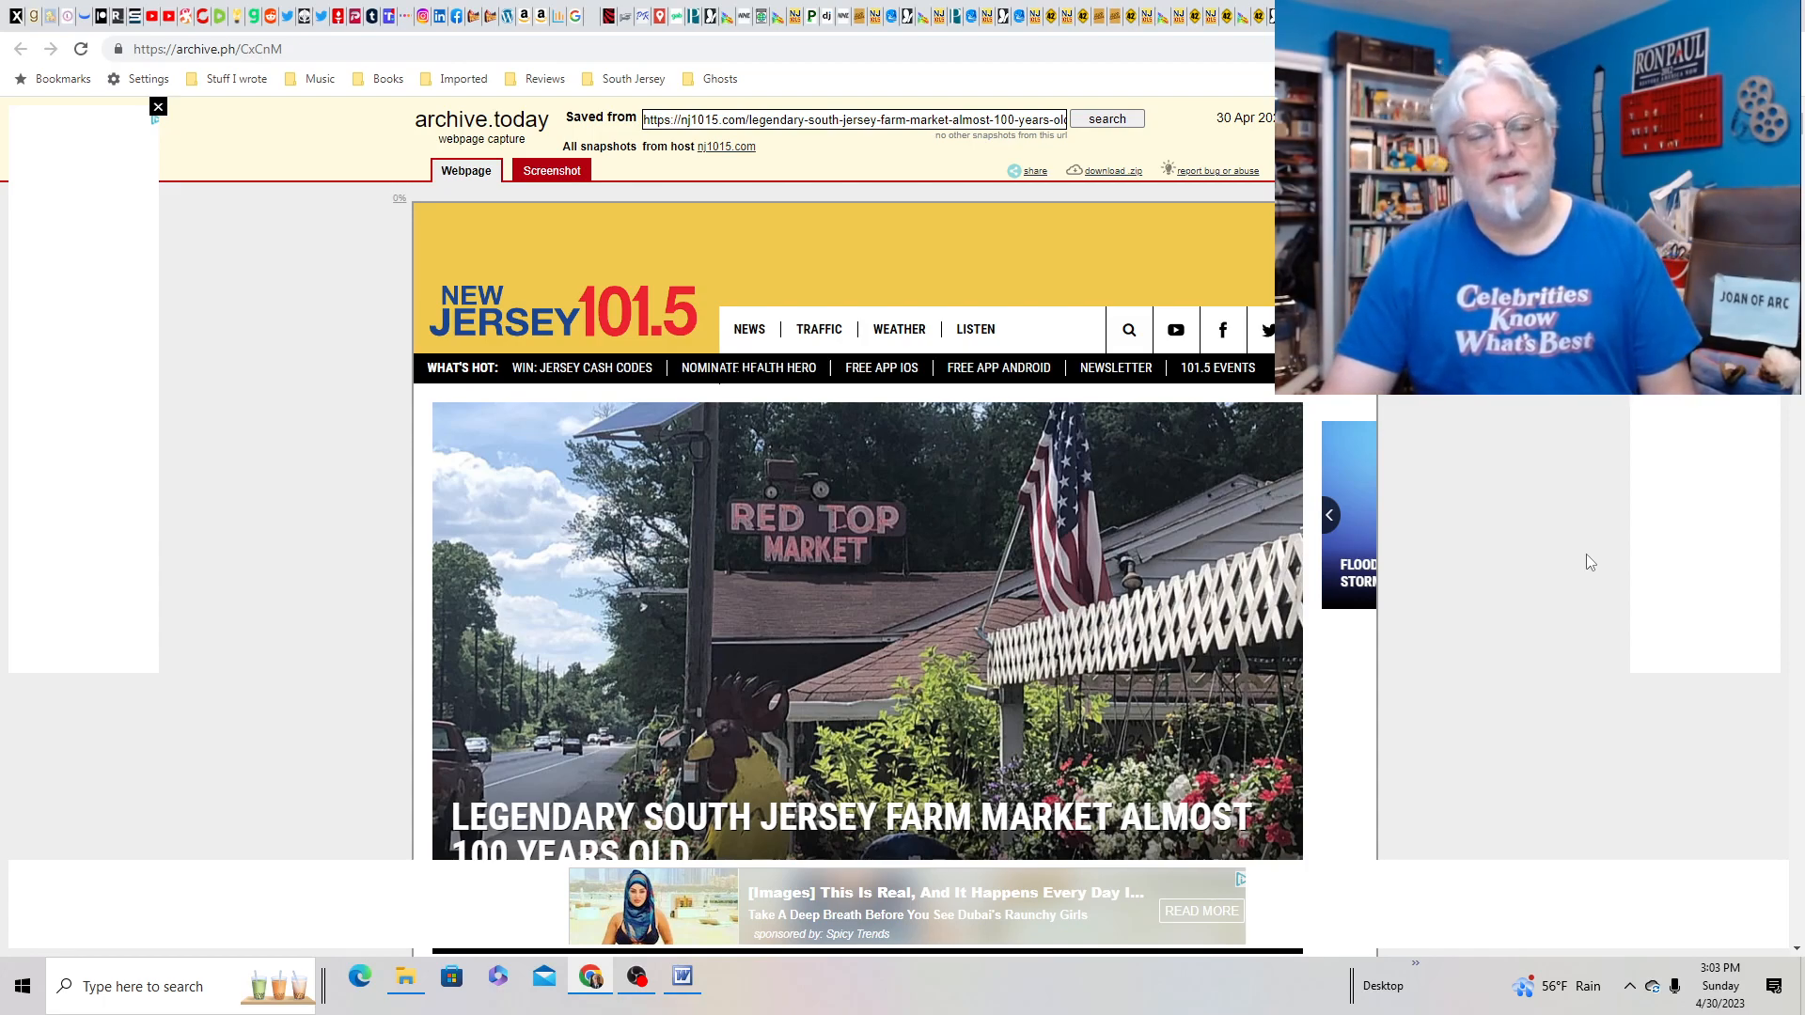
mouse_move(581, 437)
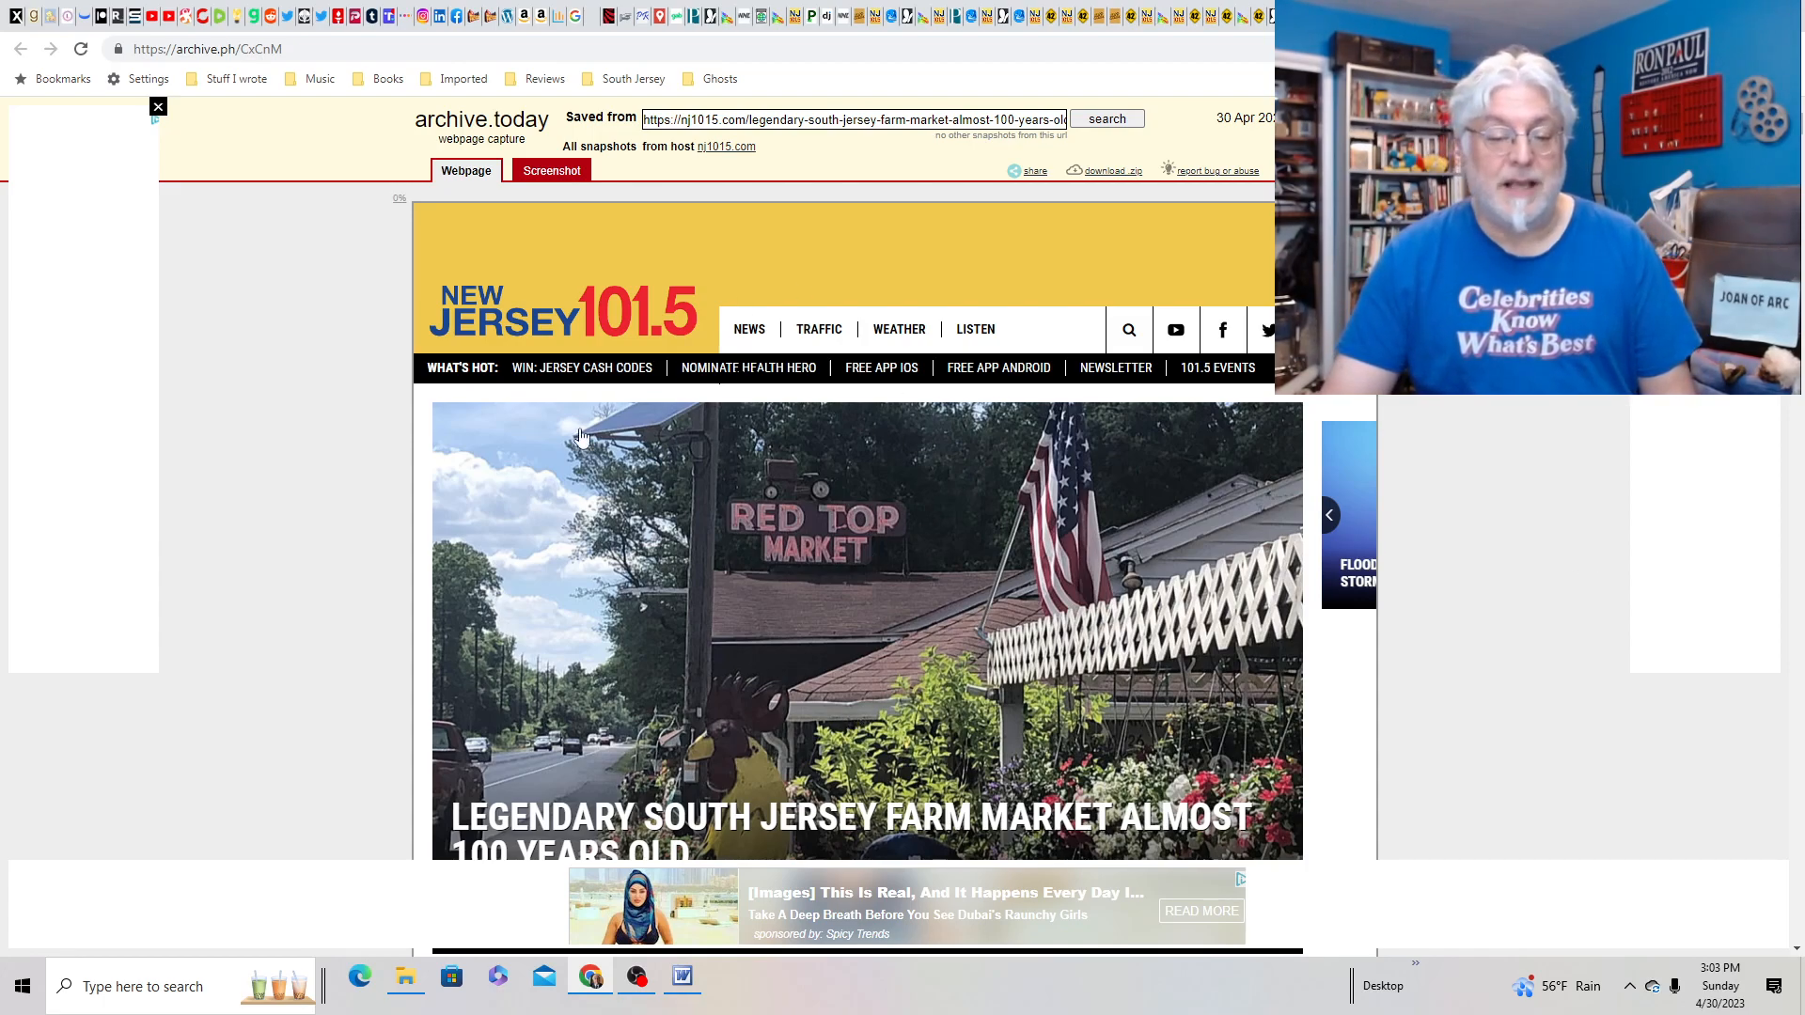
mouse_move(746, 411)
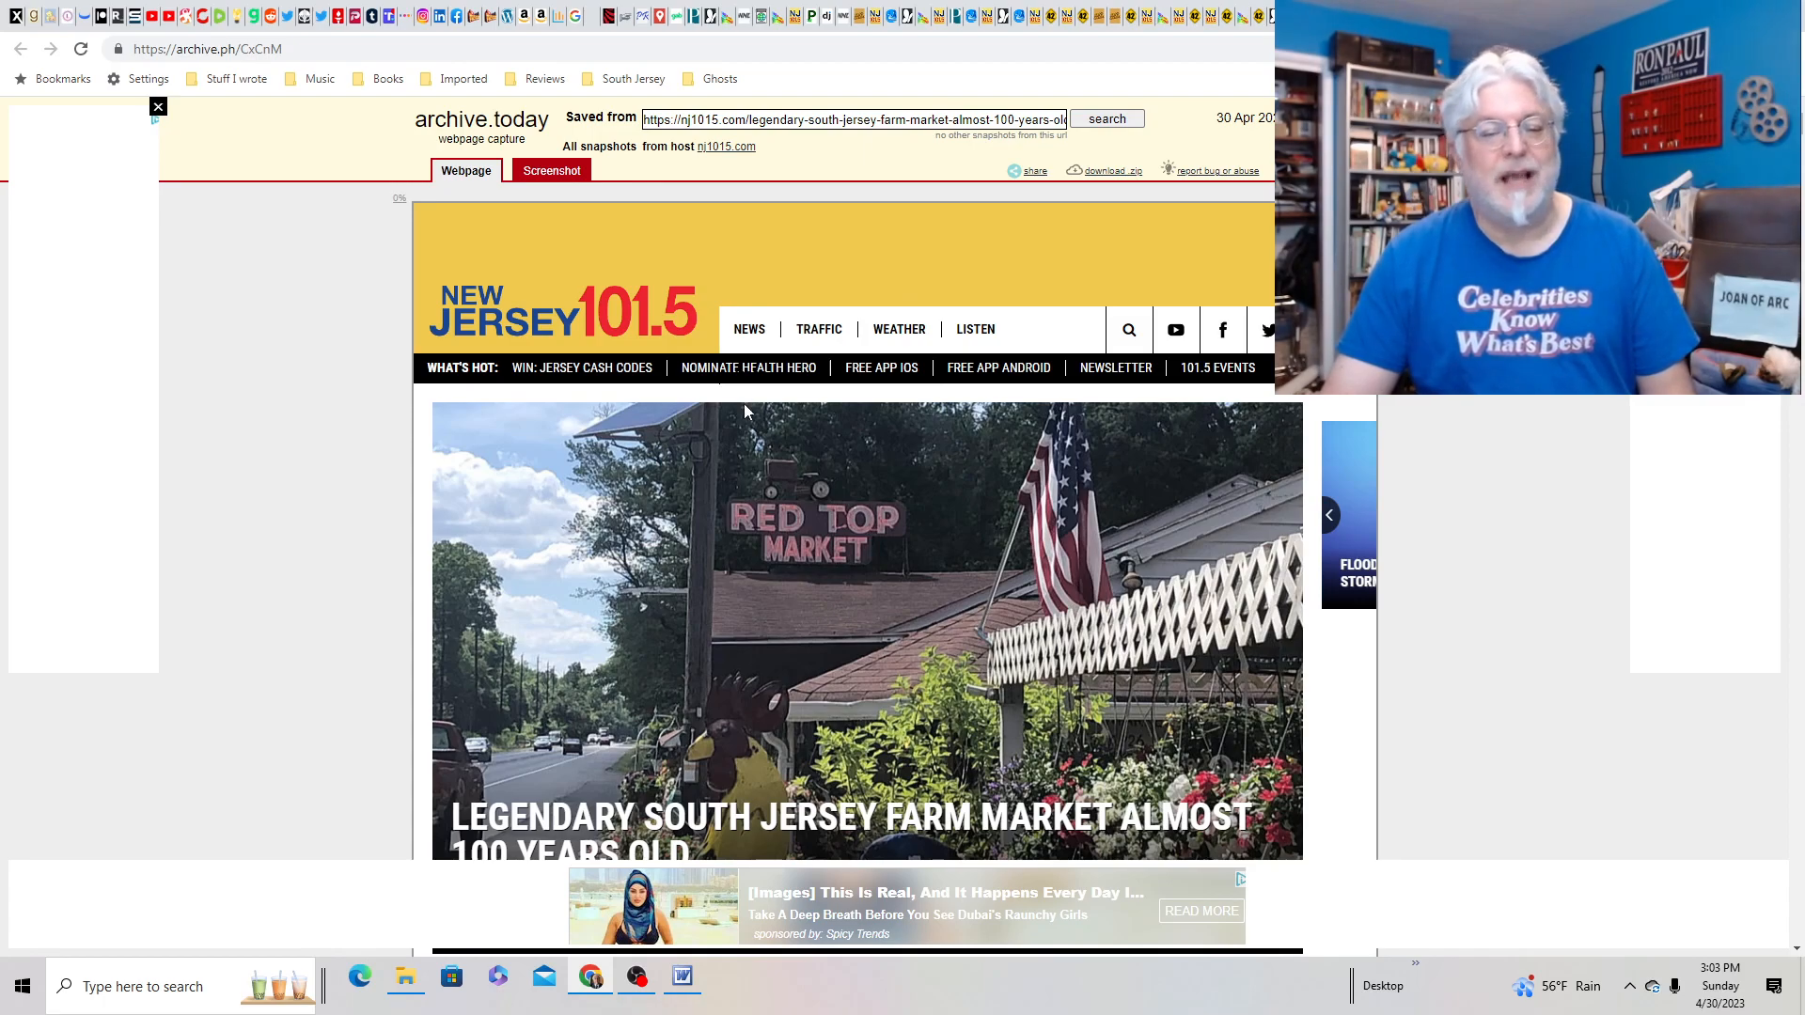
mouse_move(877, 706)
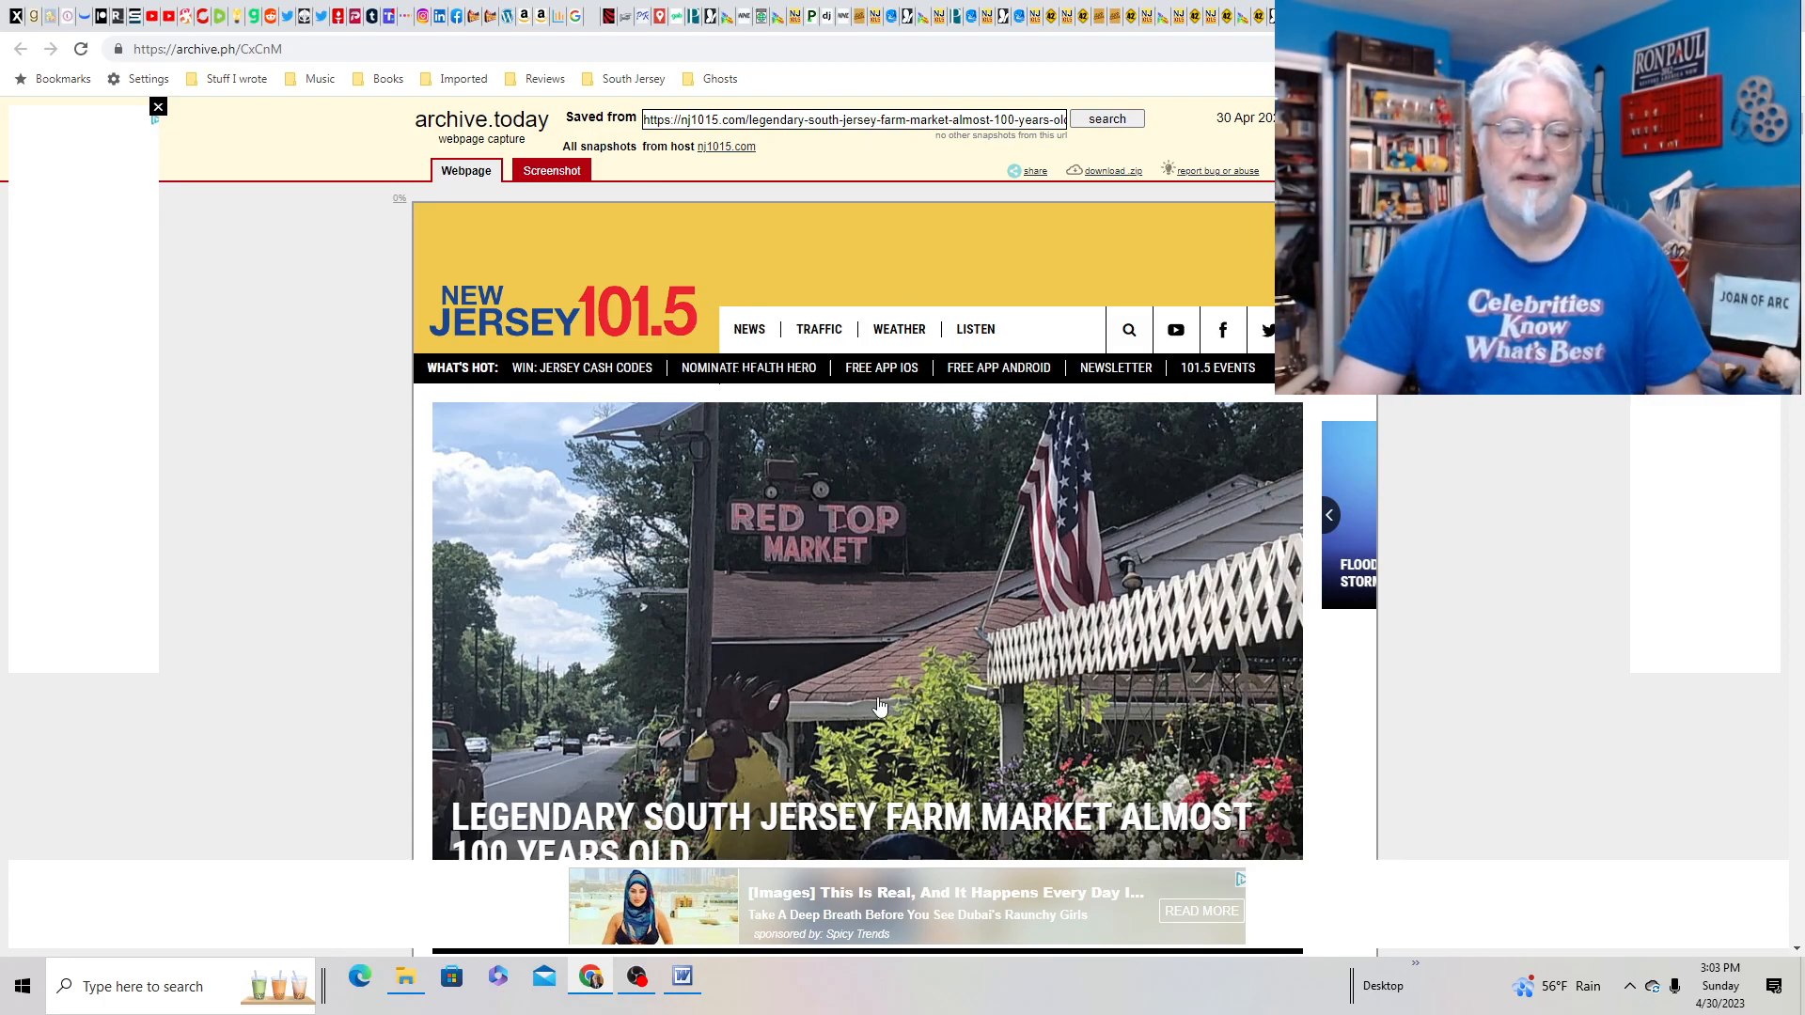
scroll(down, 3)
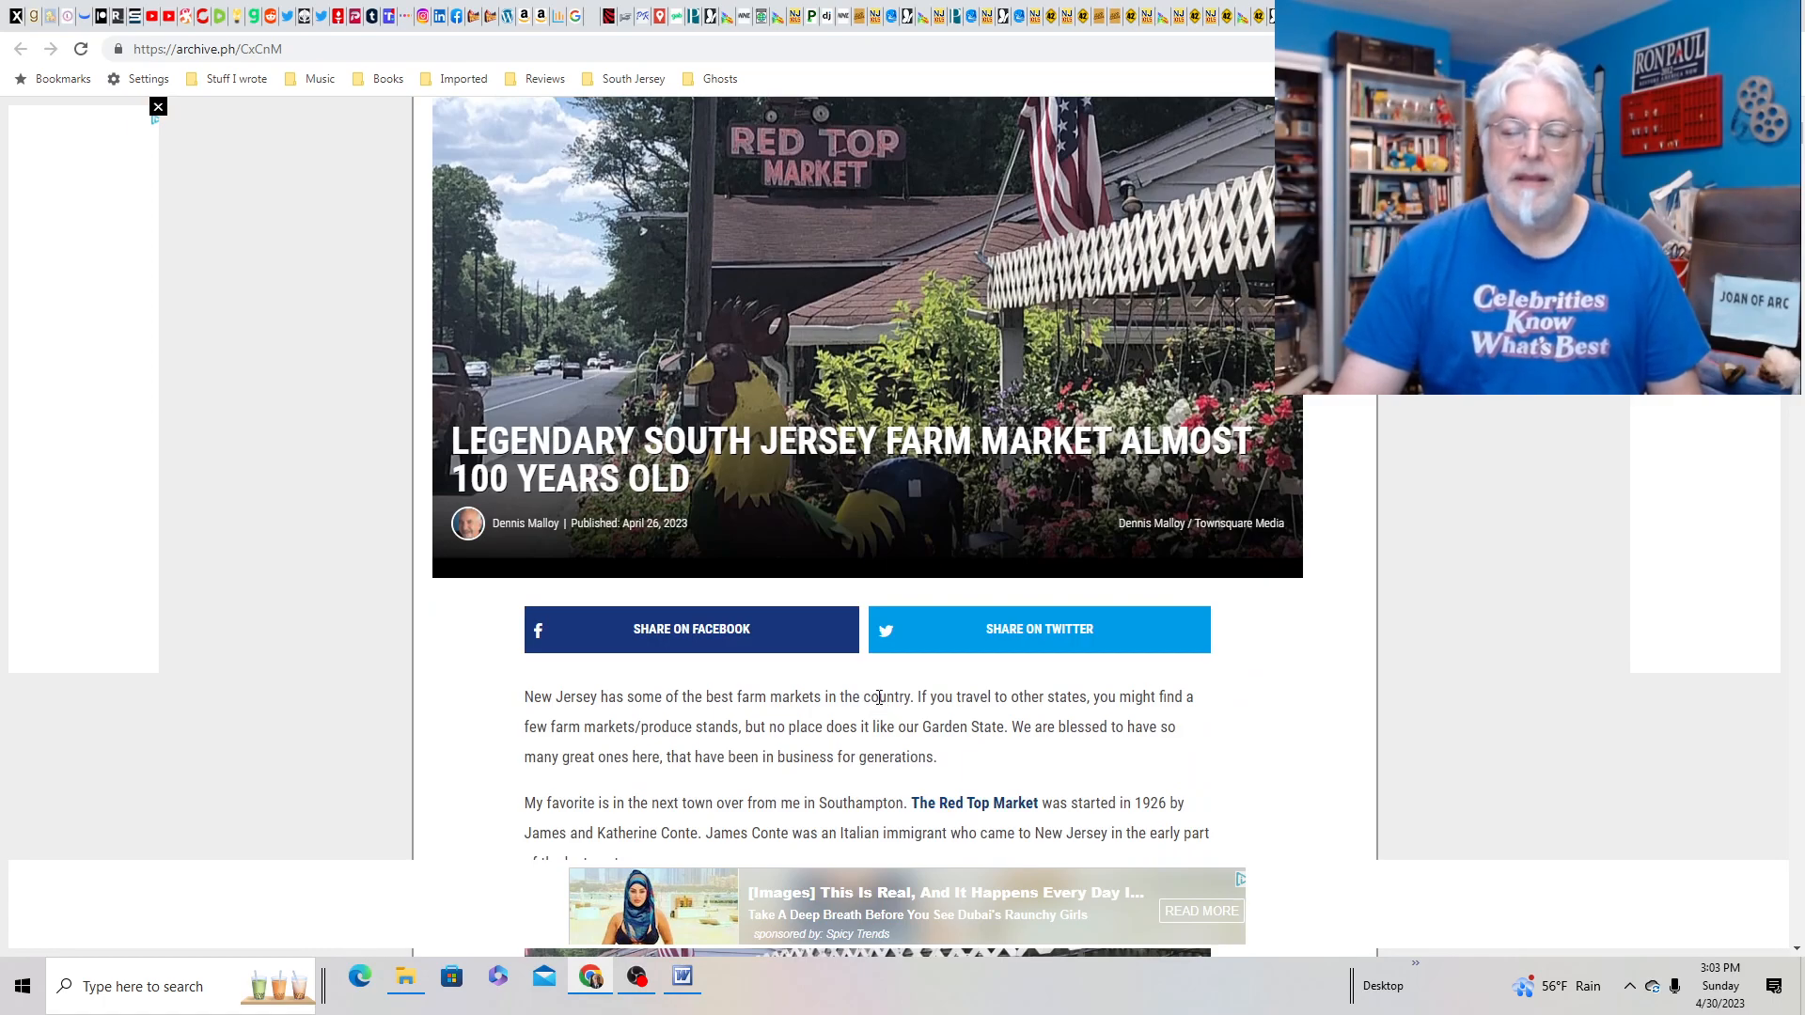
scroll(down, 3)
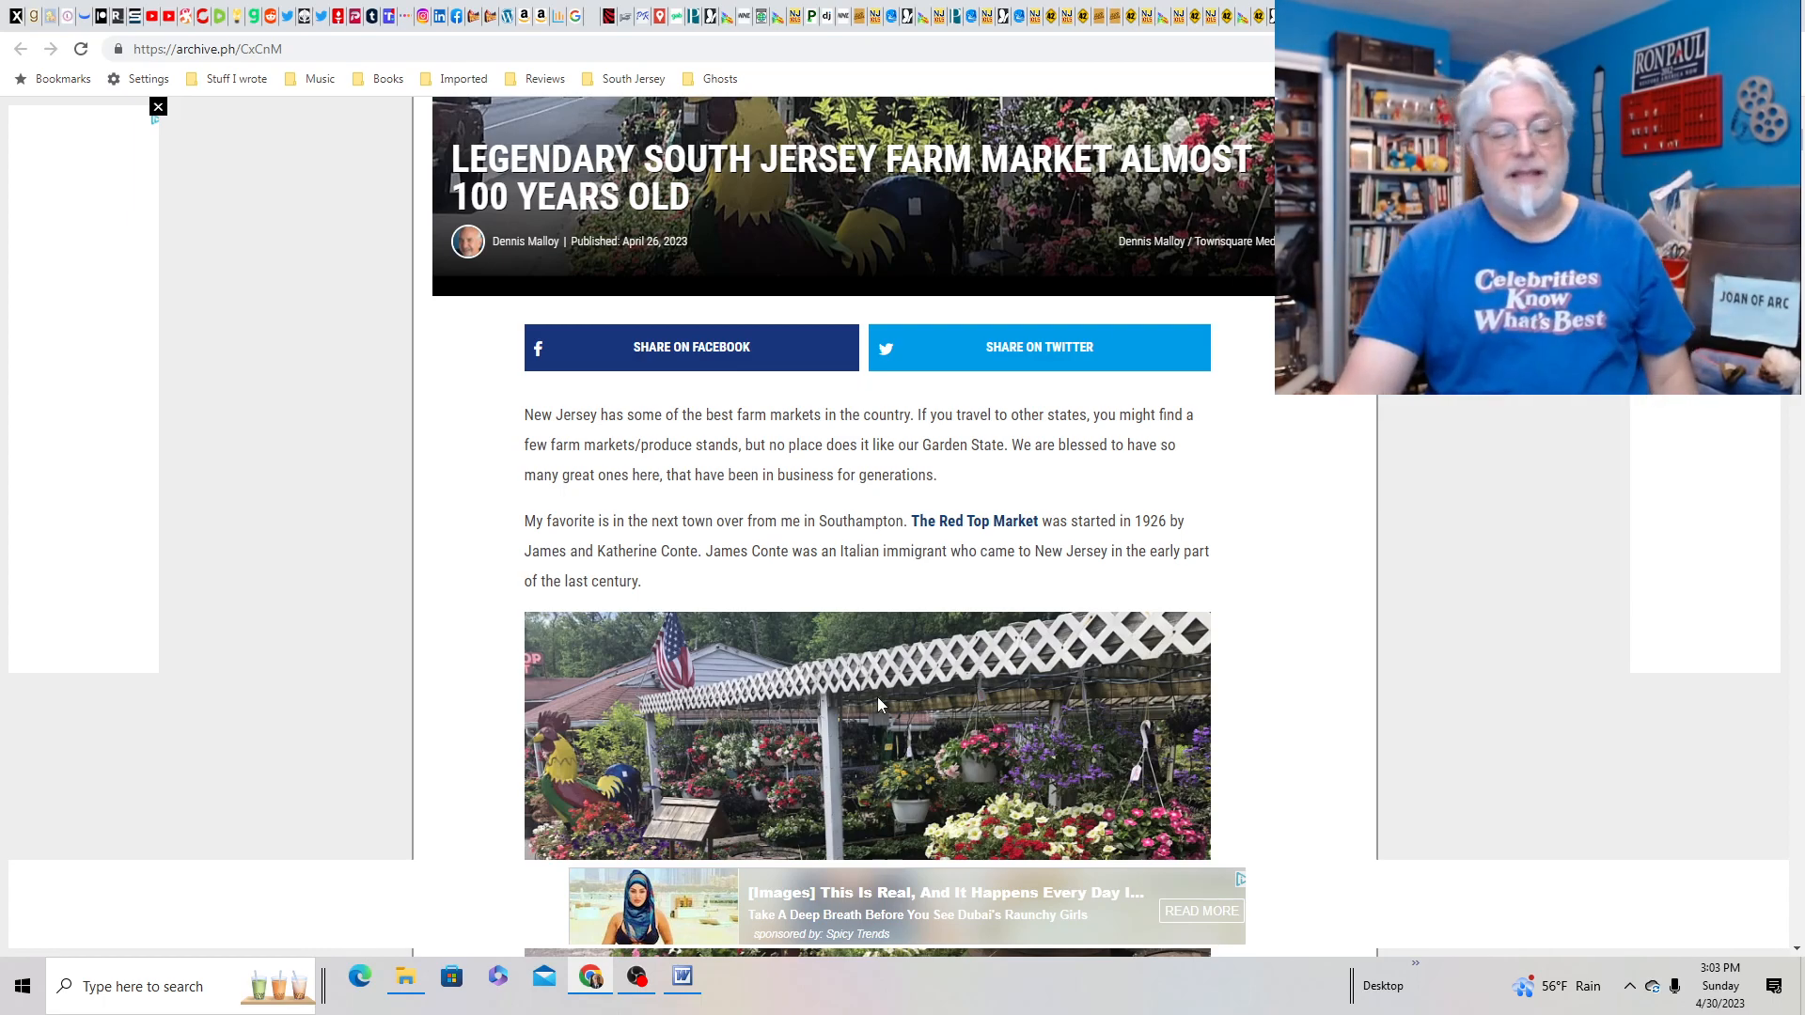
- Scroll the Red Top Market article back up and bring the OBS Studio window to the front
scroll(up, 3)
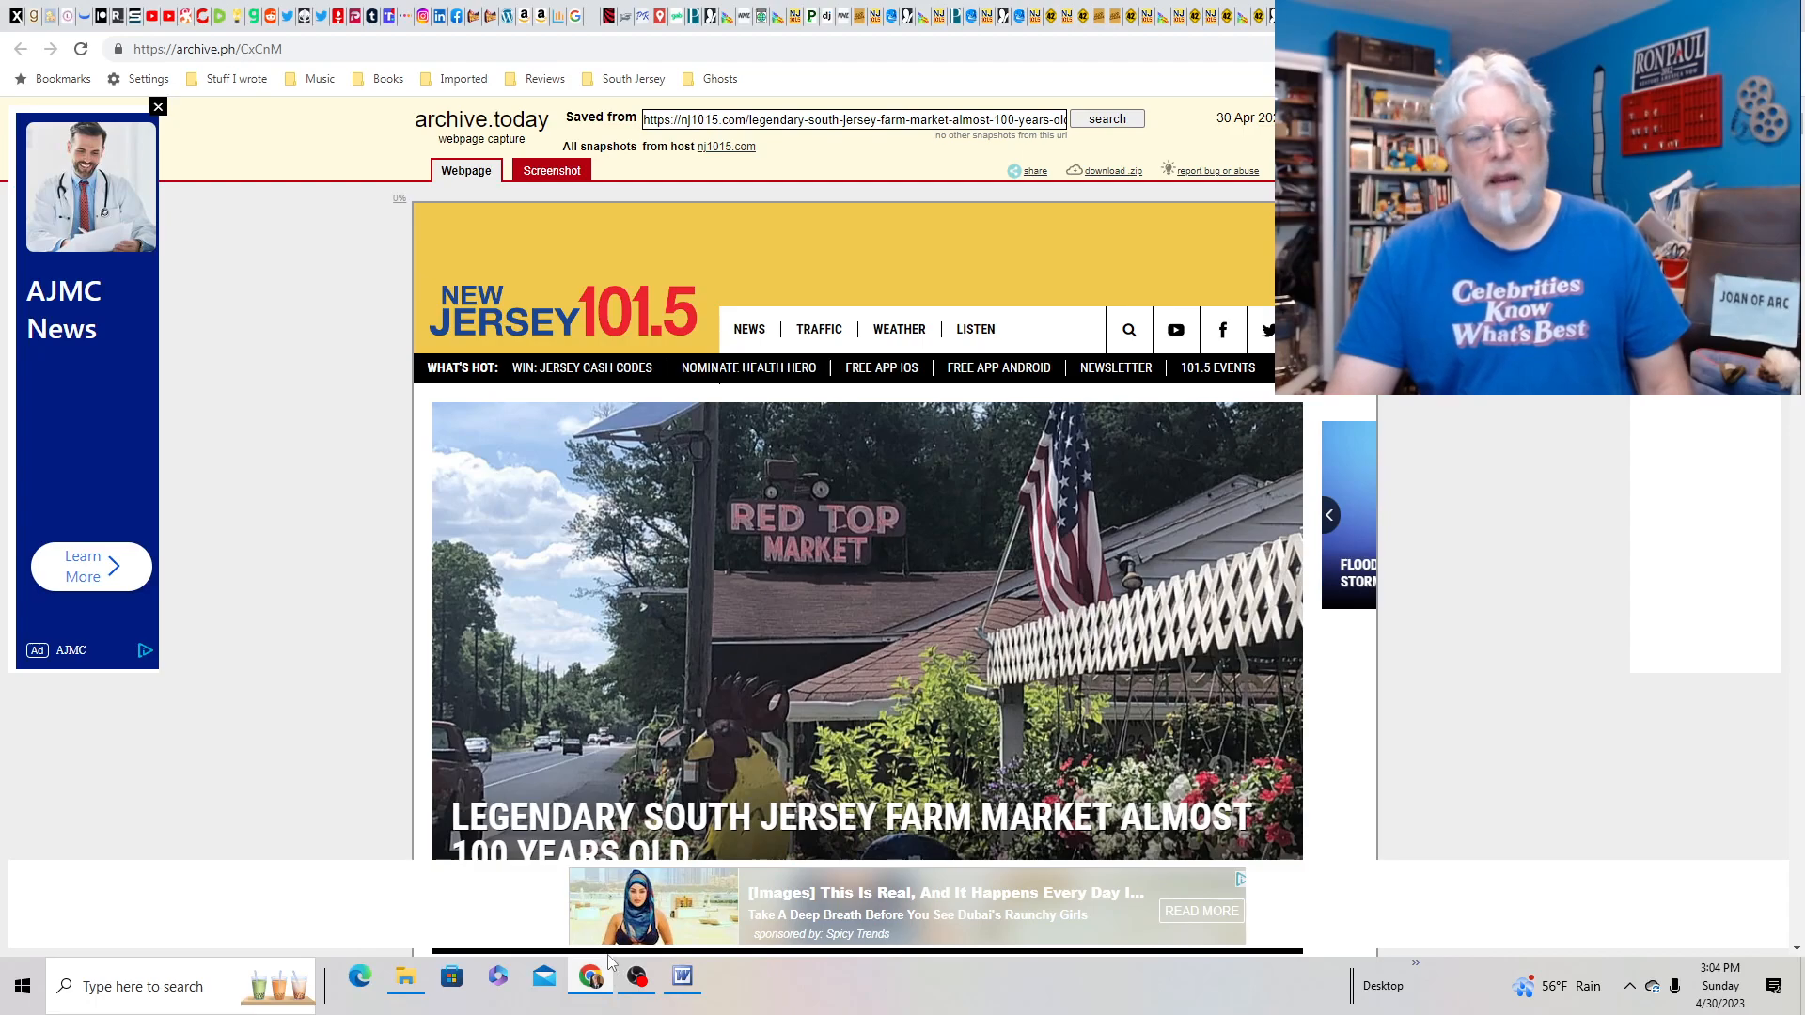
click(637, 985)
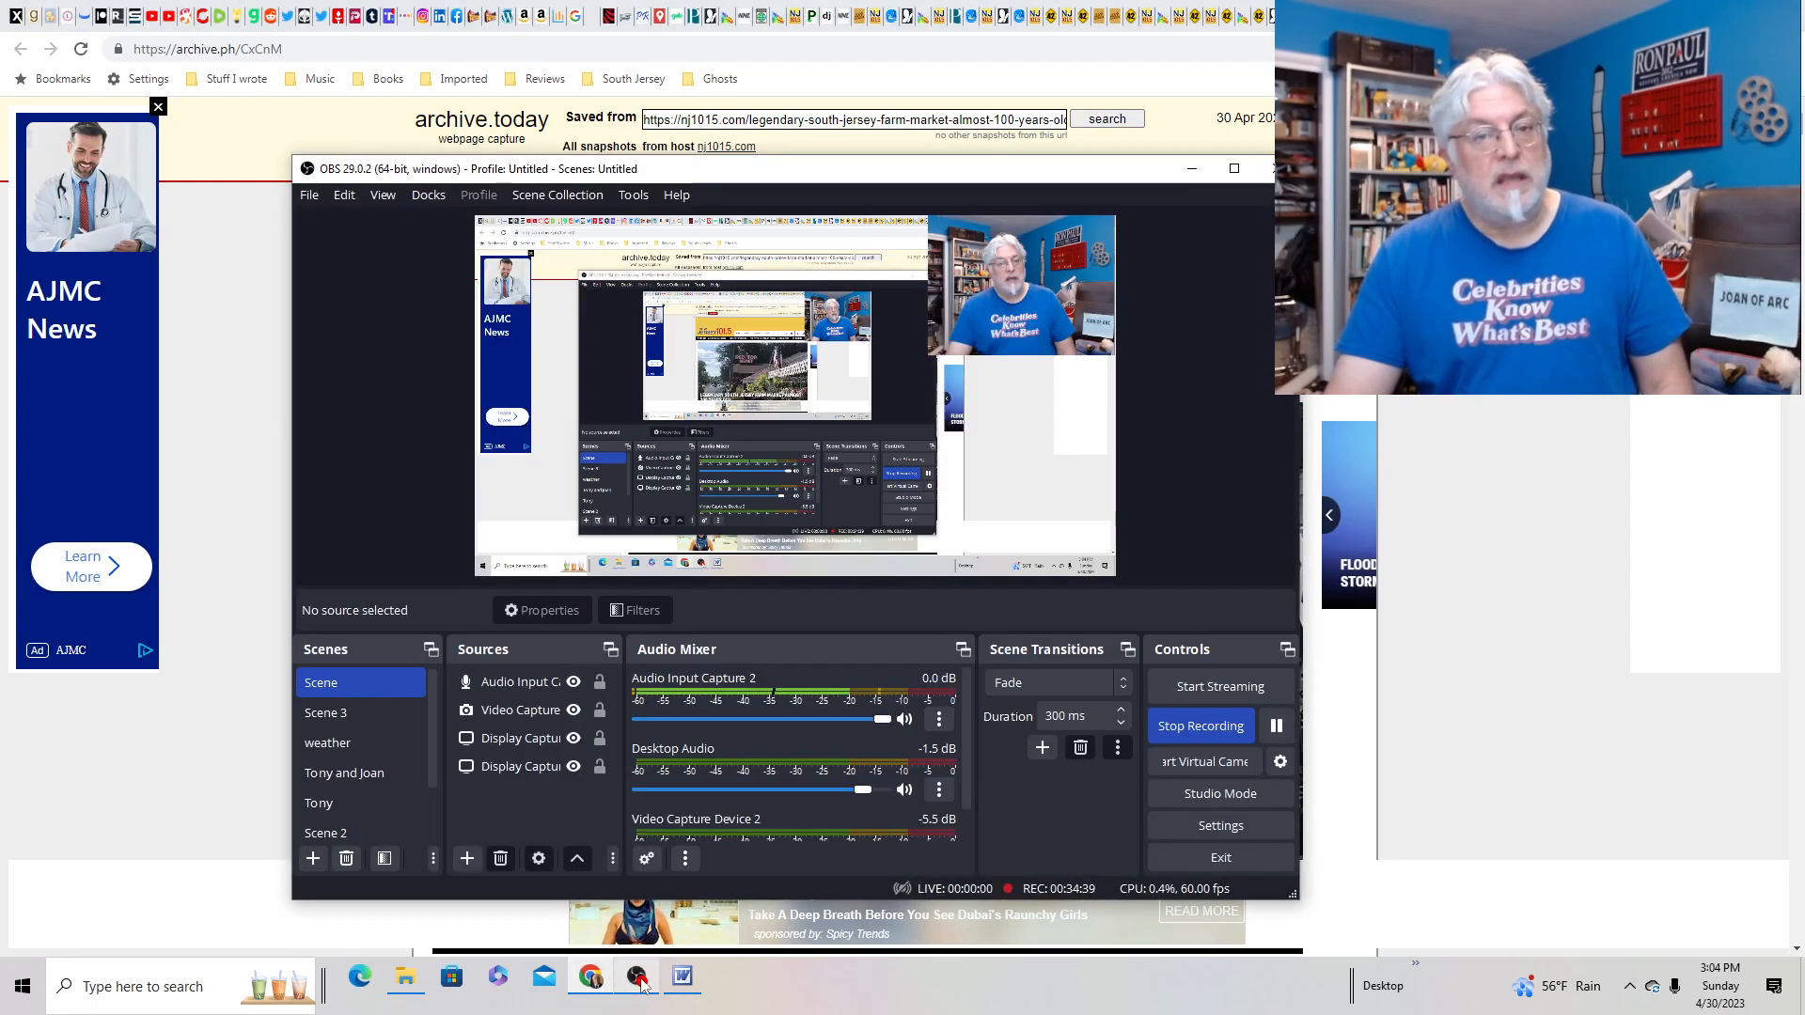